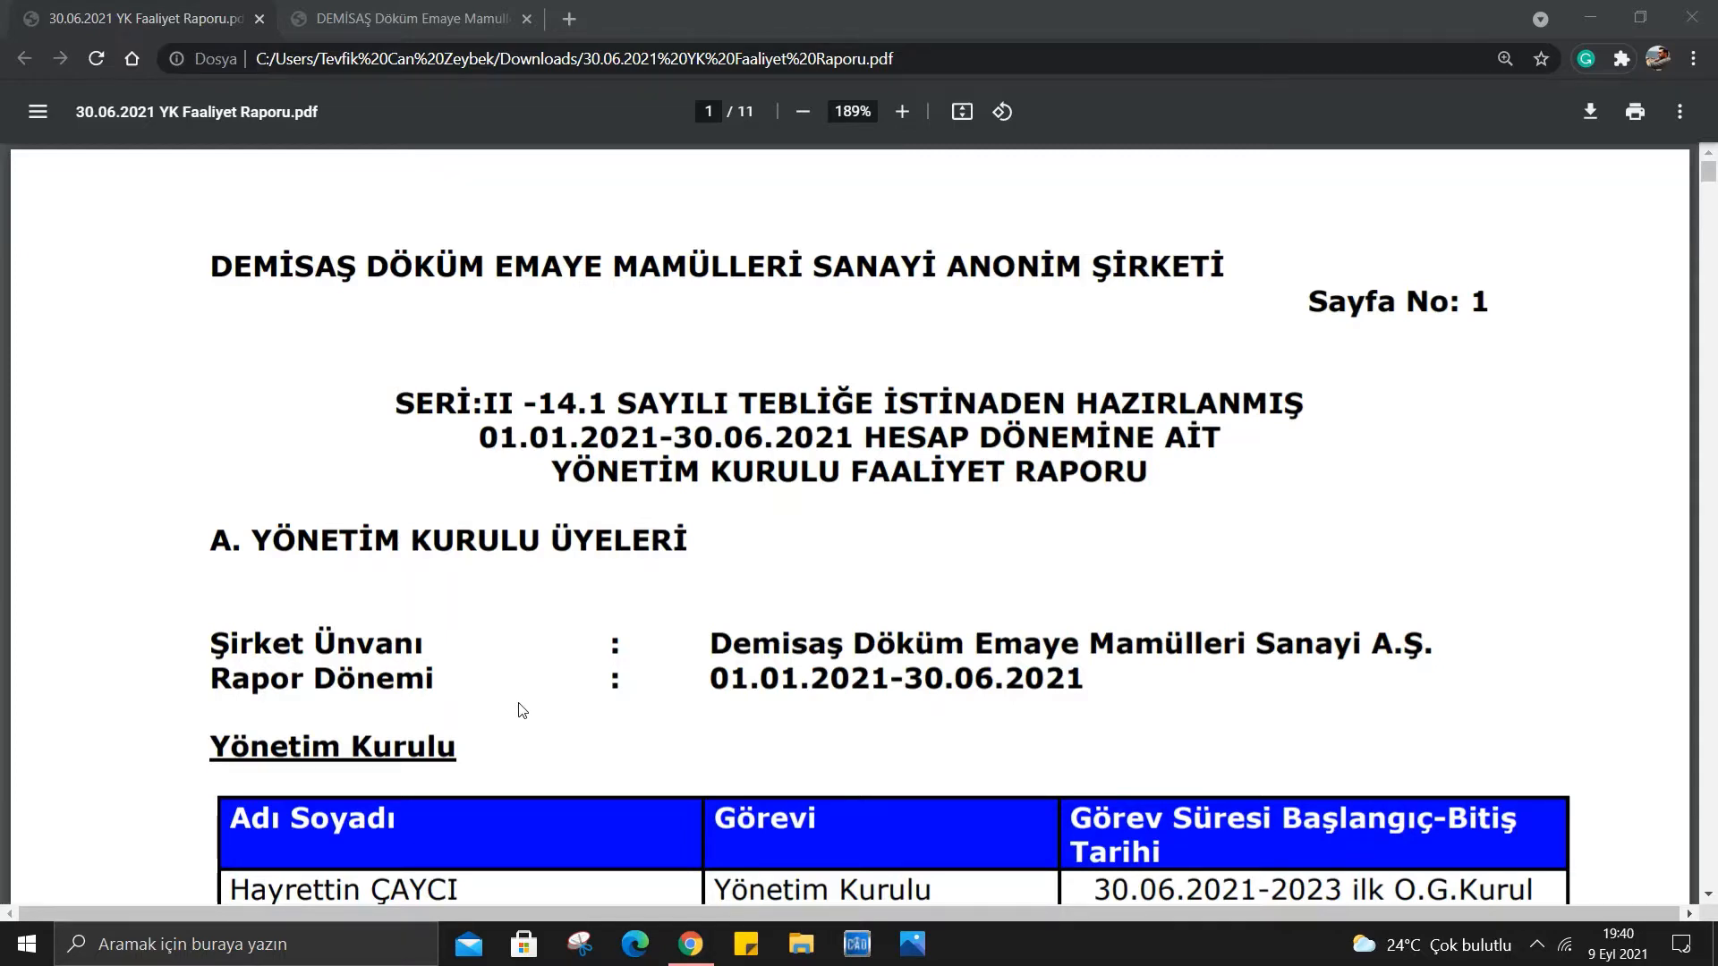
mouse_move(1121, 15)
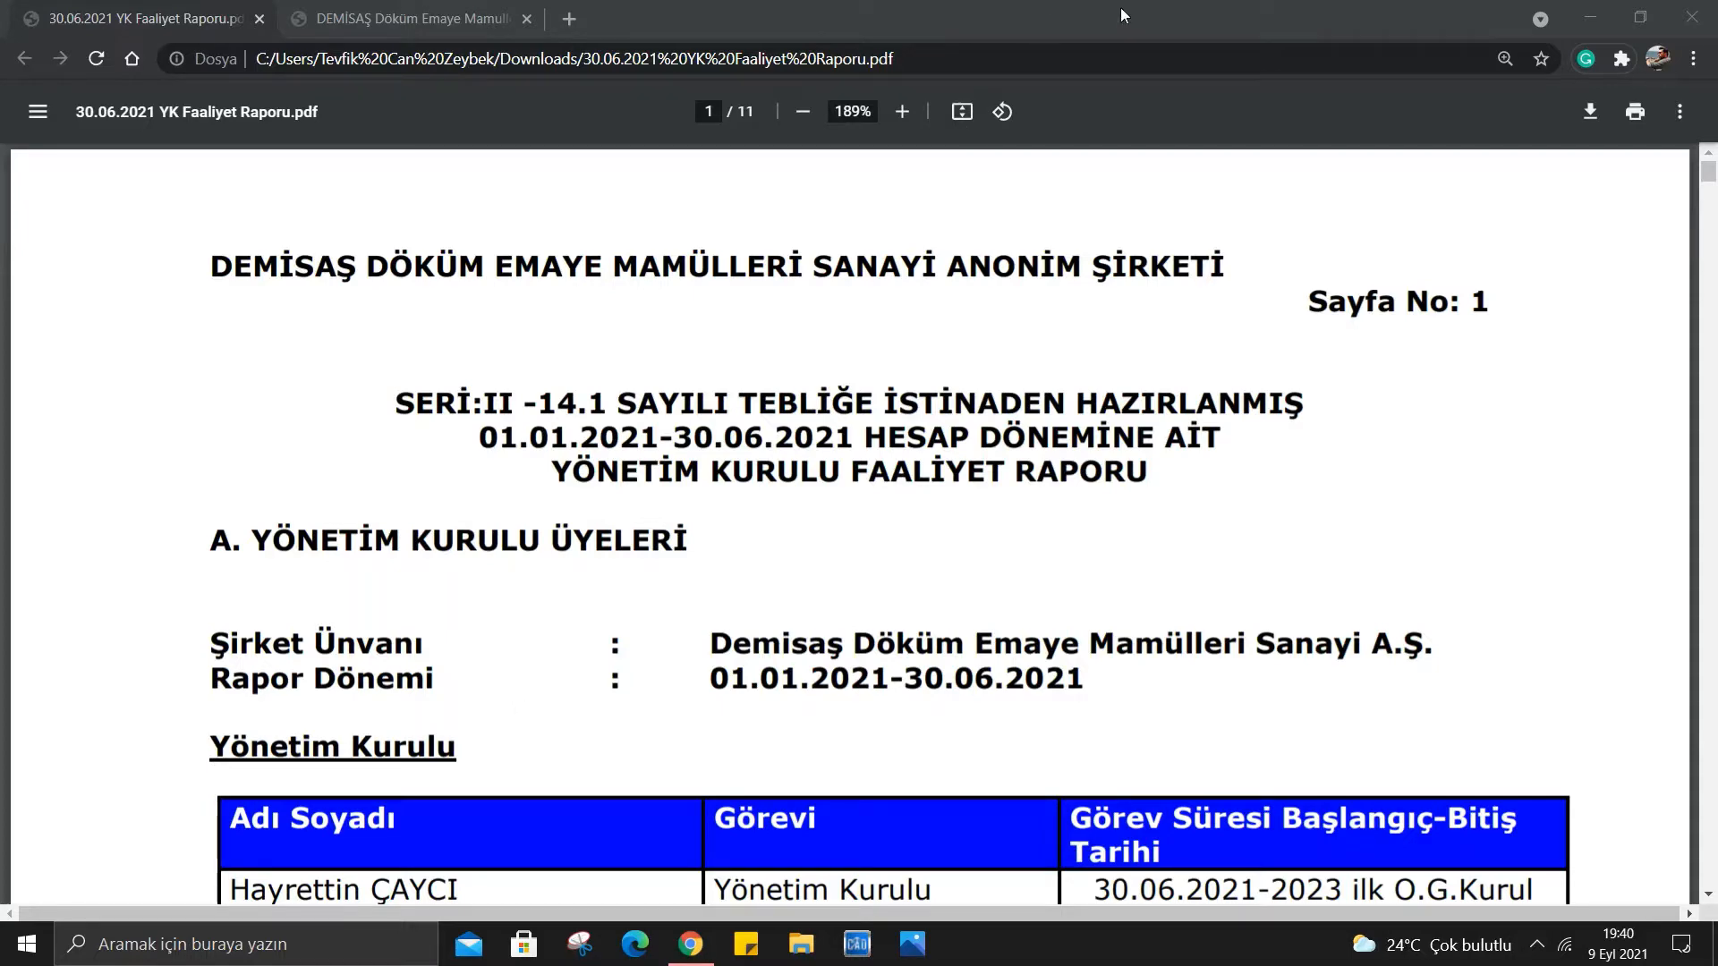
mouse_move(1008, 234)
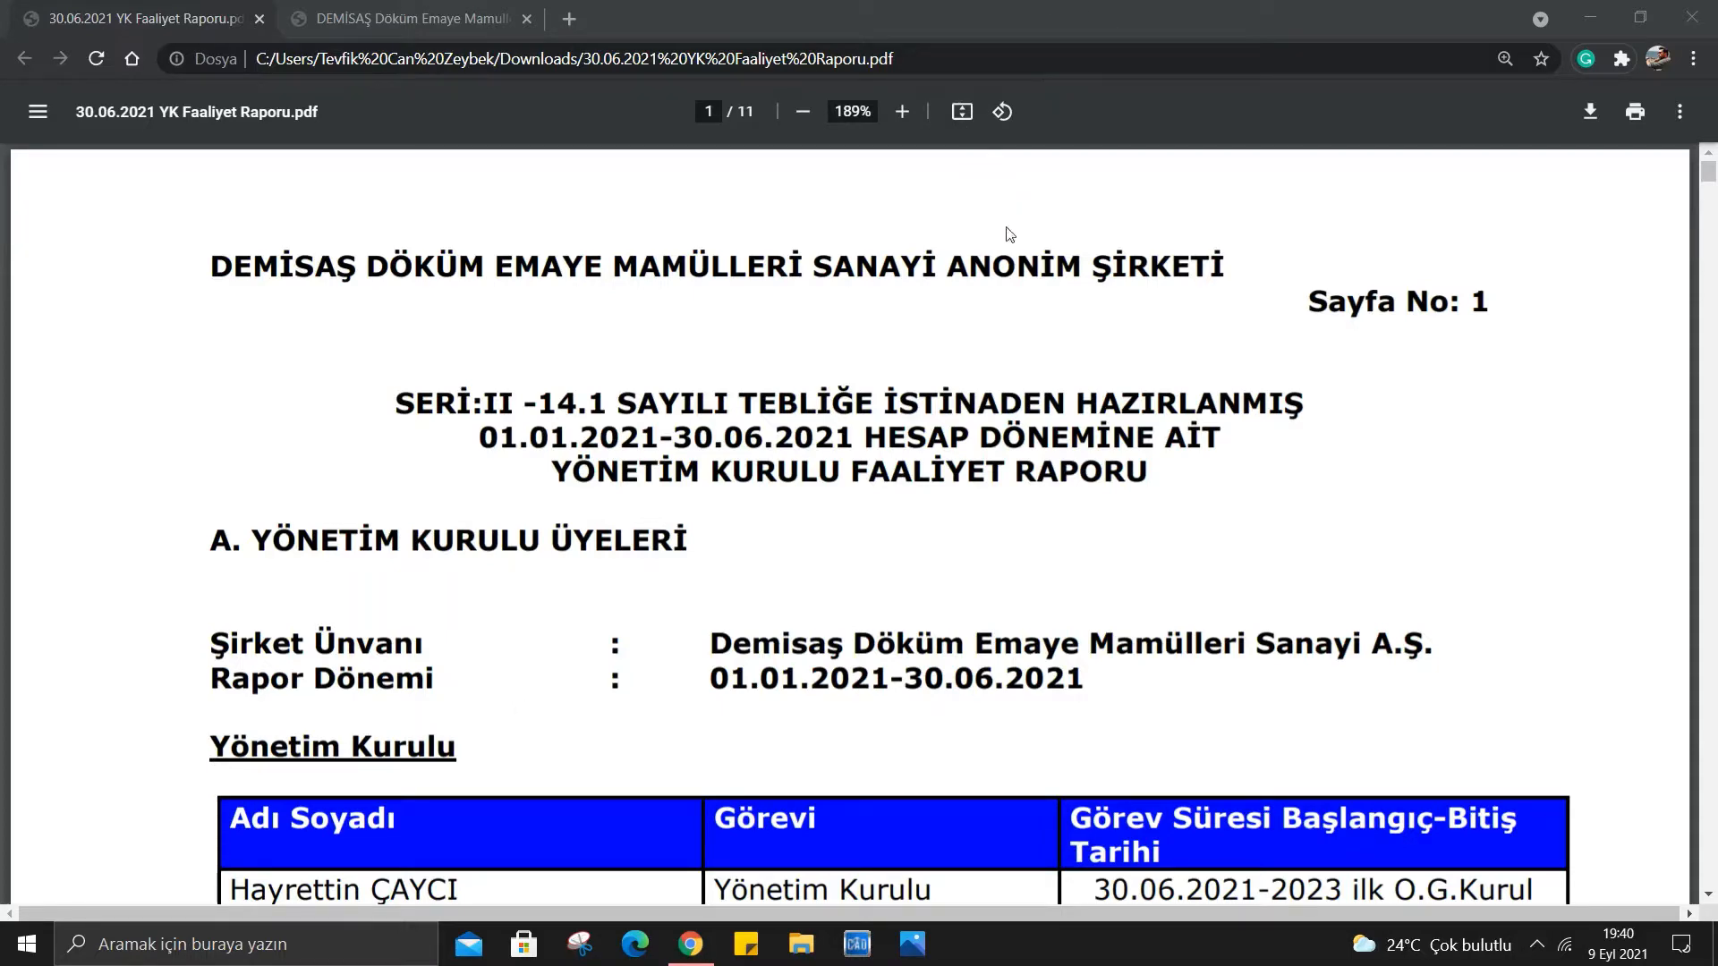
Read page 1 past the Yönetim Kurulu board member table down to section B on casting sector developments.
scroll(down, 3)
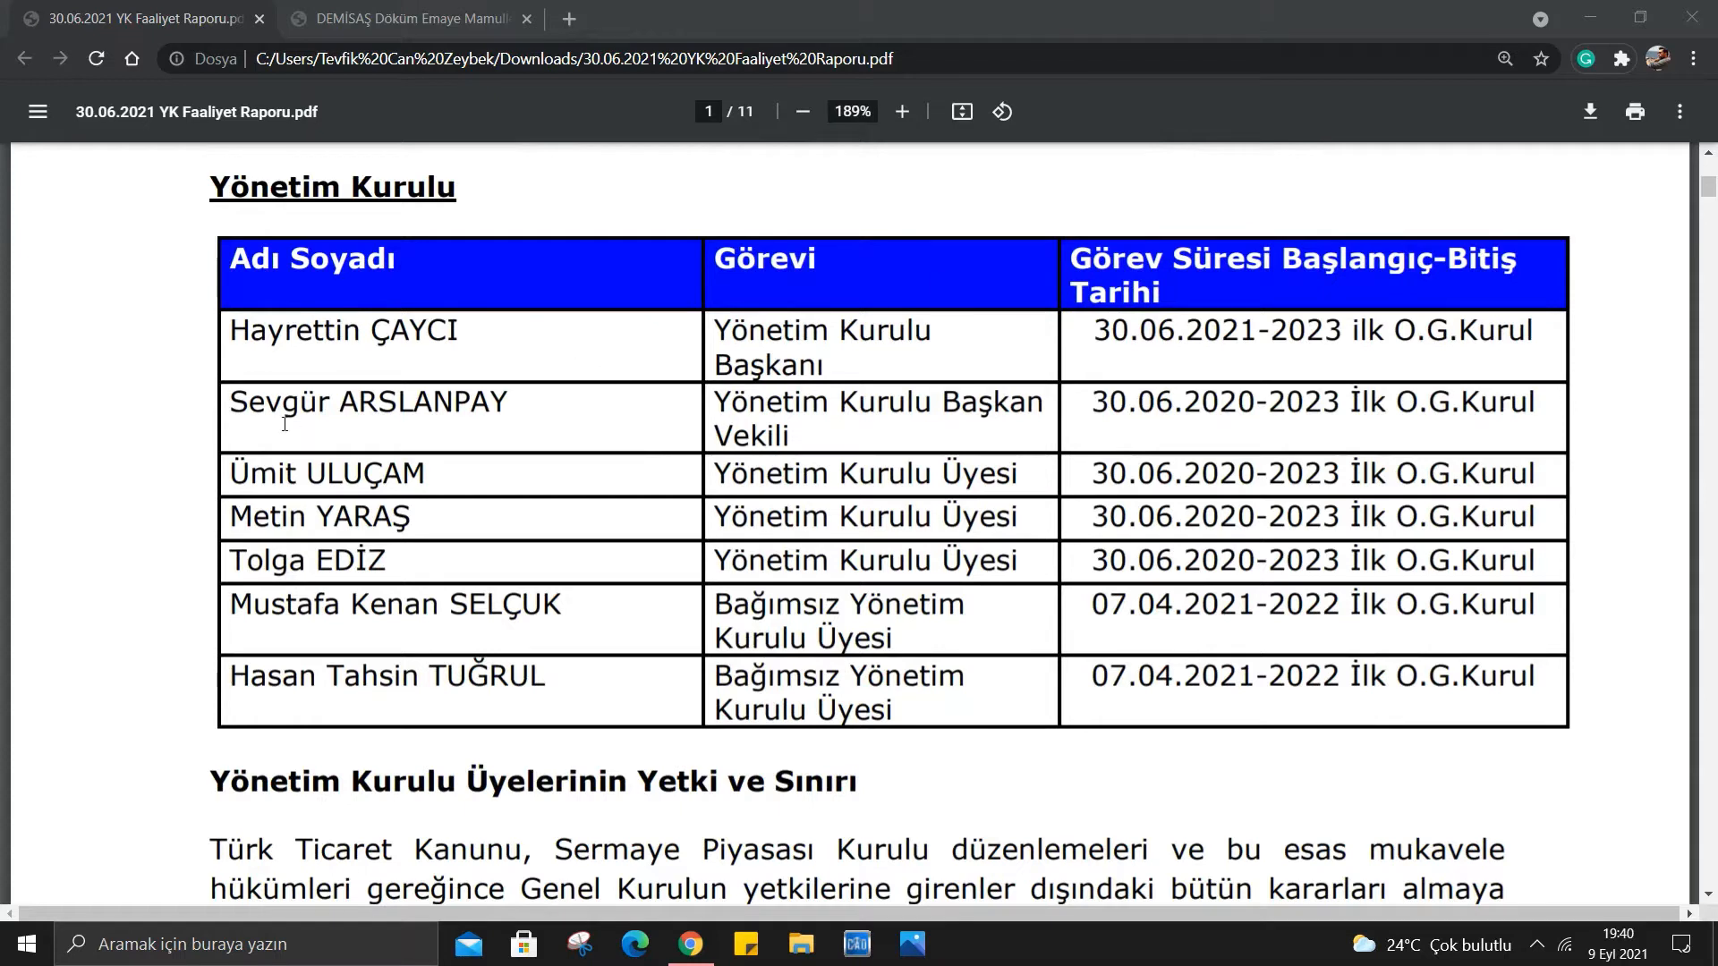
mouse_move(981, 399)
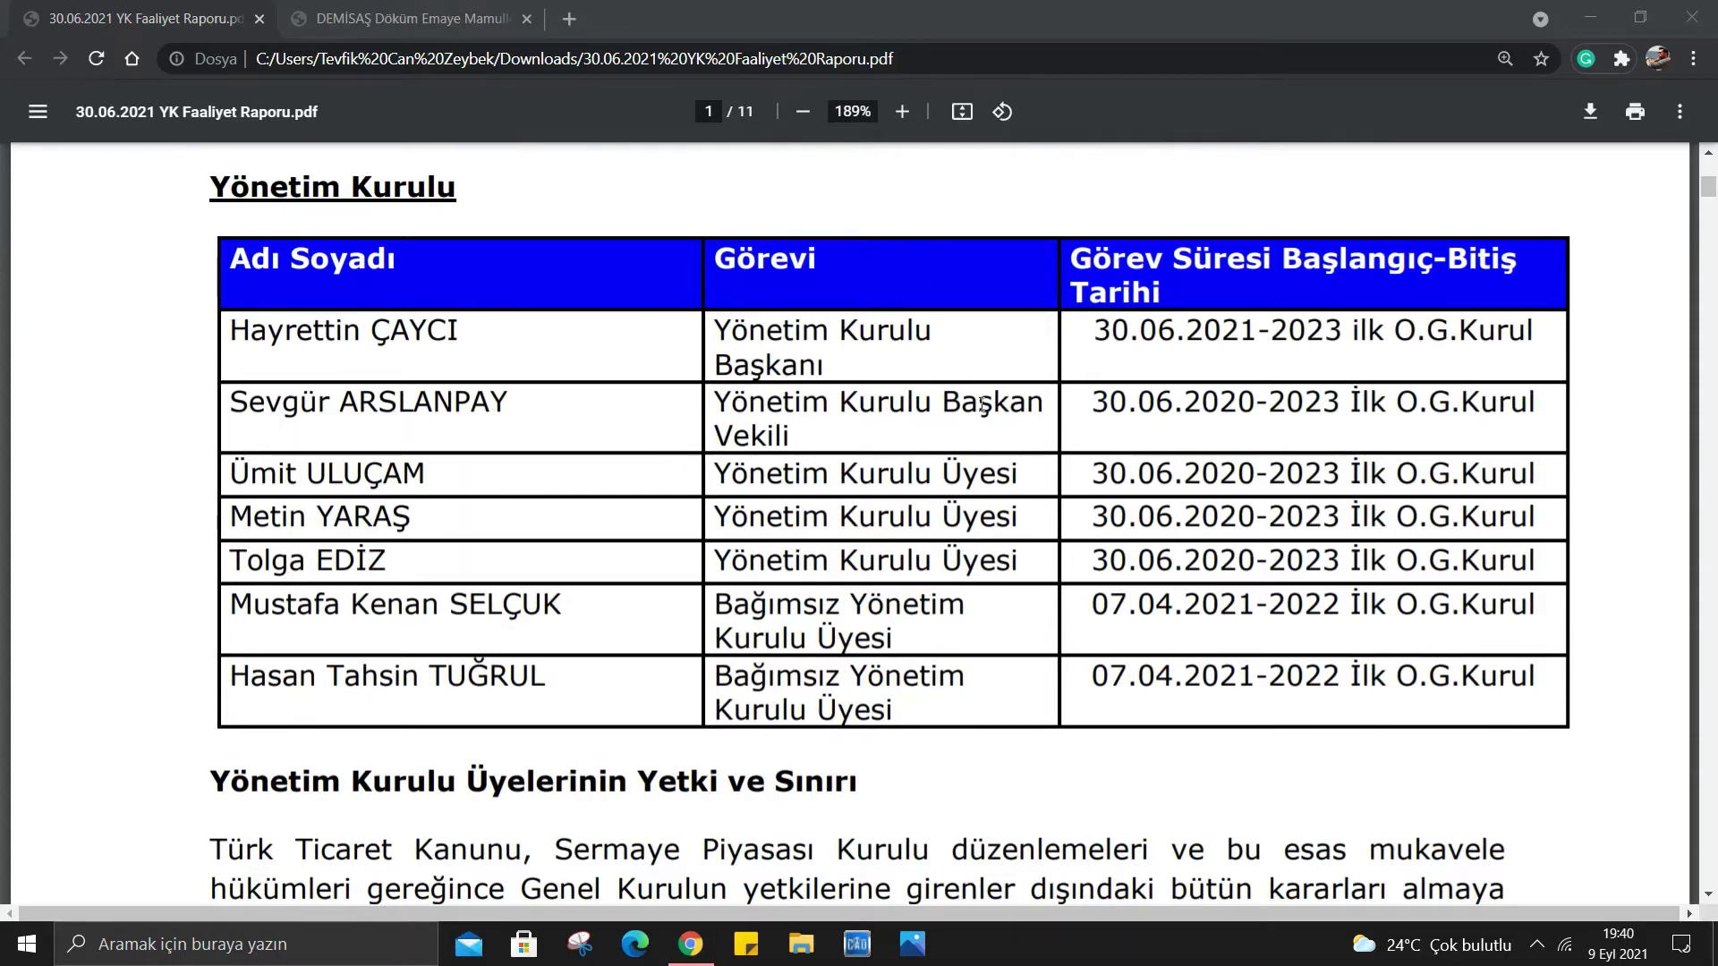
mouse_move(490, 487)
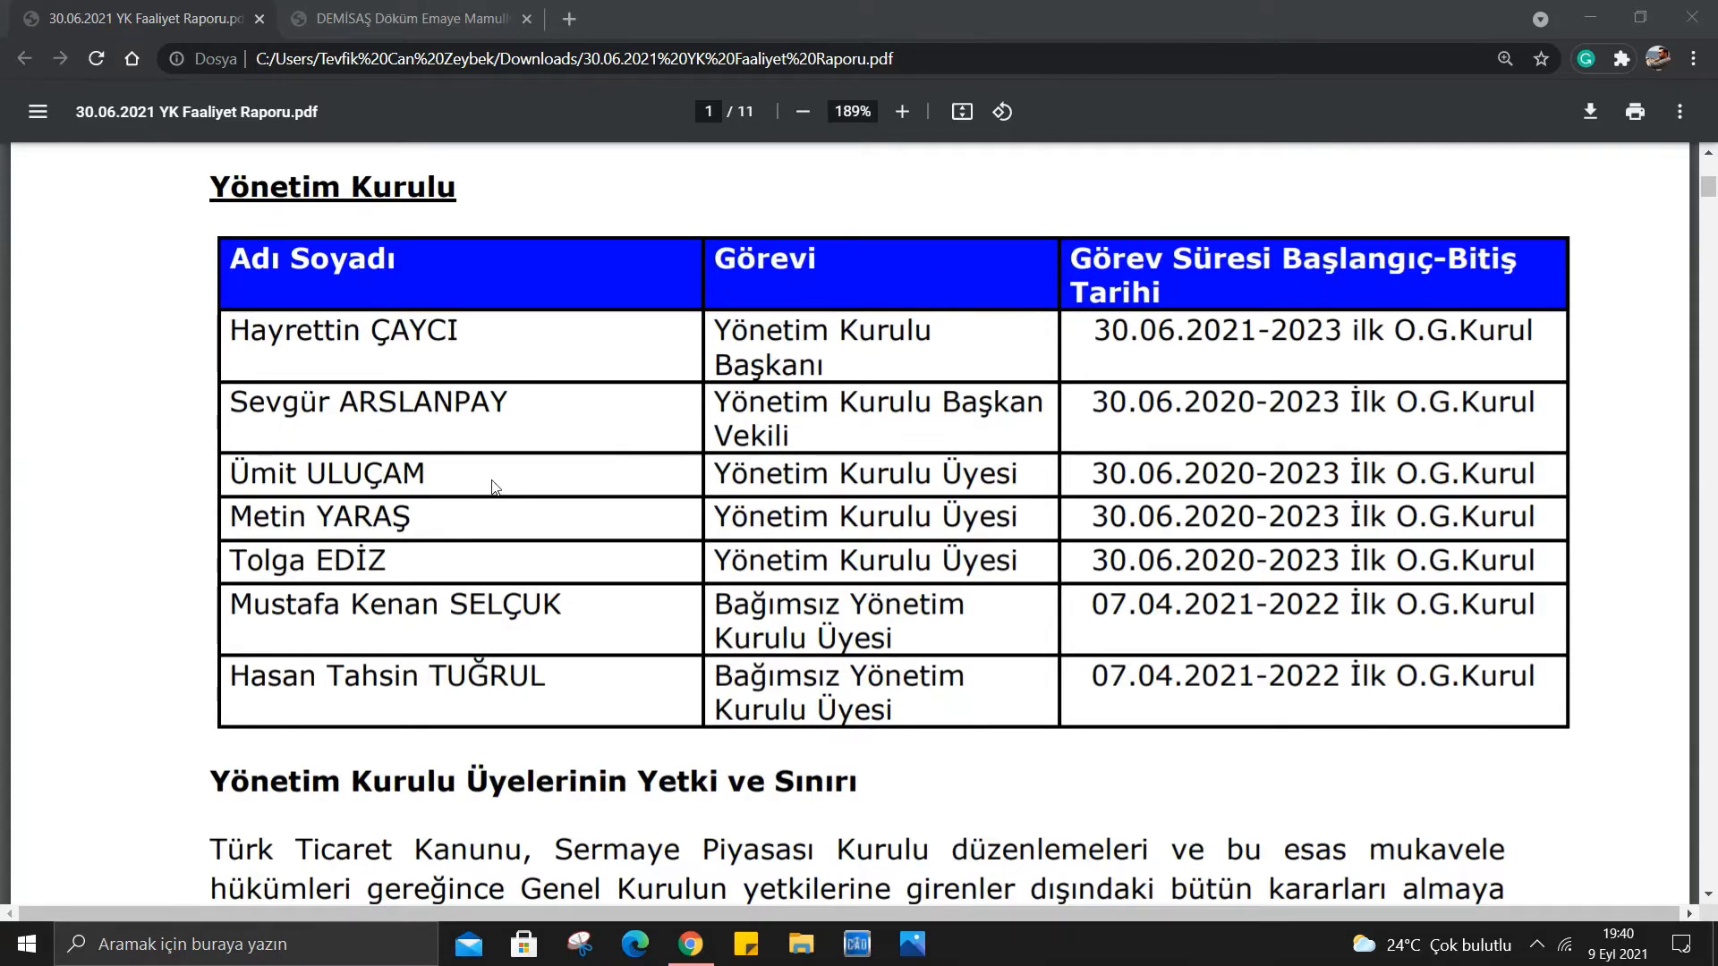
mouse_move(290, 575)
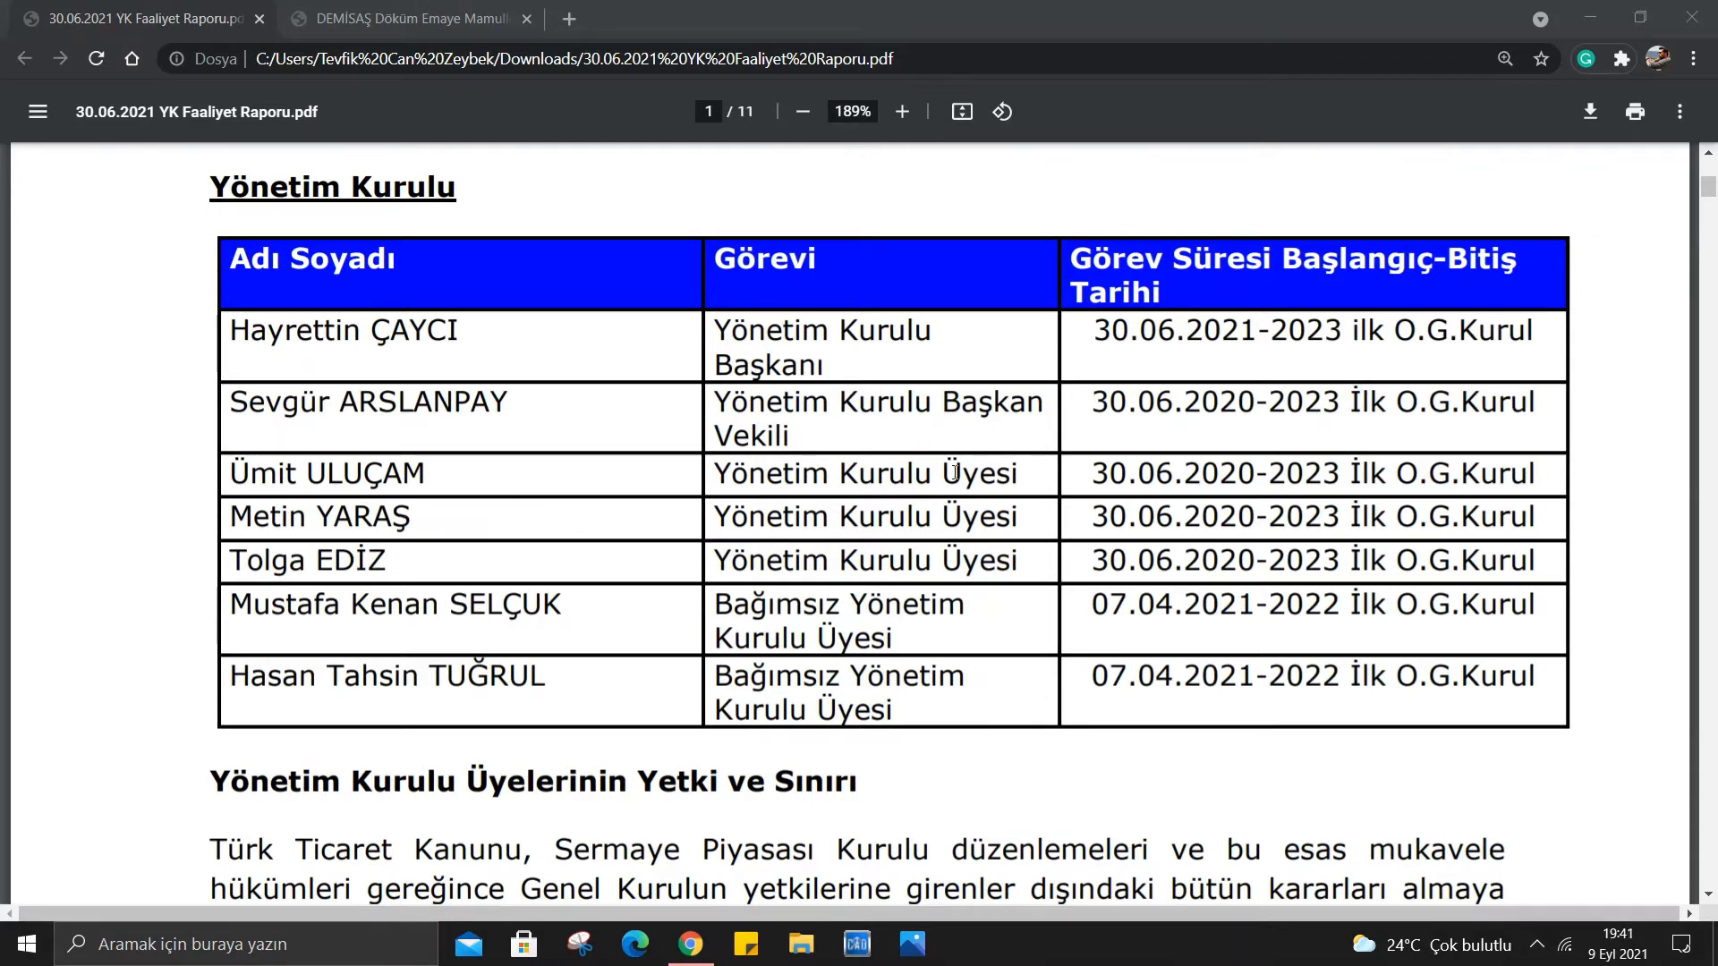
scroll(down, 3)
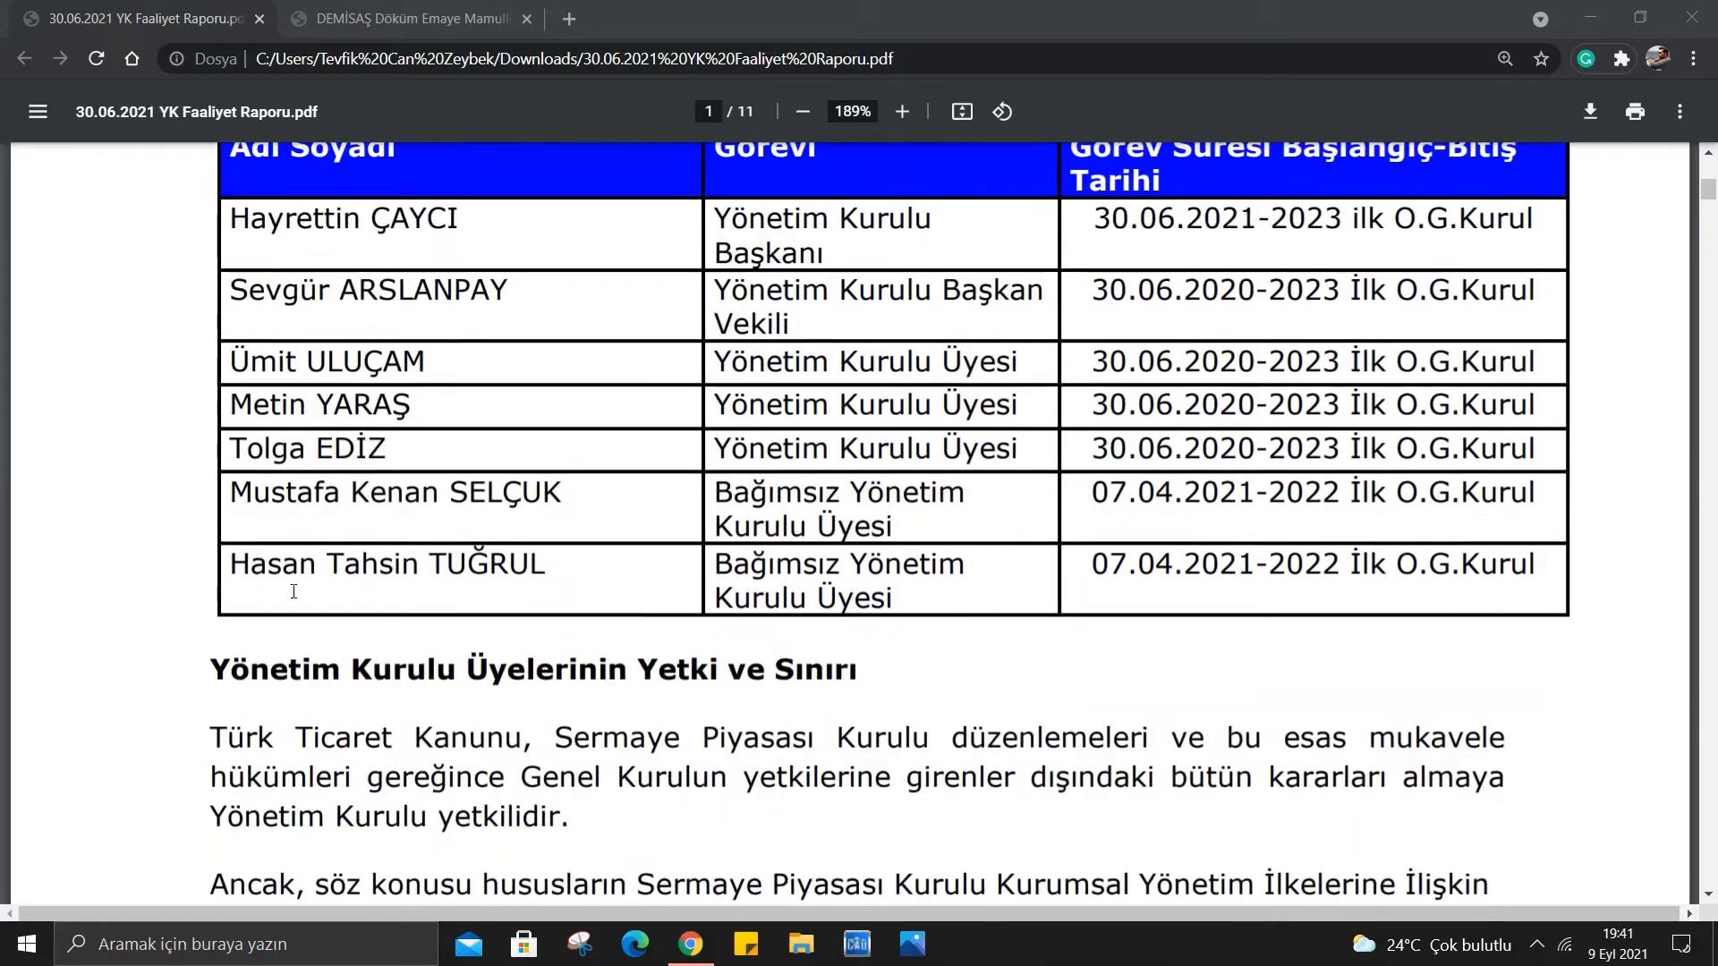
mouse_move(270, 578)
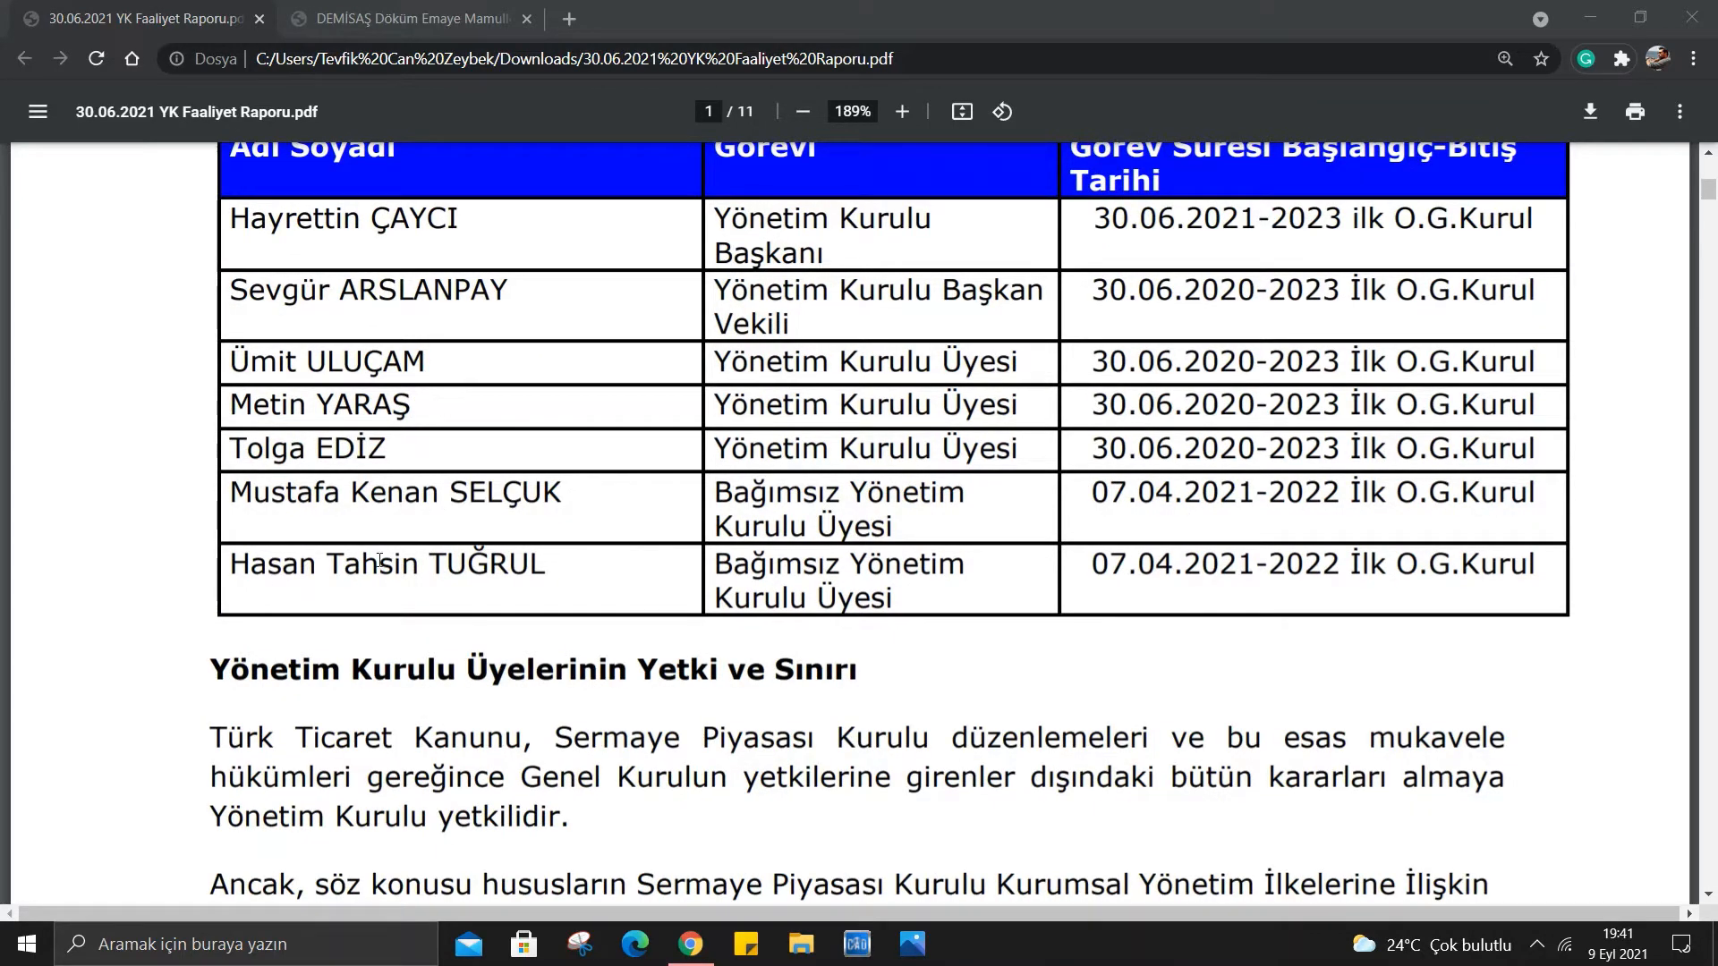
mouse_move(301, 544)
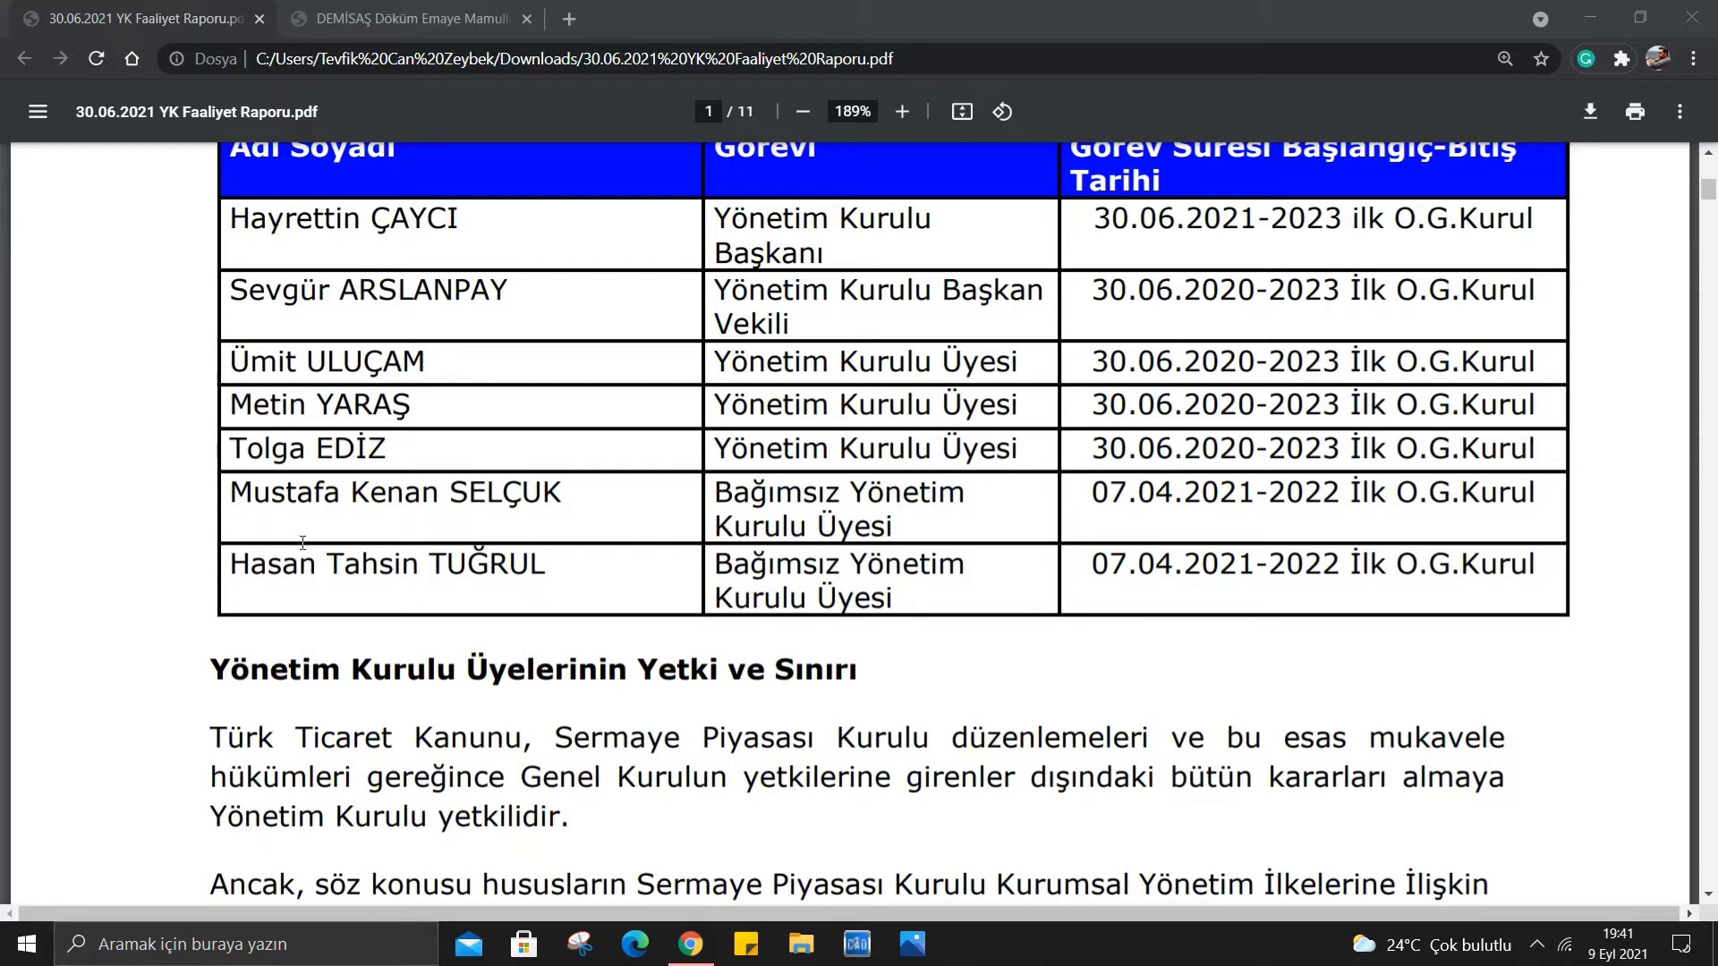
scroll(down, 3)
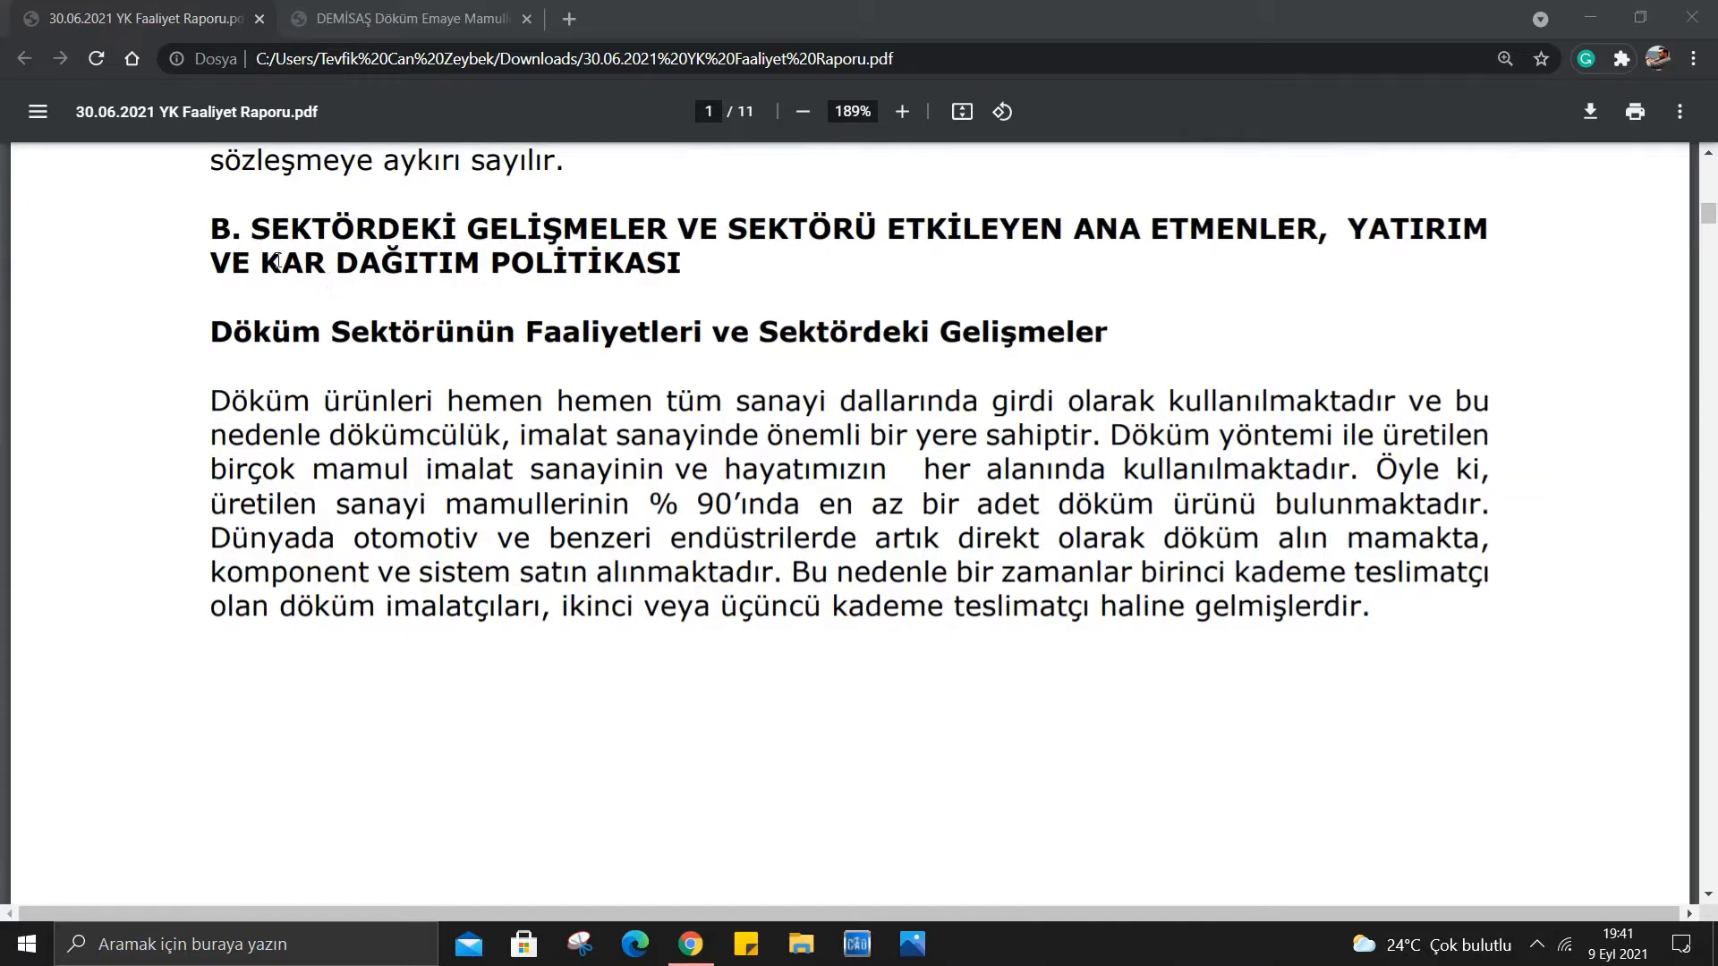
scroll(down, 3)
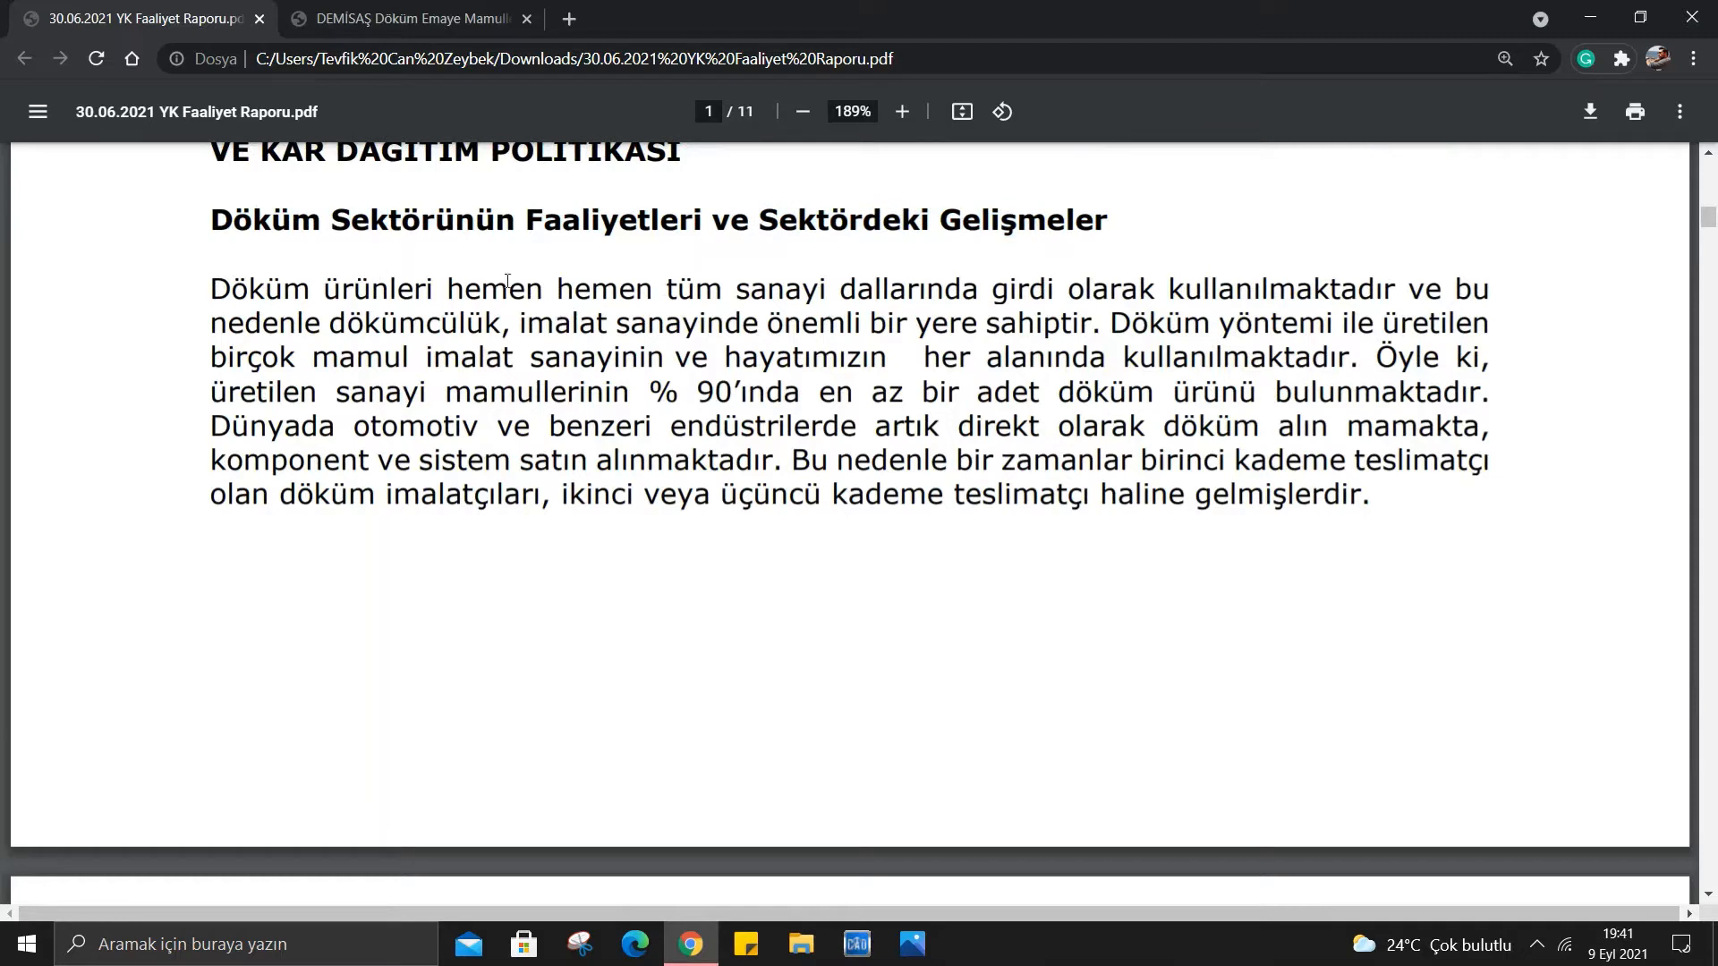
mouse_move(1056, 290)
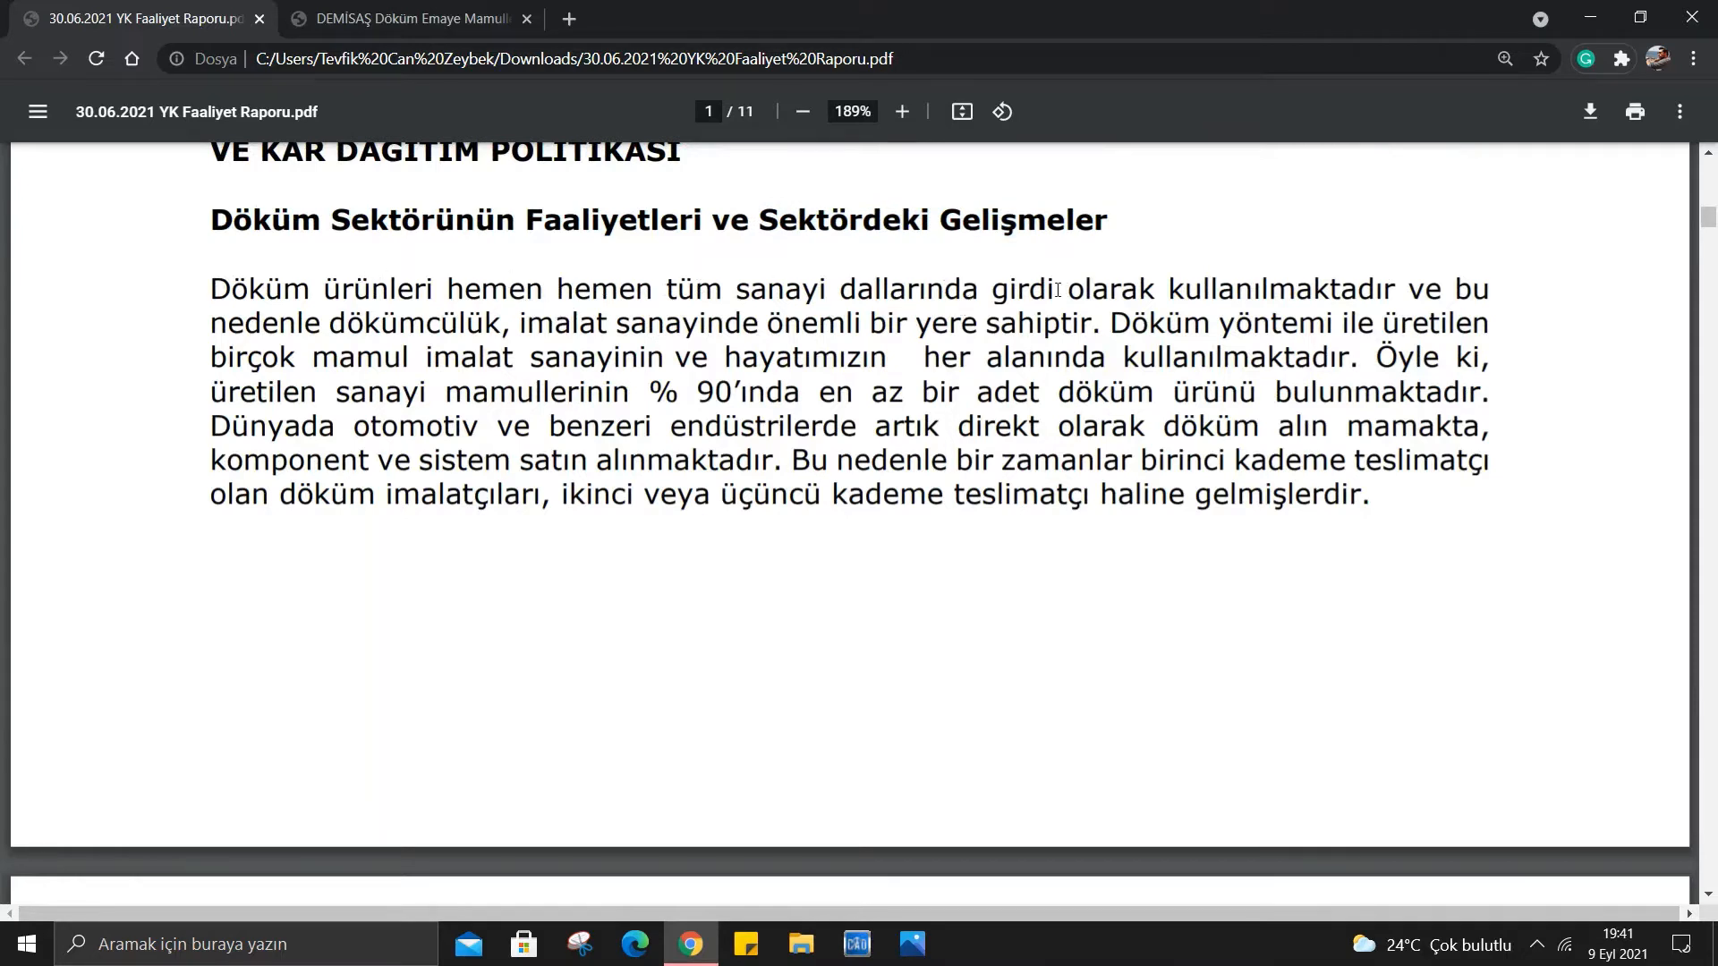
mouse_move(1068, 286)
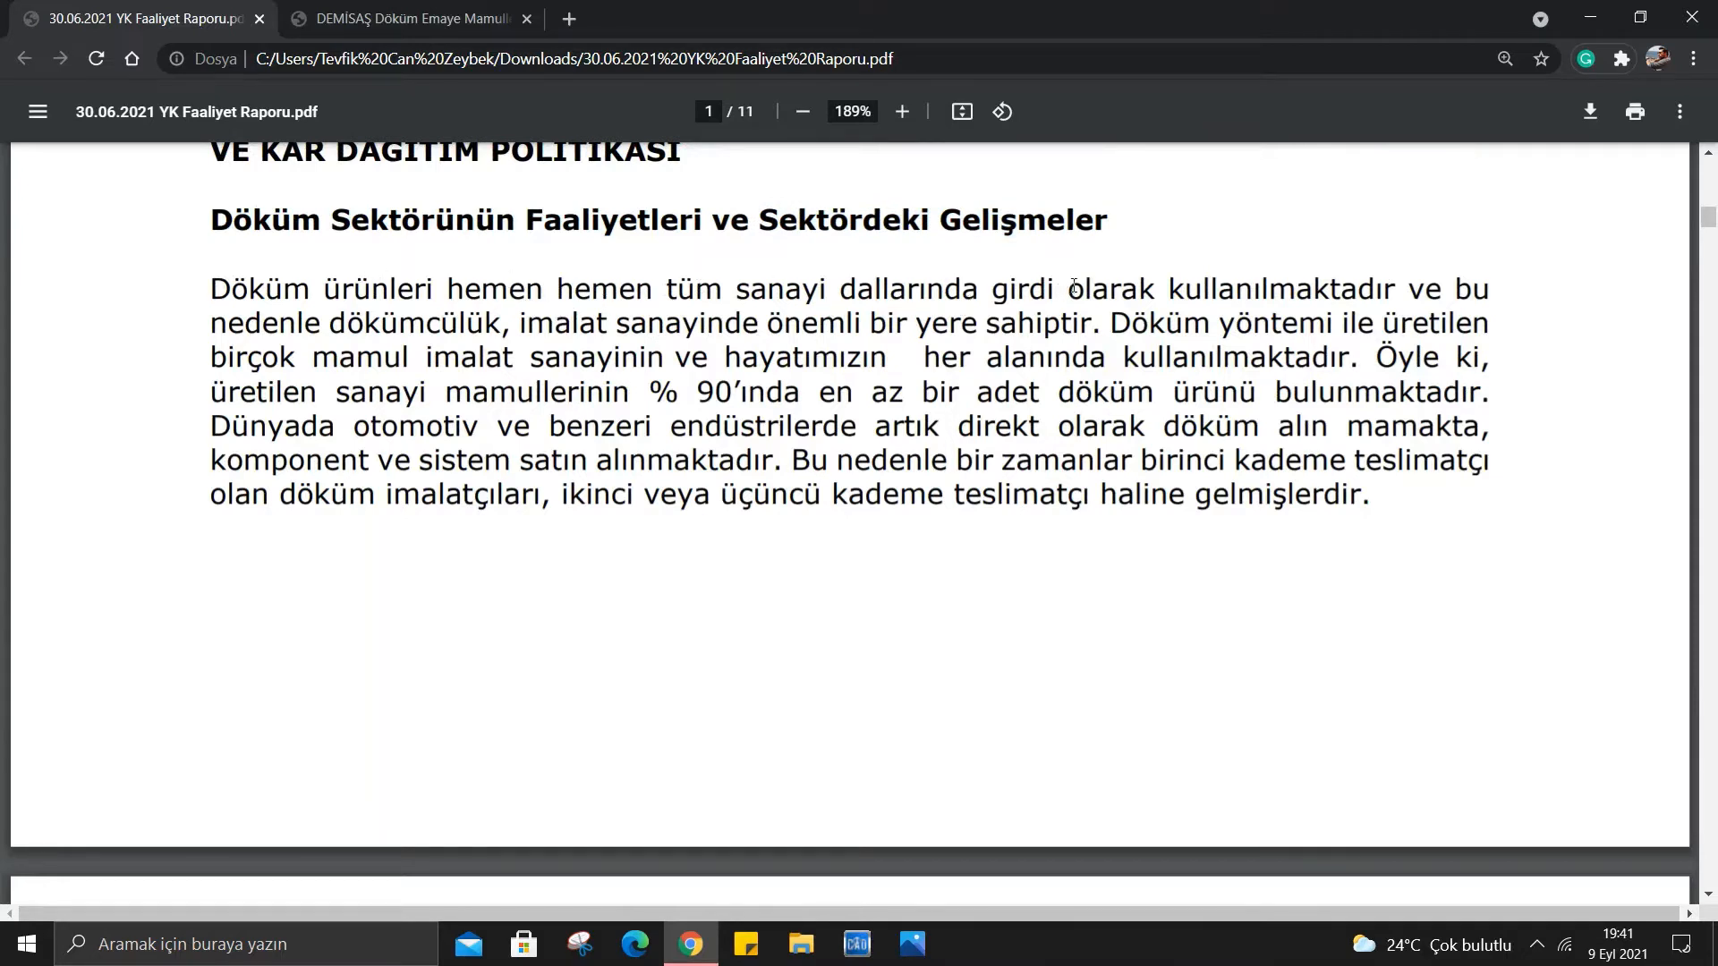
mouse_move(889, 318)
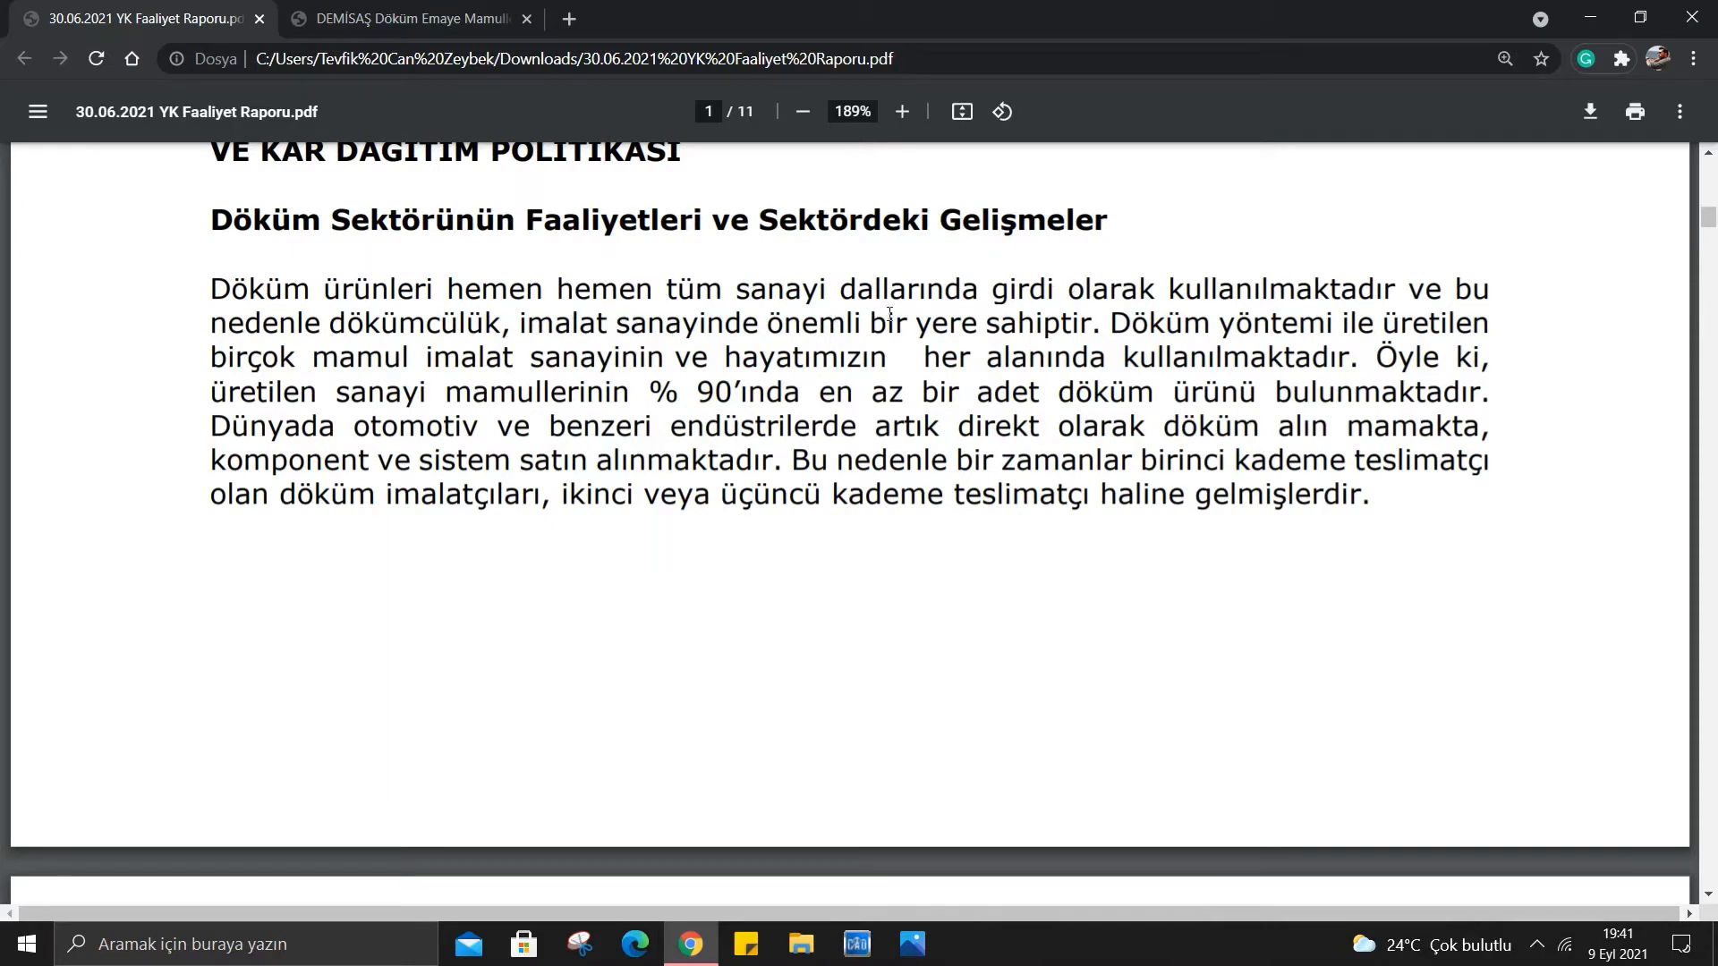
mouse_move(1114, 330)
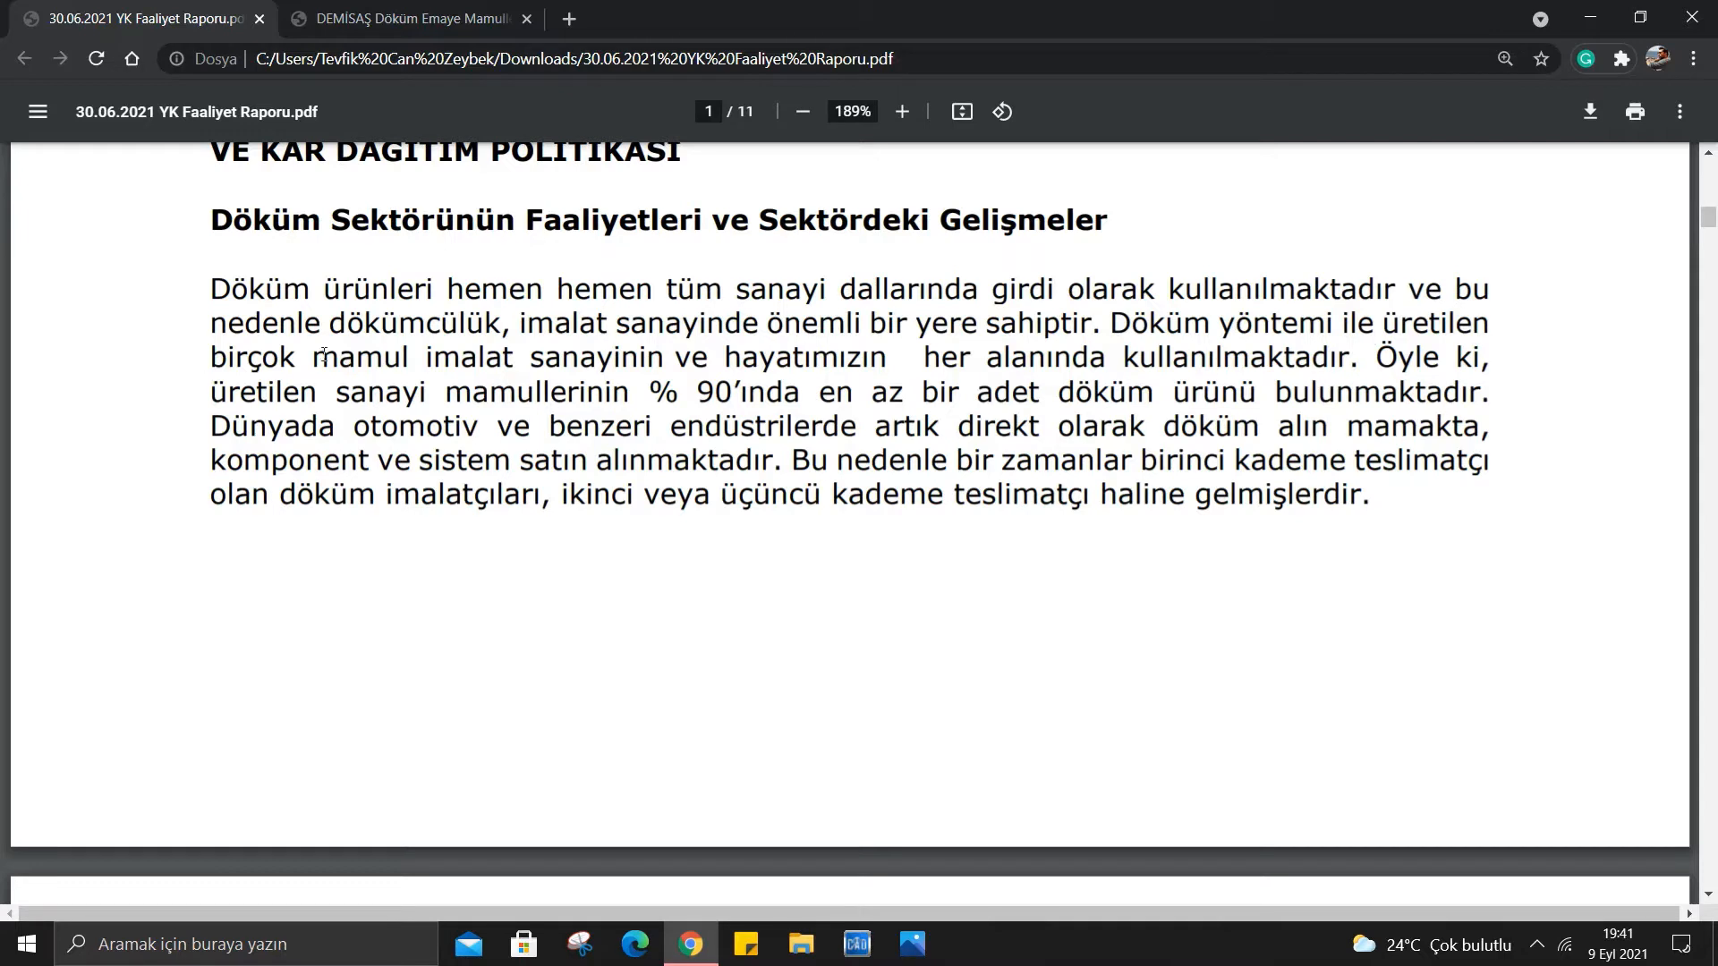
mouse_move(723, 355)
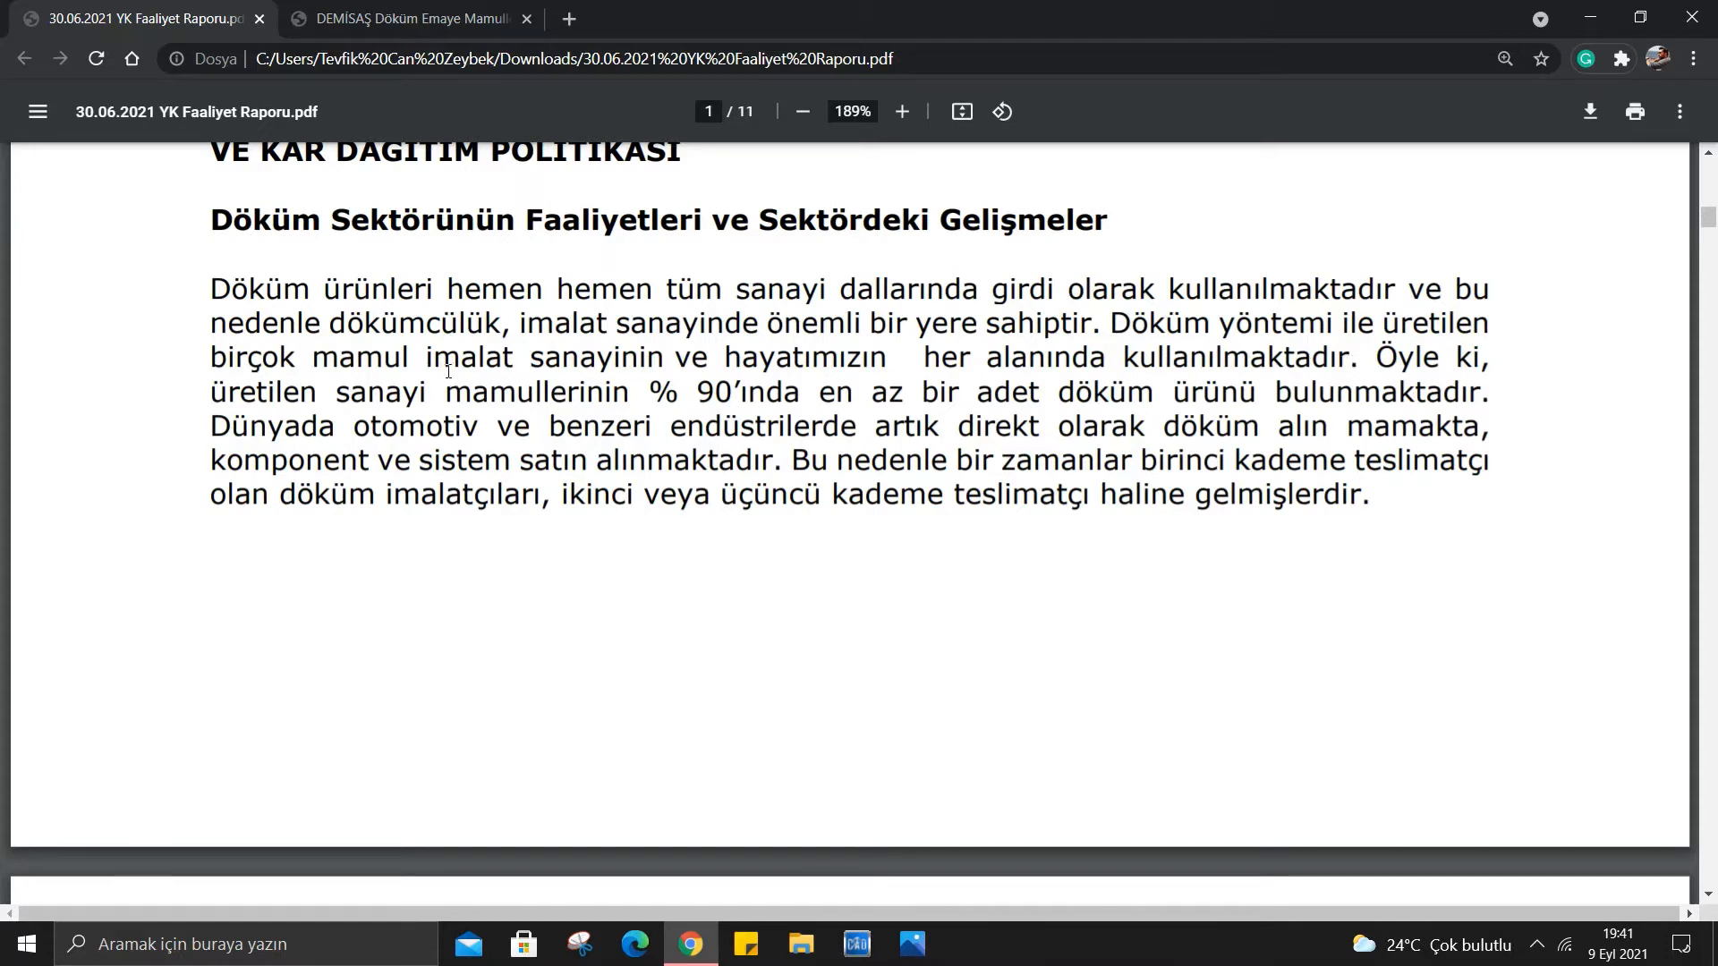
mouse_move(908, 394)
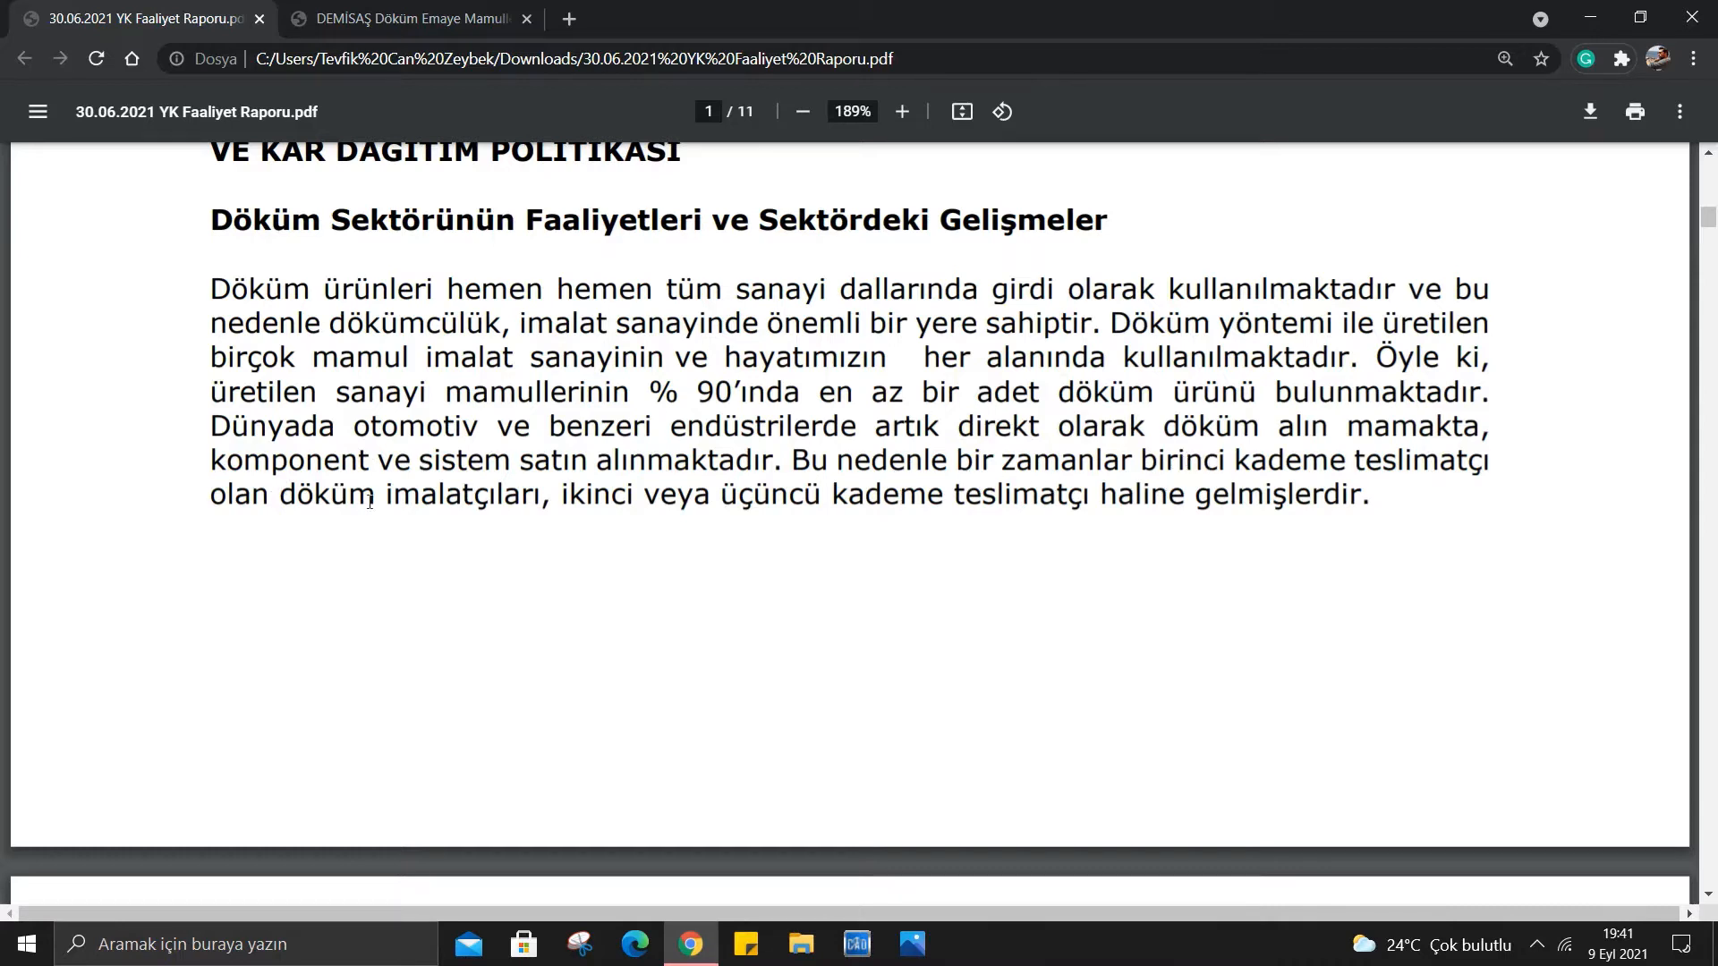
mouse_move(861, 515)
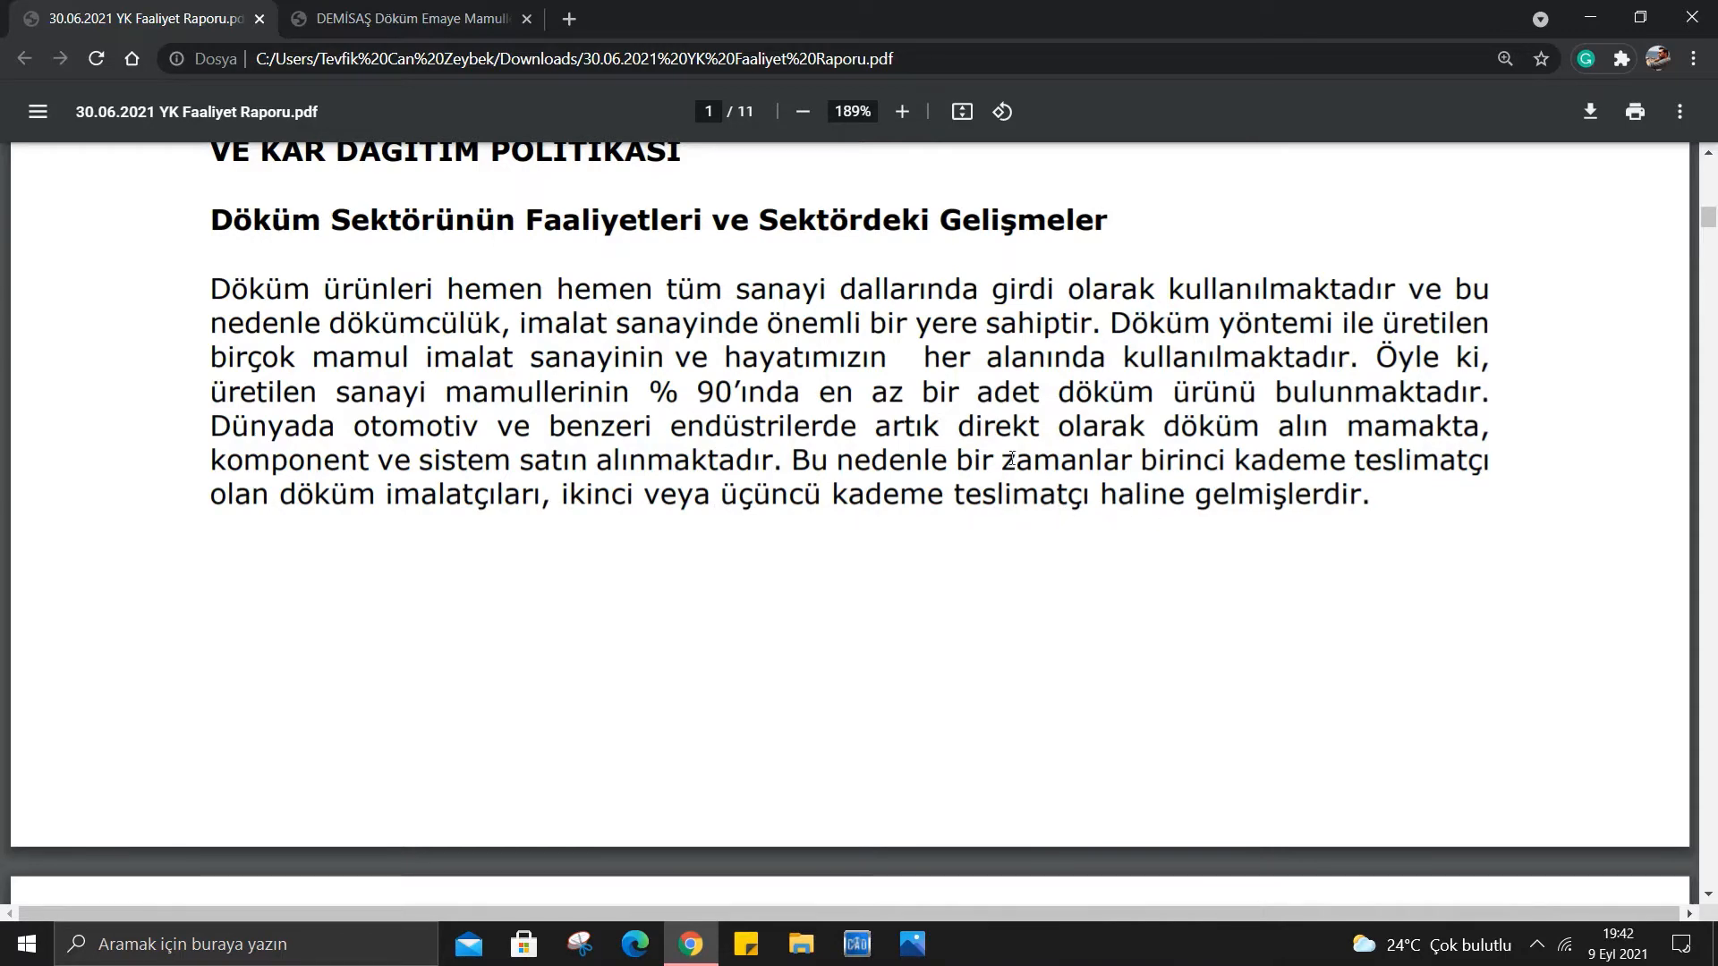
Read page 2's Turkish casting sector overview, clearing a selected sentence, down to the Yatırım Politikası heading.
scroll(down, 3)
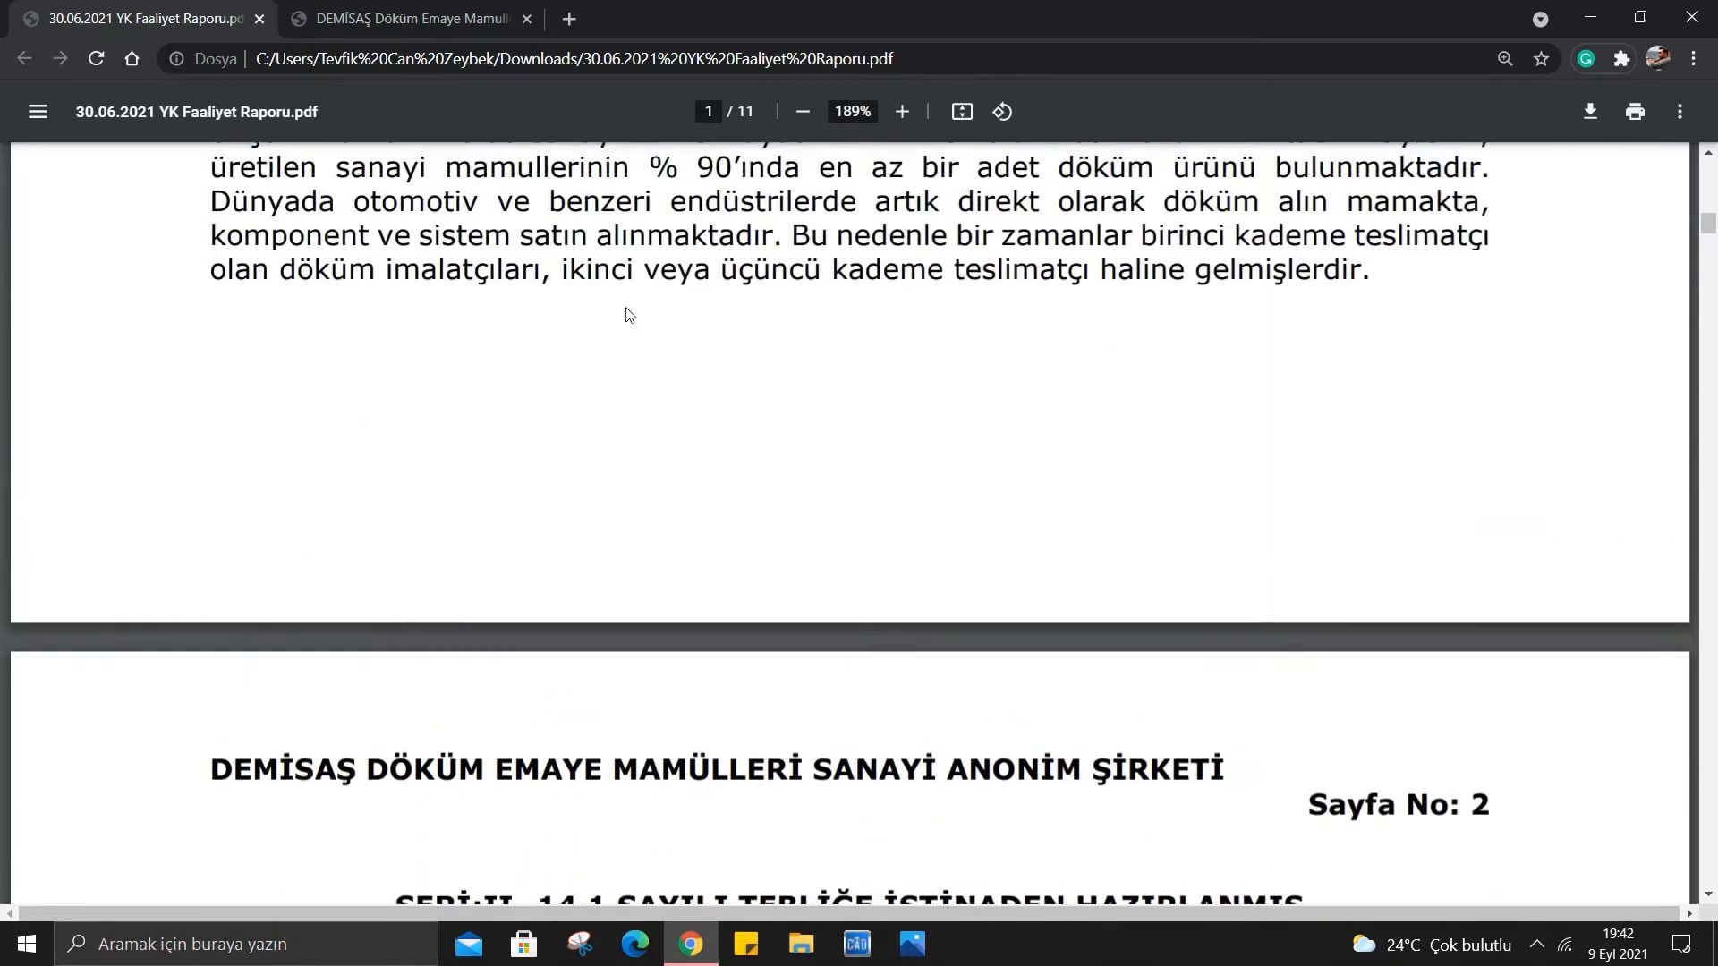
scroll(down, 3)
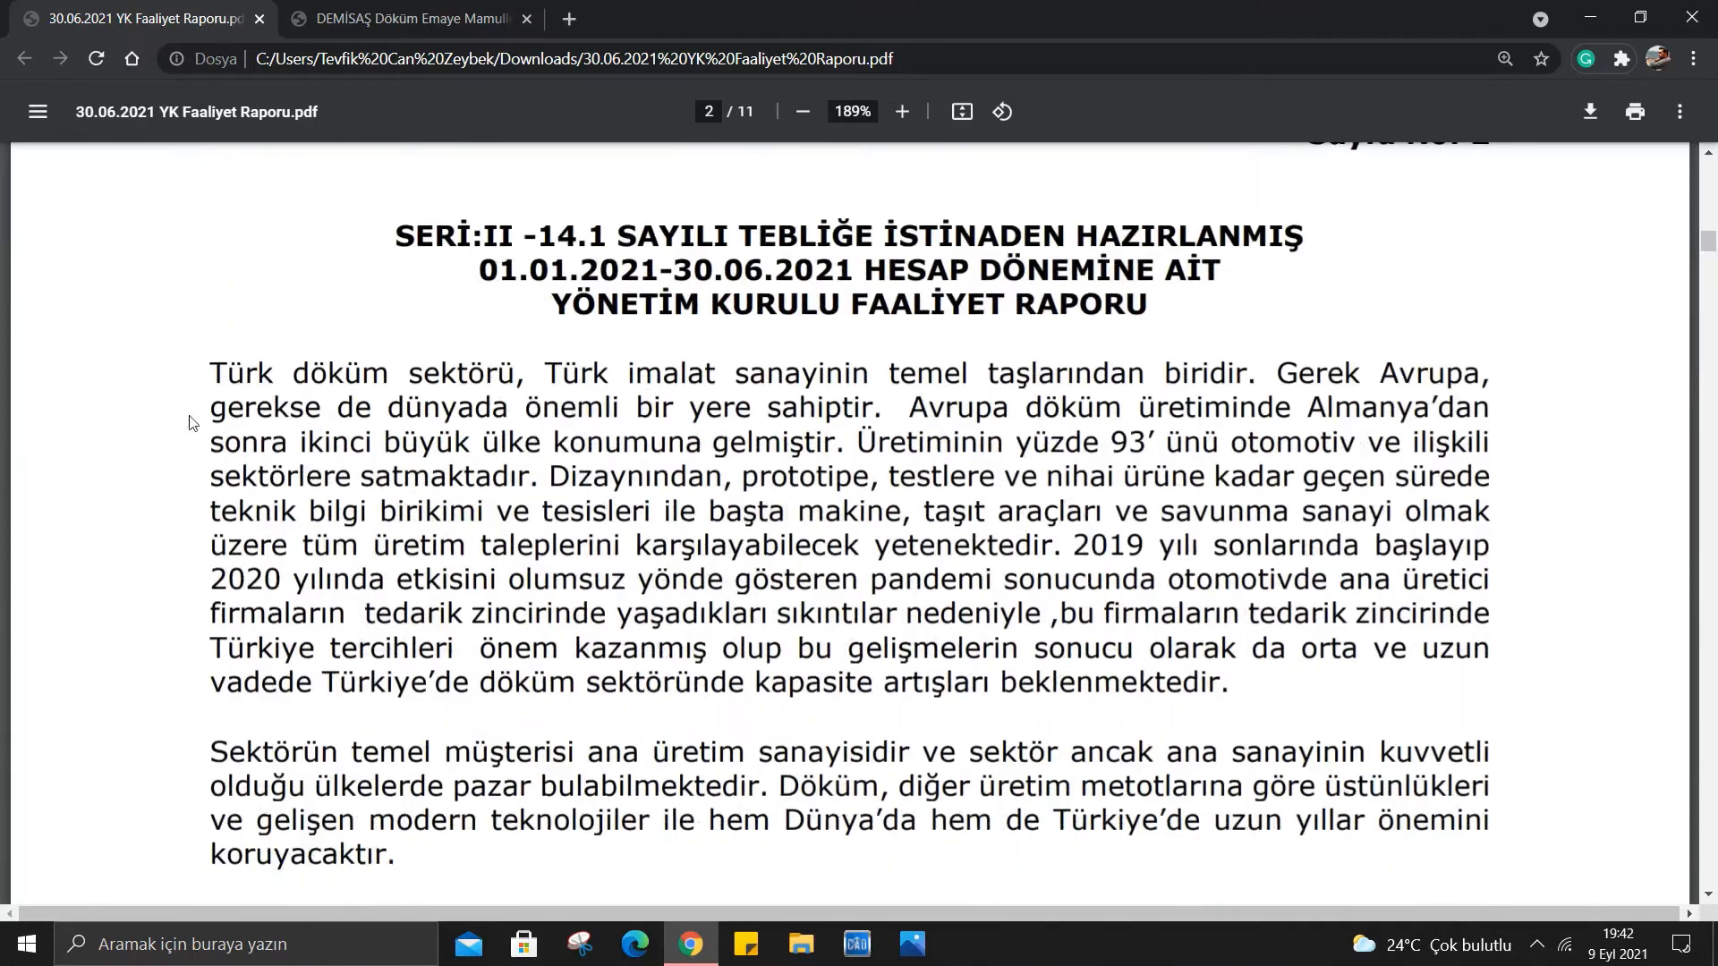
scroll(down, 3)
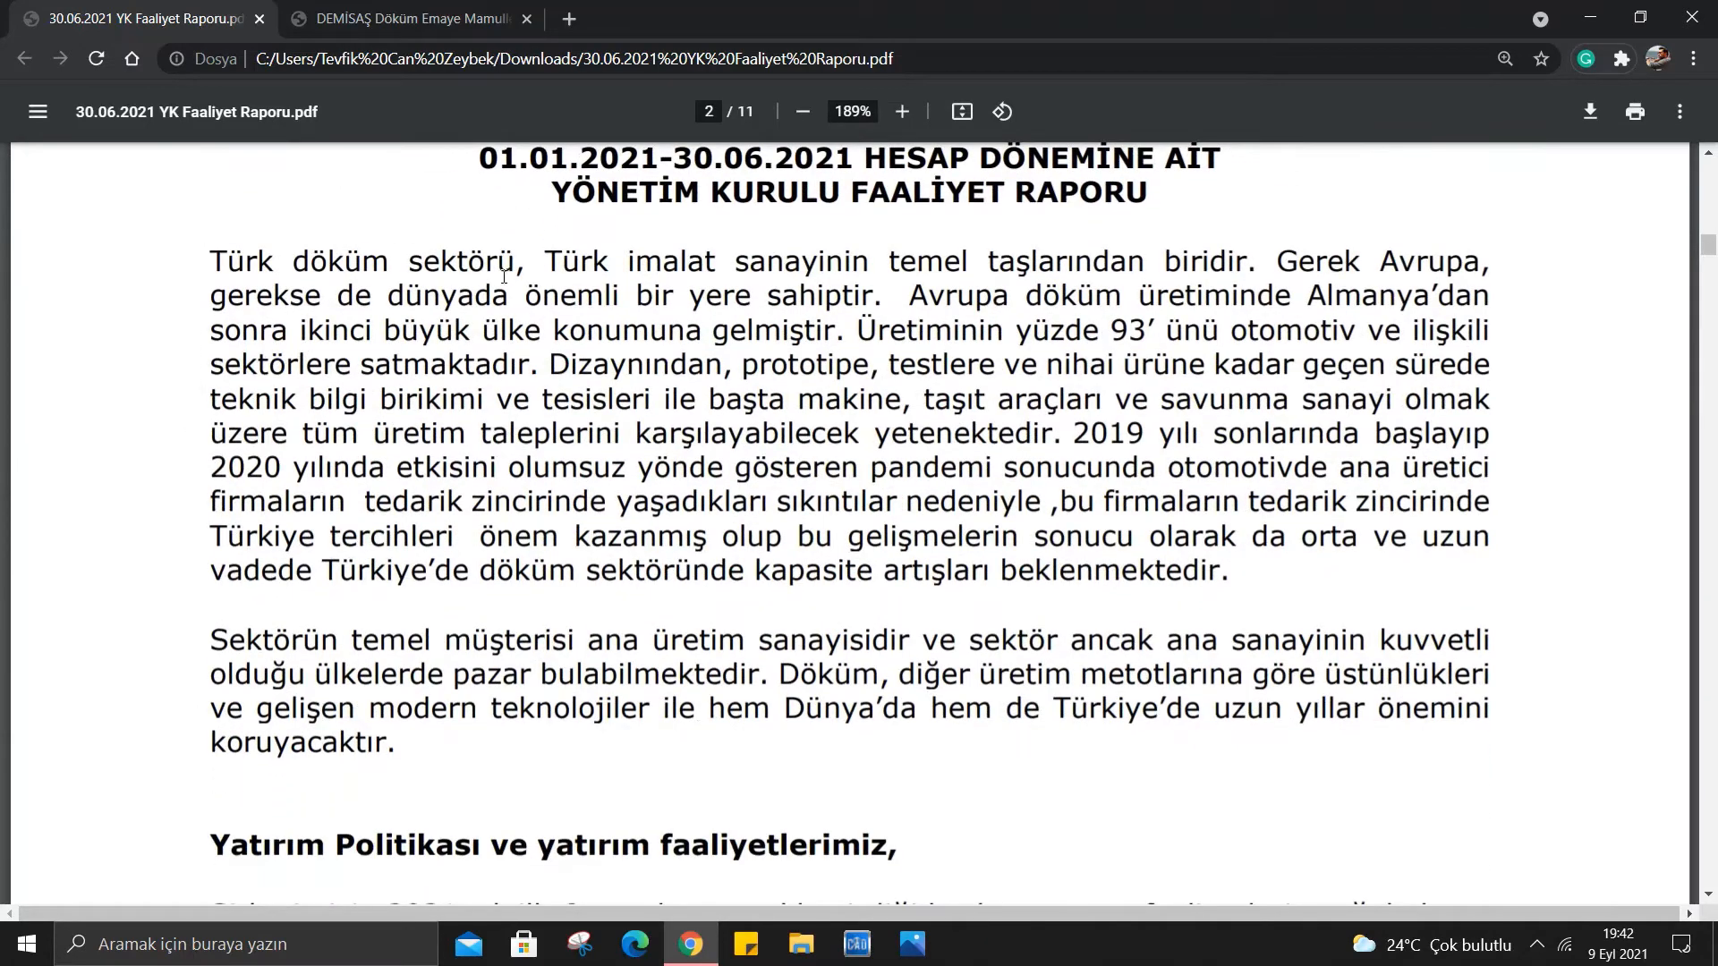
mouse_move(990, 265)
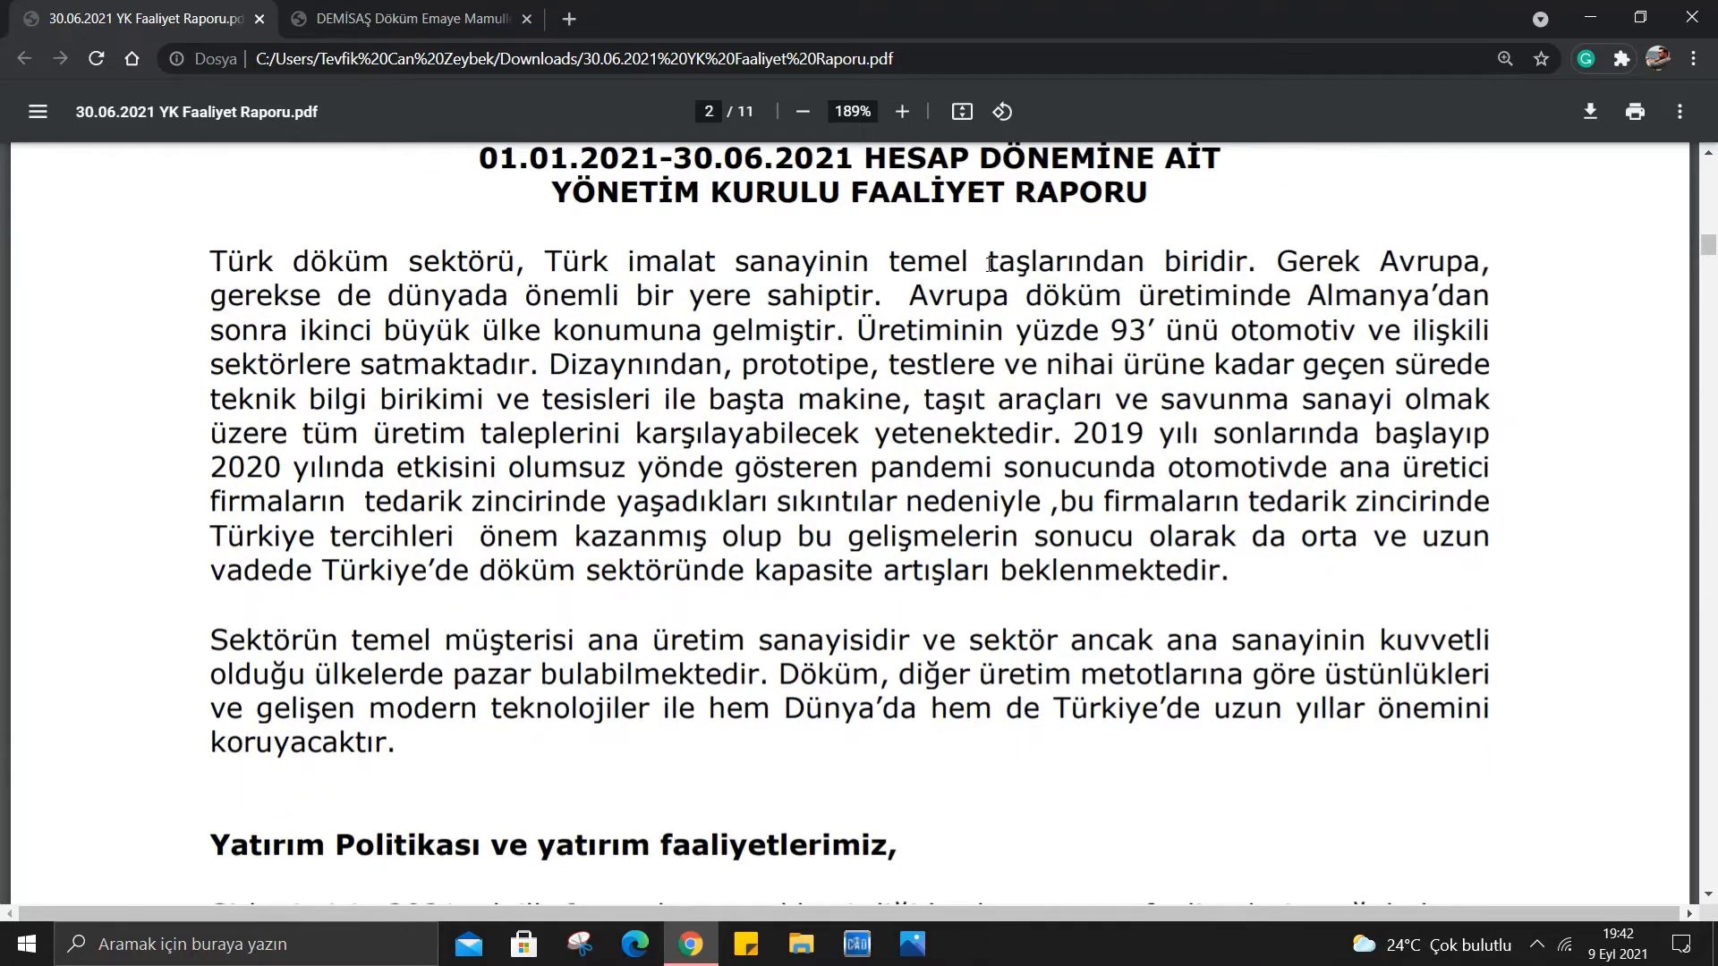
mouse_move(1496, 272)
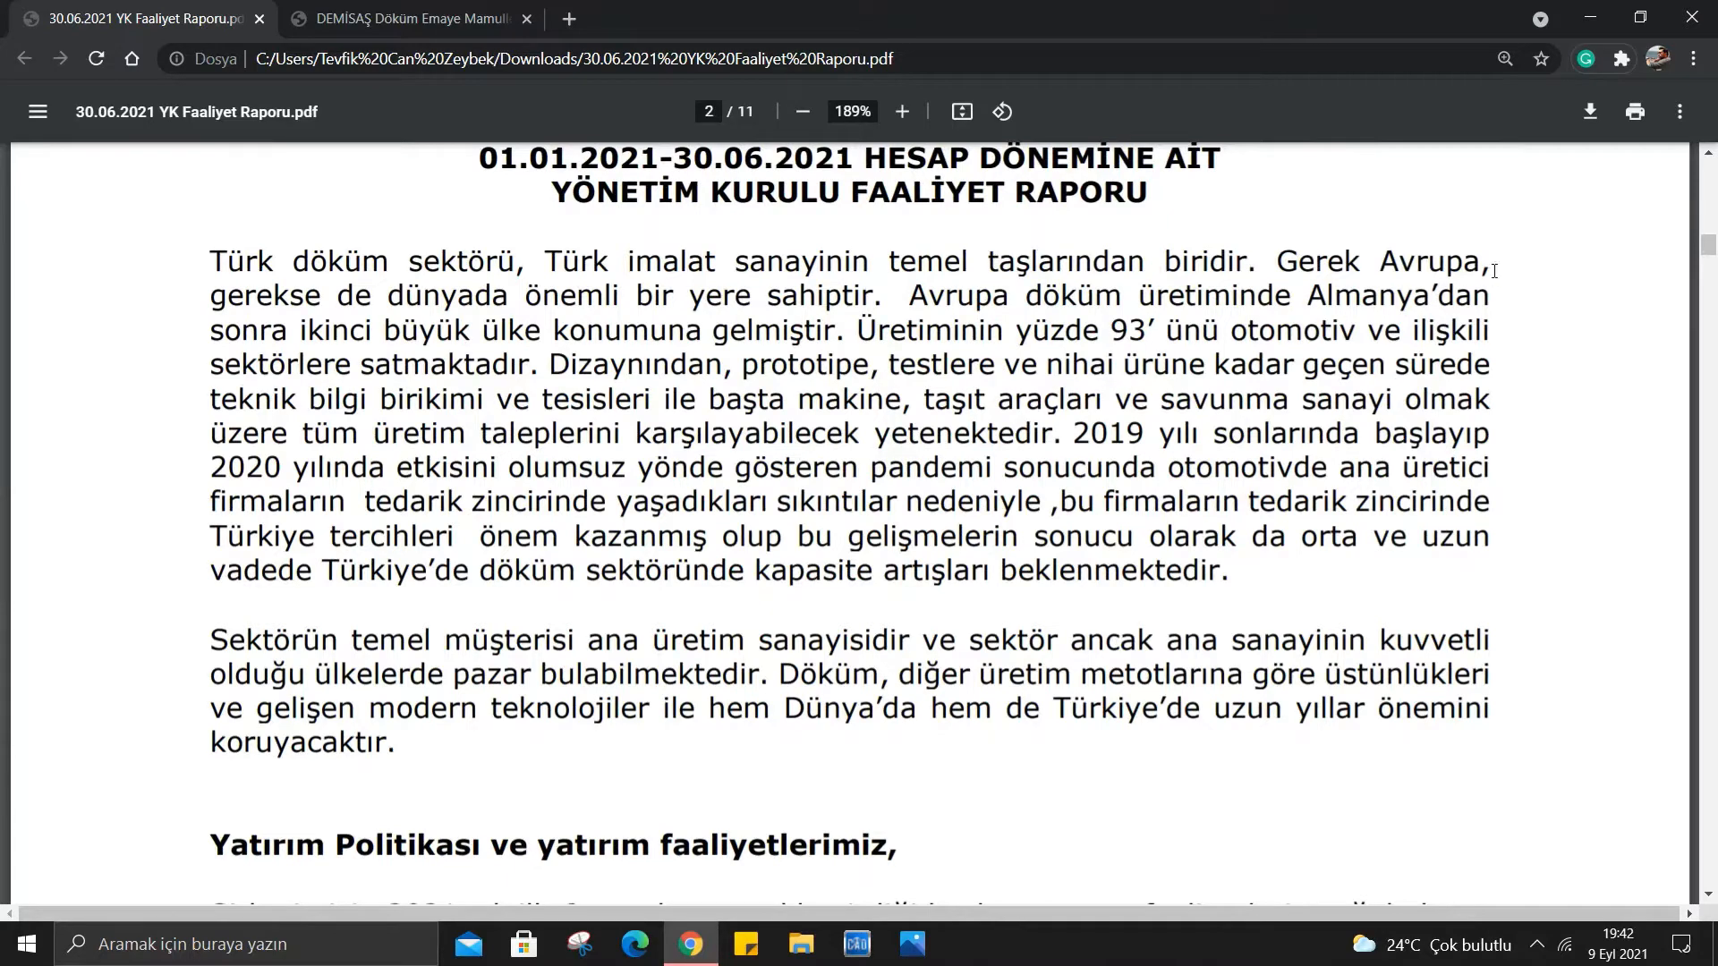
mouse_move(567, 298)
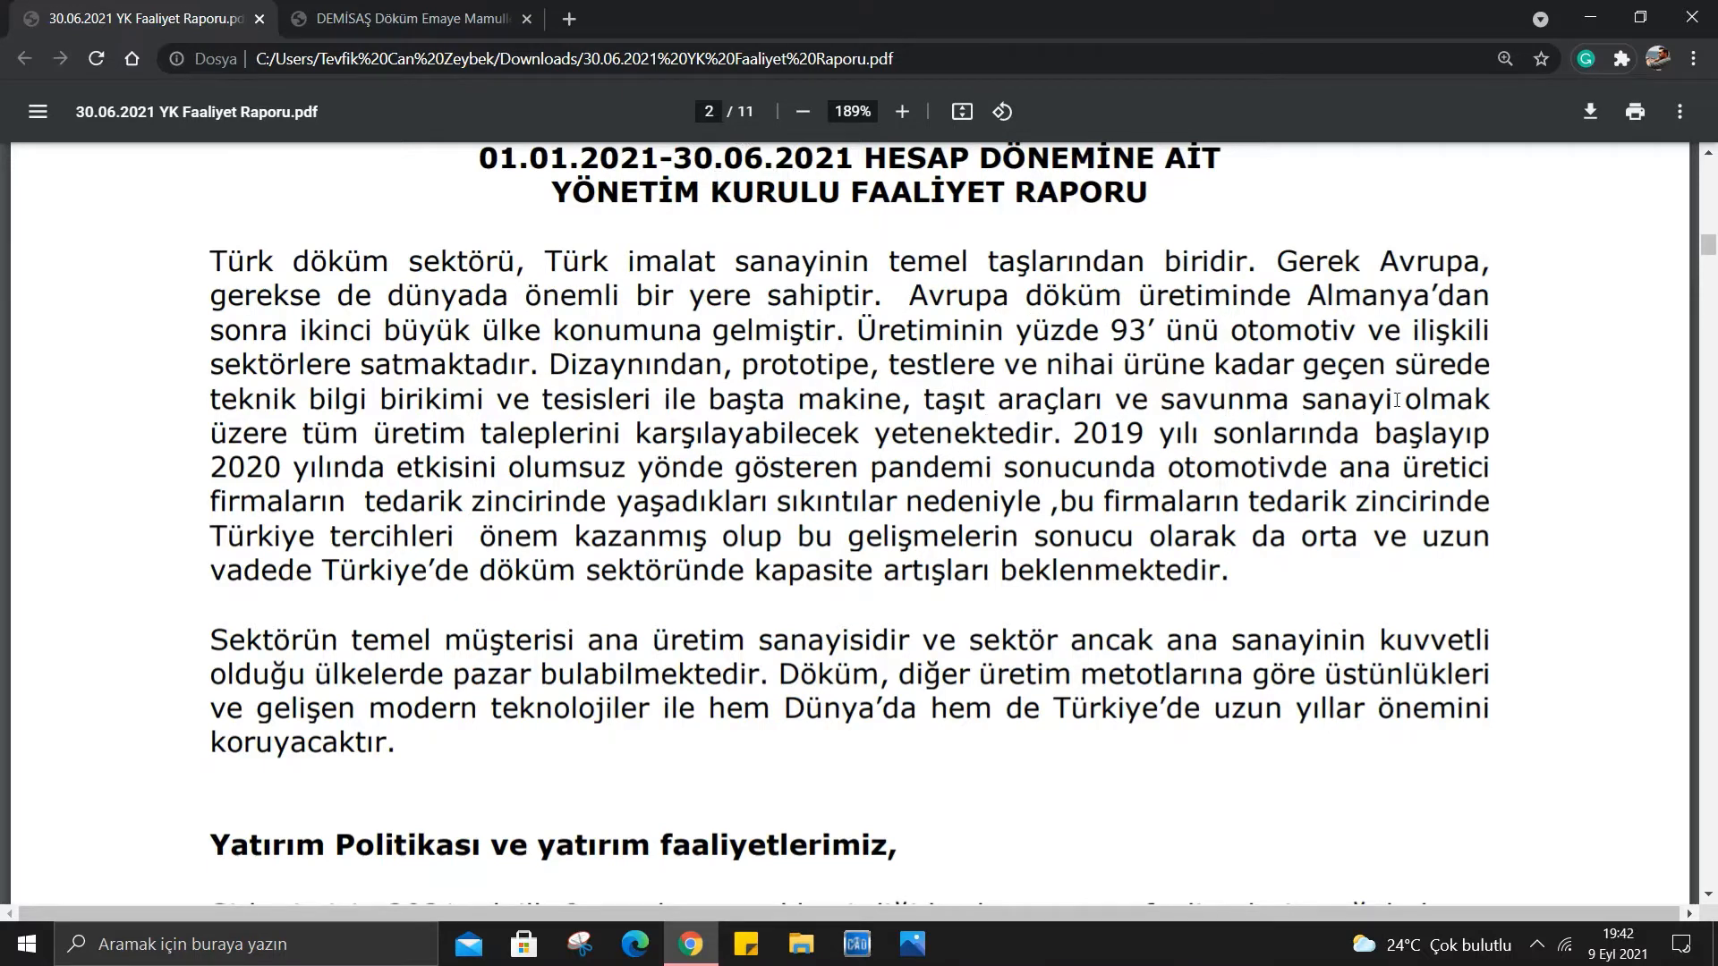
mouse_move(383, 460)
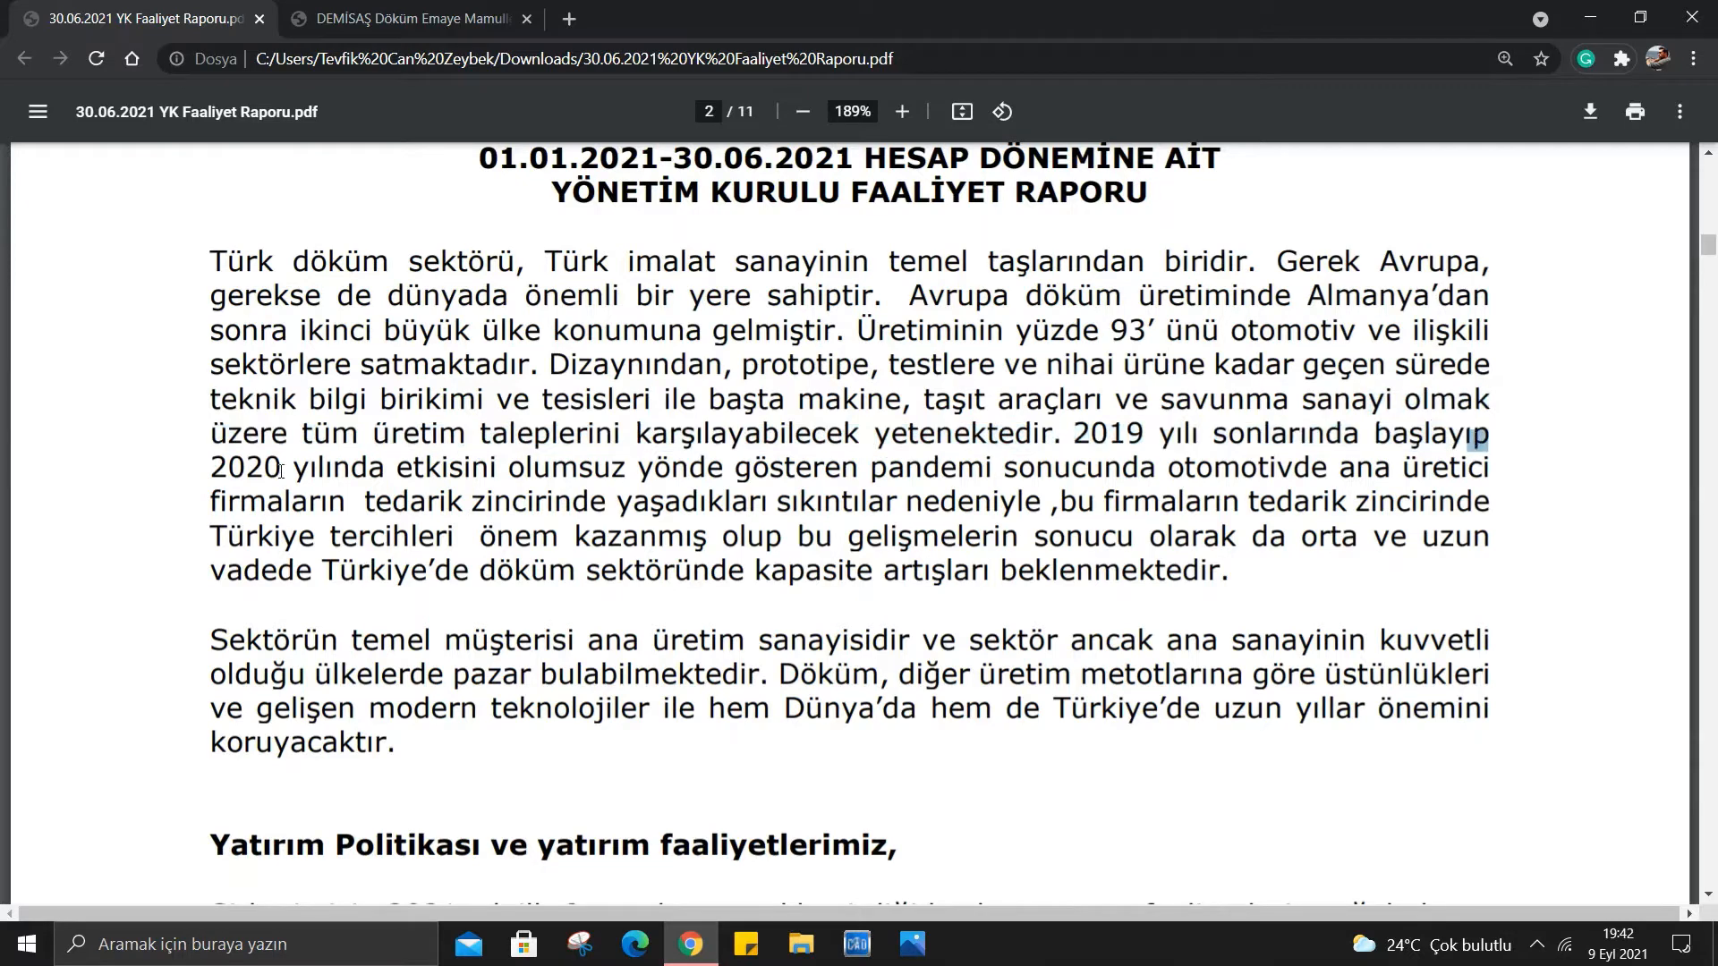
mouse_move(732, 471)
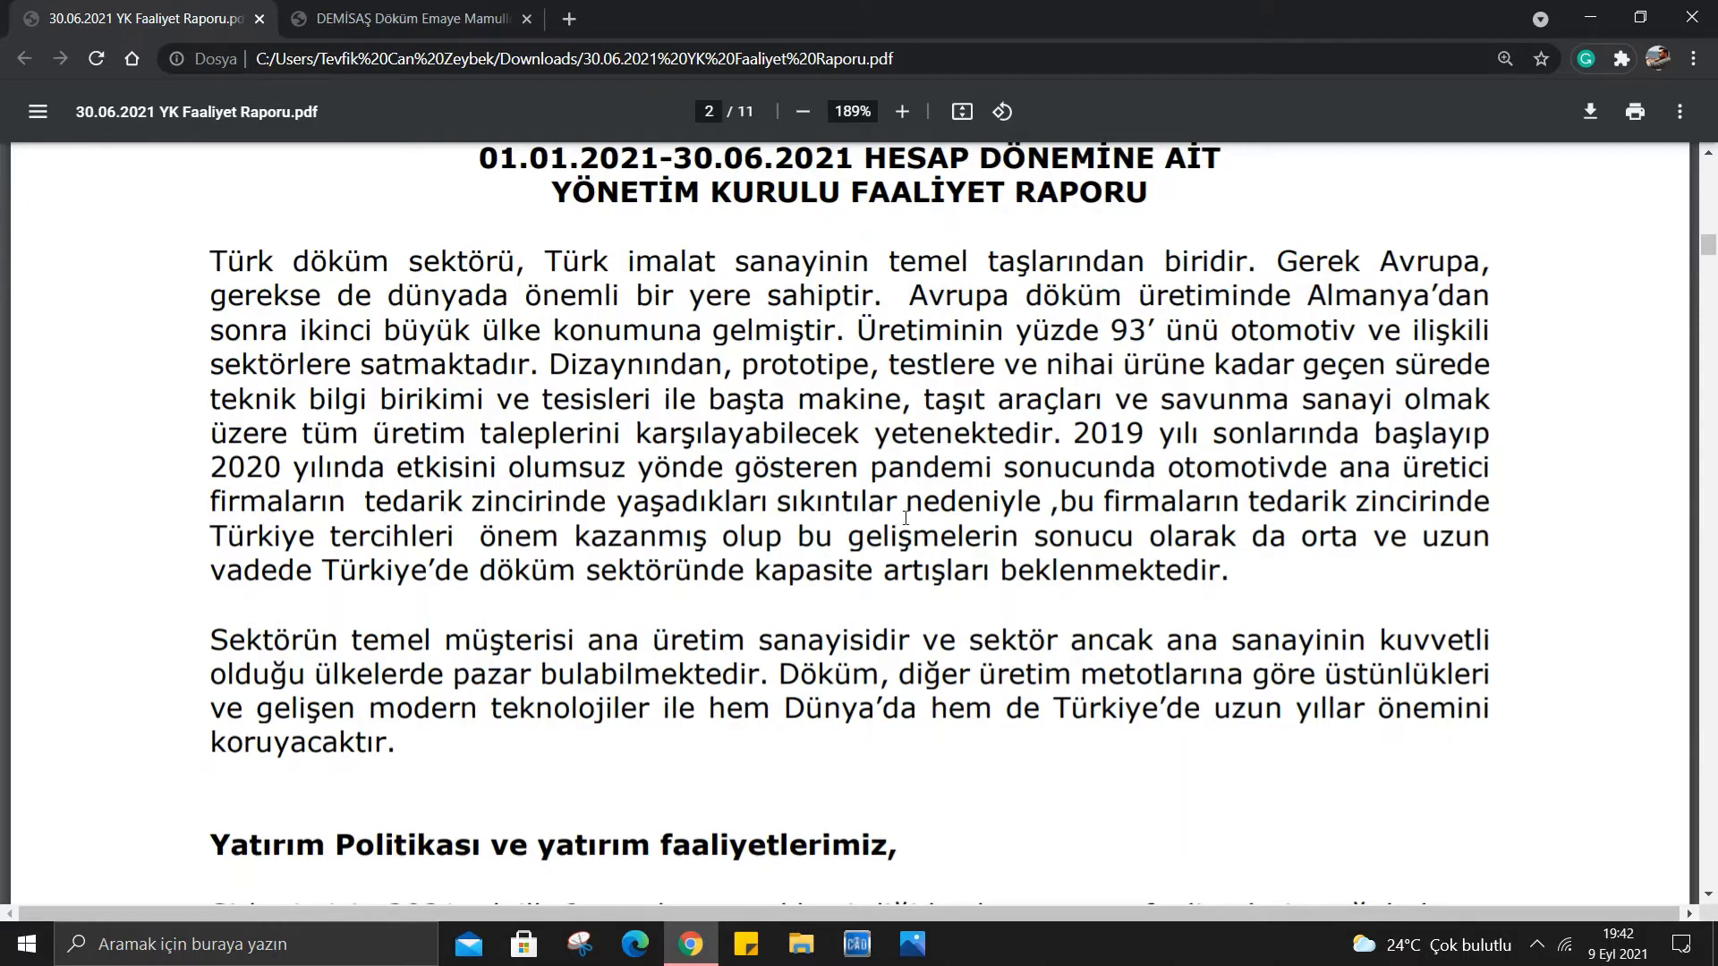
mouse_move(1430, 515)
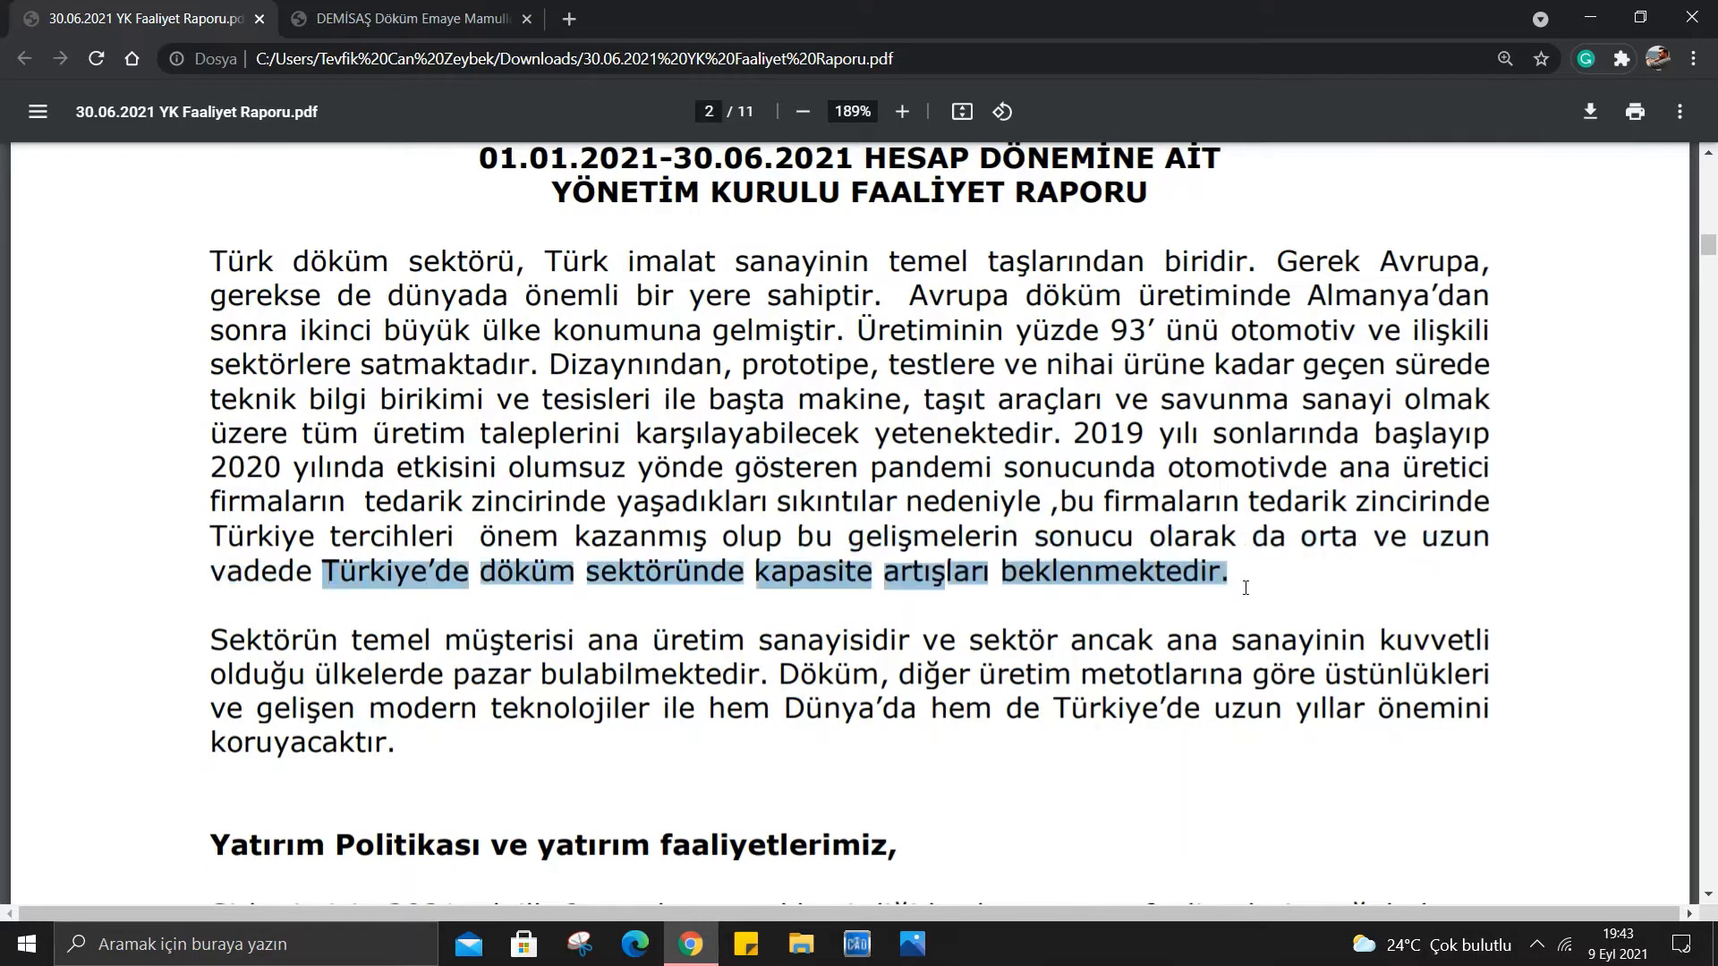
click(1226, 593)
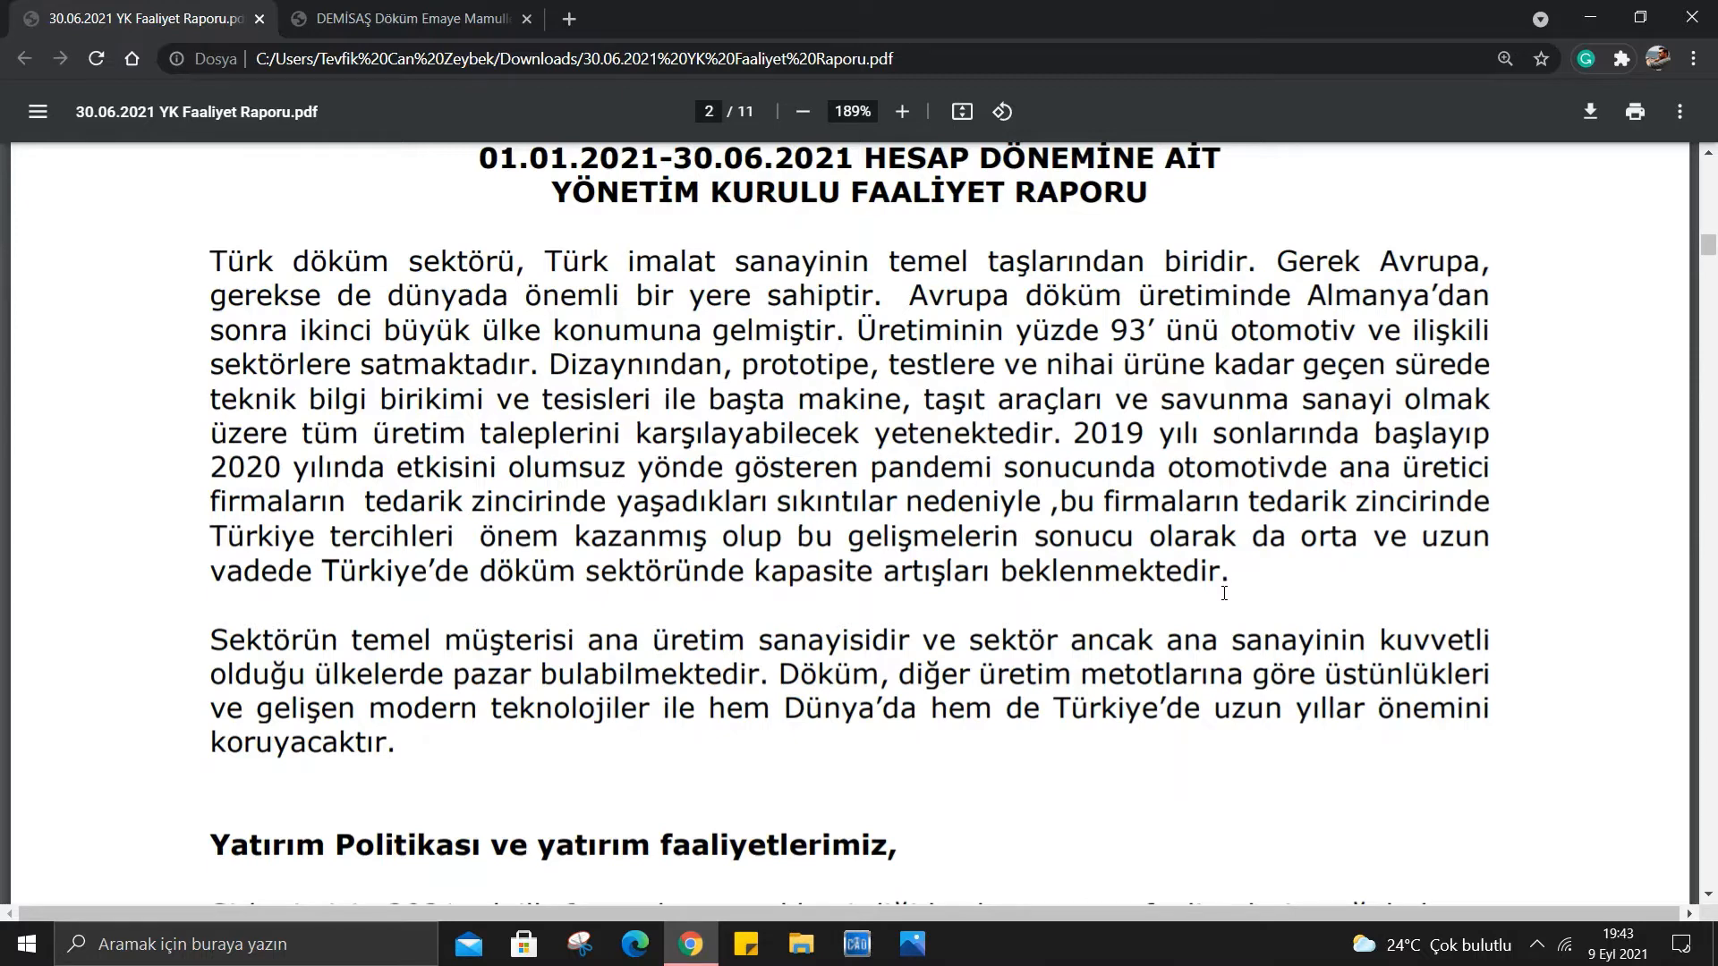
scroll(up, 3)
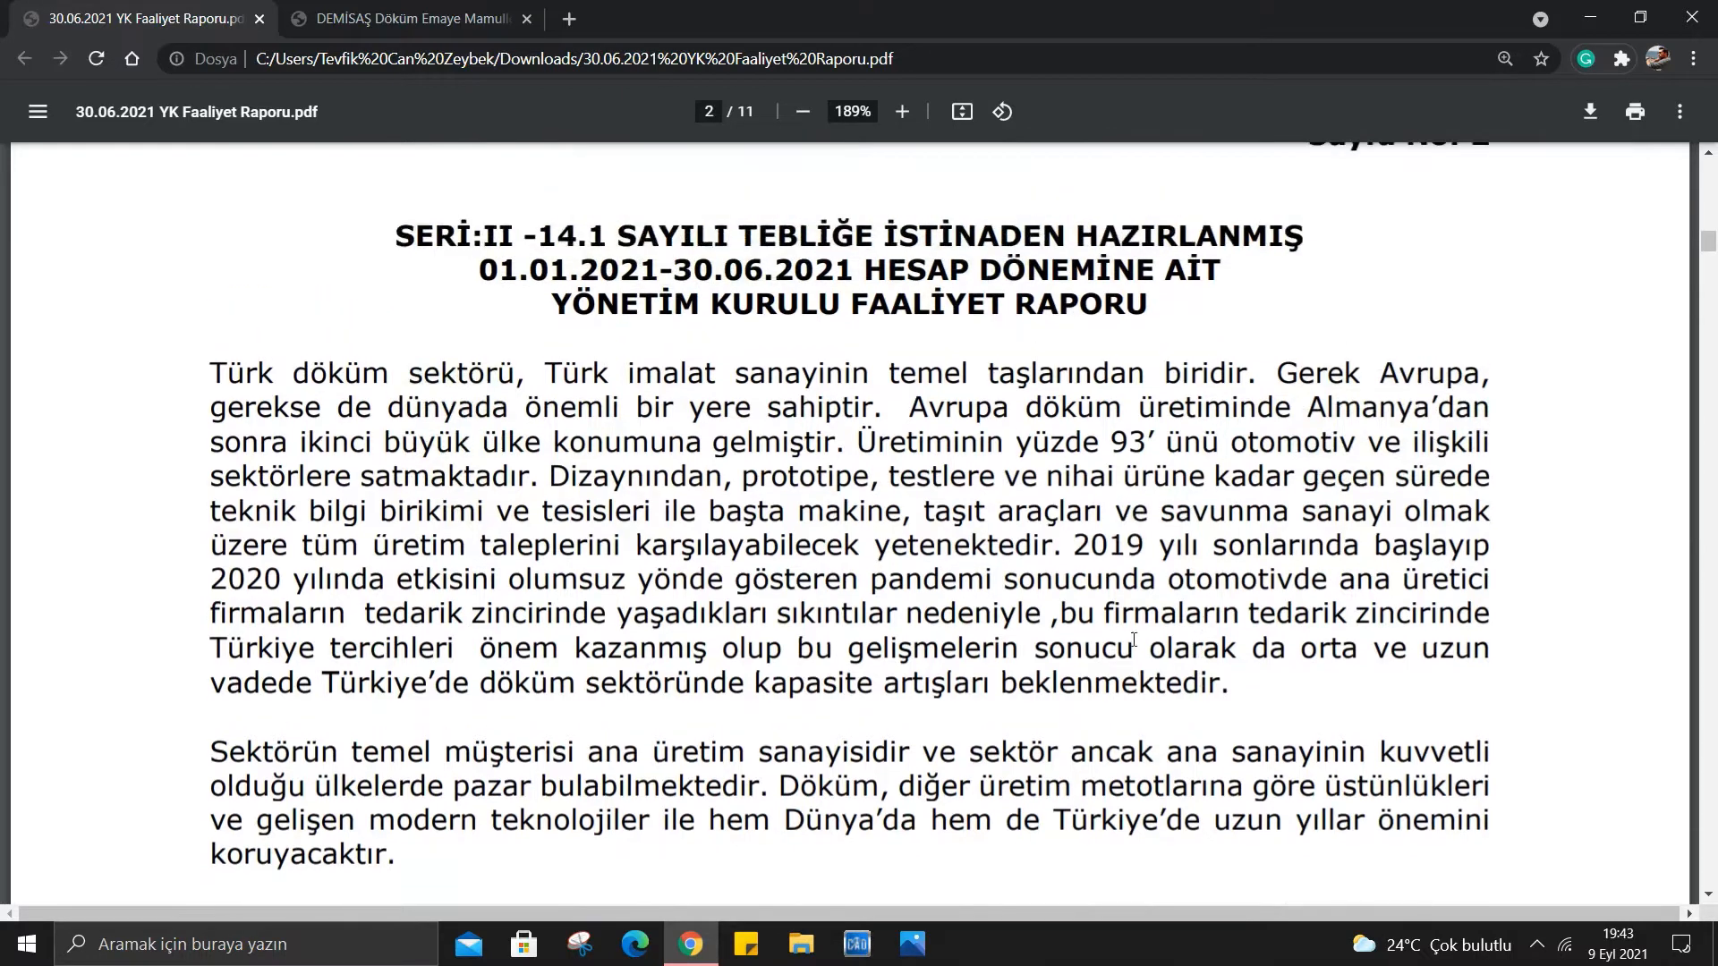
scroll(down, 3)
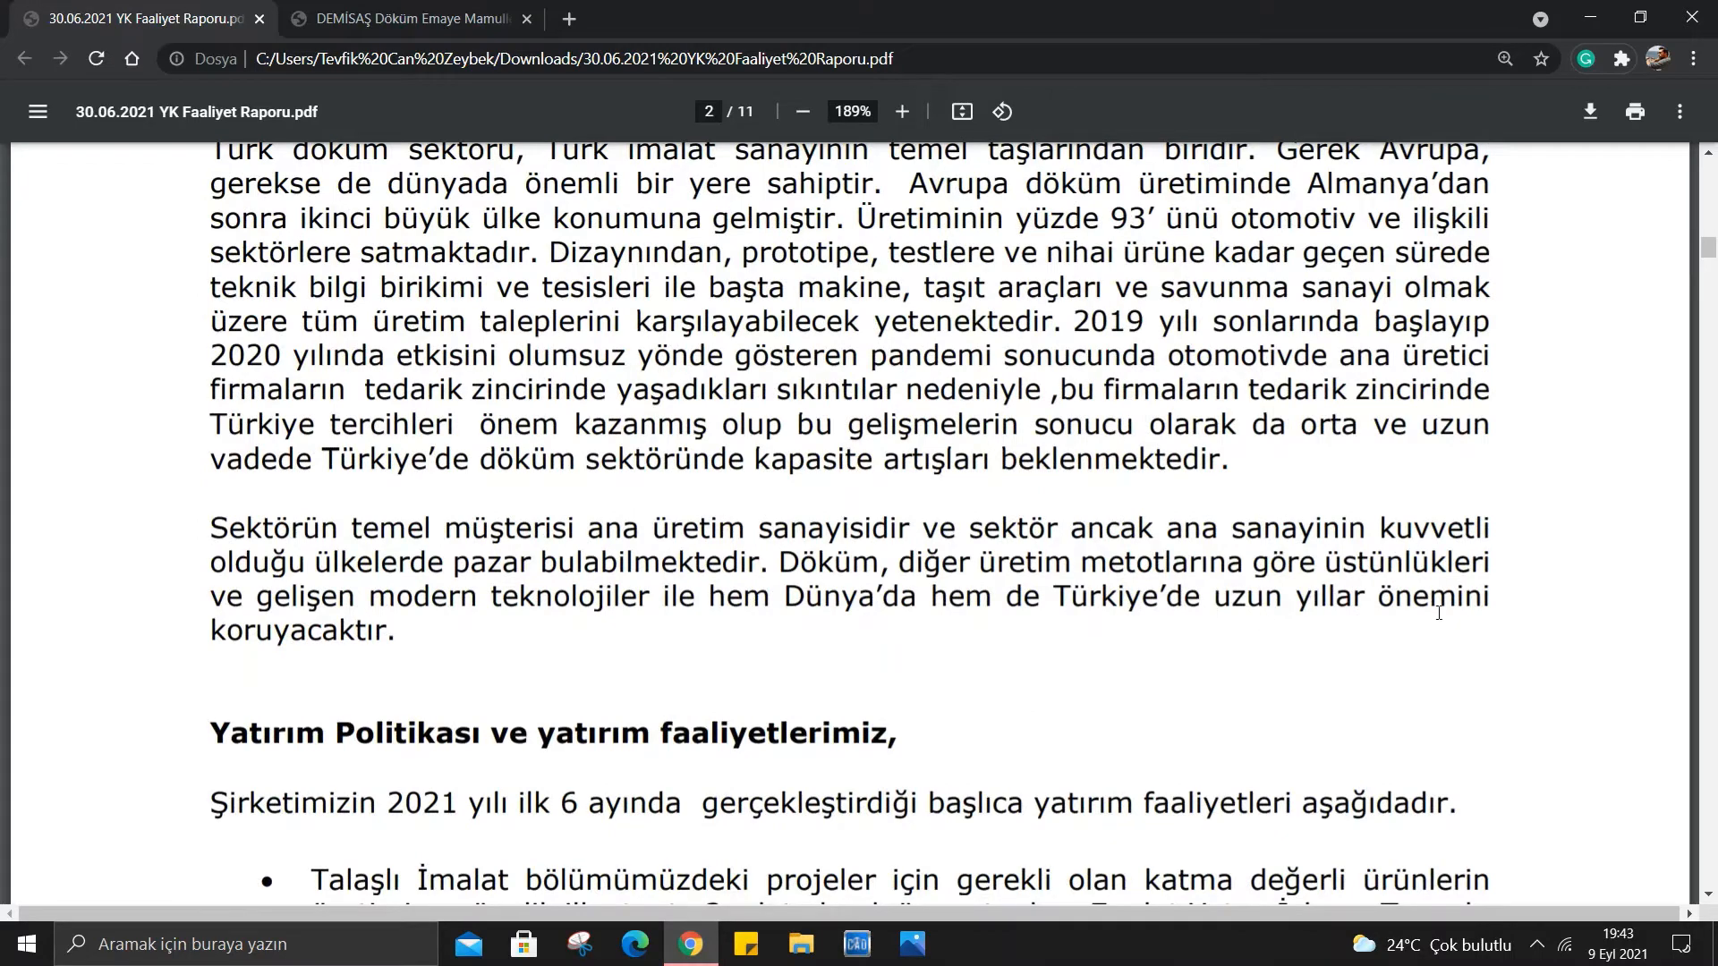
mouse_move(270, 660)
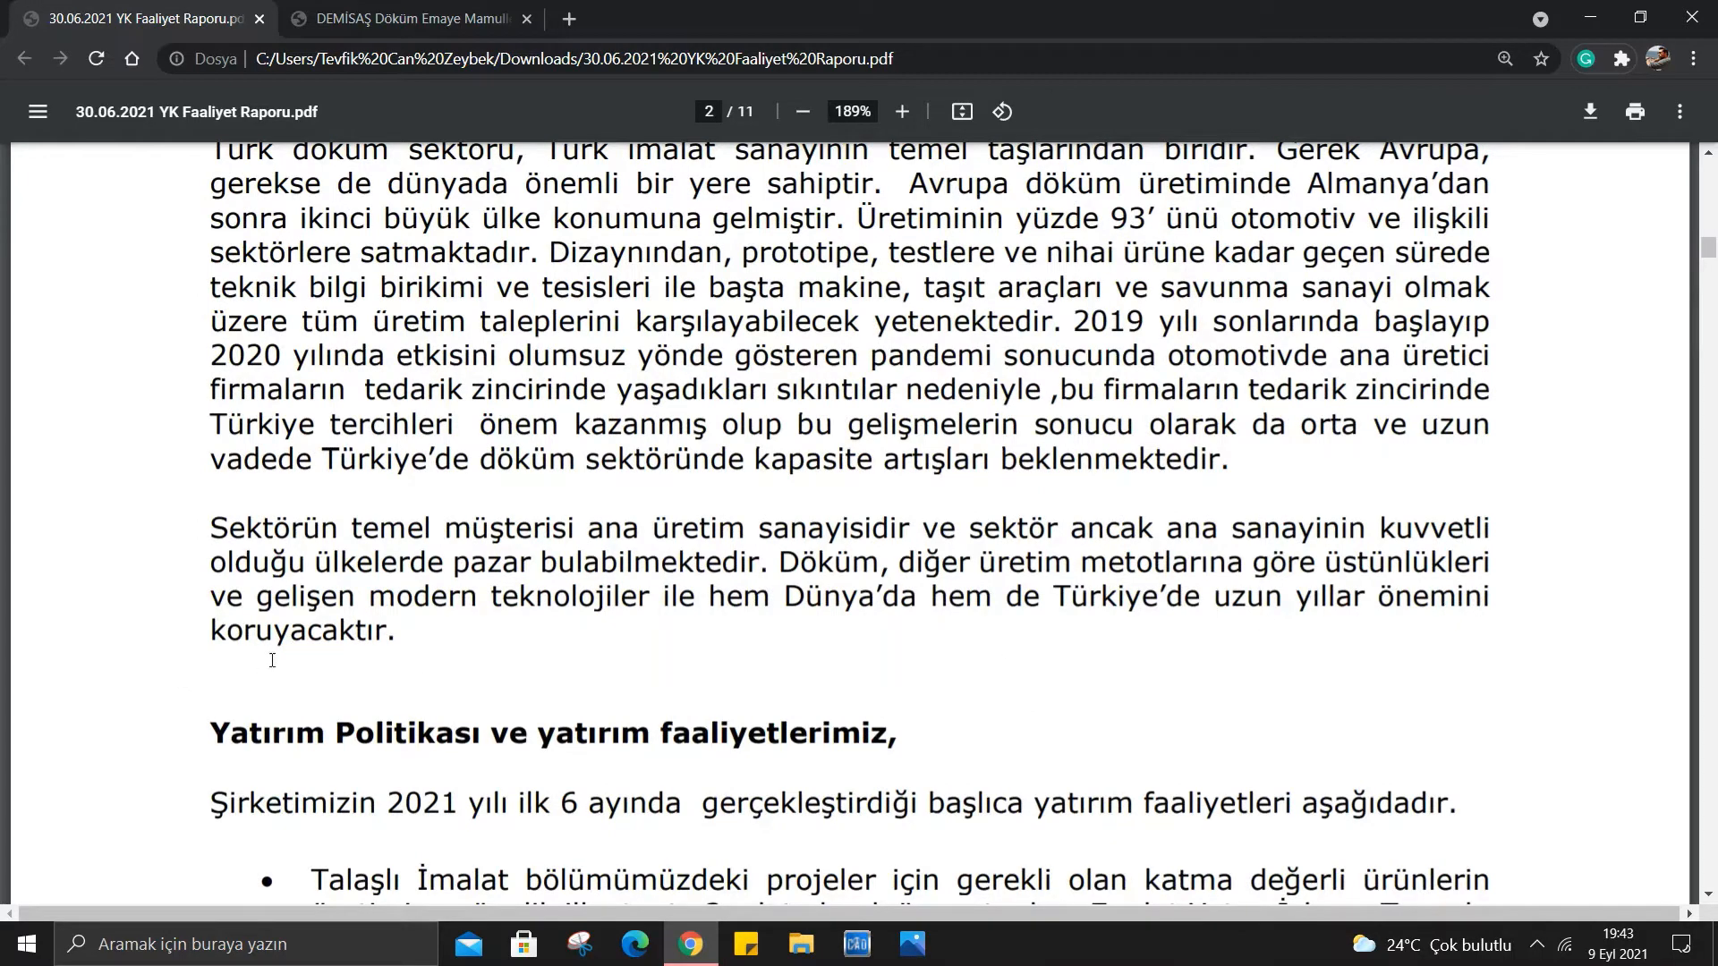
Read the investment activities bullets, marking and clearing the CNC machining centre phrases.
scroll(down, 3)
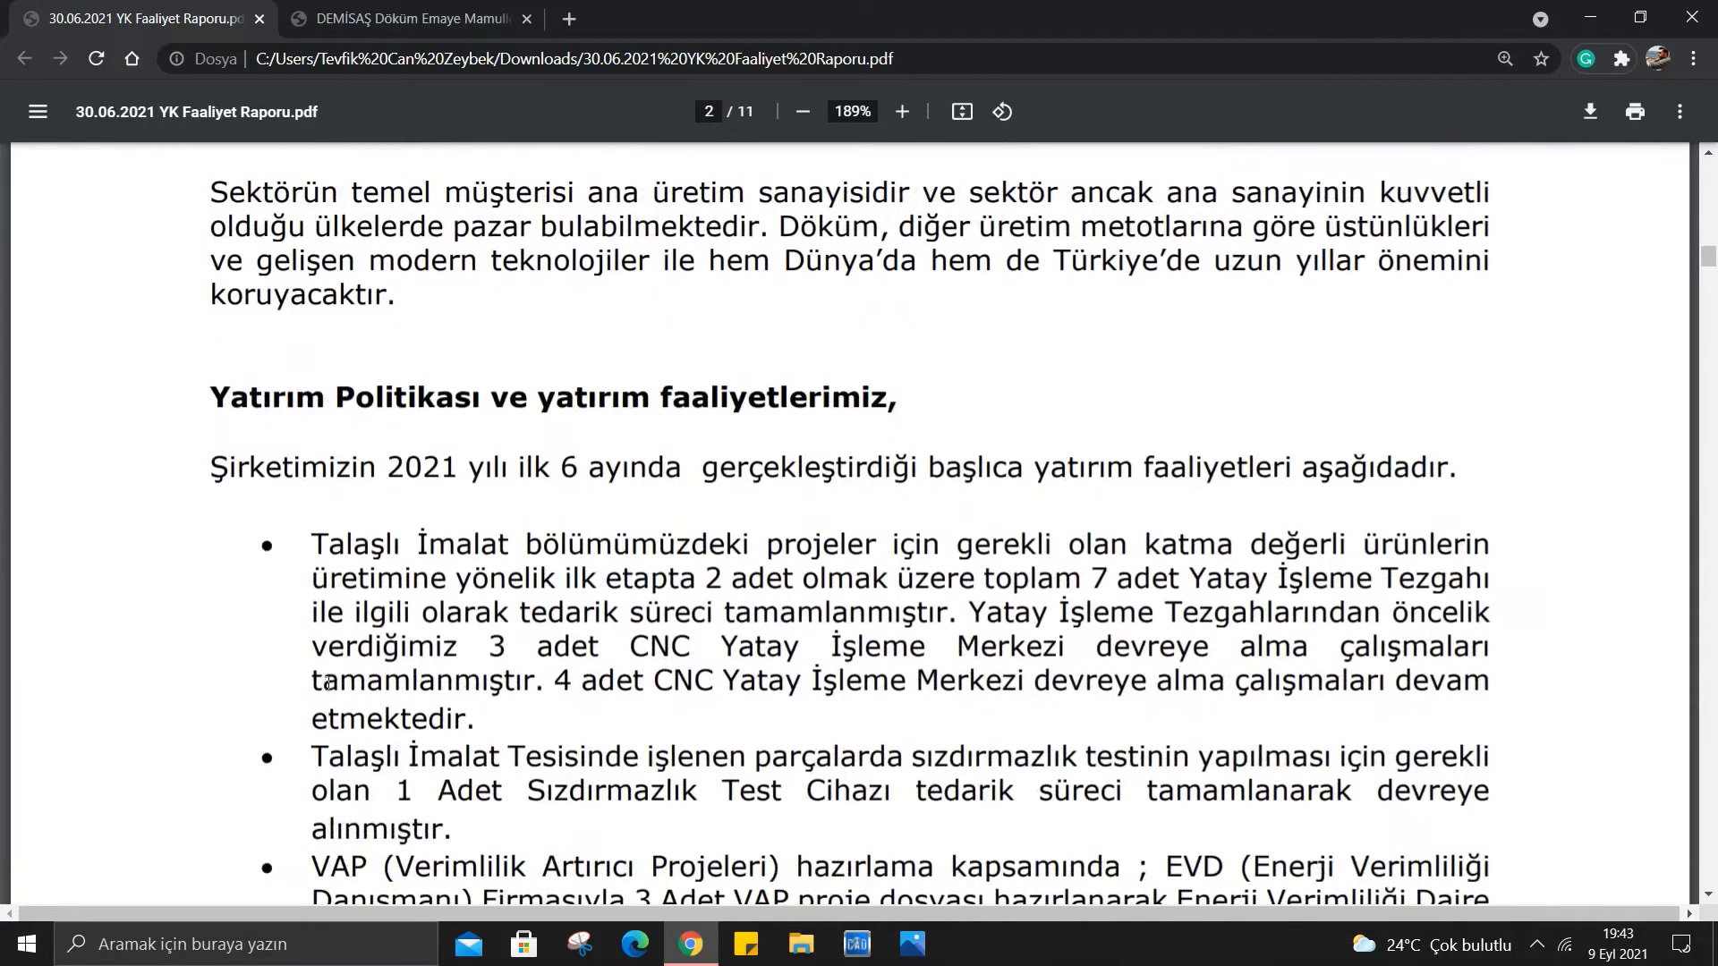
scroll(down, 3)
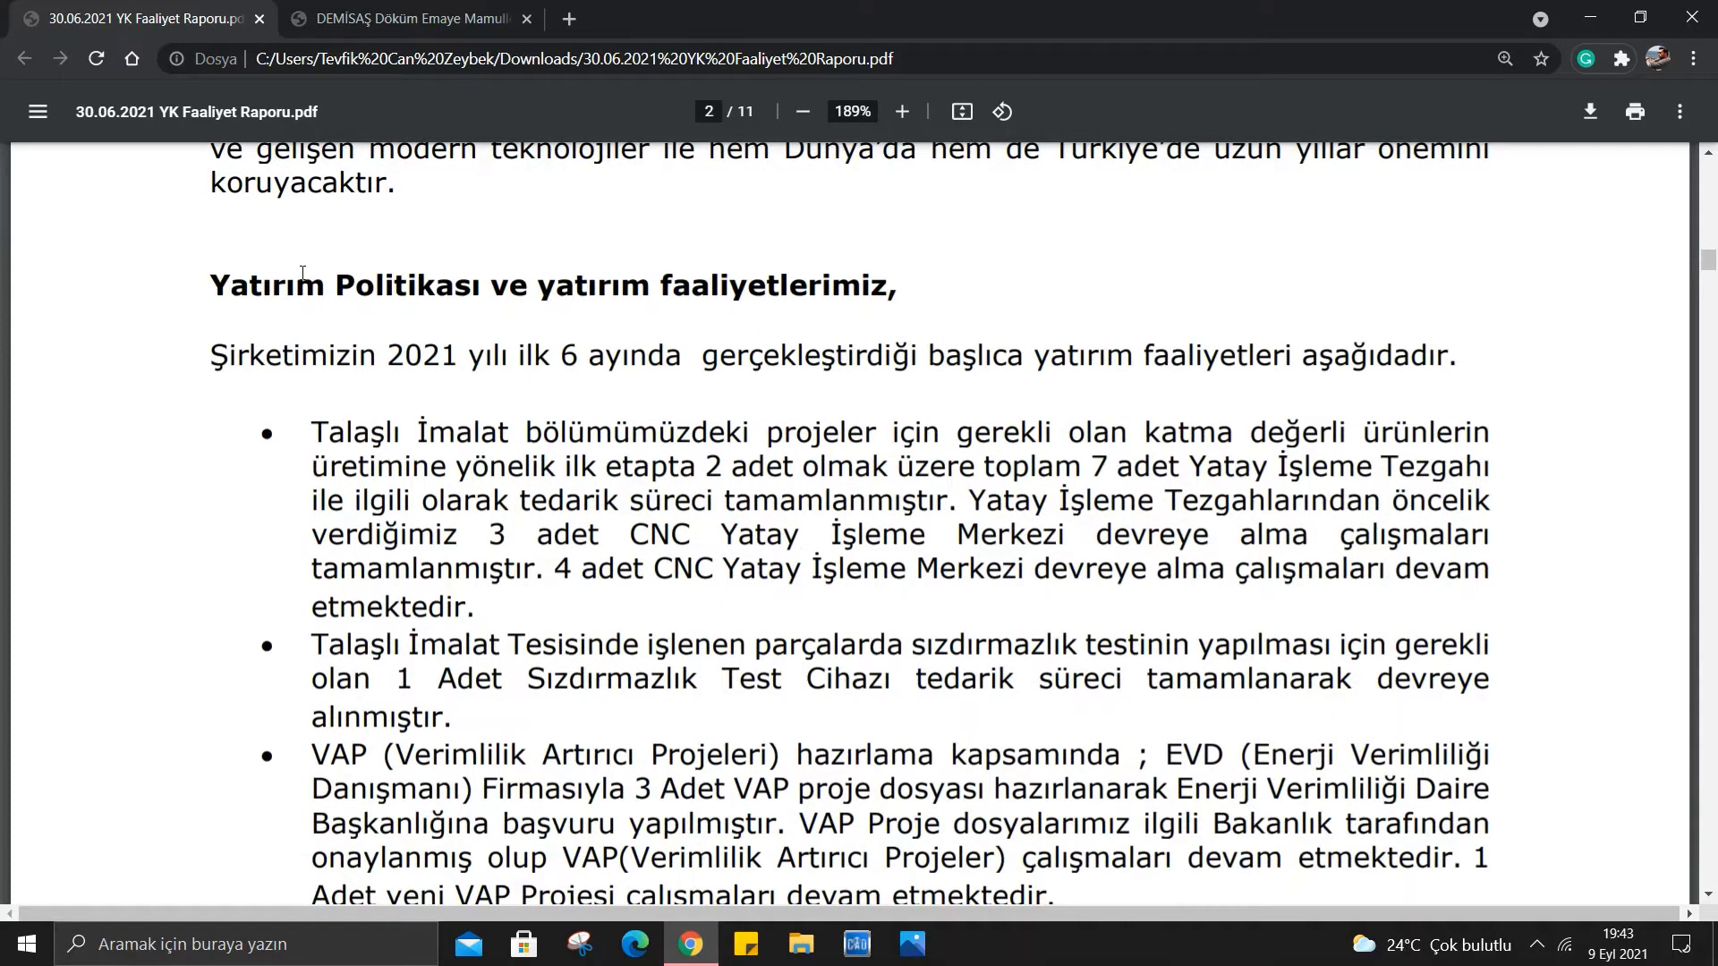
scroll(down, 3)
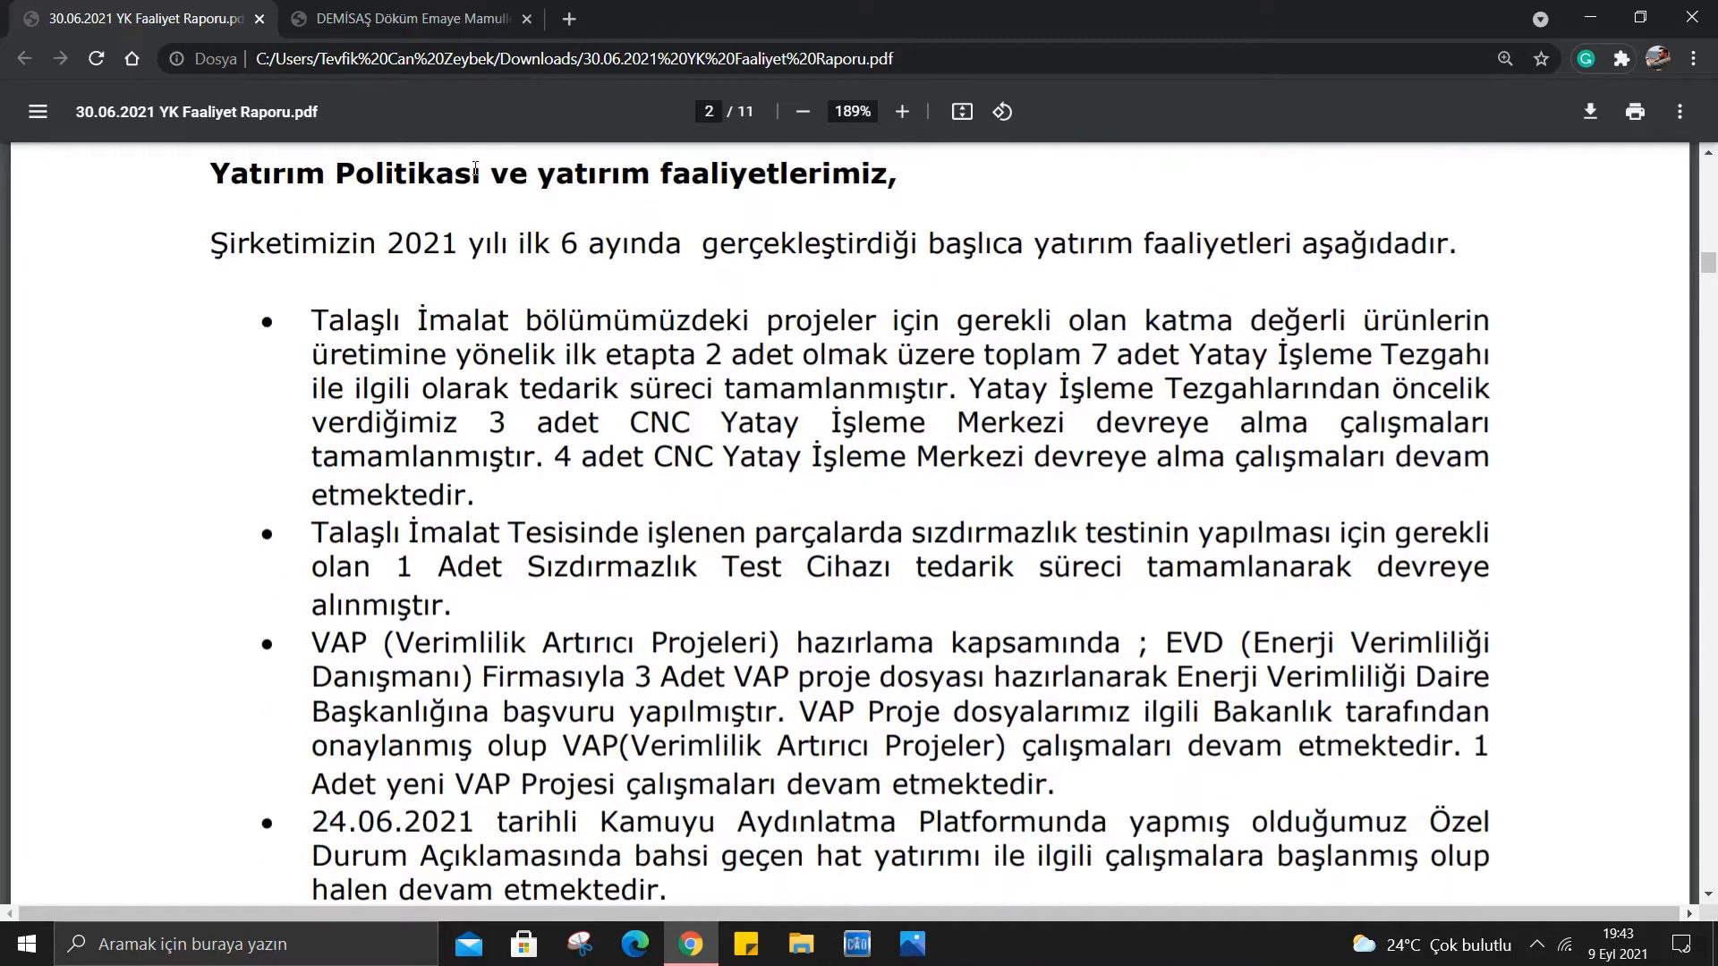
scroll(down, 3)
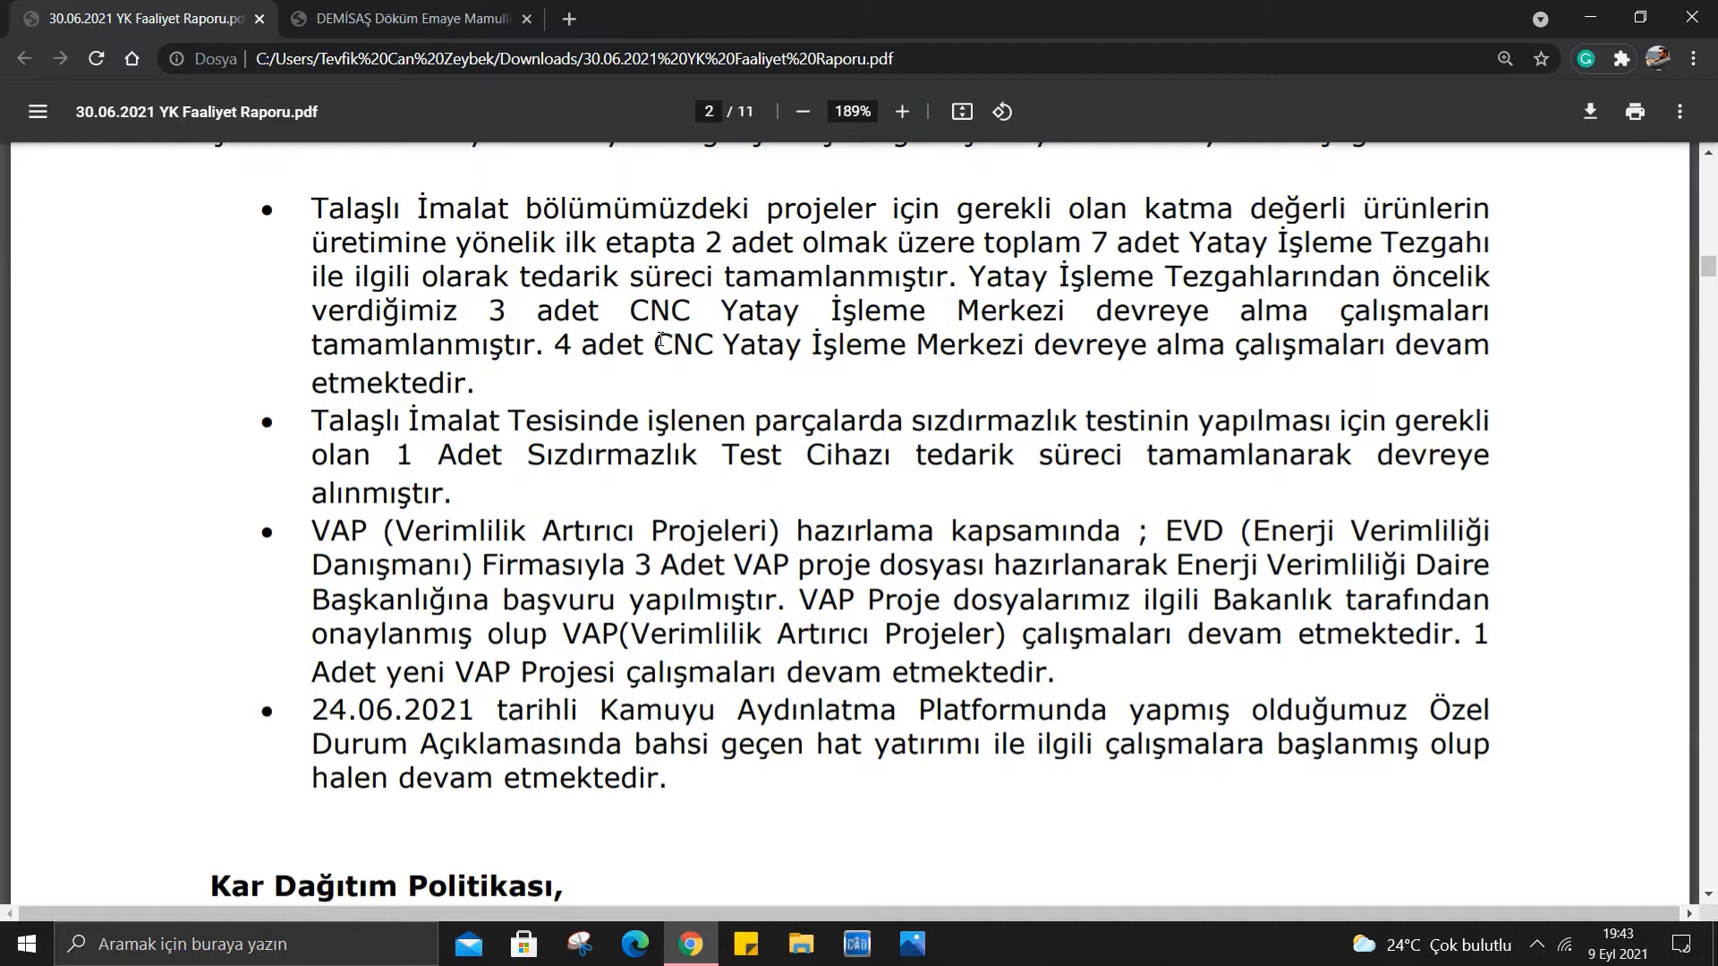
mouse_move(1235, 614)
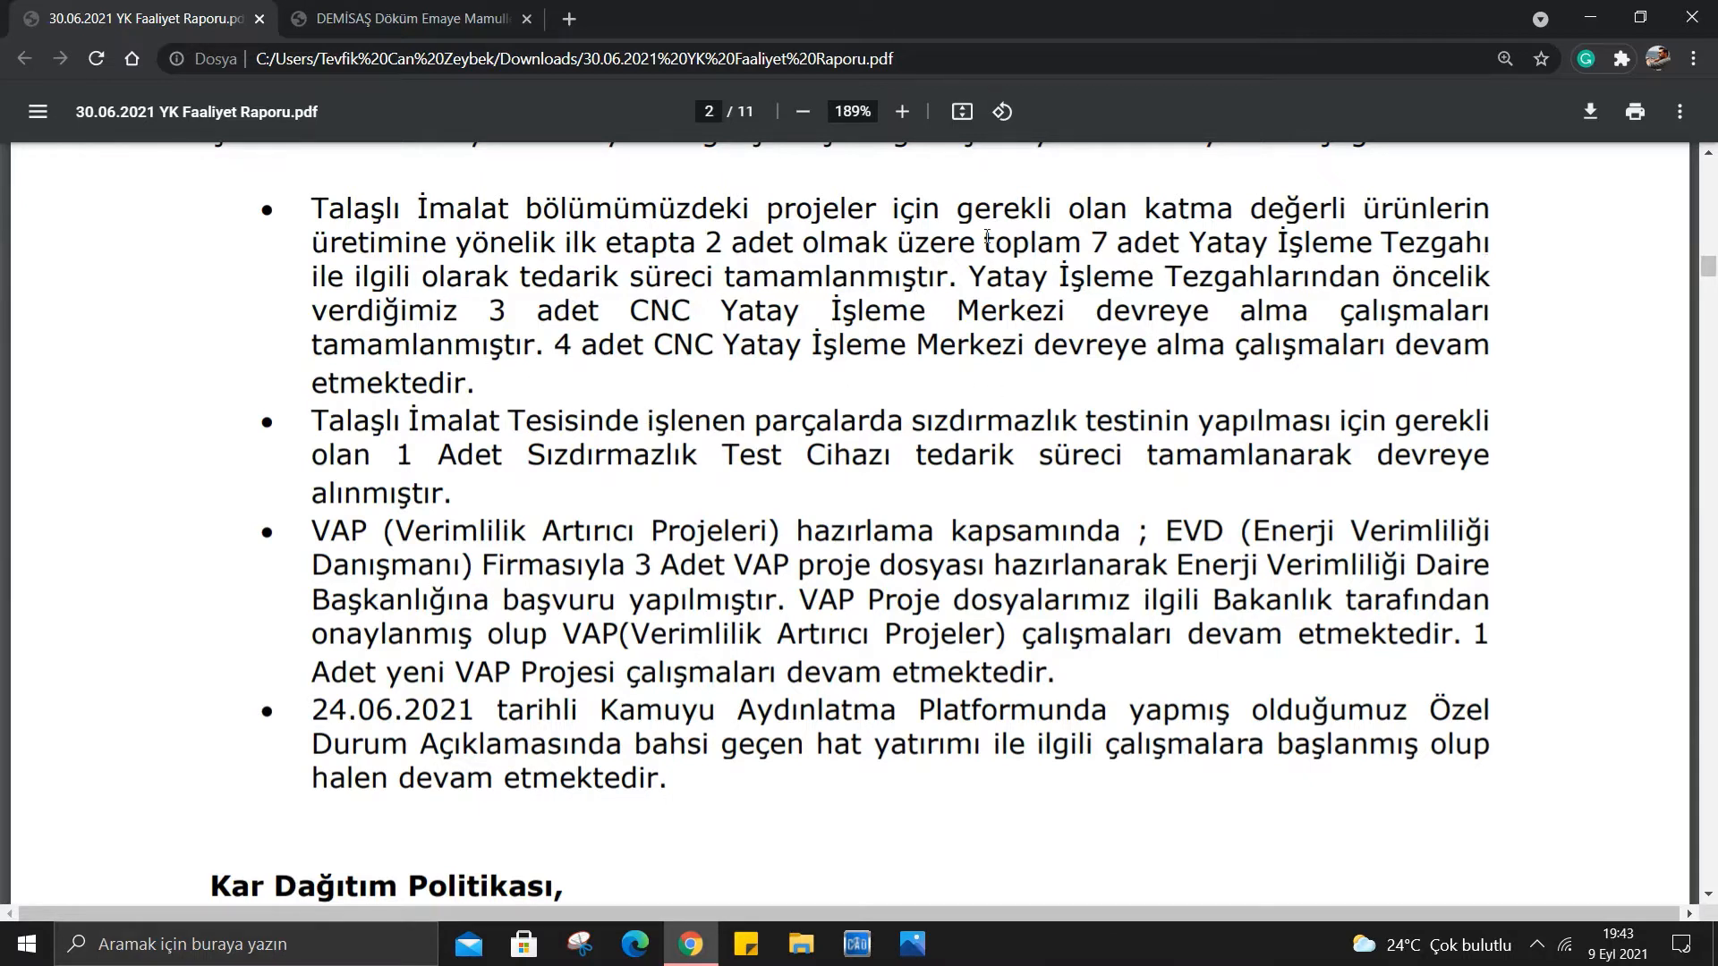
mouse_move(703, 320)
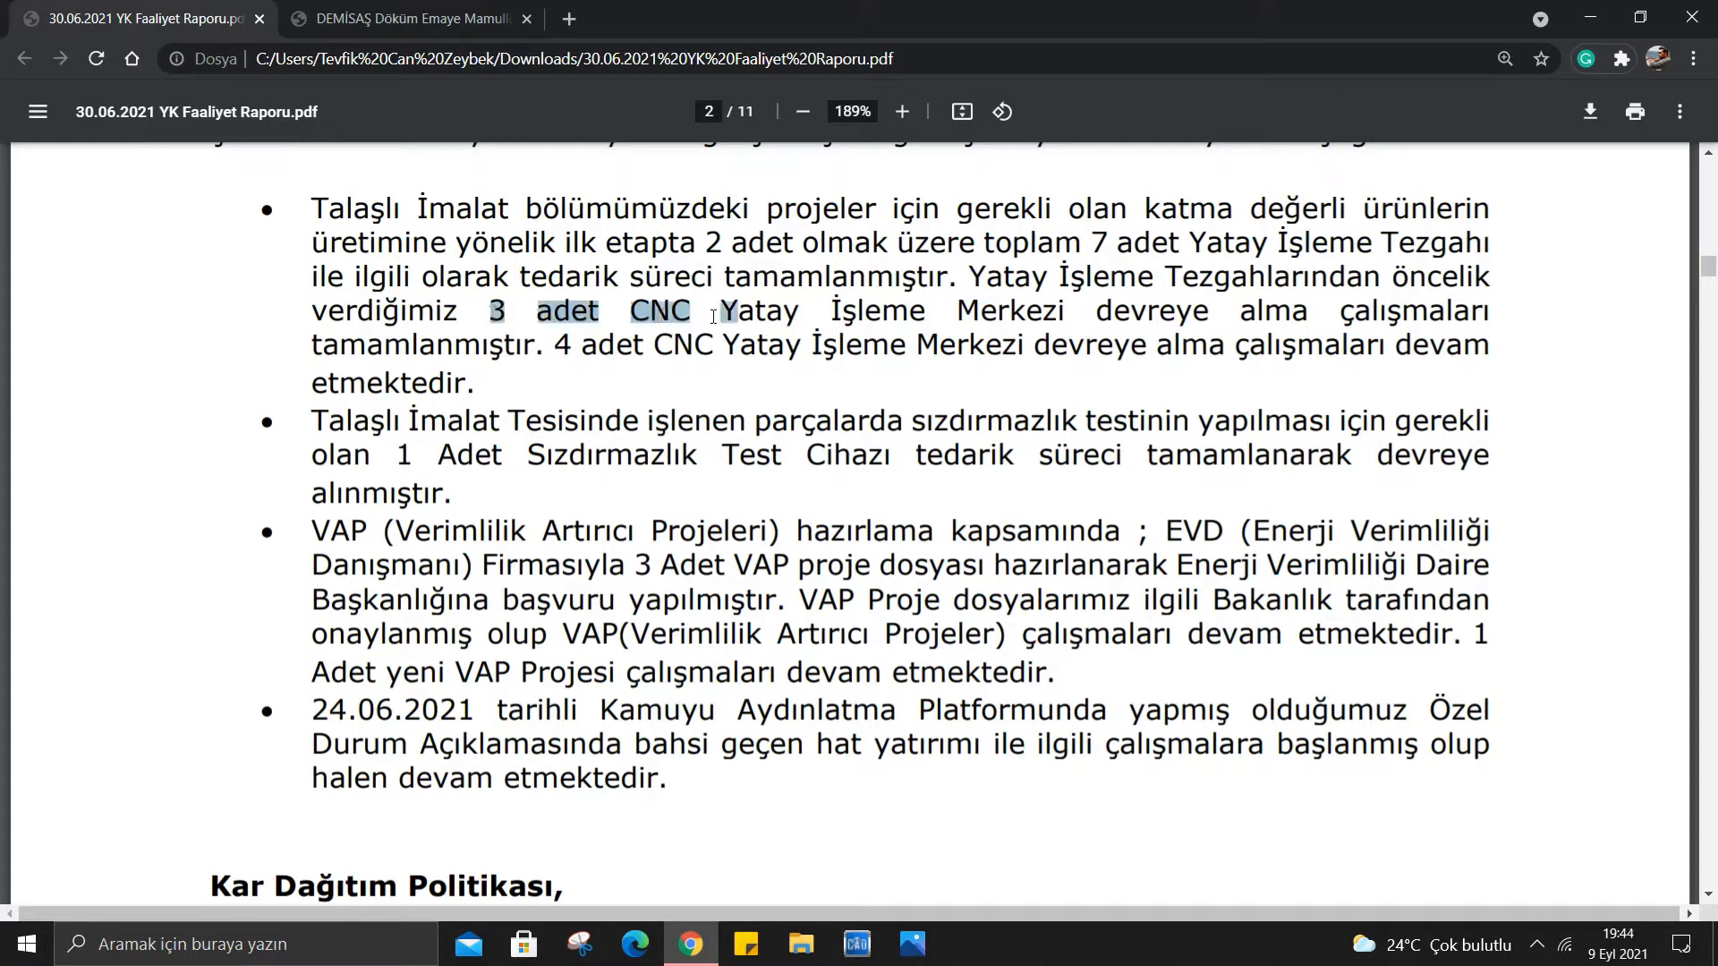
click(1197, 363)
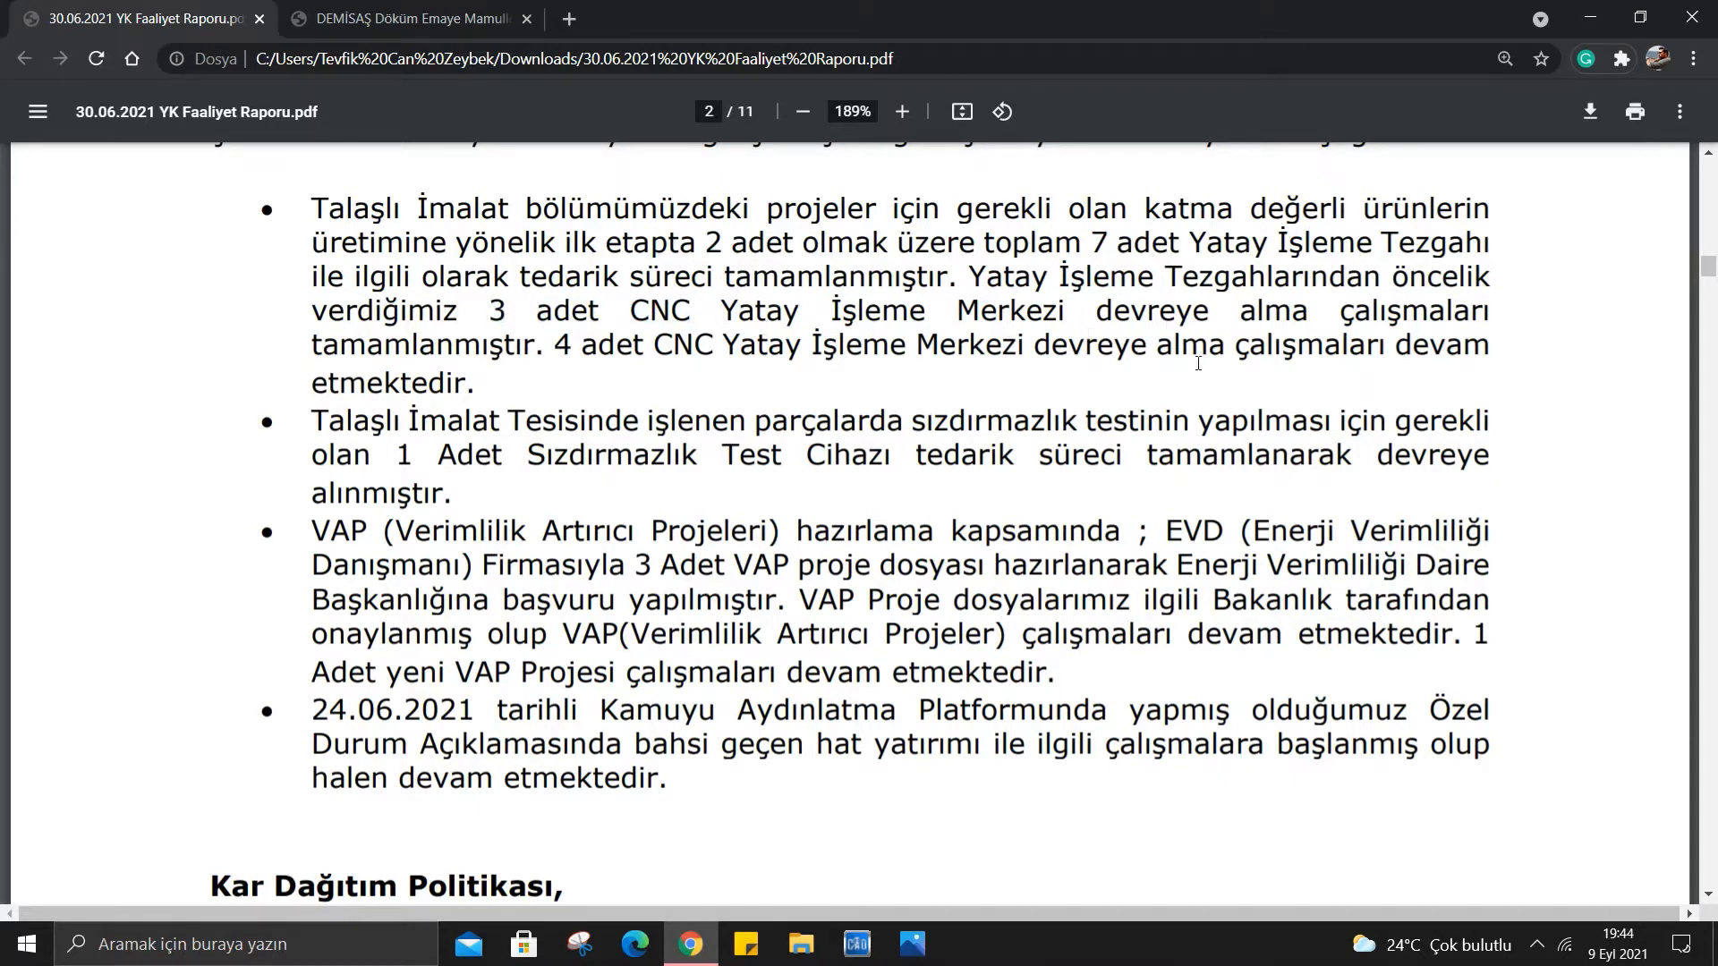
mouse_move(562, 380)
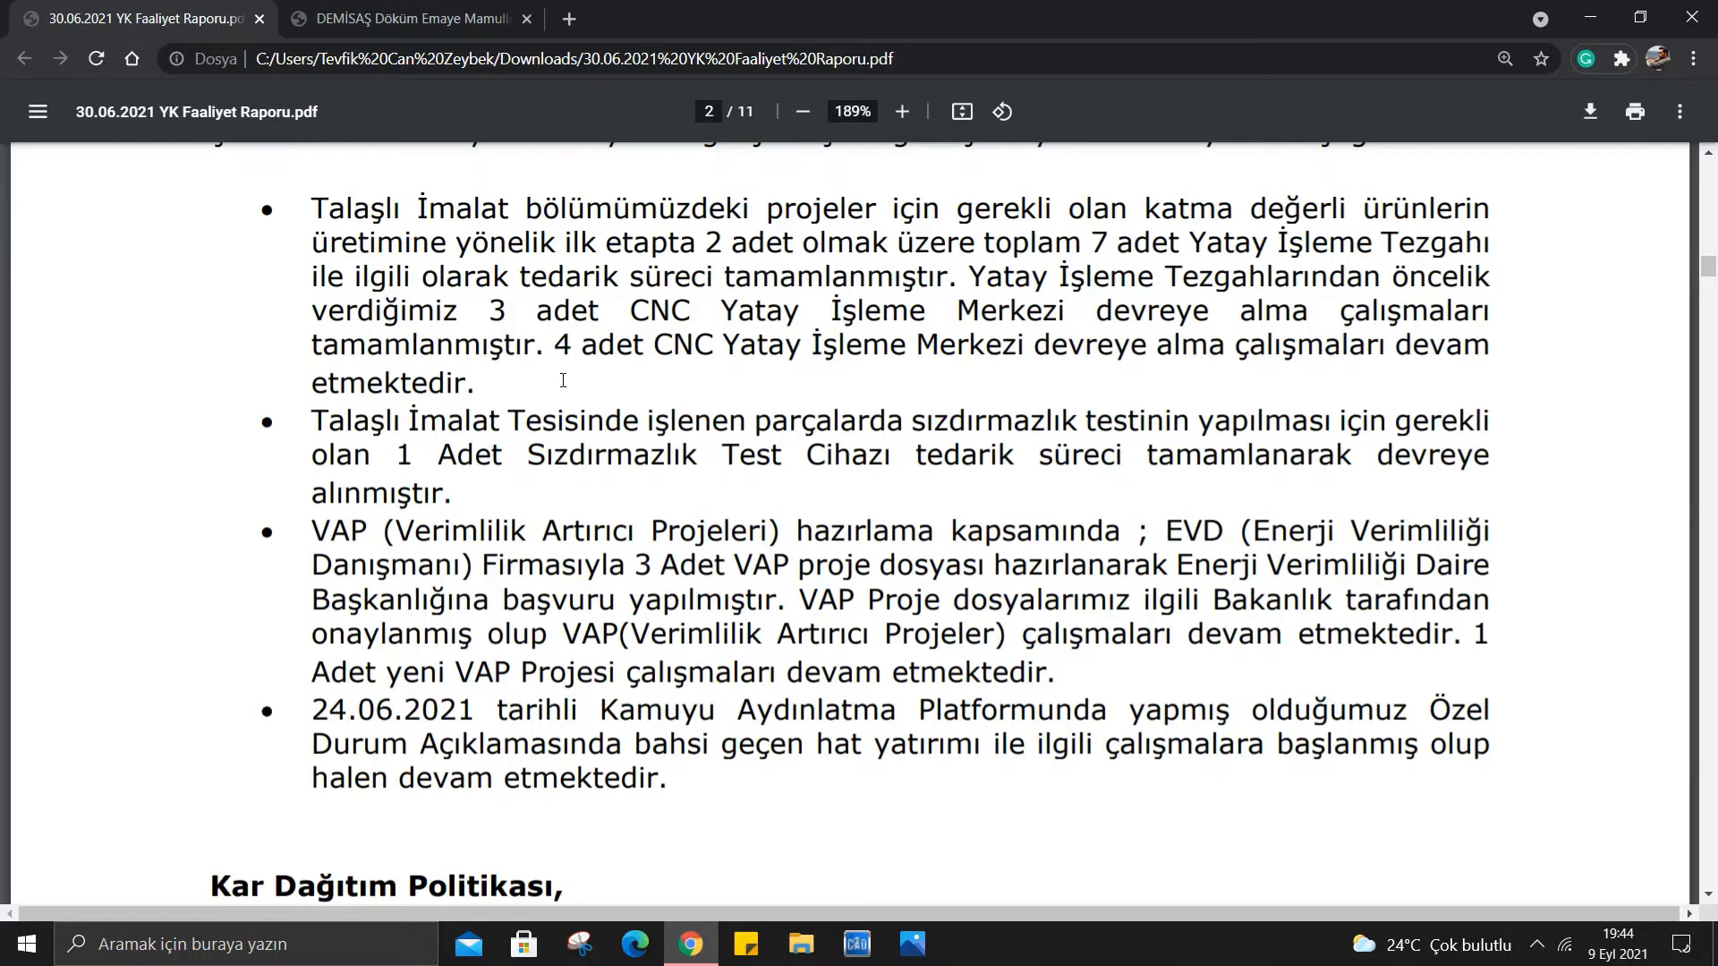
drag(557, 344, 1002, 344)
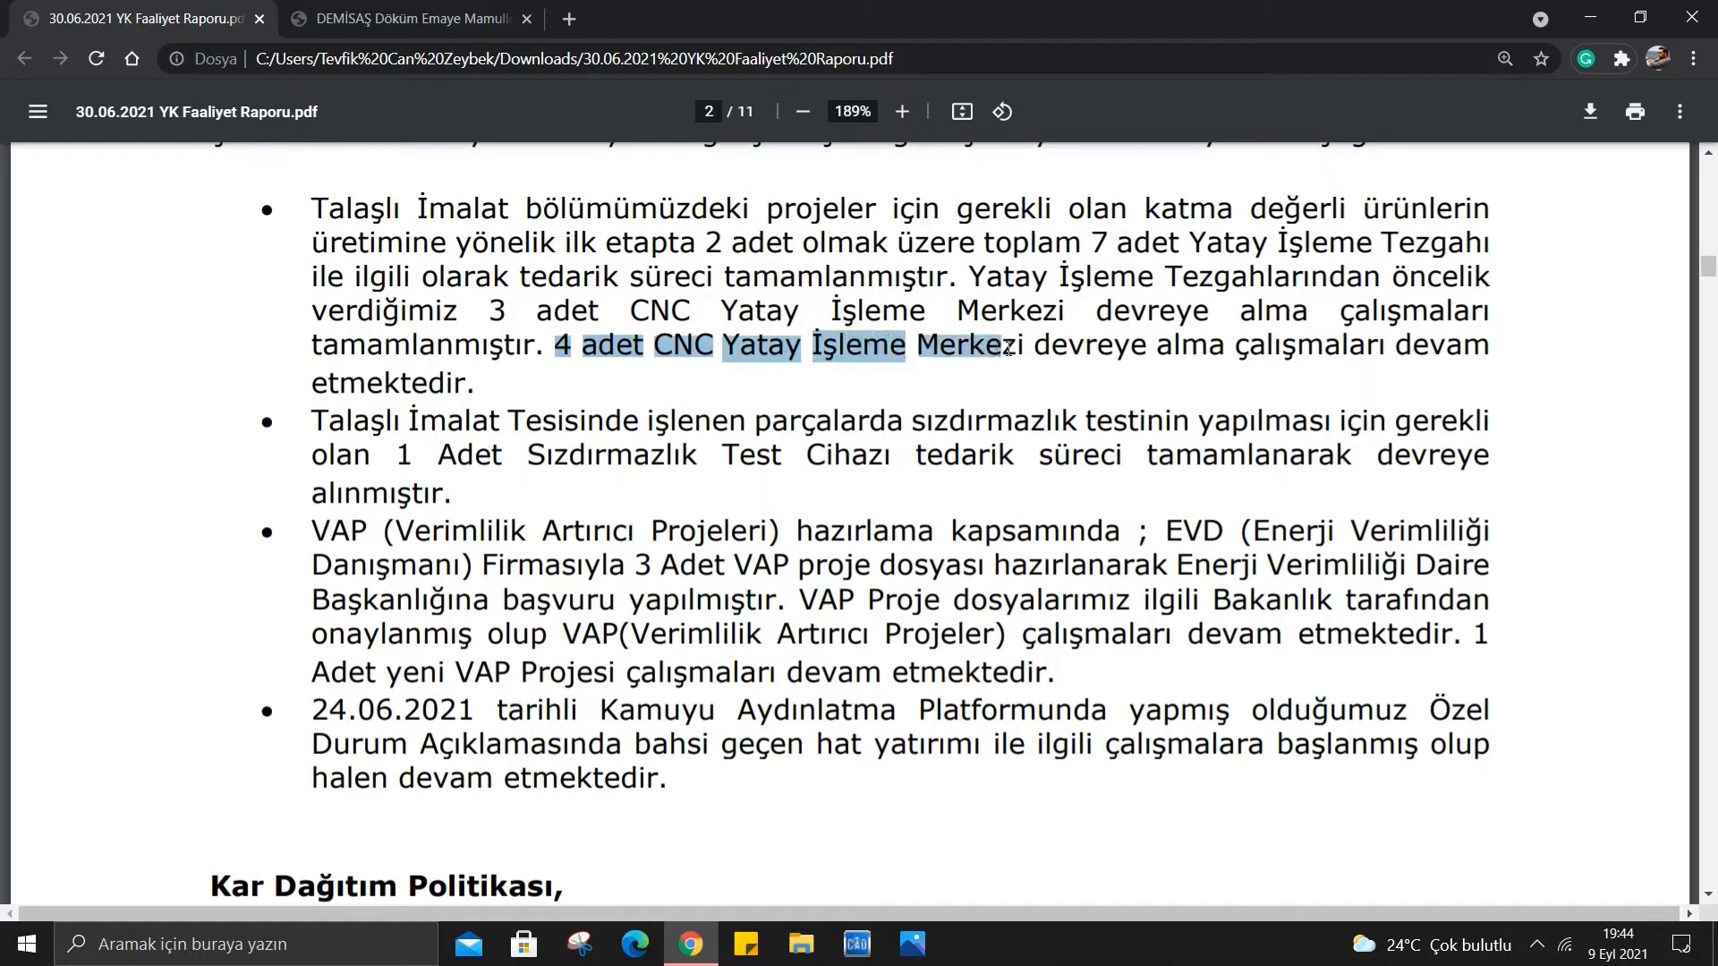
click(778, 367)
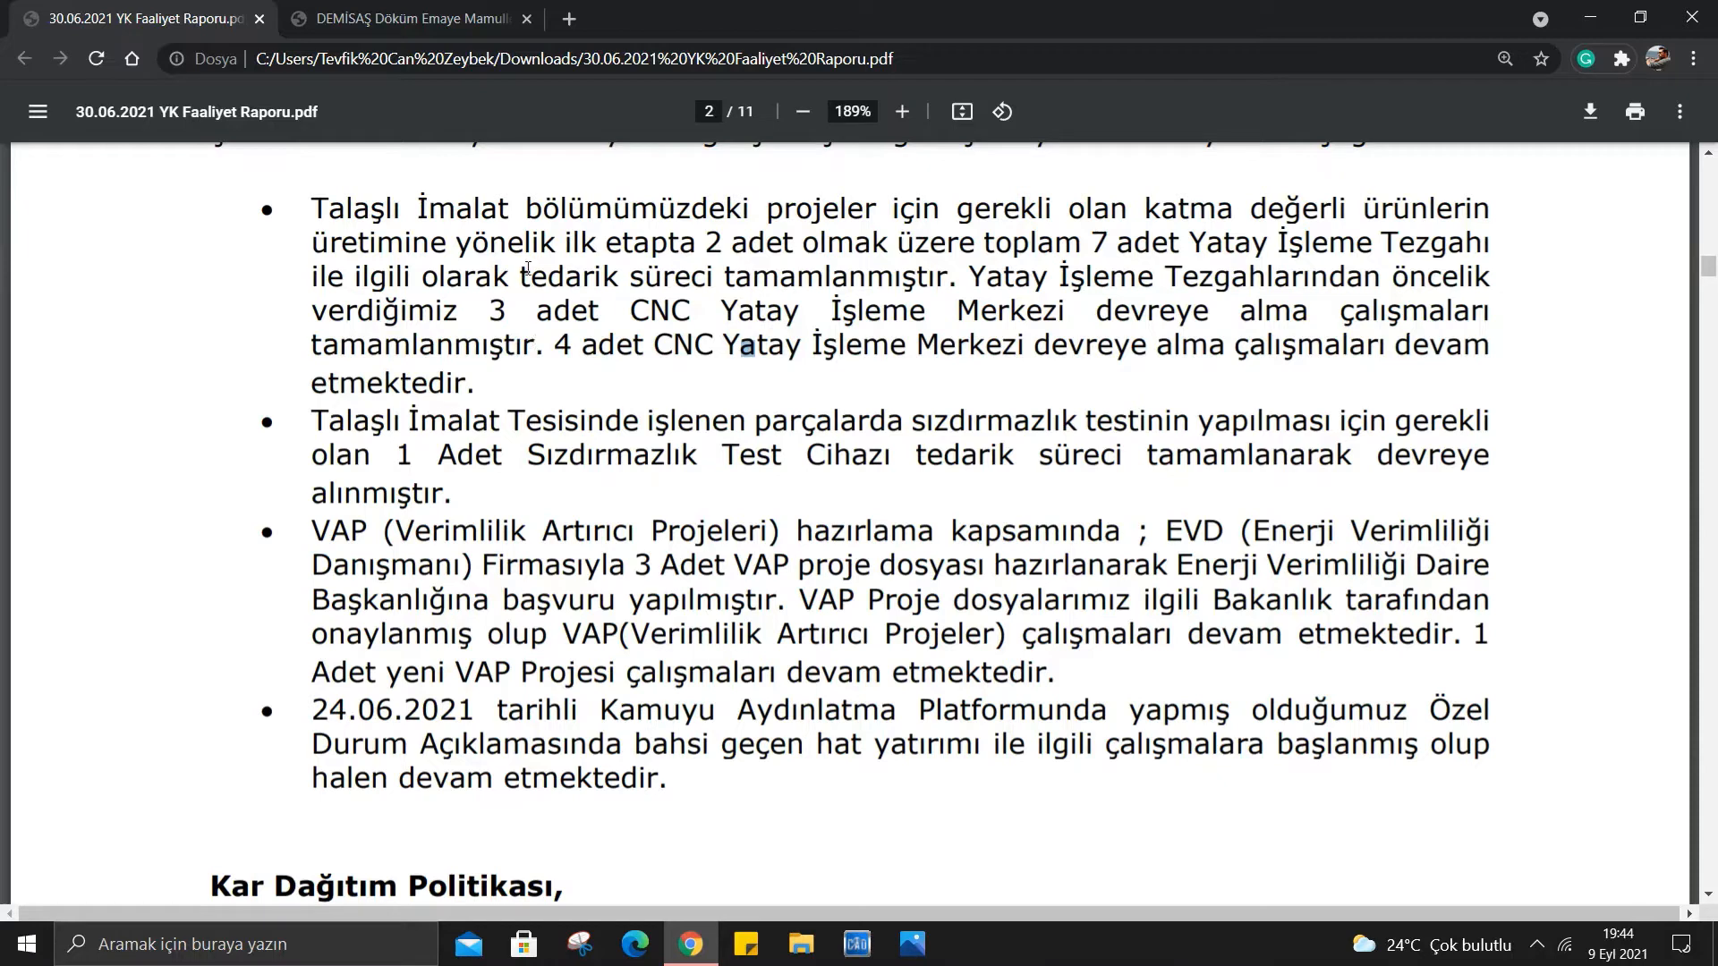
Continue down page 2 to the Kar Dağıtım Politikası heading and its first rules.
scroll(down, 3)
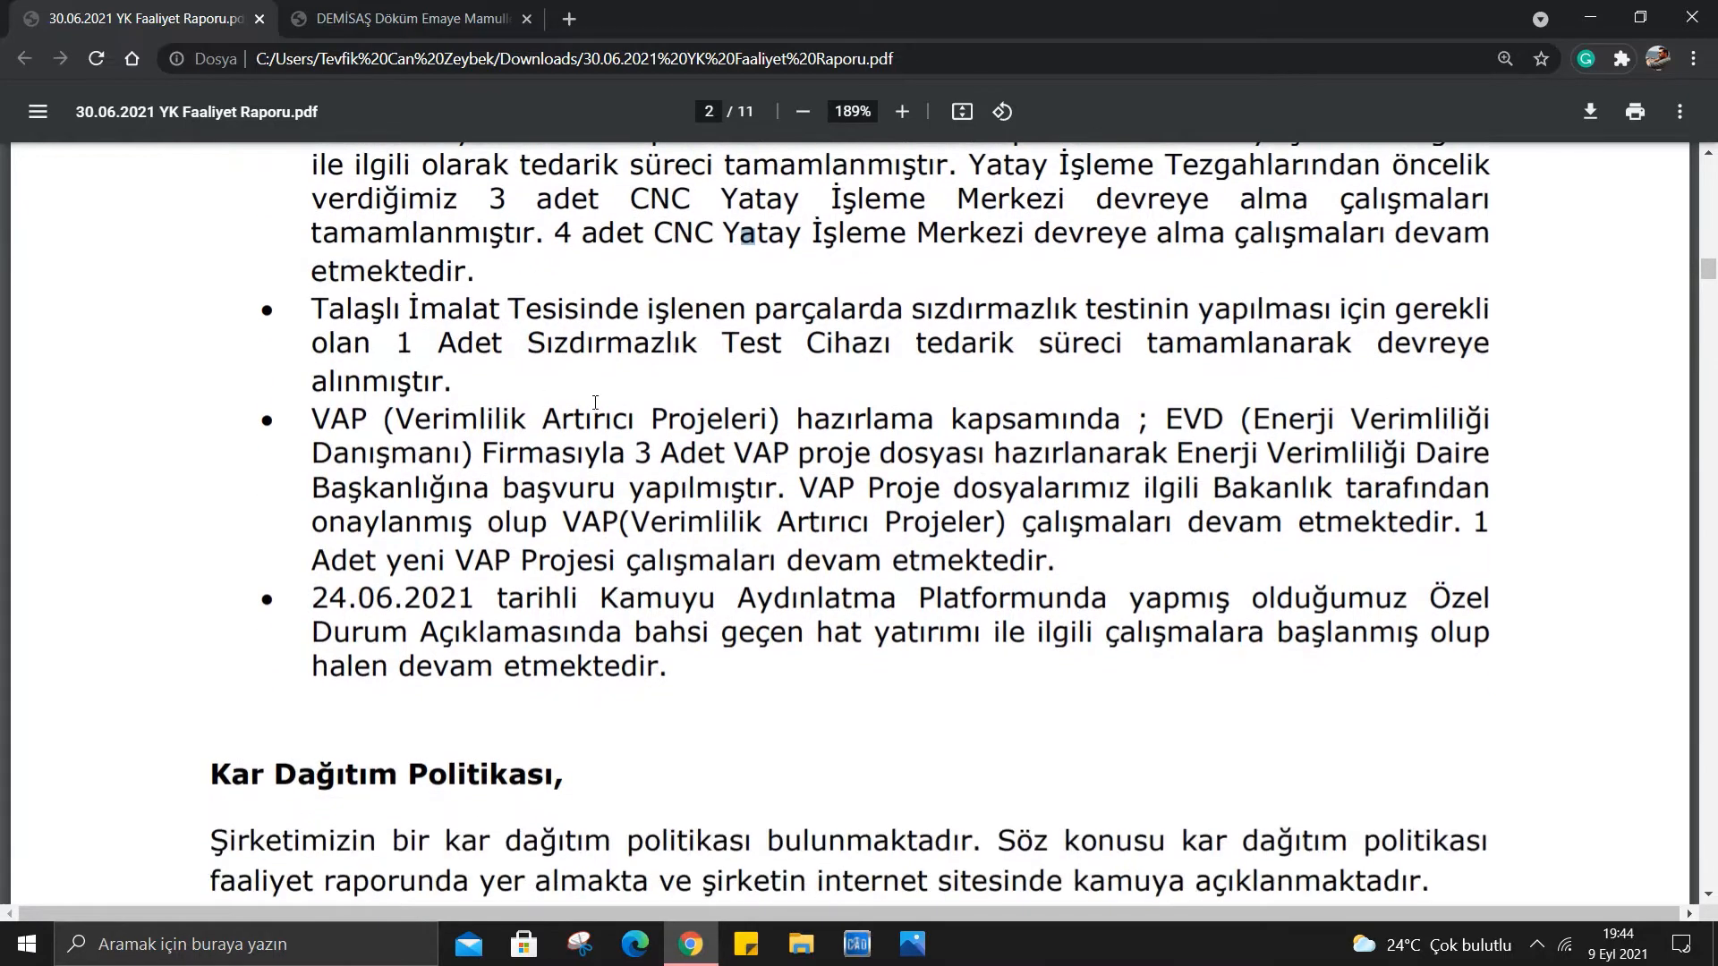
mouse_move(907, 315)
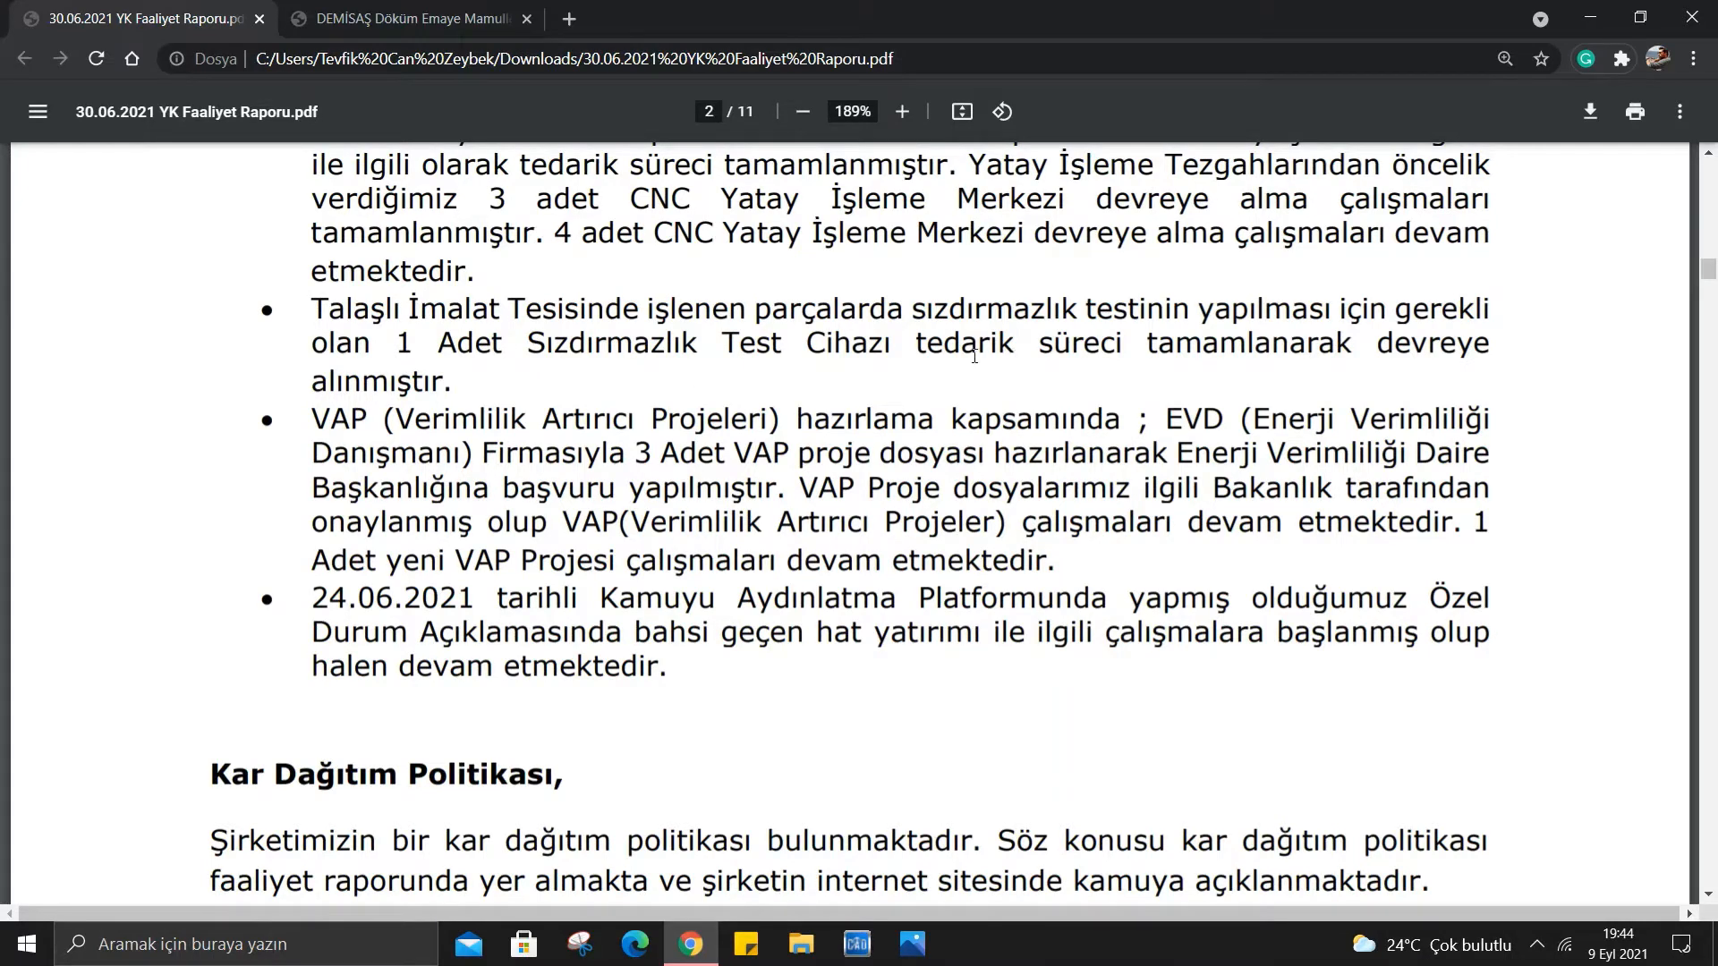
mouse_move(1262, 370)
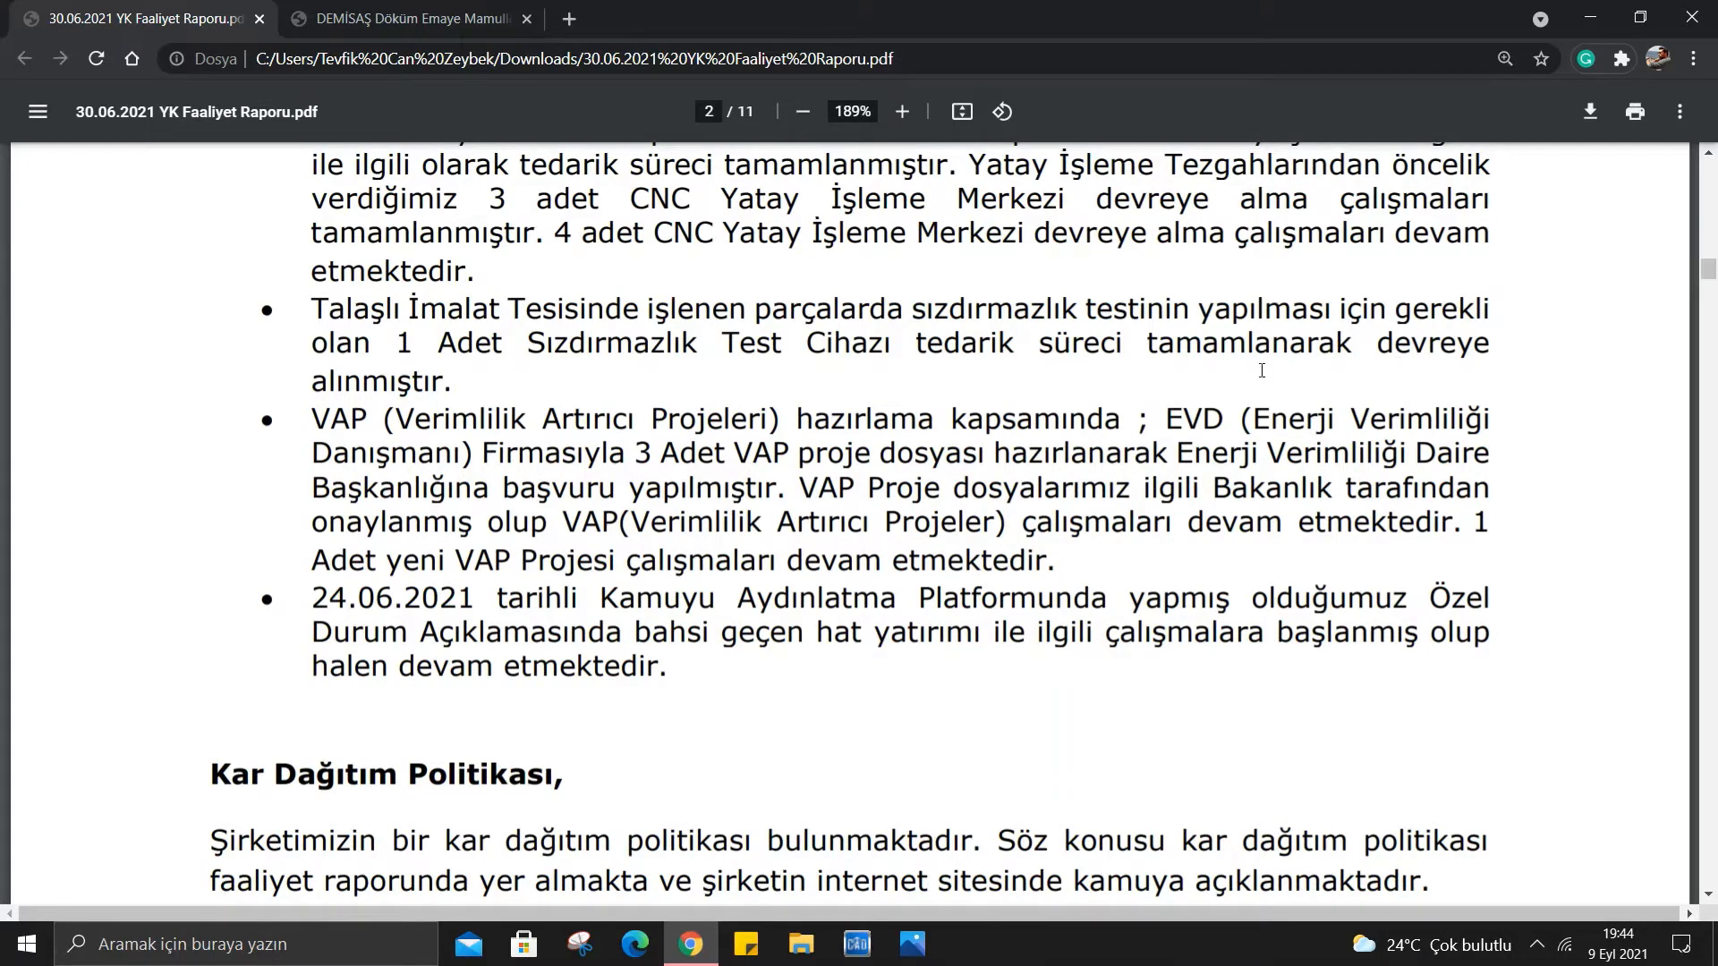
scroll(down, 3)
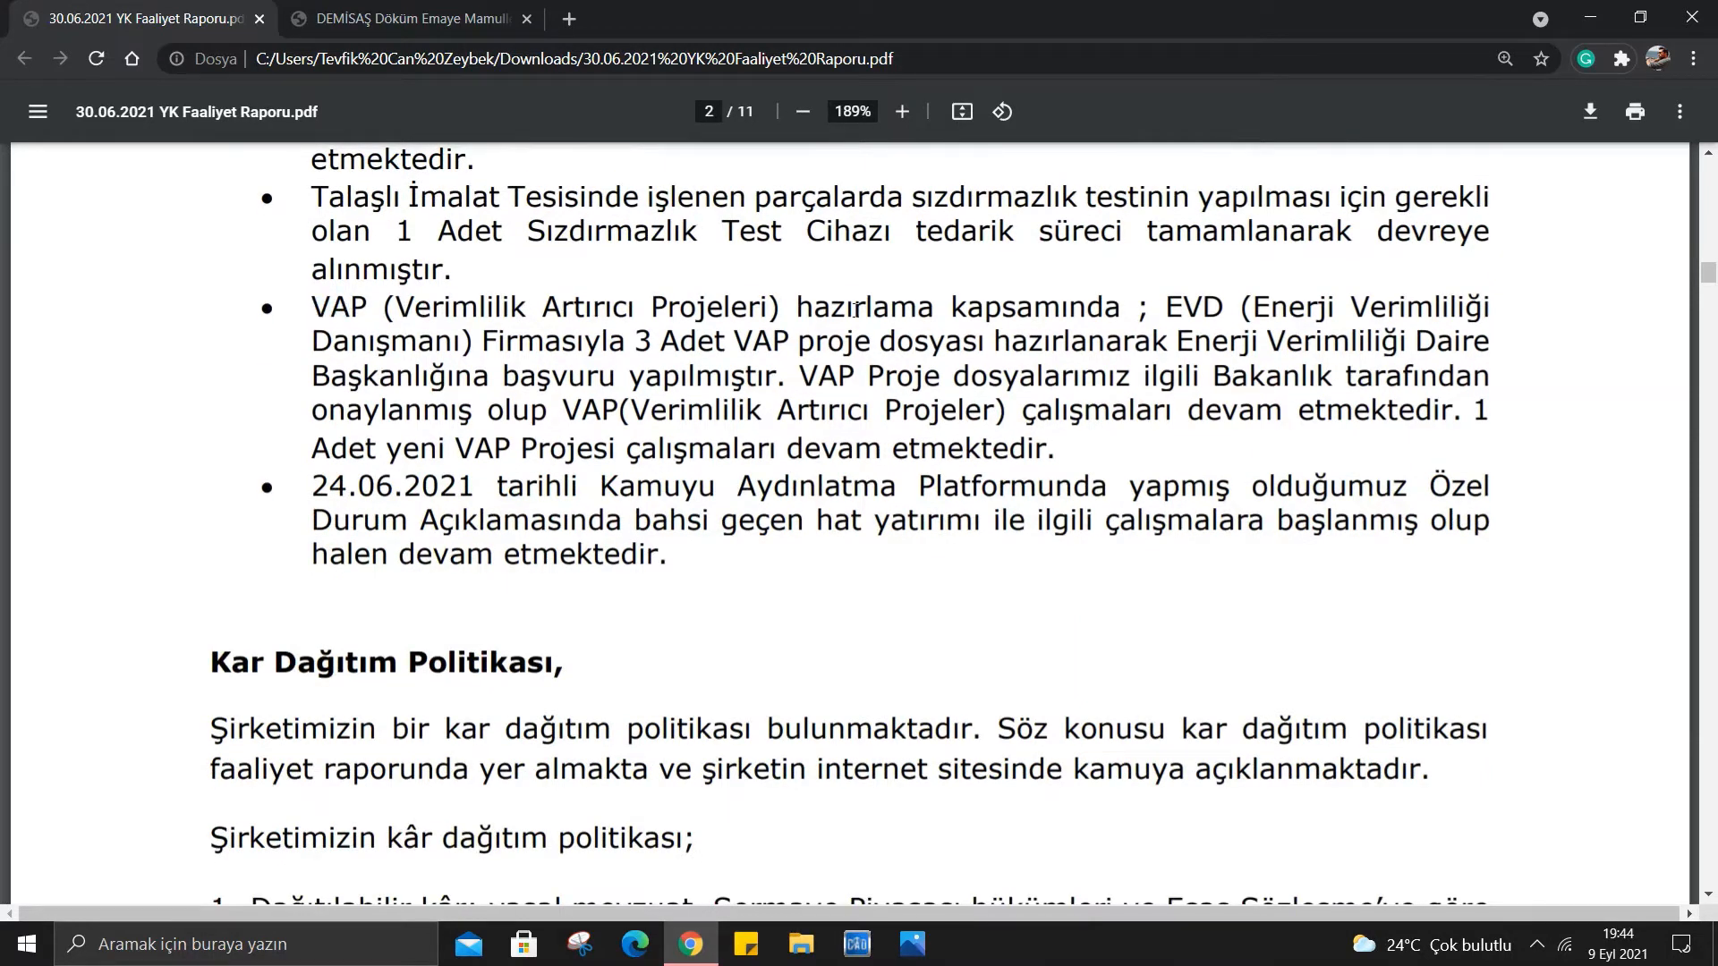
mouse_move(821, 281)
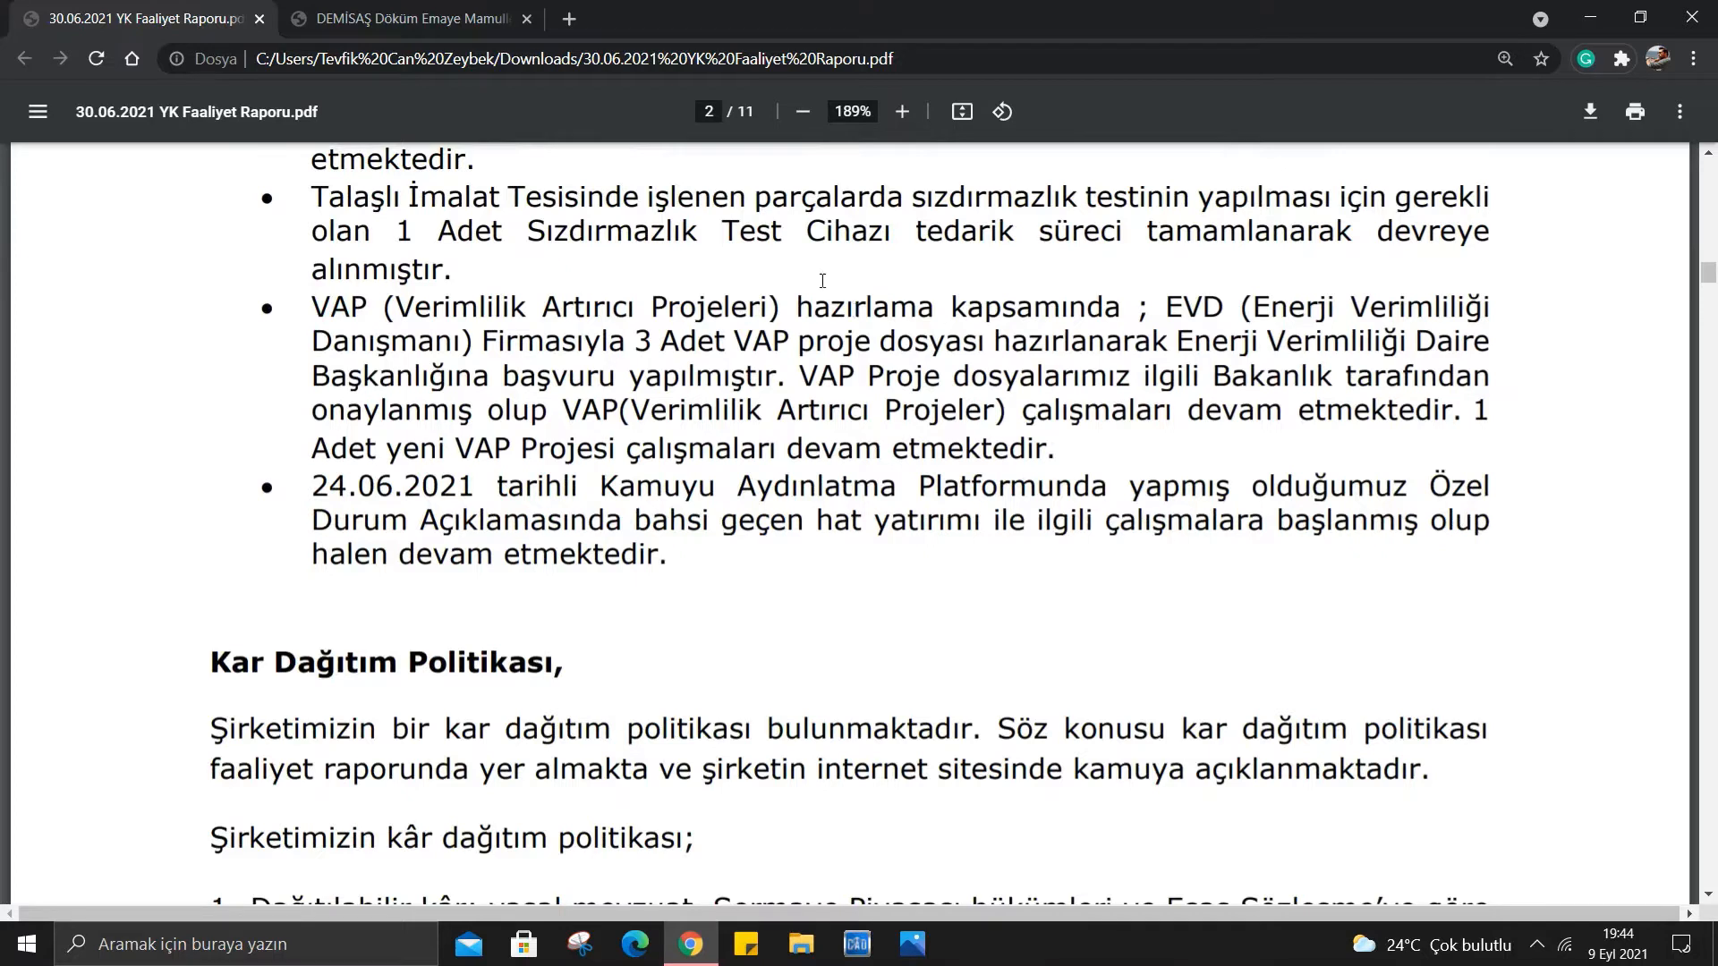
mouse_move(588, 375)
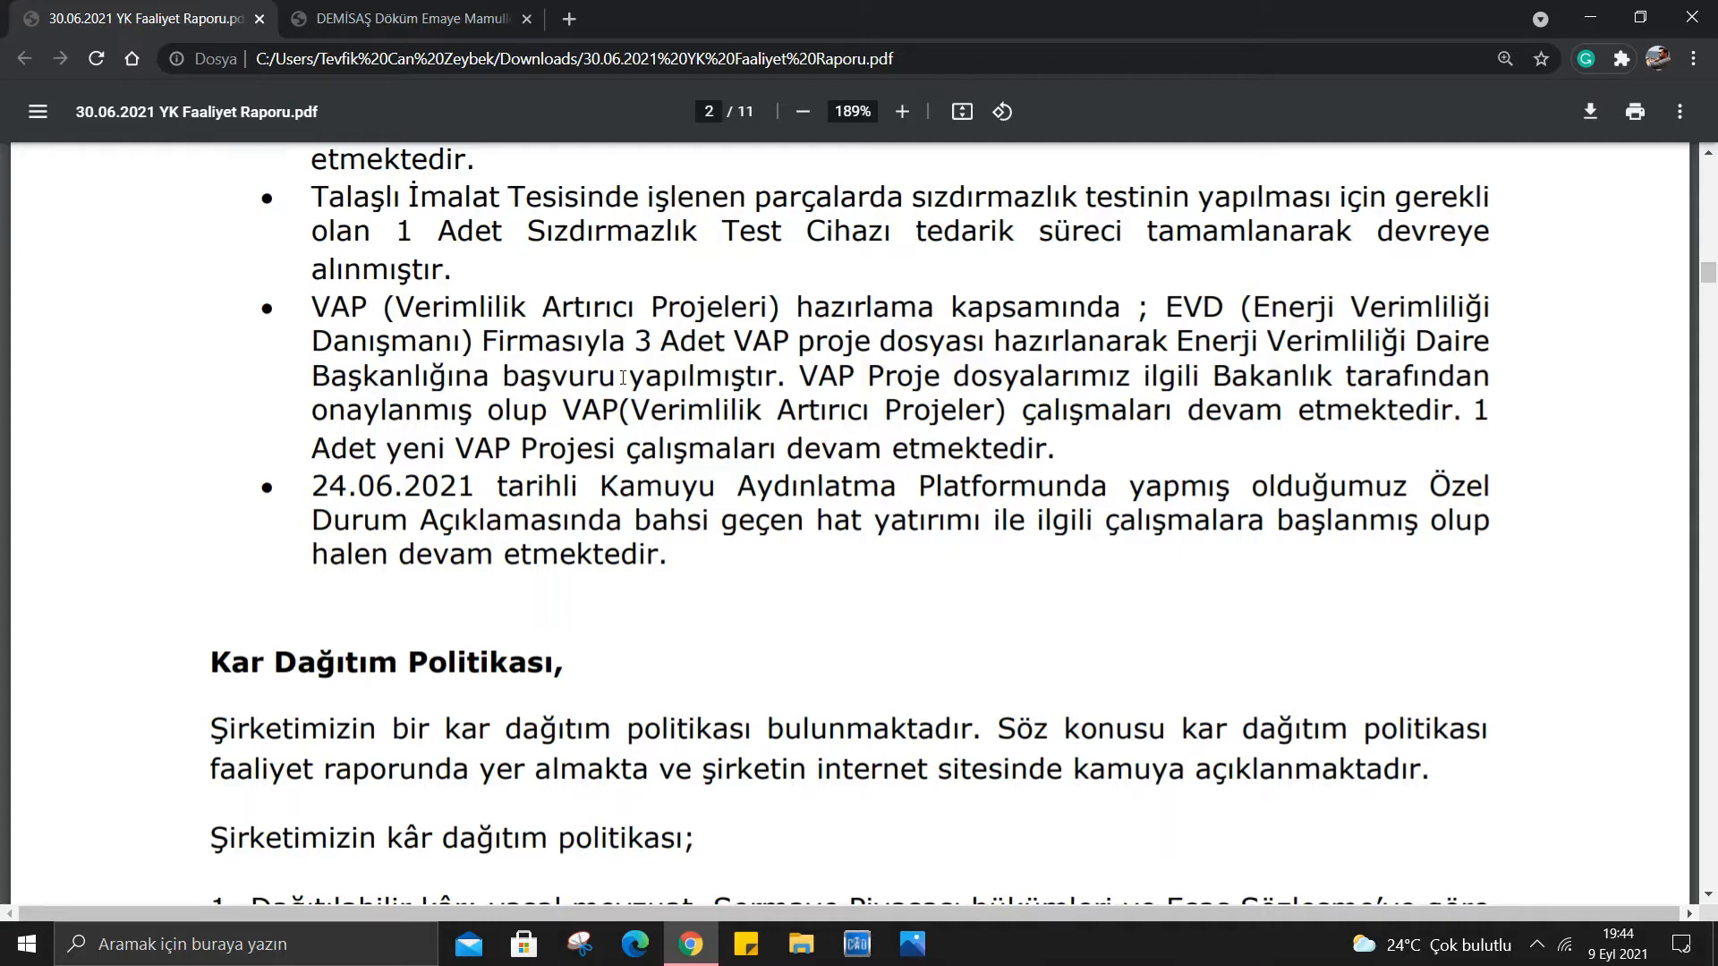
mouse_move(914, 383)
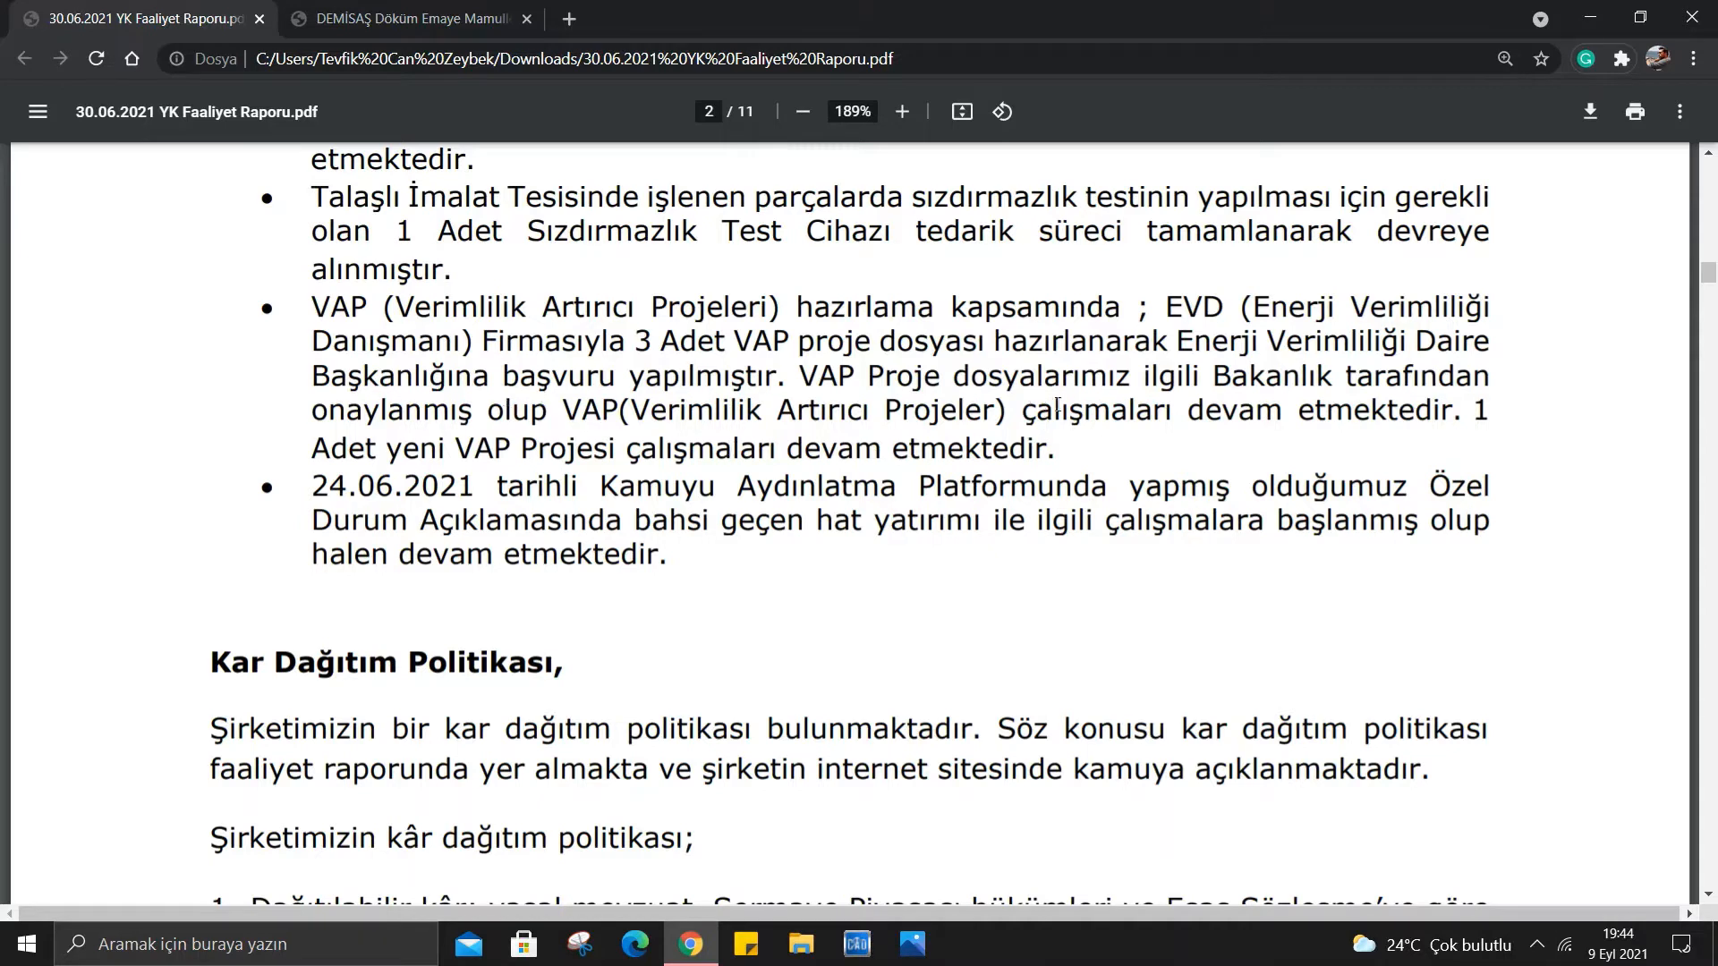
mouse_move(863, 447)
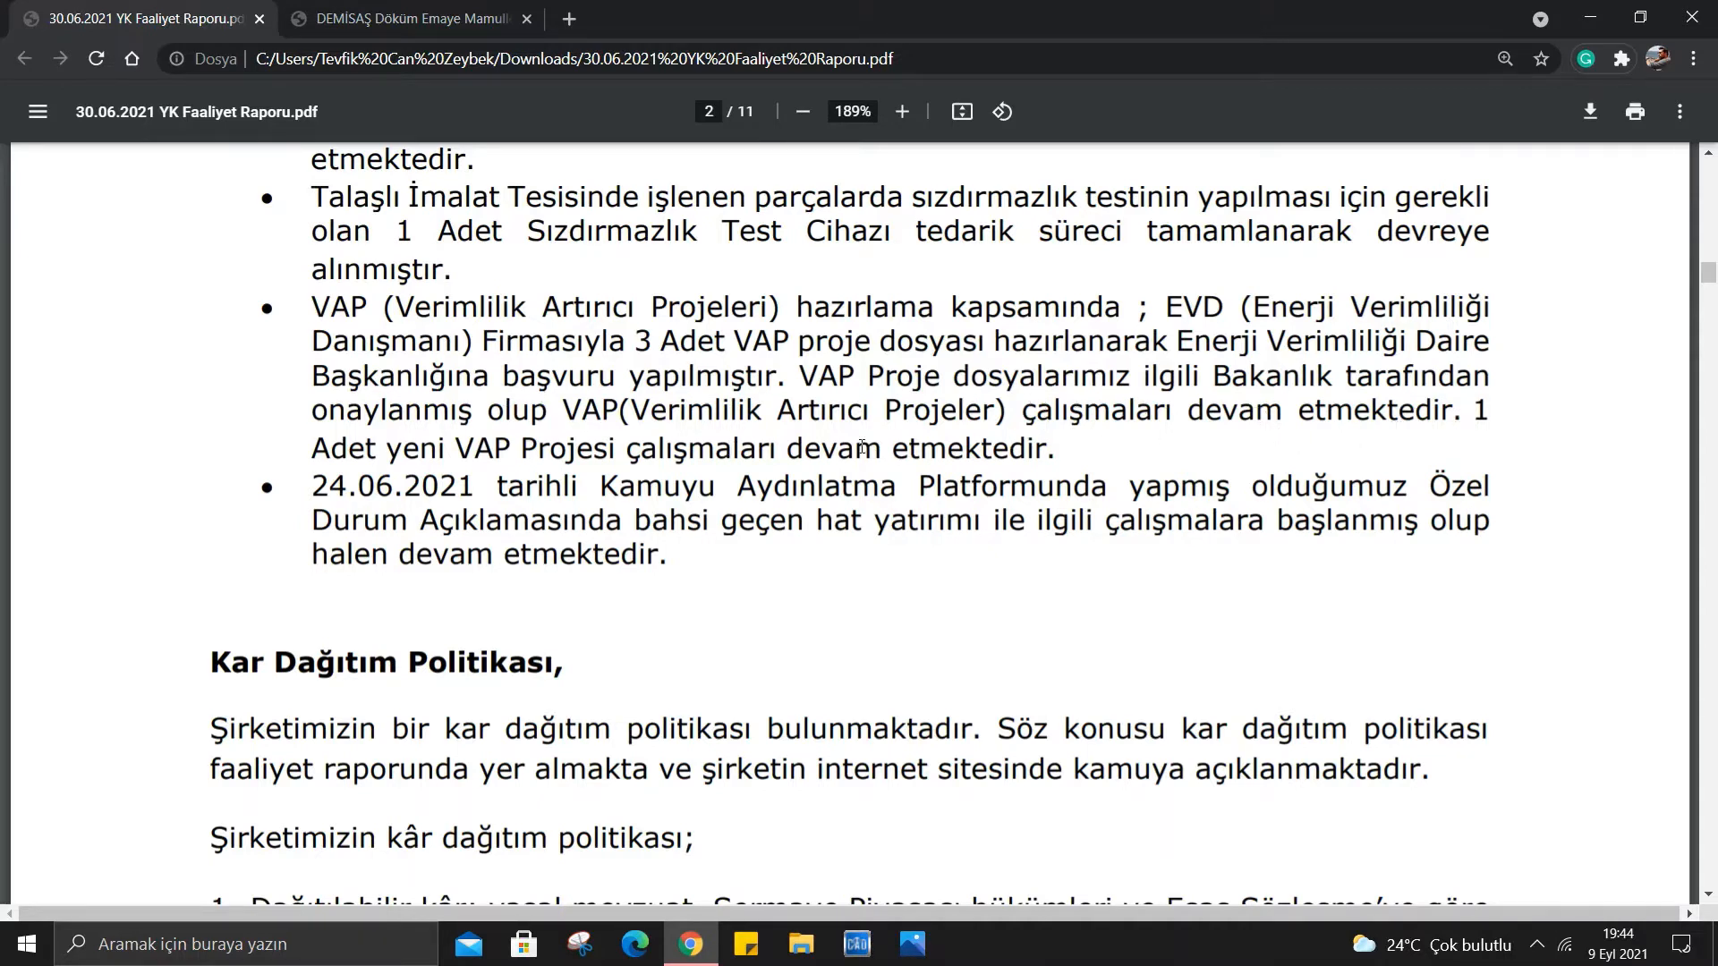
mouse_move(709, 462)
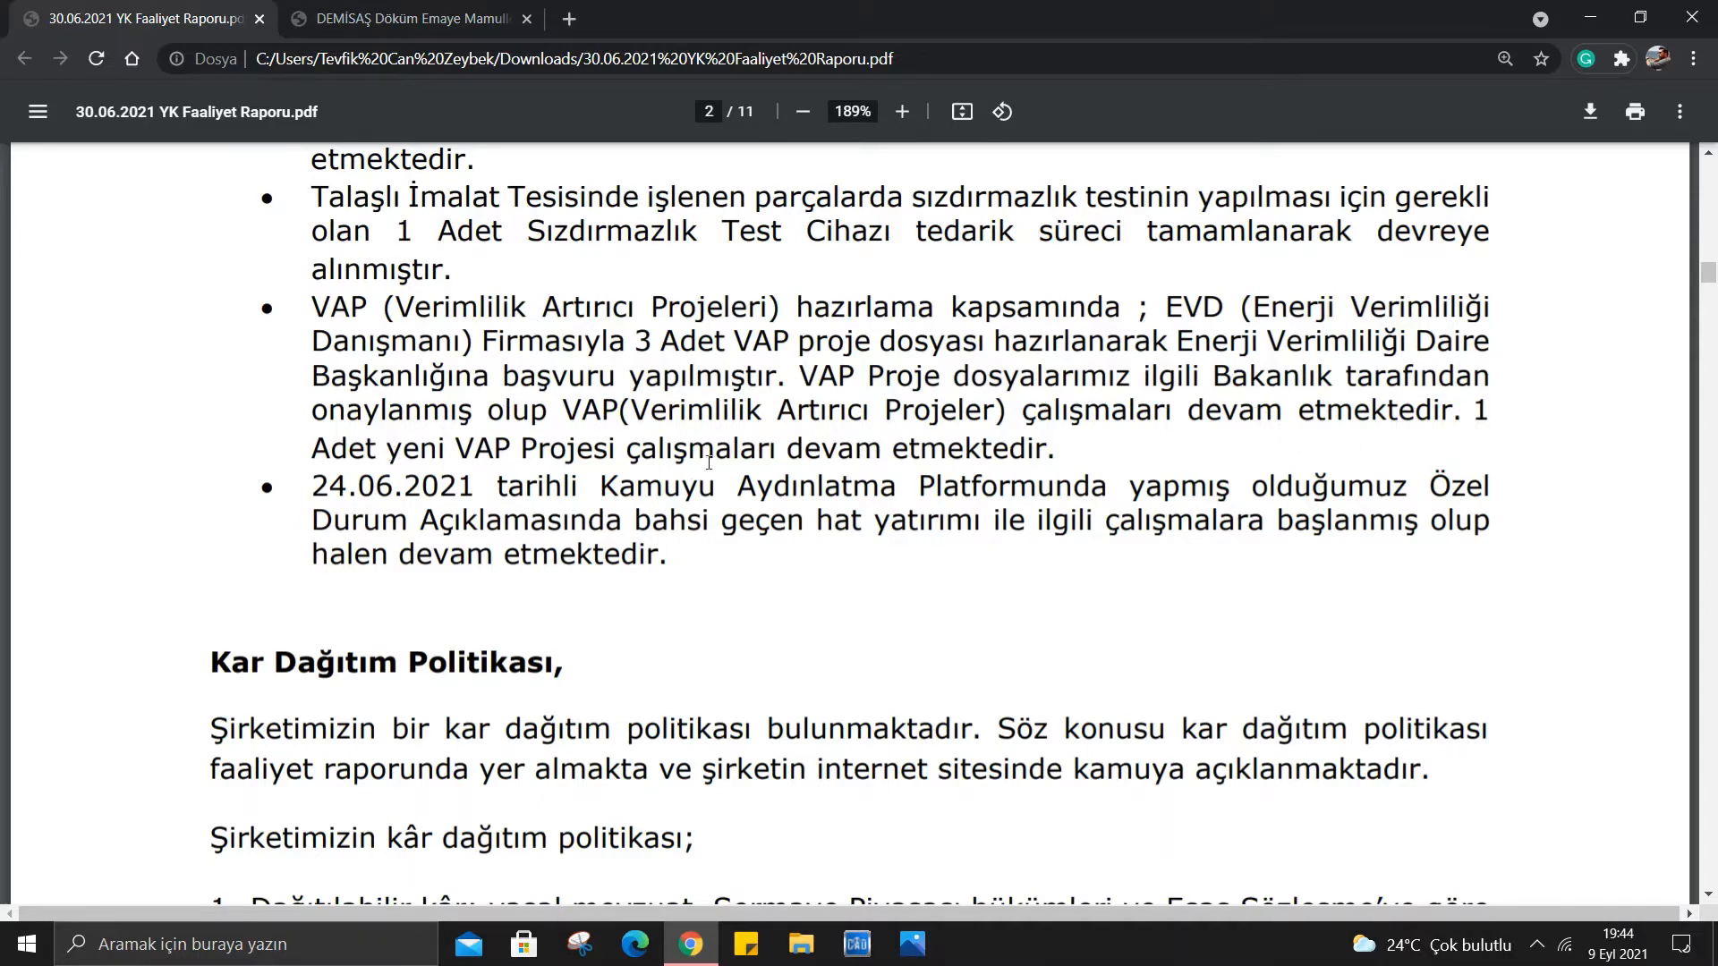
mouse_move(843, 428)
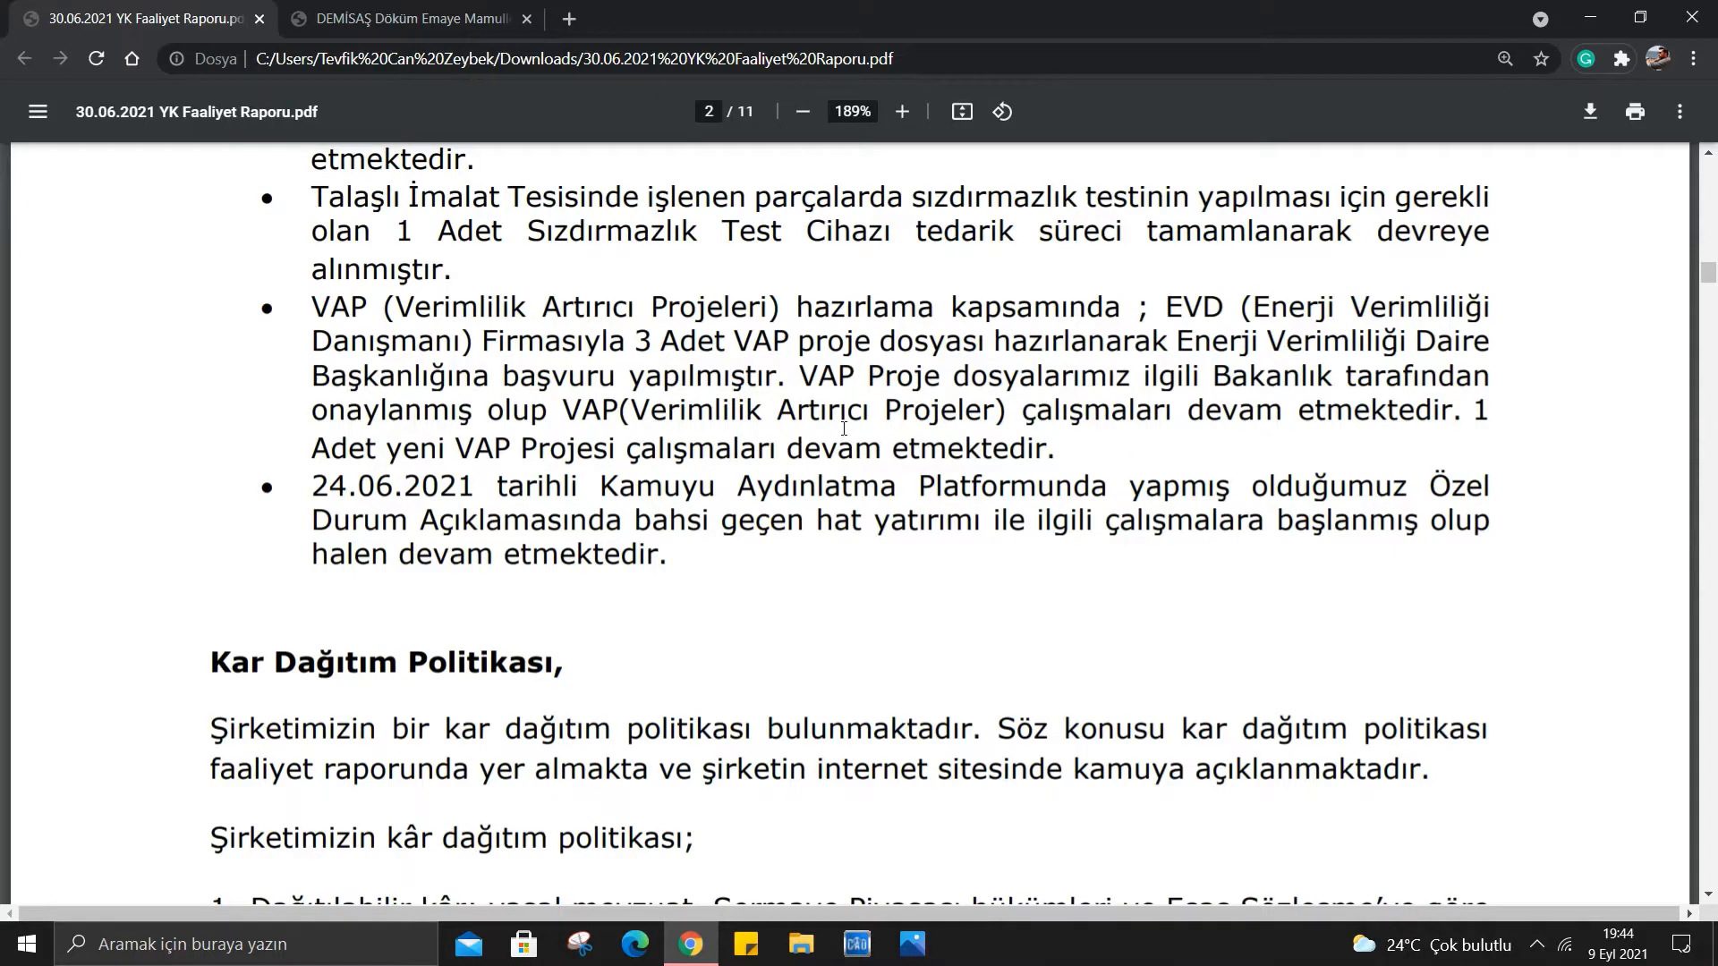
scroll(down, 3)
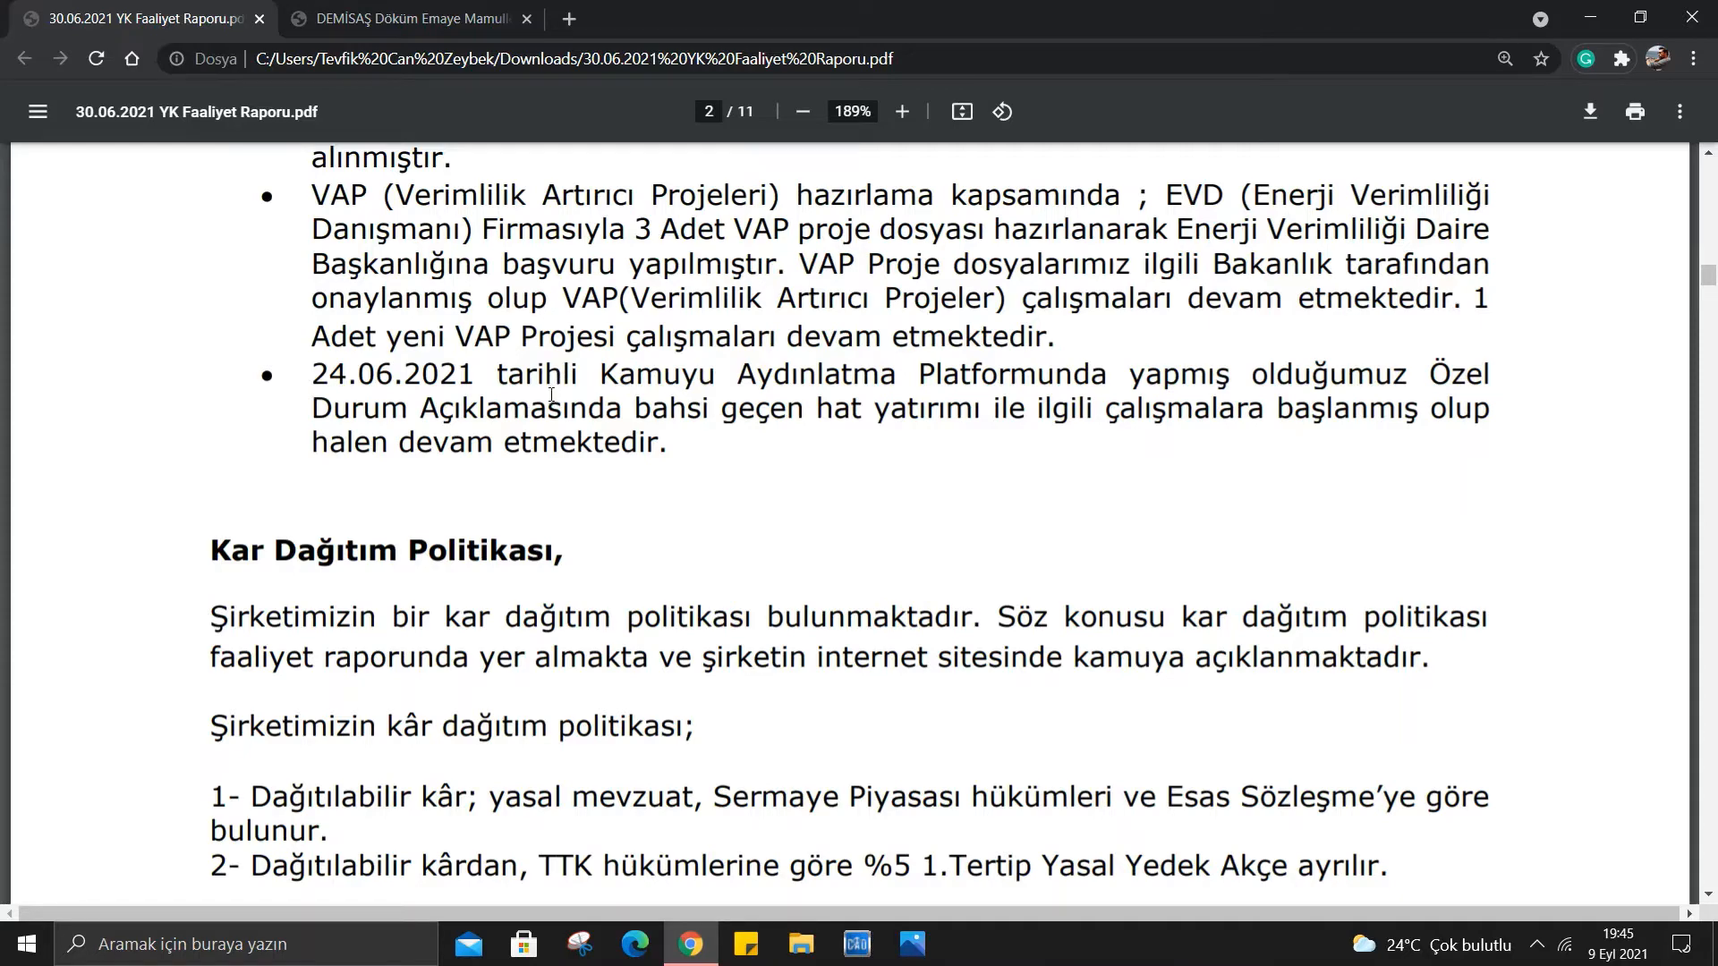
Read page 3's dividend policy items 7–10 to the Alacak Riski heading, then move toward the Halk Yatırım tab.
scroll(down, 3)
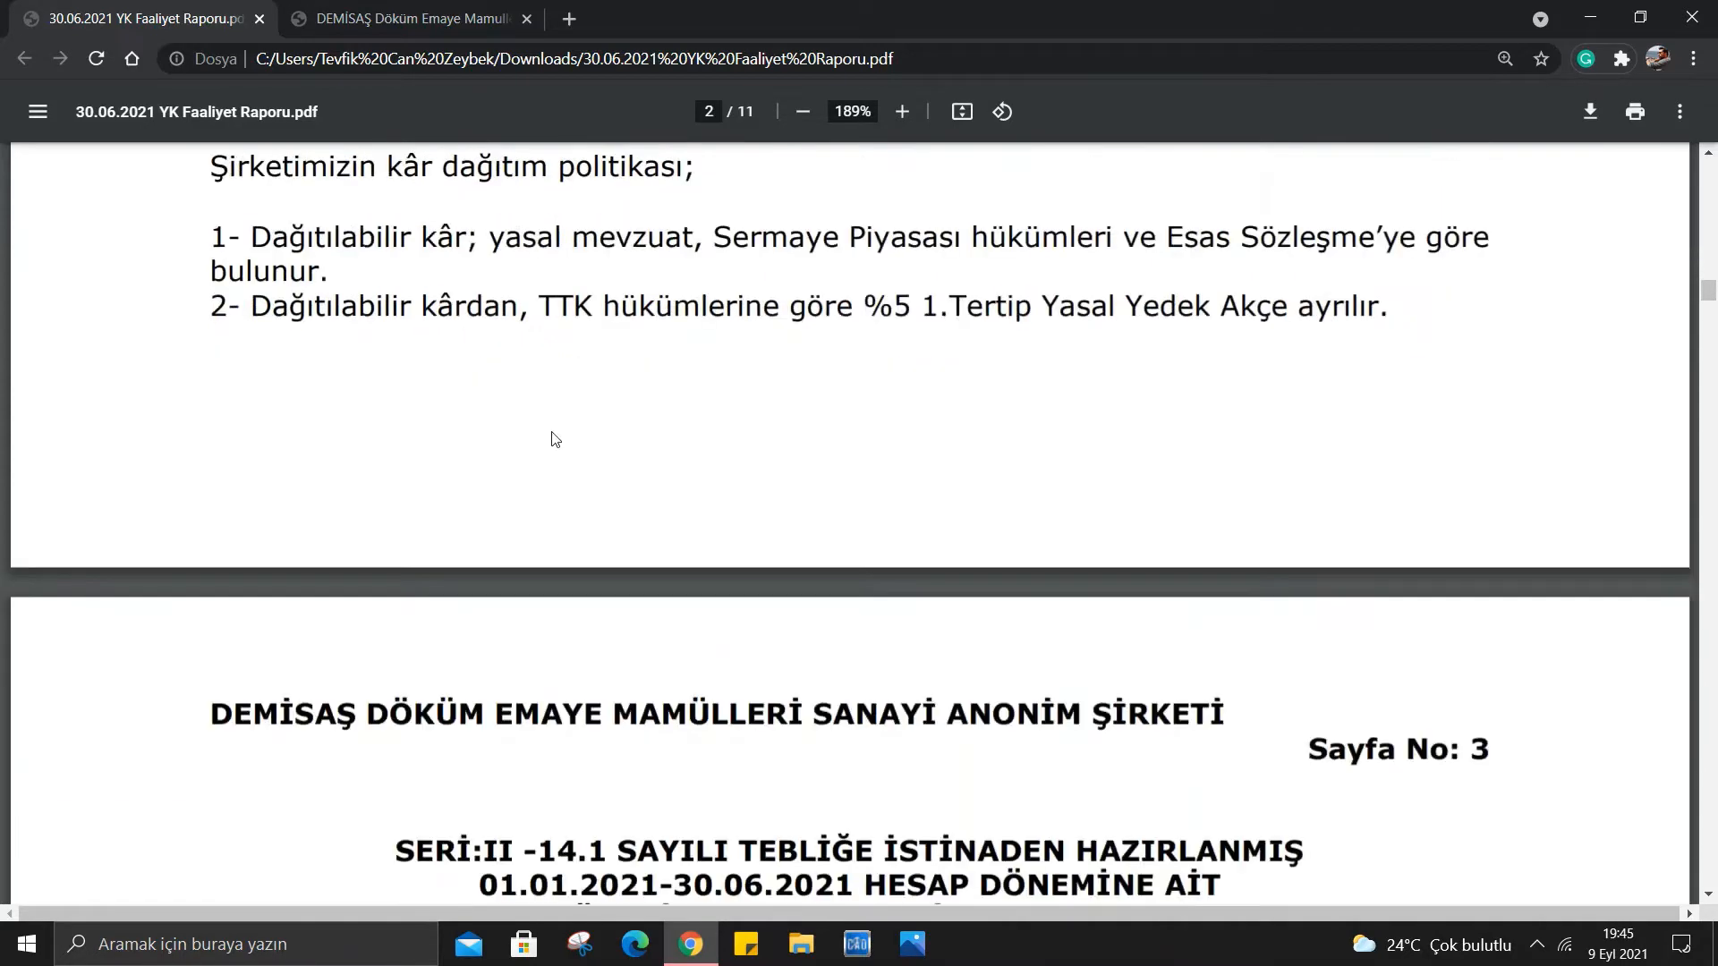
scroll(down, 3)
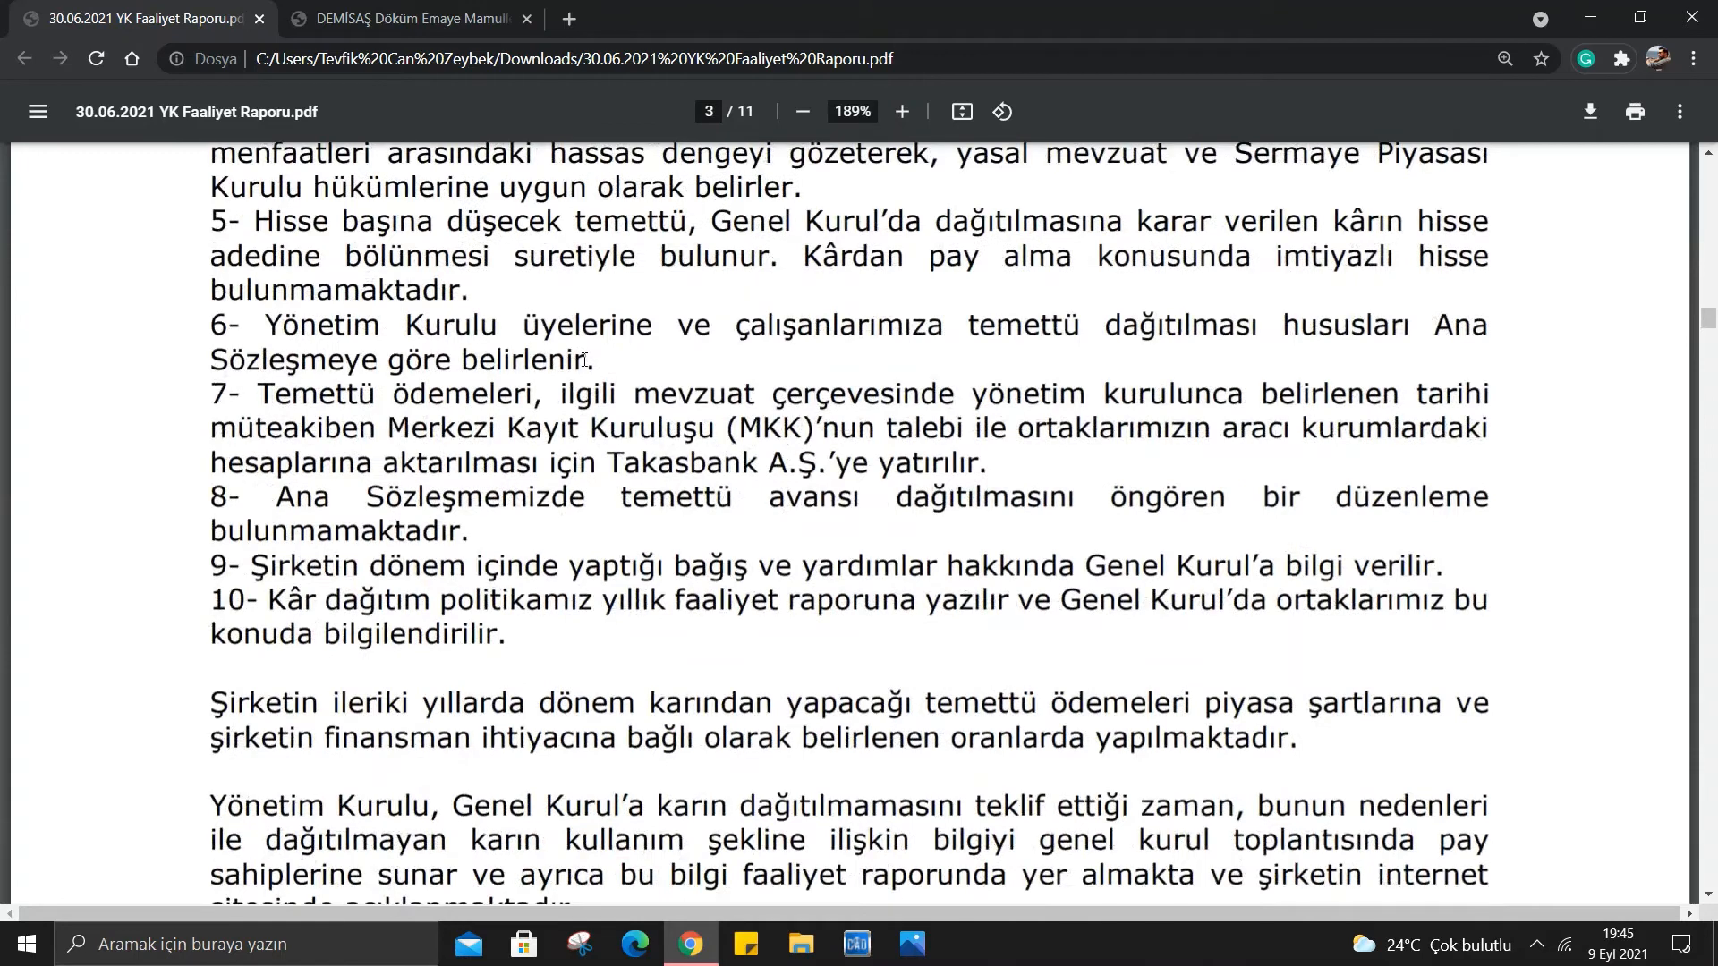
scroll(down, 3)
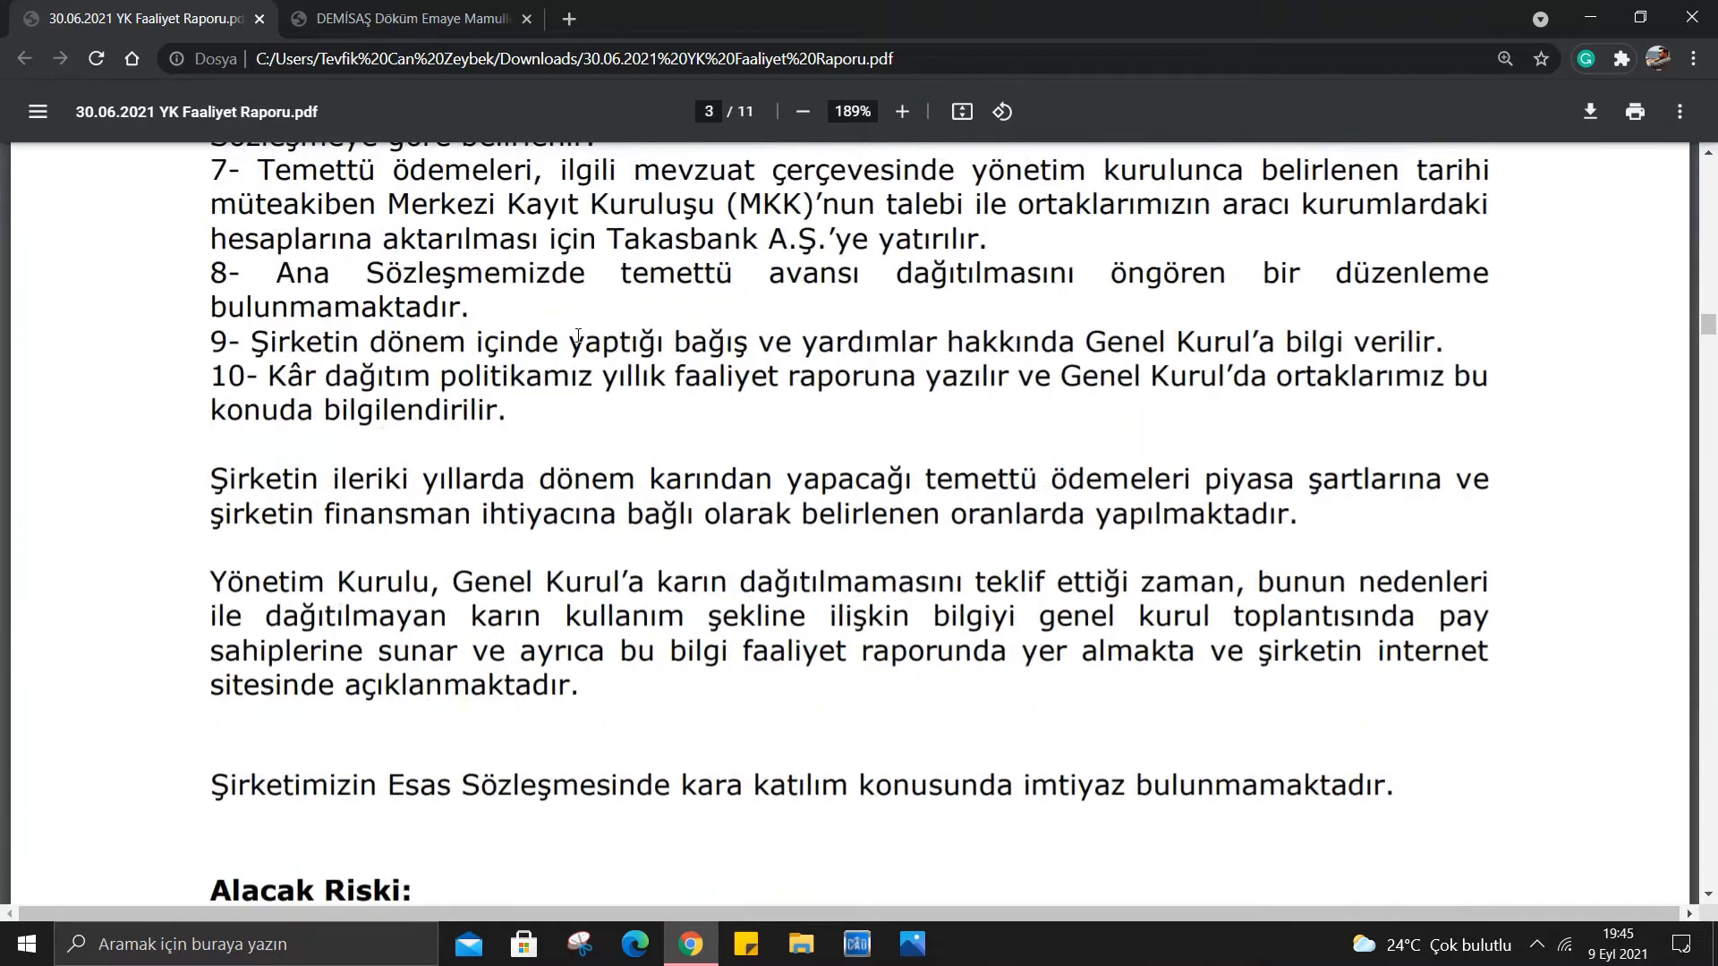
scroll(down, 3)
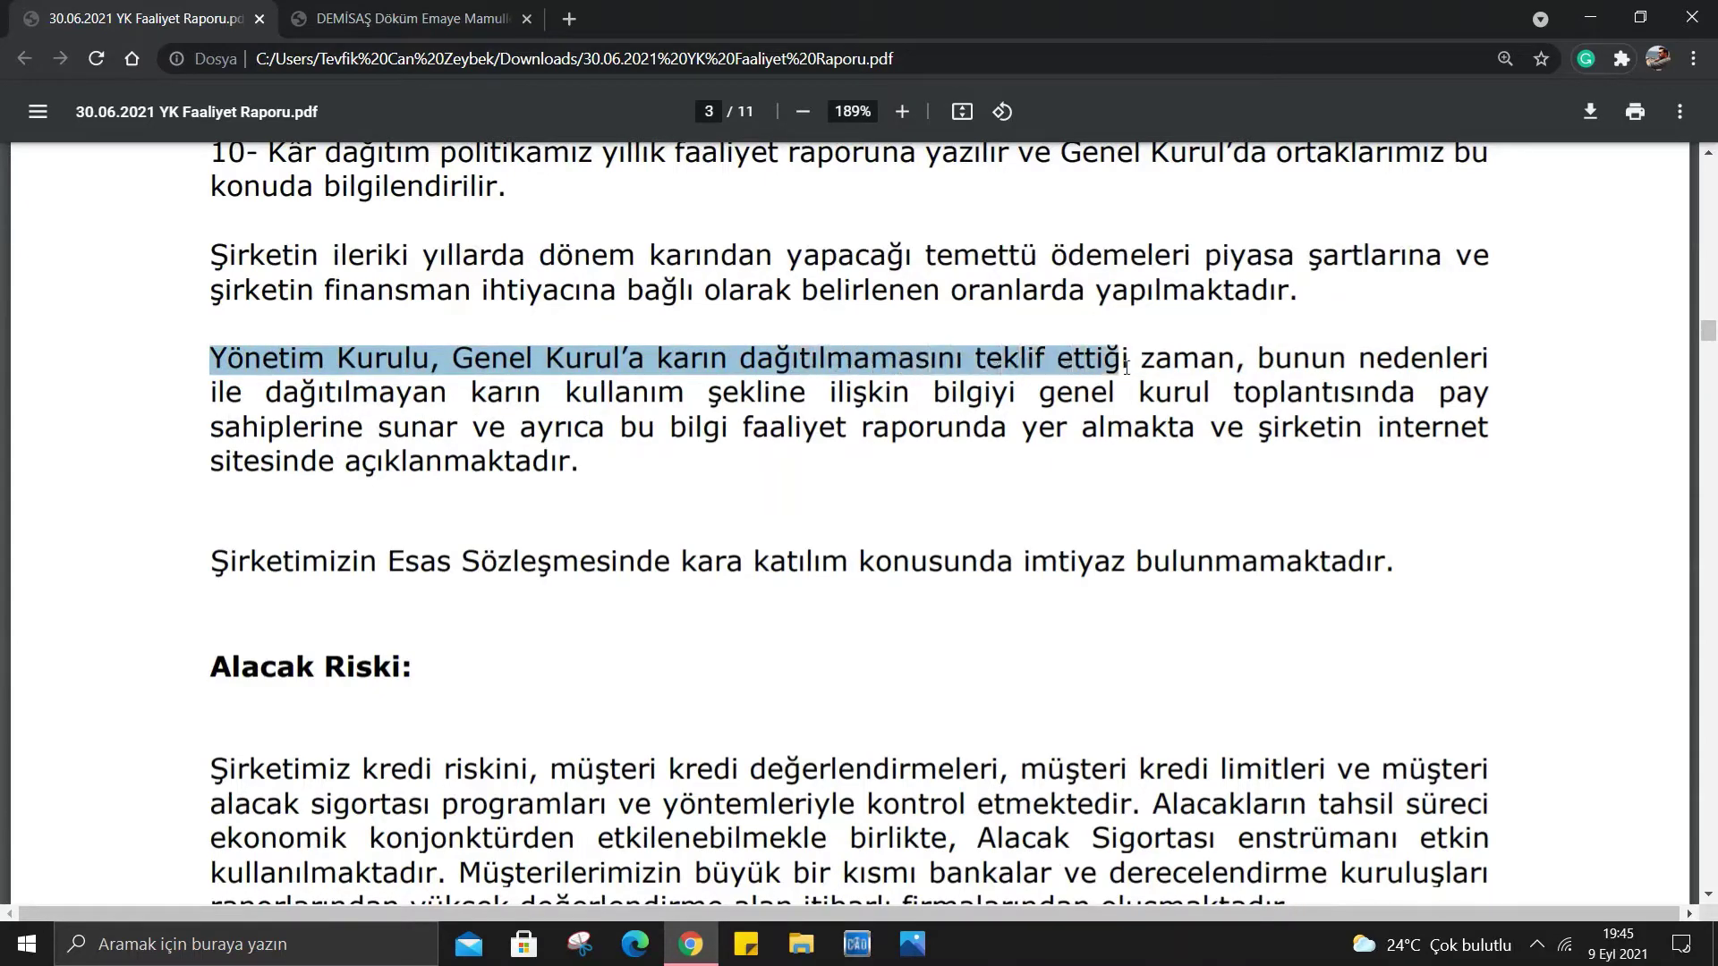
click(911, 428)
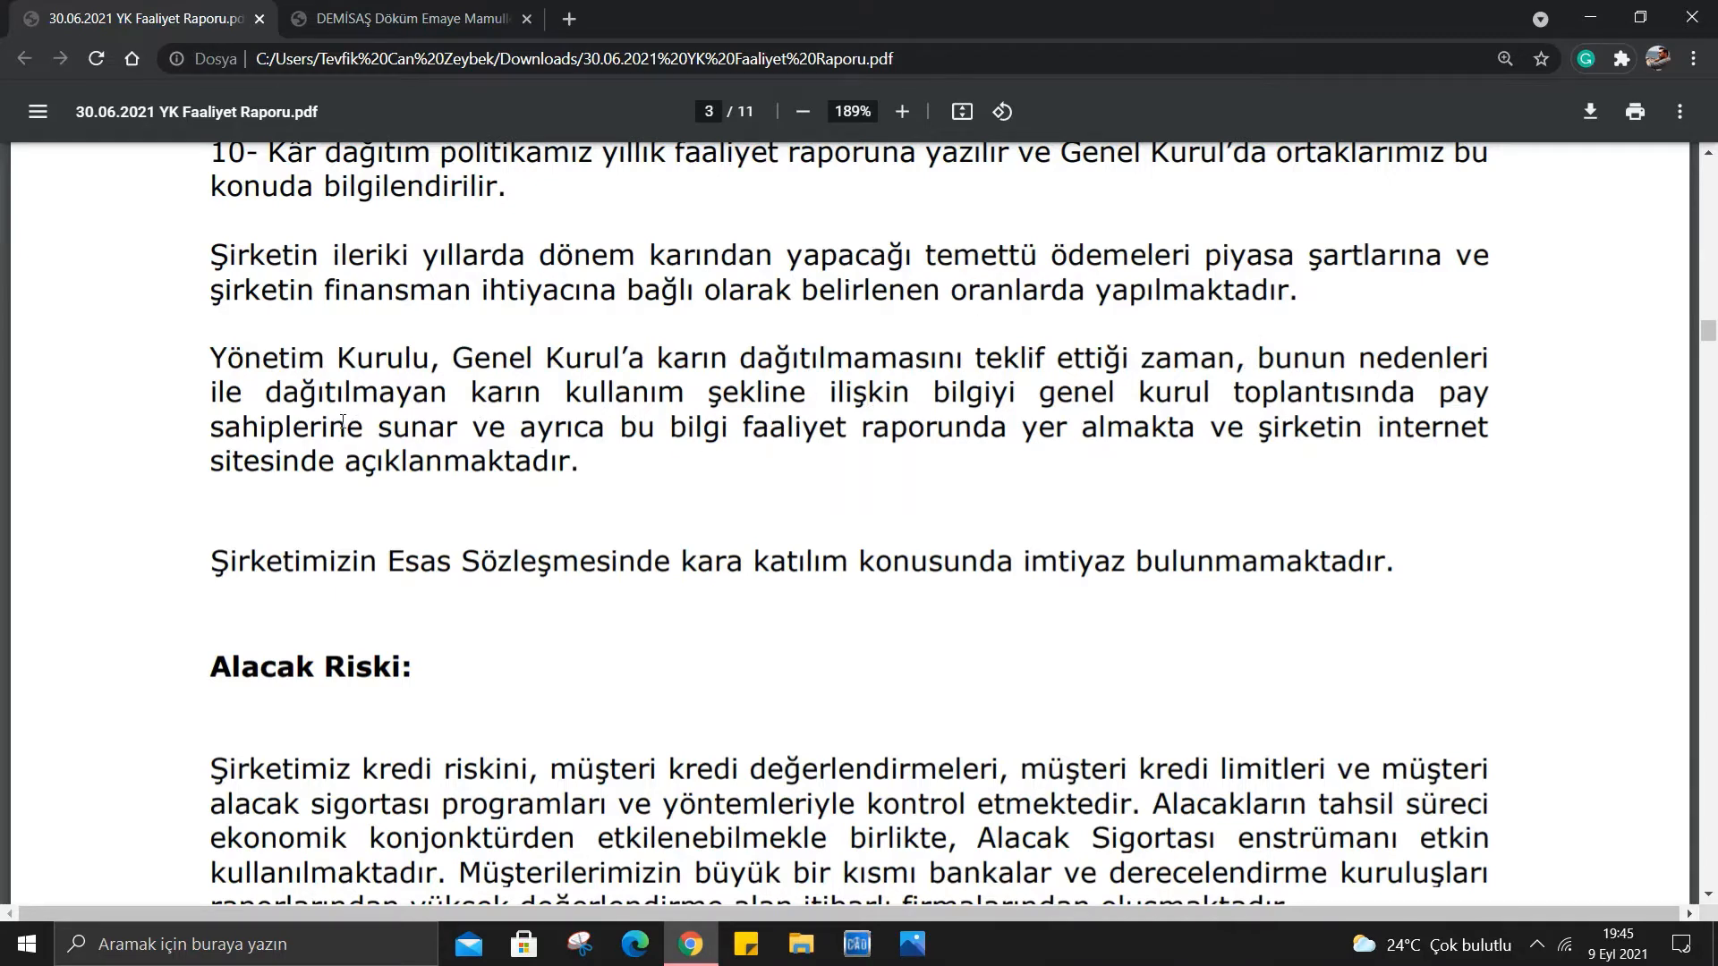
mouse_move(774, 448)
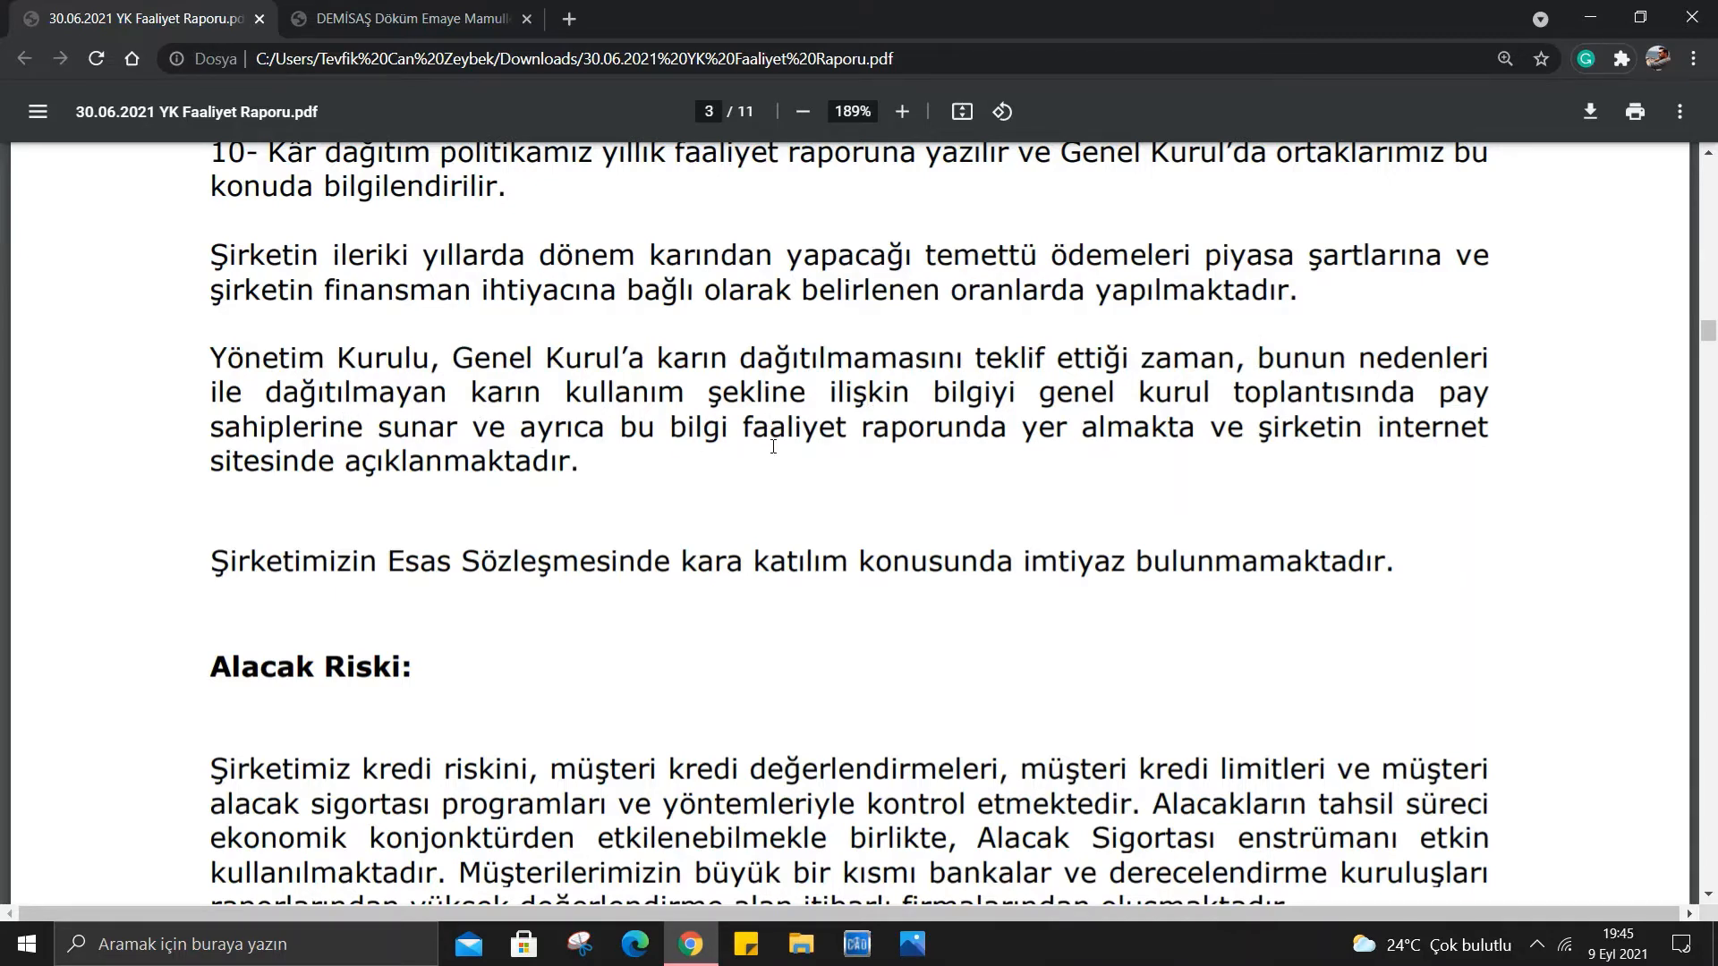
mouse_move(426, 488)
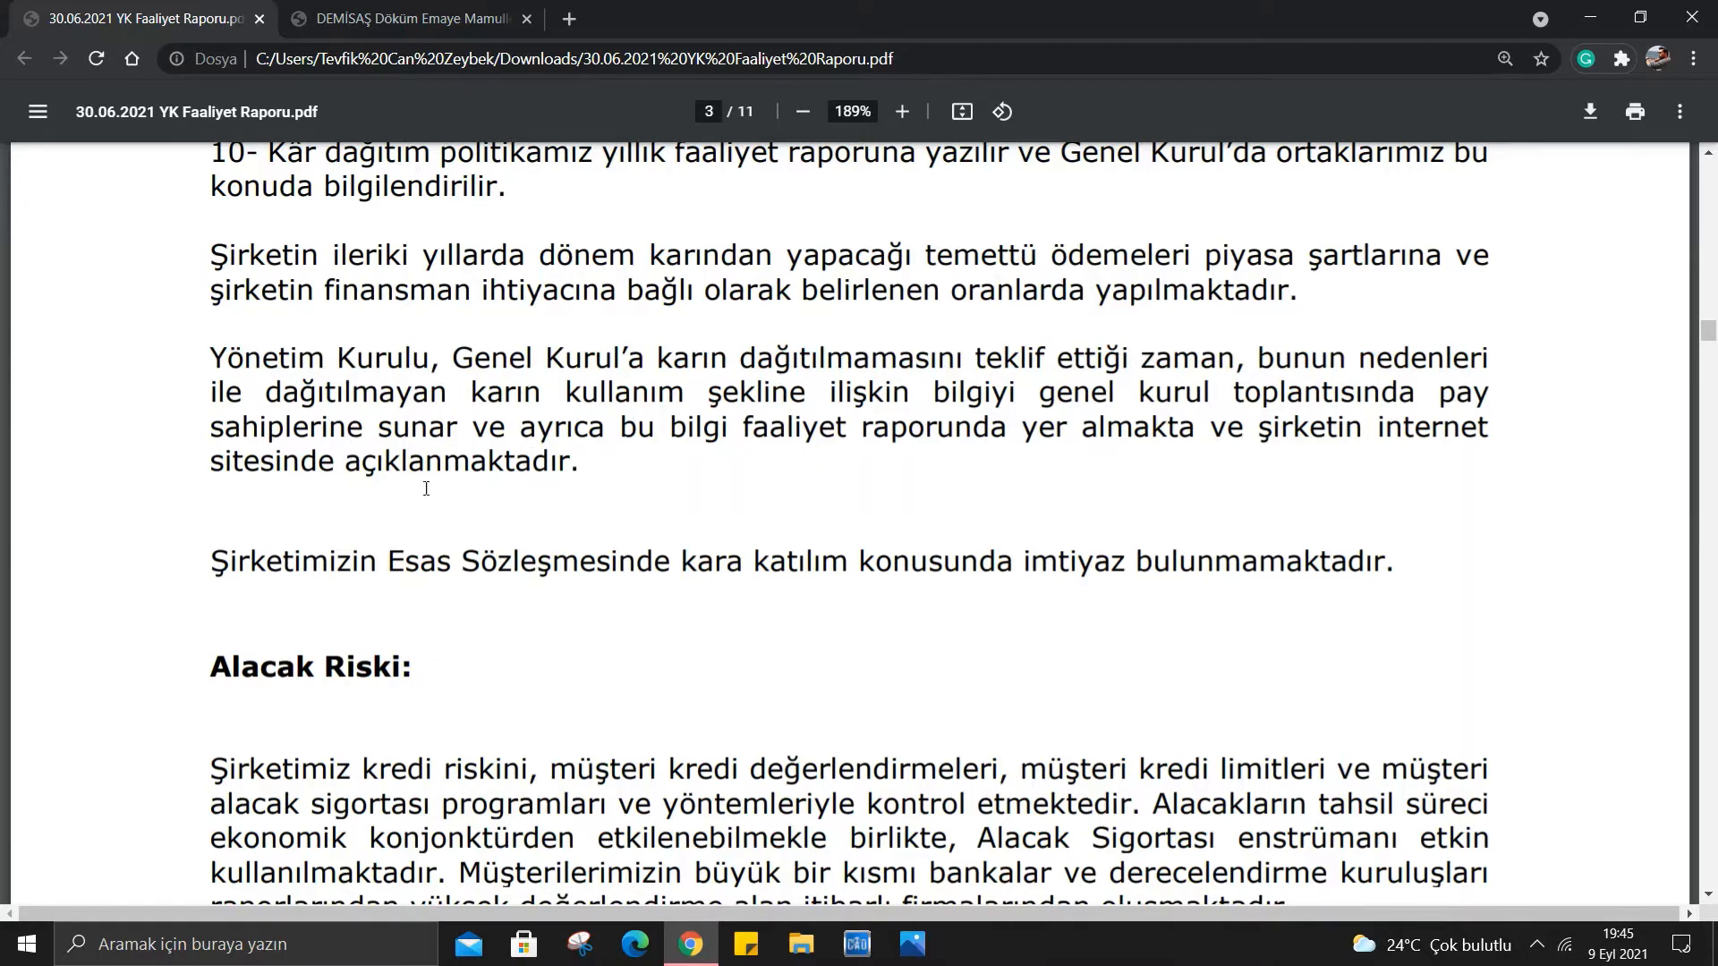
scroll(up, 3)
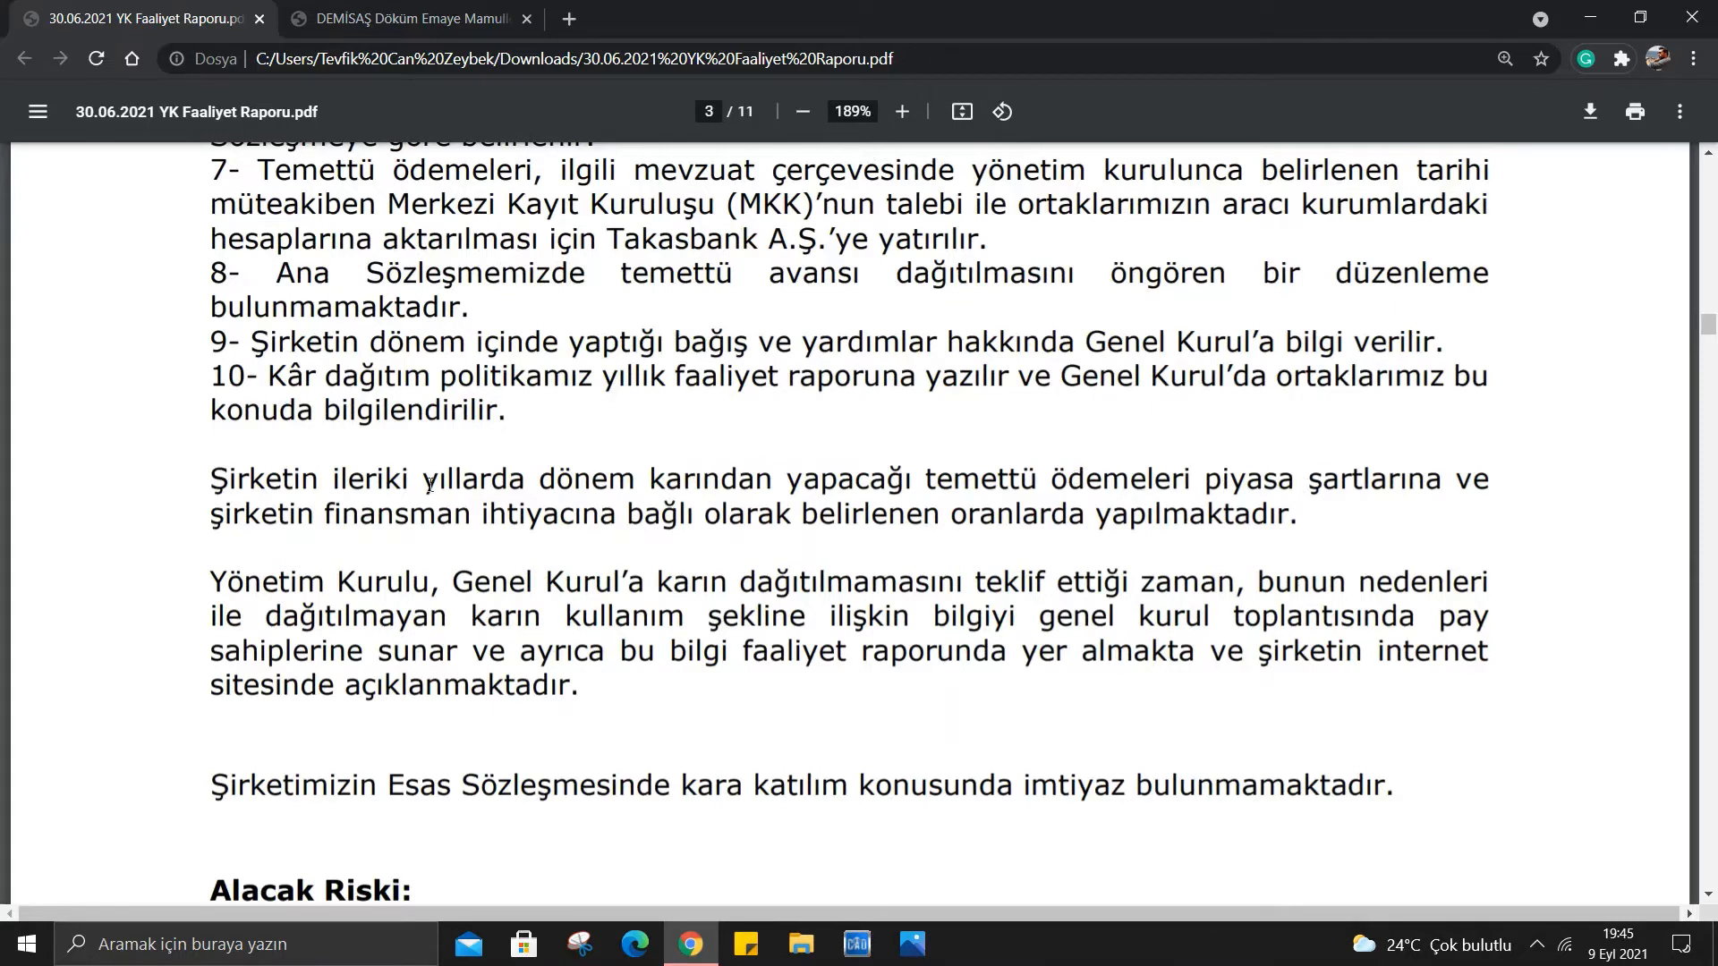
mouse_move(907, 535)
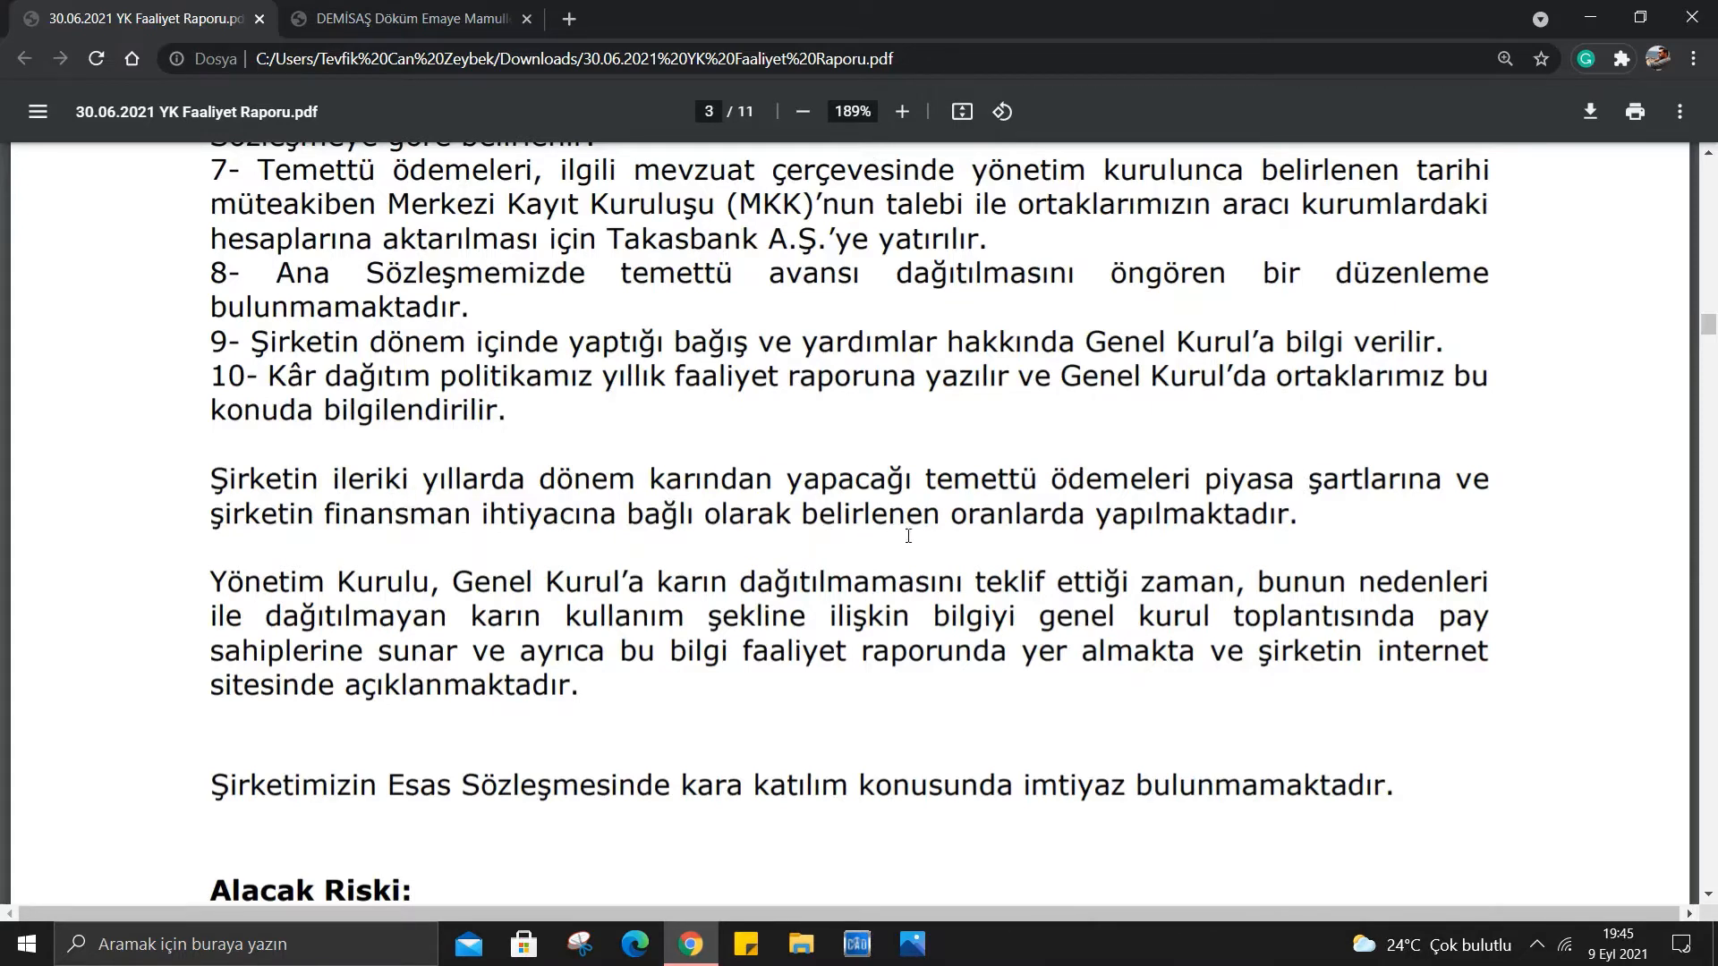
mouse_move(1047, 501)
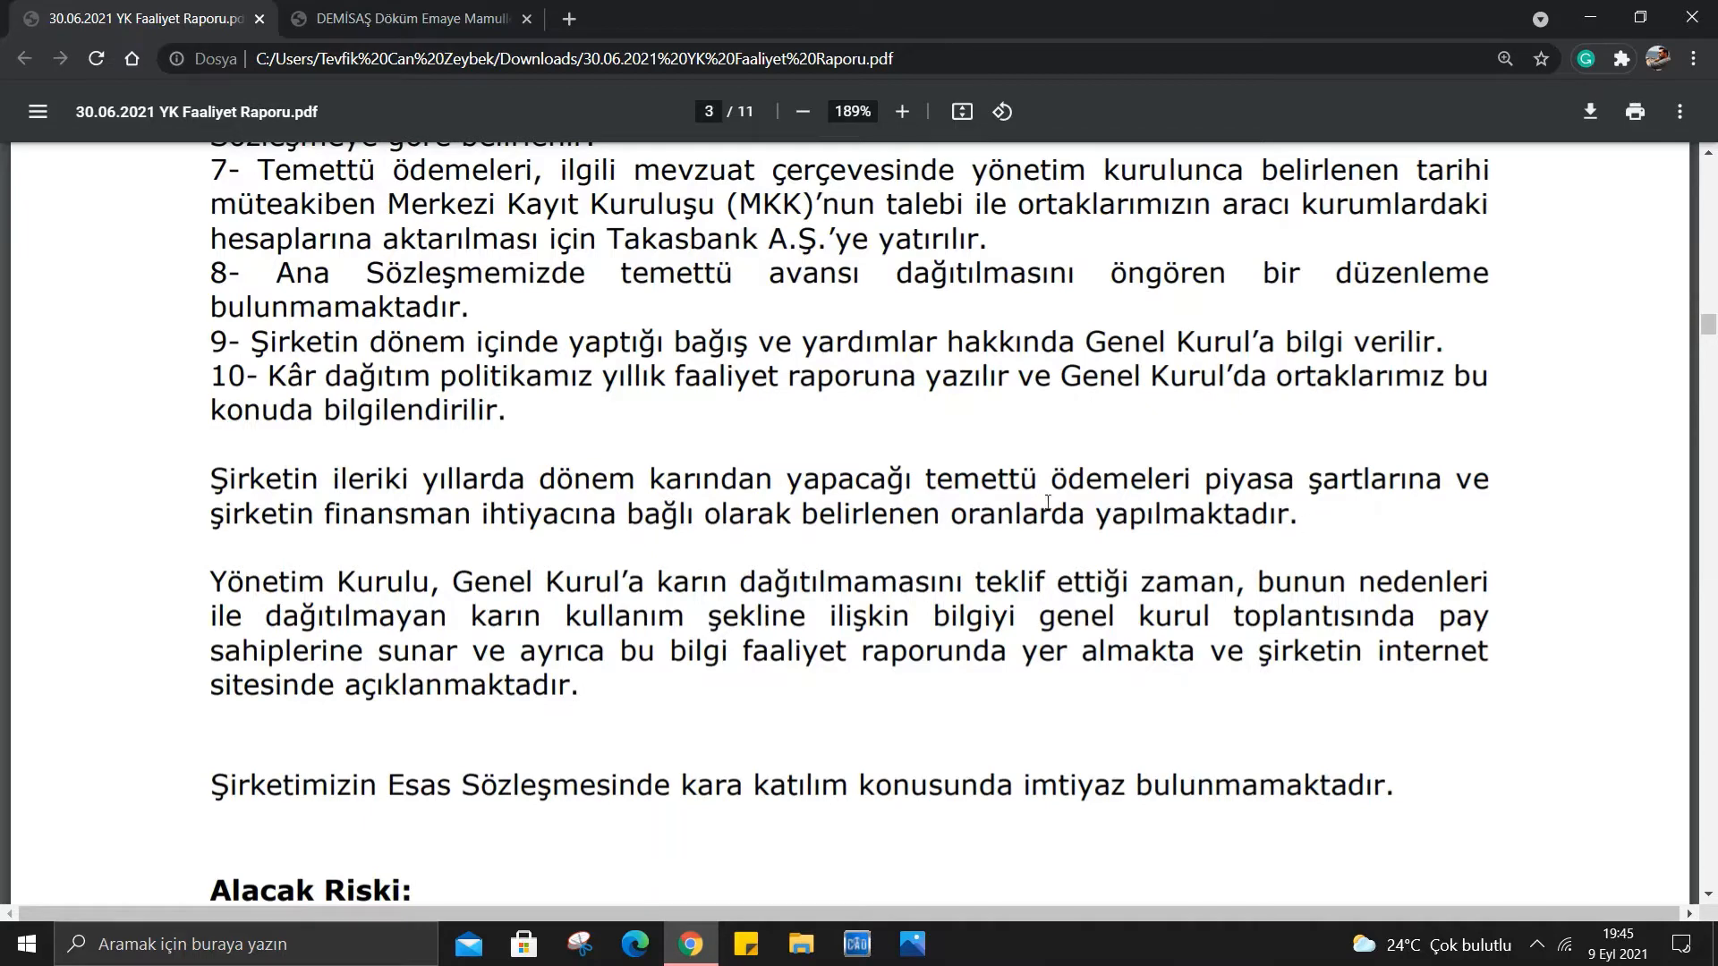
mouse_move(998, 444)
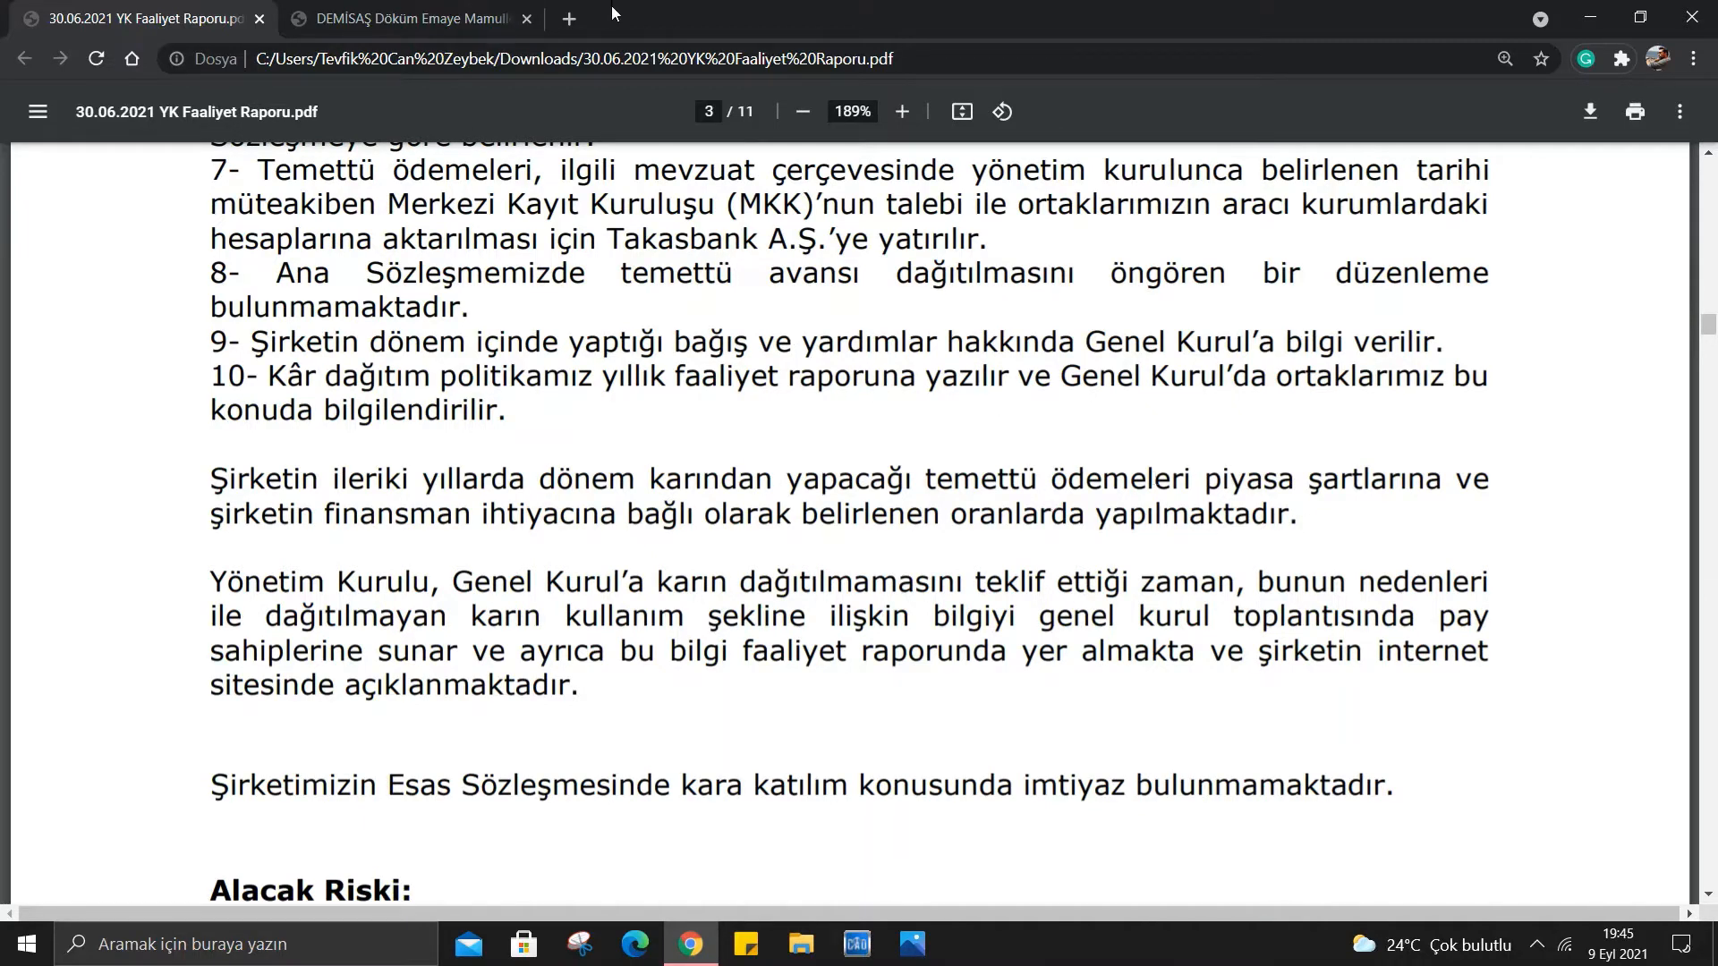
click(569, 18)
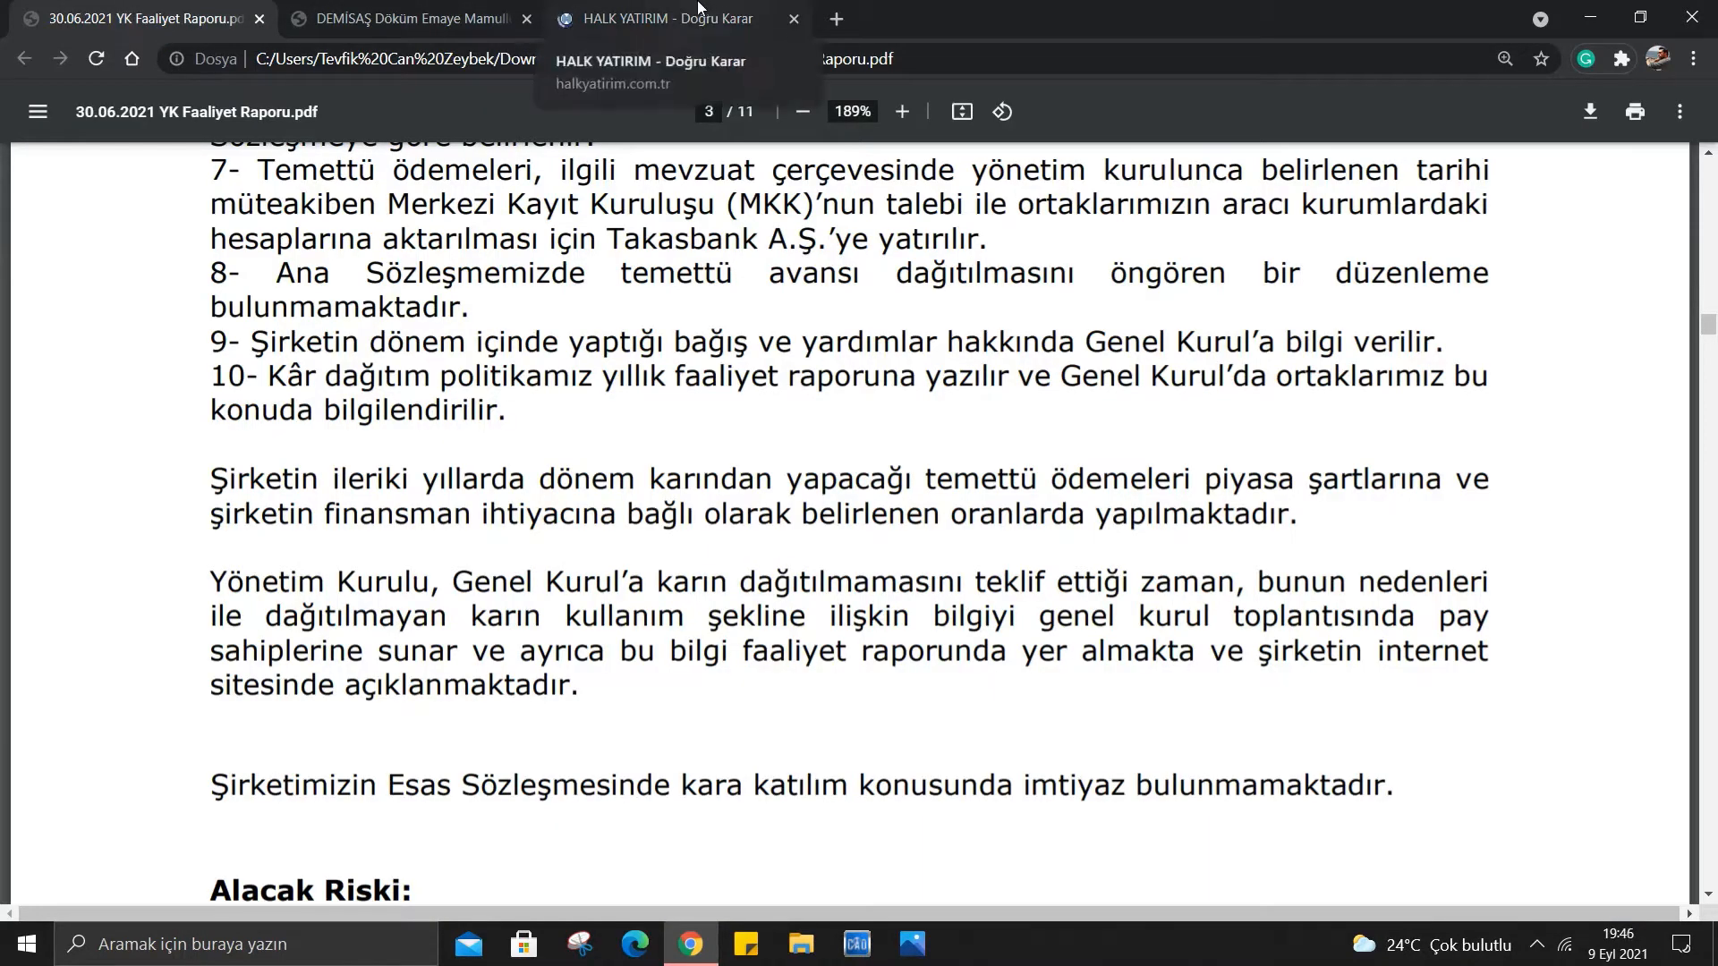
Find DMSAS on Halk Yatırım and bring up the Demisaş Döküm score card.
click(657, 18)
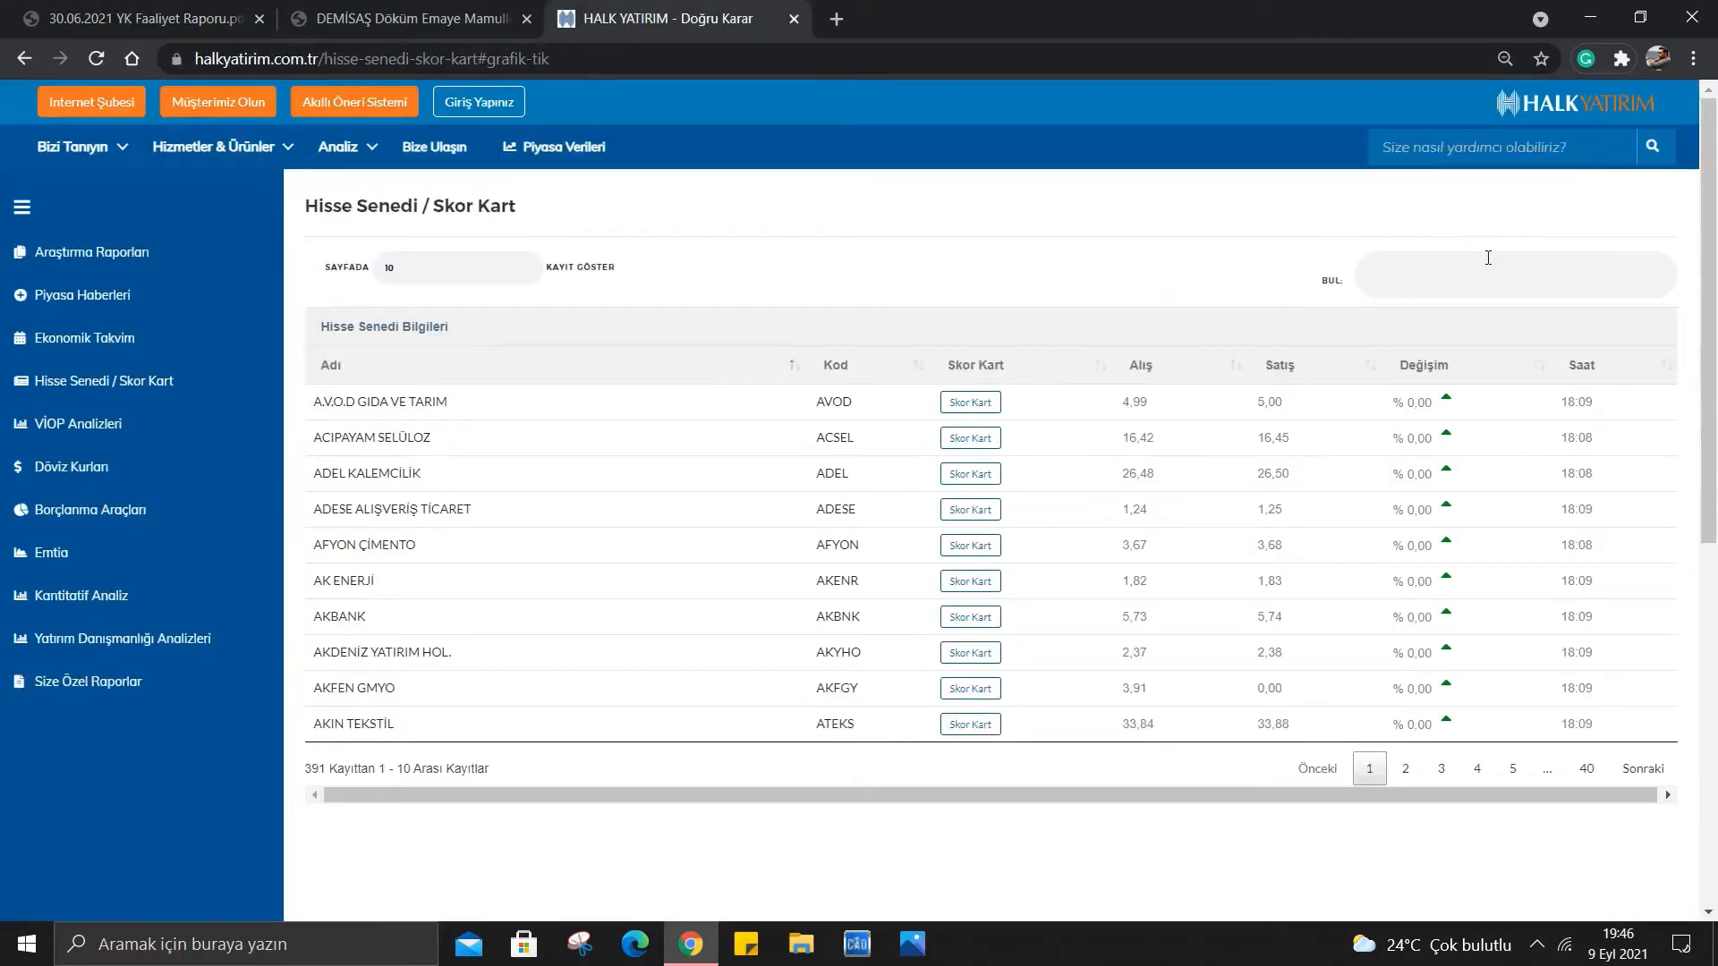
text(DMSAS)
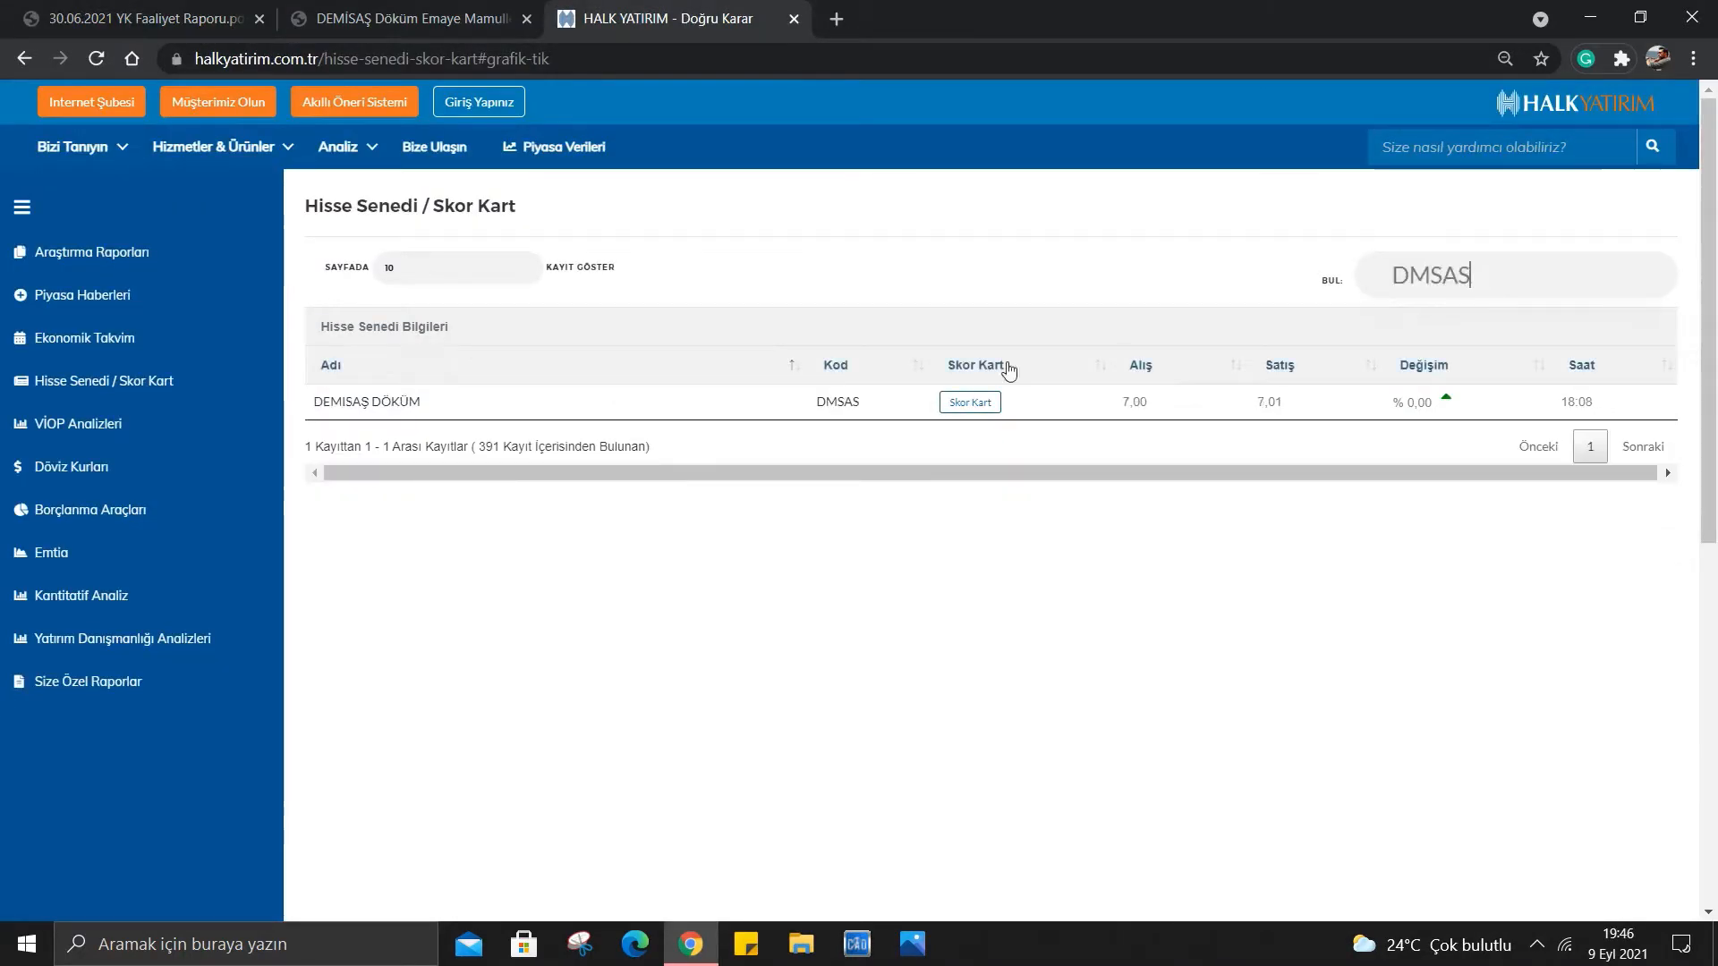
click(968, 403)
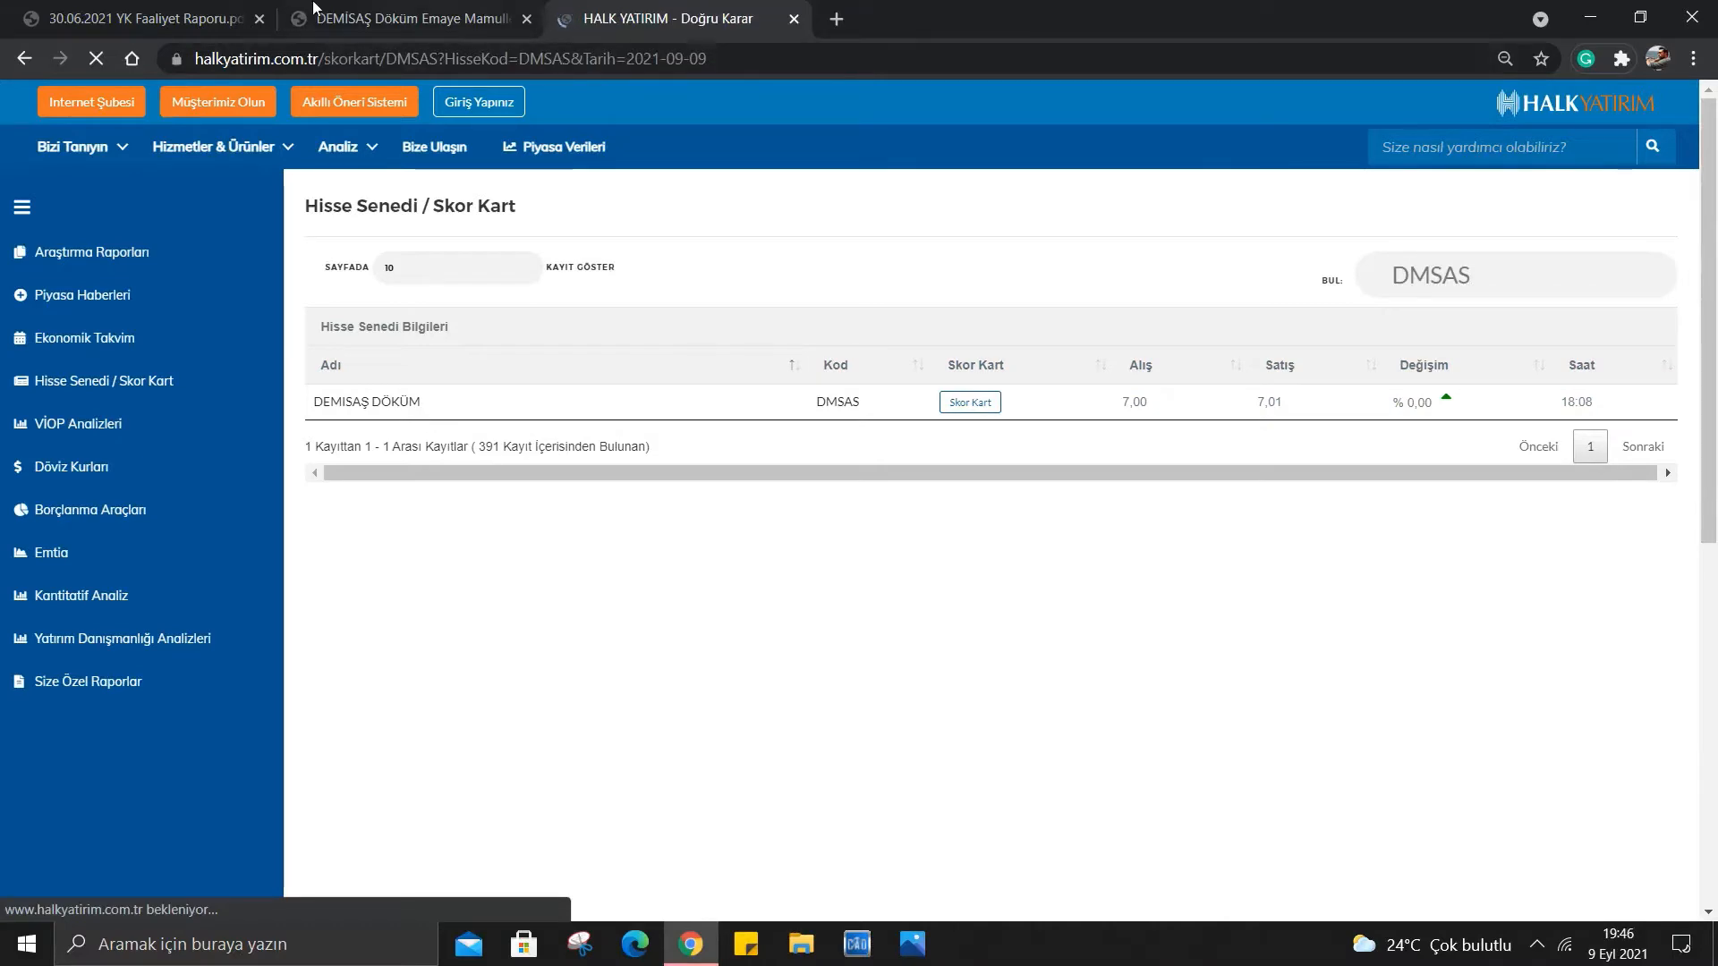
Check back through the annual report PDF, then return to the Demisaş score card.
click(131, 18)
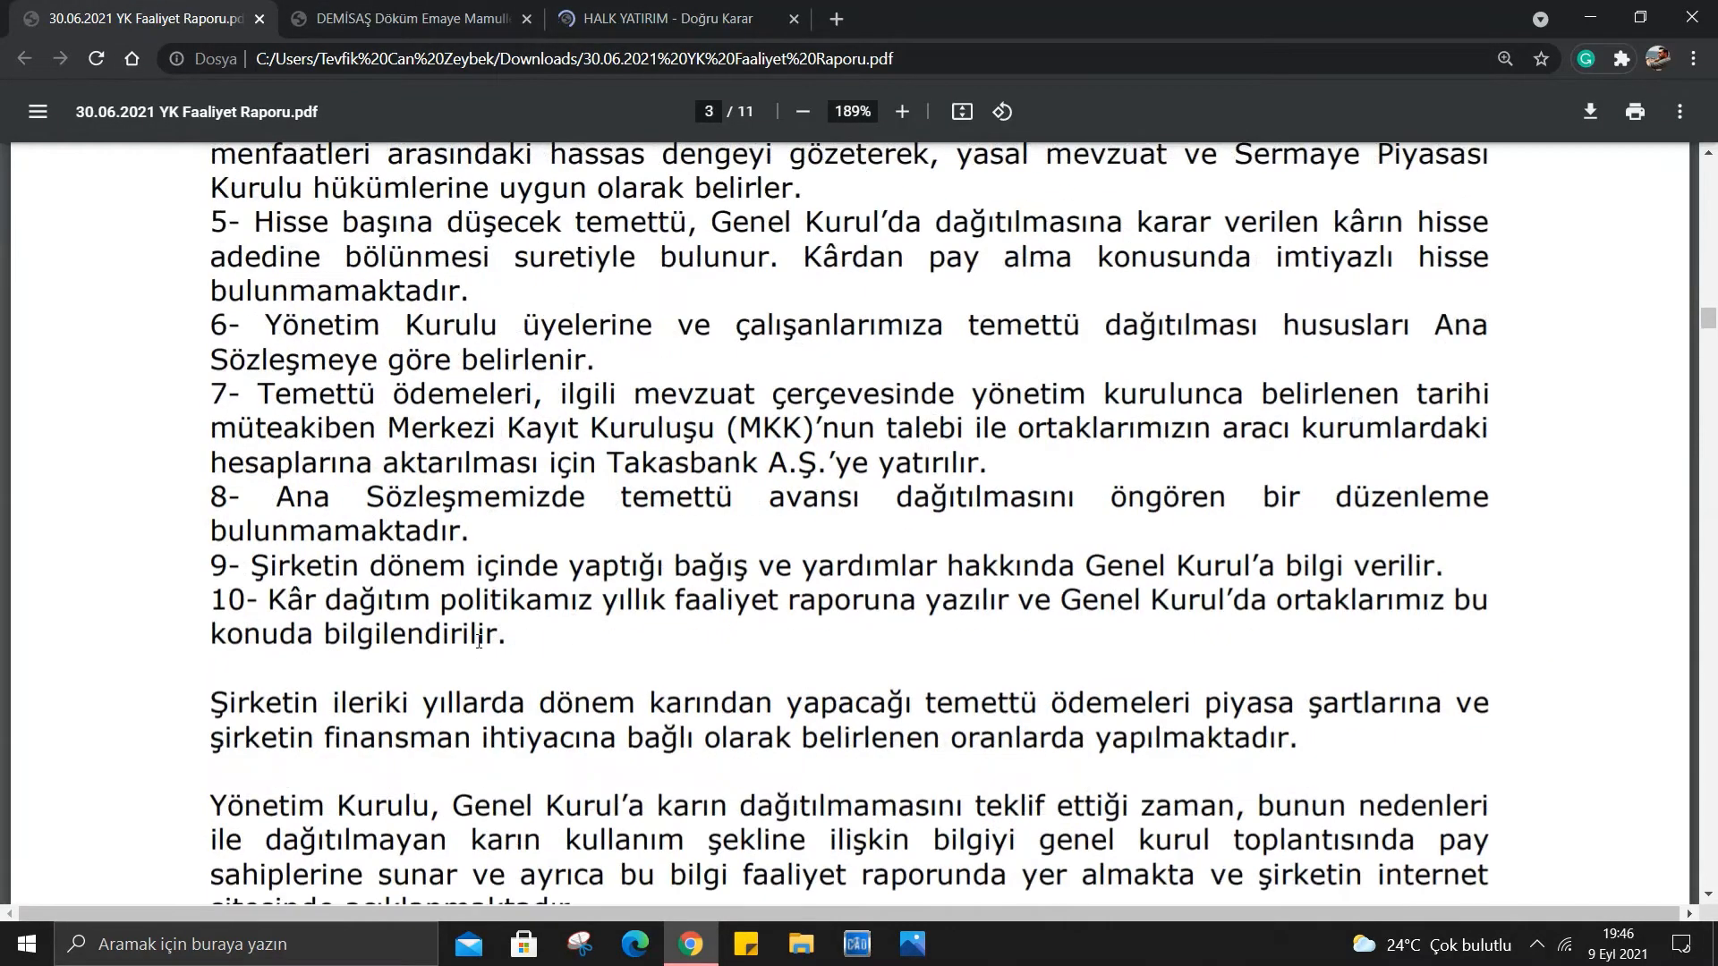
scroll(up, 3)
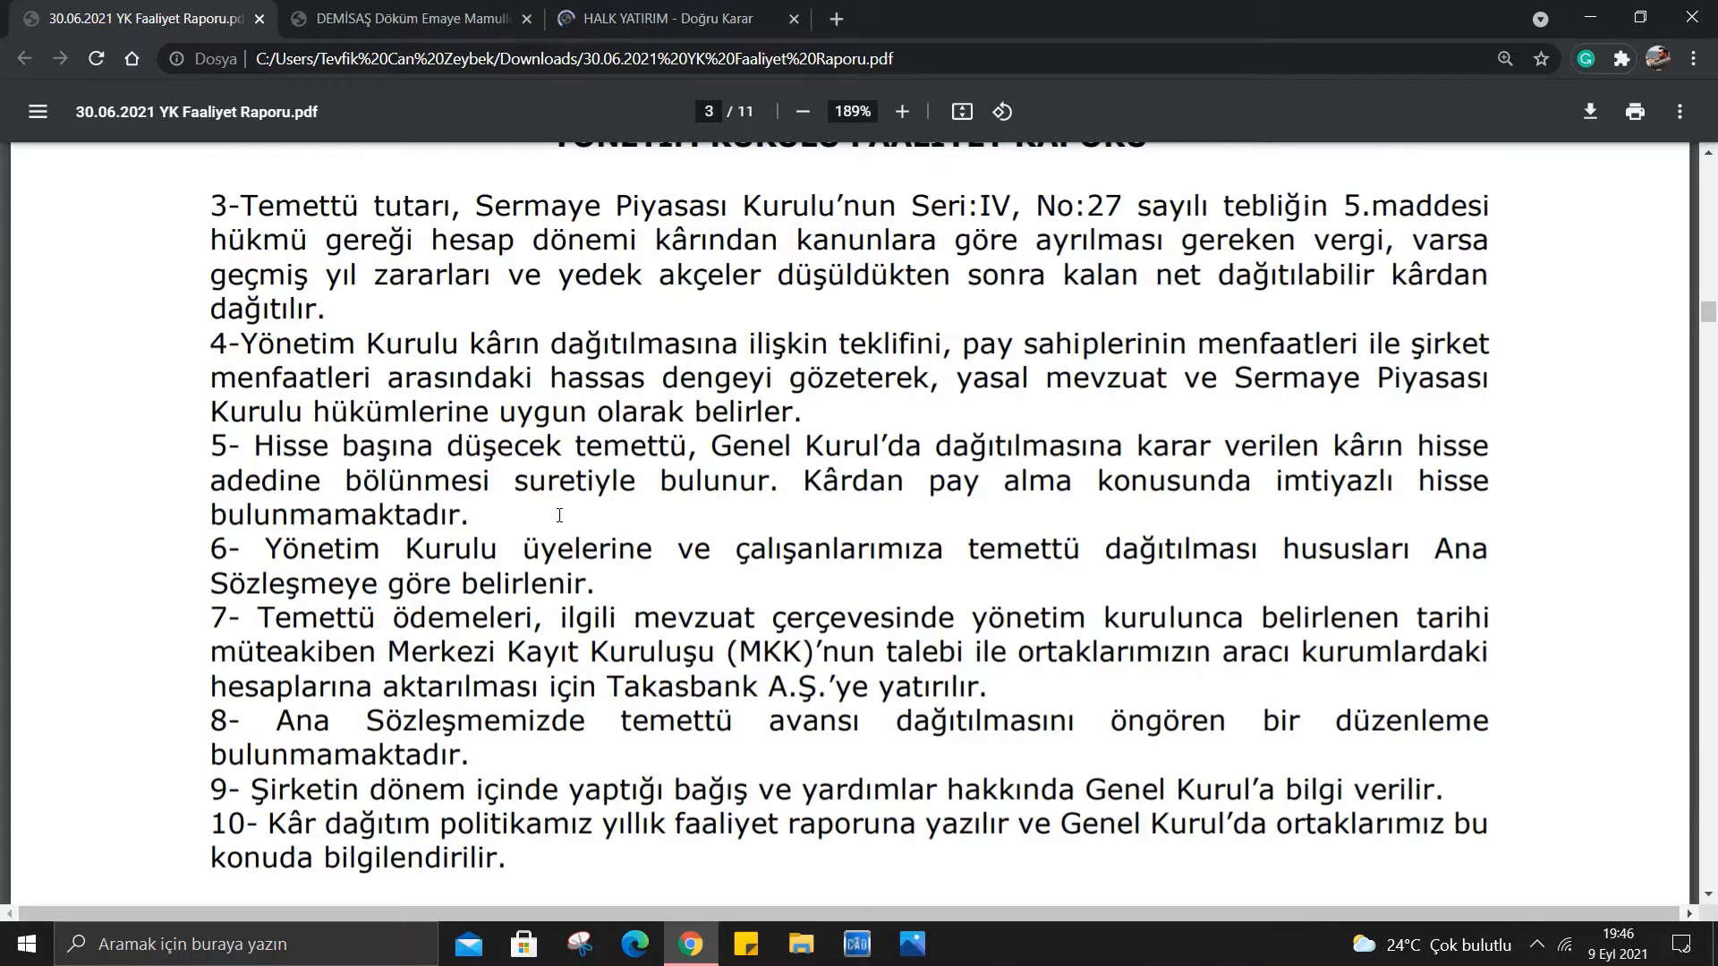
scroll(up, 3)
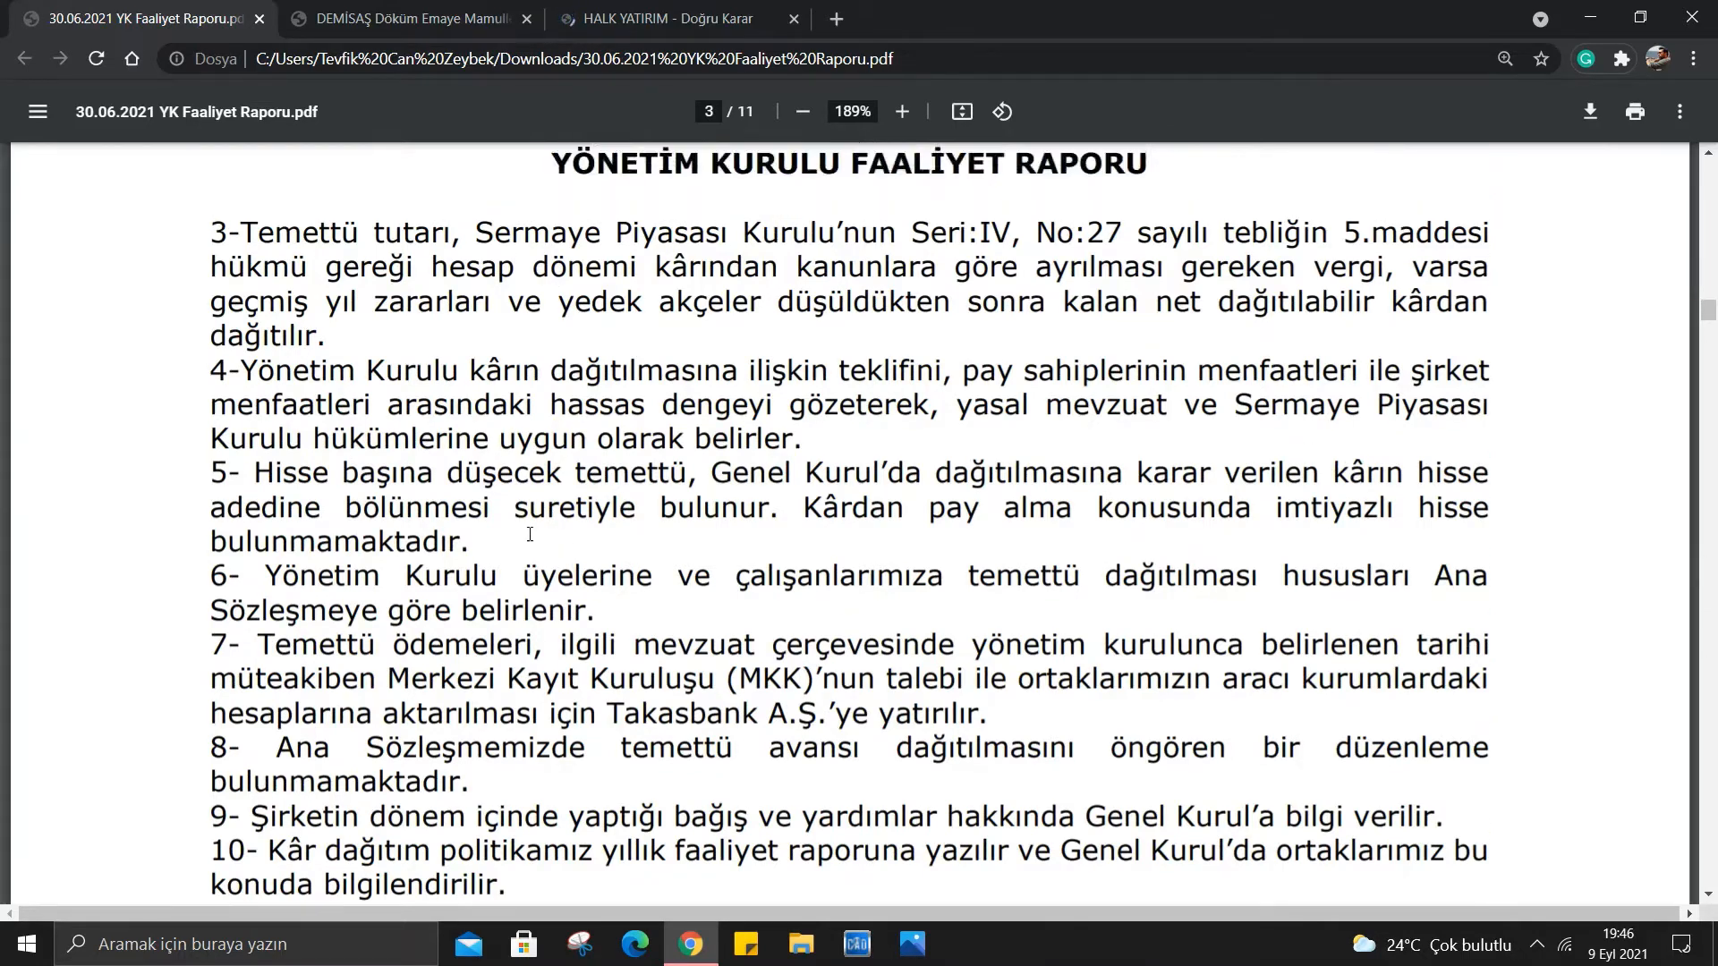
scroll(up, 3)
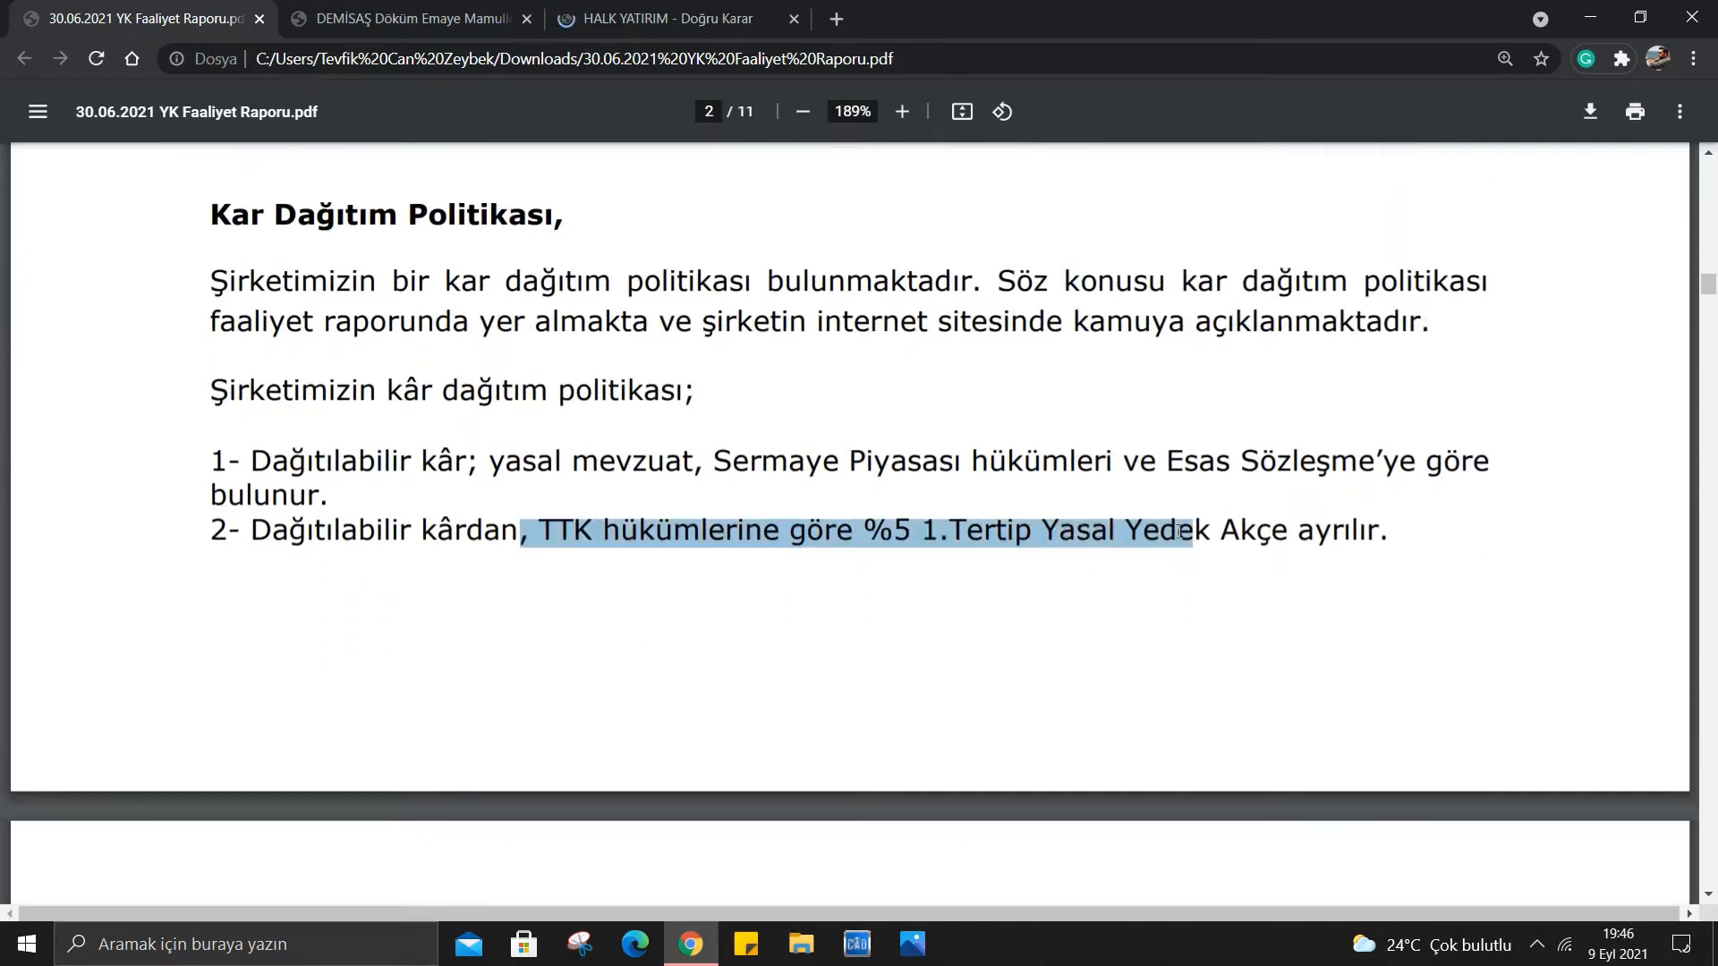
scroll(down, 3)
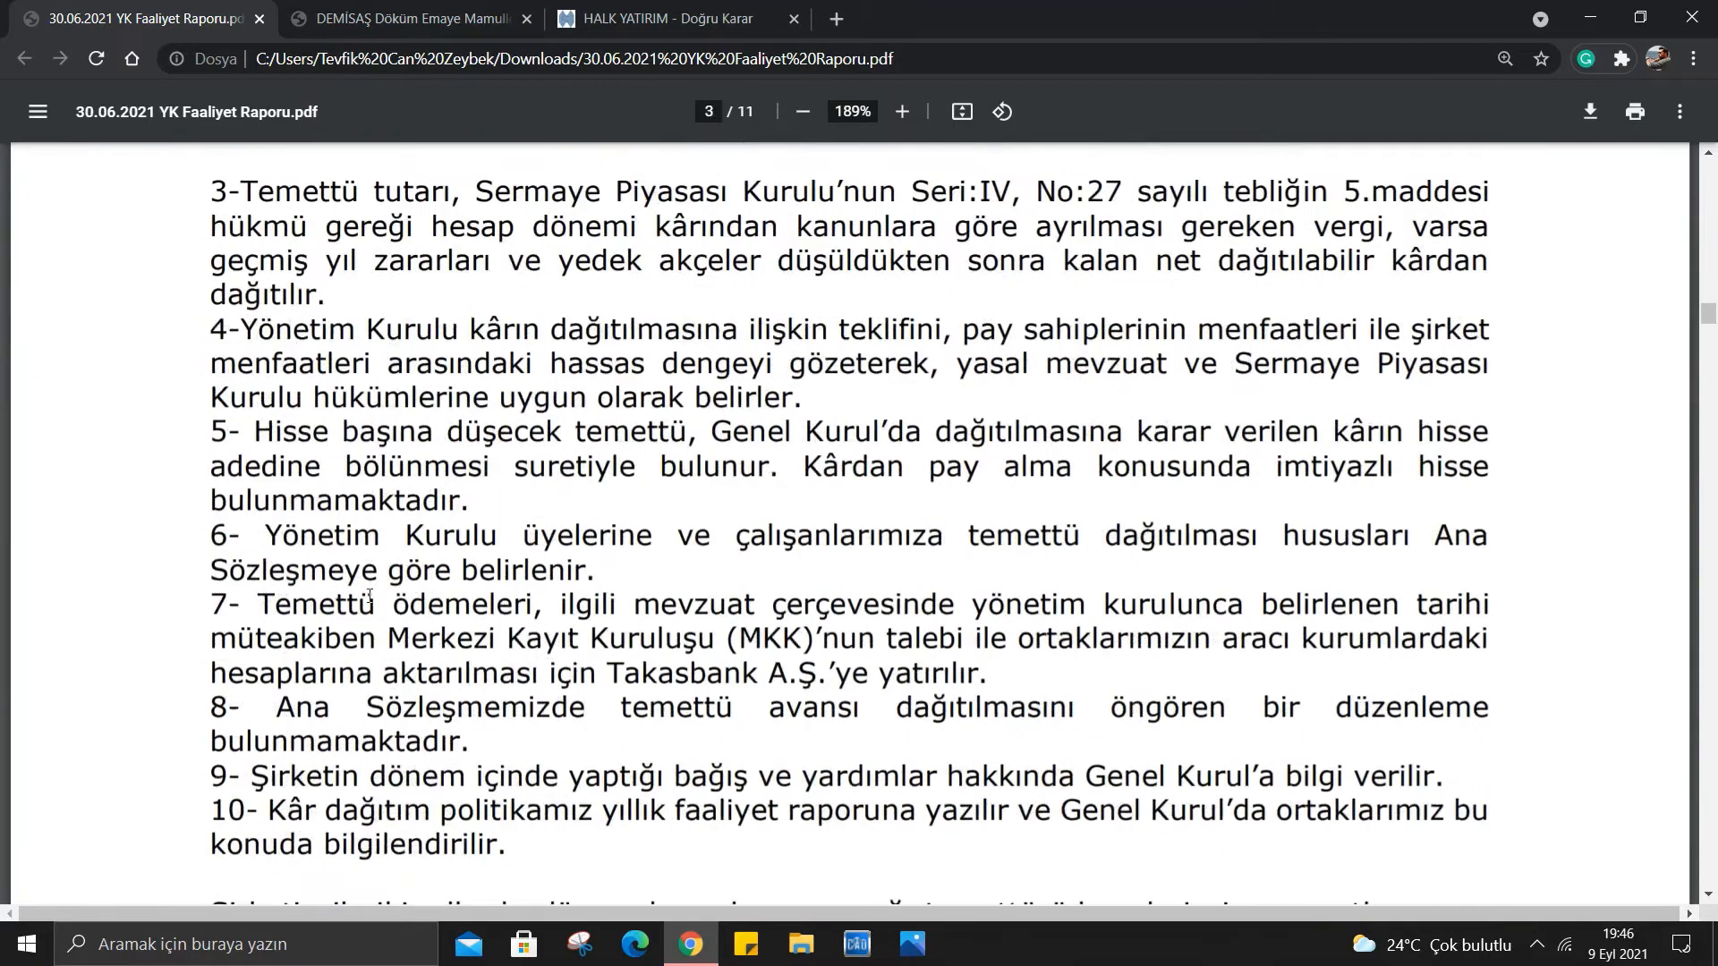
scroll(down, 3)
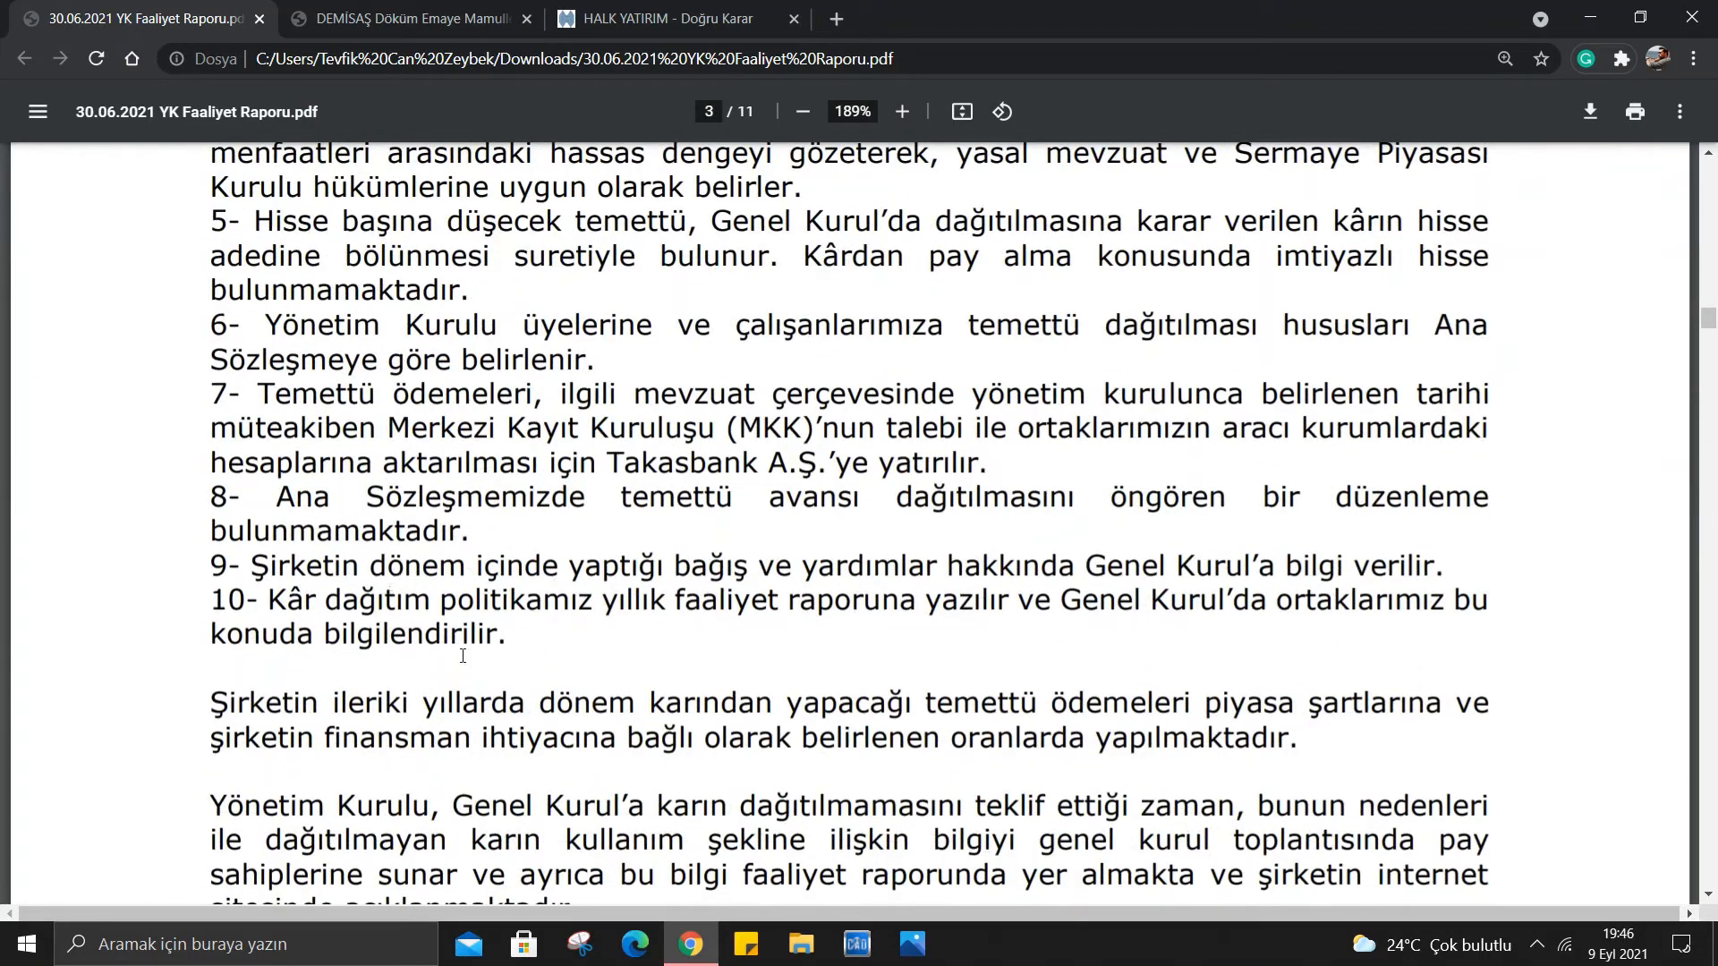
scroll(up, 3)
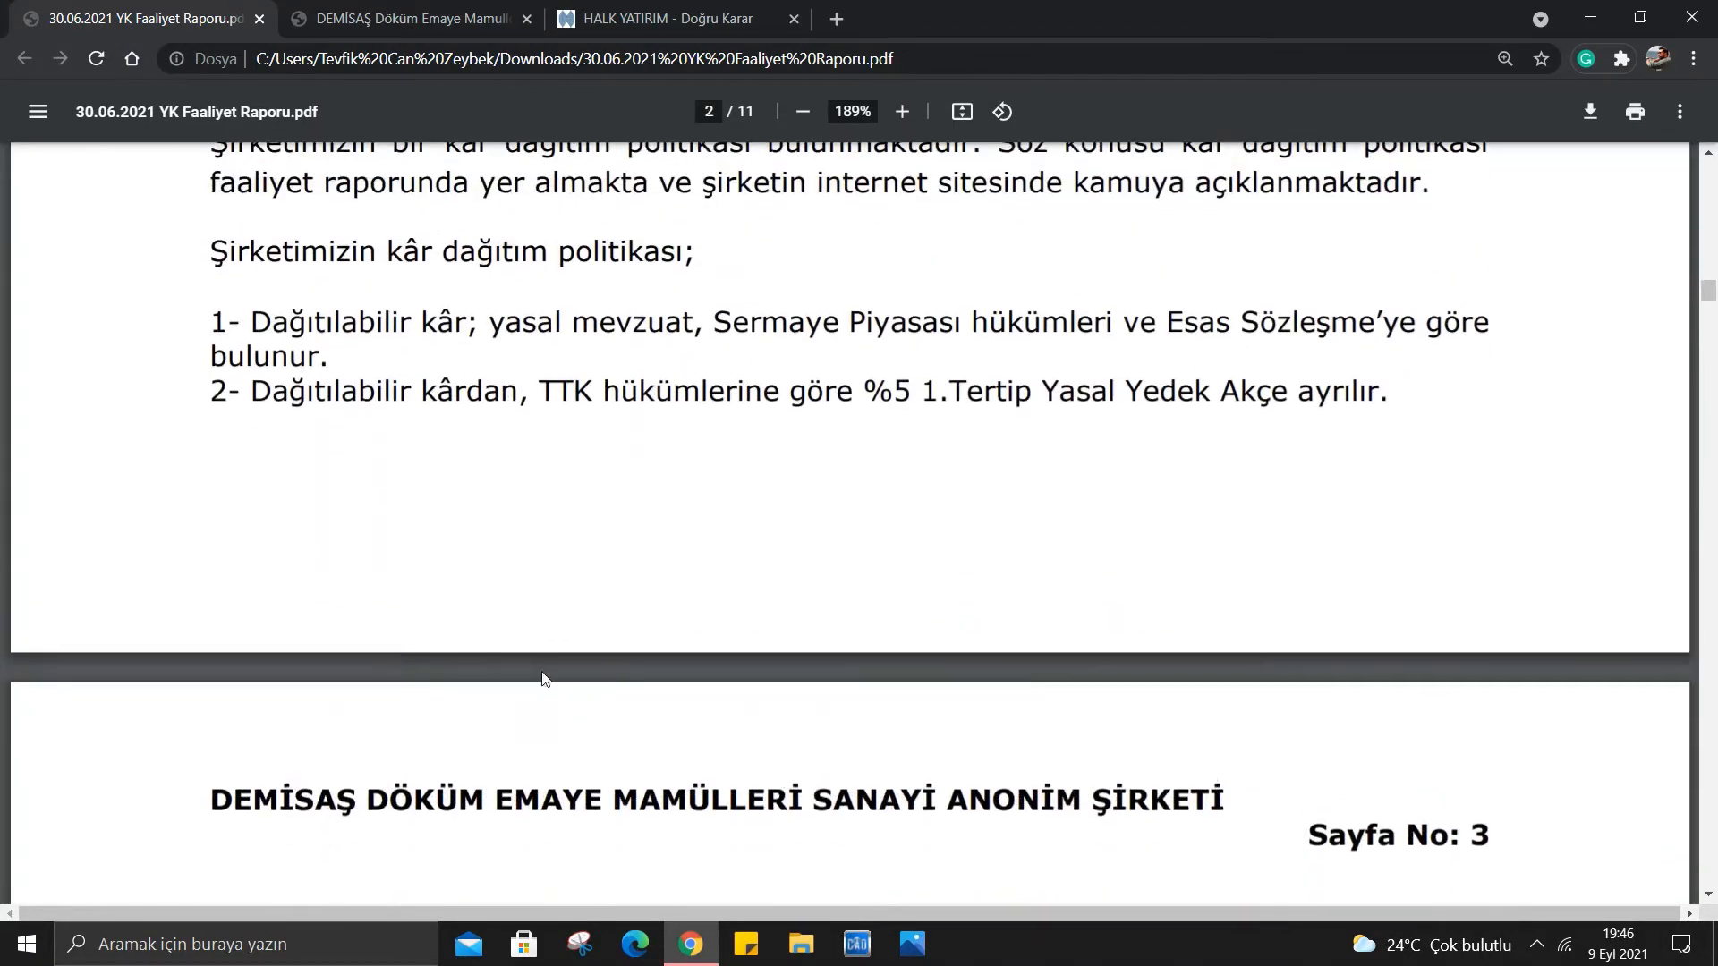
scroll(down, 3)
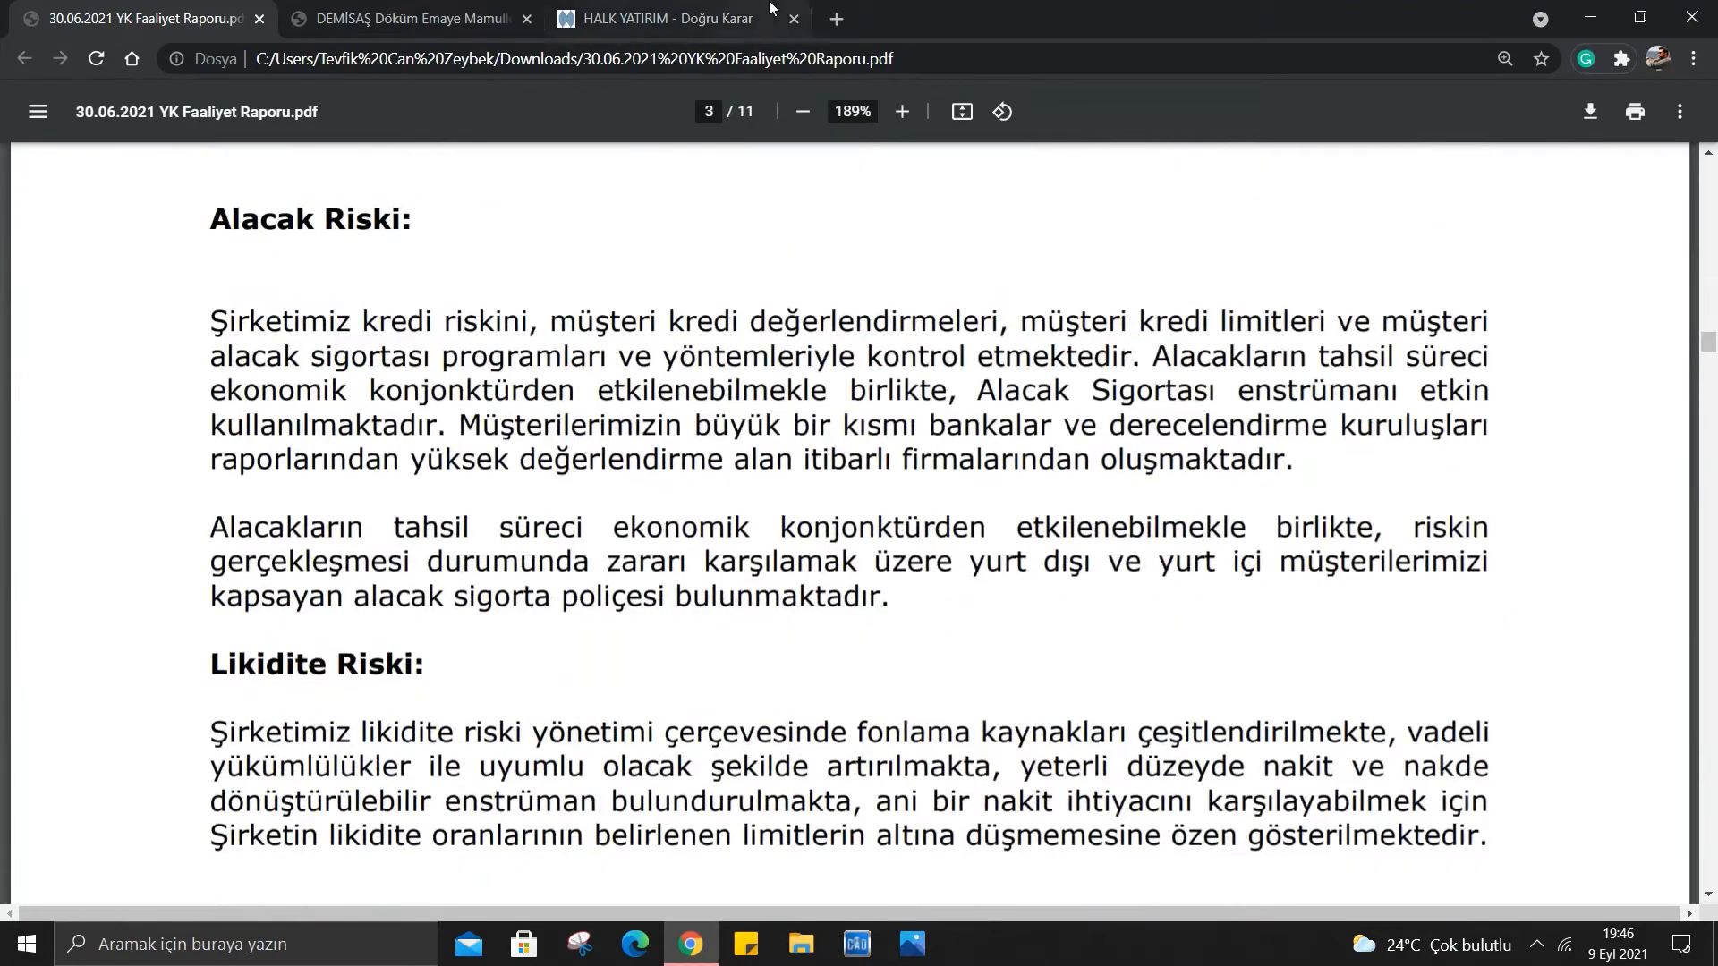
click(657, 17)
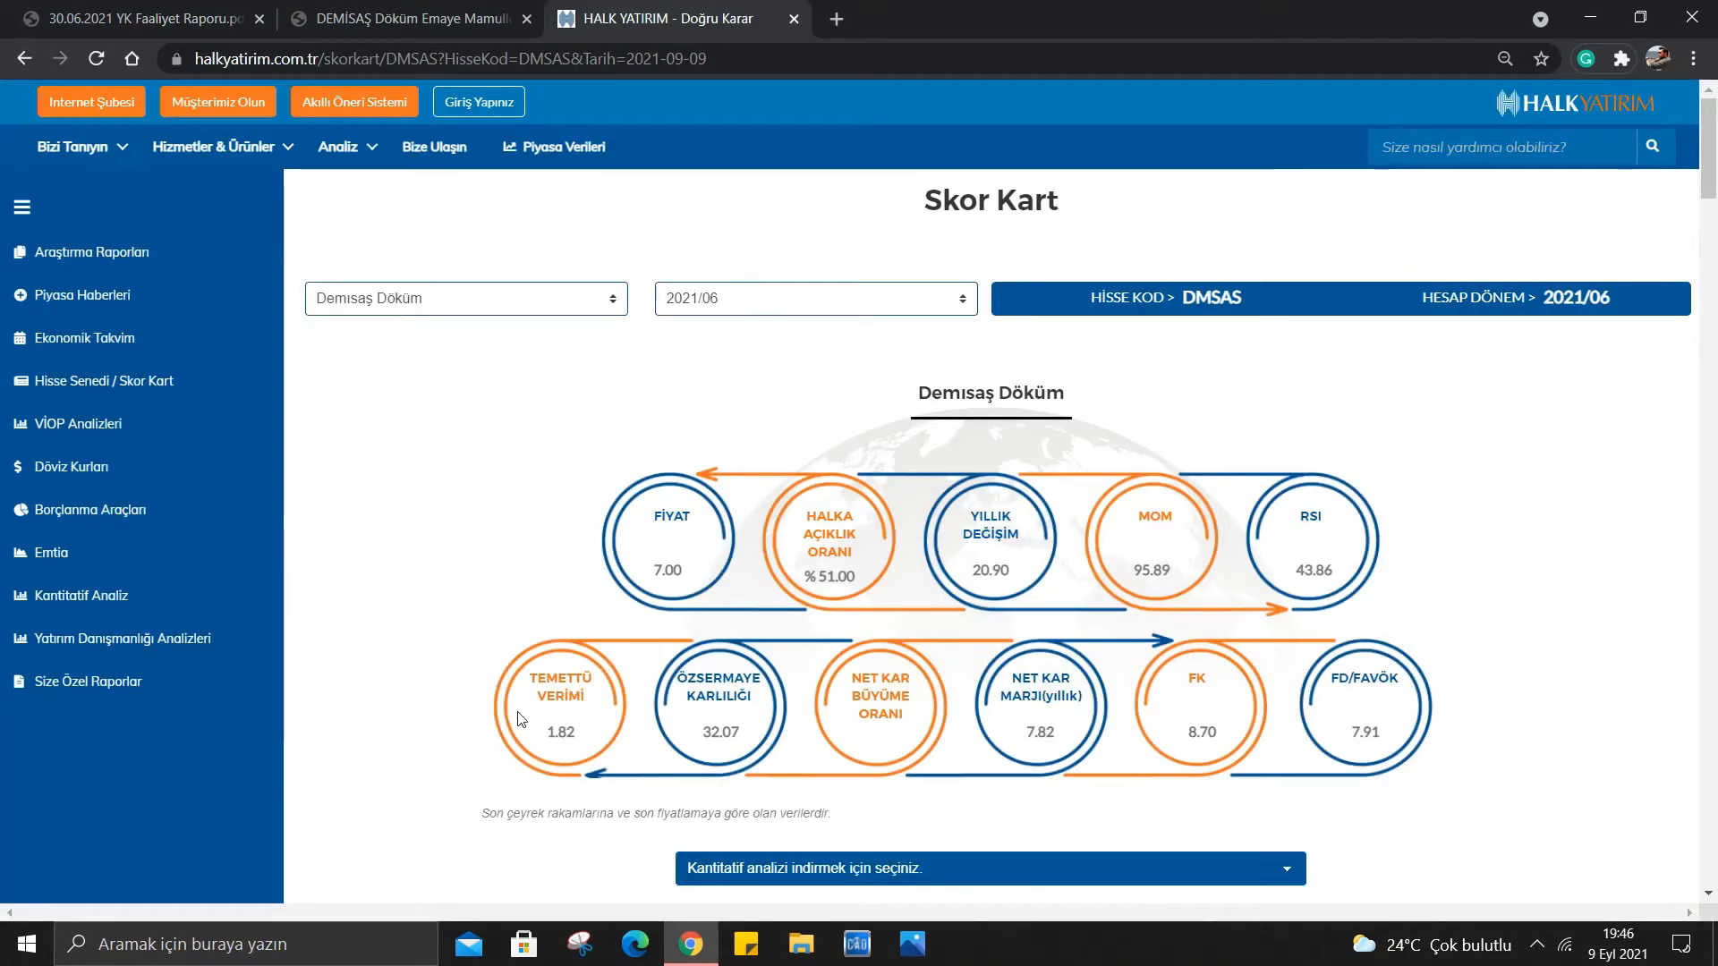
Review the Karlılık and Çarpanlar tables on the score card, then close the Halk Yatırım page.
scroll(down, 3)
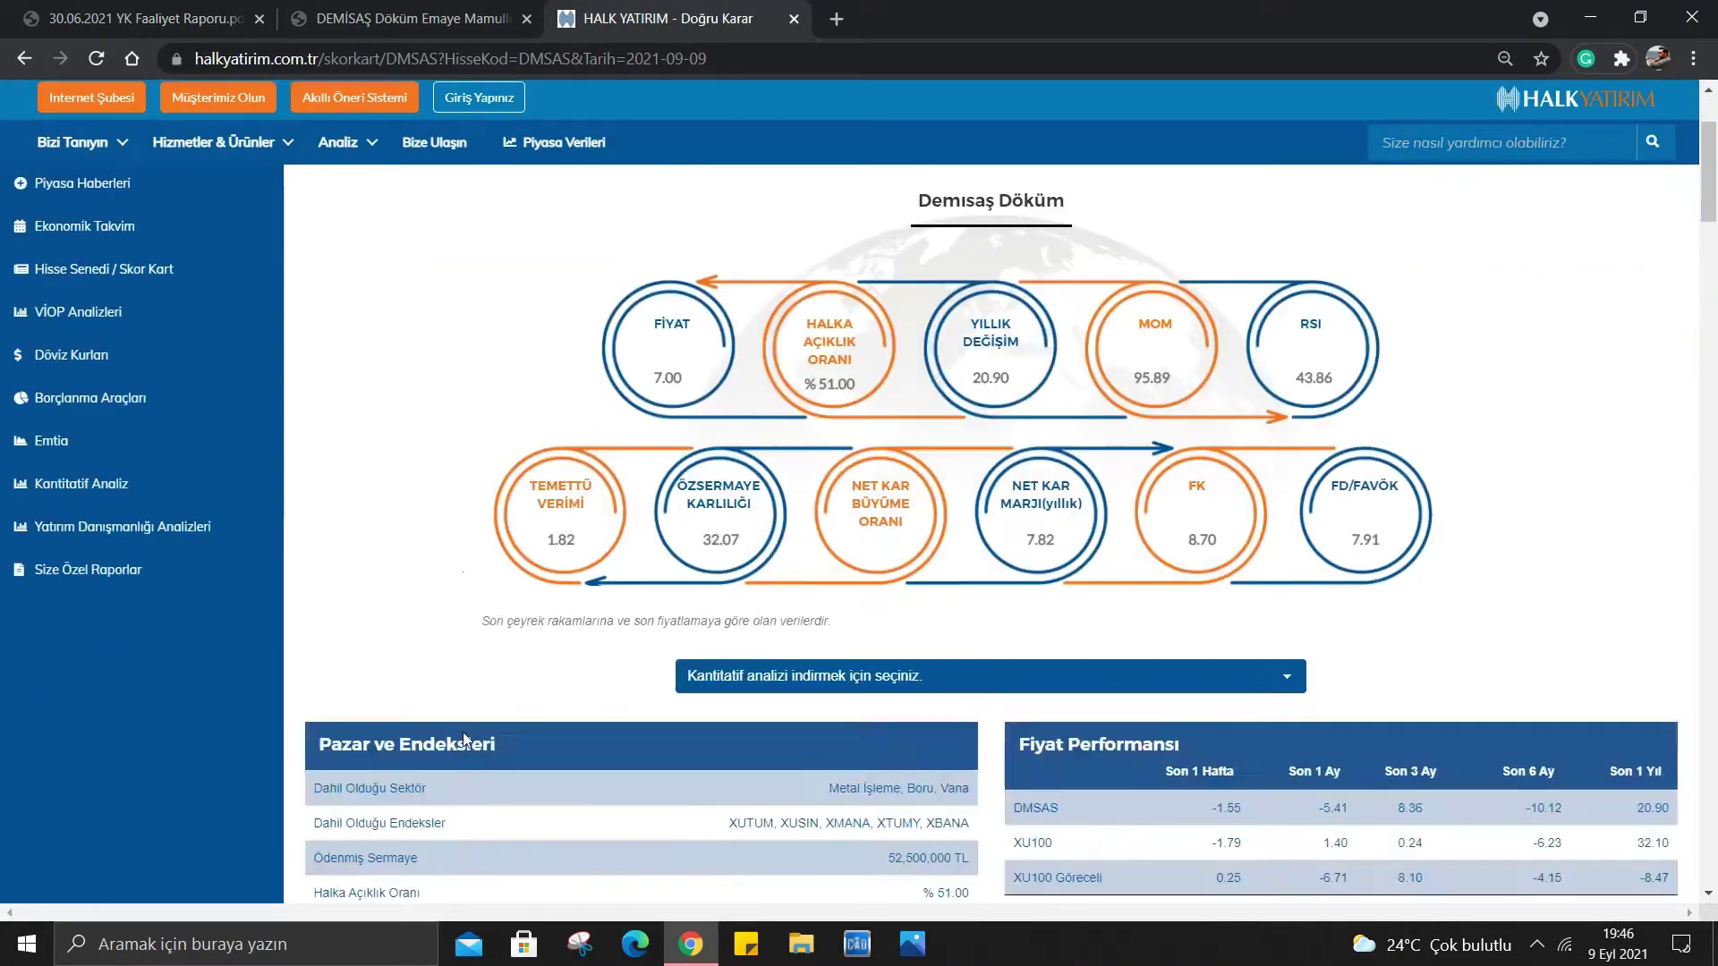
scroll(down, 3)
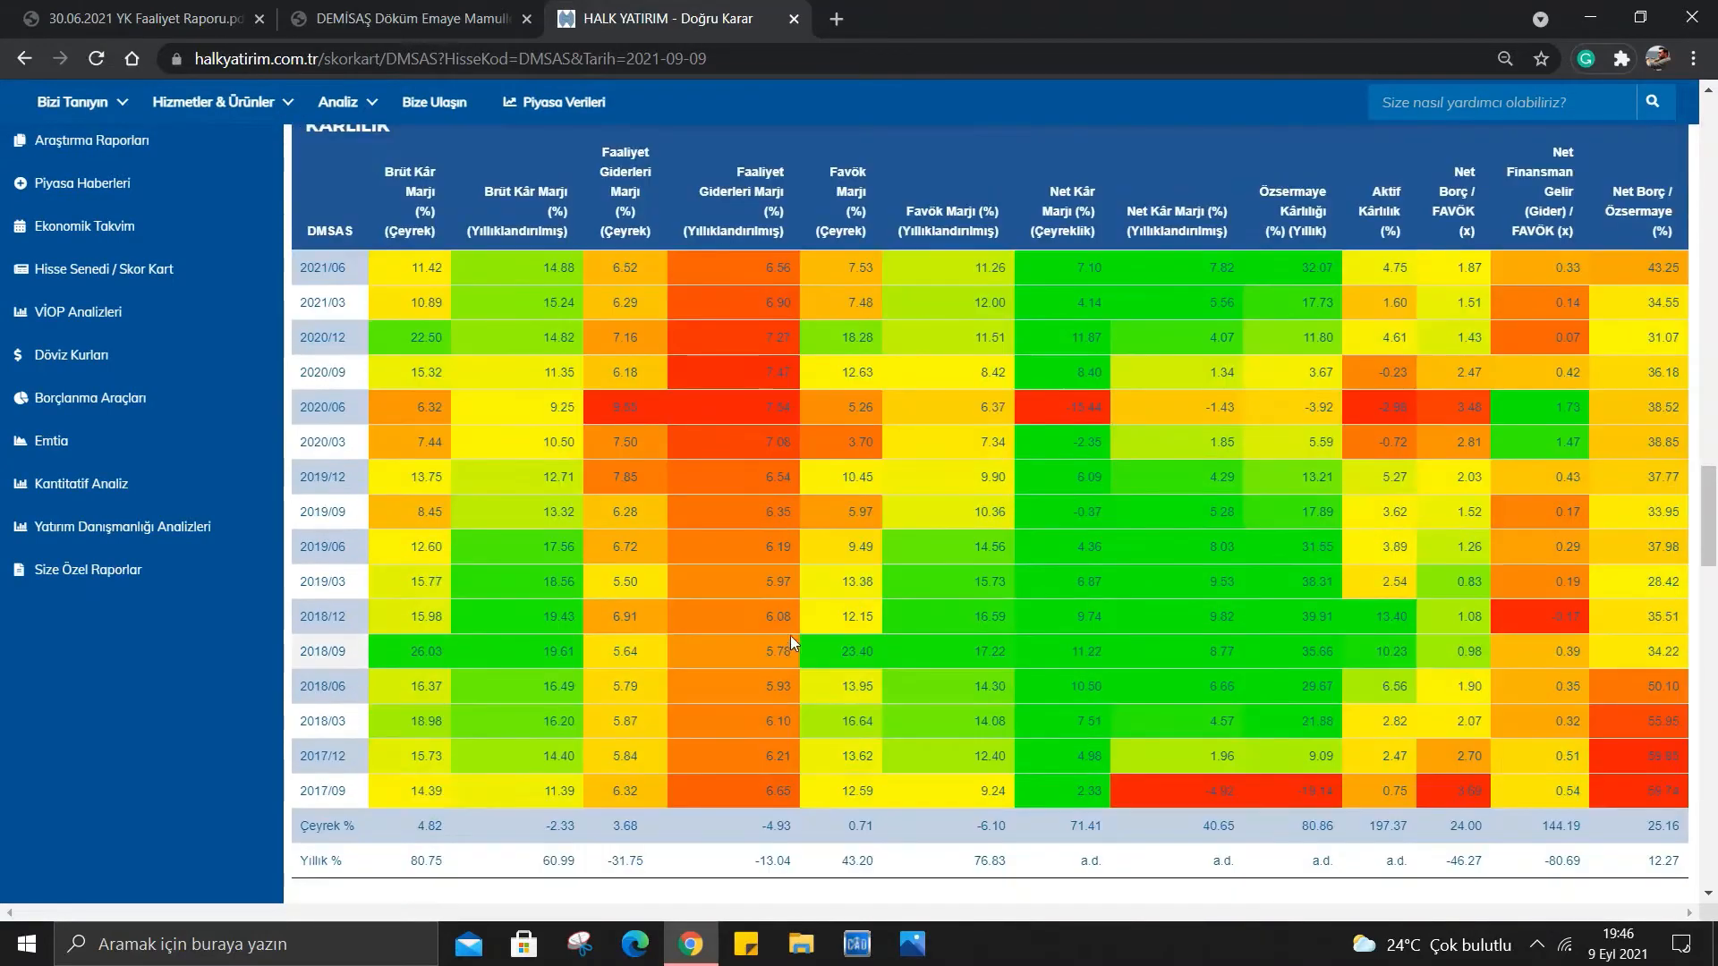
mouse_move(1023, 245)
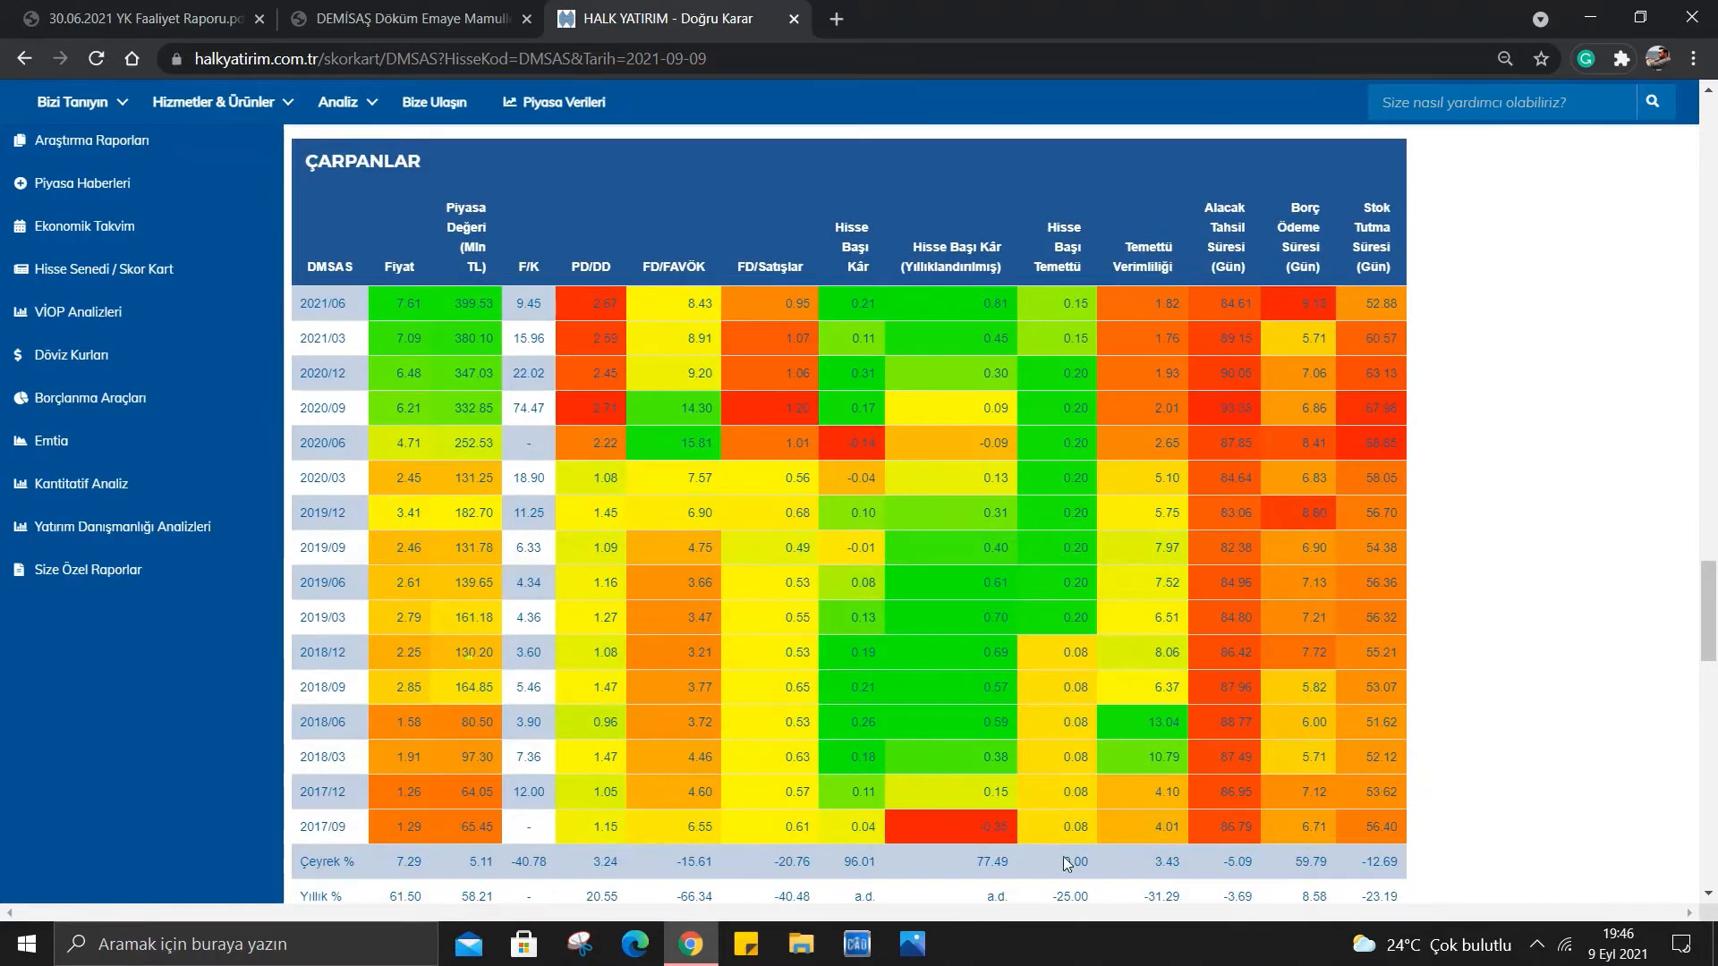
mouse_move(321, 840)
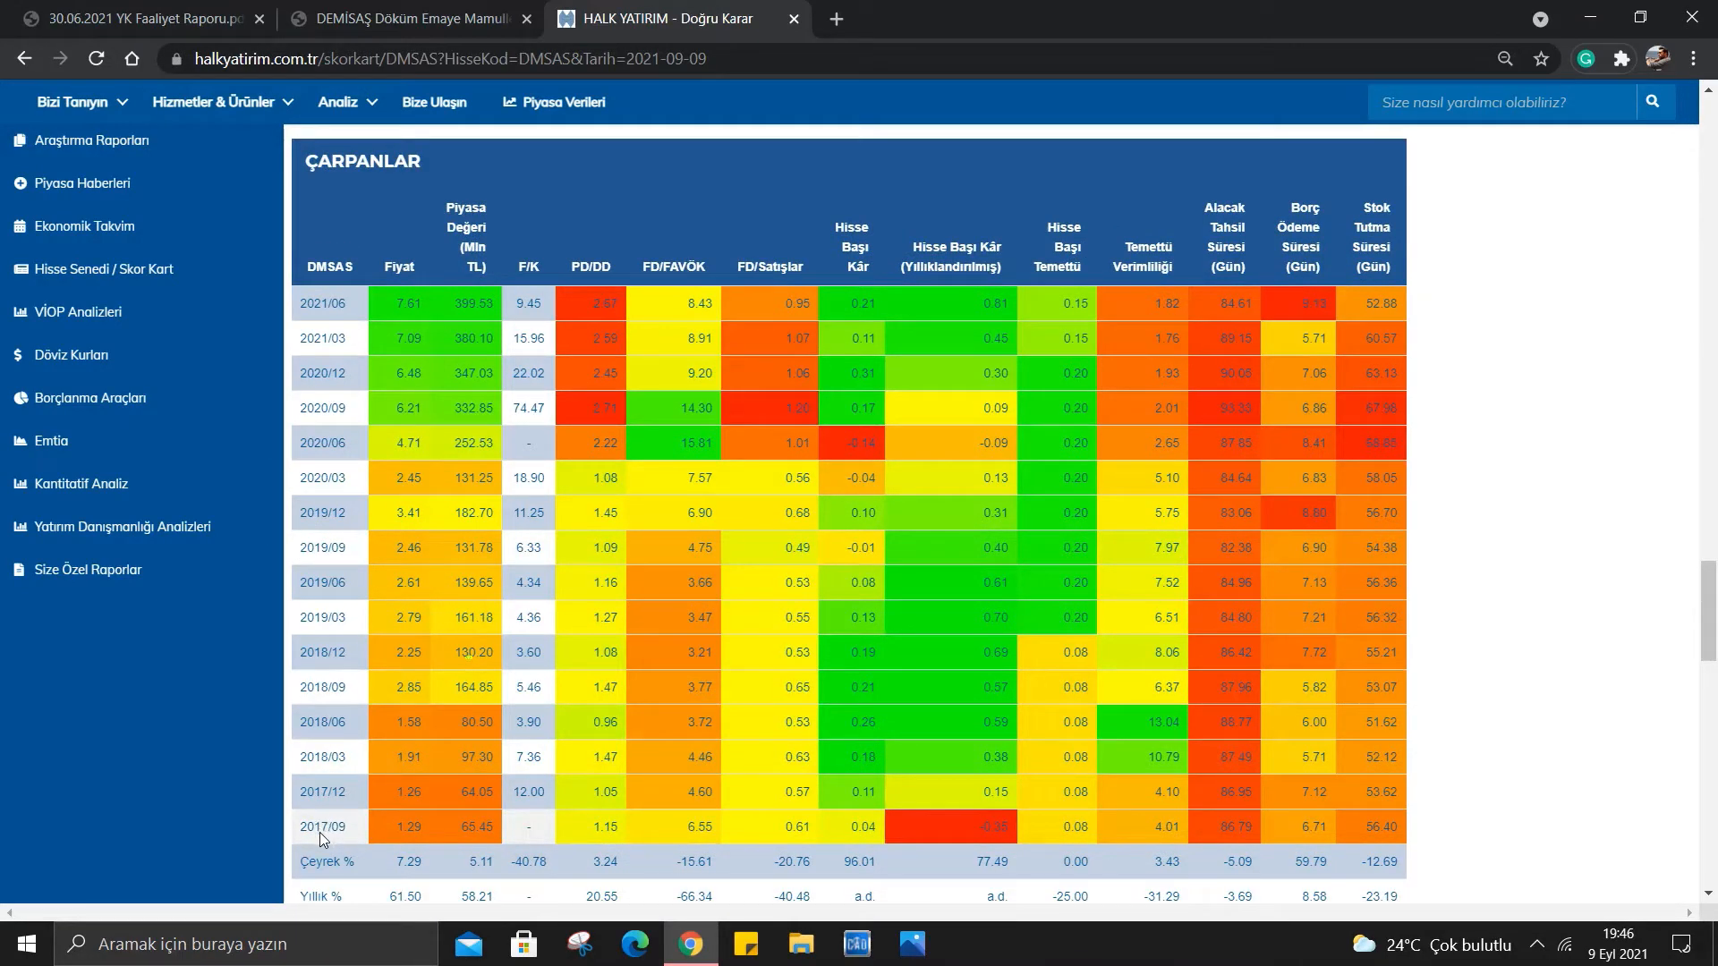
mouse_move(378, 836)
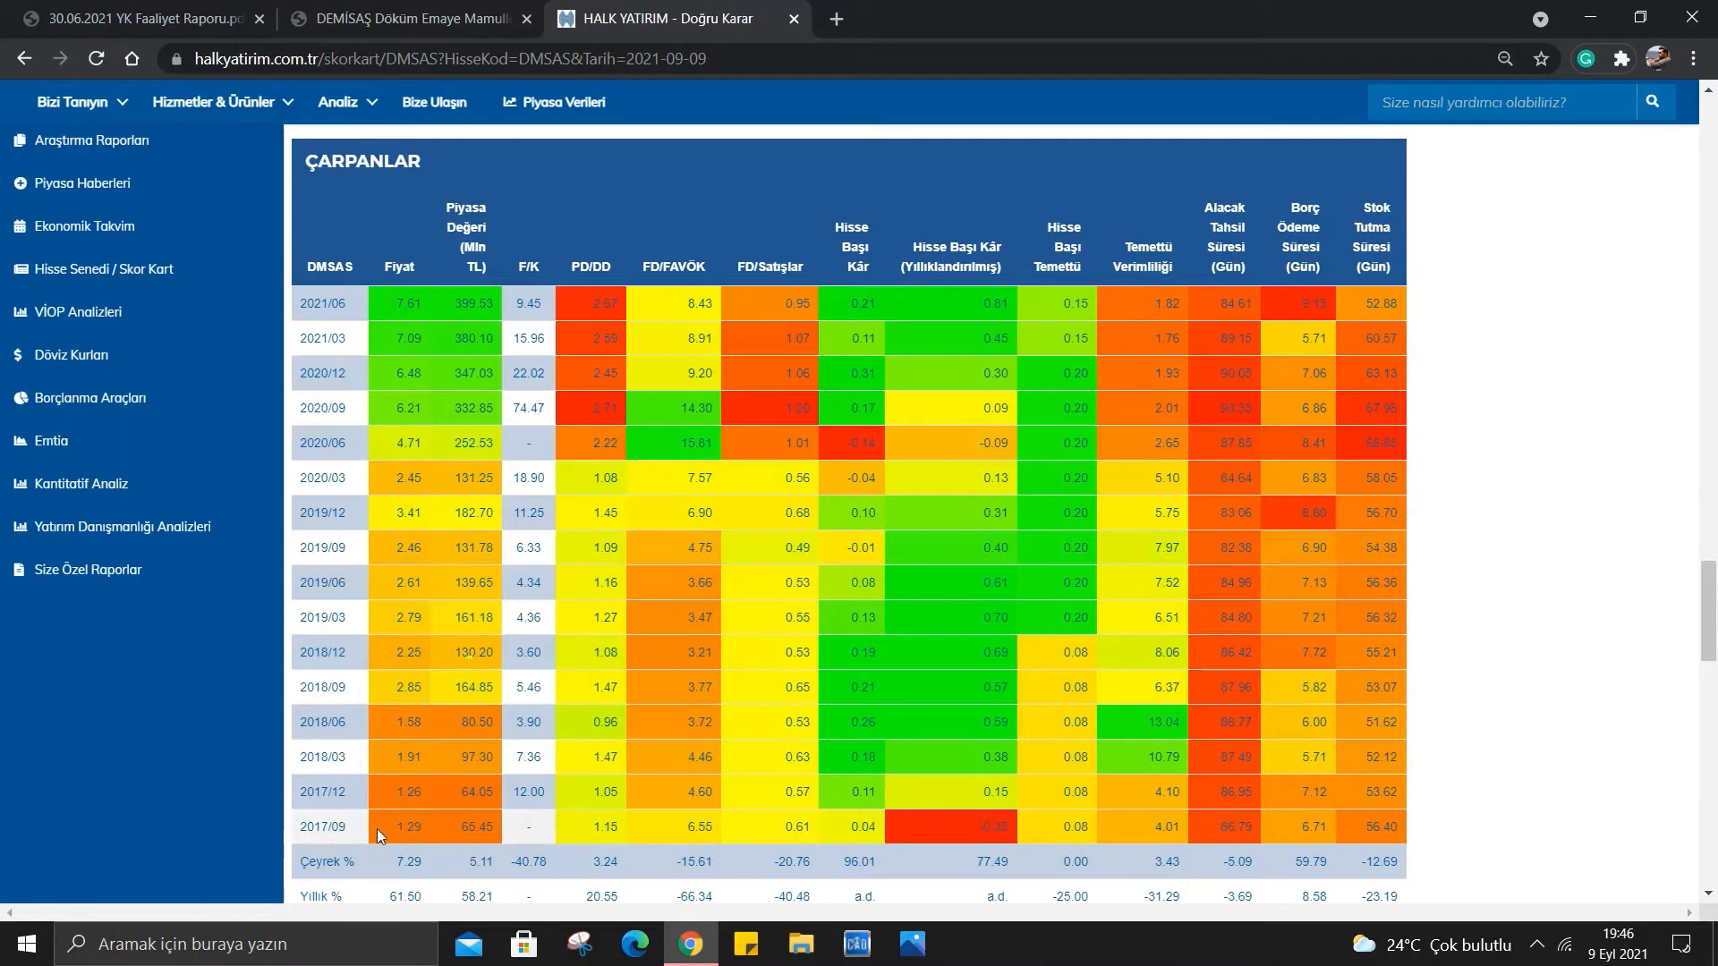
mouse_move(1157, 352)
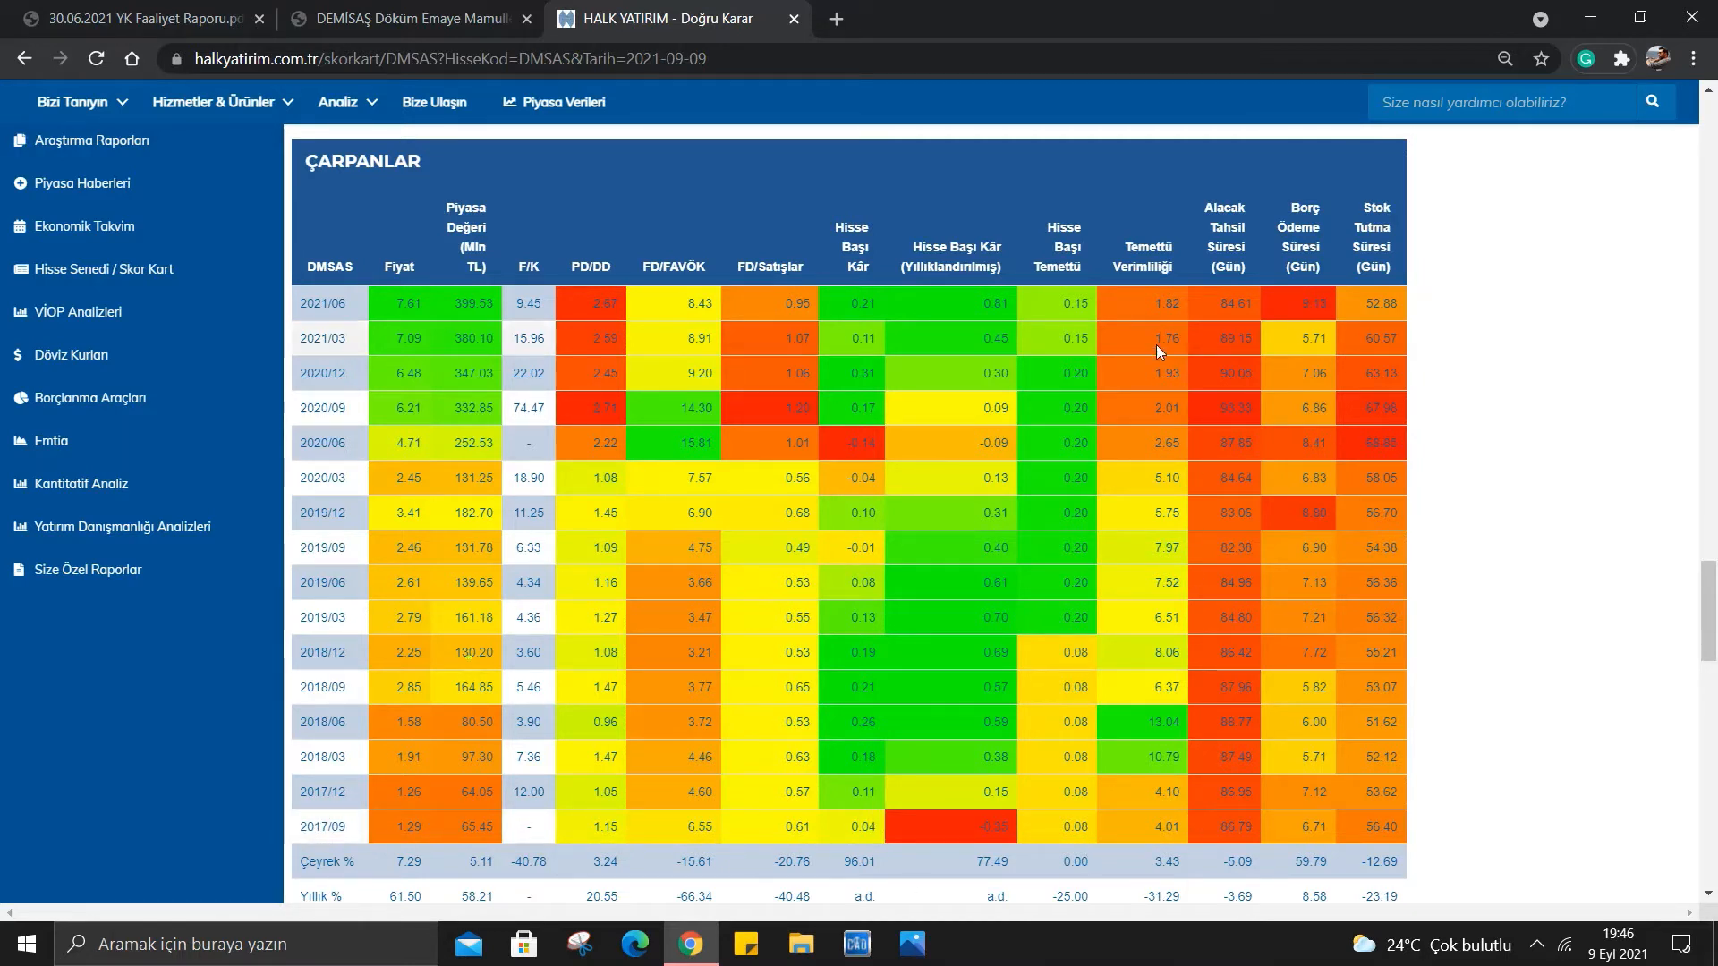
mouse_move(1161, 275)
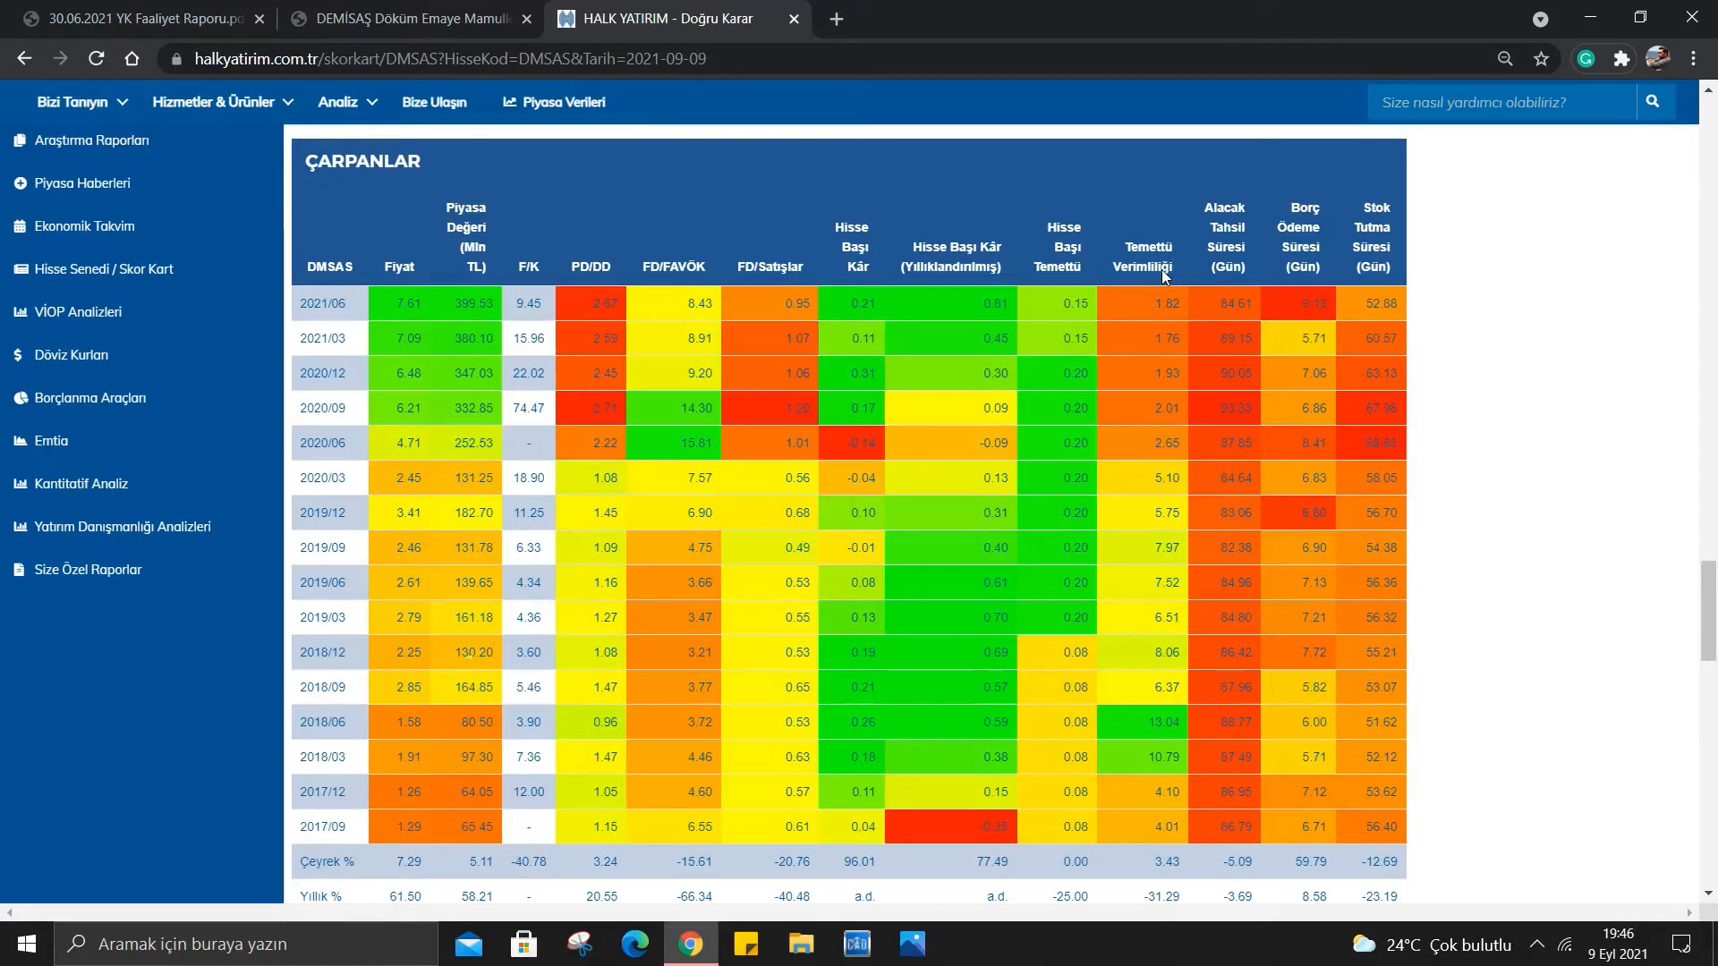
click(412, 18)
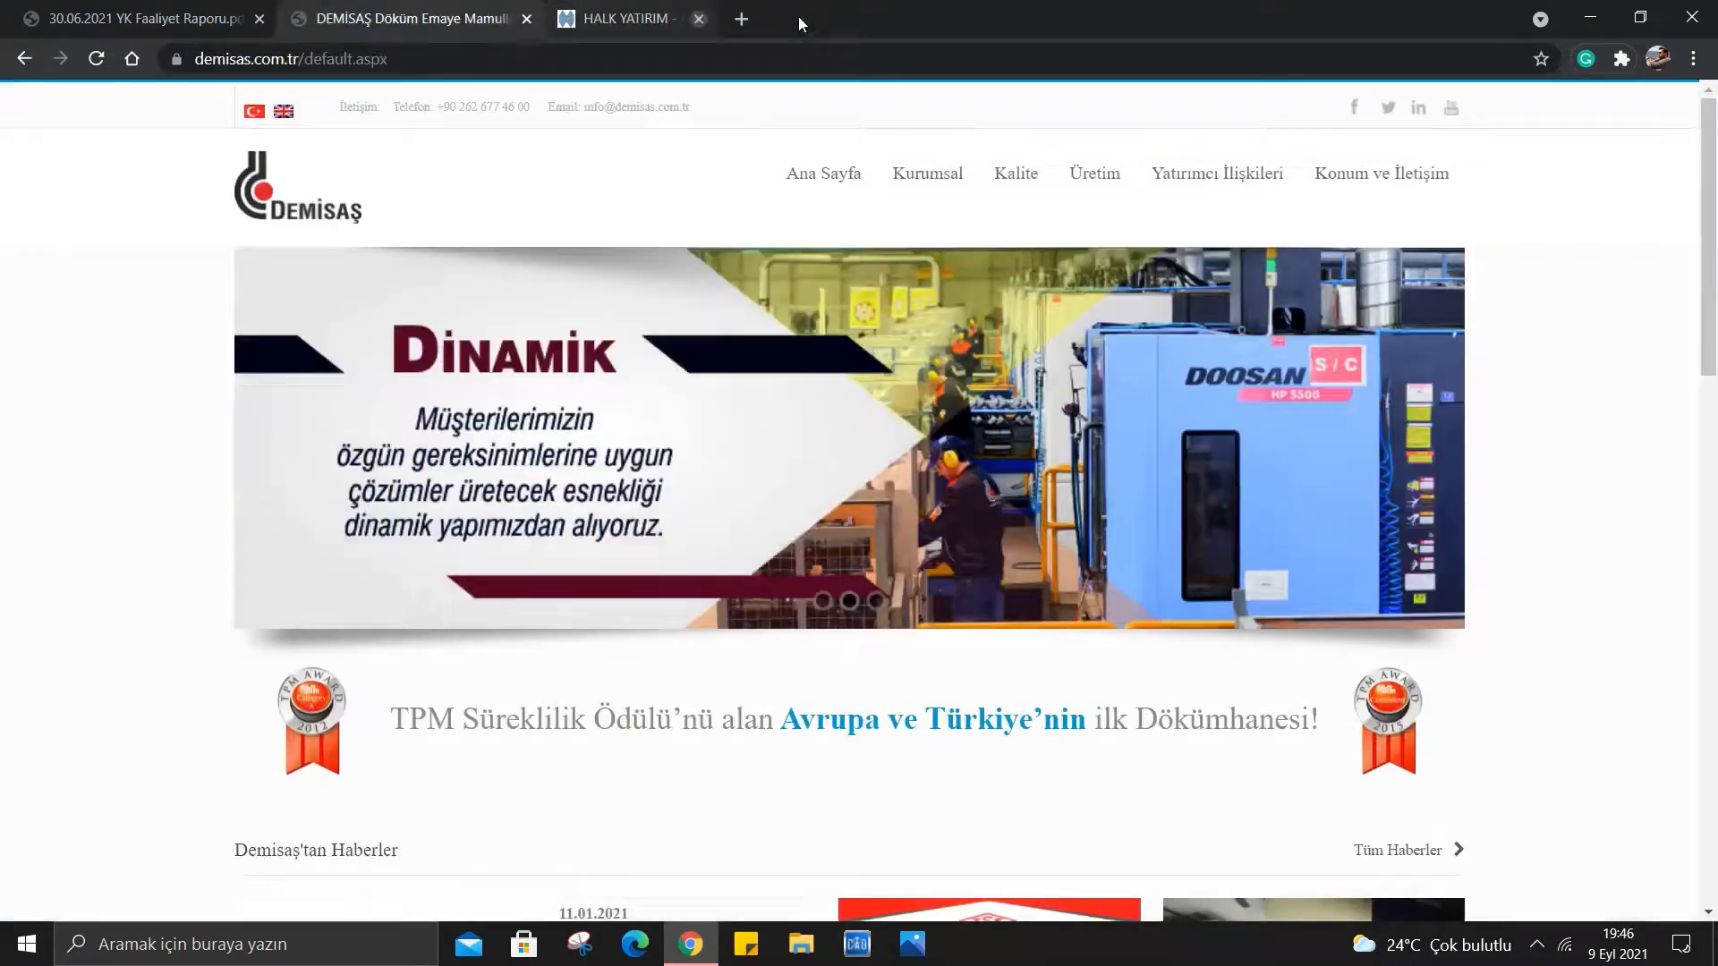
Return to the 30.06.2021 YK Faaliyet Raporu PDF at page 3's receivables and liquidity risk sections.
click(131, 18)
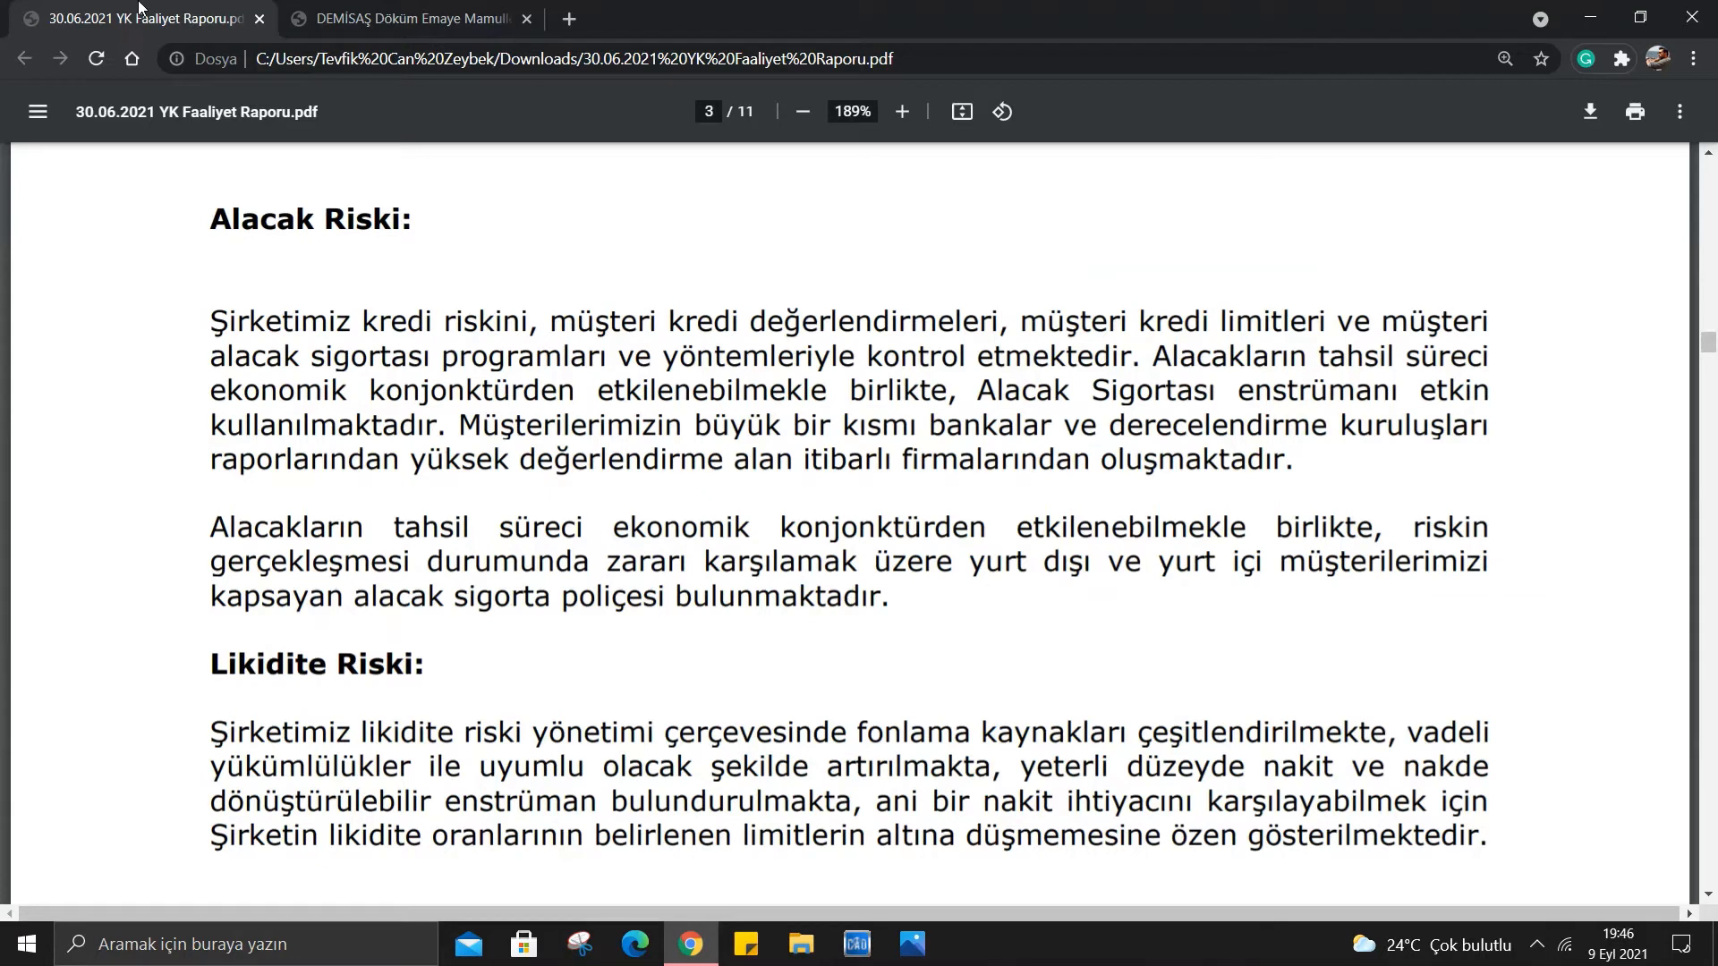
mouse_move(533, 700)
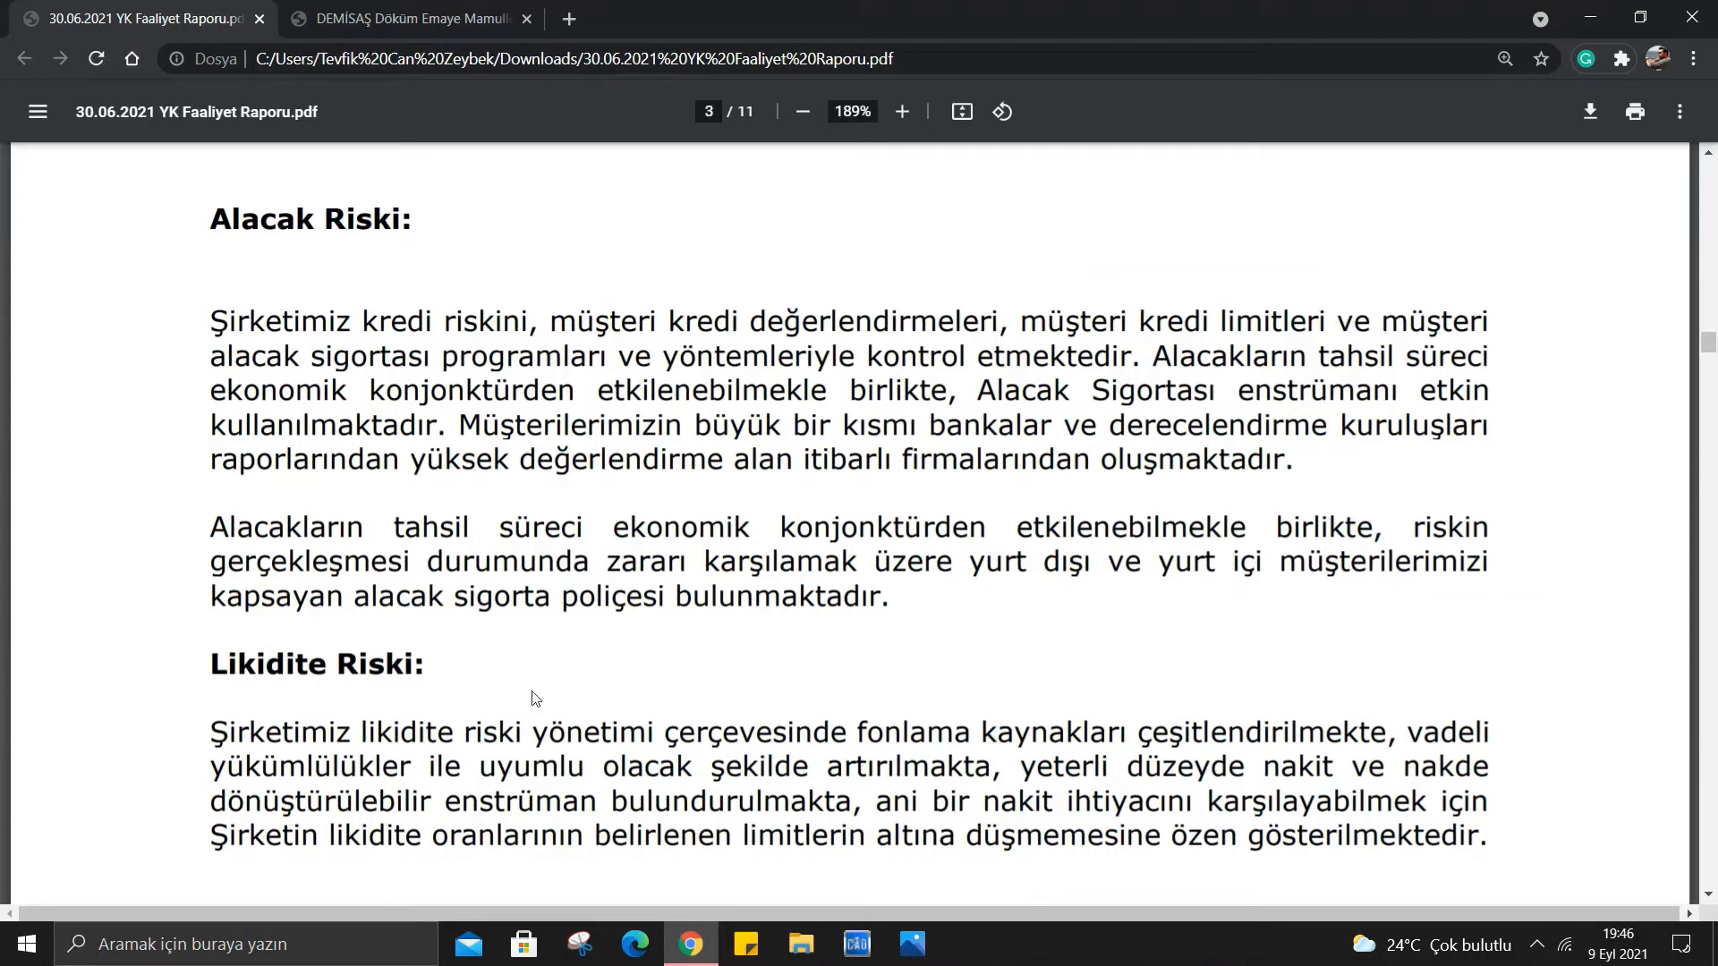
mouse_move(603, 333)
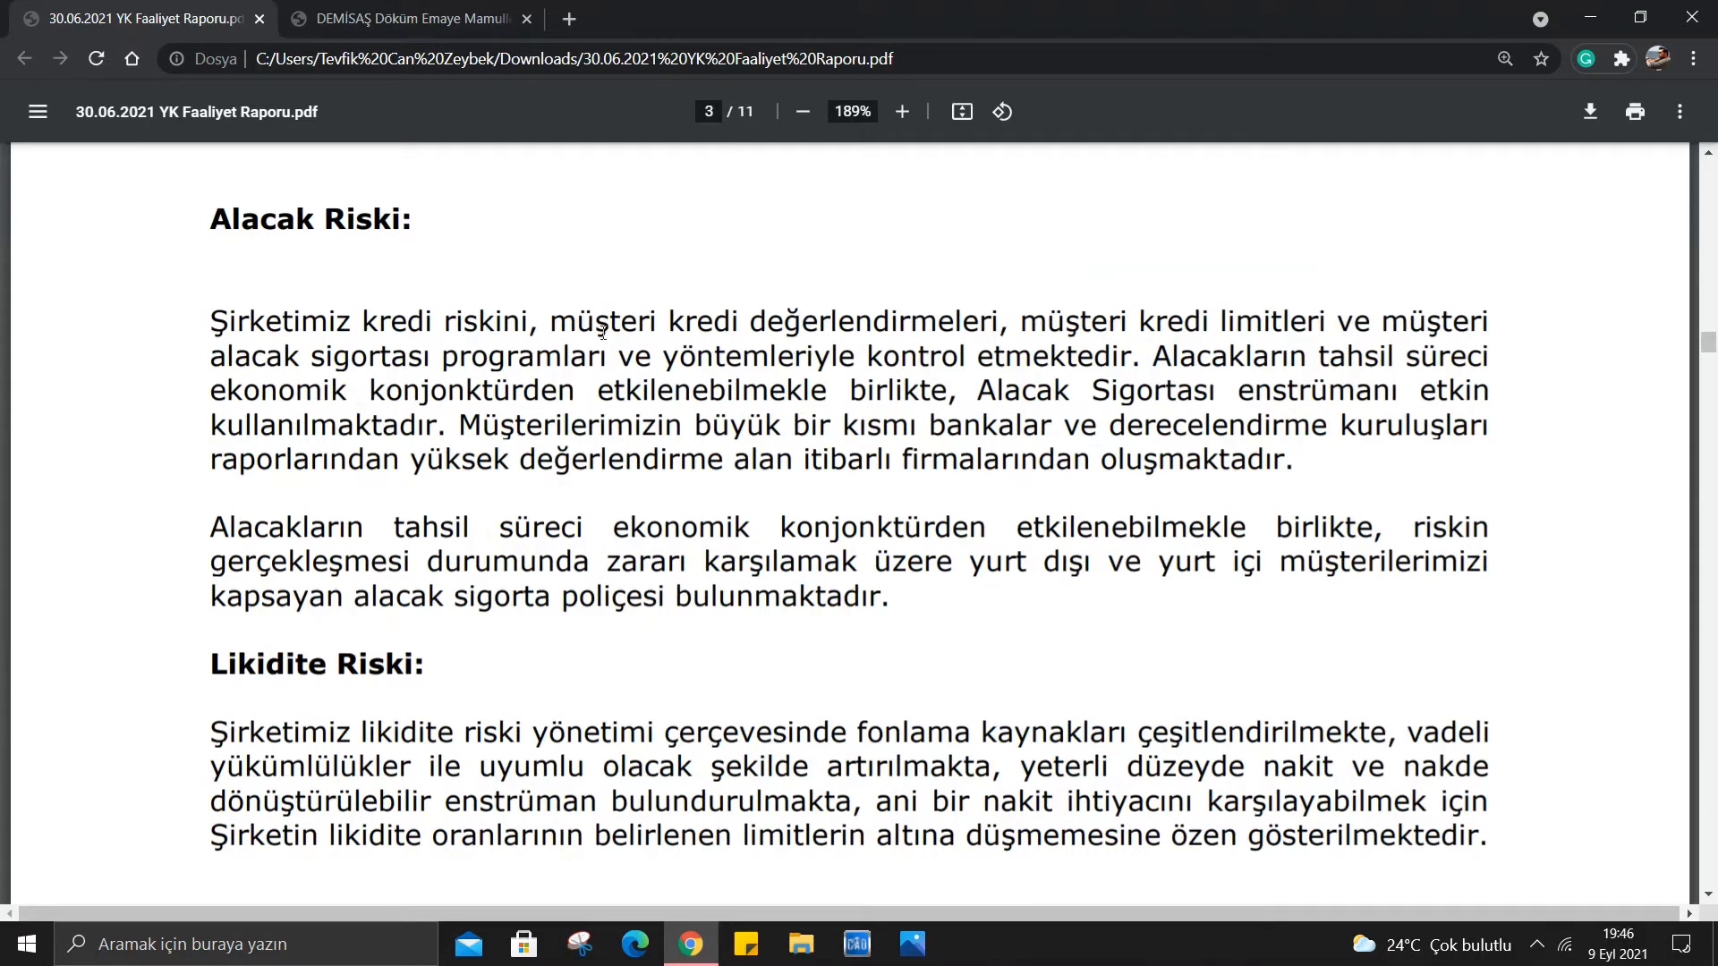
mouse_move(1072, 298)
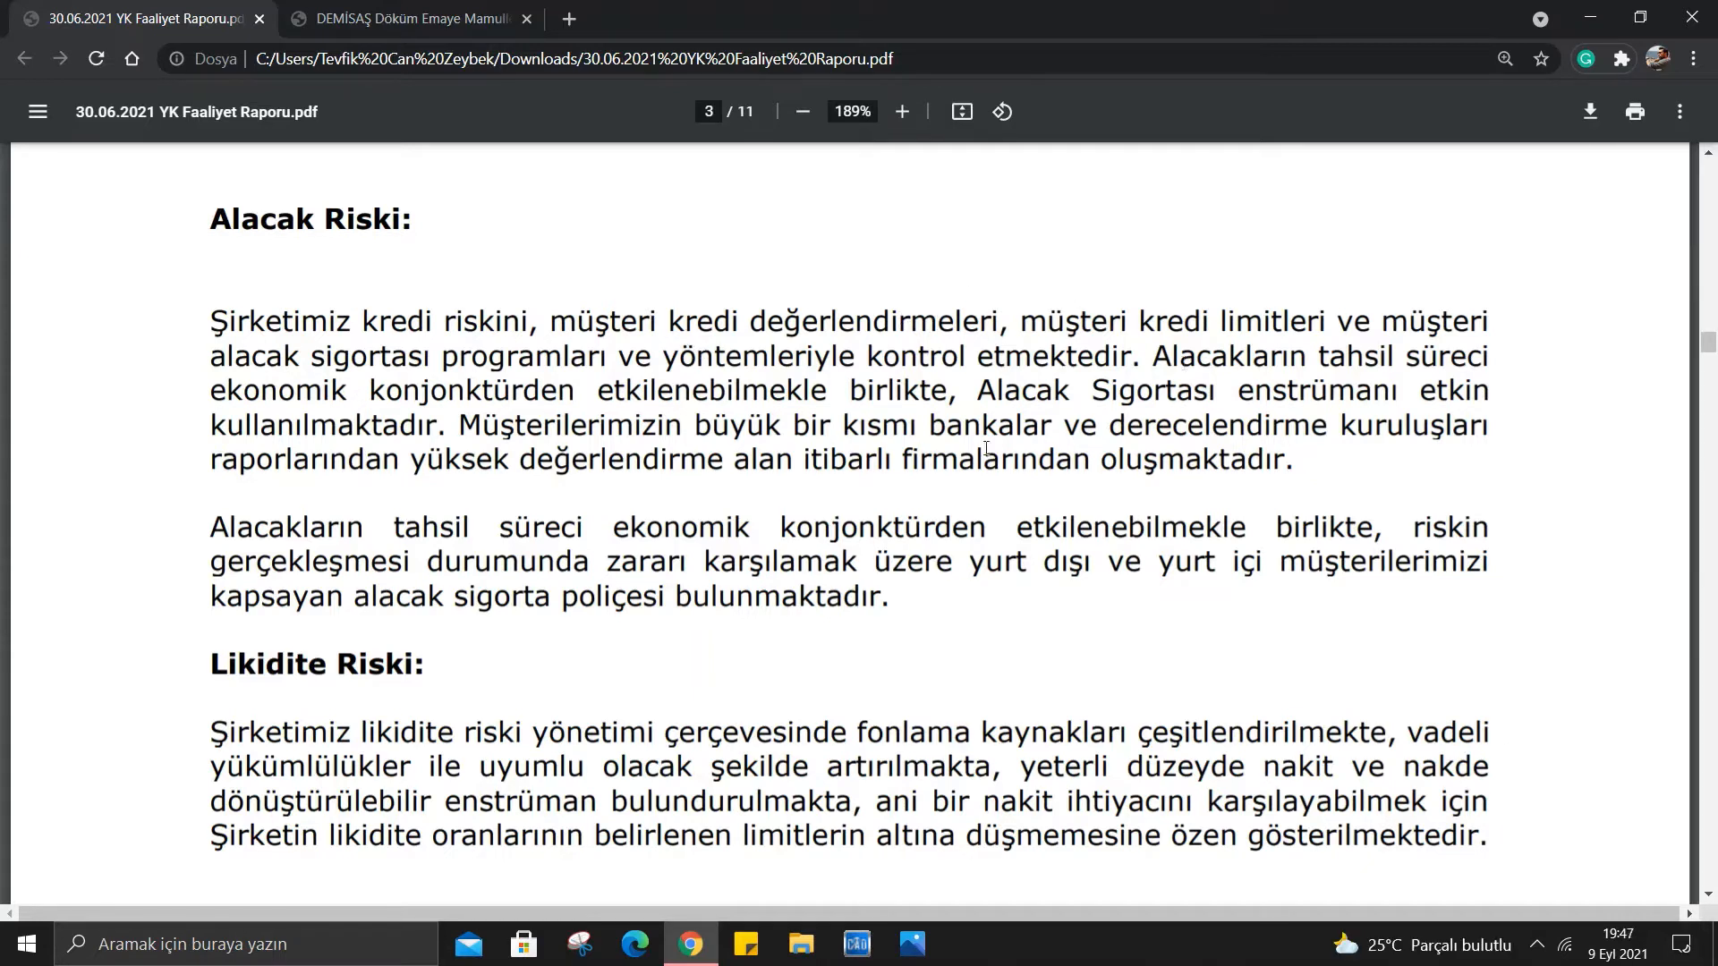
mouse_move(995, 301)
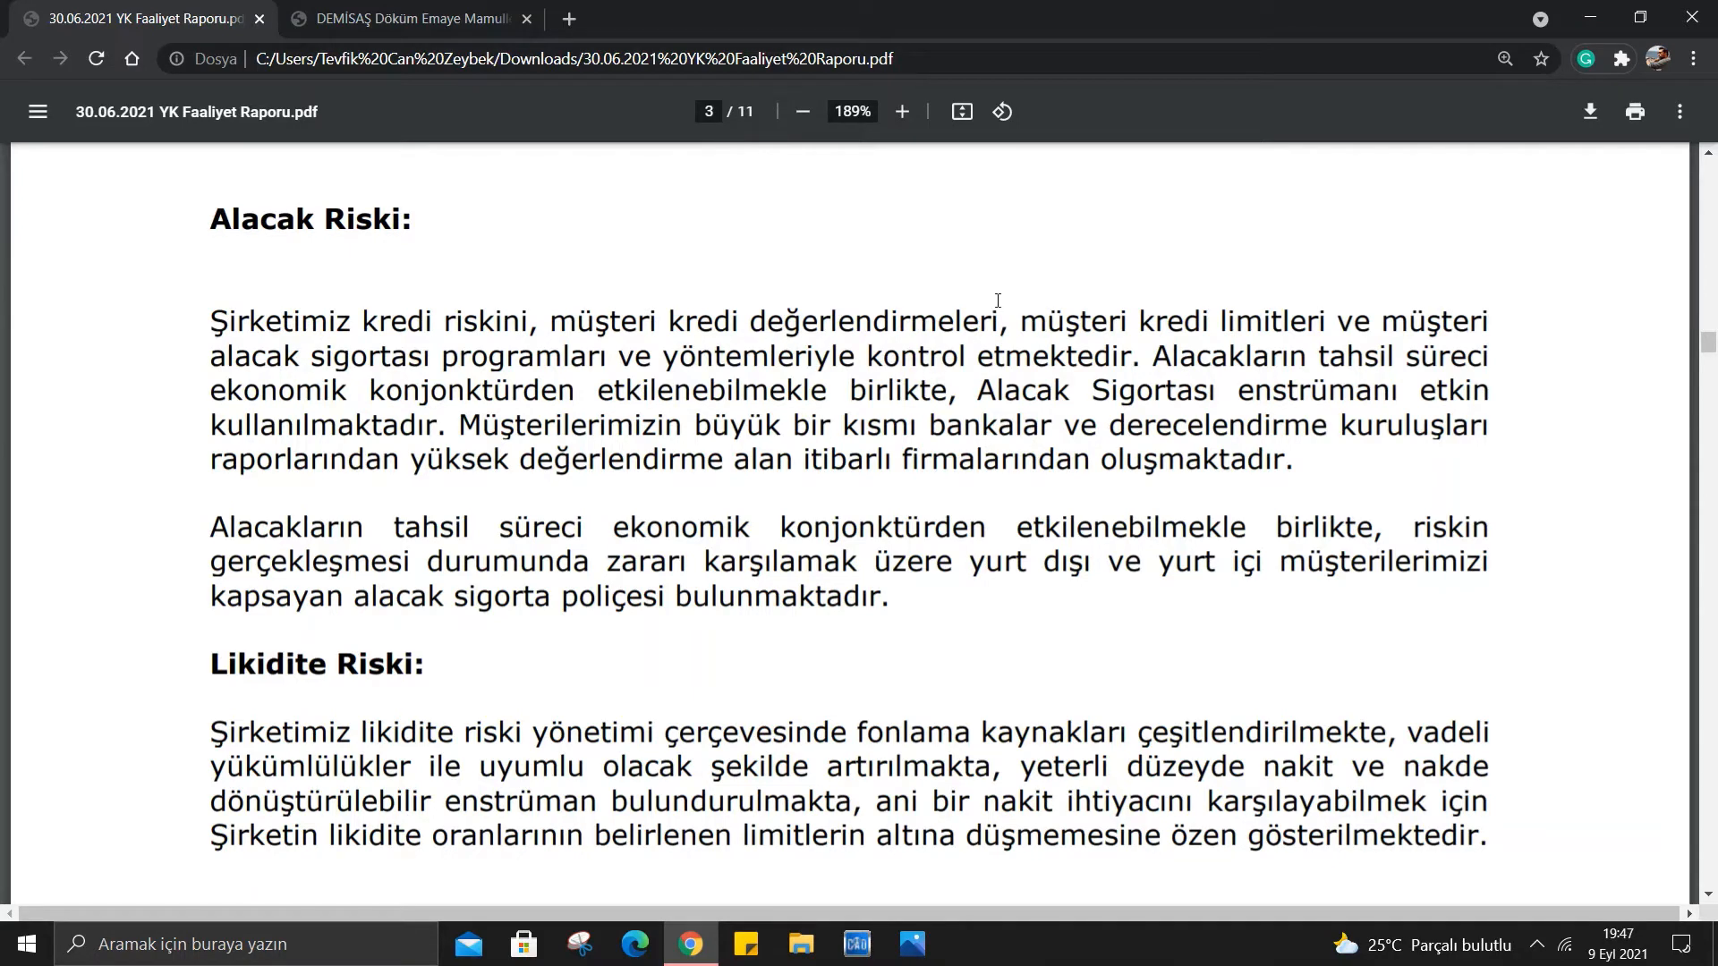
mouse_move(930, 591)
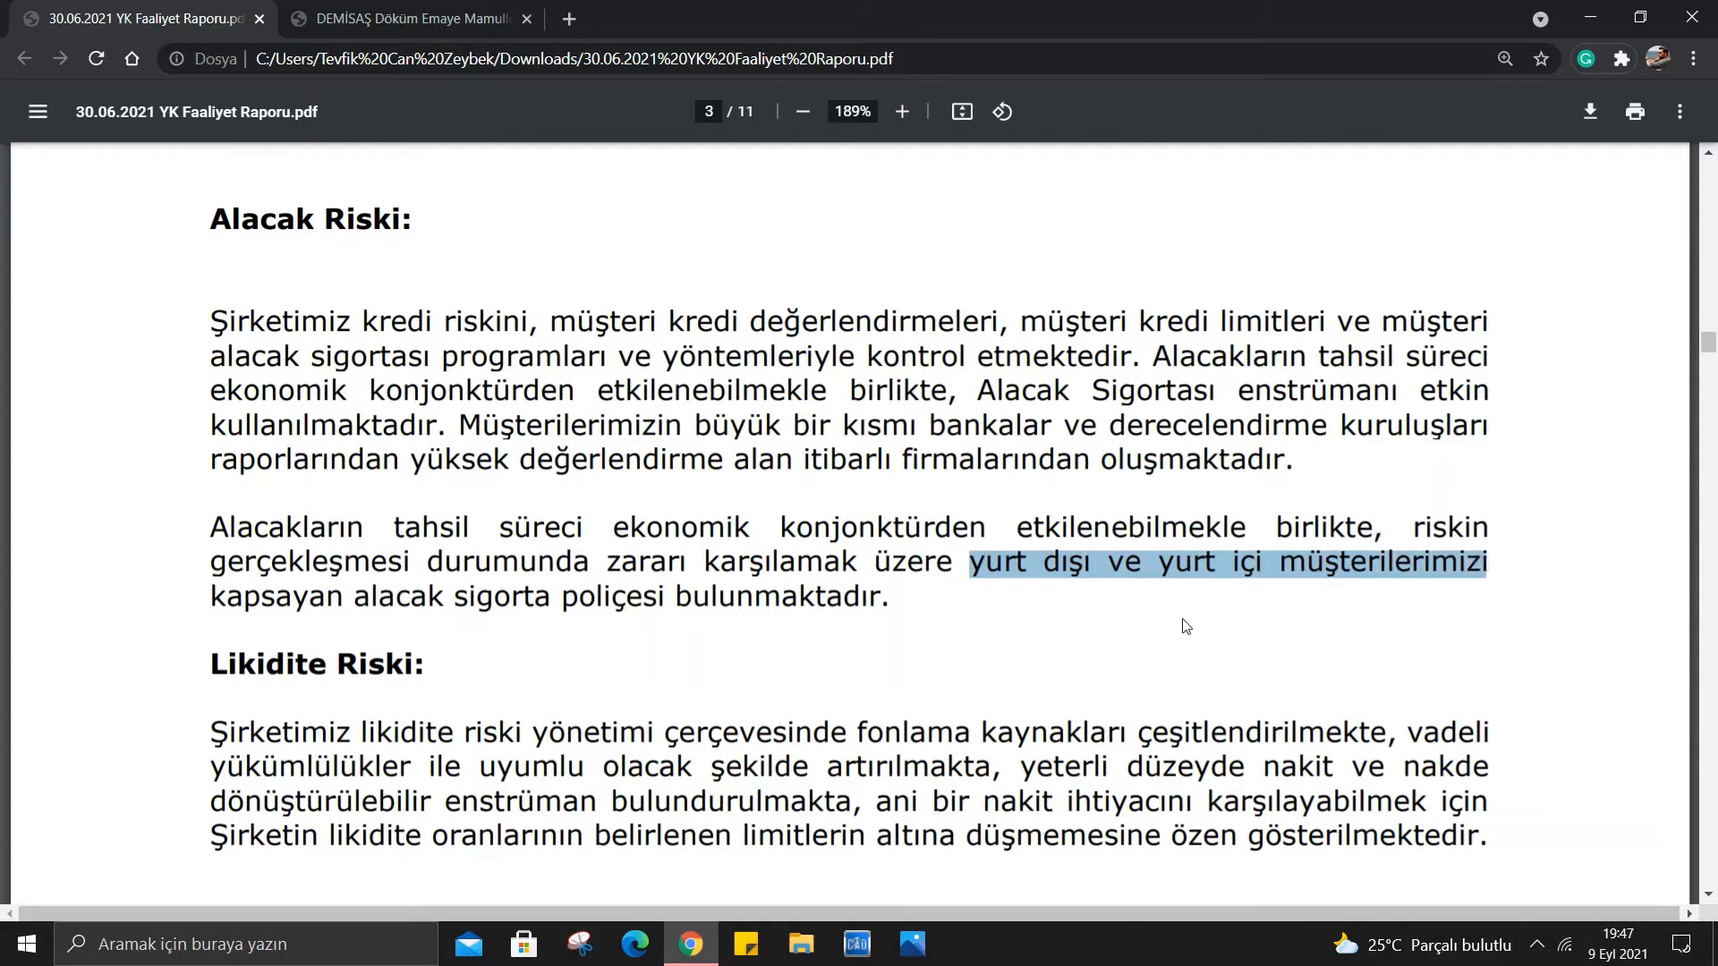
click(686, 526)
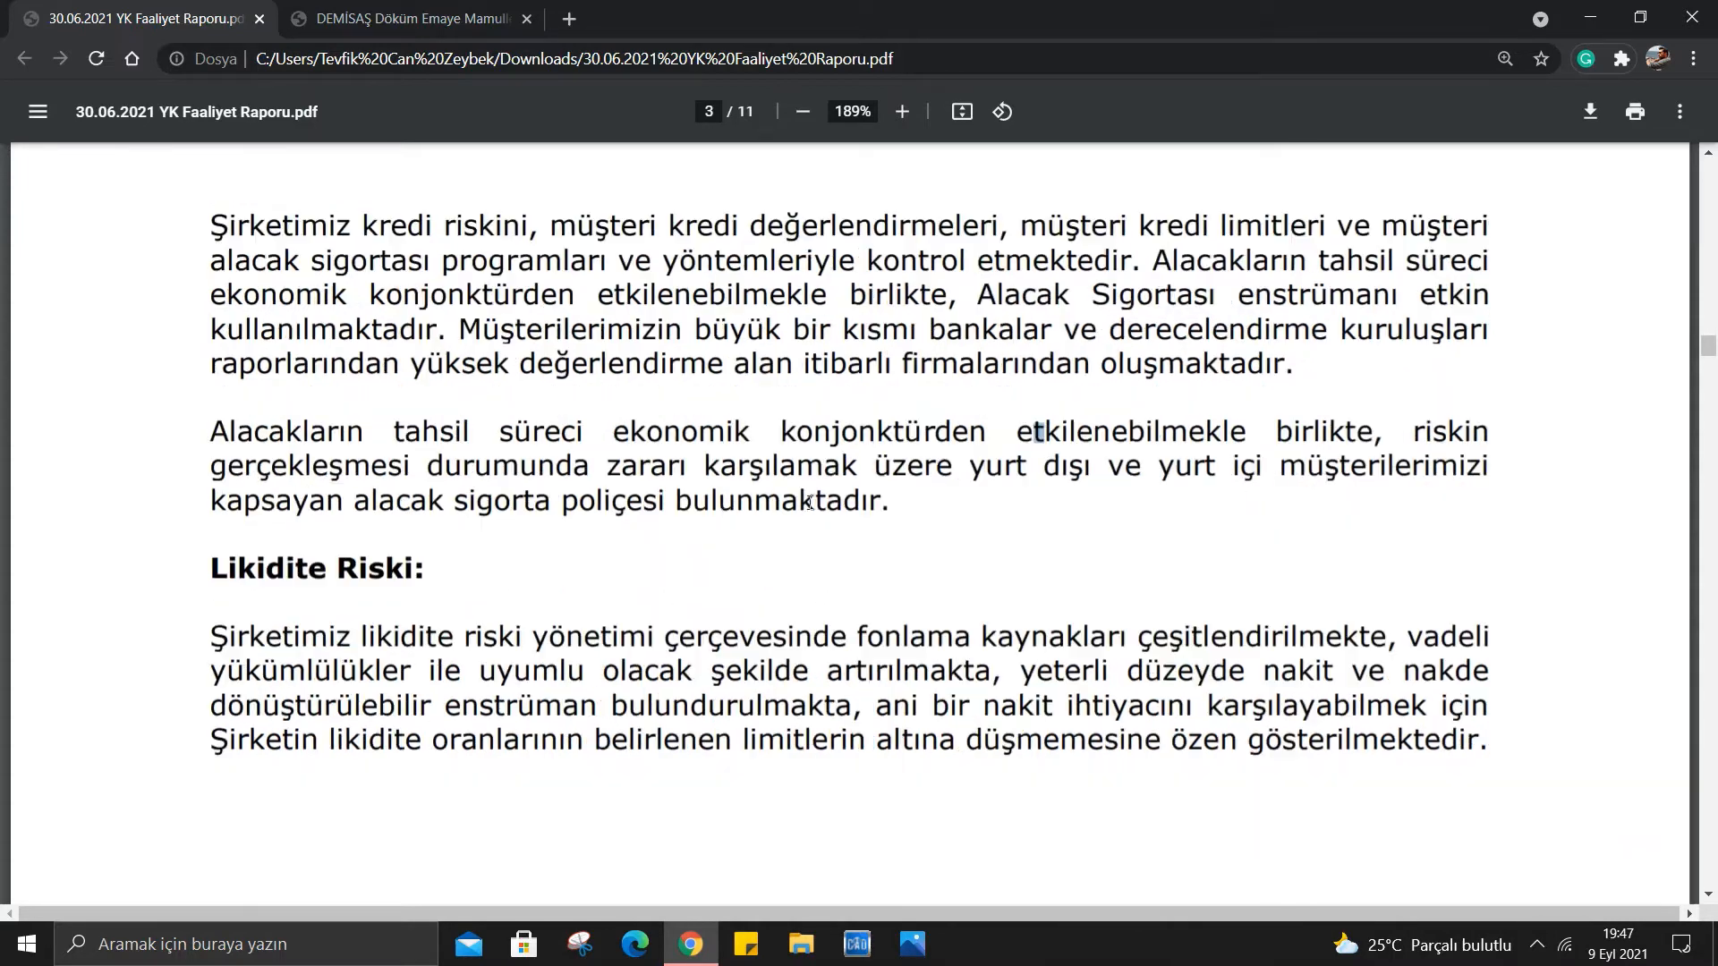
scroll(down, 3)
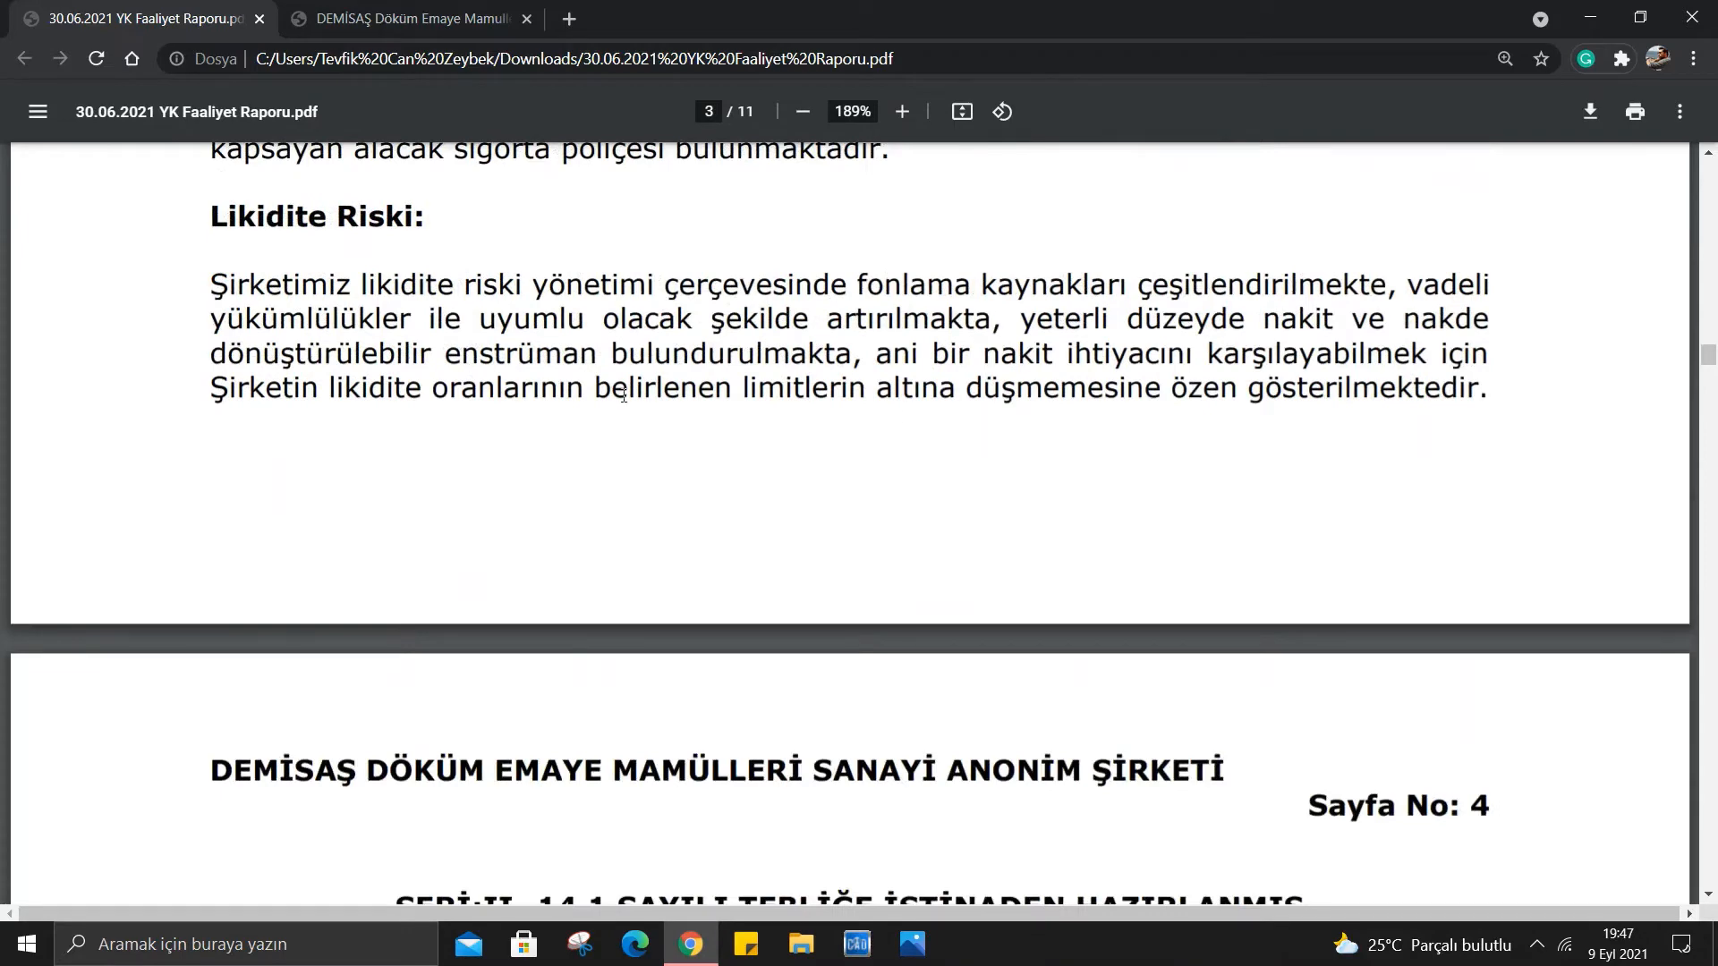
scroll(down, 3)
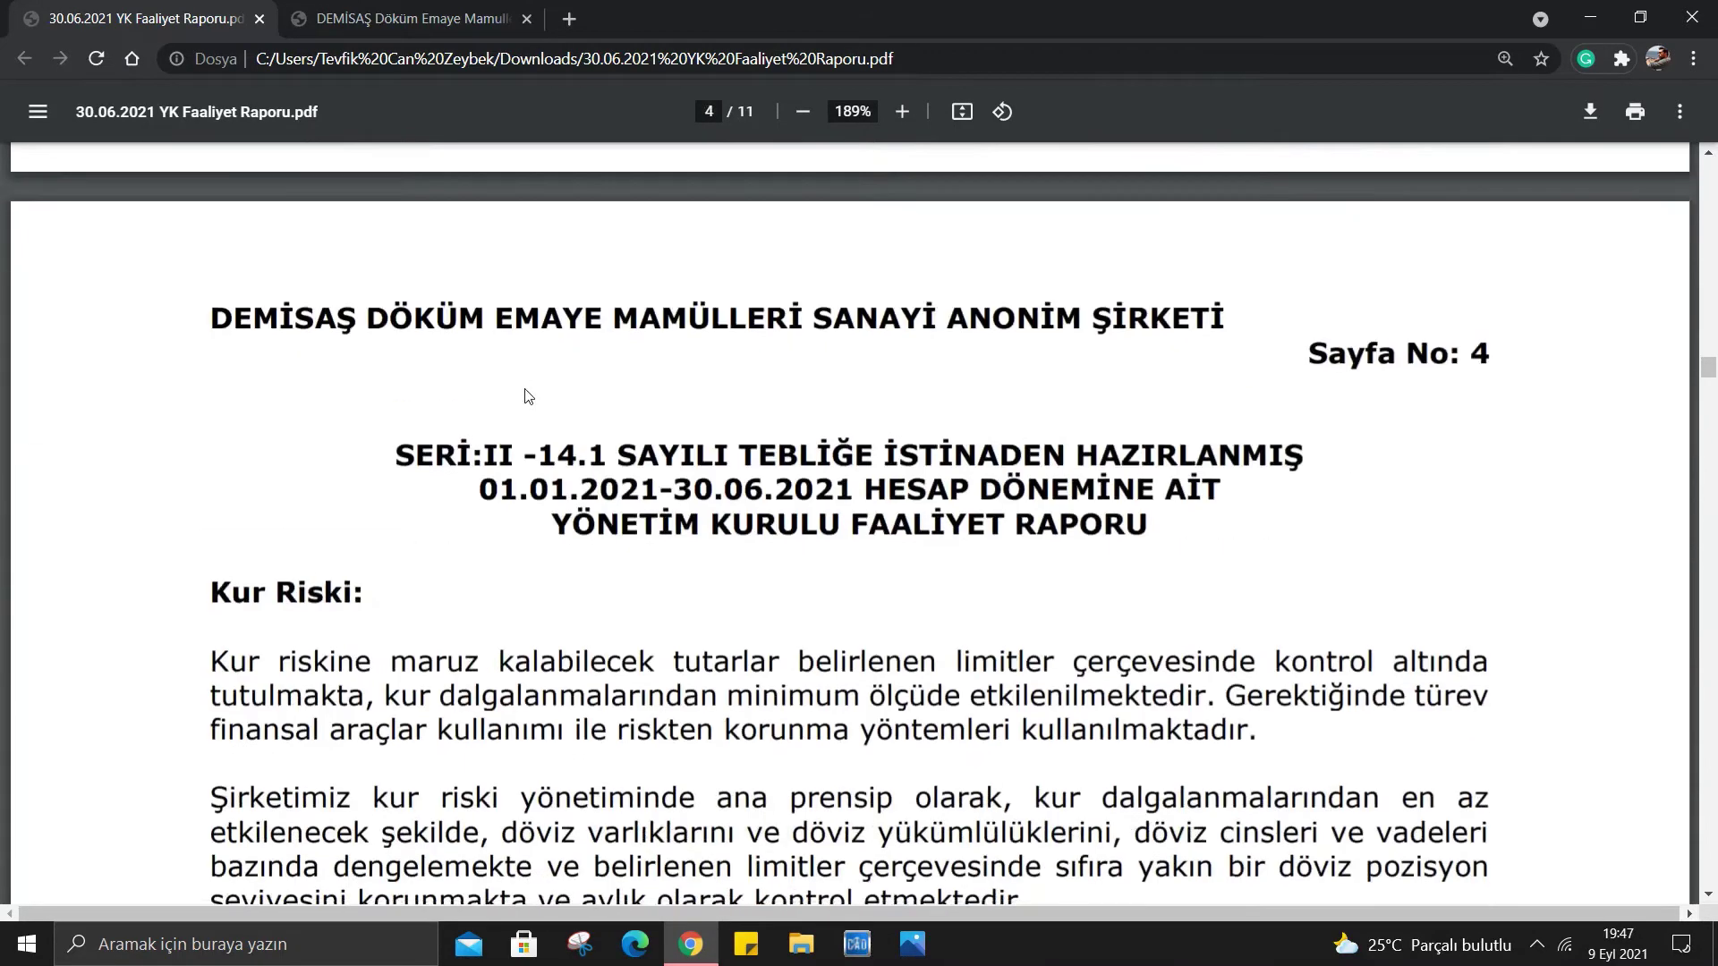
scroll(down, 3)
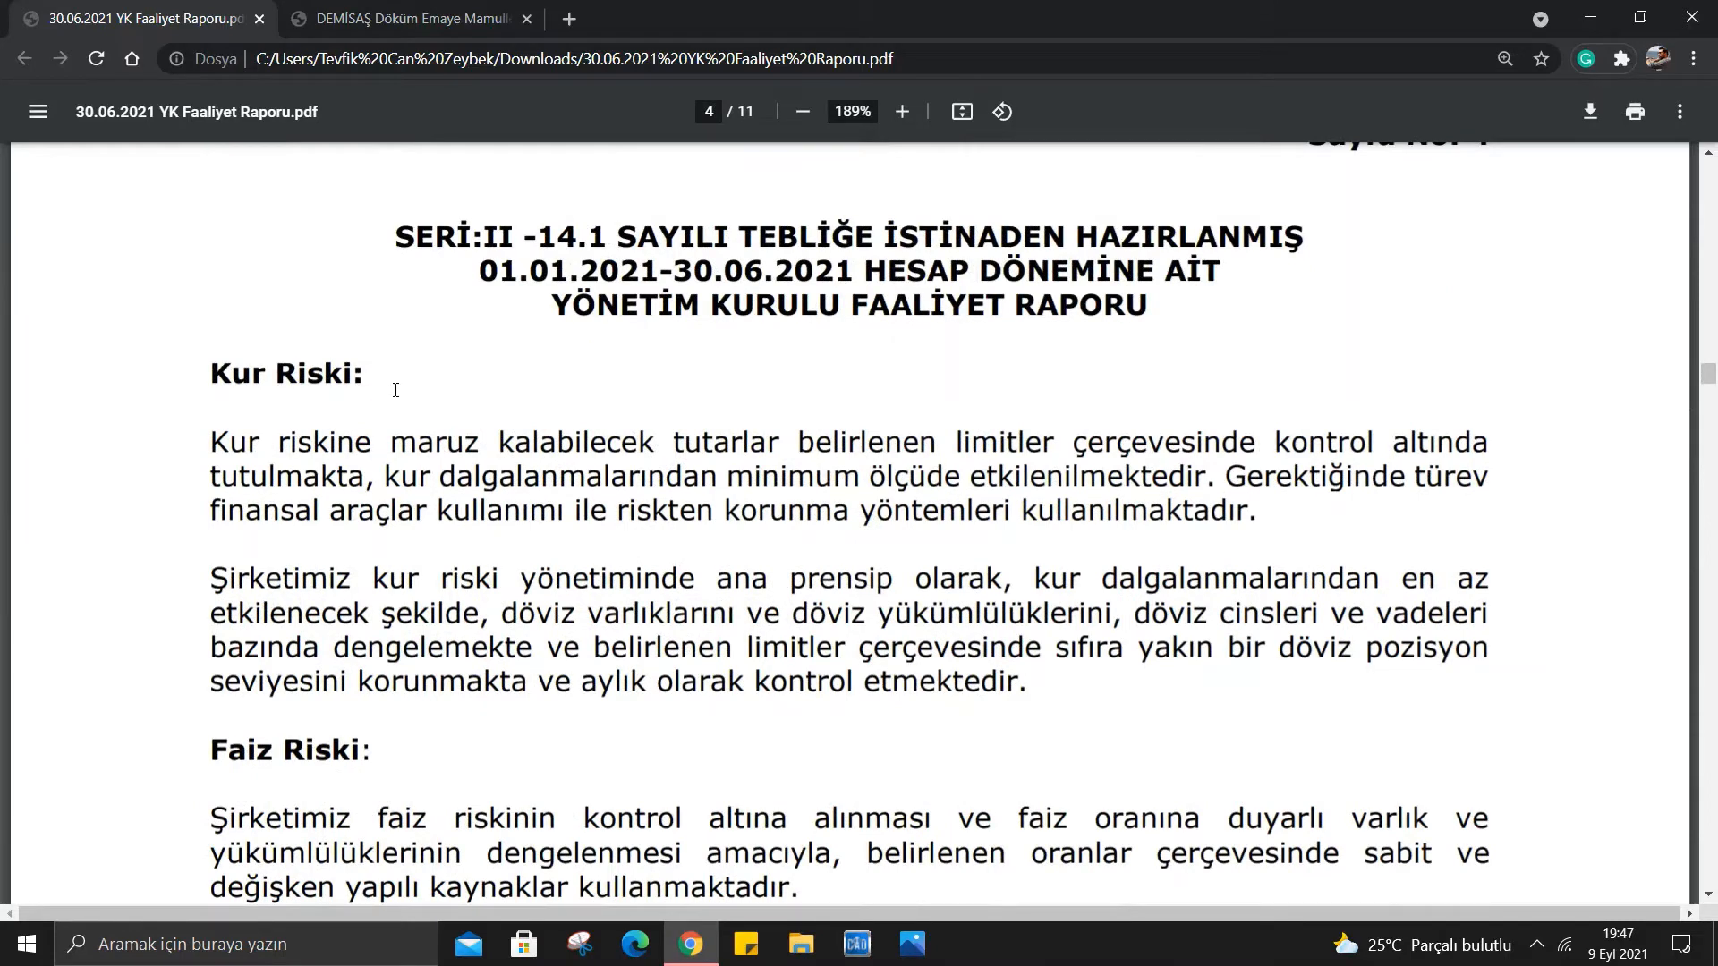
mouse_move(923, 521)
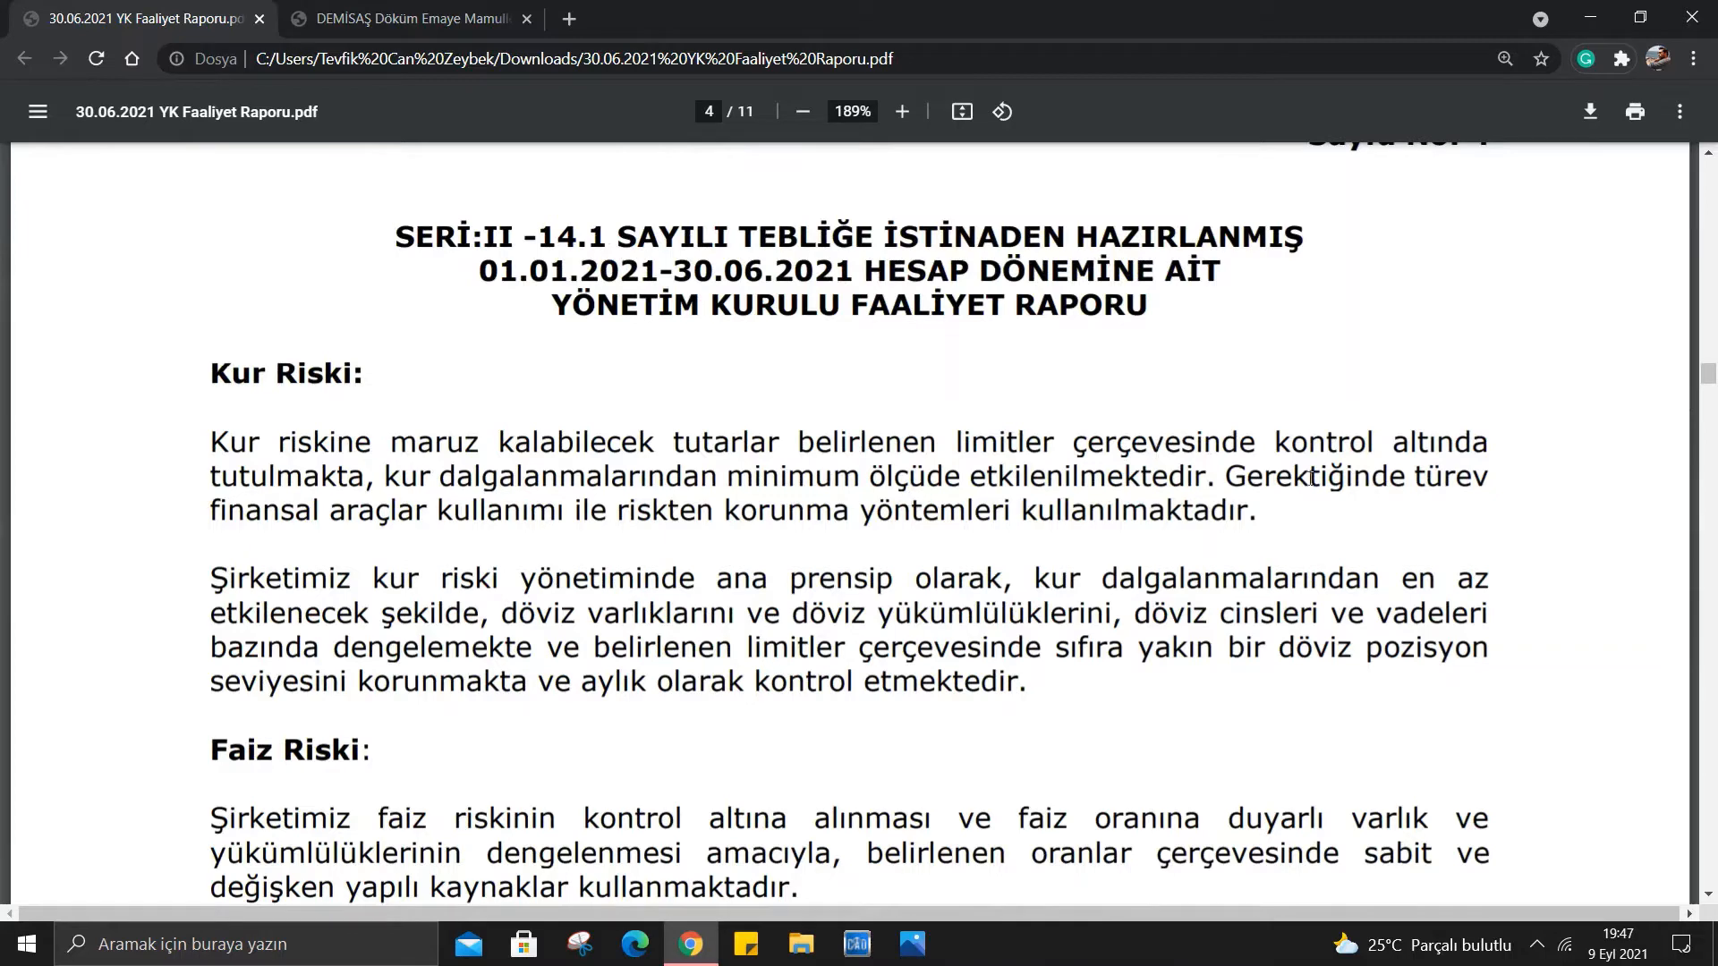
scroll(down, 3)
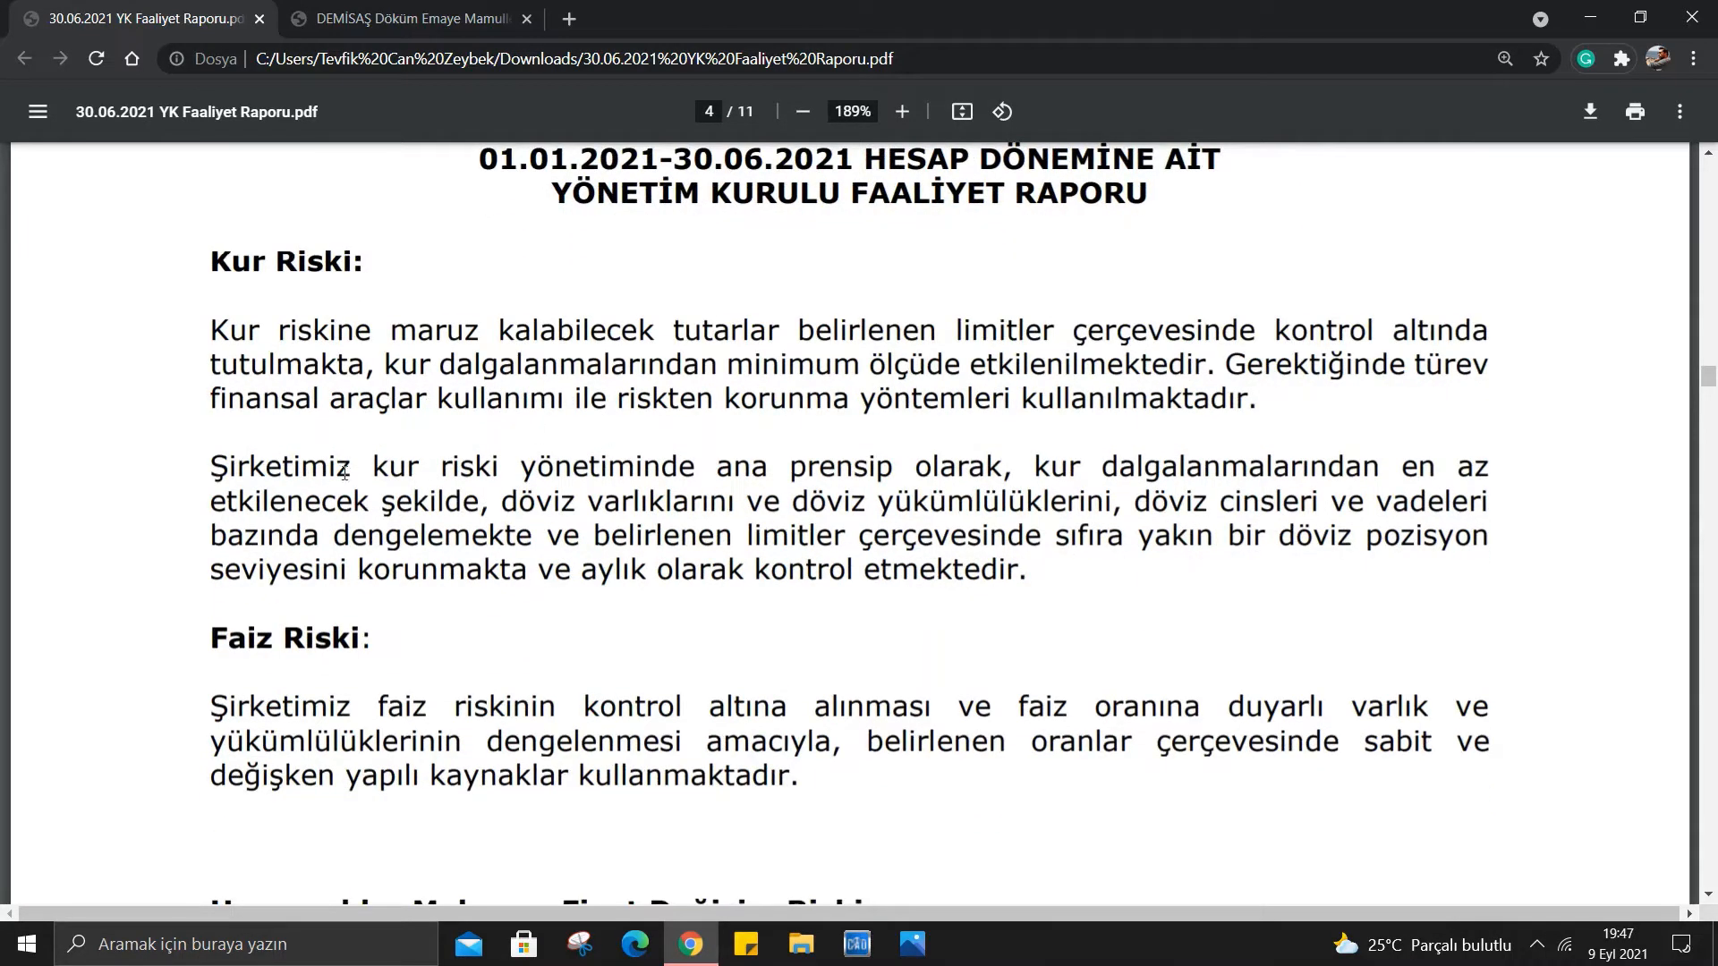
mouse_move(936, 485)
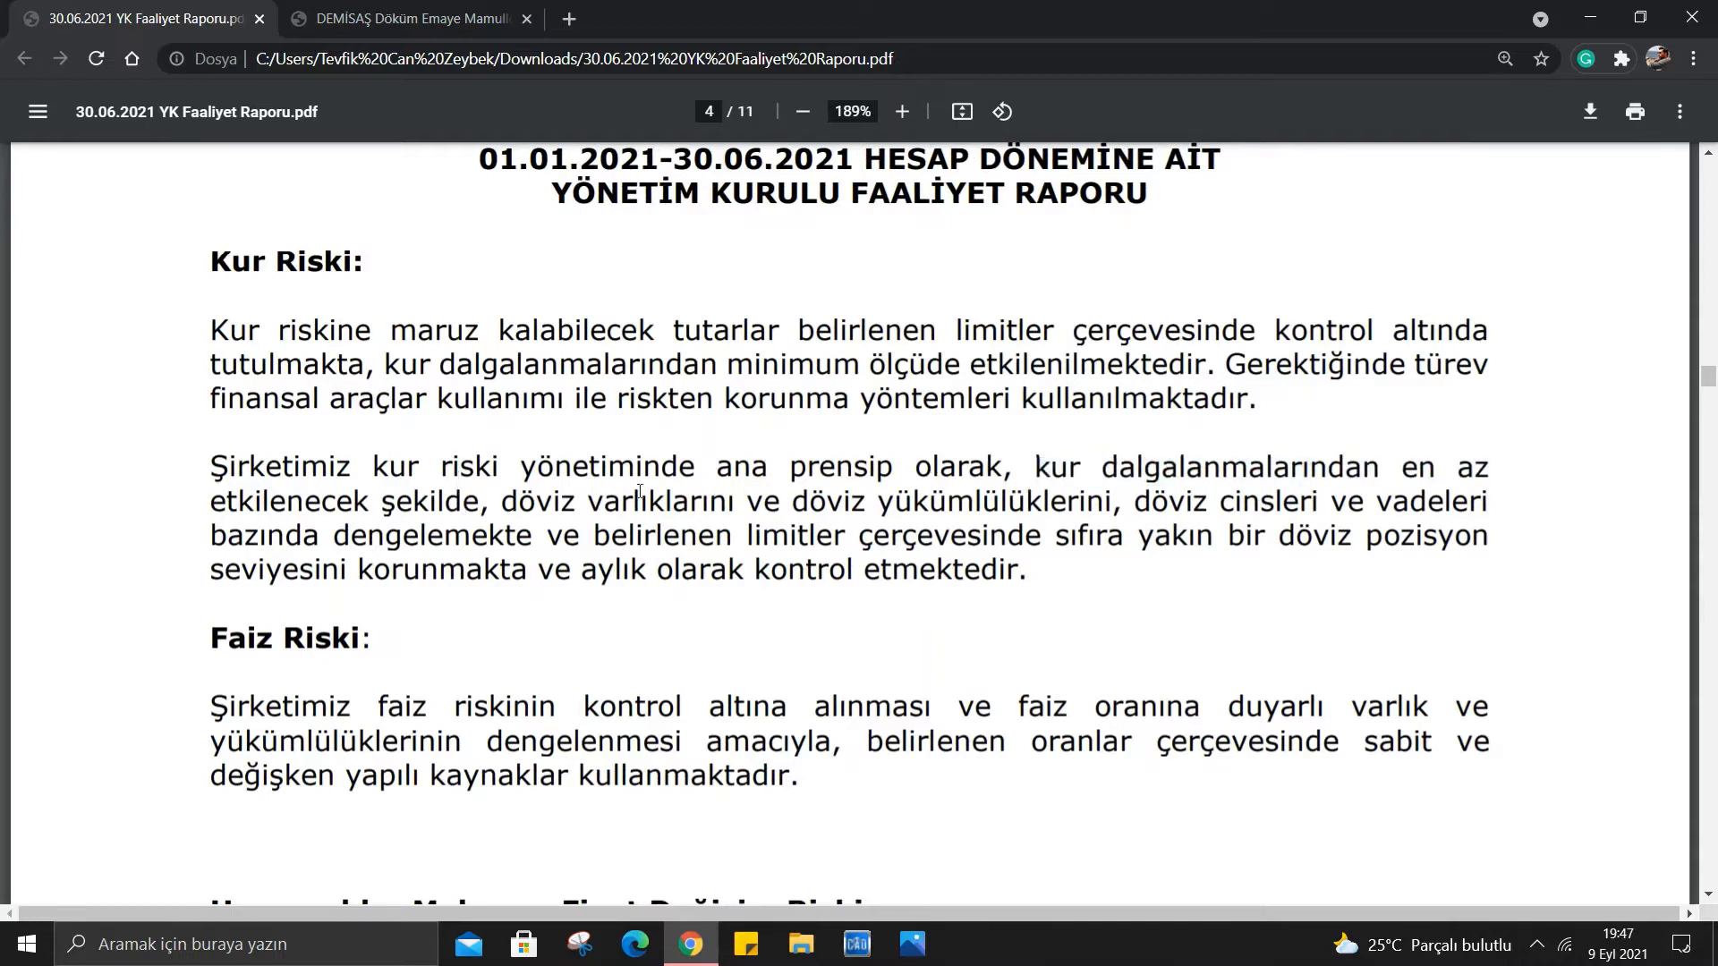
mouse_move(1385, 471)
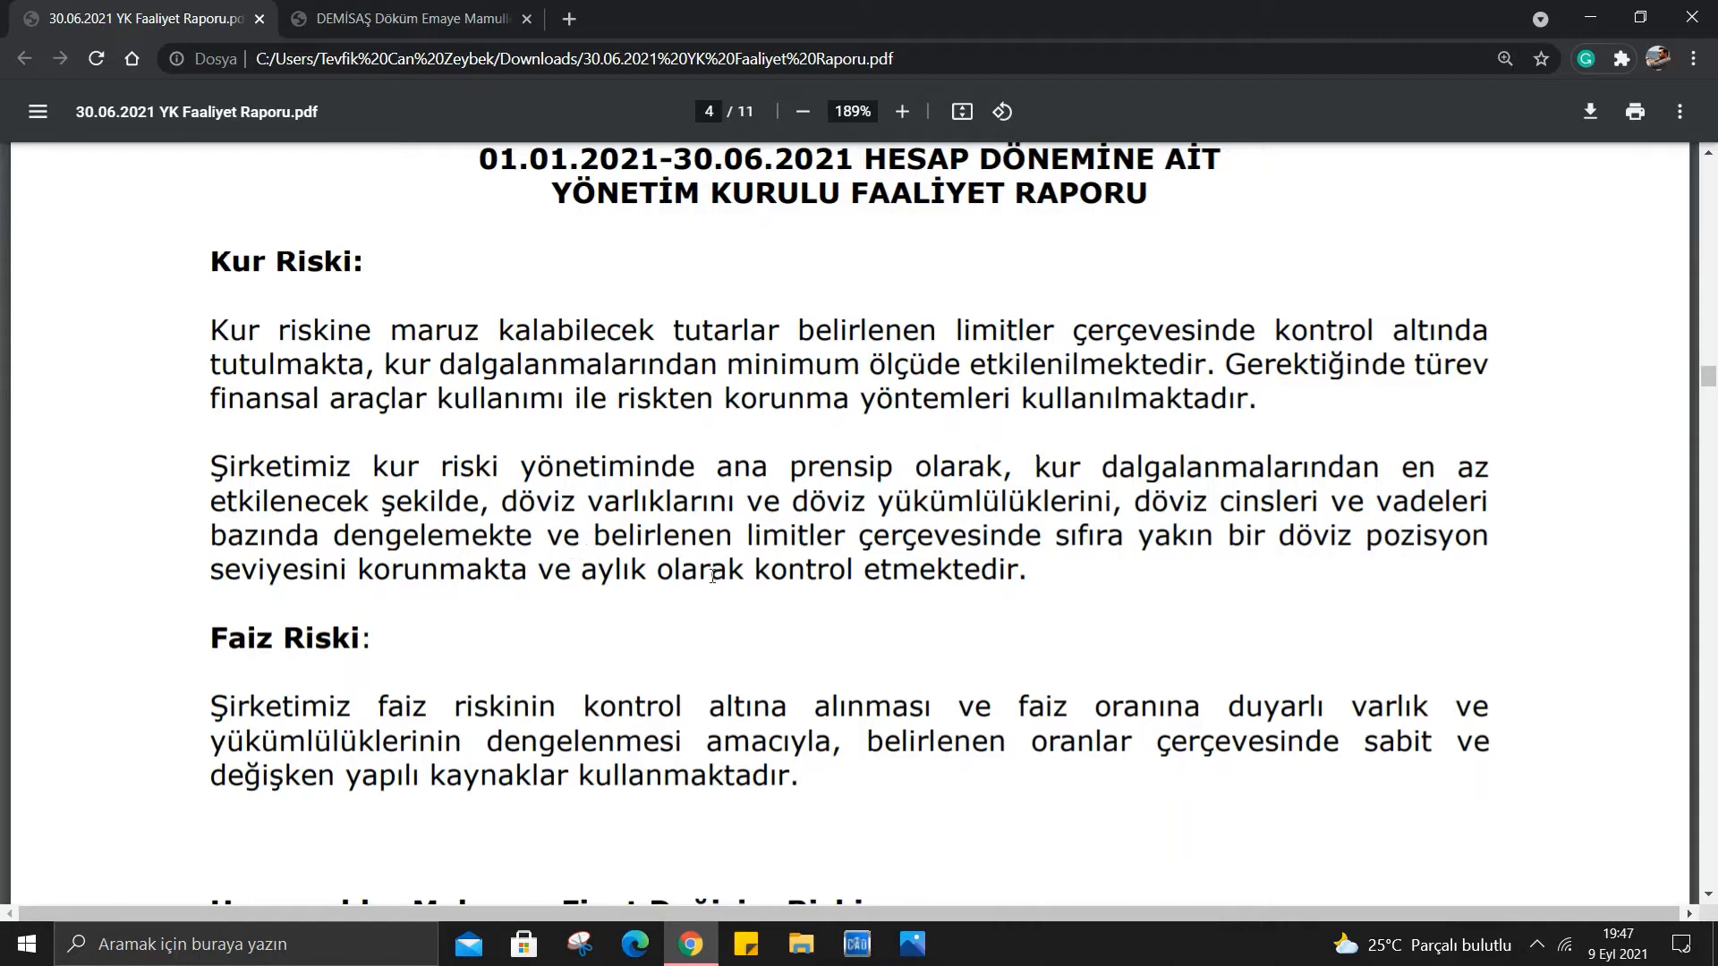
mouse_move(1058, 531)
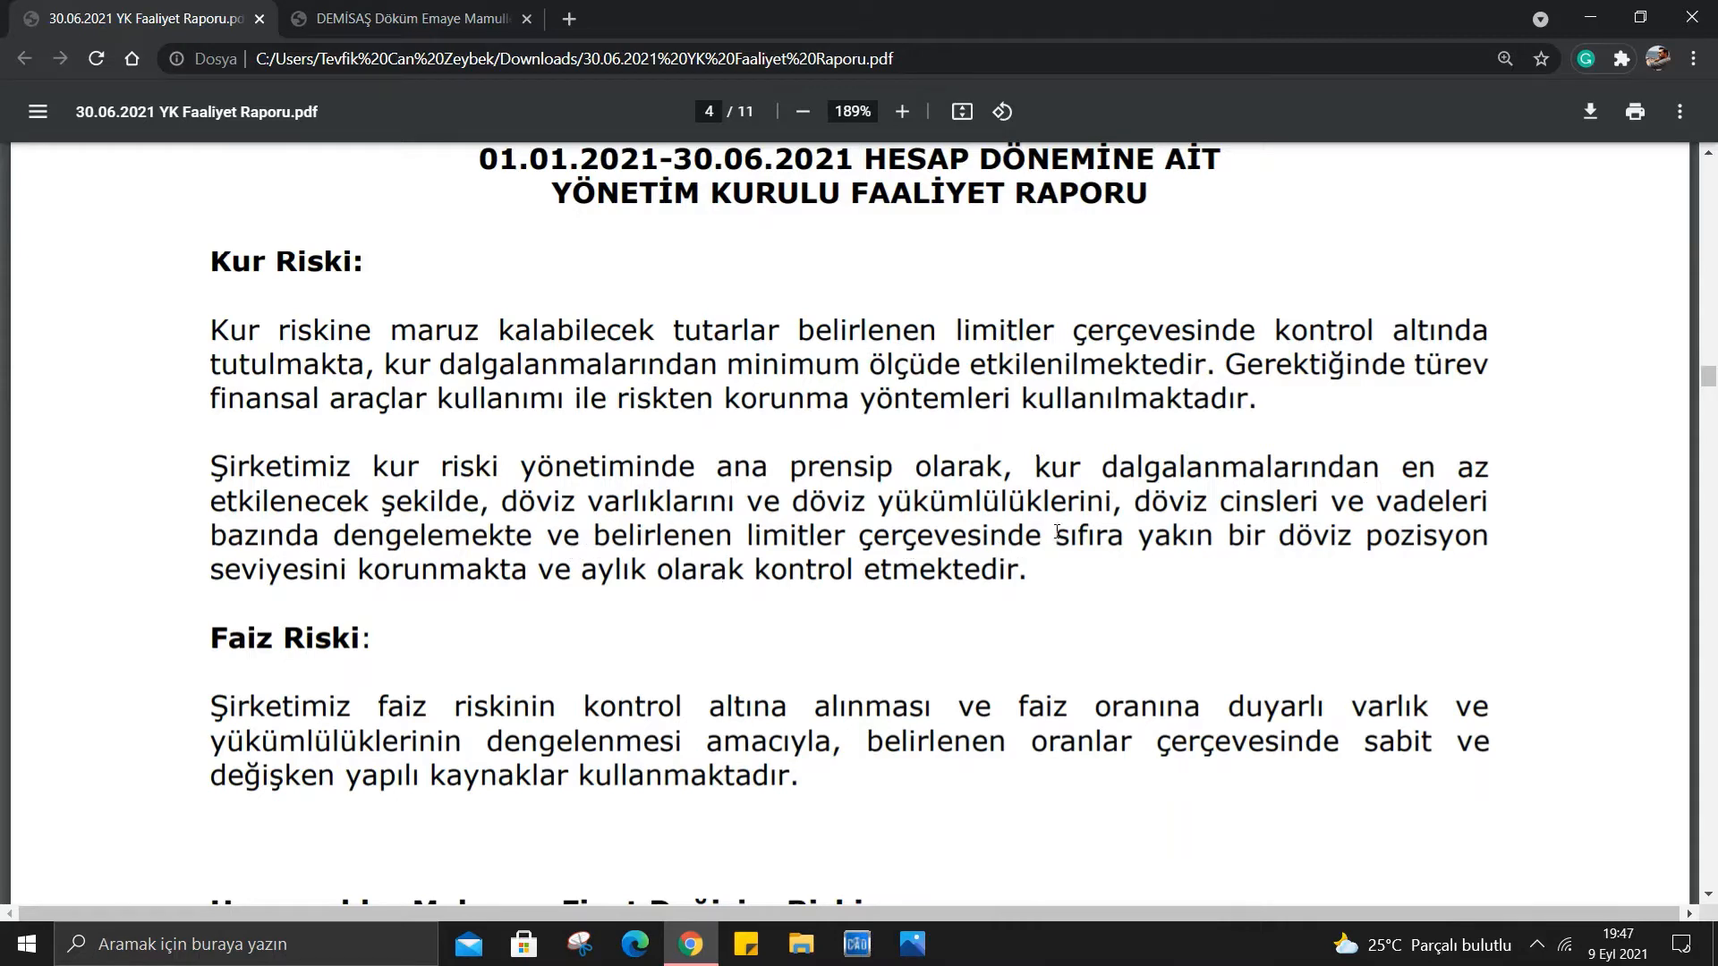
mouse_move(440, 589)
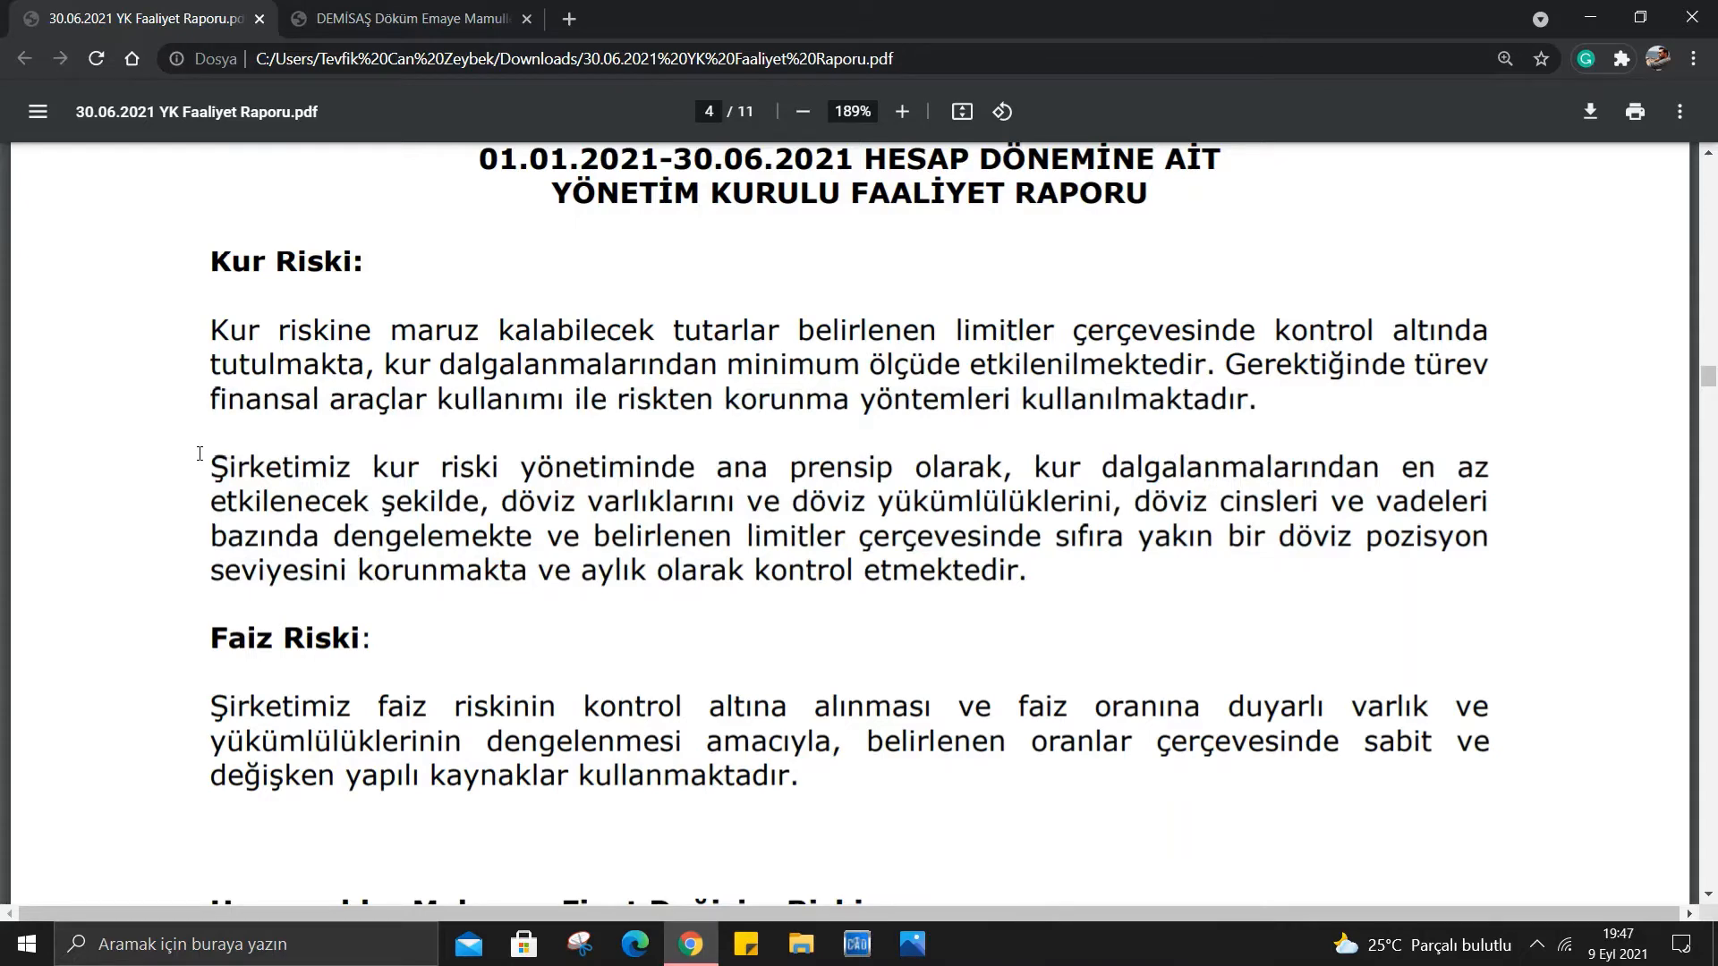
Read down to page 4's Hammadde-Malzeme Fiyat Değişim Riski section and section C.
scroll(down, 3)
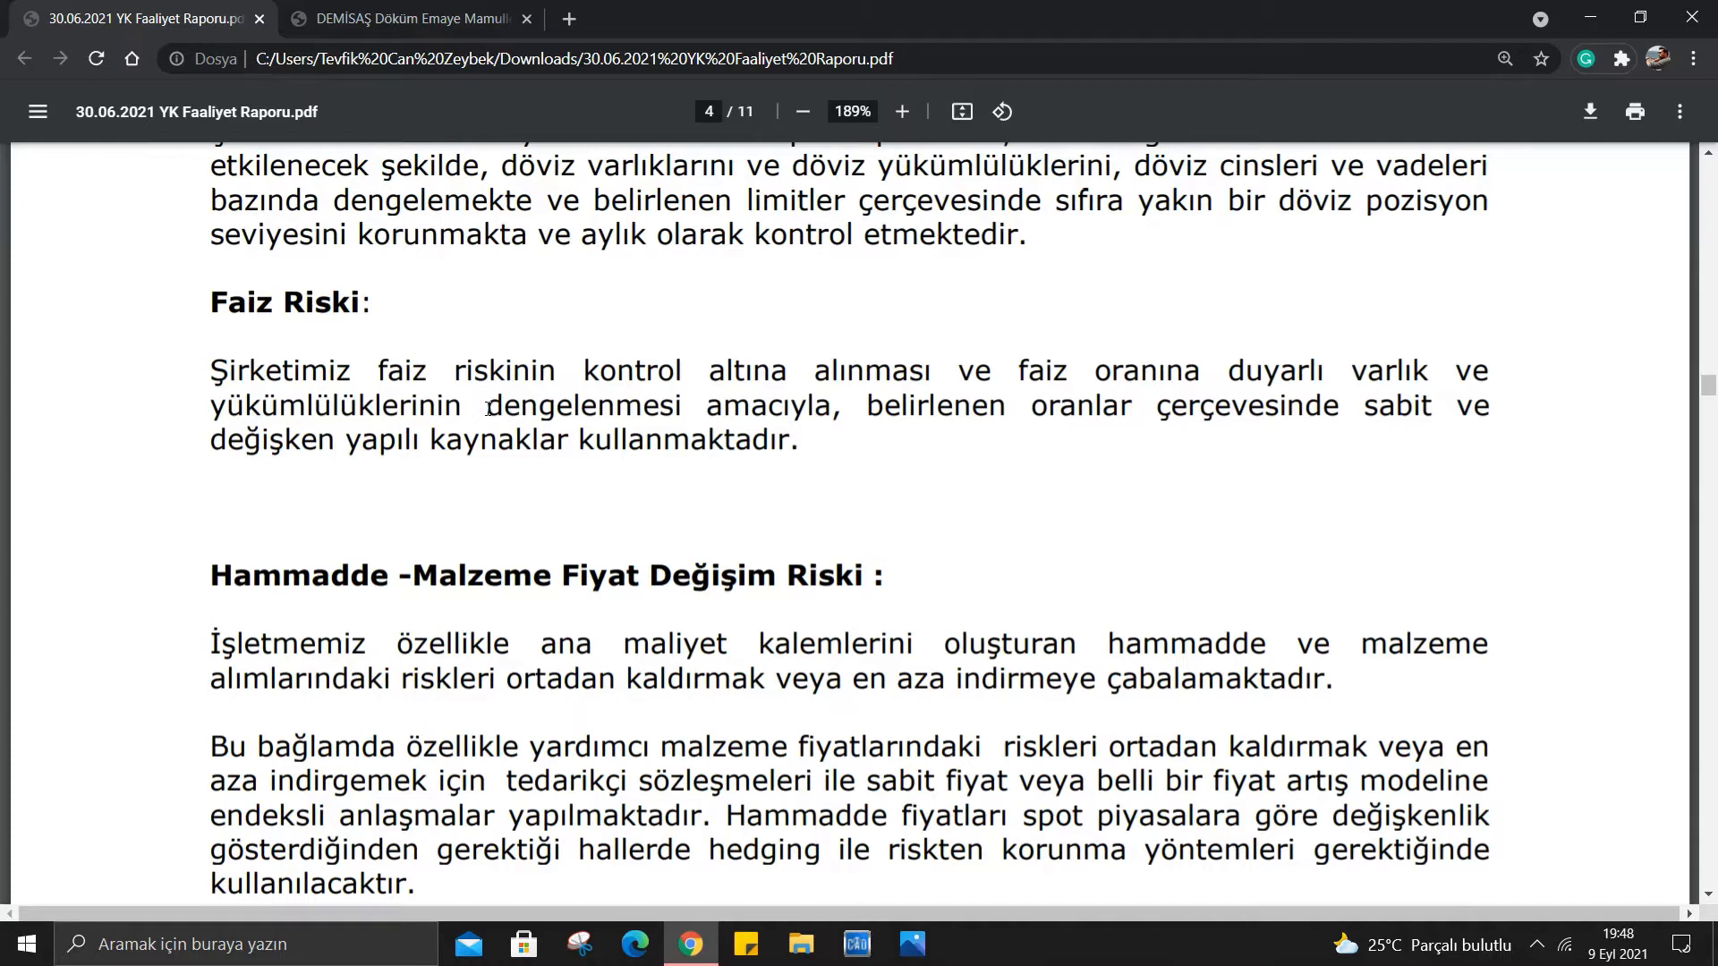
scroll(down, 3)
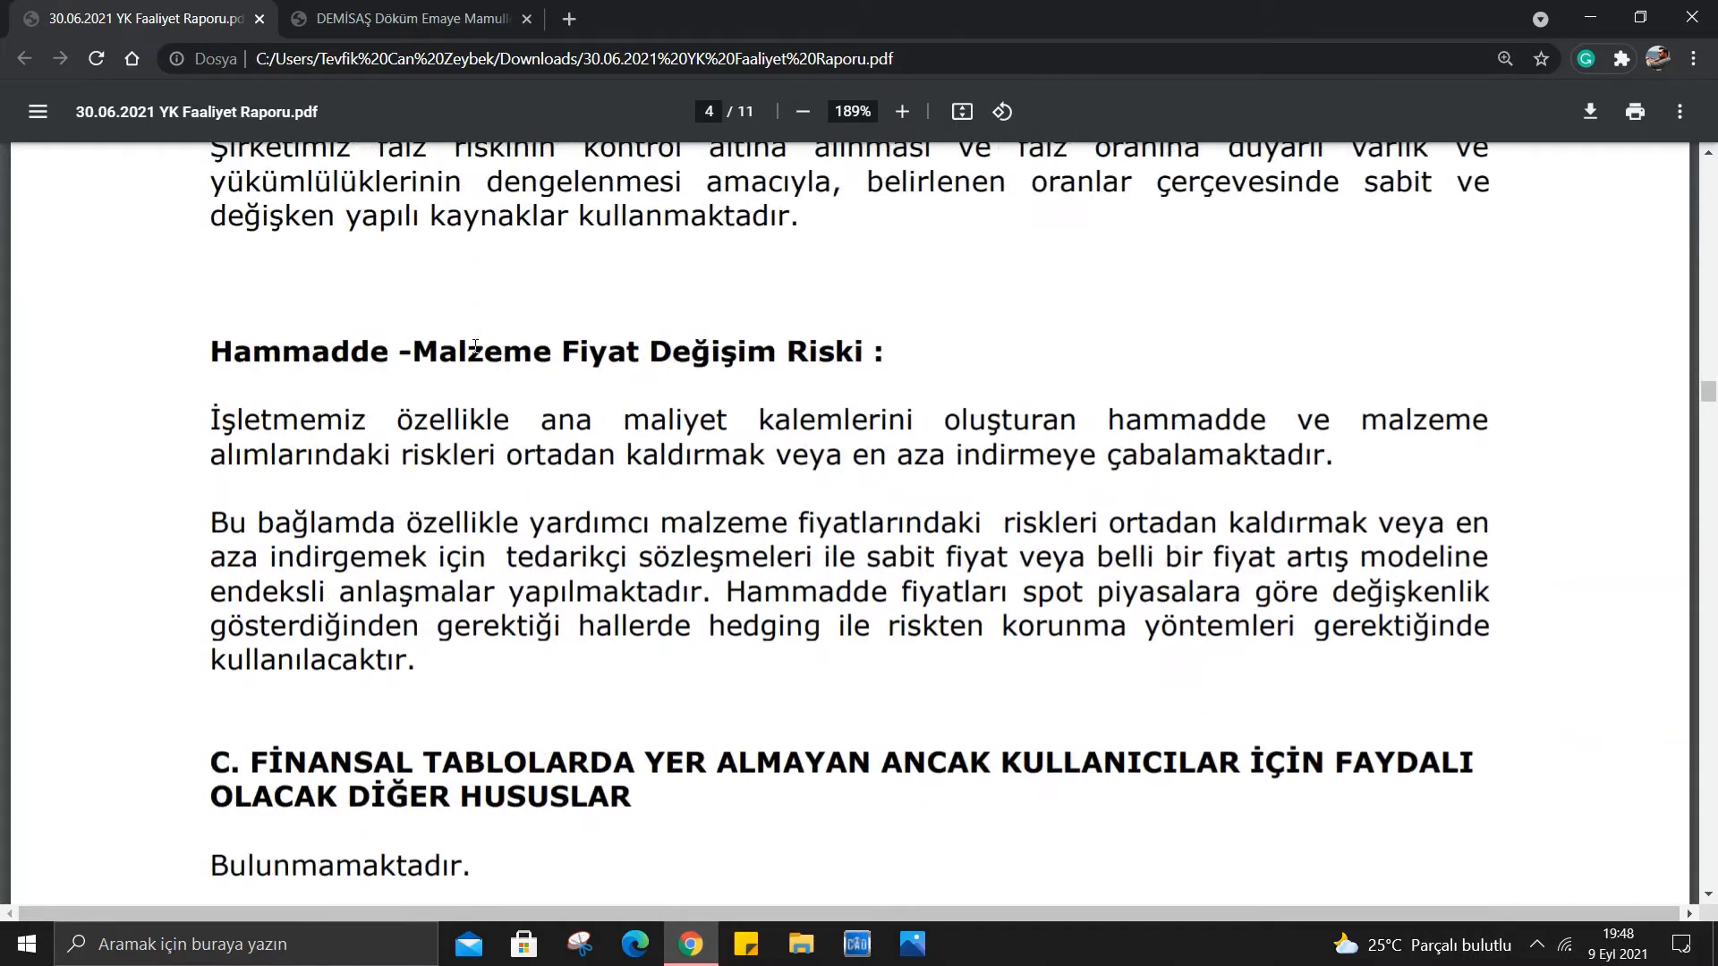
mouse_move(413, 381)
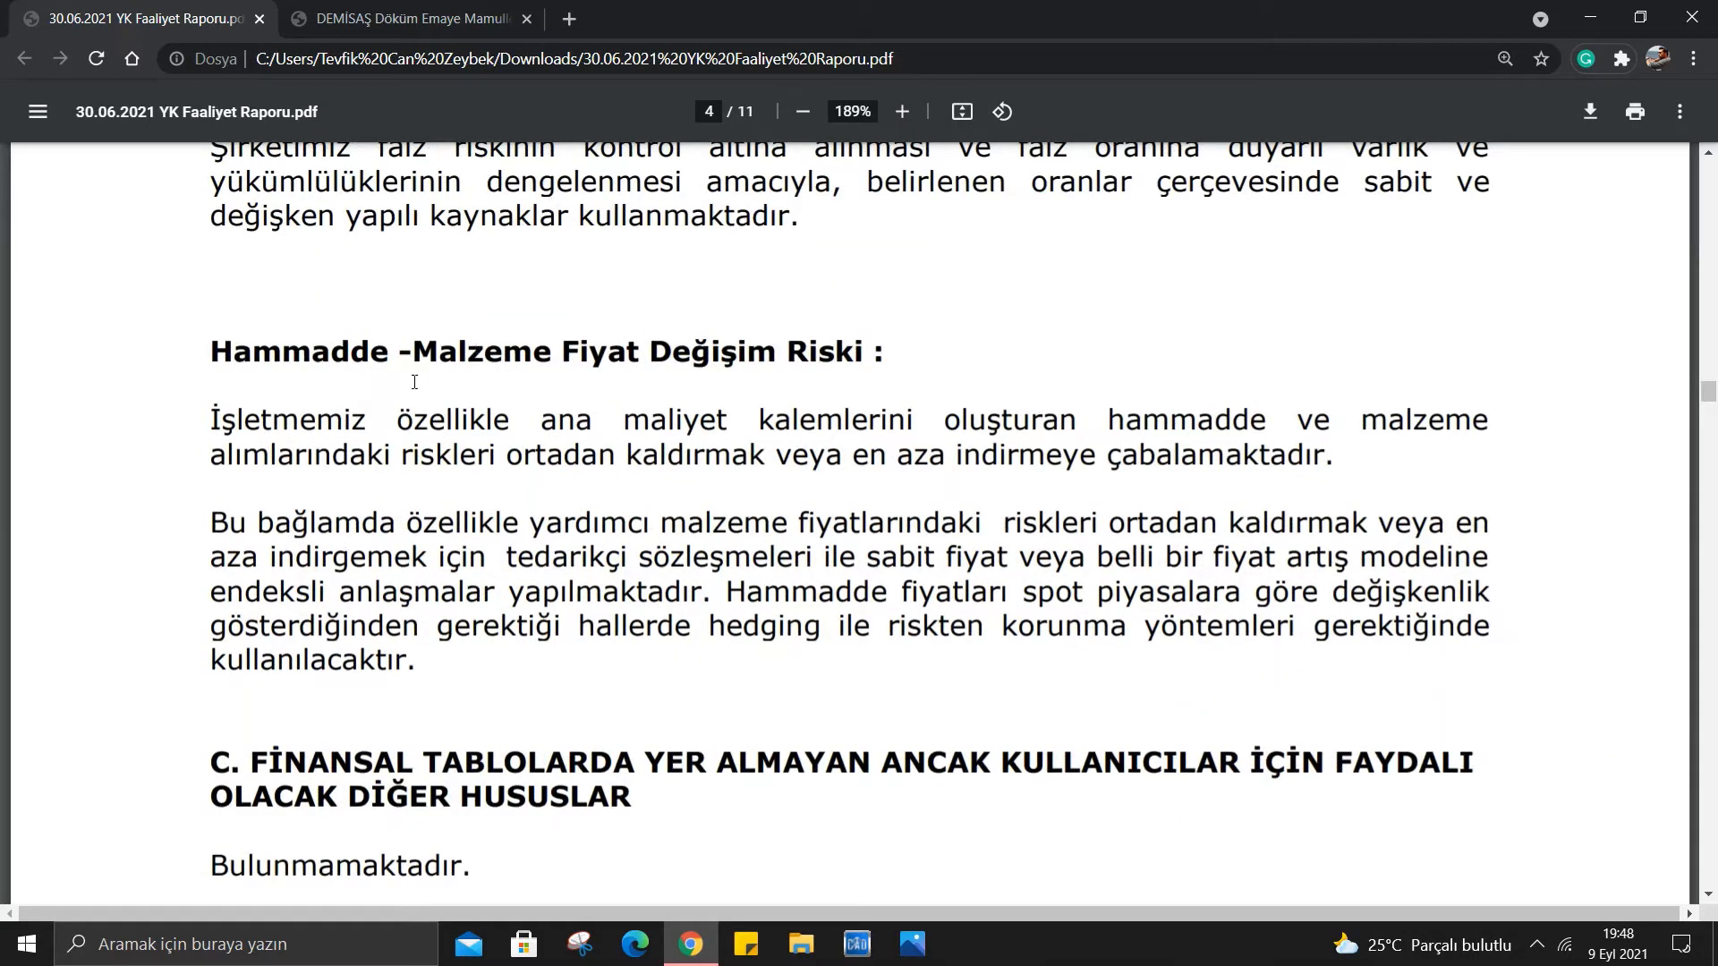
scroll(down, 3)
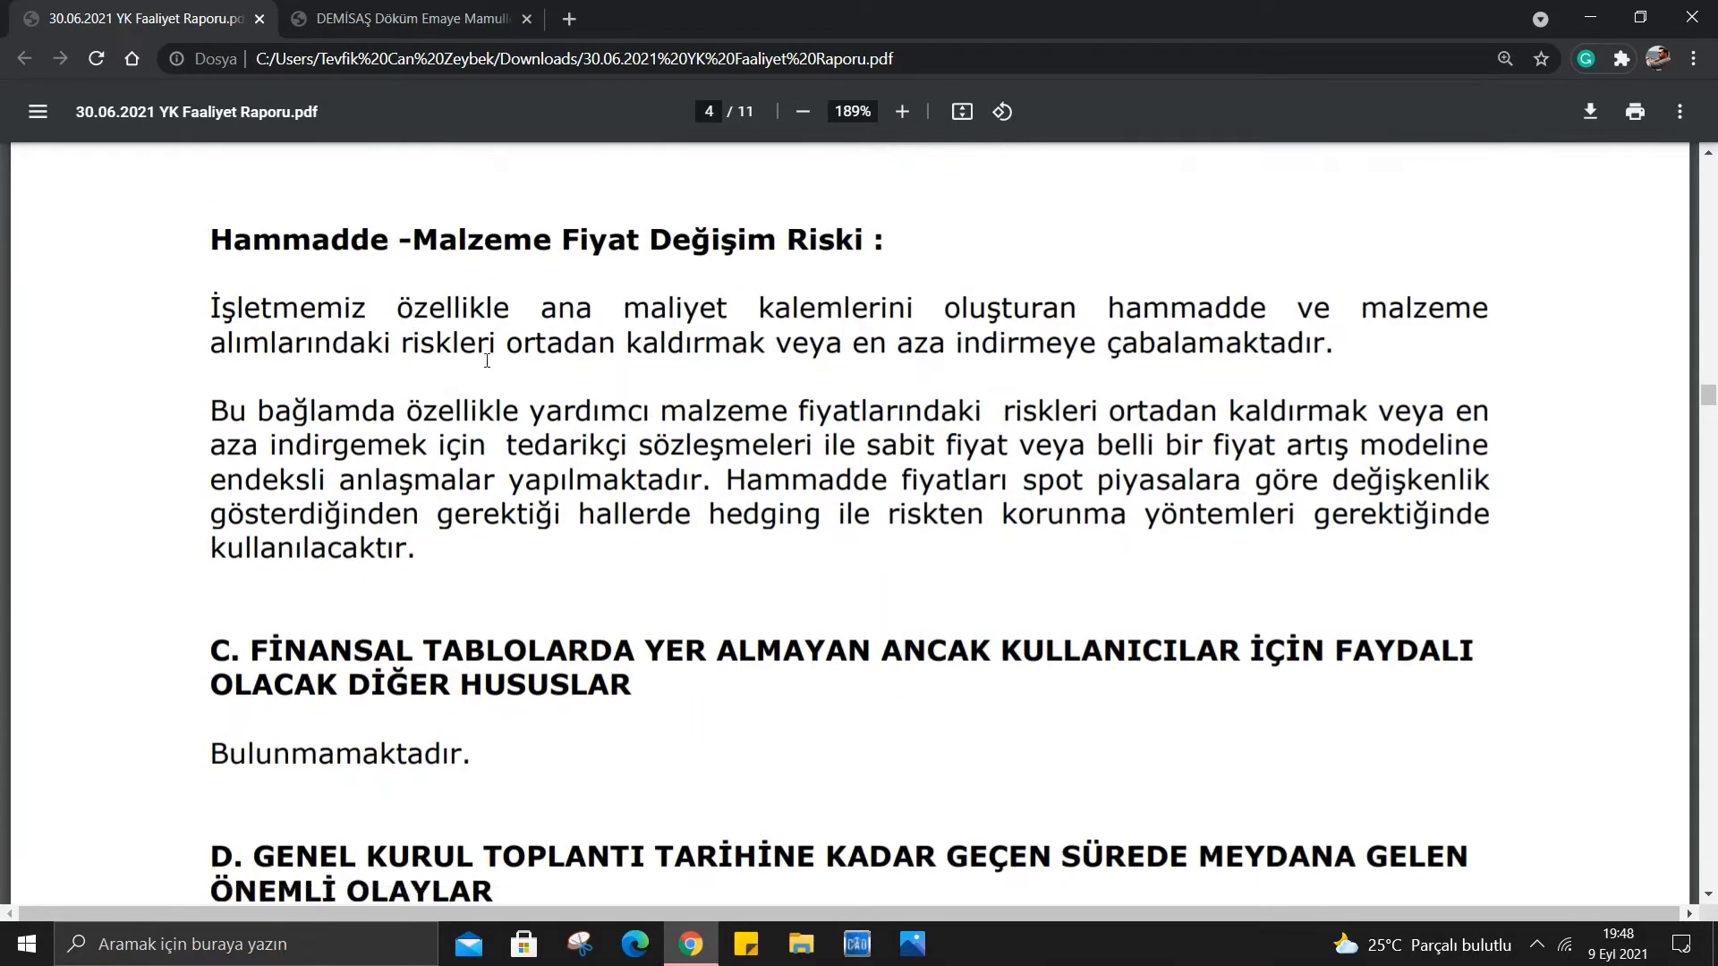
mouse_move(775, 399)
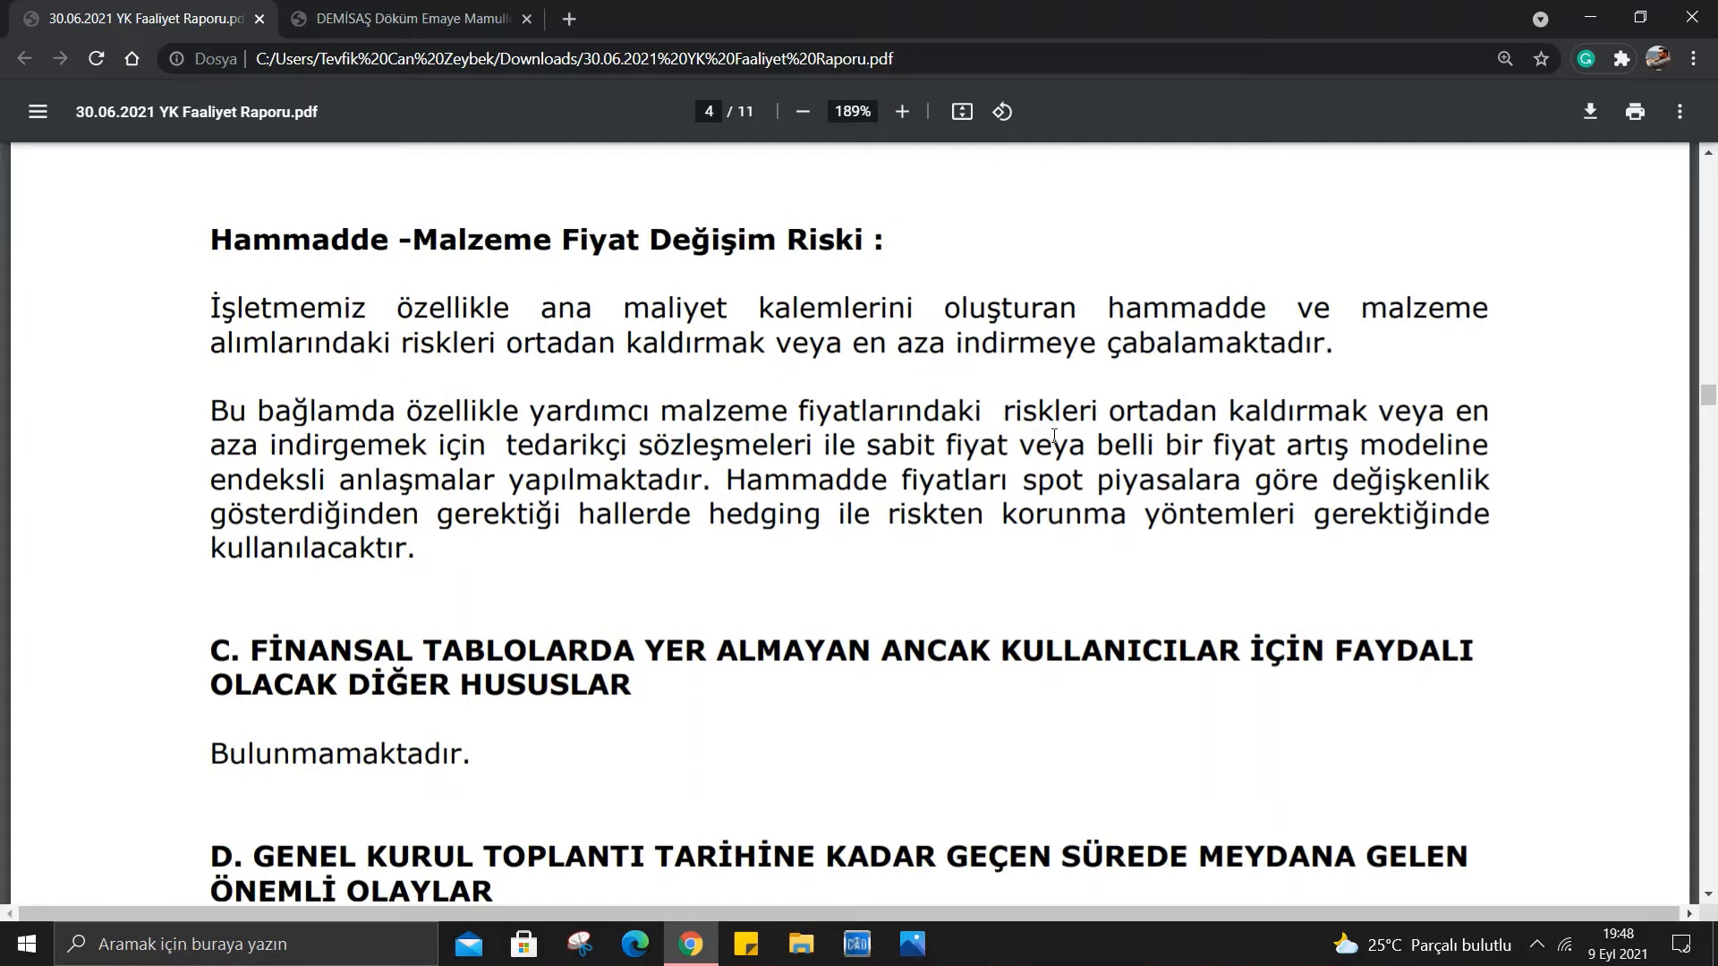
mouse_move(1436, 402)
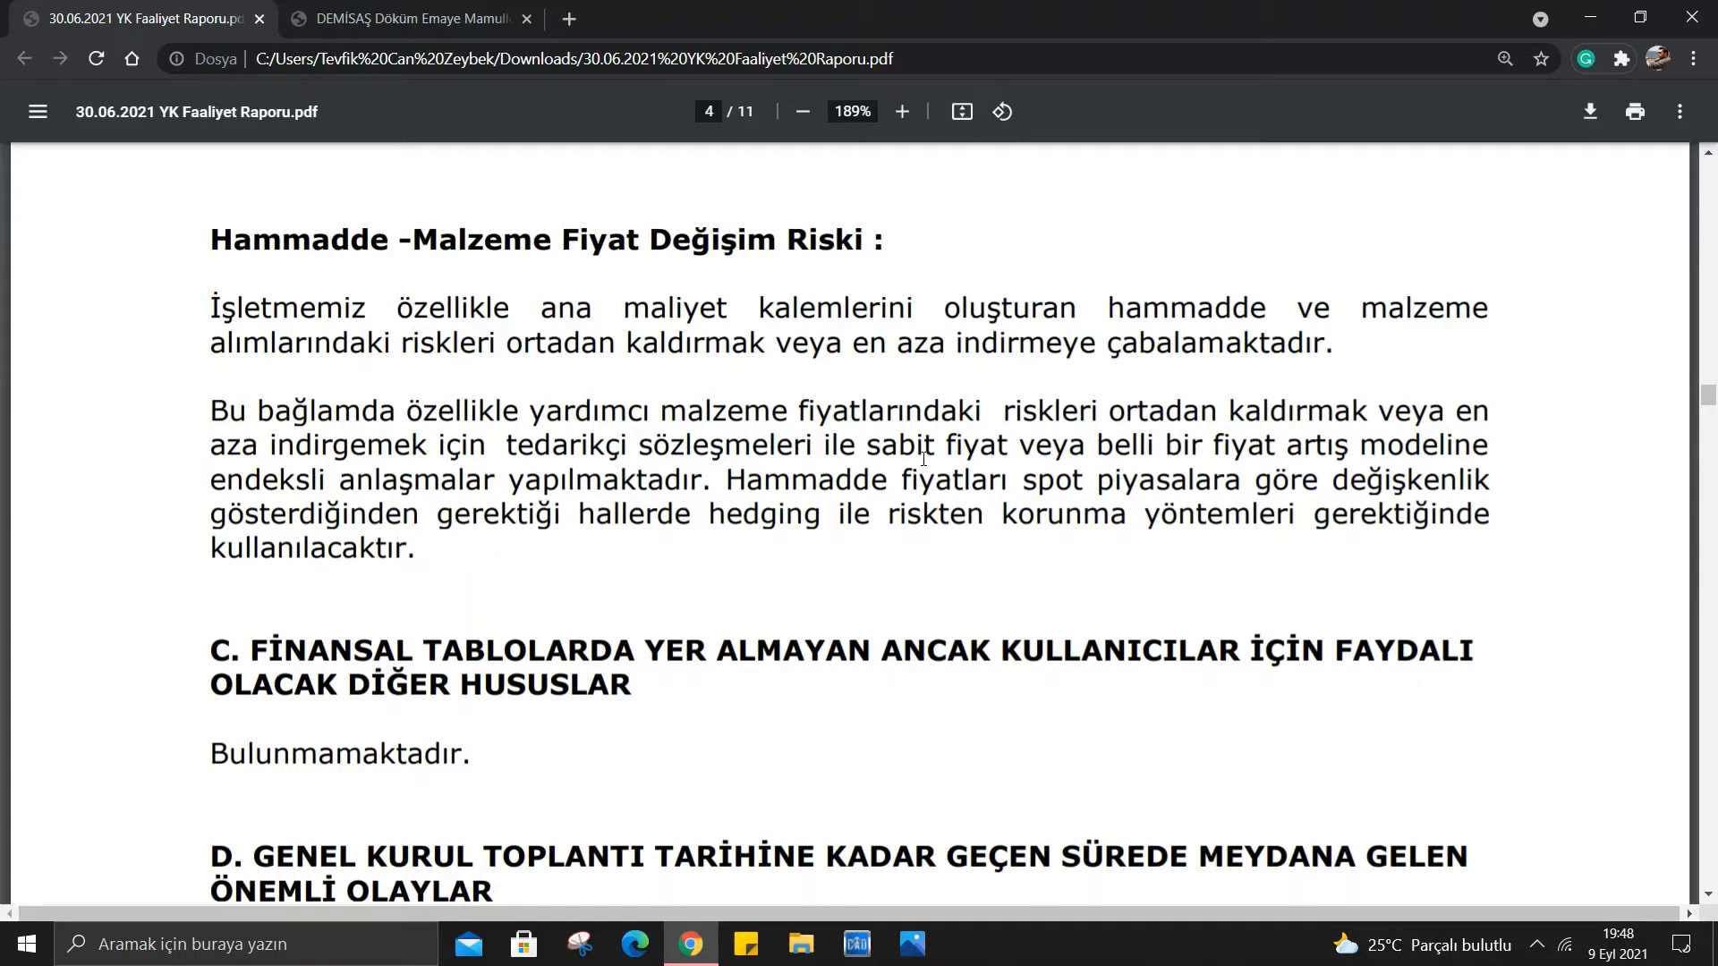
mouse_move(1146, 457)
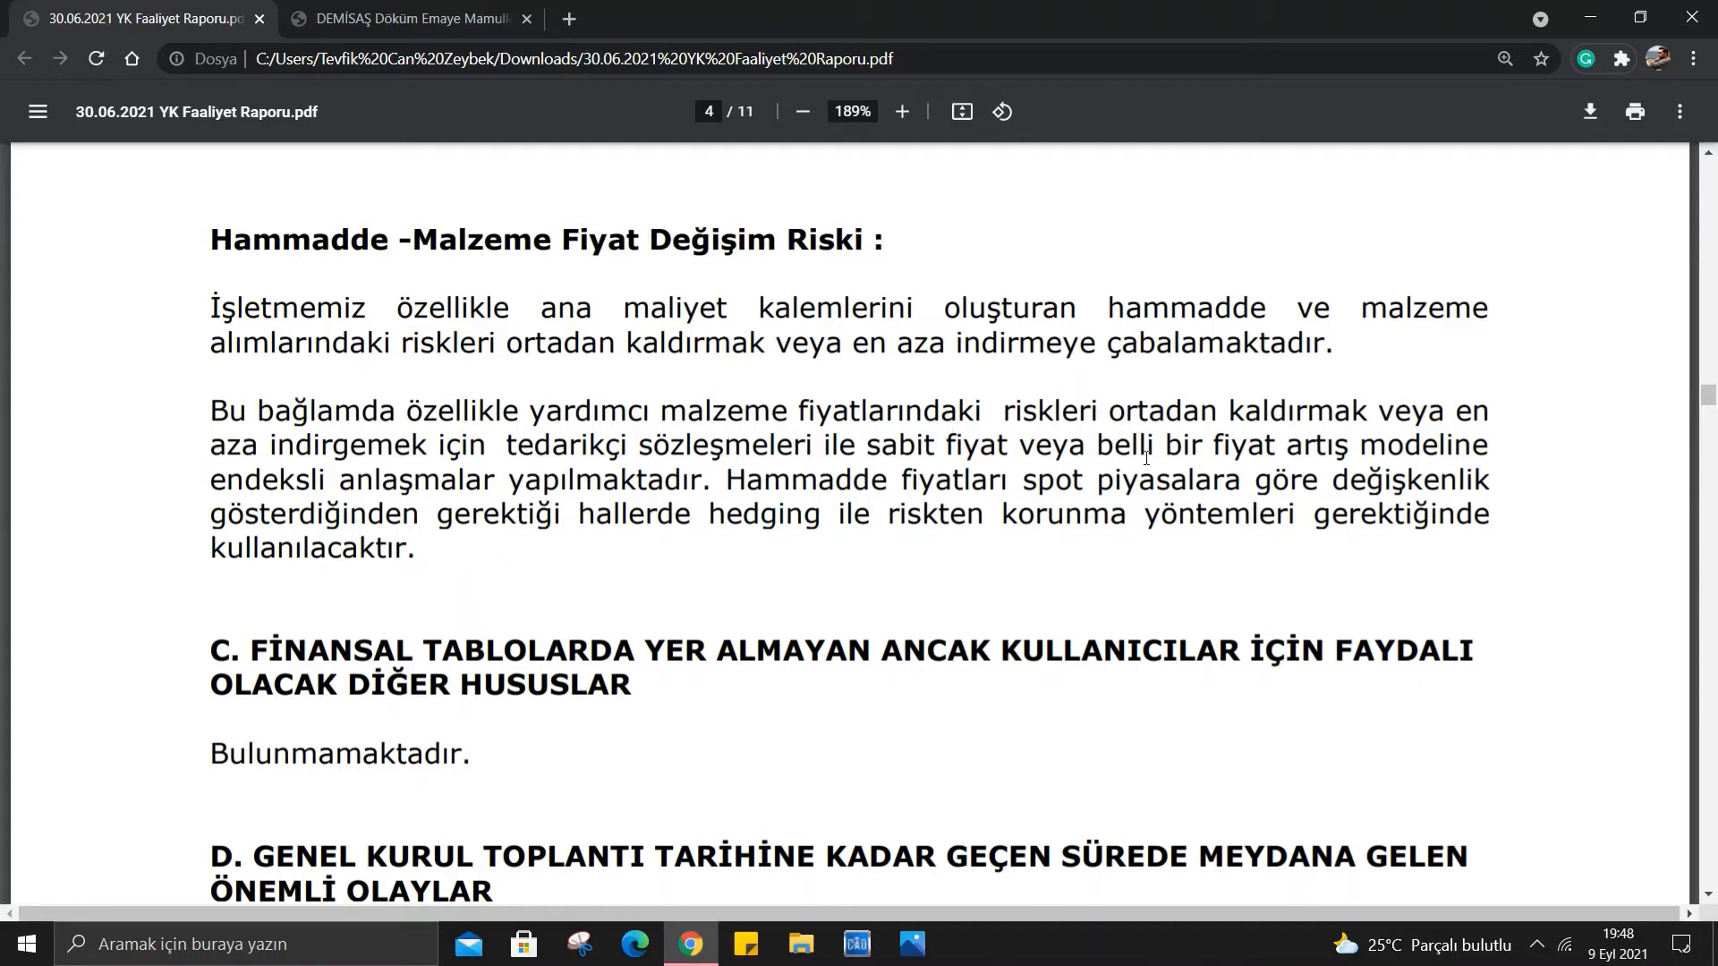
mouse_move(310, 467)
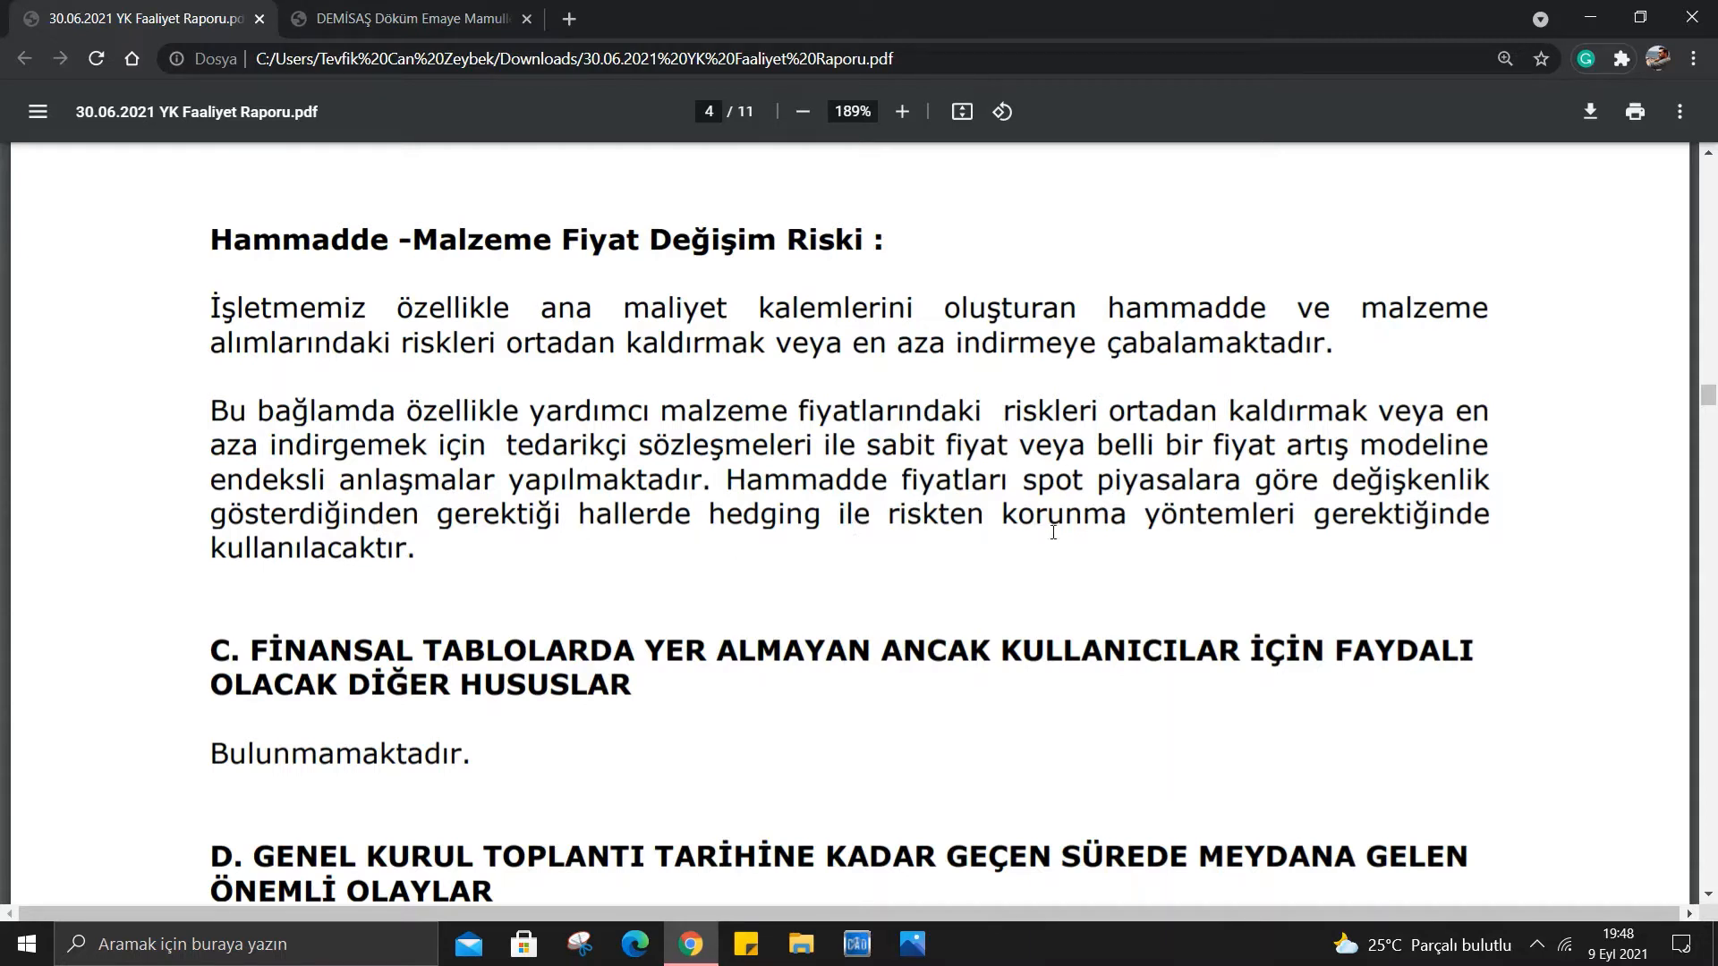
mouse_move(1493, 538)
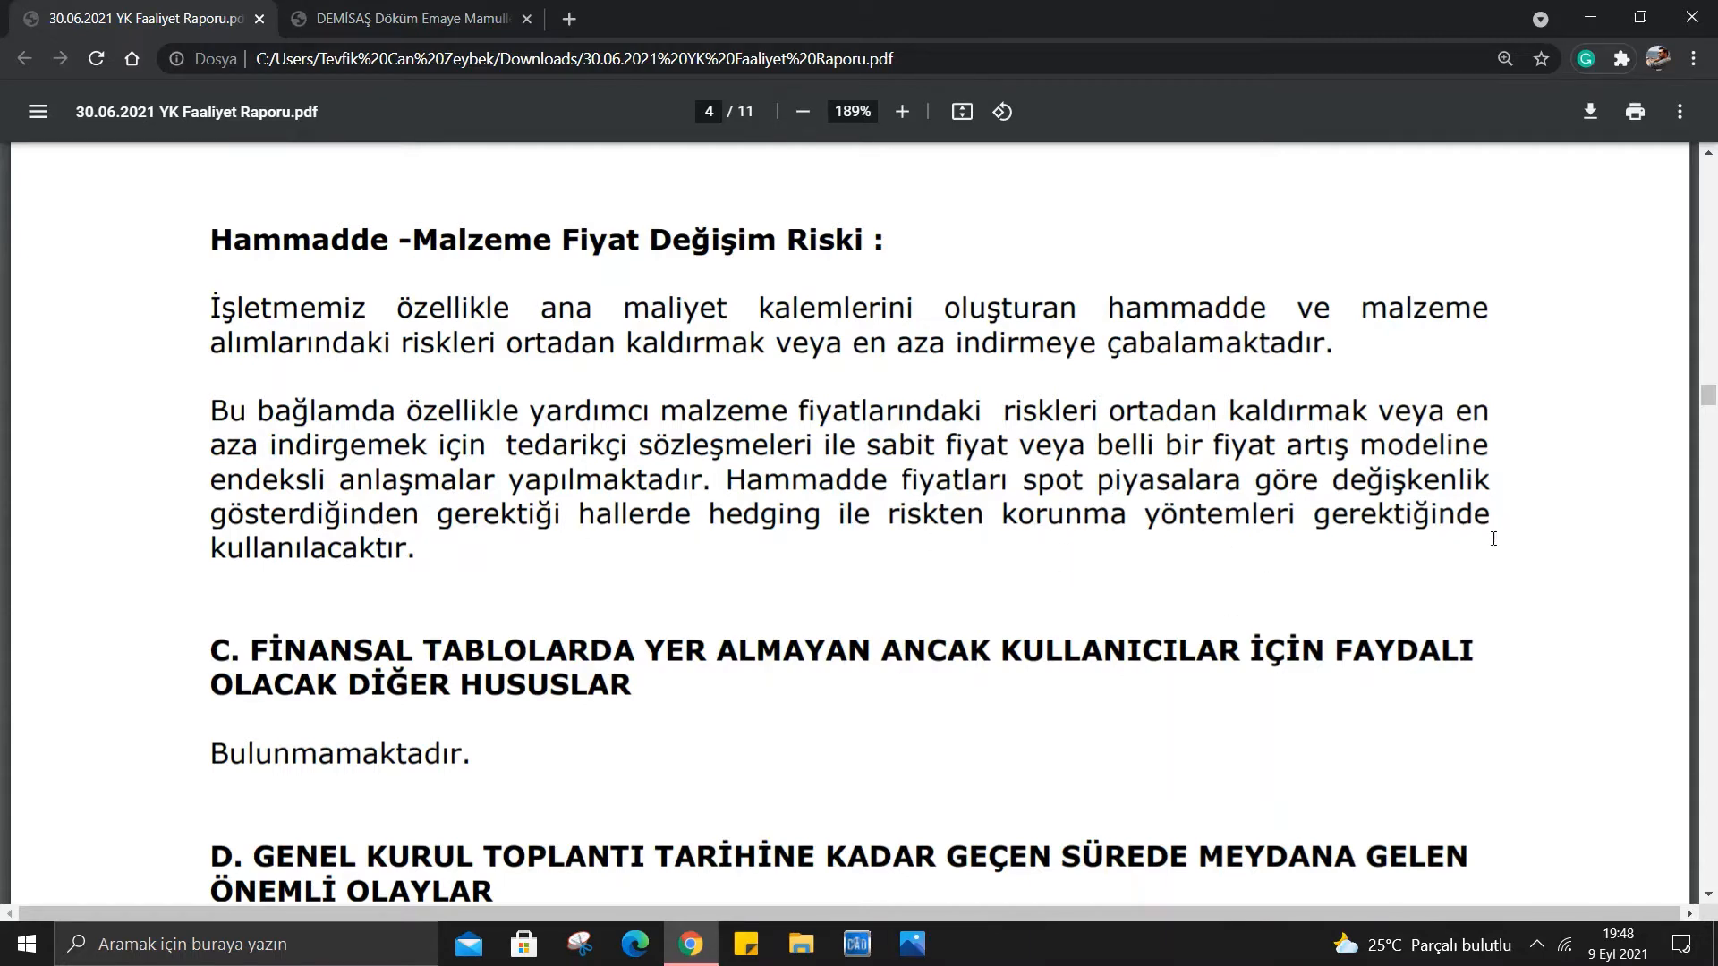
Continue past section E Yönetim Sistemleri to section H on page 5.
scroll(down, 3)
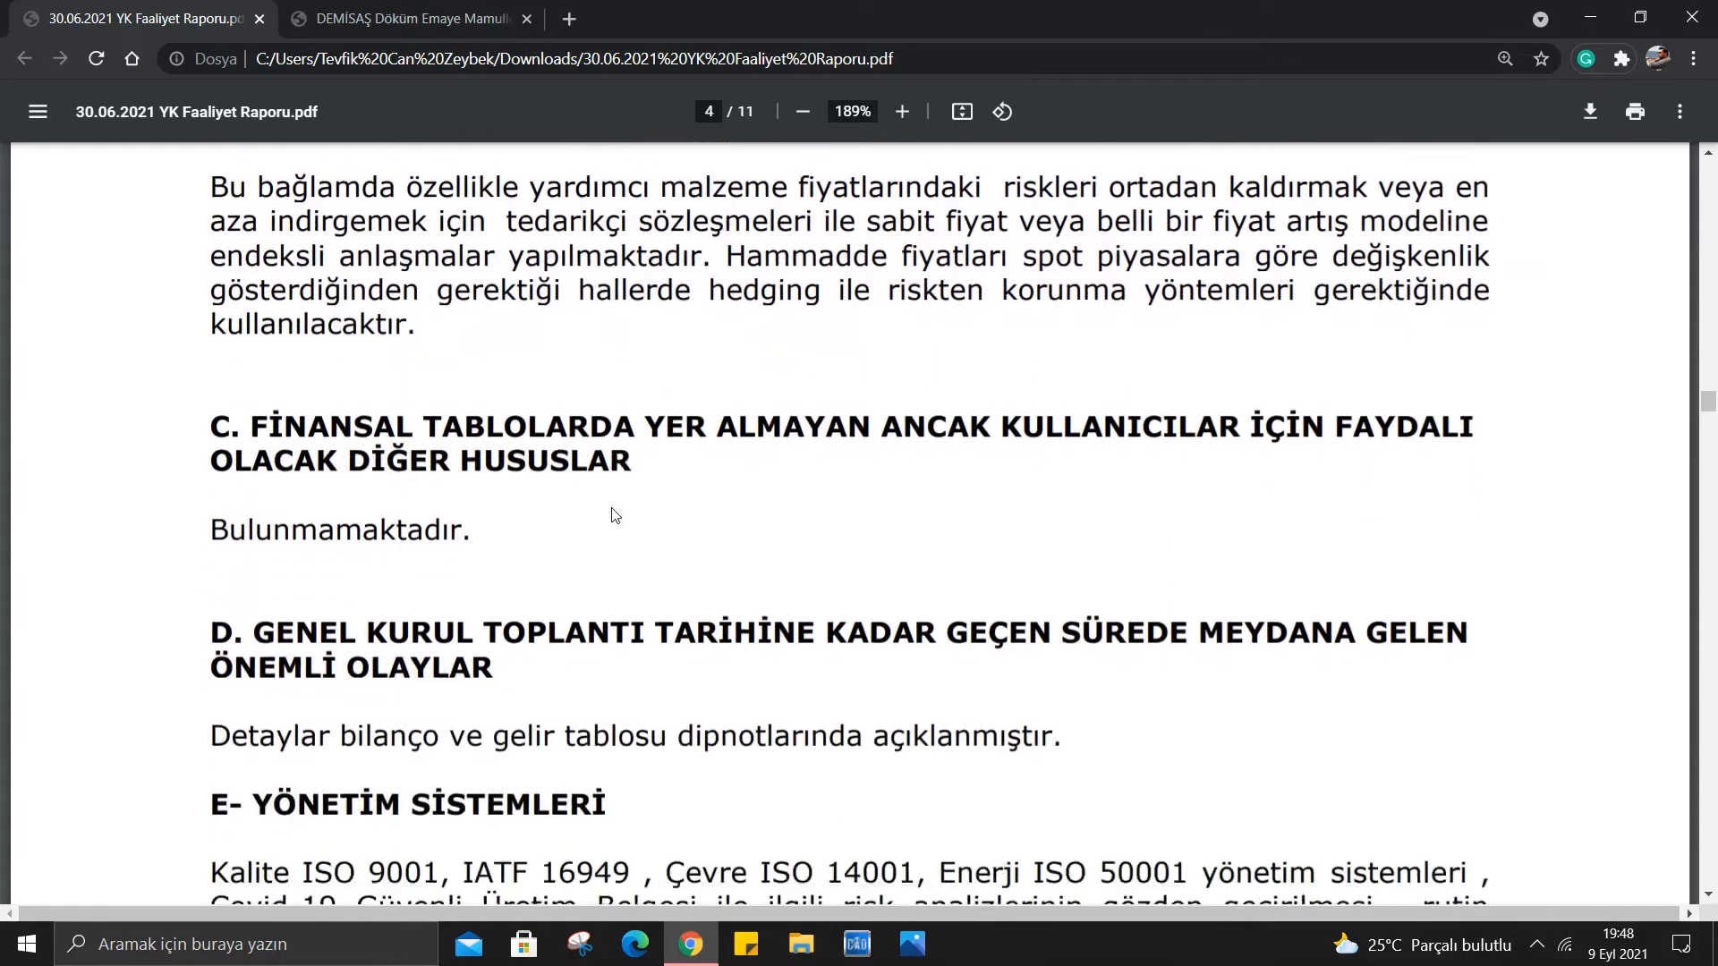
scroll(down, 3)
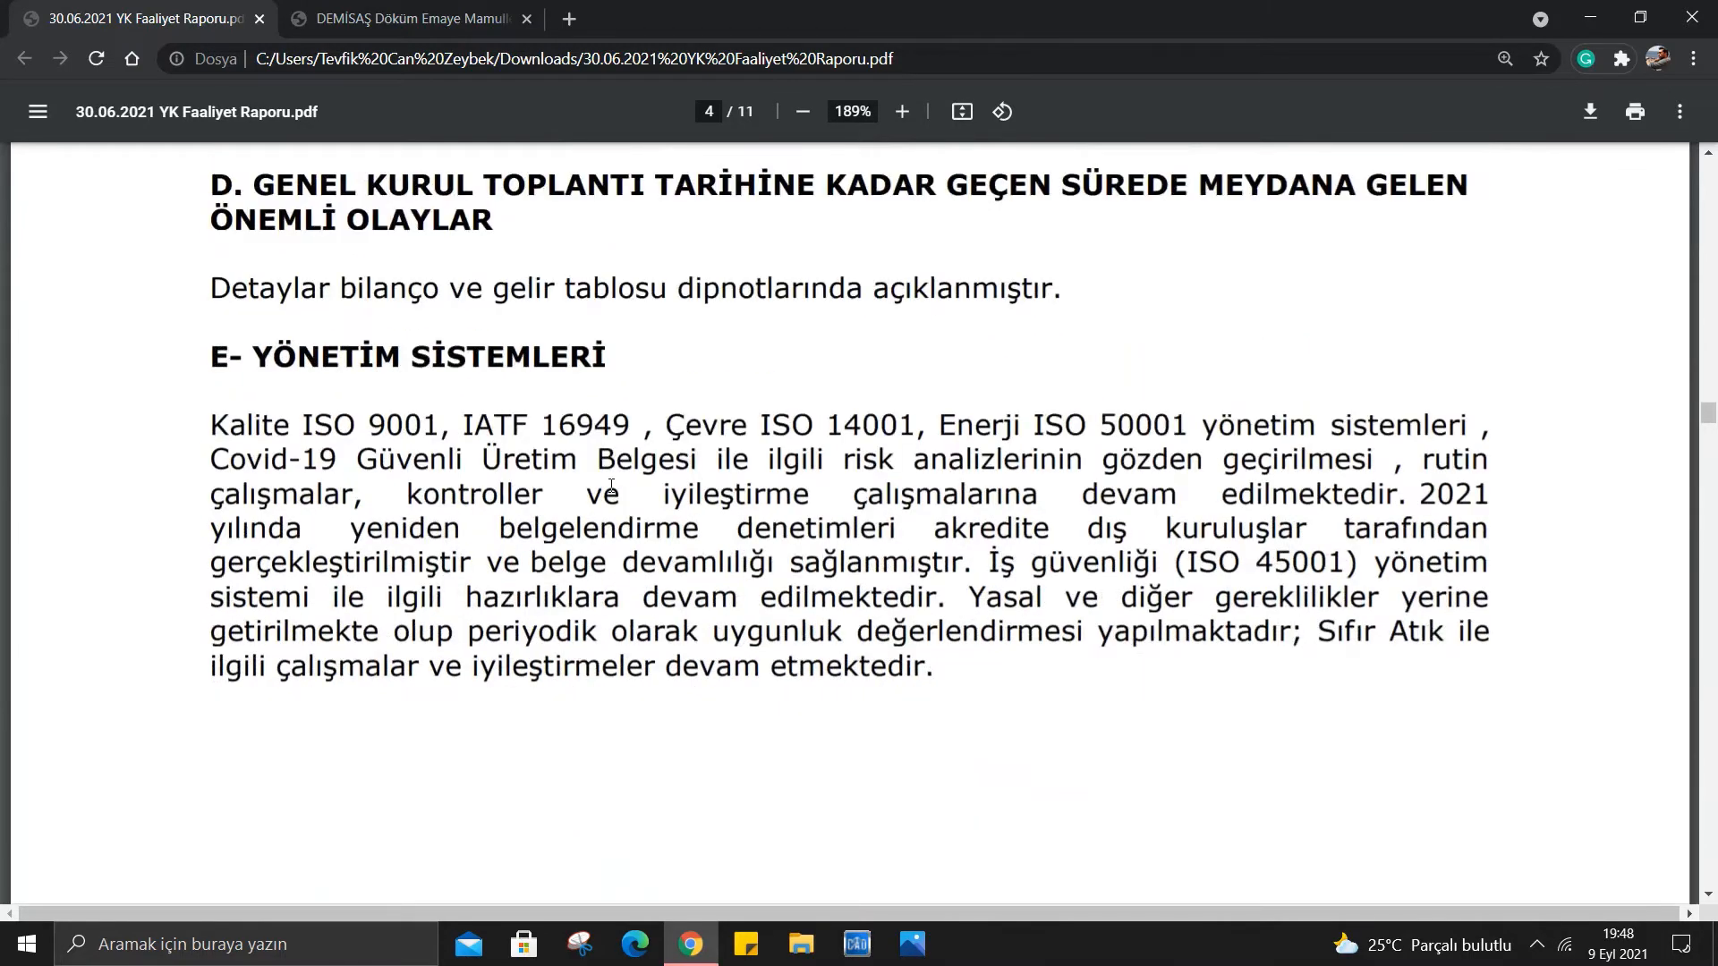
scroll(down, 3)
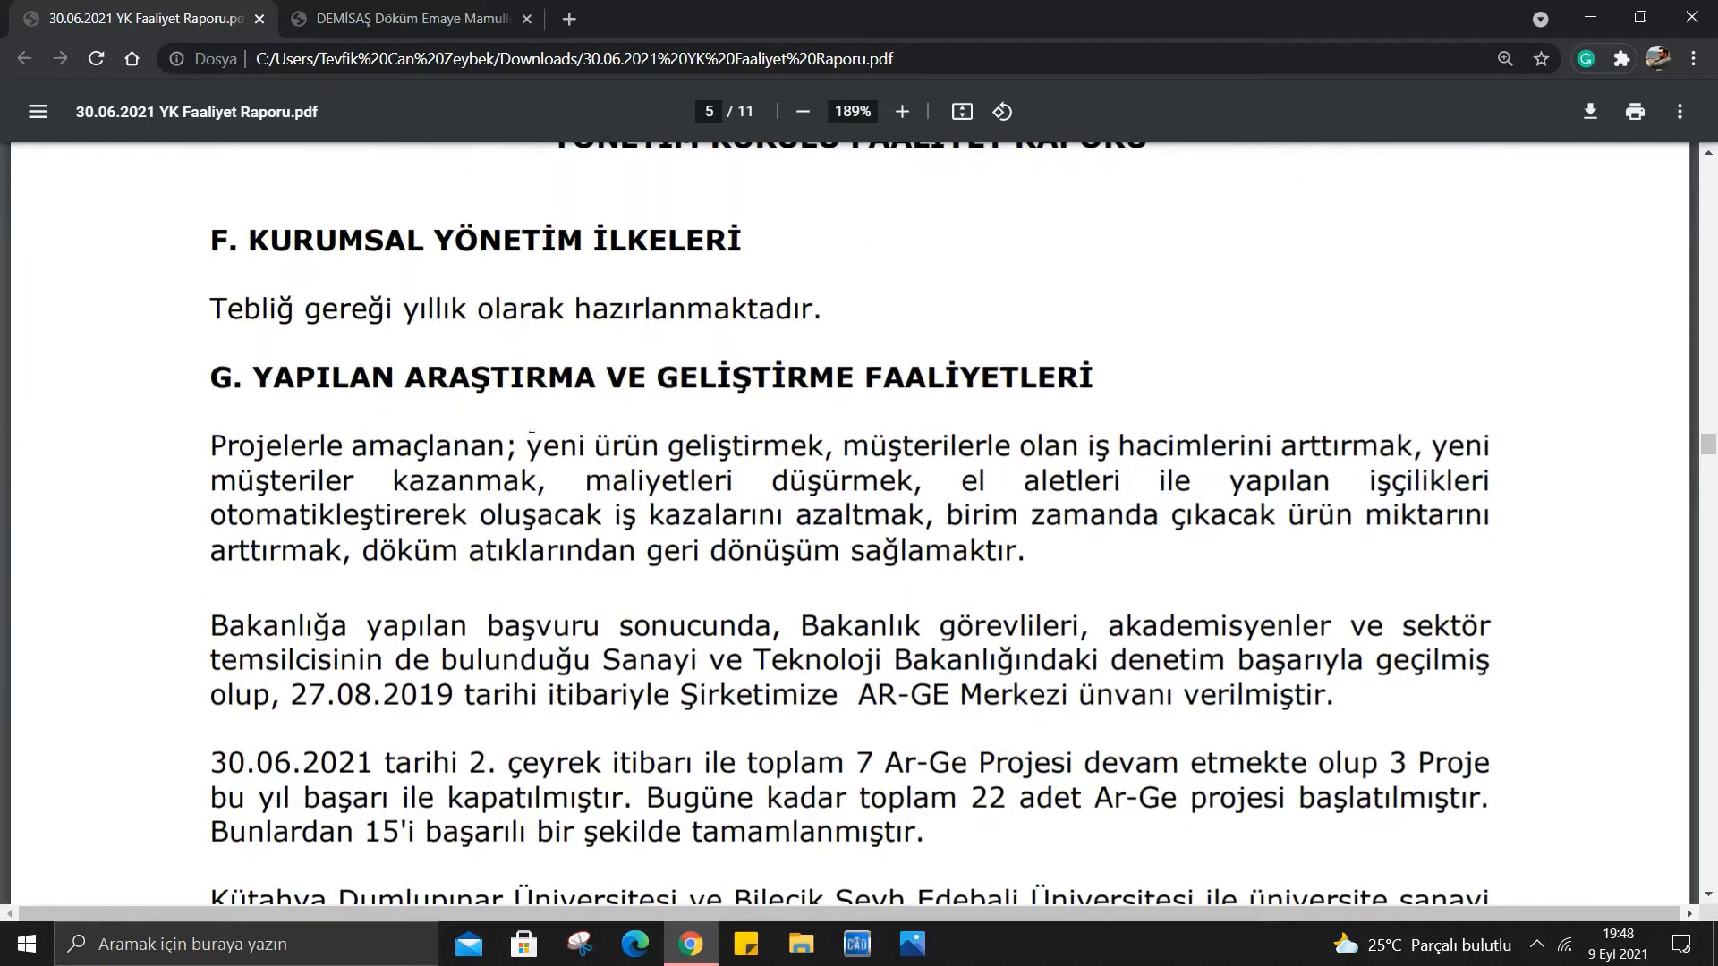
scroll(down, 3)
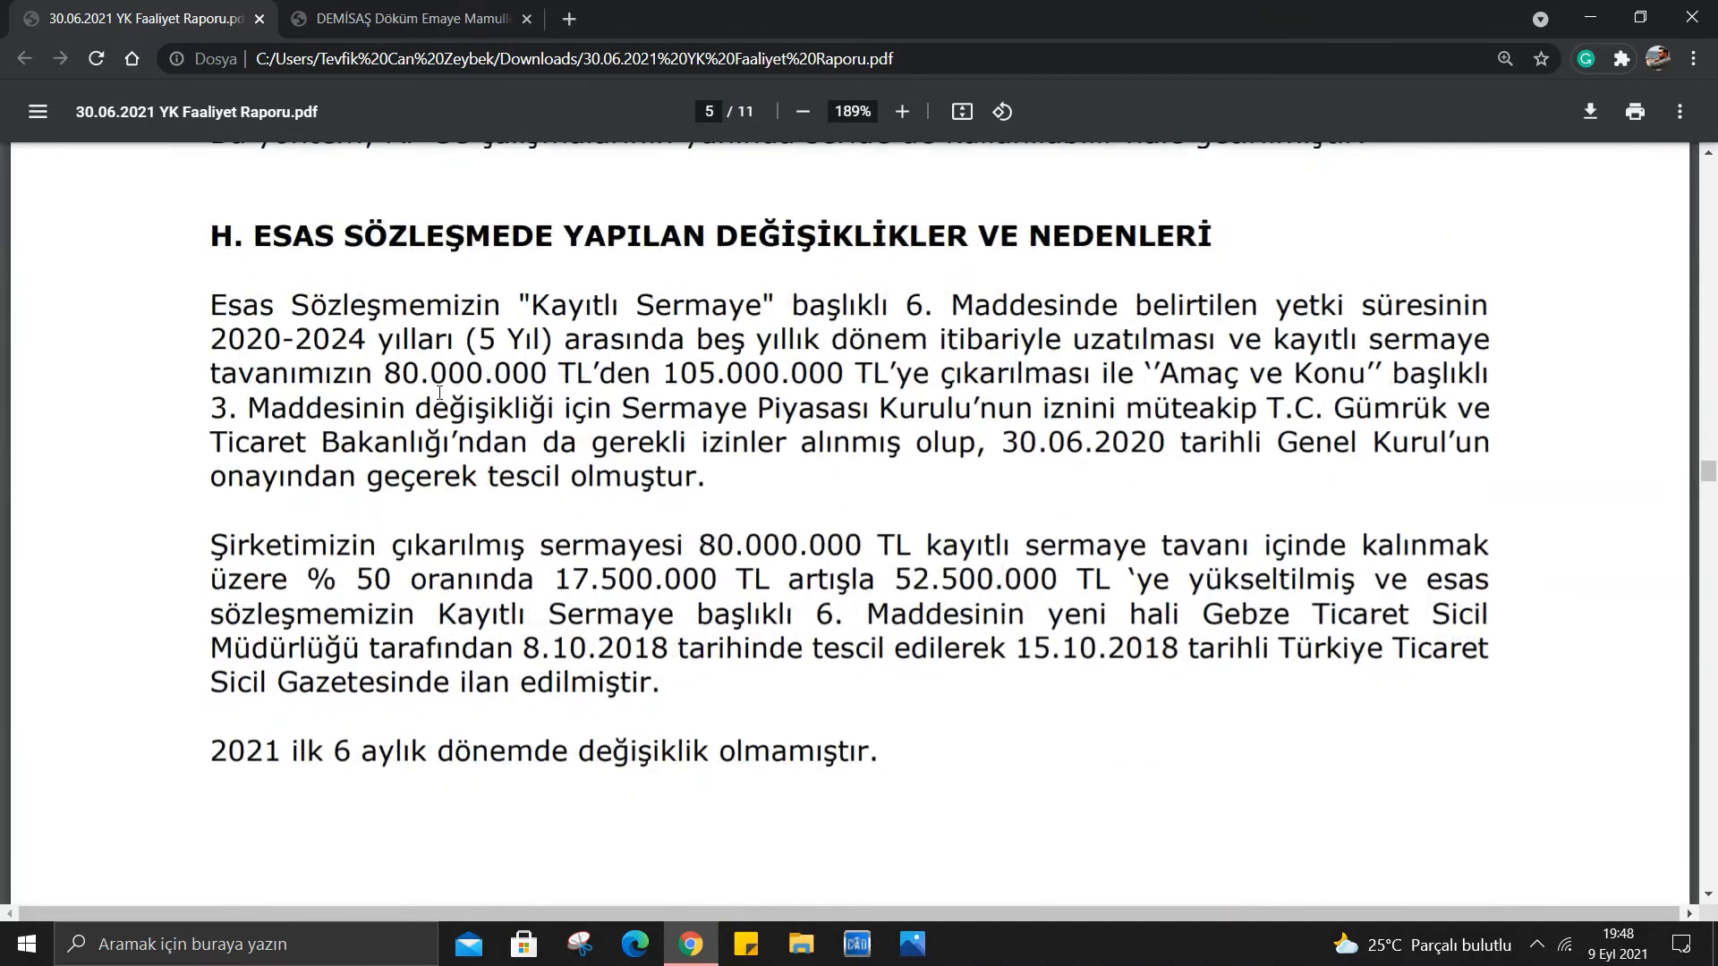
Go back to section G and read the R&D project counts and university collaboration paragraphs.
scroll(up, 3)
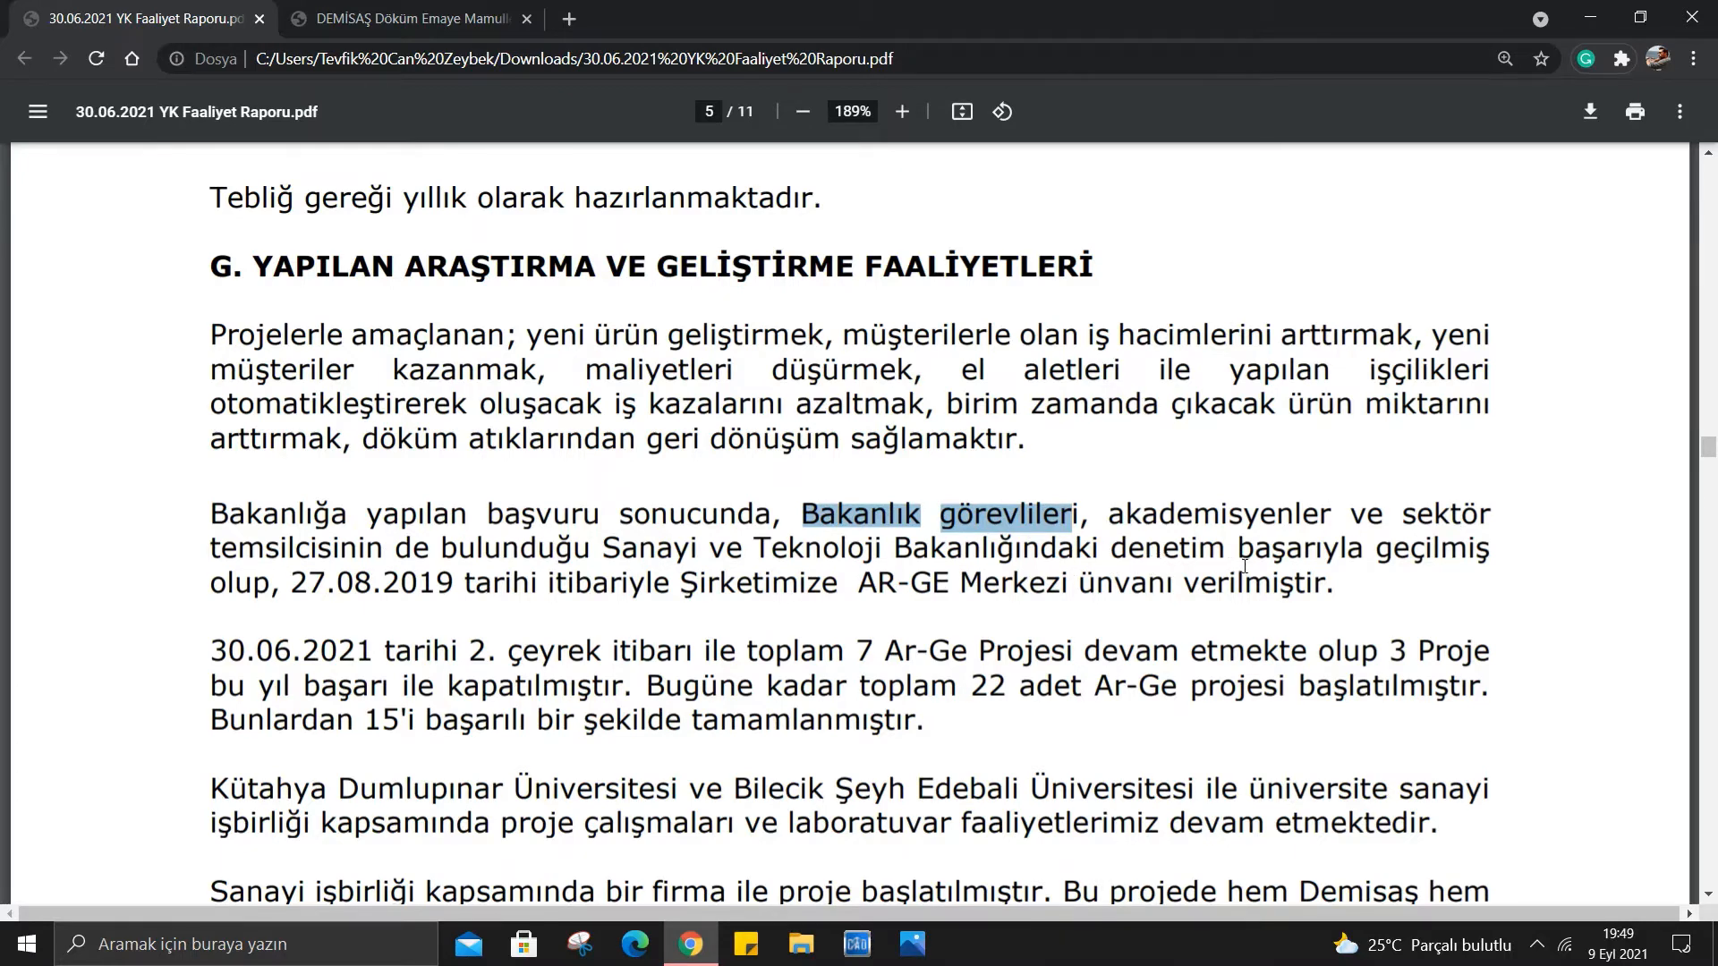
mouse_move(290, 578)
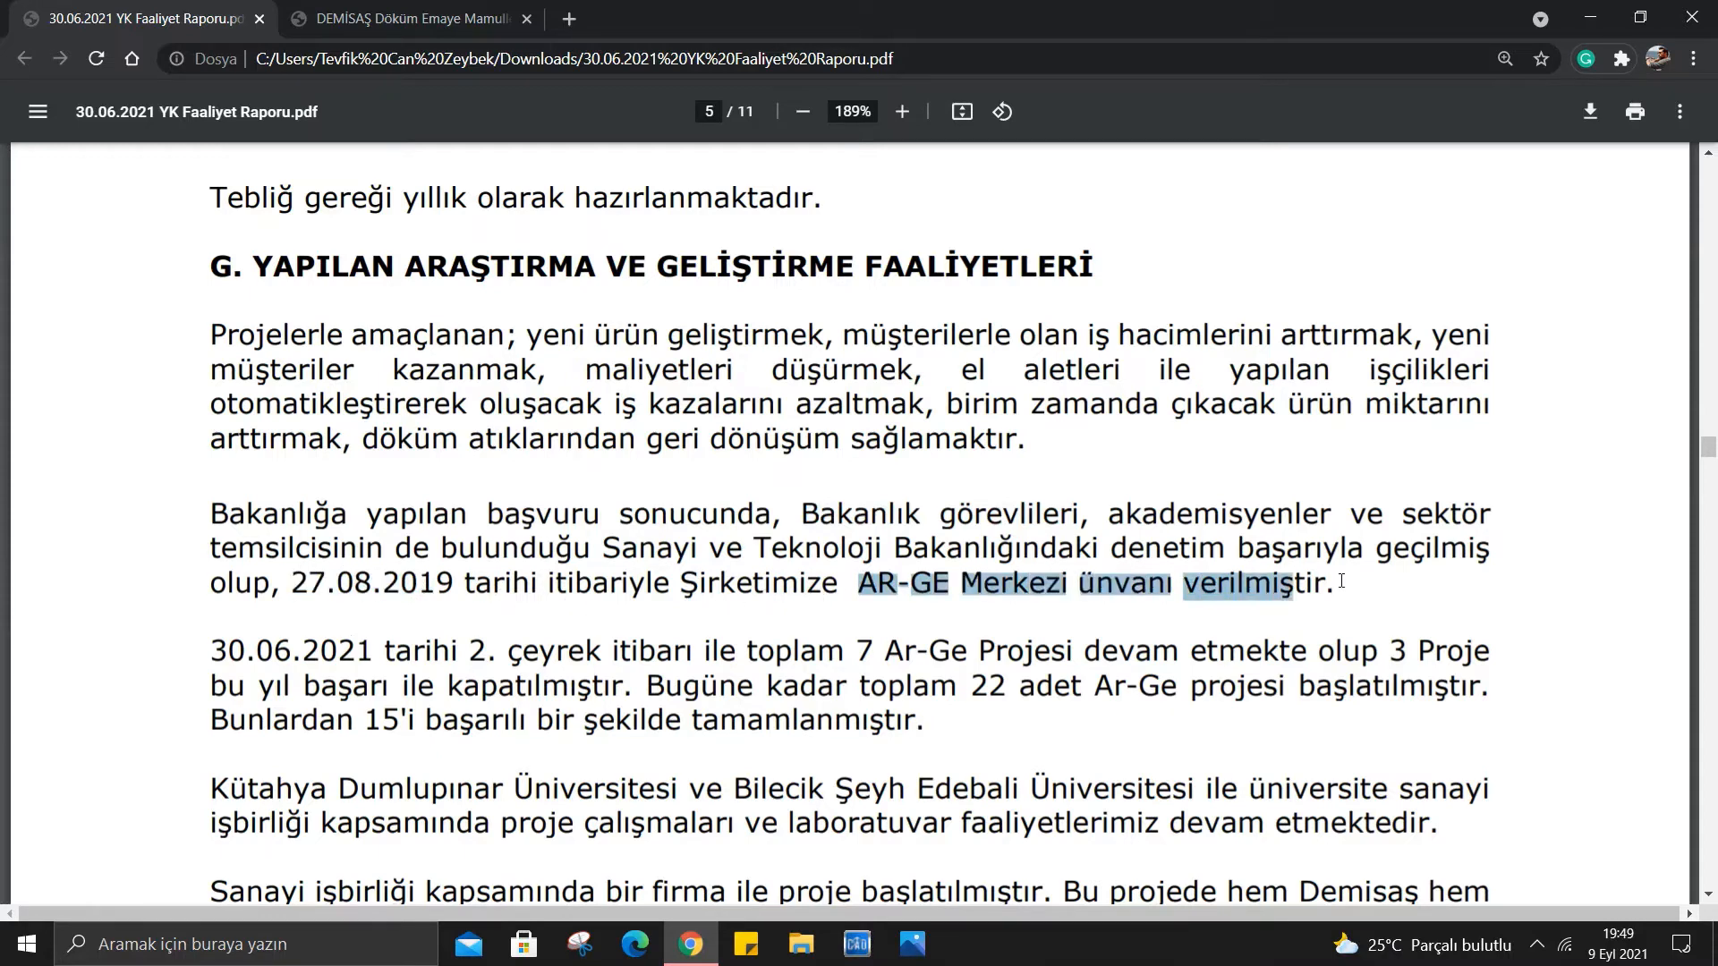
scroll(down, 3)
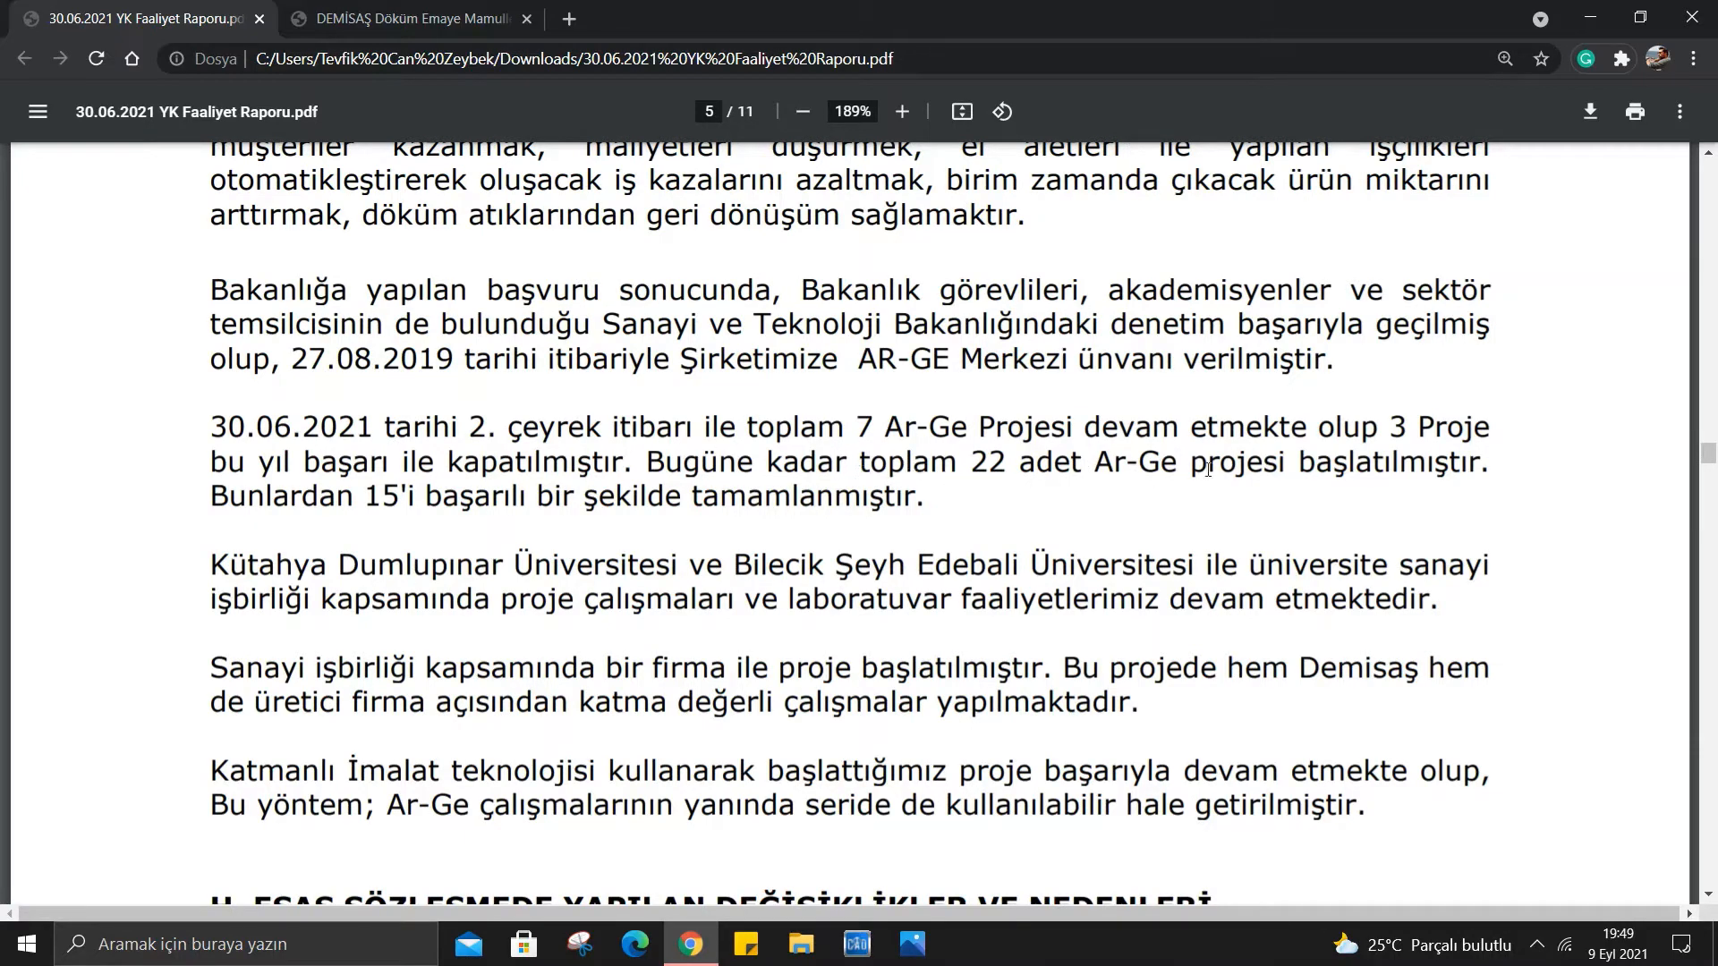
mouse_move(193, 488)
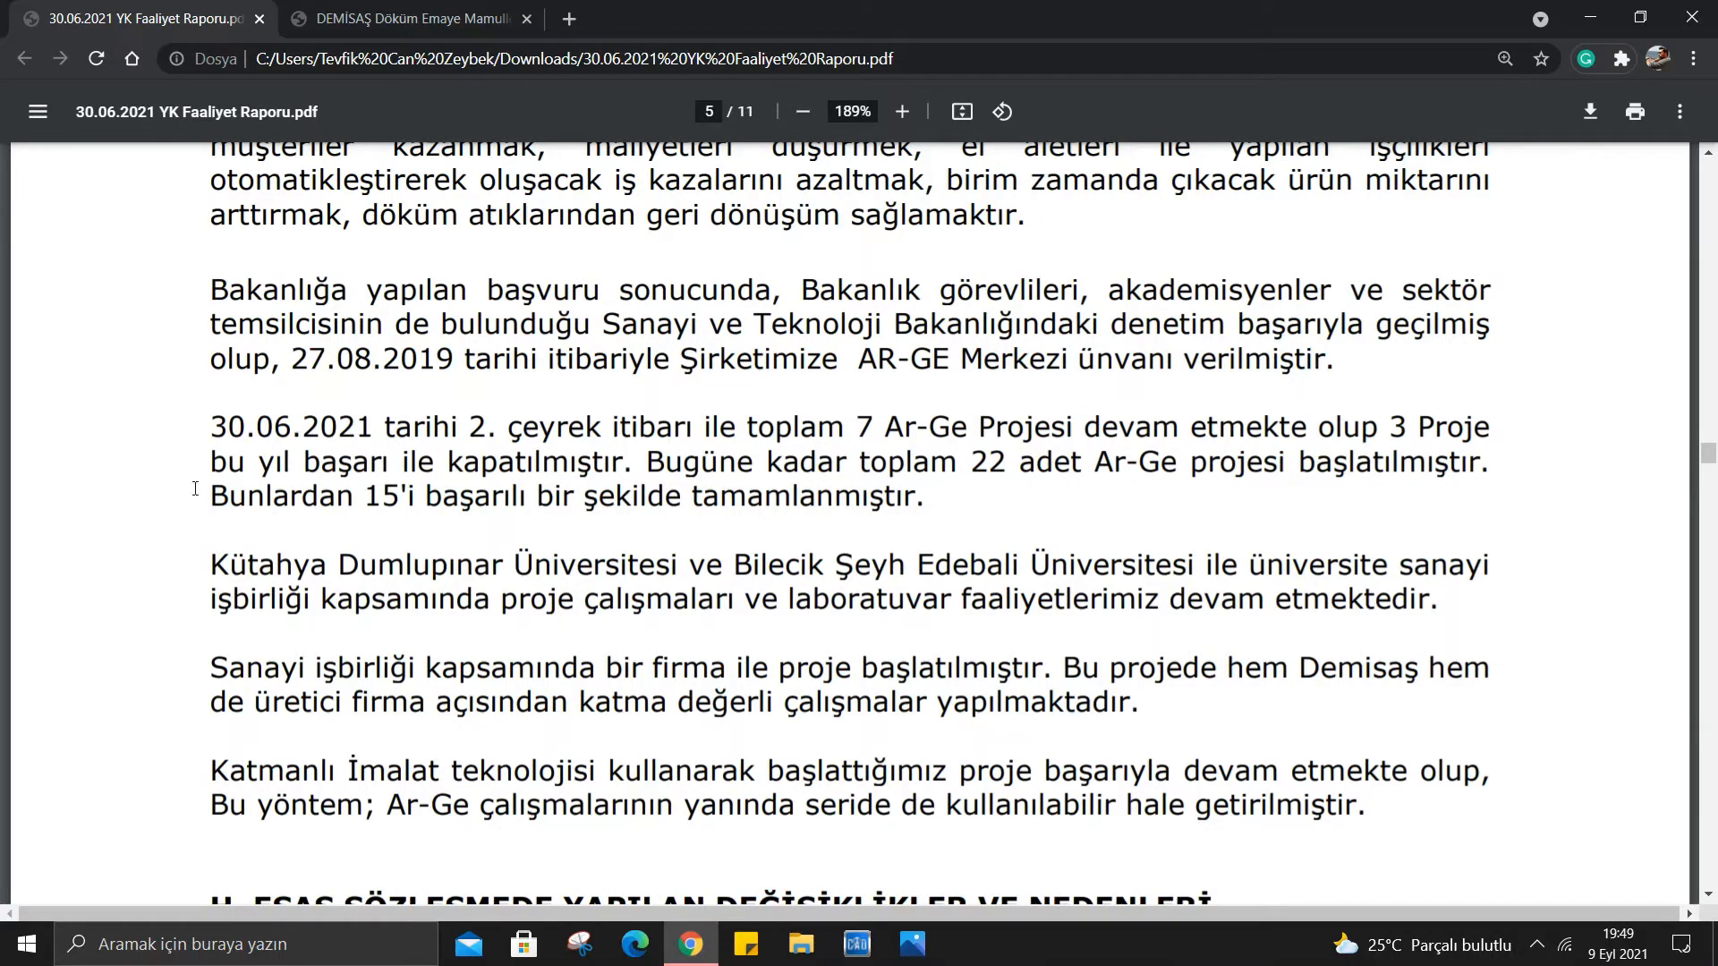
double_click(816, 497)
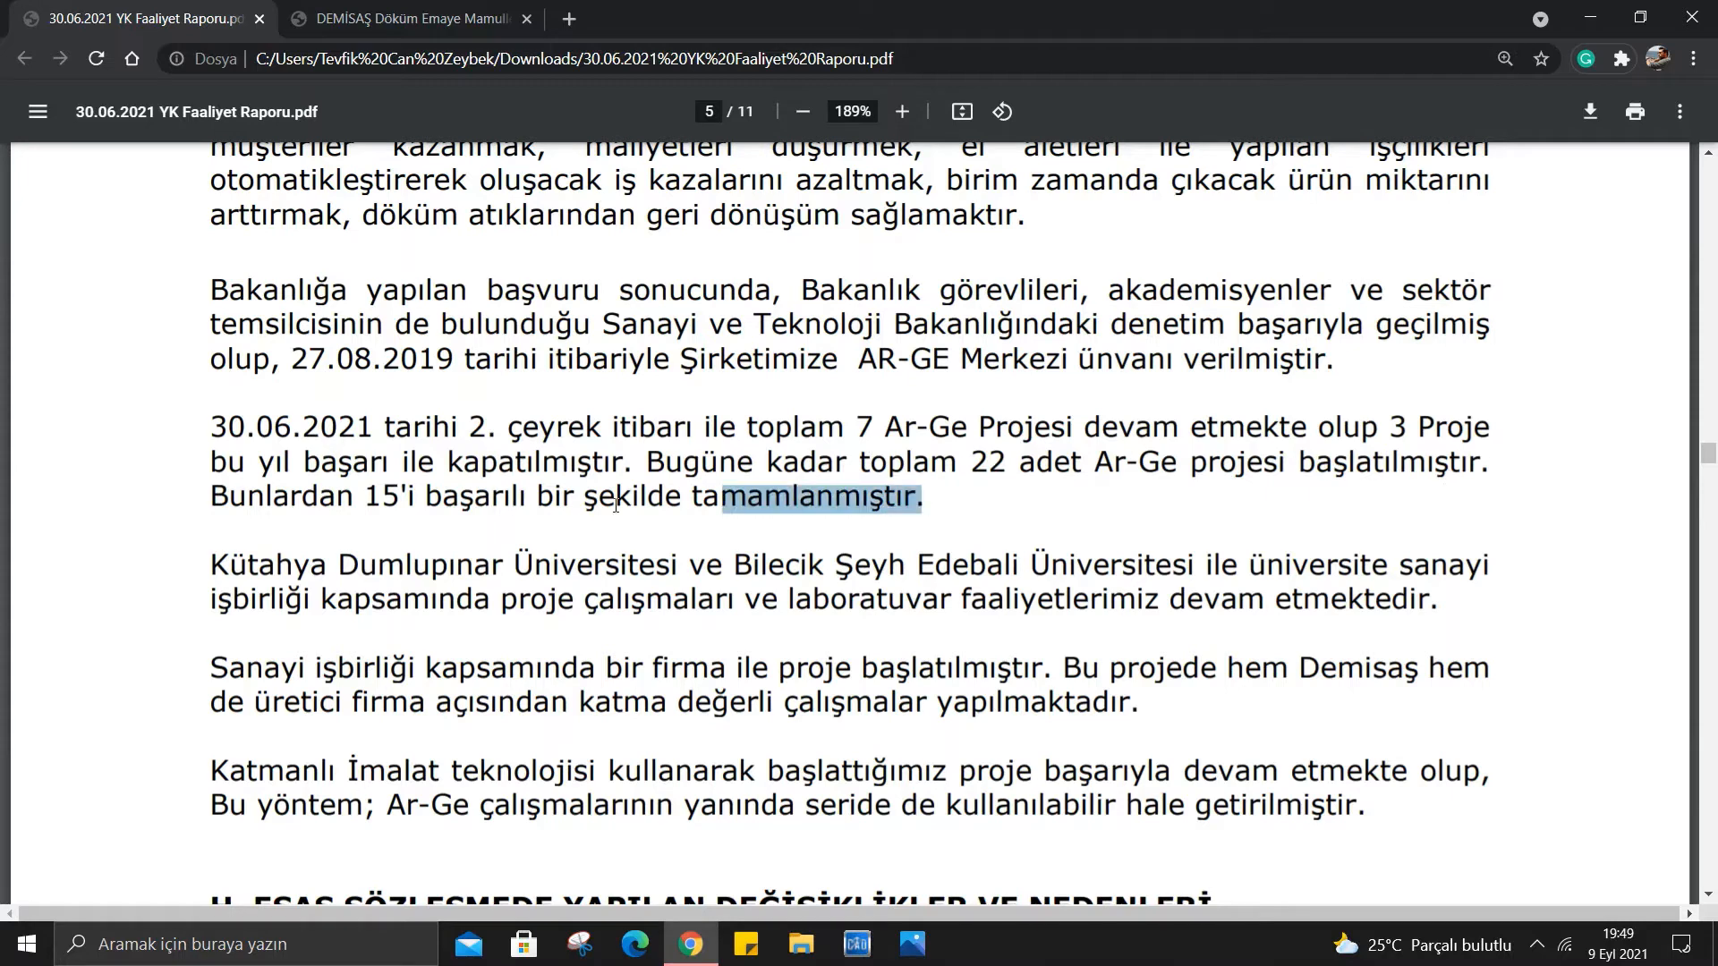
scroll(down, 3)
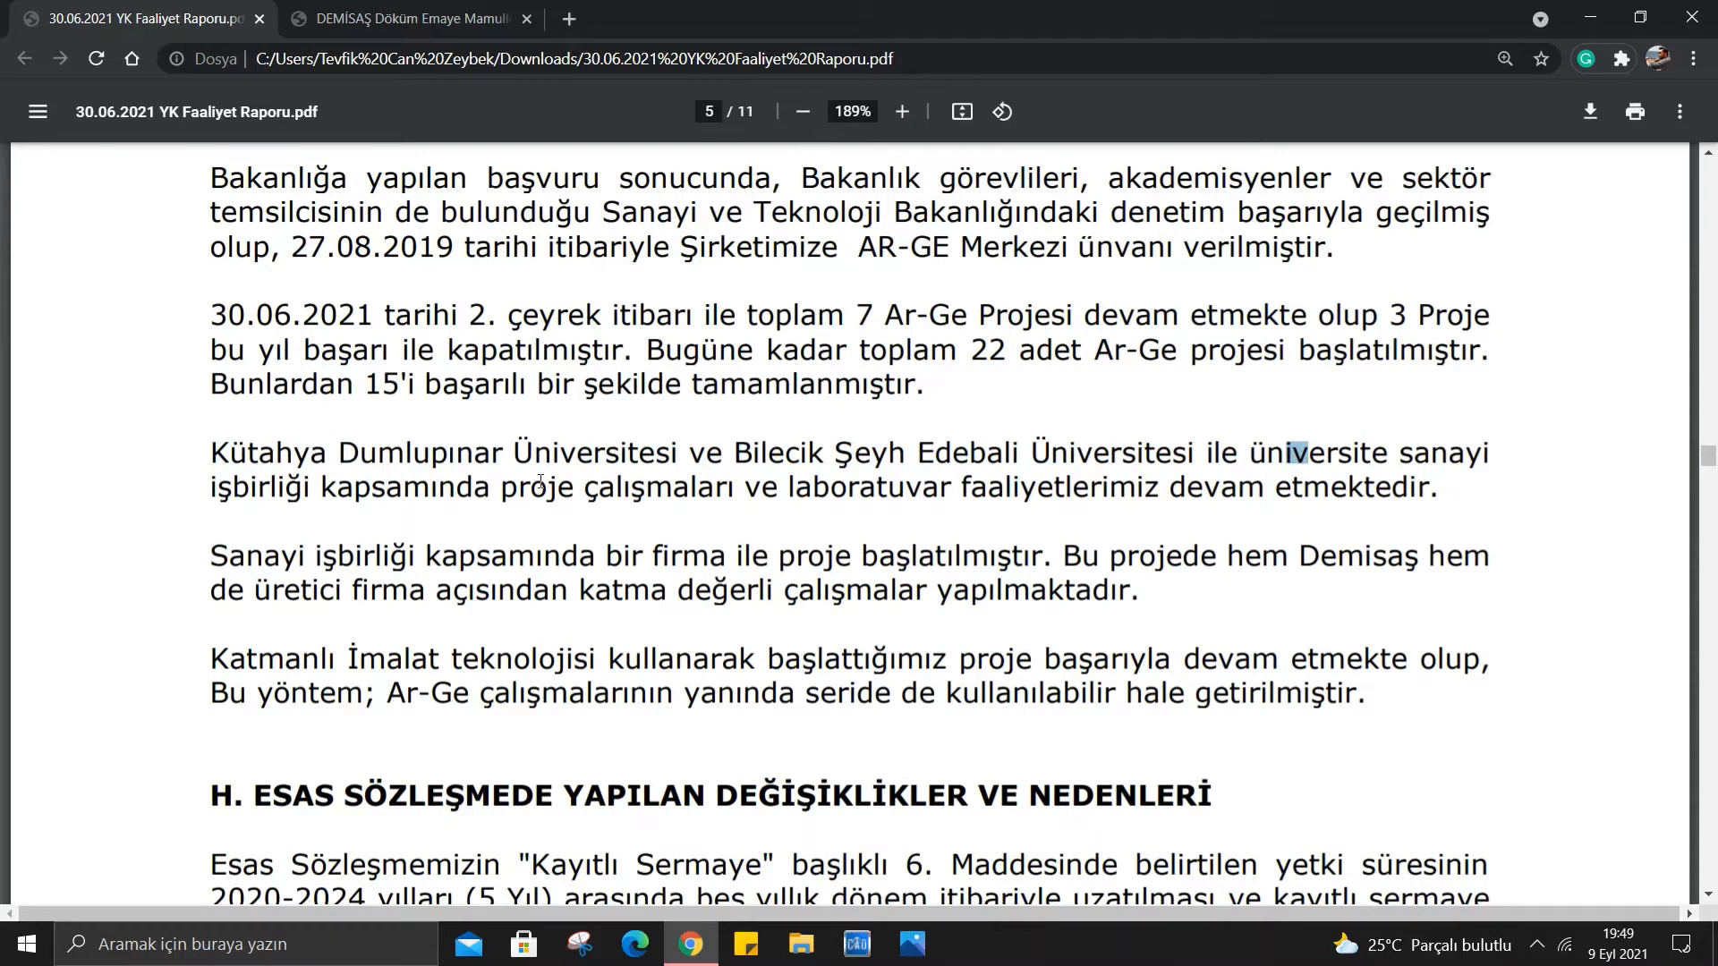
mouse_move(1171, 505)
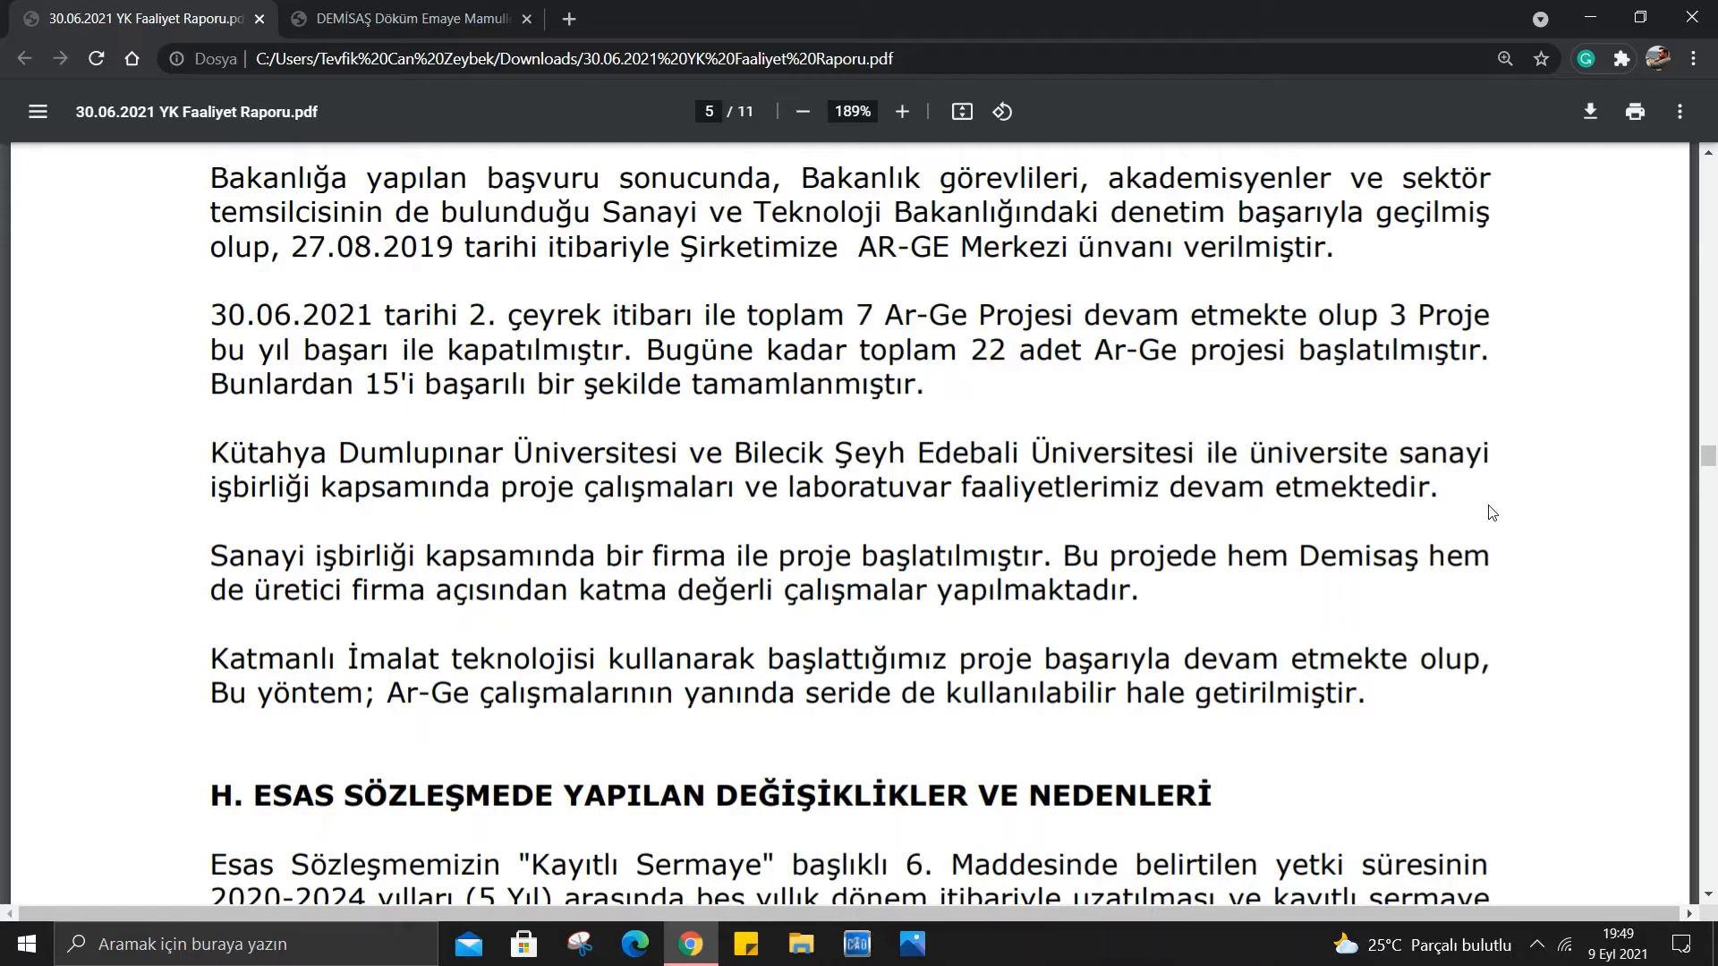
mouse_move(213, 451)
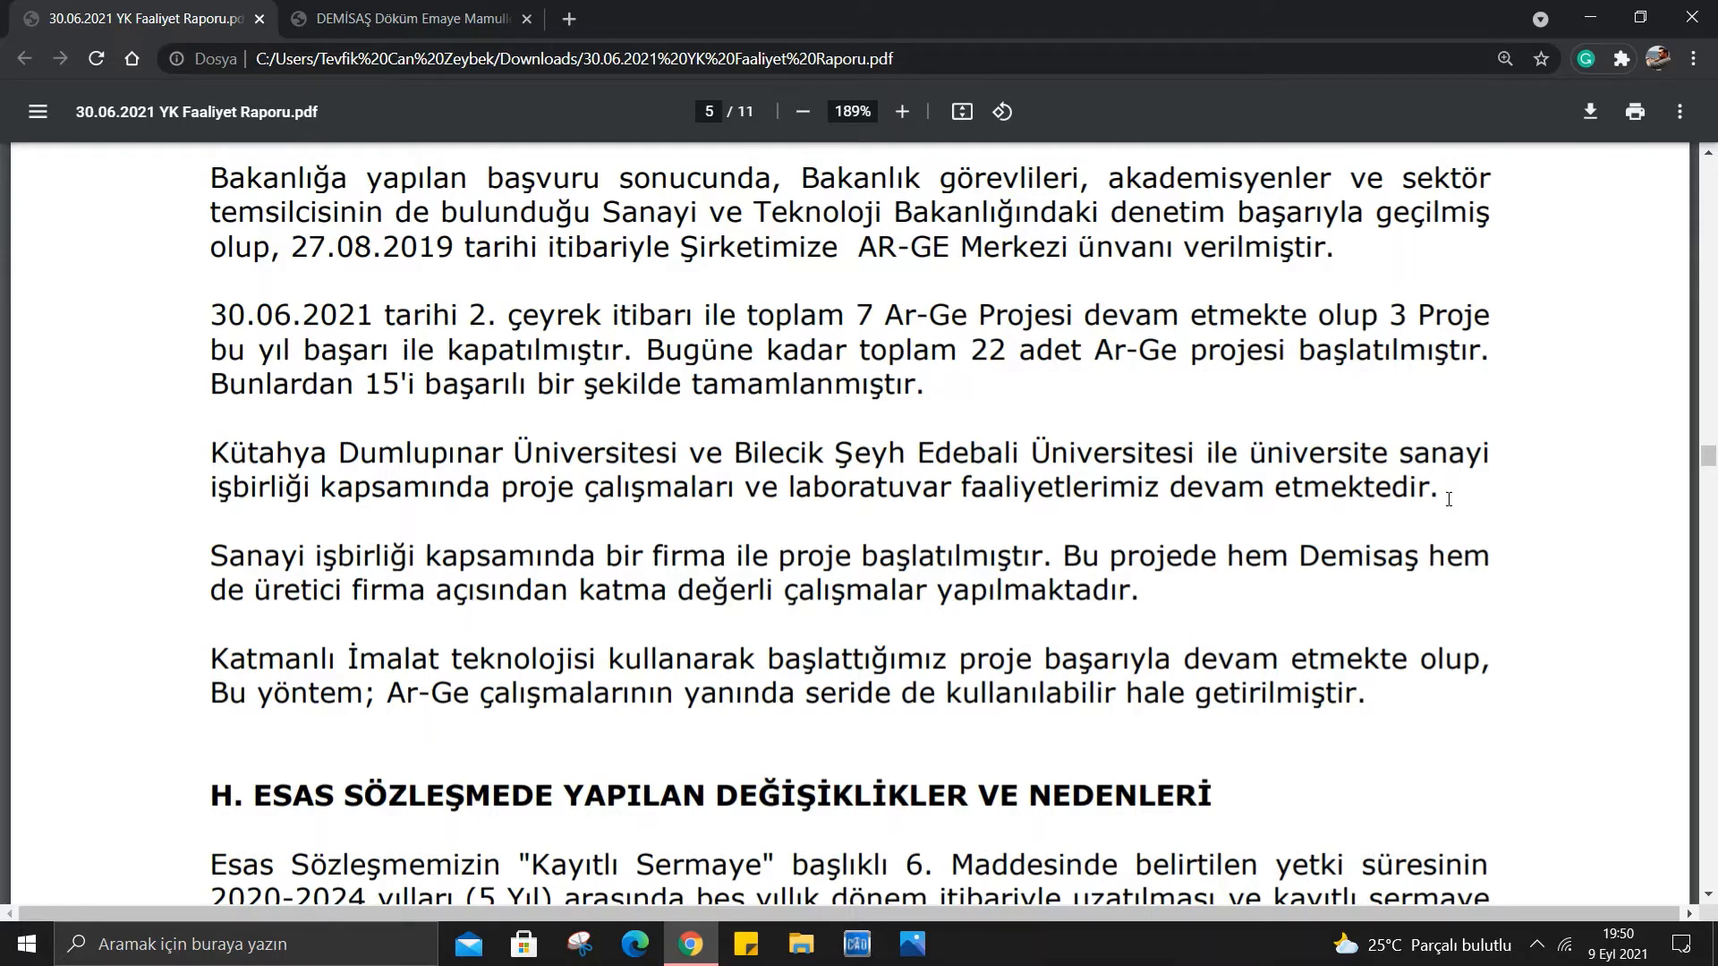
mouse_move(798, 499)
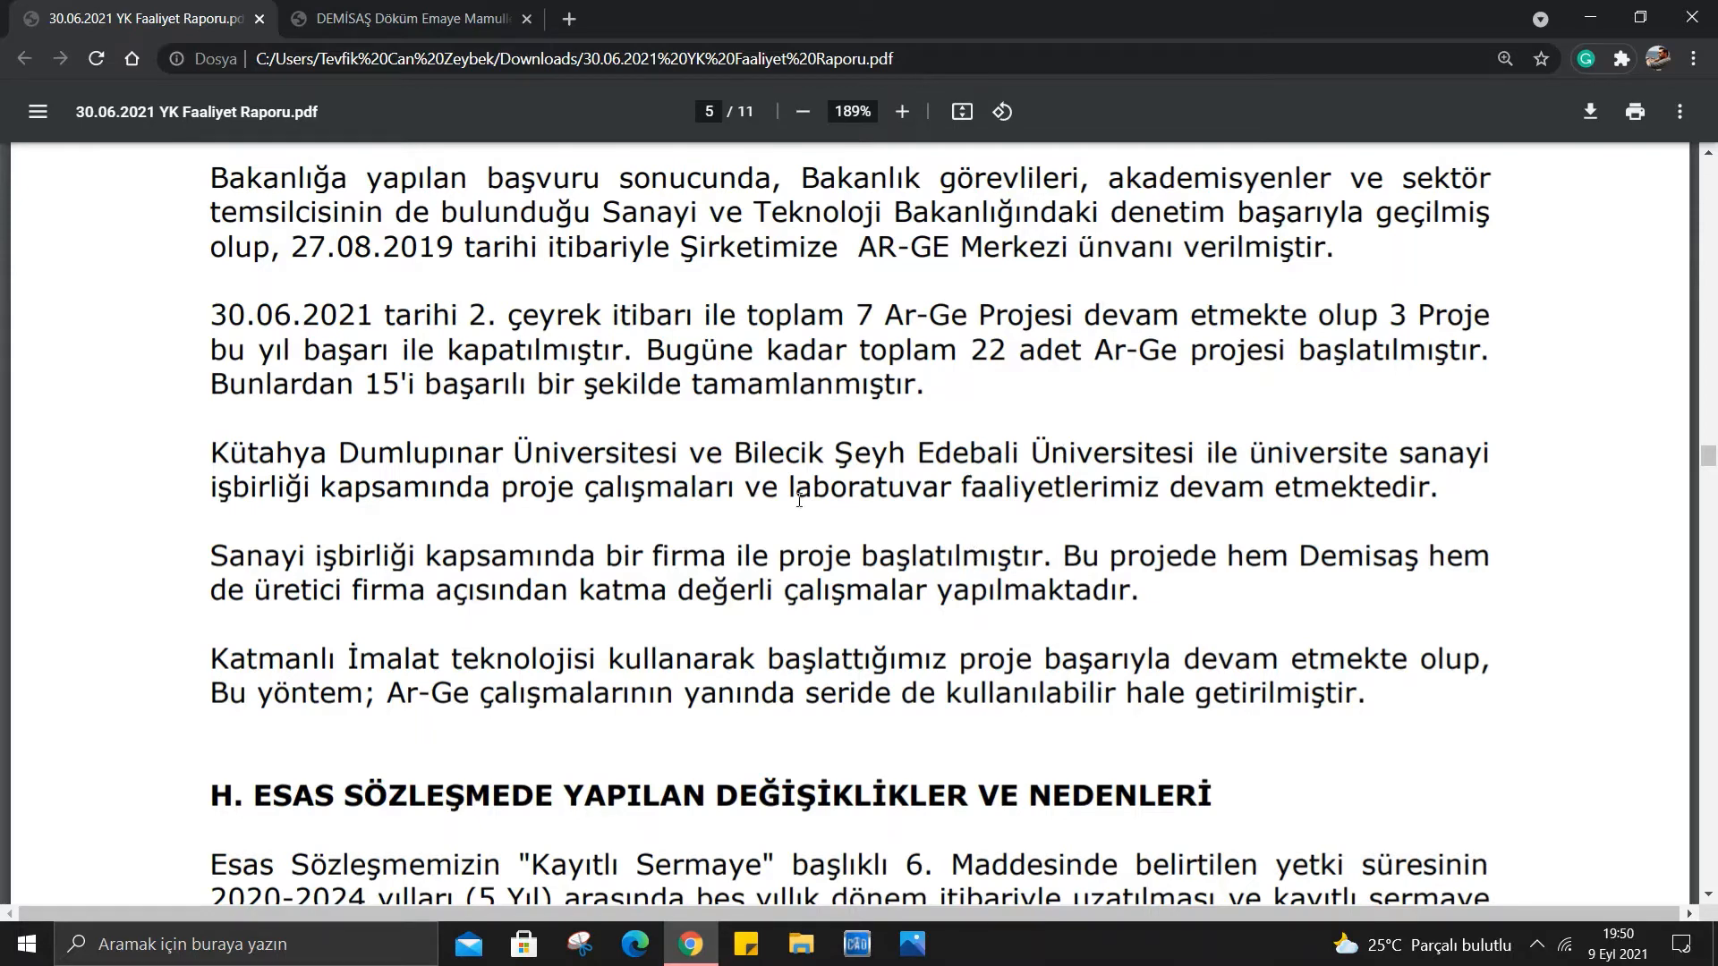
mouse_move(1129, 569)
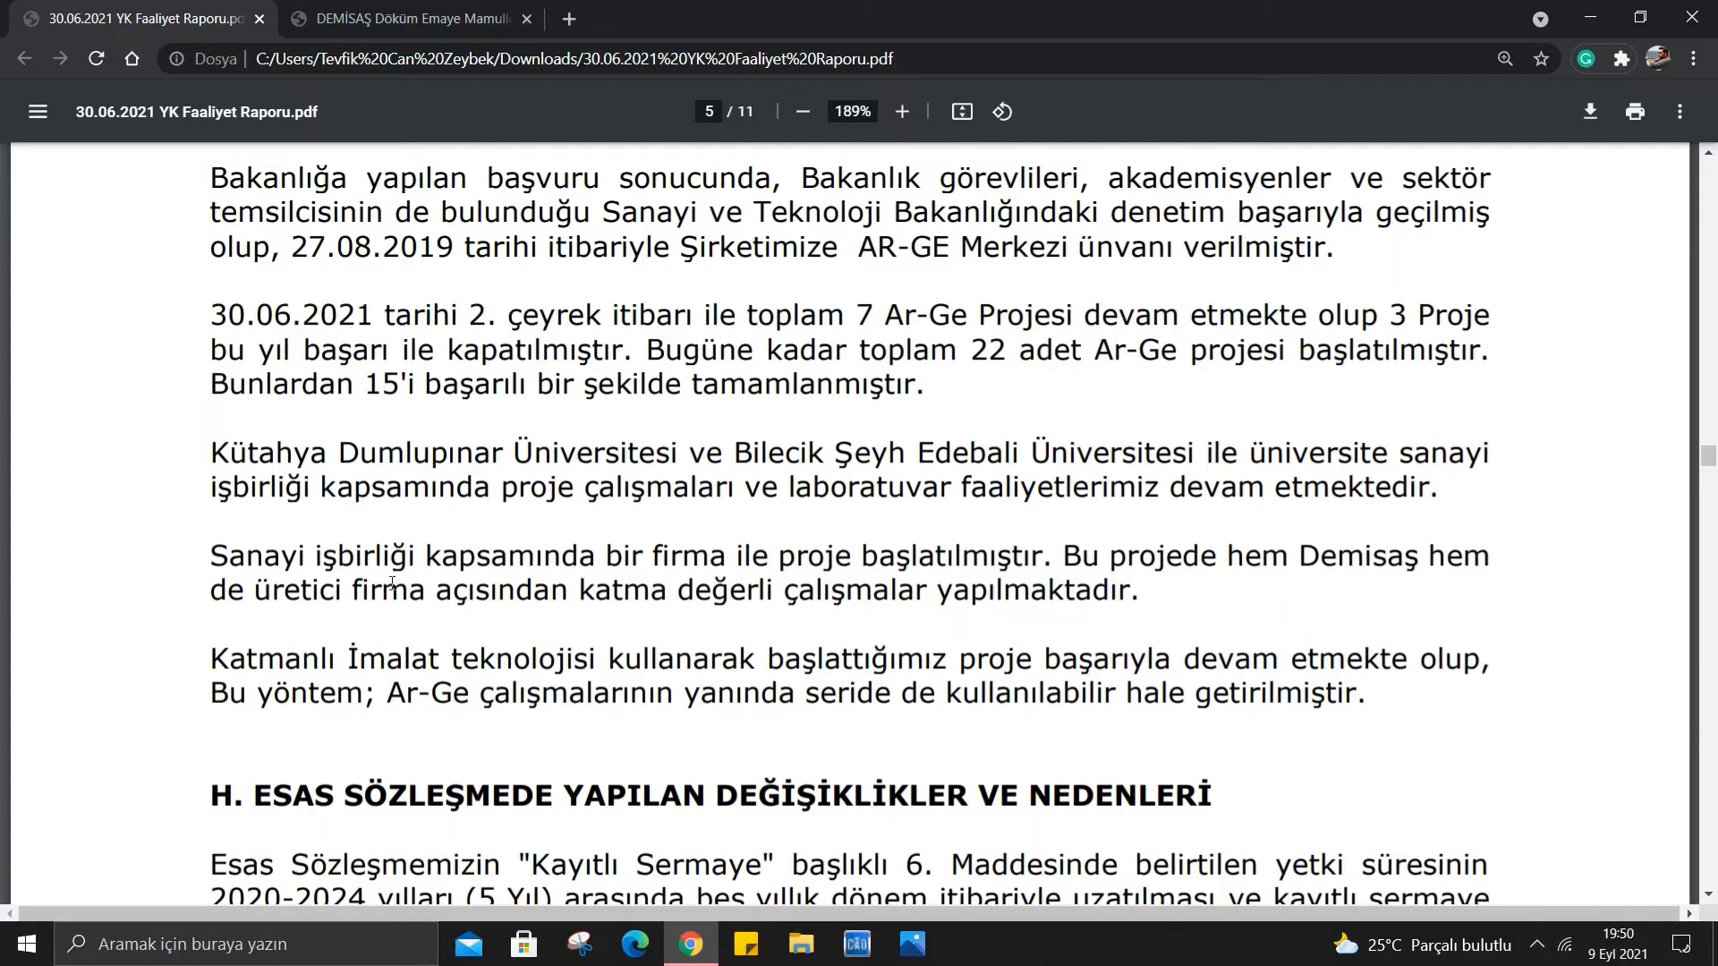
mouse_move(773, 594)
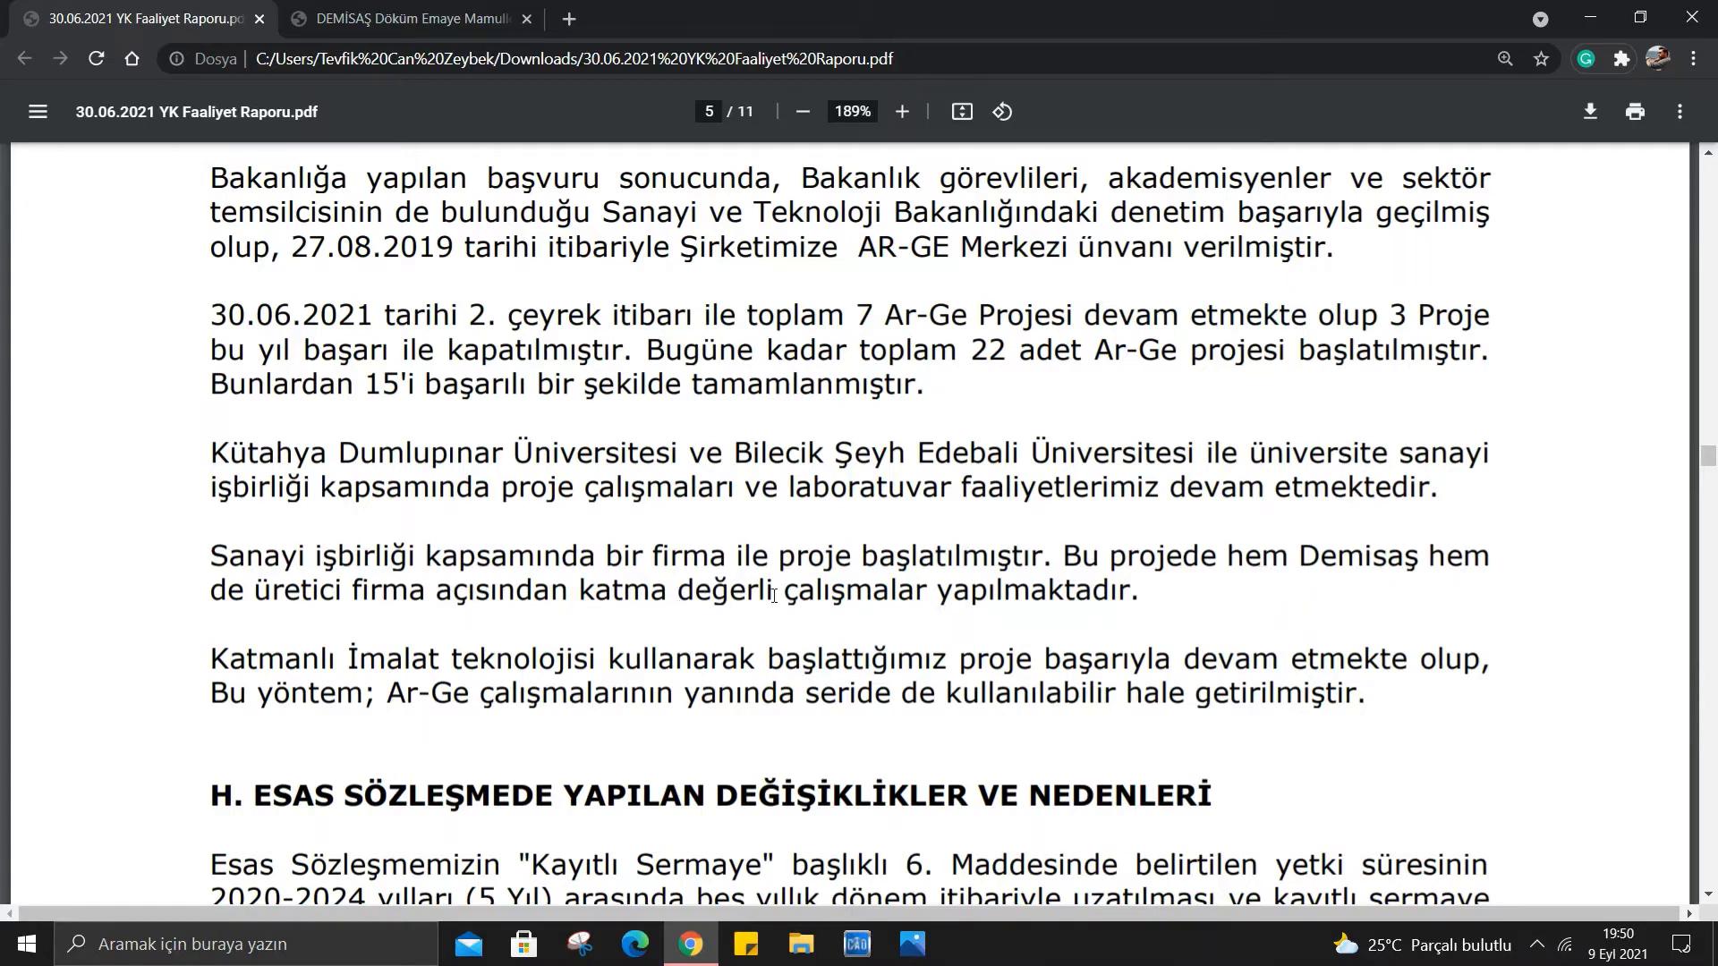
Scroll page 6 down through section I's capital details to the section J sector heading.
scroll(down, 3)
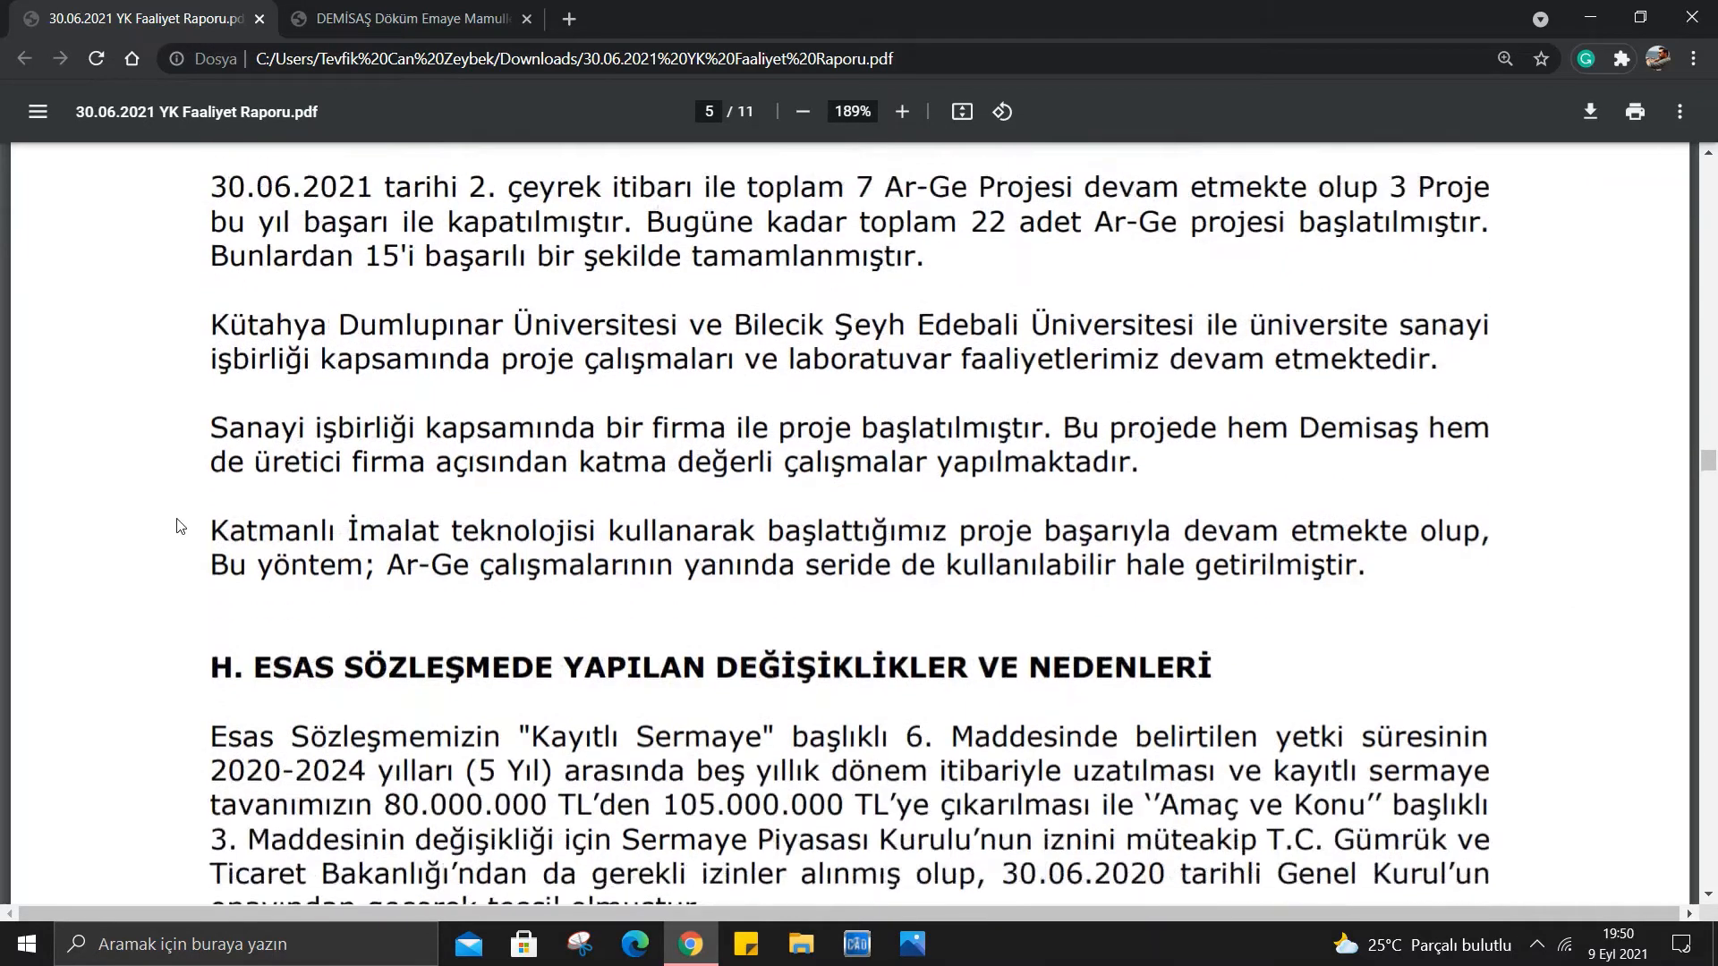
scroll(down, 3)
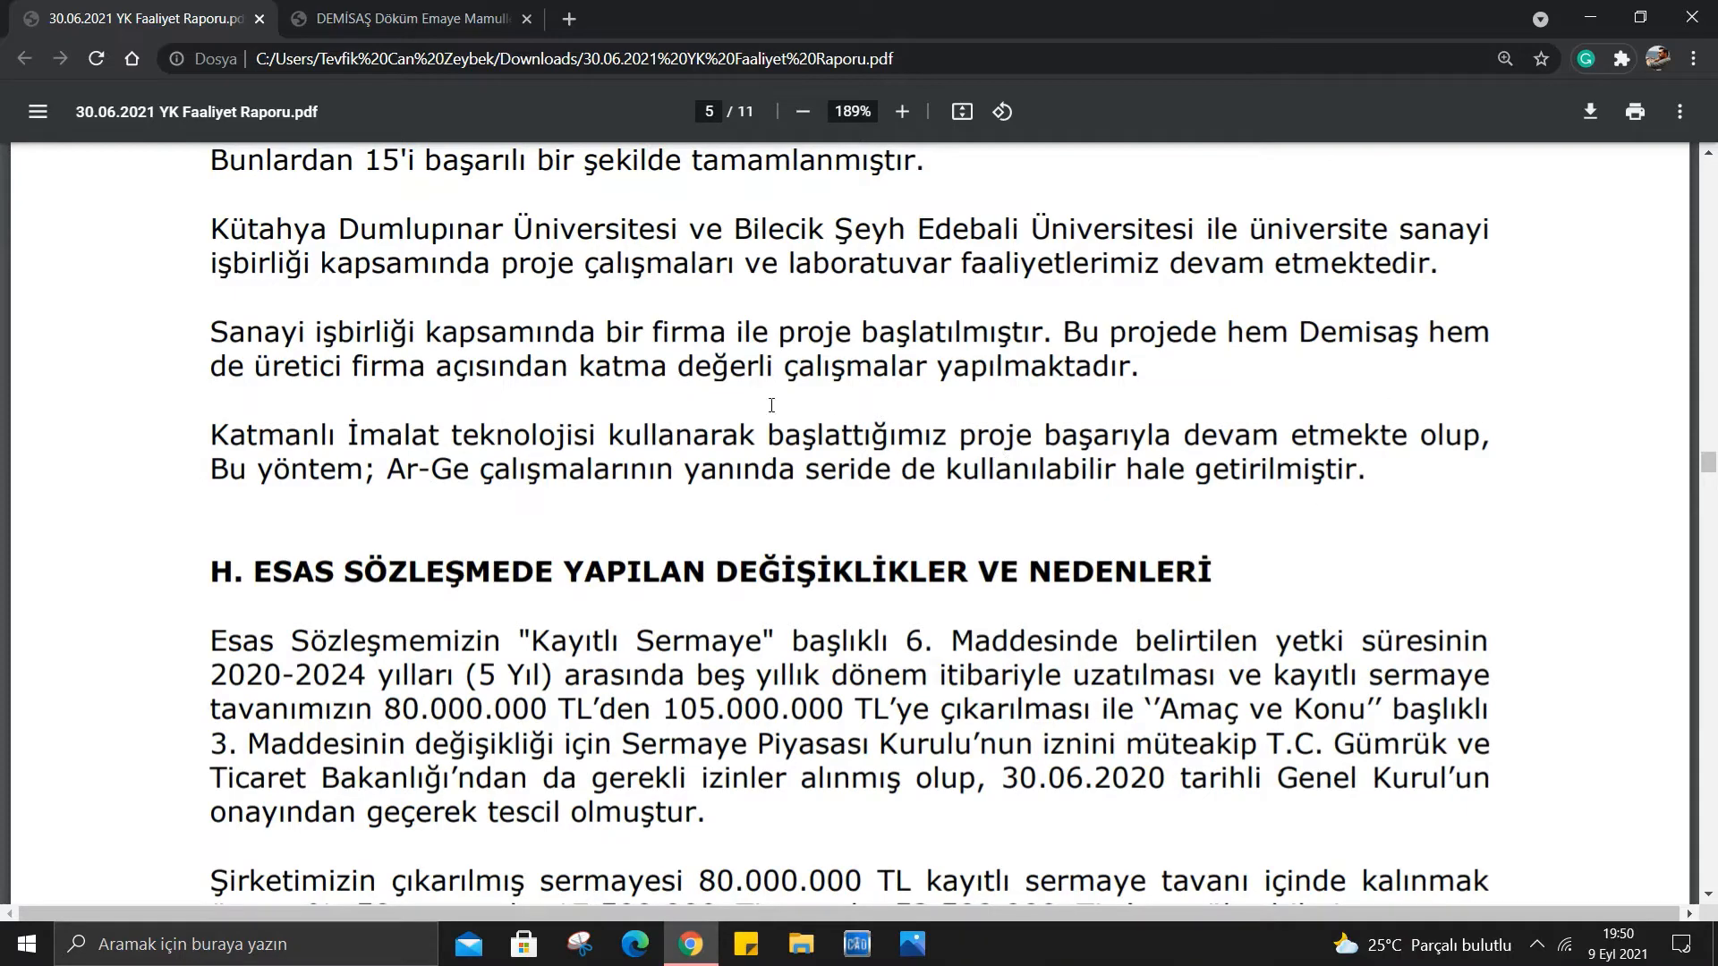
scroll(down, 3)
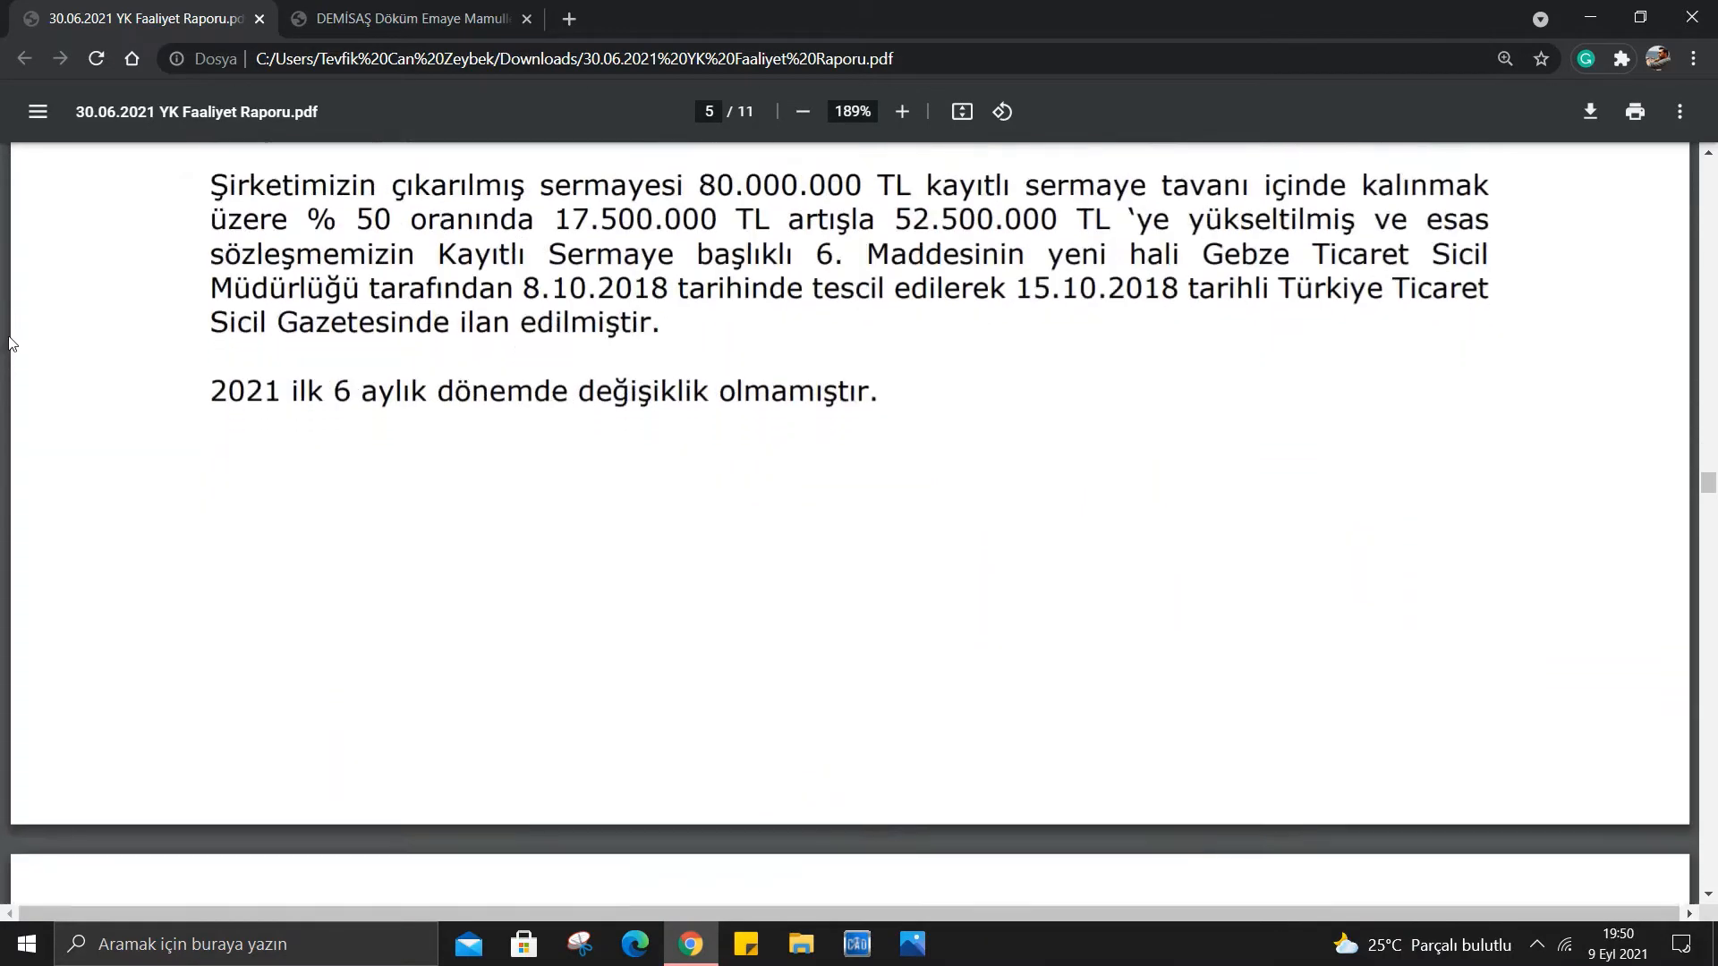
scroll(down, 3)
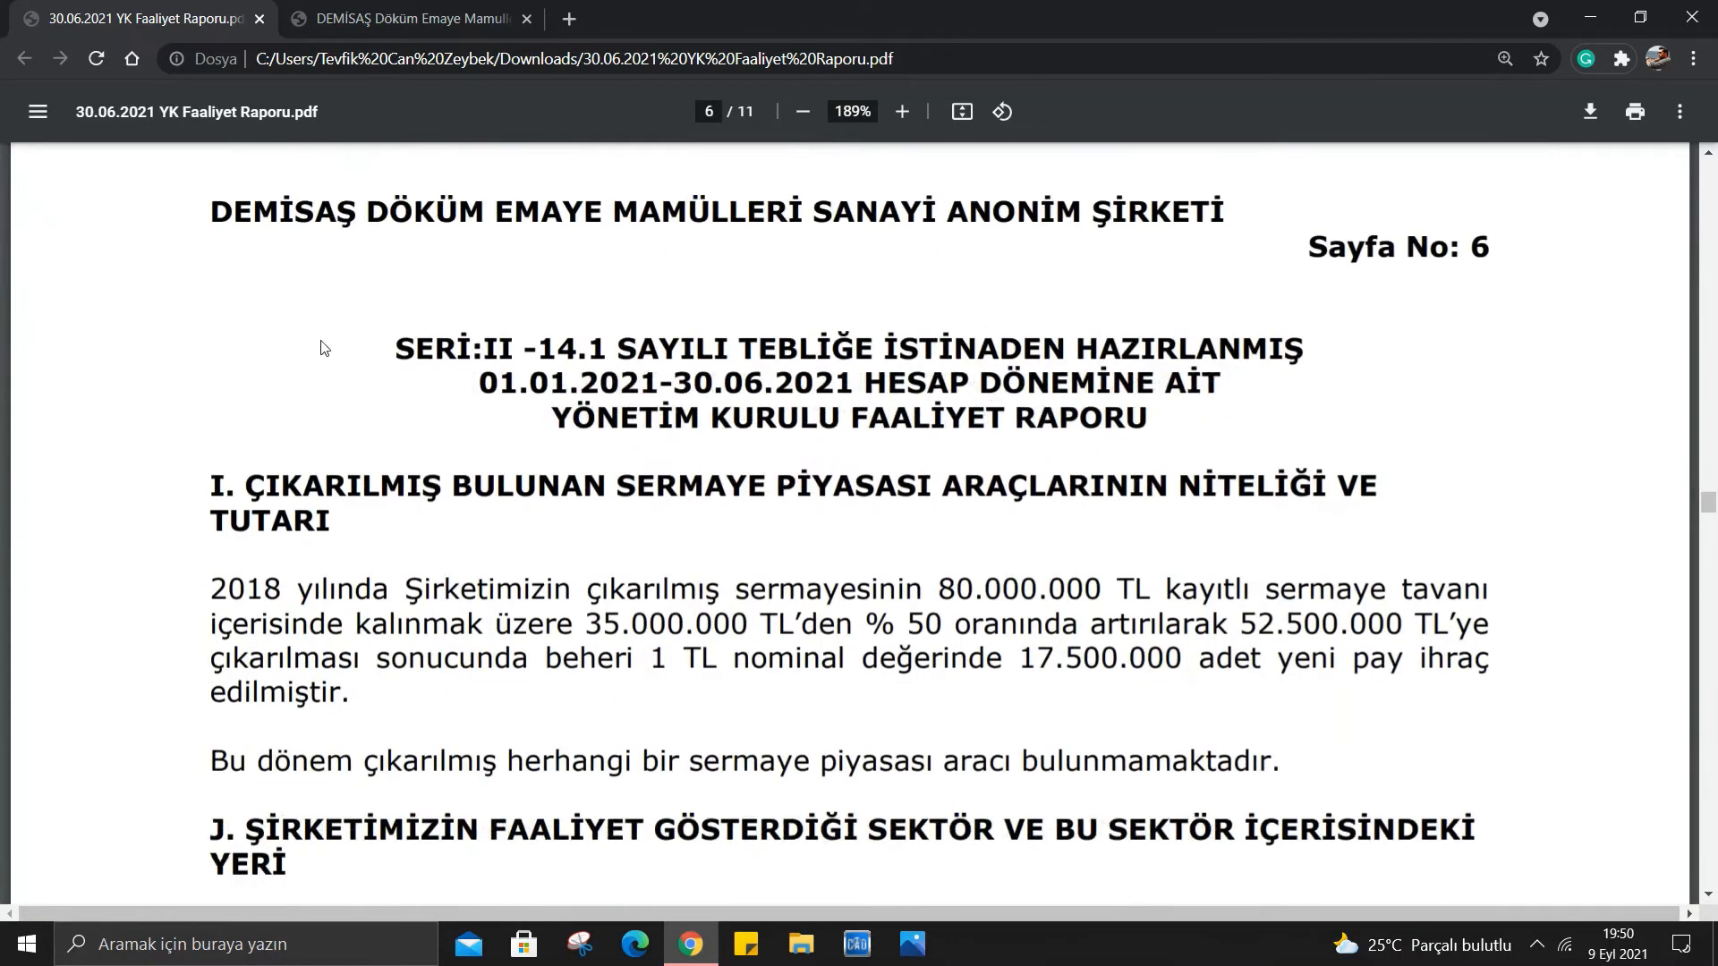
scroll(down, 3)
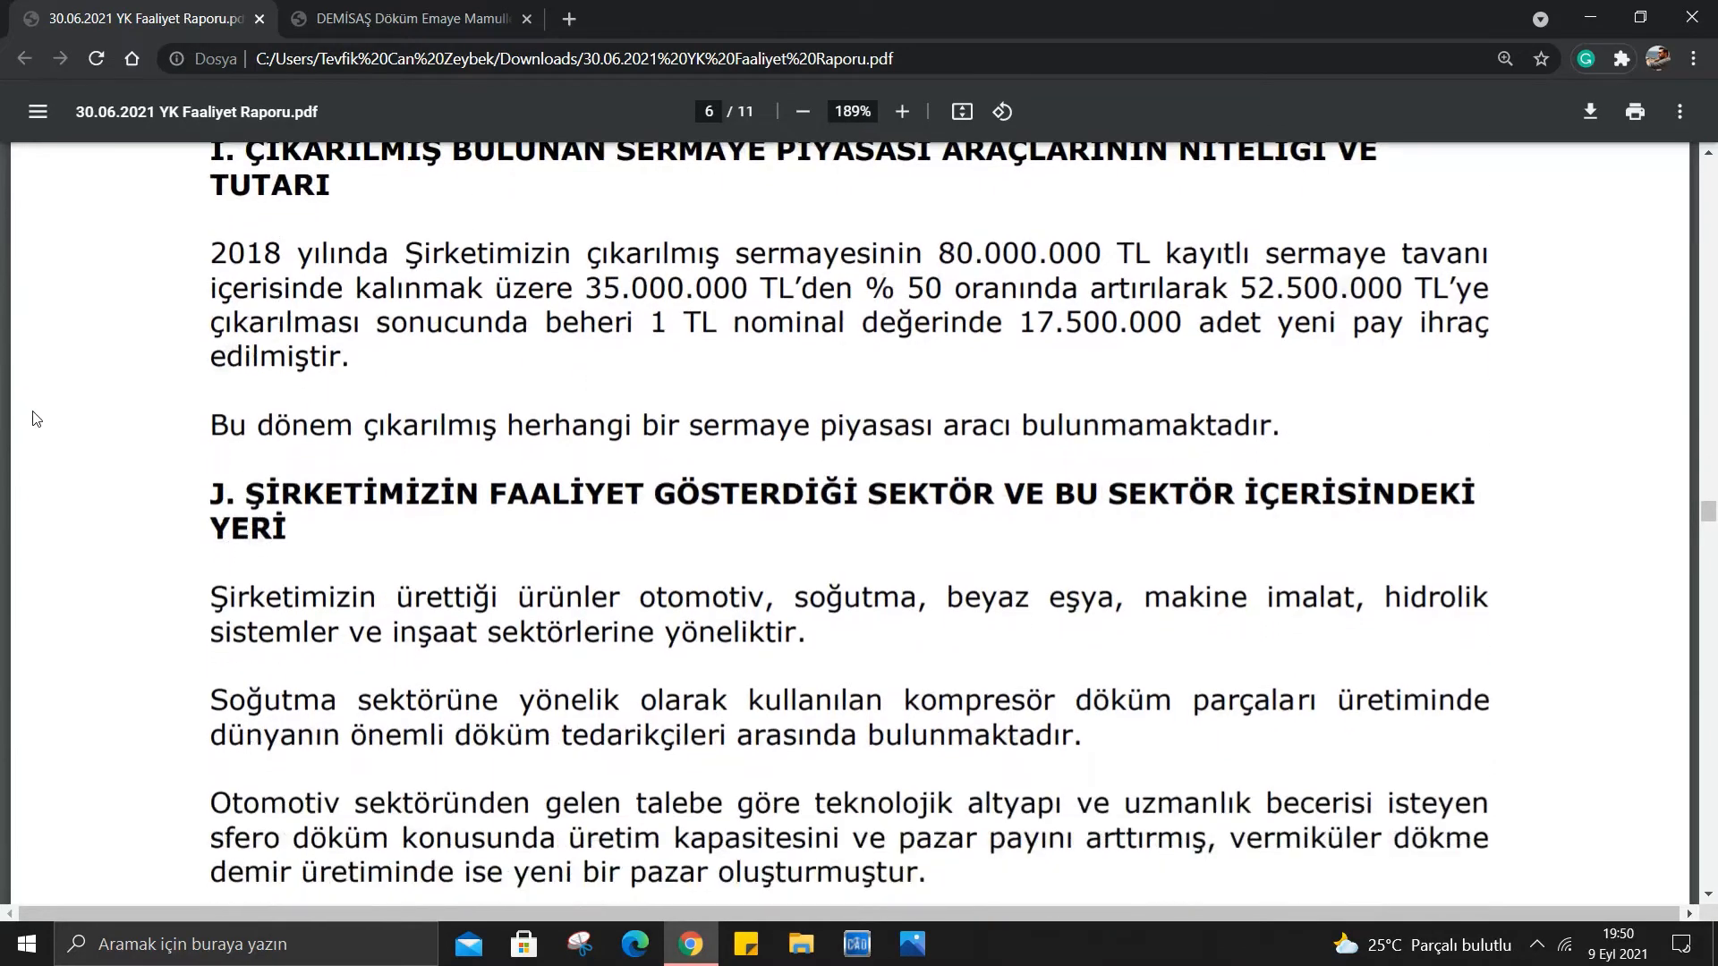
Scroll through section J's served-sector paragraphs until the section K investments heading appears.
scroll(down, 3)
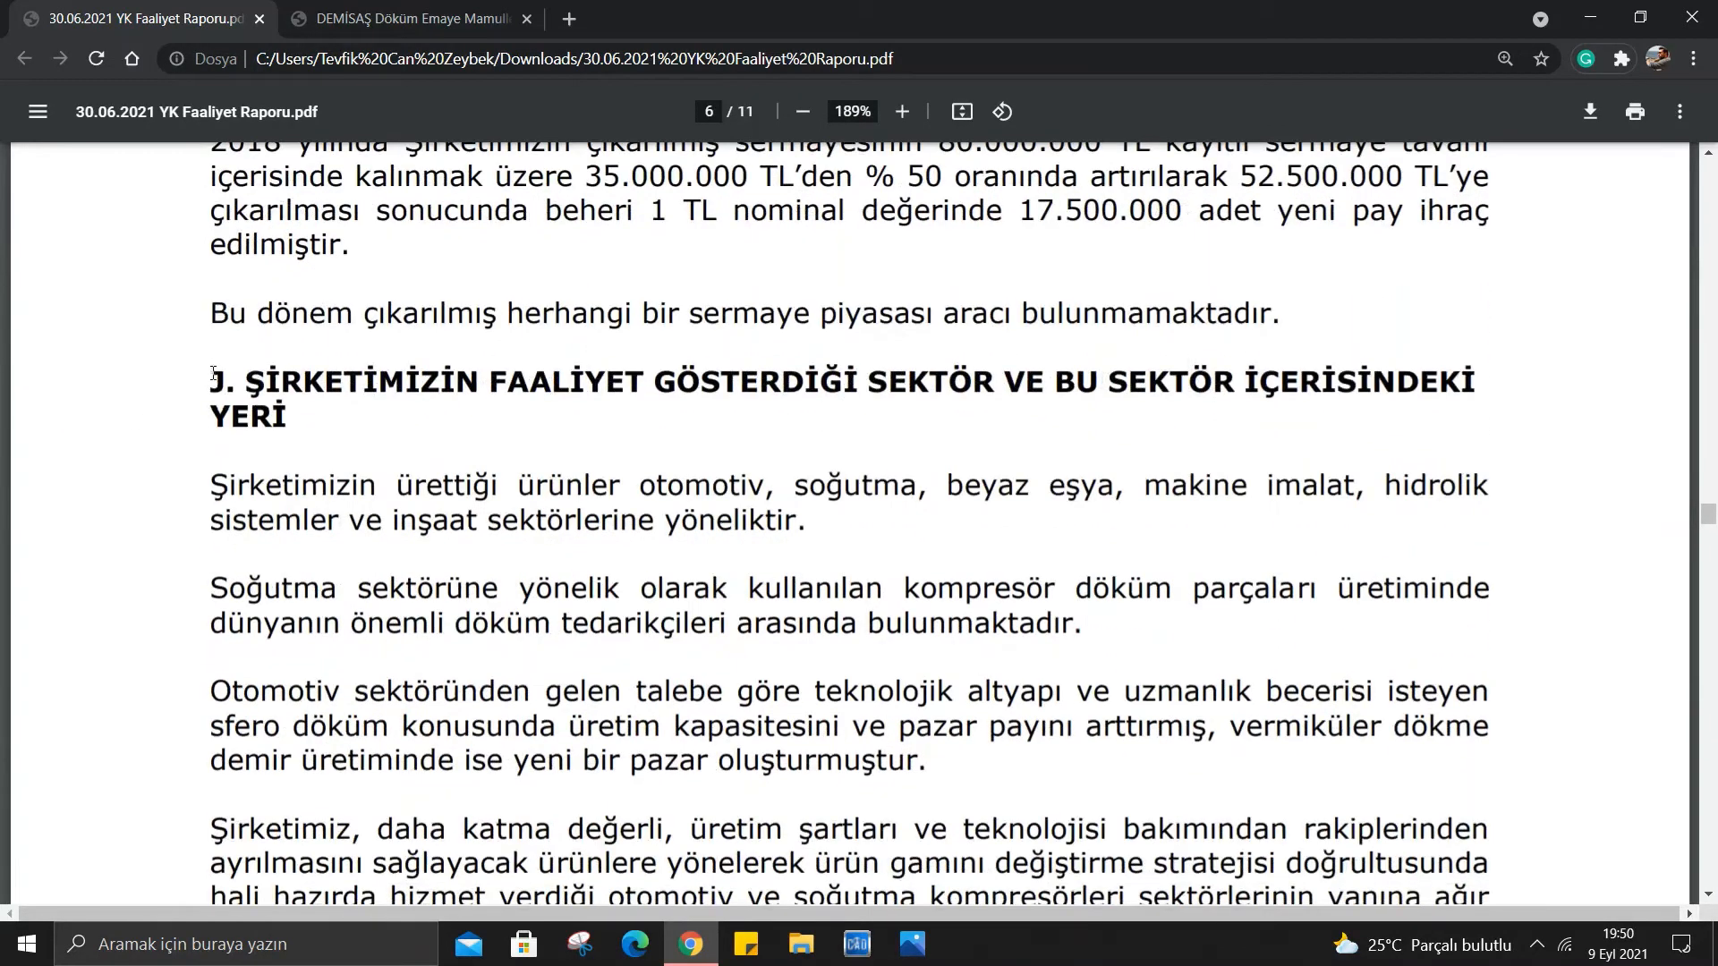
mouse_move(821, 414)
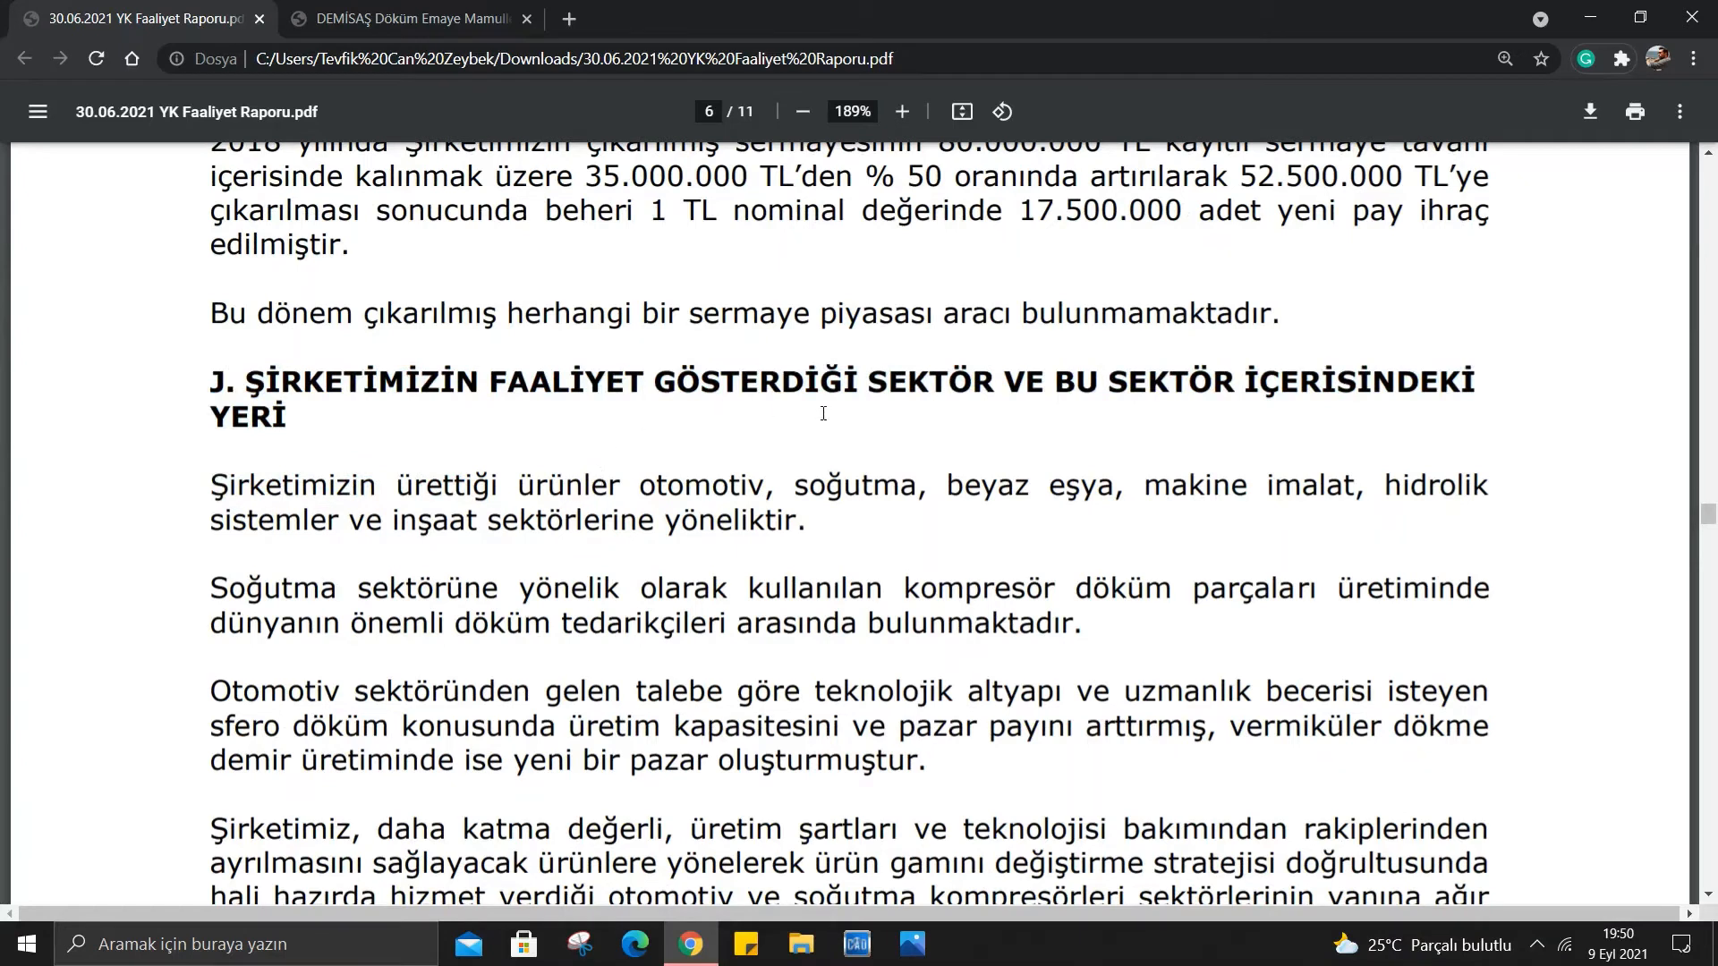
mouse_move(1393, 378)
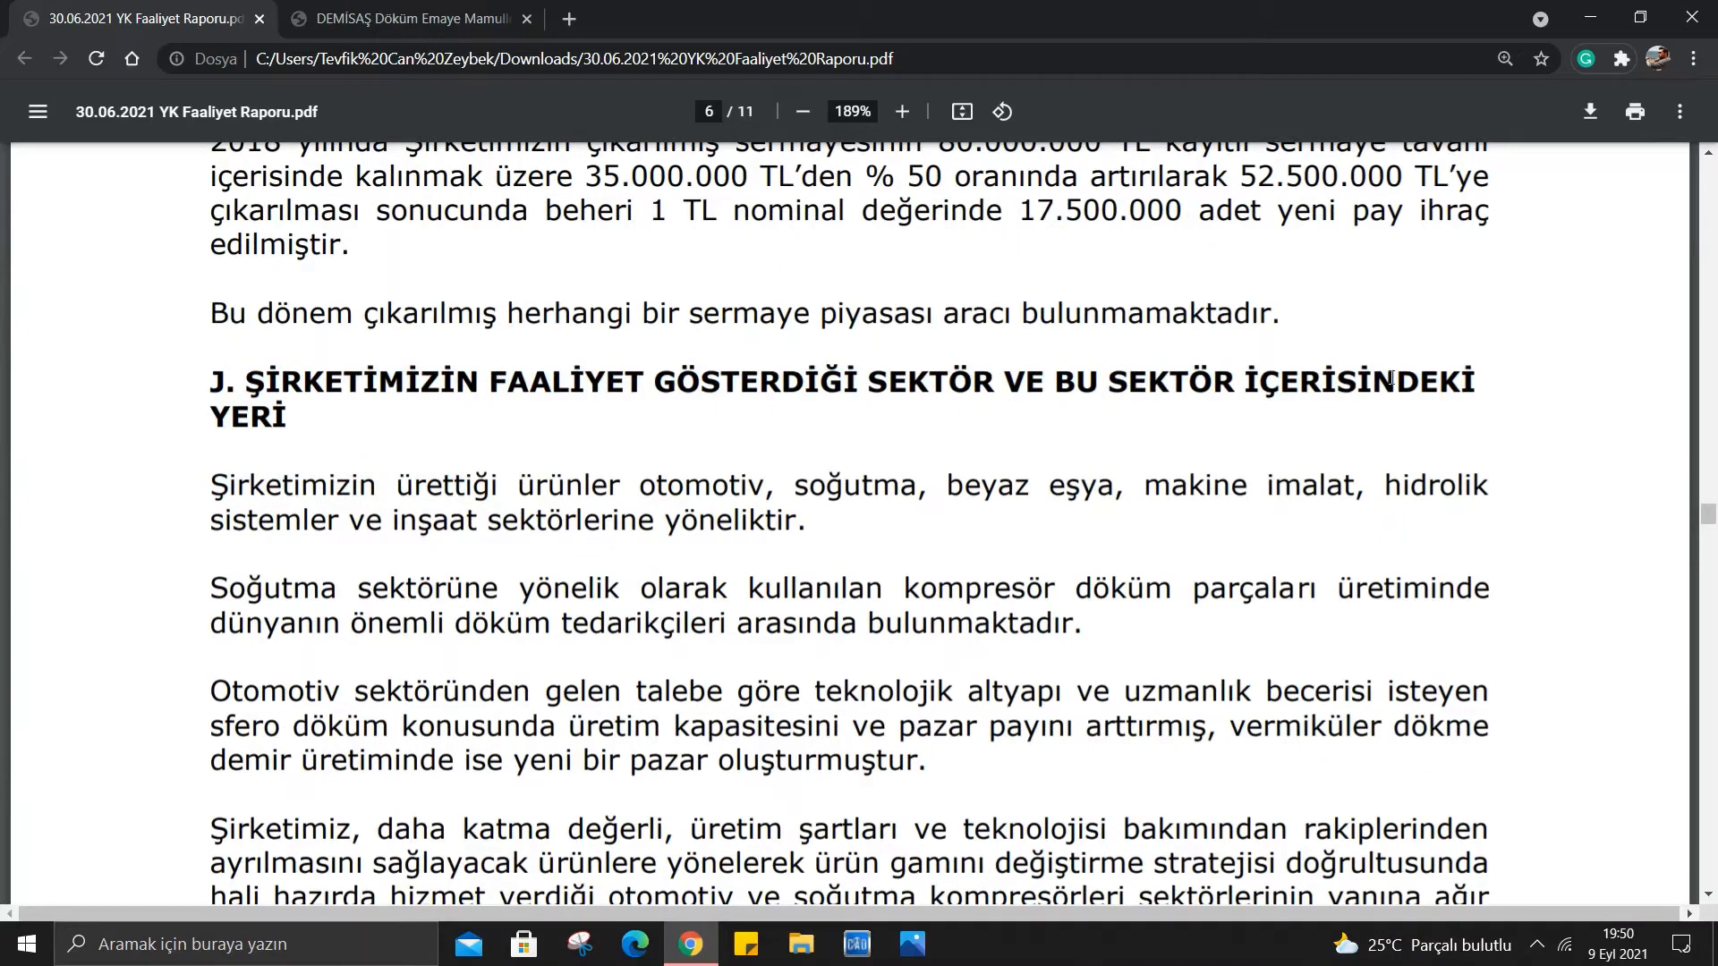
mouse_move(453, 360)
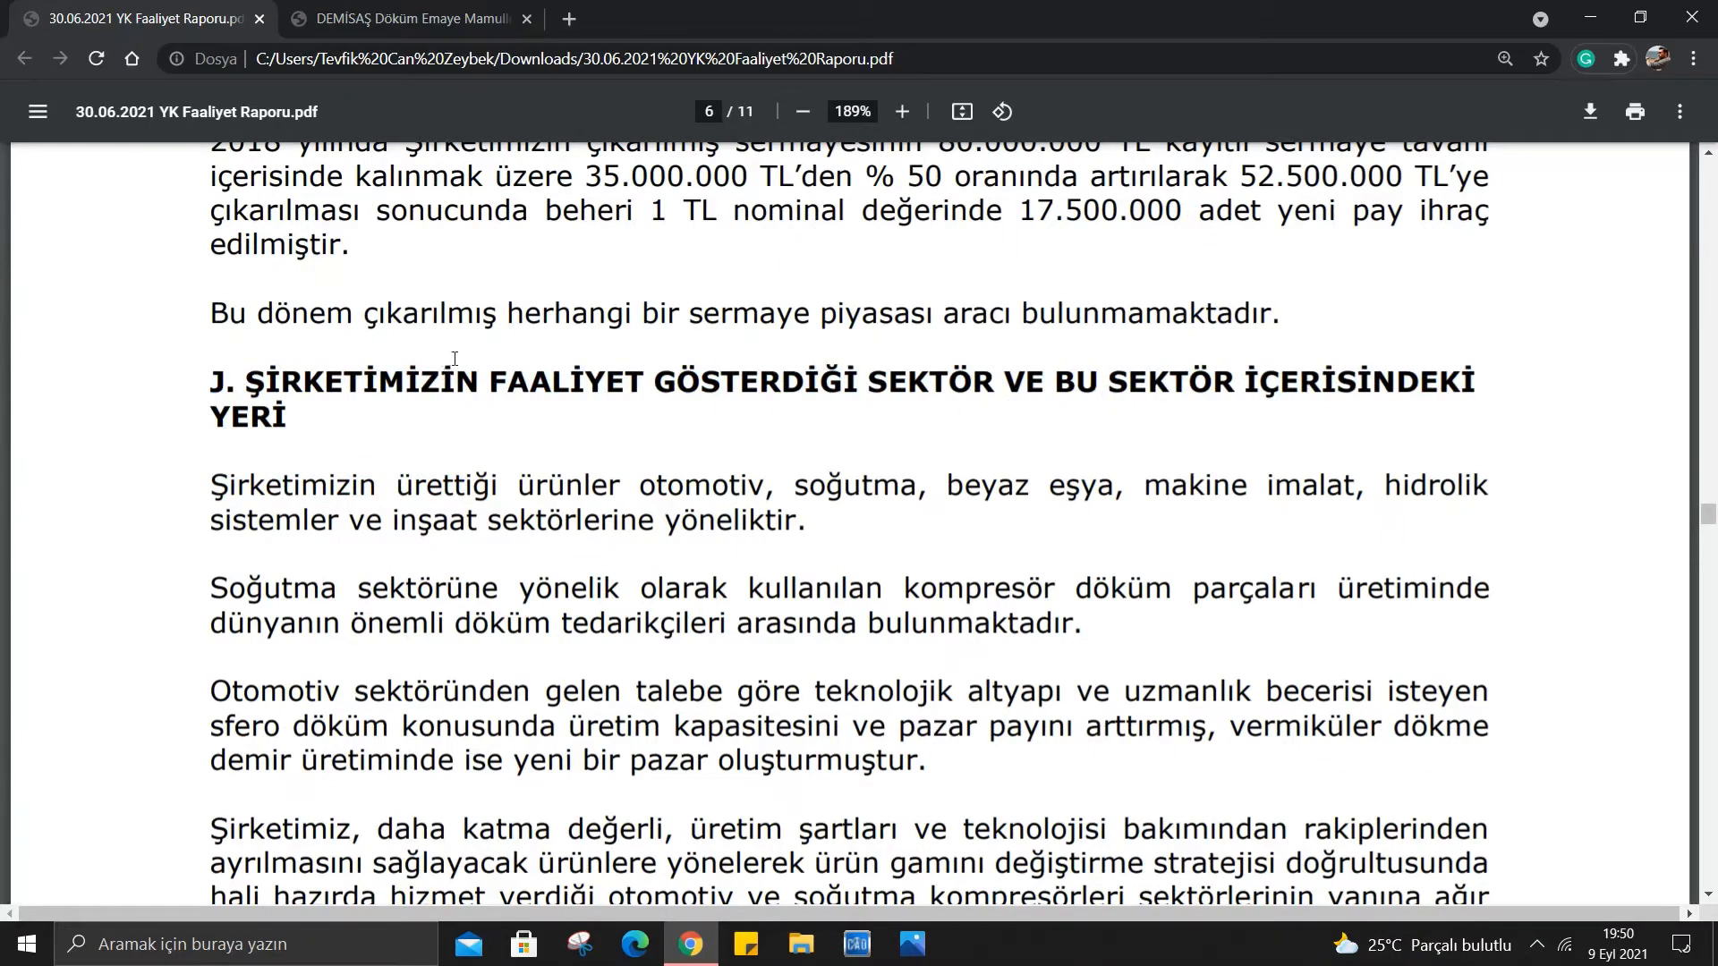
scroll(down, 3)
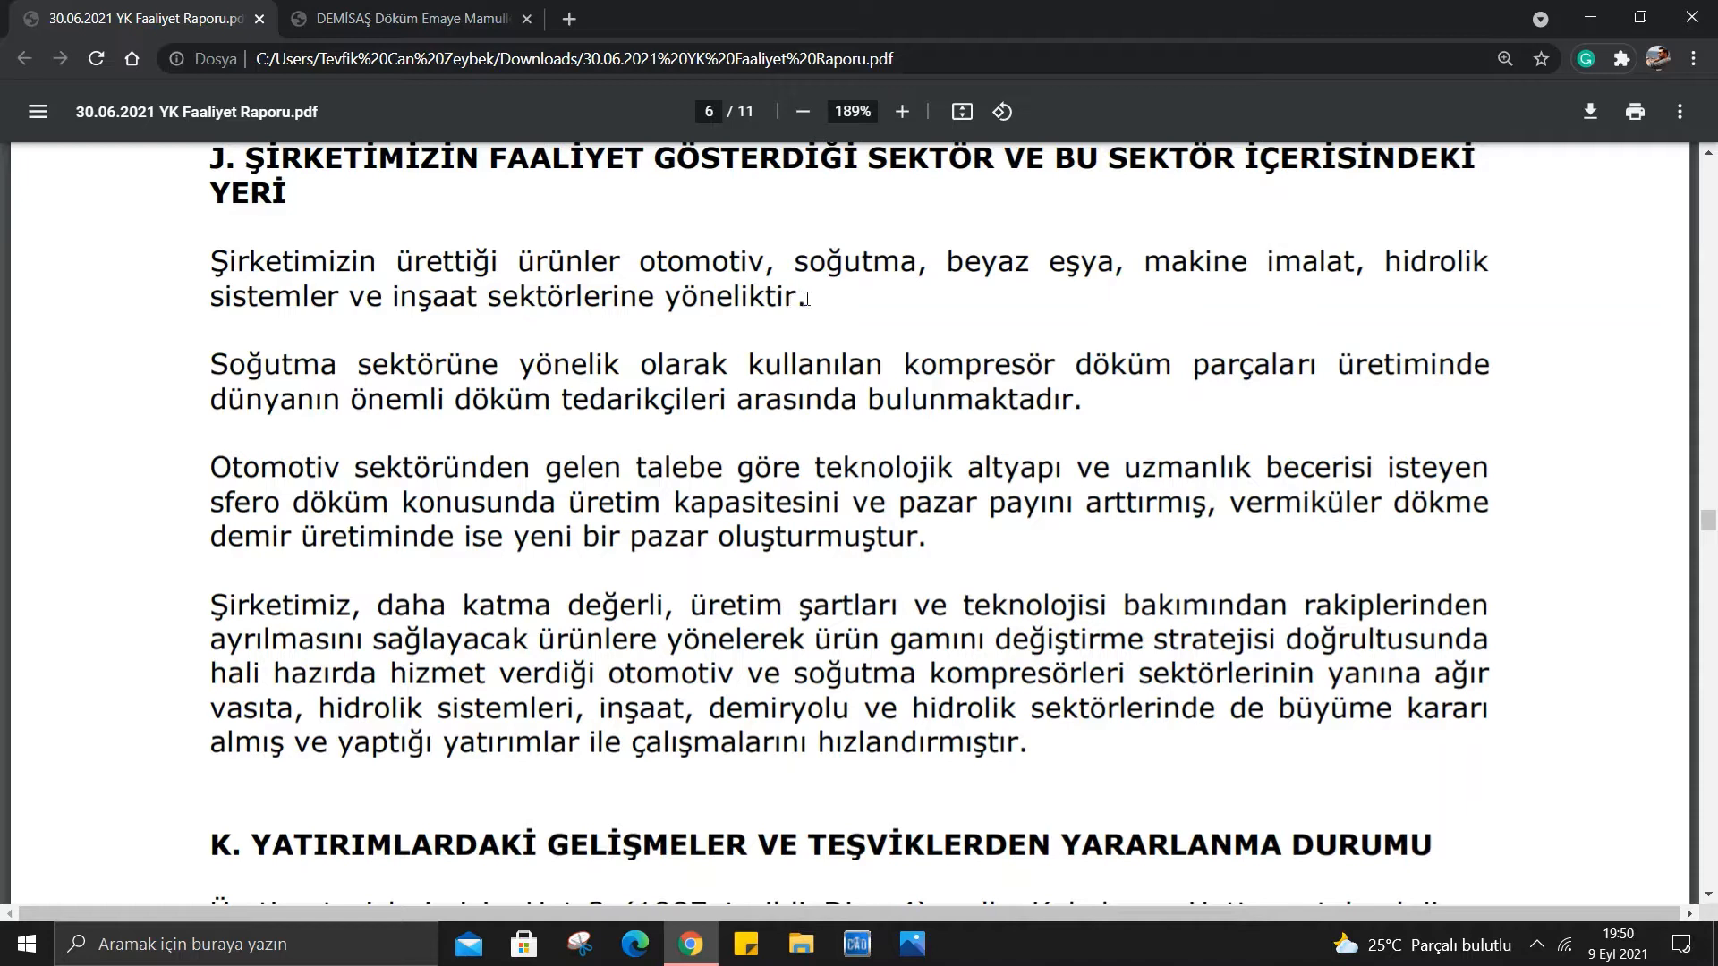
mouse_move(727, 419)
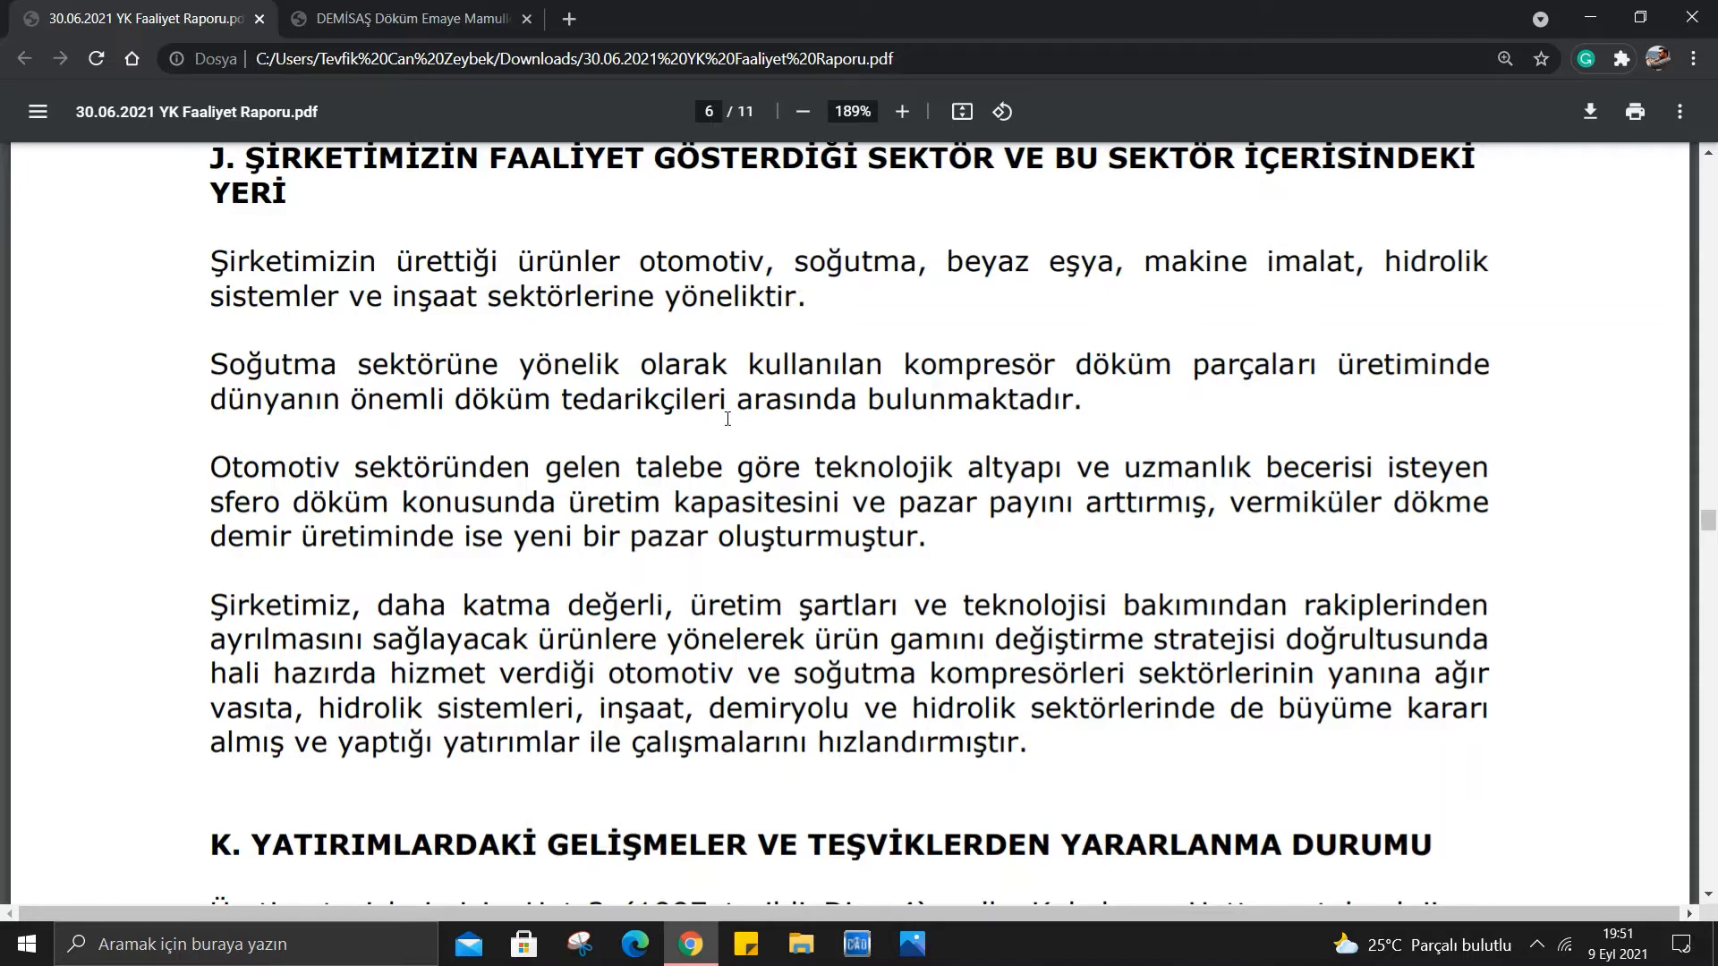
mouse_move(871, 451)
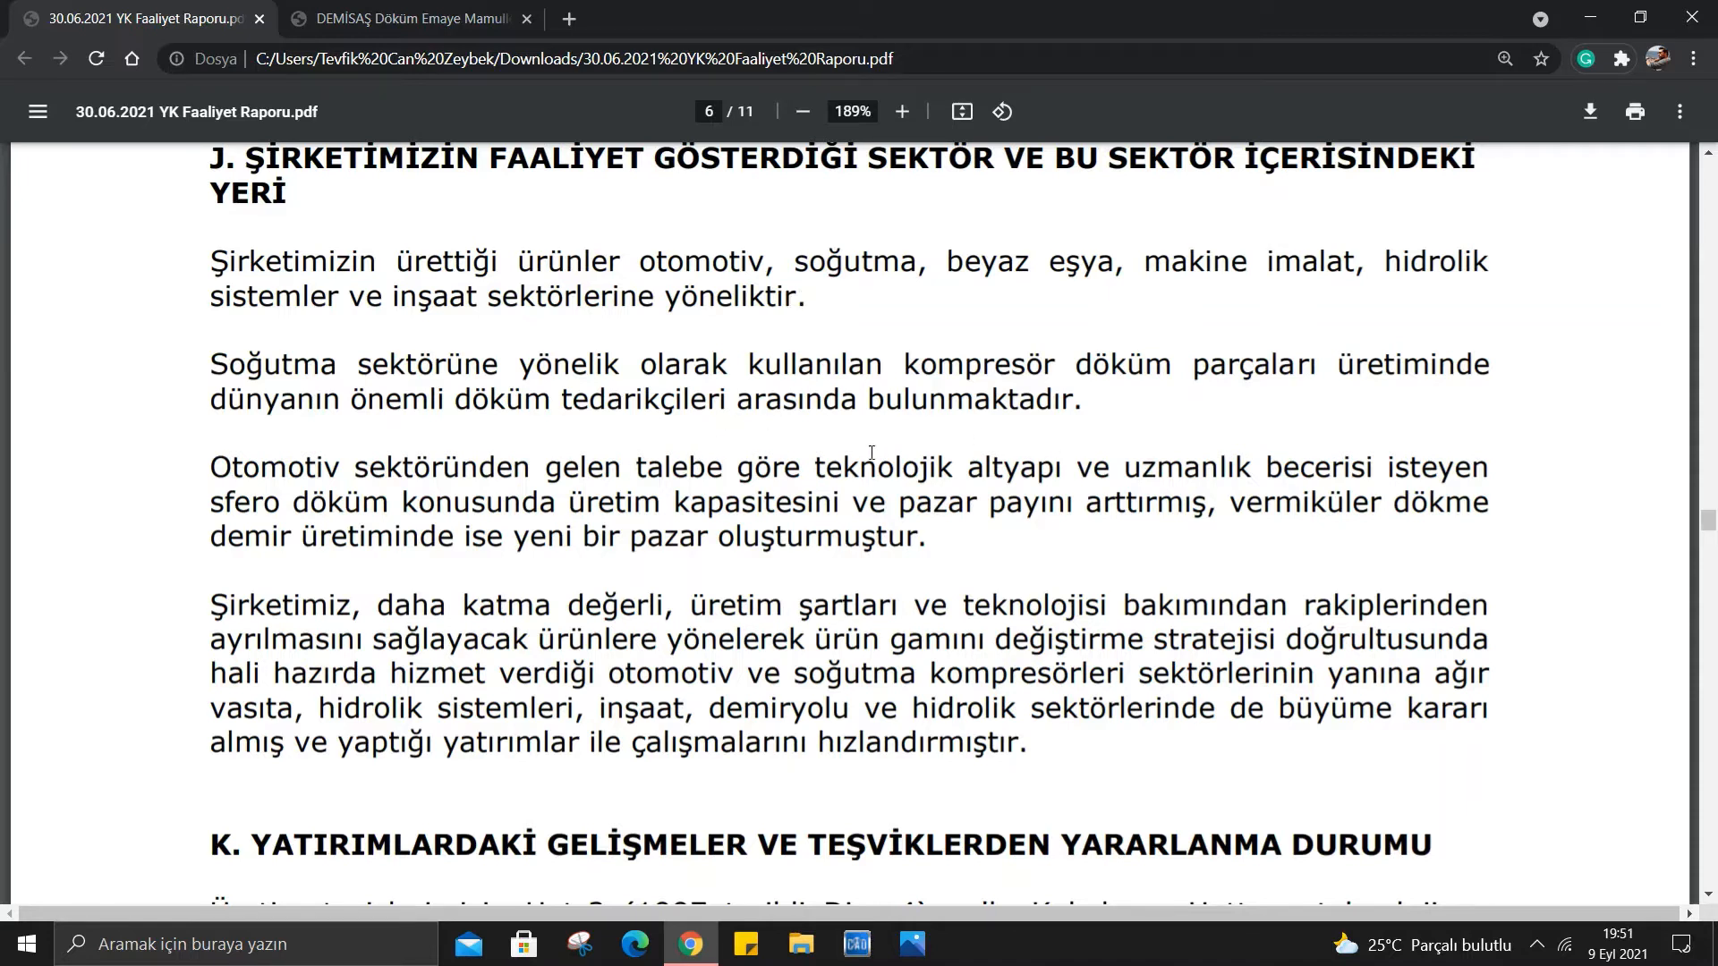
mouse_move(1091, 403)
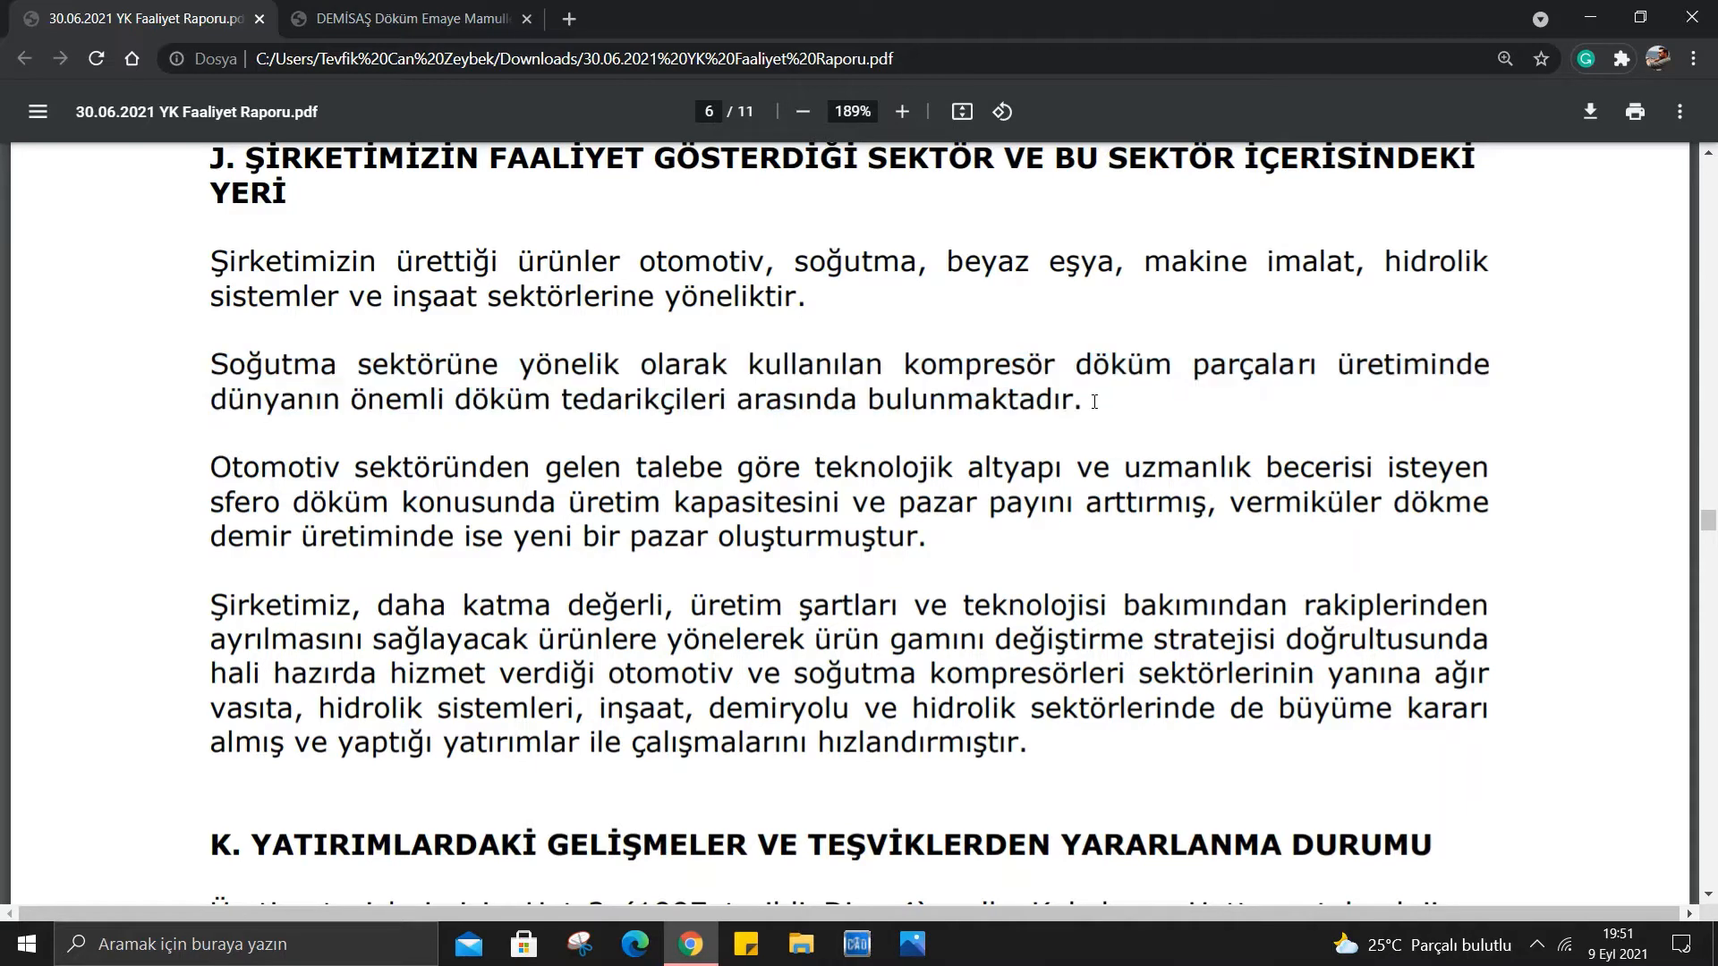
mouse_move(580, 648)
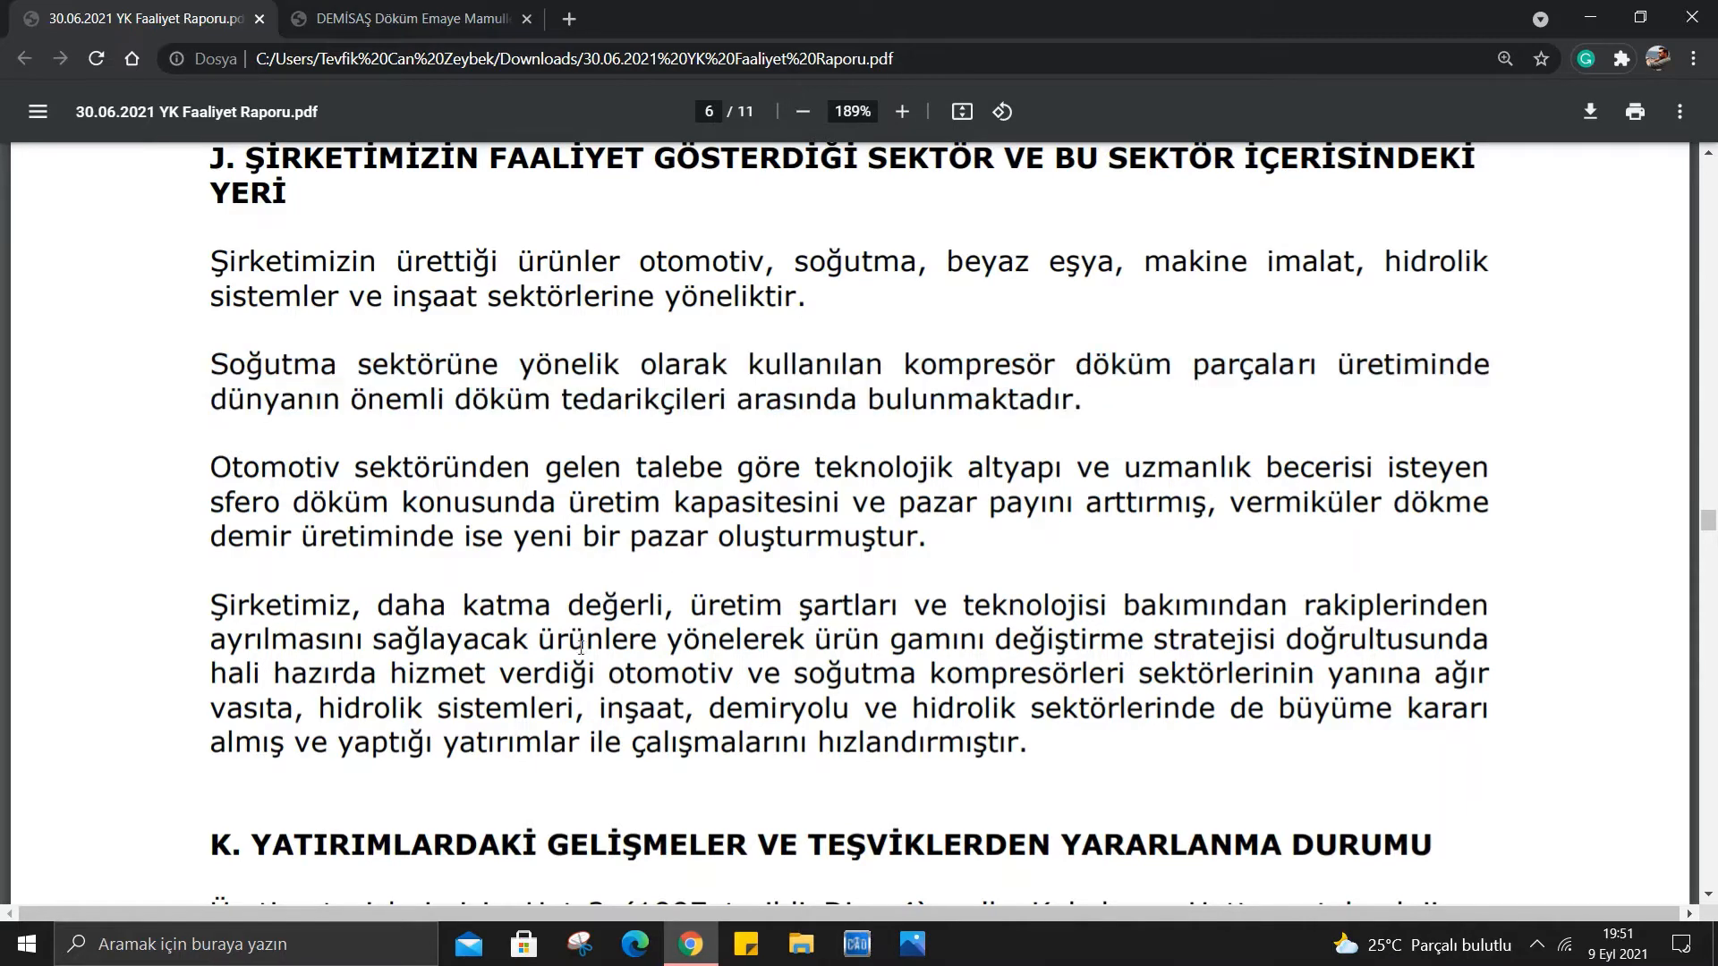
mouse_move(523, 721)
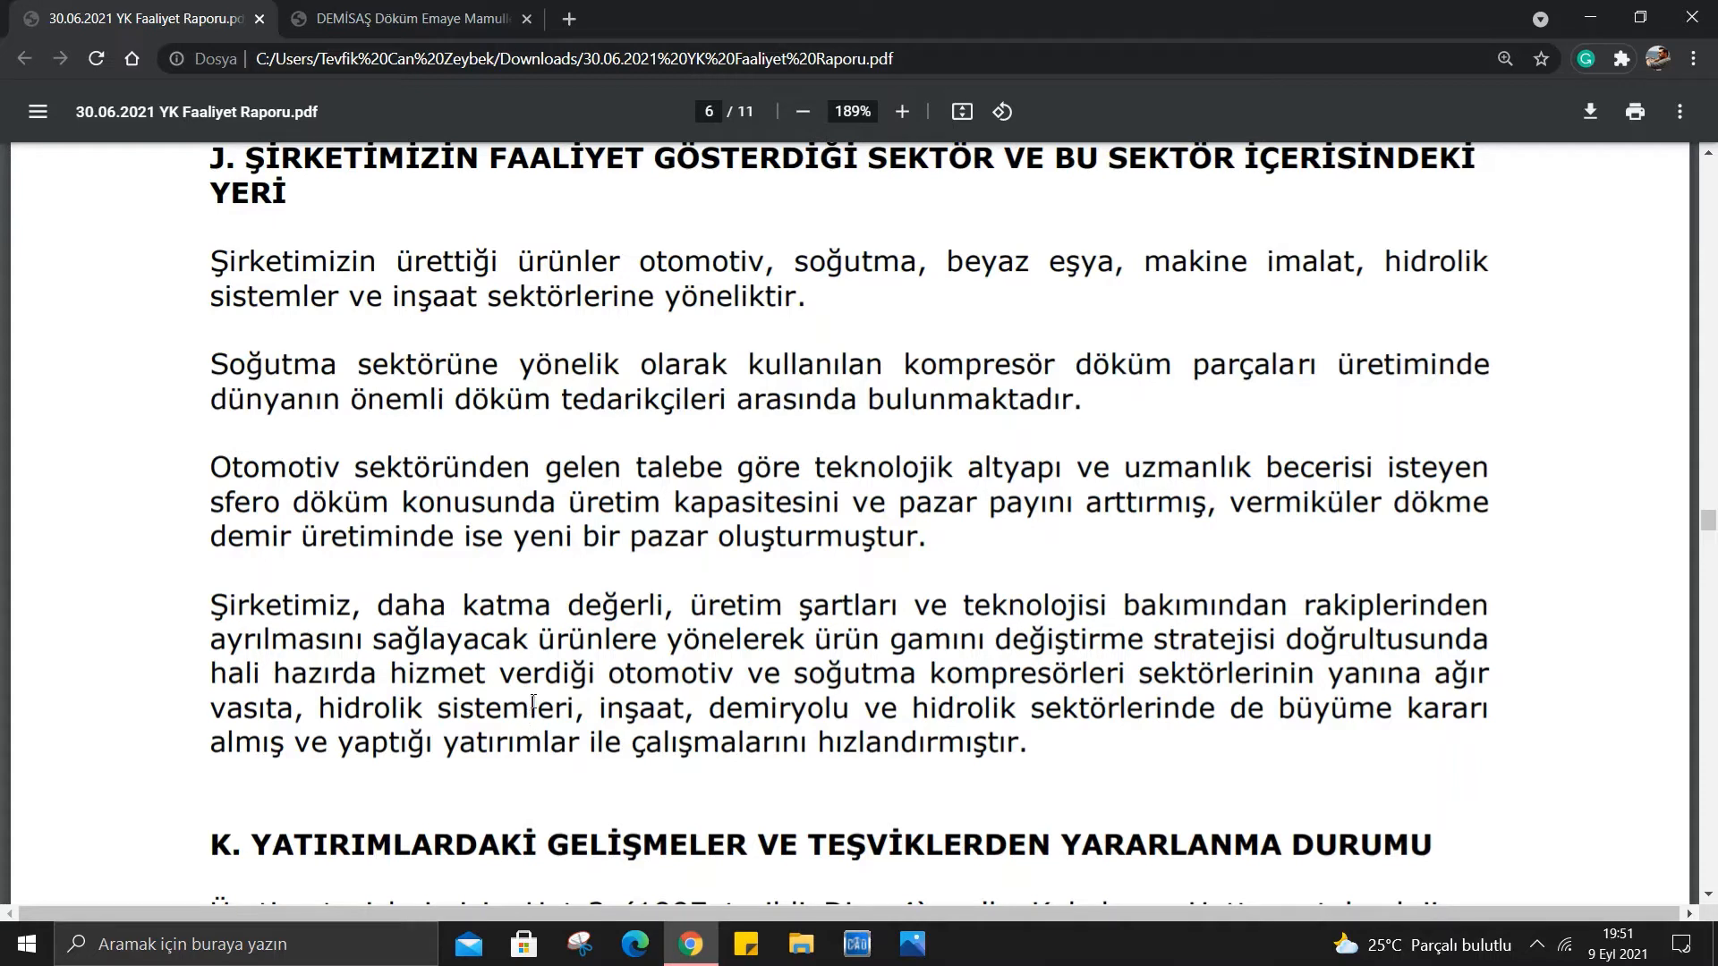
mouse_move(118, 598)
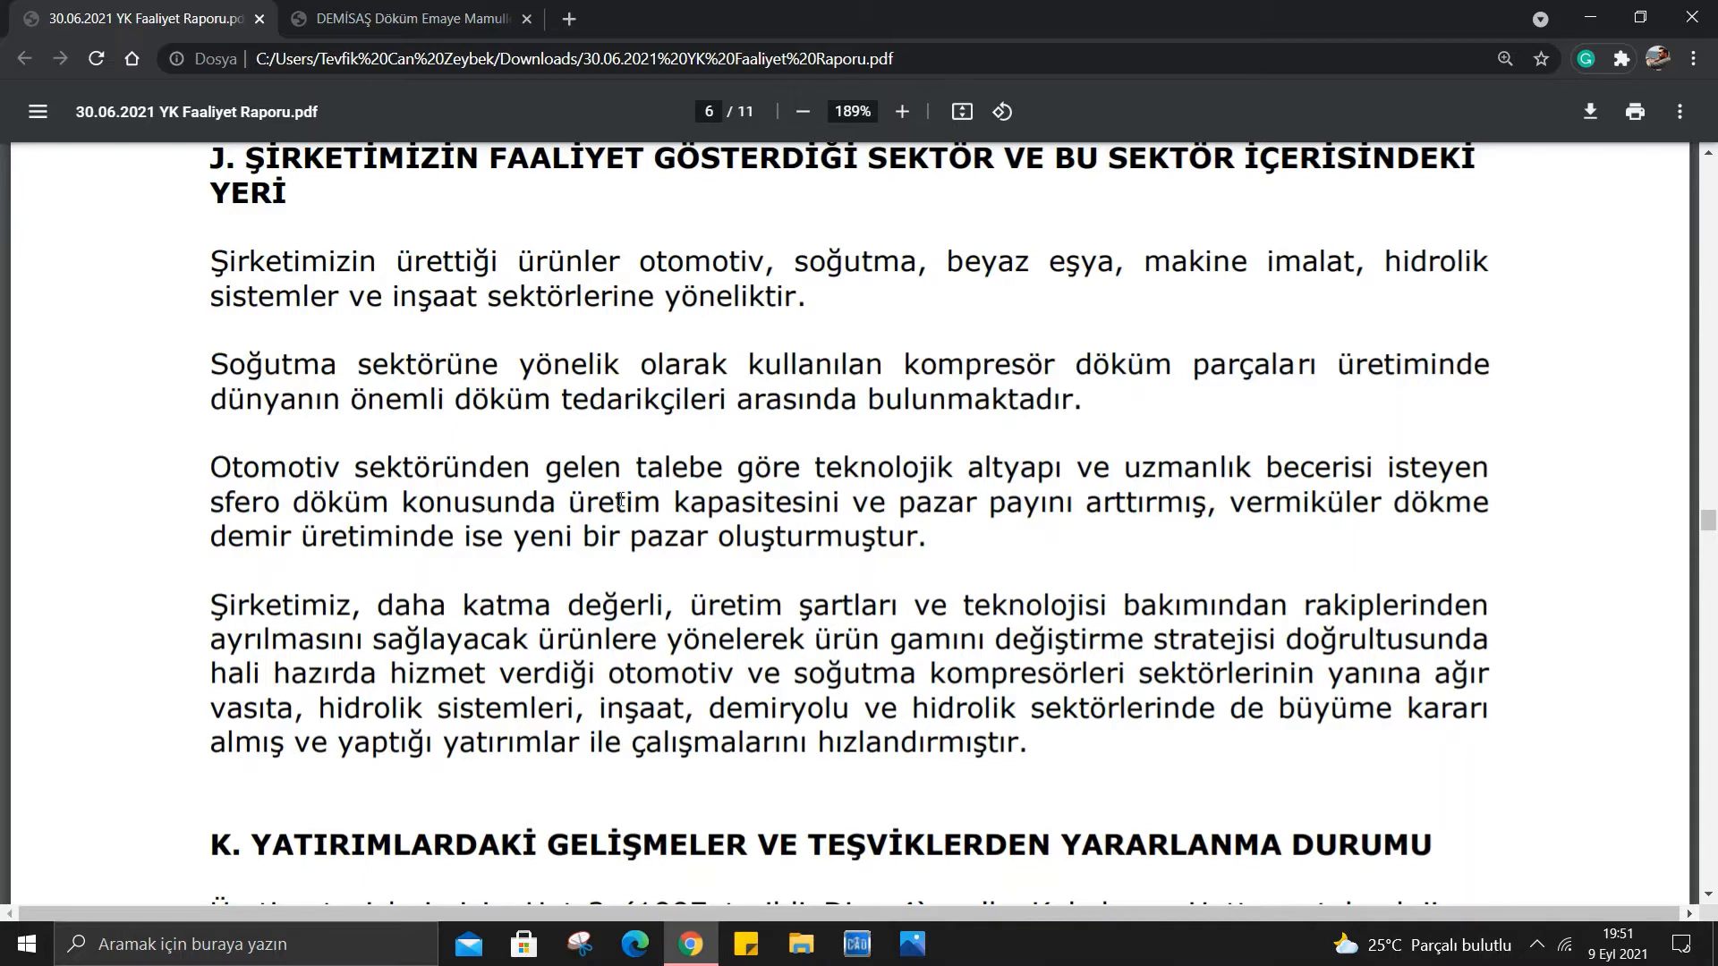
mouse_move(1235, 556)
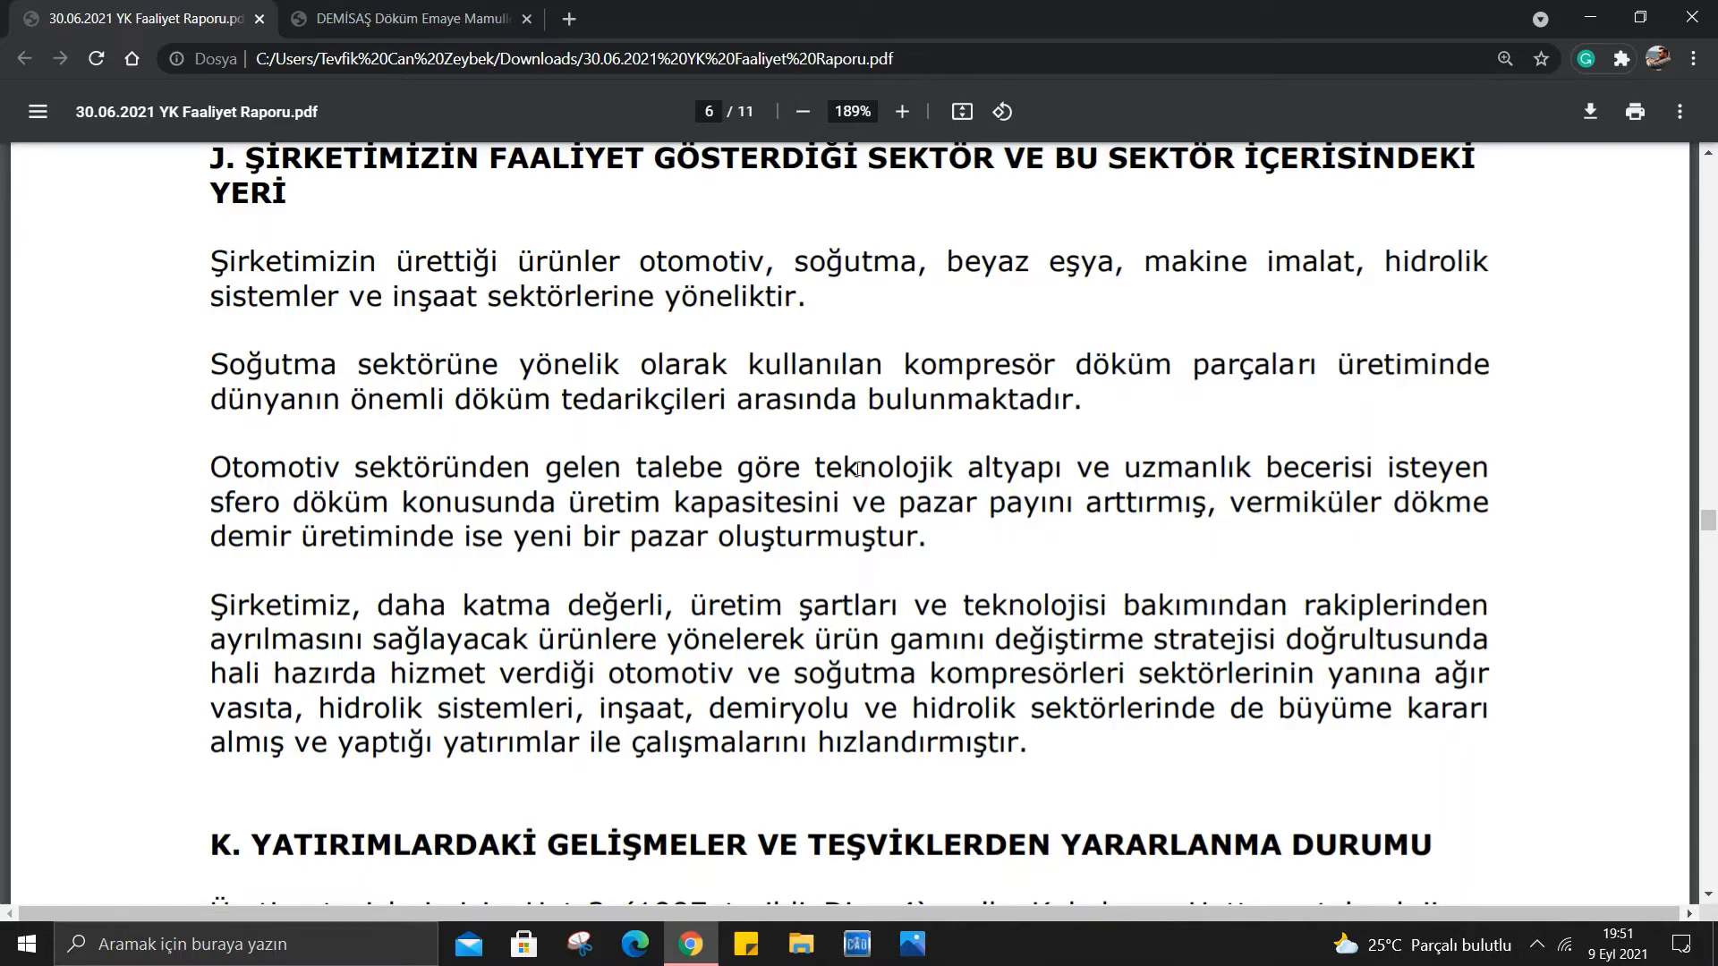
mouse_move(522, 526)
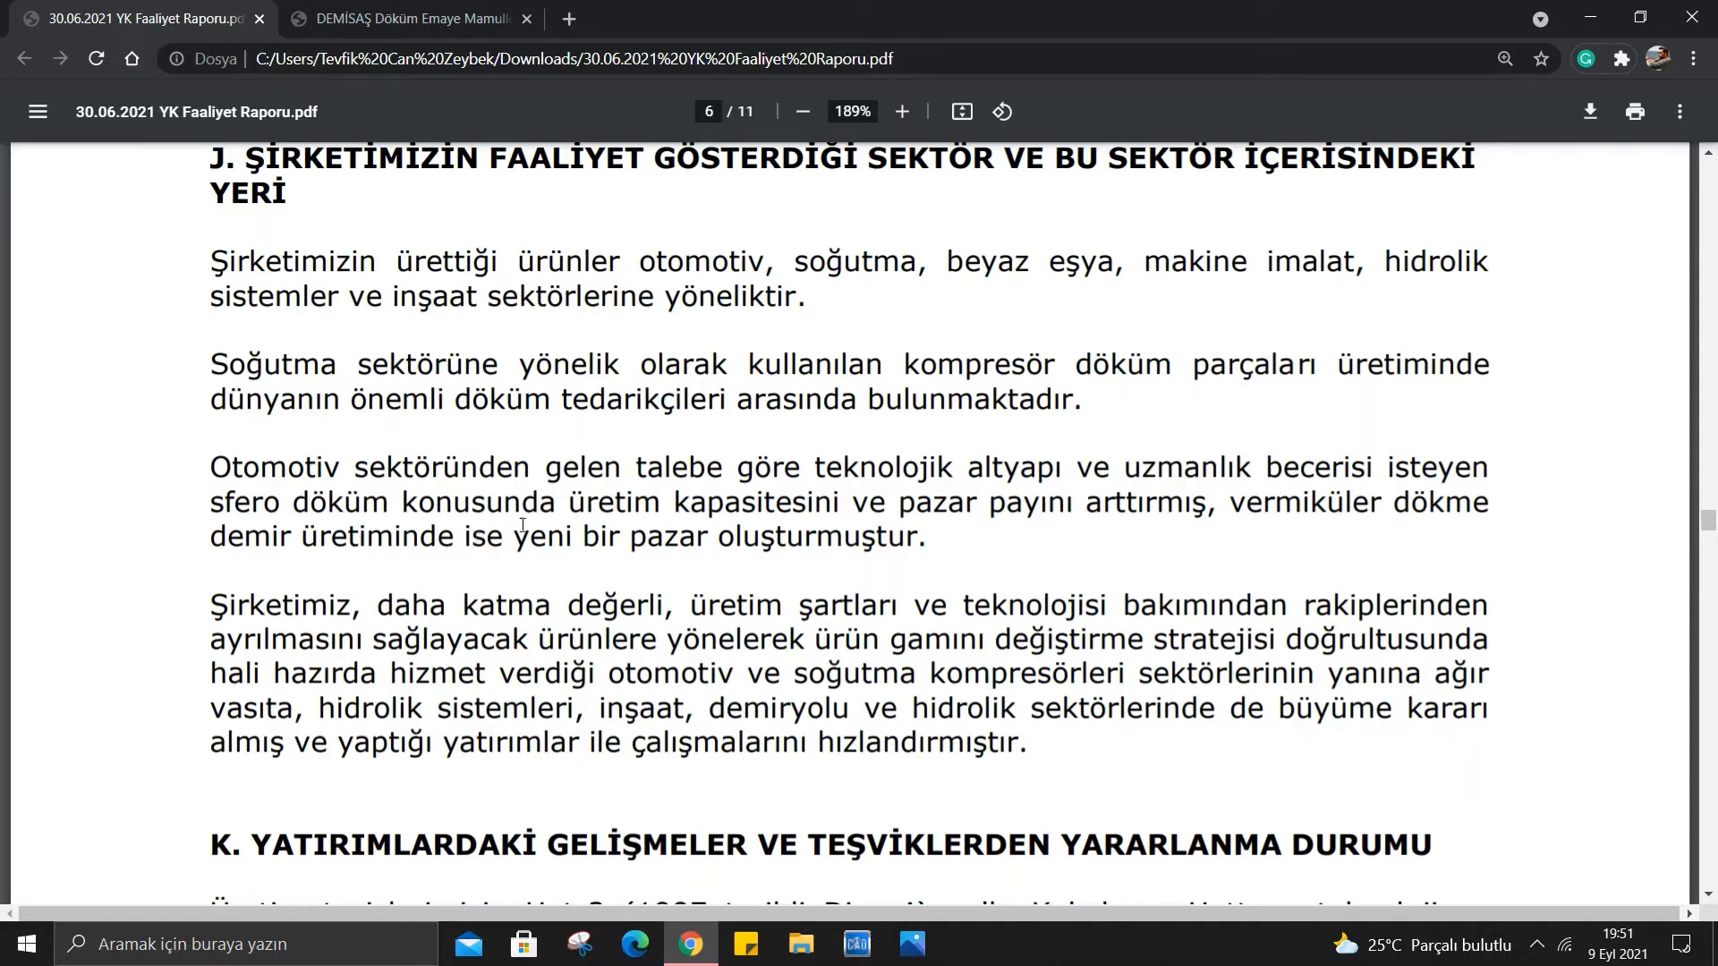
mouse_move(961, 553)
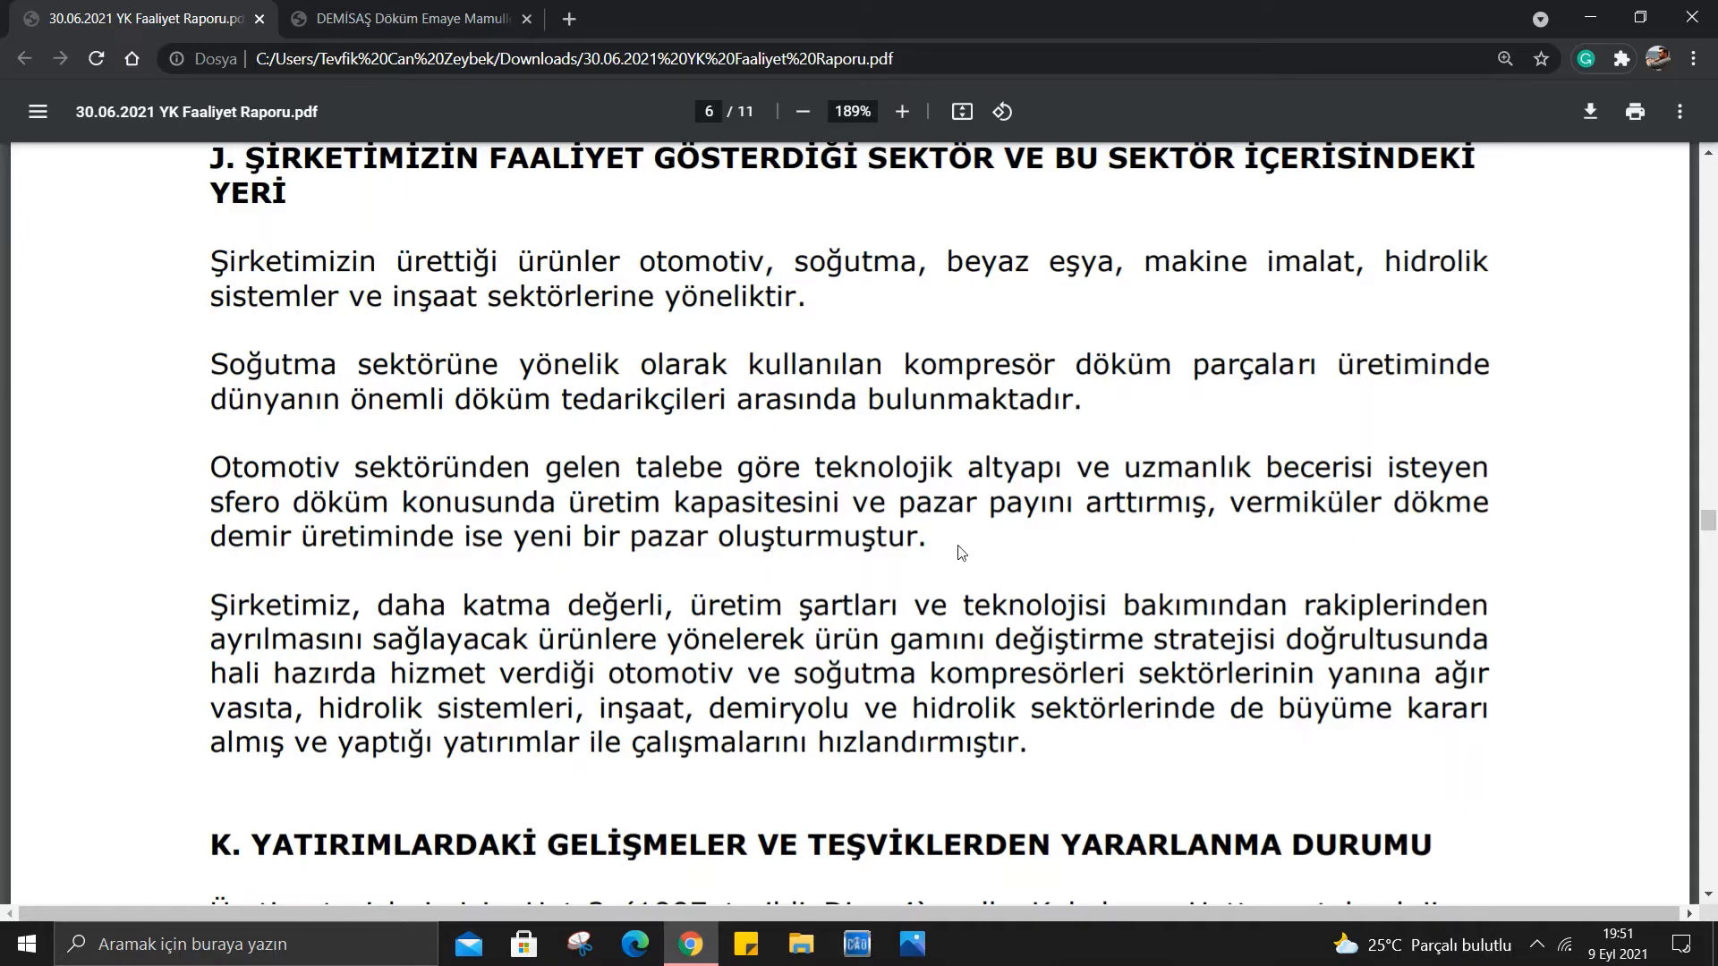
scroll(down, 3)
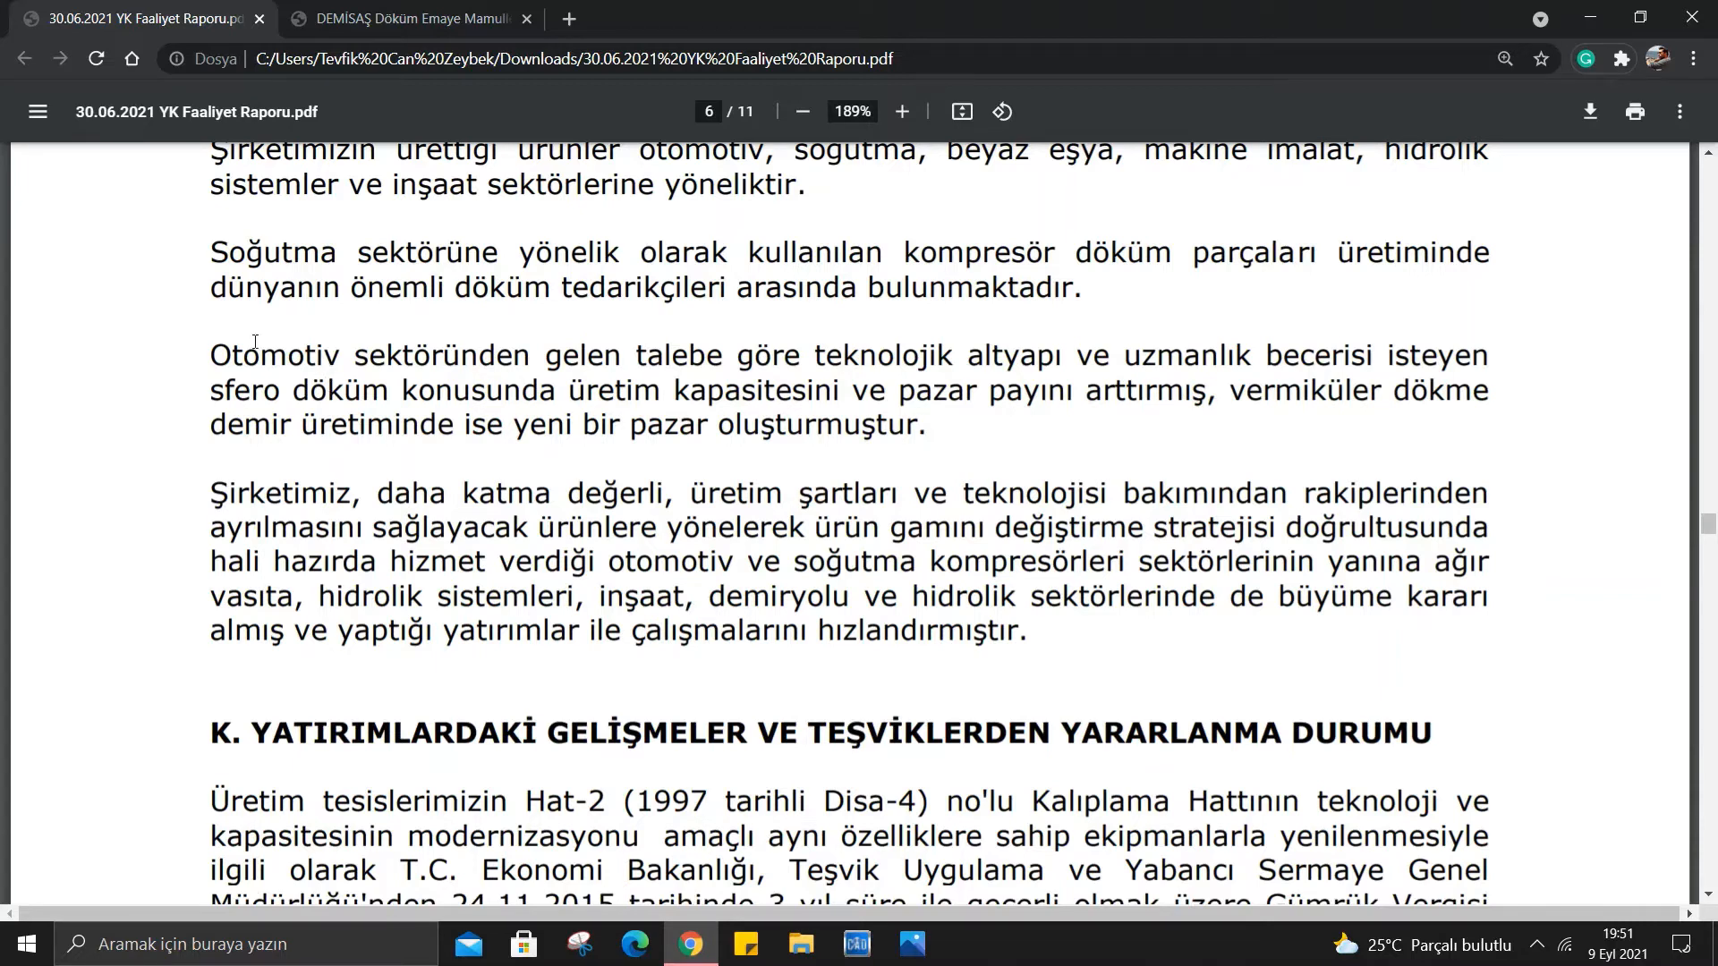
mouse_move(909, 719)
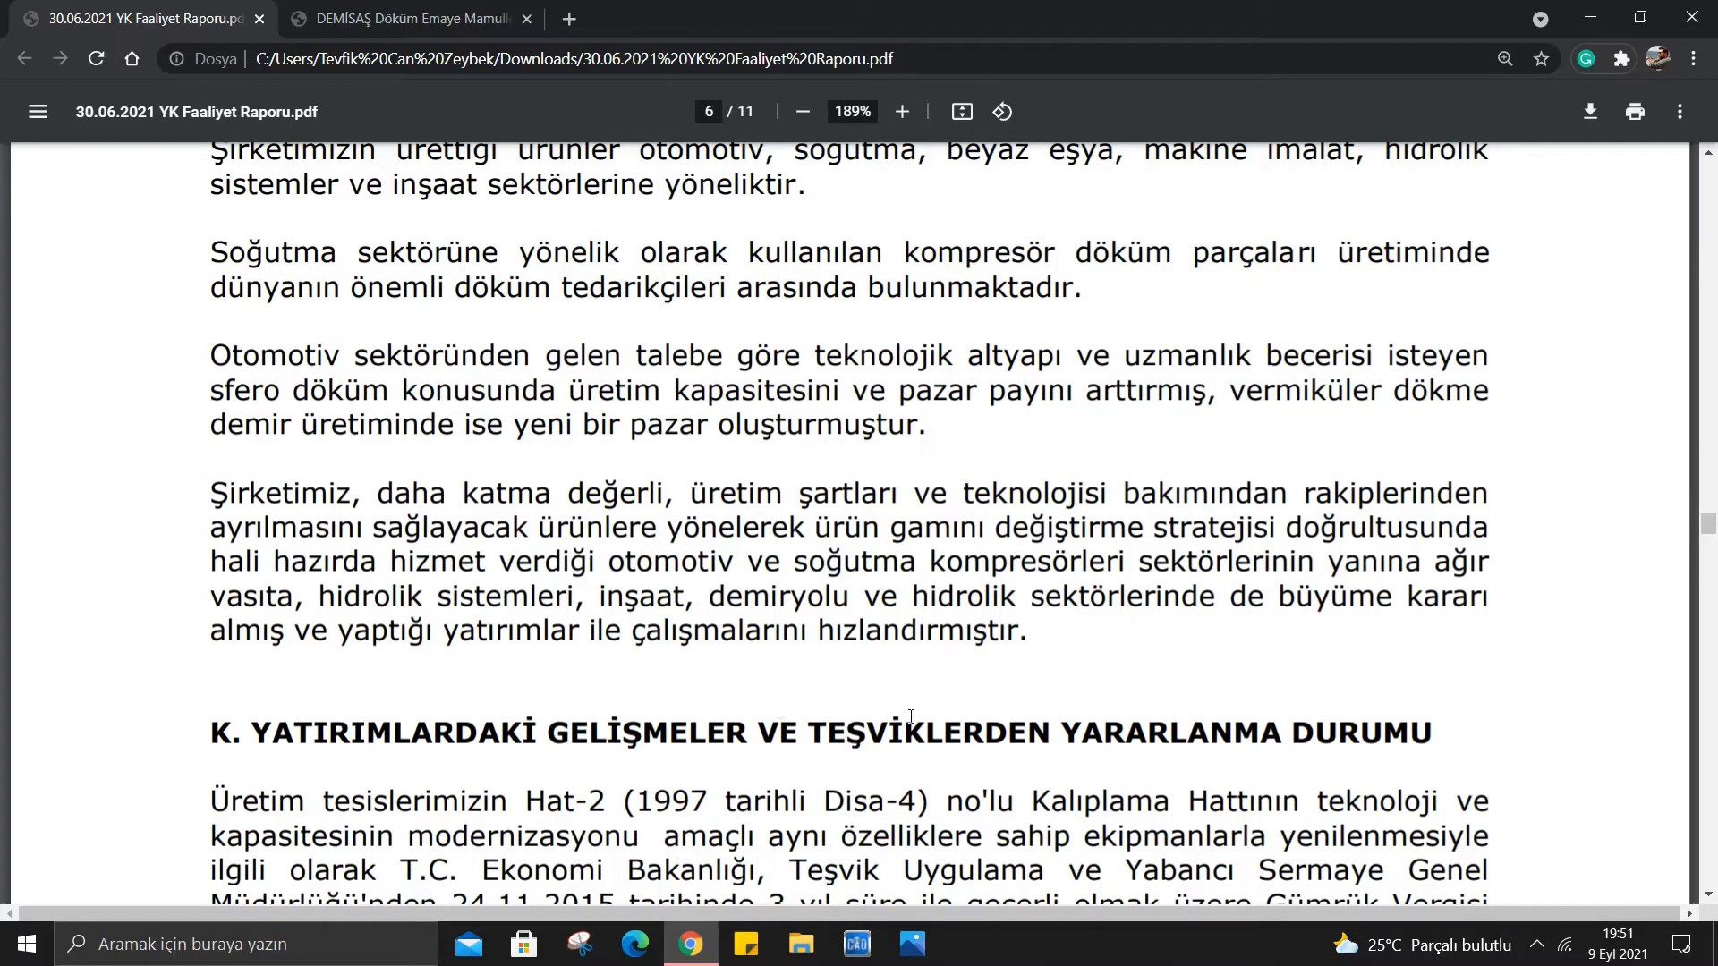
mouse_move(1190, 578)
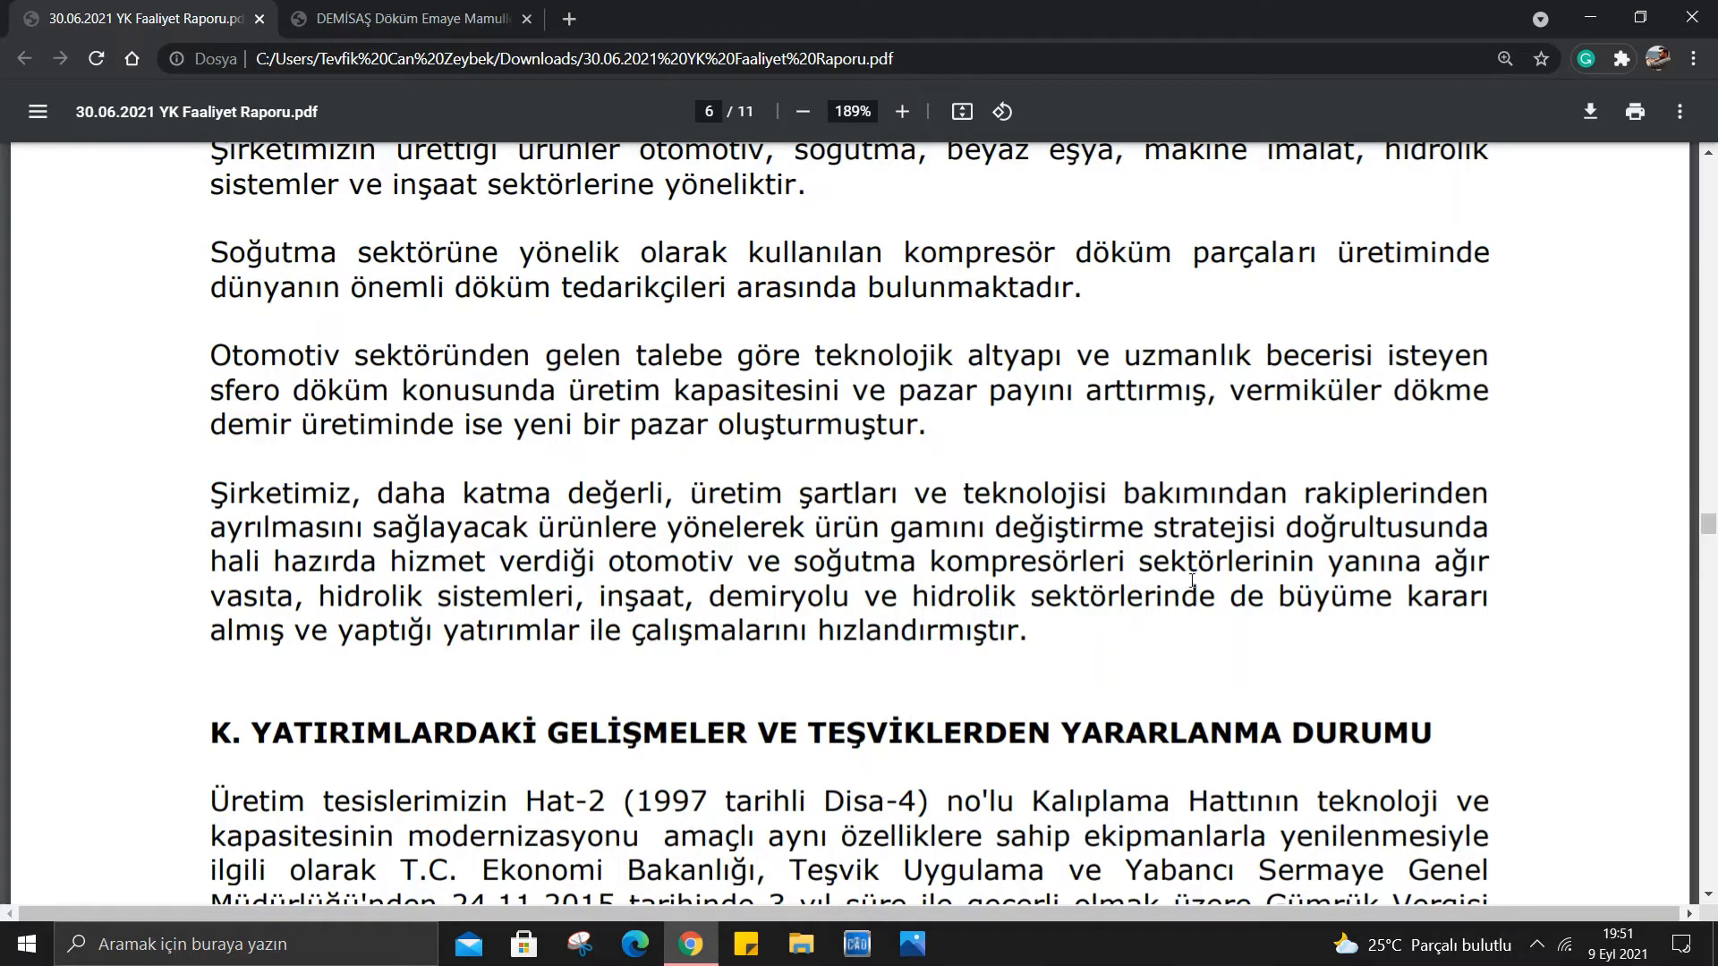
mouse_move(1548, 571)
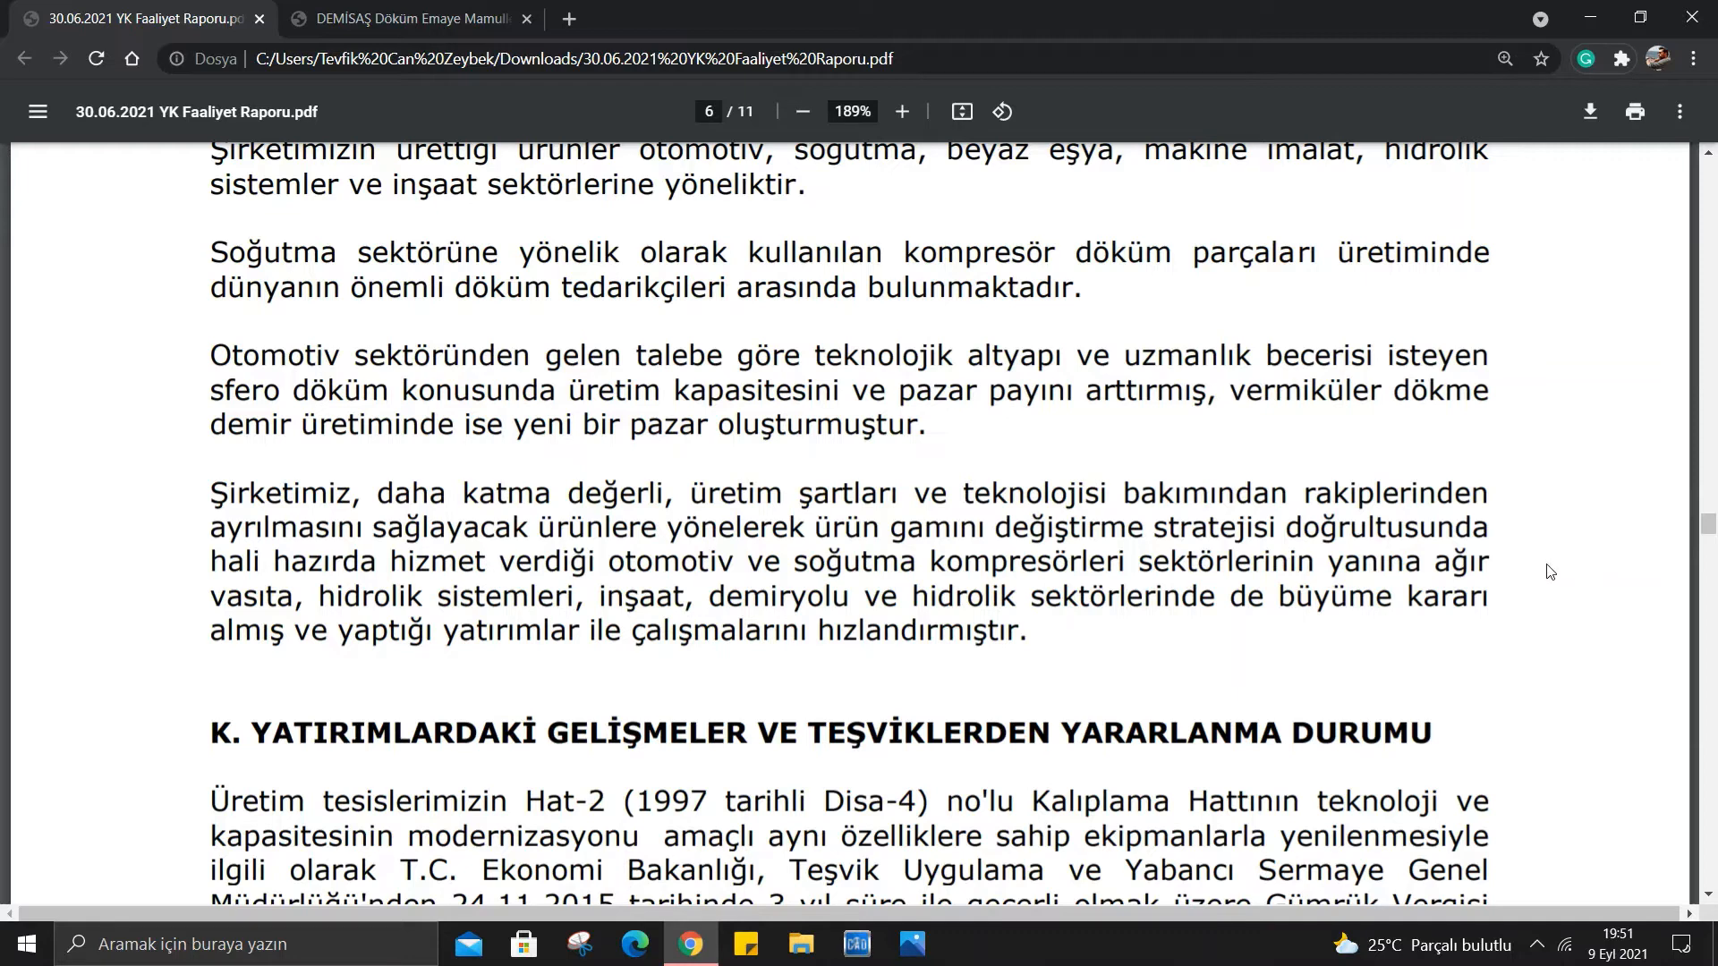
mouse_move(662, 616)
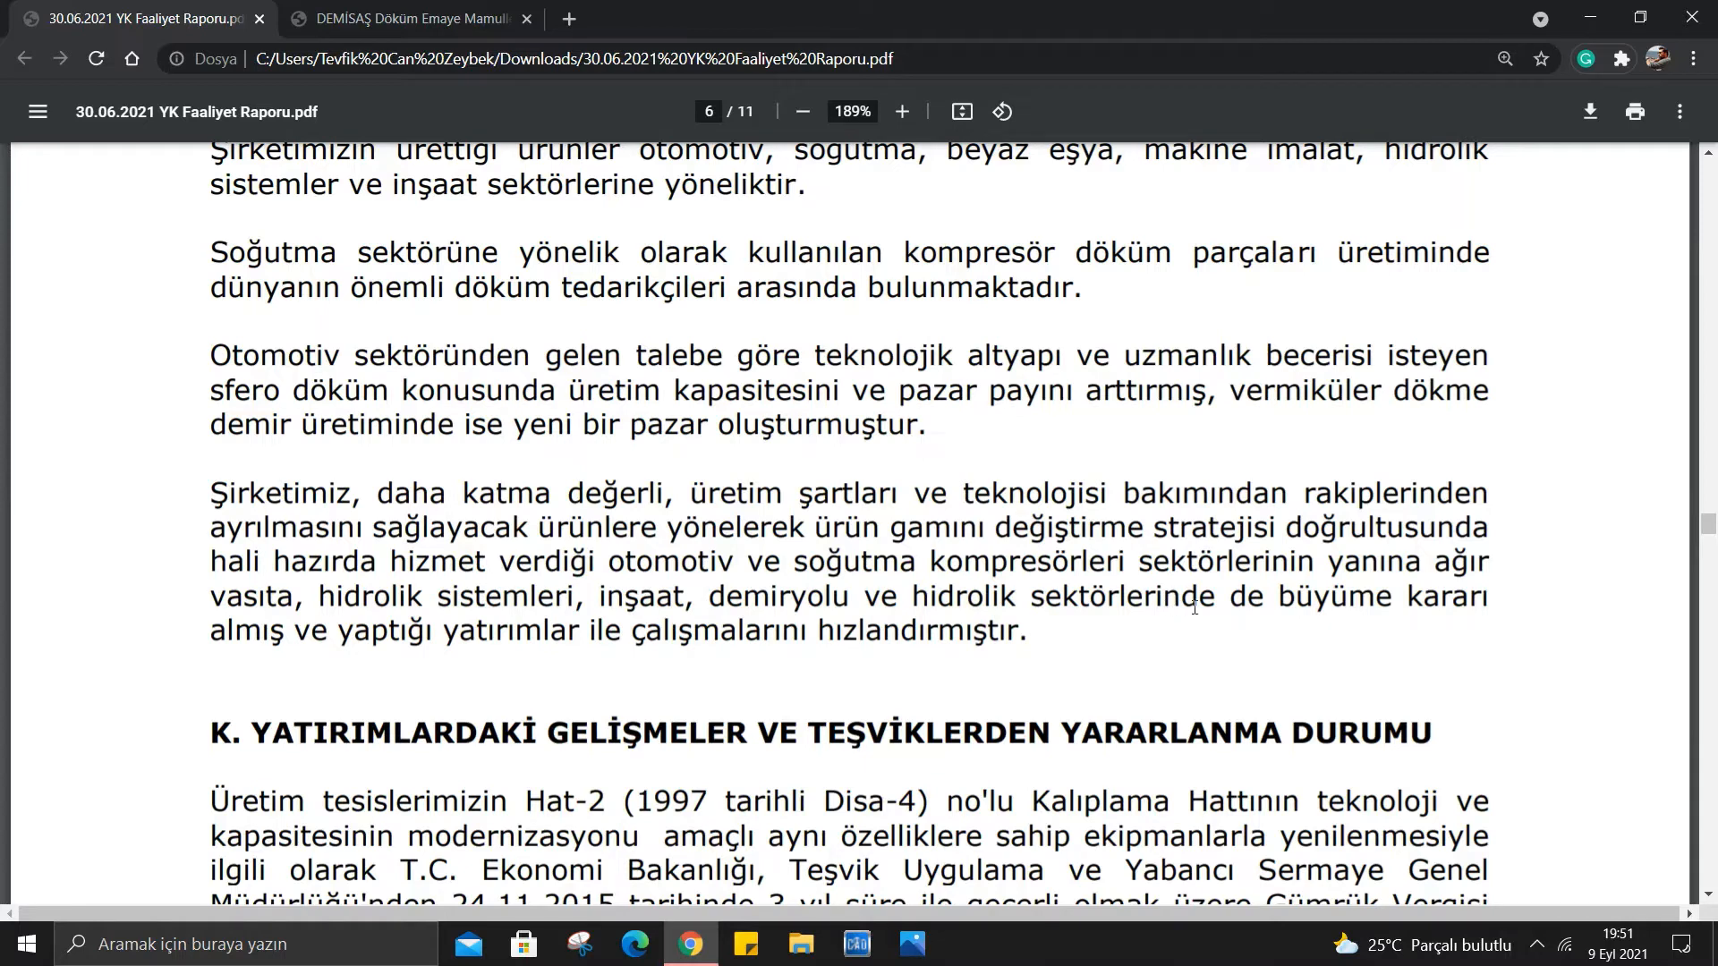
mouse_move(505, 655)
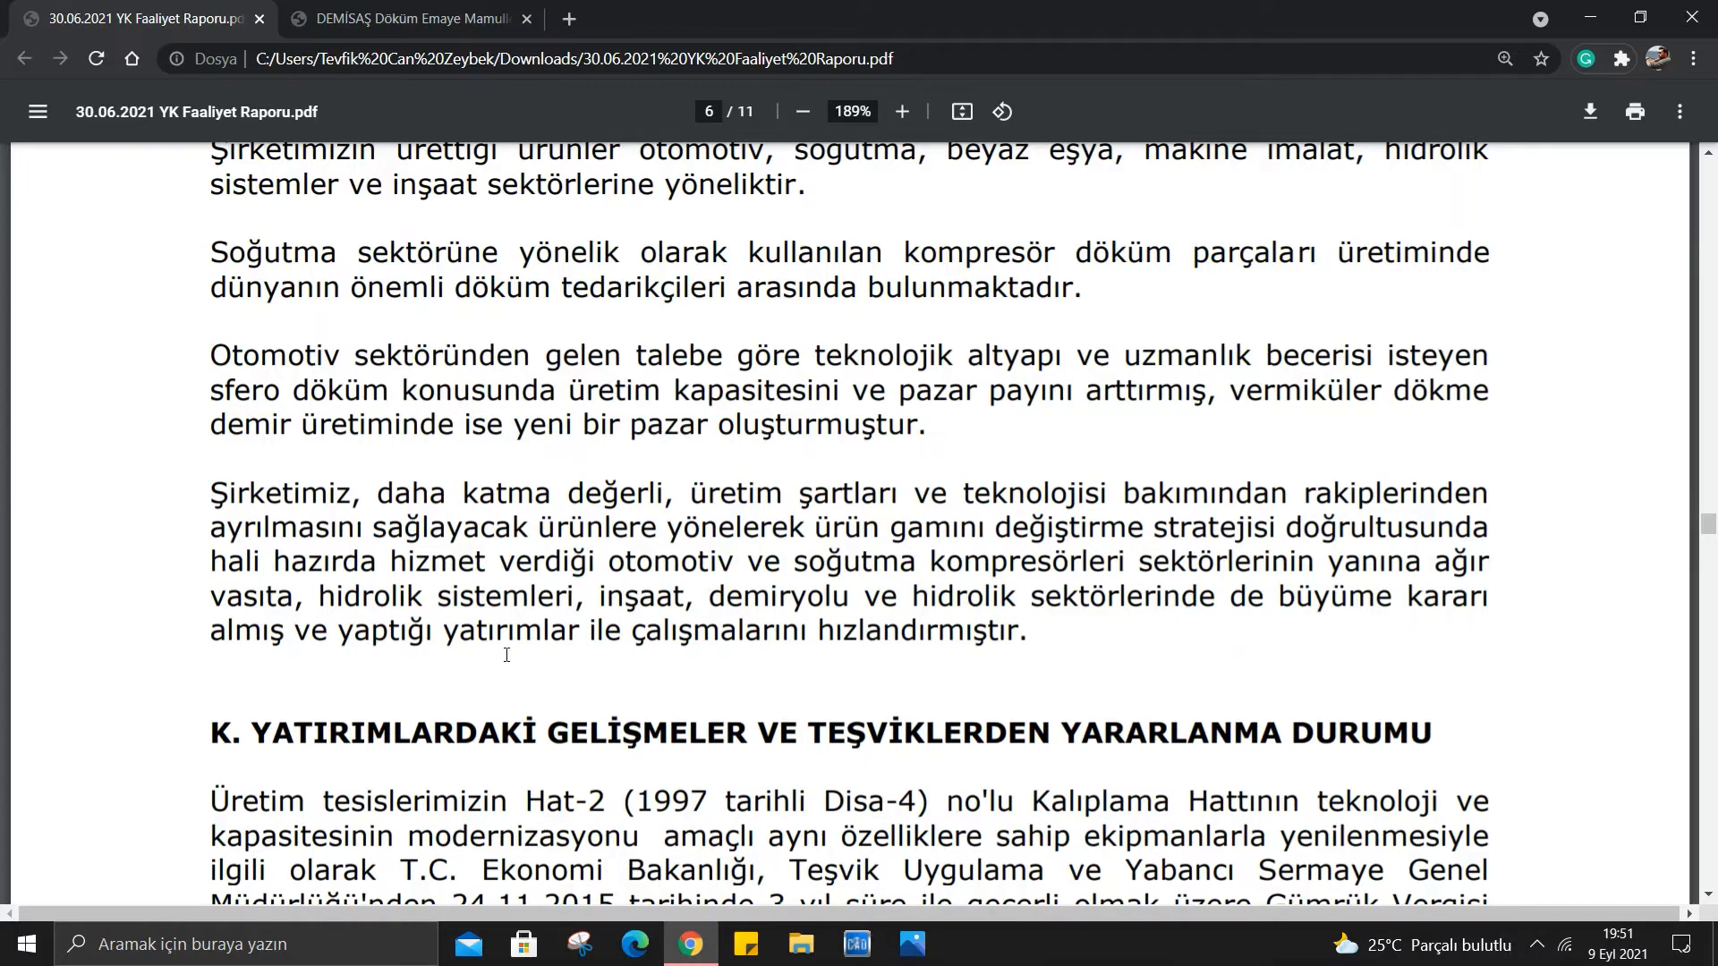
mouse_move(646, 644)
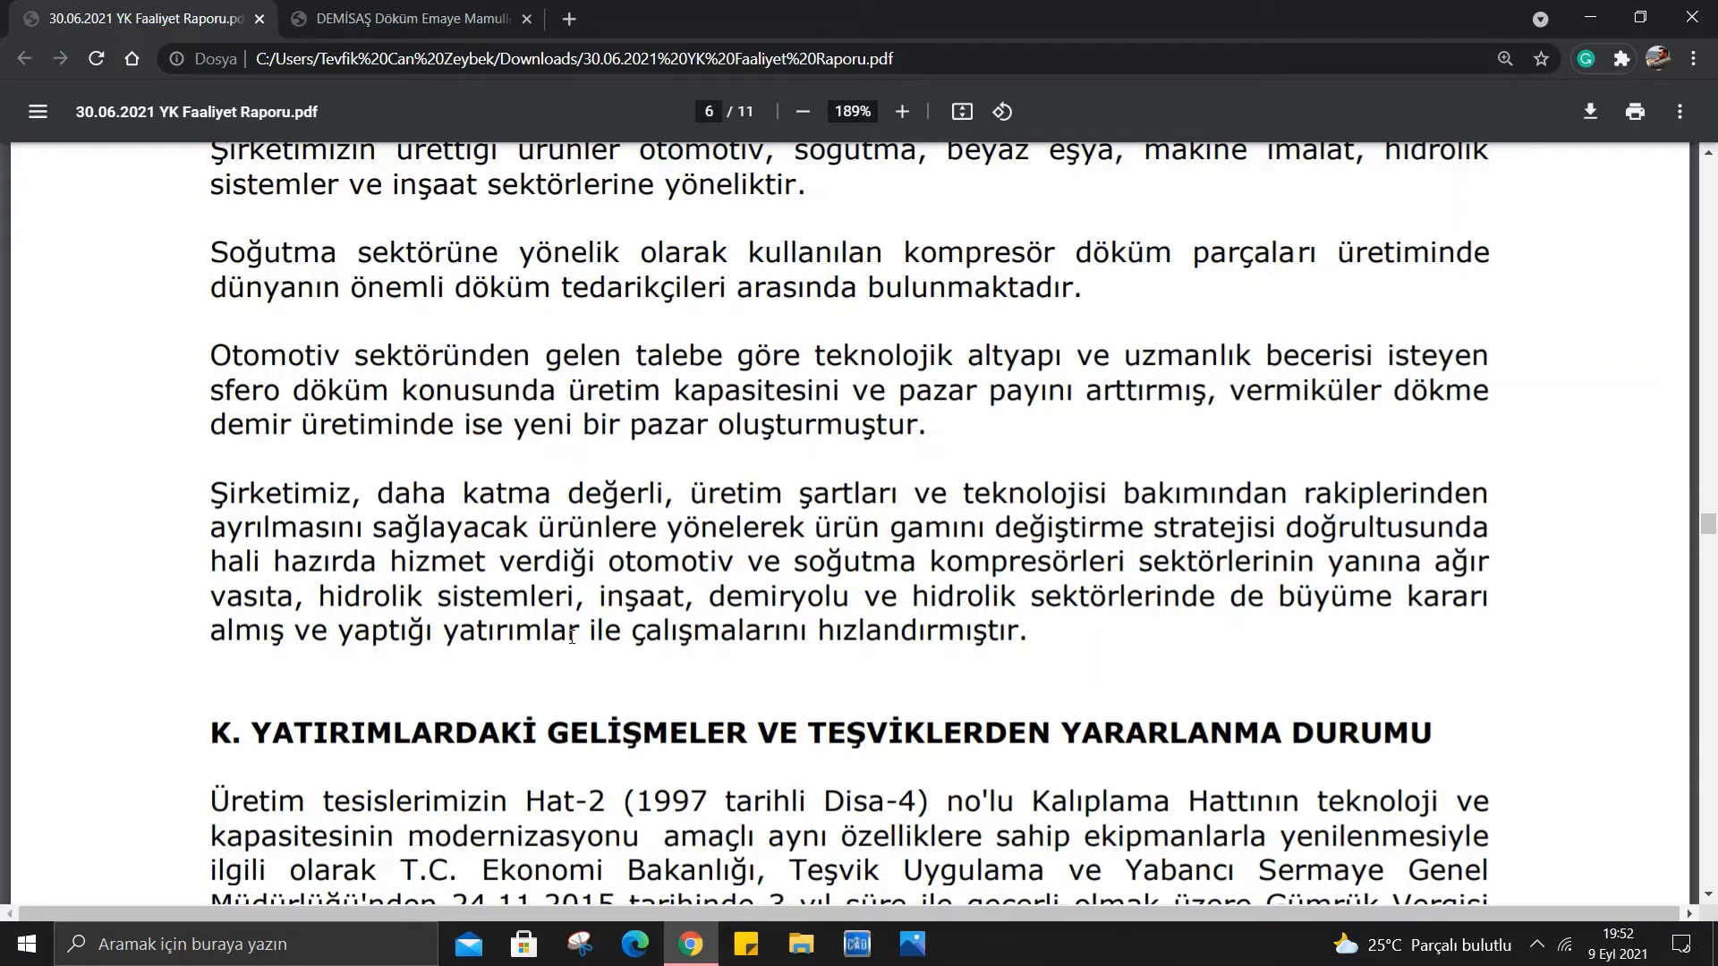
Scroll into page 7's section L production list of automotive and heavy vehicle casting parts.
scroll(down, 3)
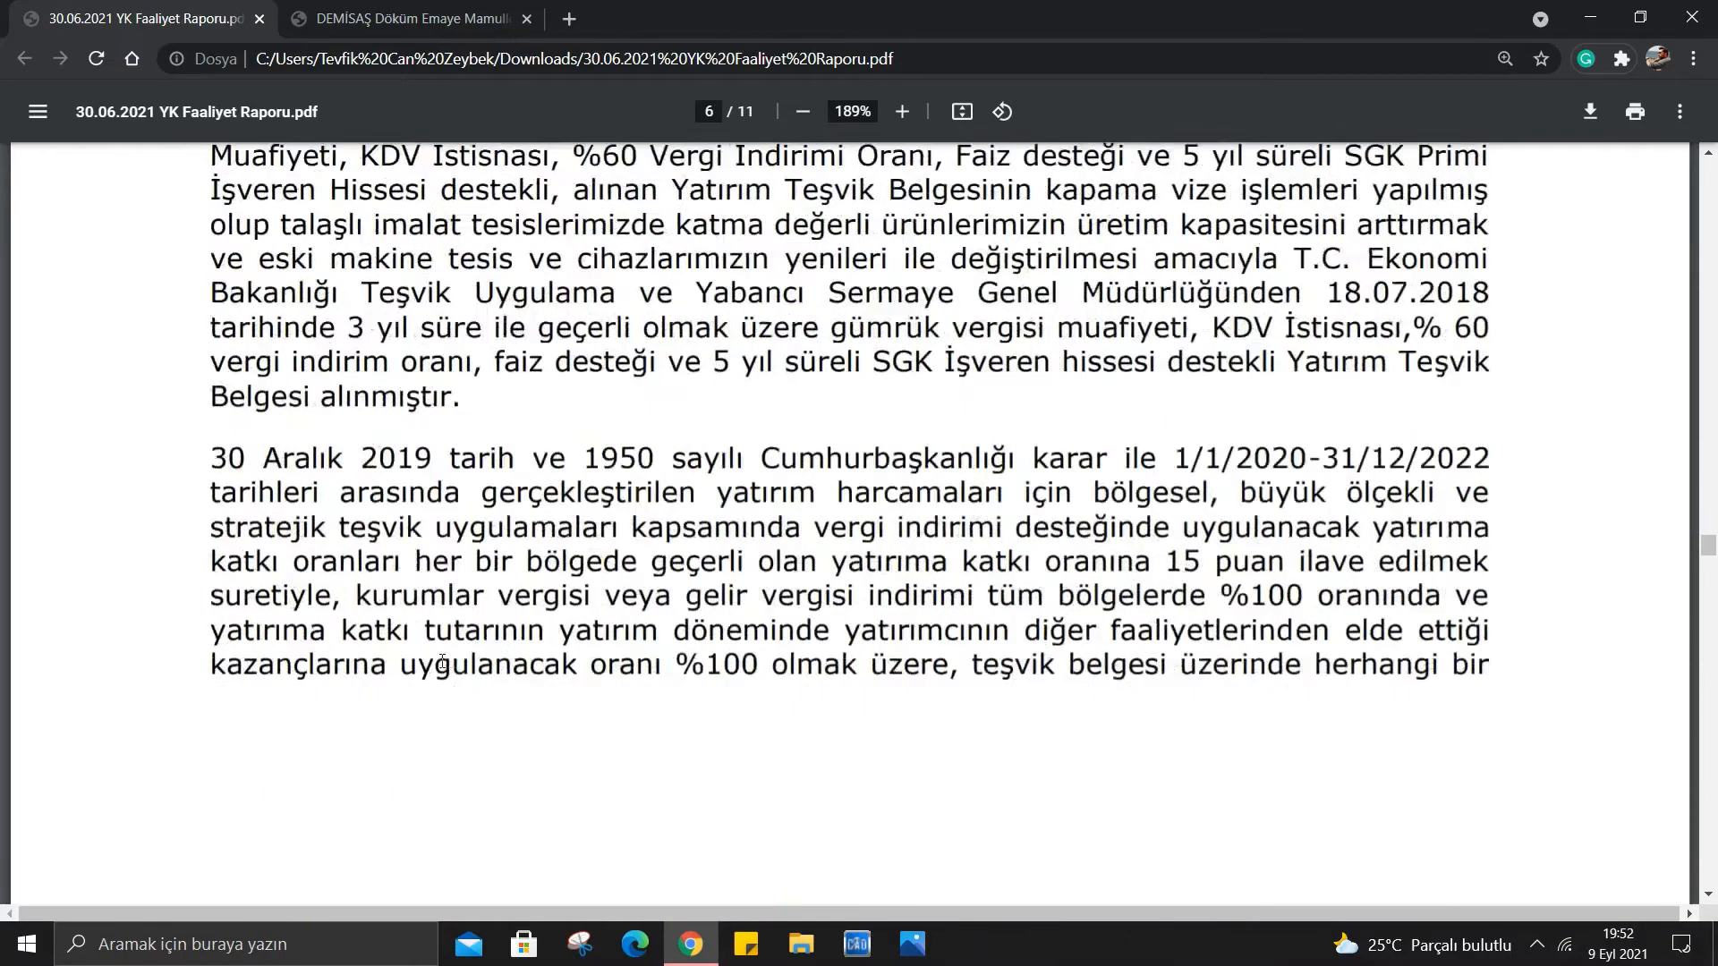
scroll(down, 3)
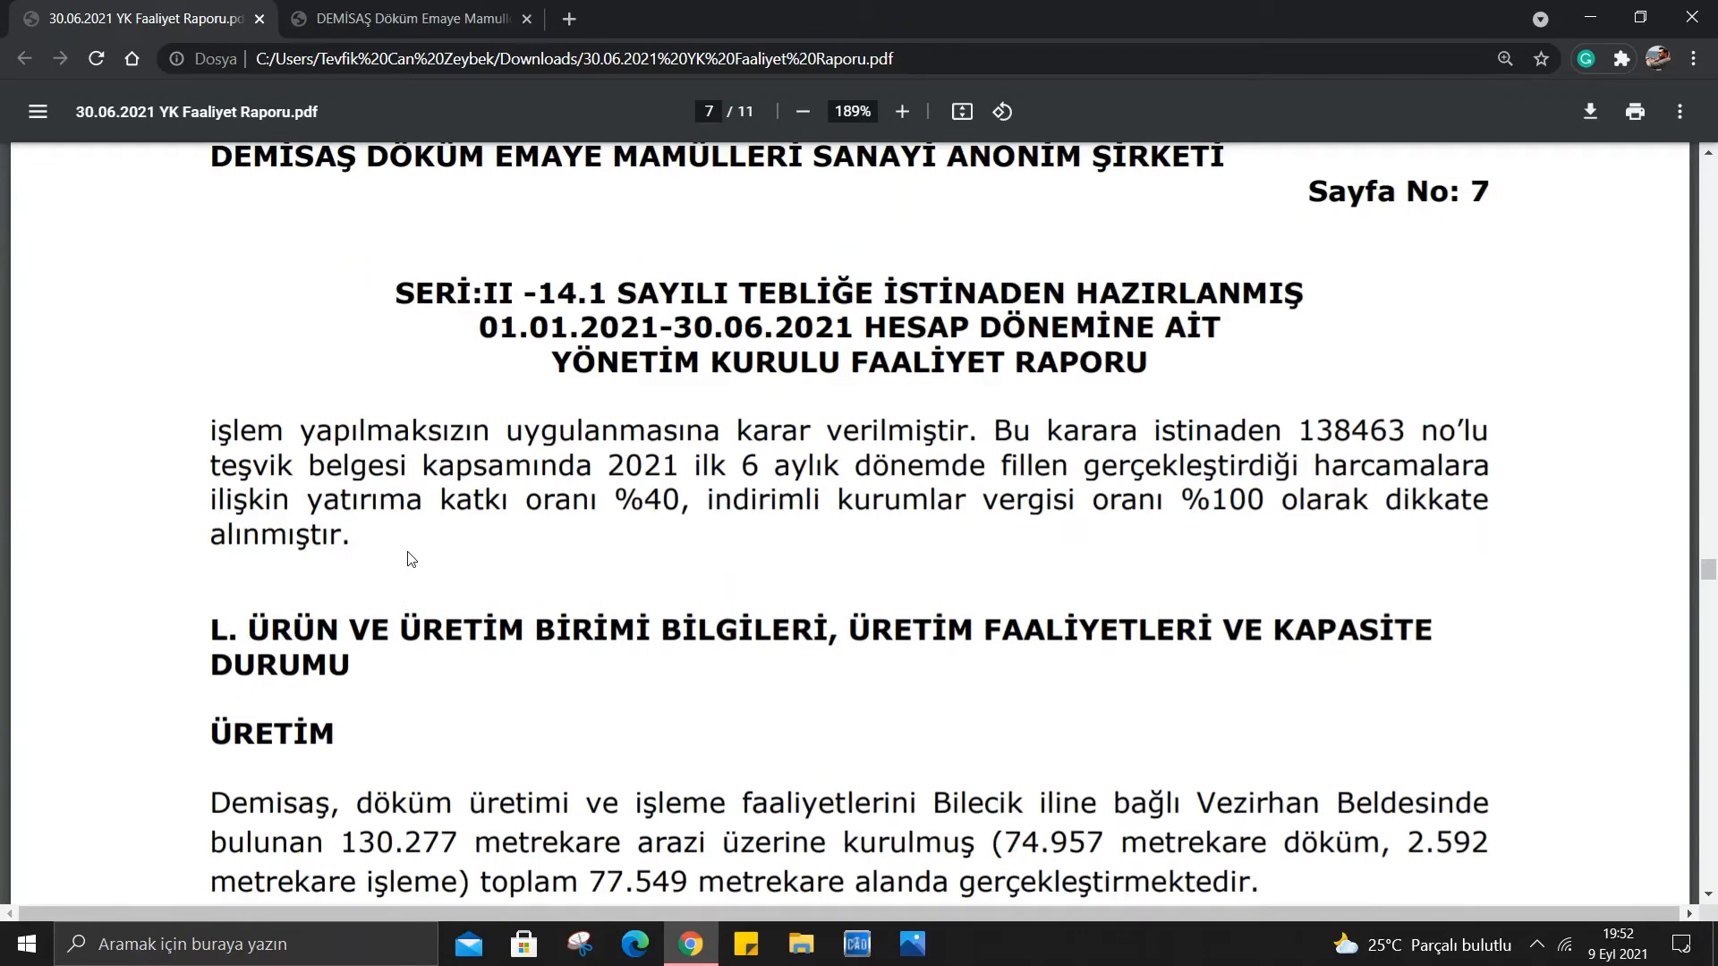
scroll(down, 3)
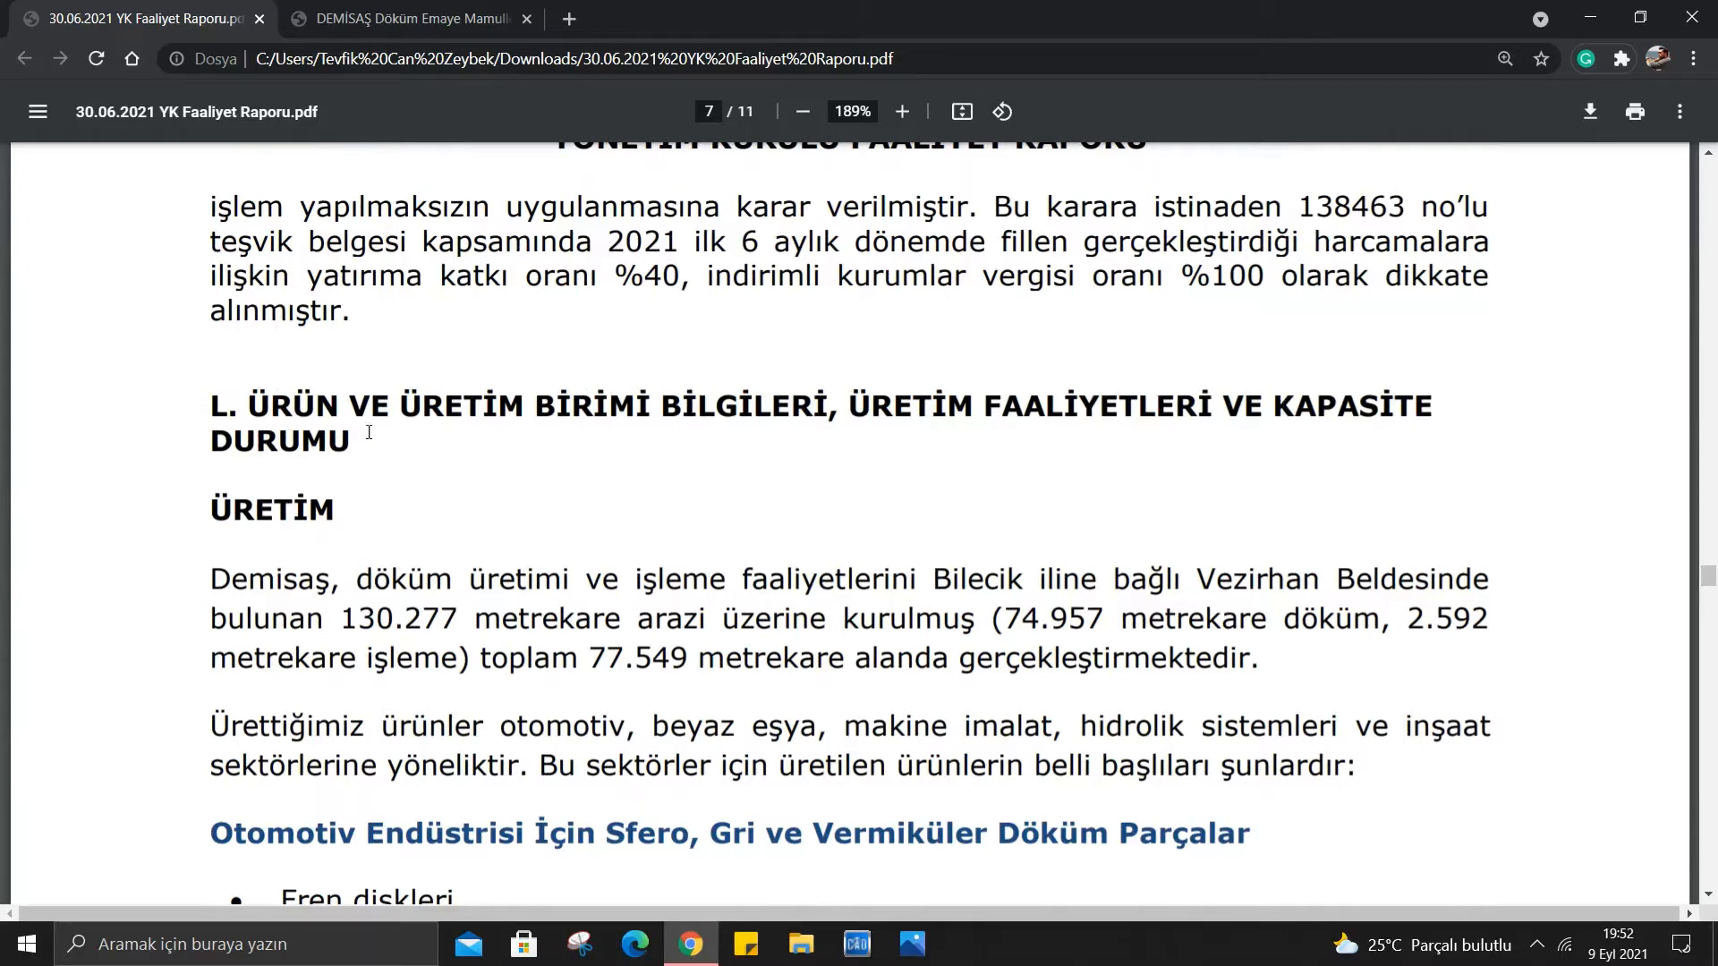
scroll(down, 3)
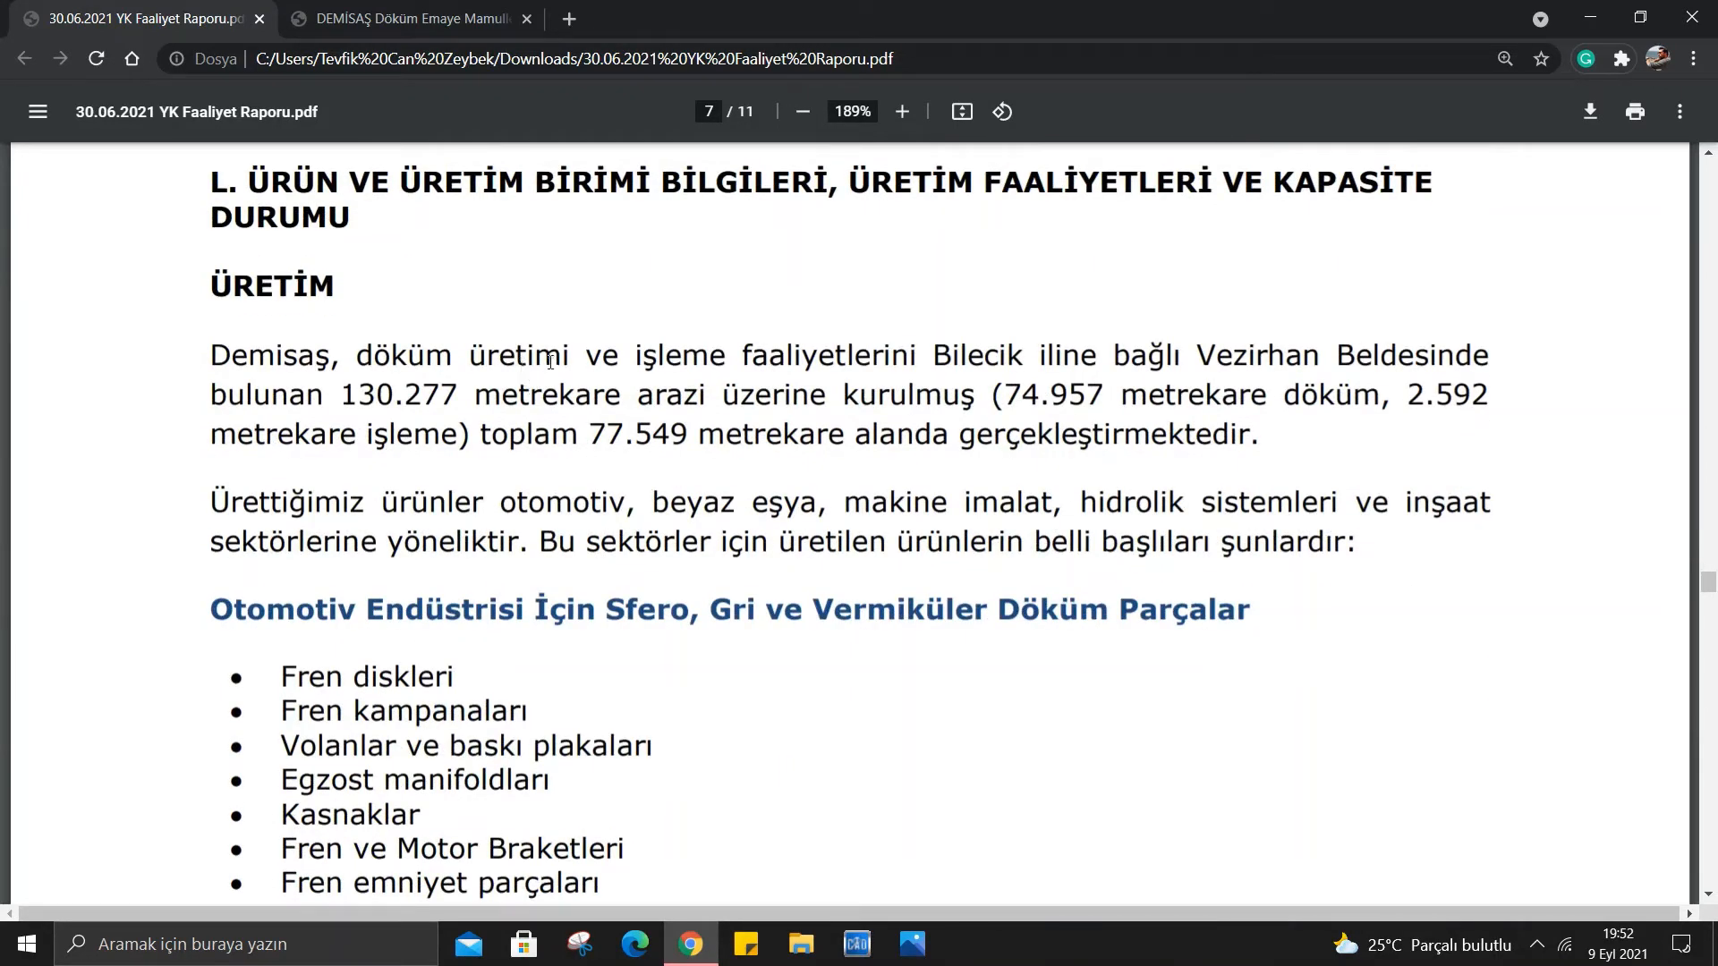
scroll(down, 3)
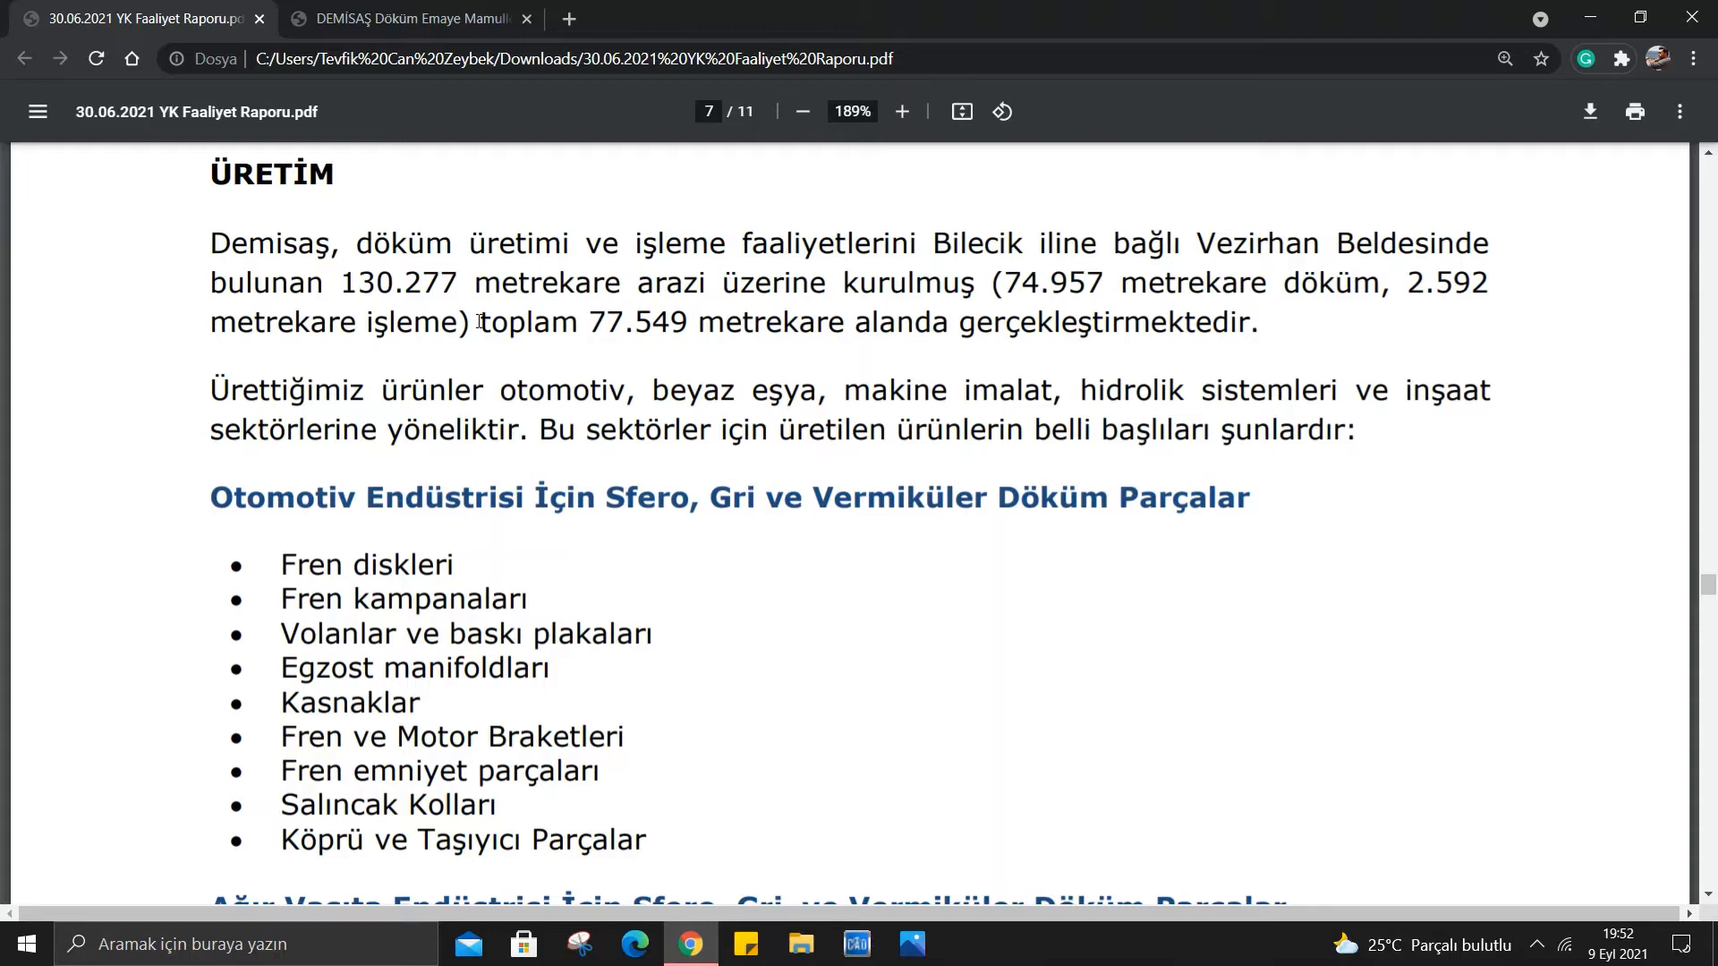
scroll(down, 3)
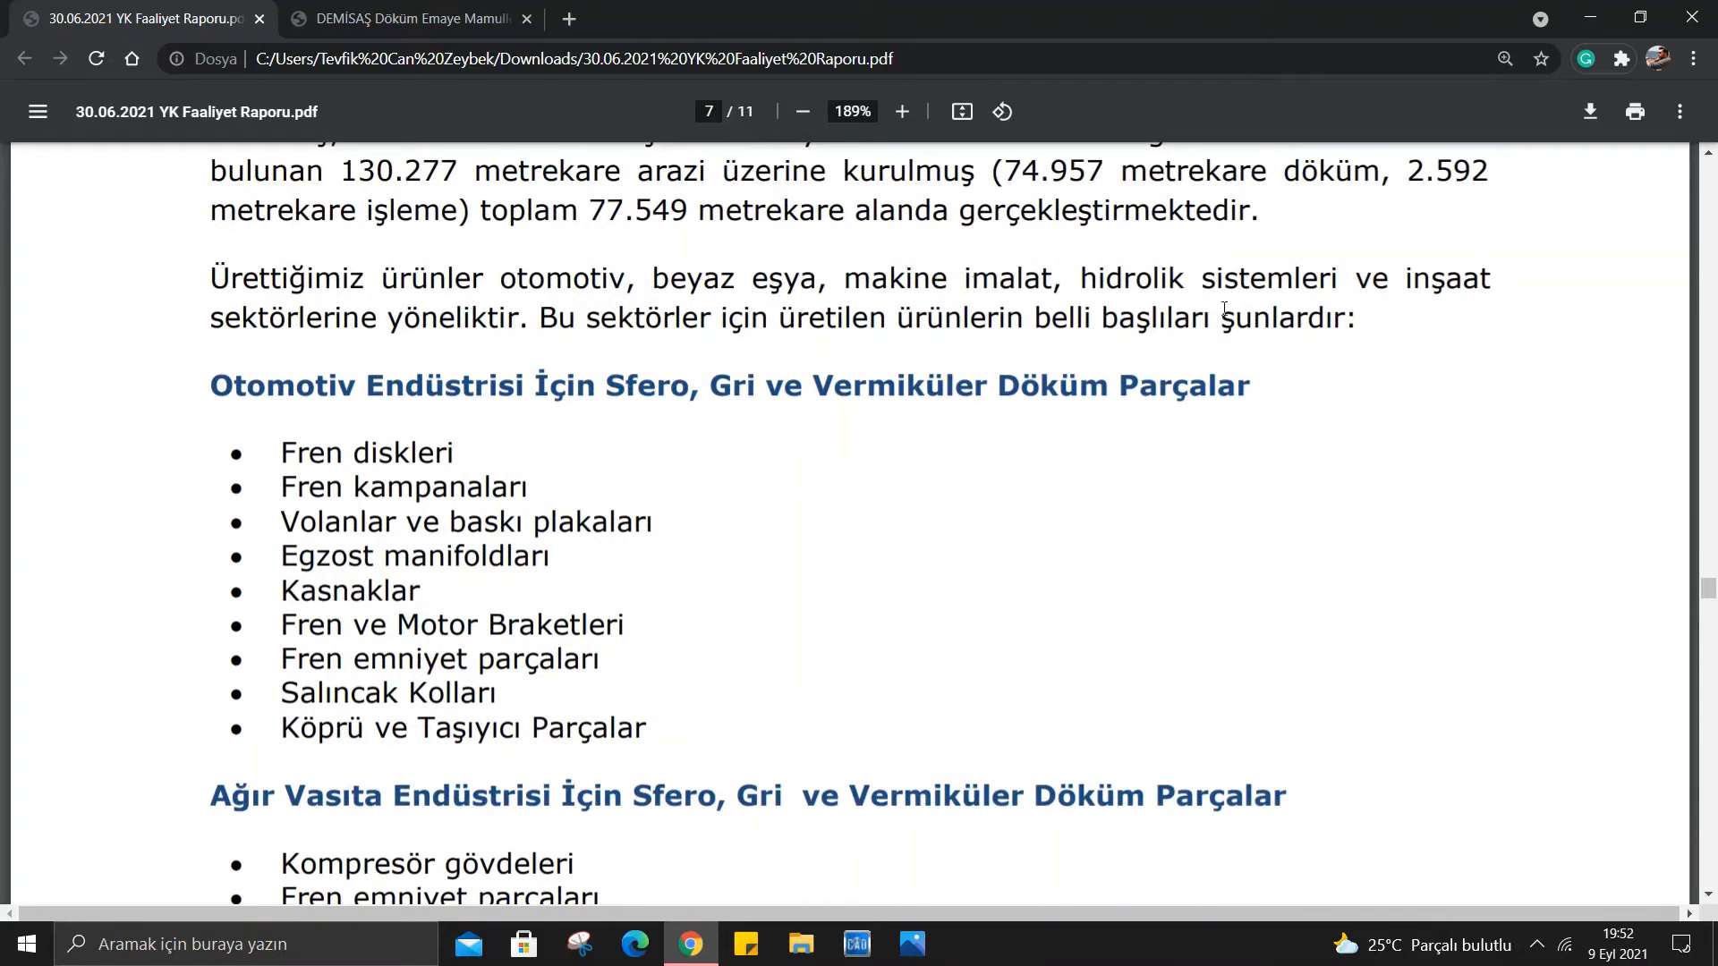
mouse_move(364, 362)
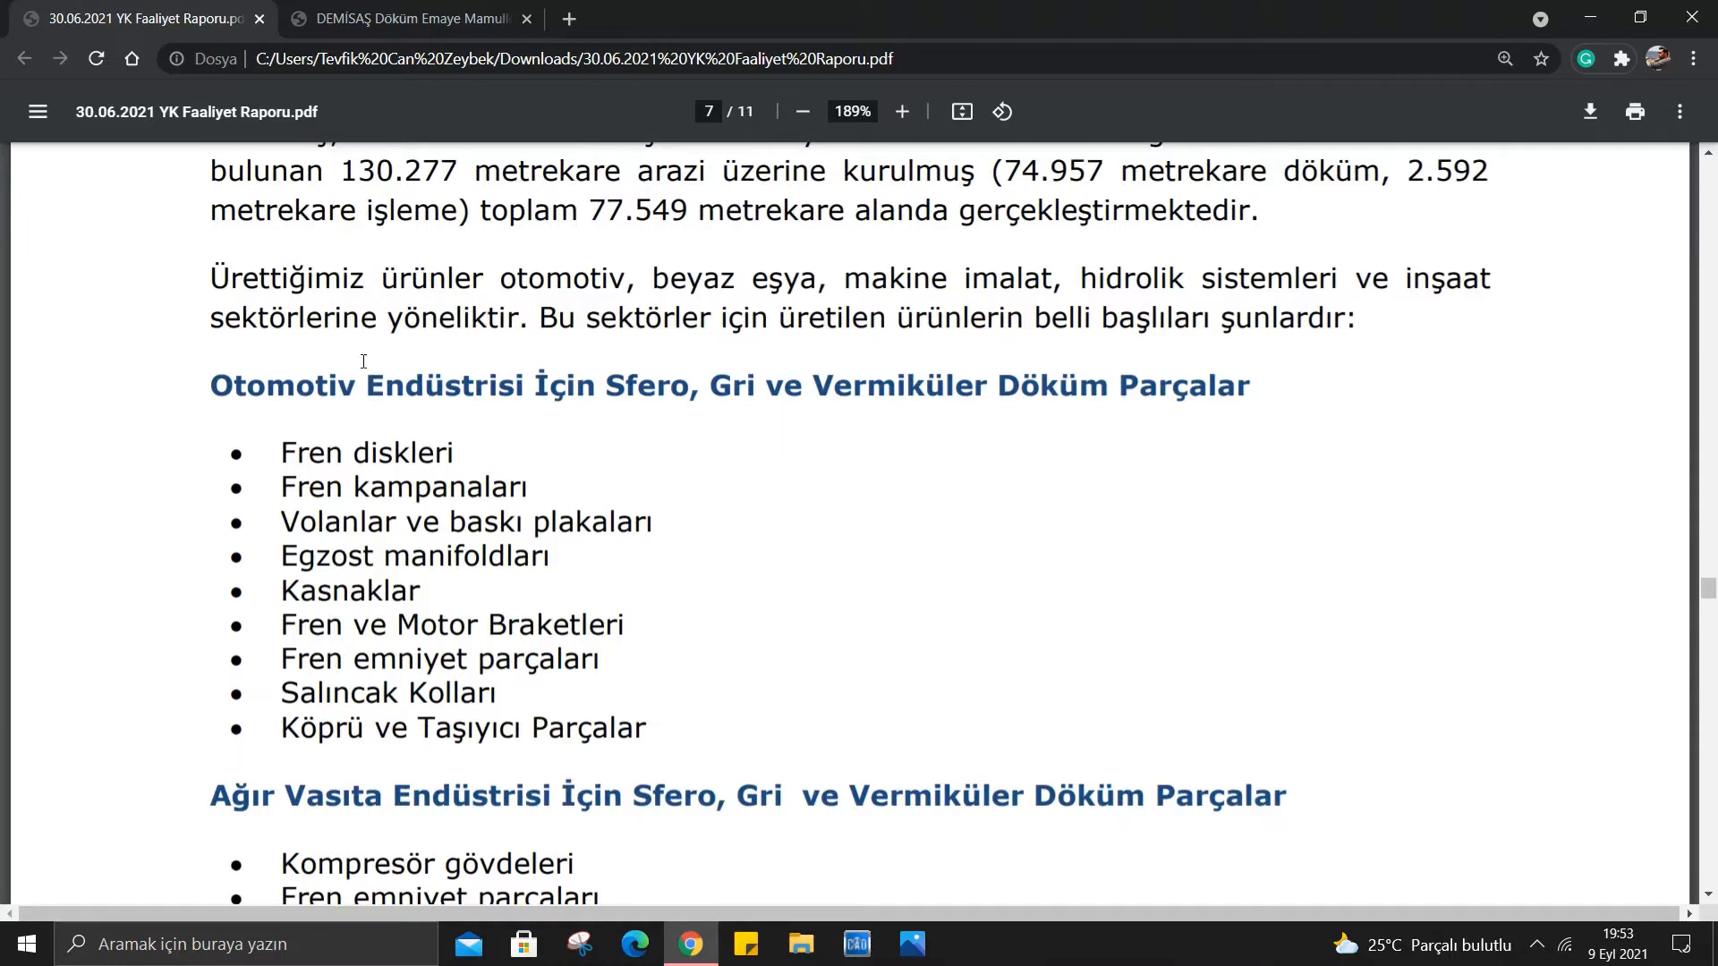
Scroll through page 7's casting-parts lists, past construction sector parts, to the top of page 8.
scroll(down, 3)
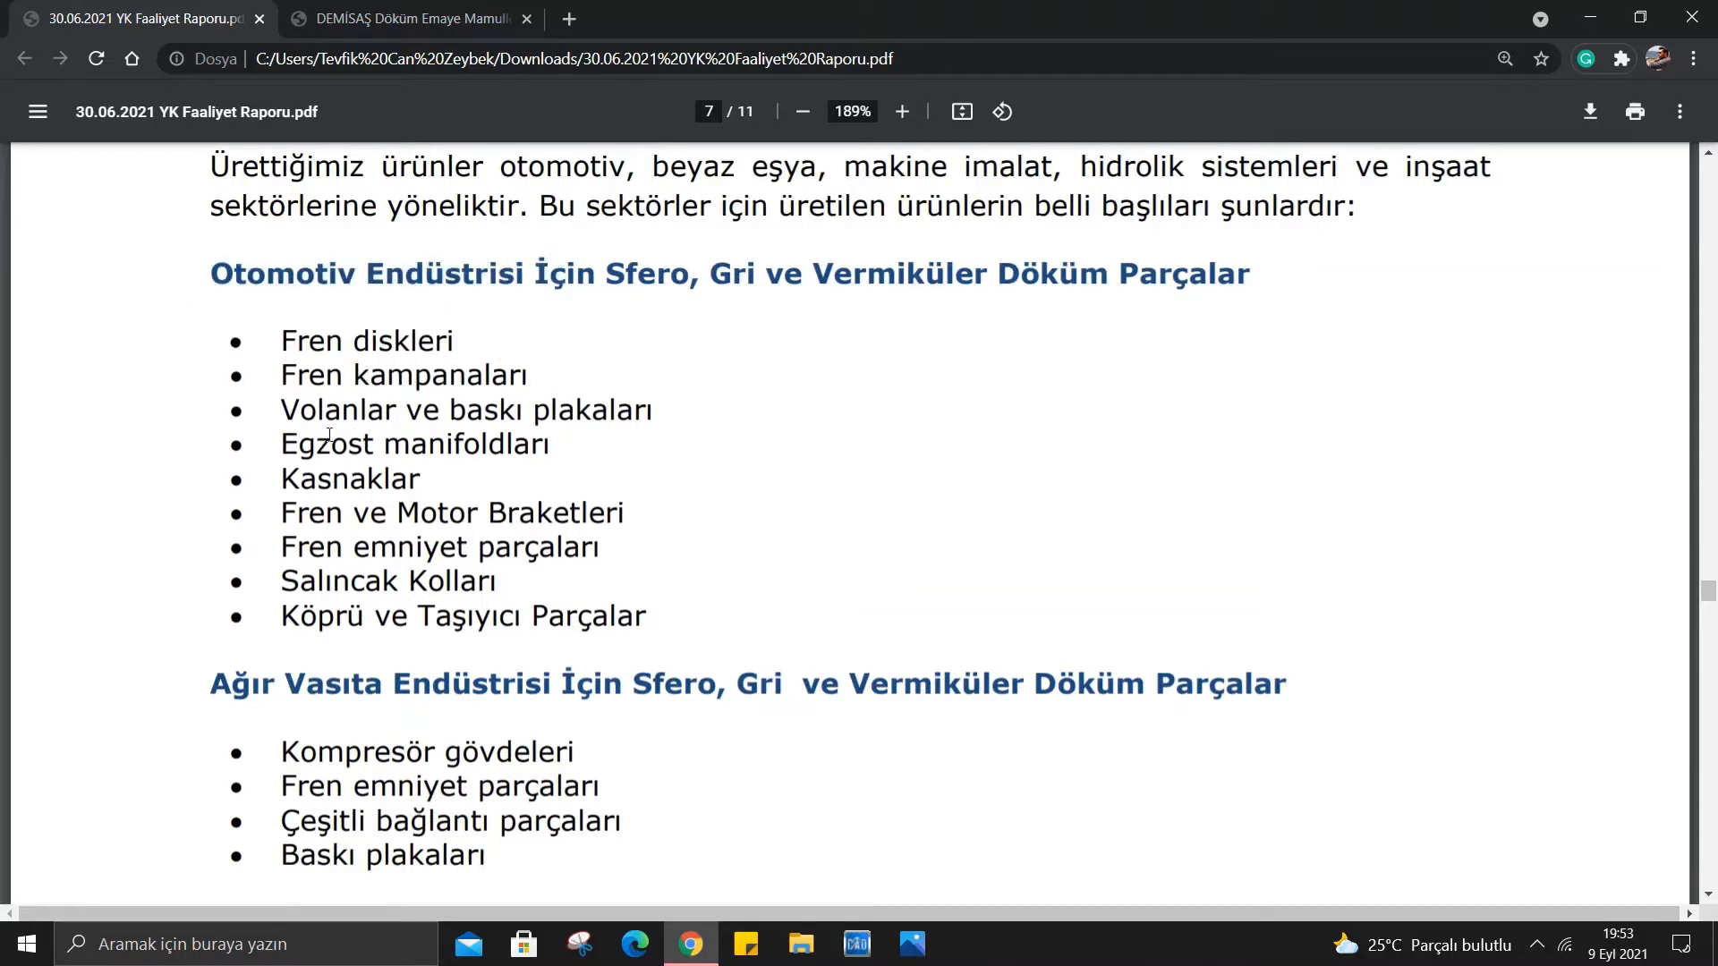
mouse_move(702, 431)
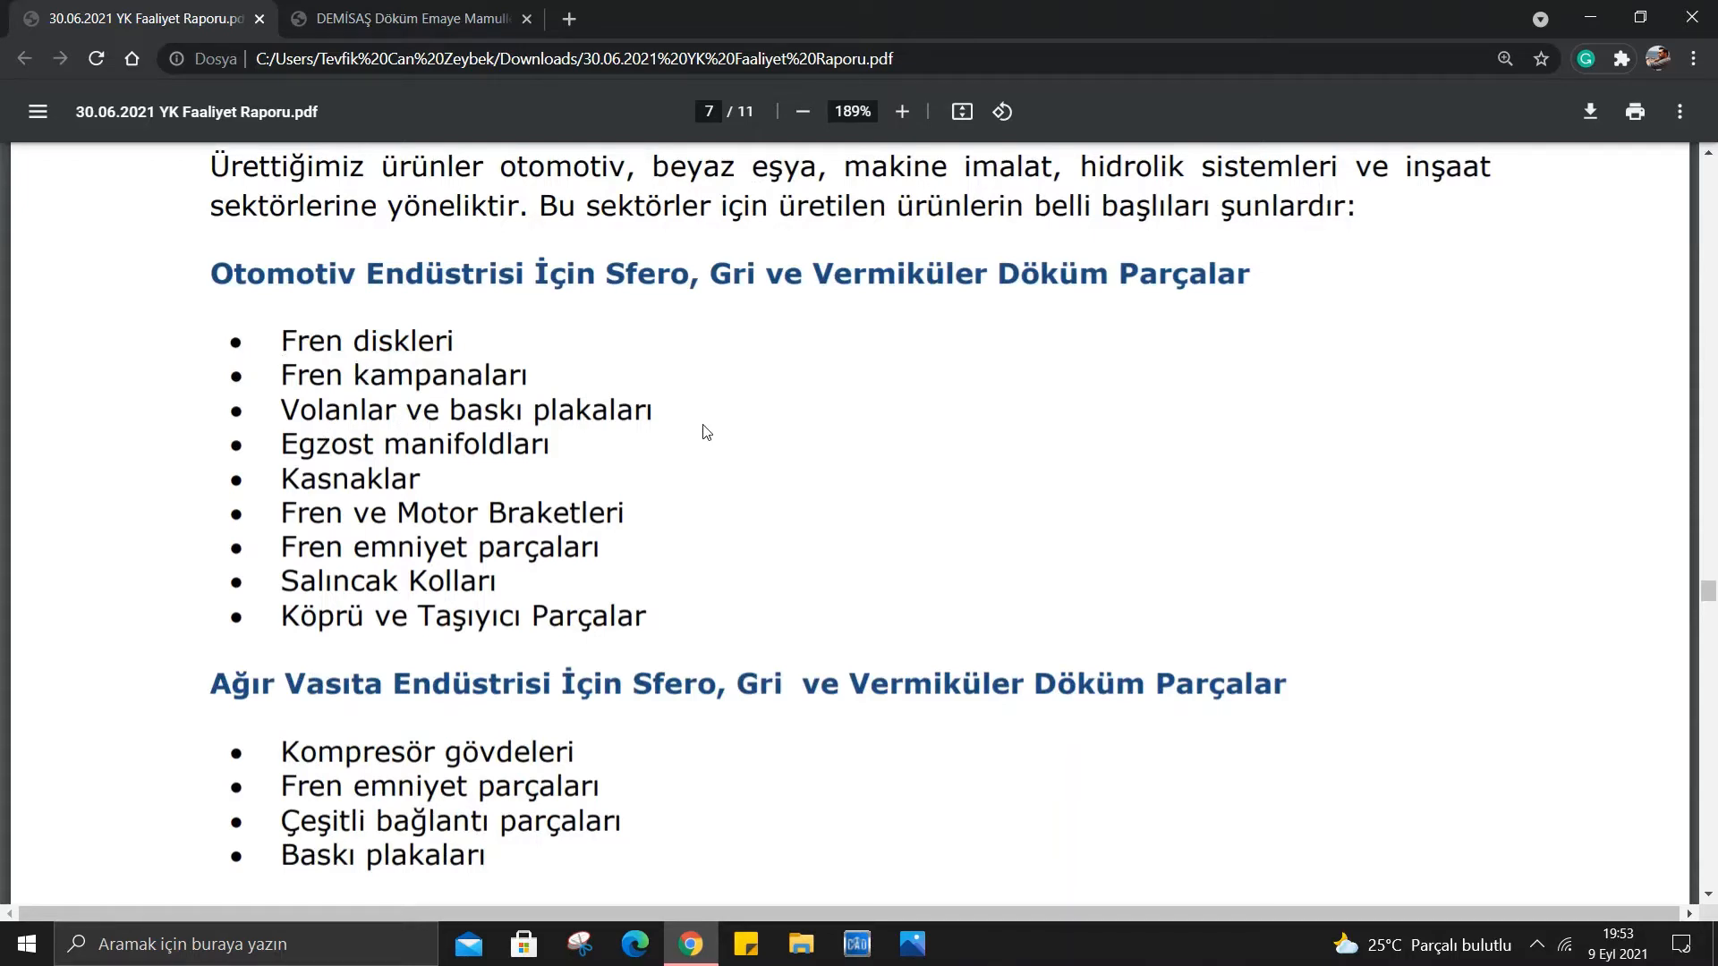
mouse_move(27, 406)
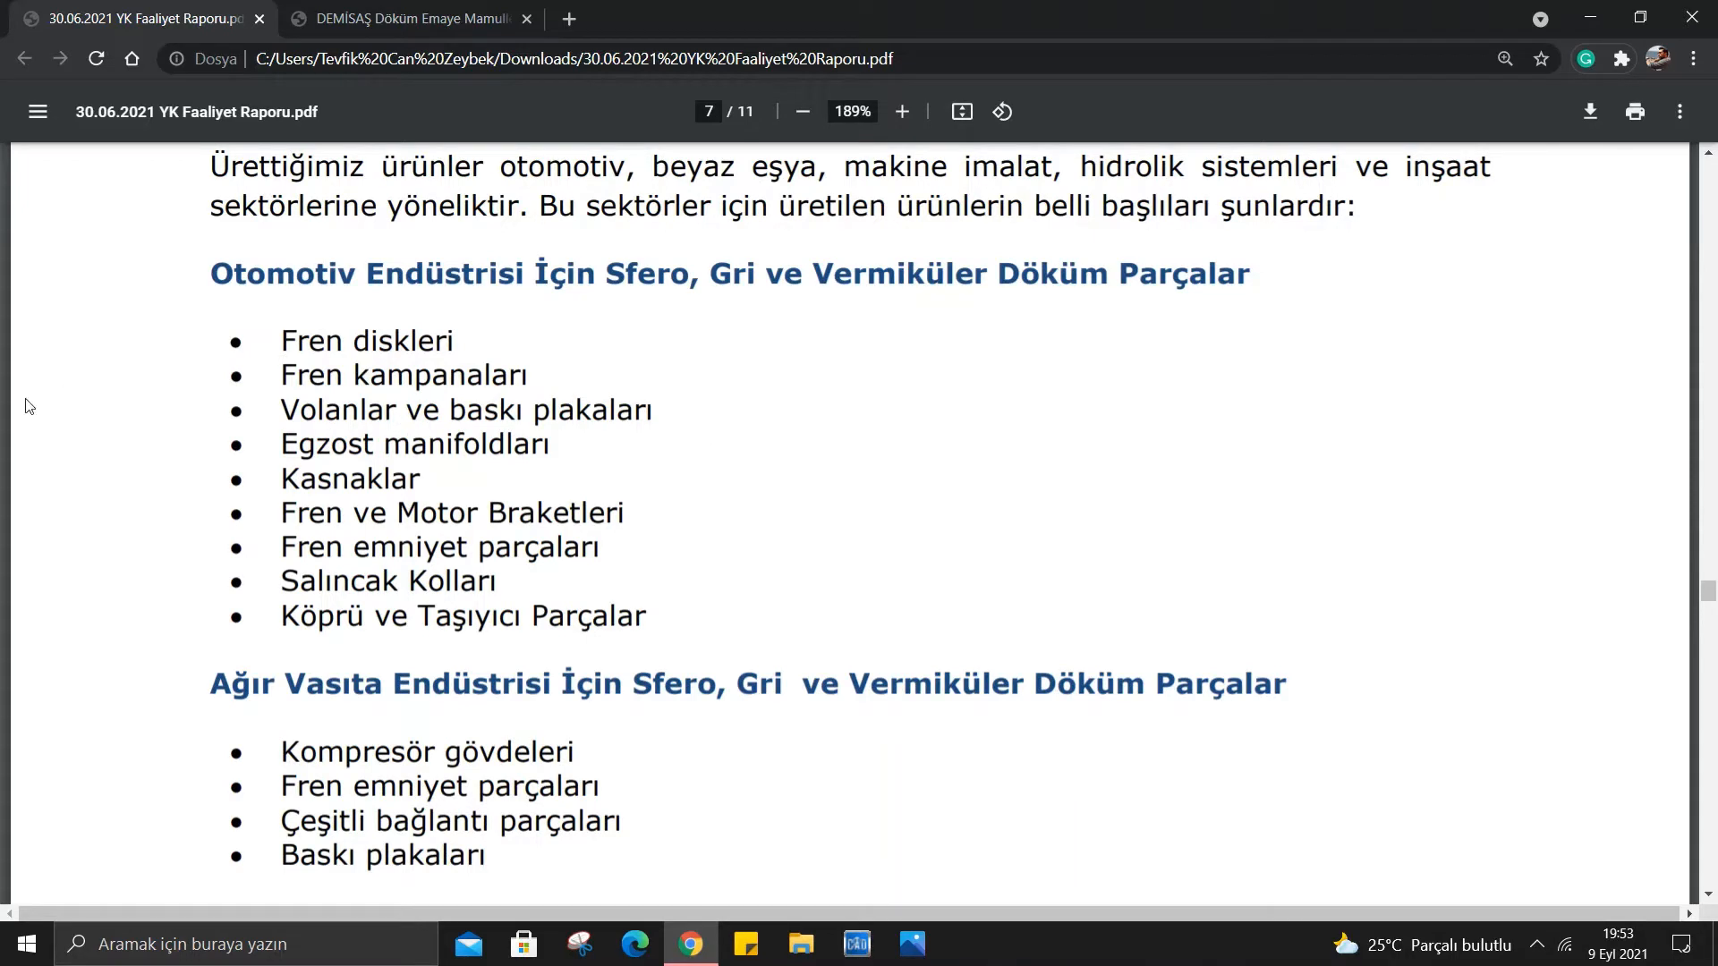
mouse_move(482, 513)
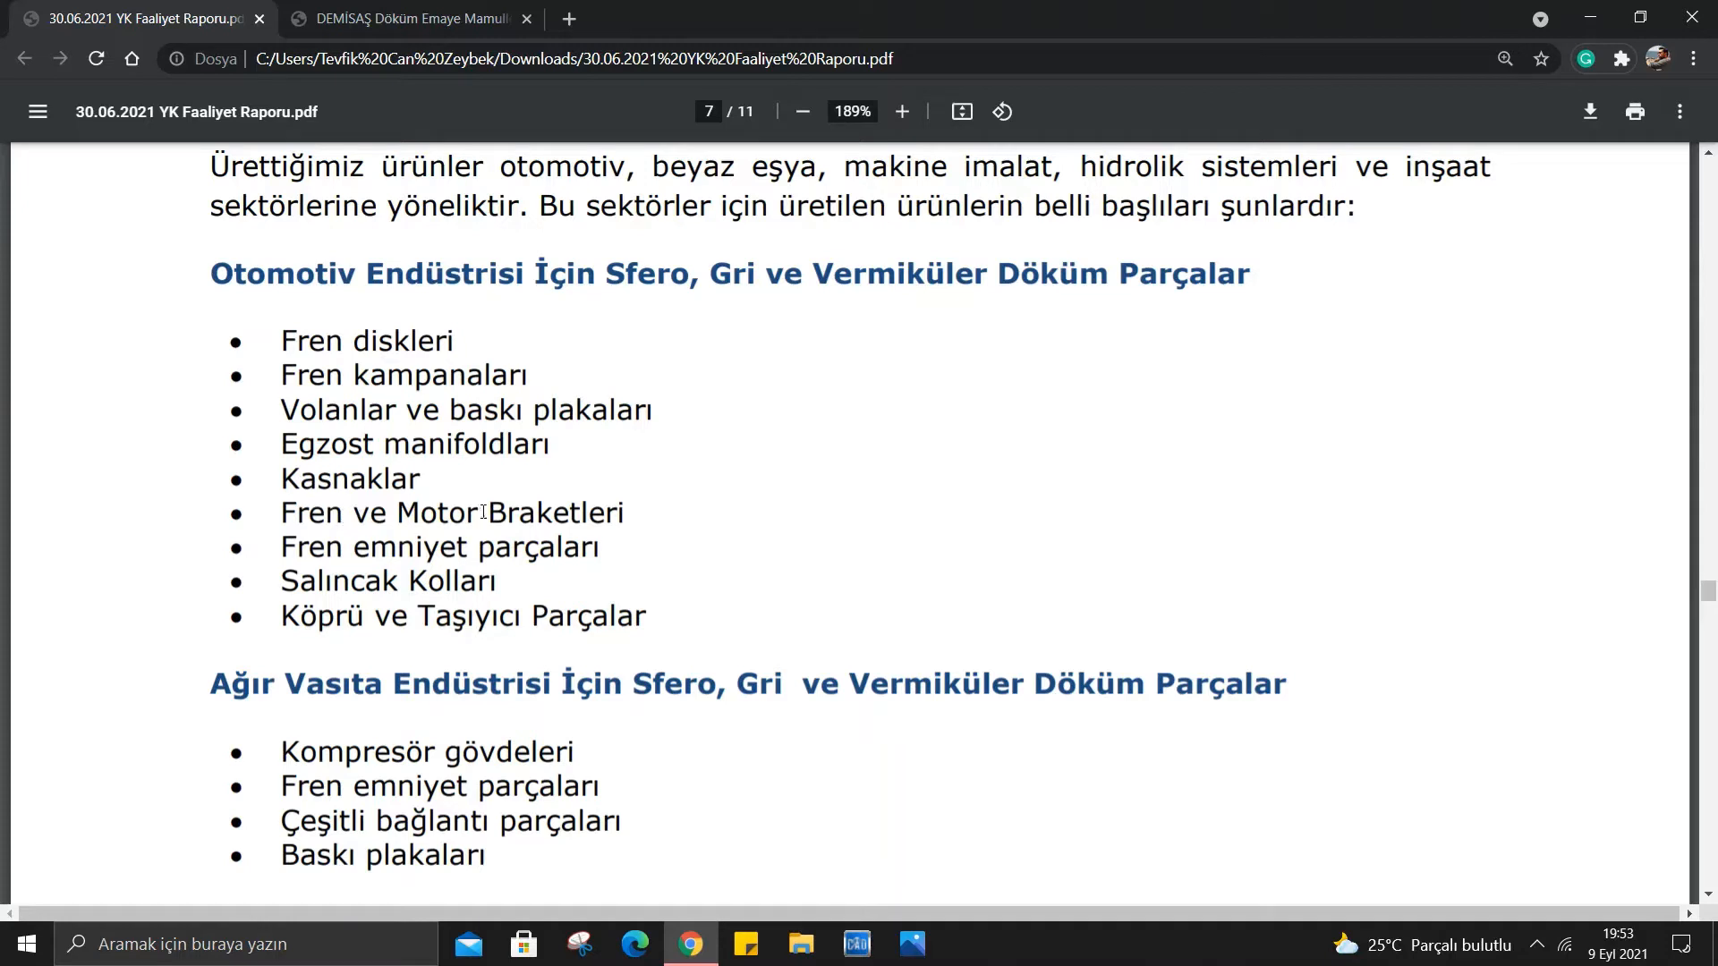
mouse_move(552, 560)
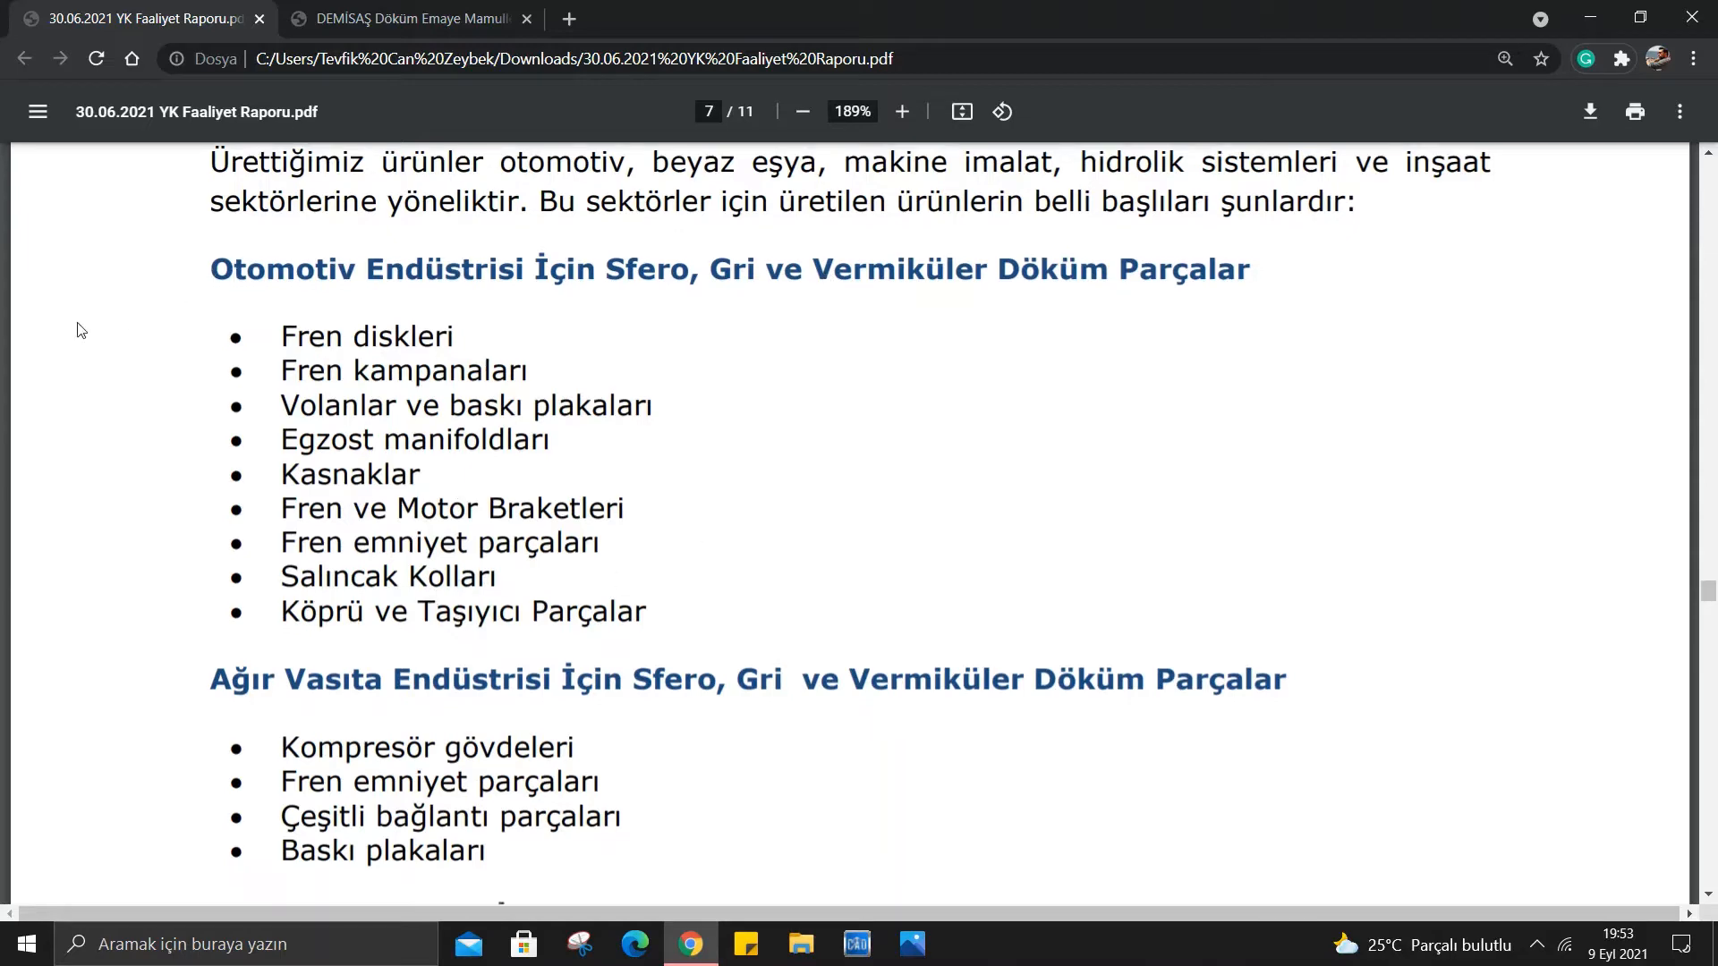
scroll(down, 3)
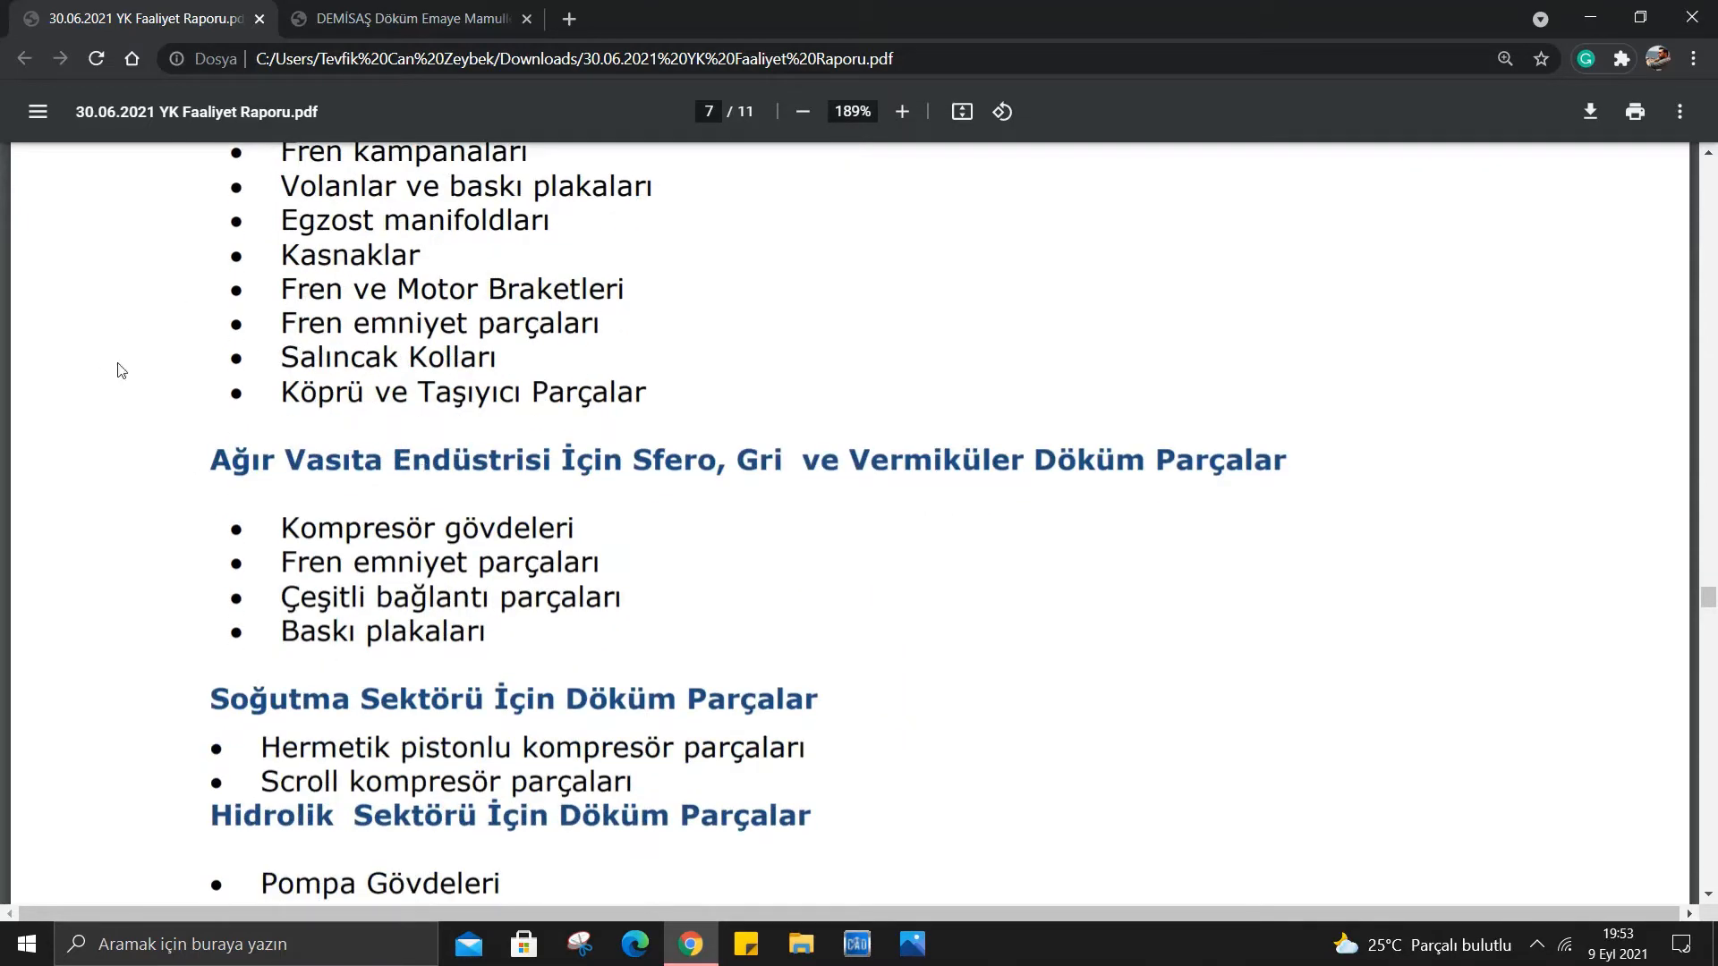
mouse_move(132, 425)
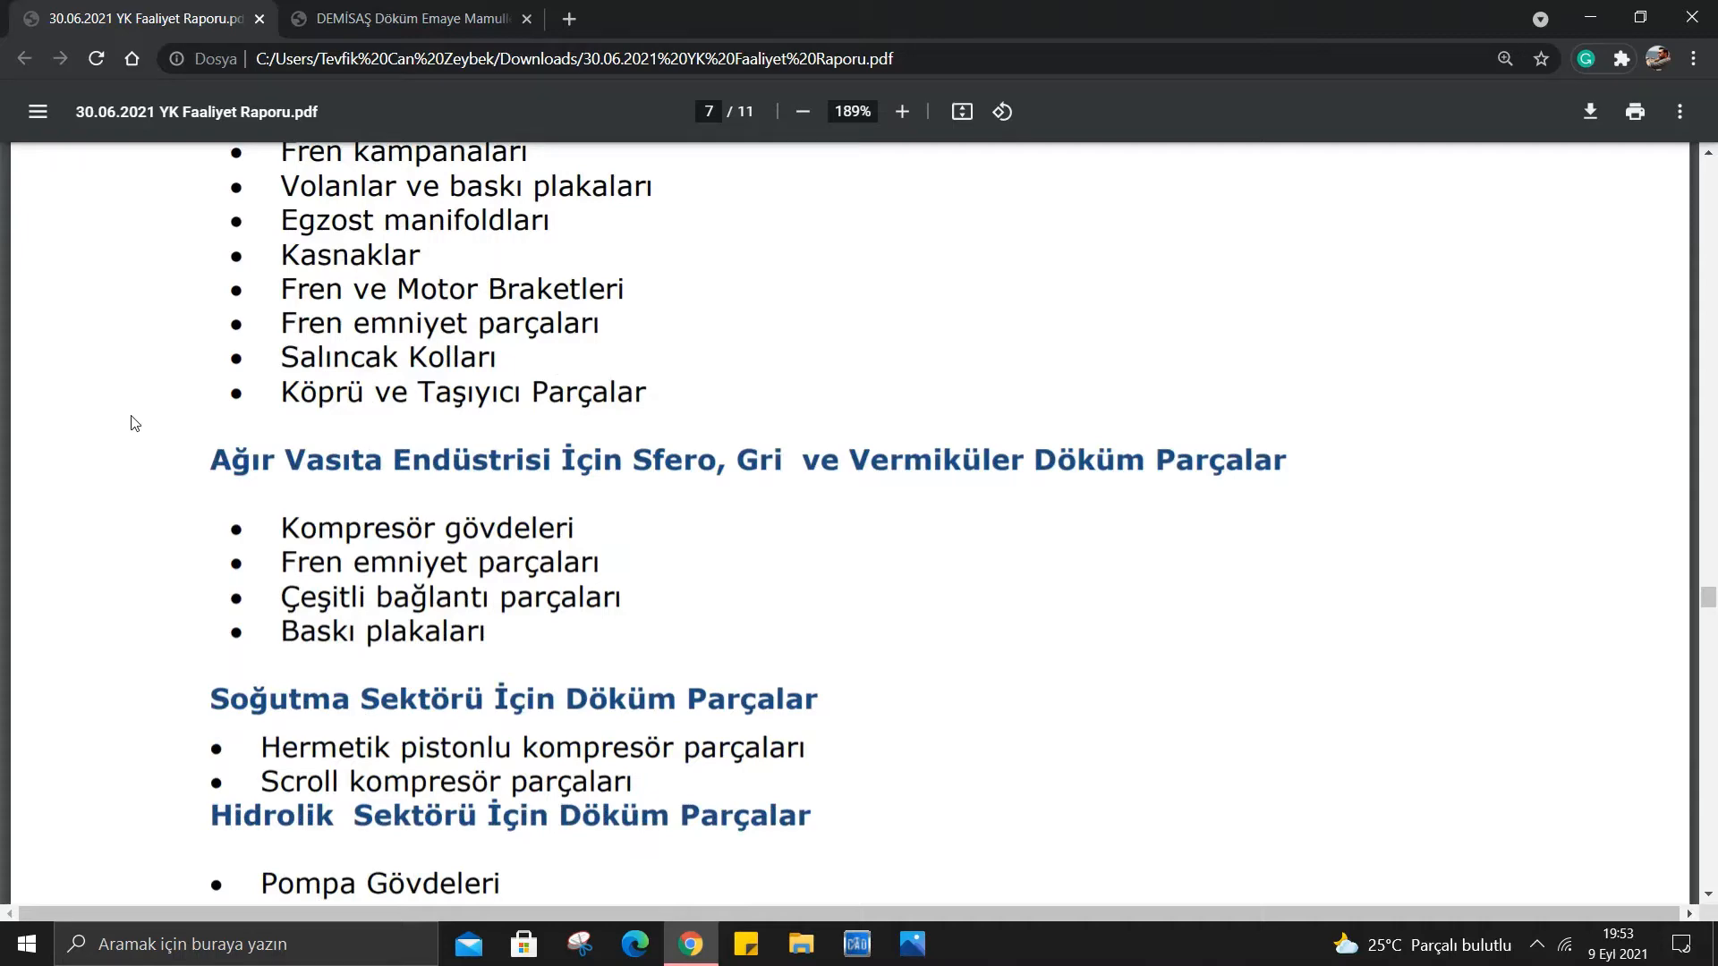
scroll(down, 3)
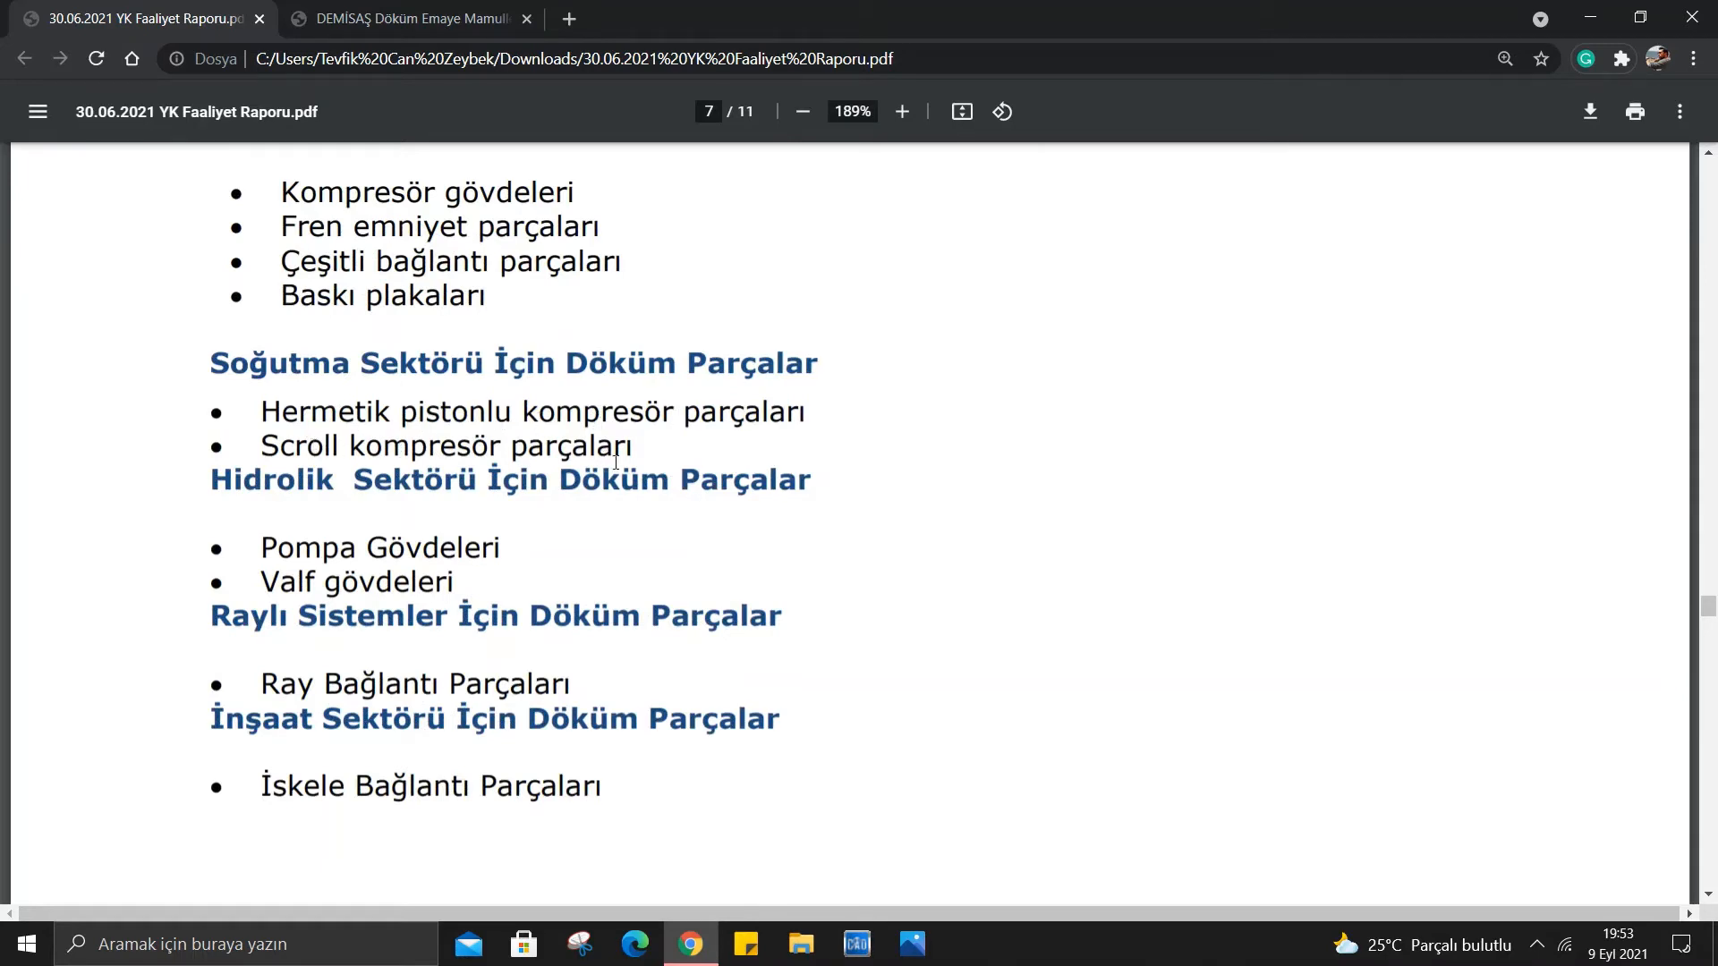
scroll(down, 3)
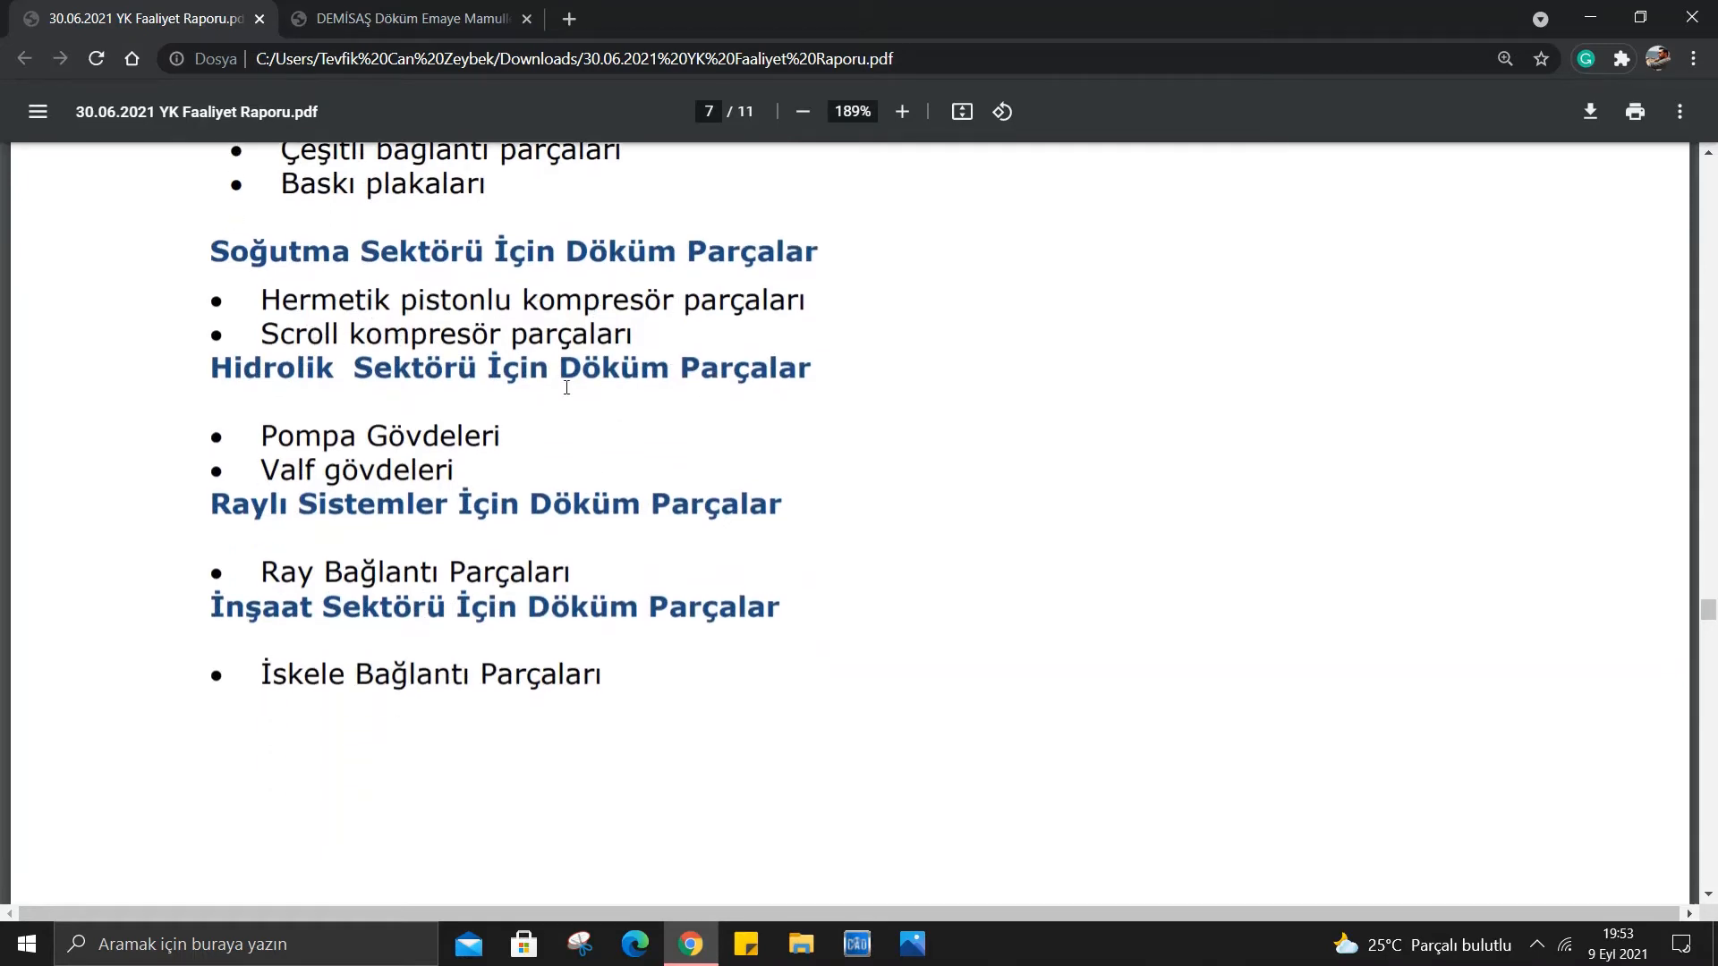
mouse_move(494, 395)
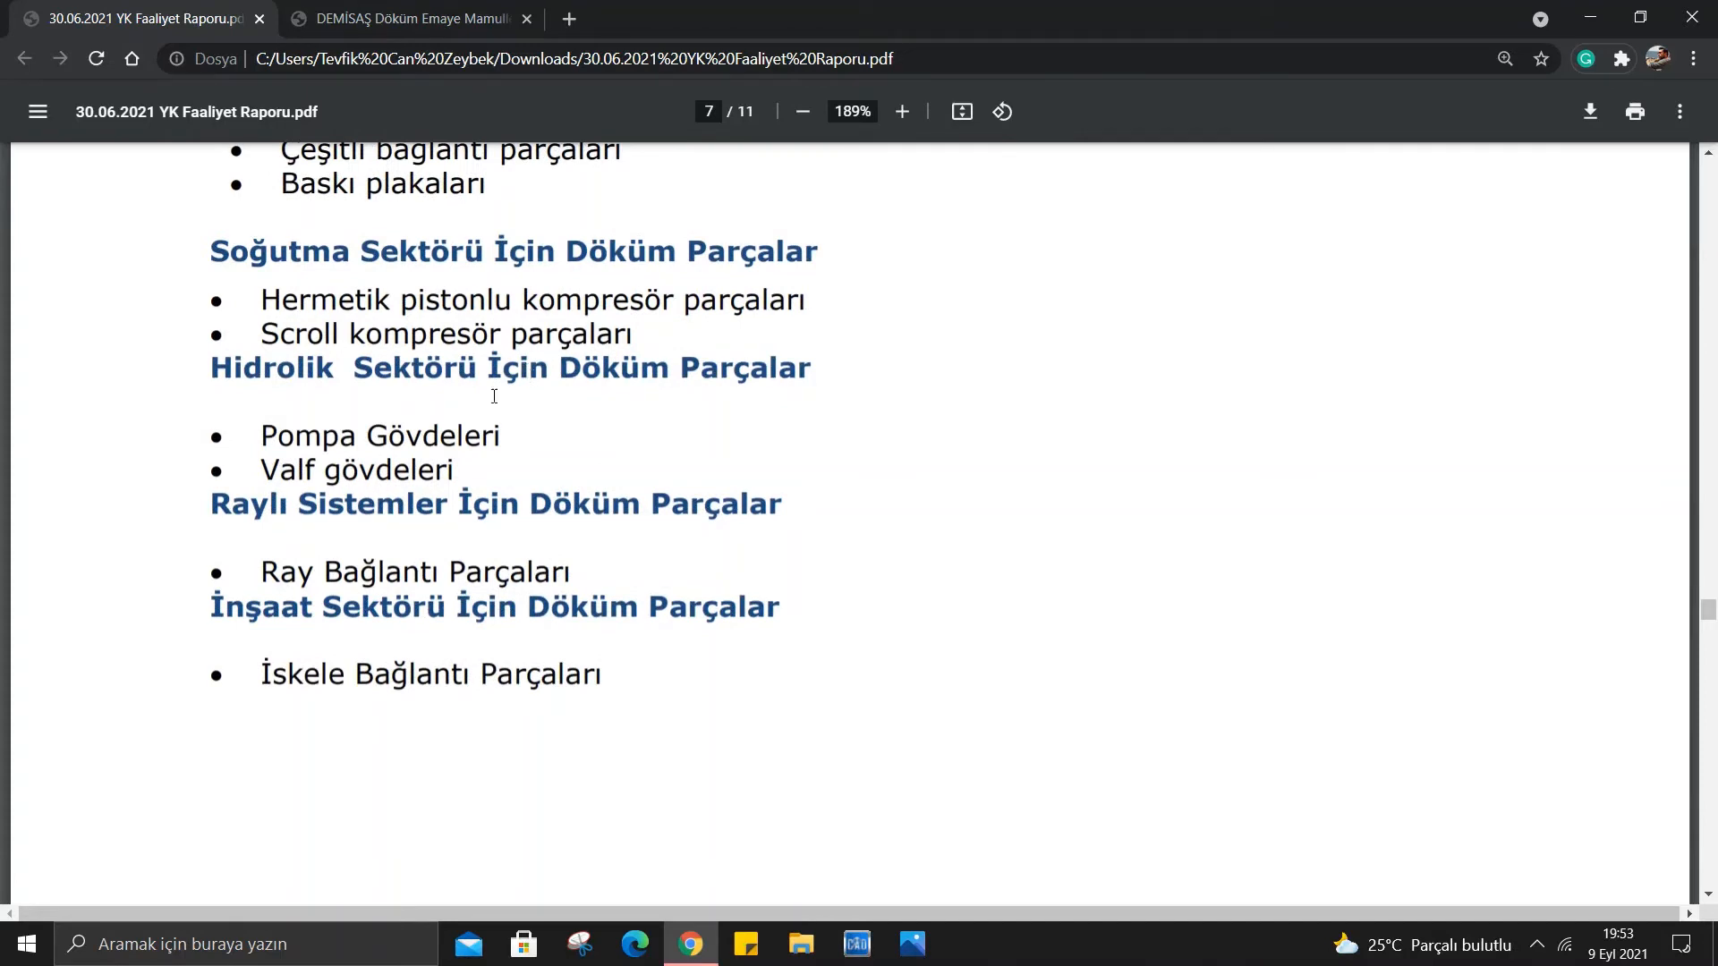
mouse_move(411, 444)
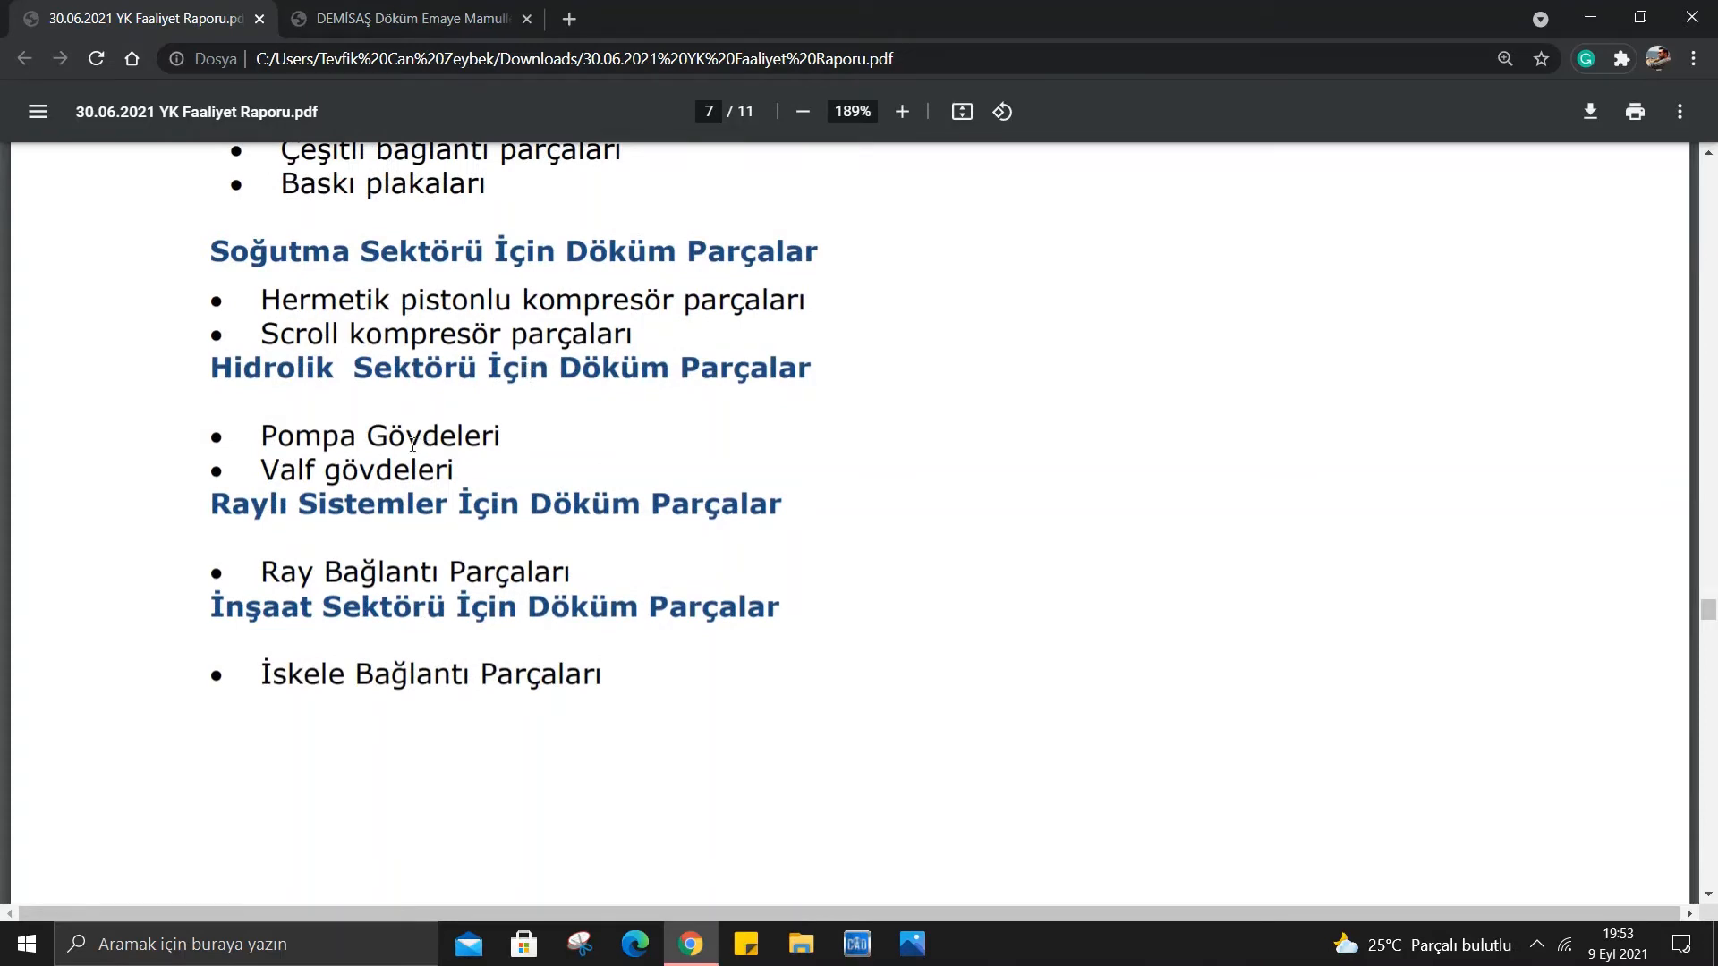
scroll(down, 3)
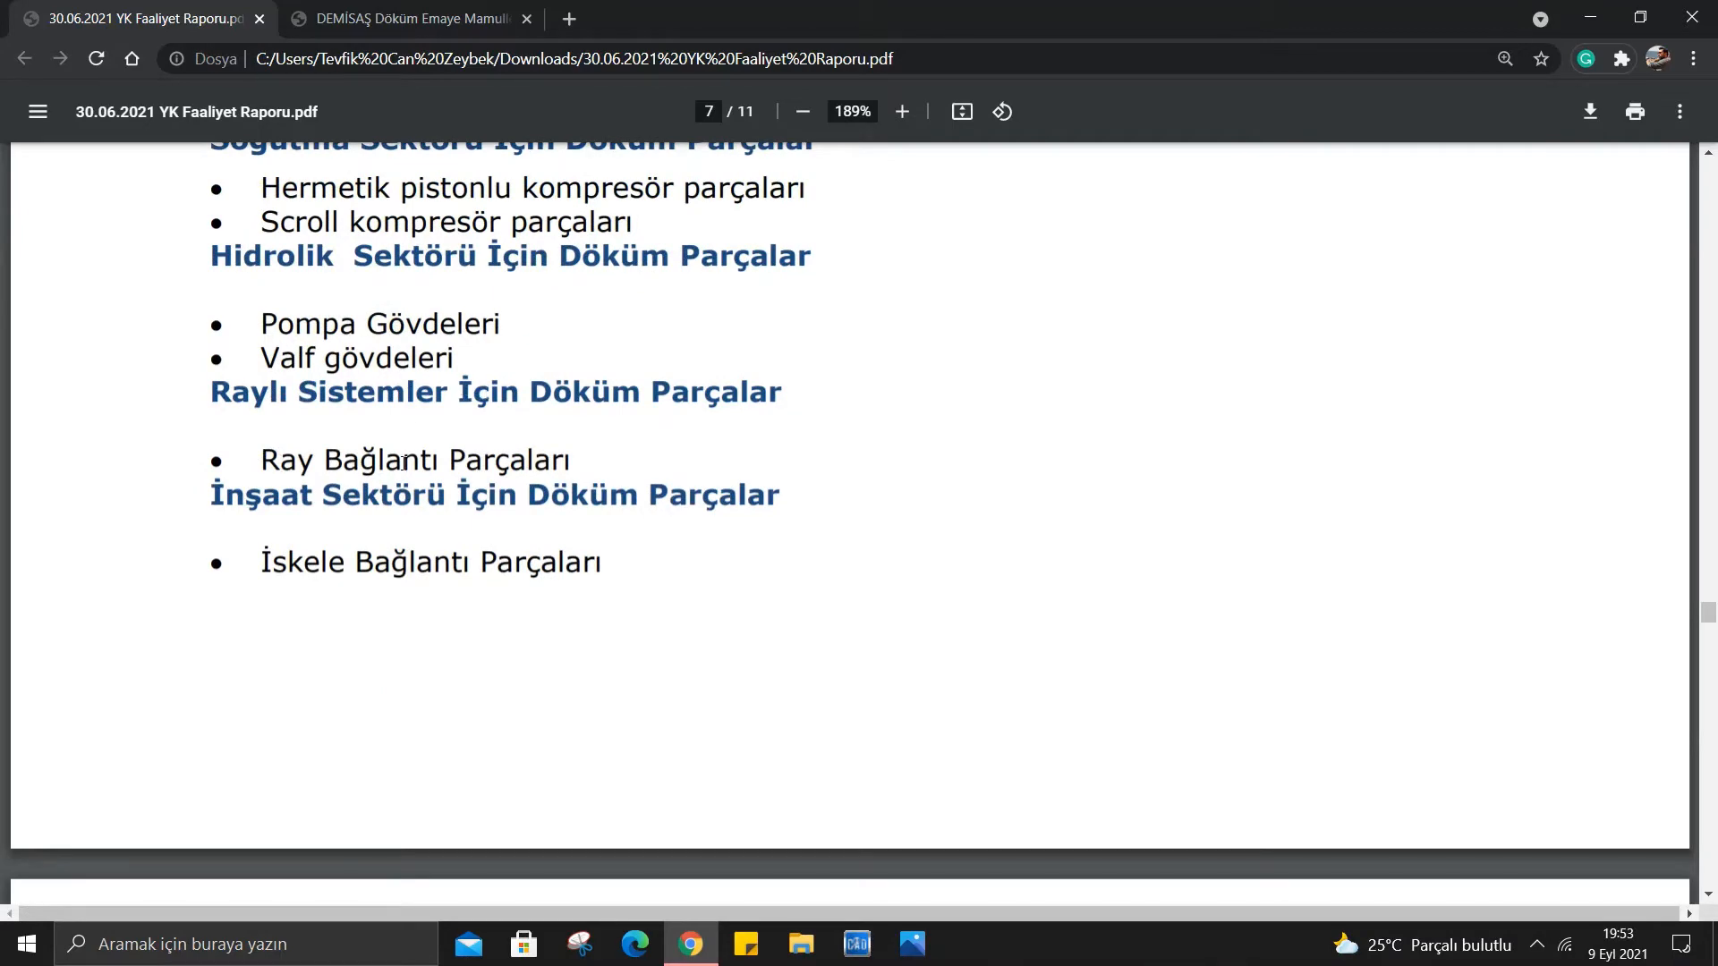
scroll(down, 3)
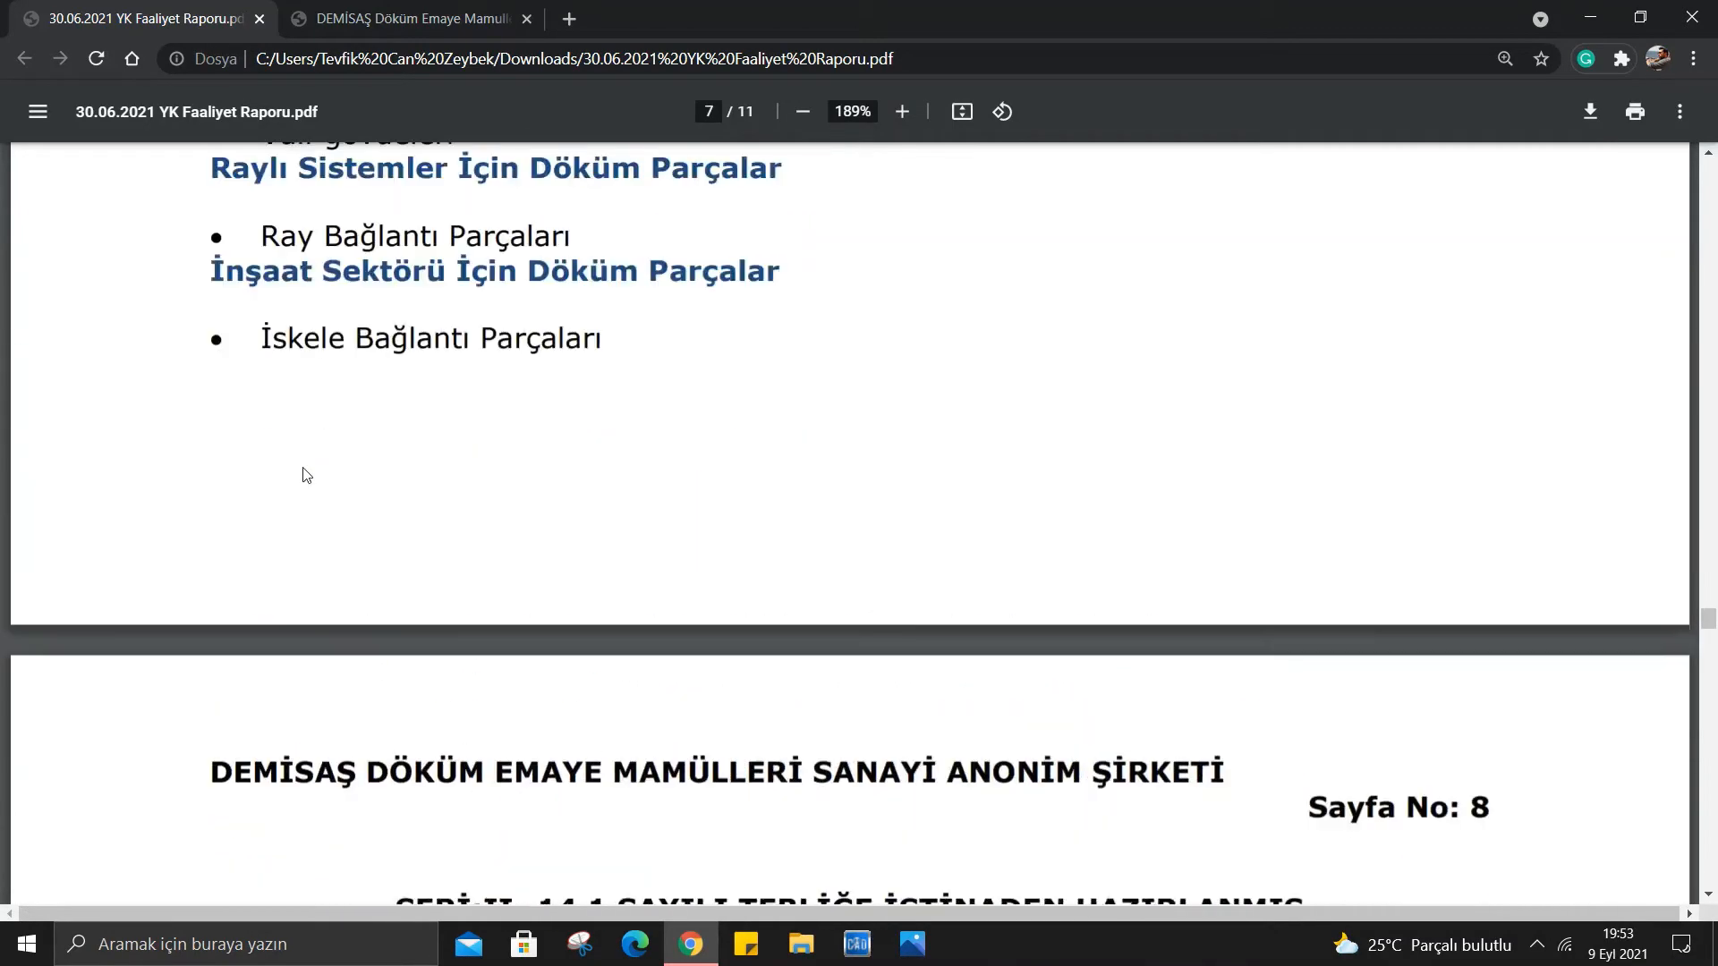
mouse_move(251, 345)
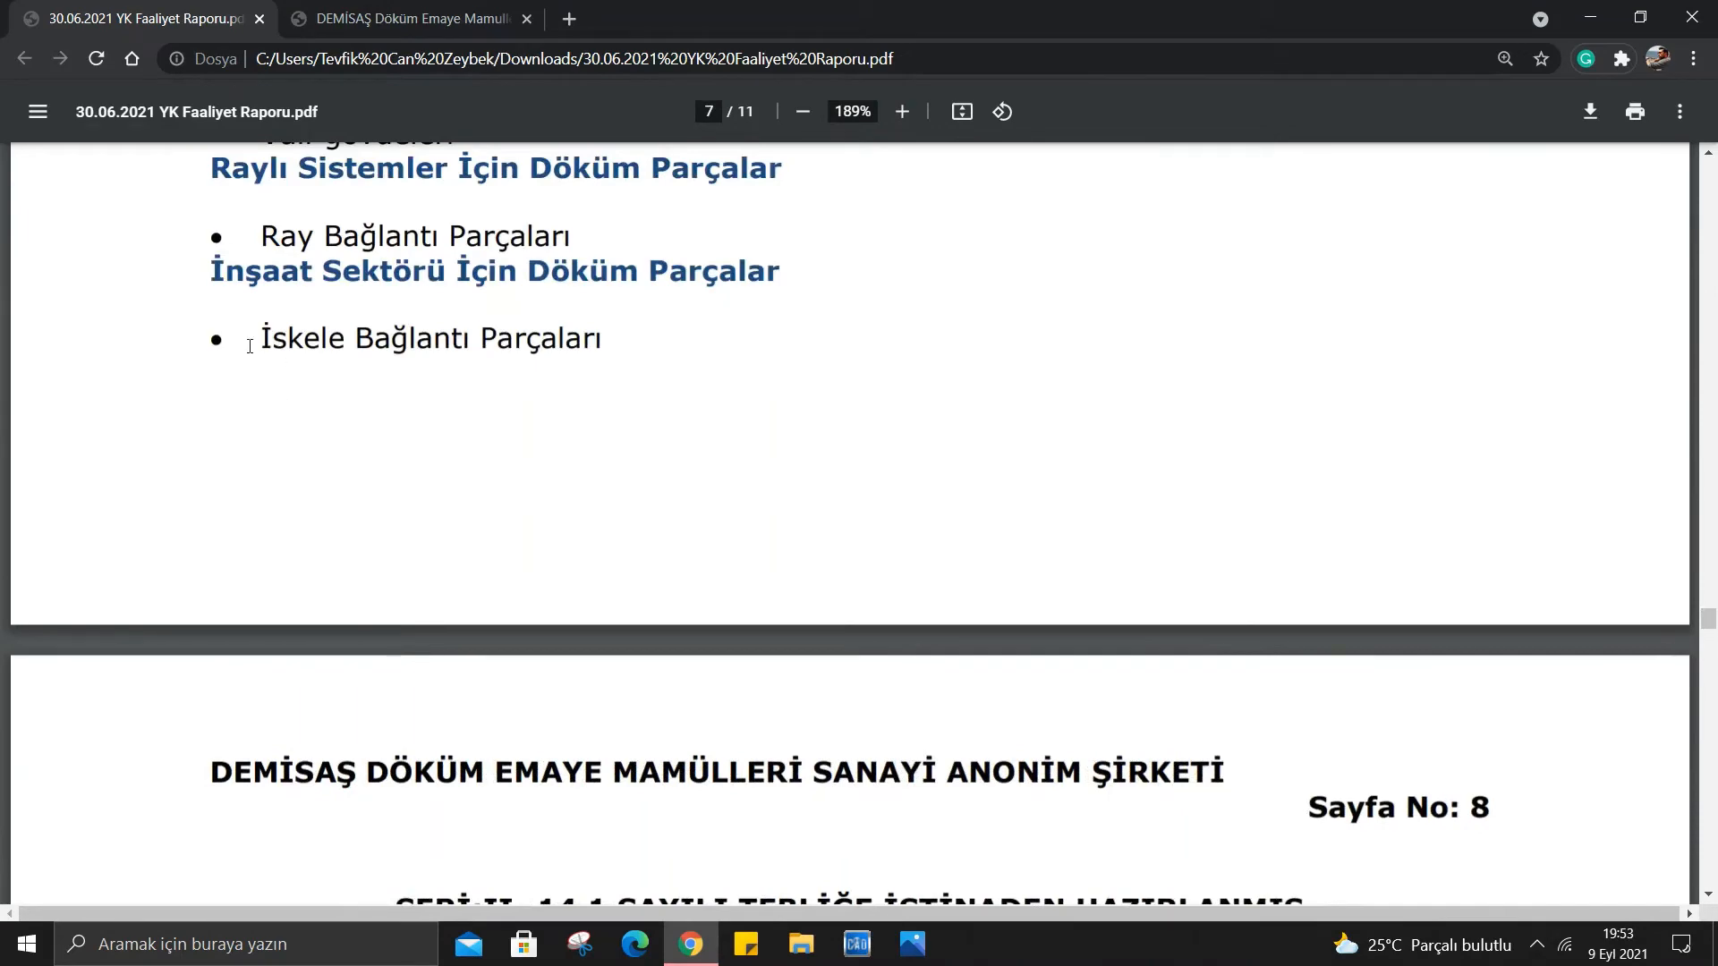
mouse_move(669, 372)
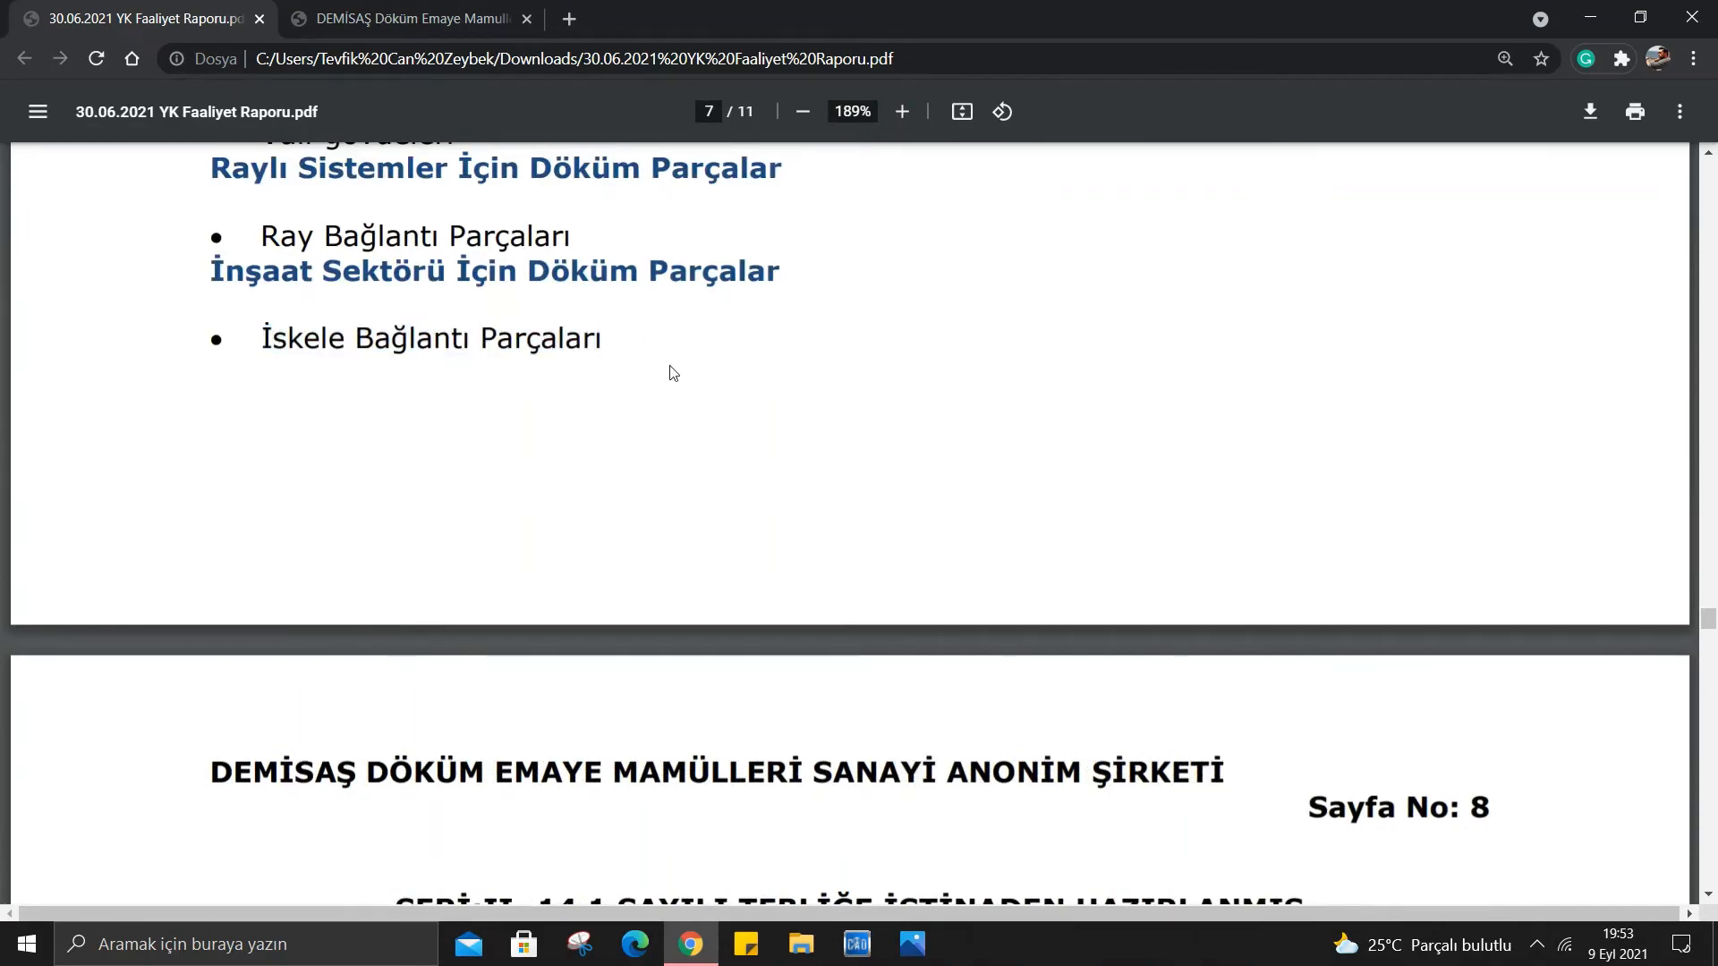
Read page 8's capacity and production paragraphs down to section M on sales activities.
scroll(down, 3)
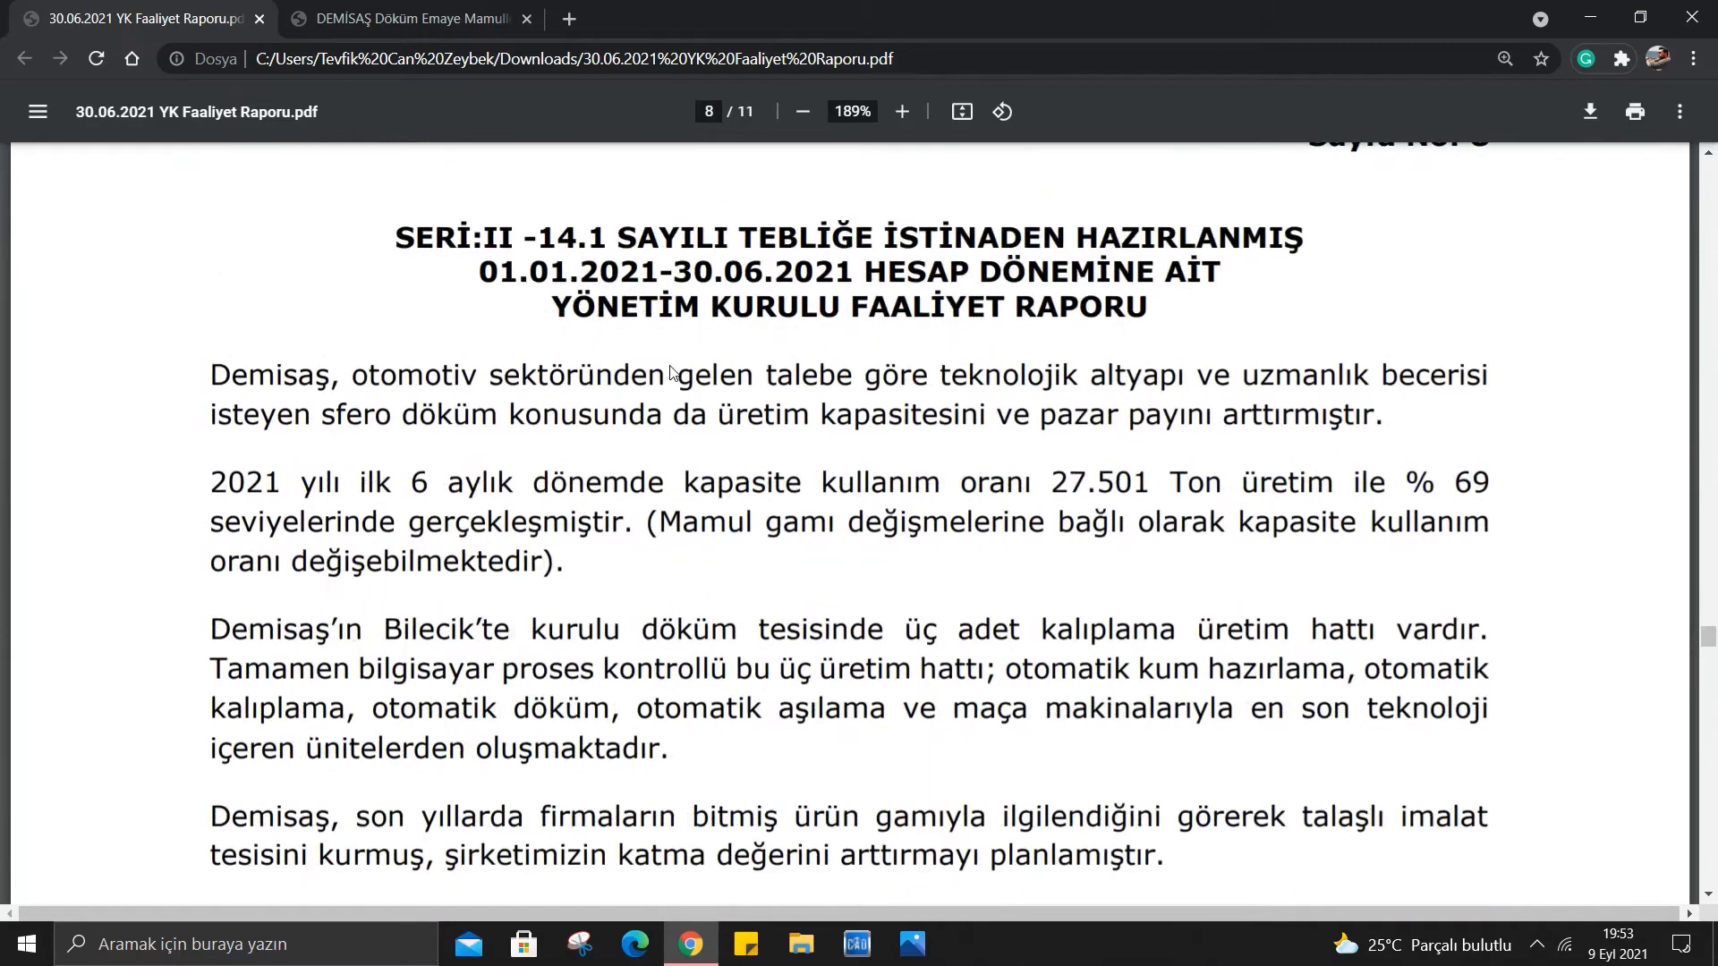
scroll(down, 3)
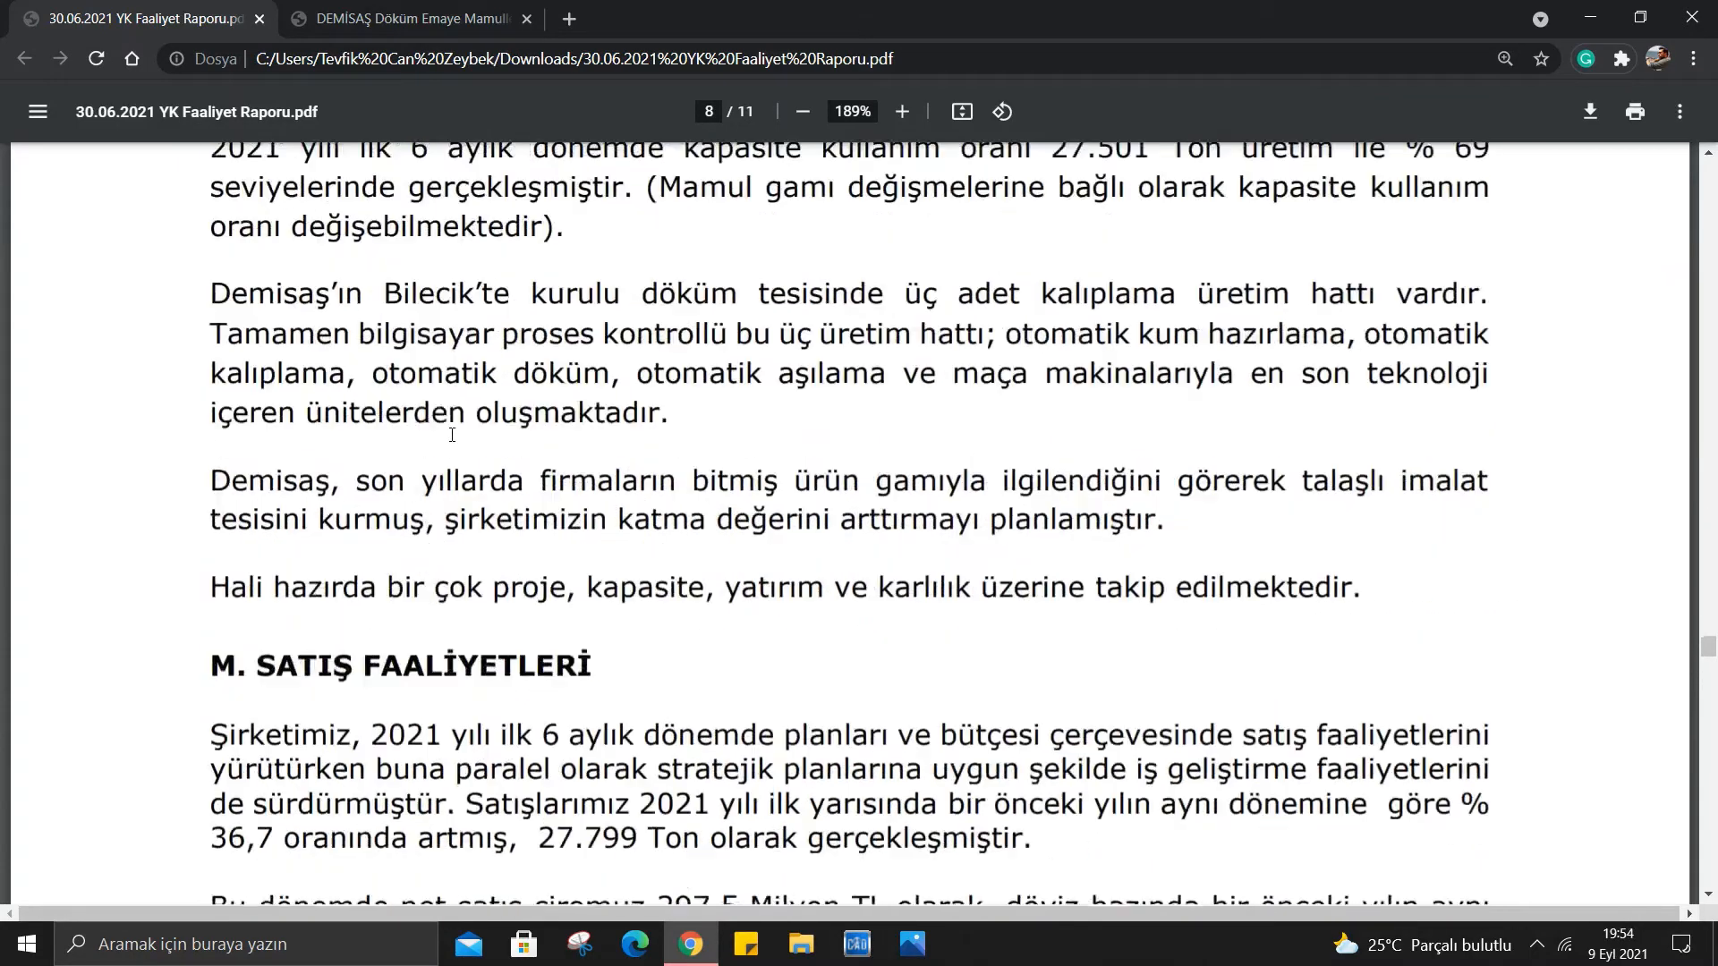
scroll(up, 3)
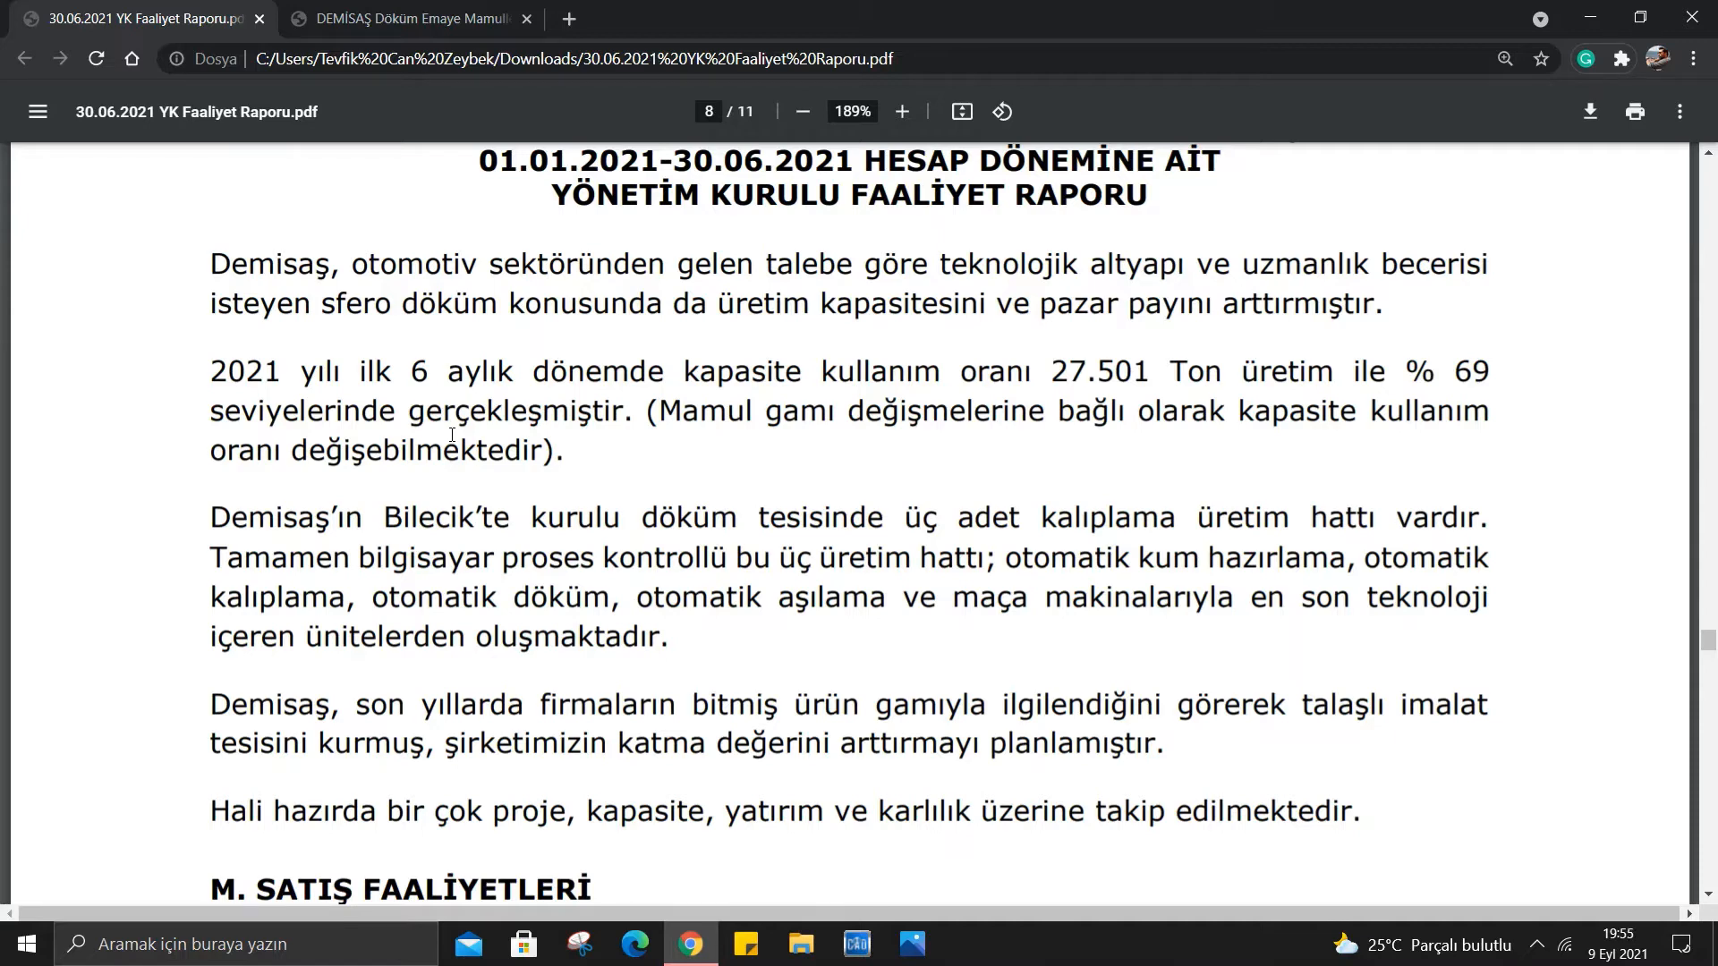
scroll(down, 3)
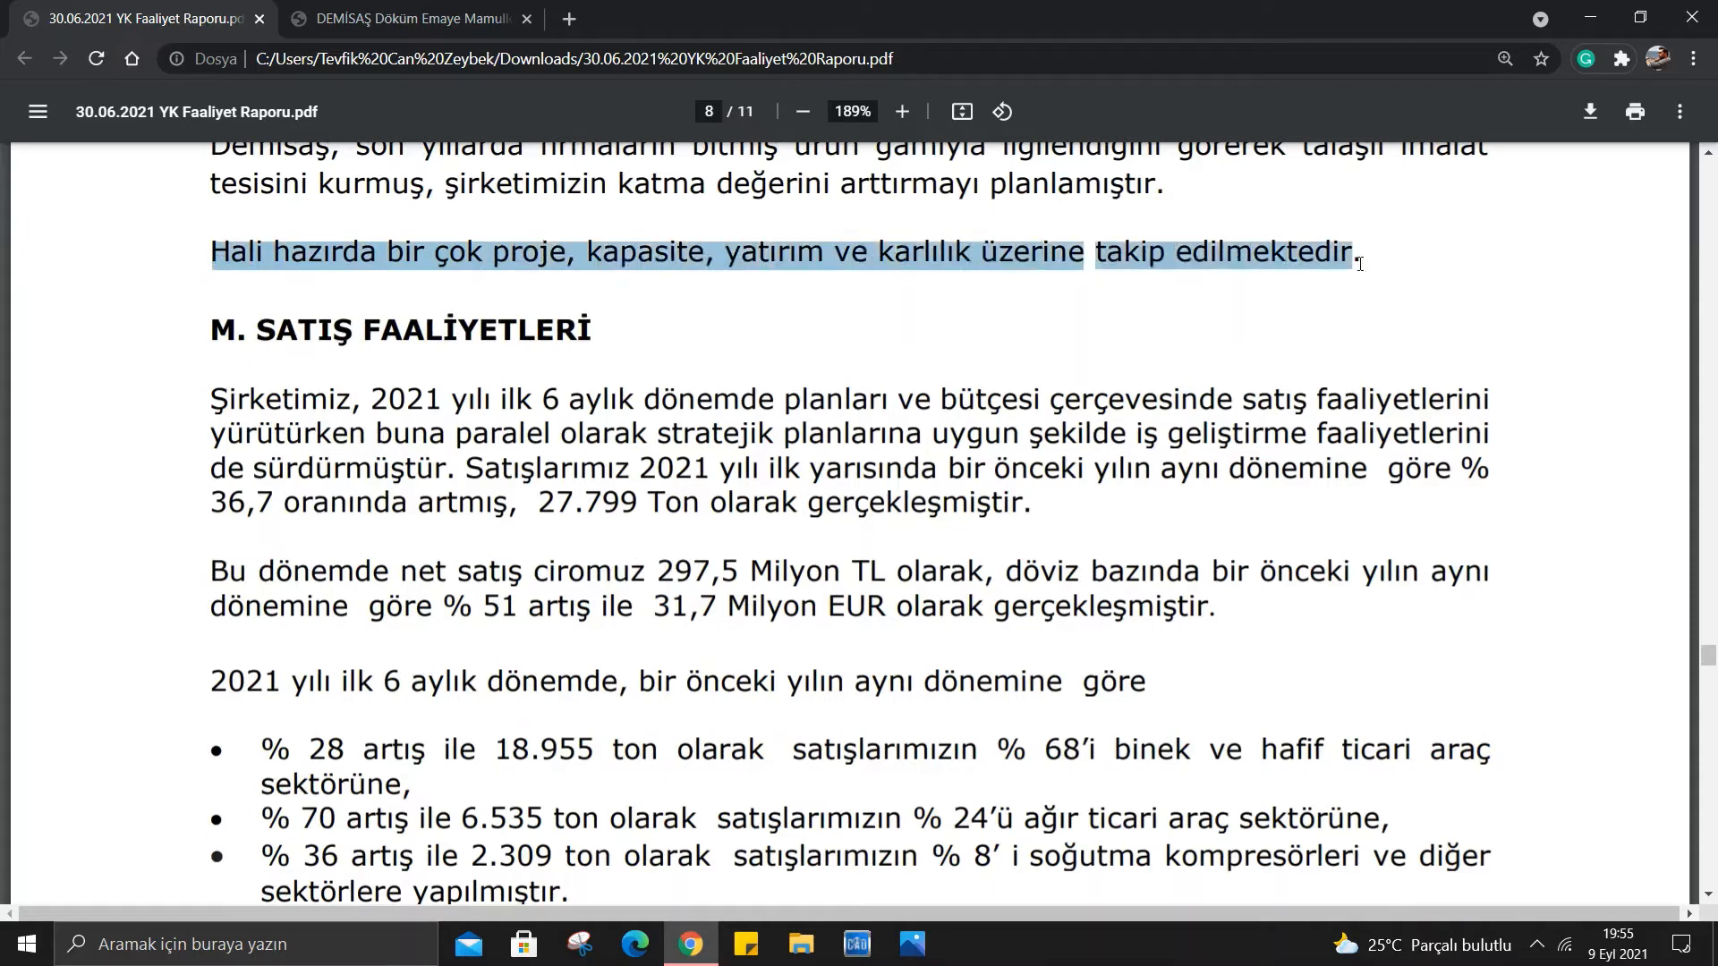
click(31, 245)
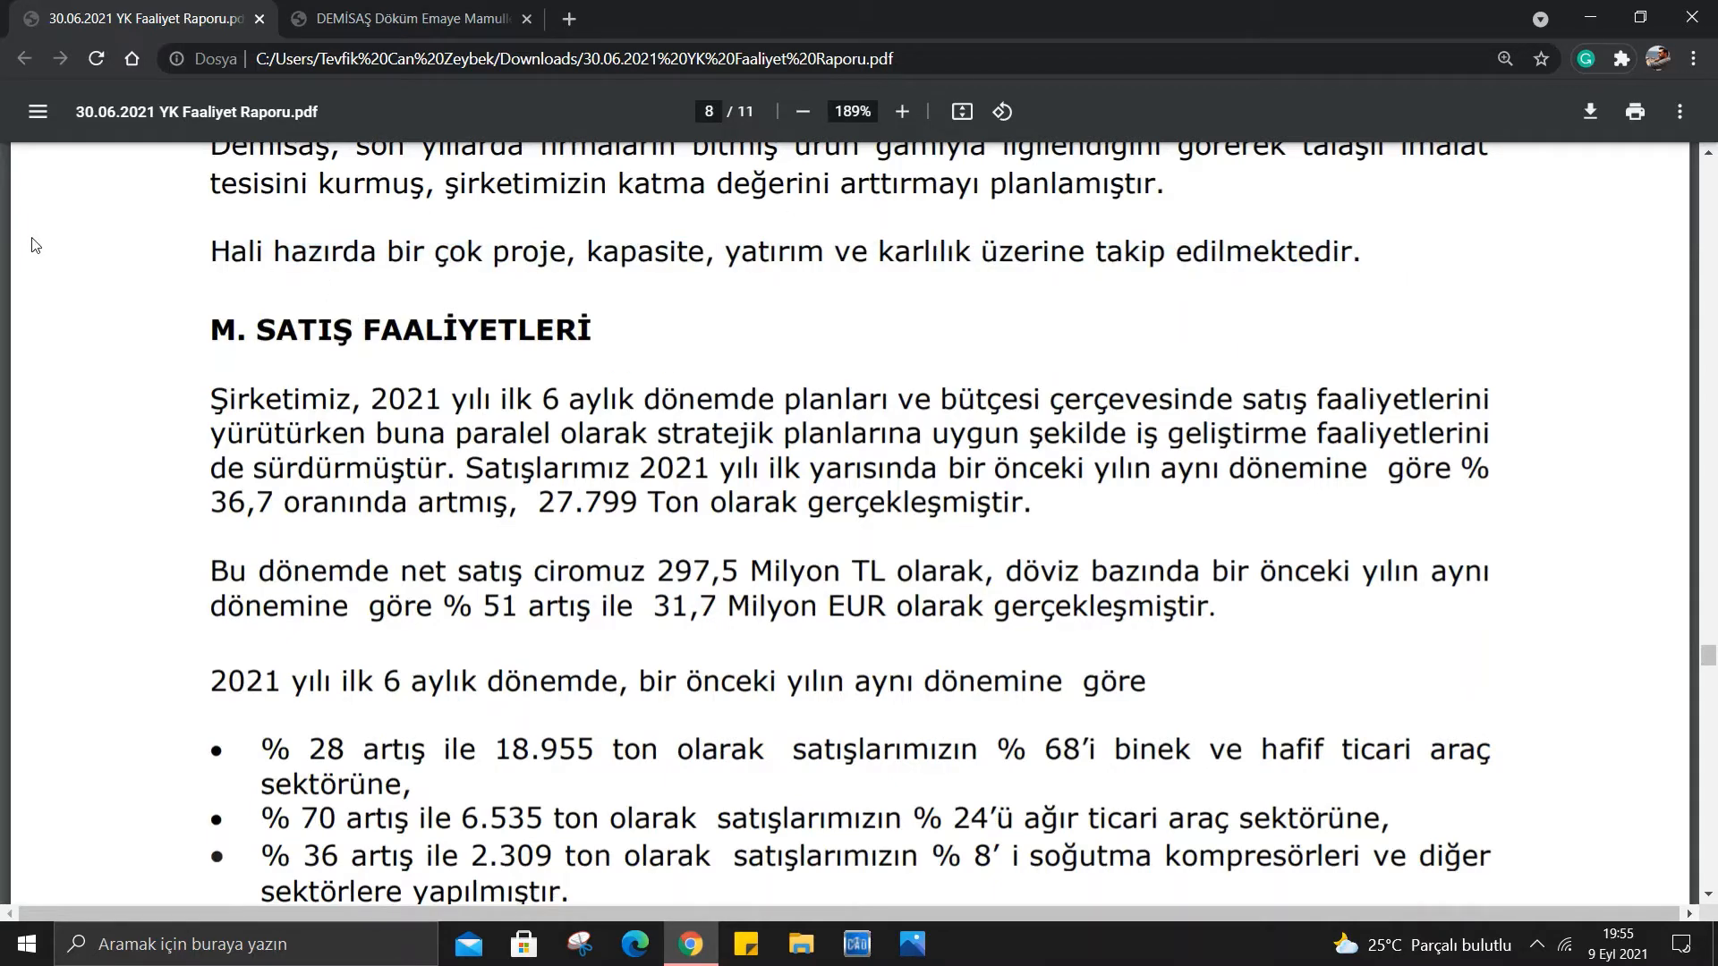
scroll(down, 3)
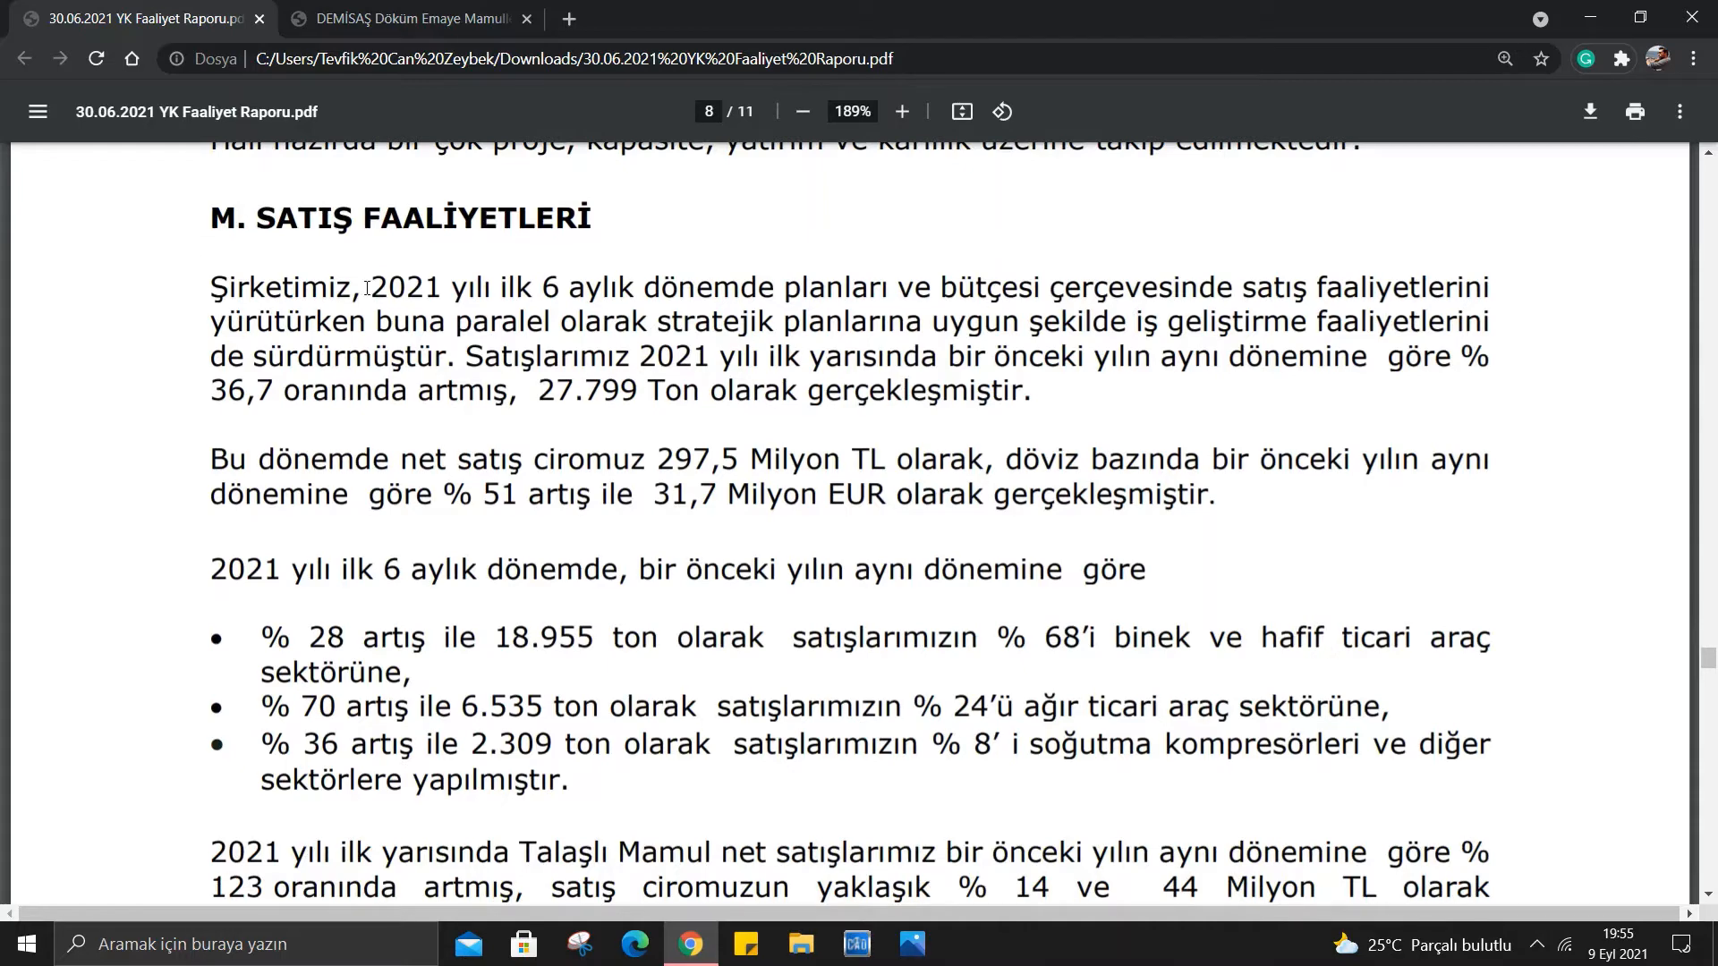
mouse_move(238, 258)
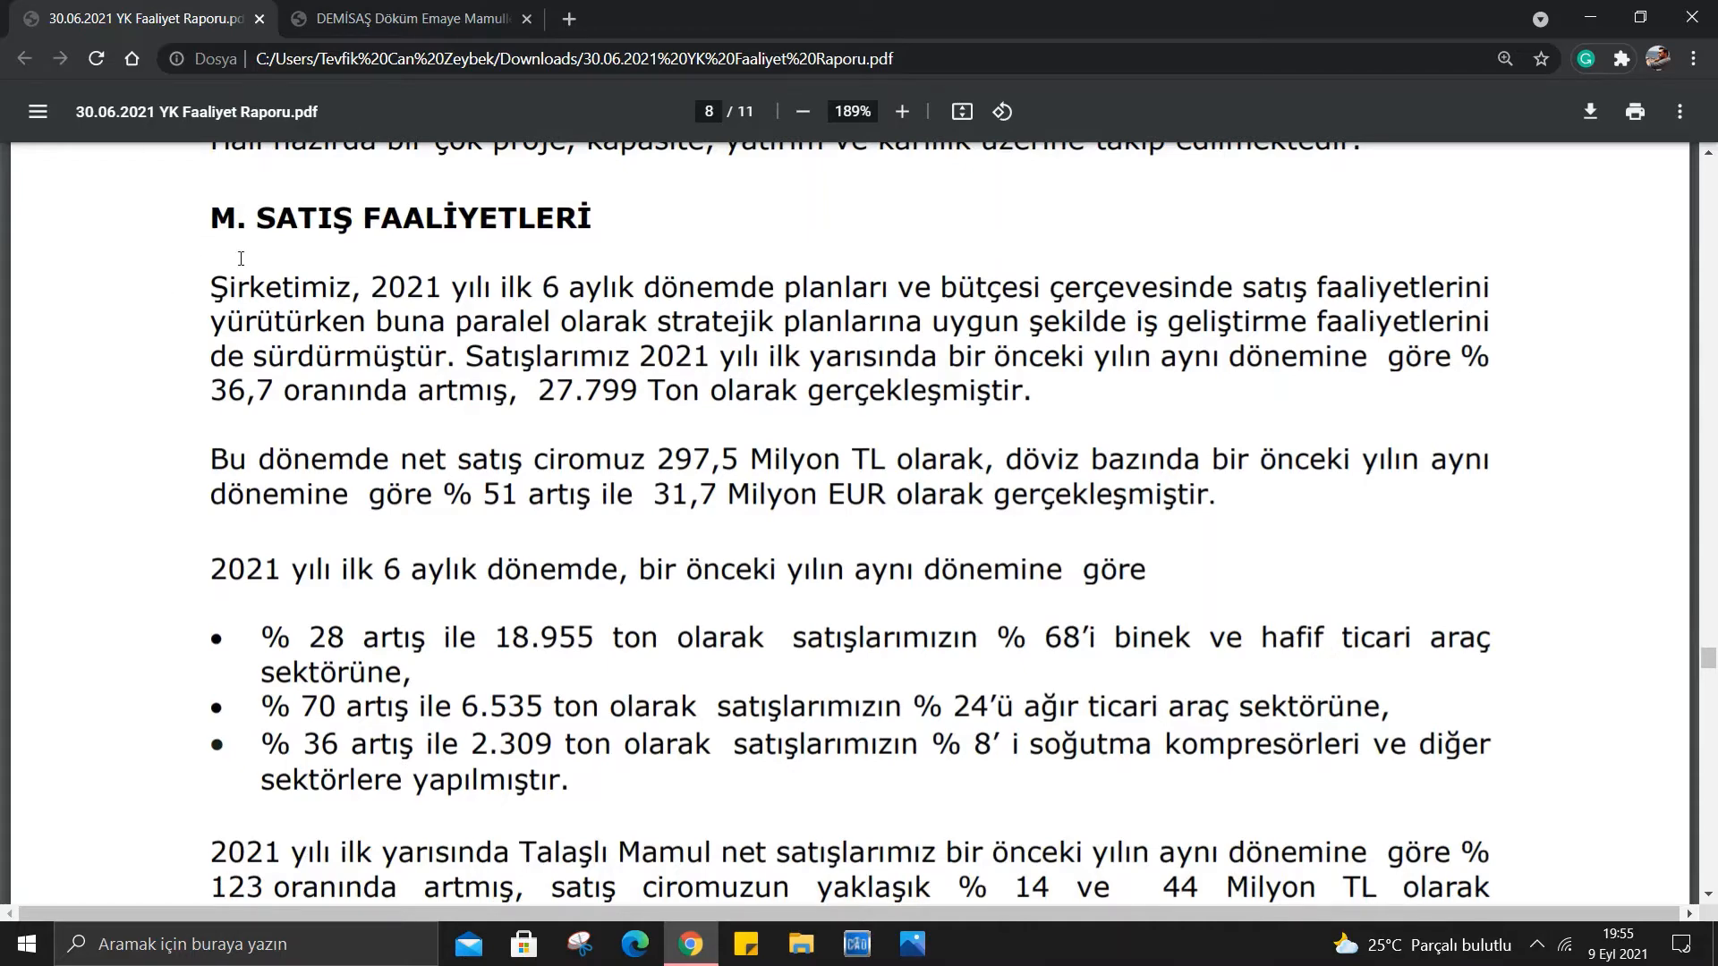
scroll(down, 3)
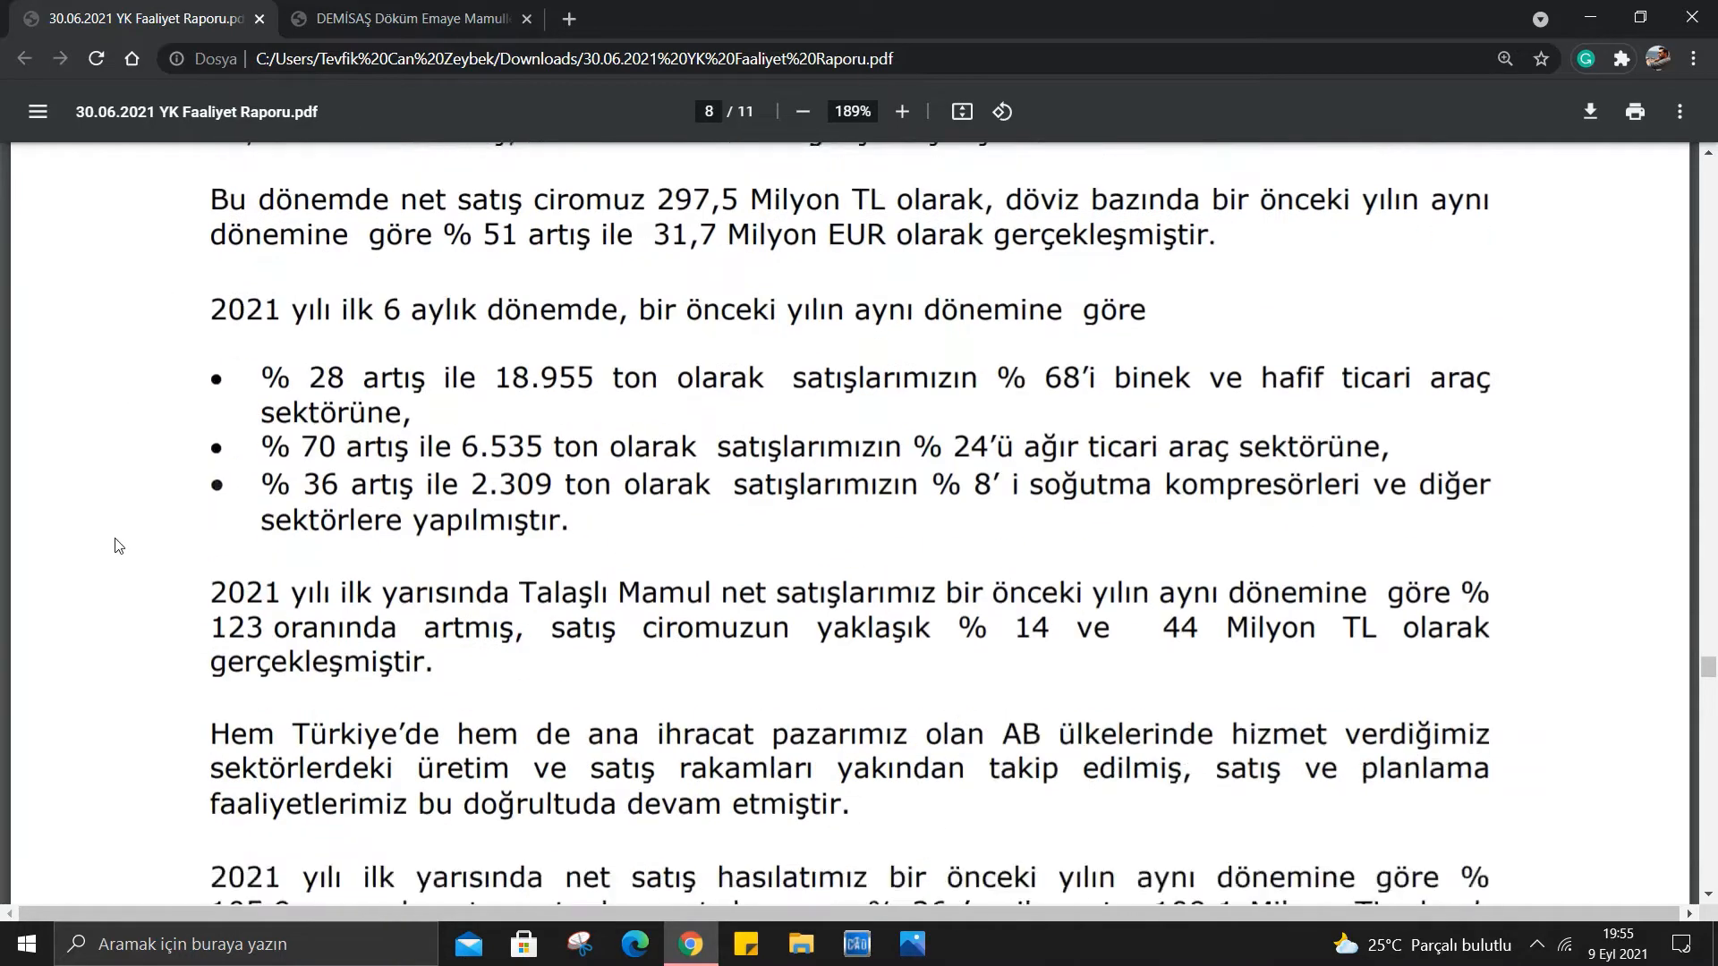
scroll(down, 3)
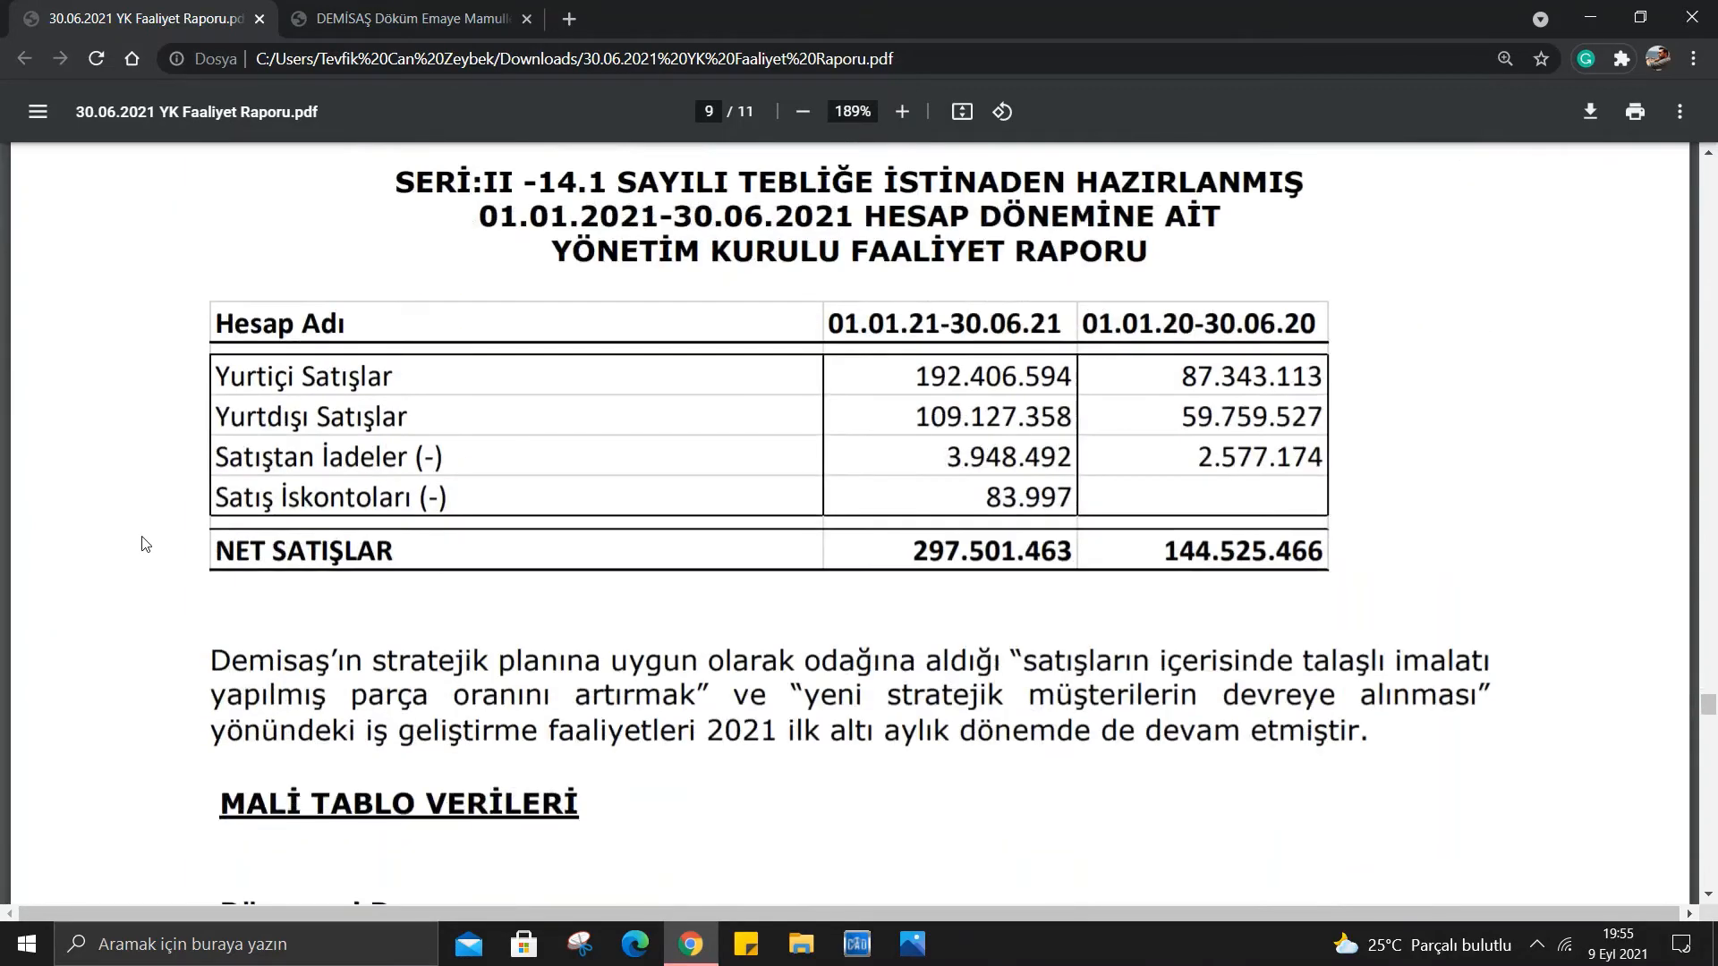
scroll(up, 3)
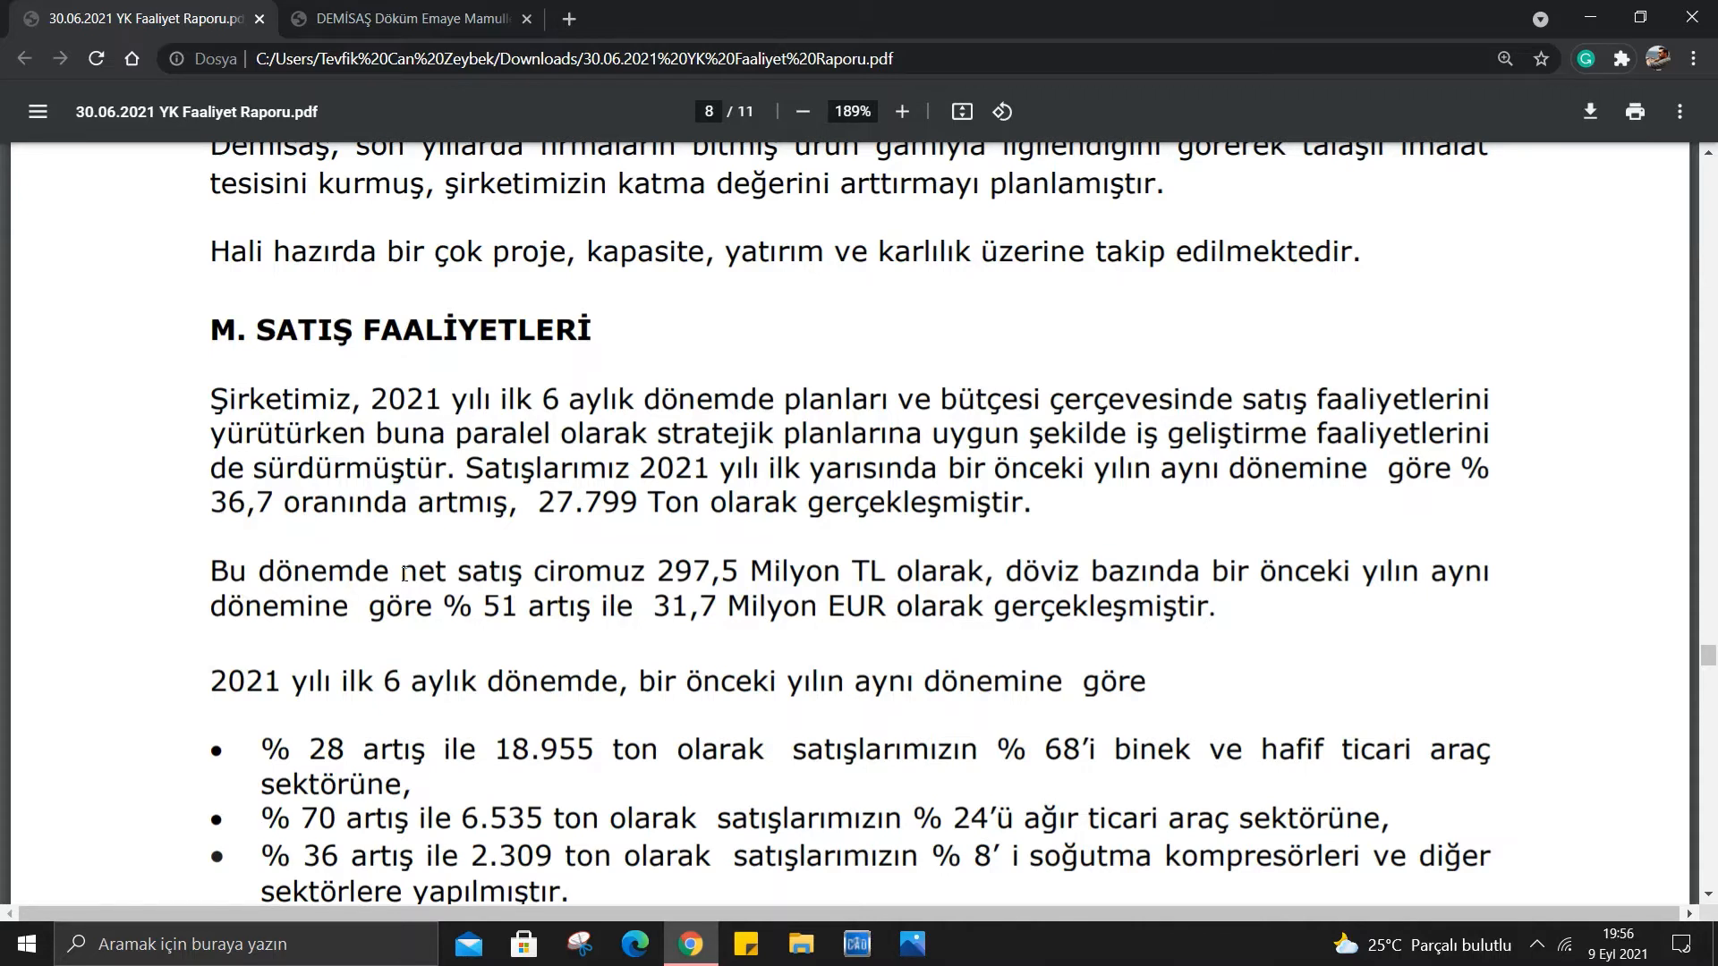
Scroll through page 8's sales section to its closing paragraph on export share and destination countries.
scroll(down, 3)
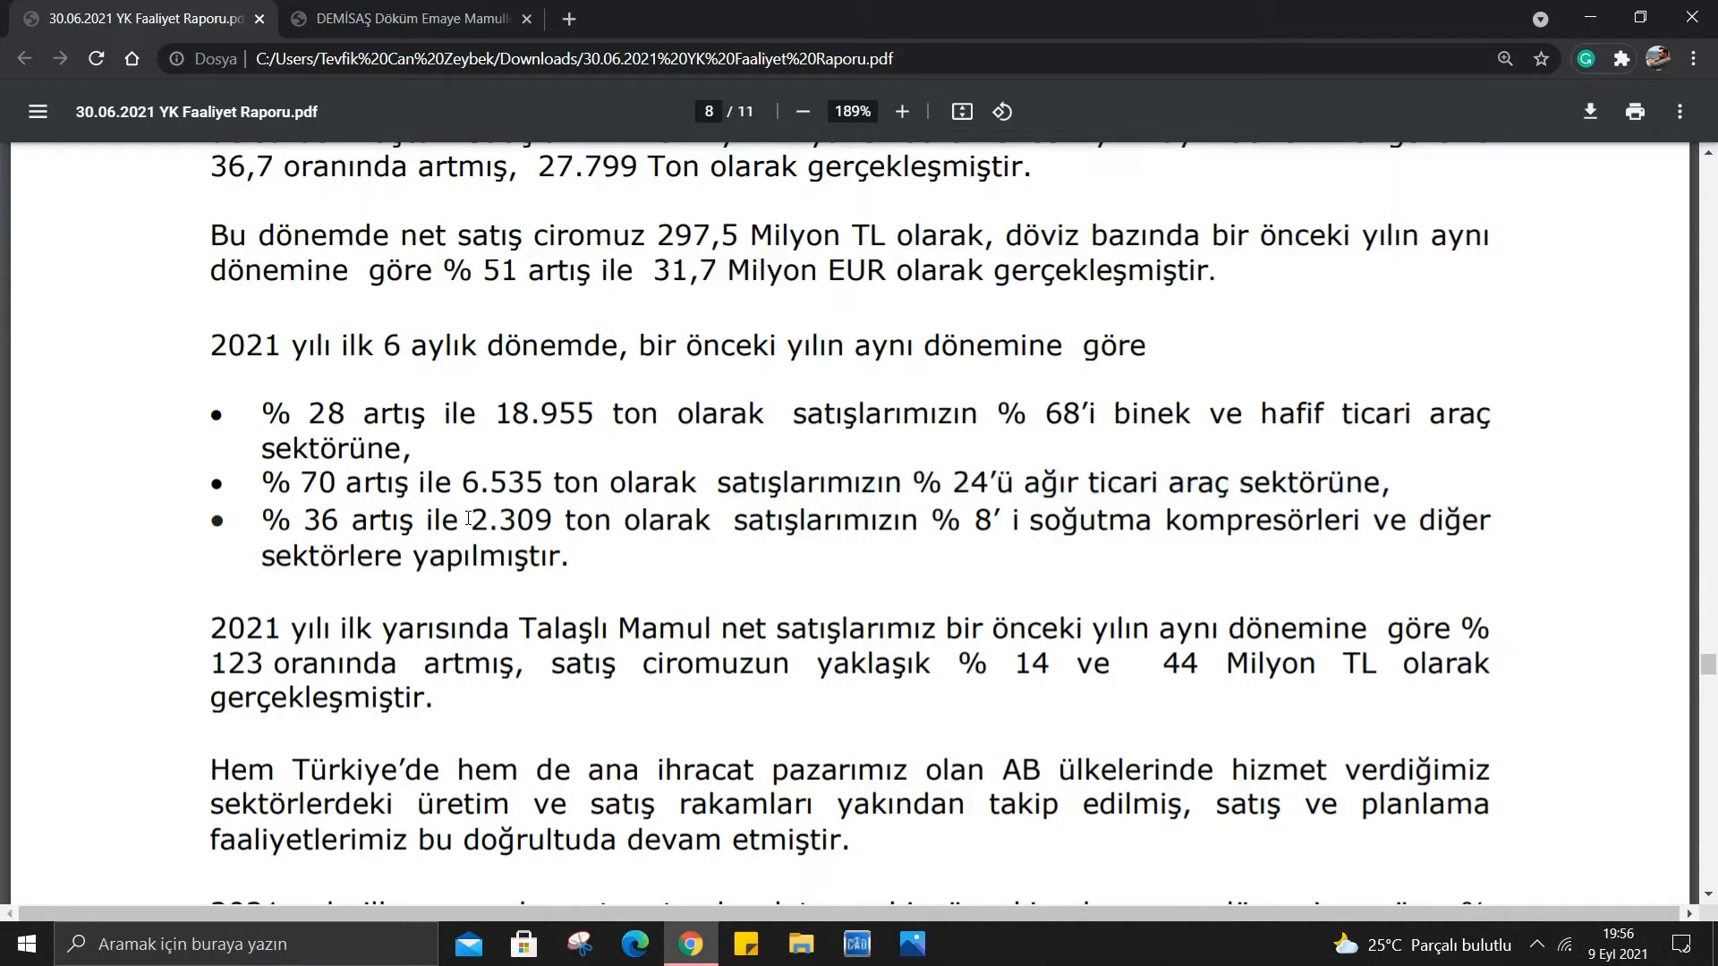
mouse_move(745, 537)
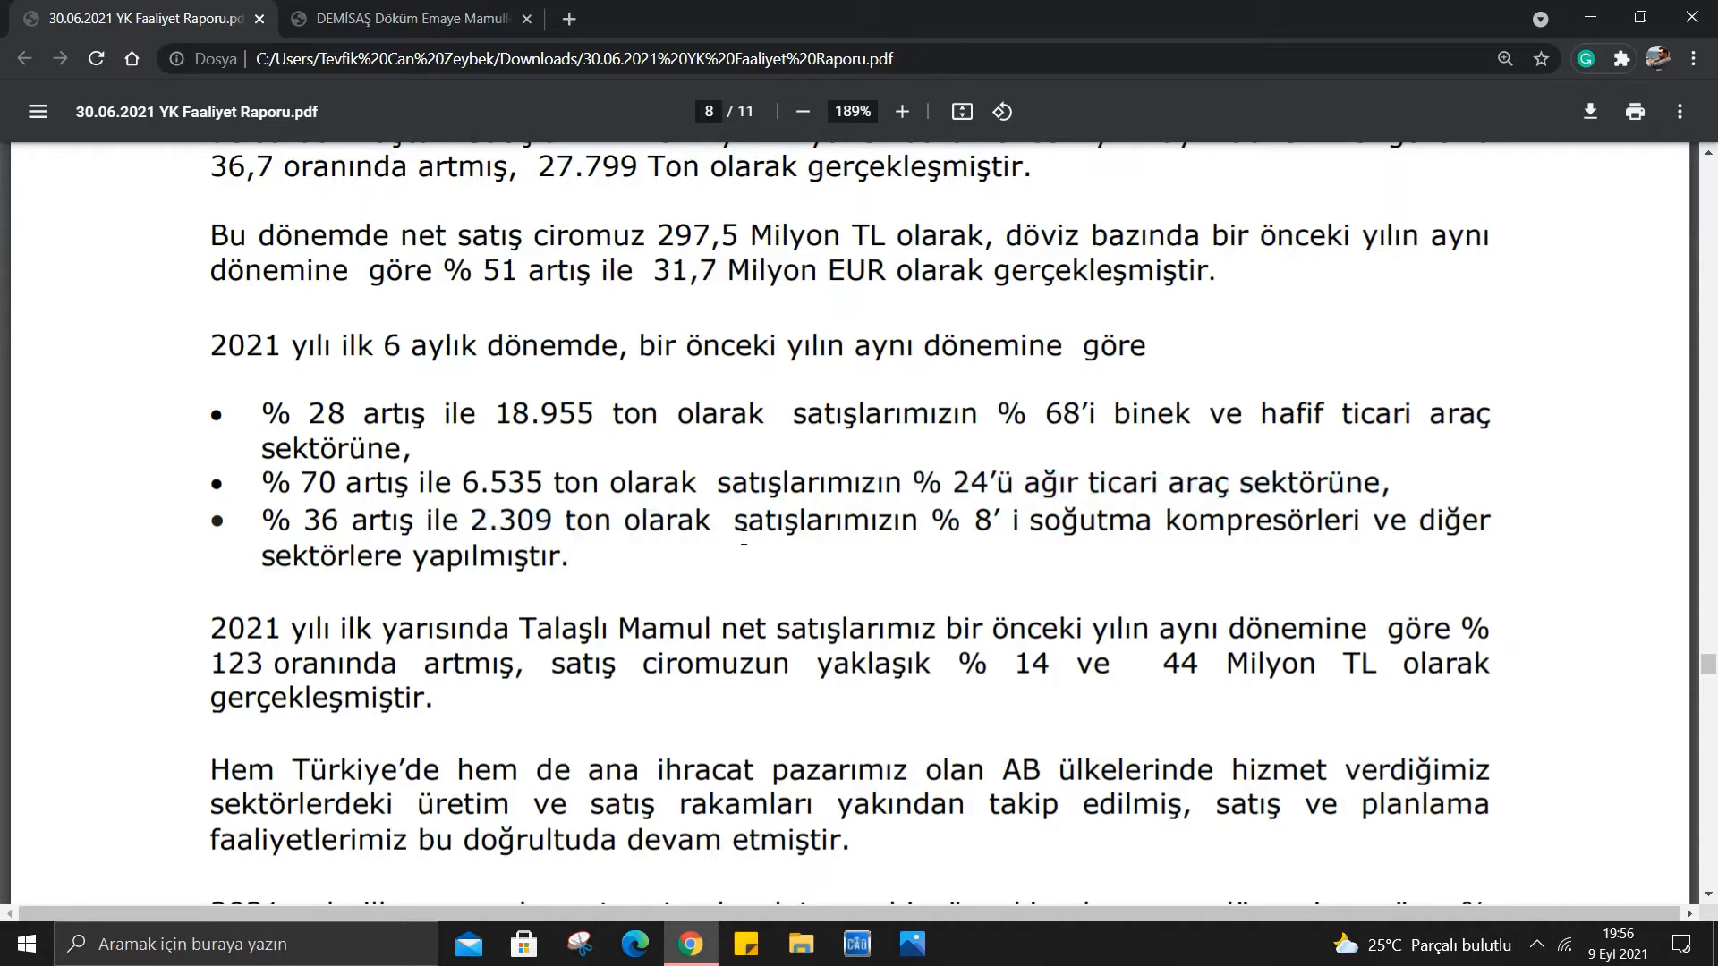
mouse_move(1082, 535)
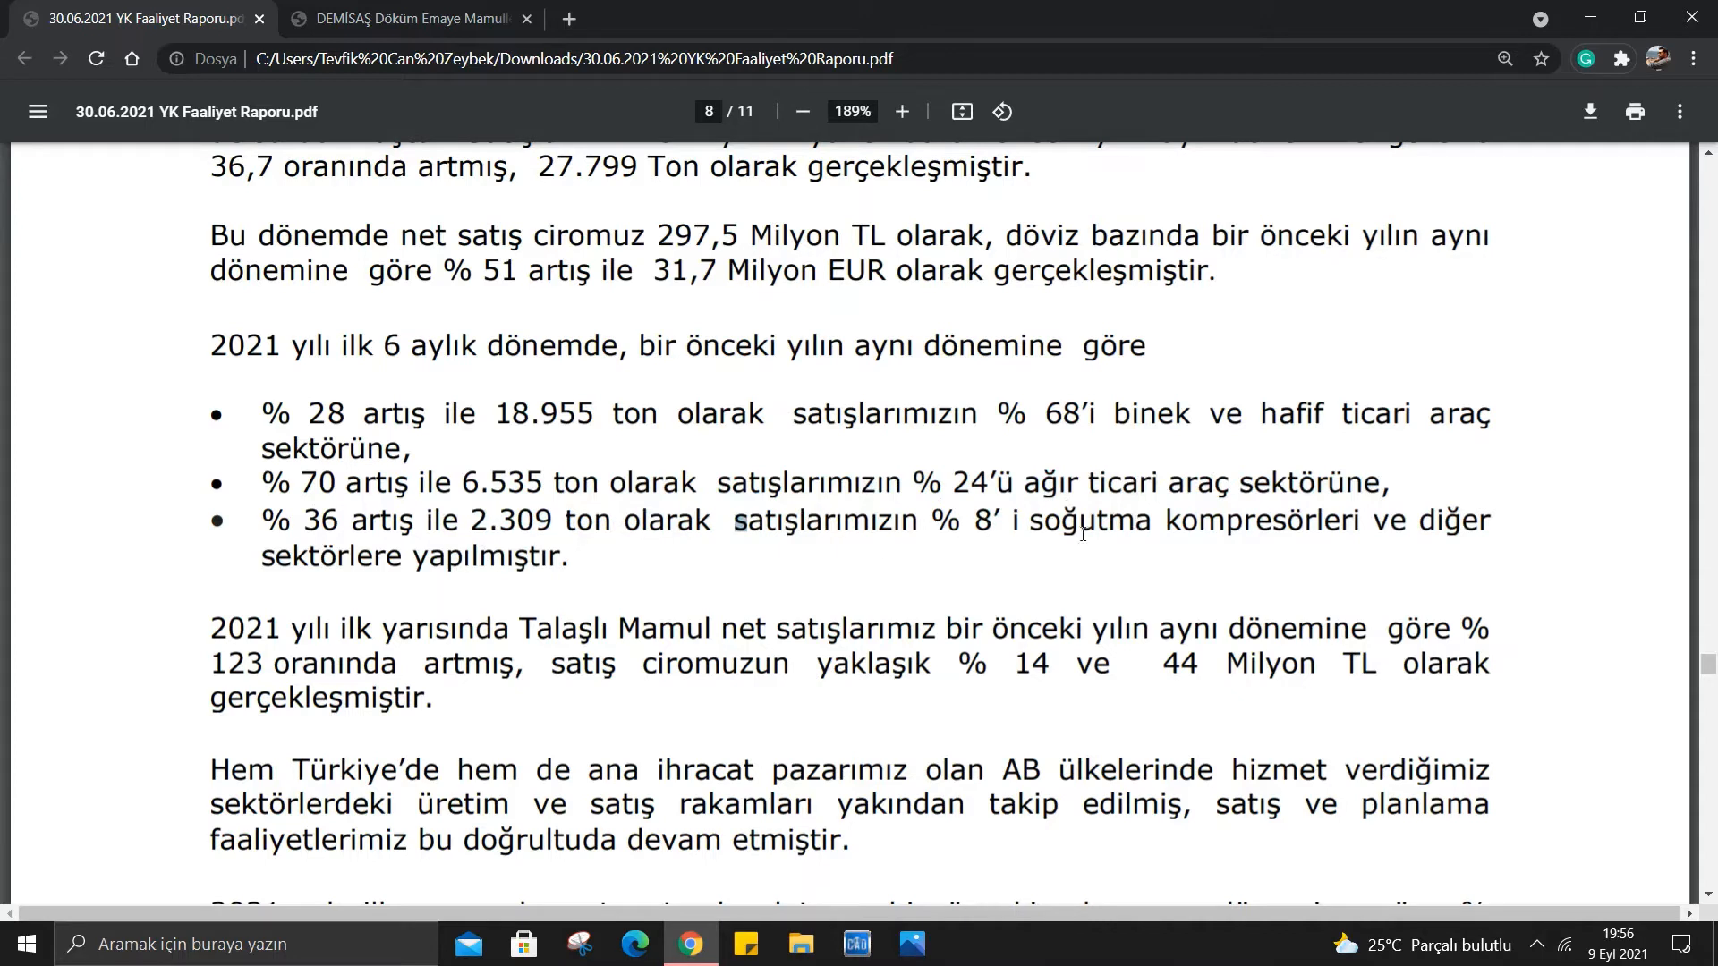
mouse_move(687, 558)
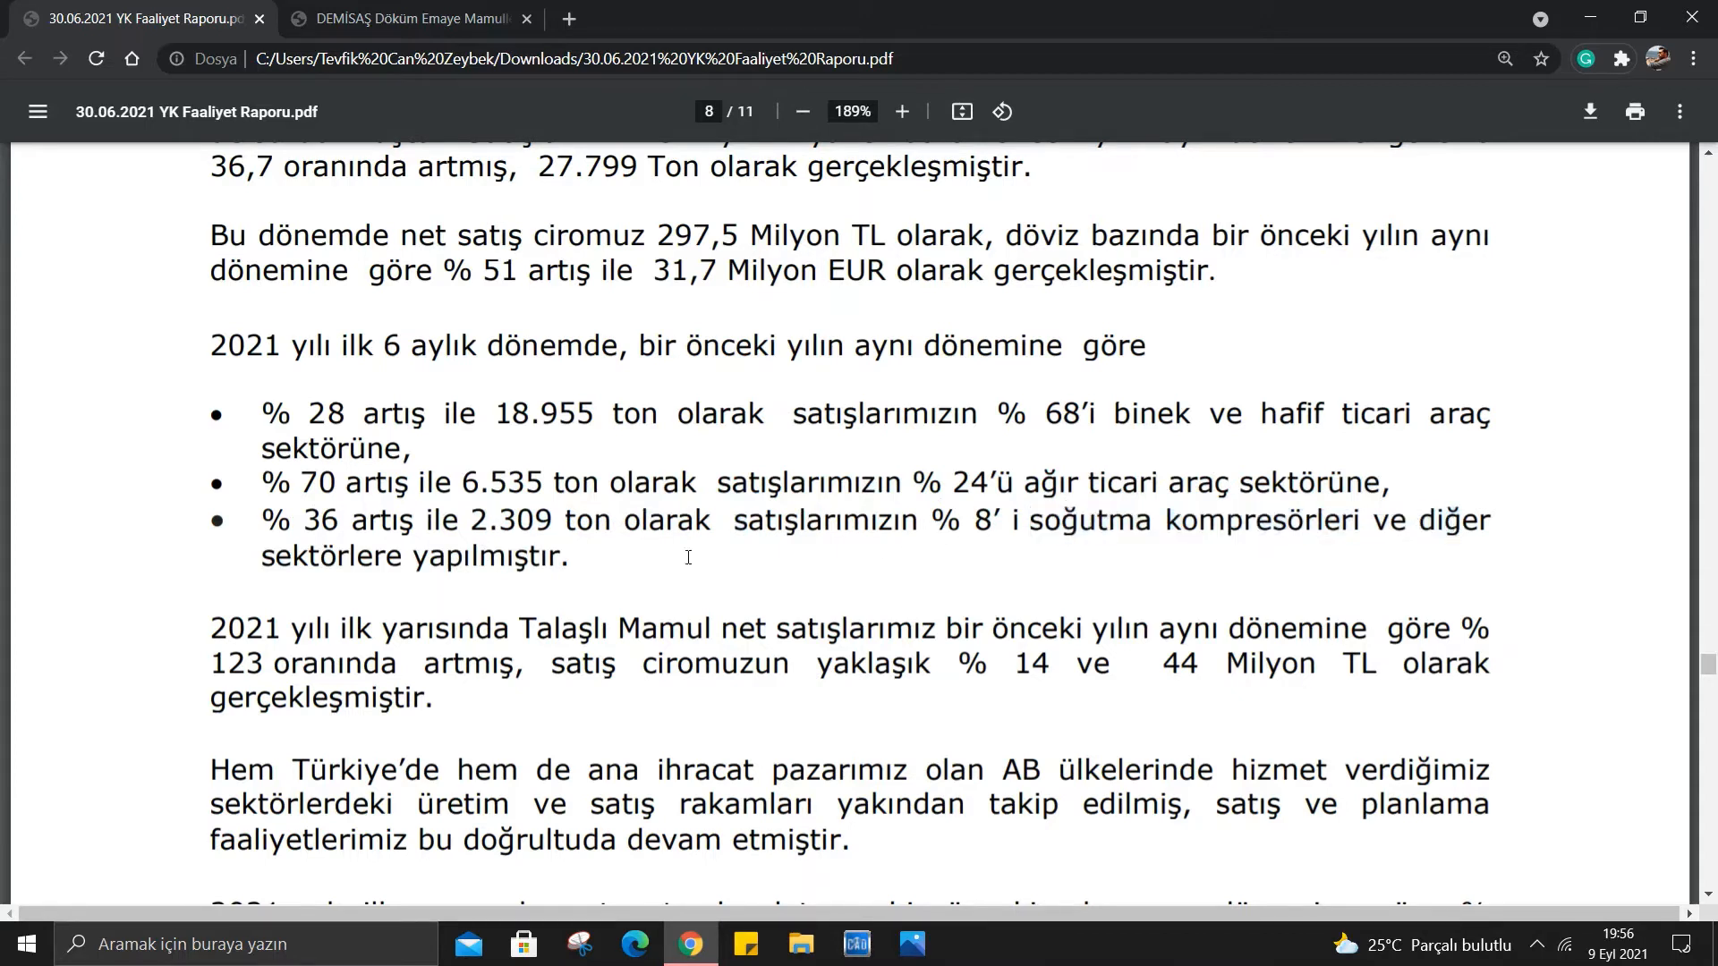
mouse_move(279, 531)
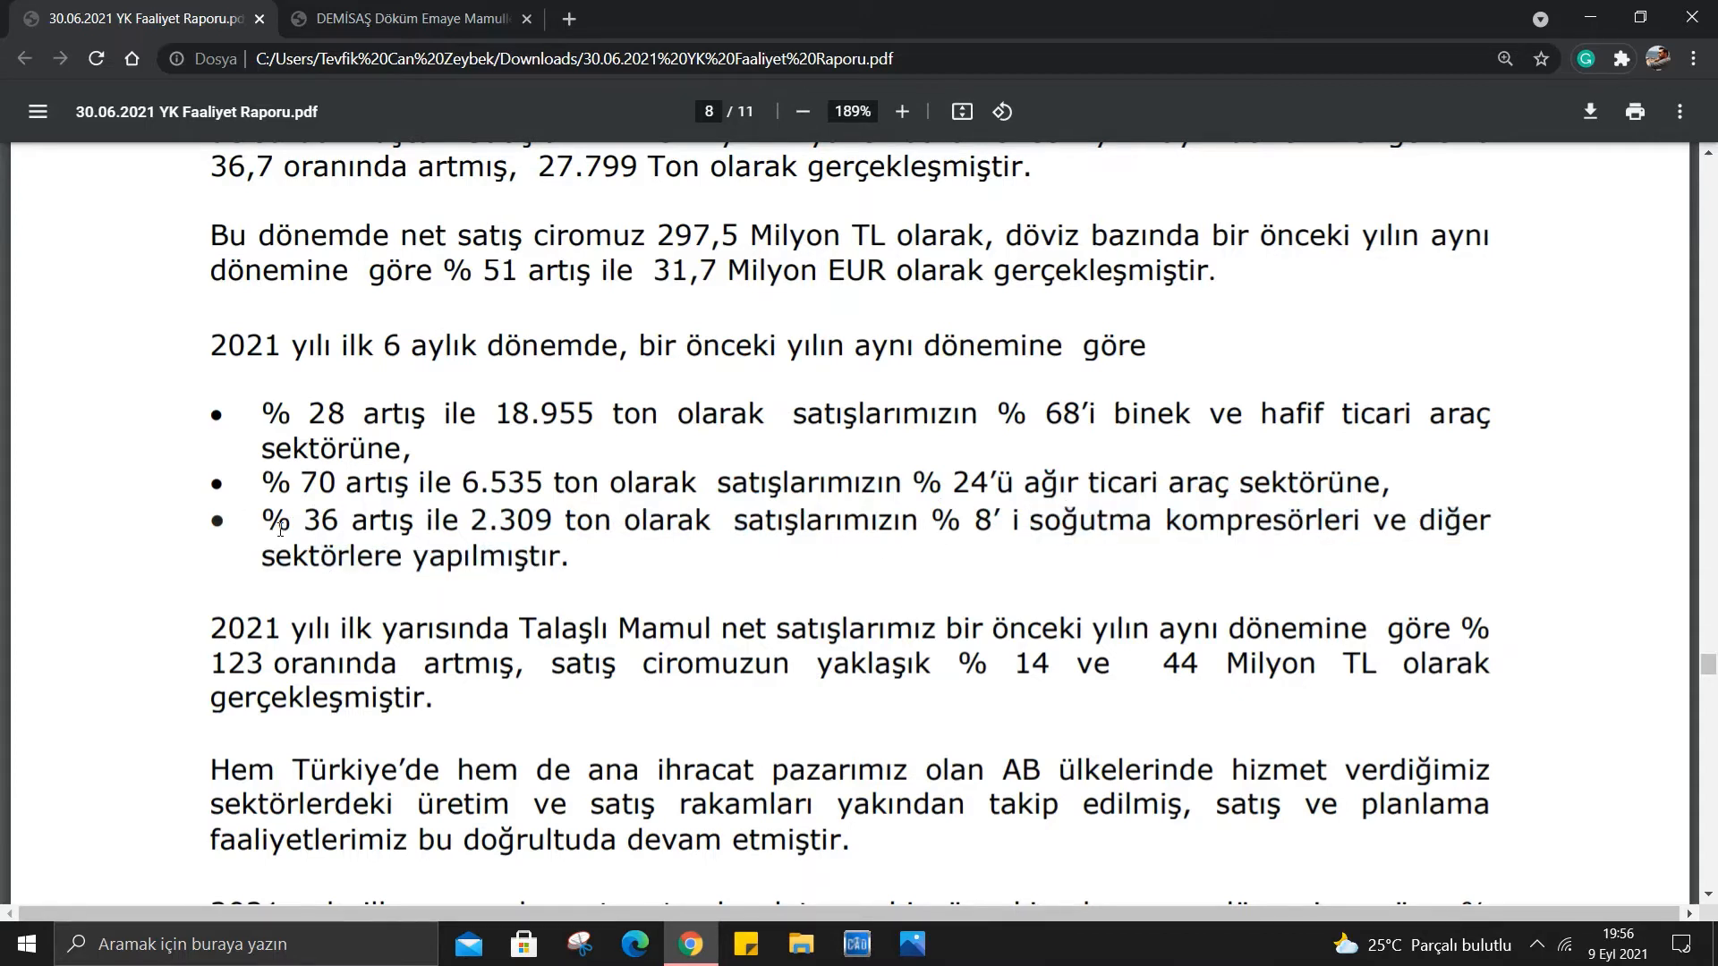
mouse_move(164, 421)
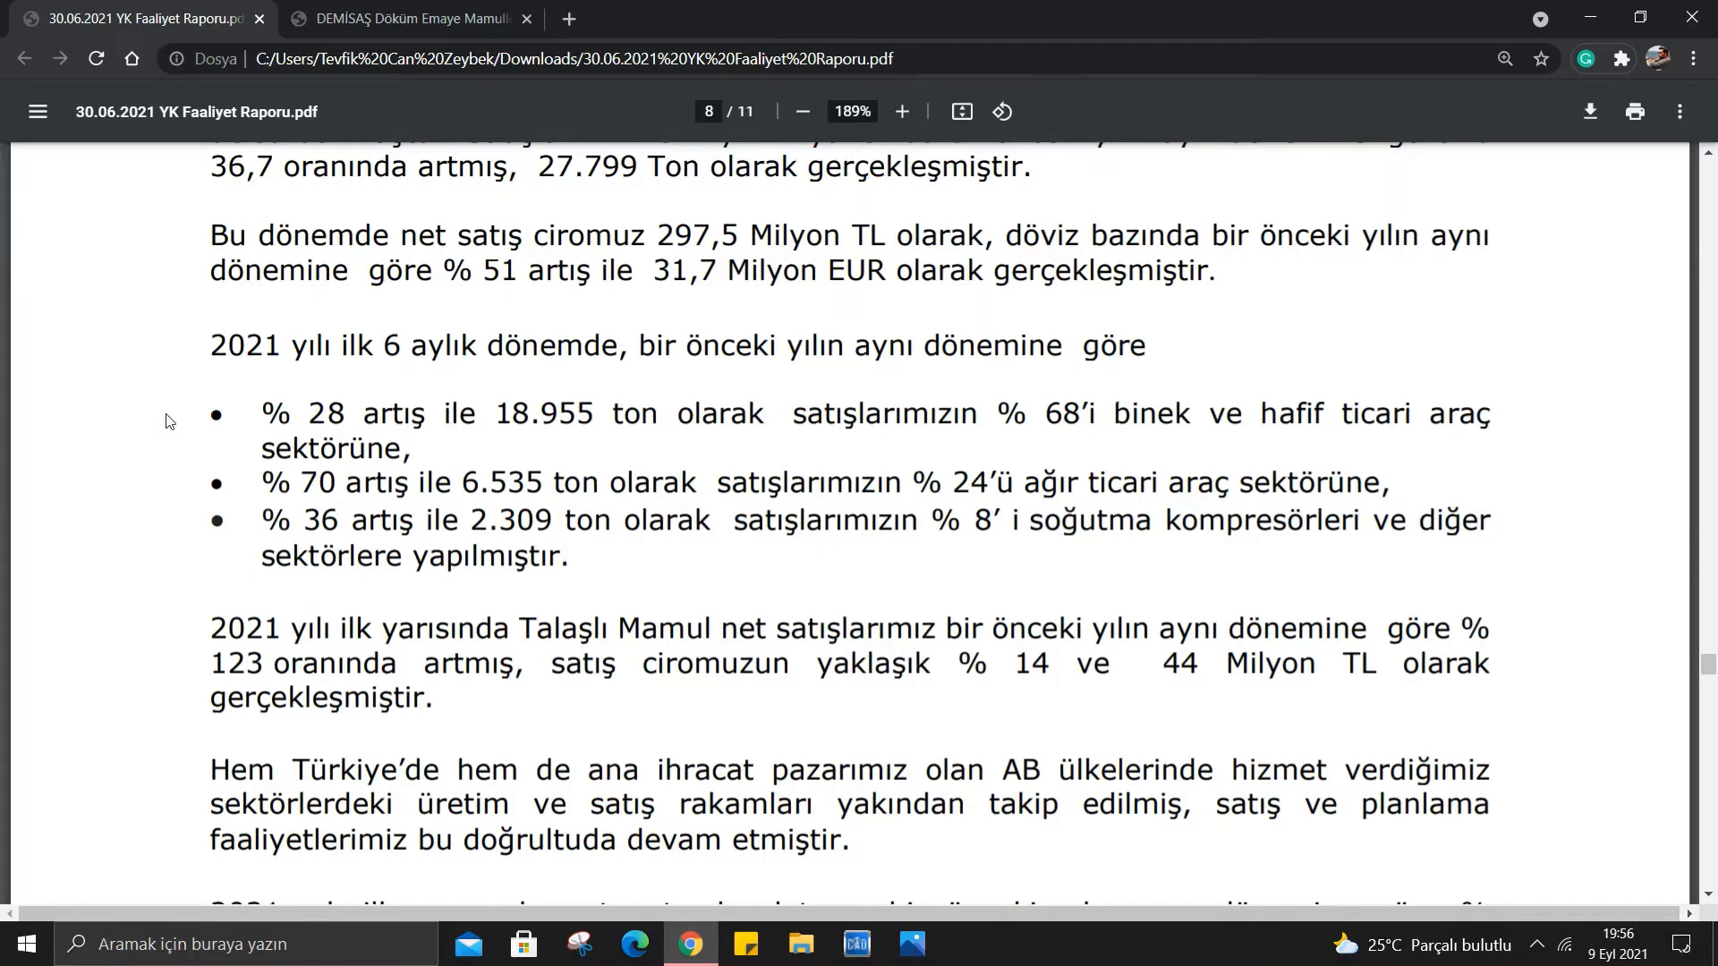
scroll(down, 3)
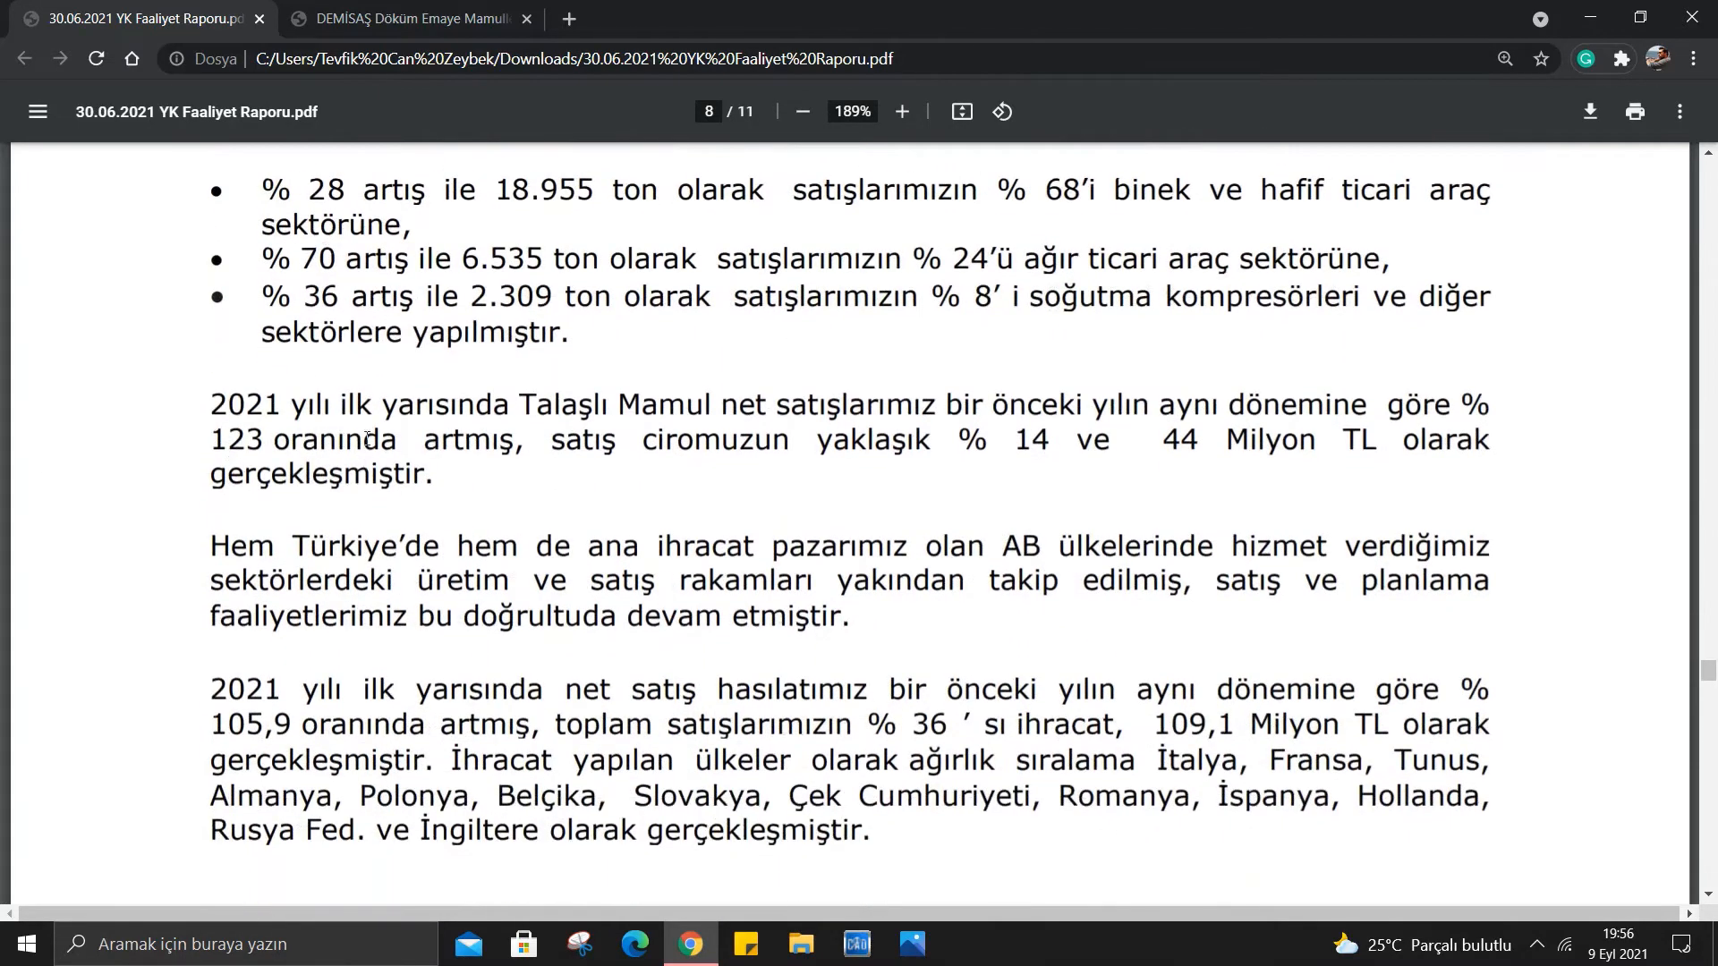
mouse_move(818, 399)
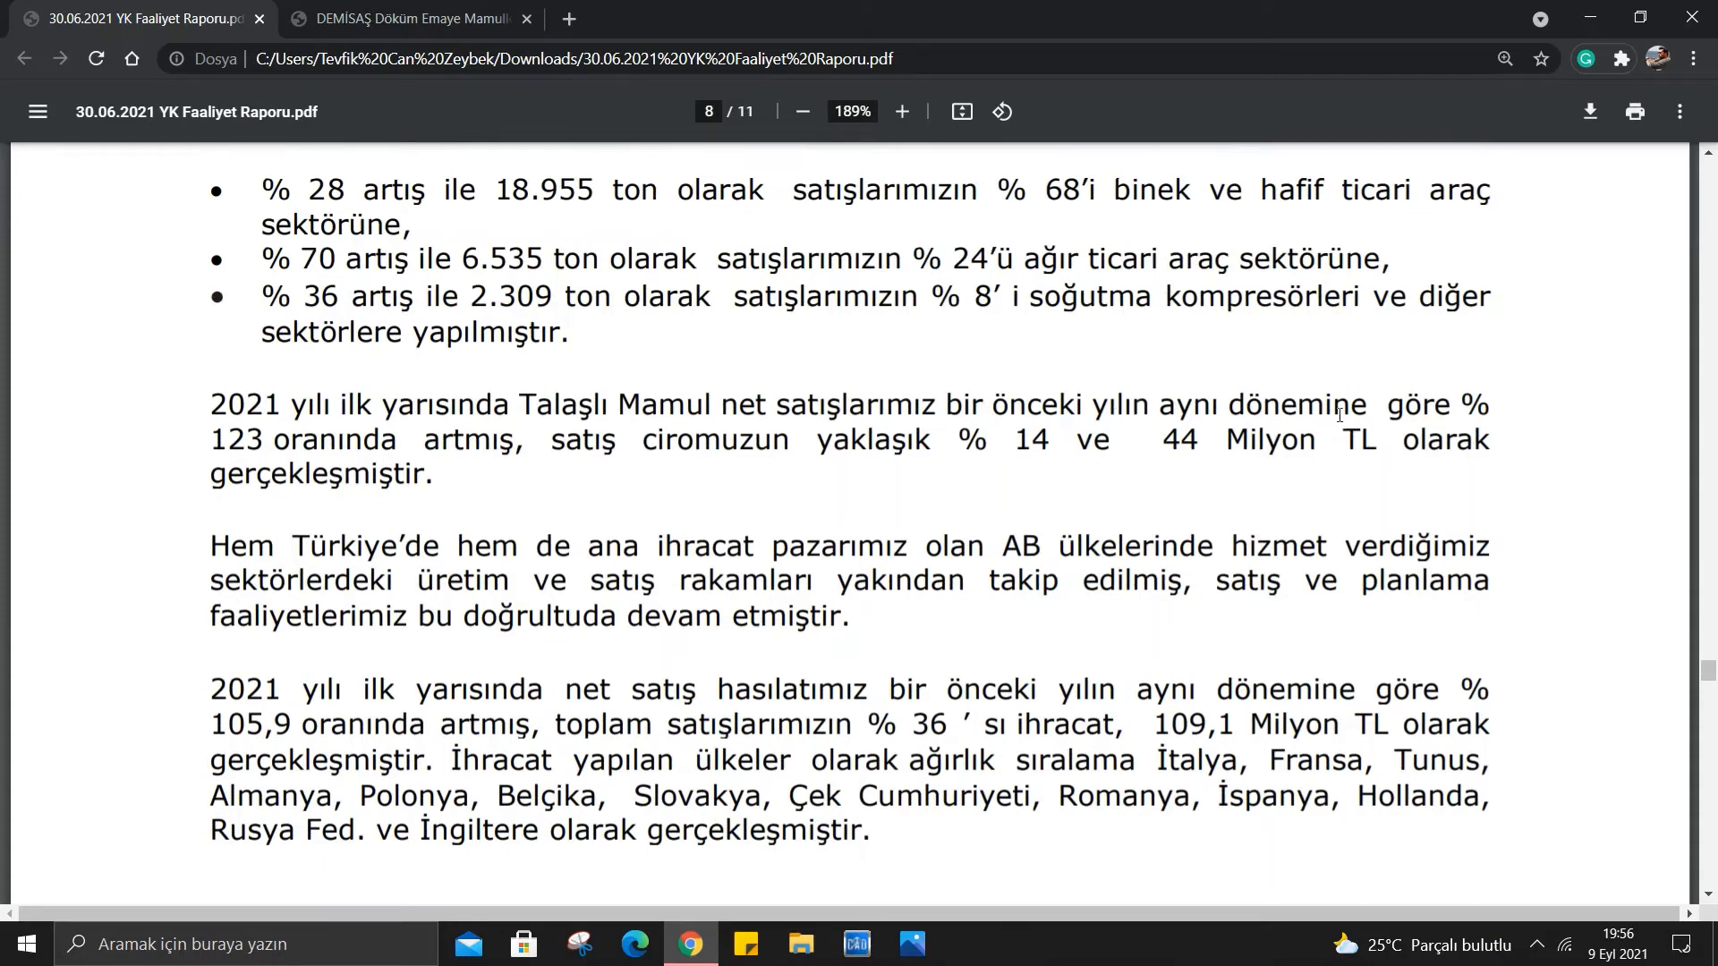
mouse_move(340, 433)
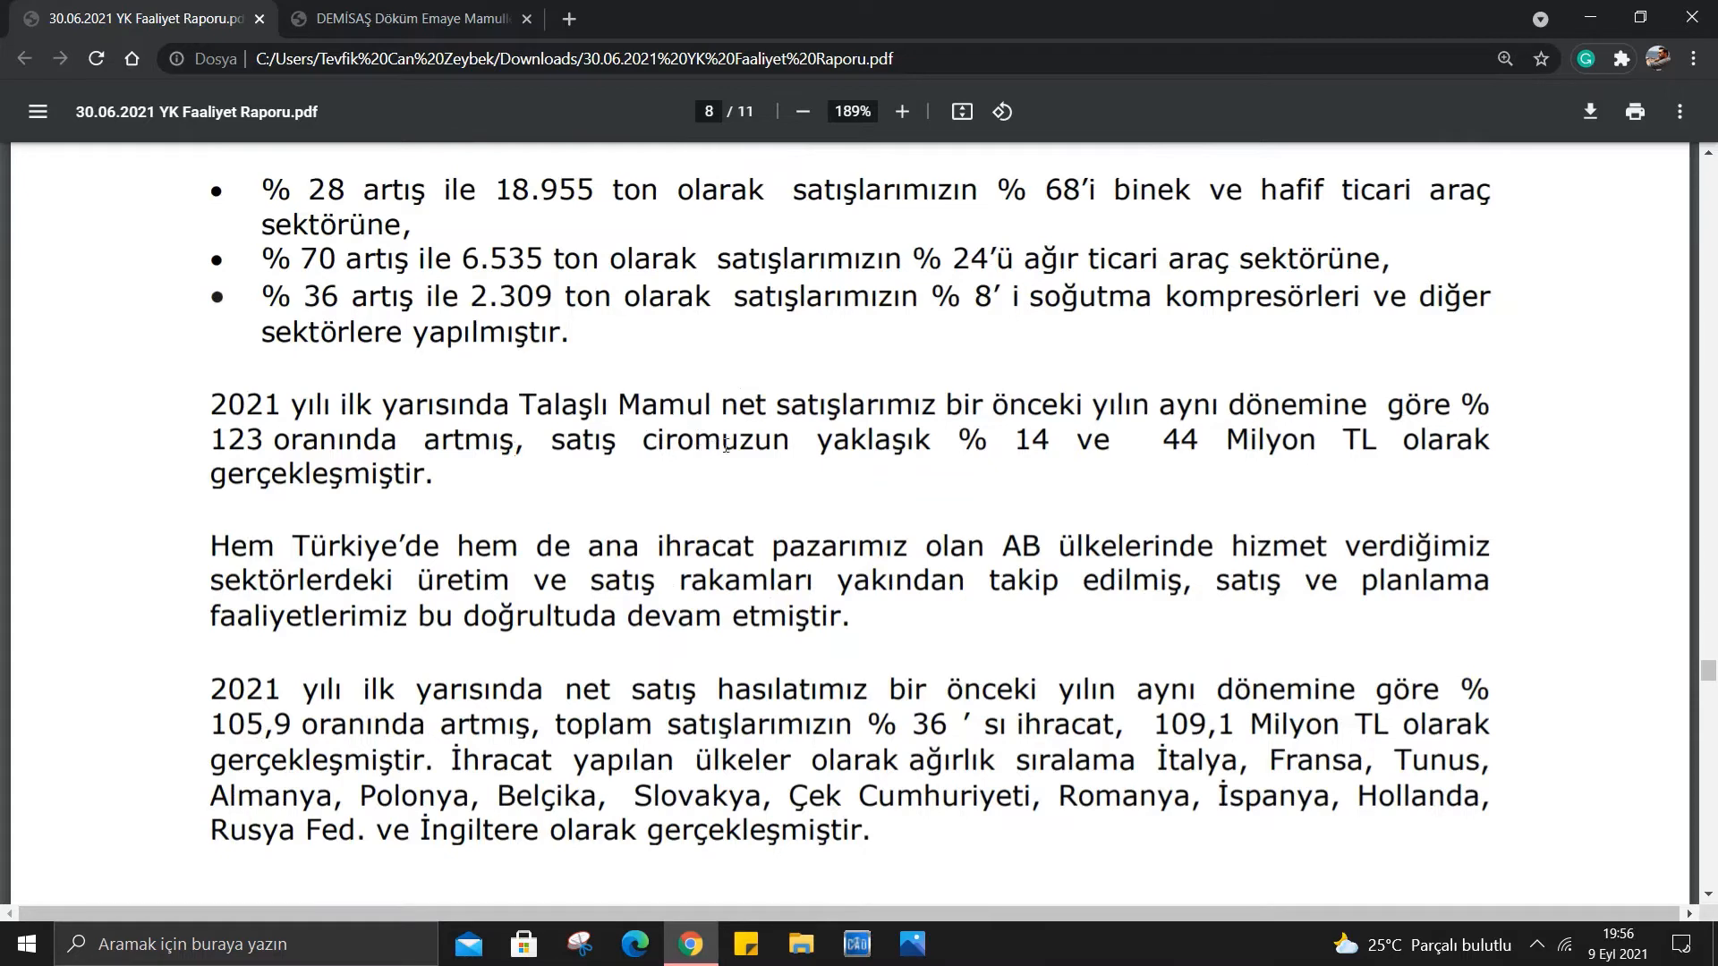
mouse_move(1151, 453)
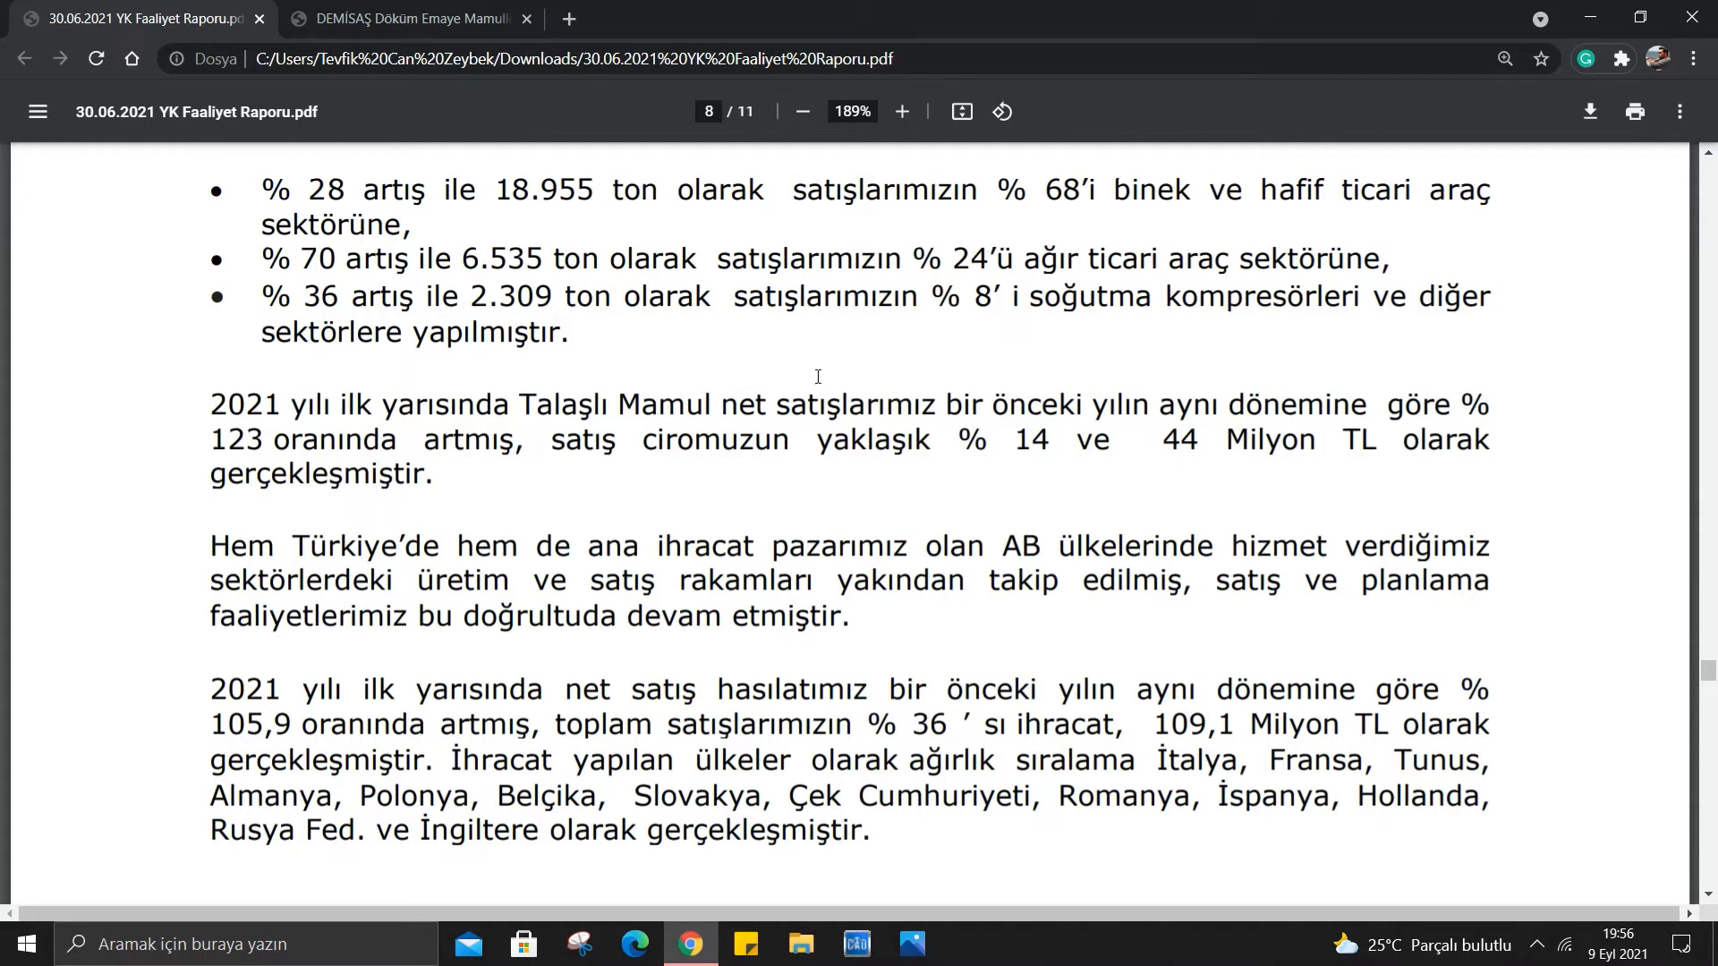
scroll(down, 3)
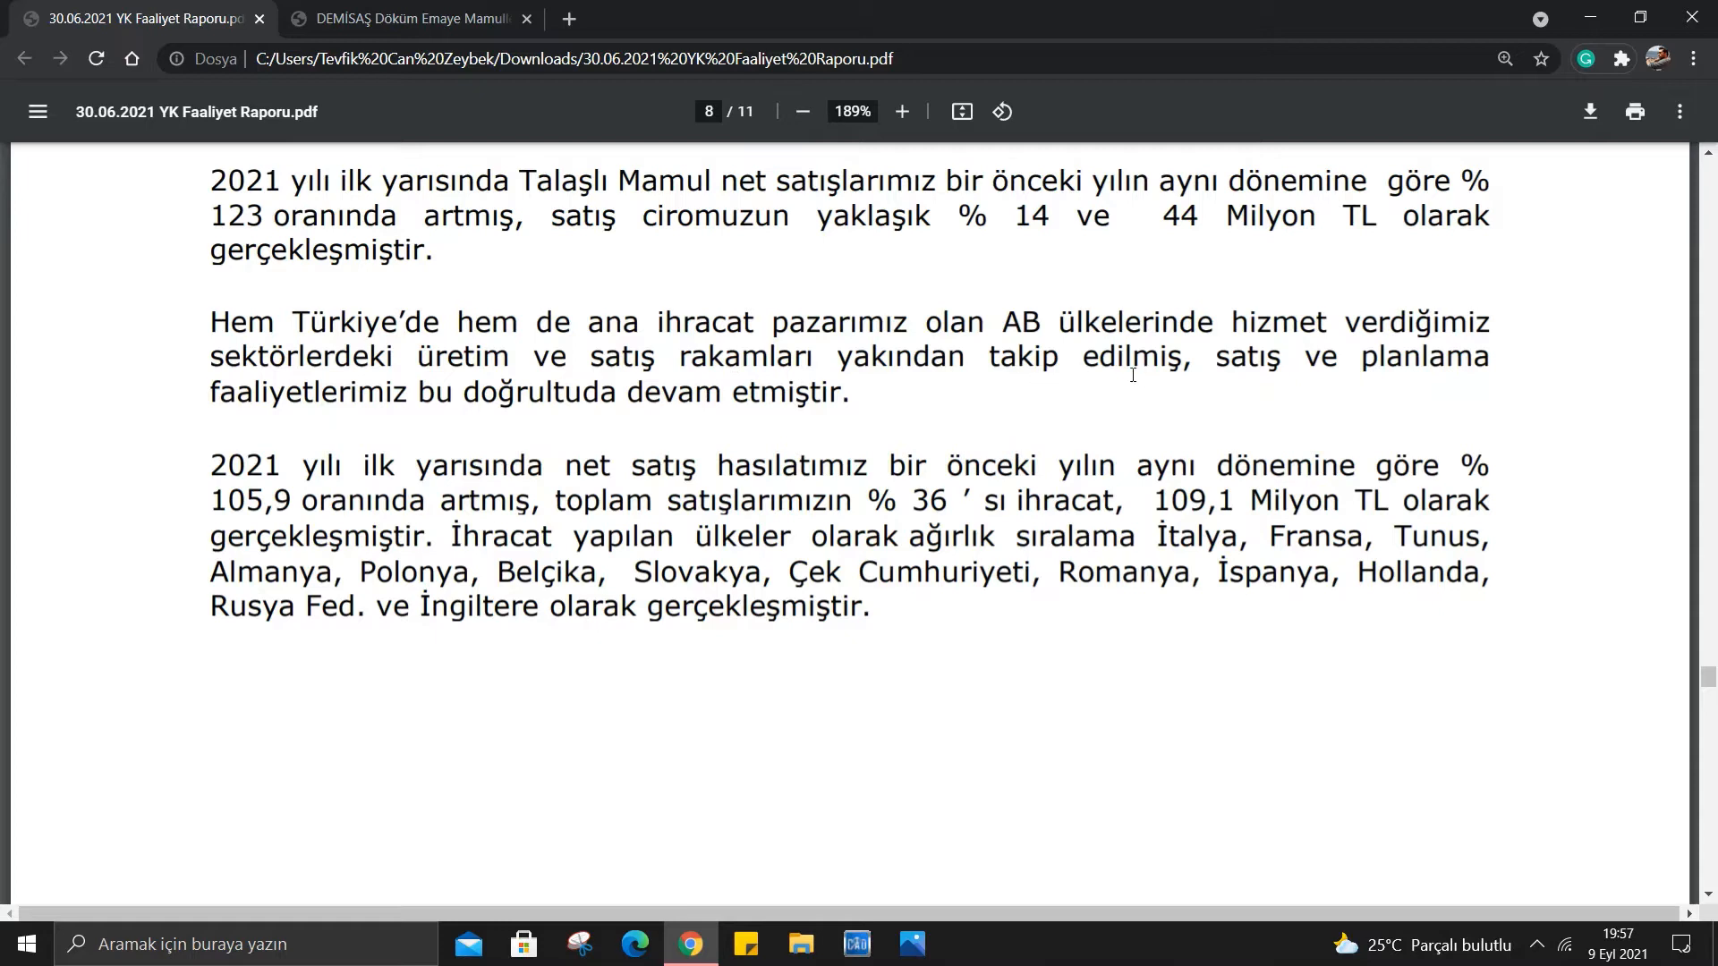
mouse_move(408, 403)
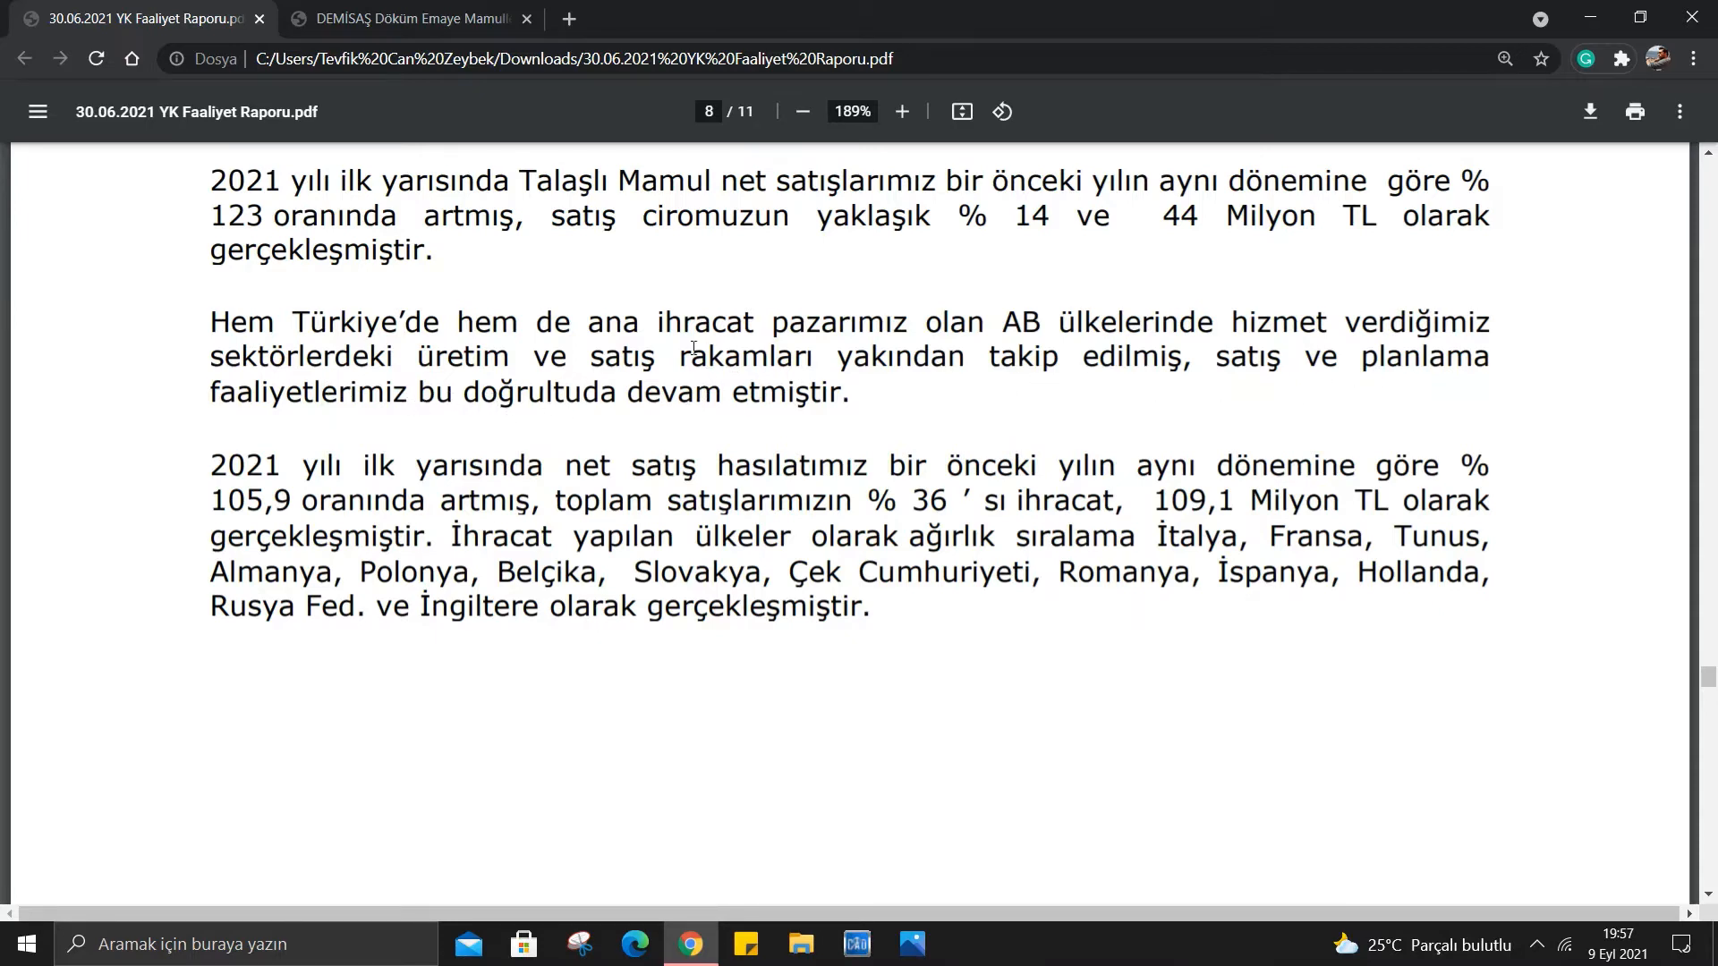
scroll(down, 3)
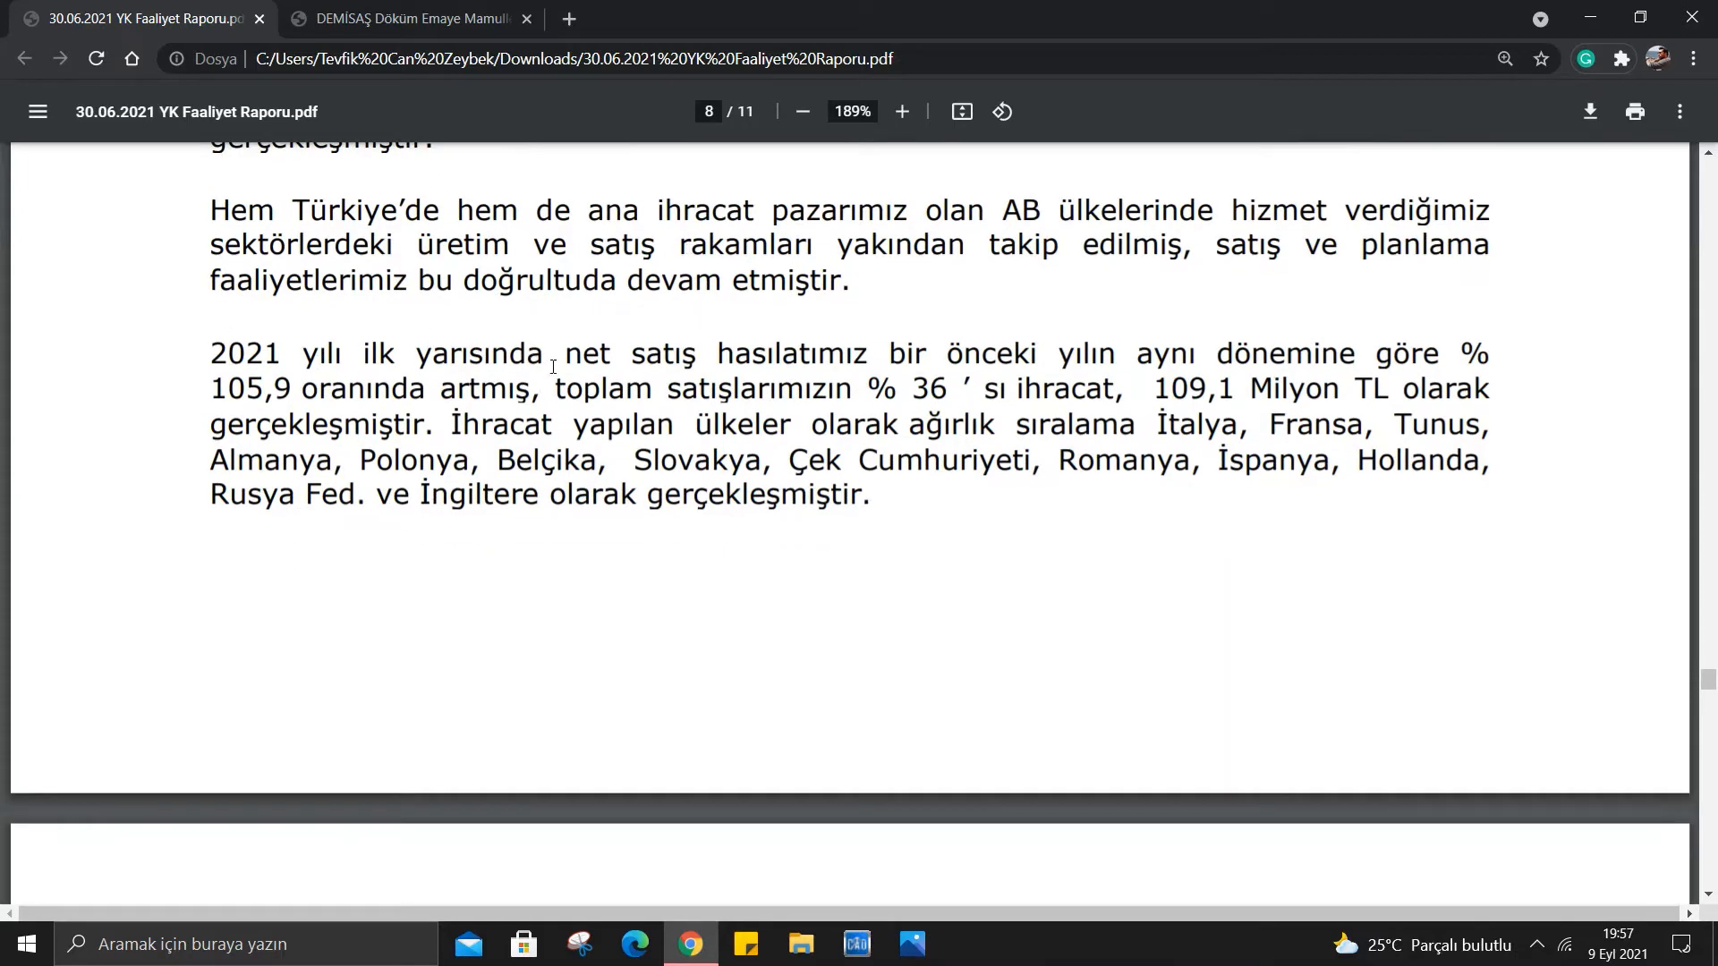
mouse_move(891, 343)
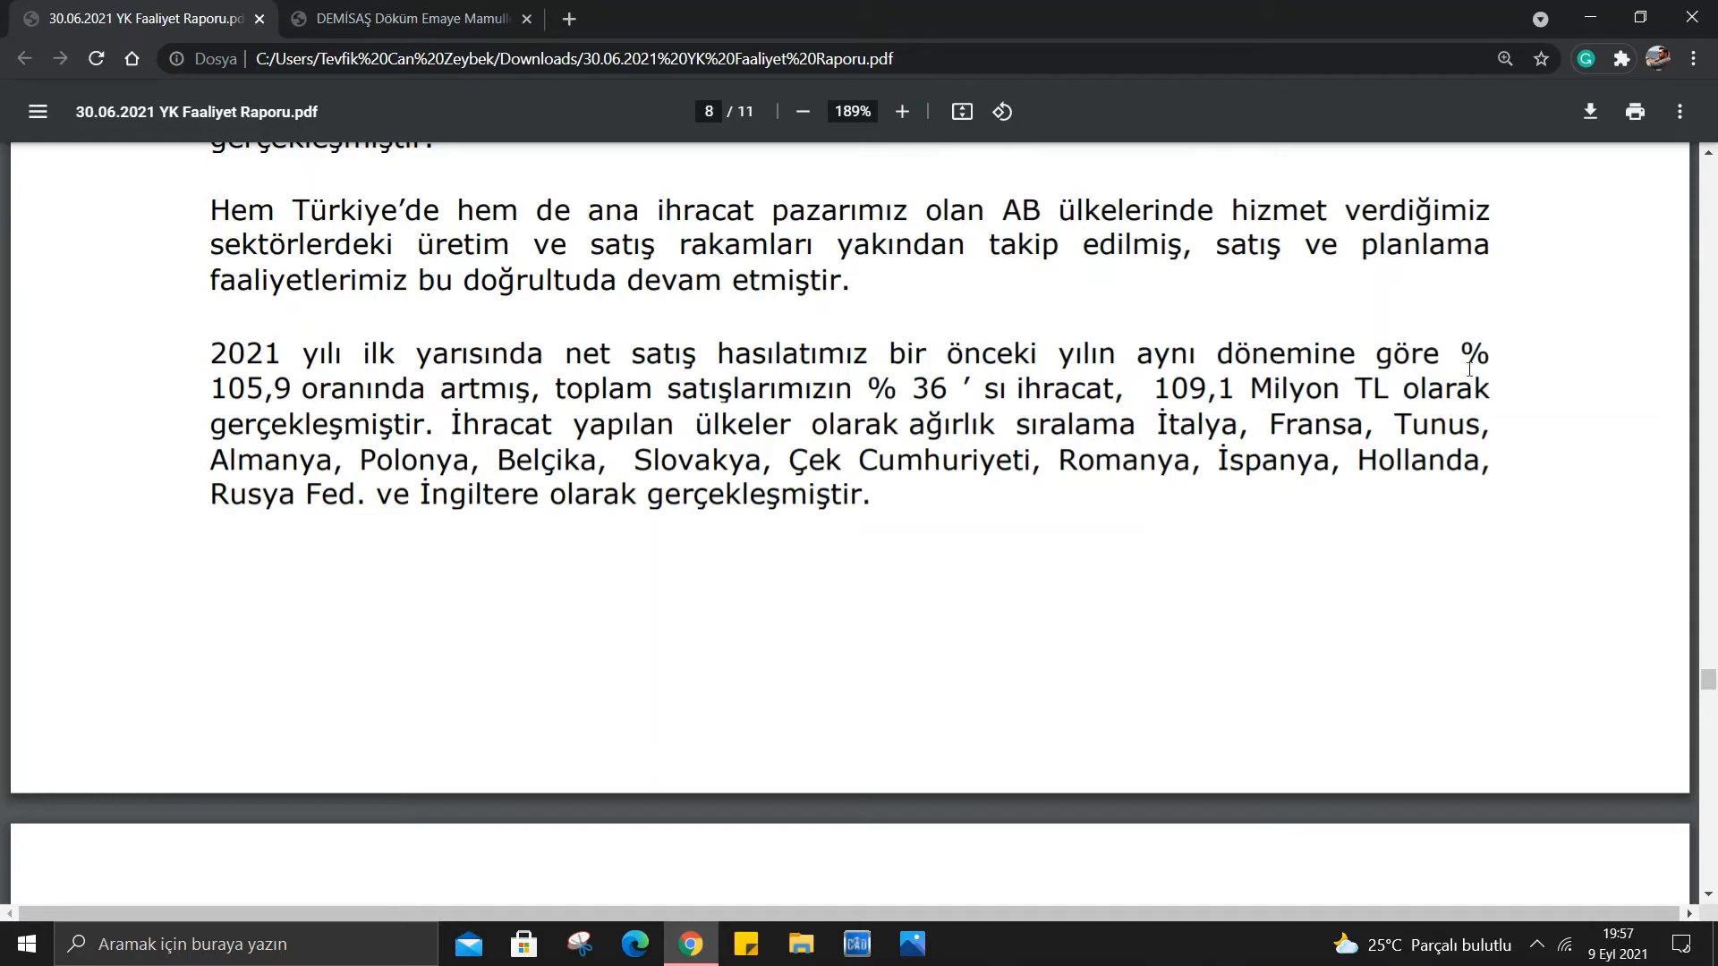
mouse_move(374, 406)
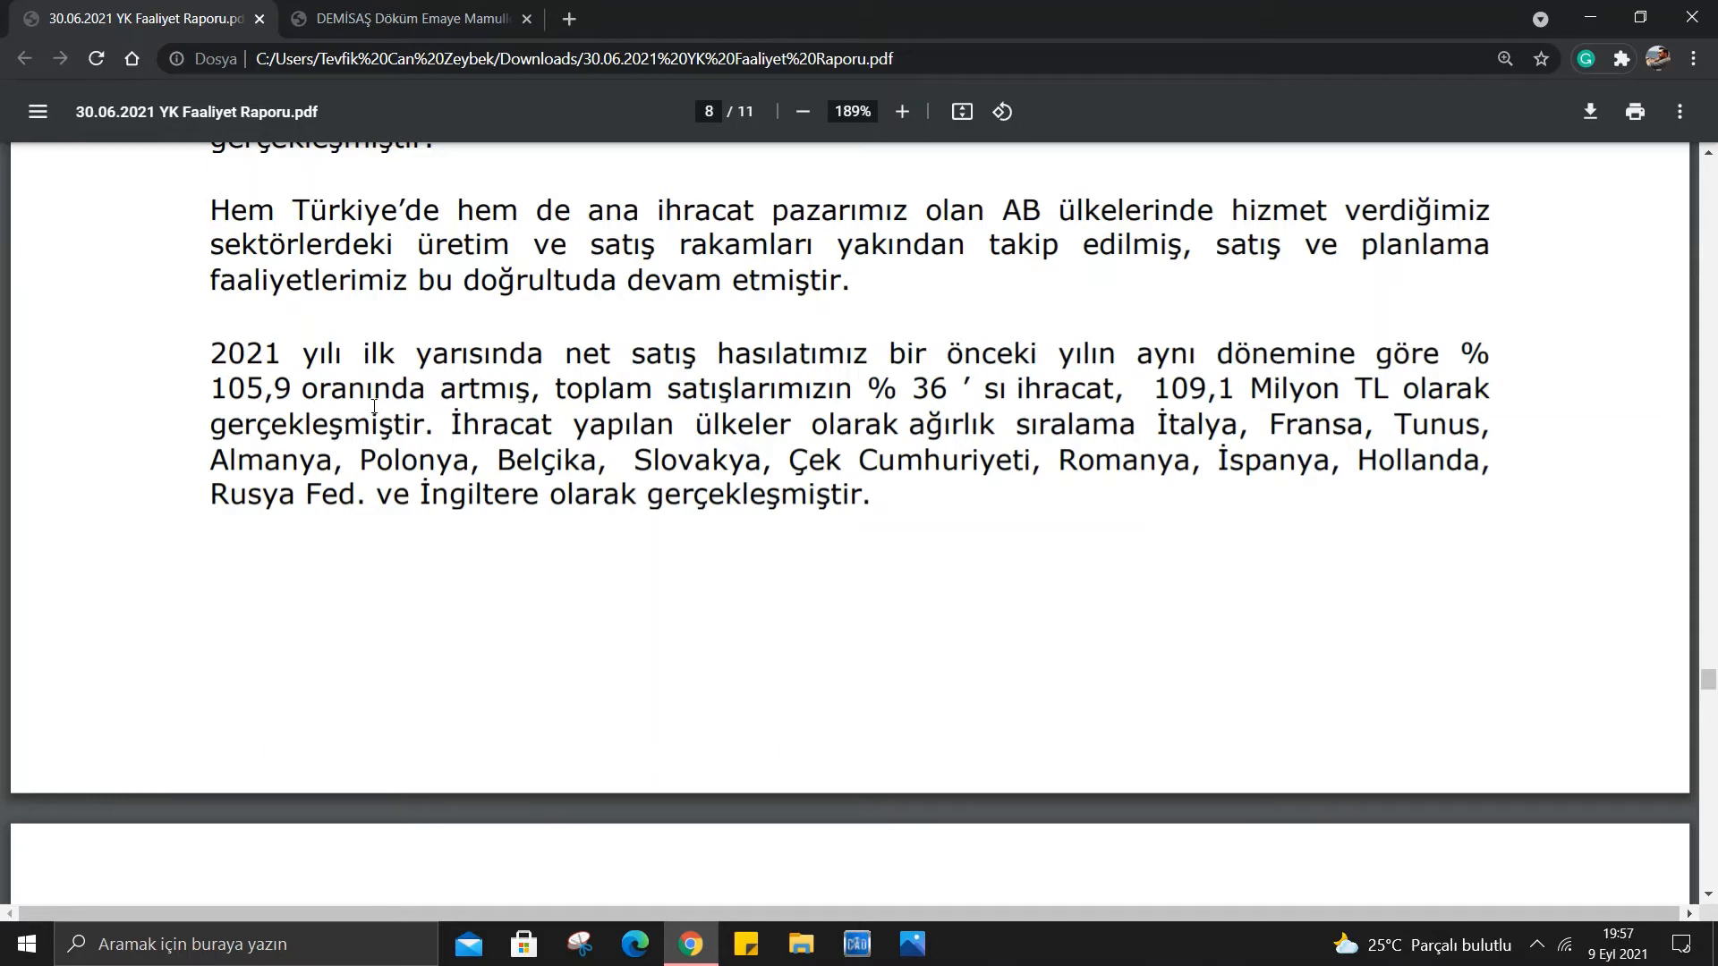
mouse_move(918, 388)
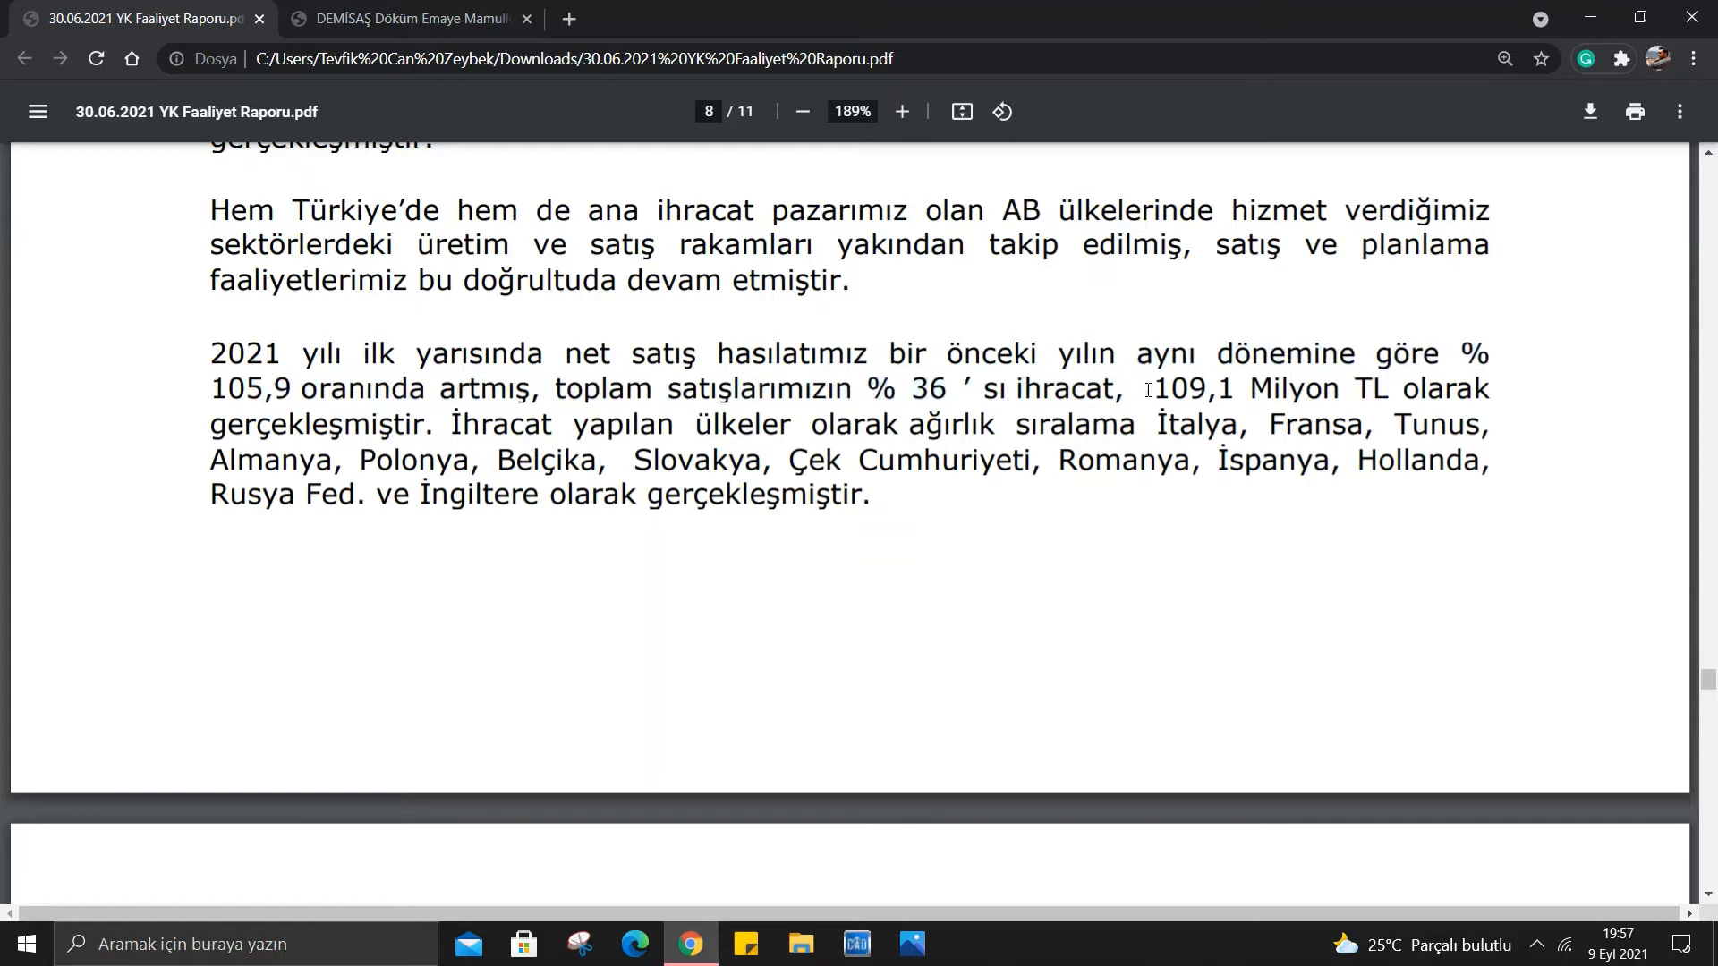
mouse_move(530, 416)
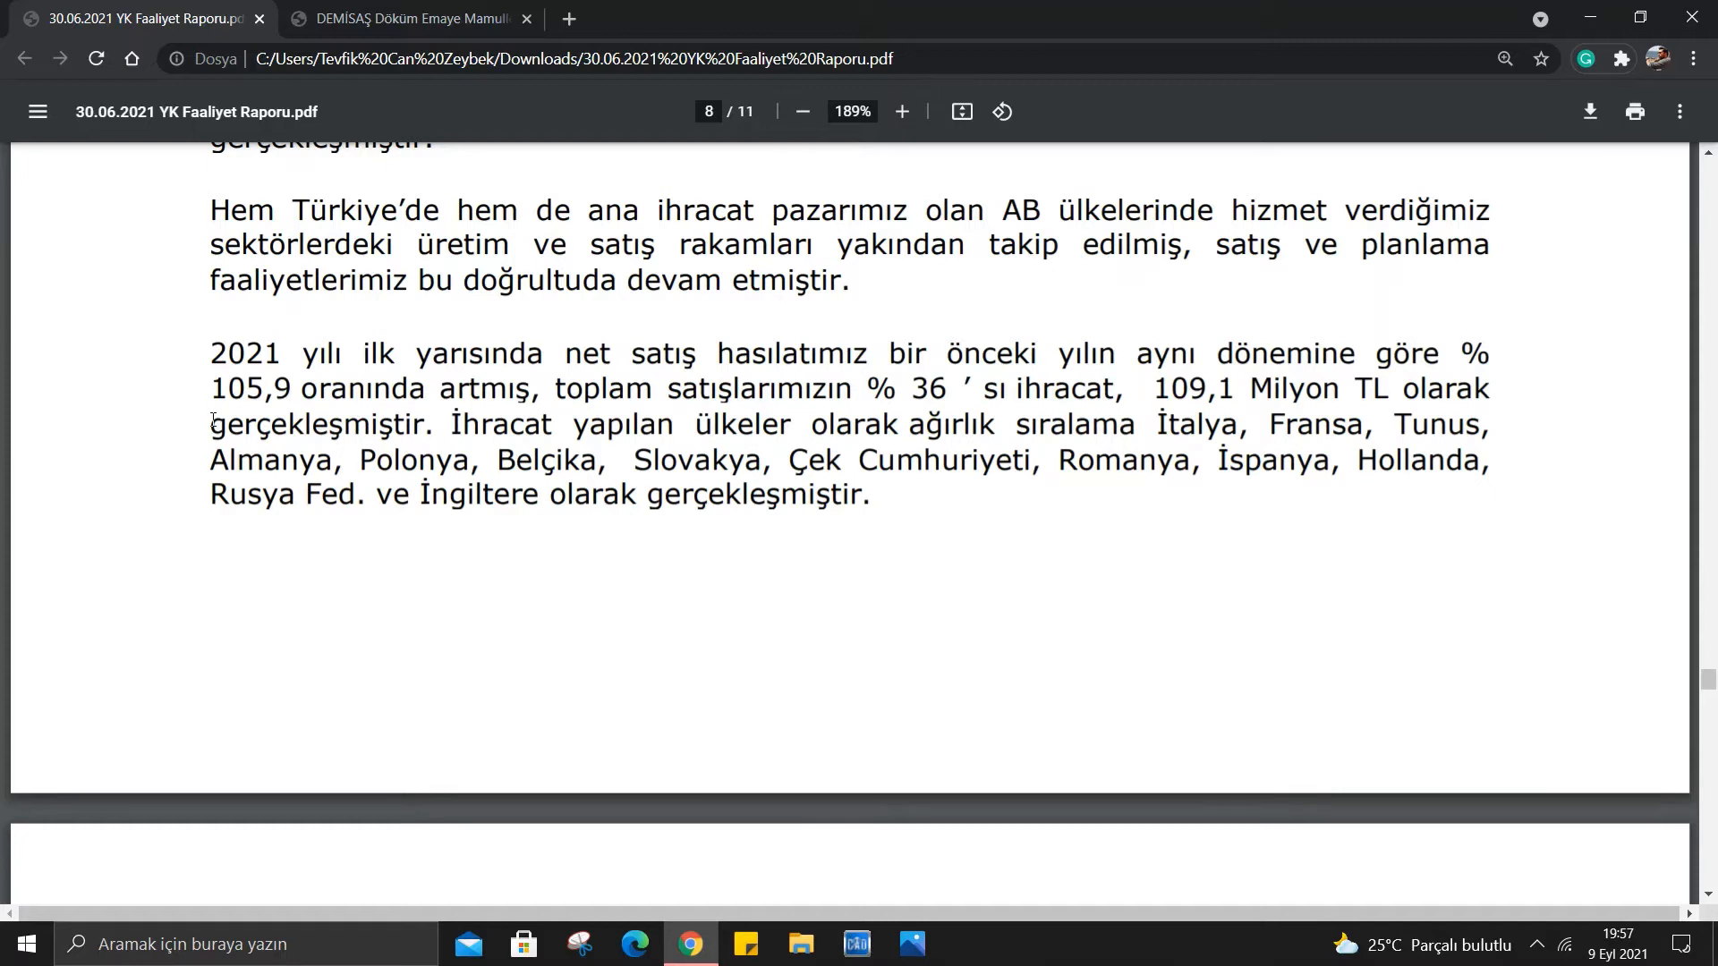
mouse_move(397, 419)
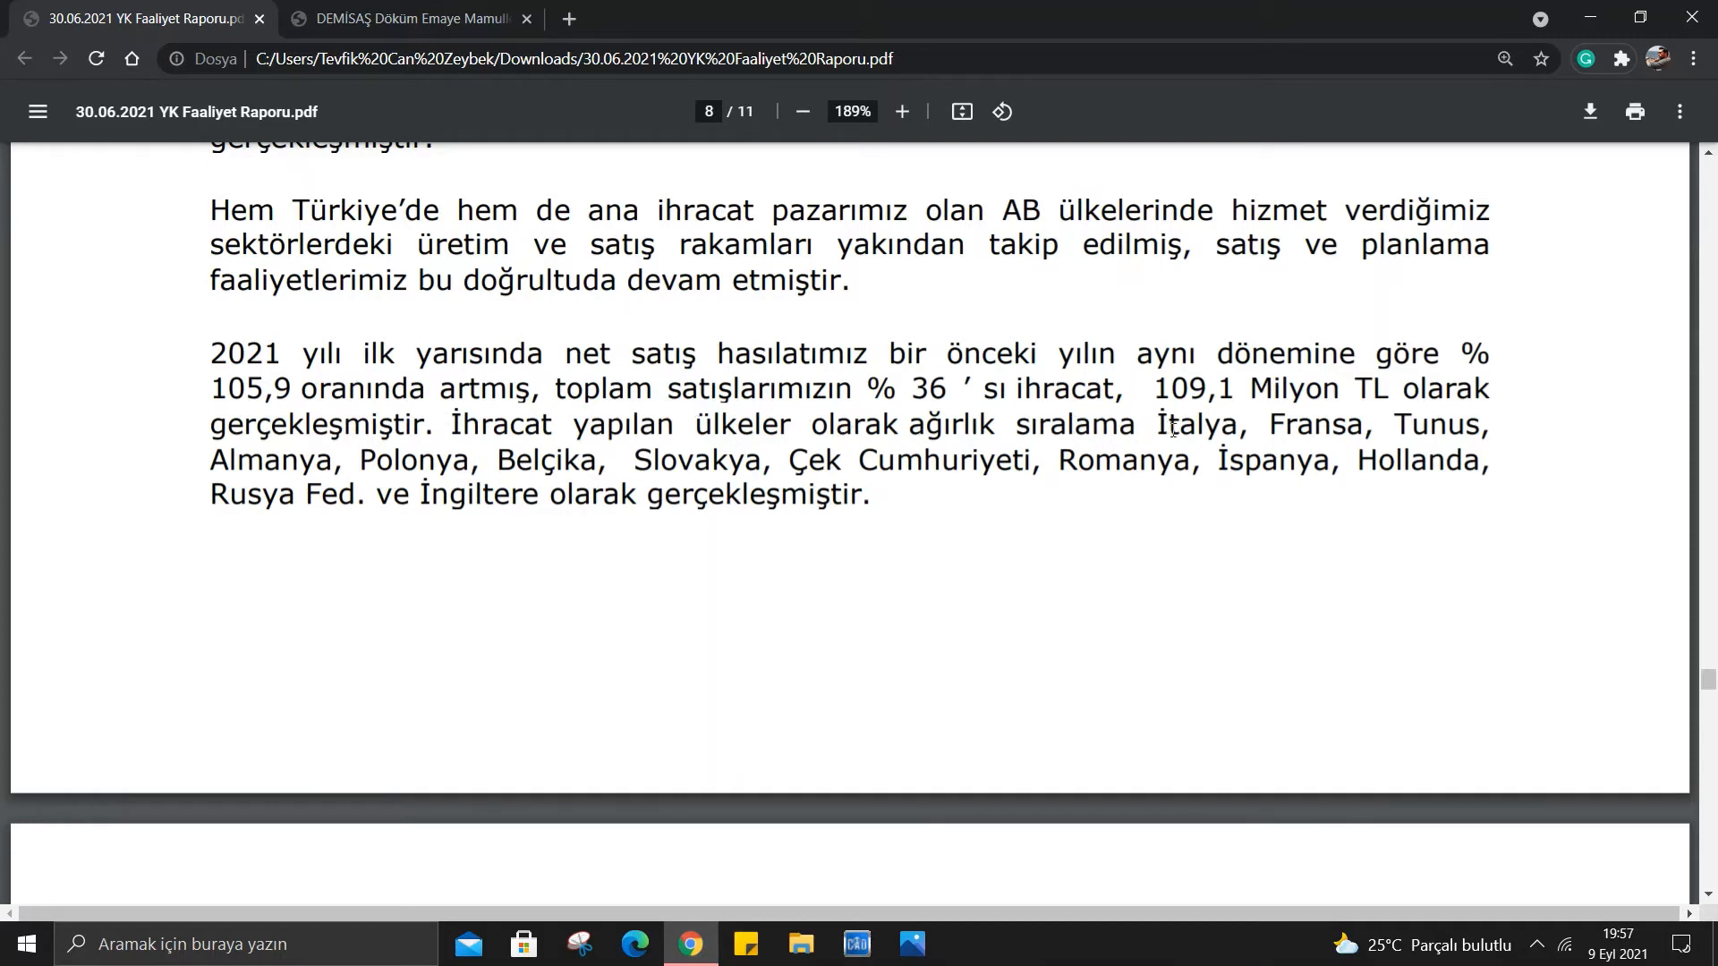
mouse_move(1280, 335)
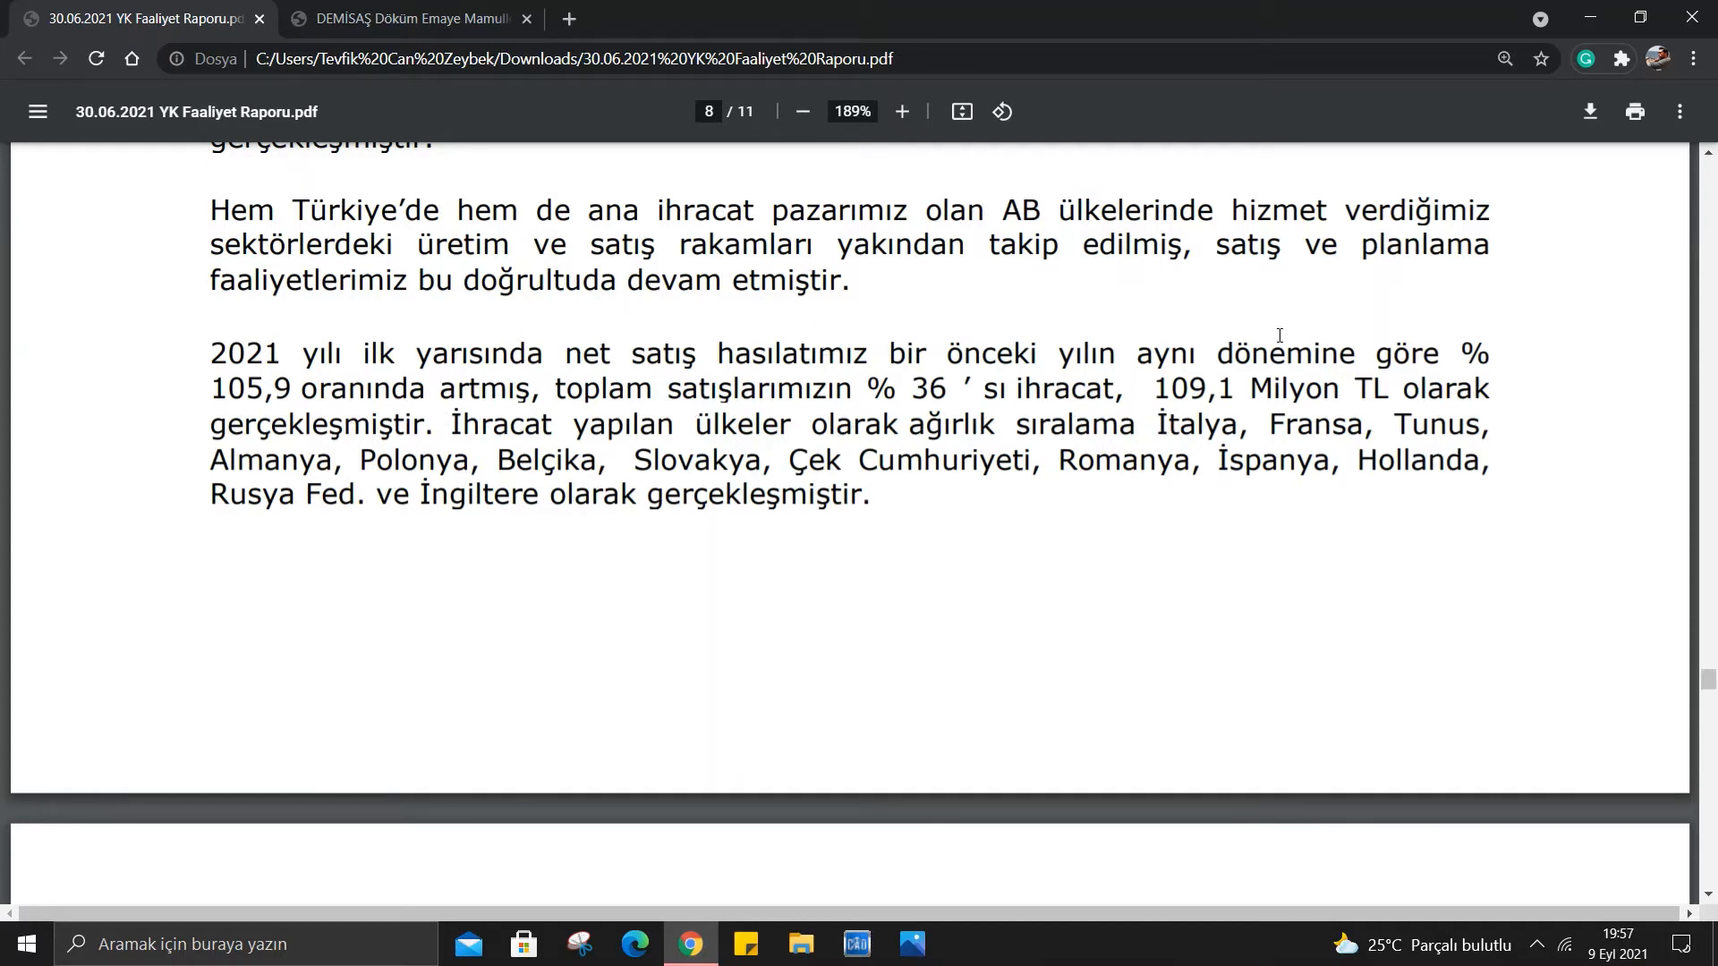
mouse_move(1446, 423)
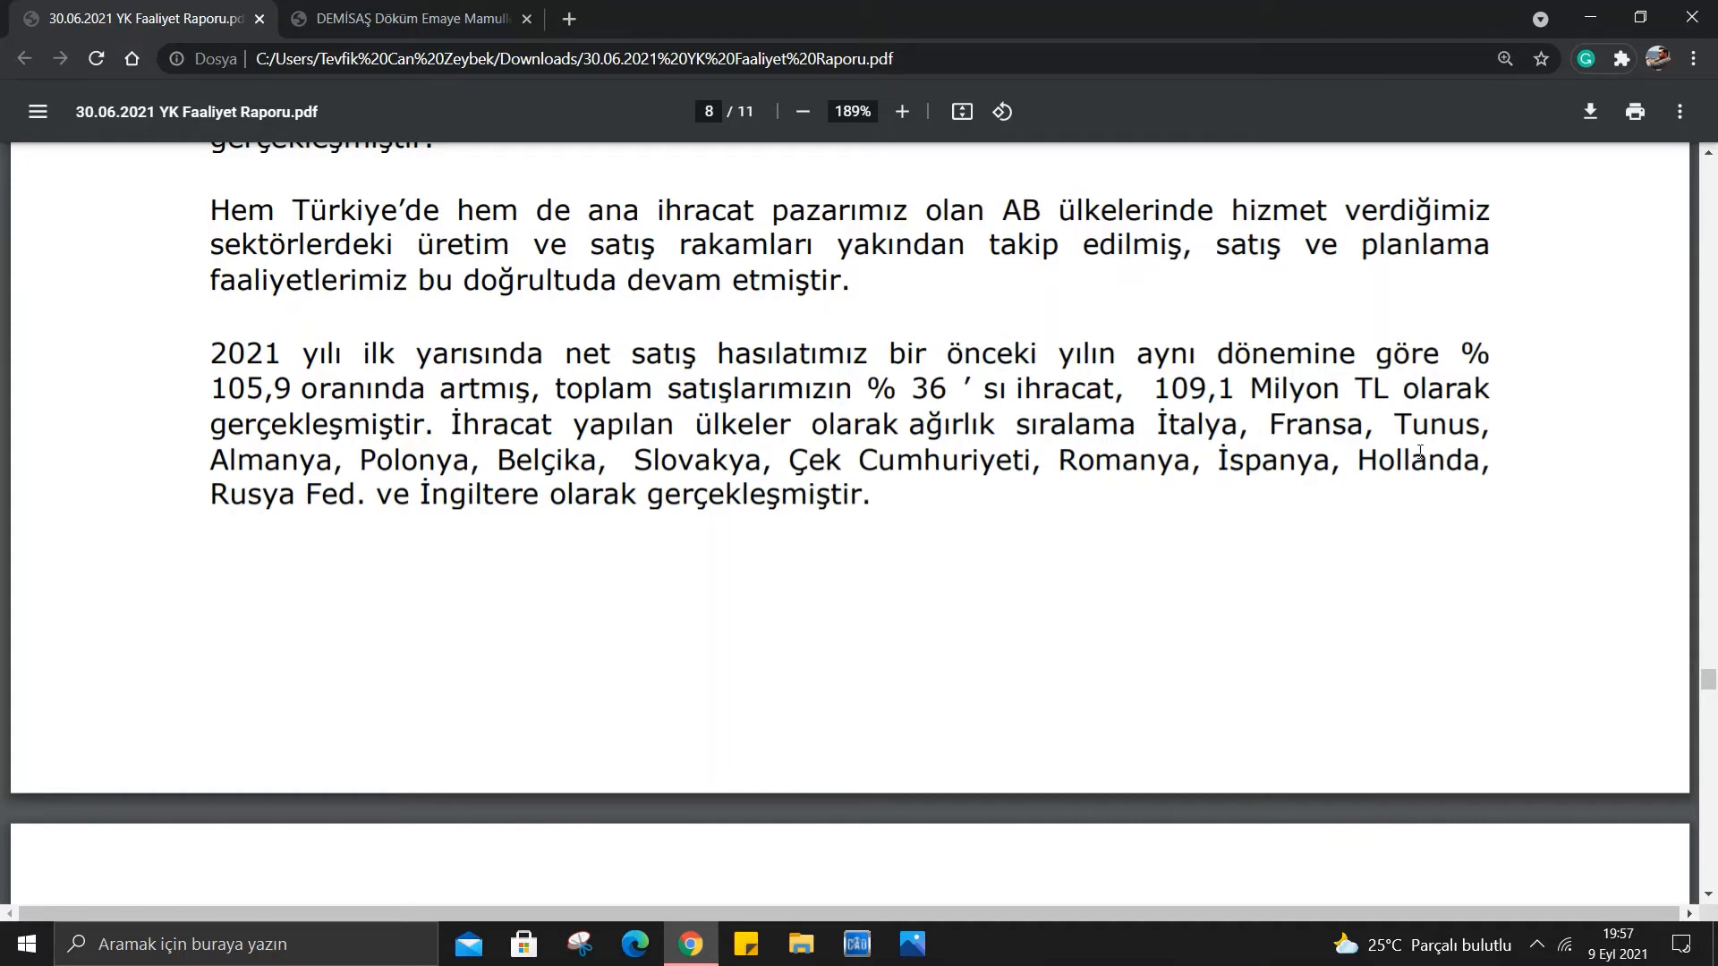
mouse_move(496, 476)
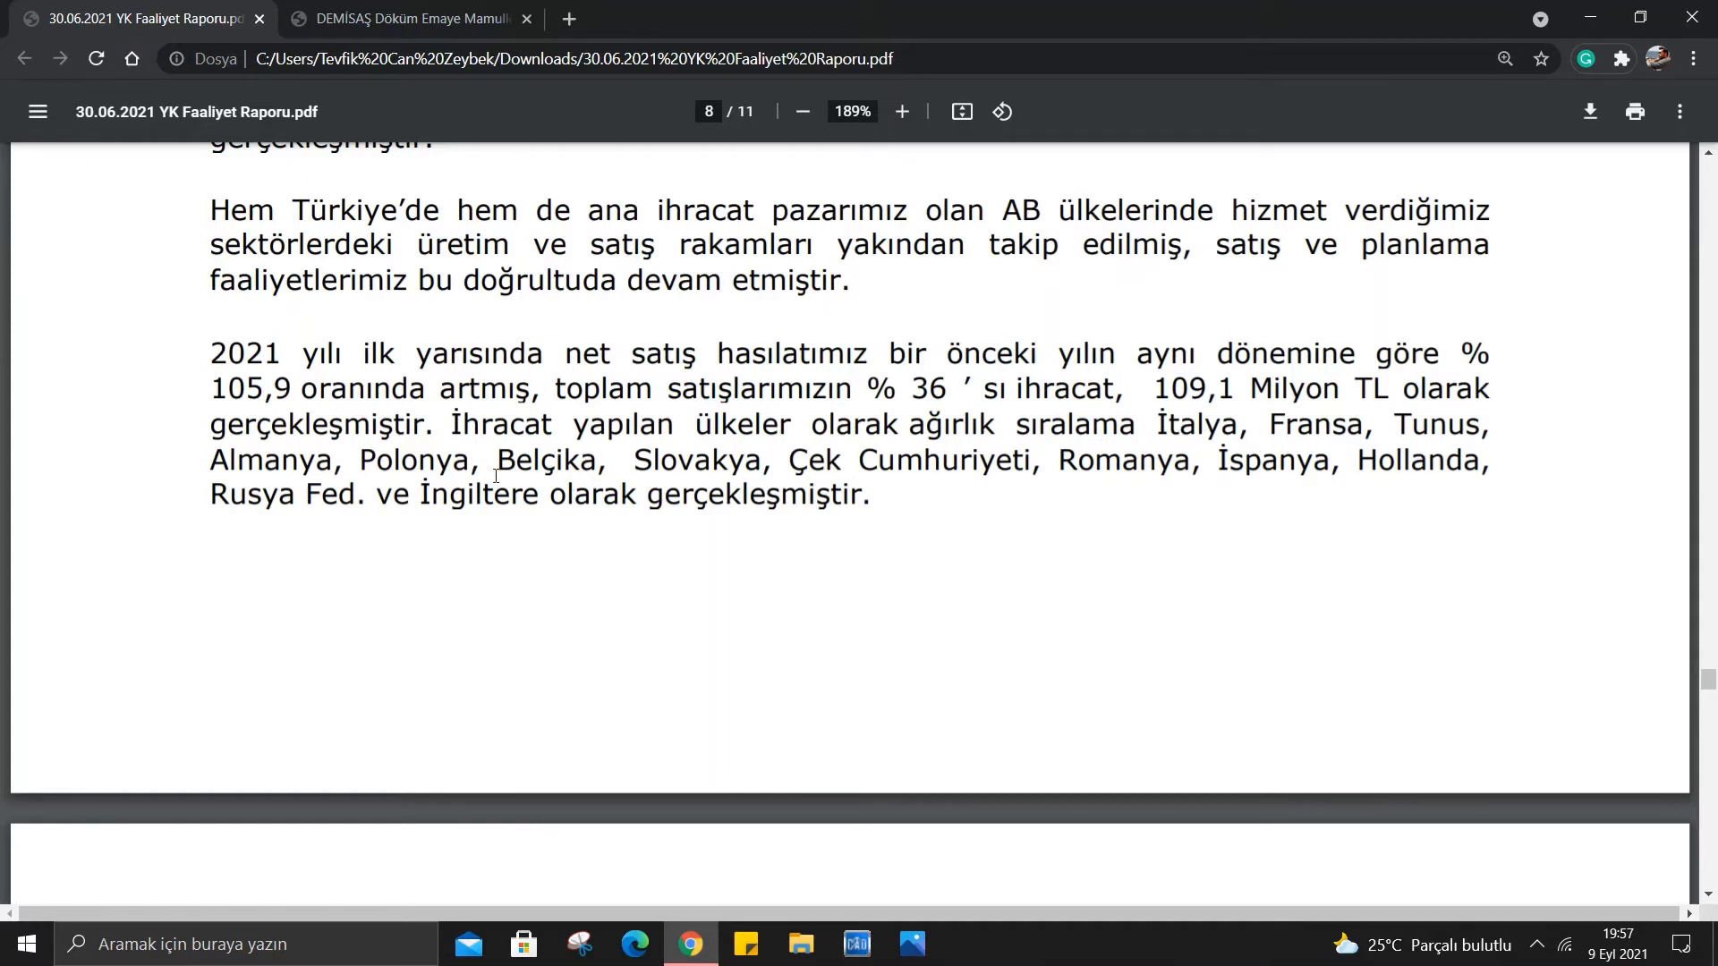
mouse_move(784, 479)
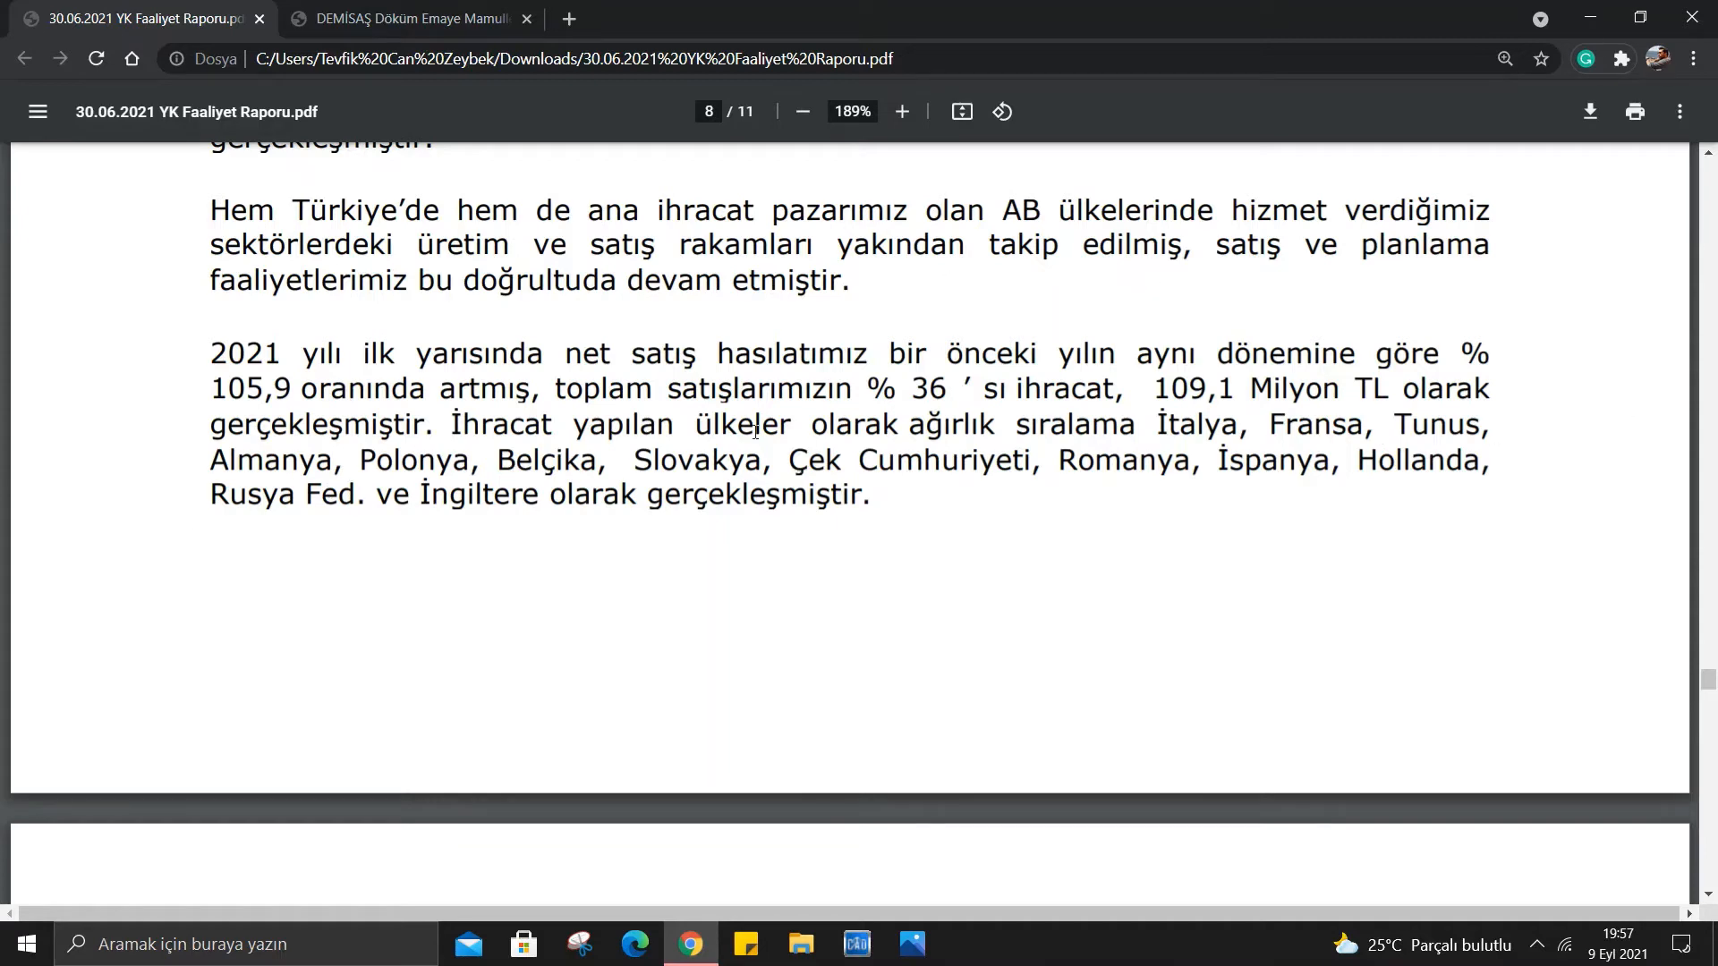
scroll(up, 3)
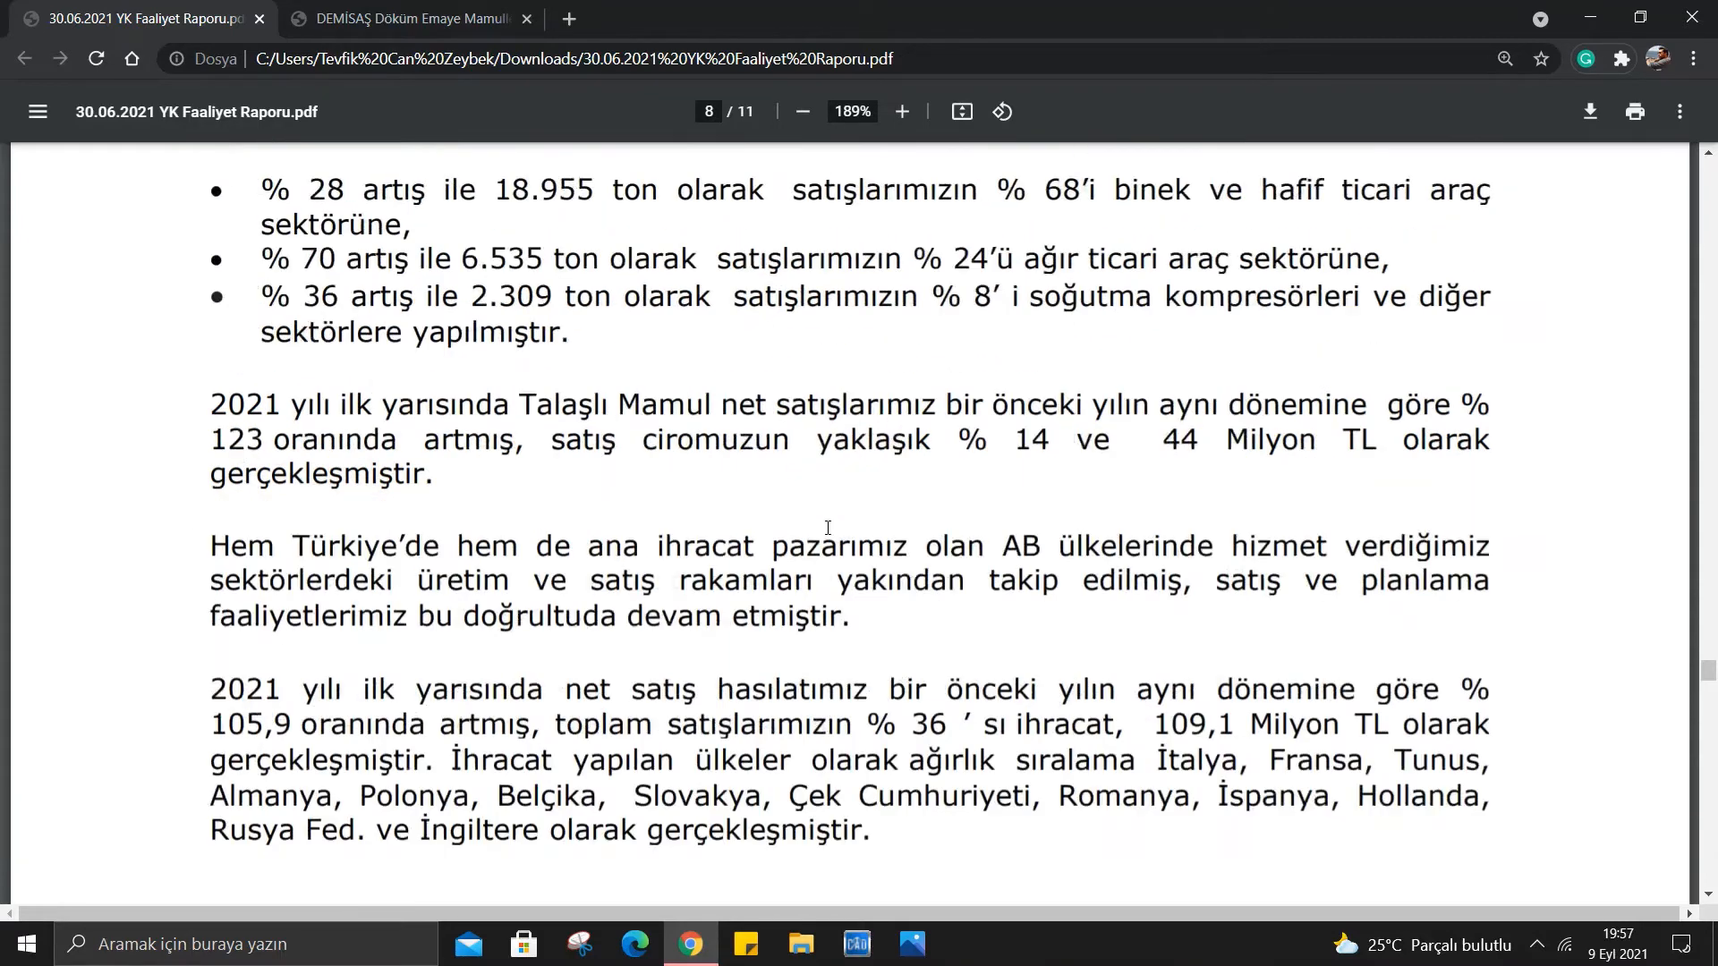
scroll(up, 3)
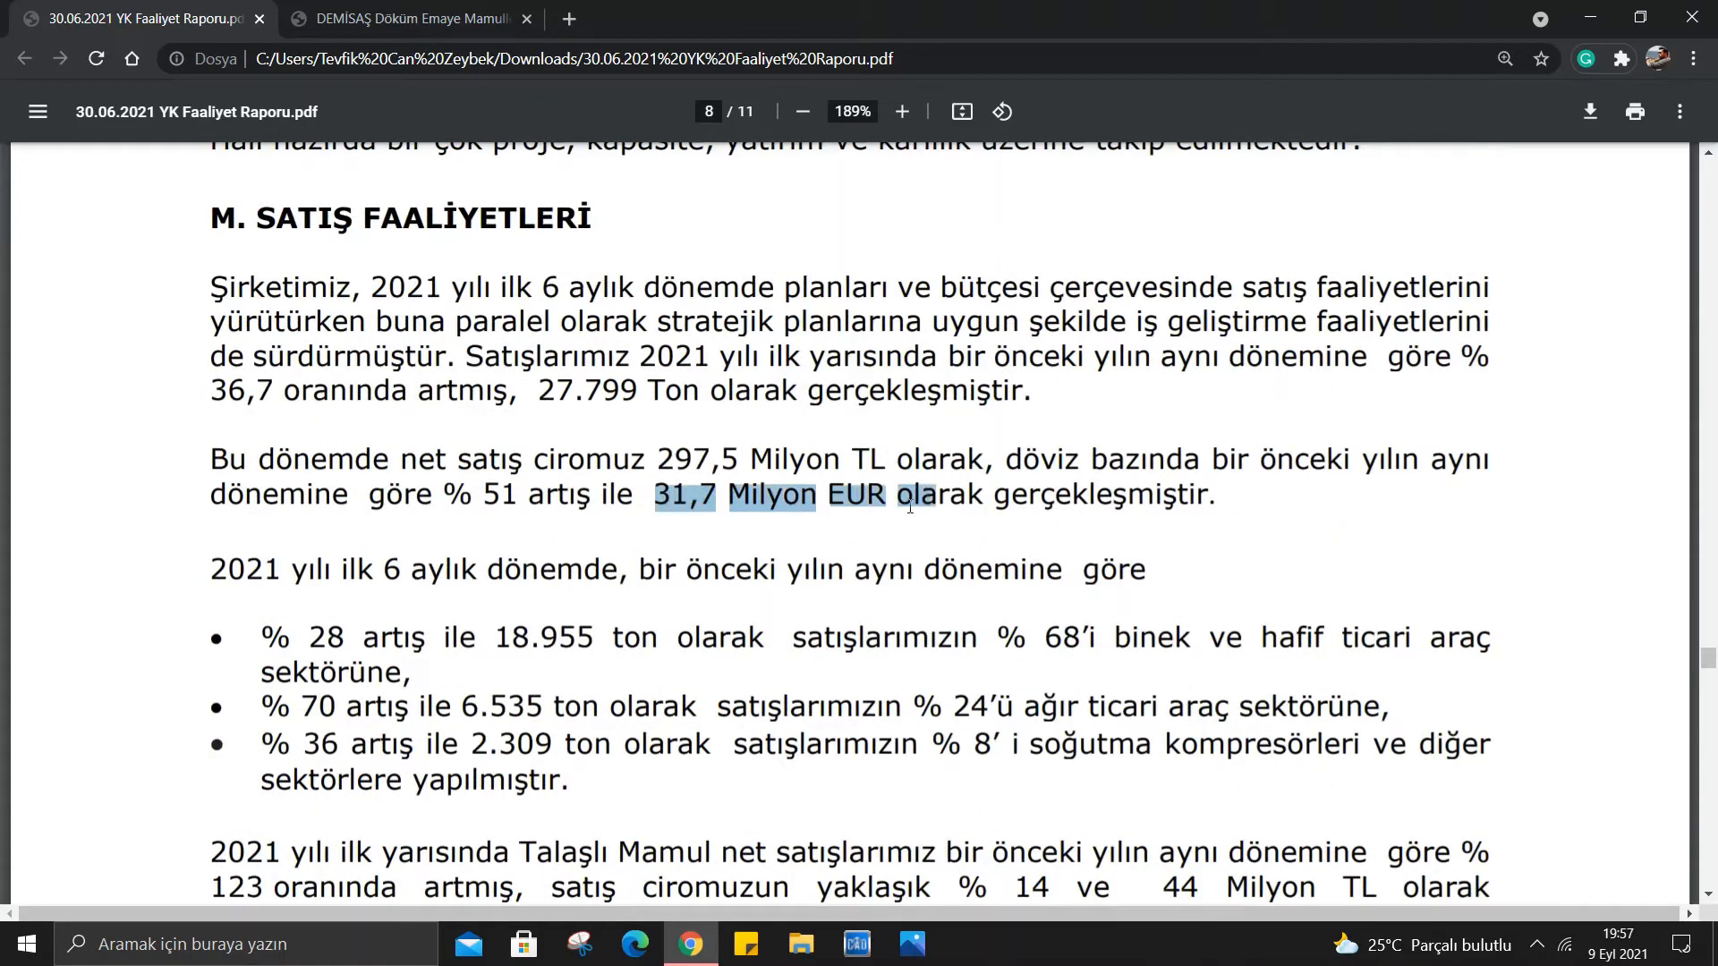
scroll(down, 3)
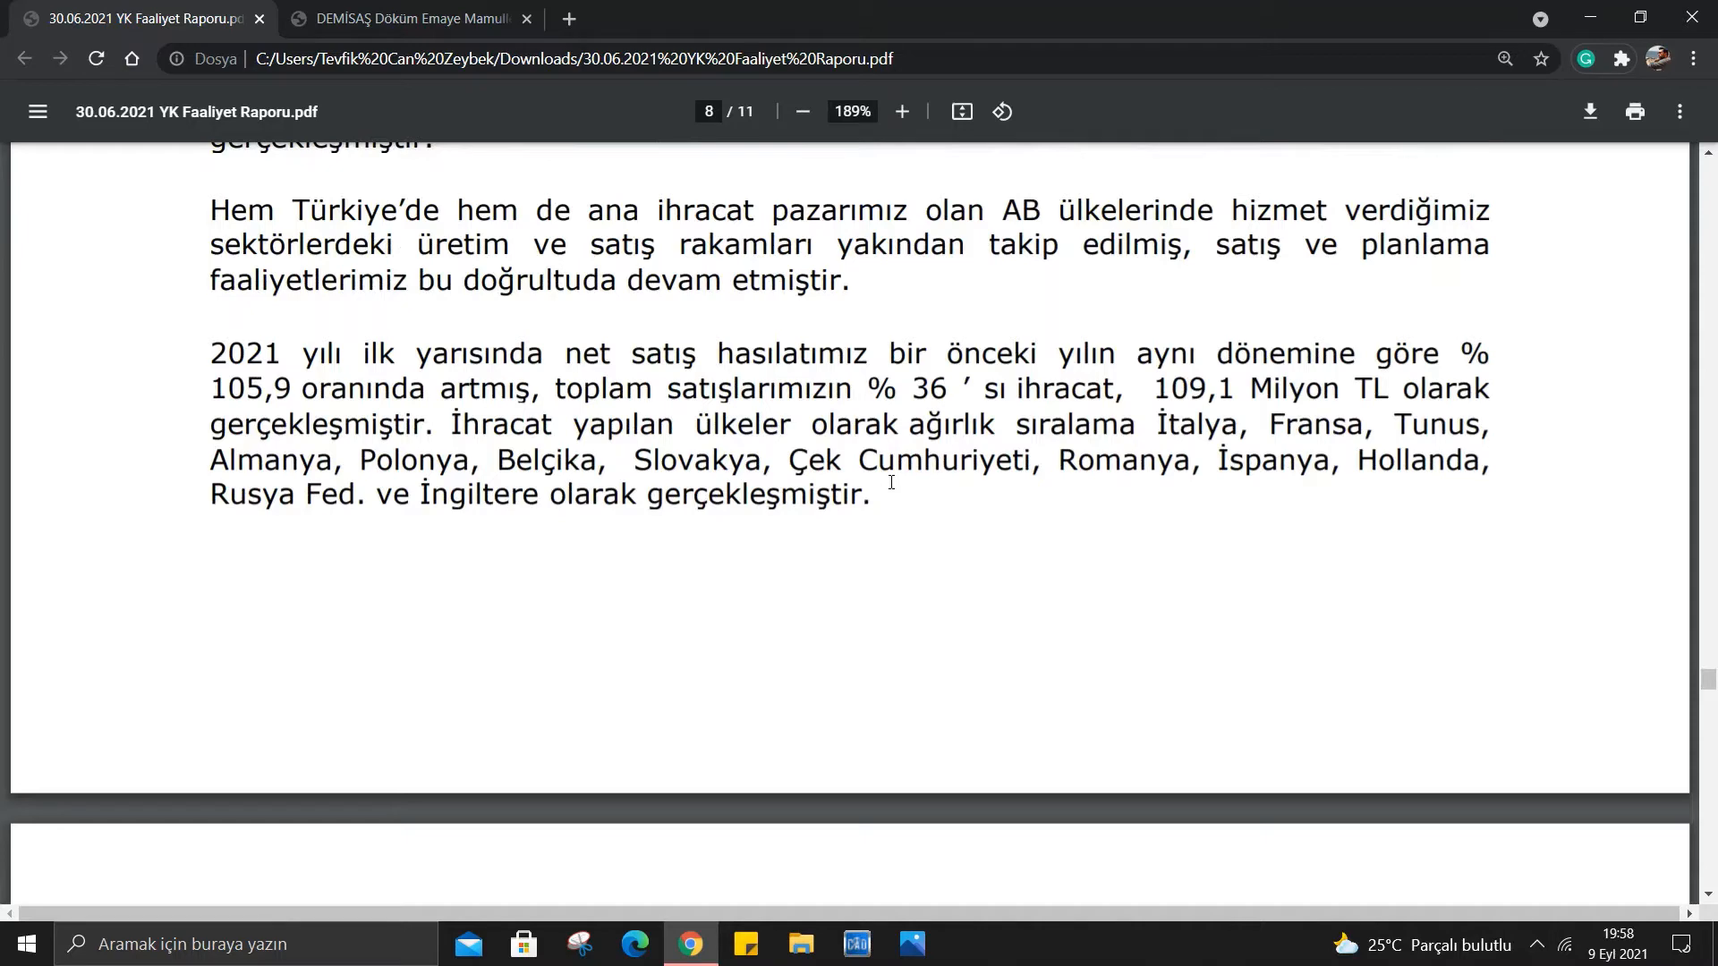
Scroll to page 9's net sales table comparing first-half 2021 with first-half 2020.
scroll(down, 3)
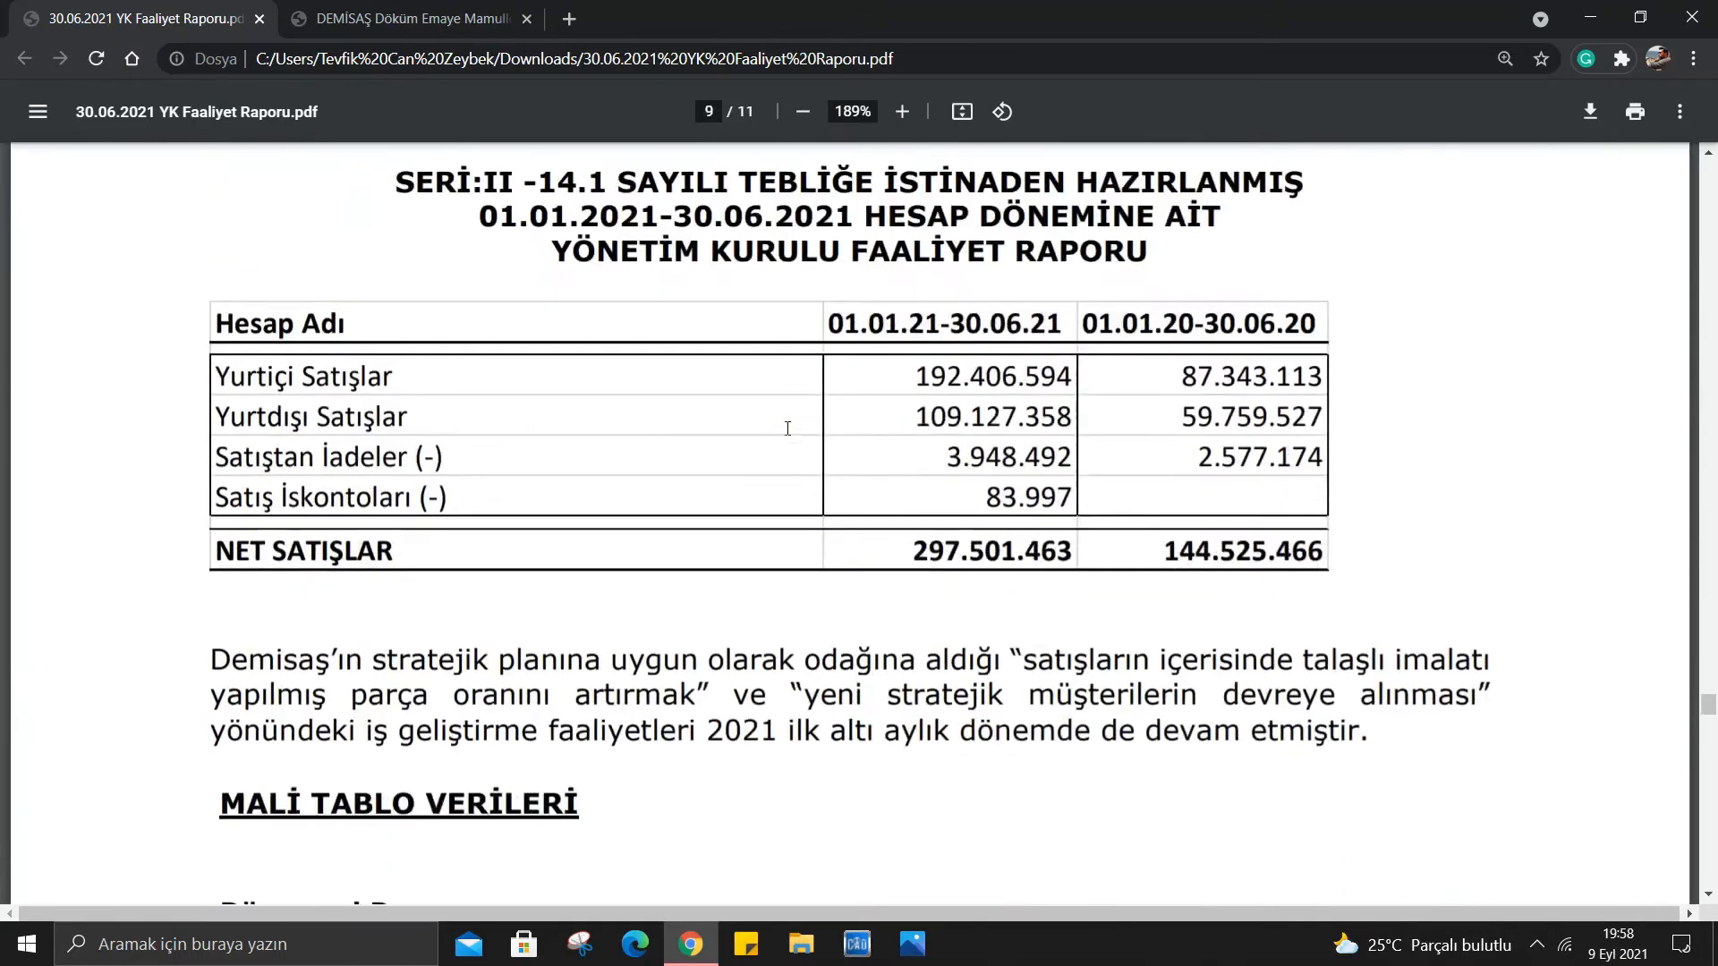
mouse_move(301, 408)
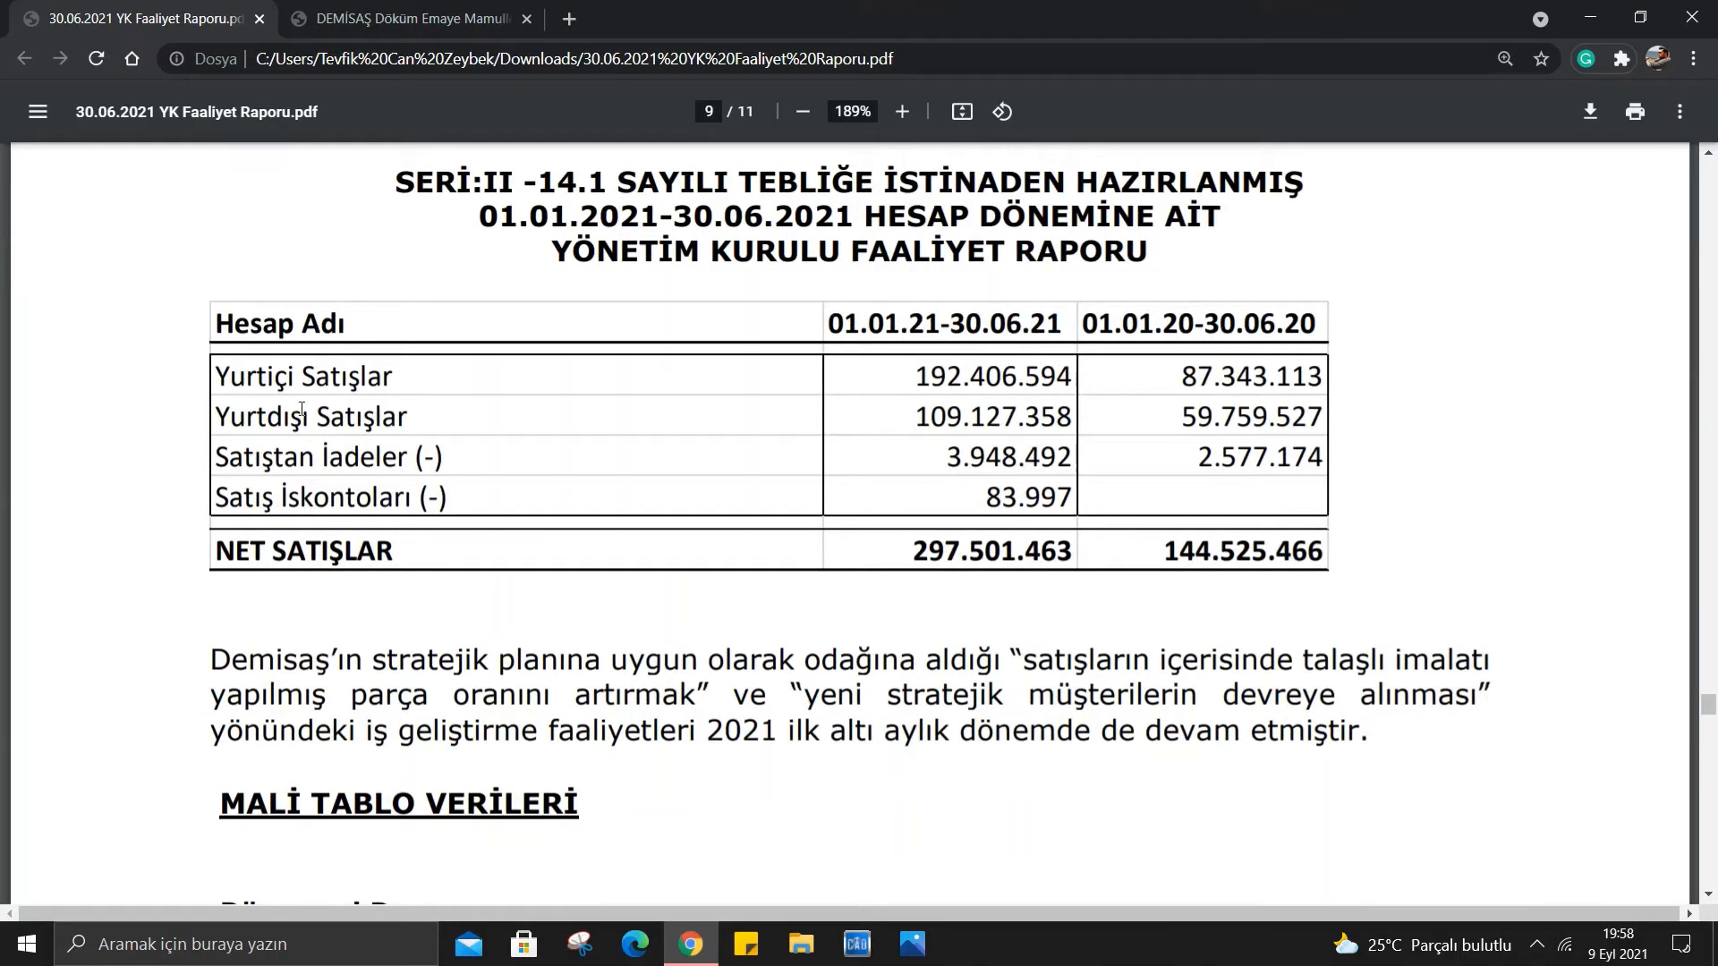
mouse_move(423, 372)
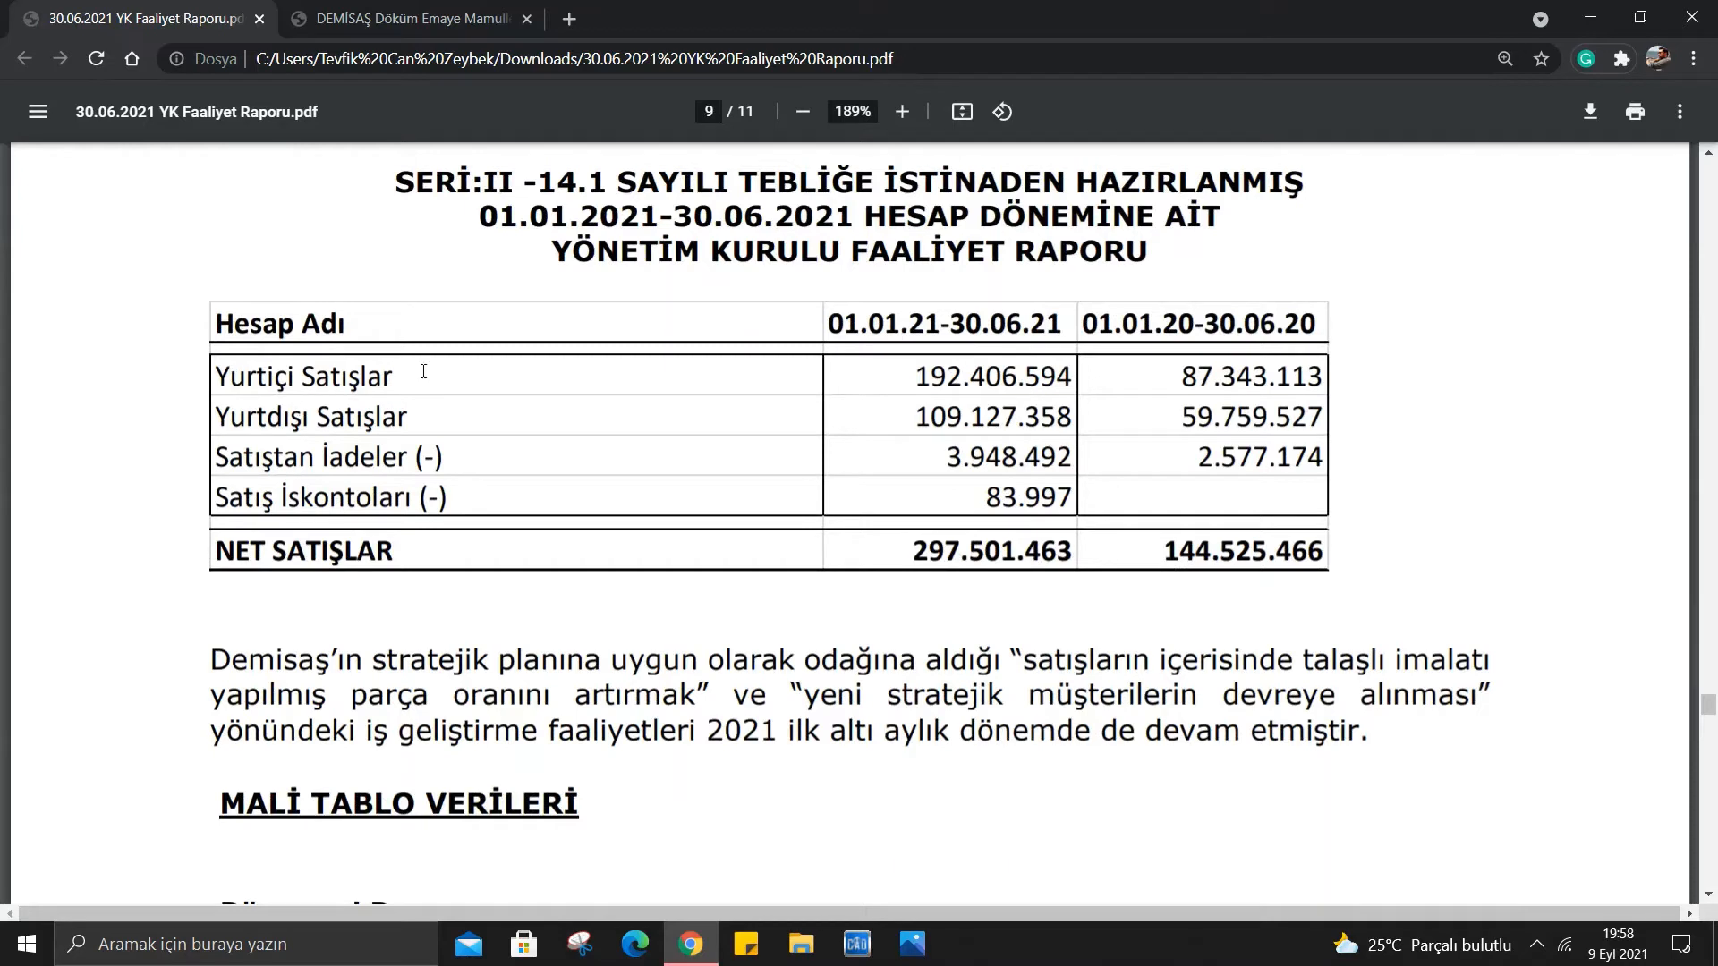
mouse_move(1287, 374)
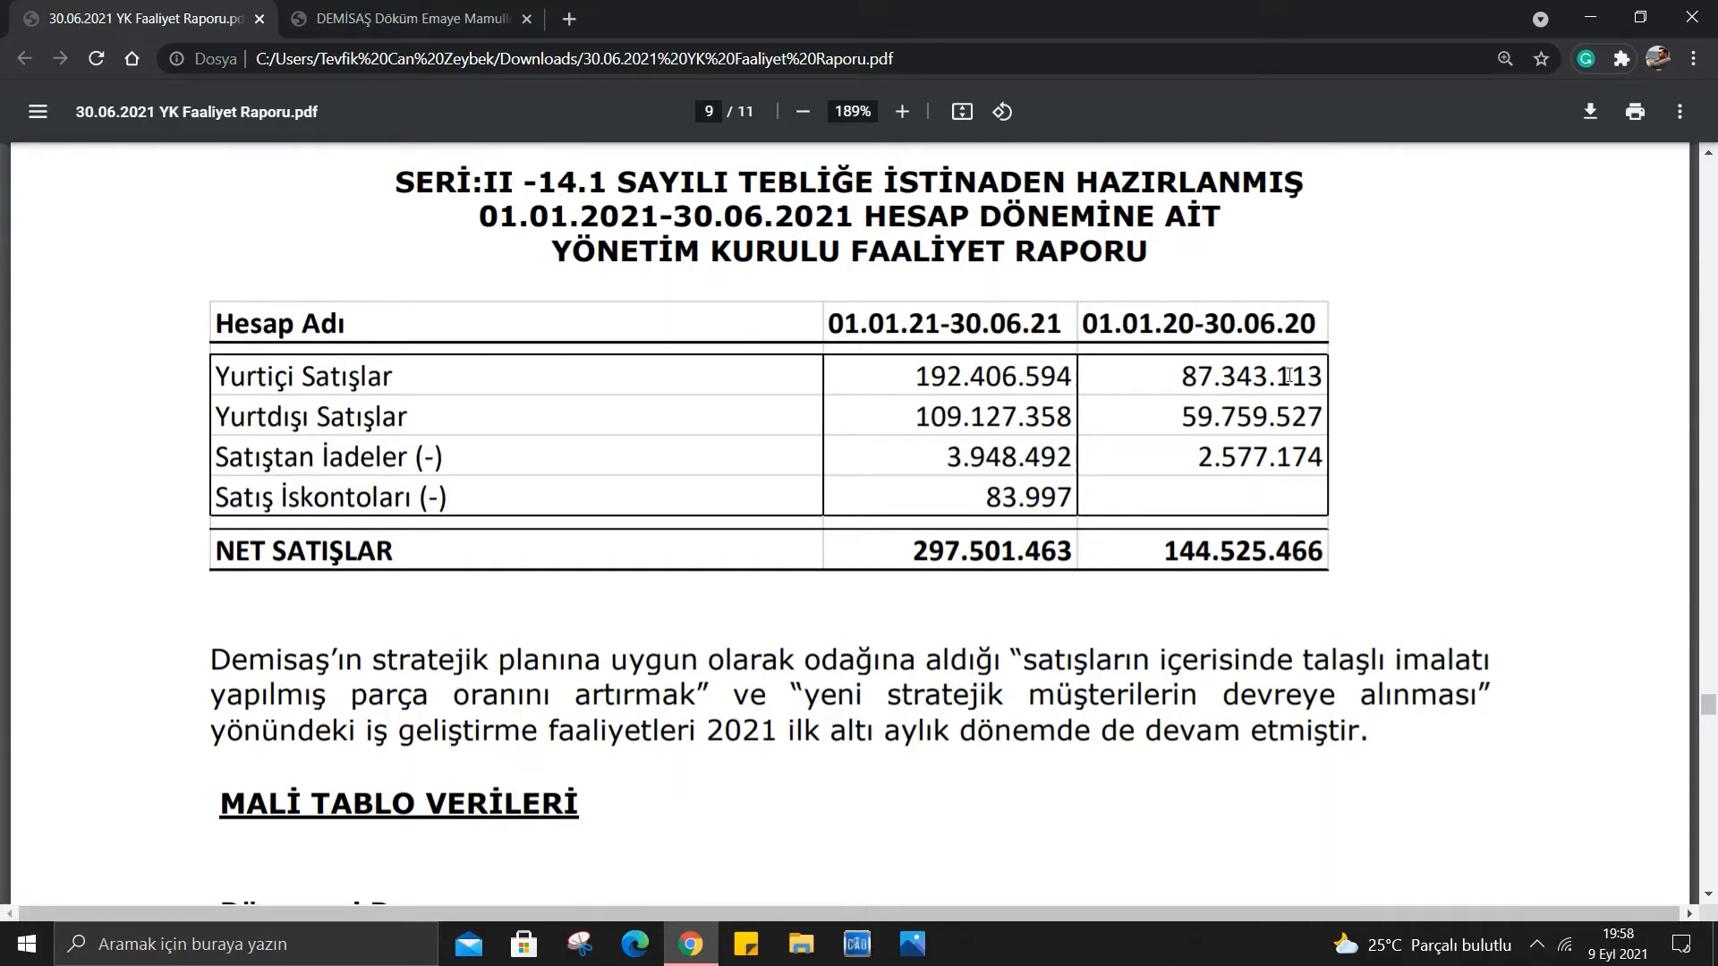
mouse_move(940, 345)
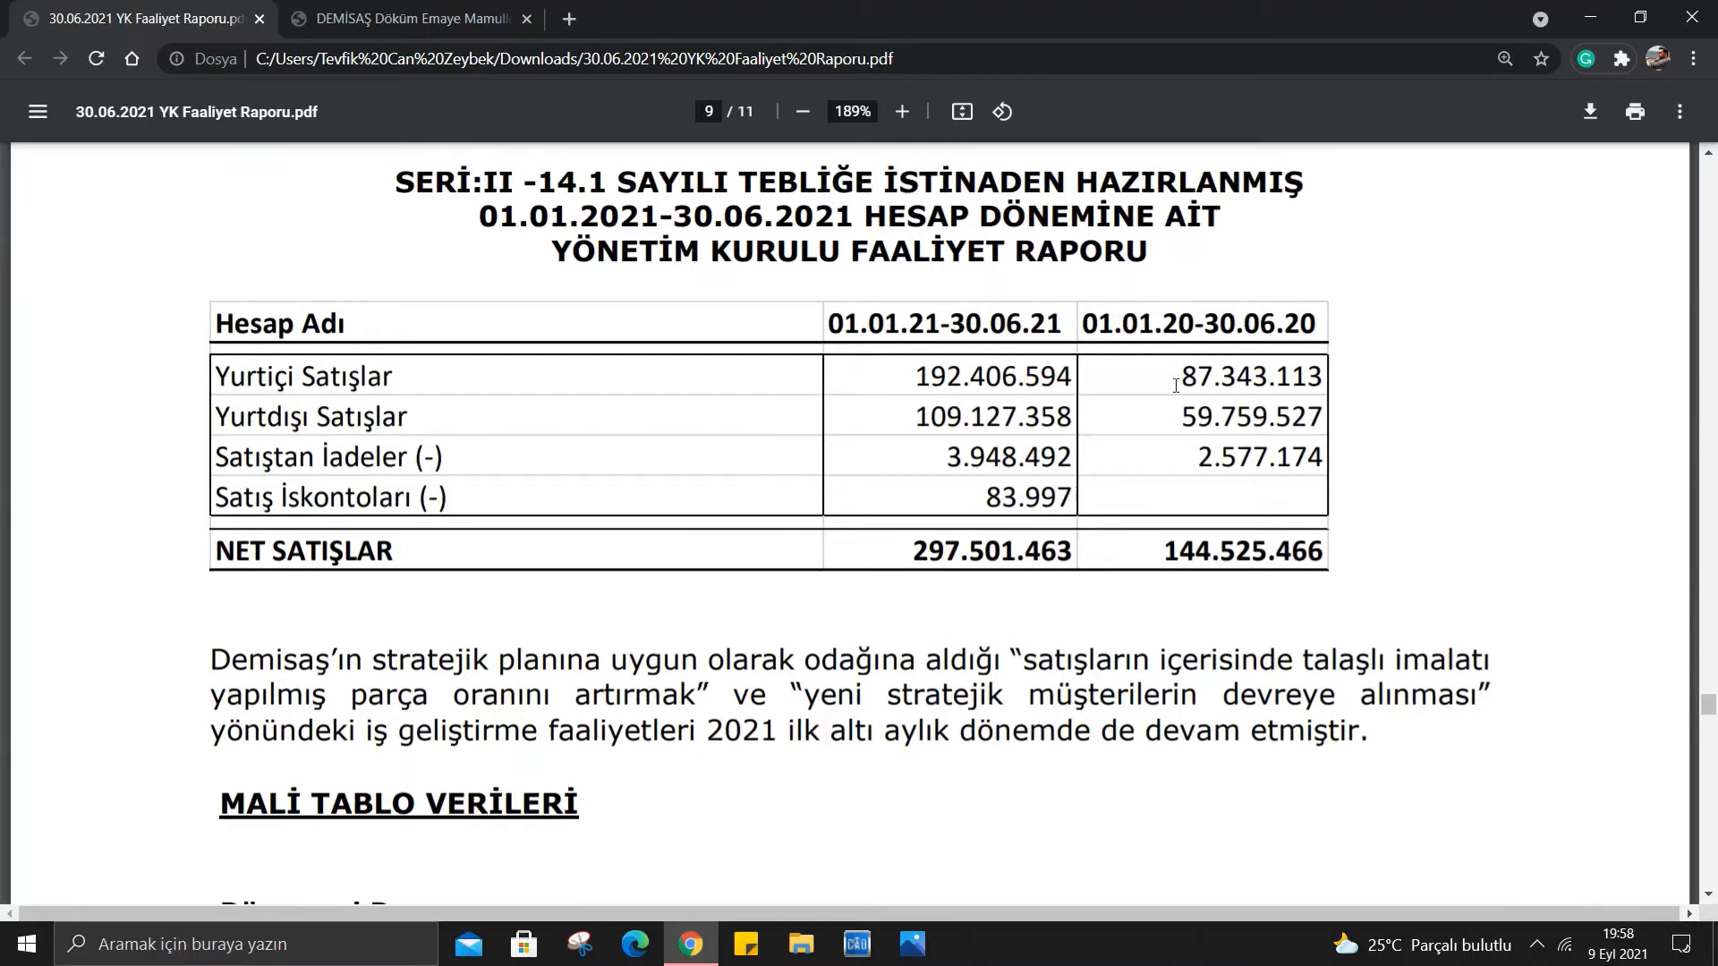
mouse_move(995, 417)
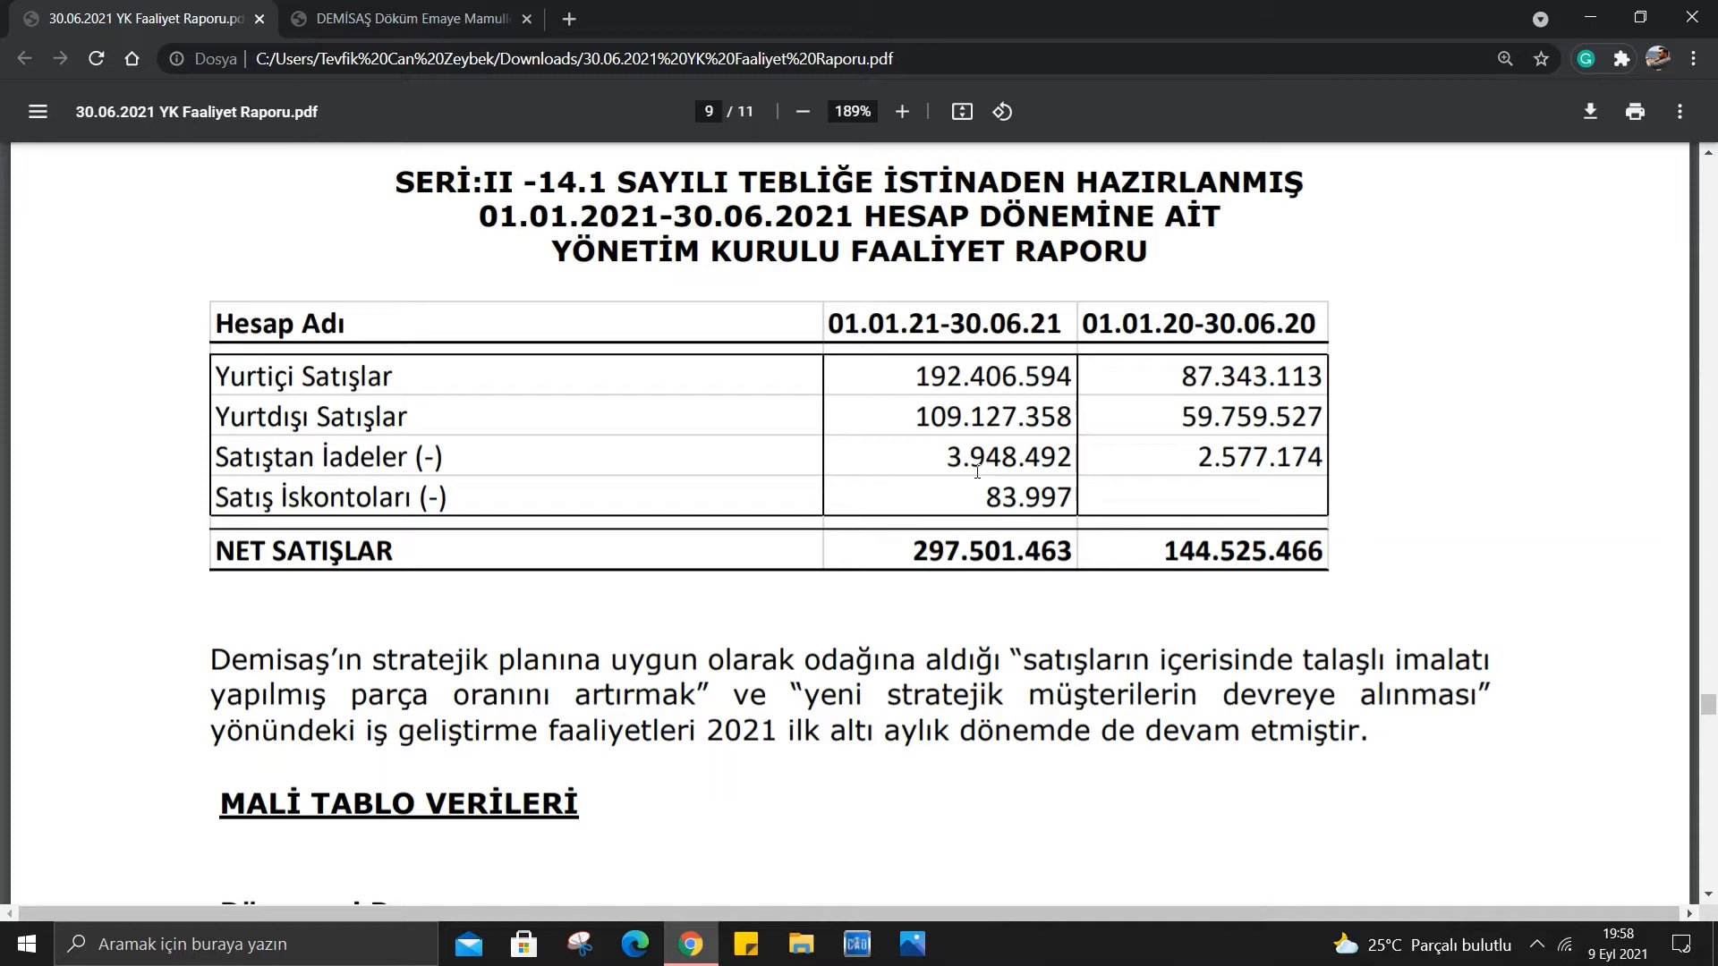
mouse_move(553, 523)
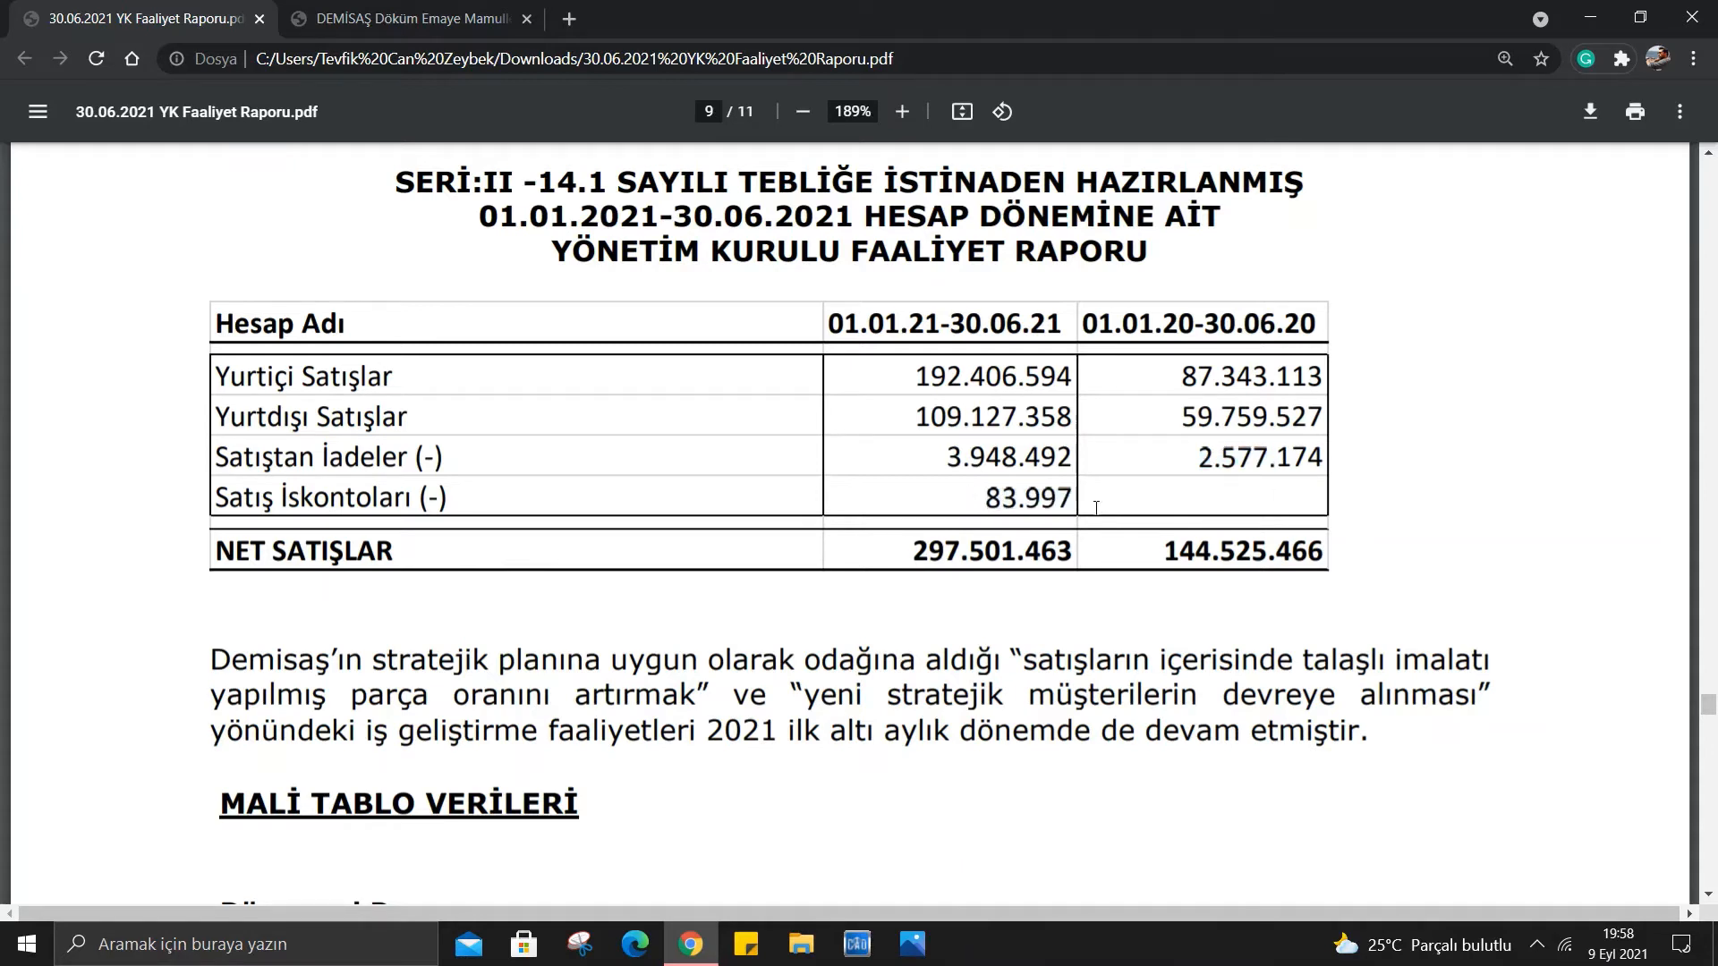
mouse_move(1084, 504)
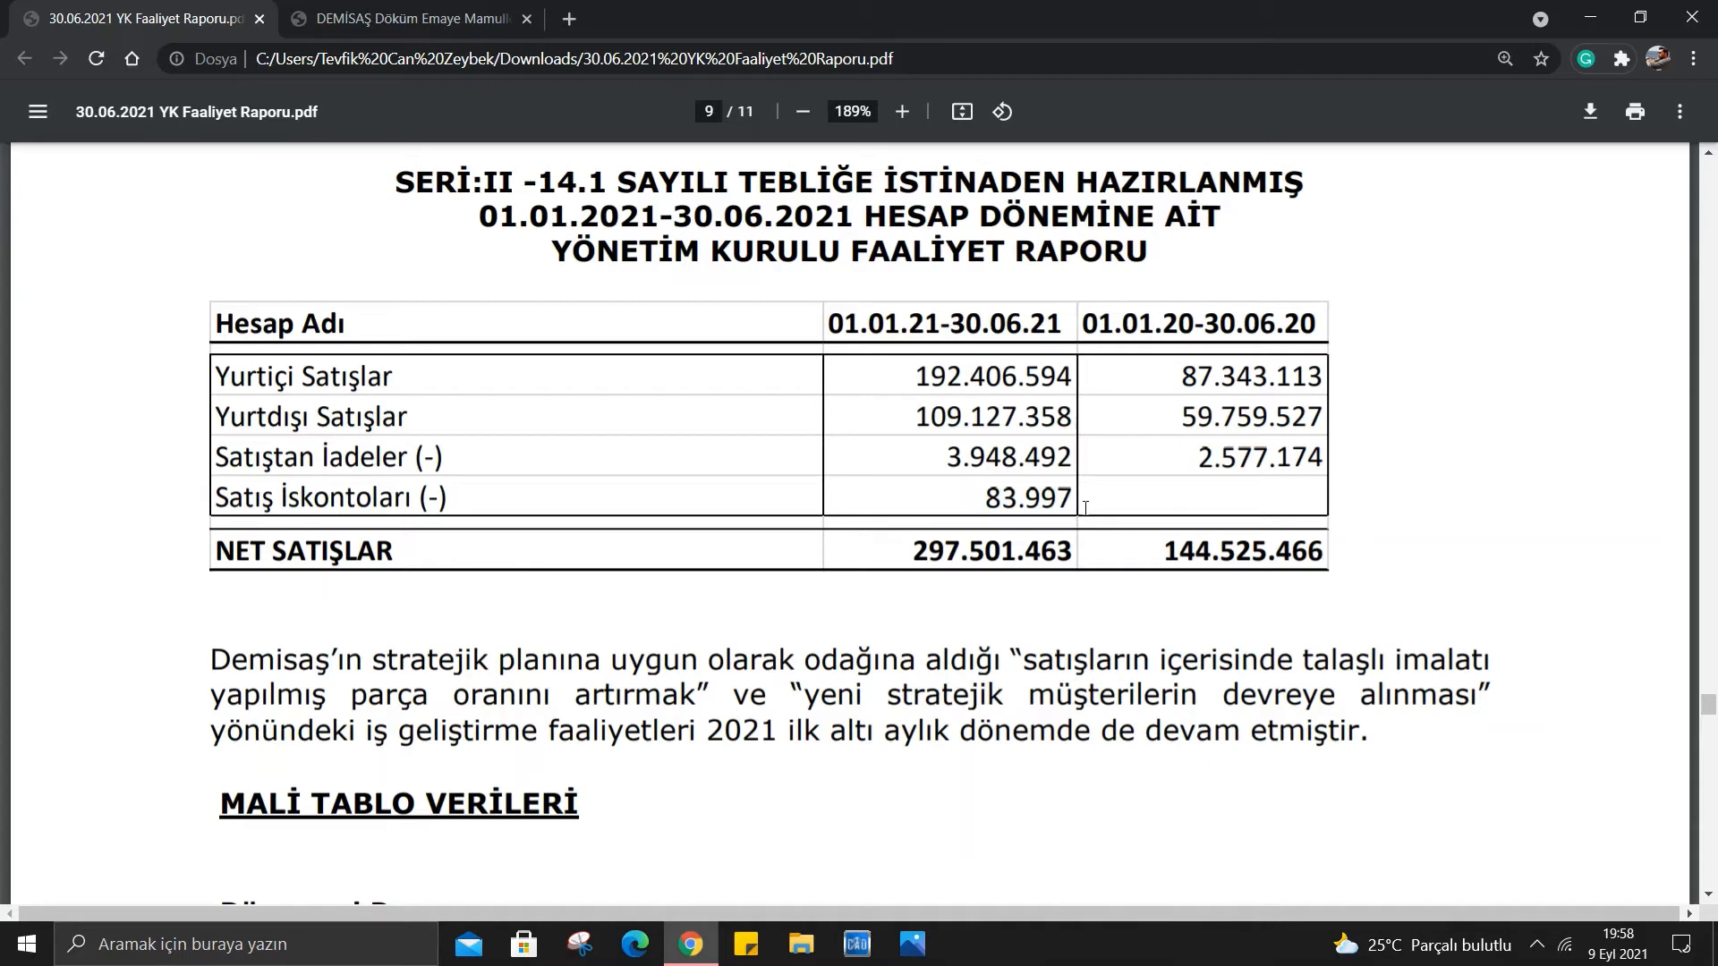
mouse_move(1064, 500)
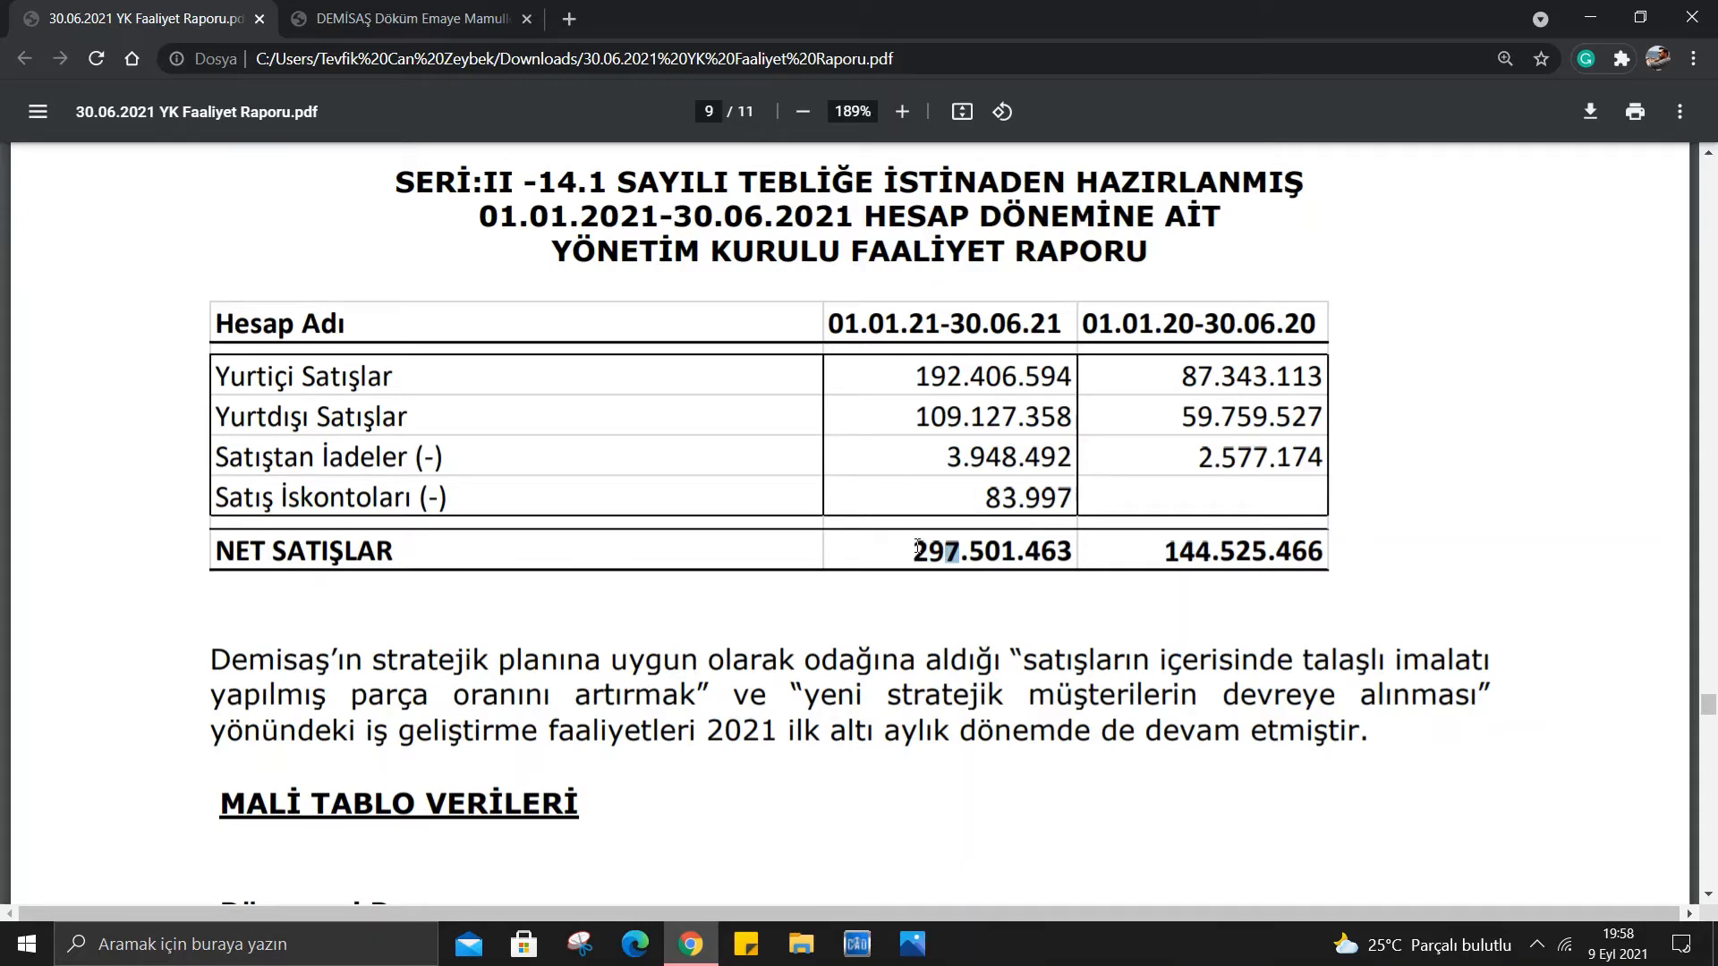
Scroll through page 9's key indicators table down to the 2018–2021/2 net profit figures.
scroll(down, 3)
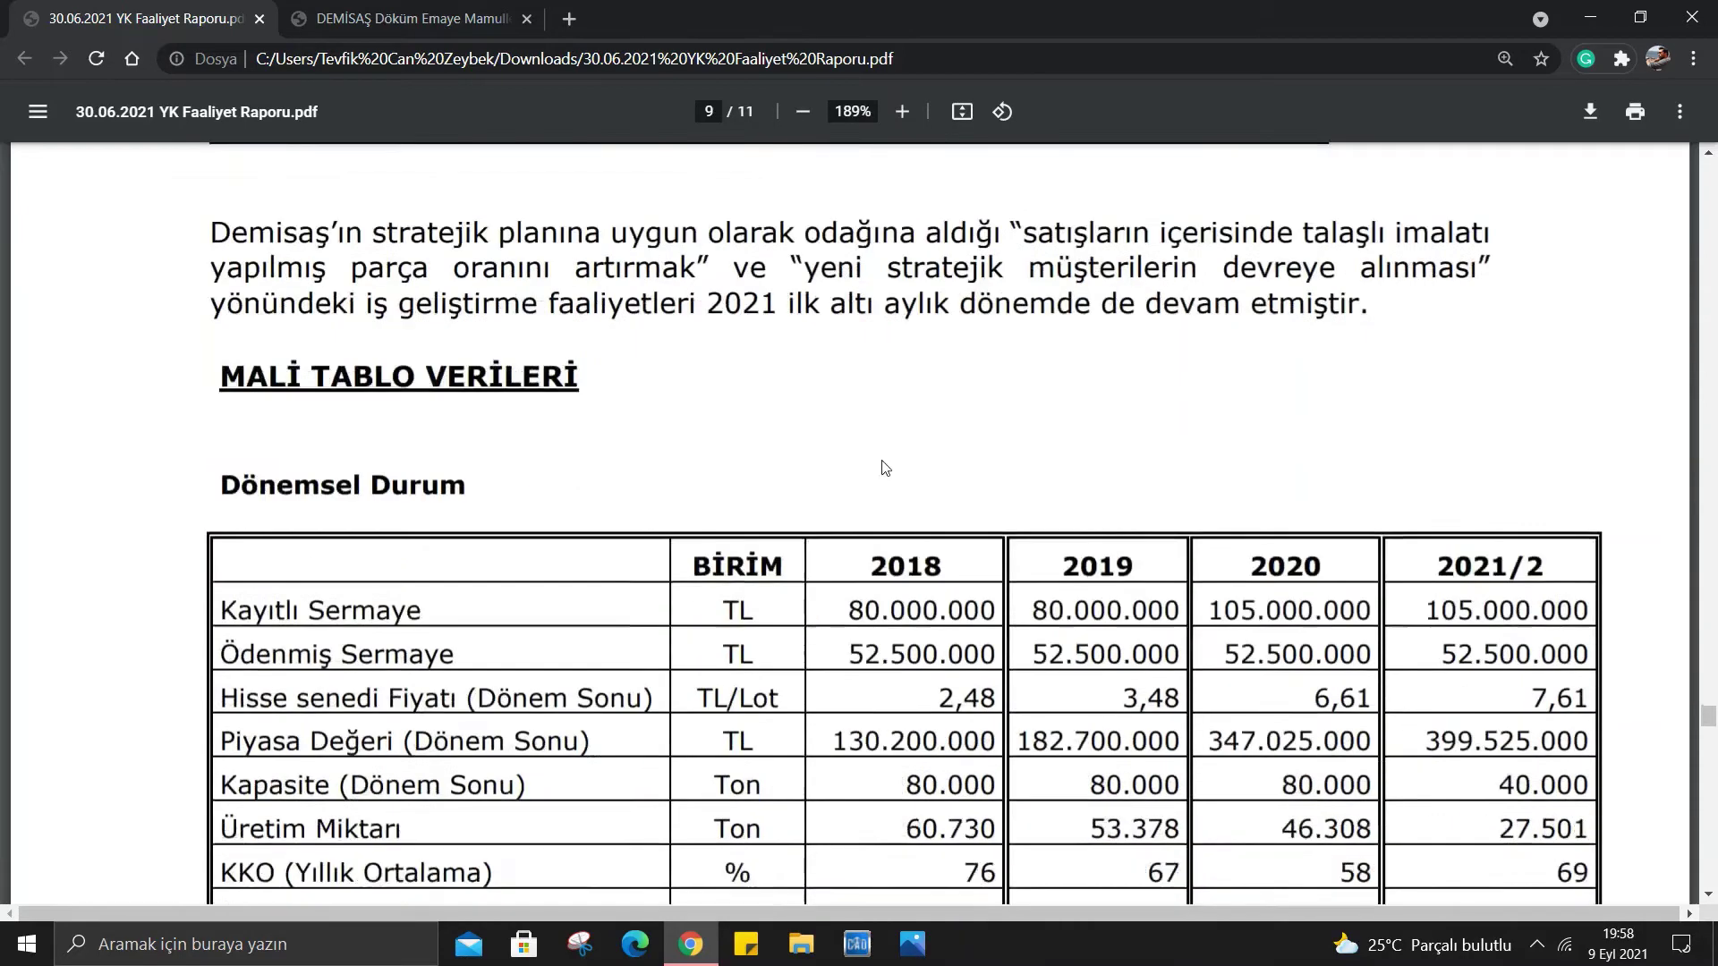
scroll(down, 3)
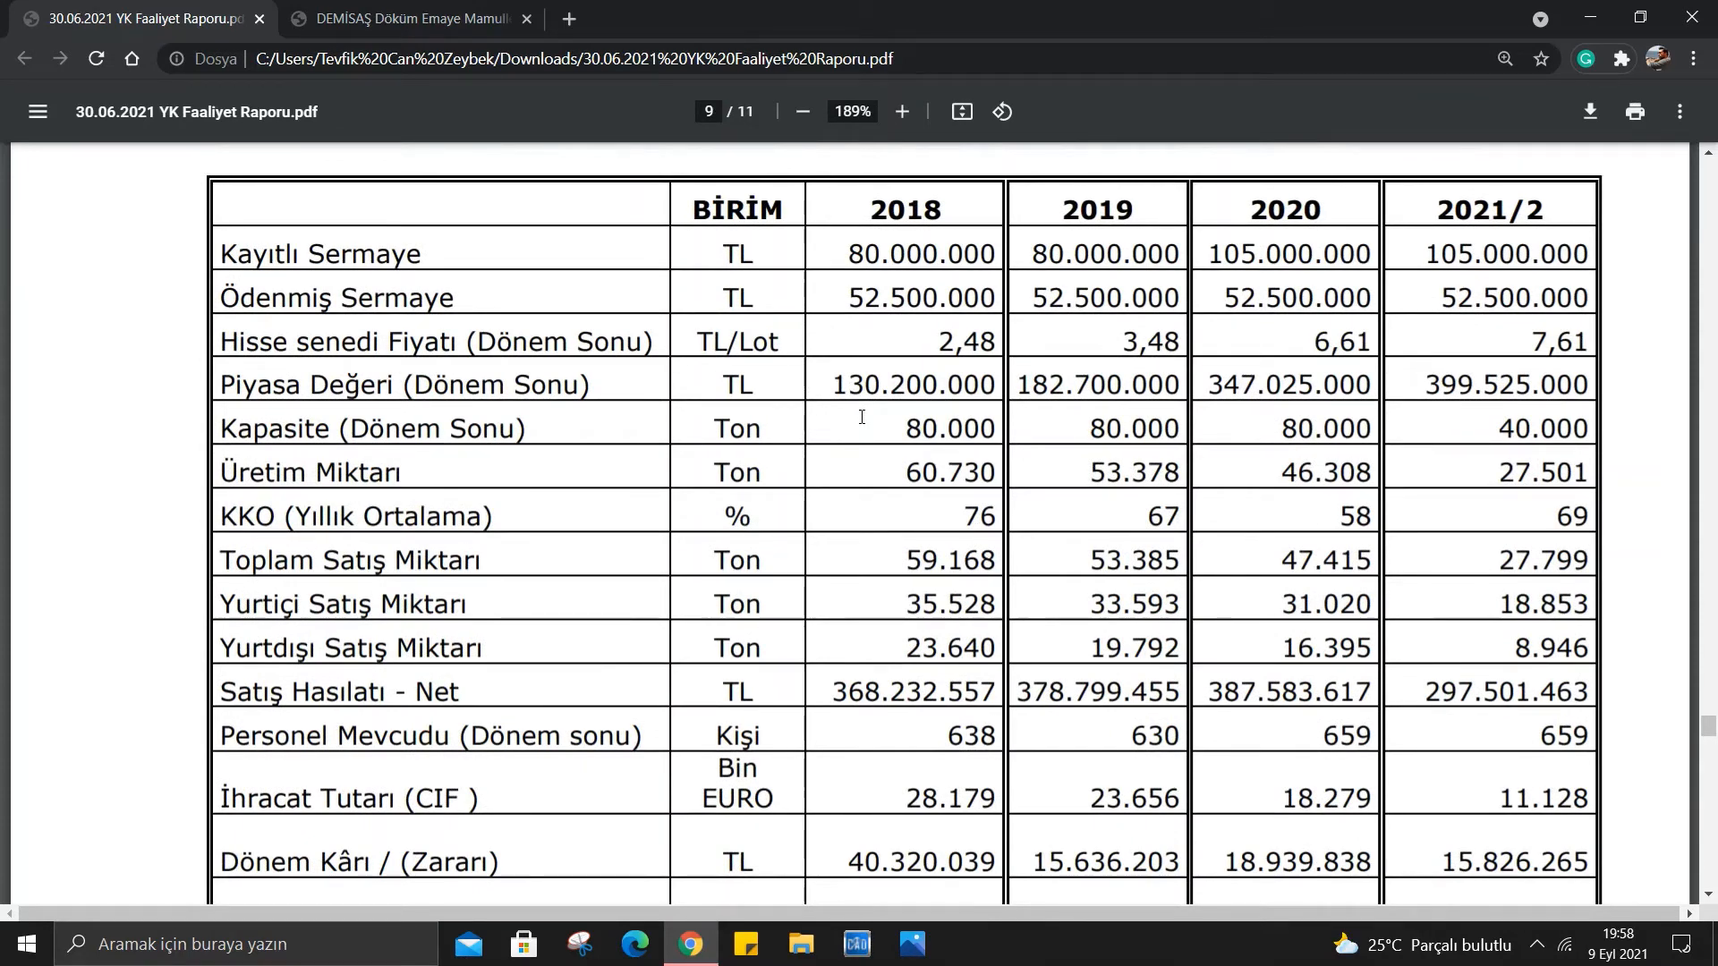
mouse_move(877, 490)
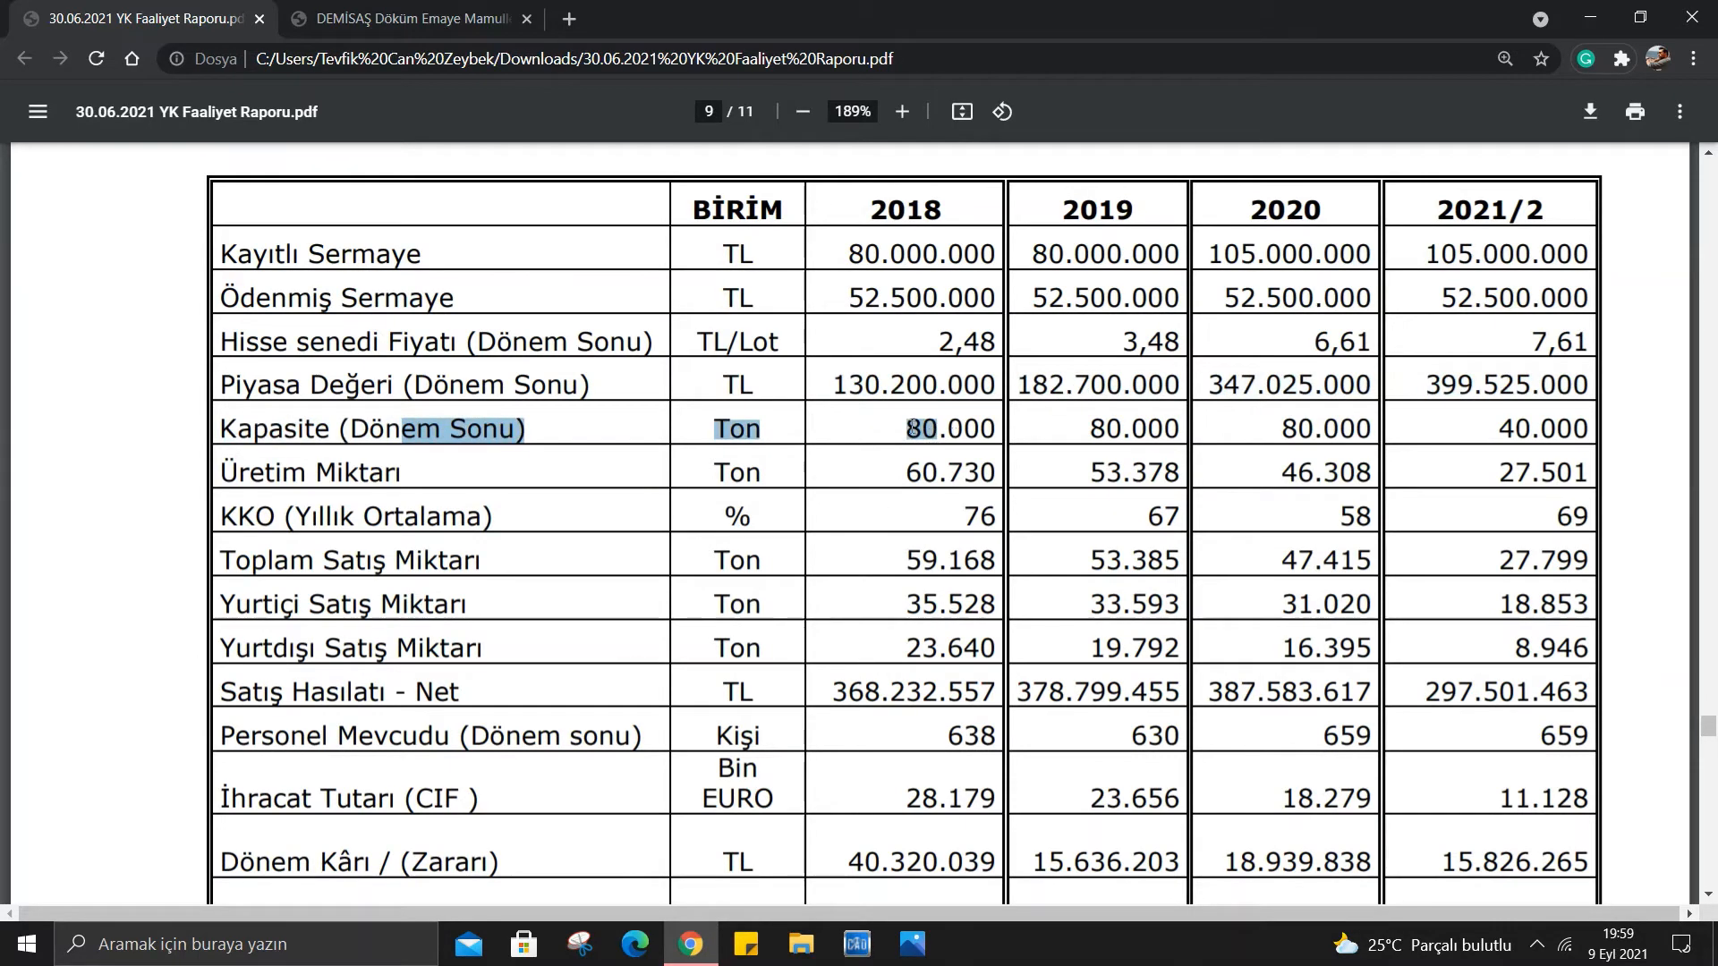
click(862, 440)
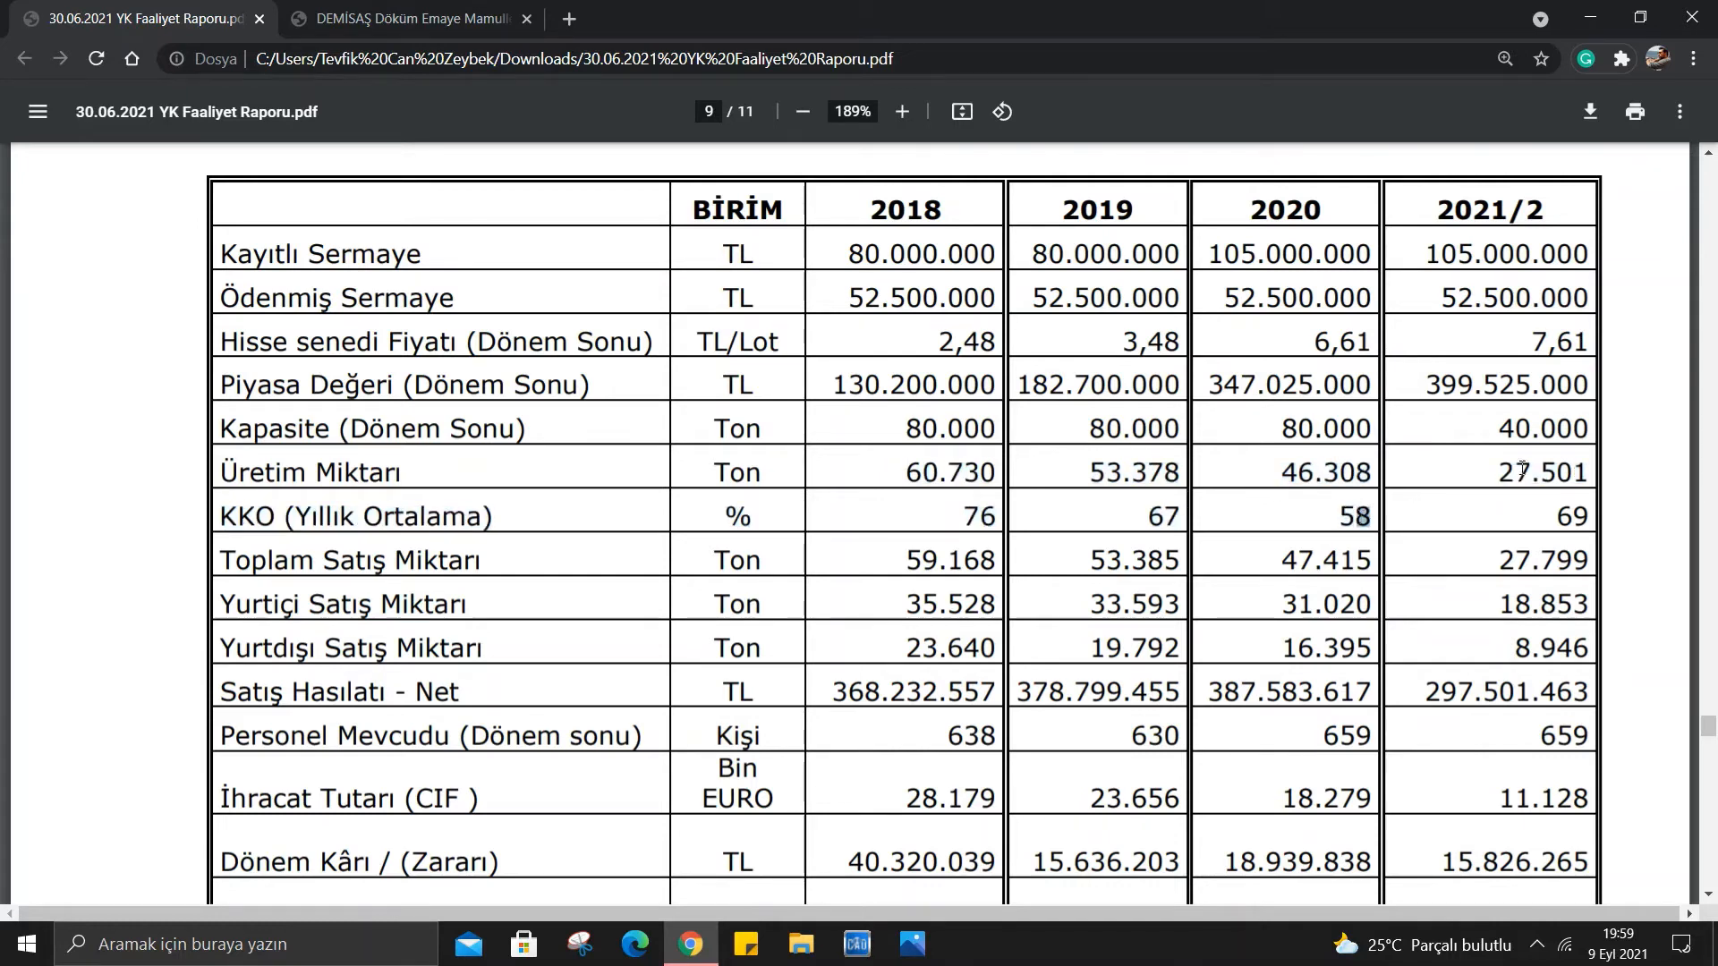
mouse_move(1634, 487)
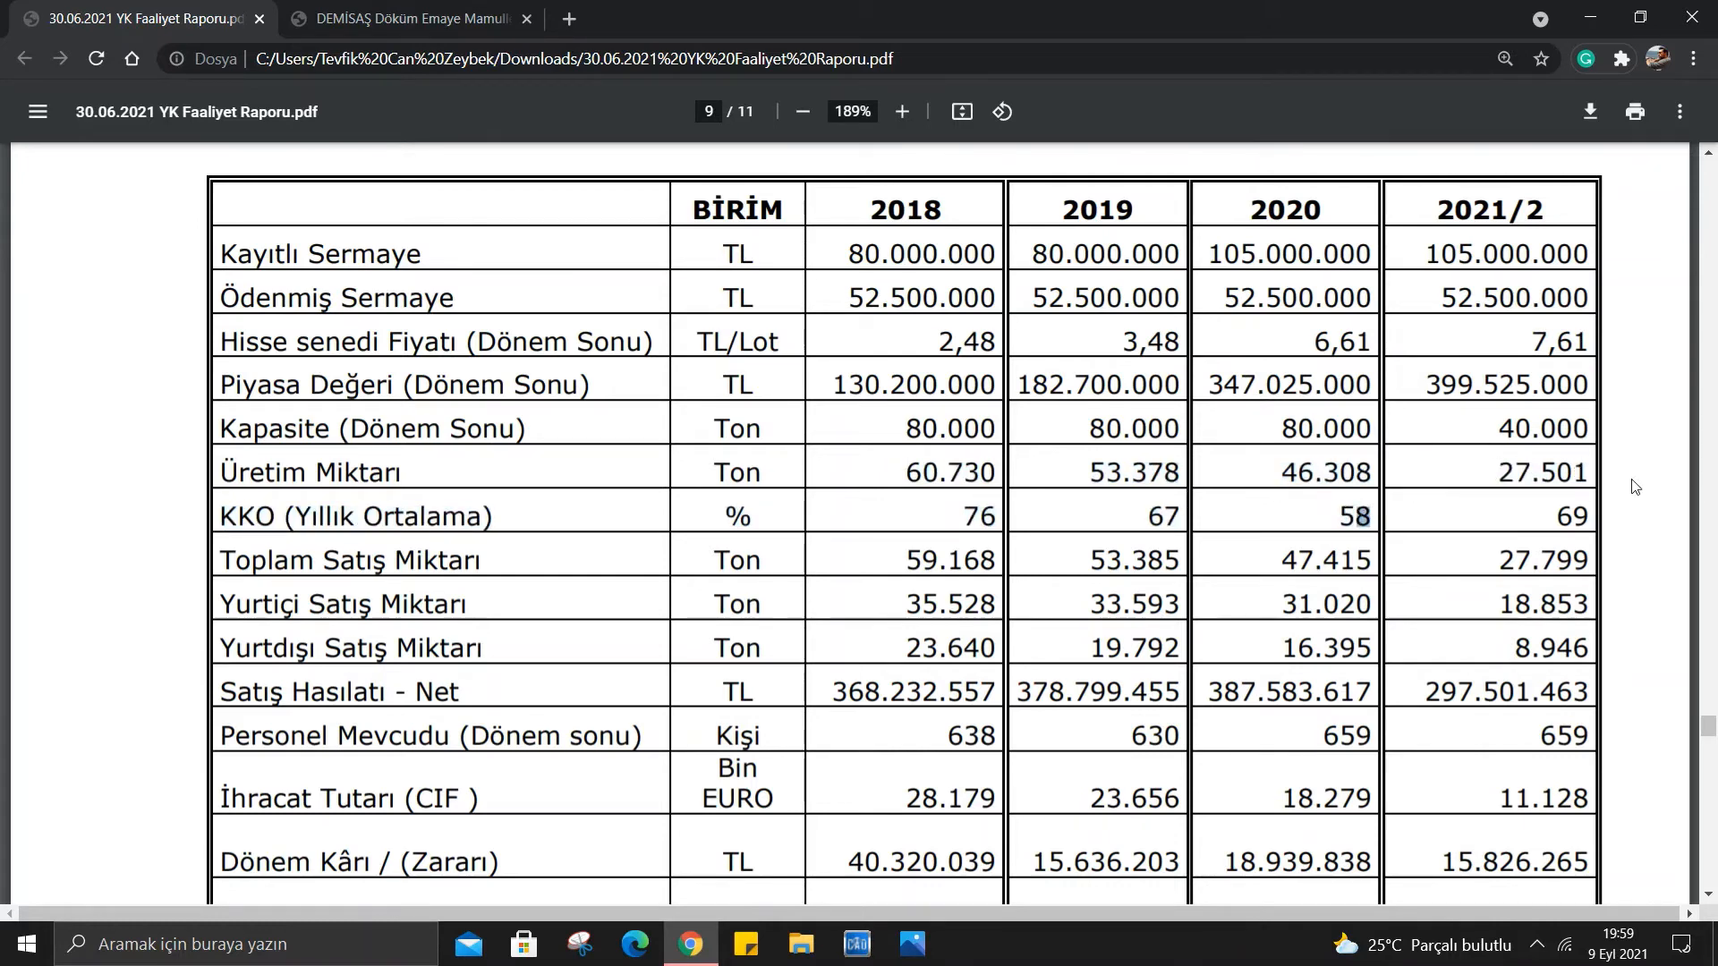
mouse_move(1539, 506)
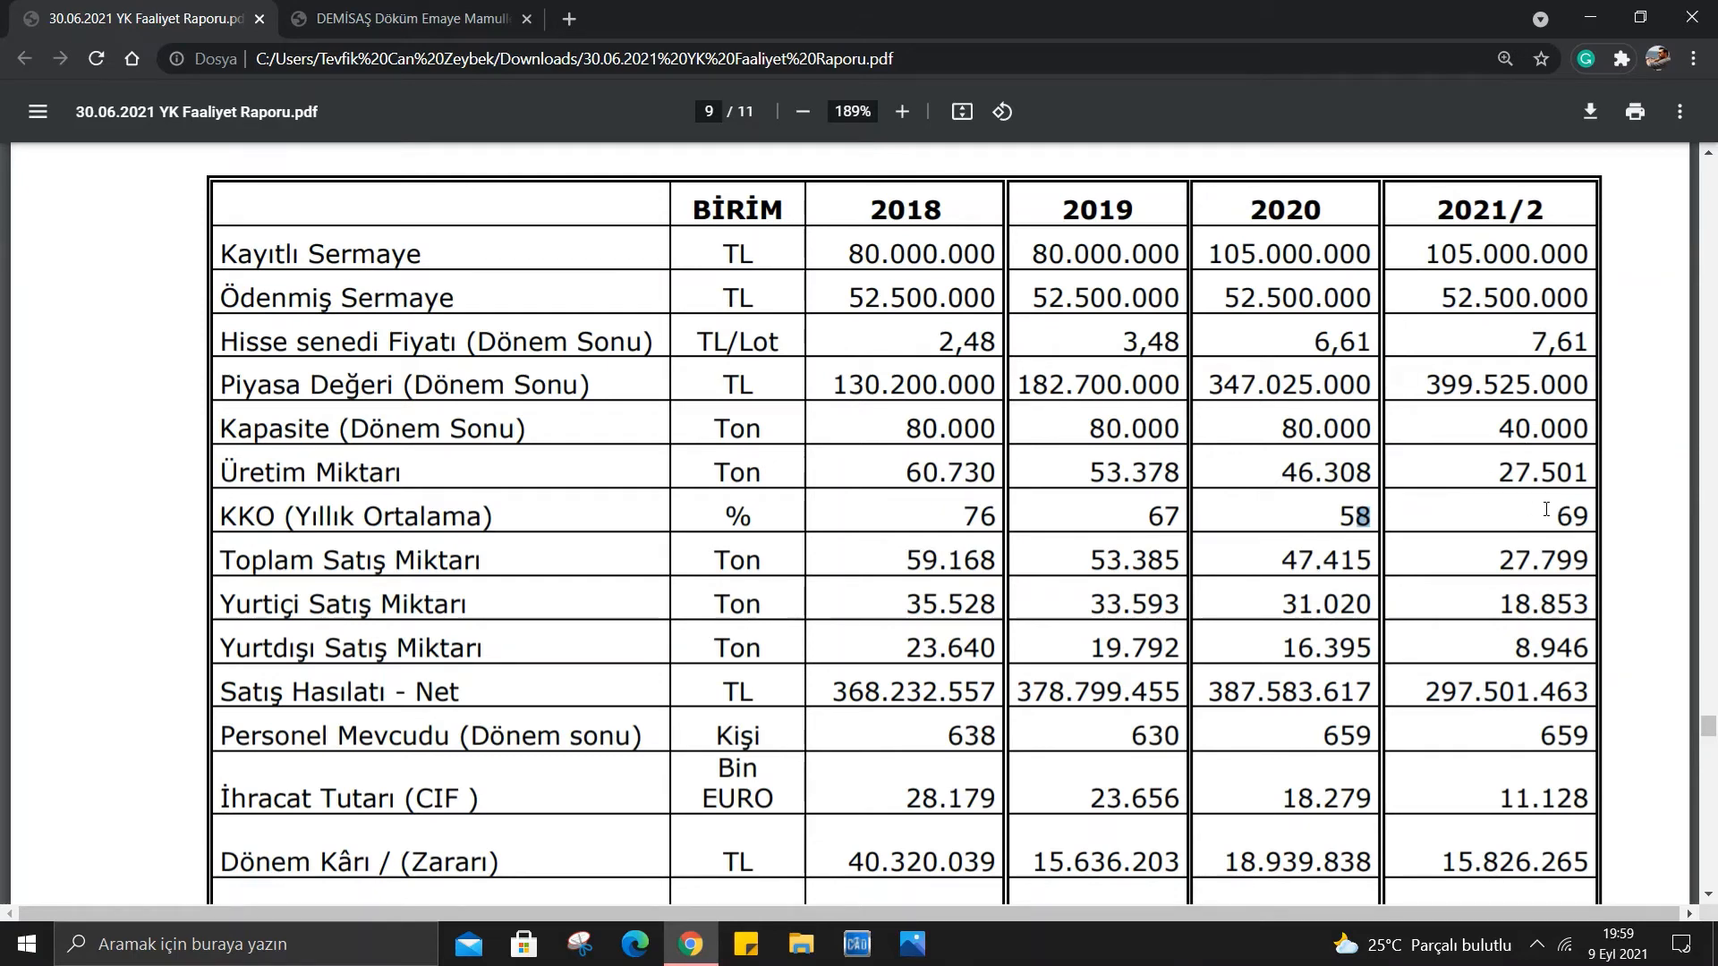
mouse_move(806, 435)
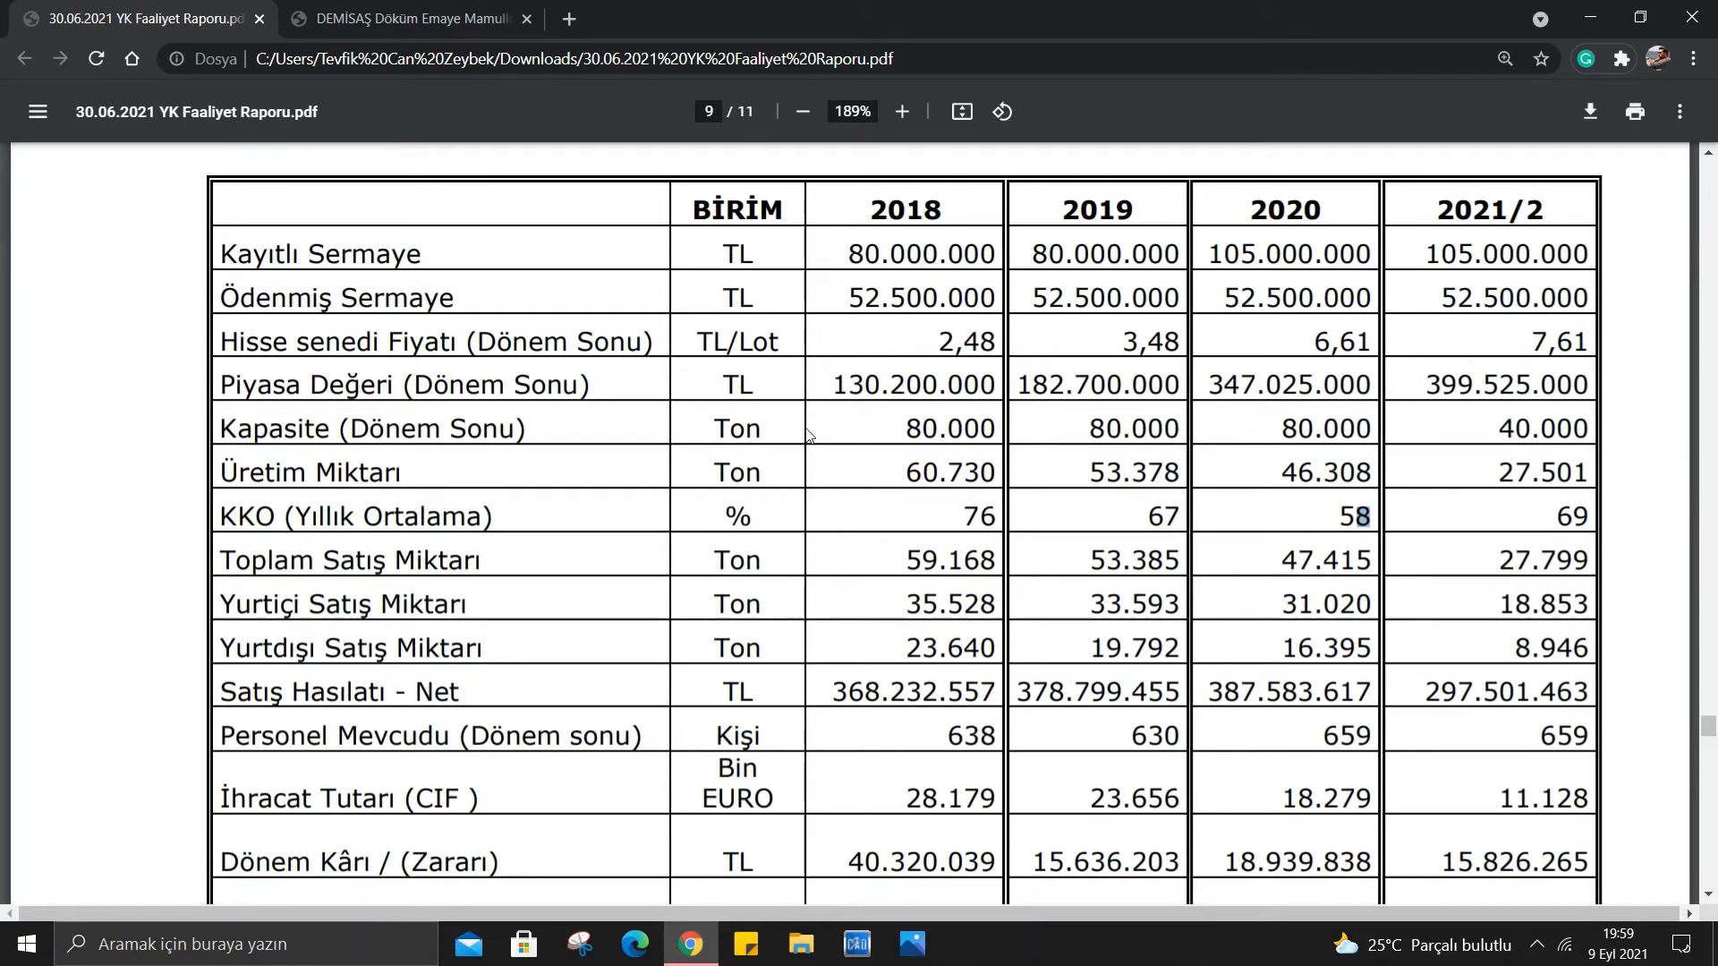
mouse_move(1569, 177)
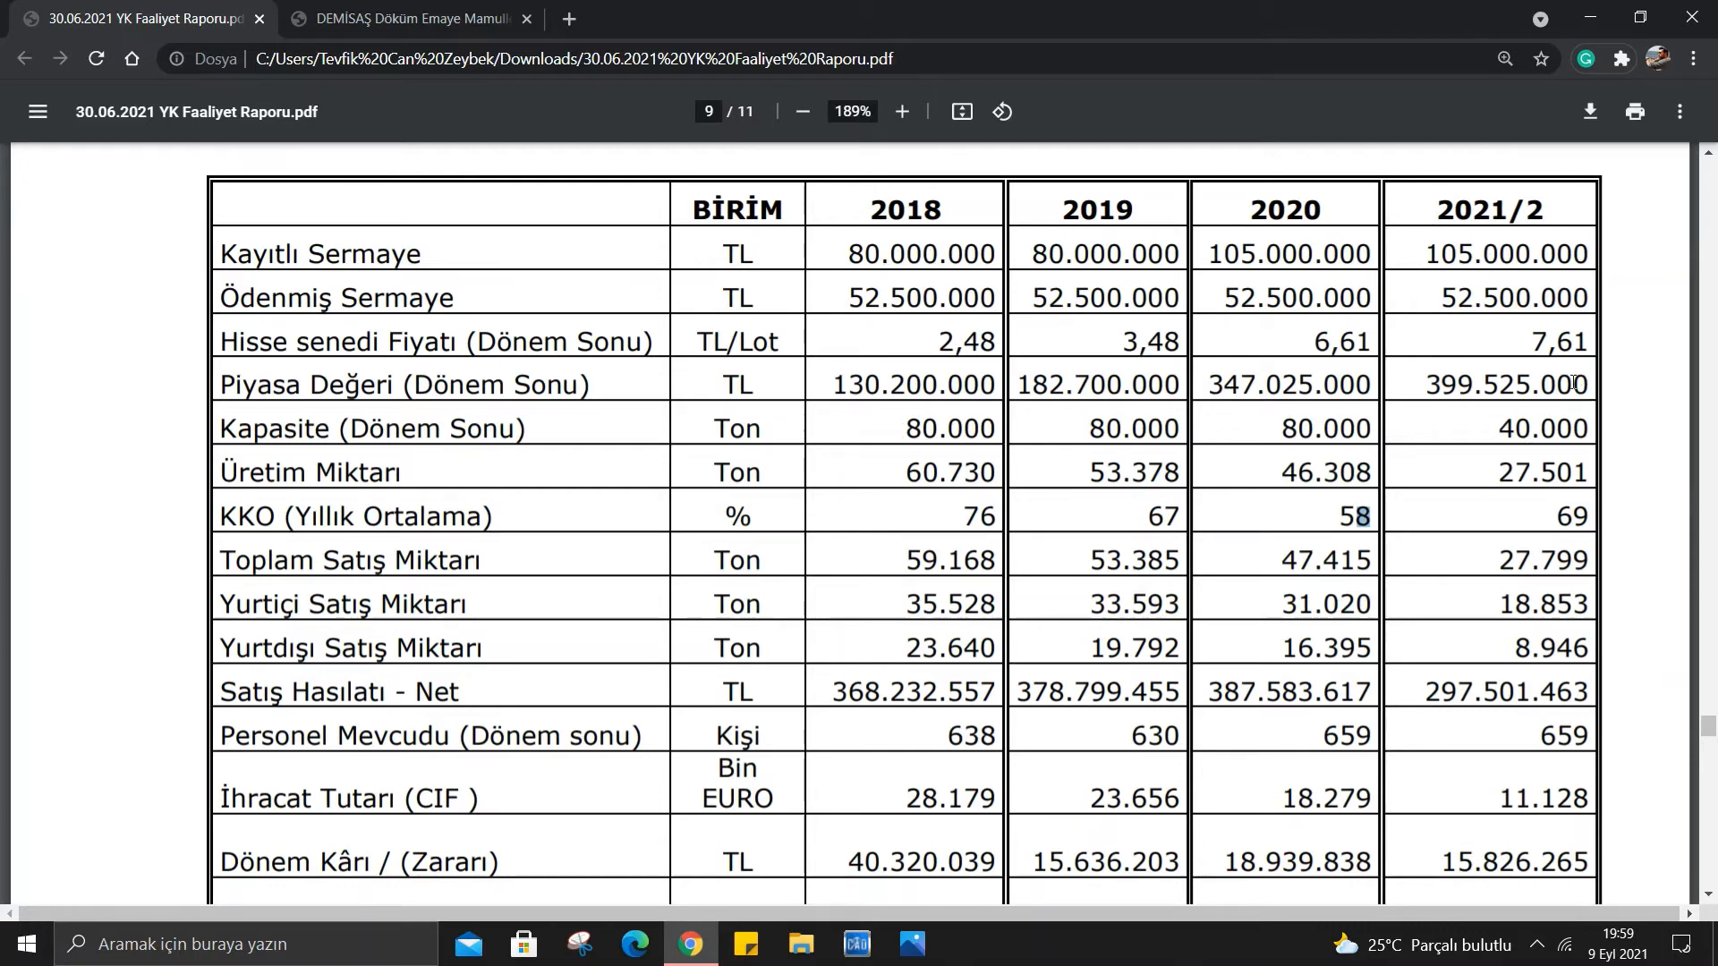
scroll(down, 3)
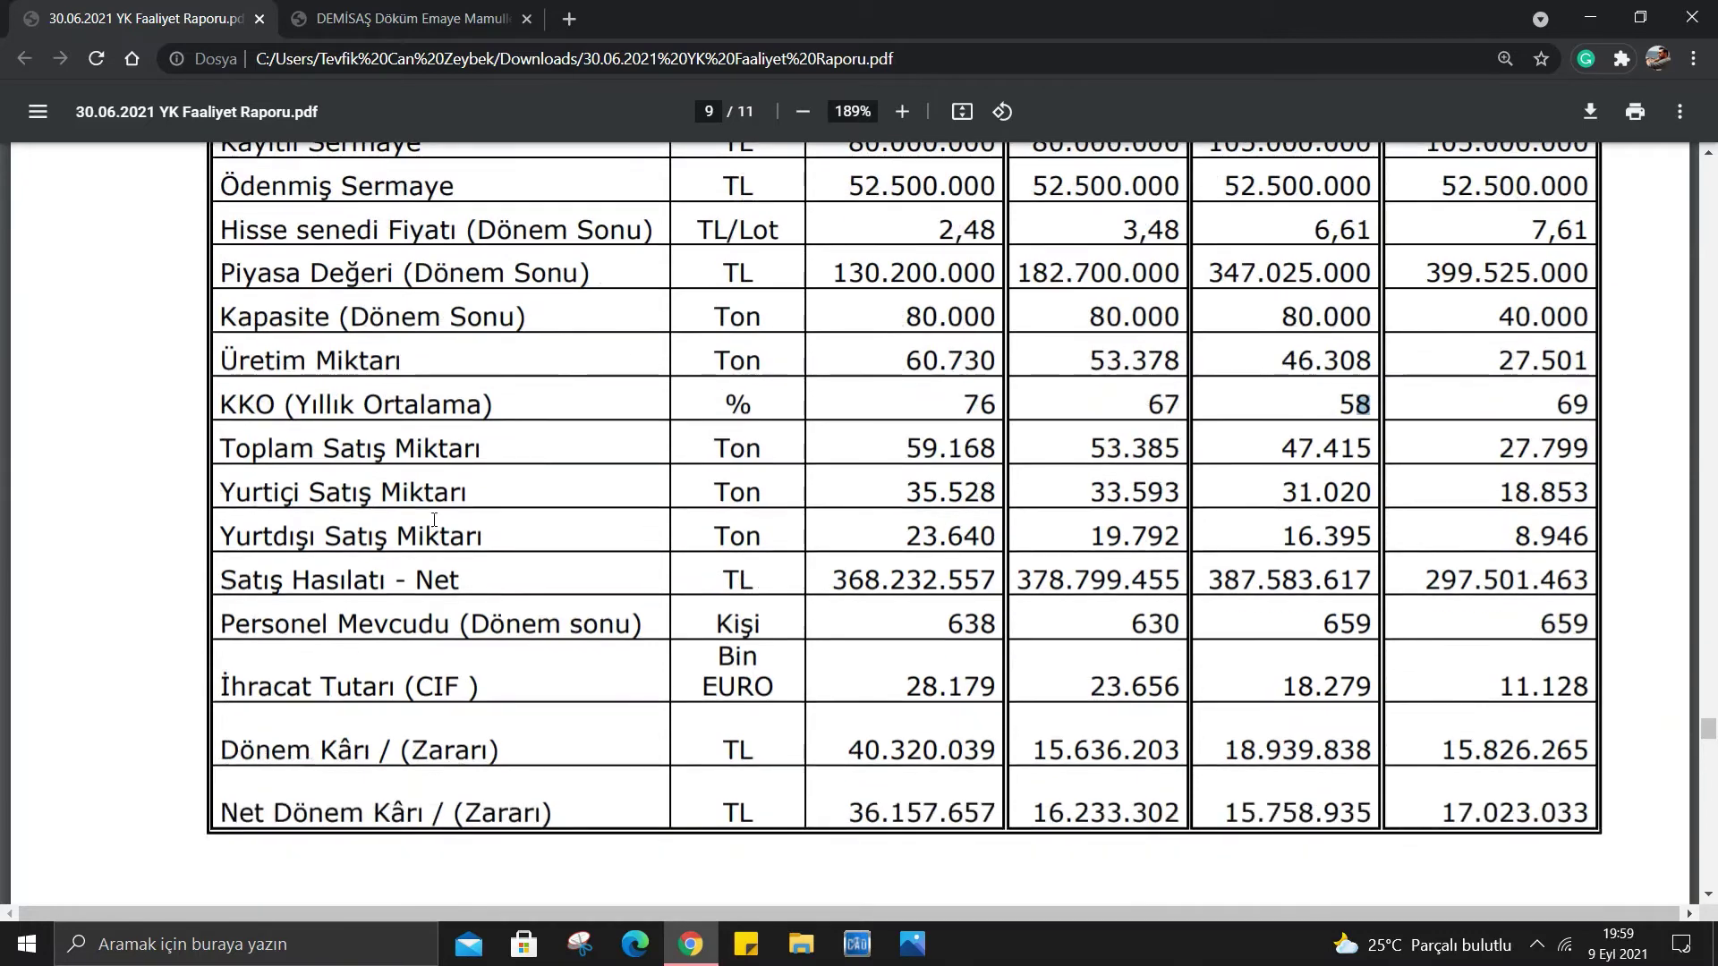
scroll(down, 3)
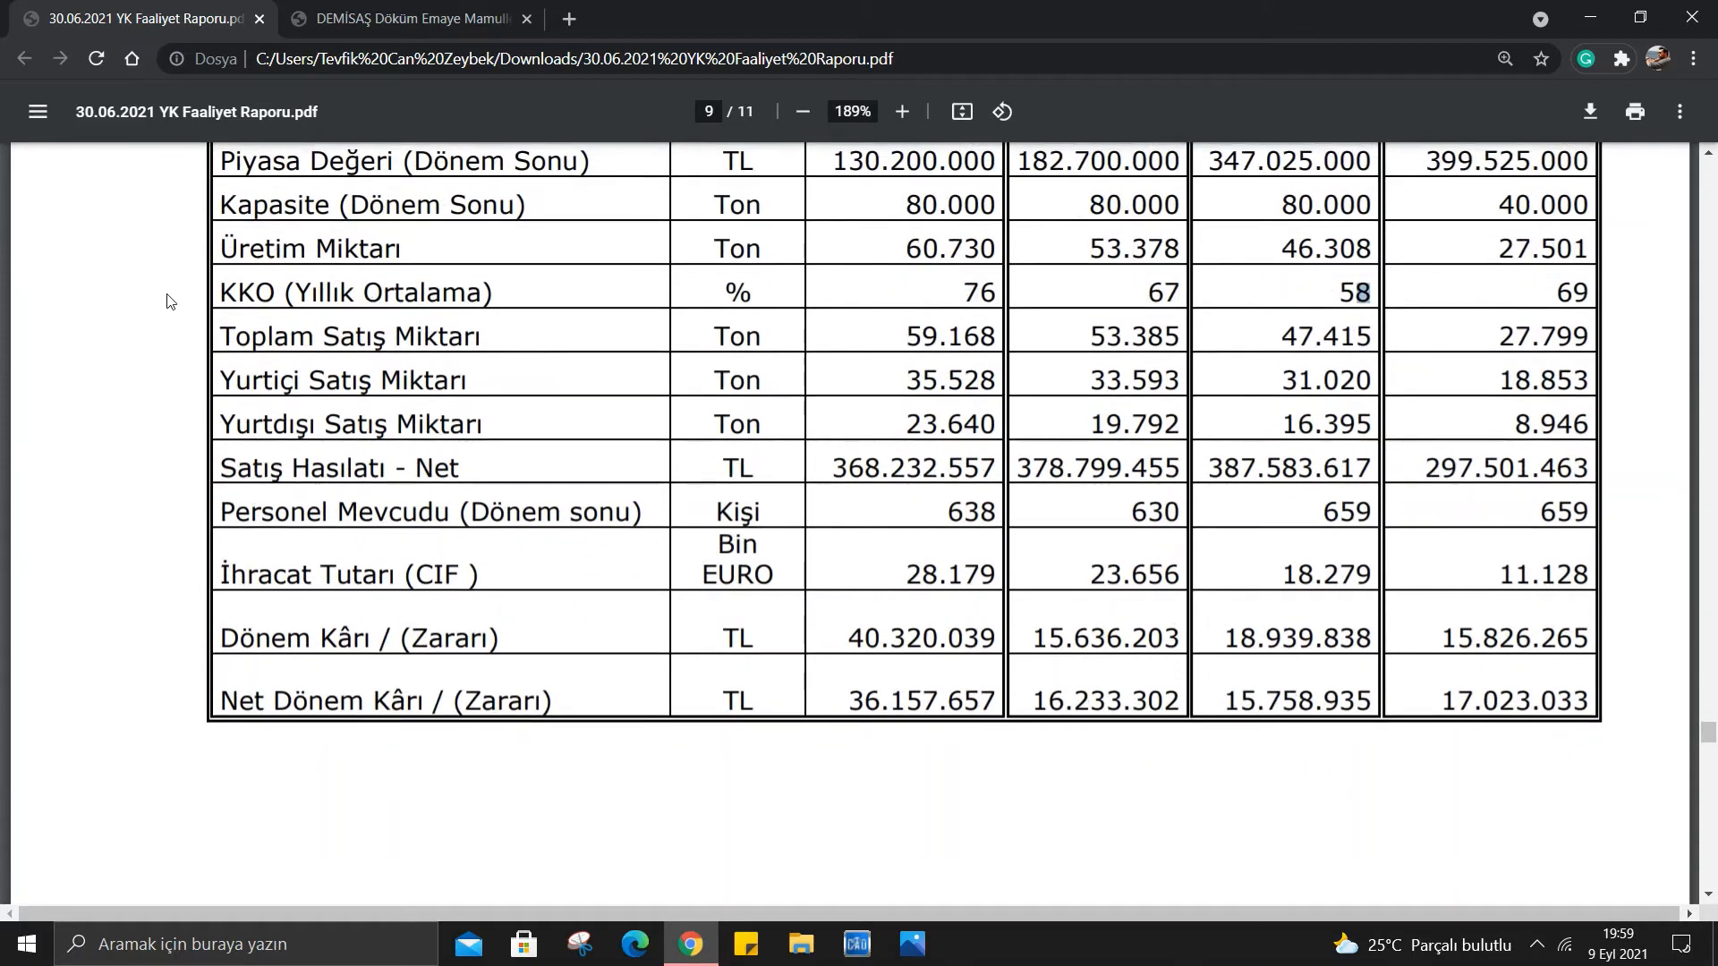
mouse_move(607, 480)
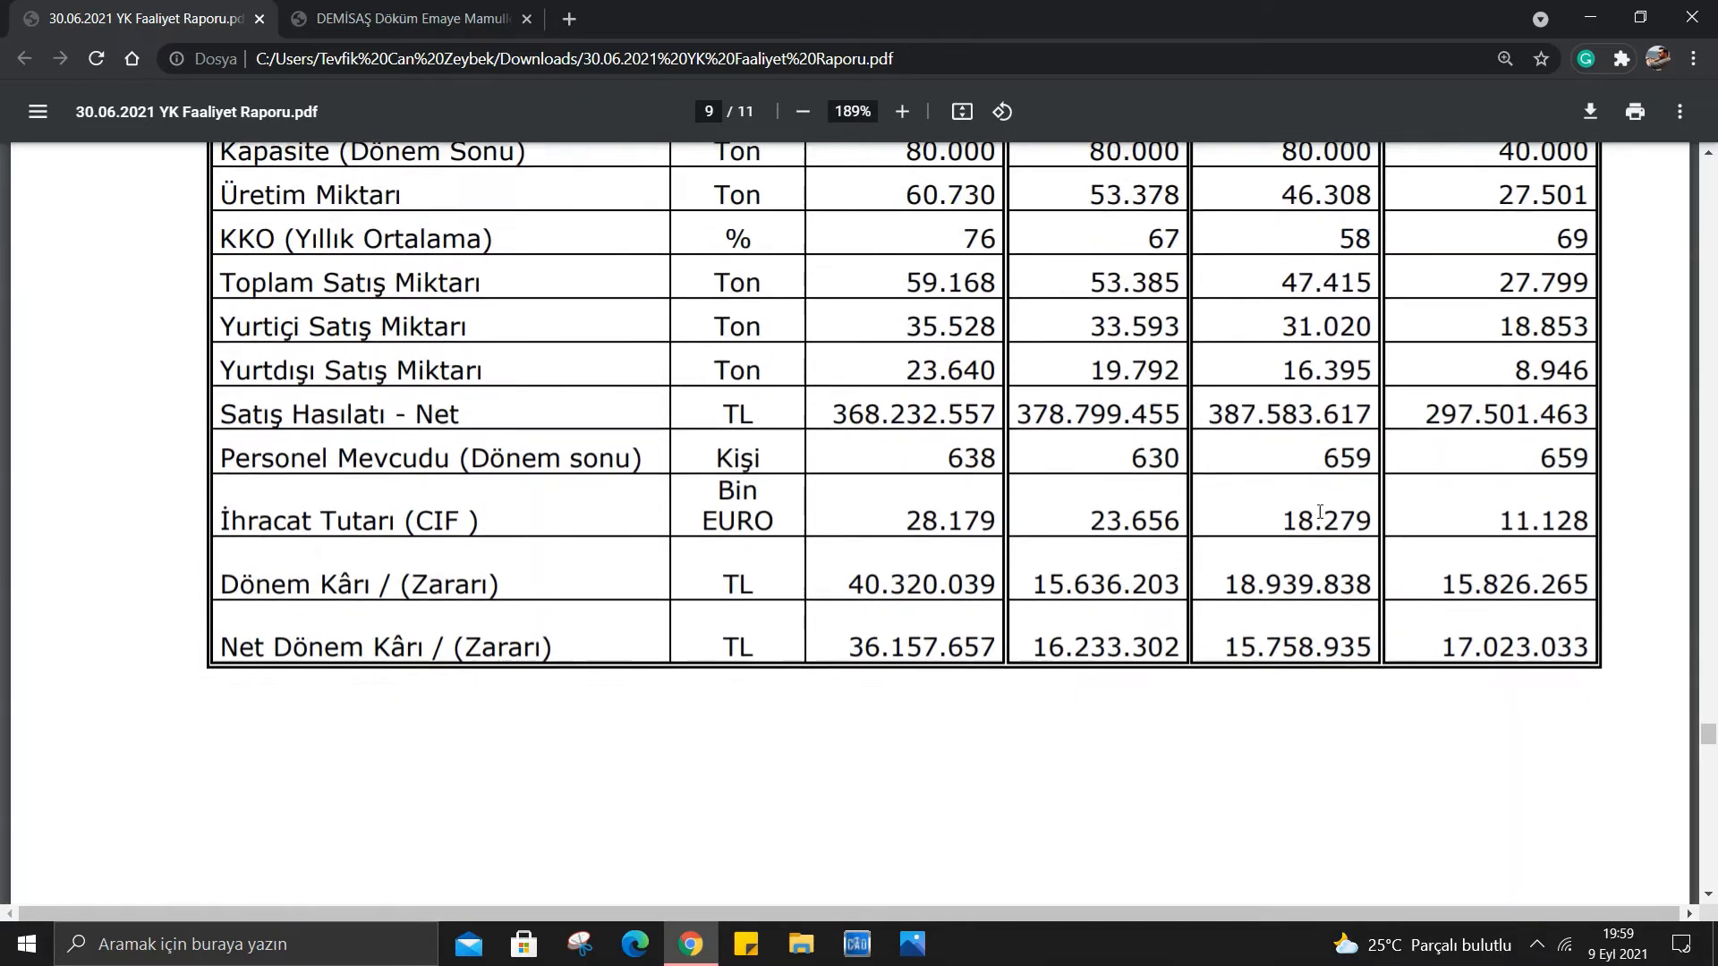
scroll(up, 3)
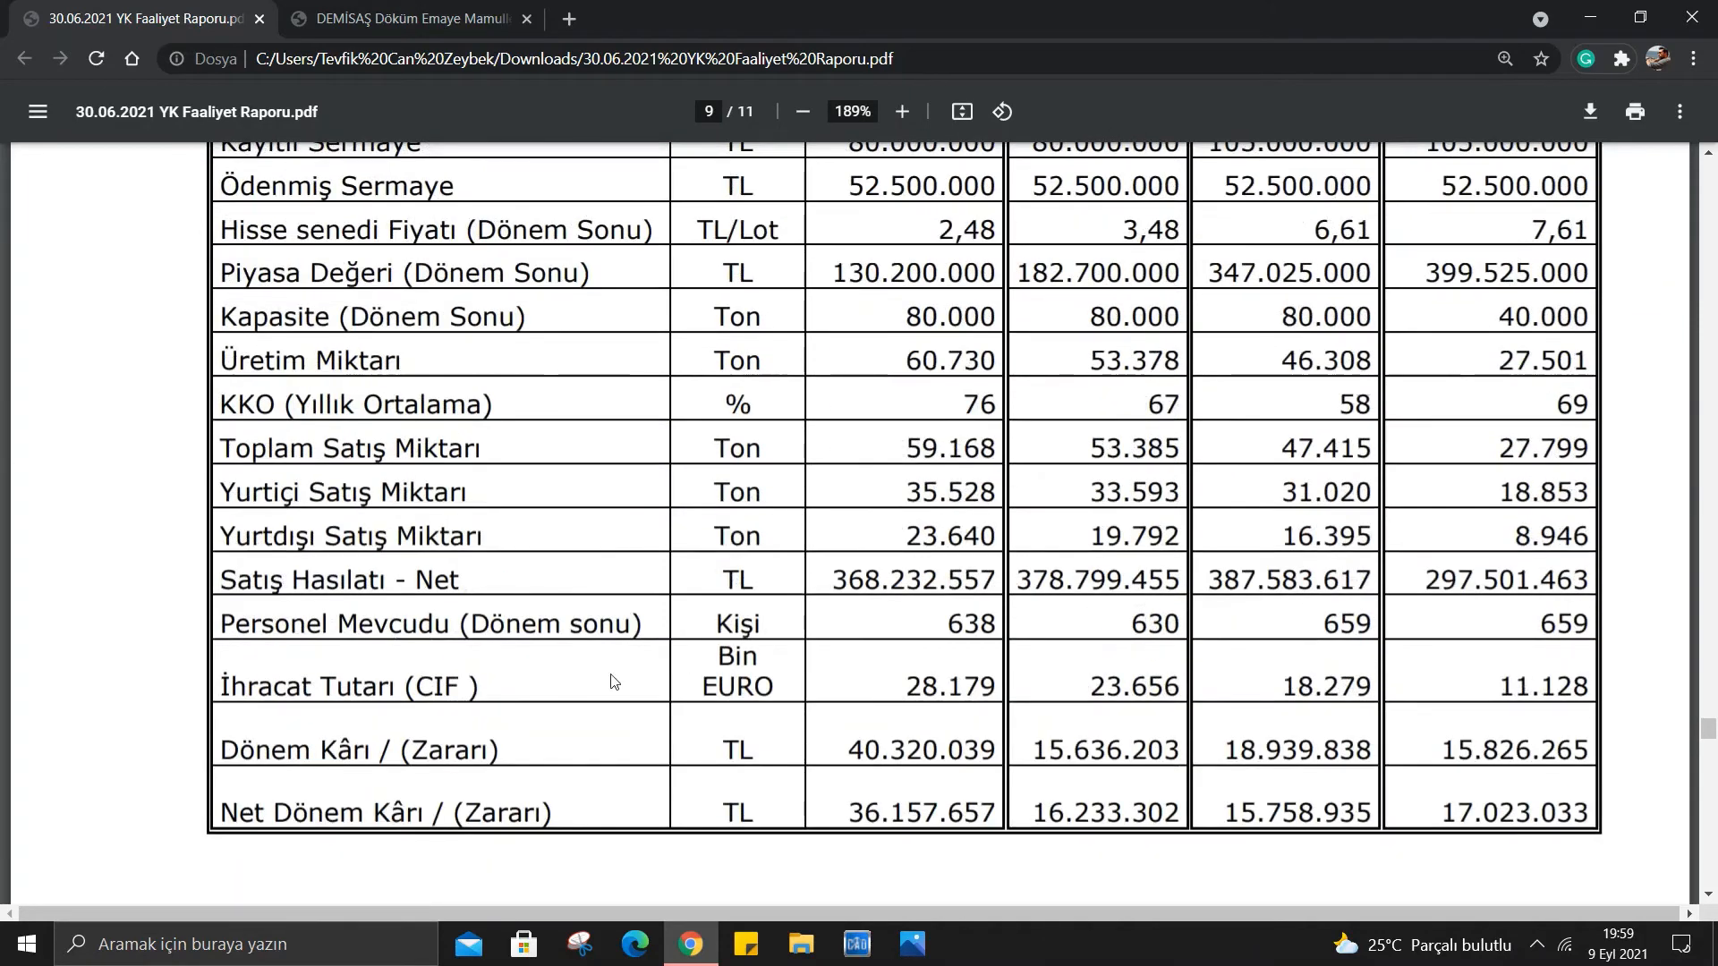
double_click(943, 686)
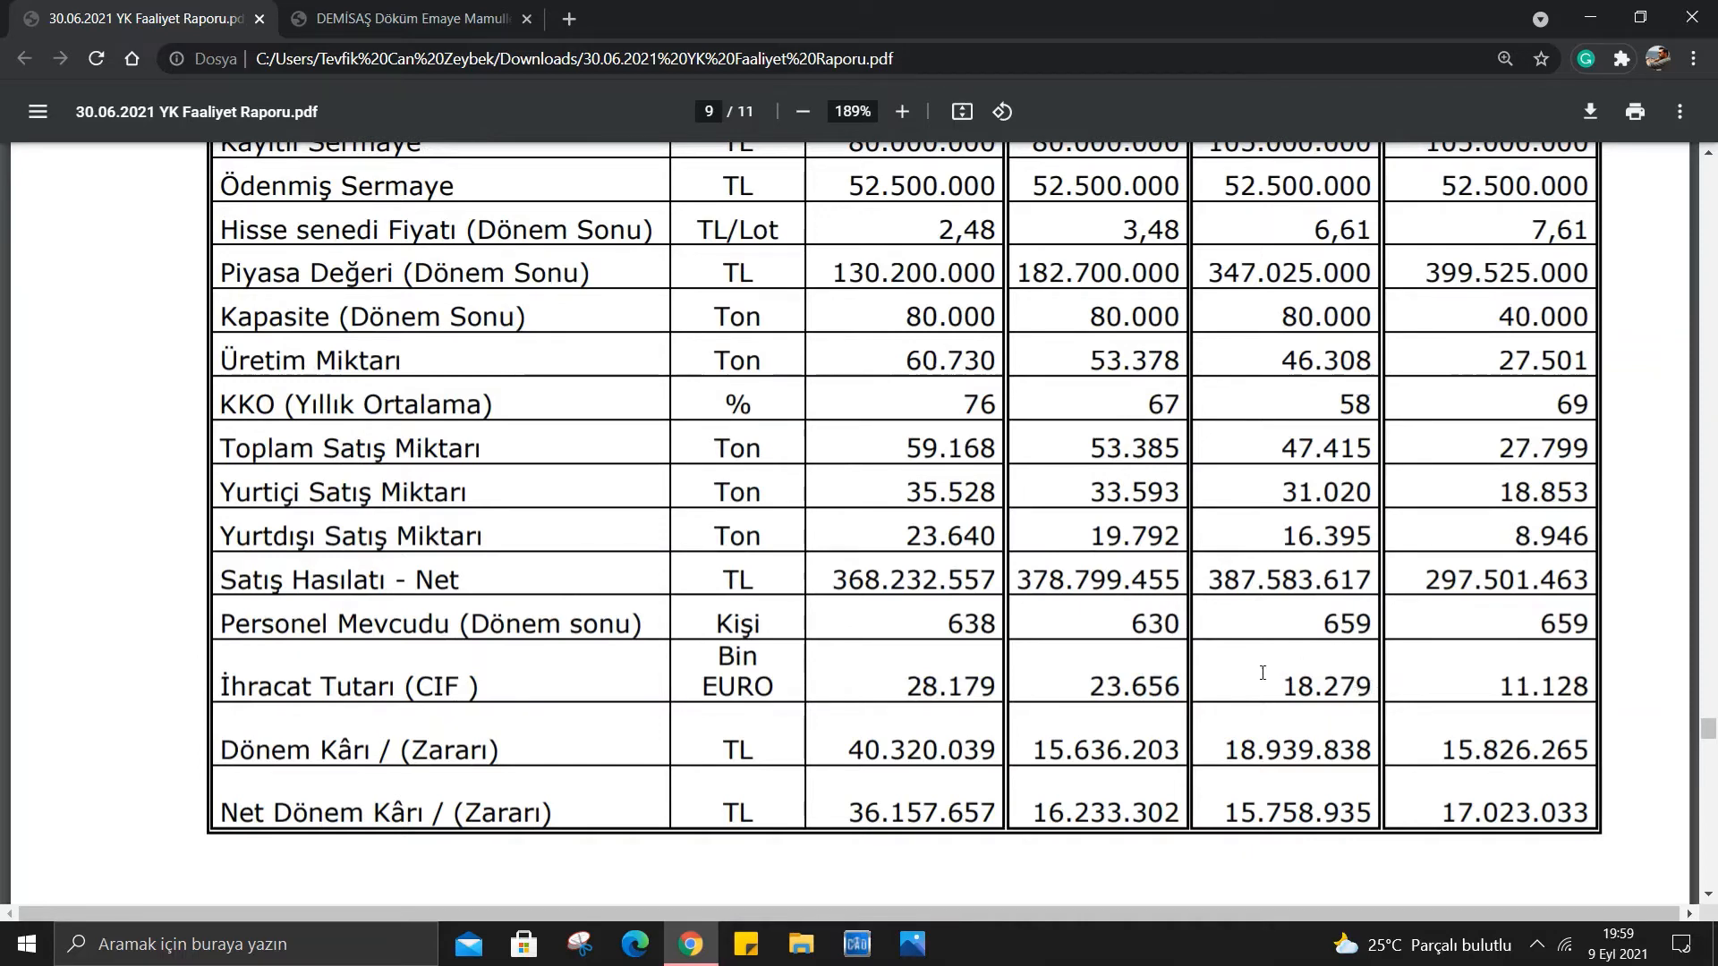
mouse_move(1468, 705)
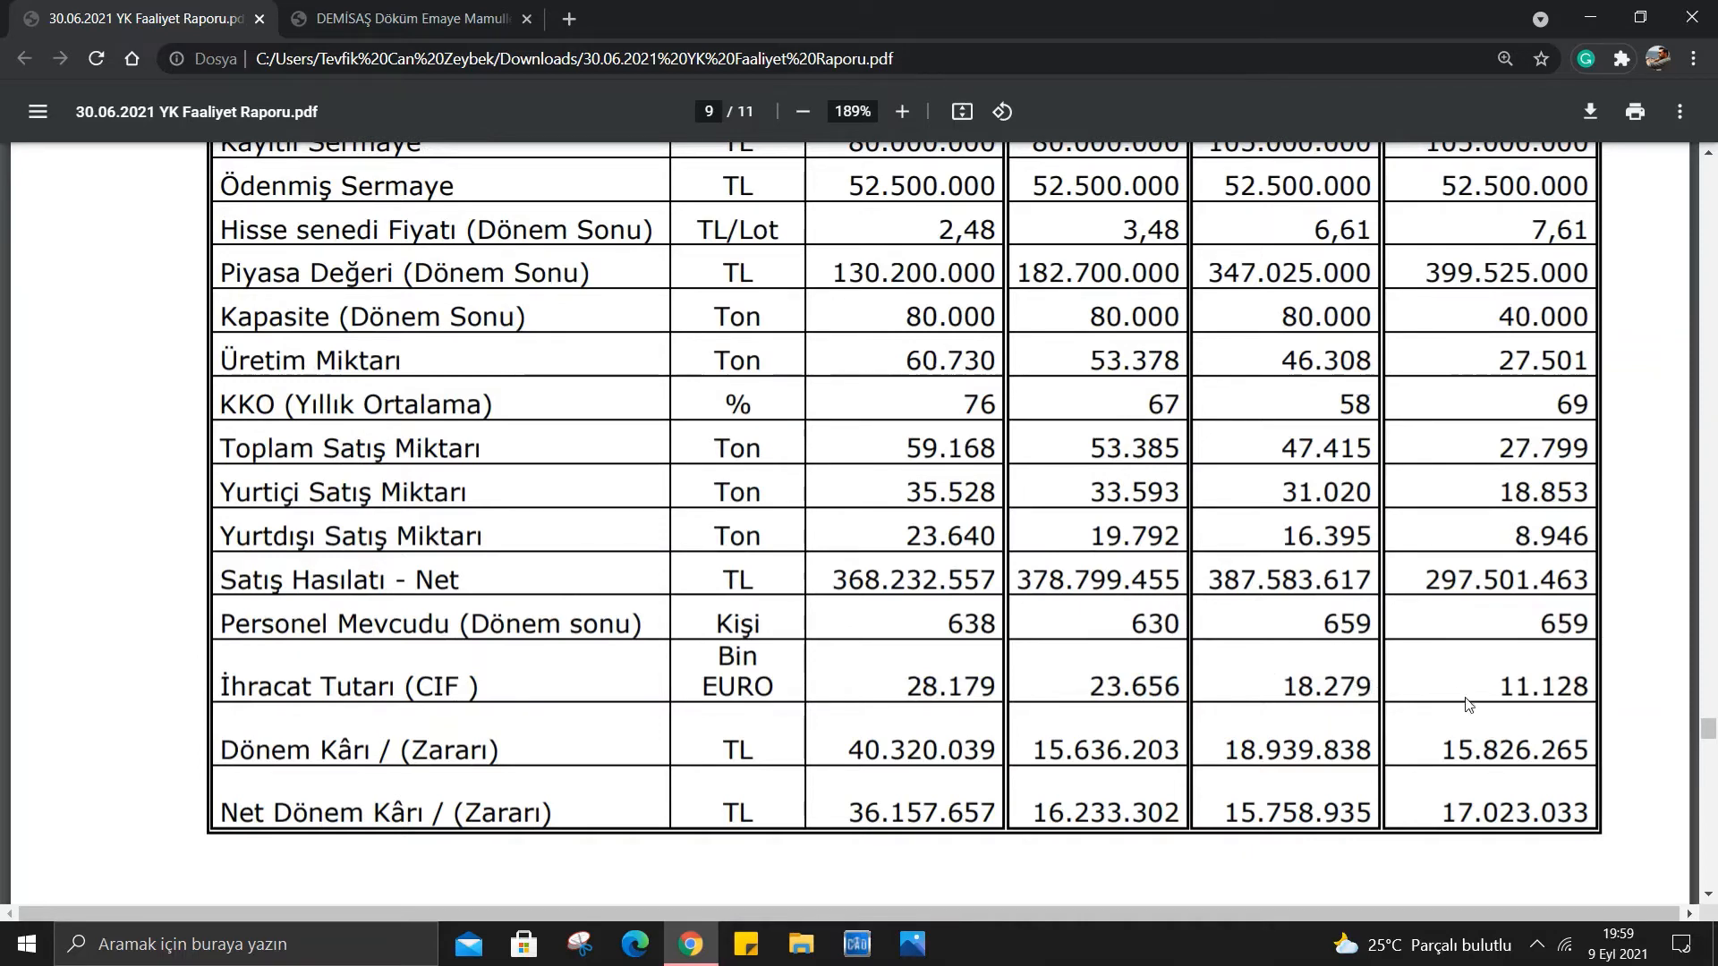
scroll(down, 3)
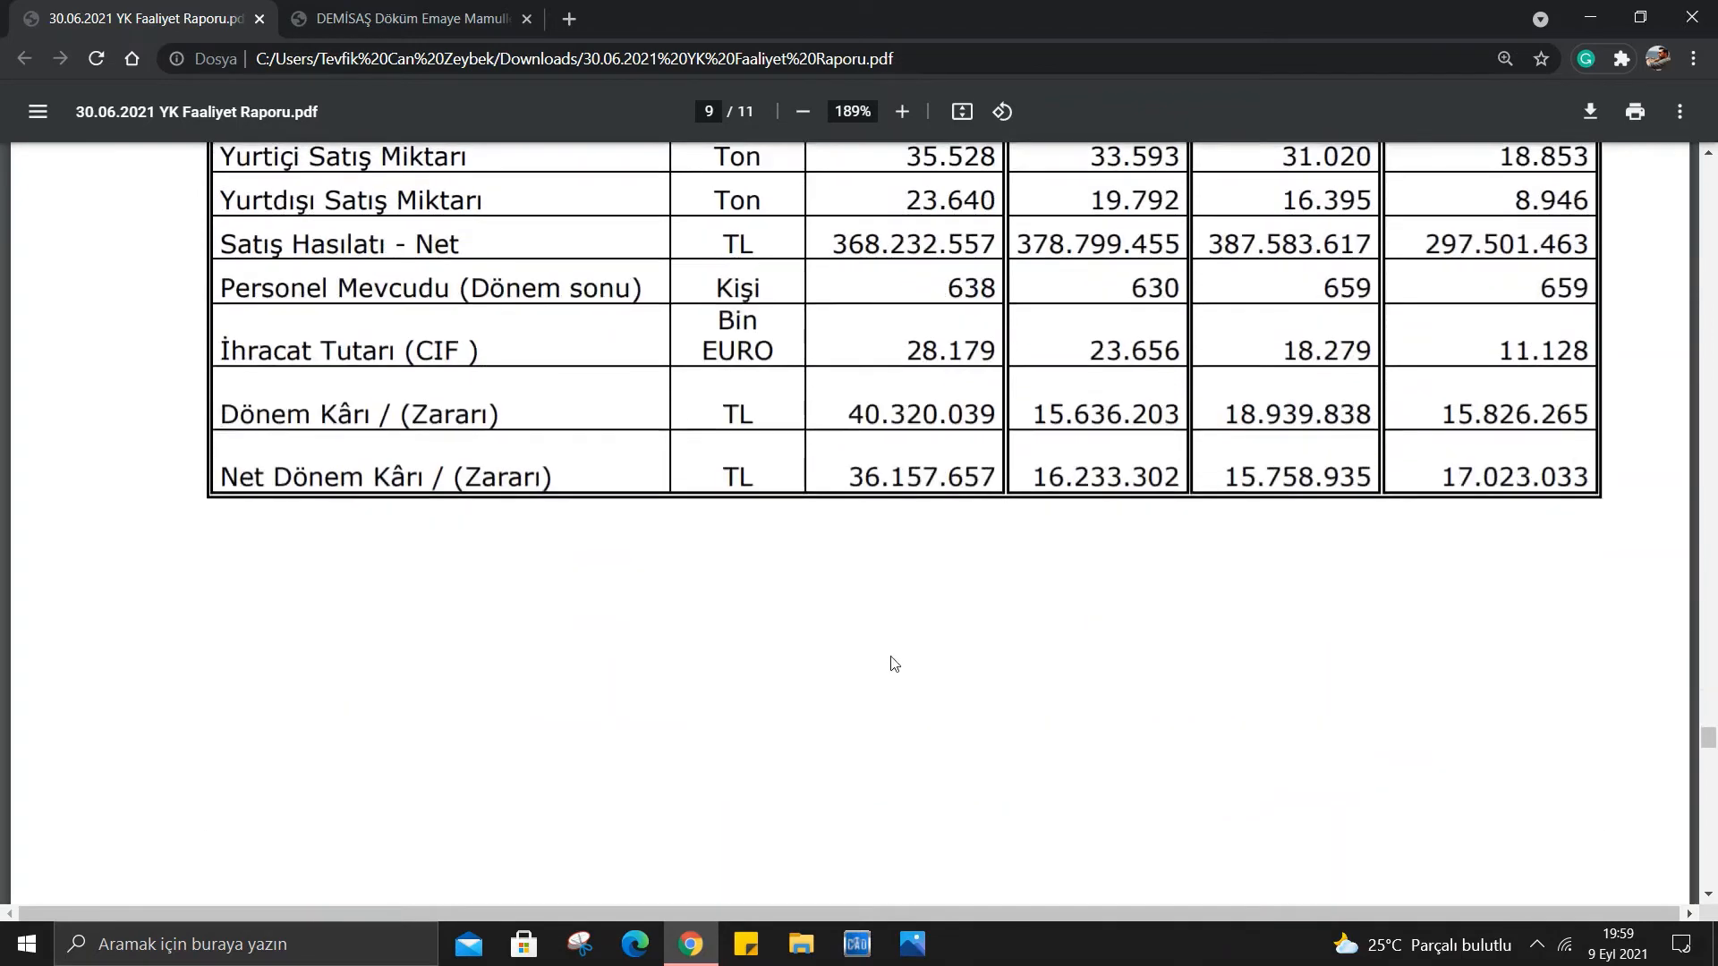
Scroll through pages 10 and 11 to section P's donations of 24.052,34 TL and branch facilities.
scroll(down, 3)
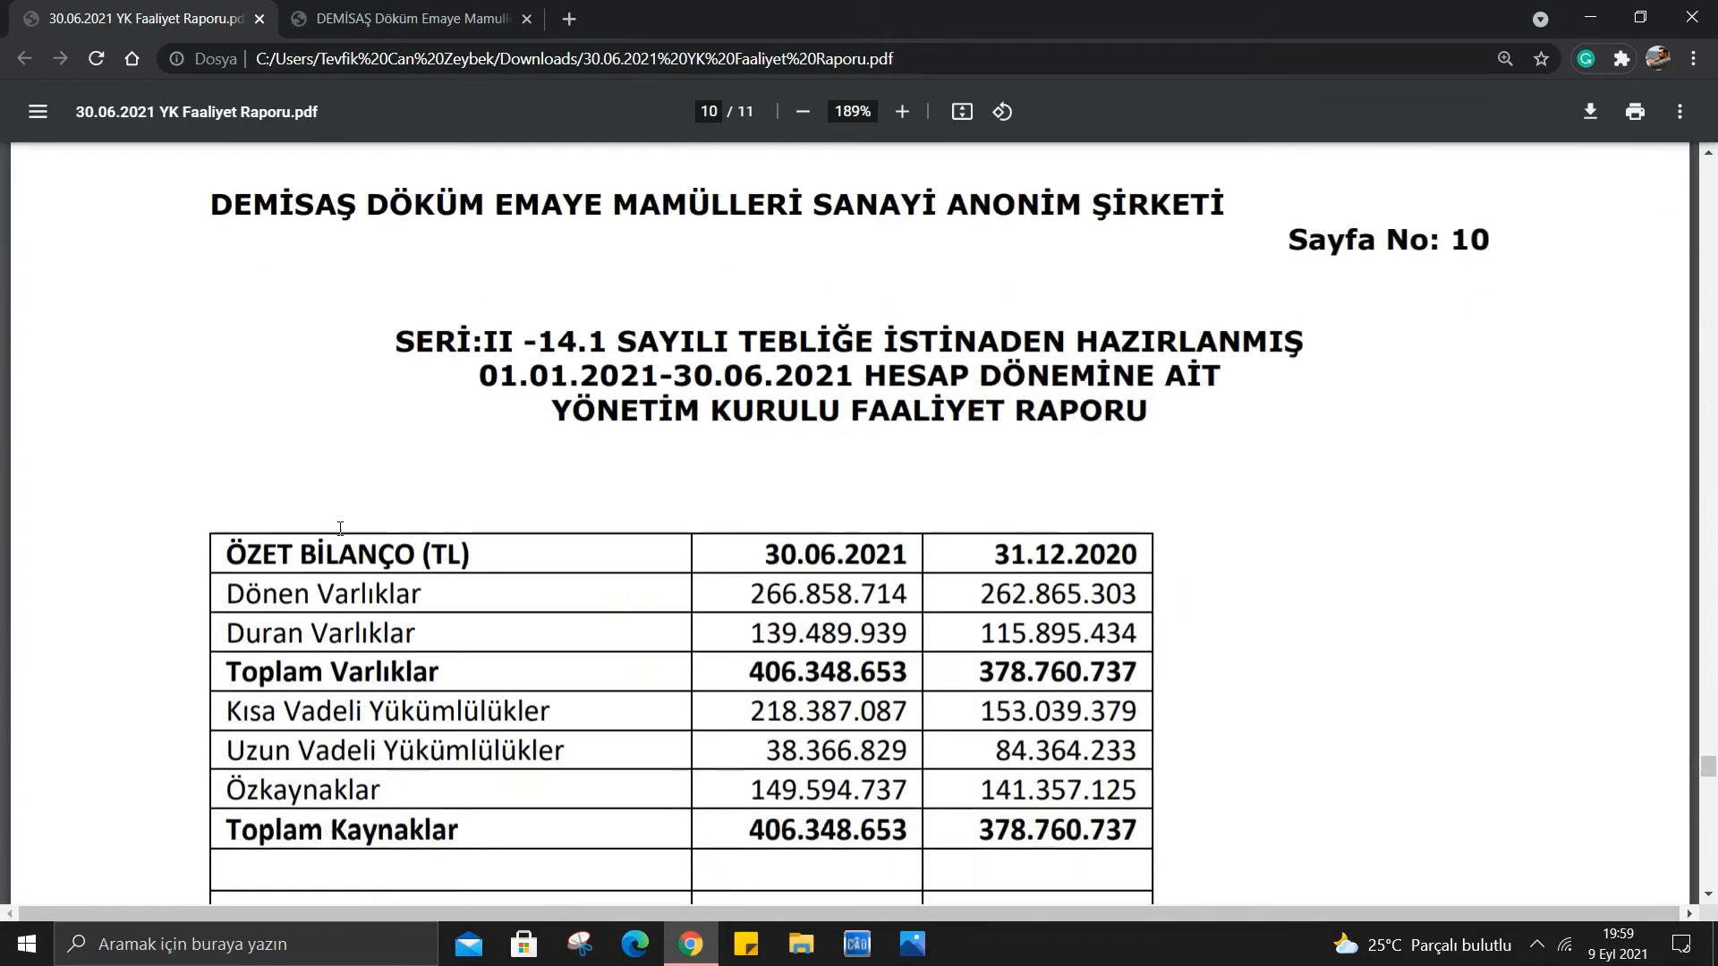
scroll(down, 3)
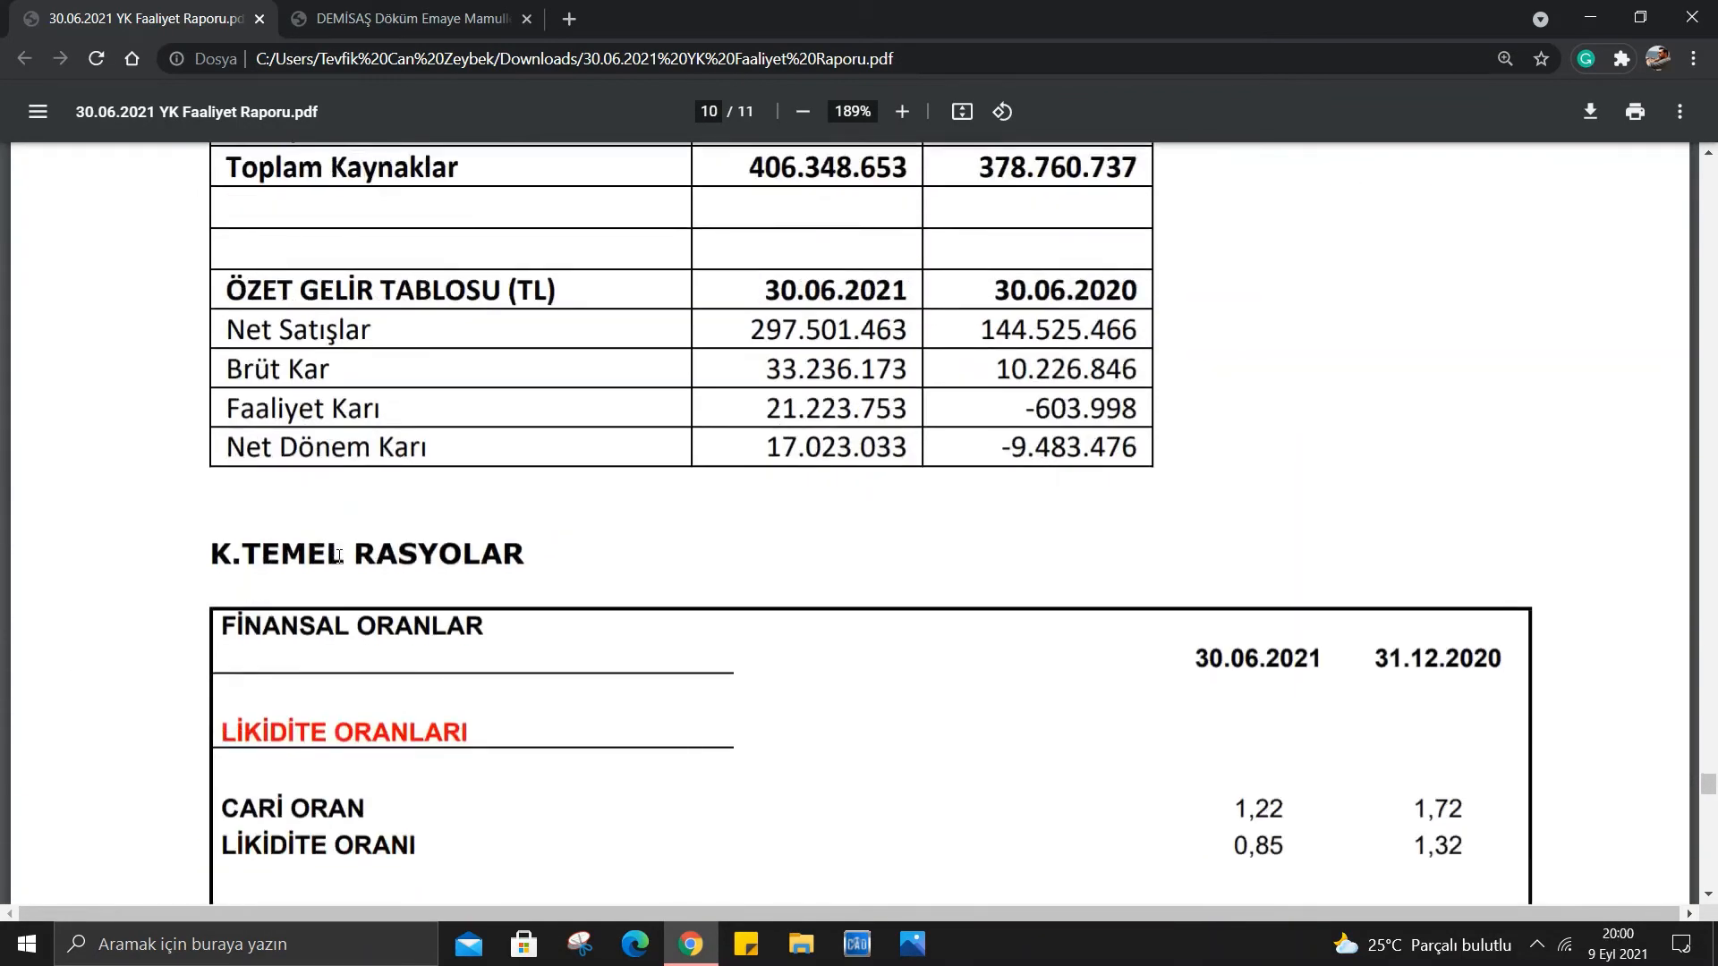
scroll(down, 3)
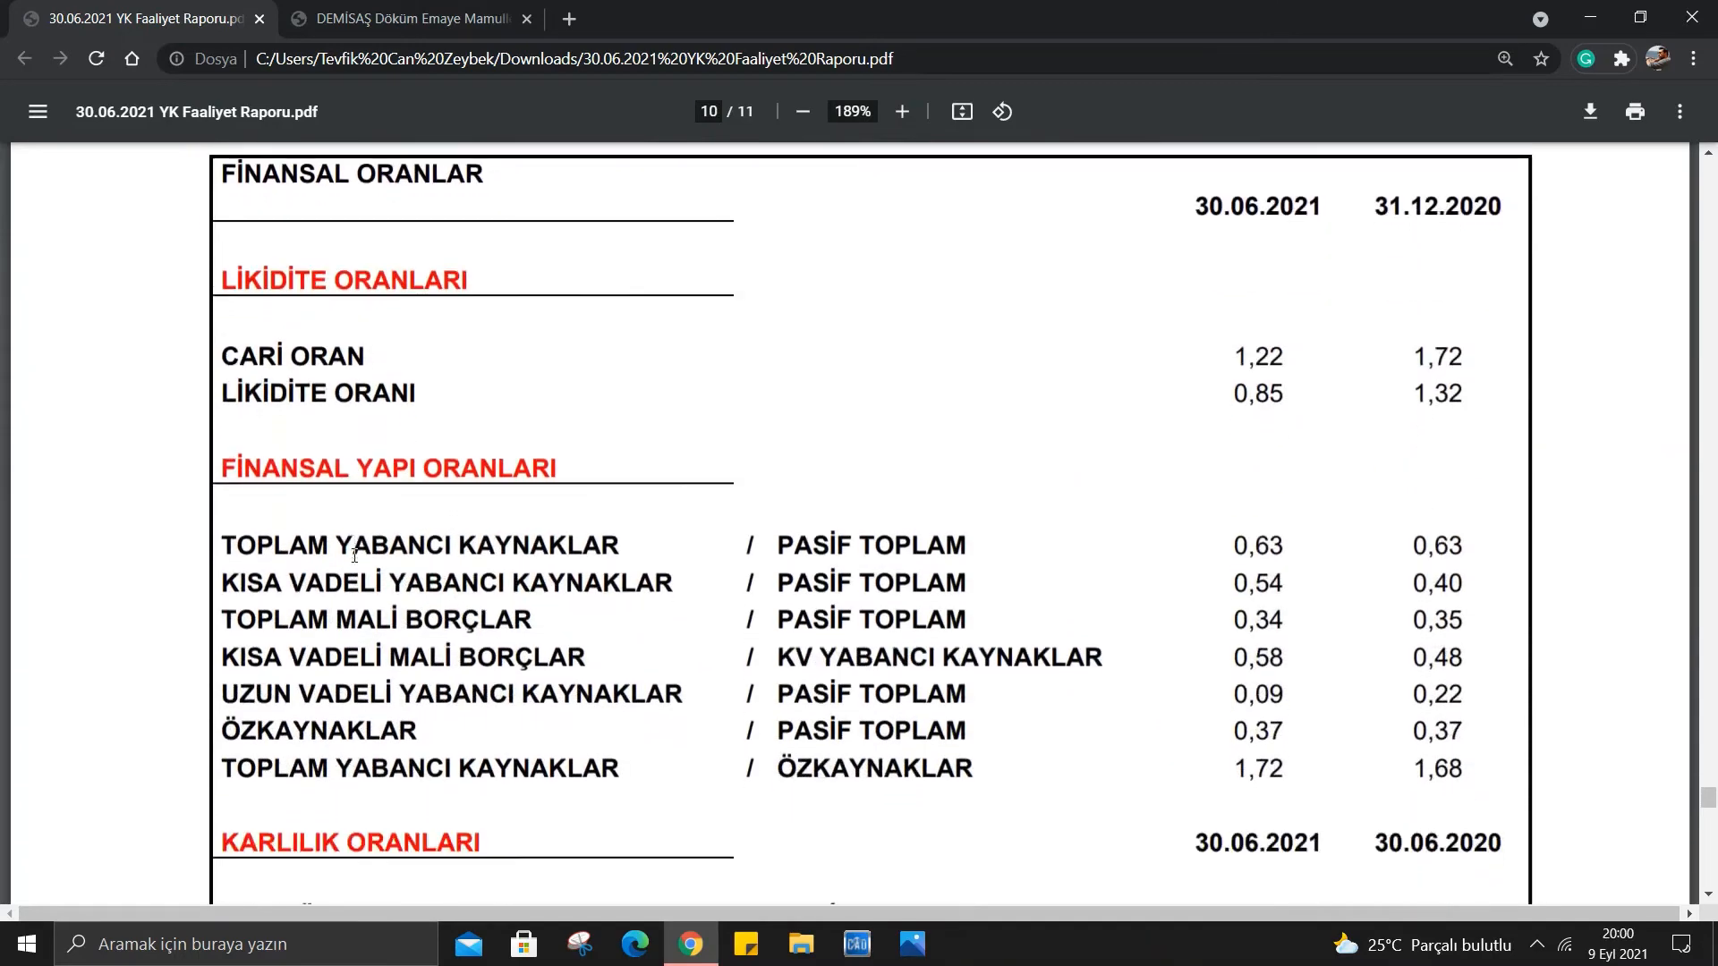
scroll(down, 3)
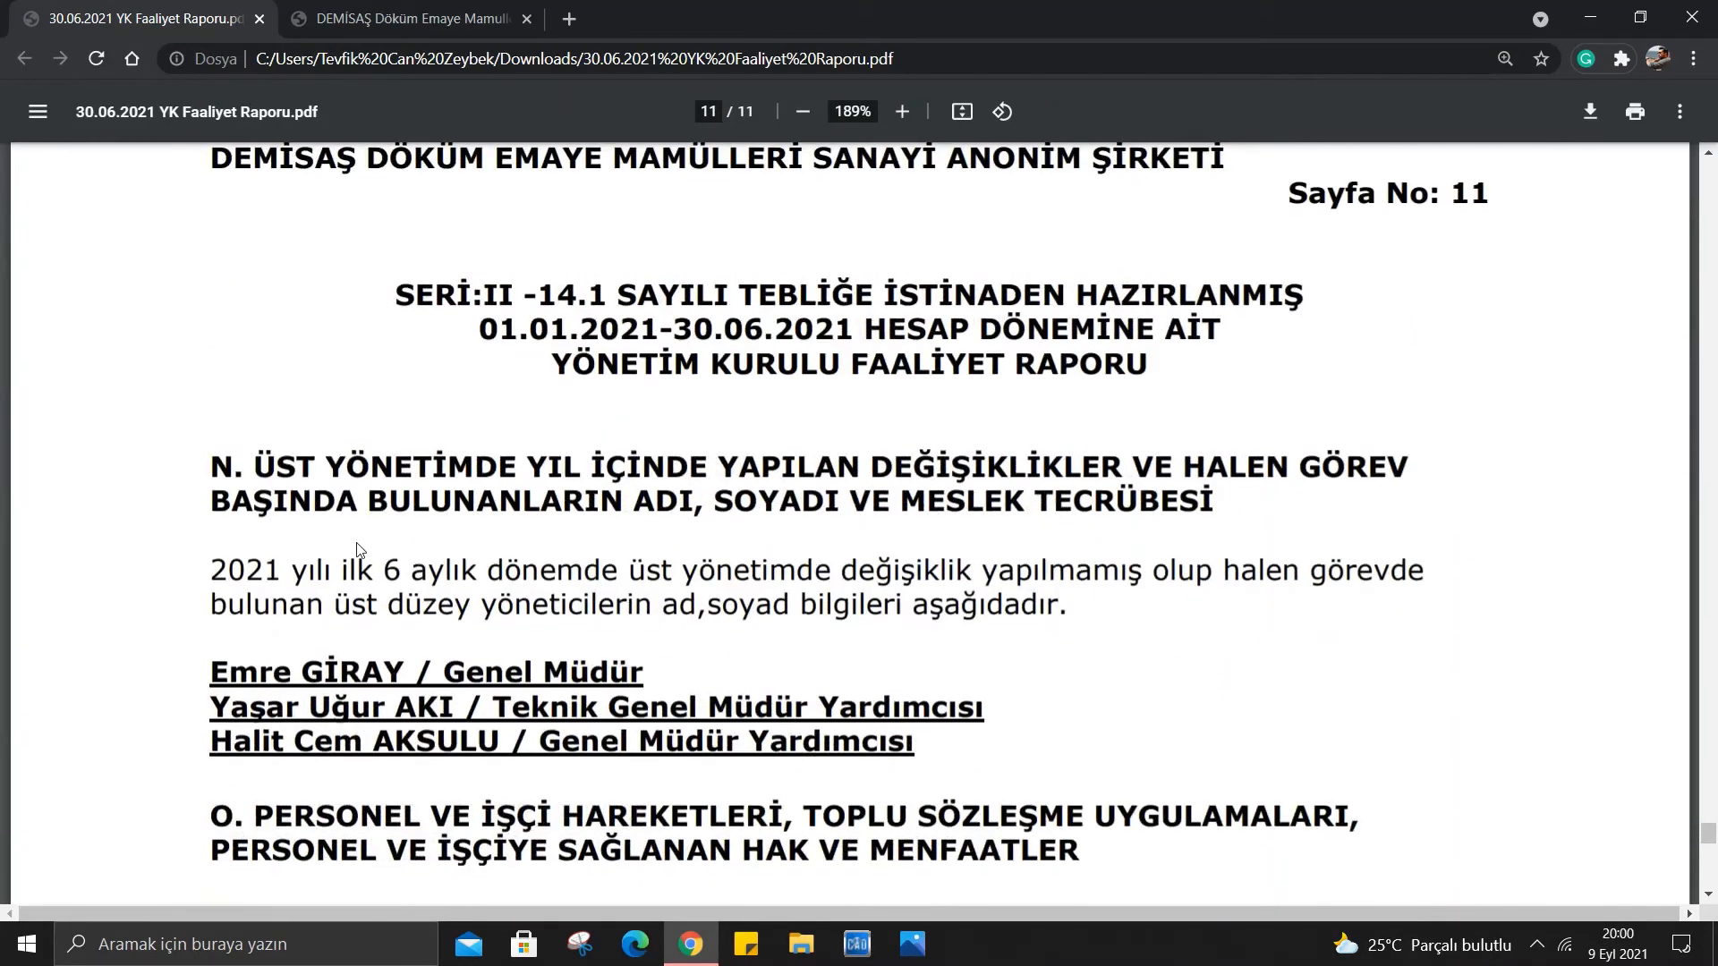
mouse_move(361, 539)
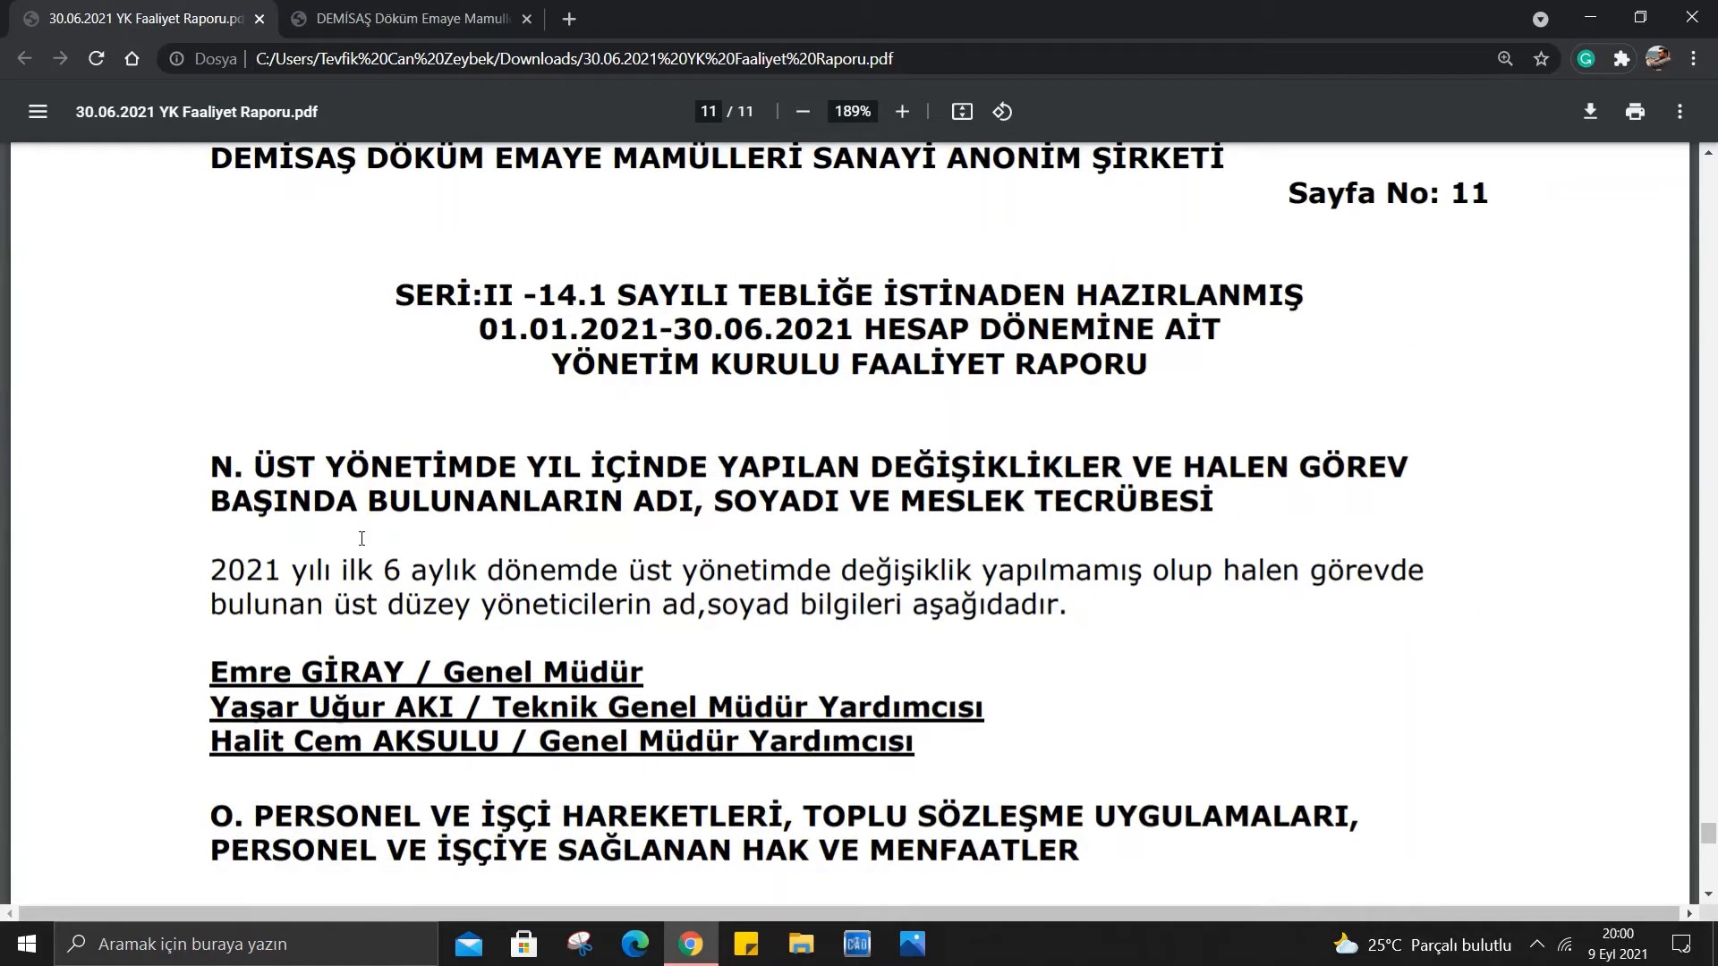
scroll(down, 3)
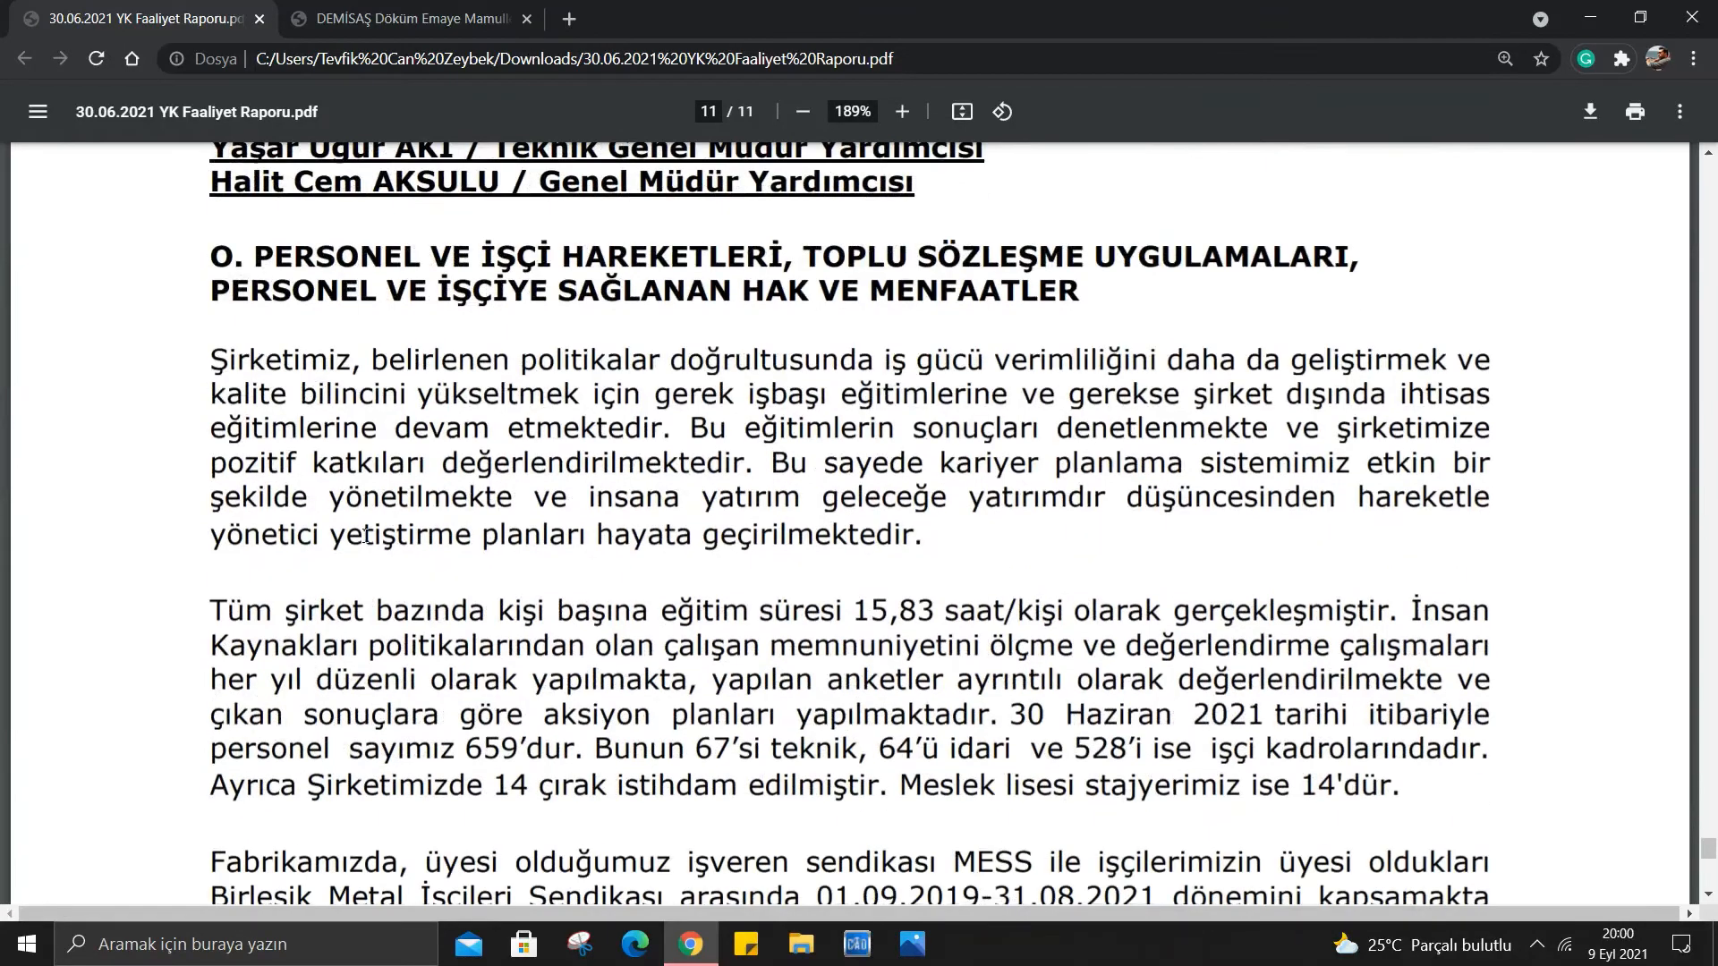
scroll(down, 3)
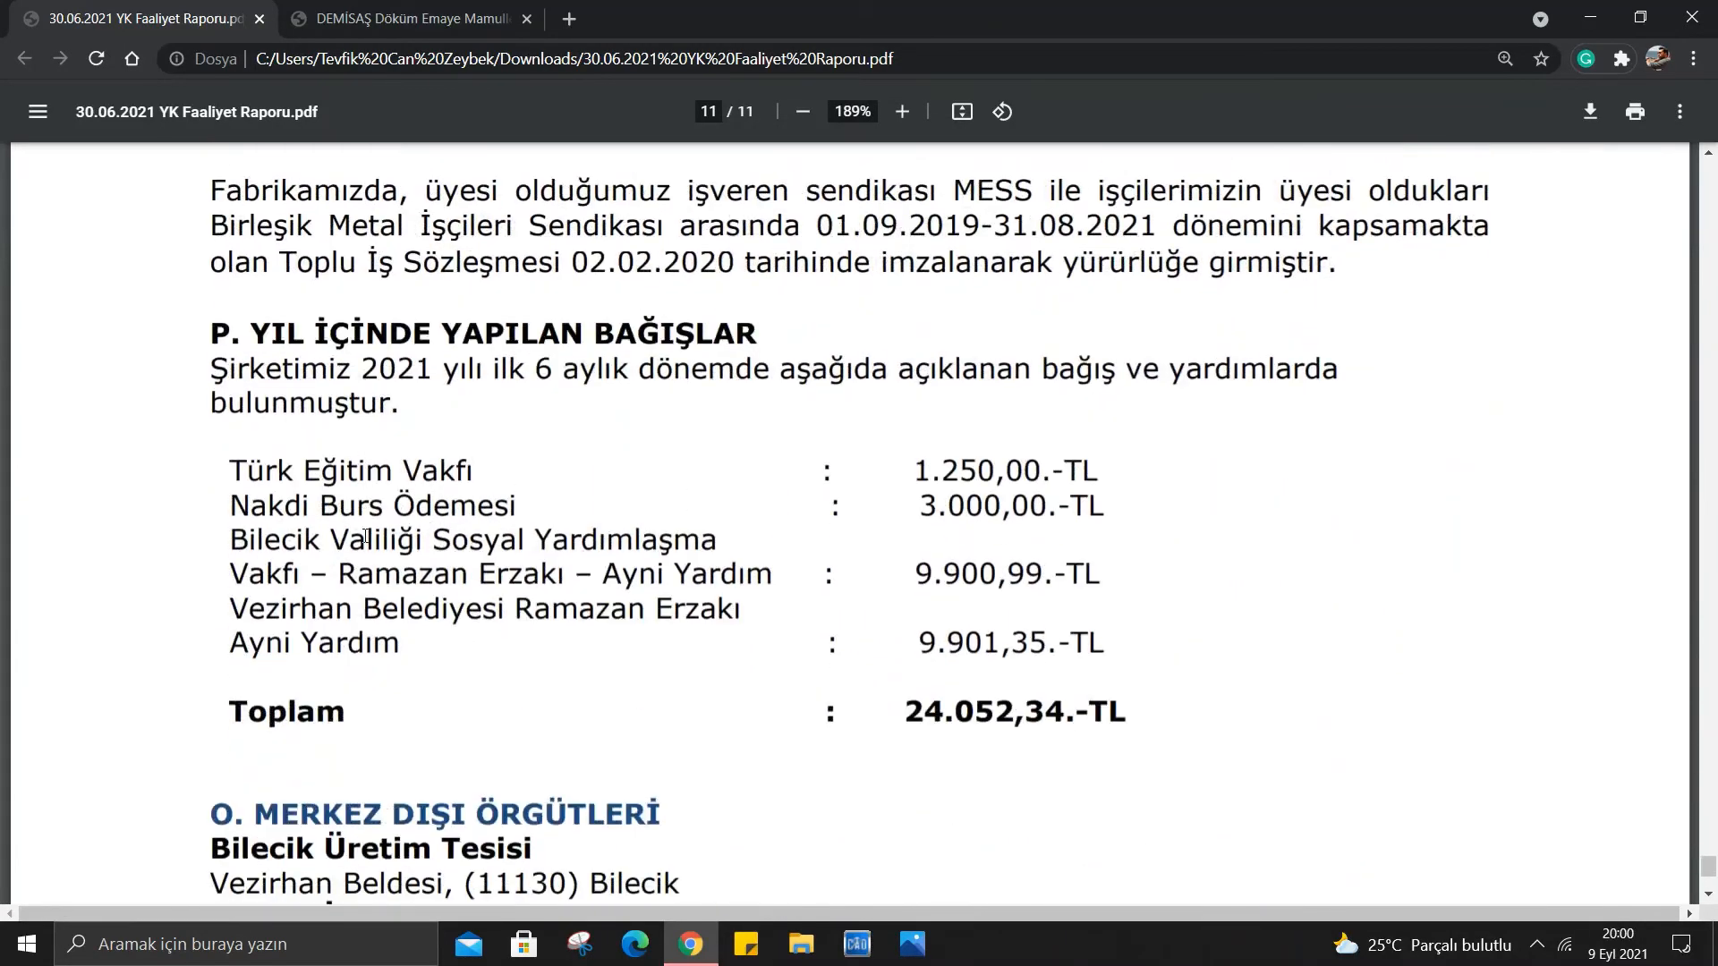
scroll(down, 3)
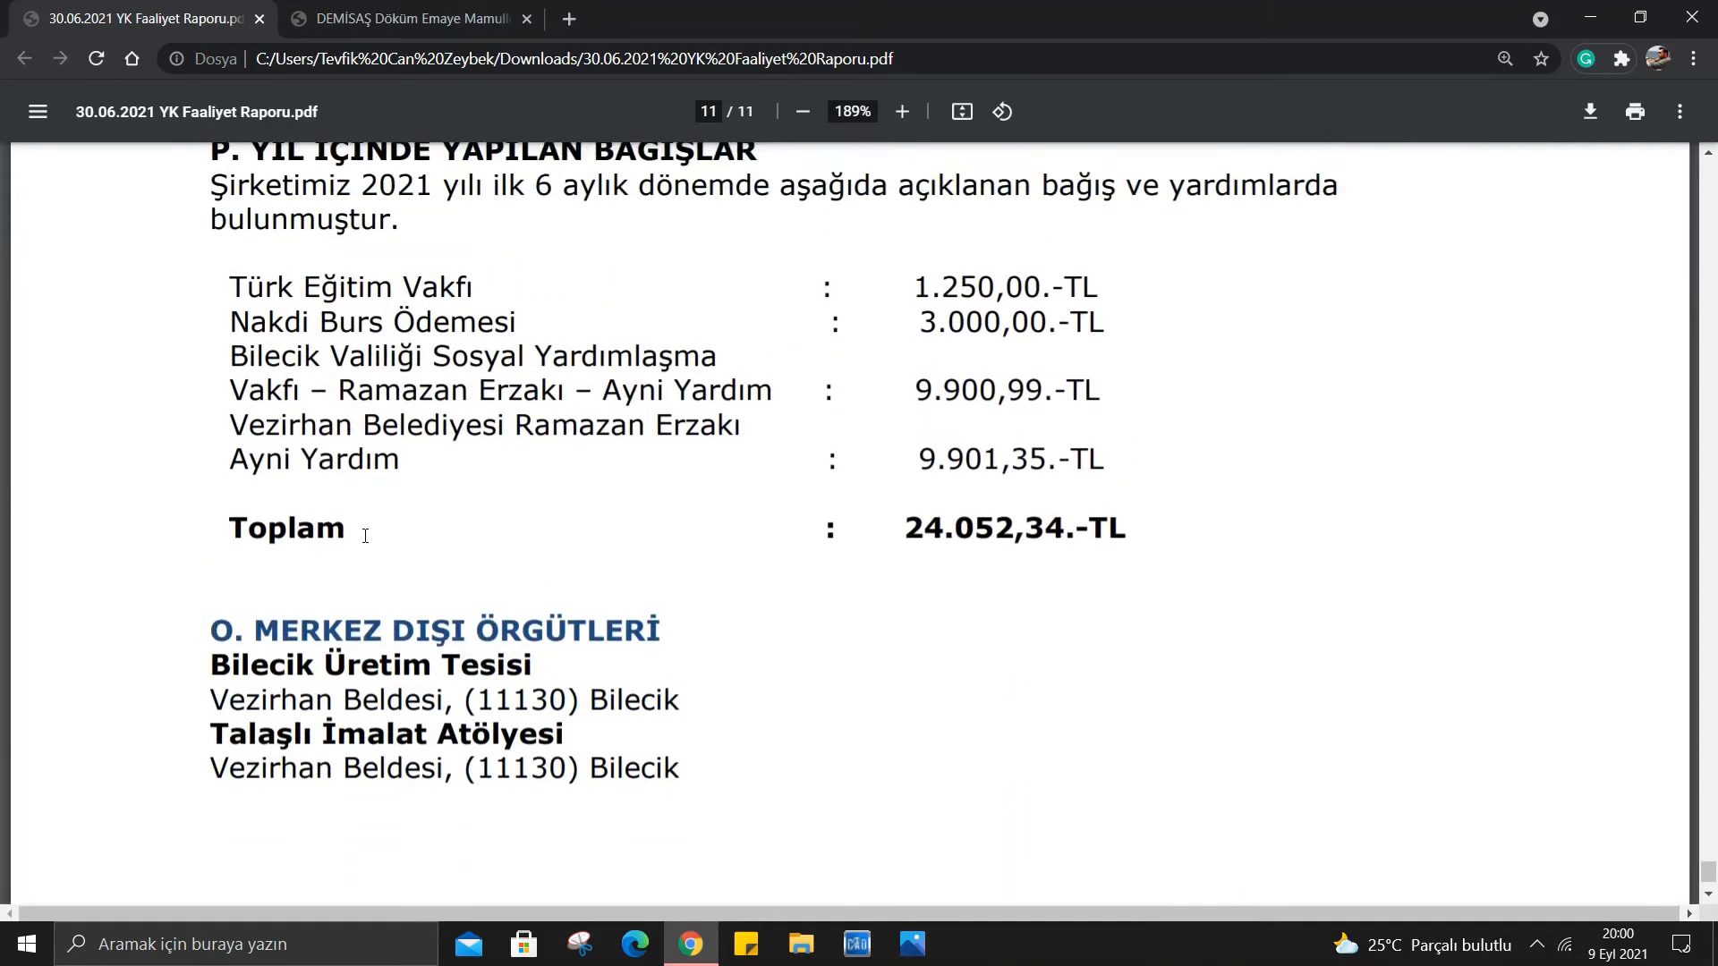
scroll(up, 3)
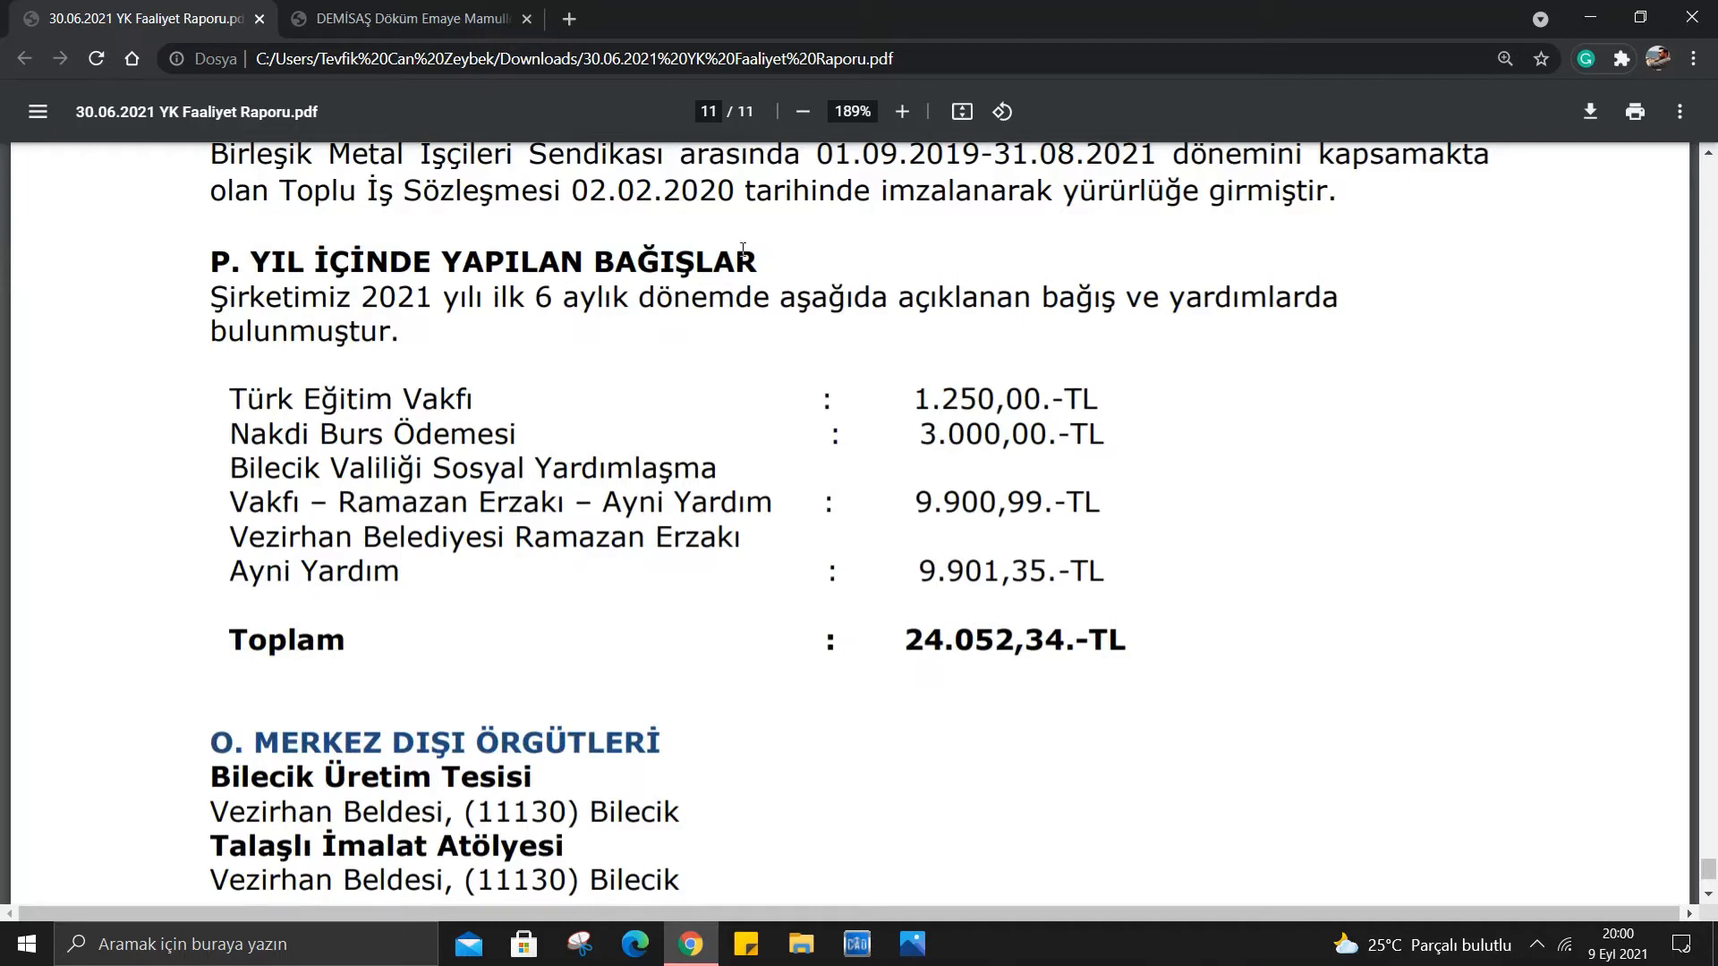
mouse_move(934, 623)
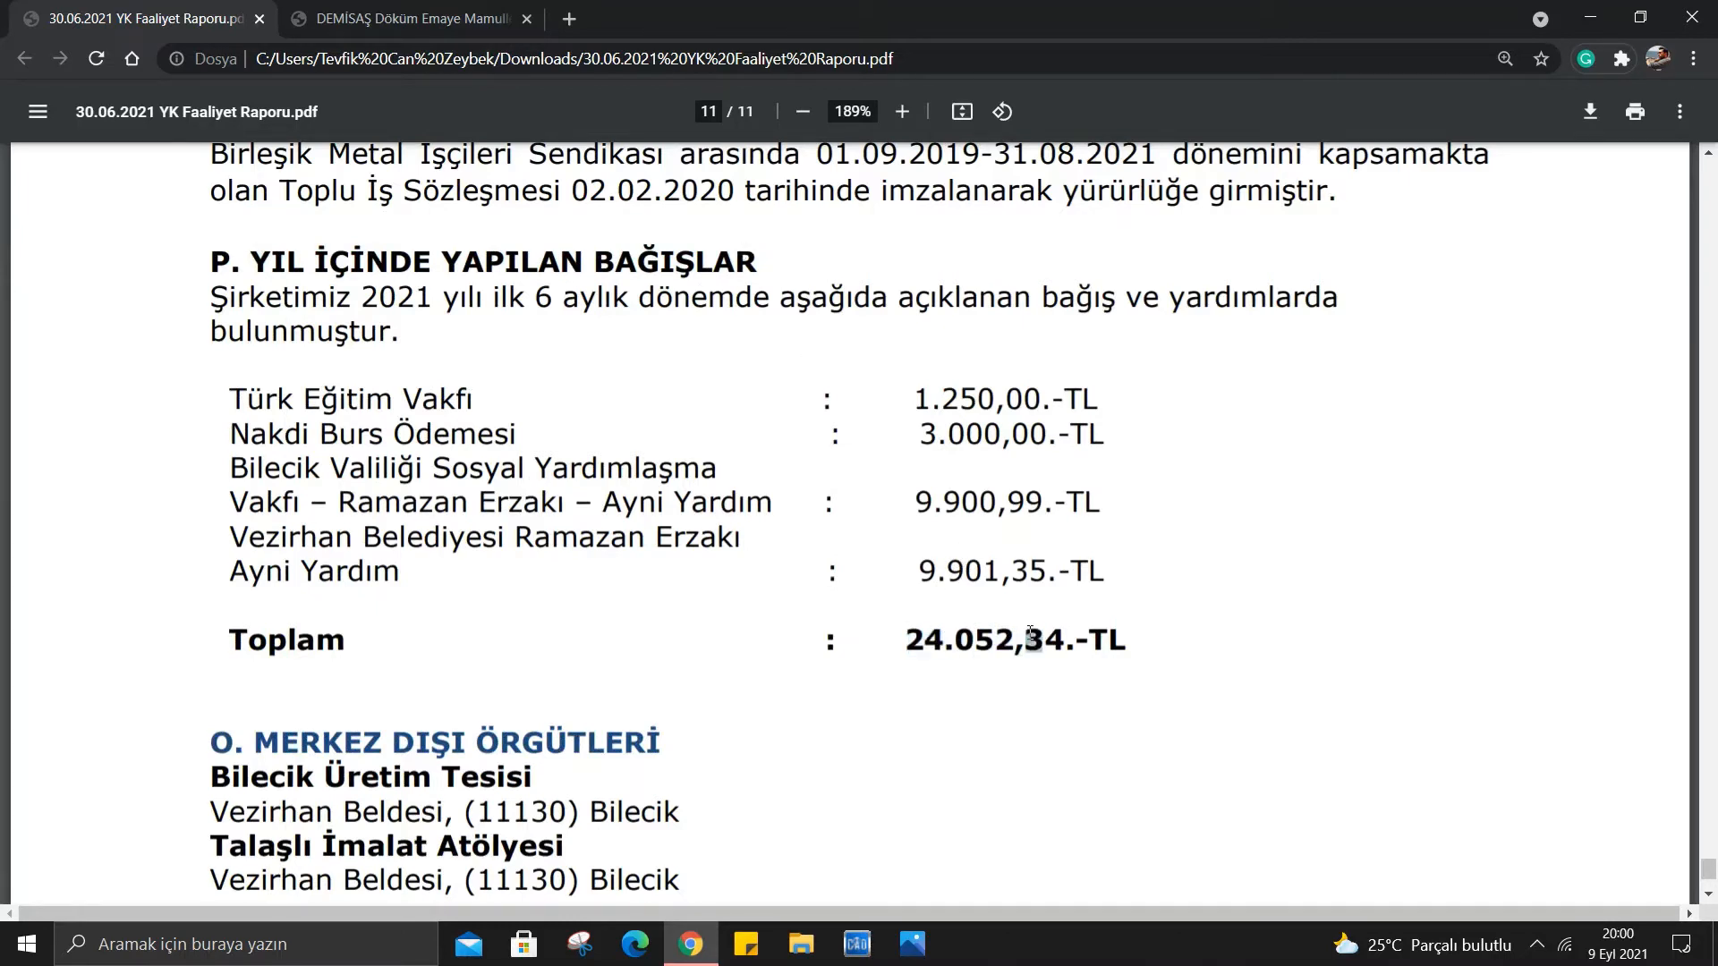
mouse_move(446, 624)
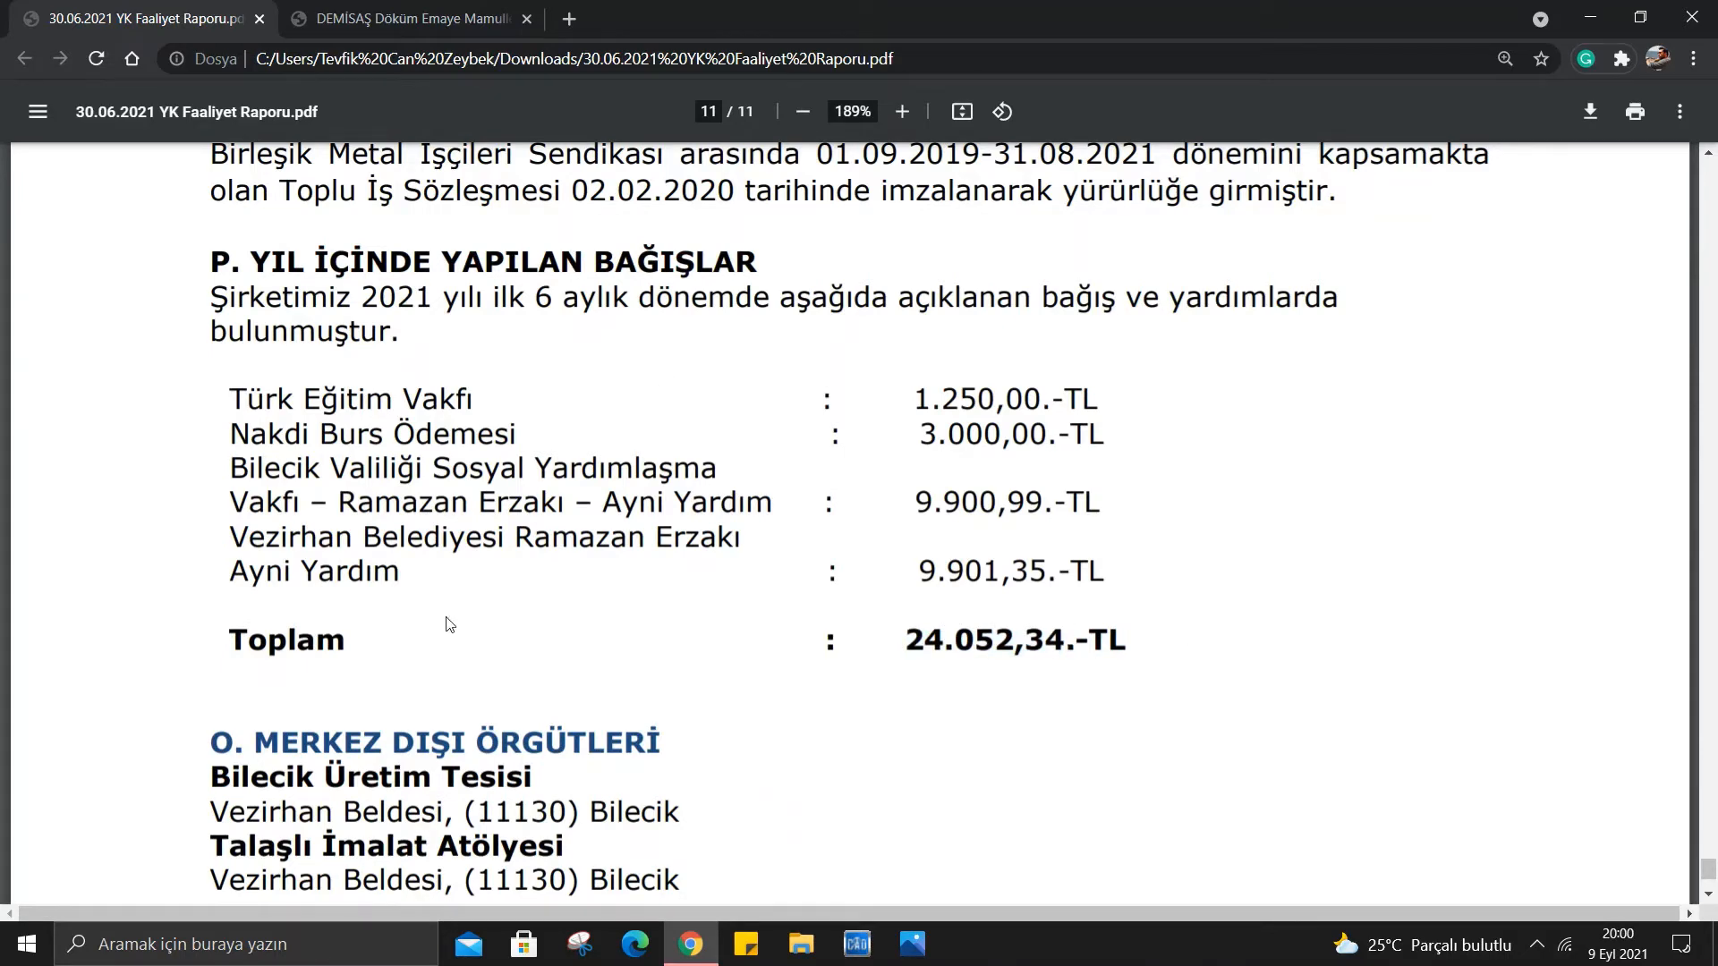
Close the report PDF tab, leaving only the Demisaş homepage open.
click(410, 18)
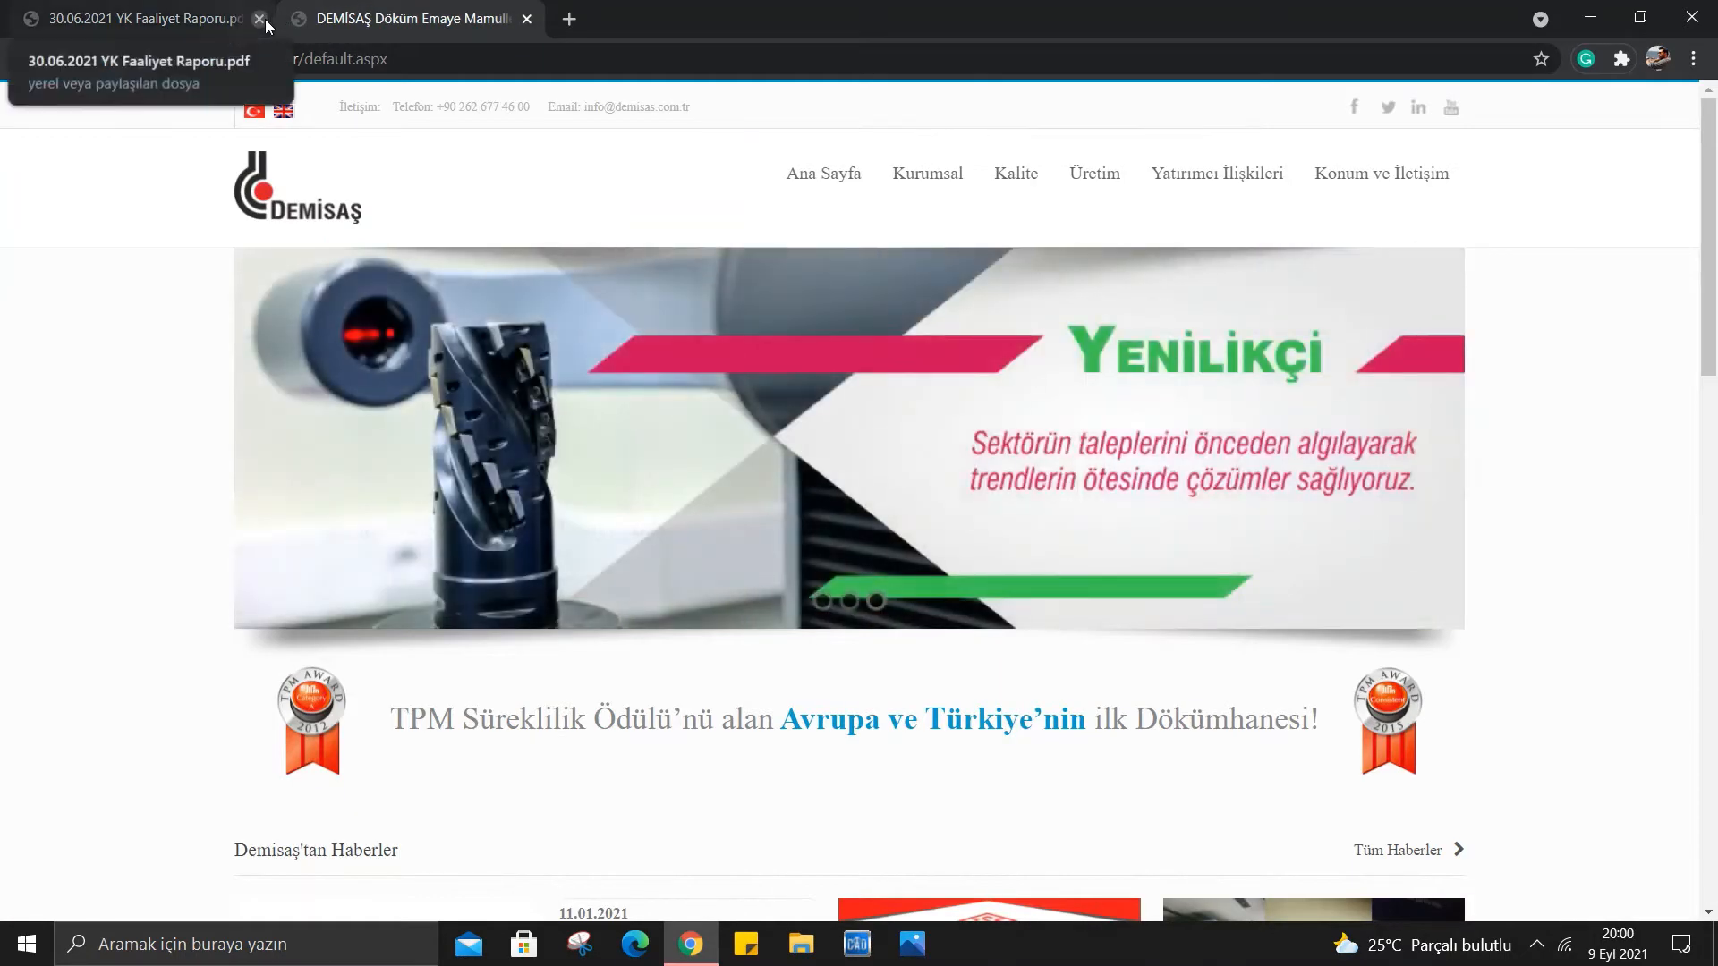
click(261, 18)
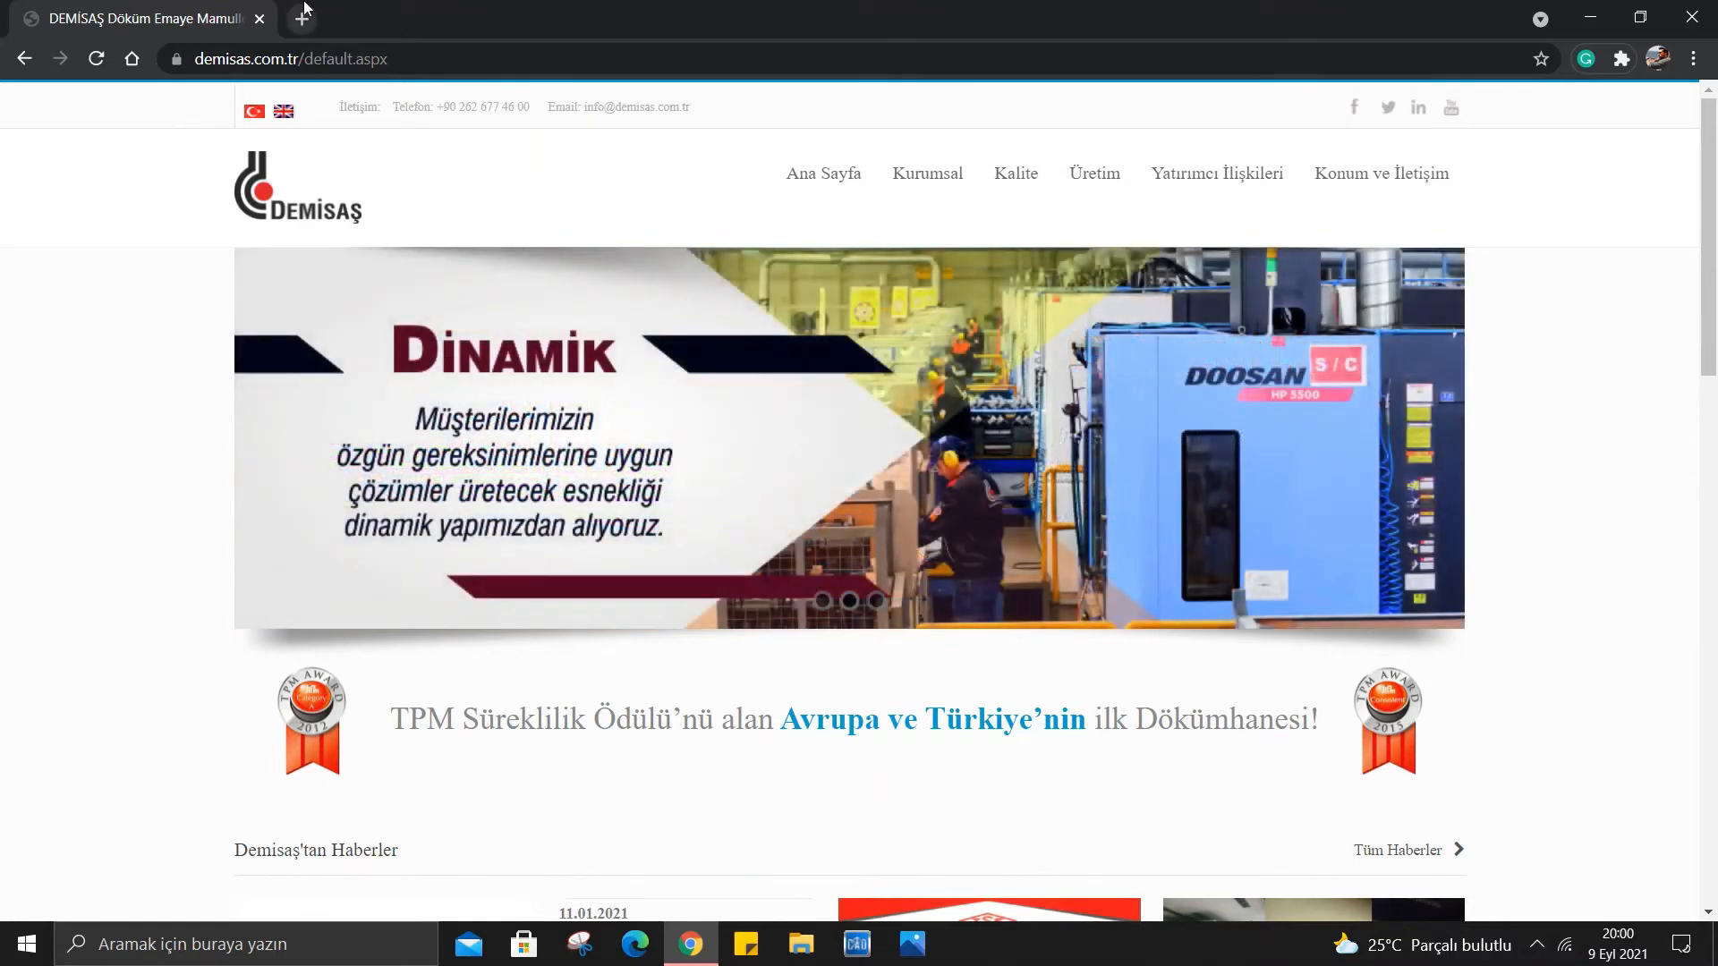
Scroll past the corporate films to the products, enlarge the first product photo and close it.
scroll(down, 3)
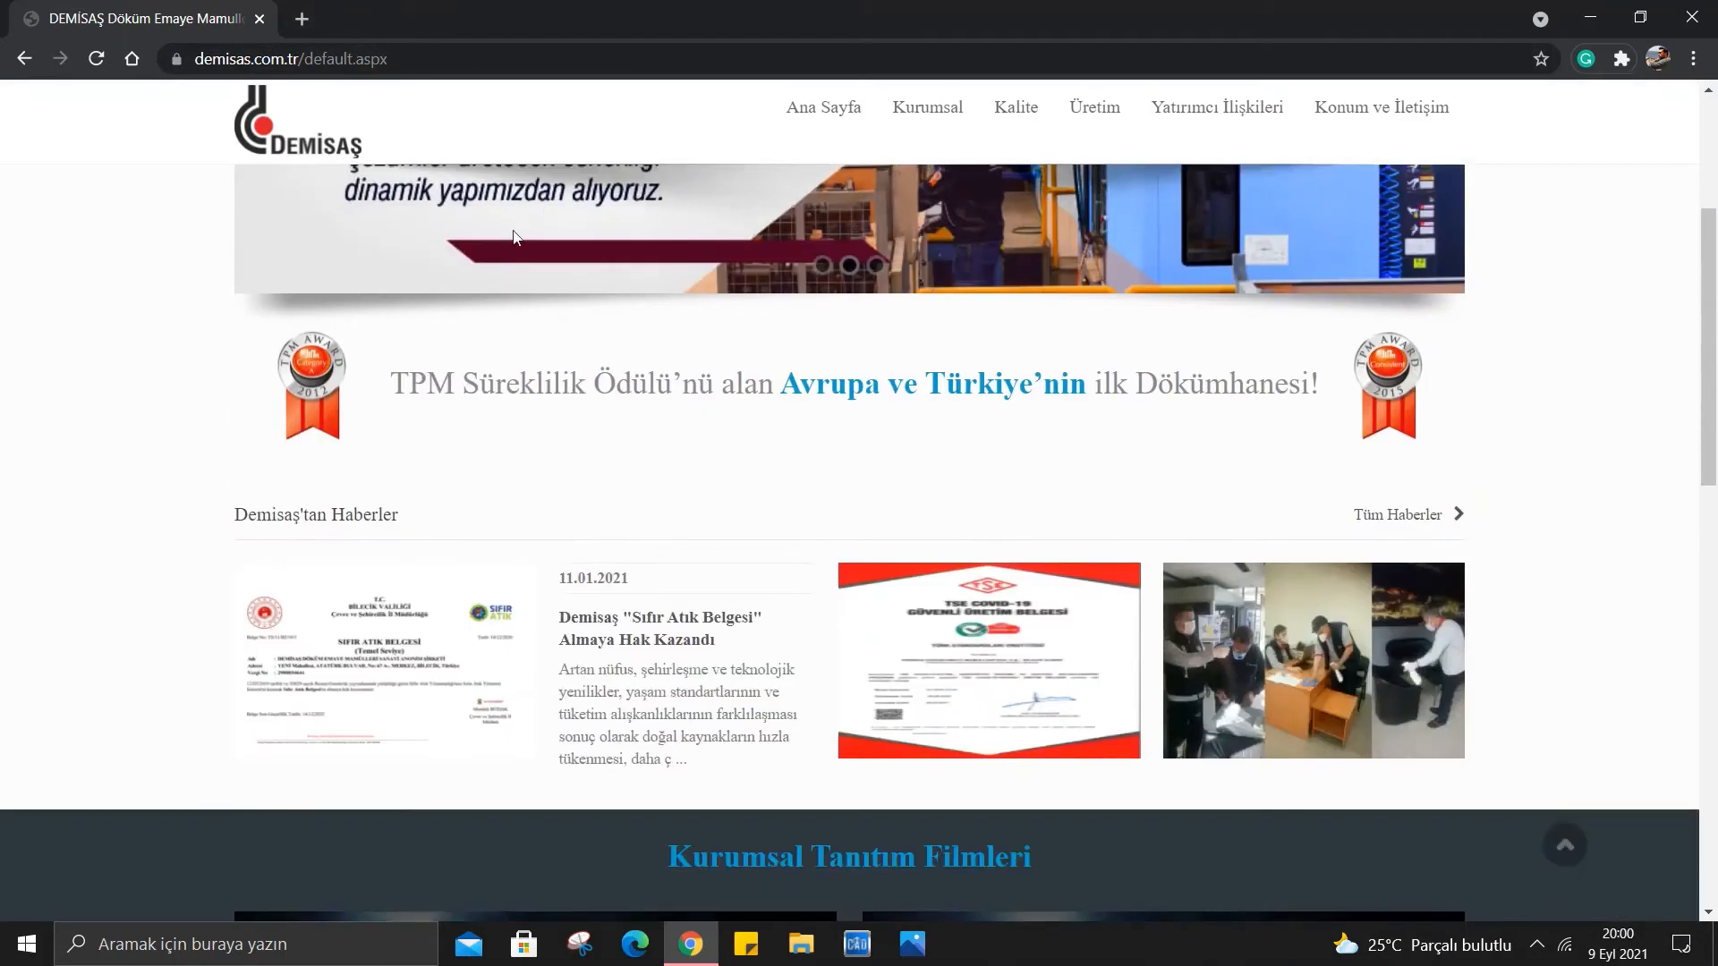
mouse_move(462, 392)
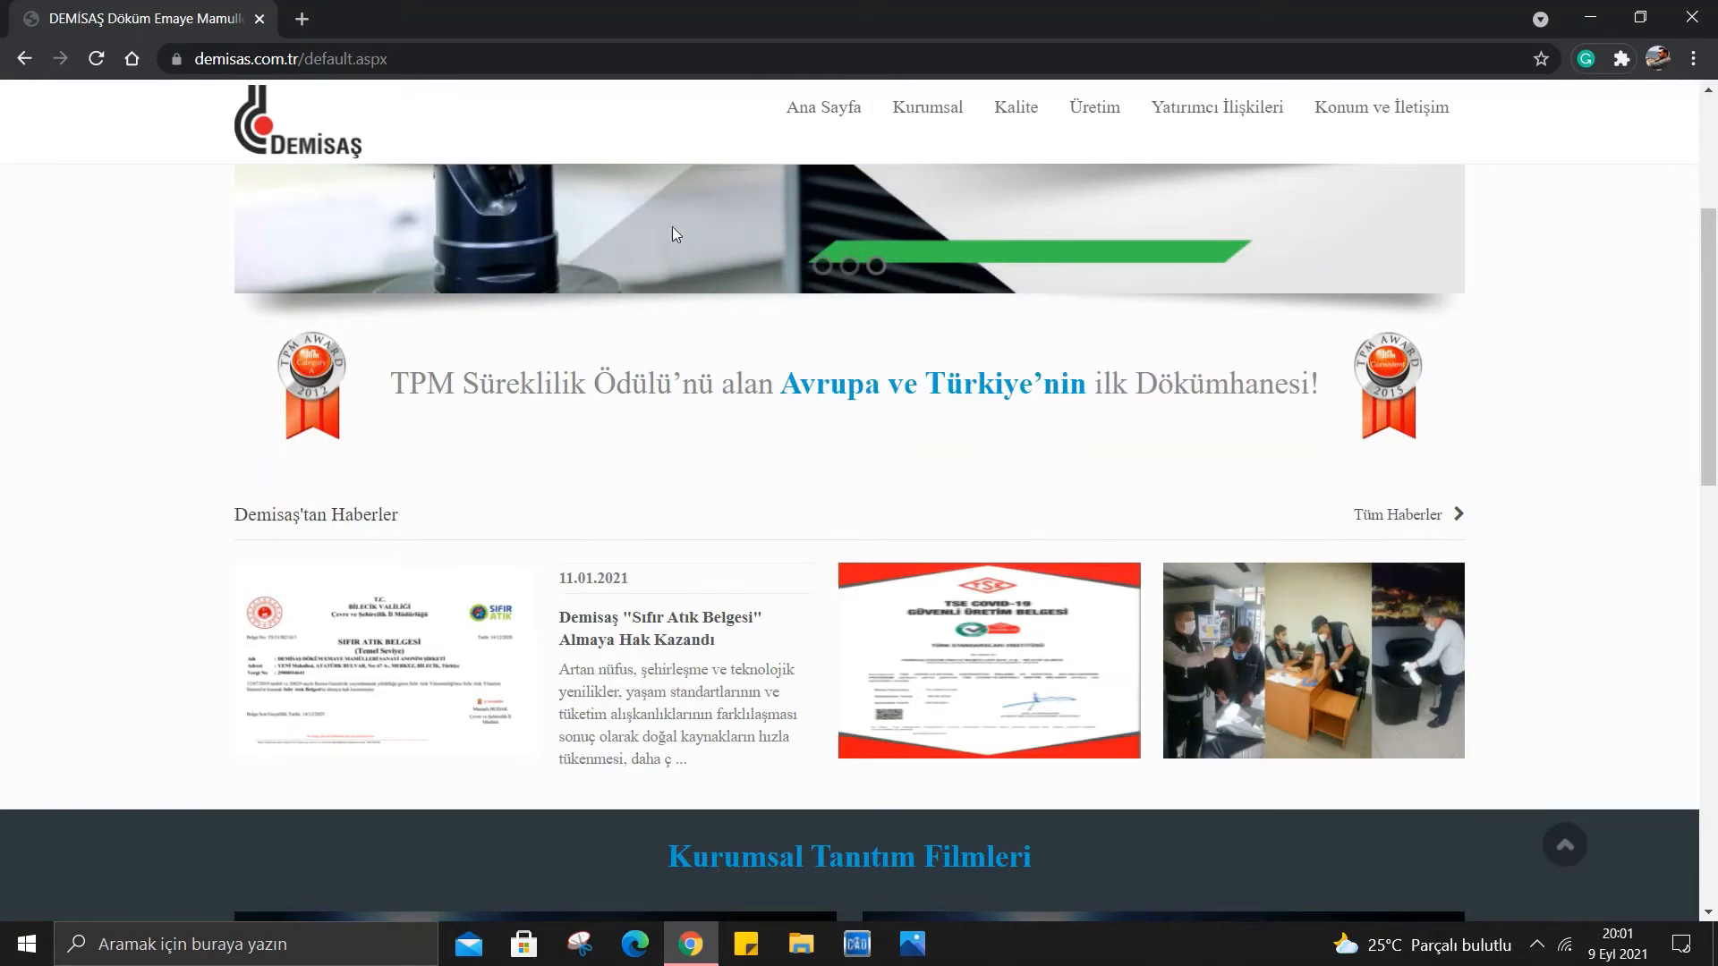
scroll(down, 3)
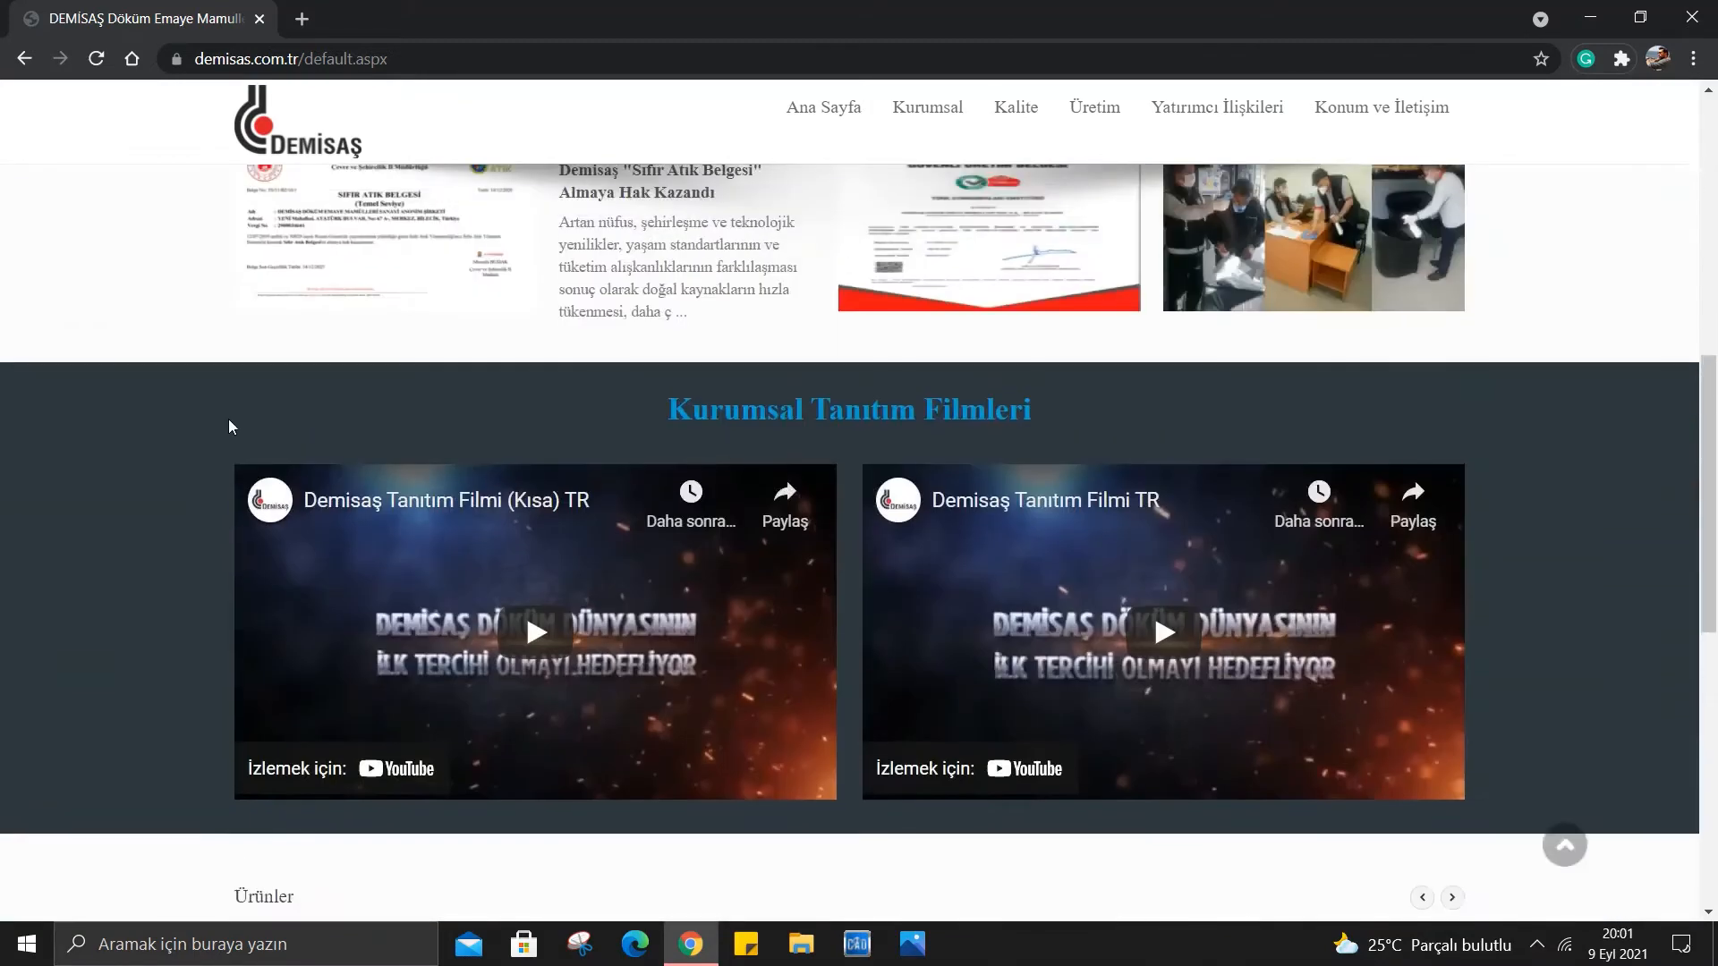
mouse_move(1050, 553)
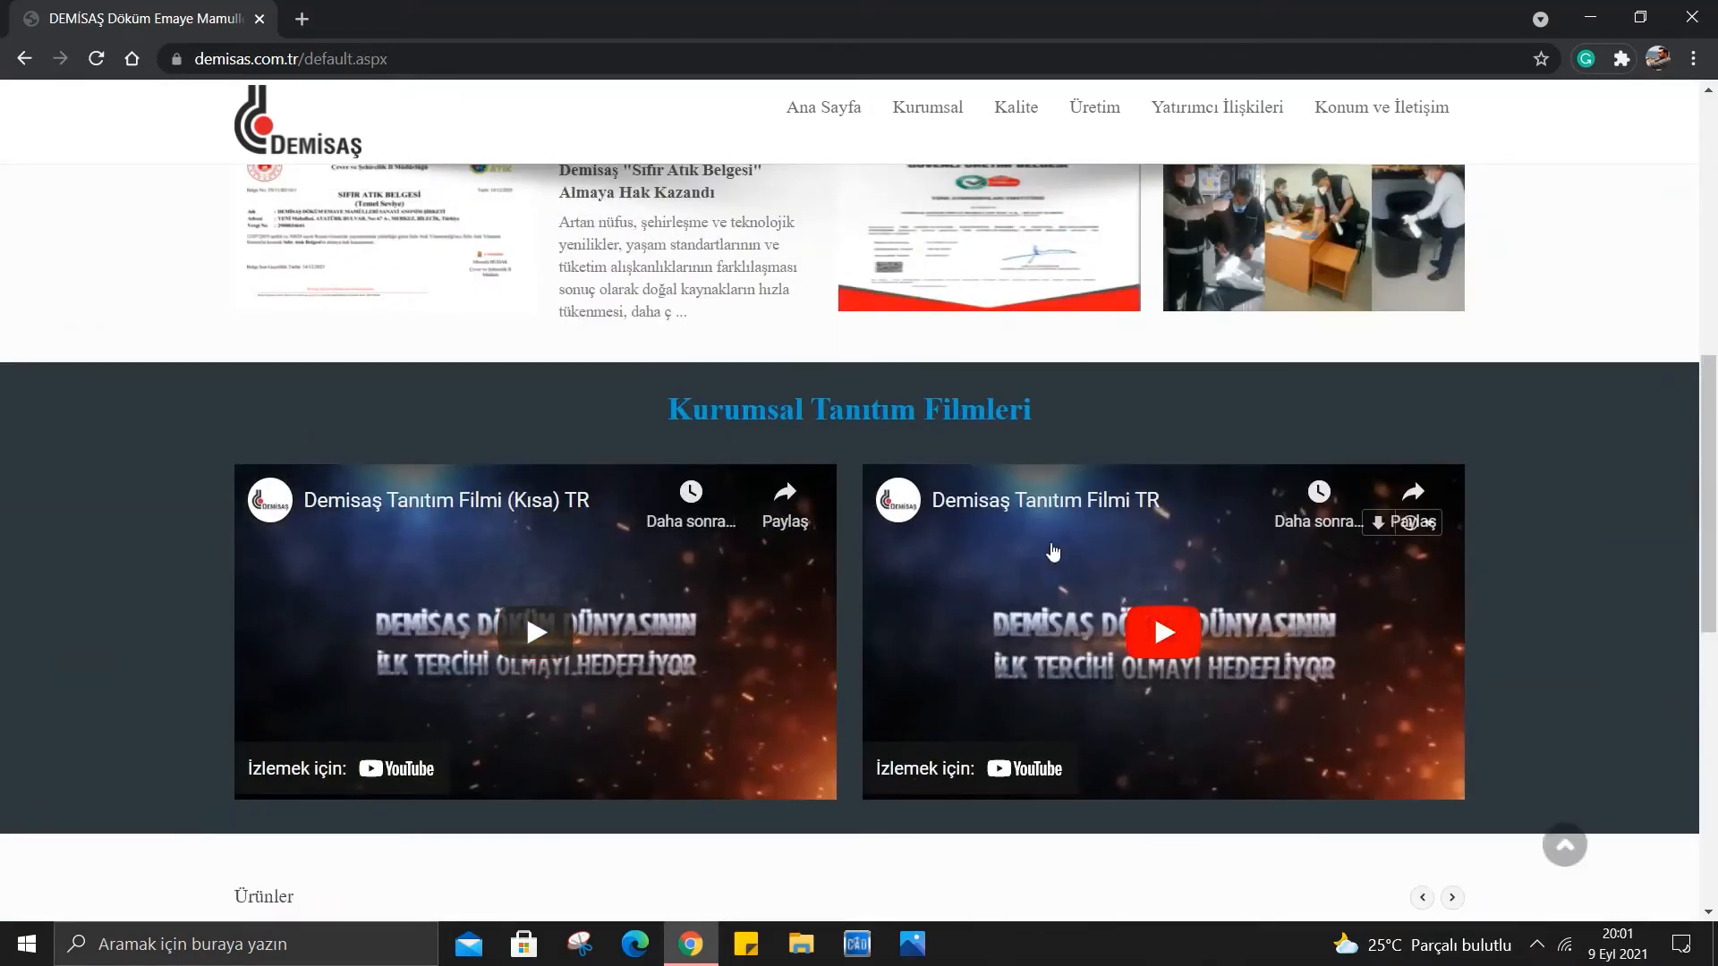
mouse_move(157, 738)
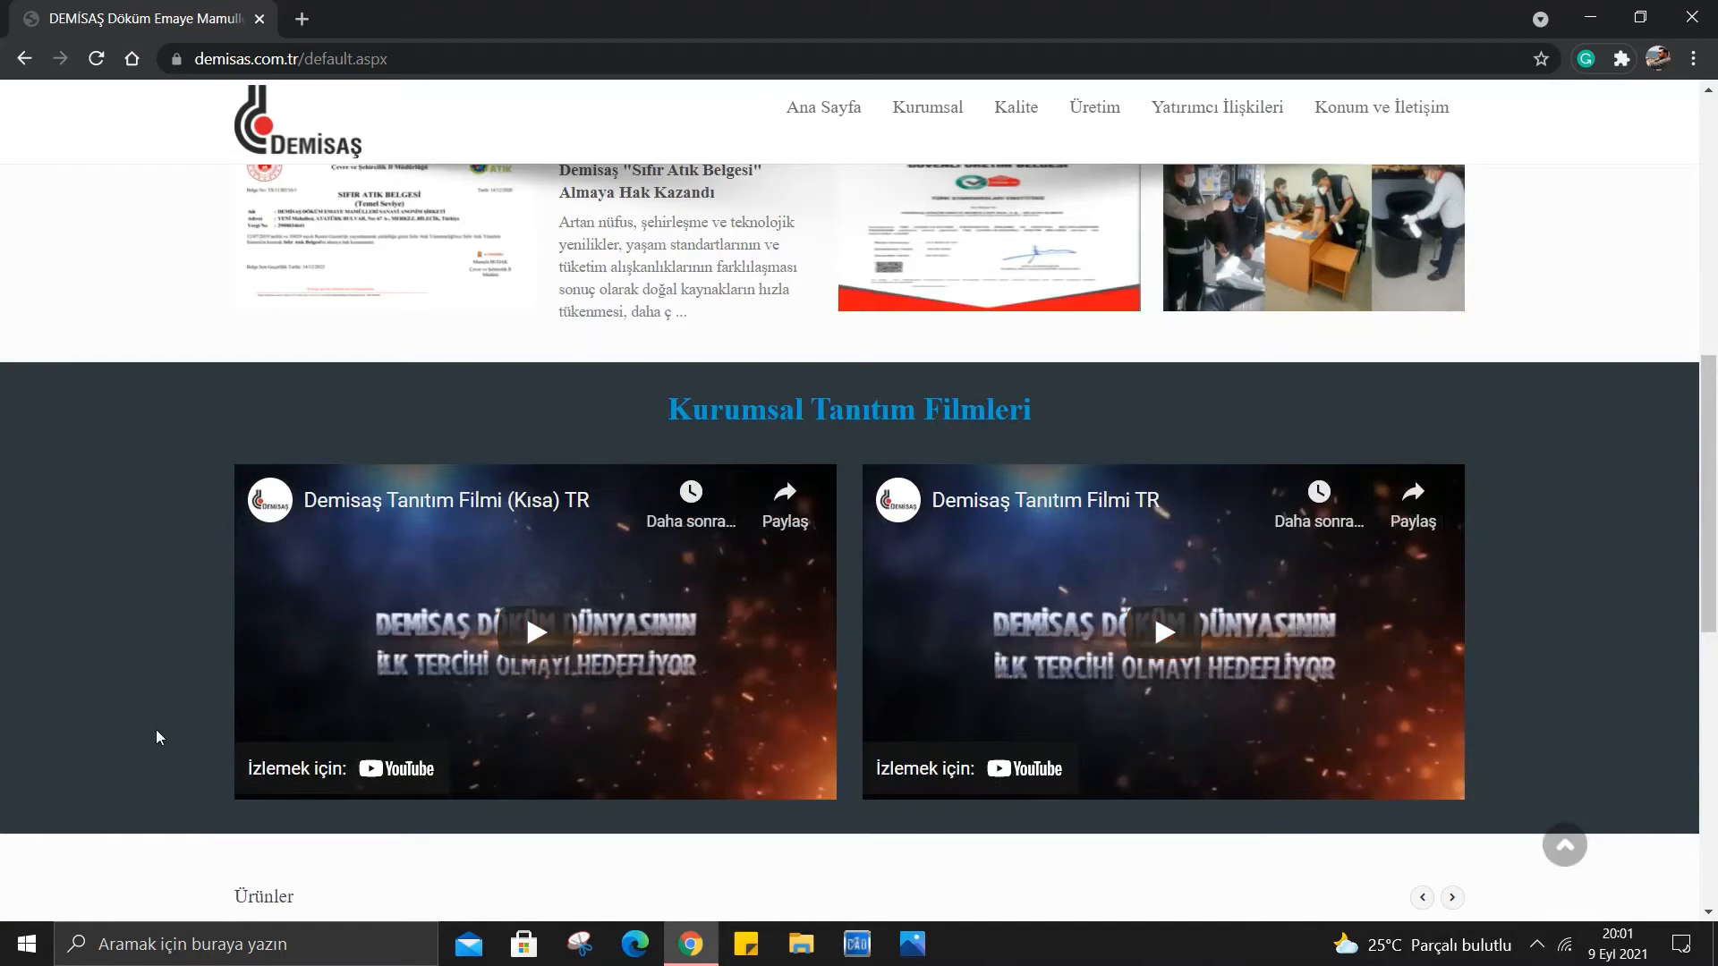
mouse_move(521, 769)
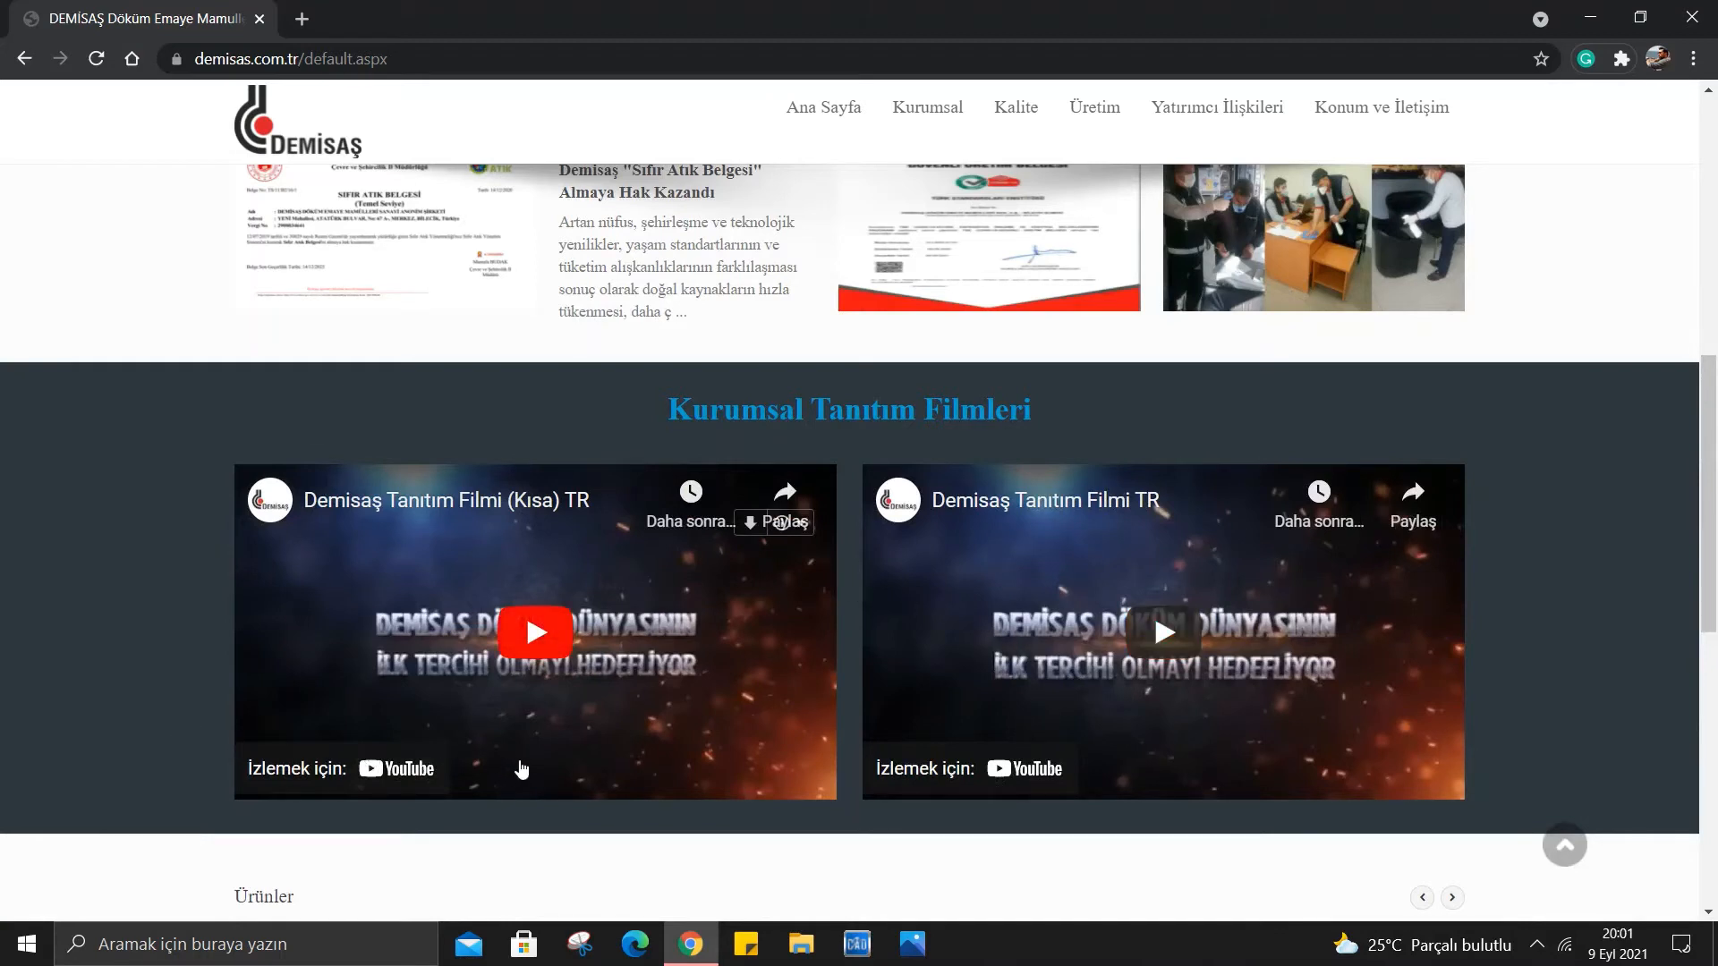
mouse_move(943, 683)
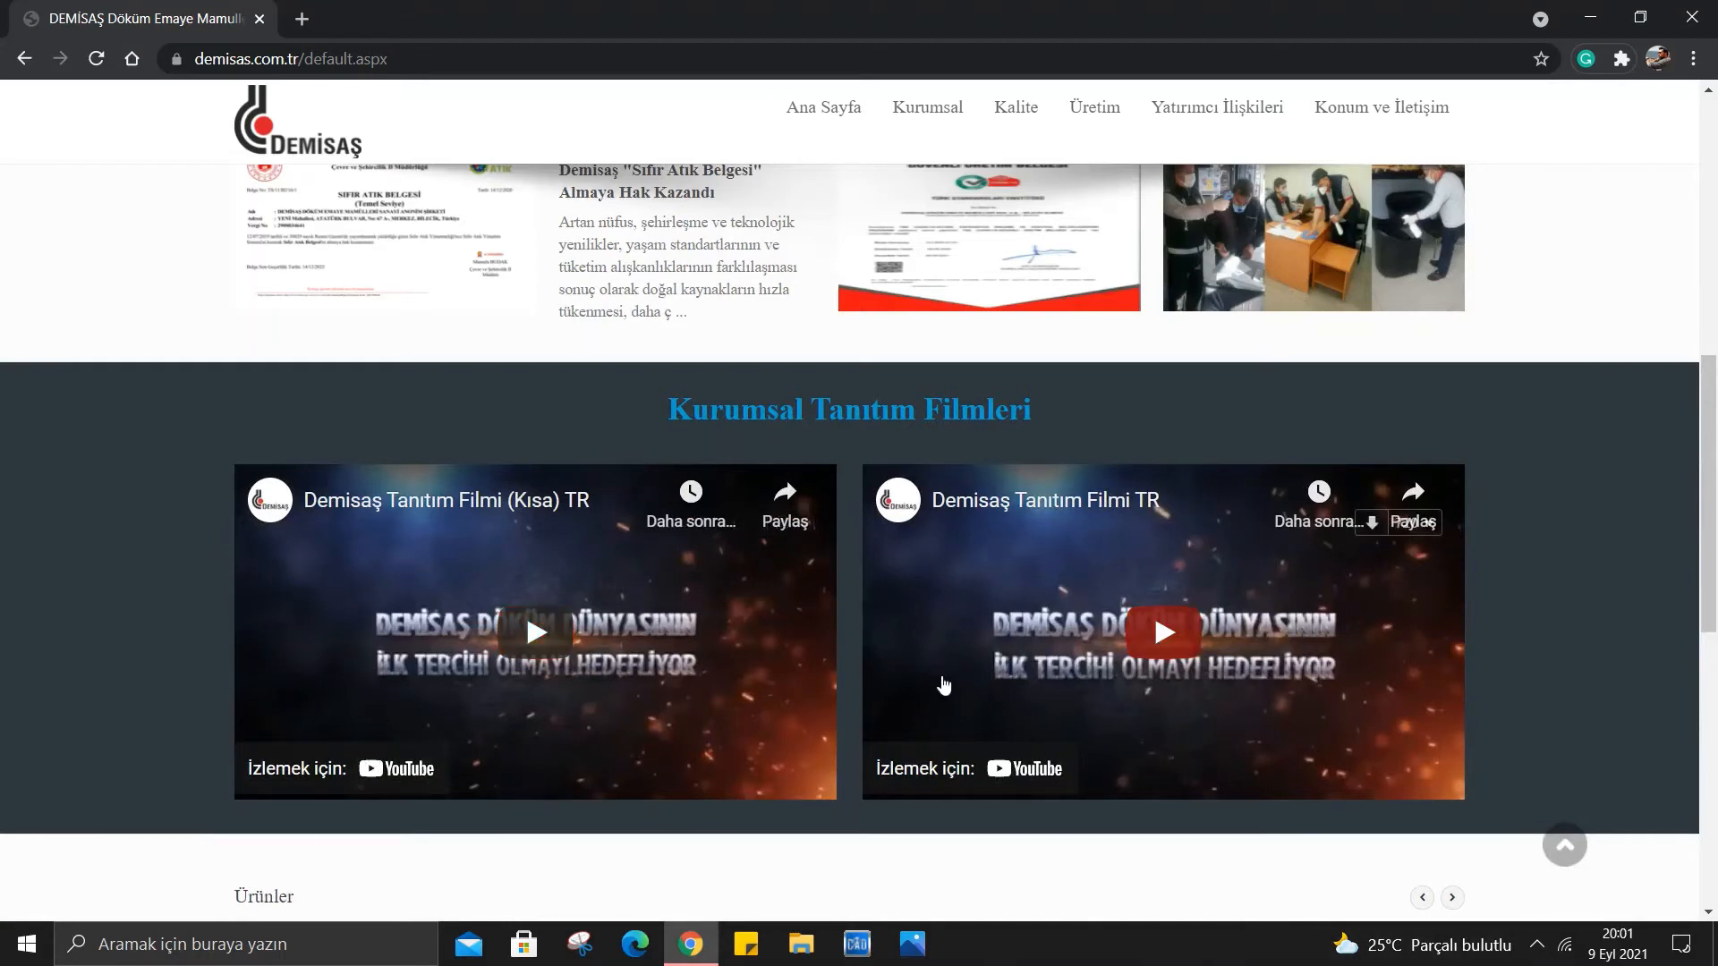
scroll(down, 3)
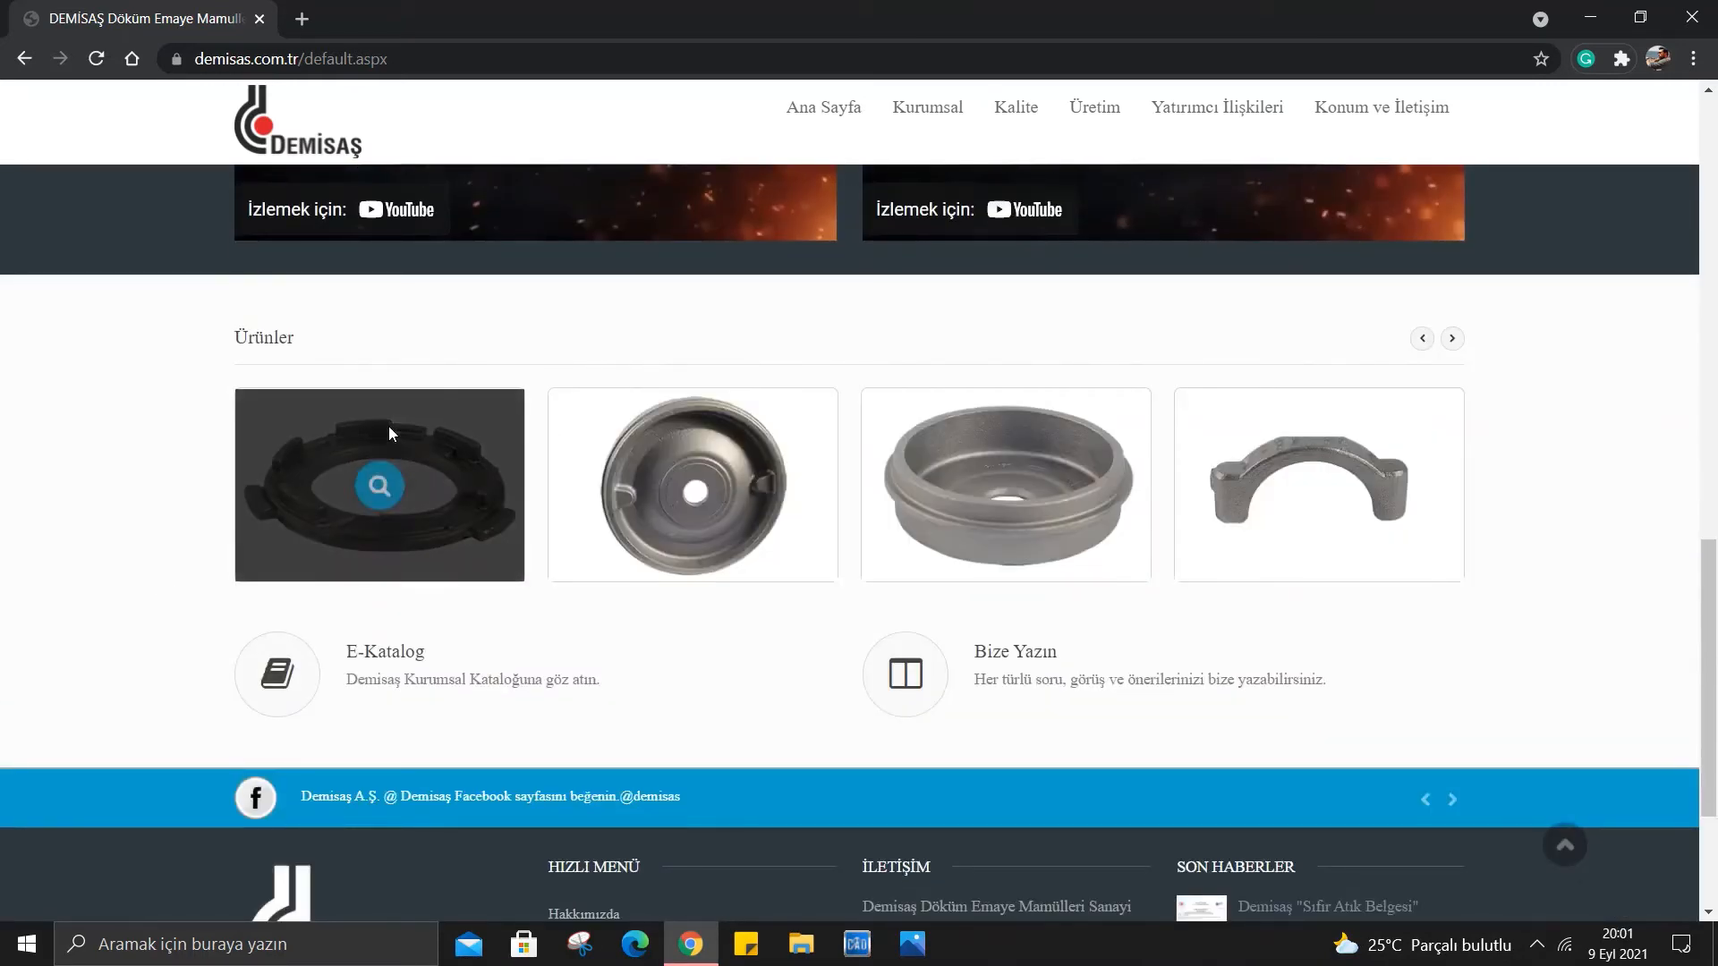
click(378, 485)
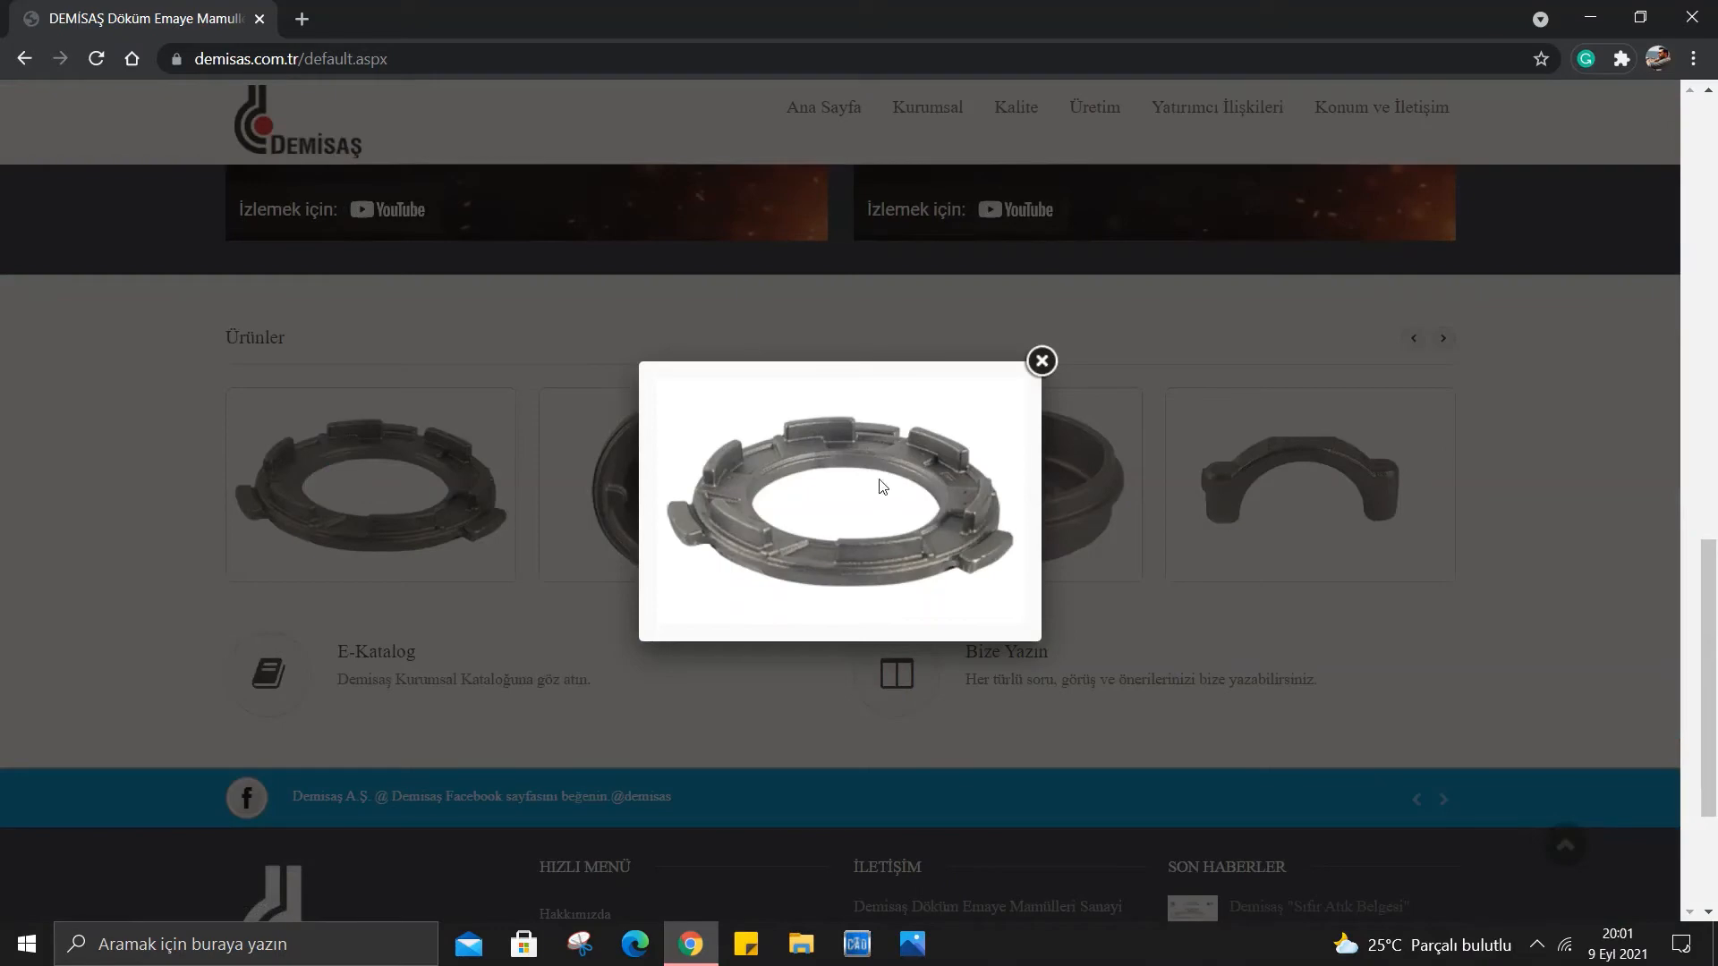
click(1040, 362)
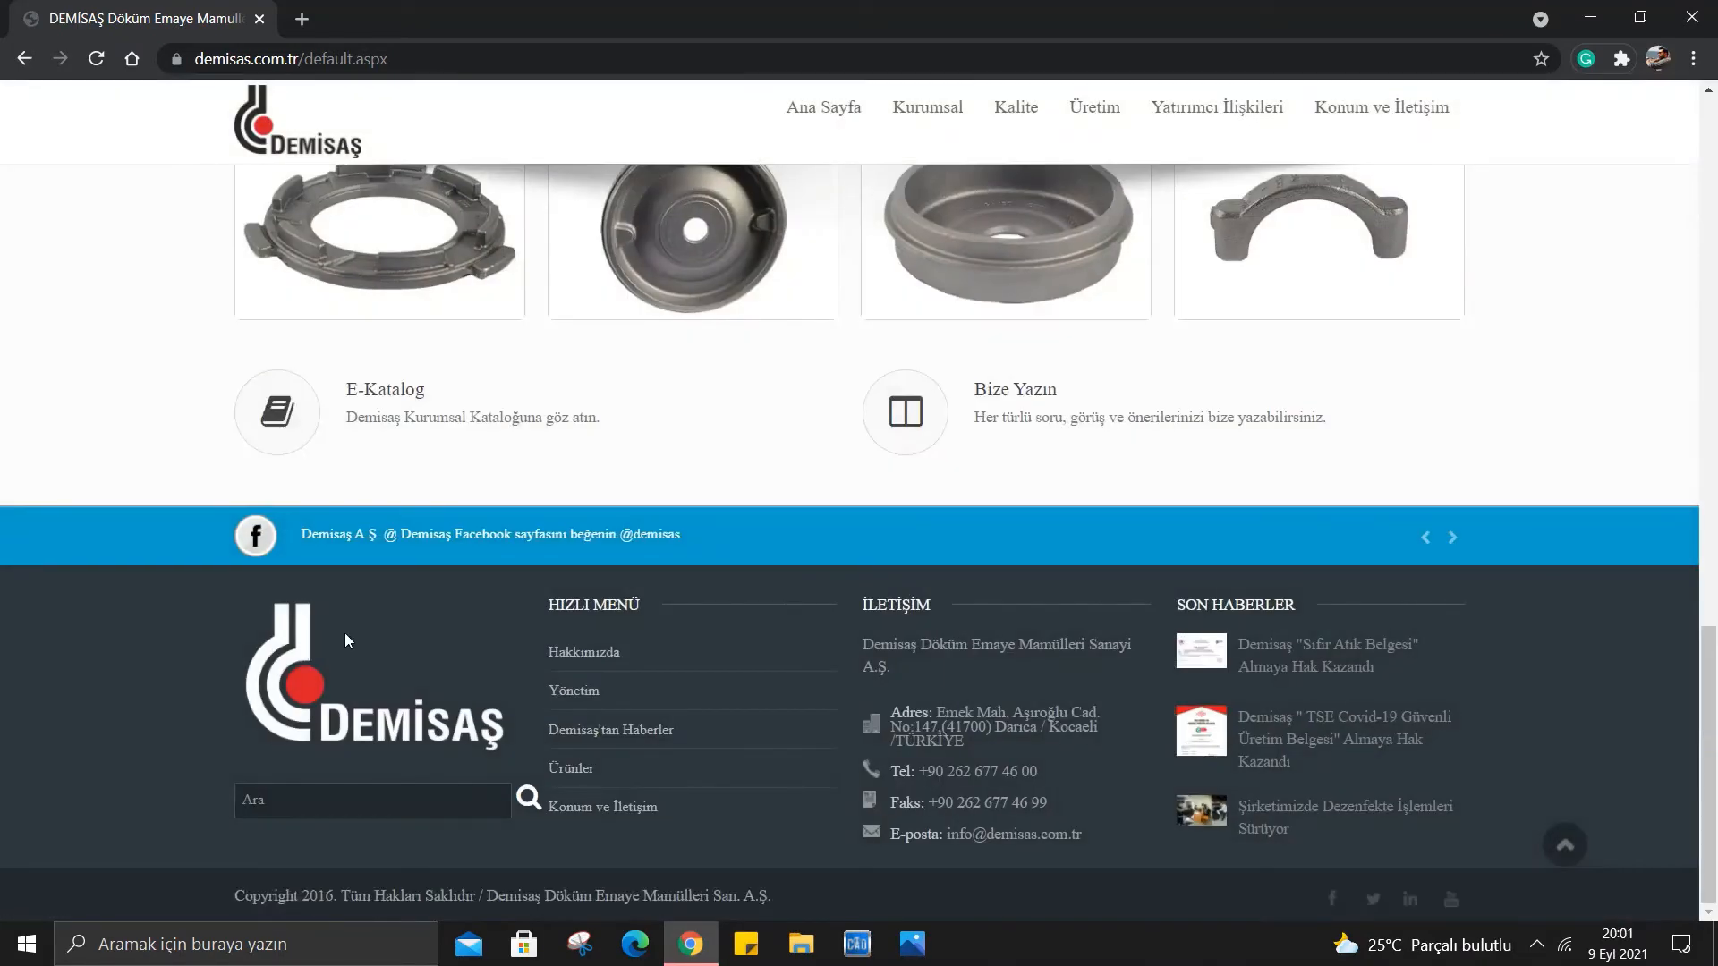
scroll(up, 3)
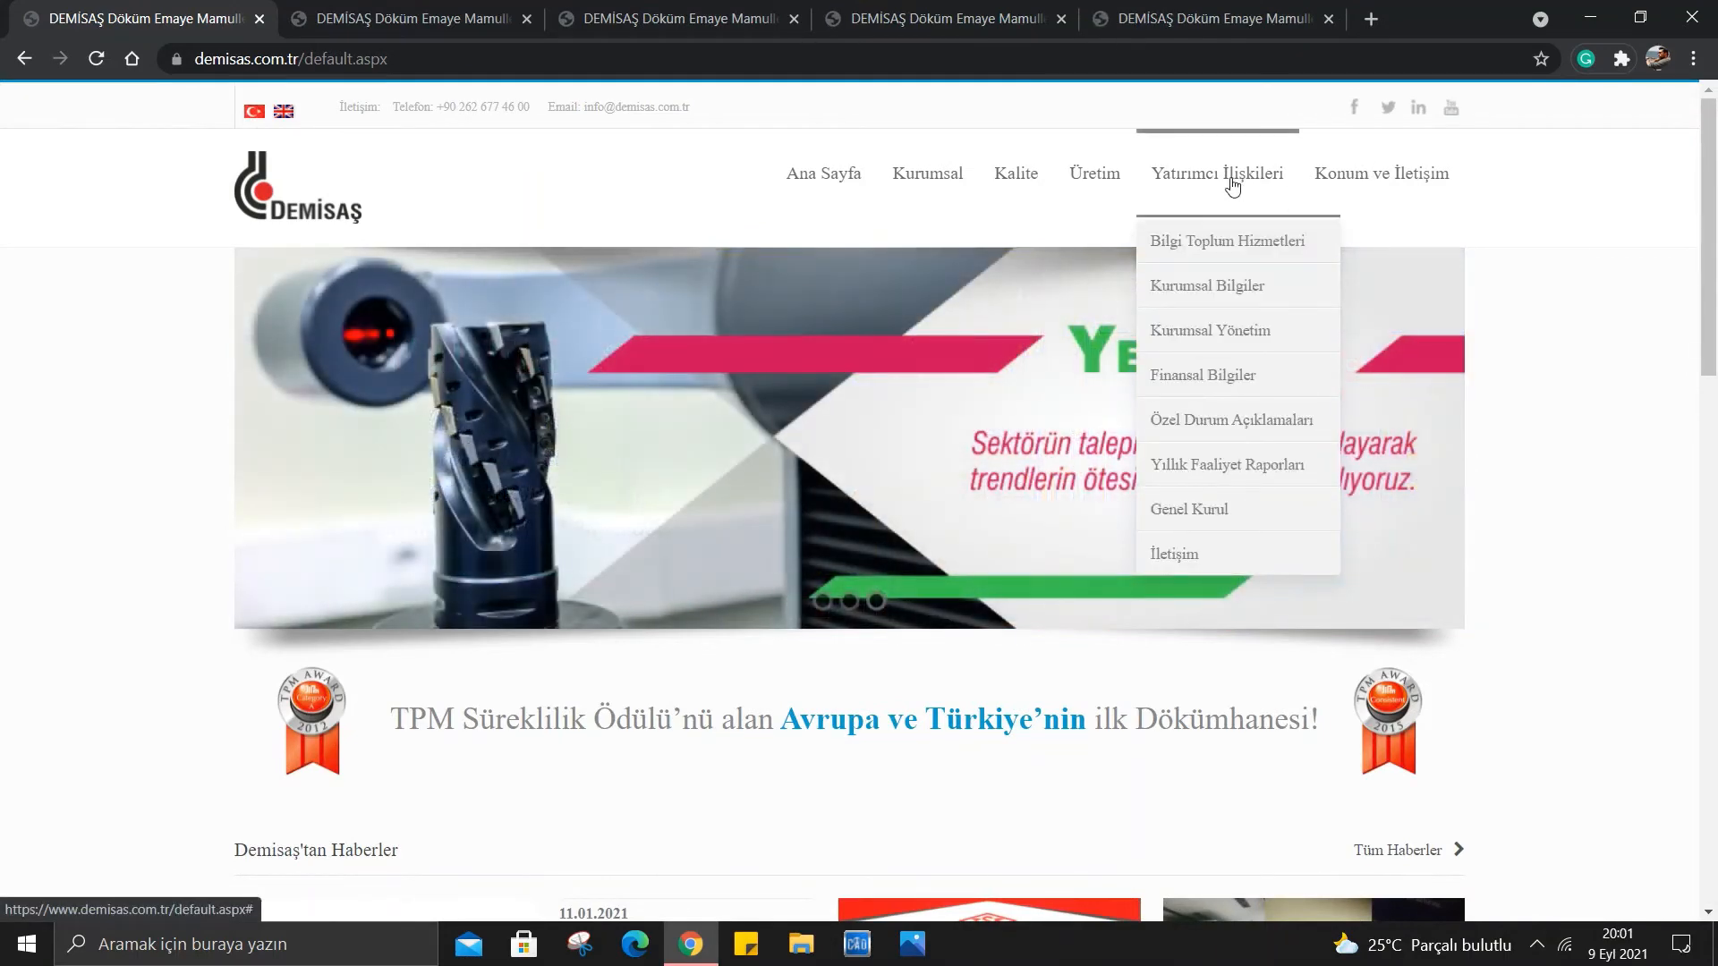
mouse_move(1206, 286)
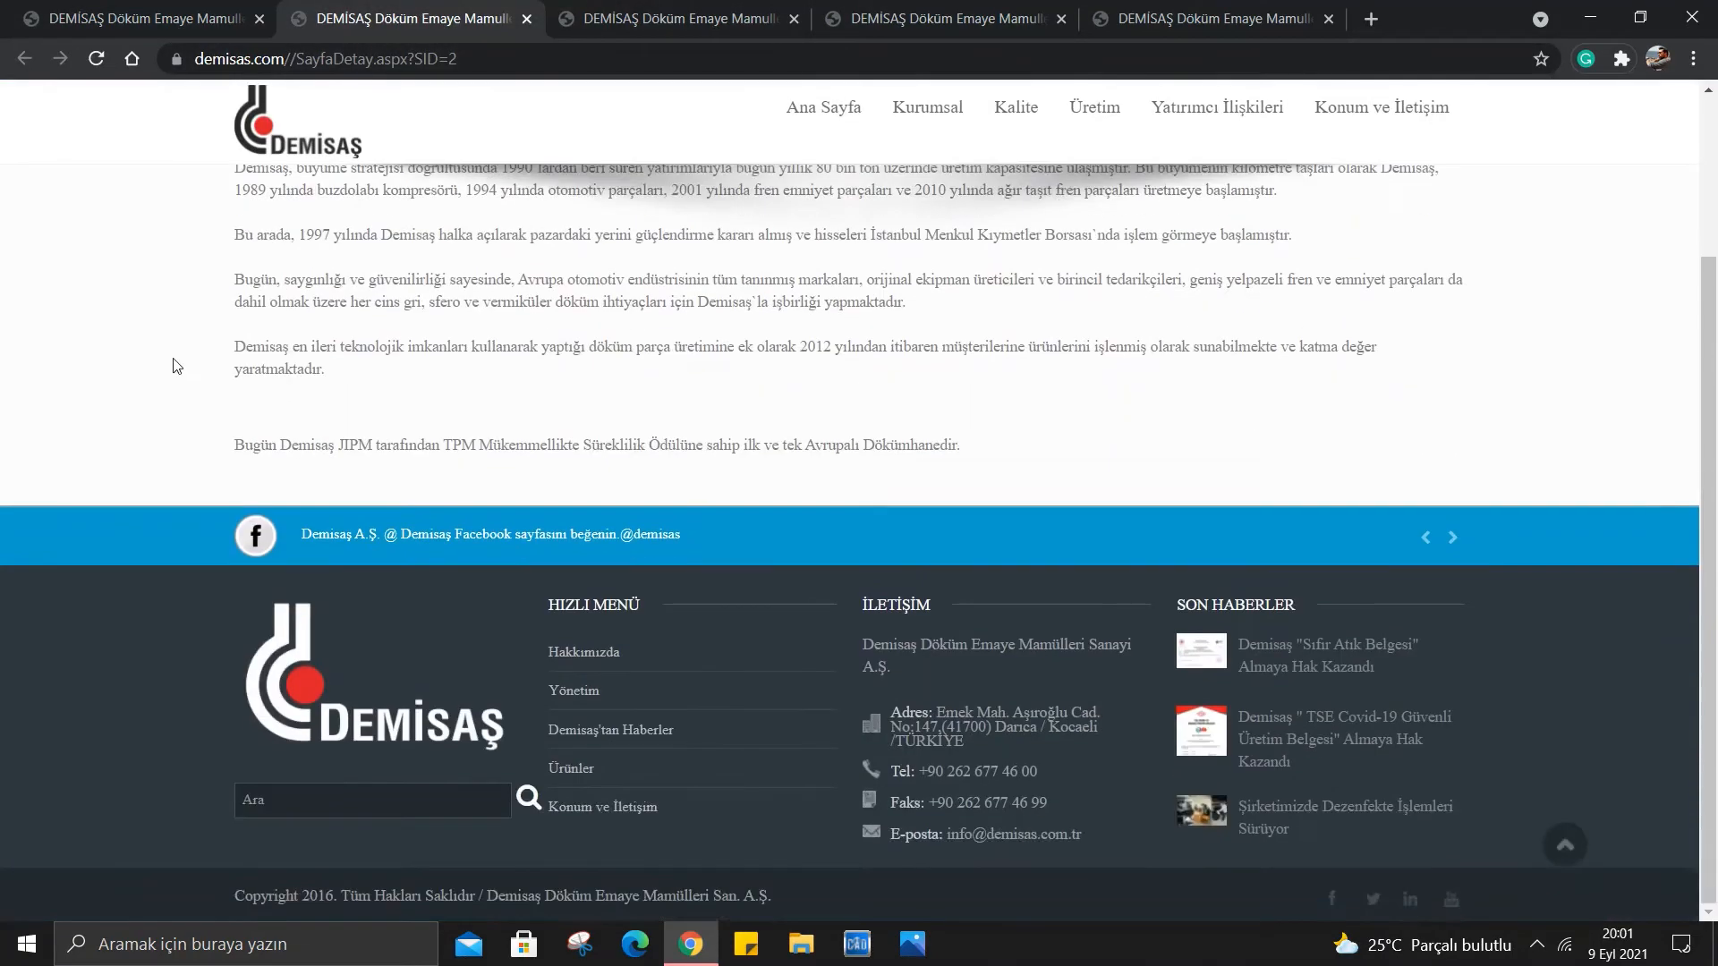
Read the history text, highlighting the 1990s growth strategy and heavy vehicle brake parts passages.
scroll(up, 3)
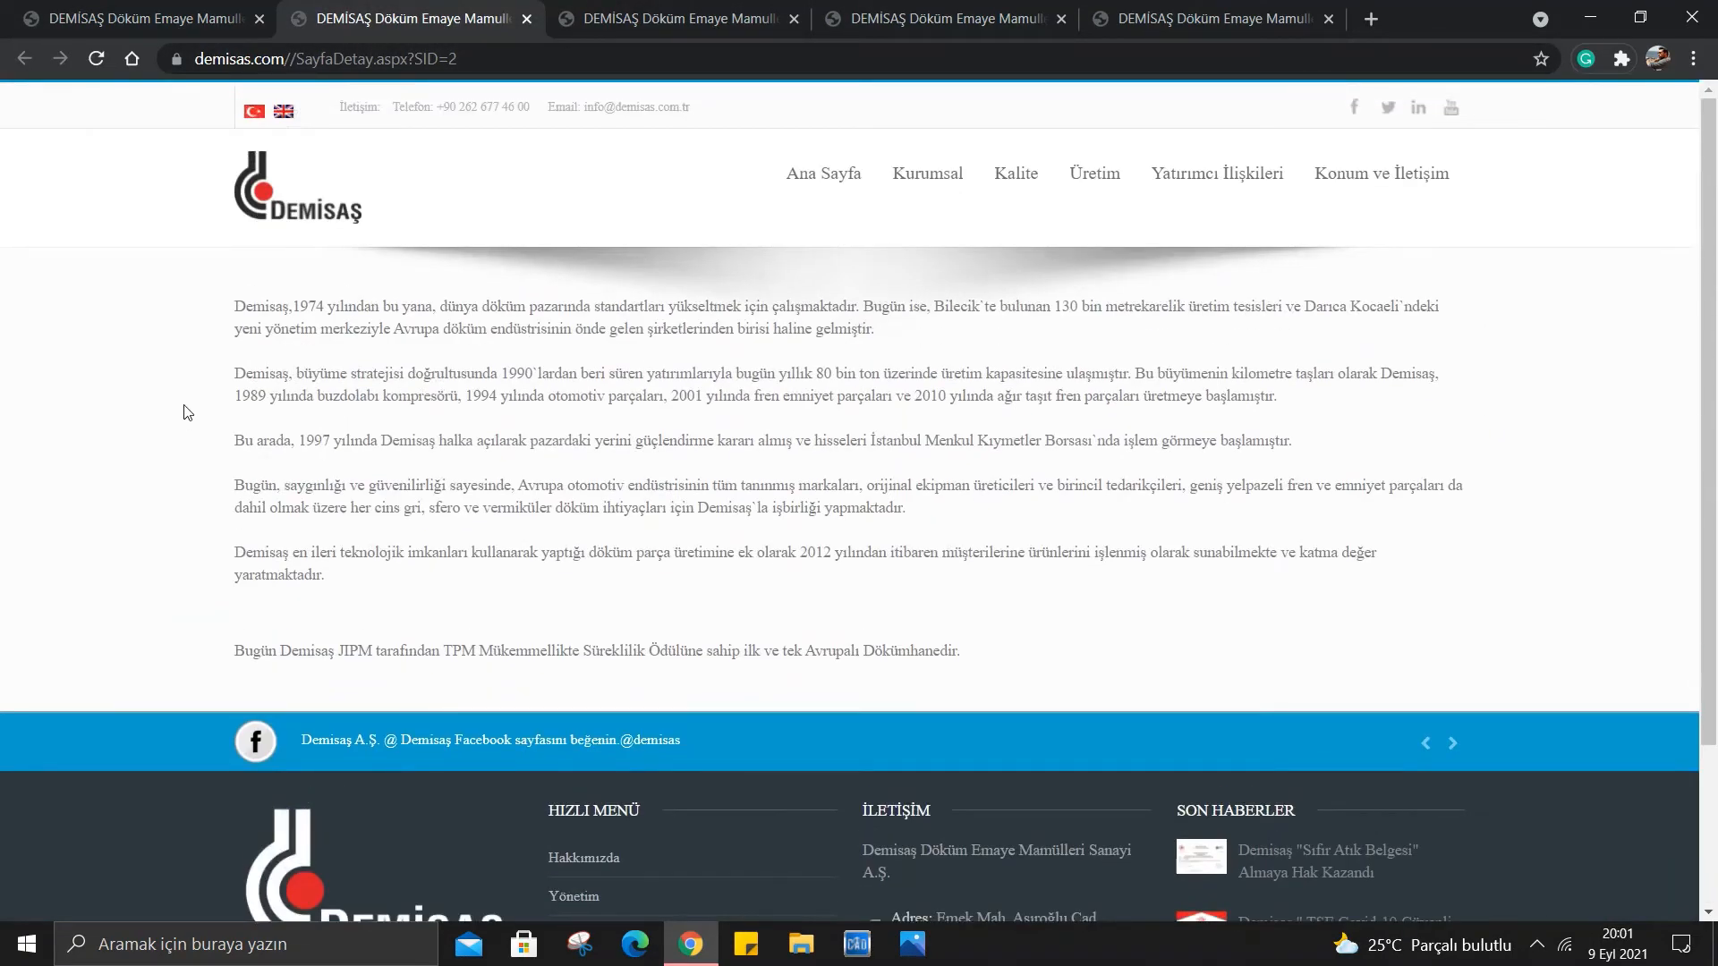
mouse_move(222, 437)
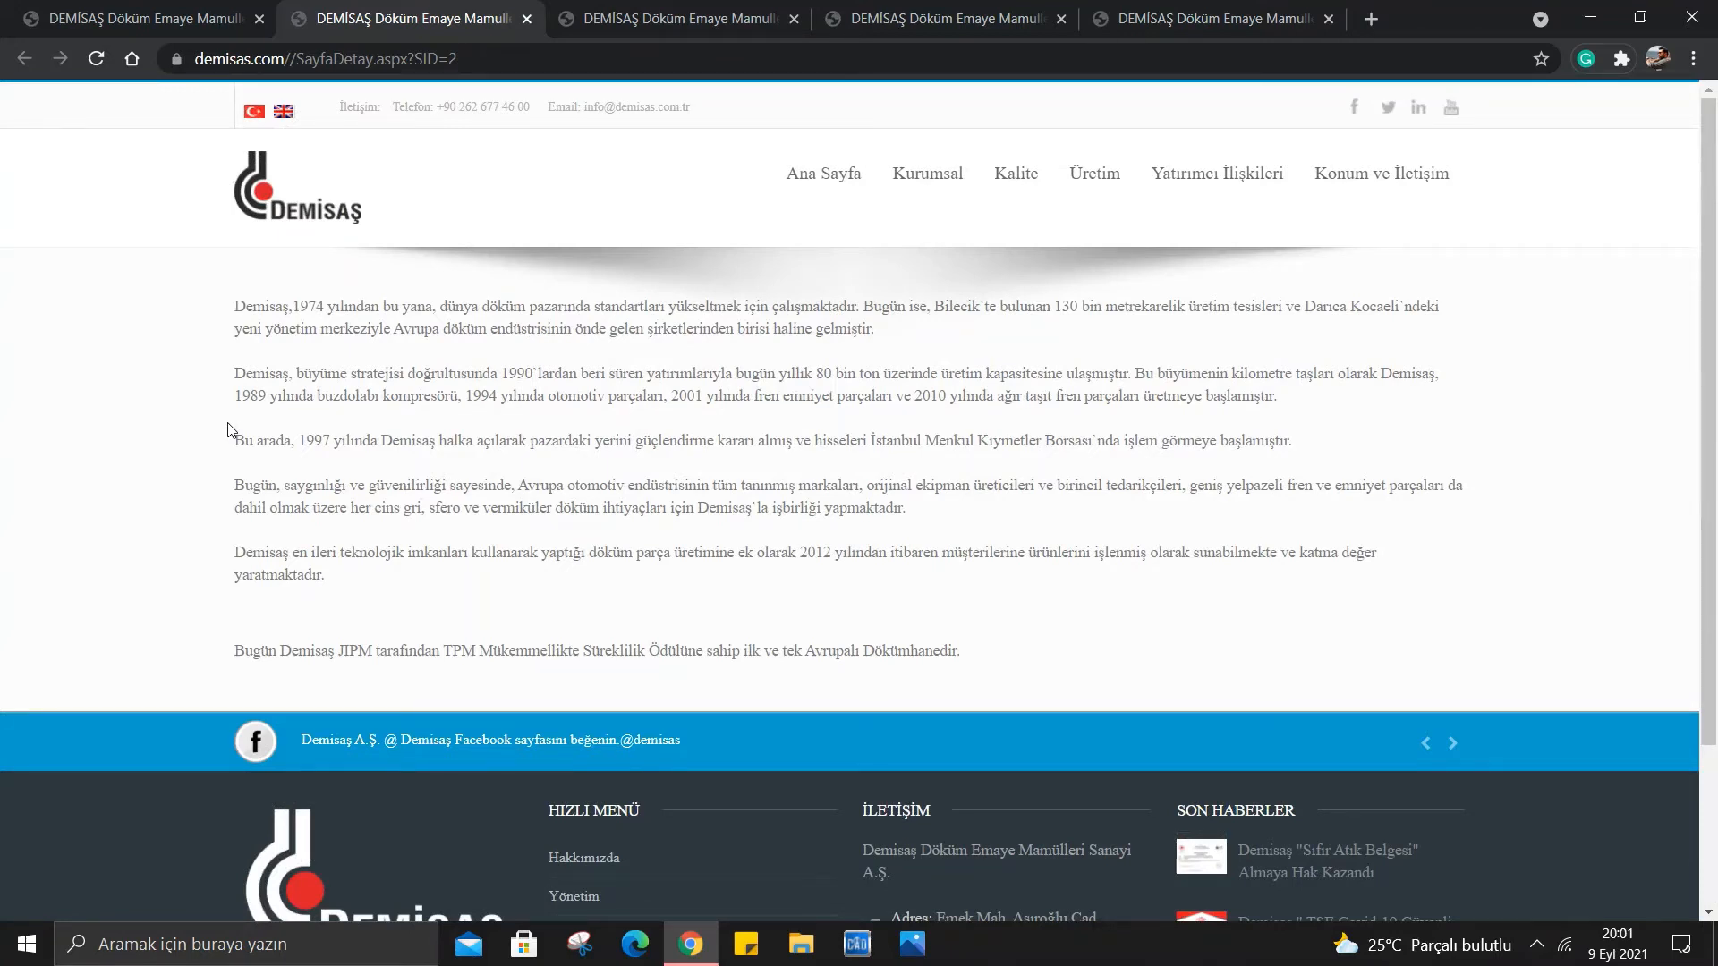
mouse_move(861, 319)
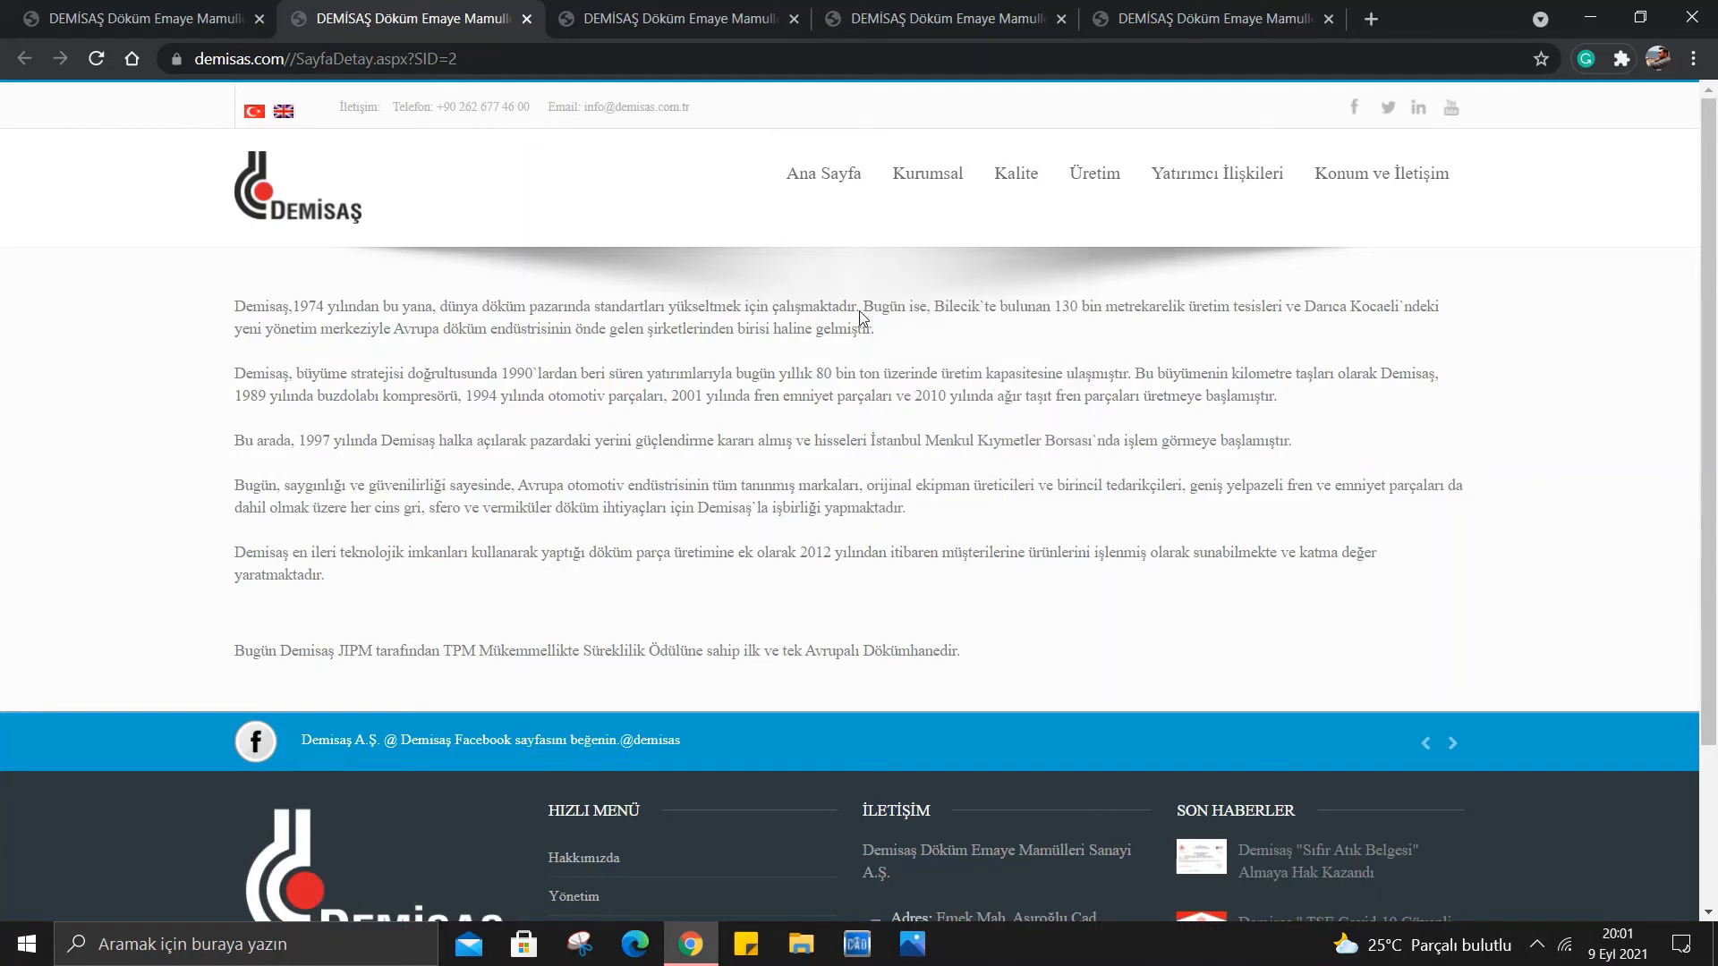
mouse_move(1091, 326)
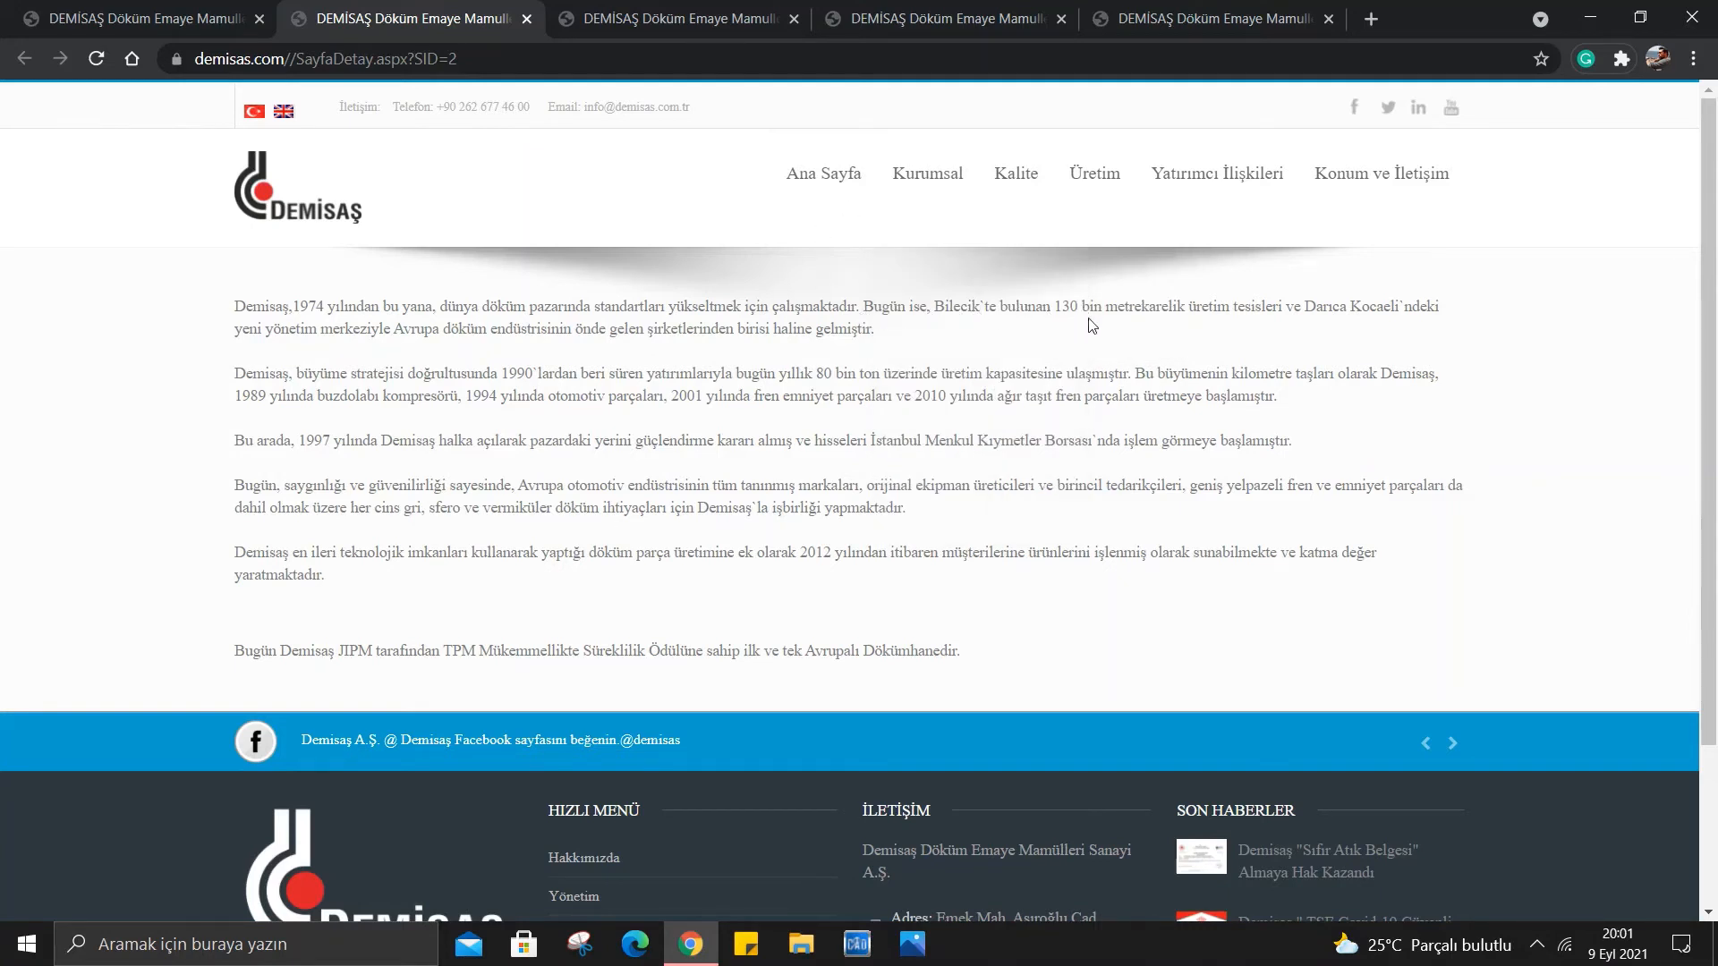
mouse_move(1299, 324)
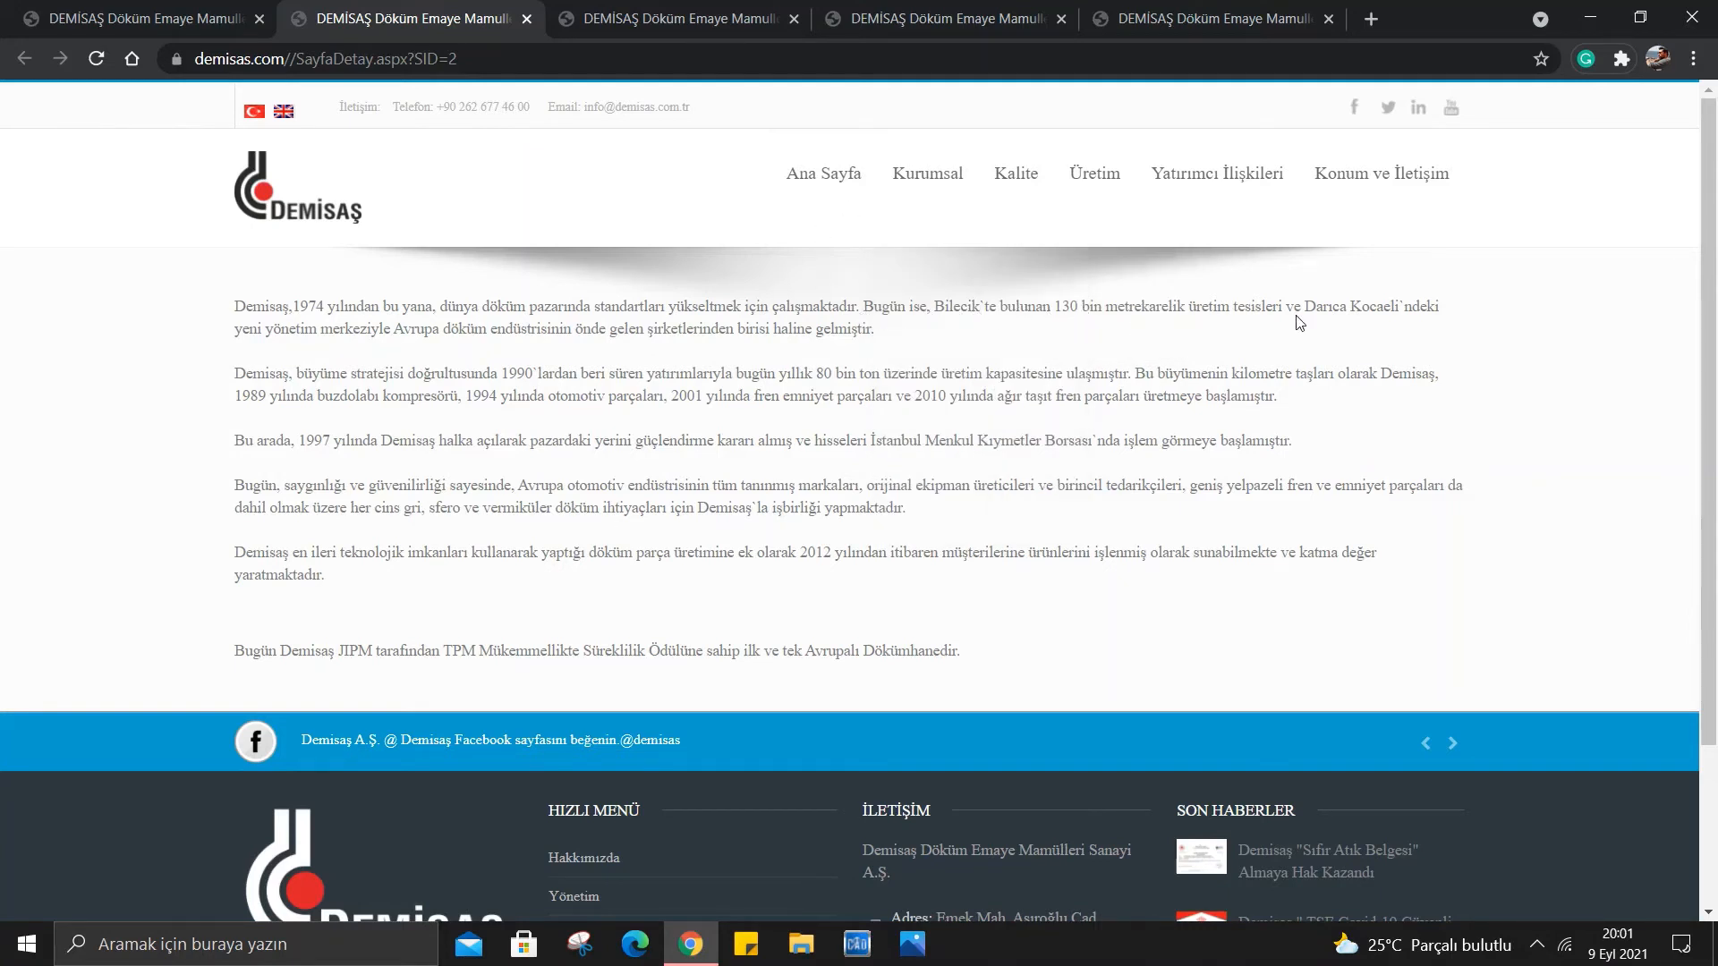
mouse_move(253, 338)
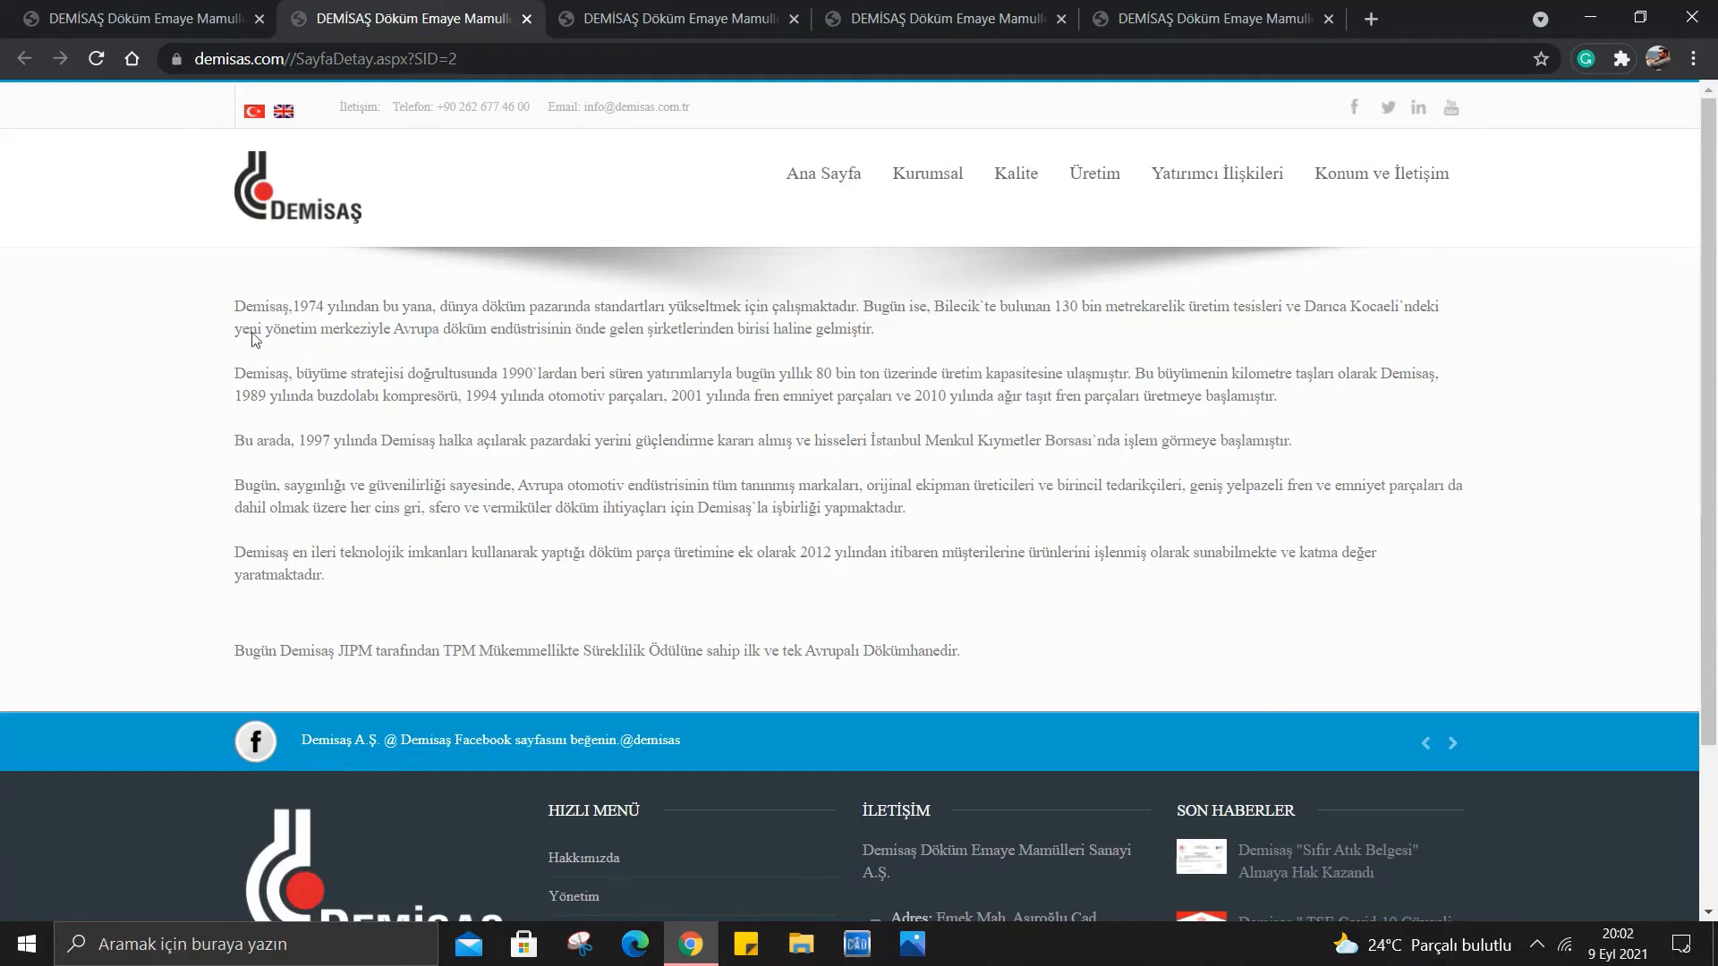
mouse_move(417, 345)
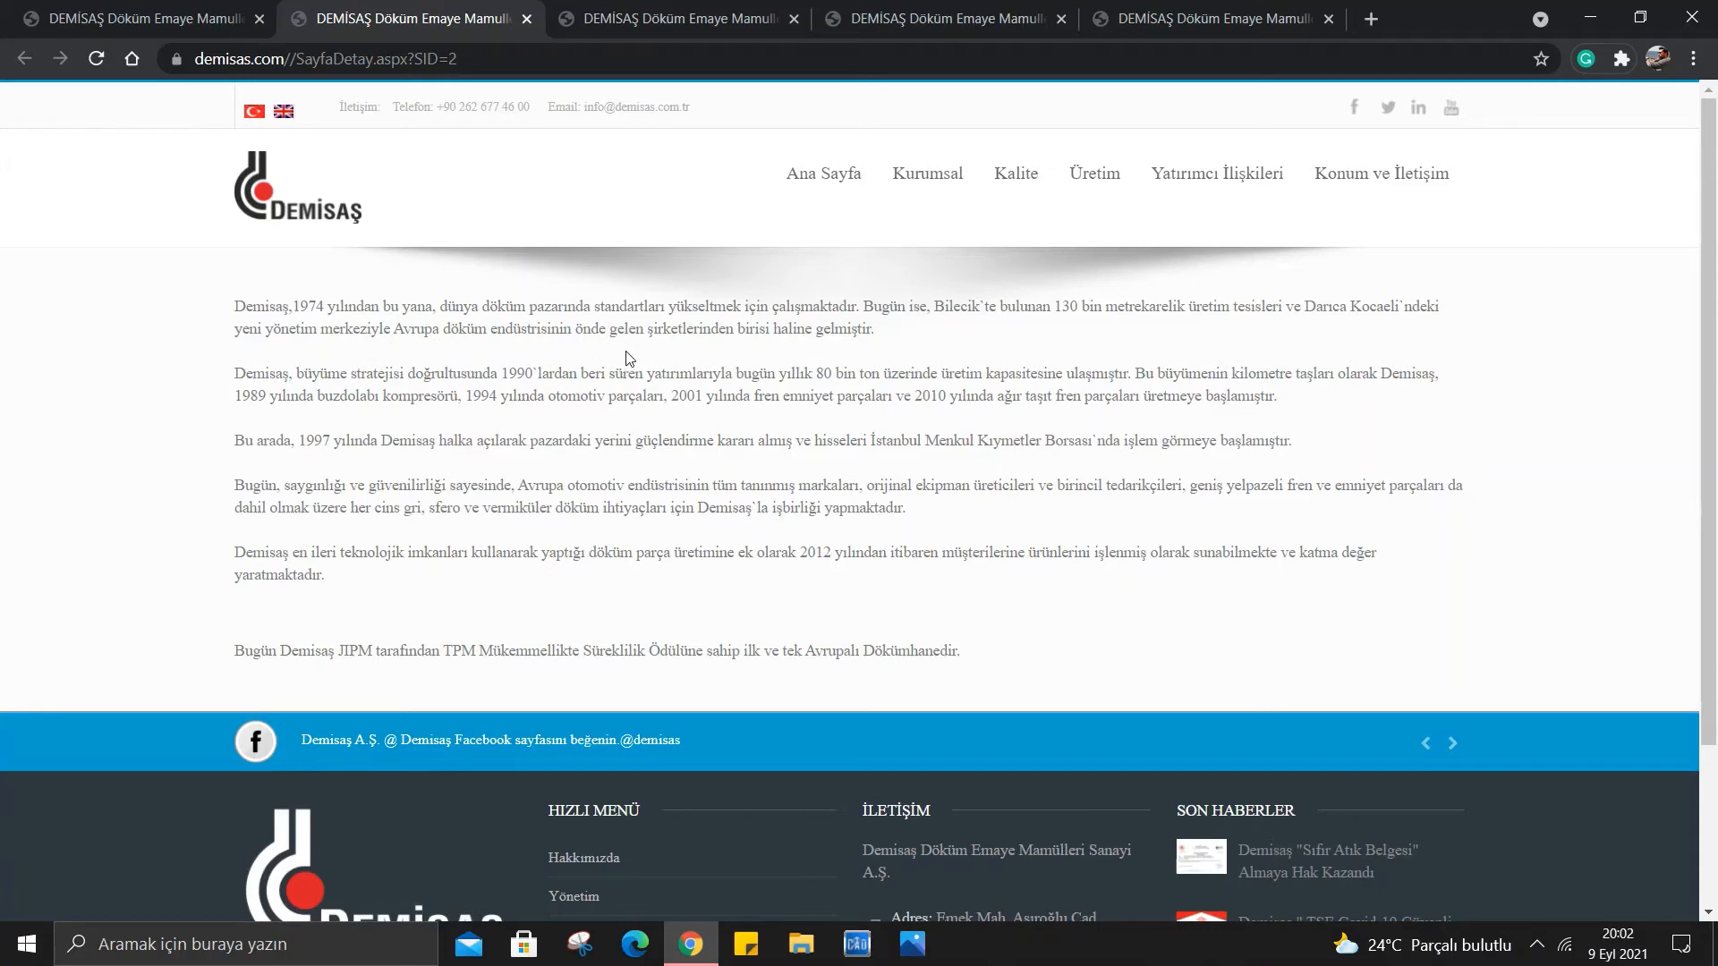
mouse_move(505, 319)
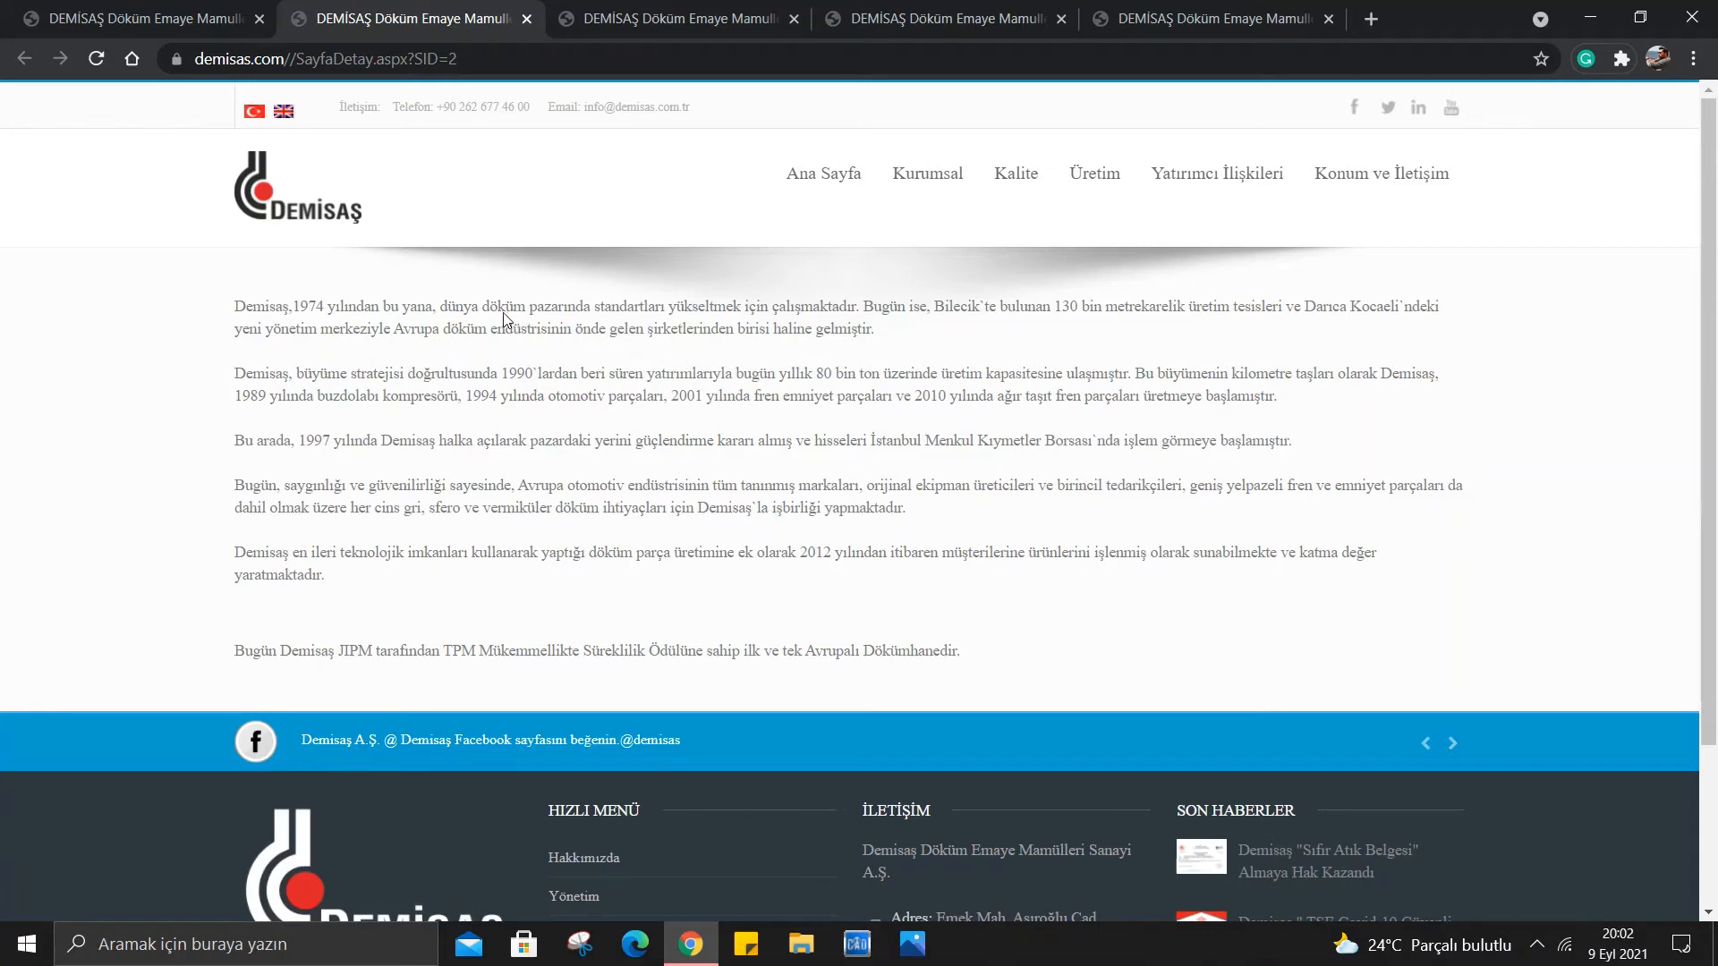
mouse_move(564, 329)
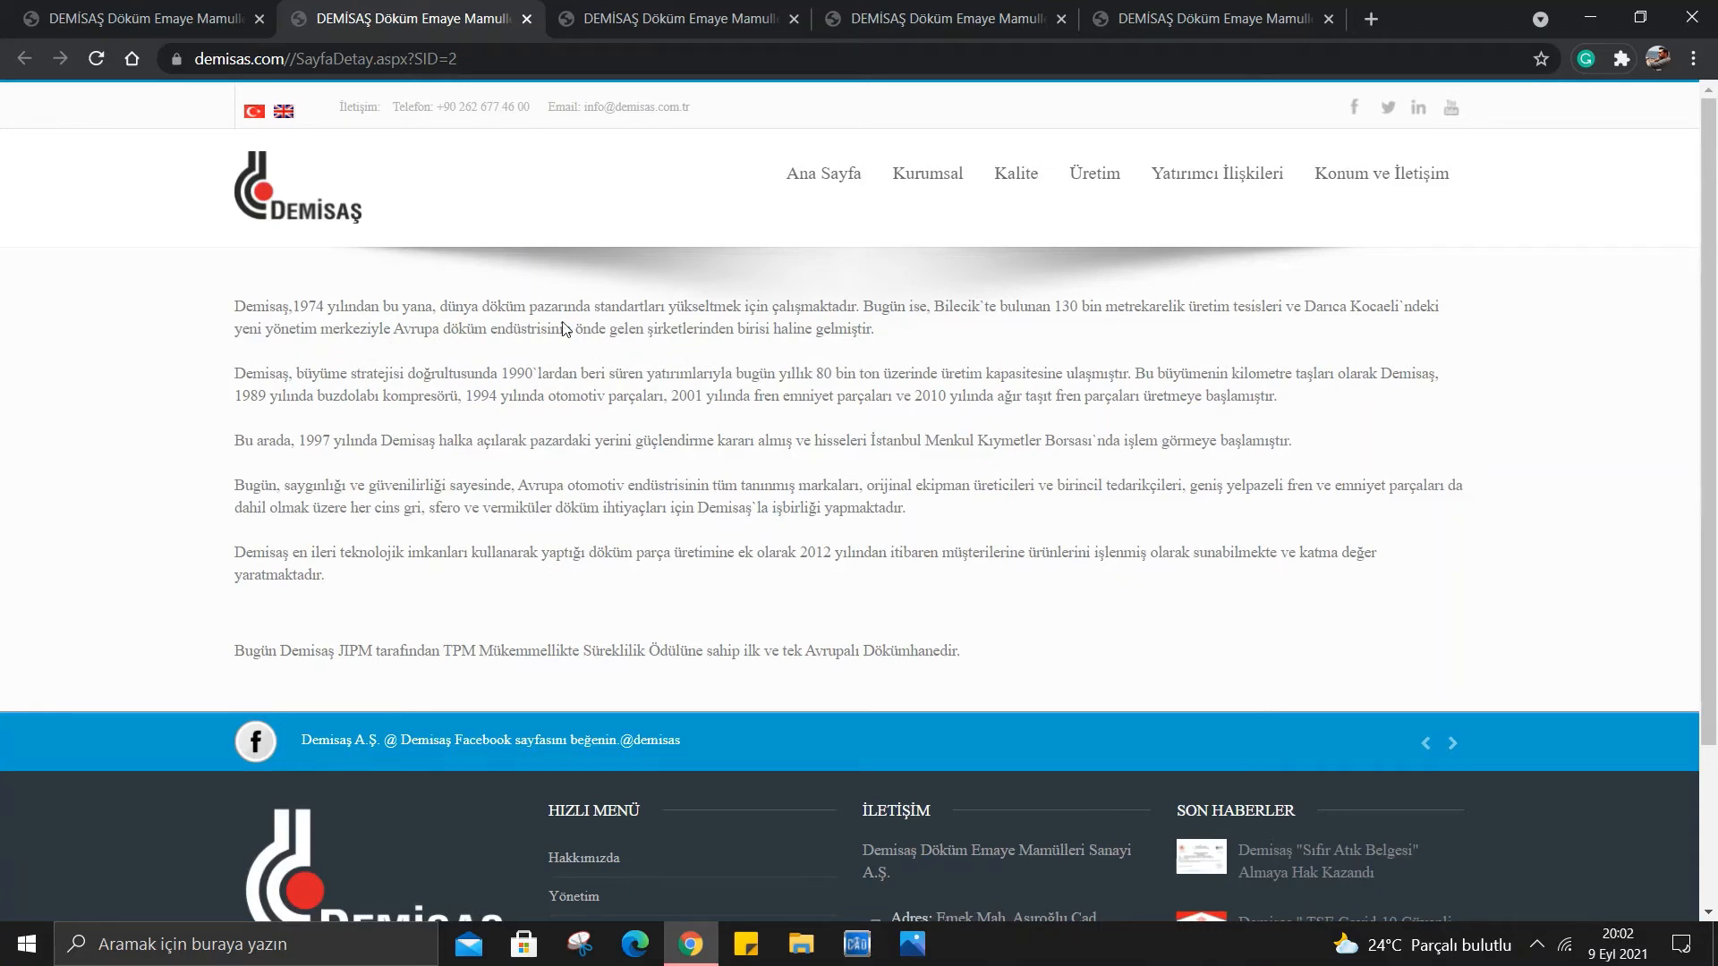
drag(345, 374, 553, 374)
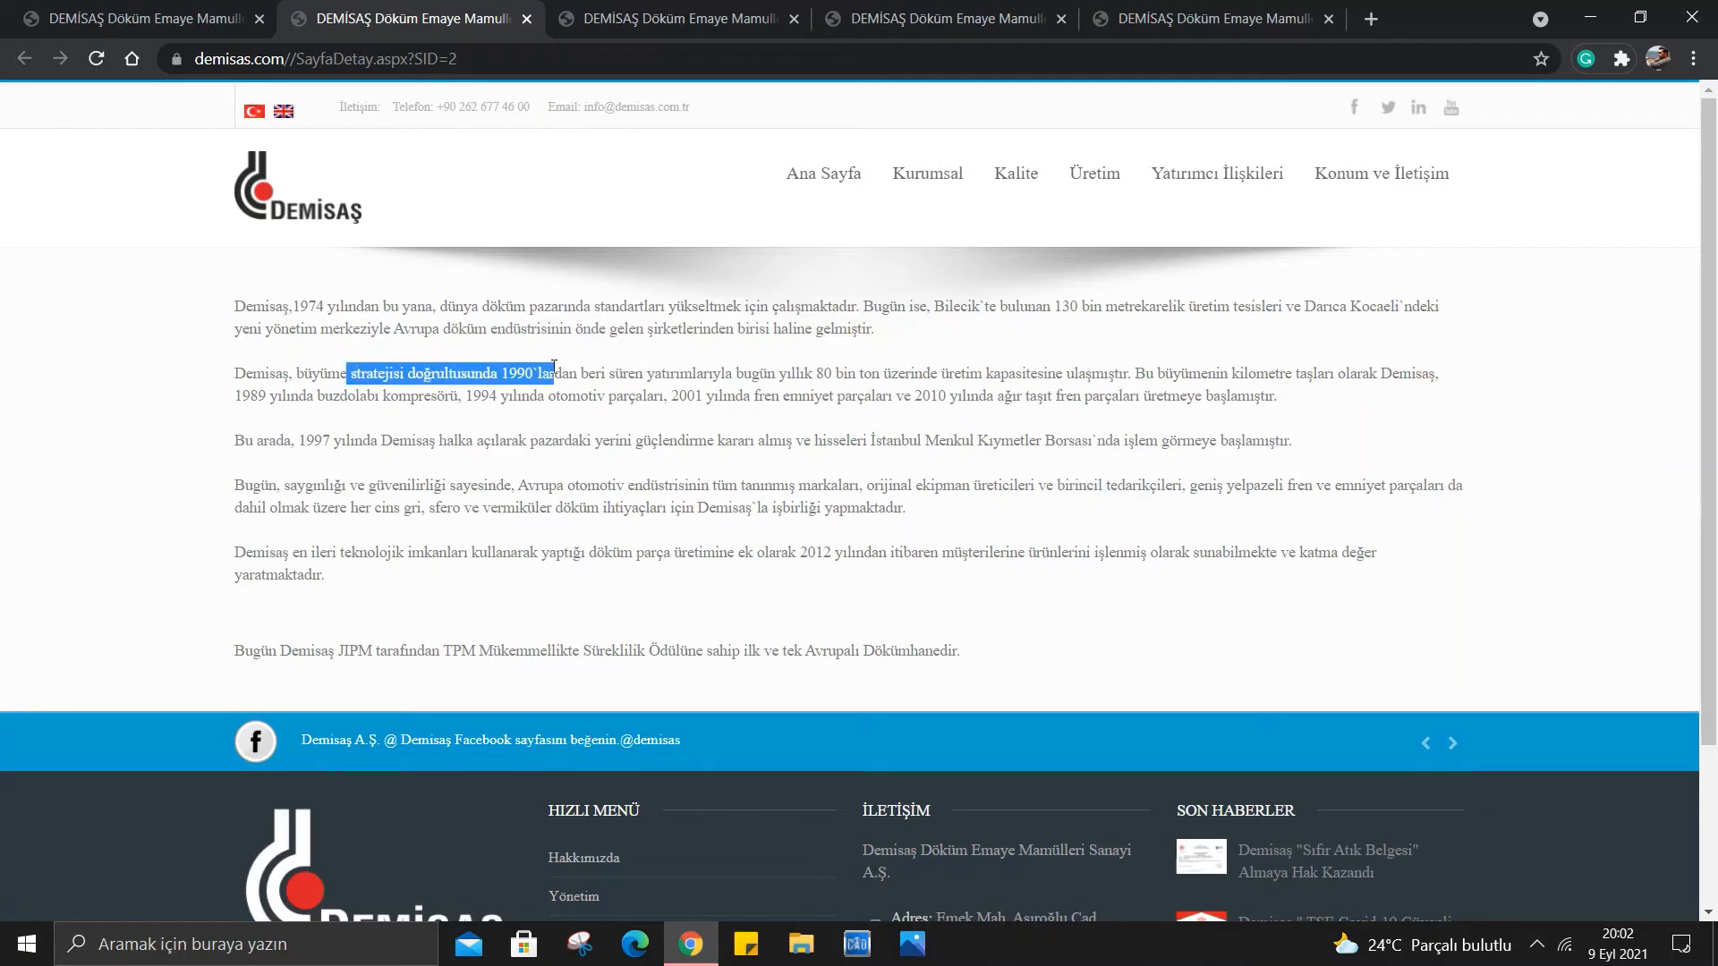
click(621, 378)
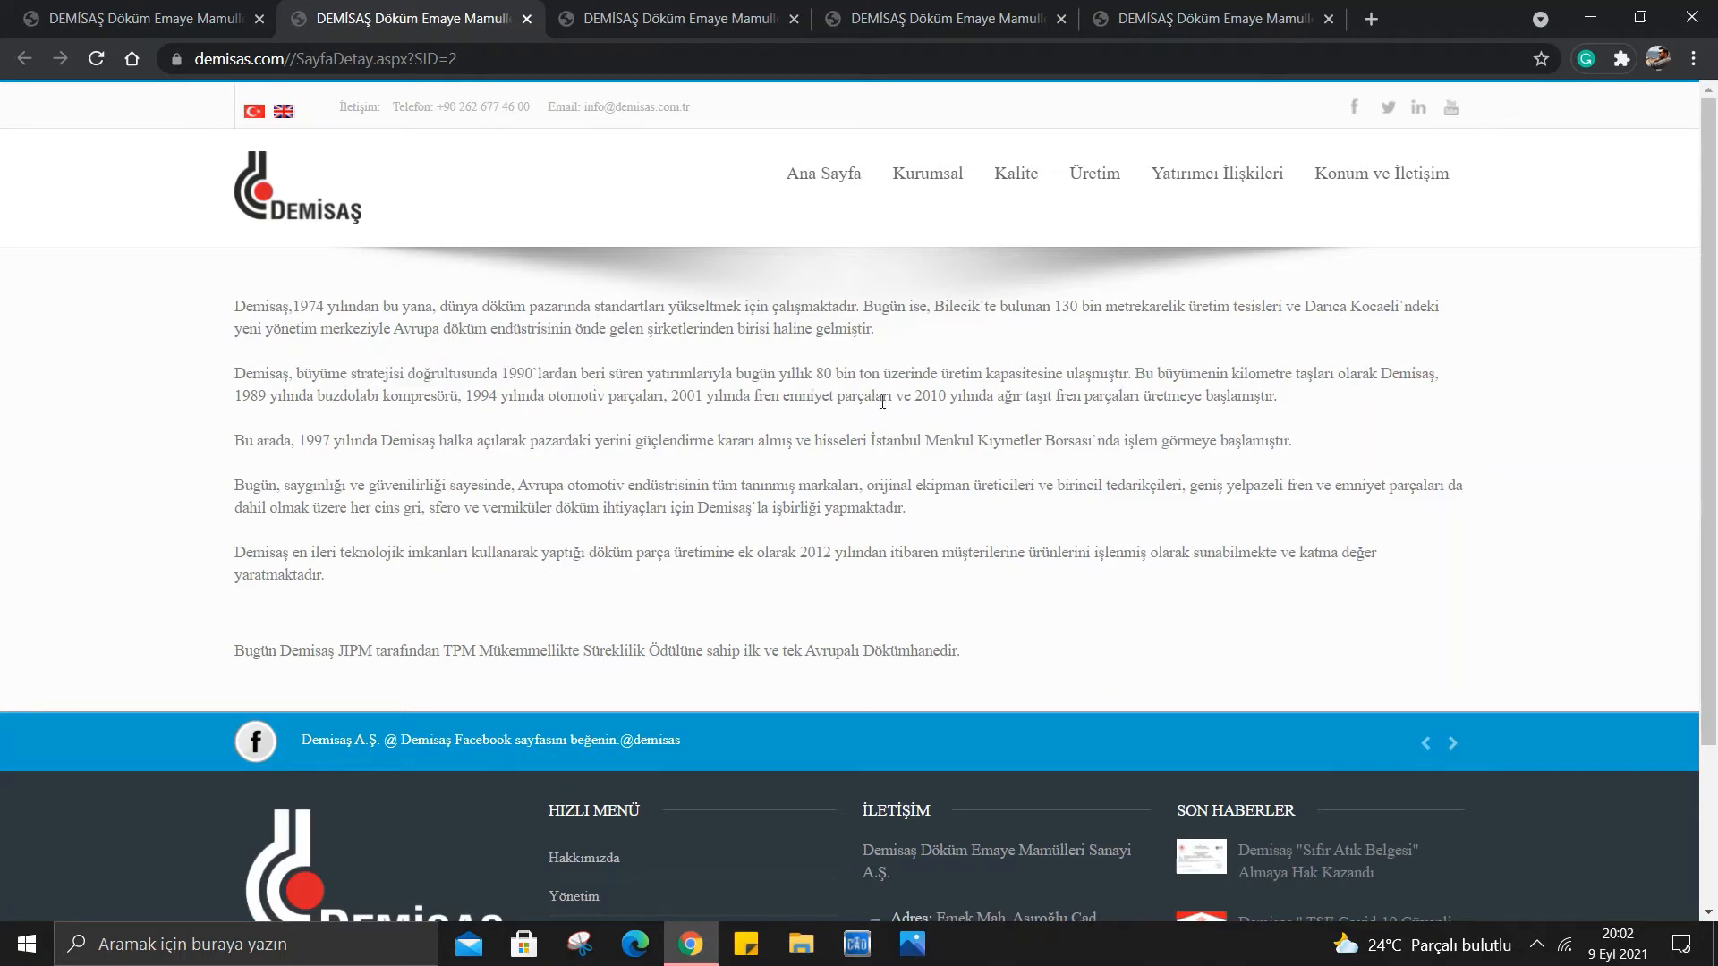
mouse_move(1005, 365)
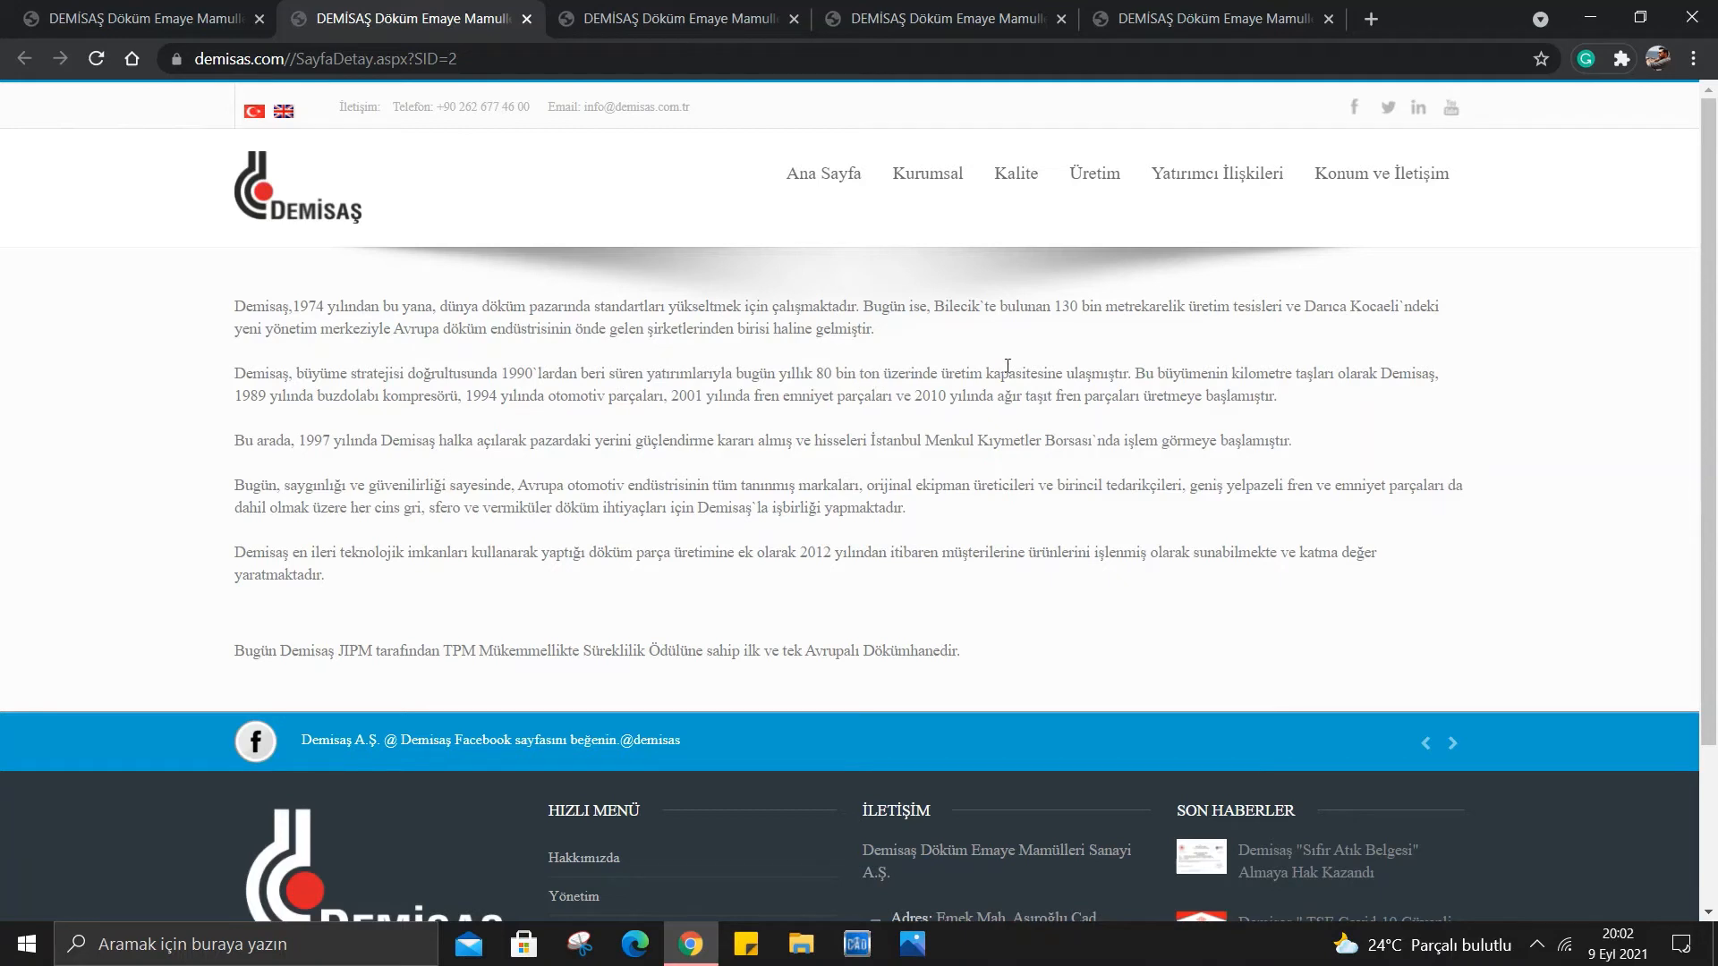
mouse_move(1242, 371)
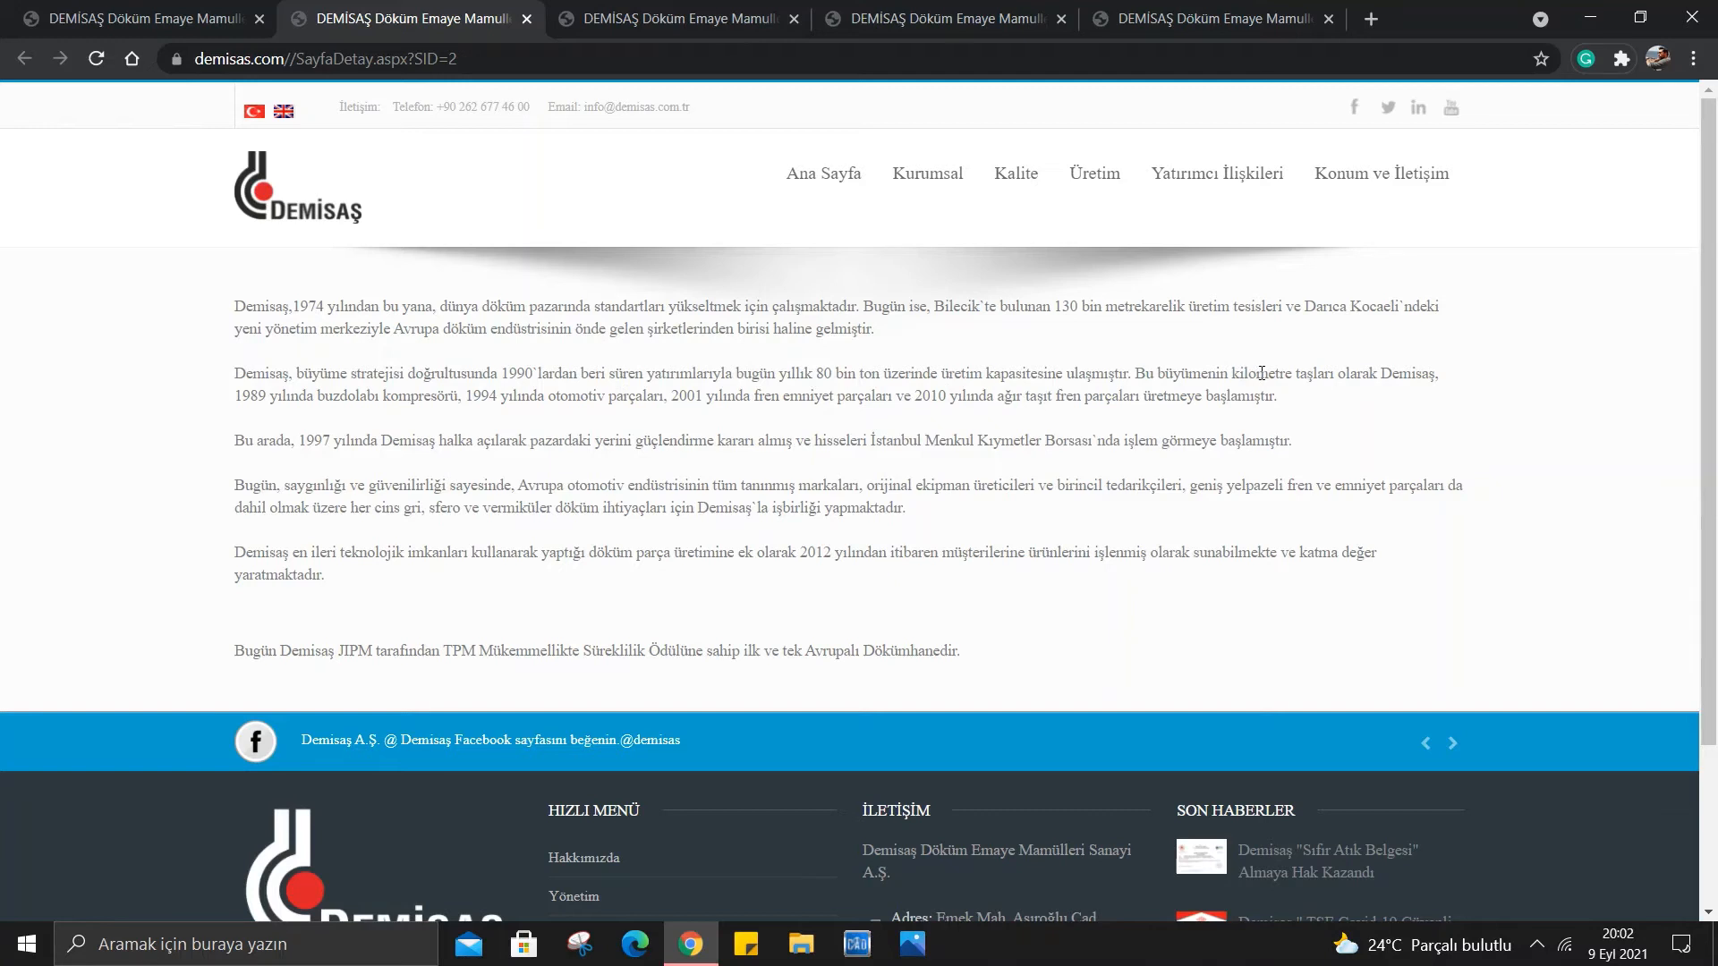
mouse_move(709, 432)
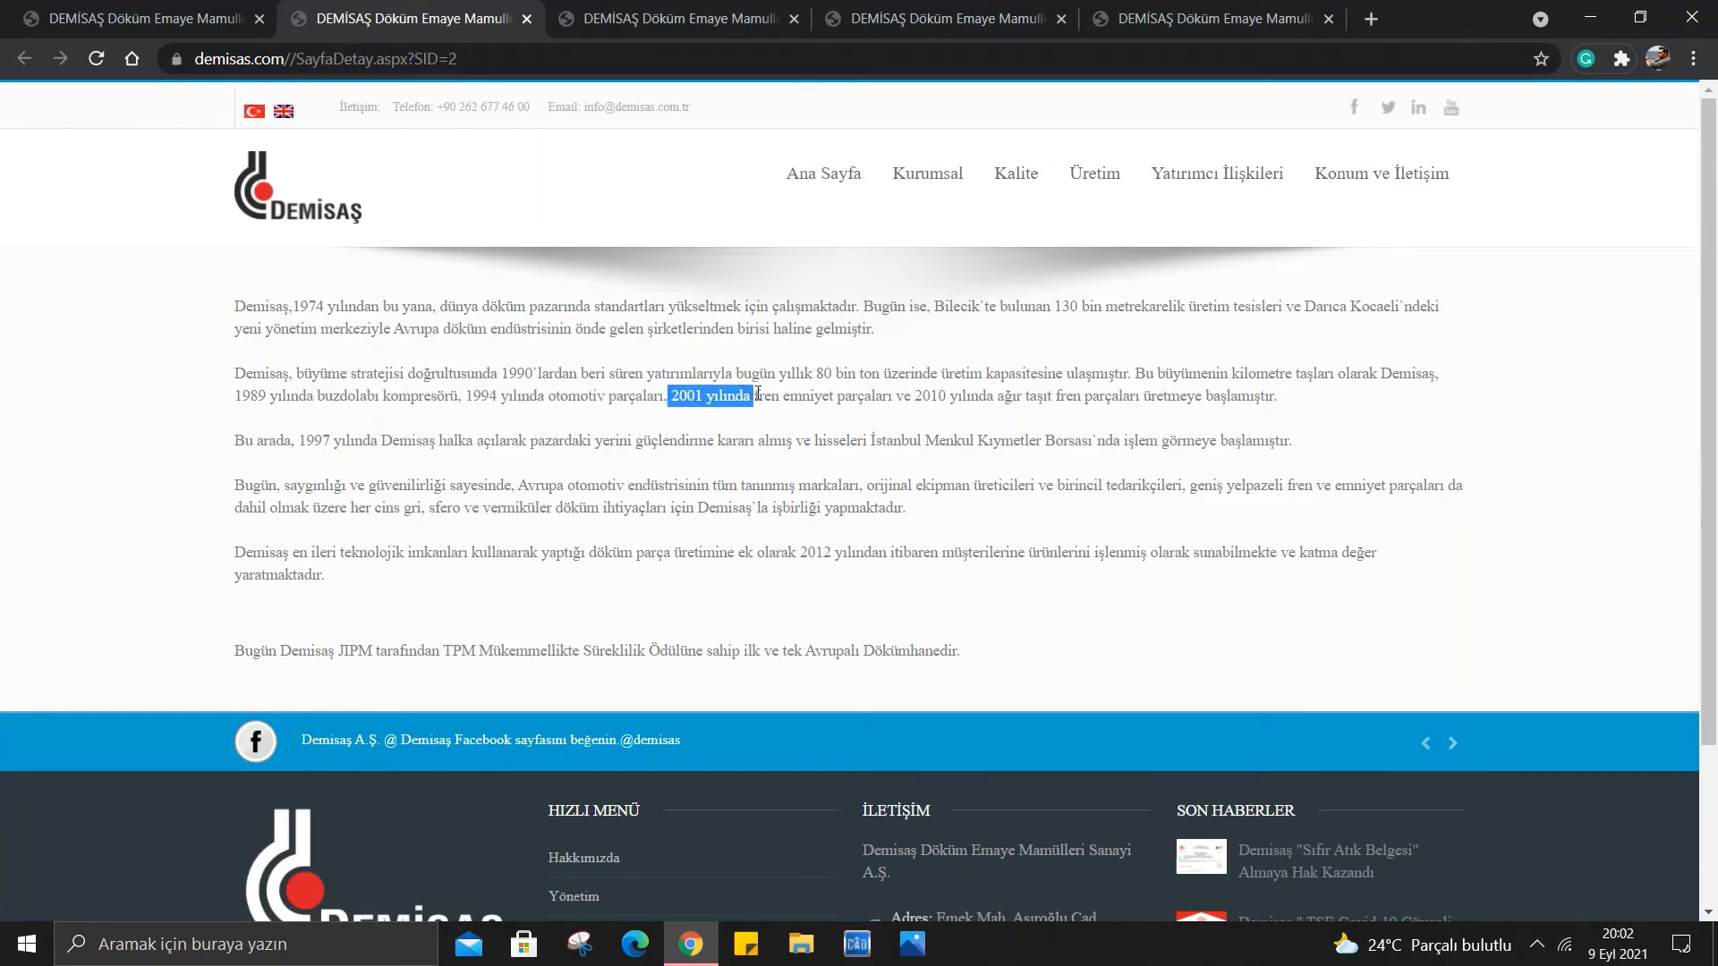
click(934, 395)
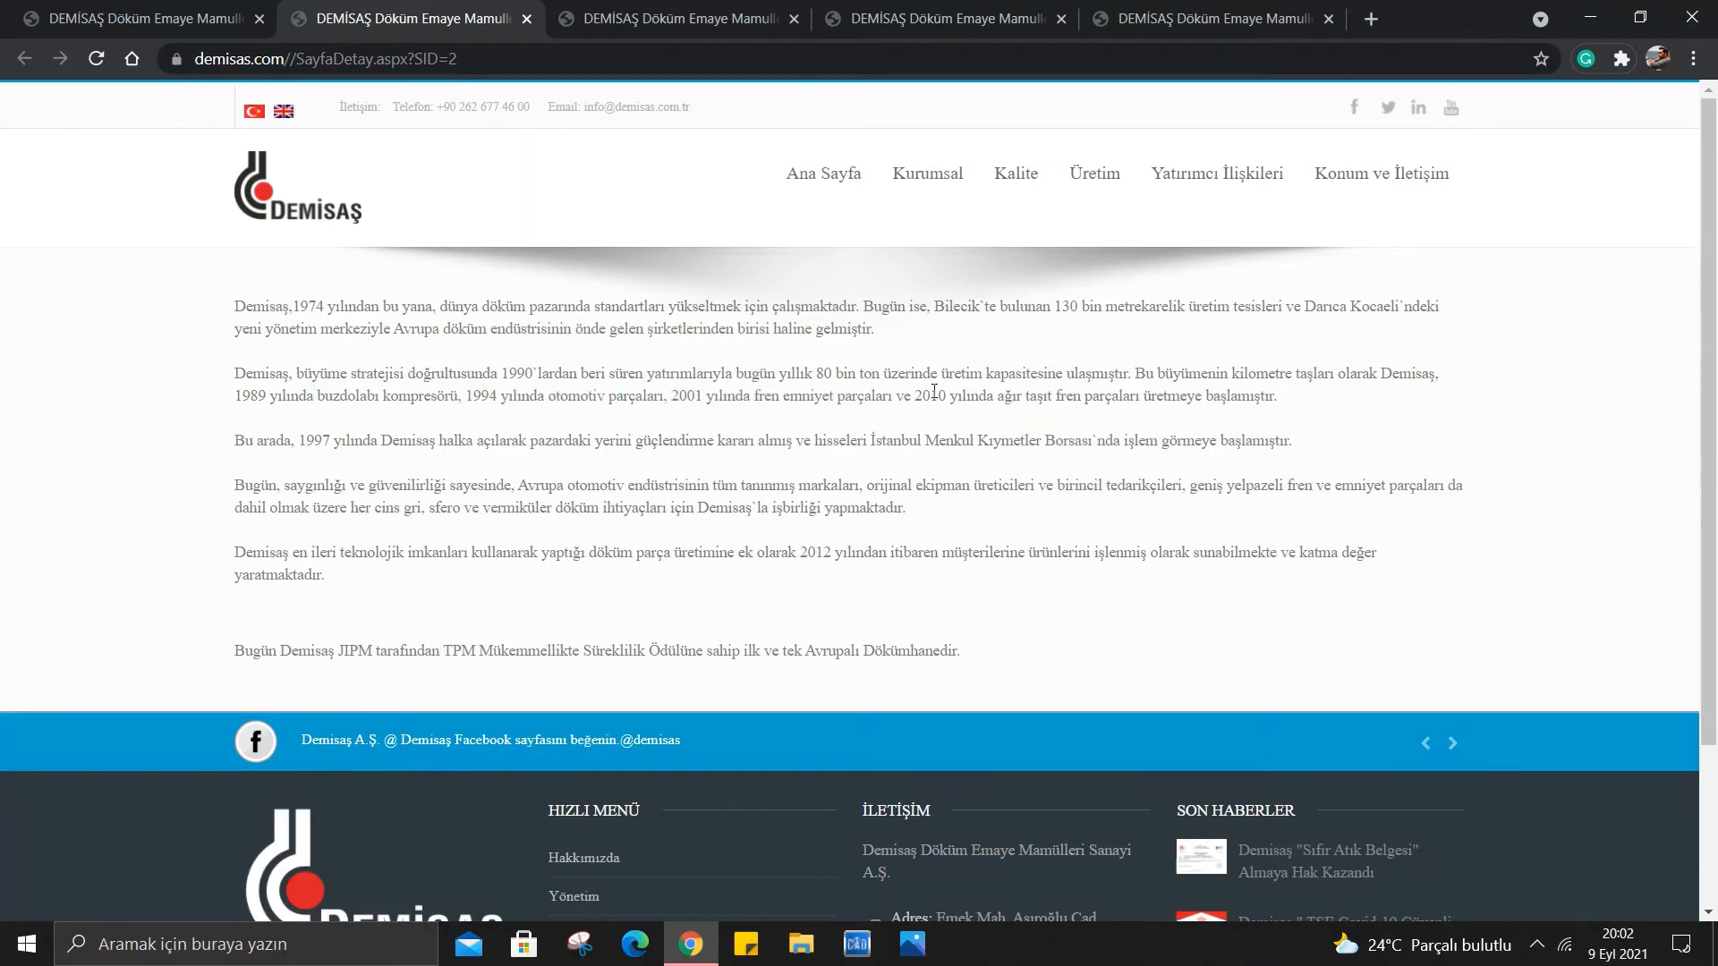
double_click(997, 395)
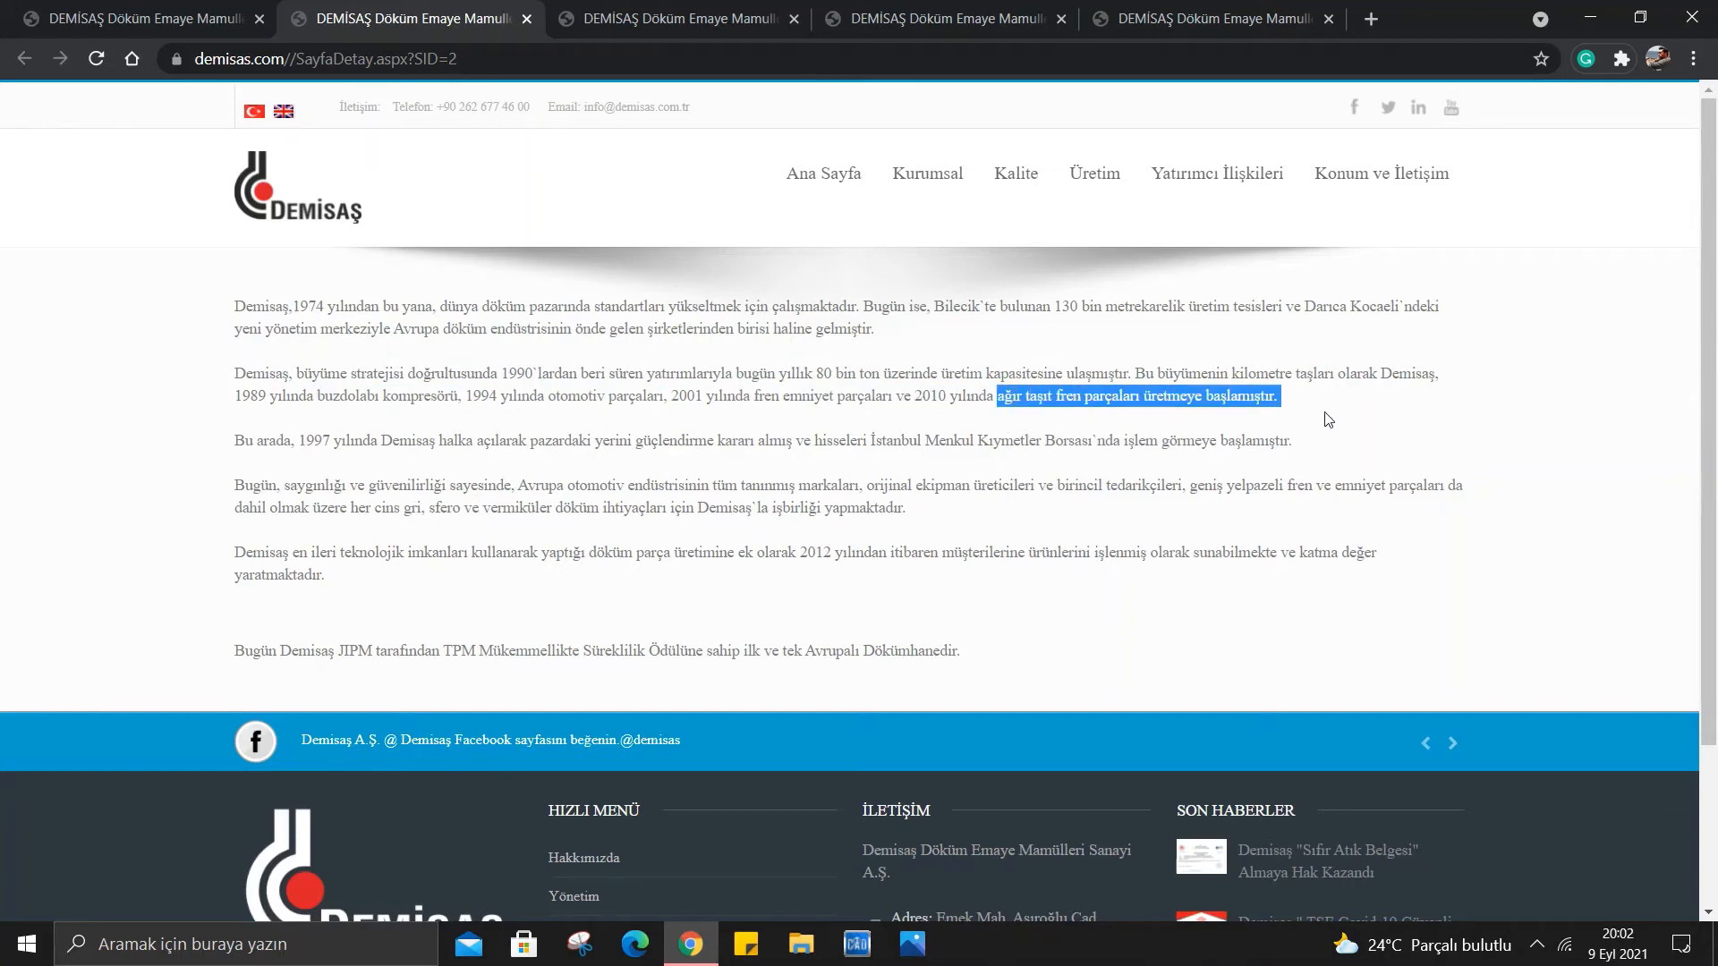
mouse_move(634, 390)
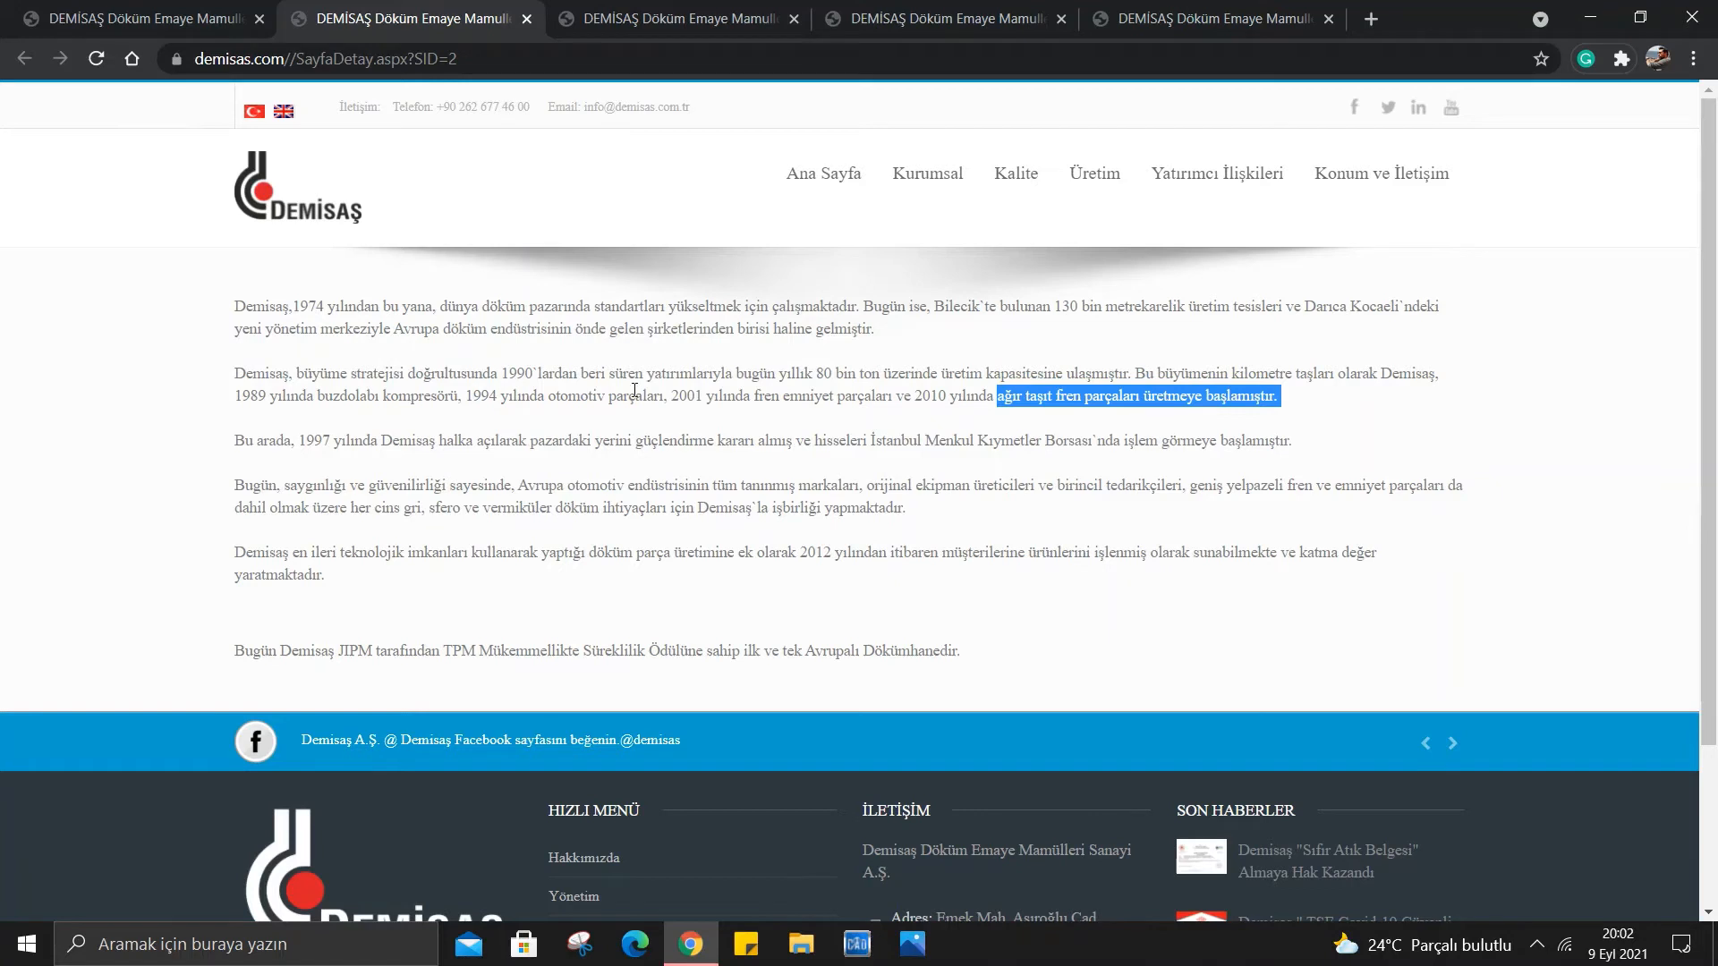
click(985, 378)
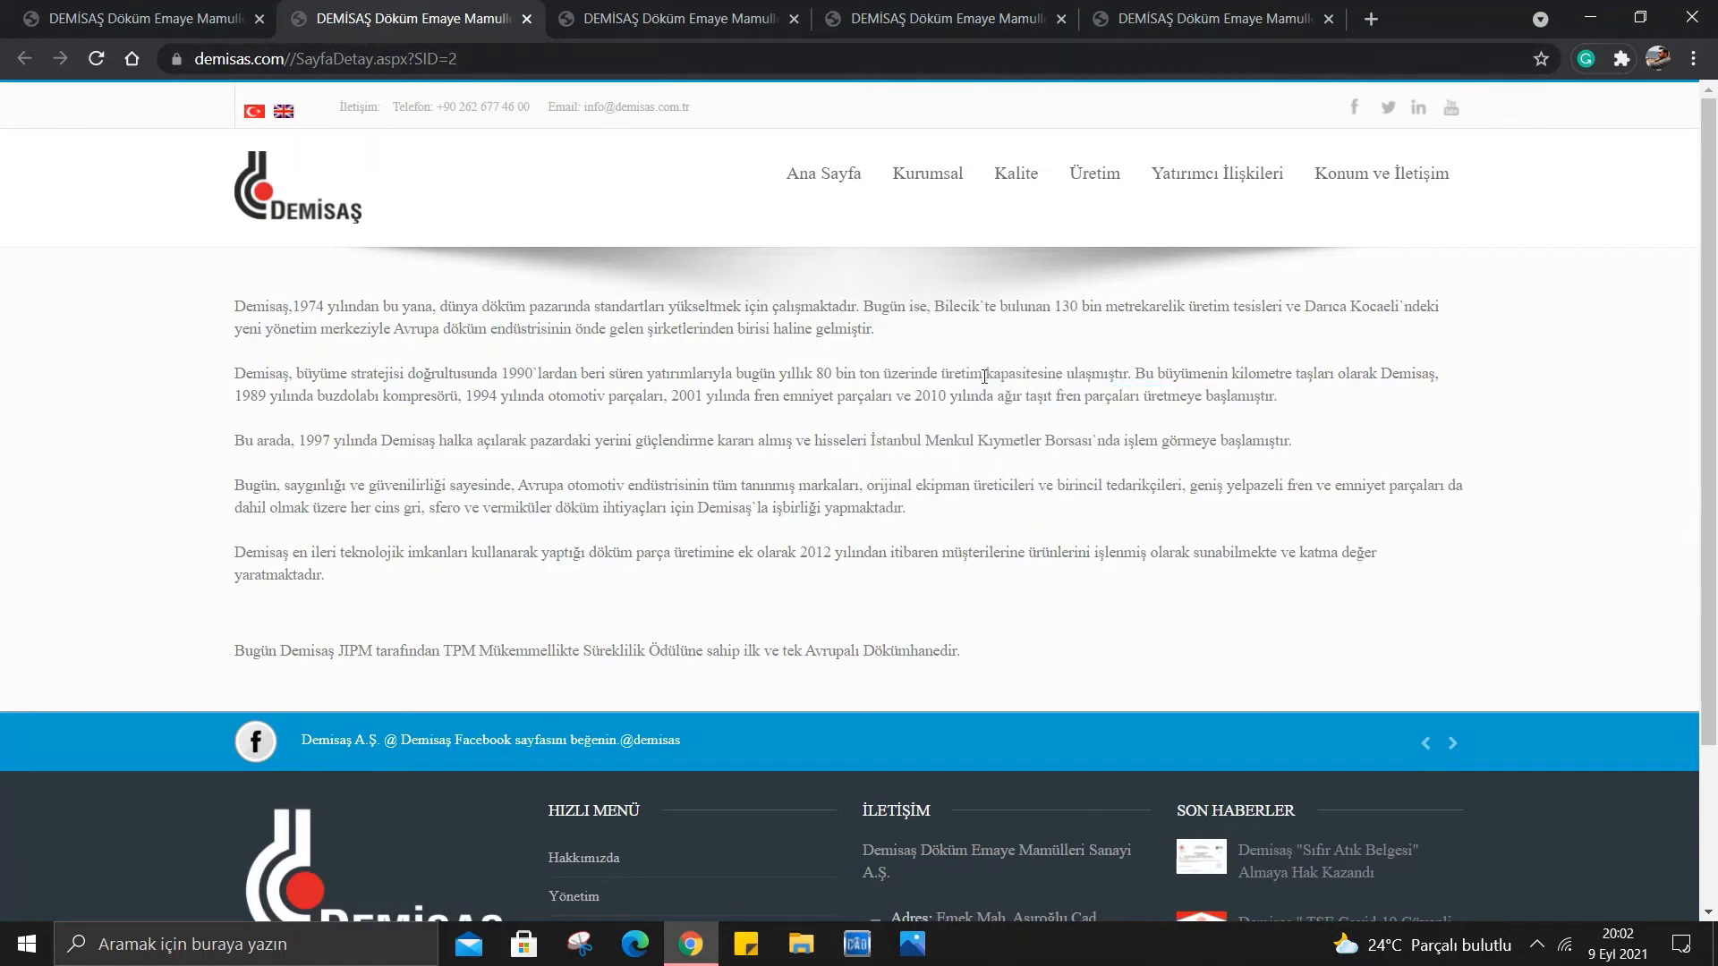
mouse_move(110, 411)
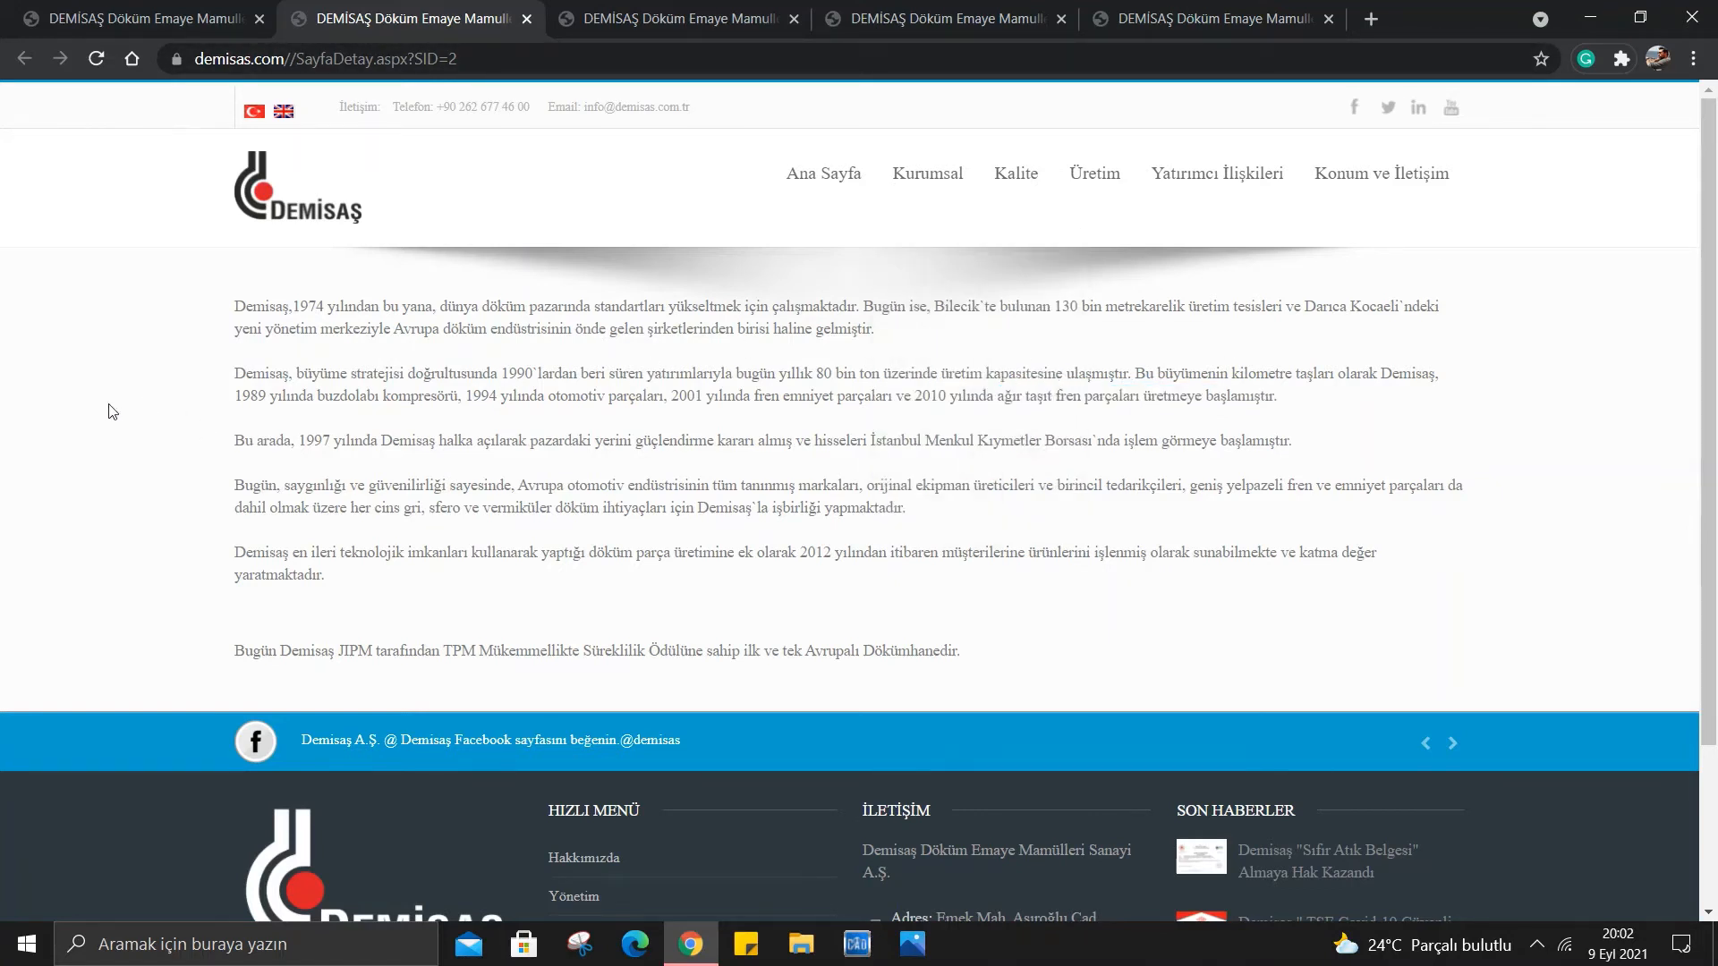
mouse_move(453, 499)
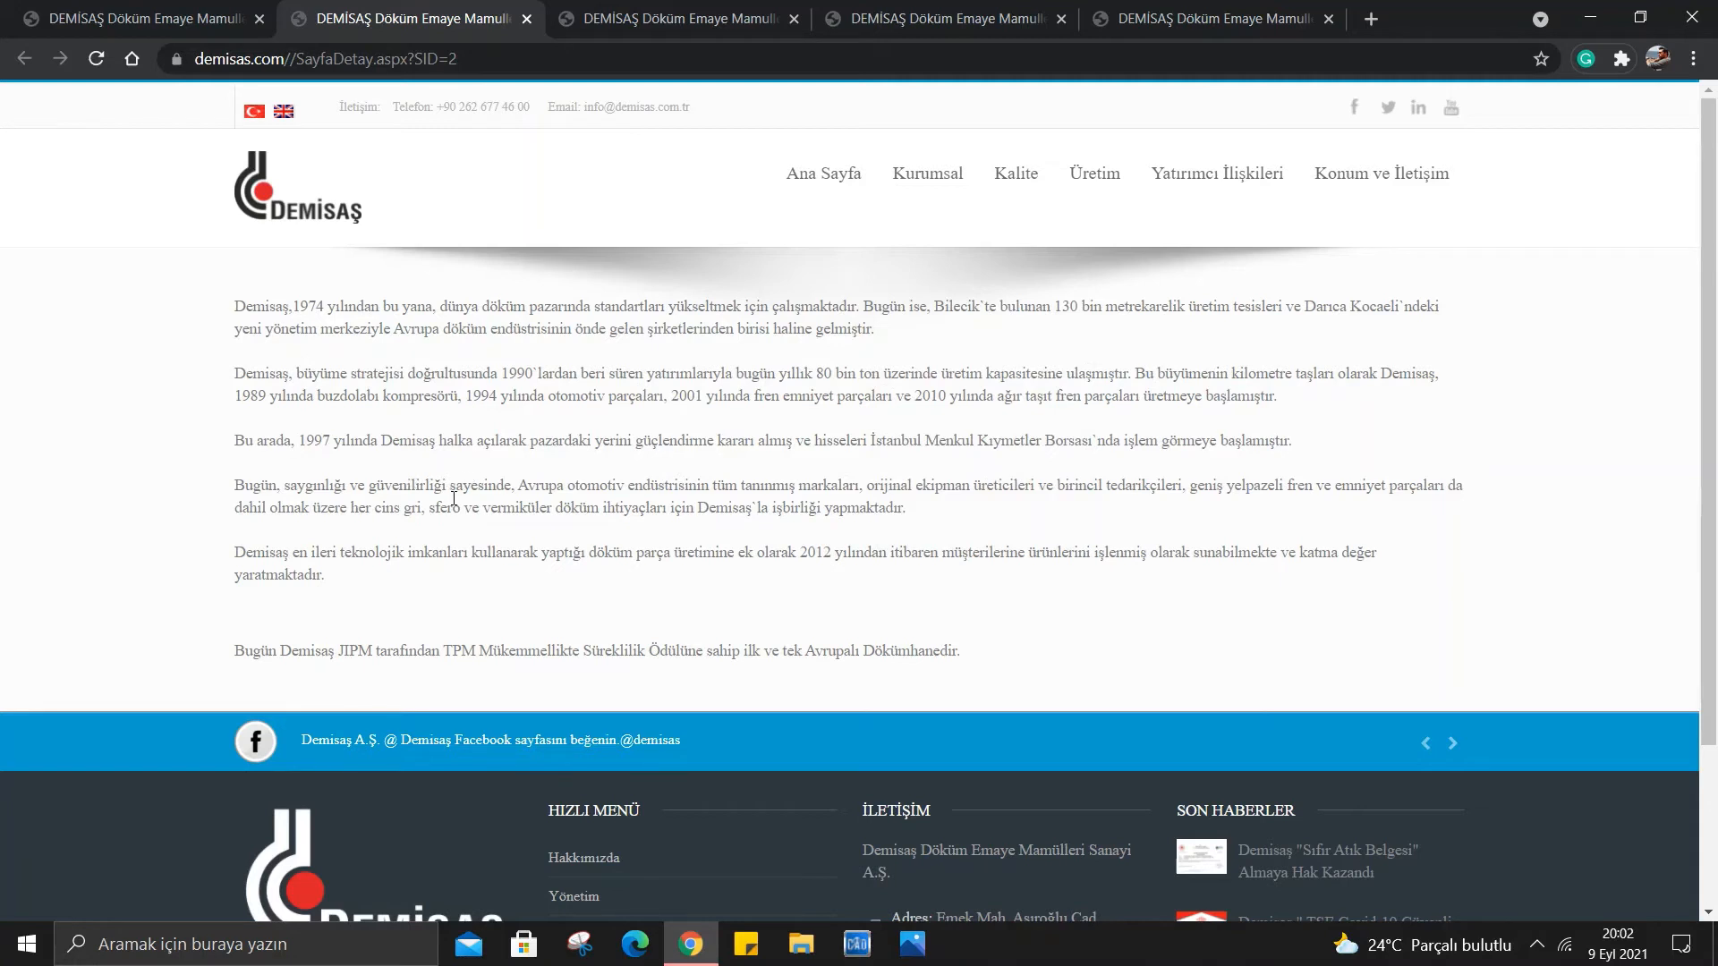
mouse_move(548, 458)
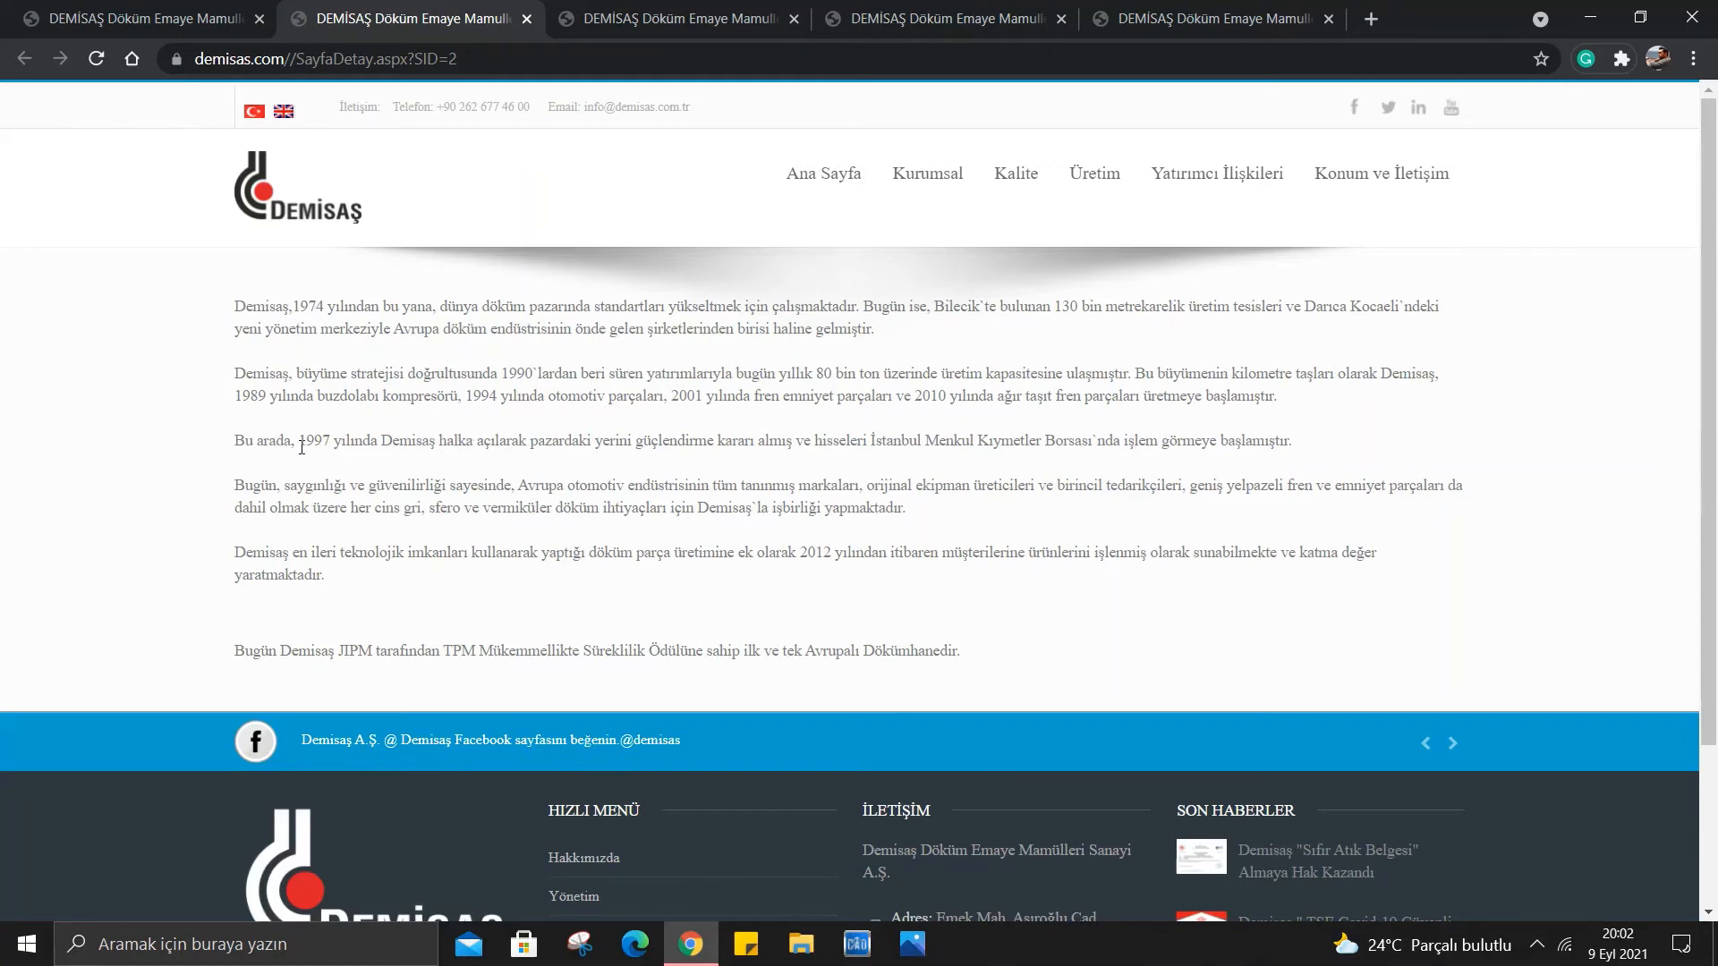
Select the closing sentence about the TPM Excellence award and scroll to the footer.
scroll(down, 3)
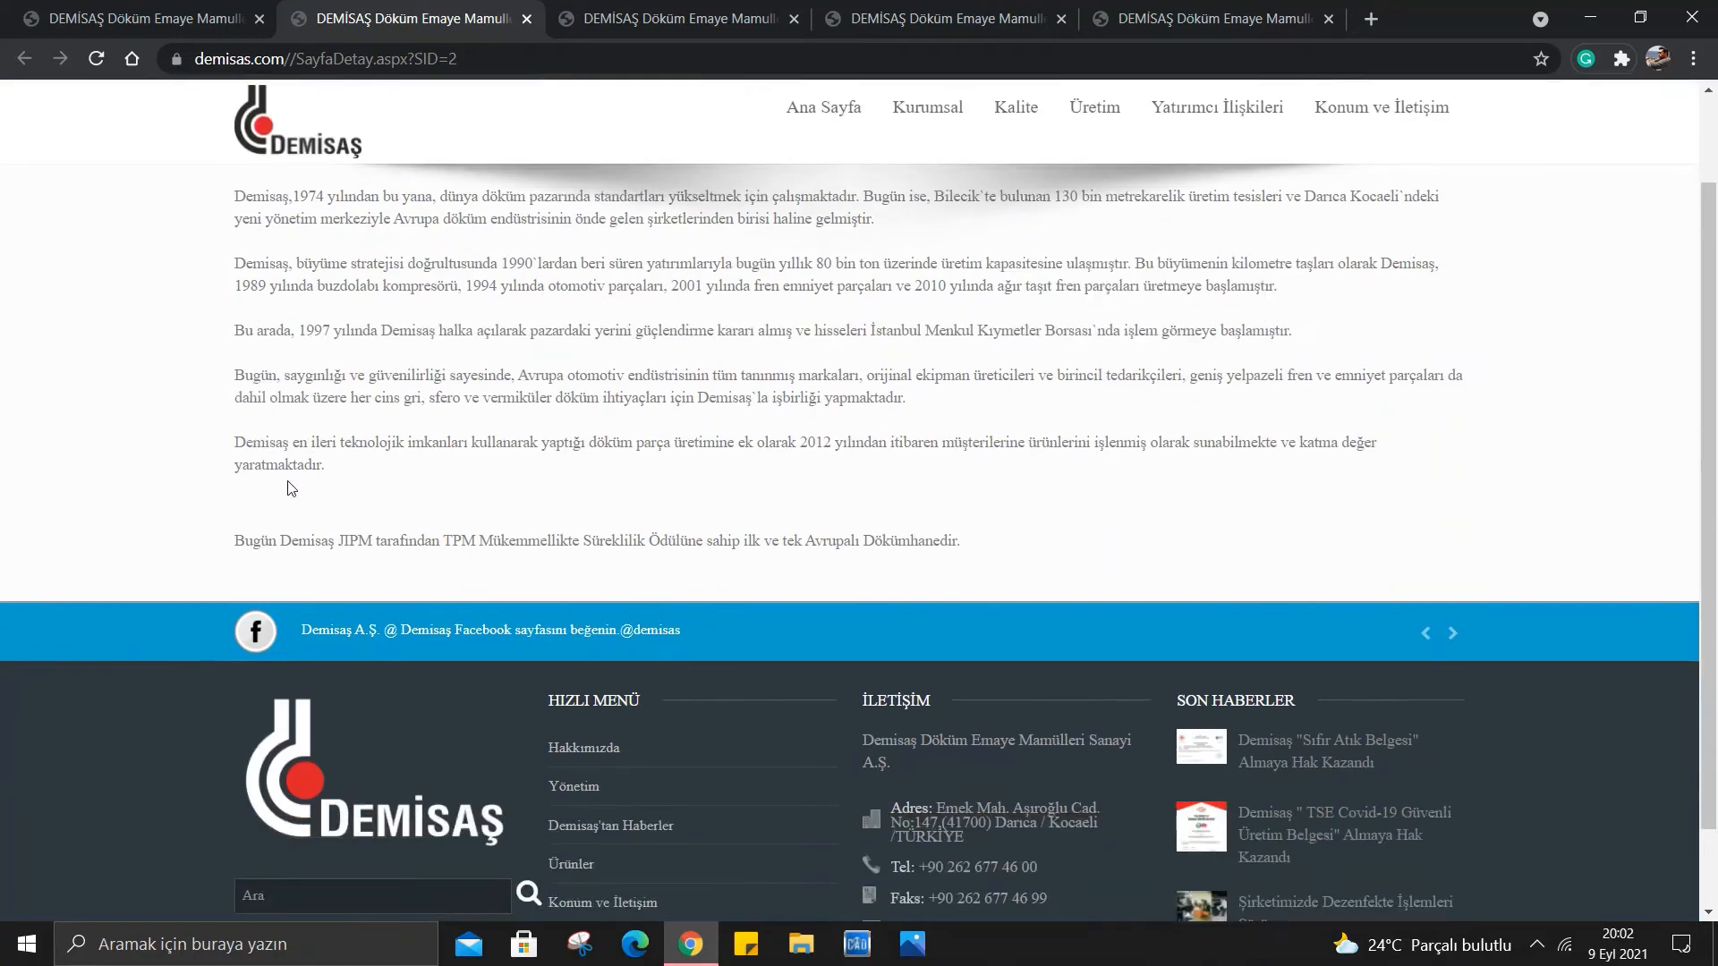
scroll(up, 3)
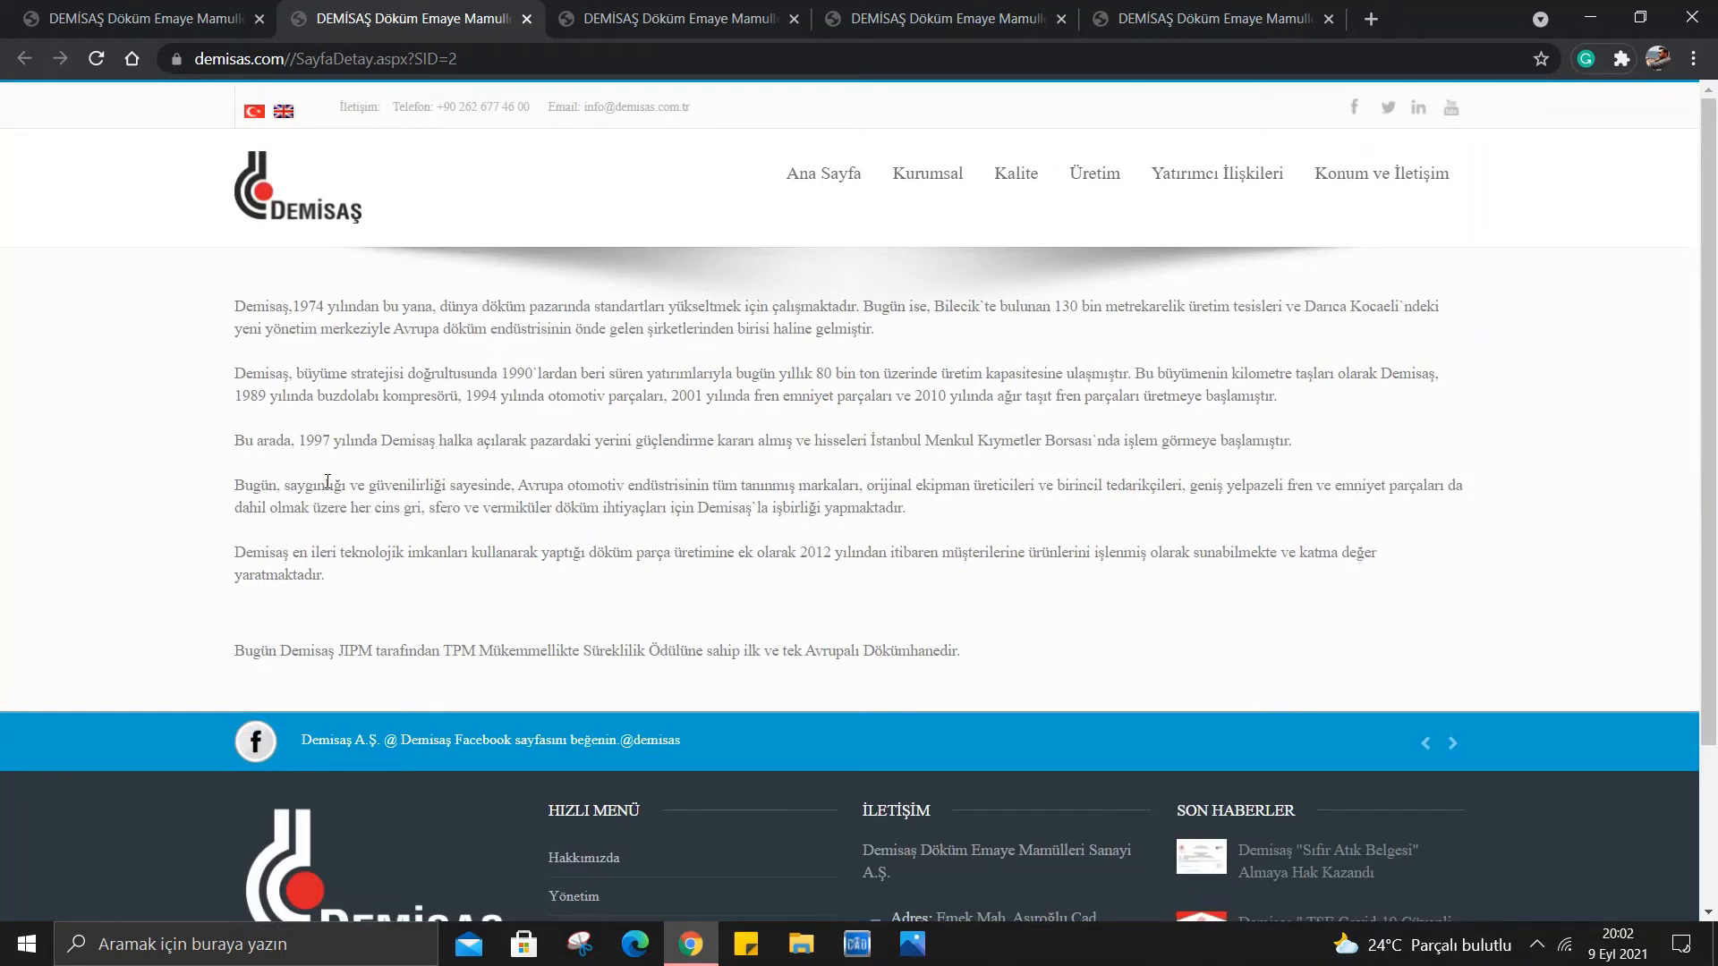
mouse_move(530, 503)
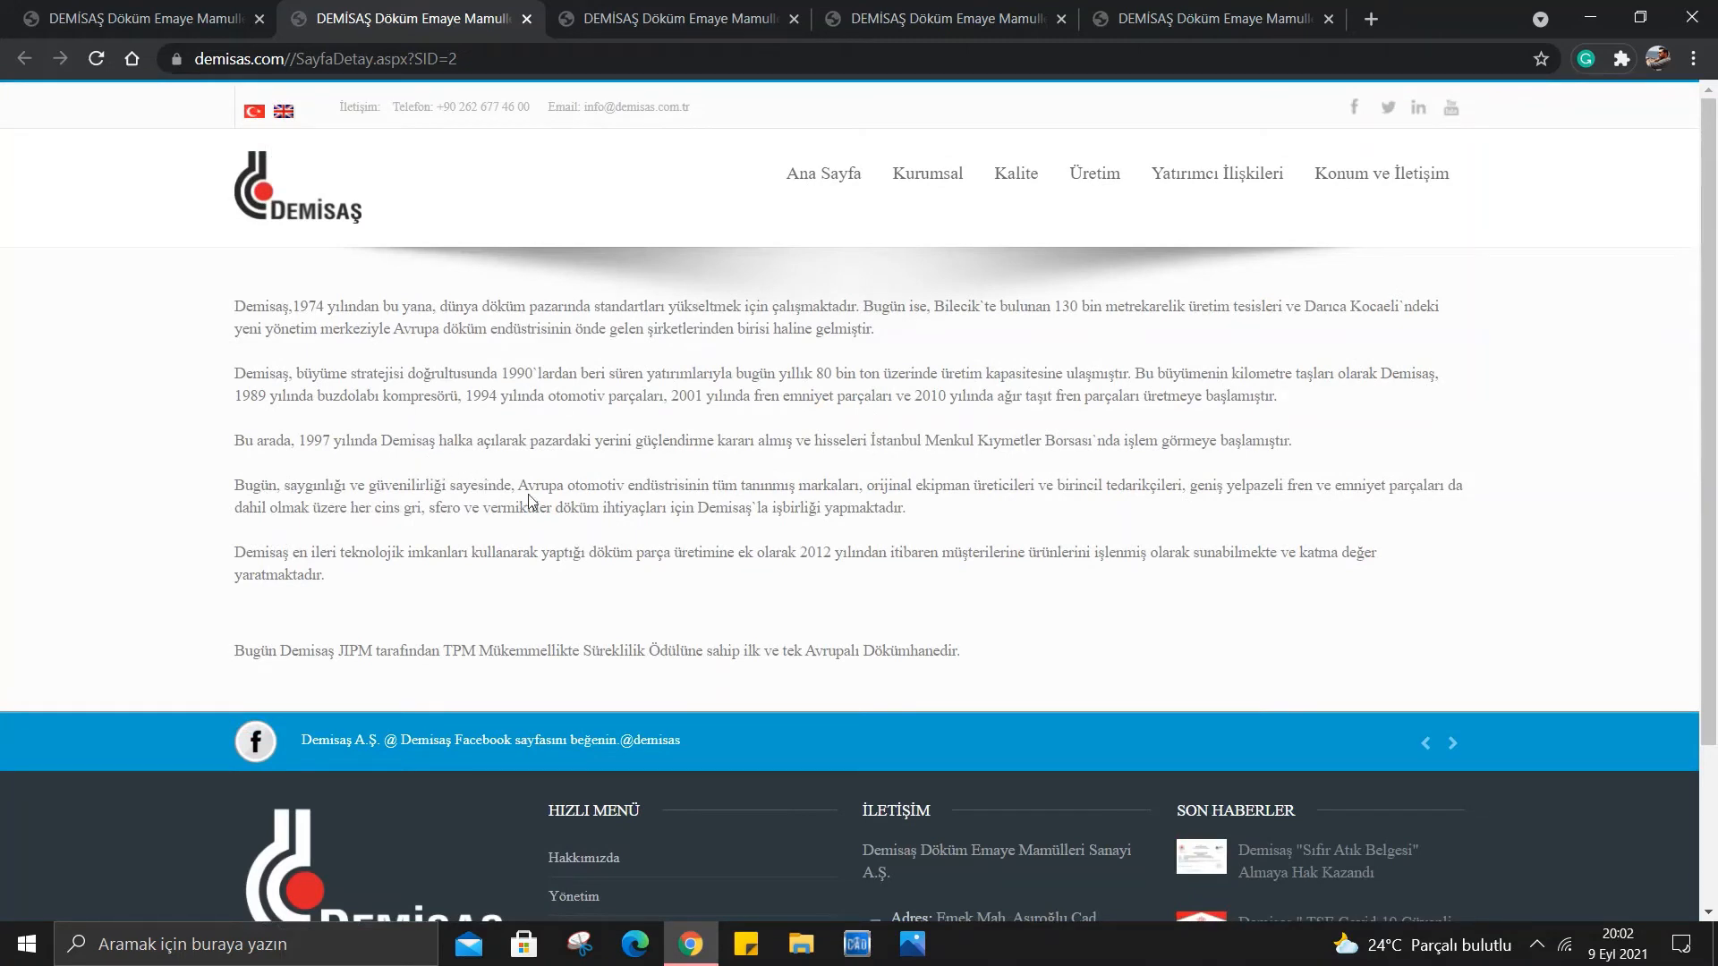
mouse_move(918, 525)
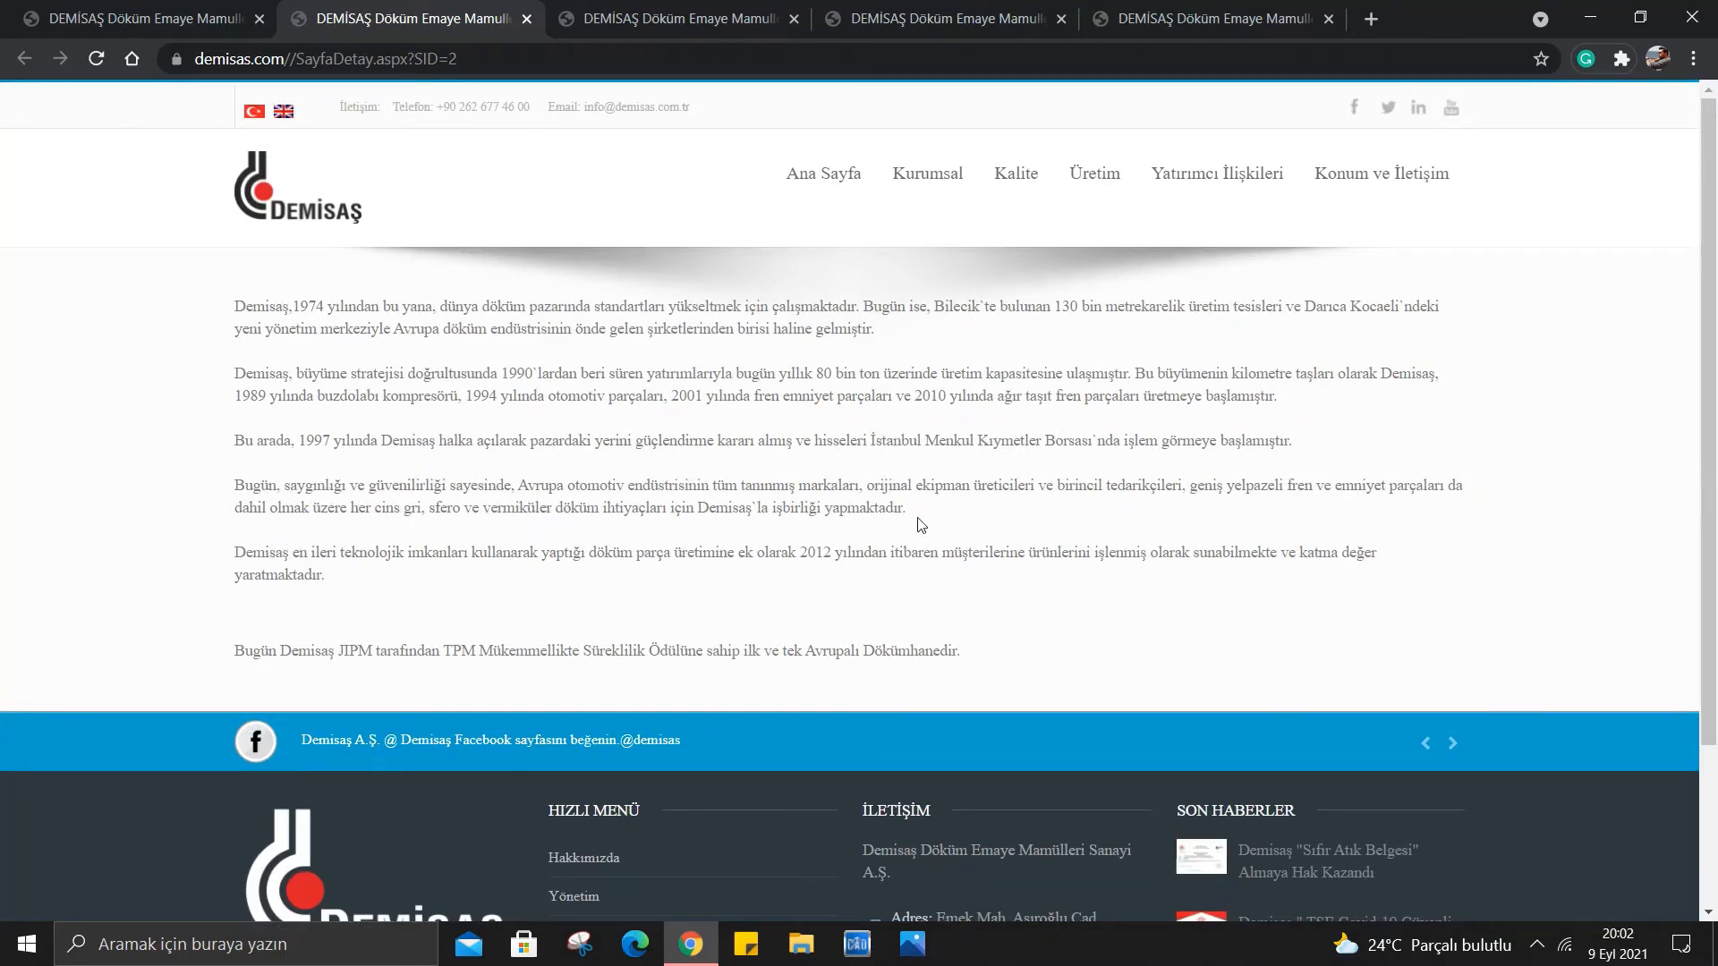
mouse_move(953, 512)
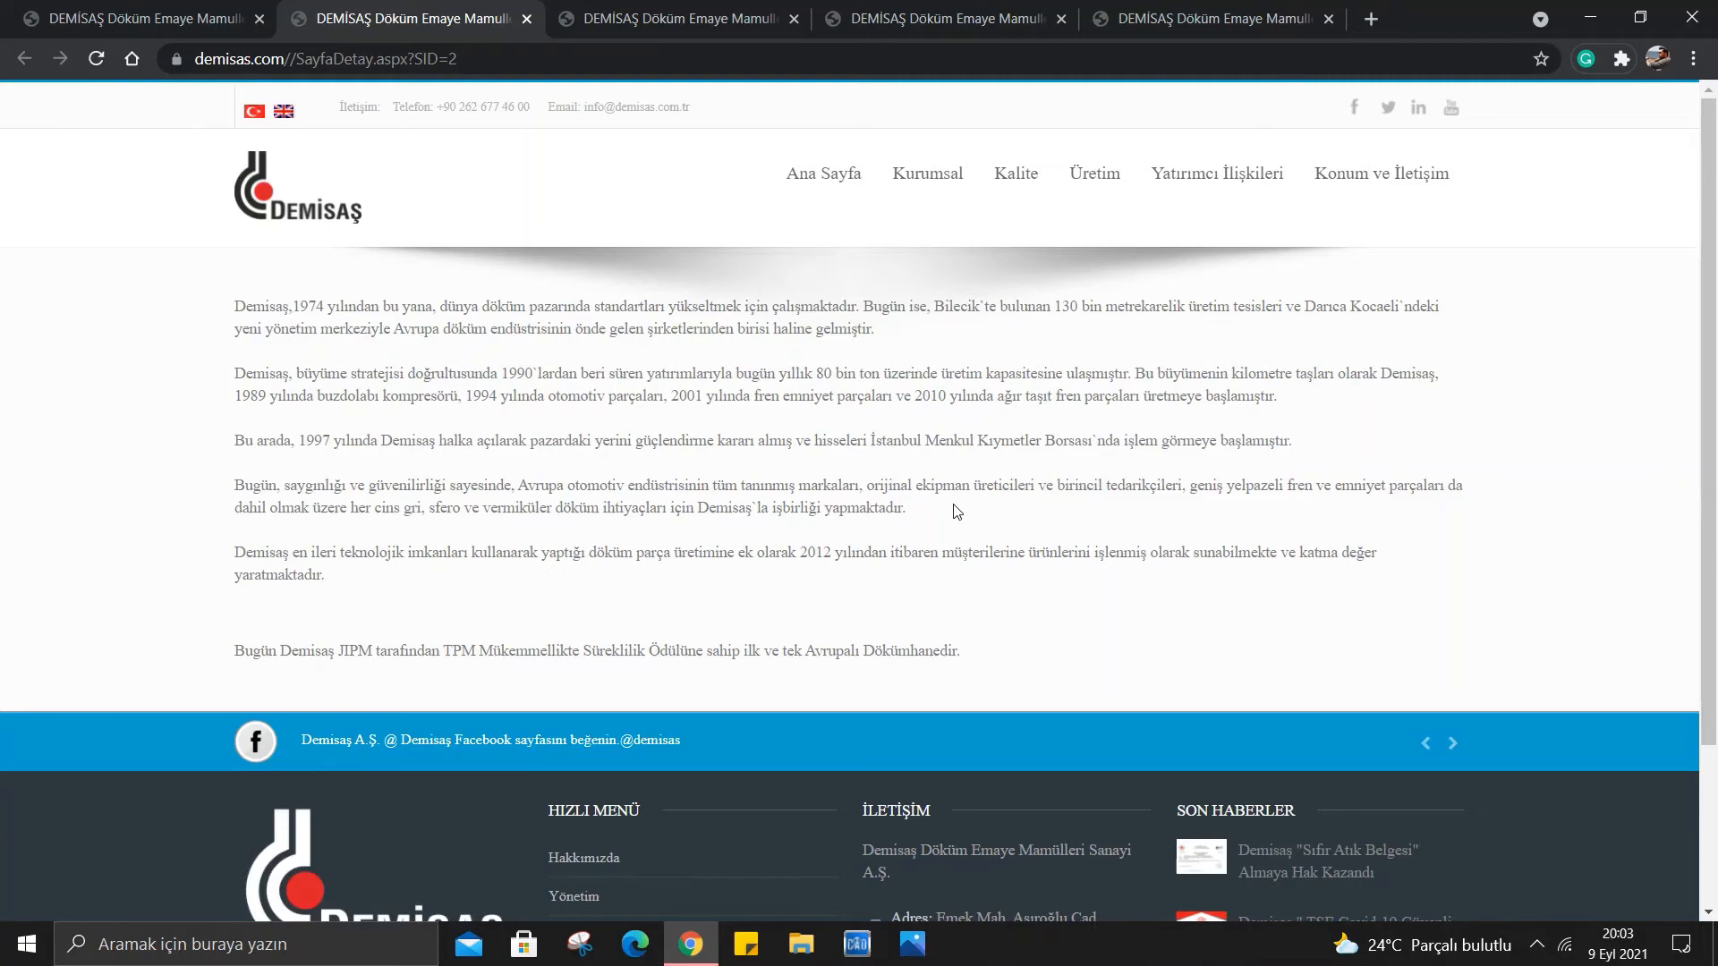
mouse_move(665, 503)
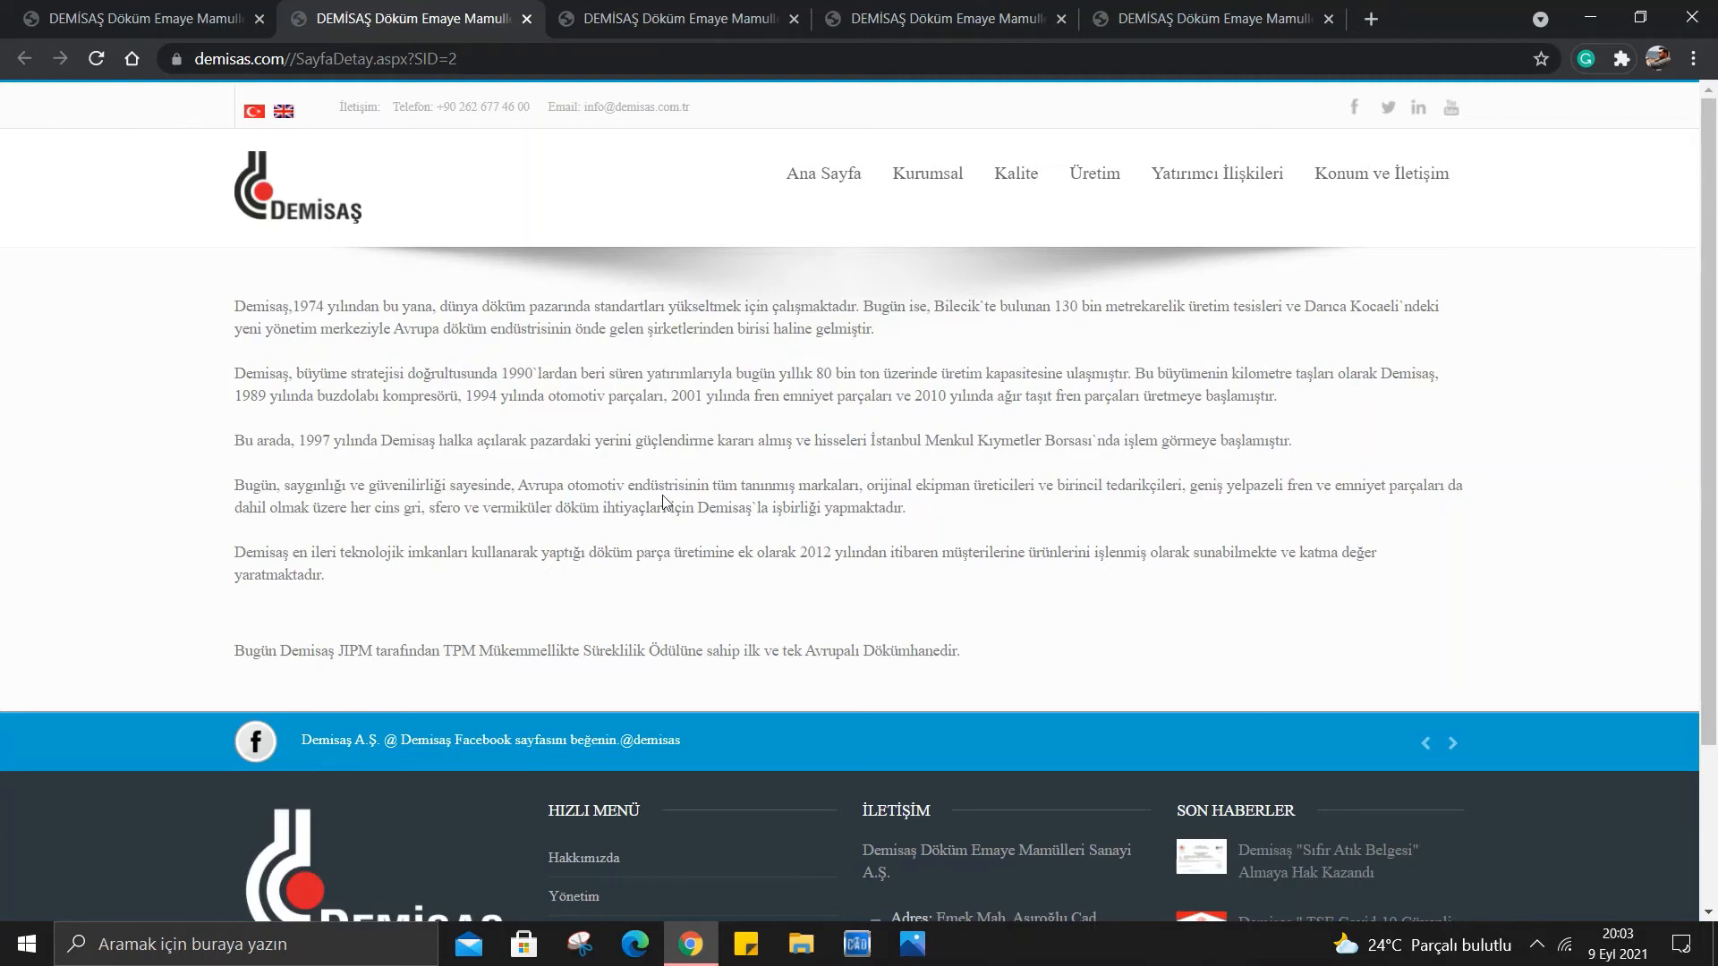
mouse_move(914, 516)
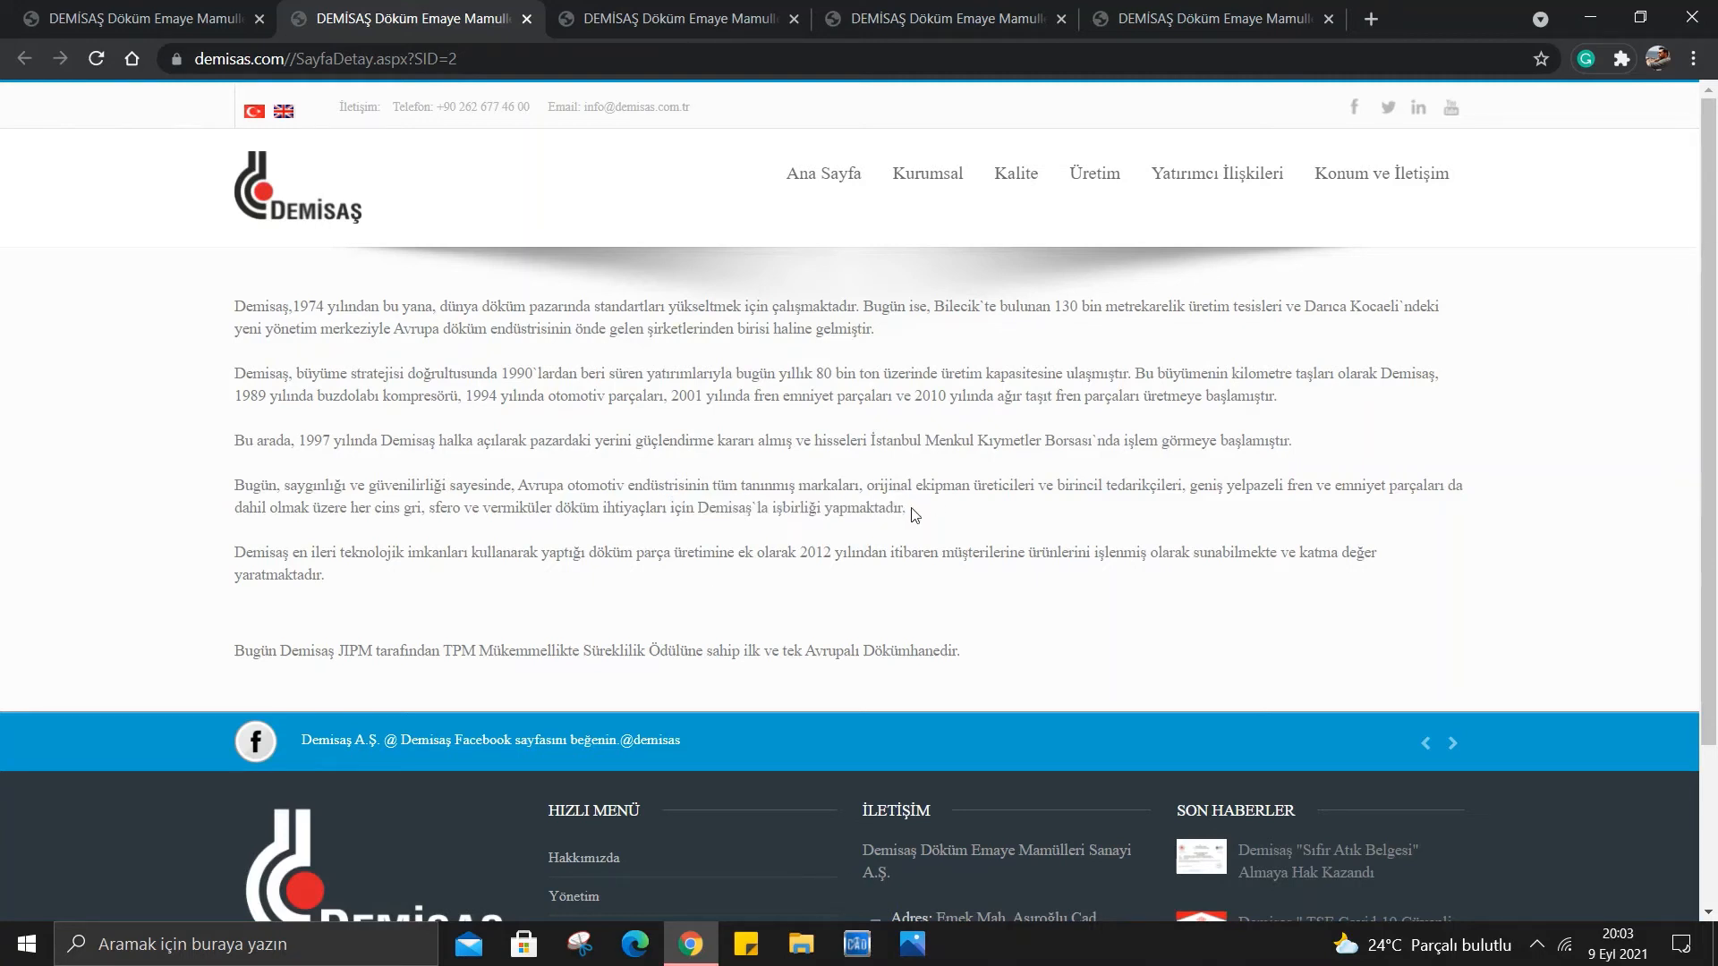
mouse_move(197, 496)
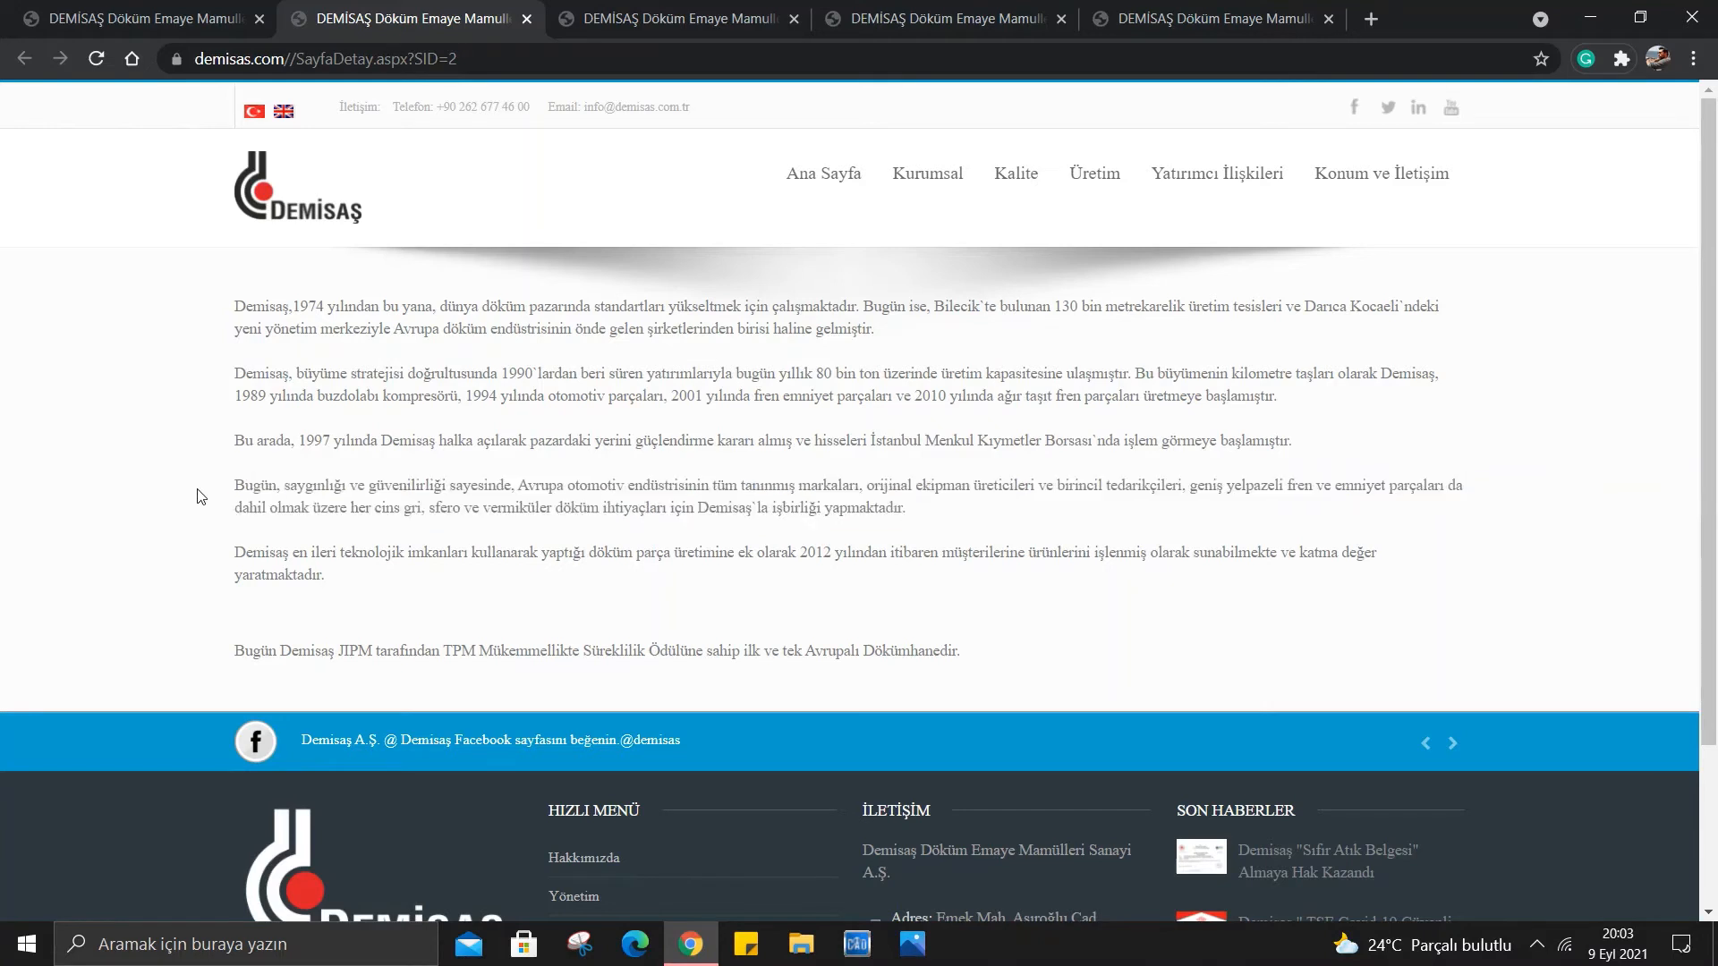
mouse_move(238, 544)
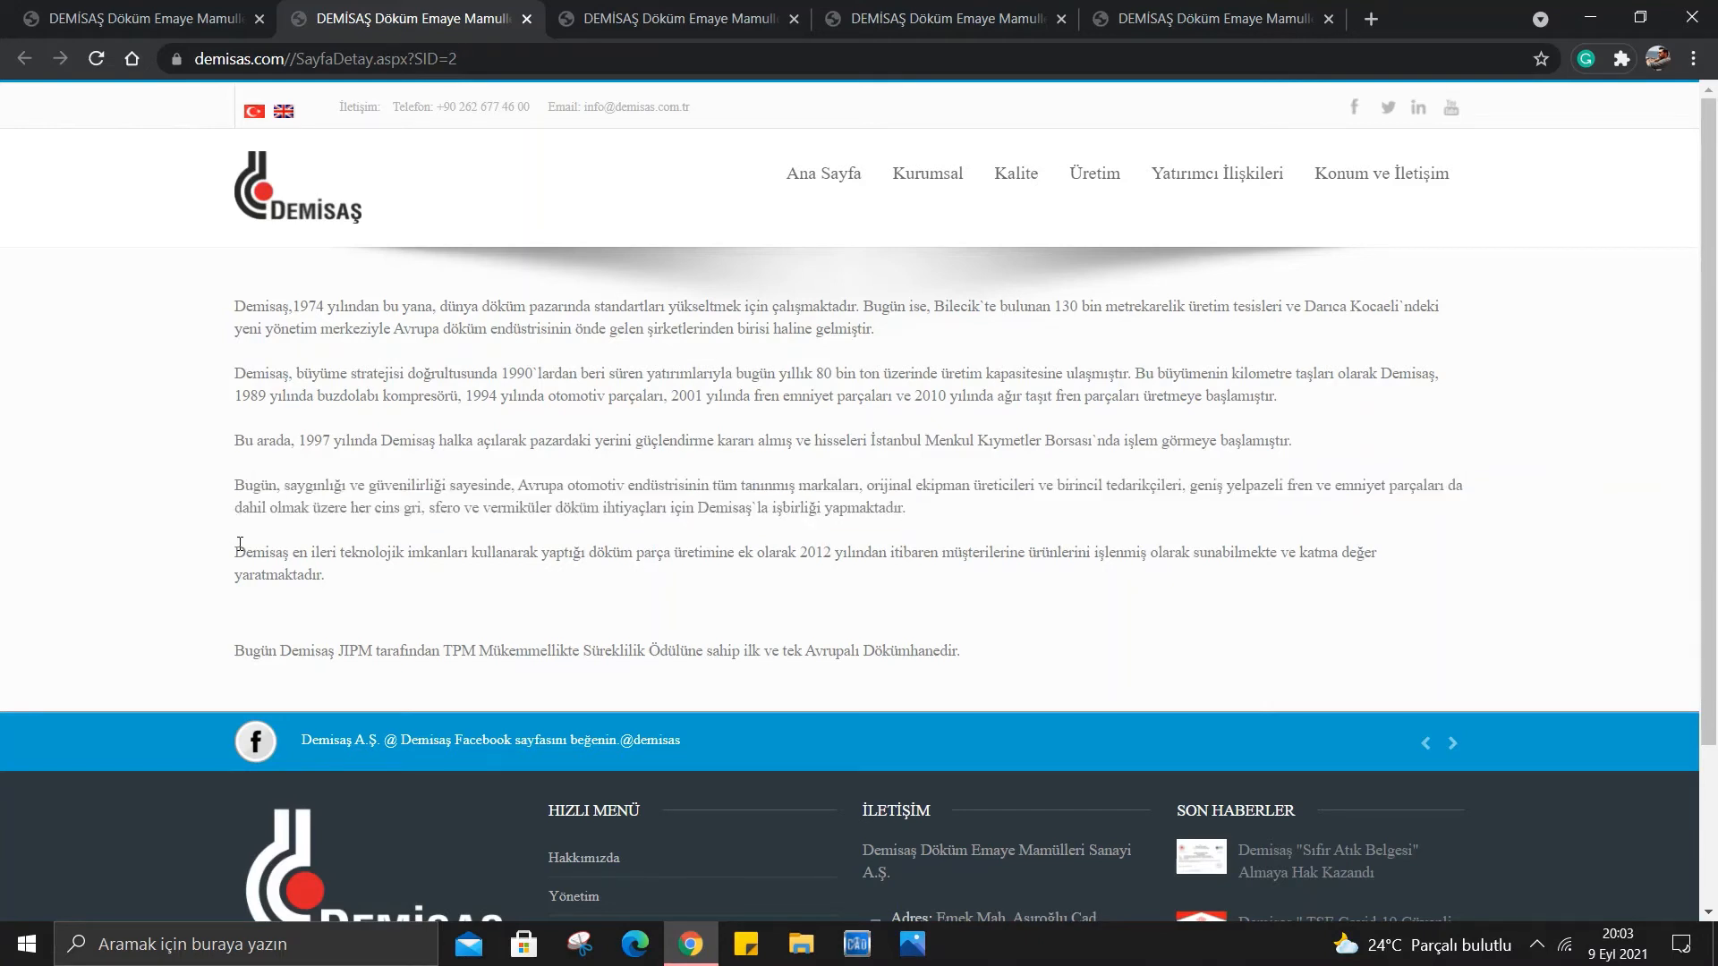
mouse_move(352, 555)
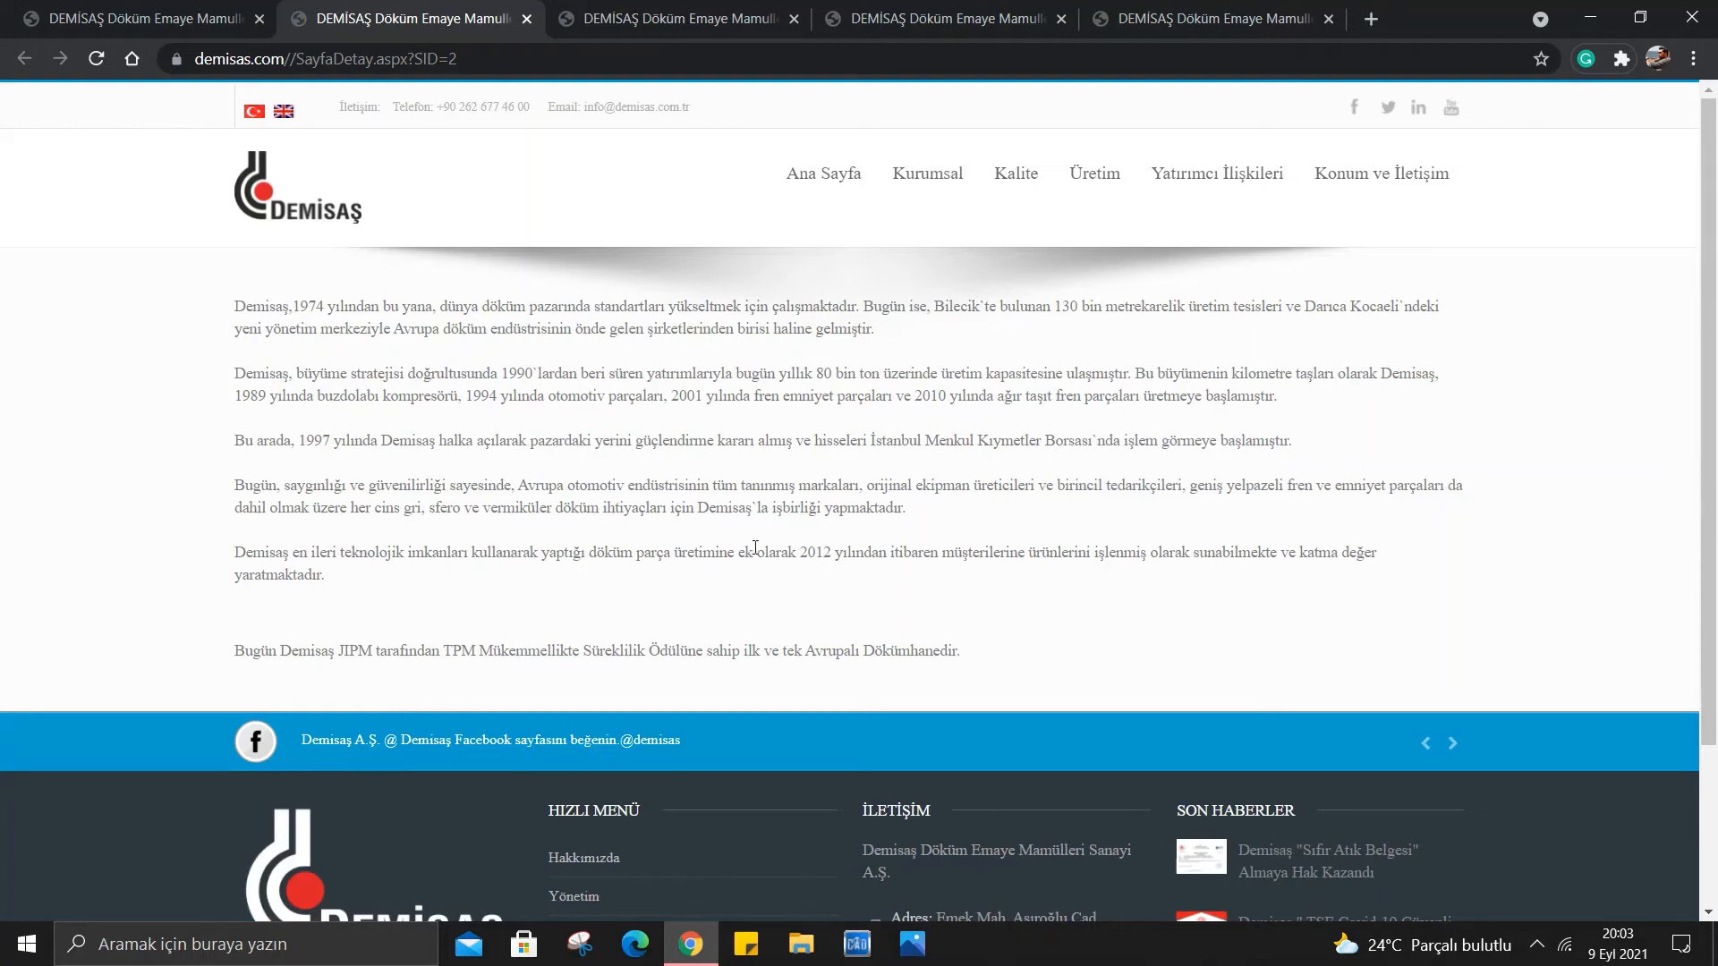
mouse_move(810, 556)
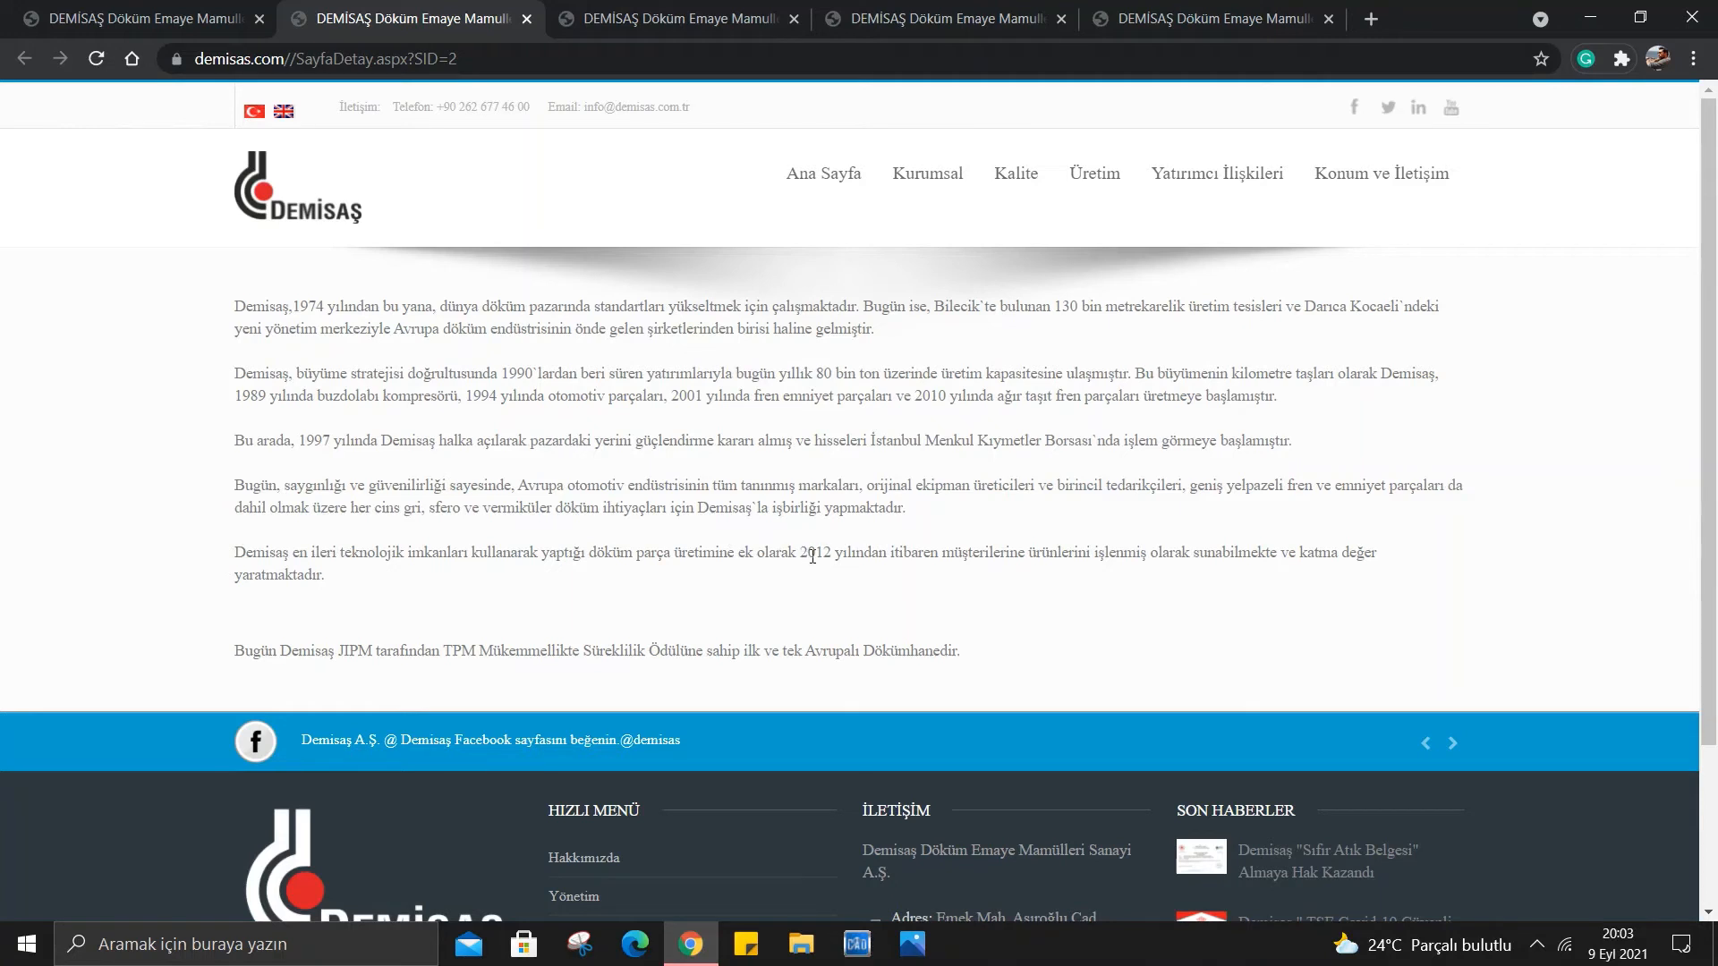
mouse_move(990, 569)
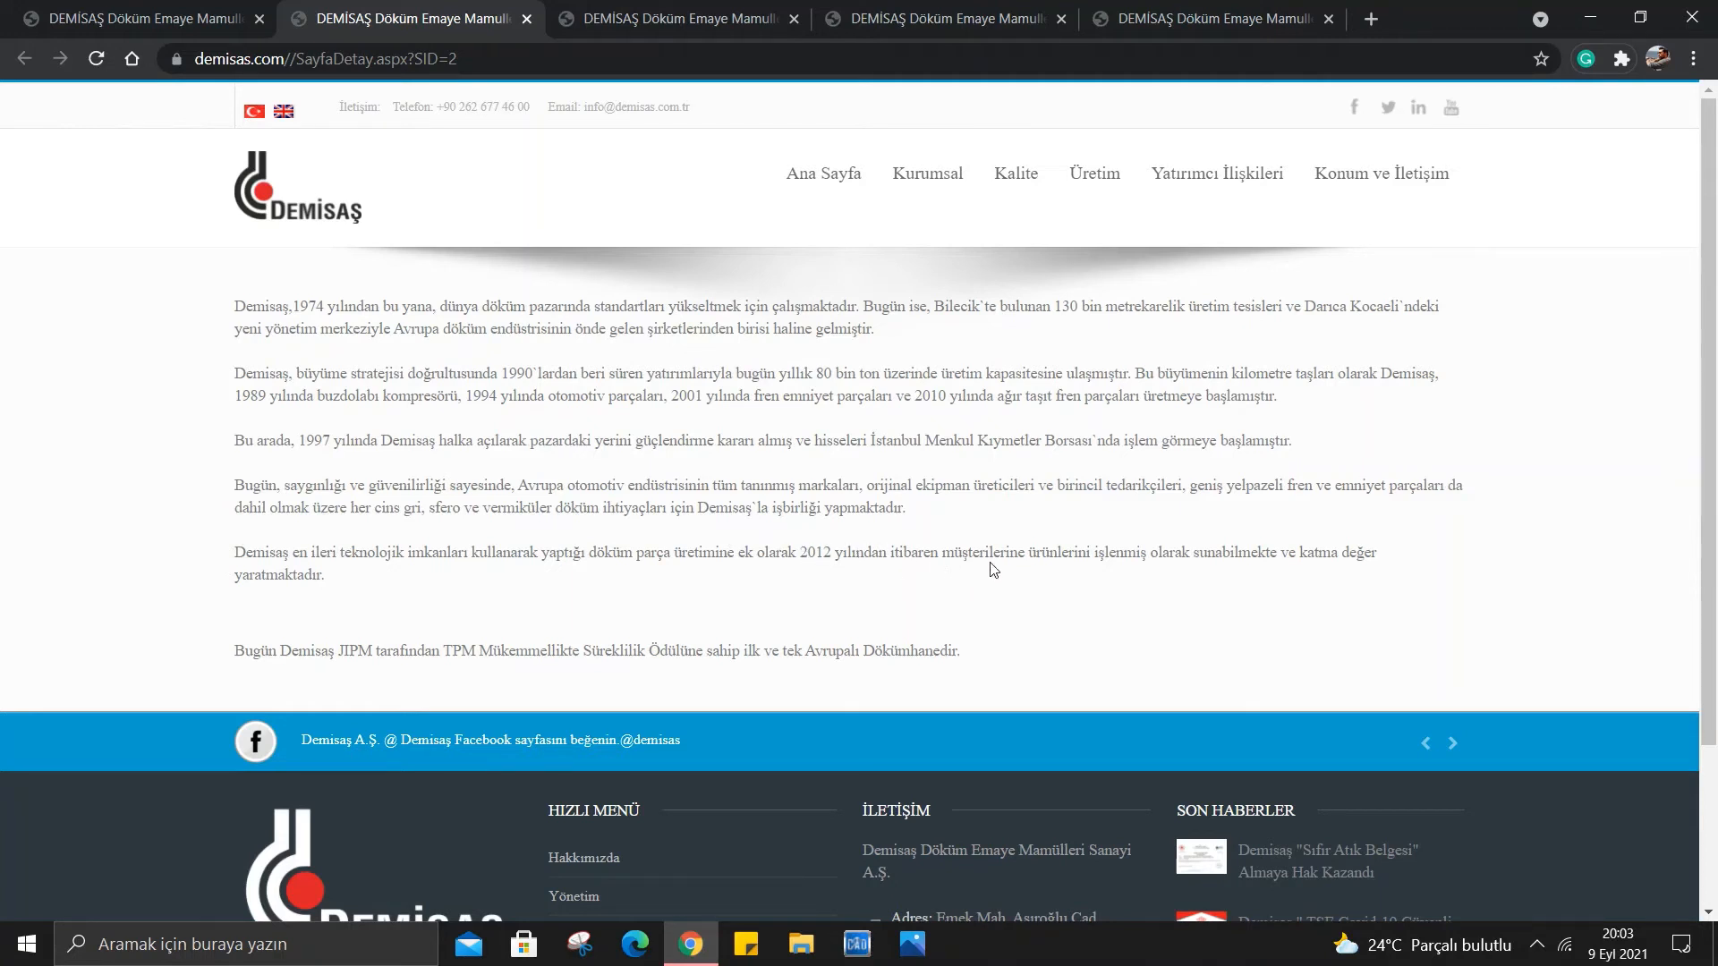
mouse_move(1280, 604)
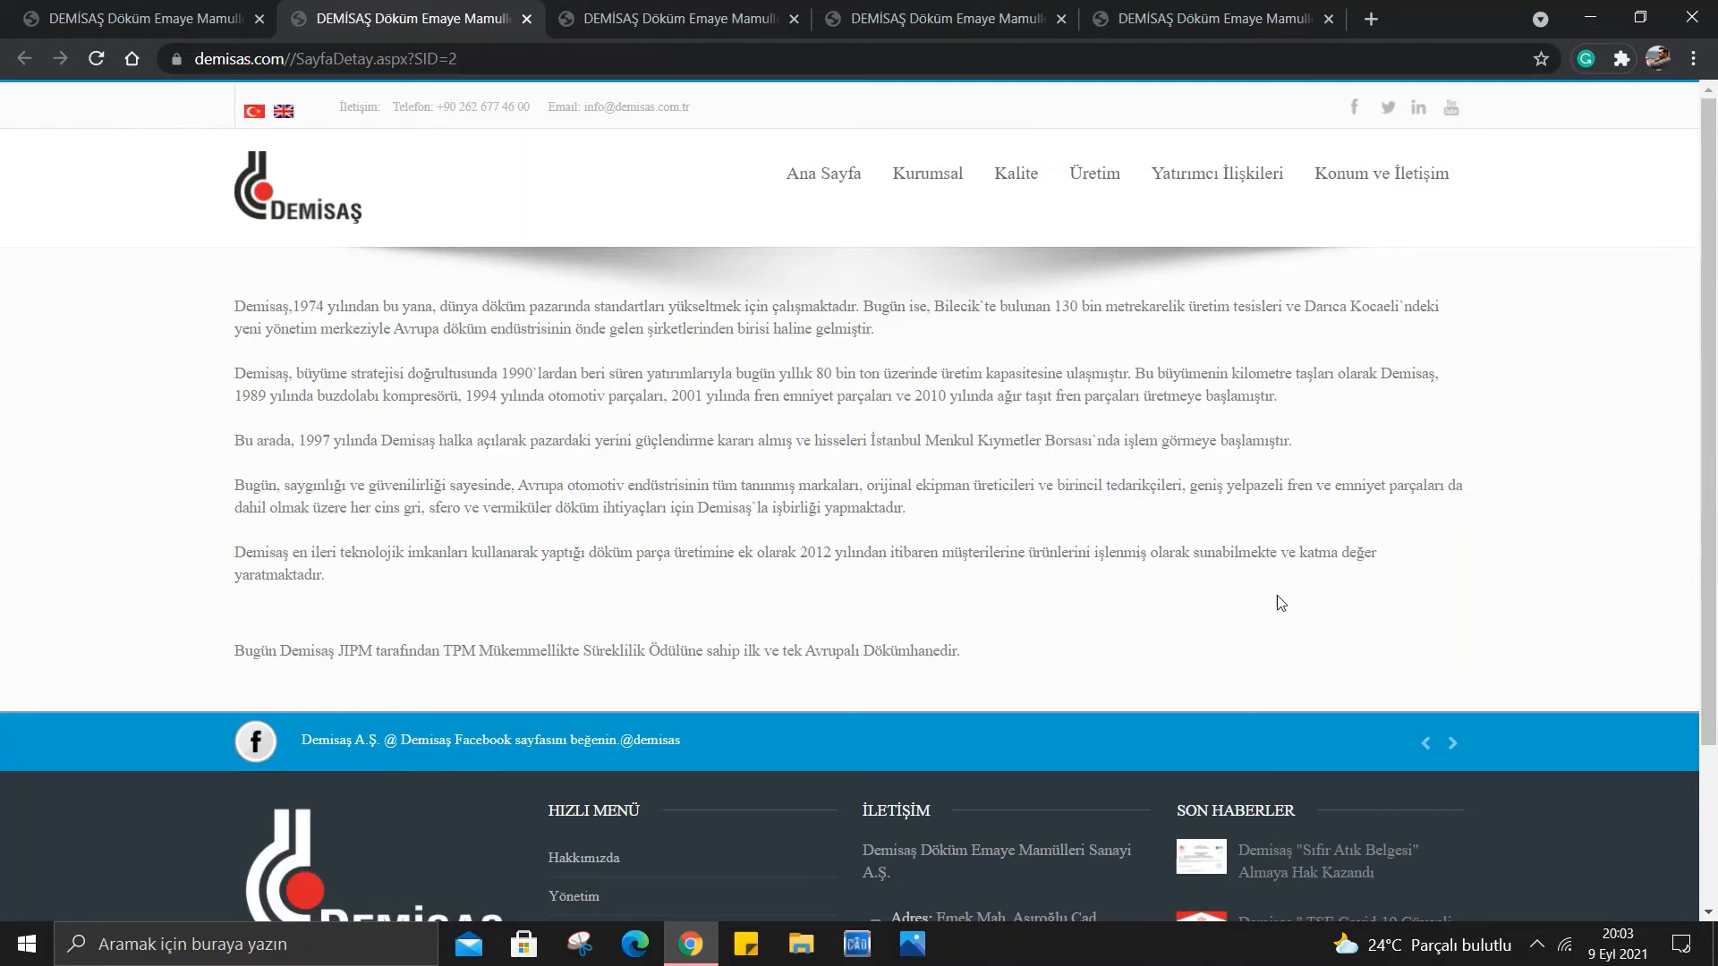
mouse_move(469, 531)
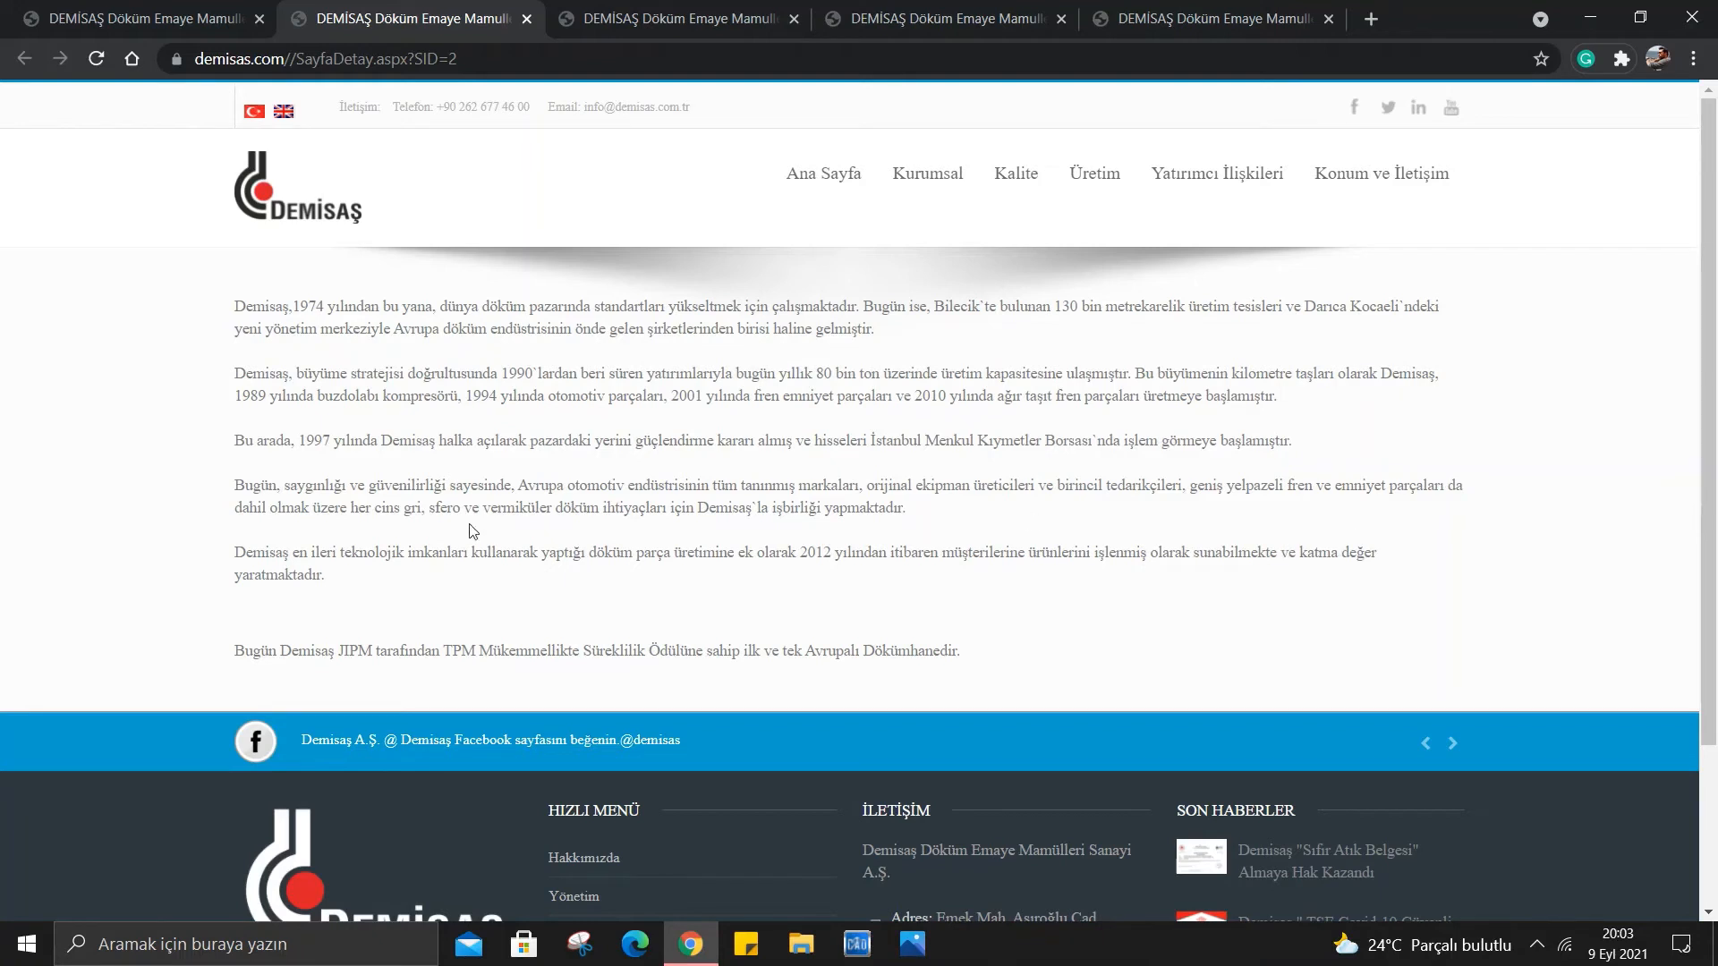
mouse_move(226, 668)
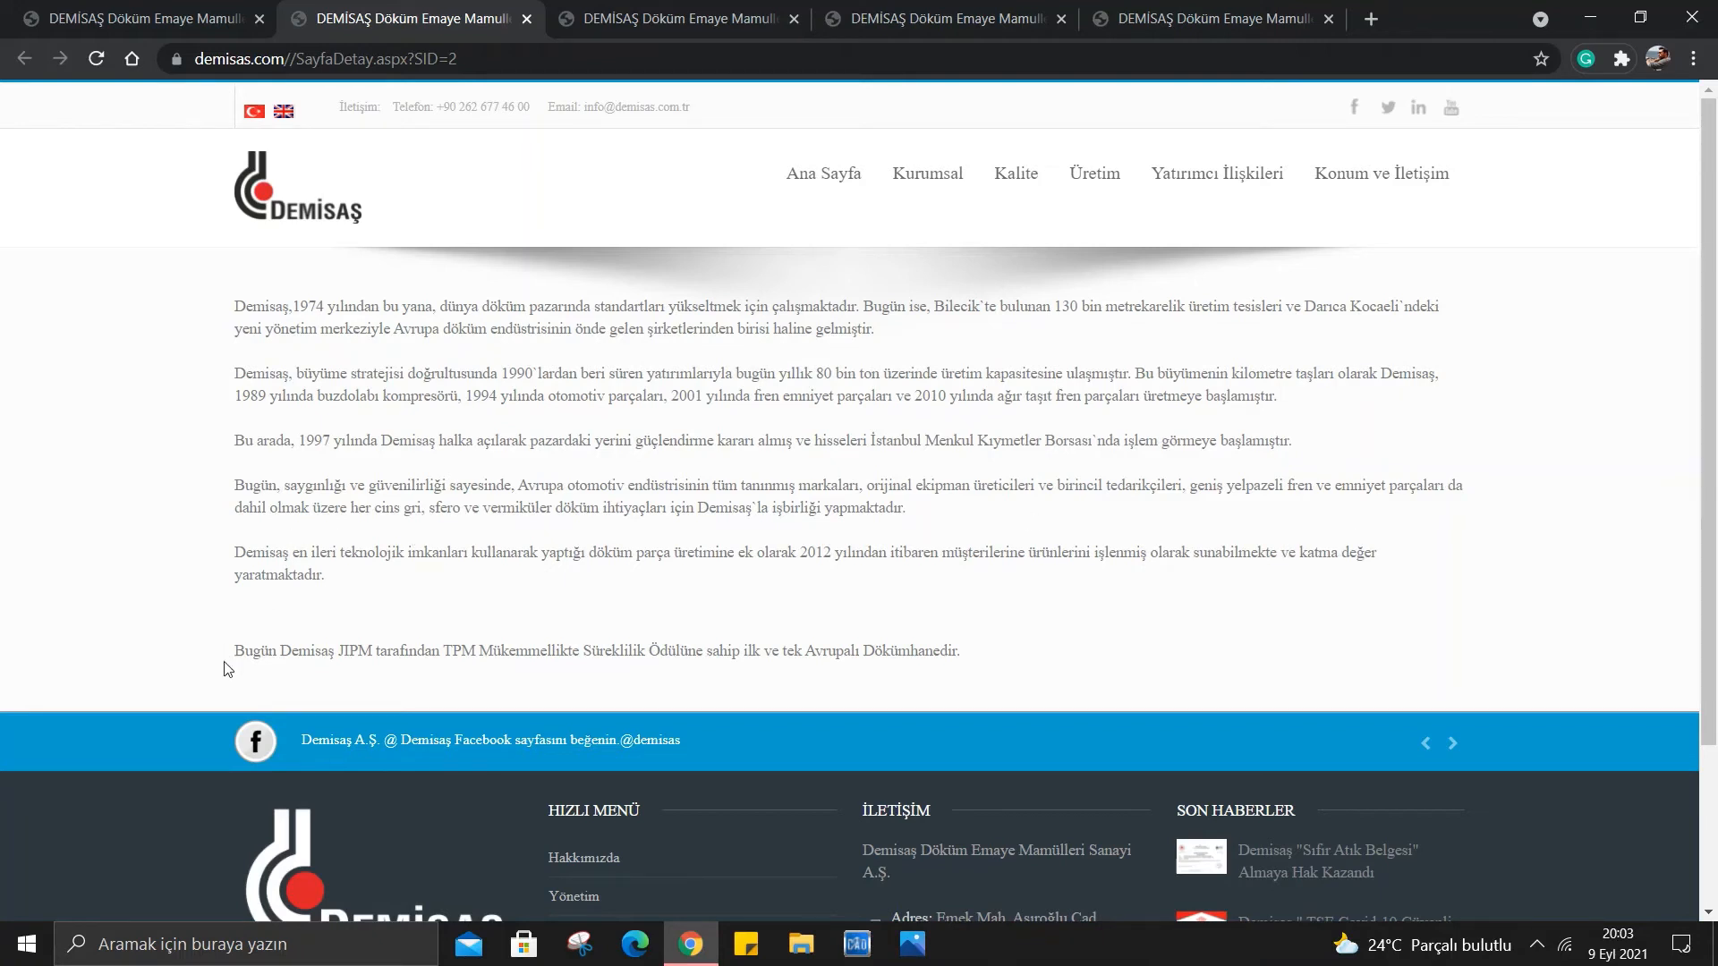
mouse_move(385, 659)
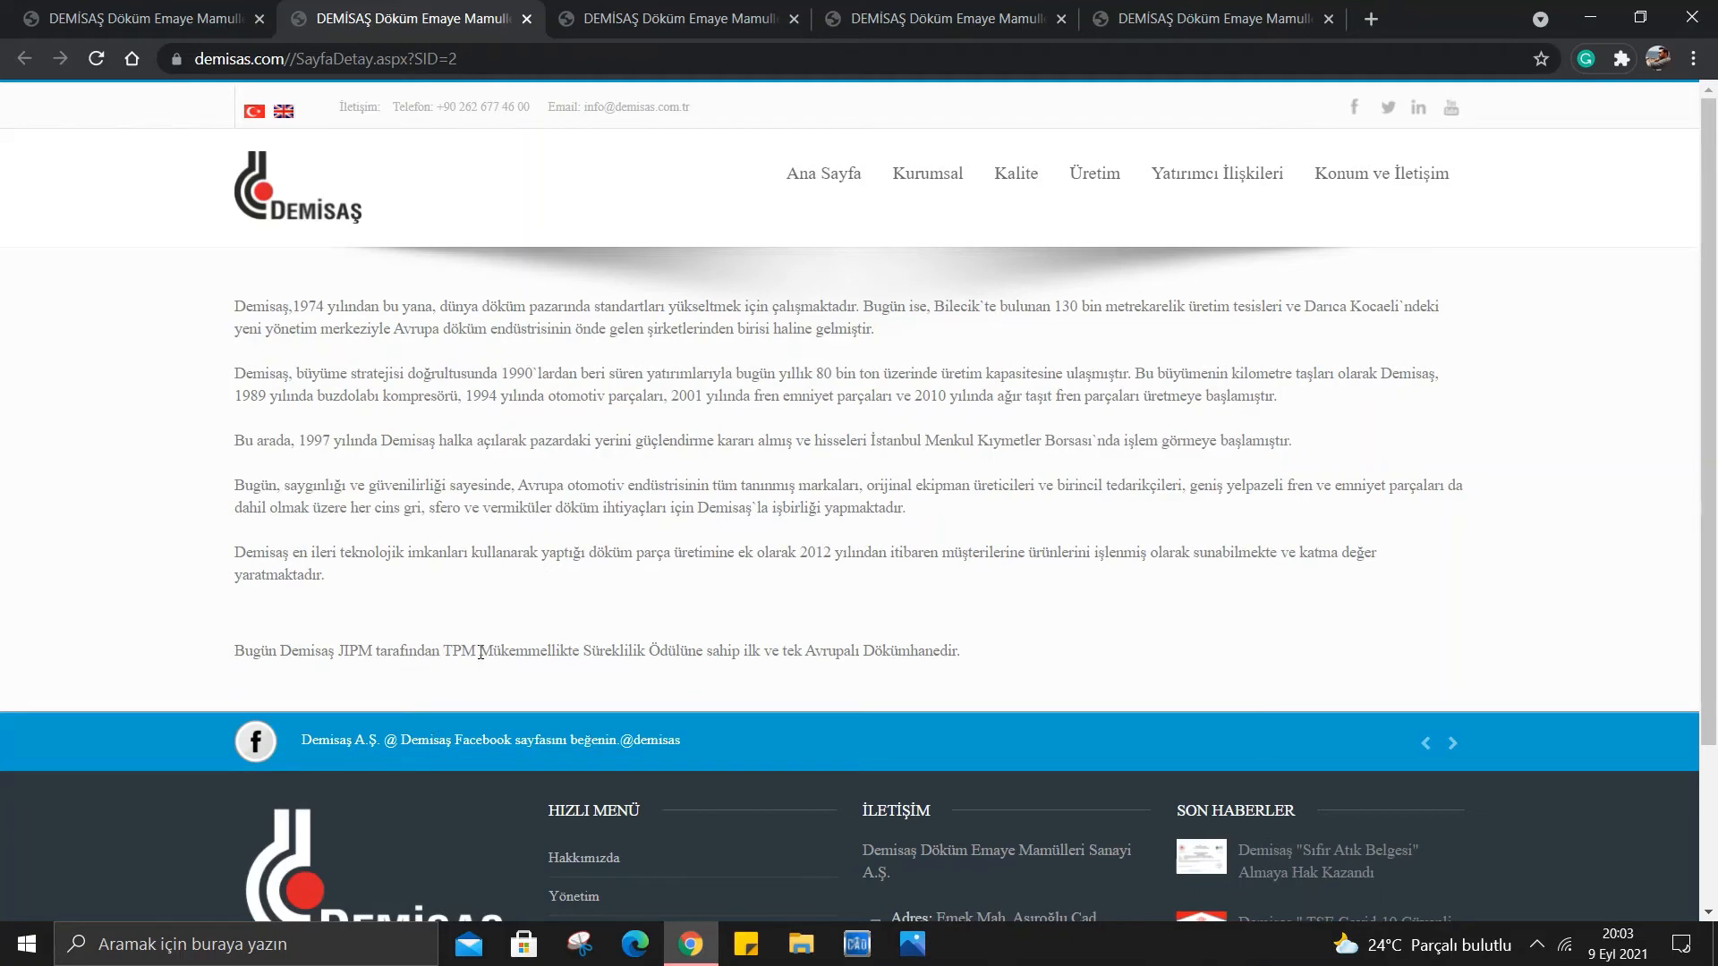
mouse_move(493, 668)
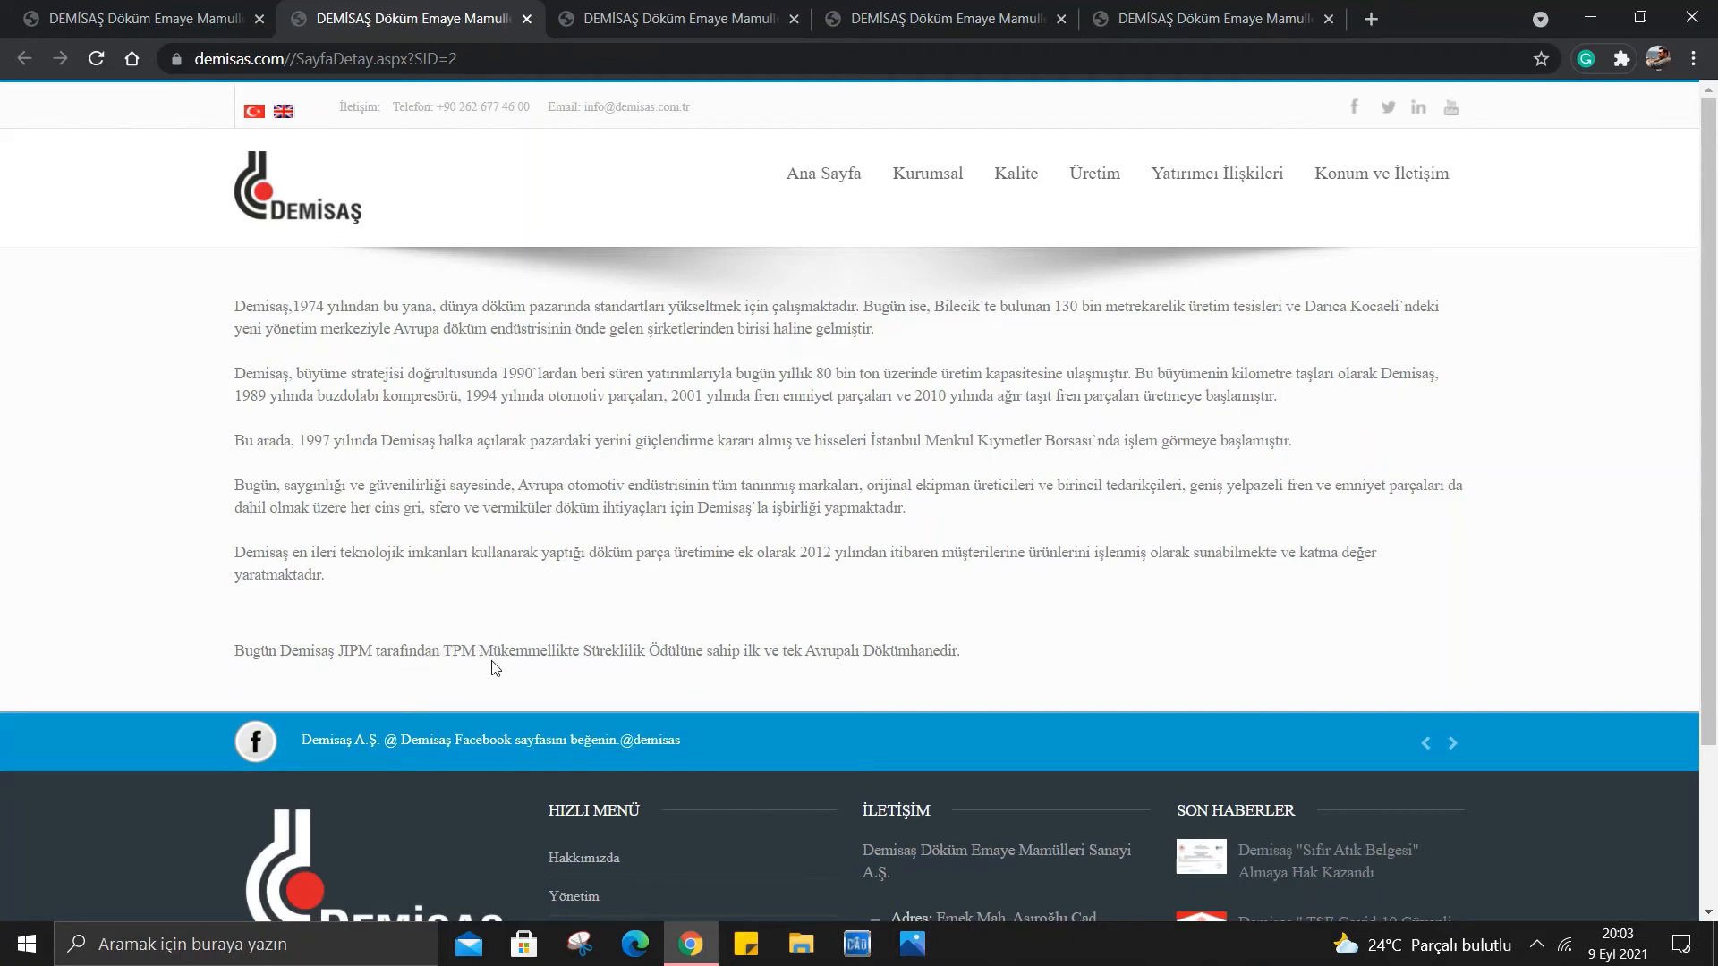
mouse_move(870, 714)
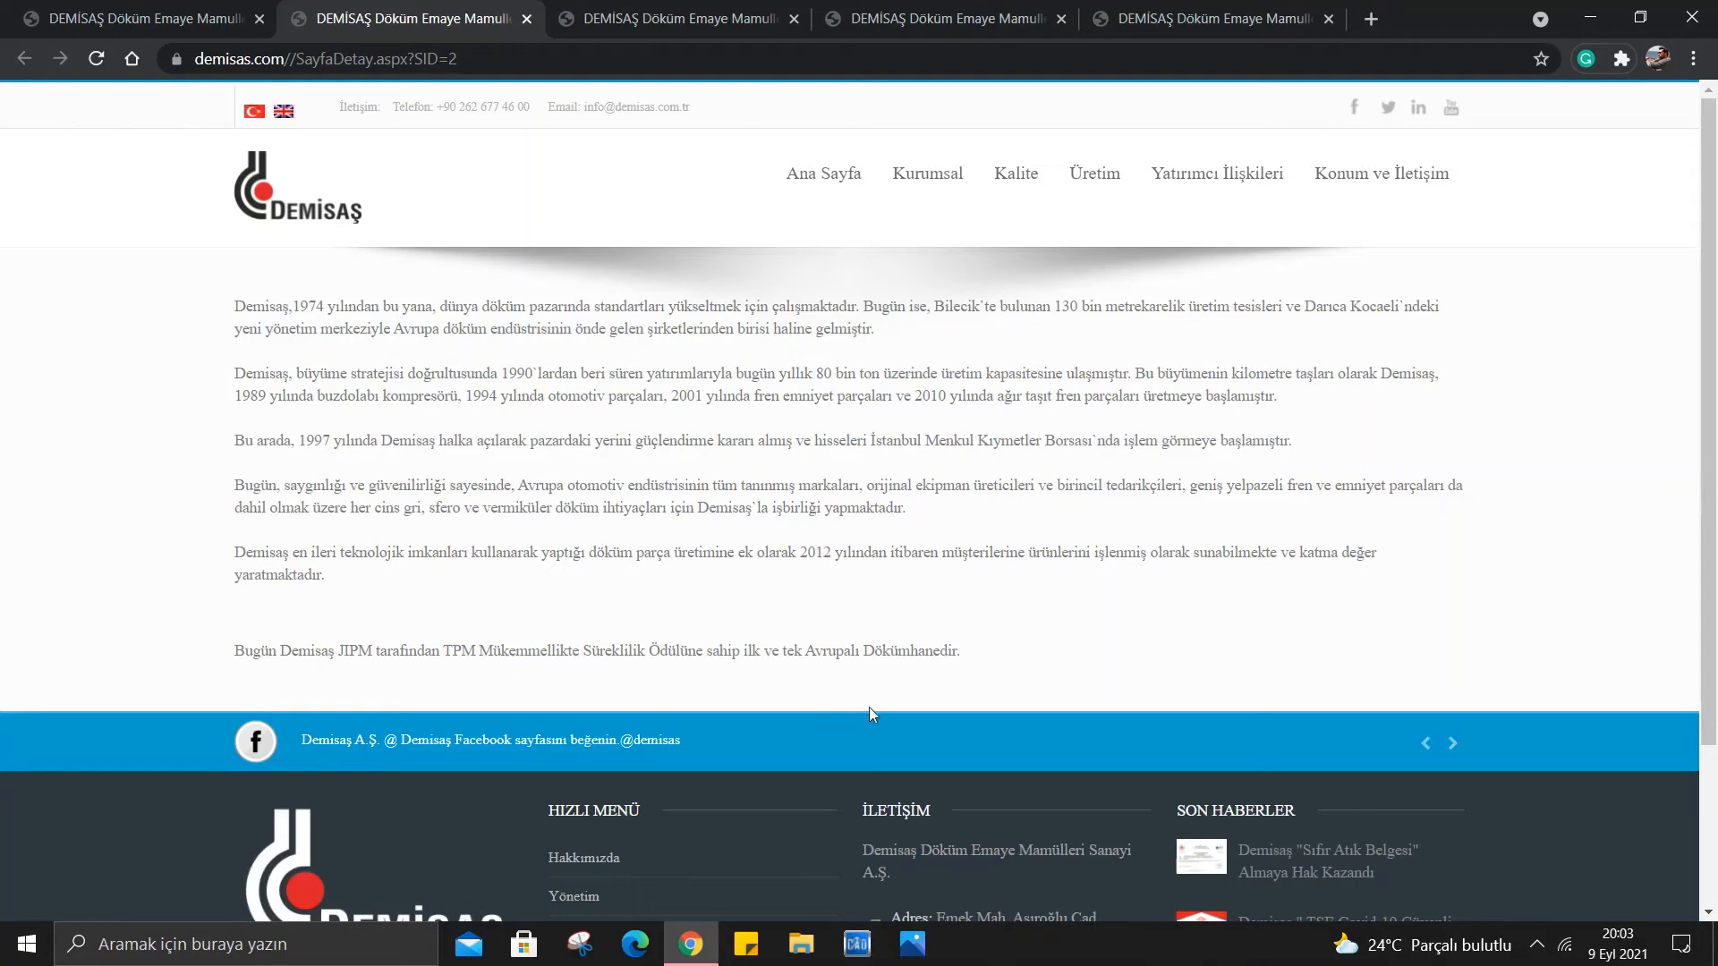
triple_click(598, 649)
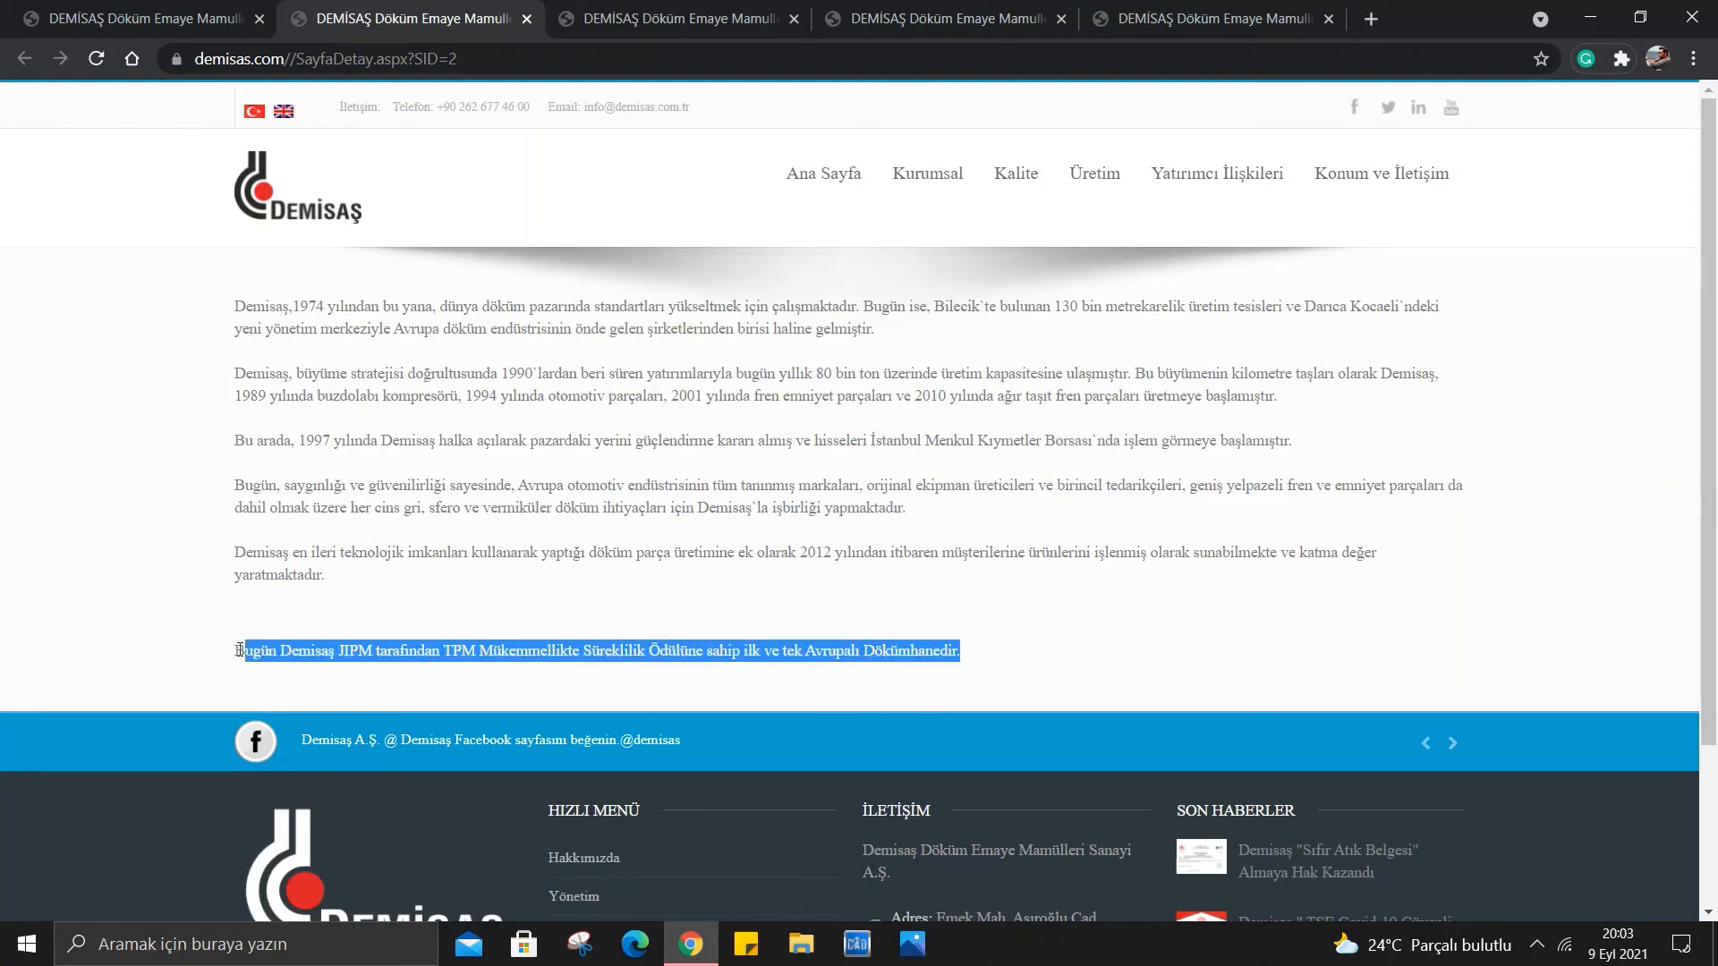
scroll(down, 3)
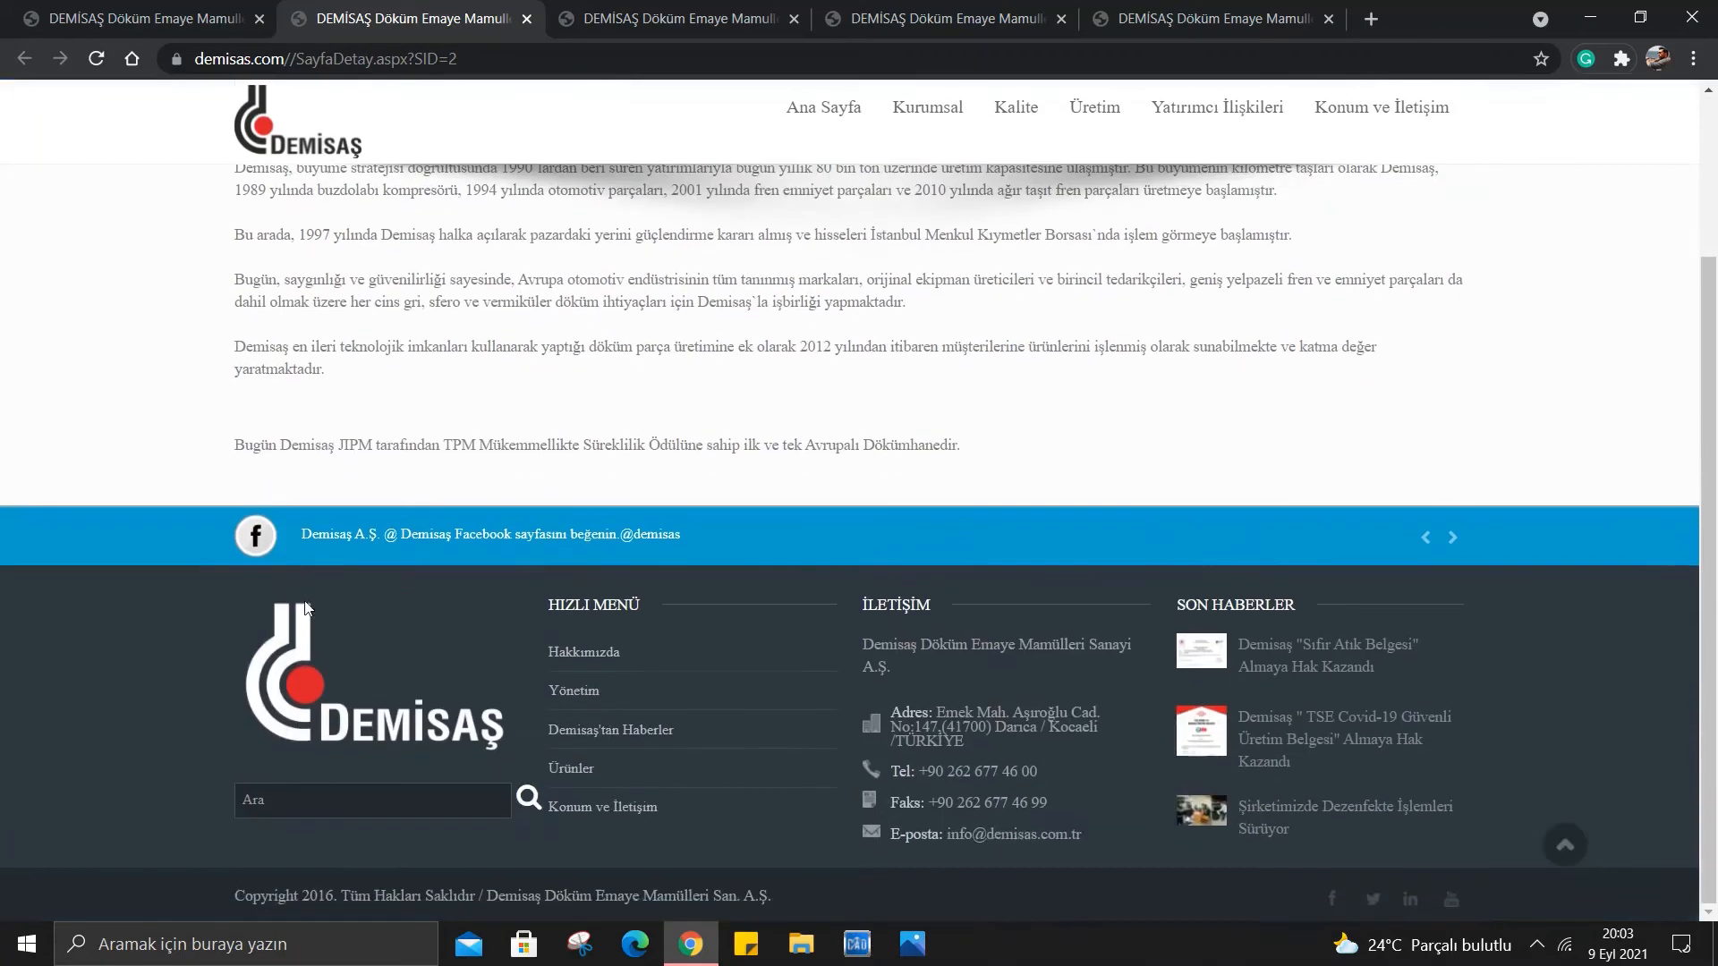
Close the history tab and enlarge the round cup-shaped part in the products gallery.
click(569, 773)
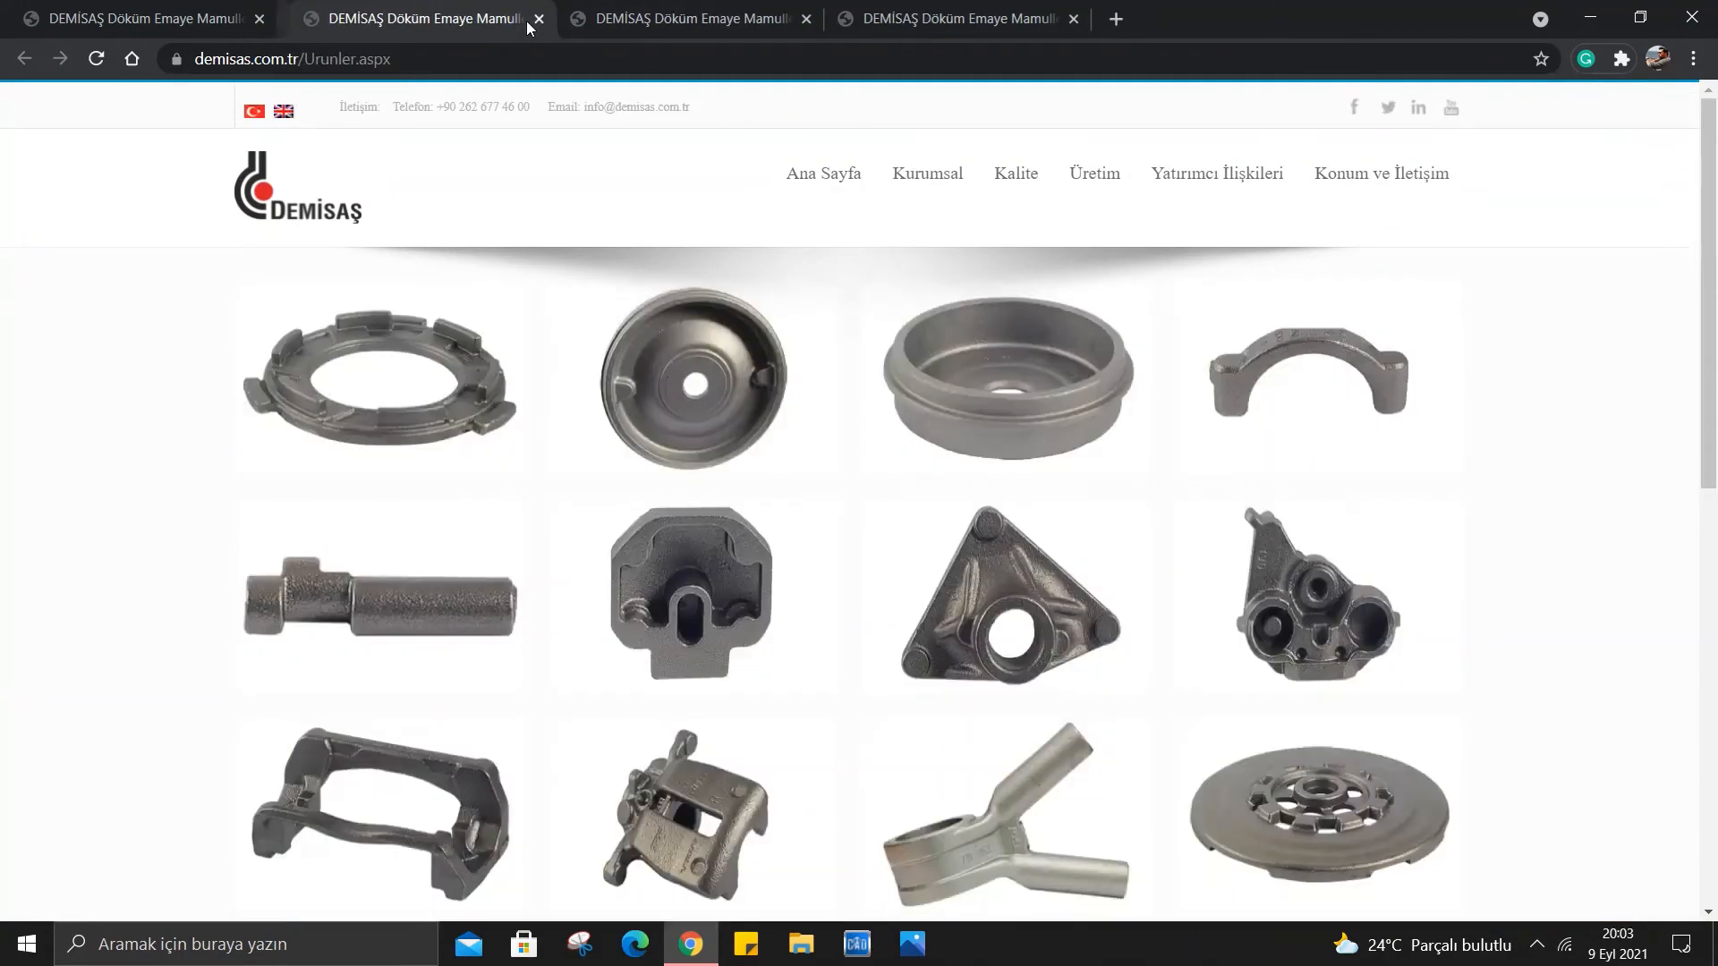
scroll(down, 3)
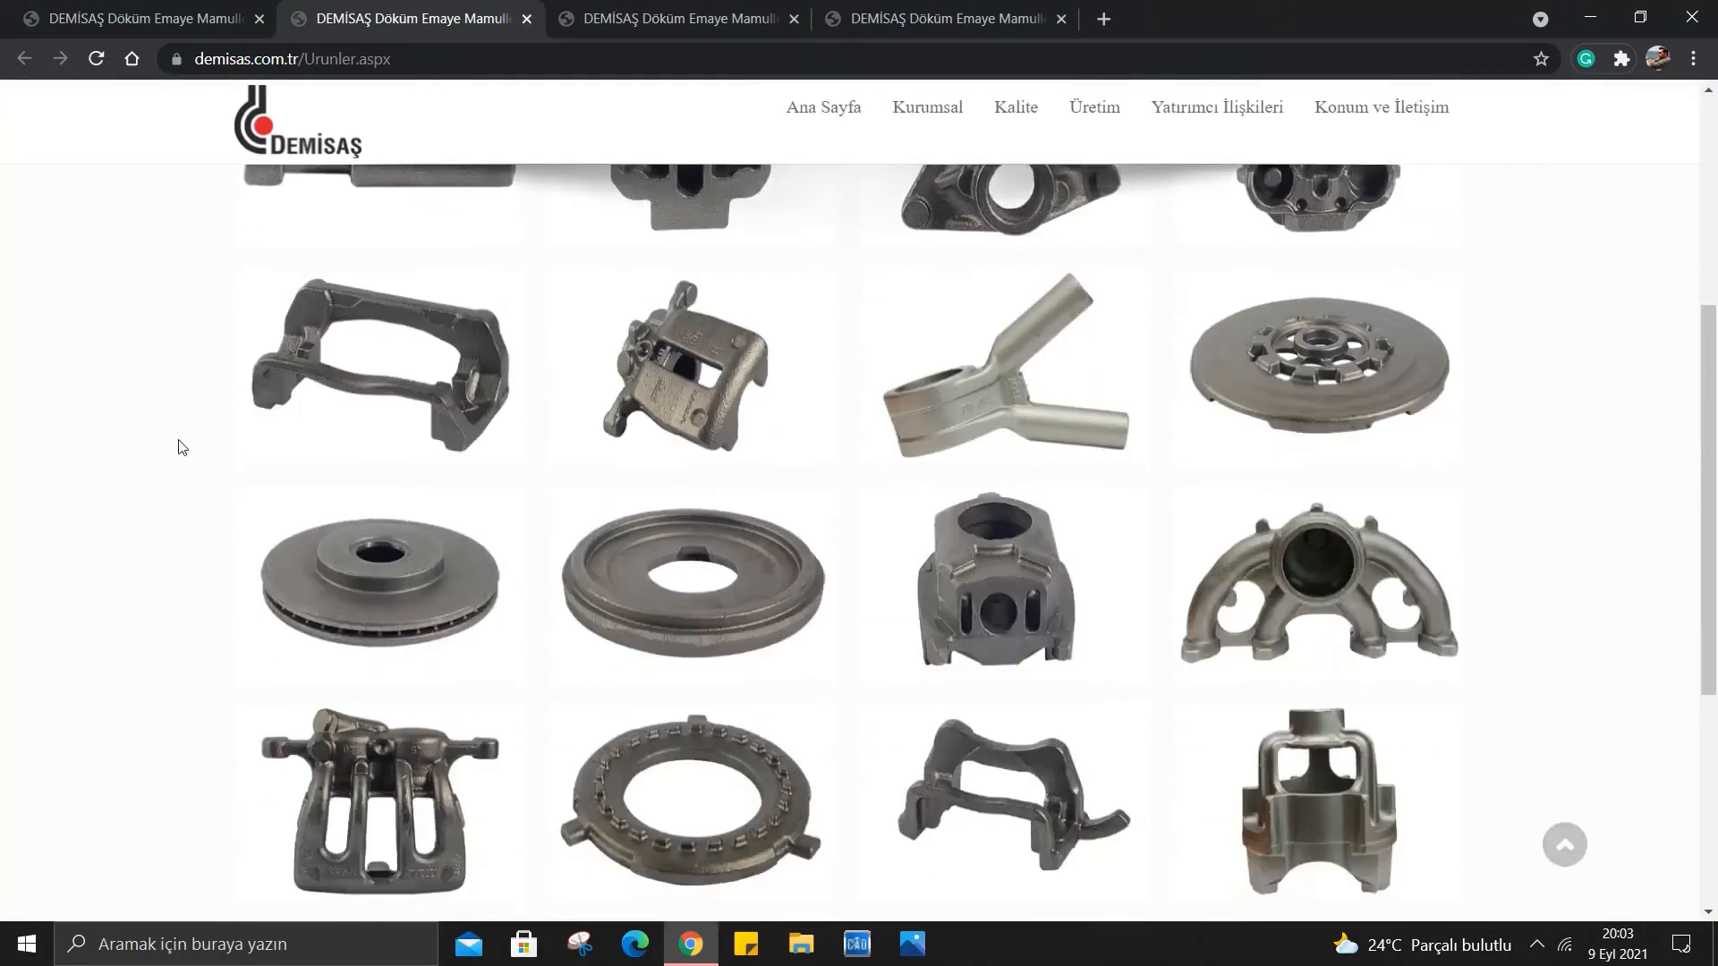
scroll(up, 3)
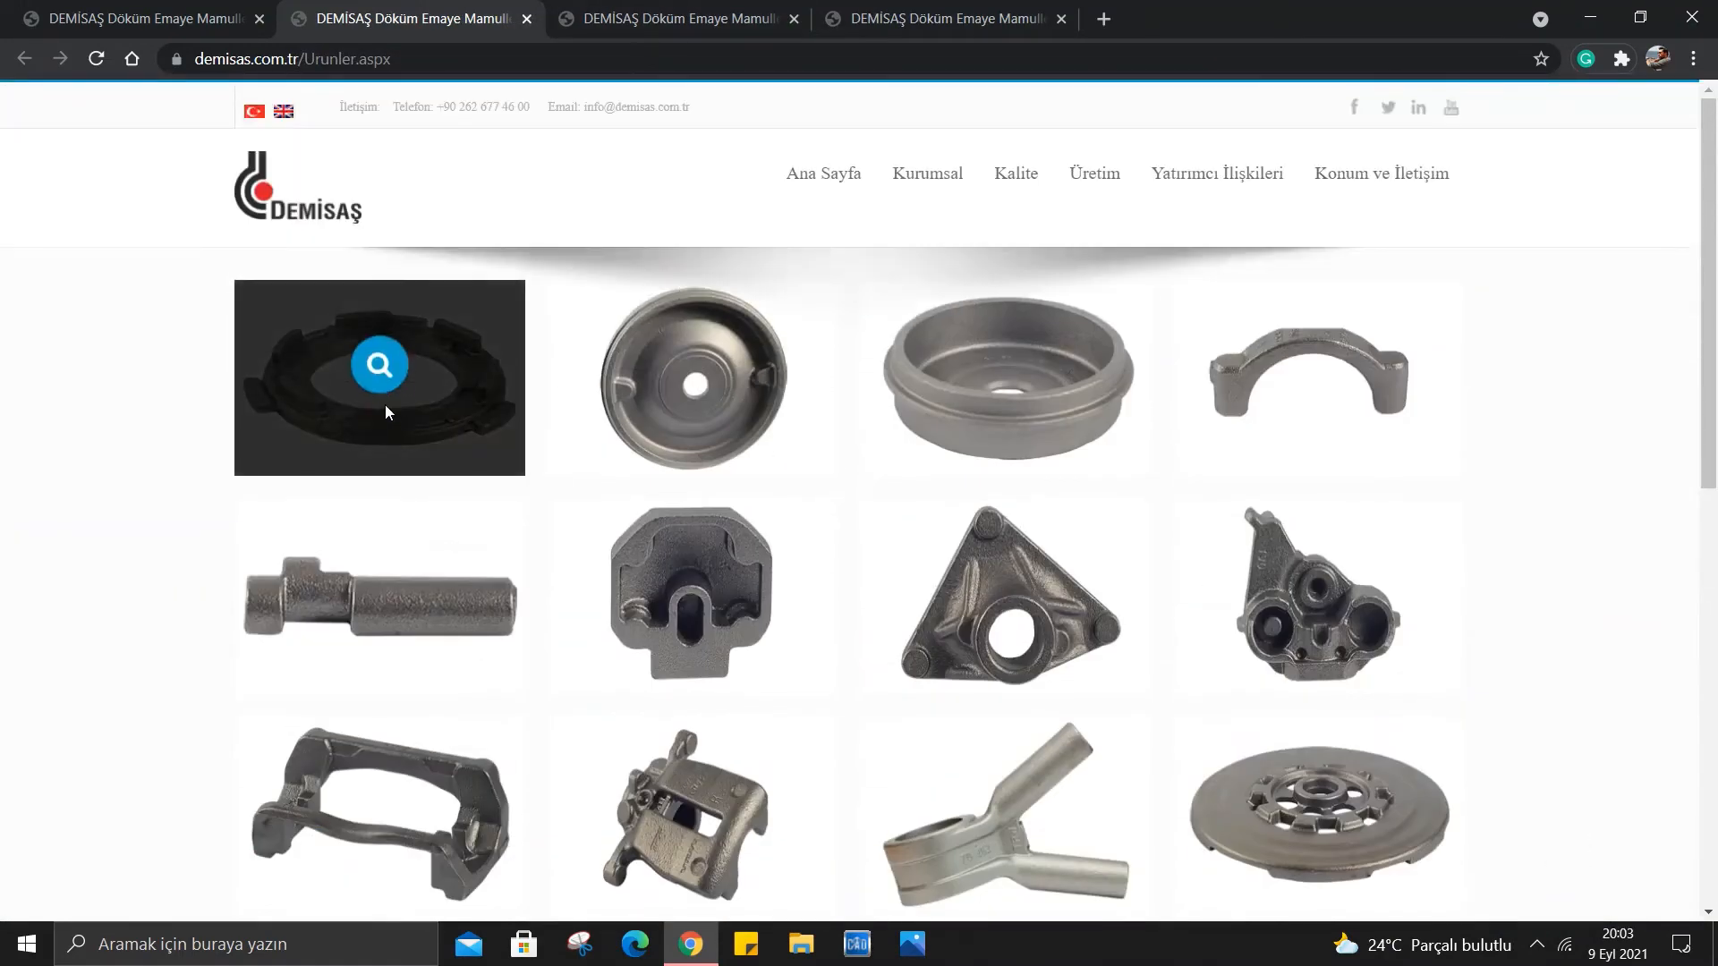
mouse_move(580, 363)
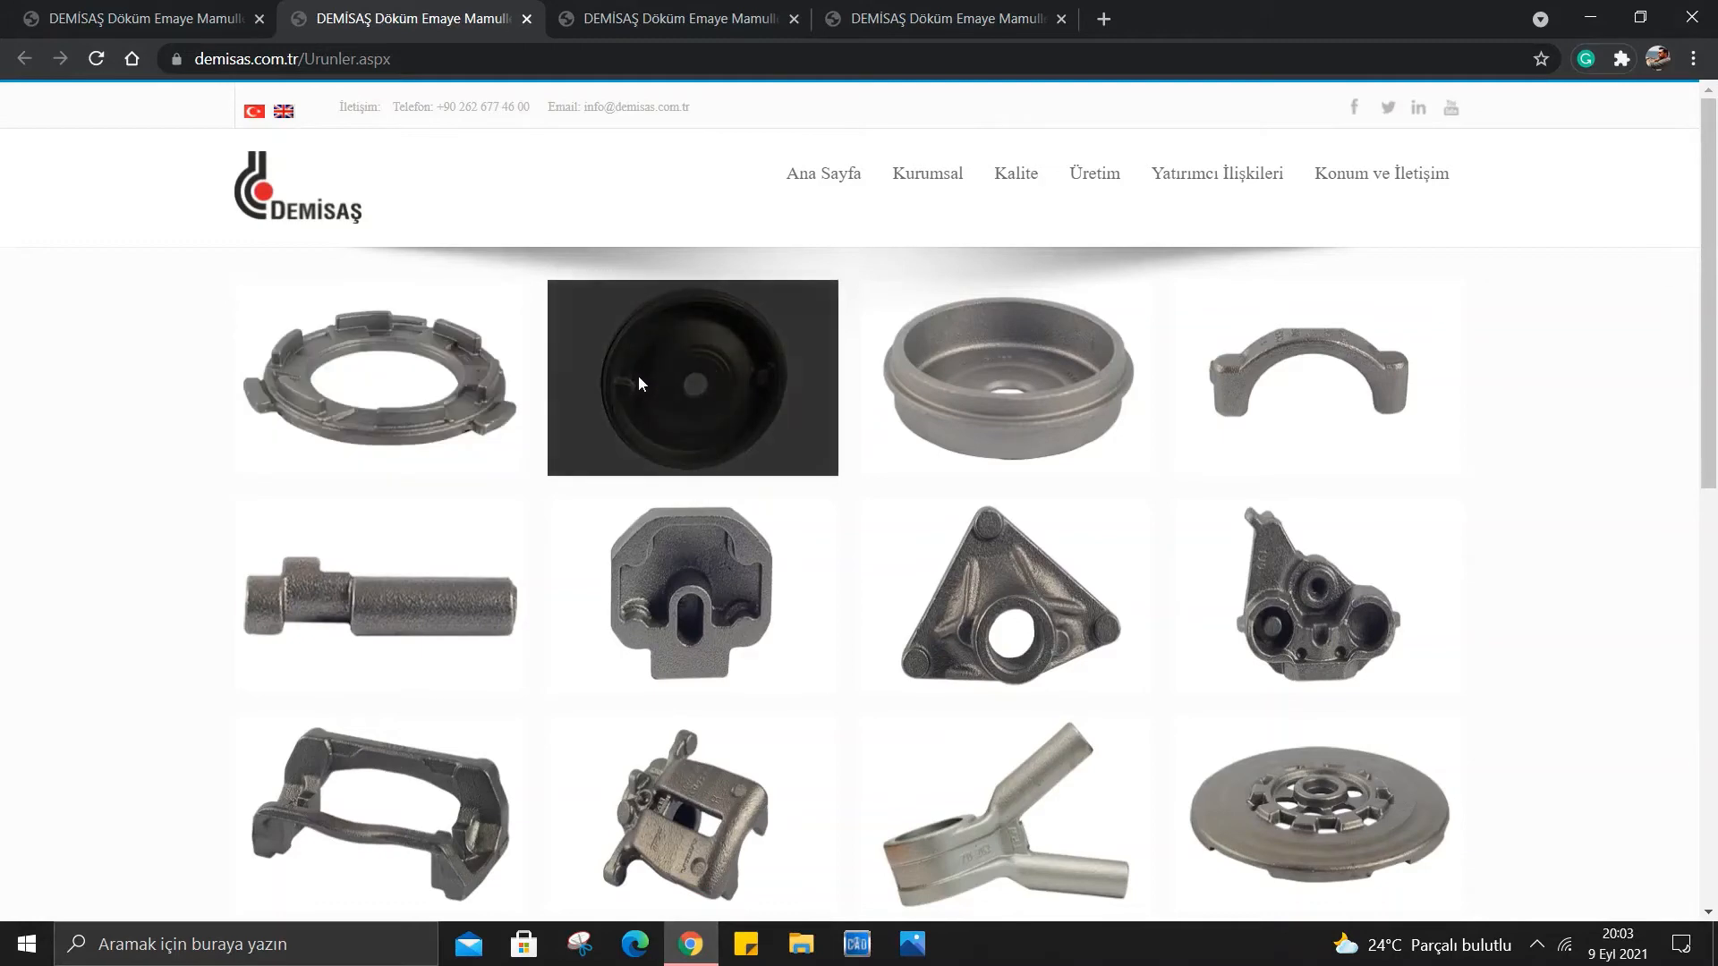
click(693, 378)
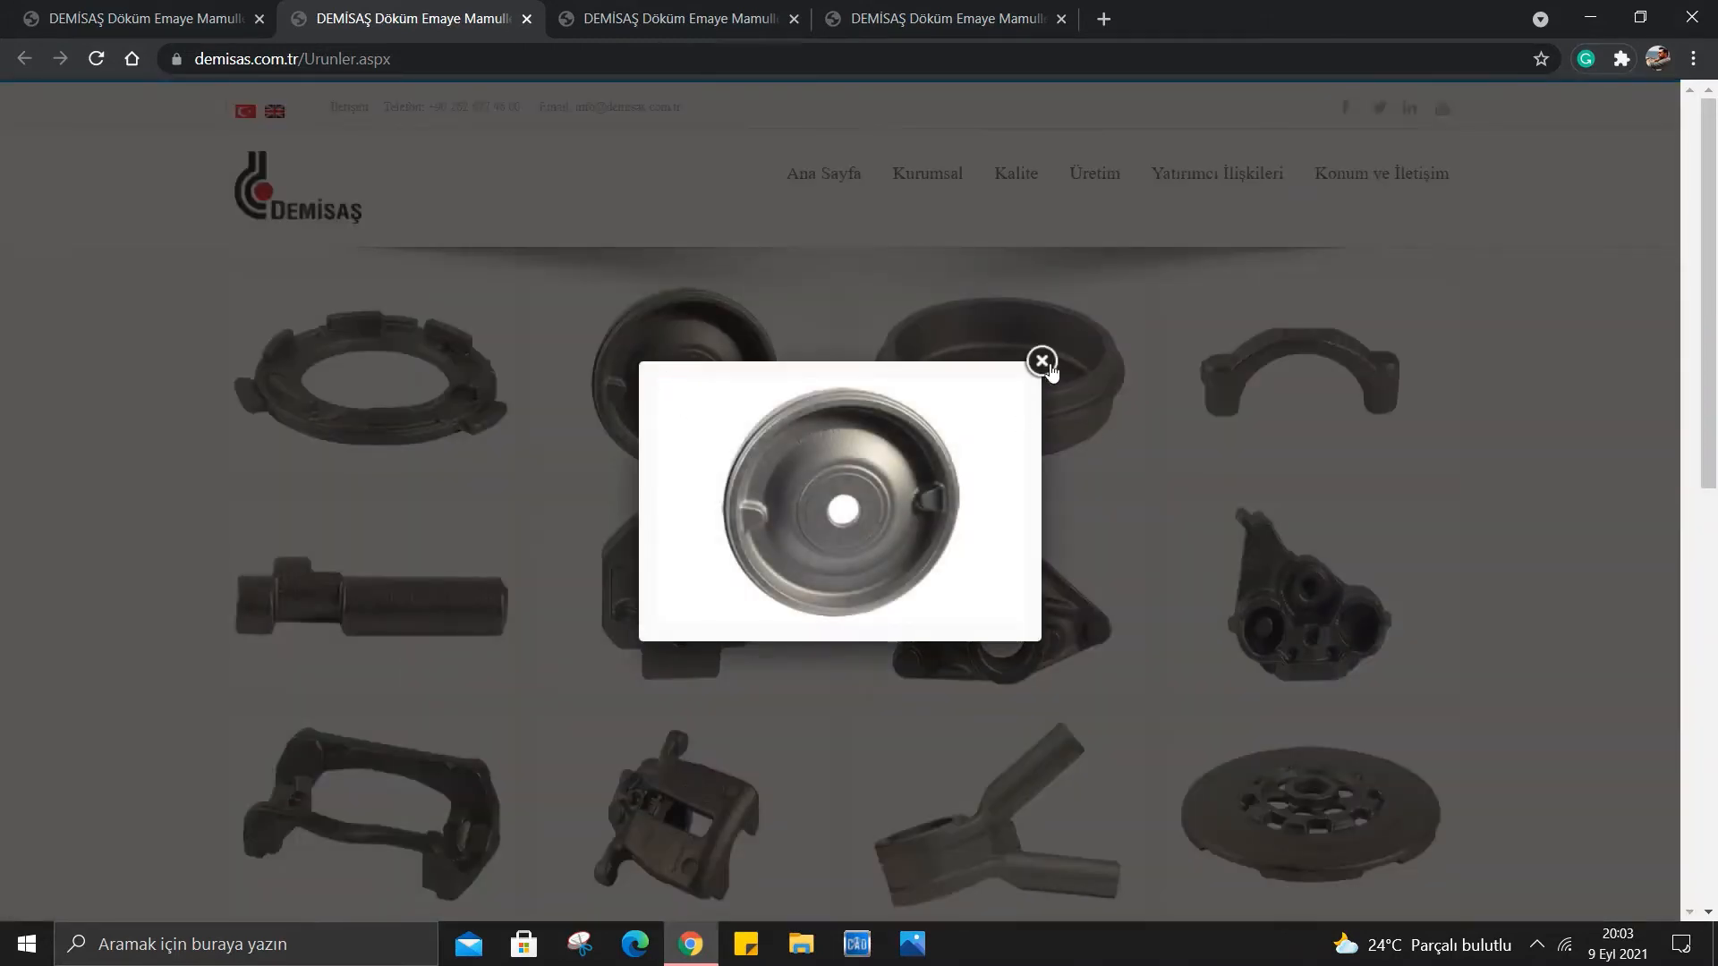
click(1040, 362)
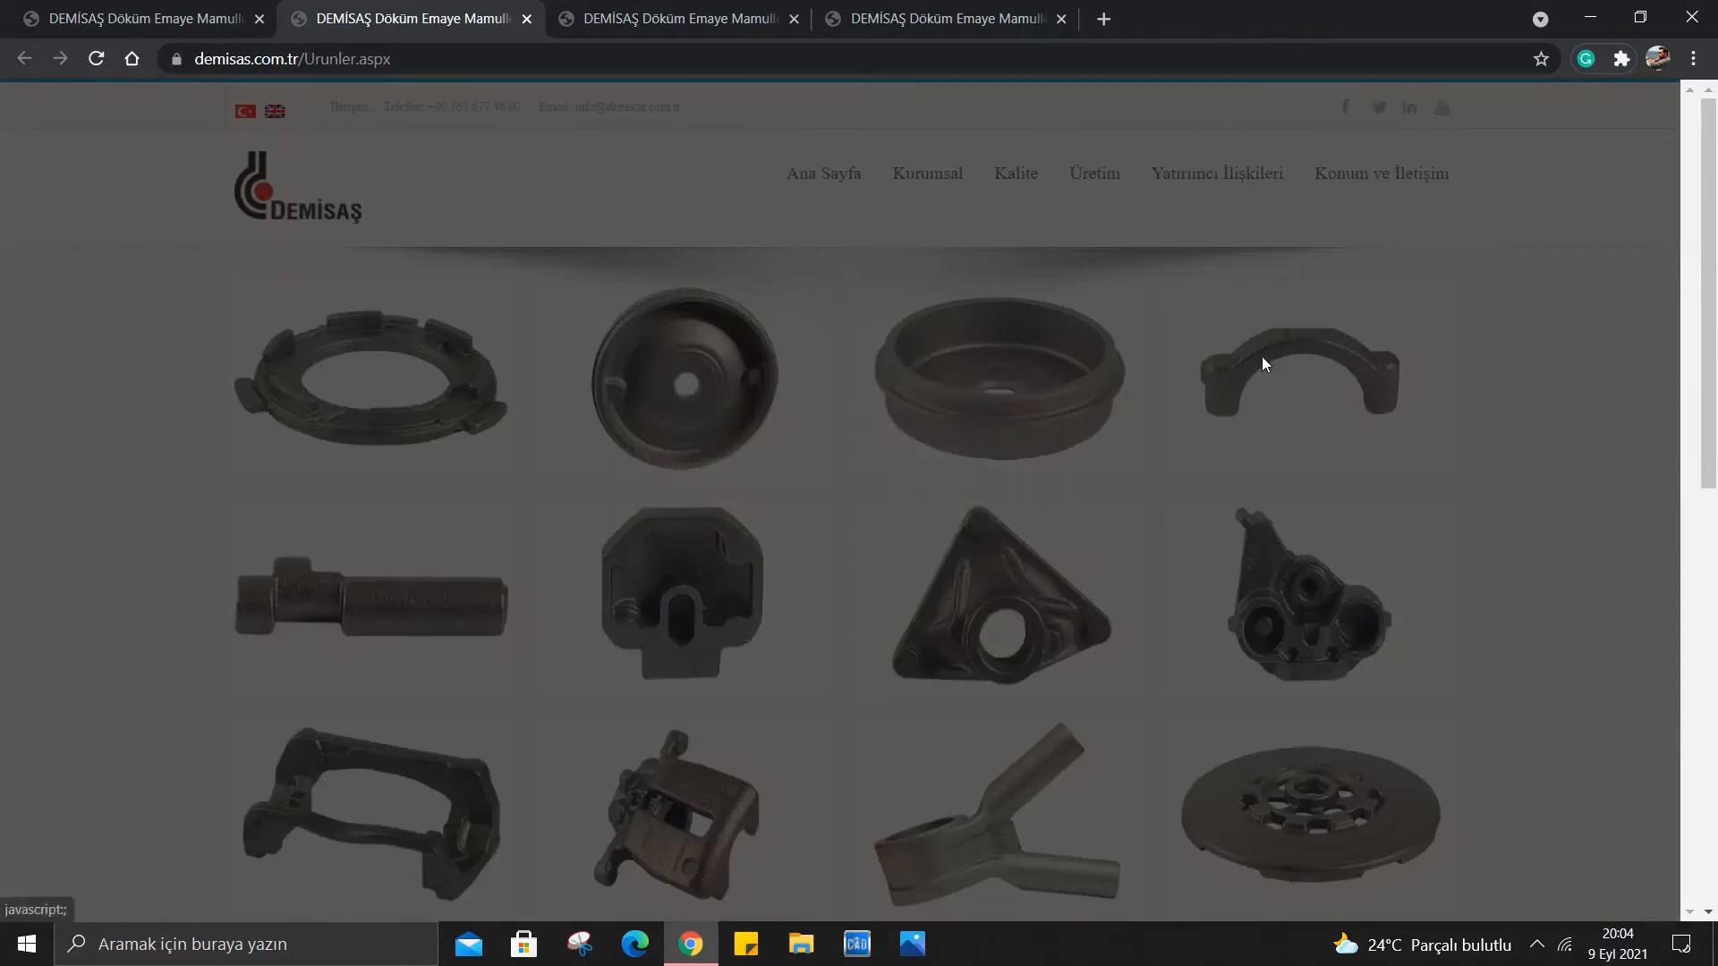
Enlarge the yoke-shaped part and the brake bracket part, dismissing each preview.
scroll(down, 3)
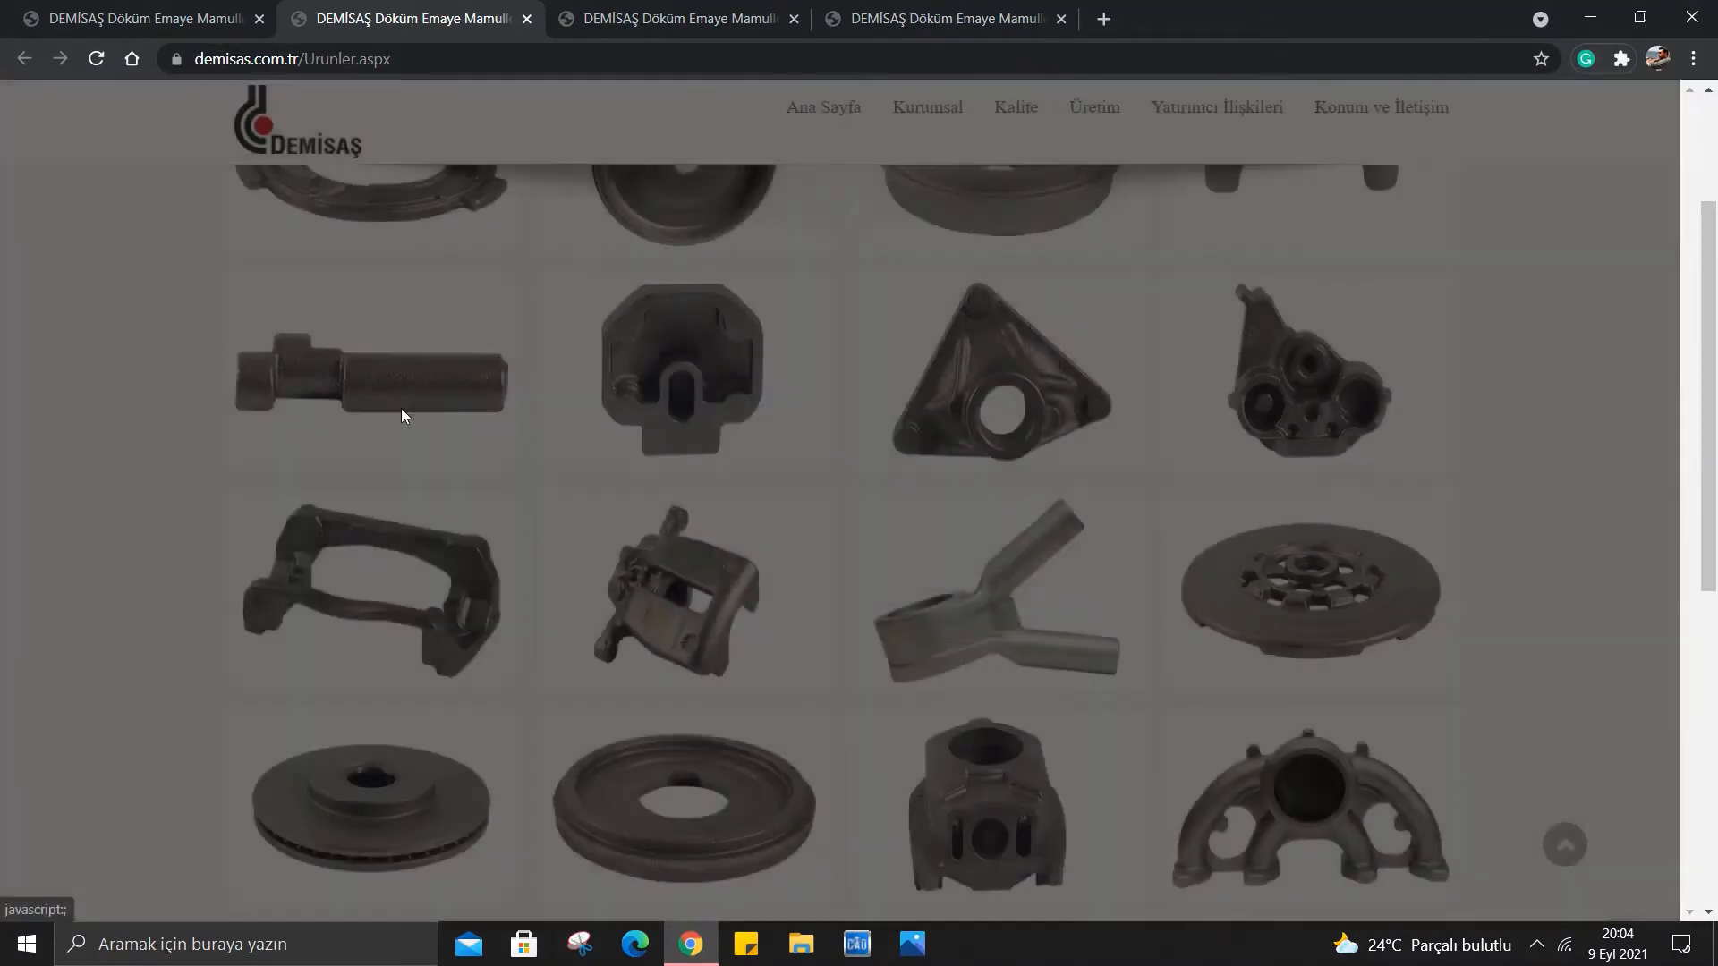
click(682, 589)
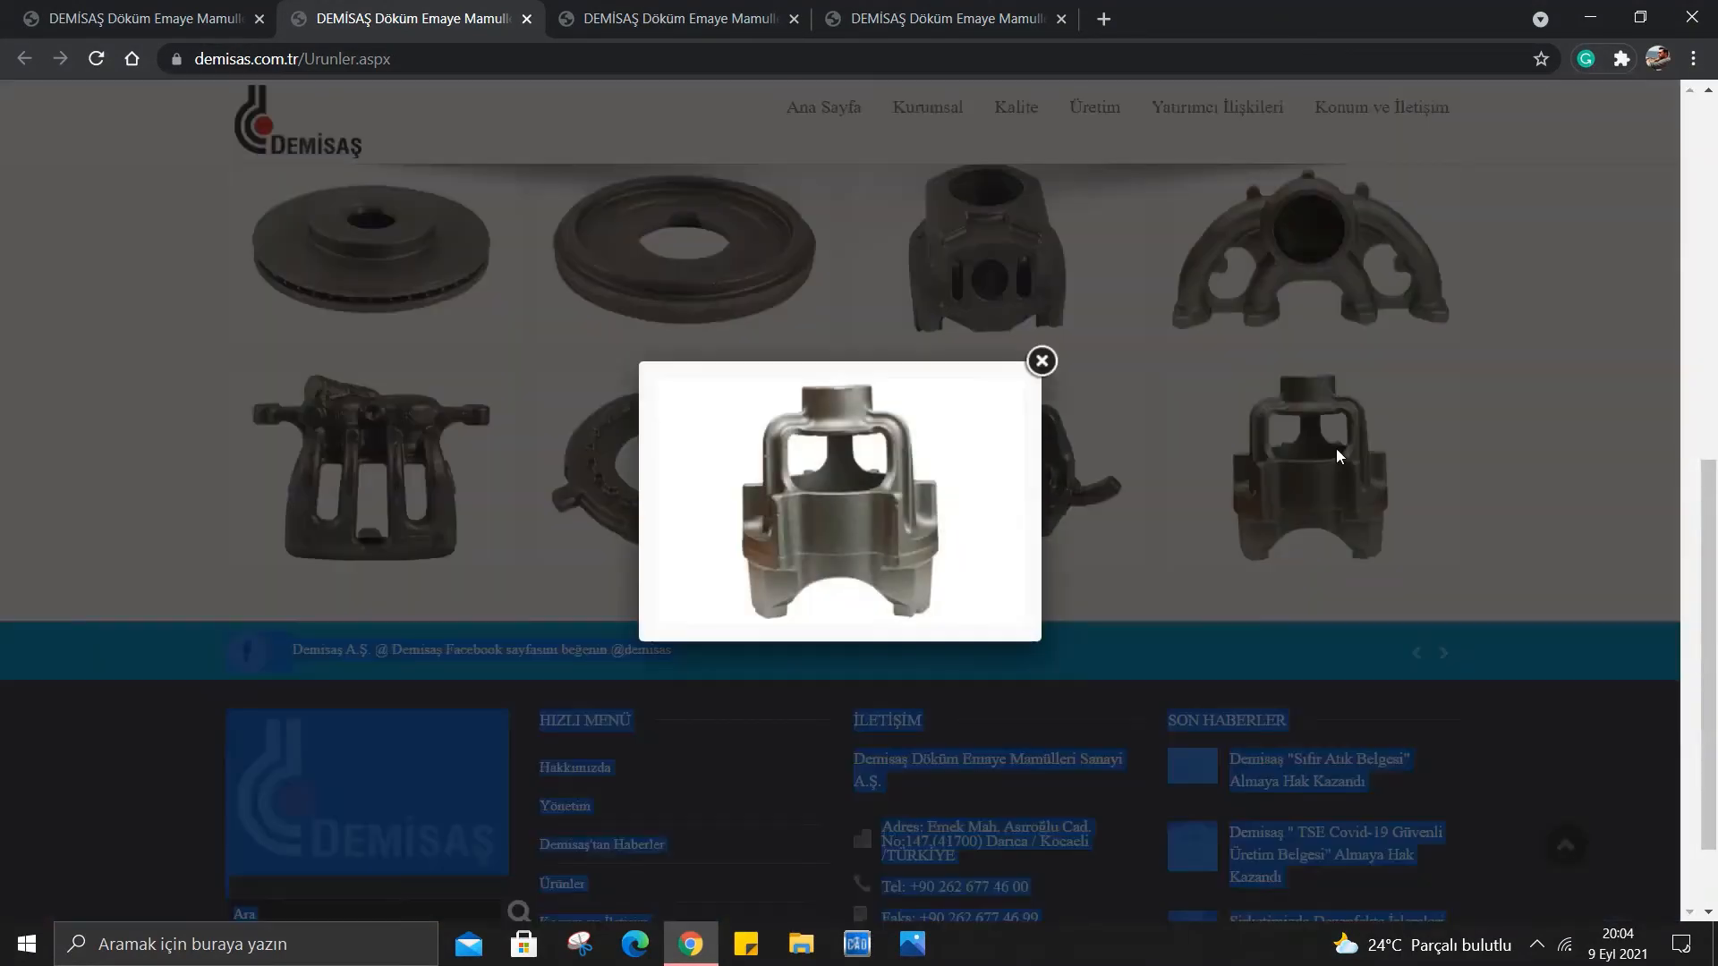
click(1038, 361)
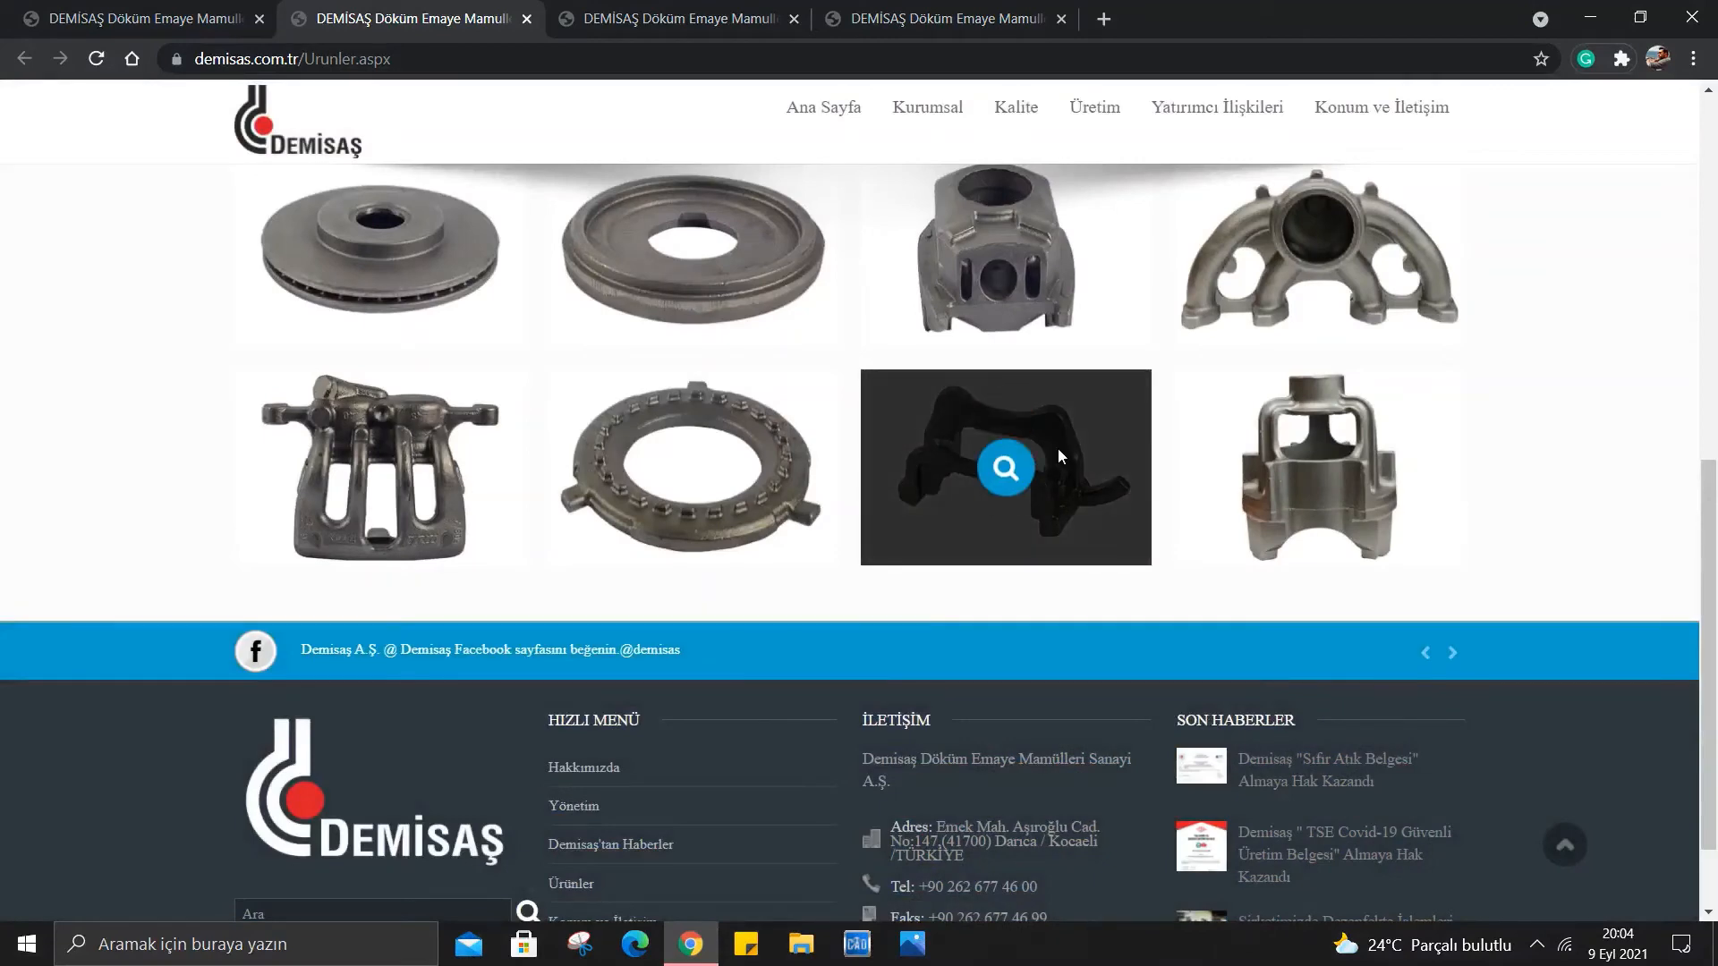
click(1004, 467)
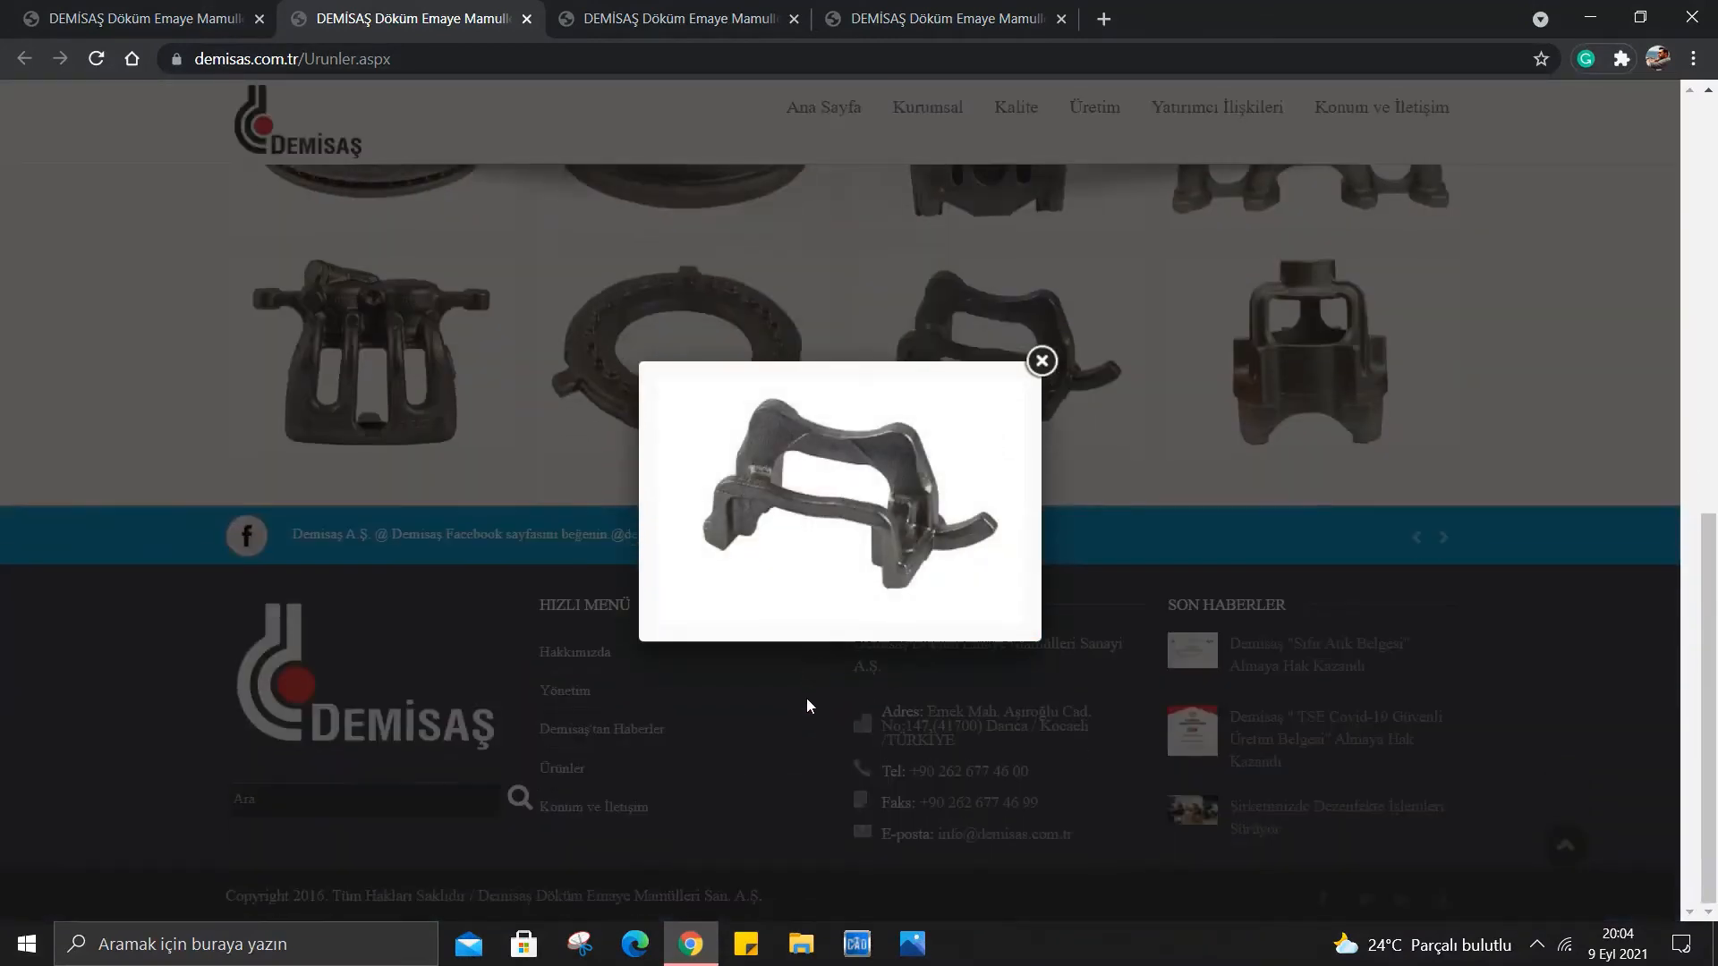
scroll(up, 3)
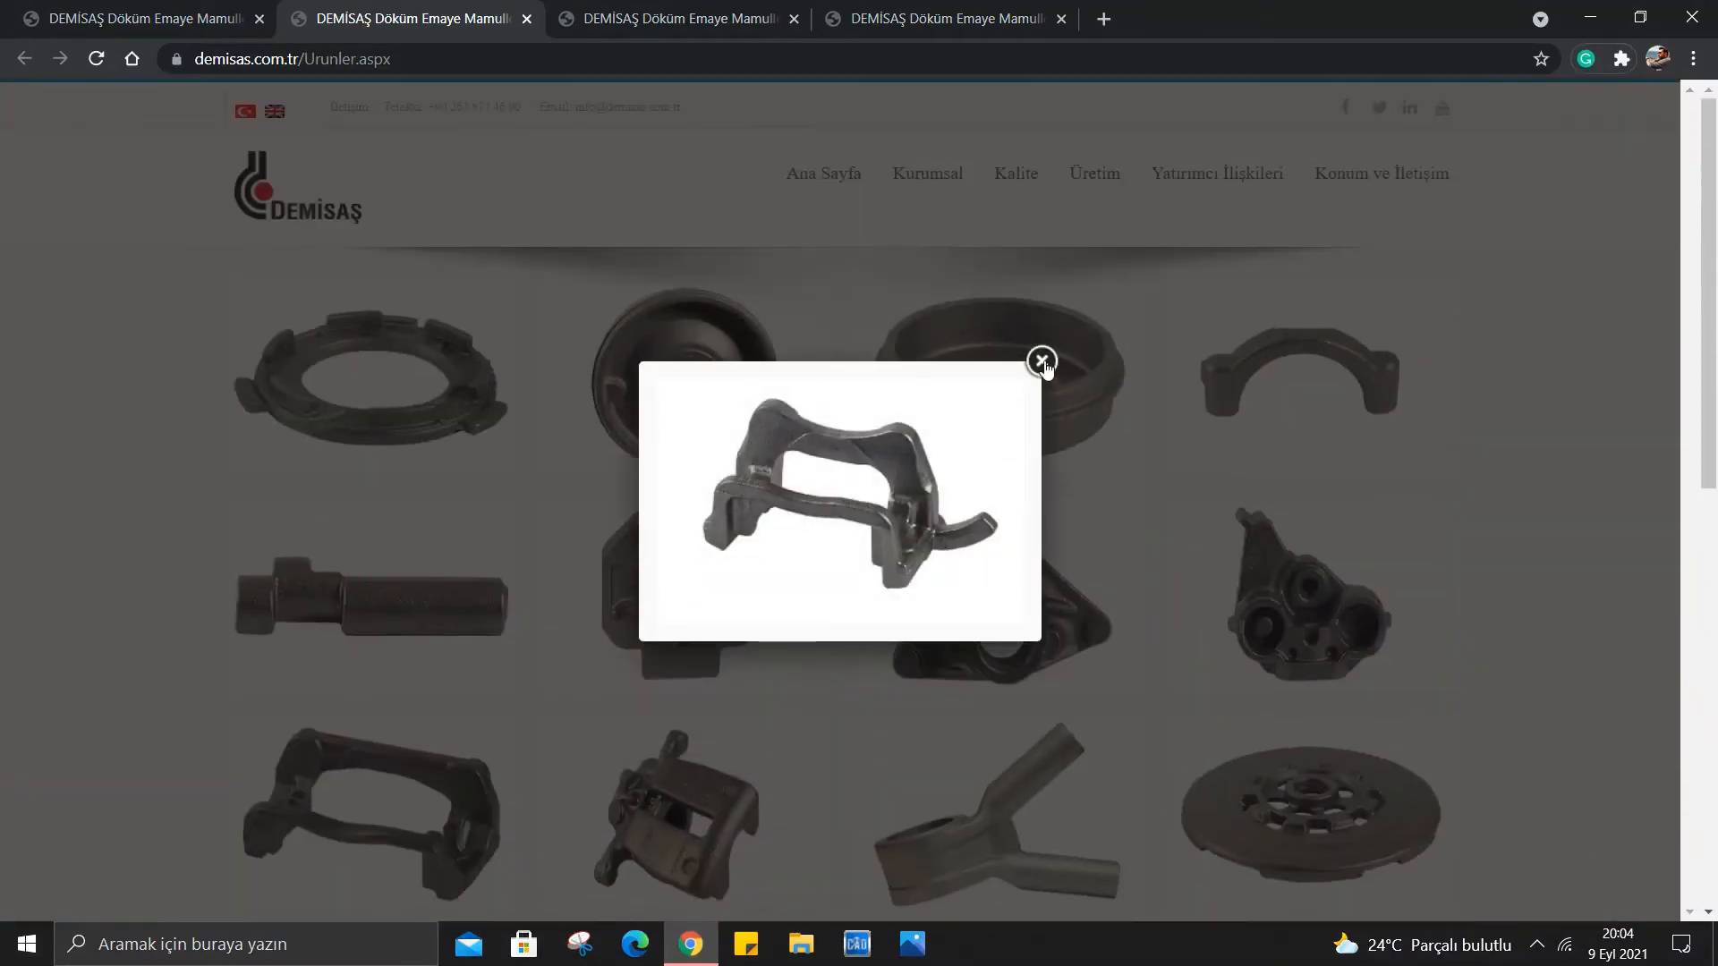
click(1040, 361)
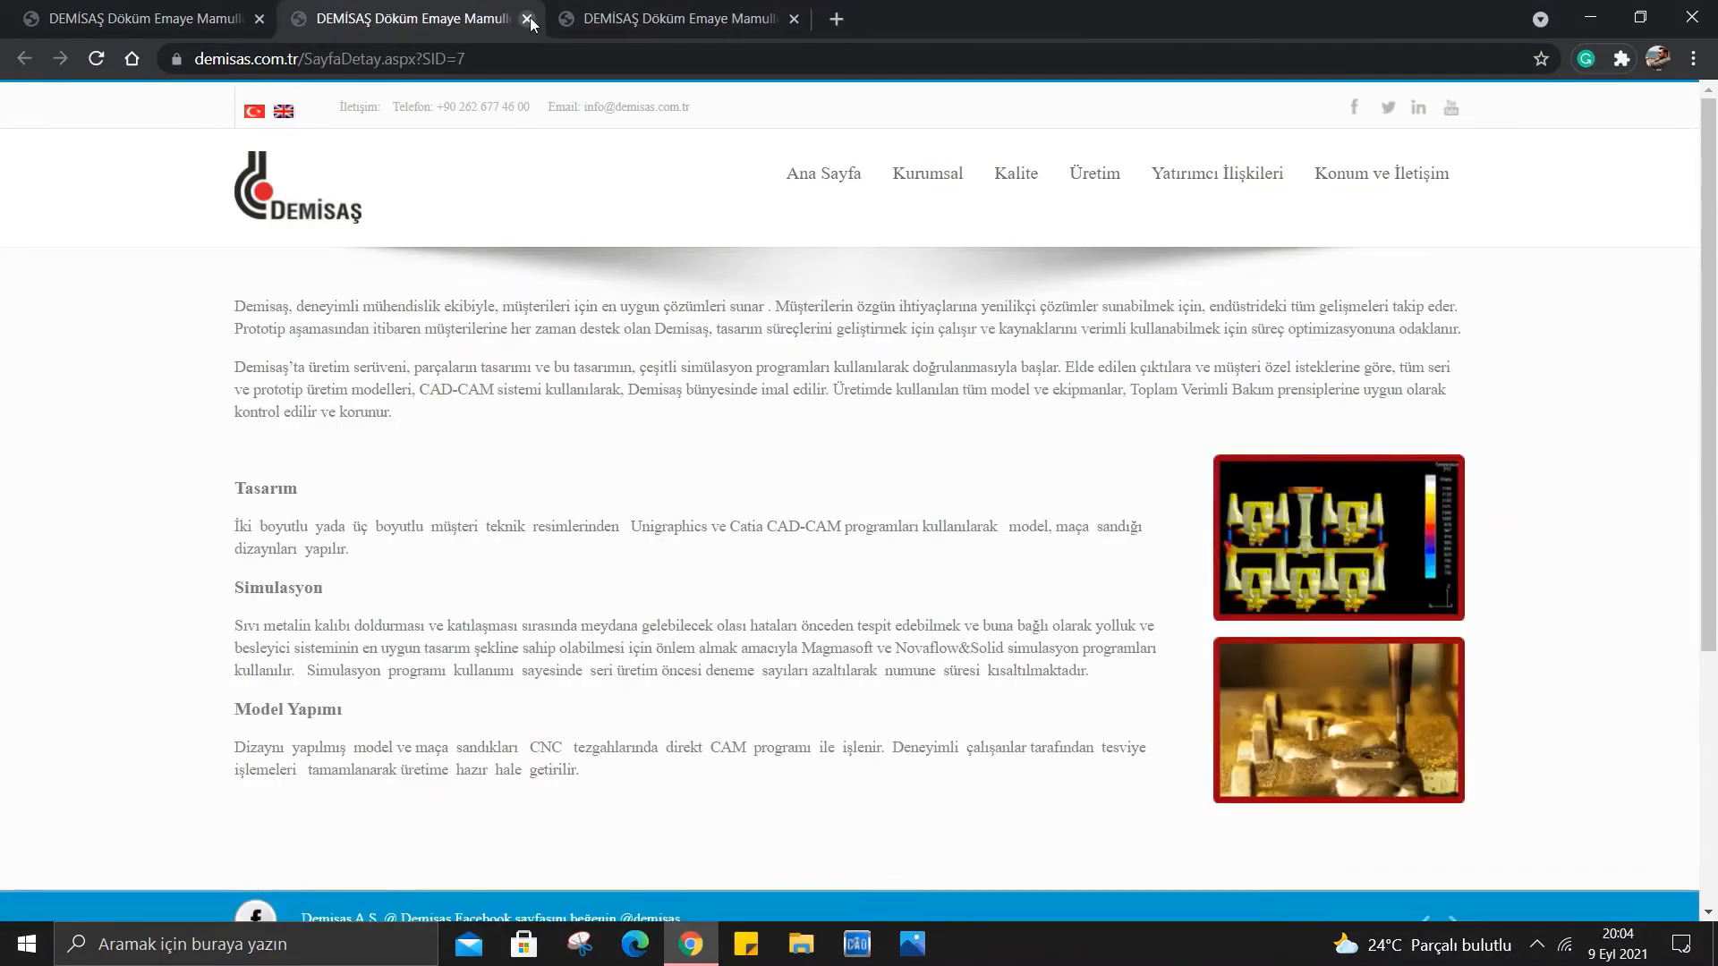
mouse_move(143, 423)
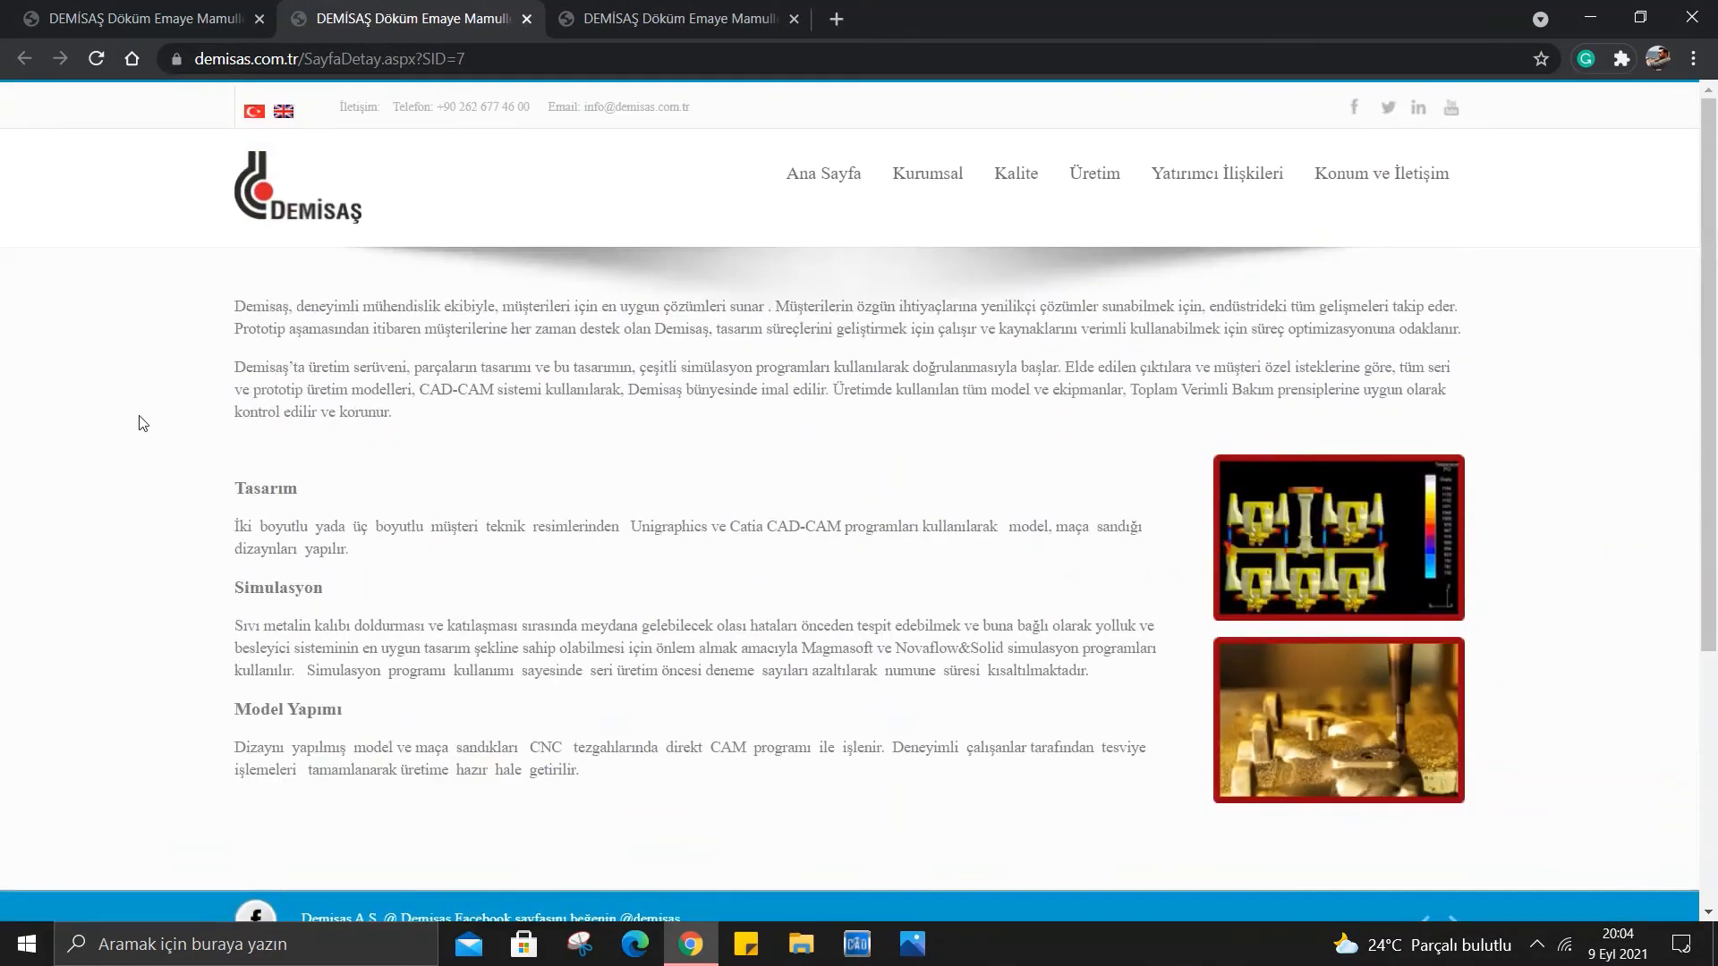
mouse_move(274, 392)
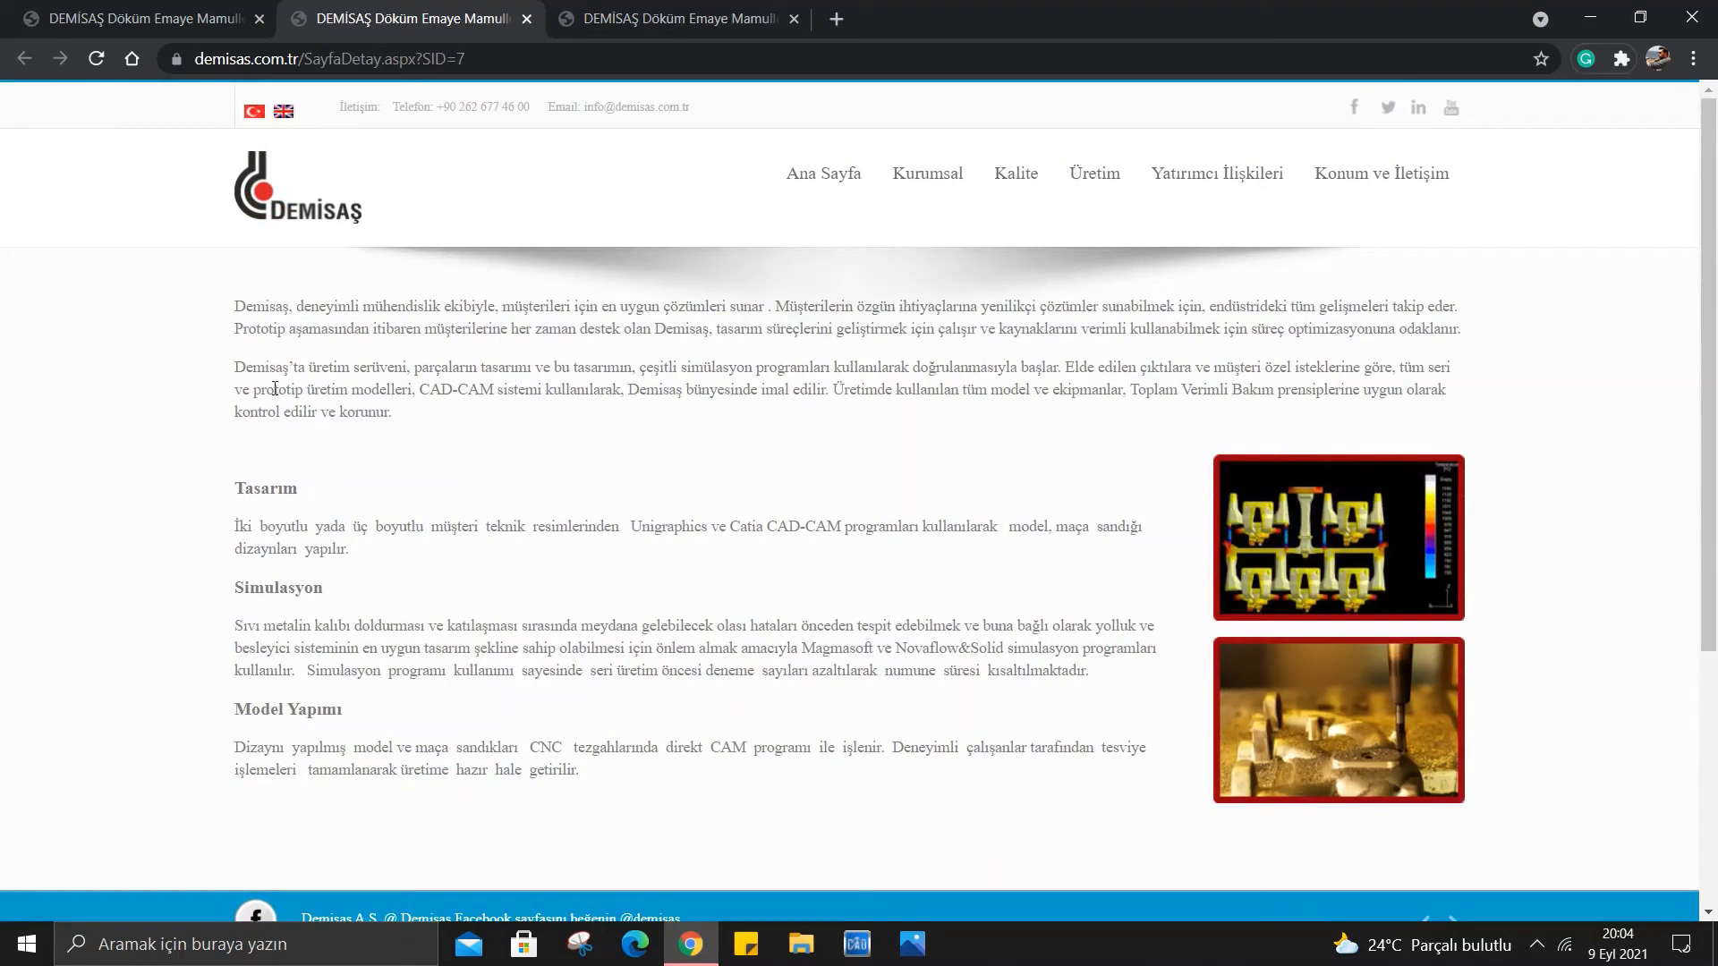
mouse_move(505, 306)
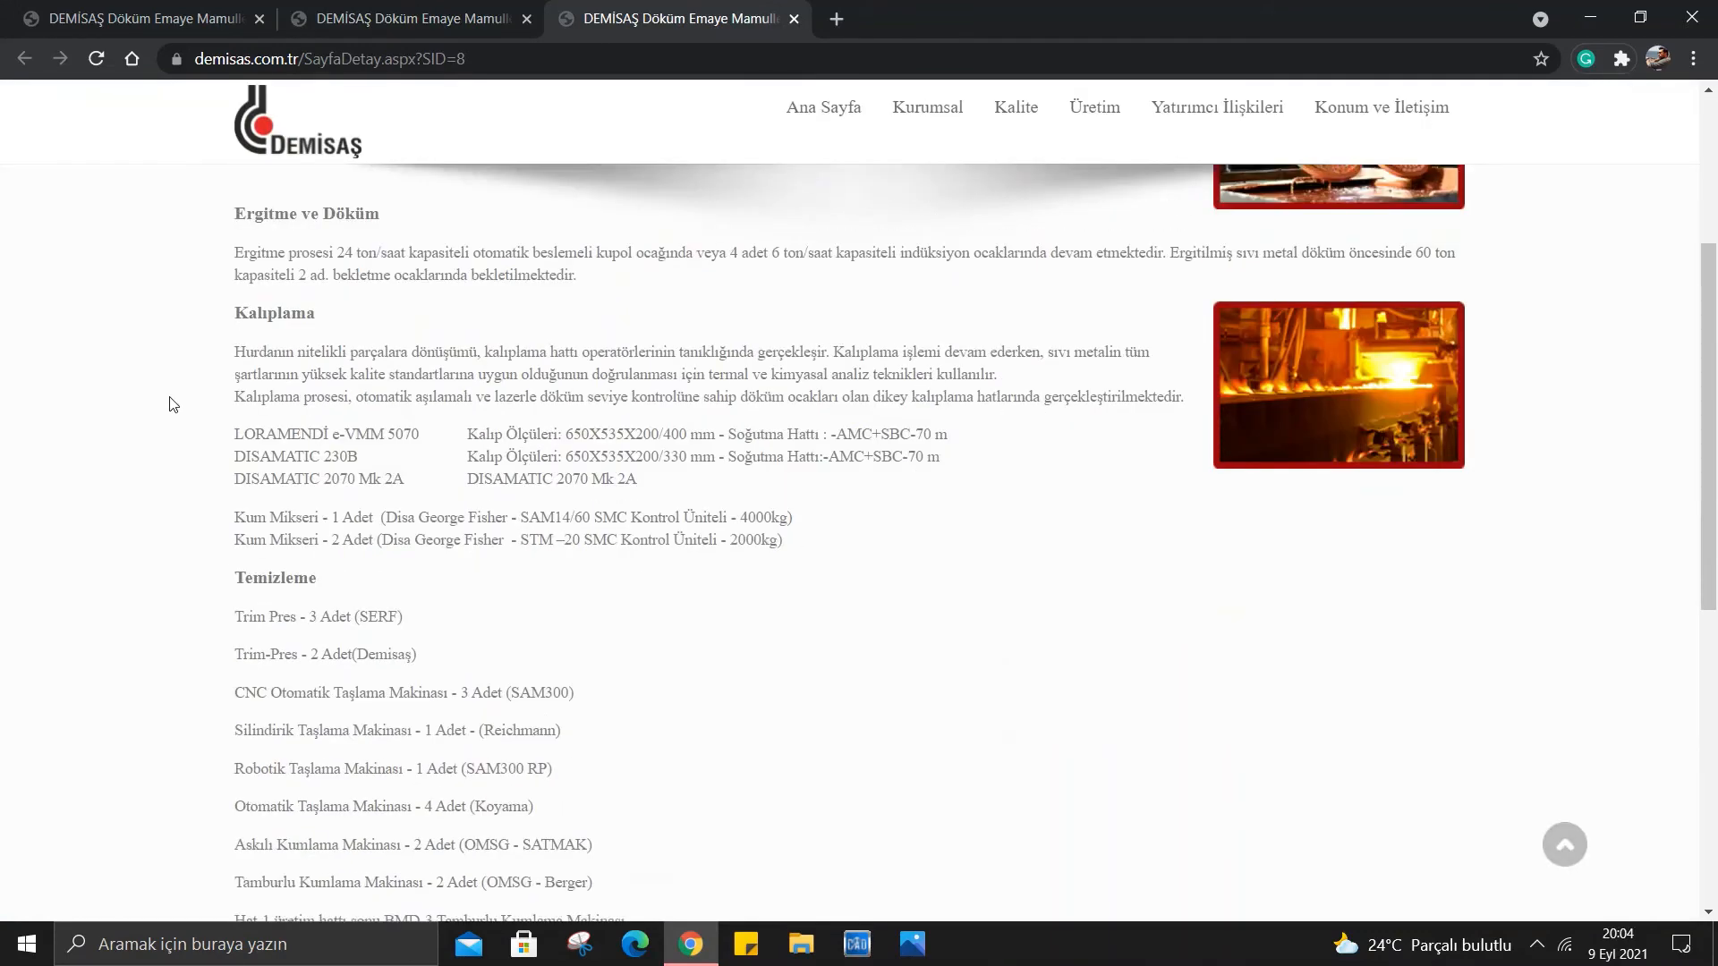
scroll(up, 3)
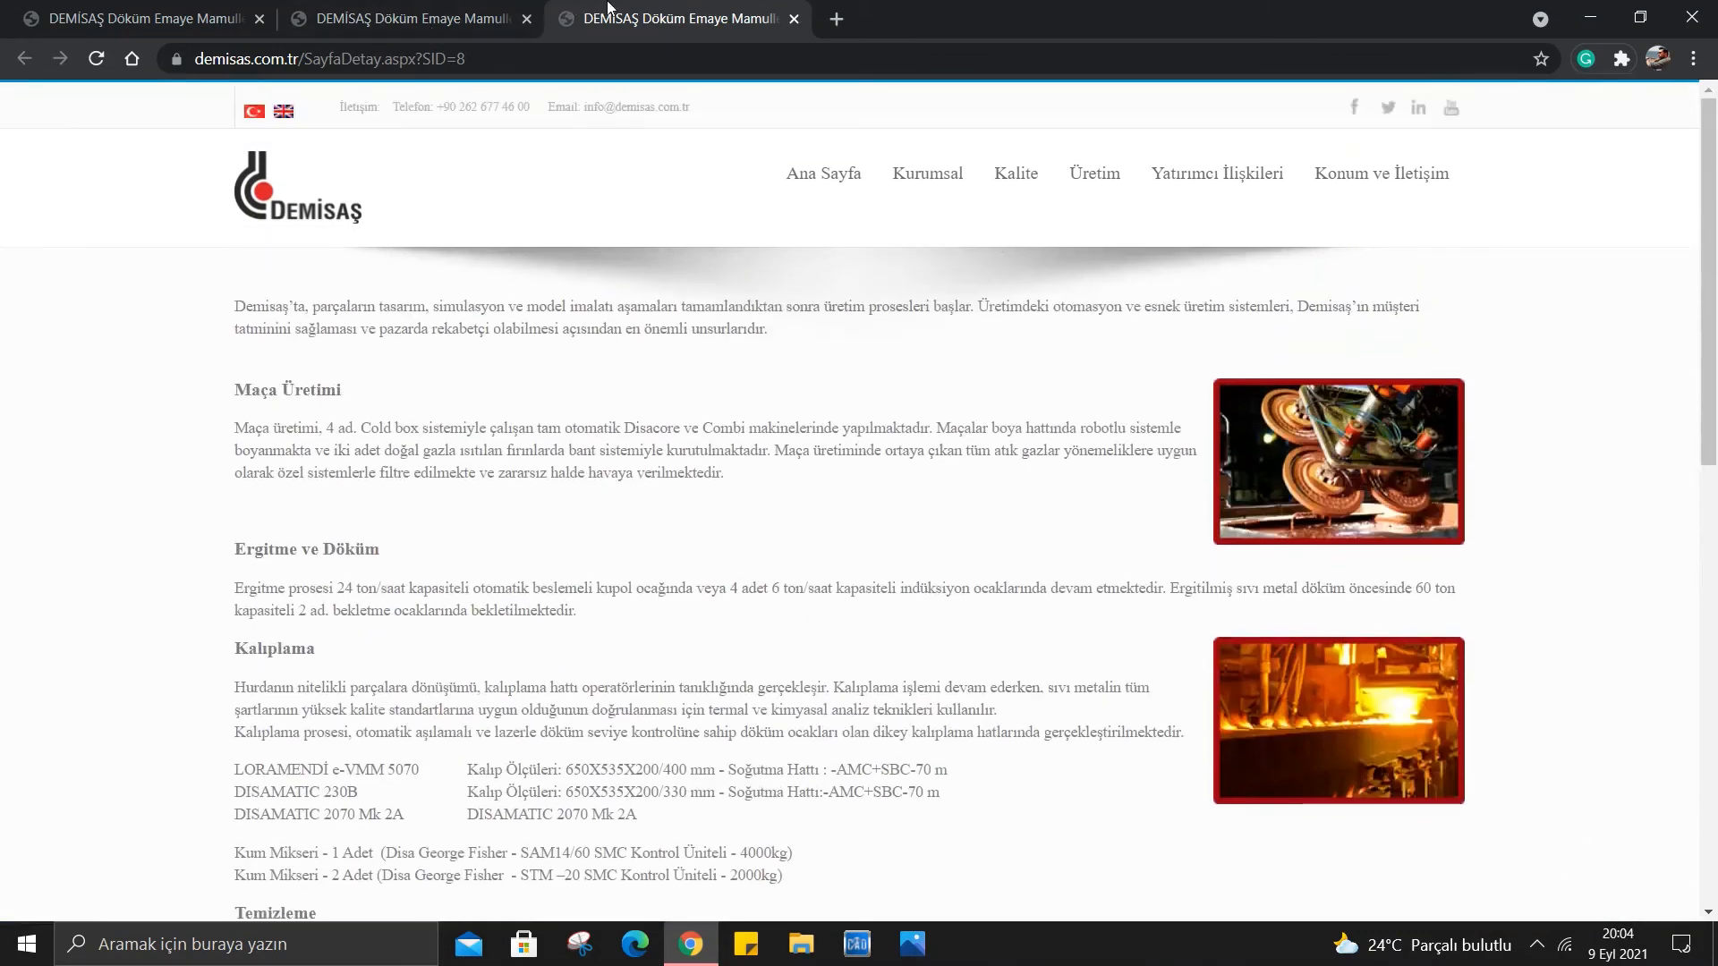
click(411, 18)
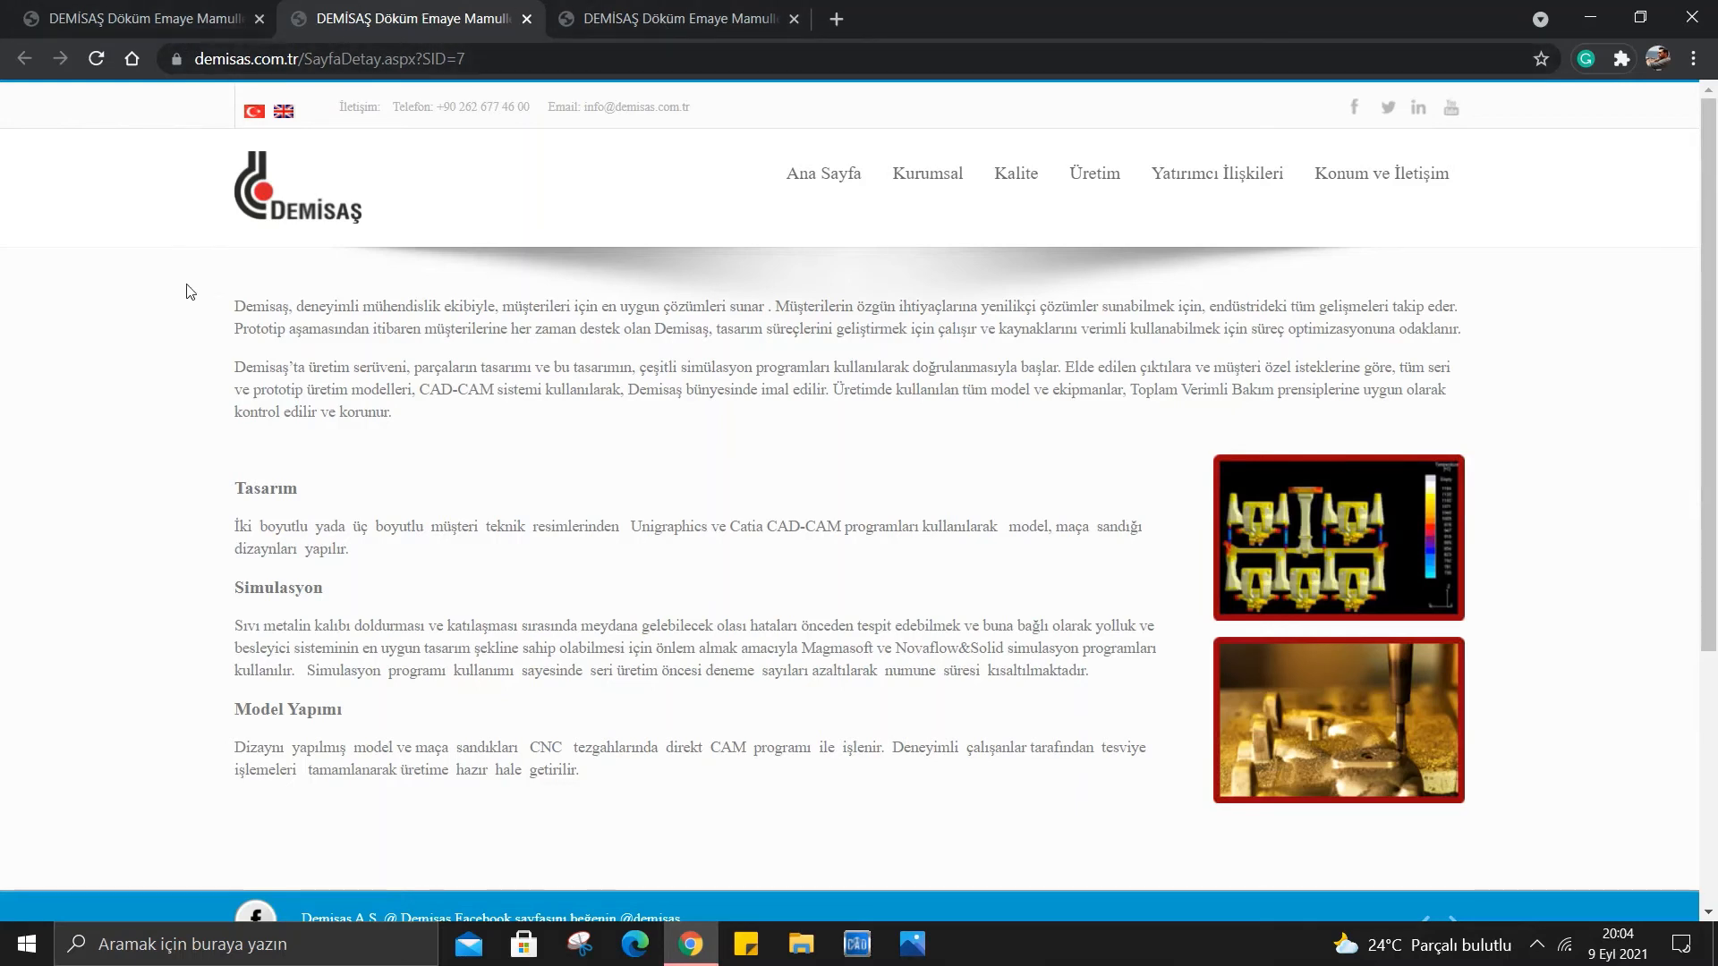
mouse_move(544, 335)
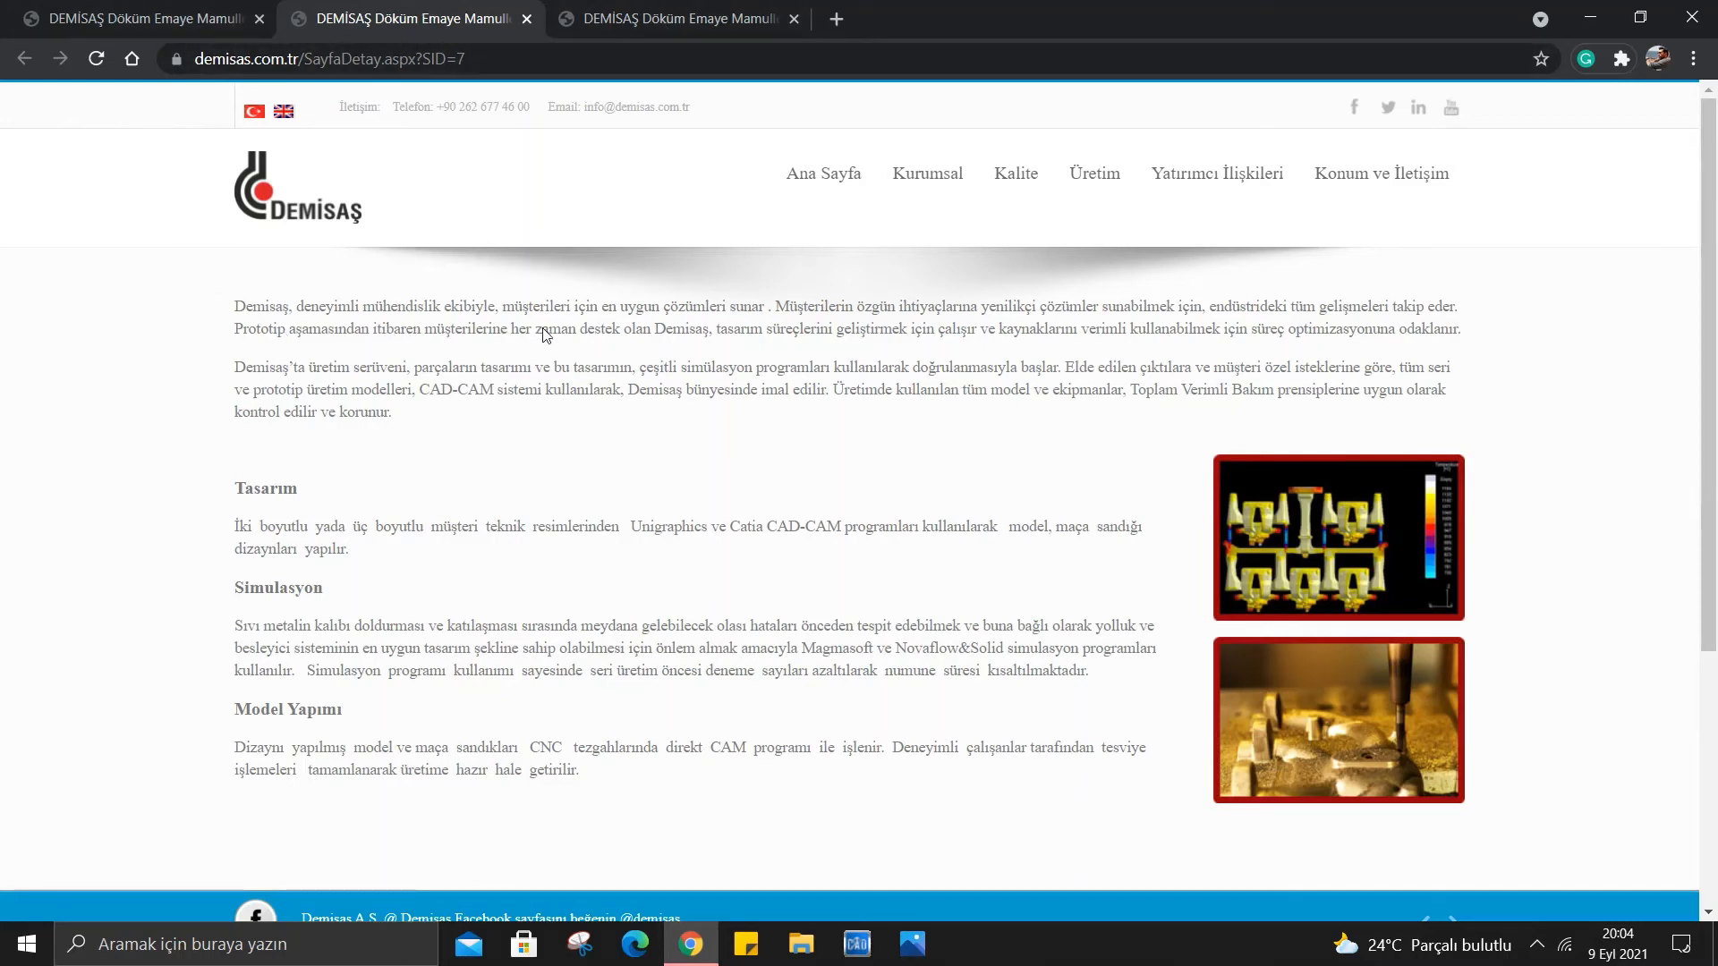
mouse_move(671, 340)
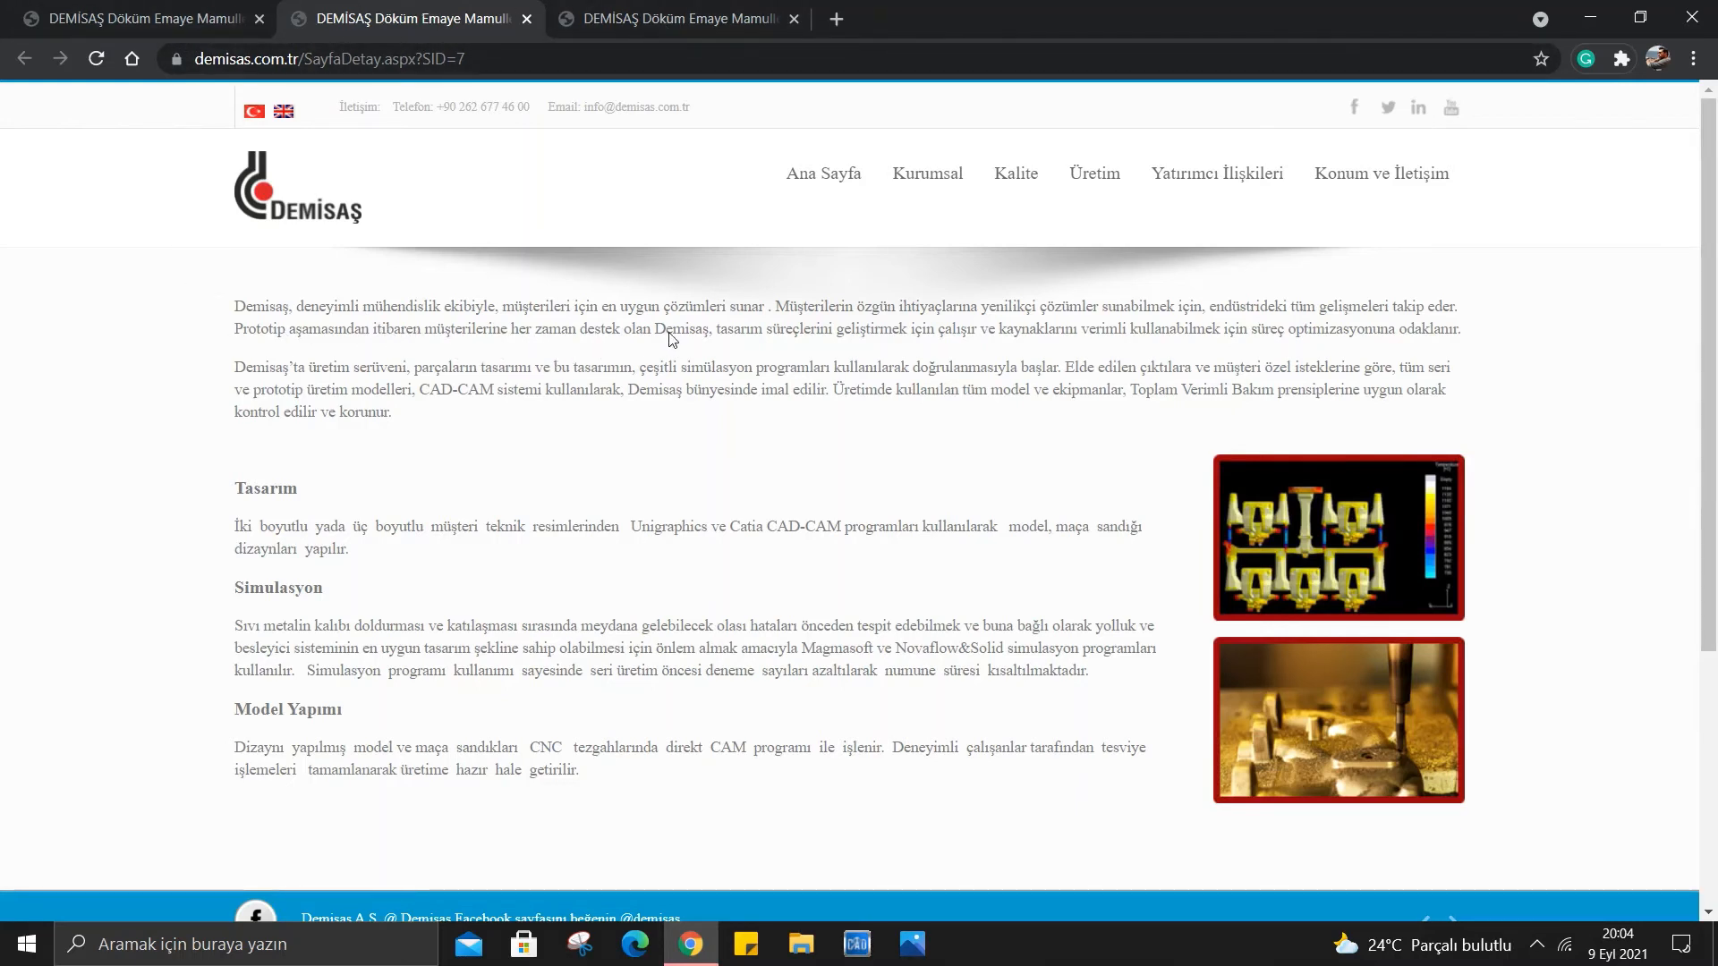
mouse_move(680, 326)
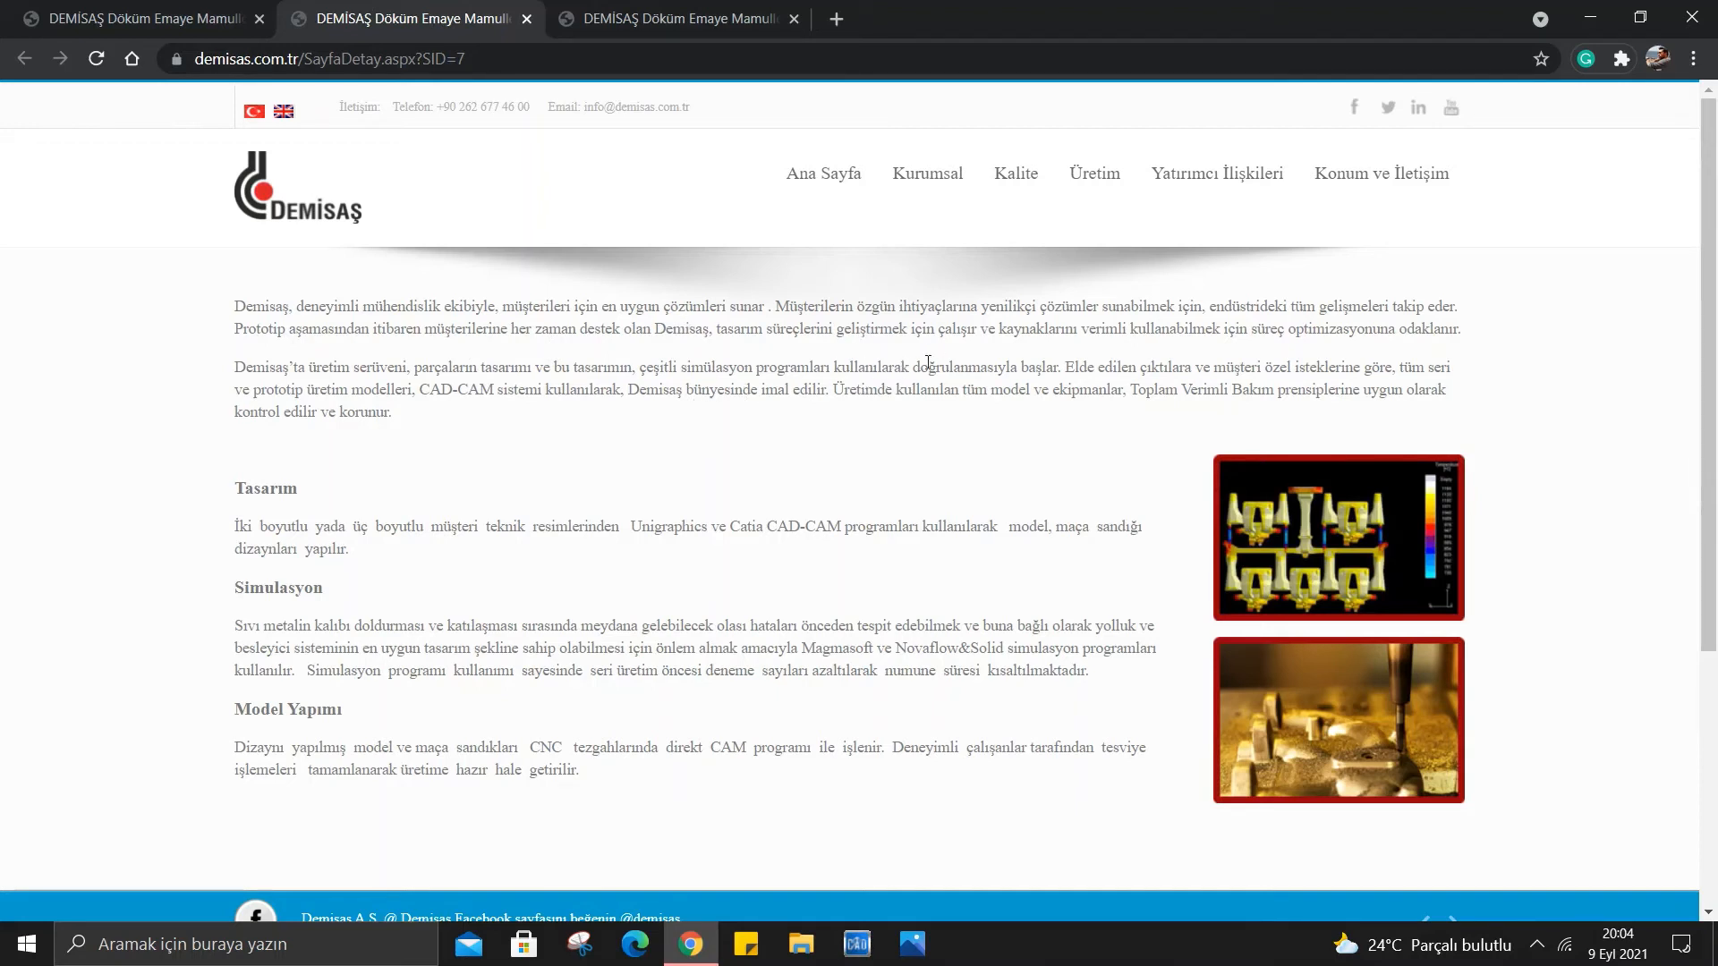
mouse_move(1176, 353)
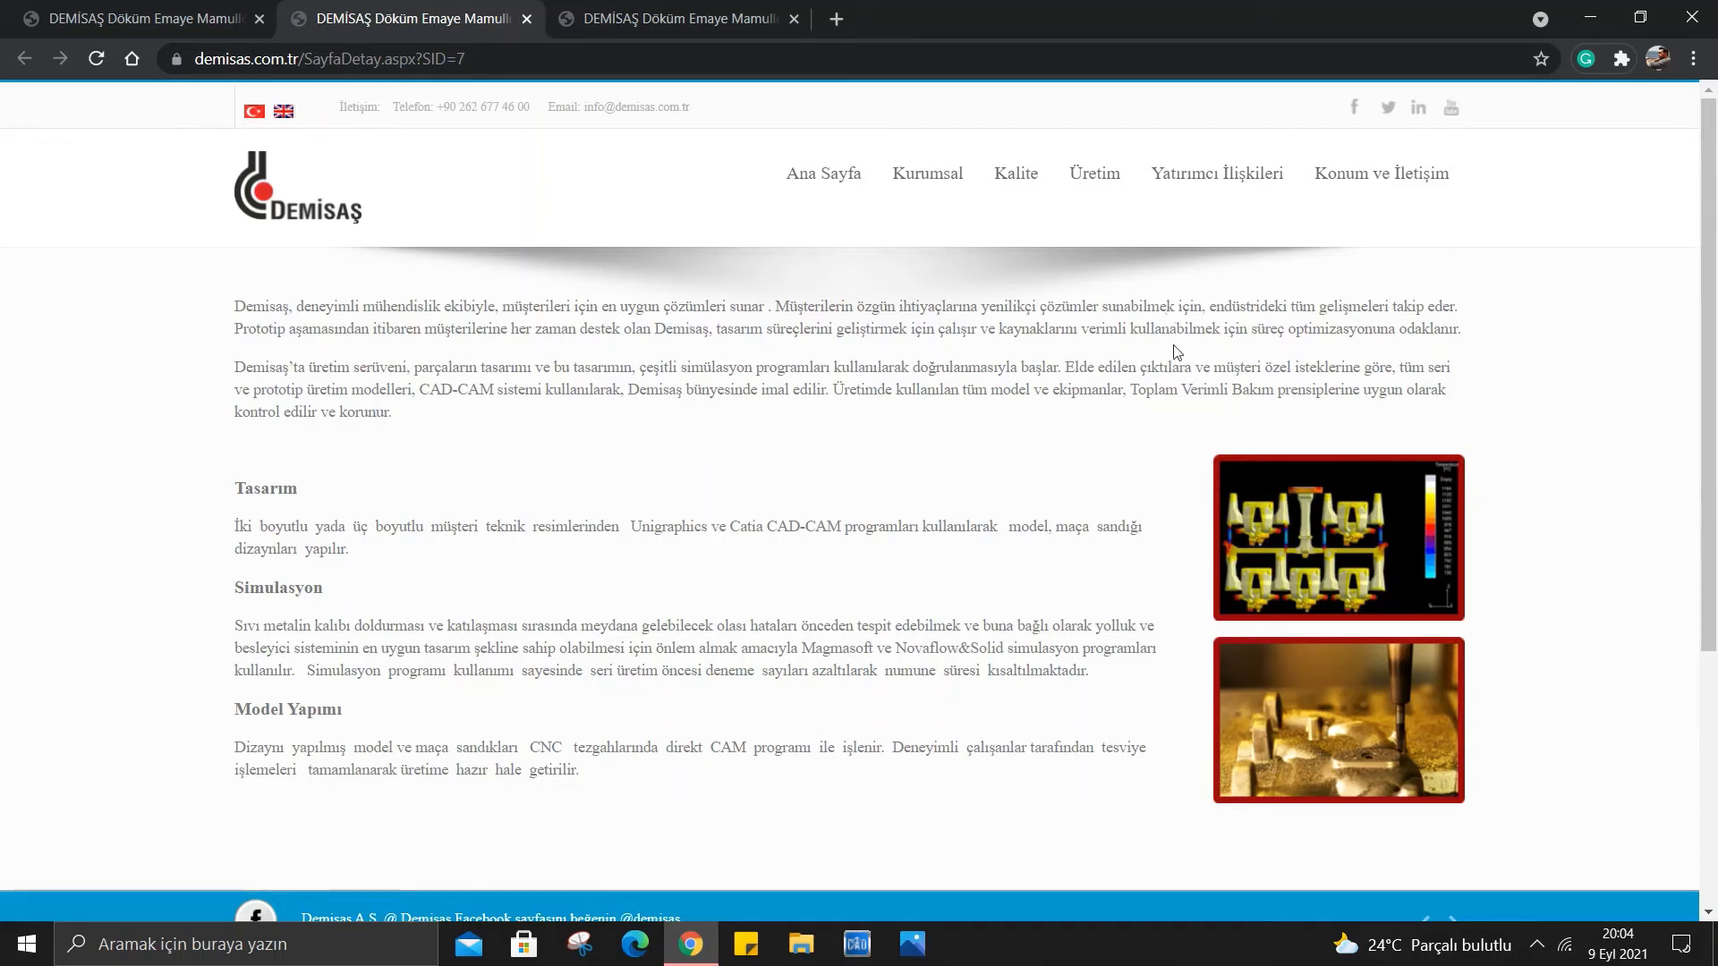
mouse_move(1344, 336)
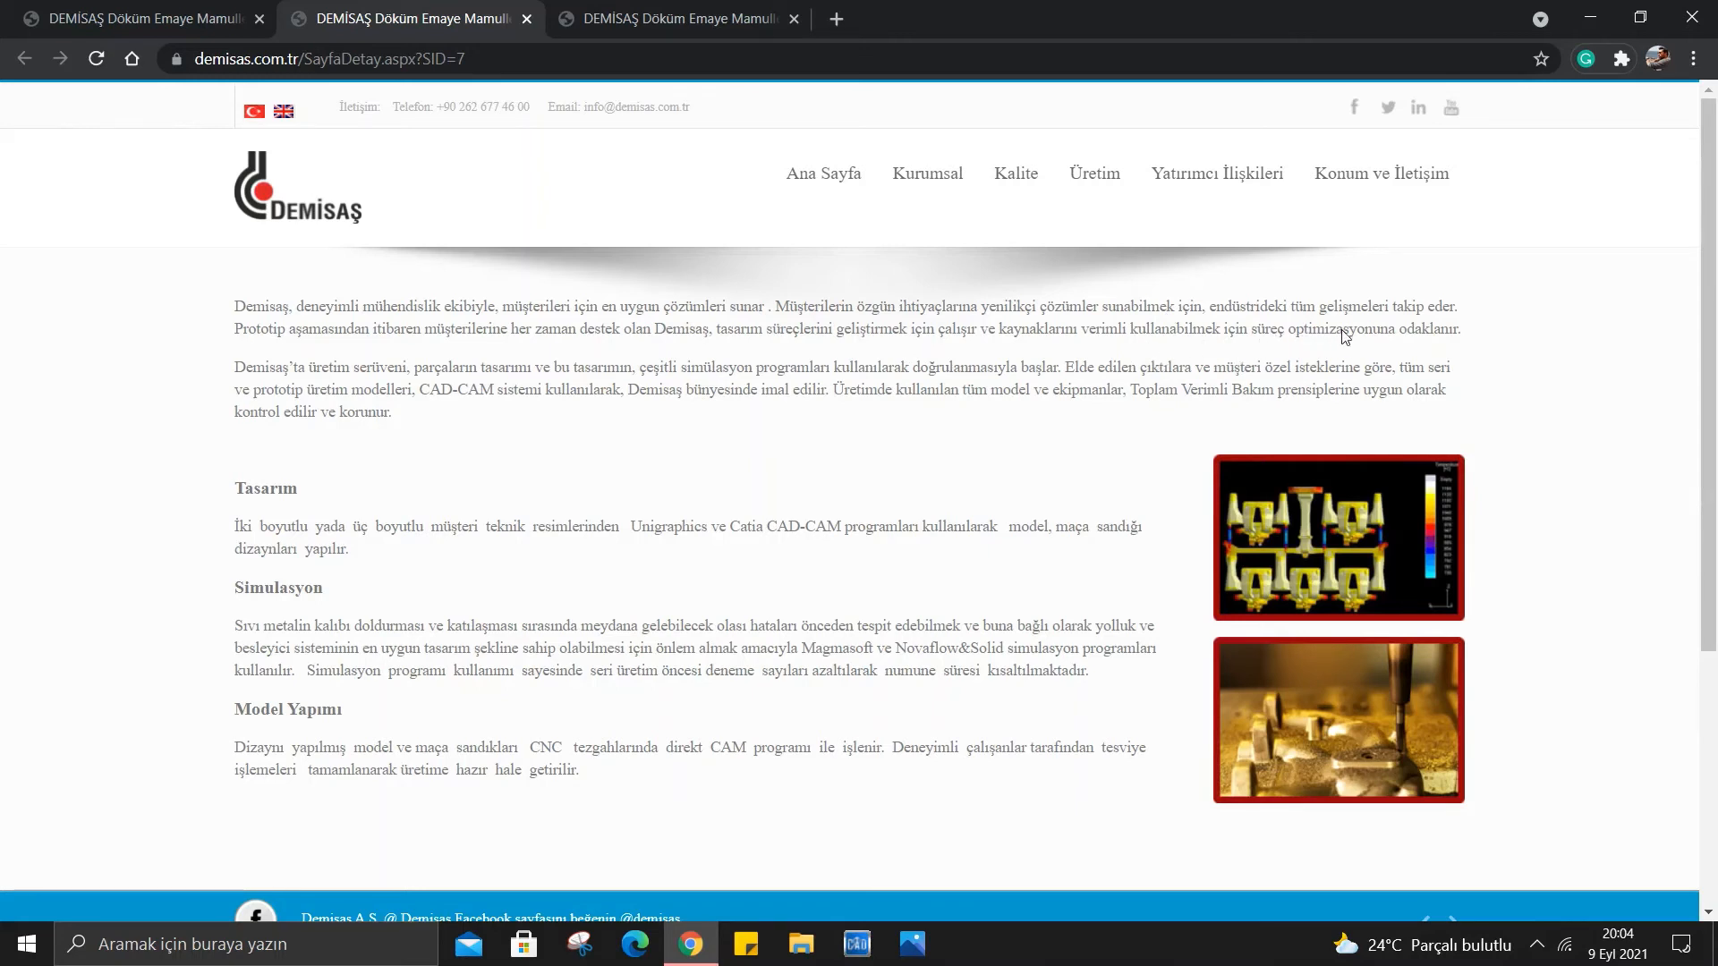
mouse_move(216, 374)
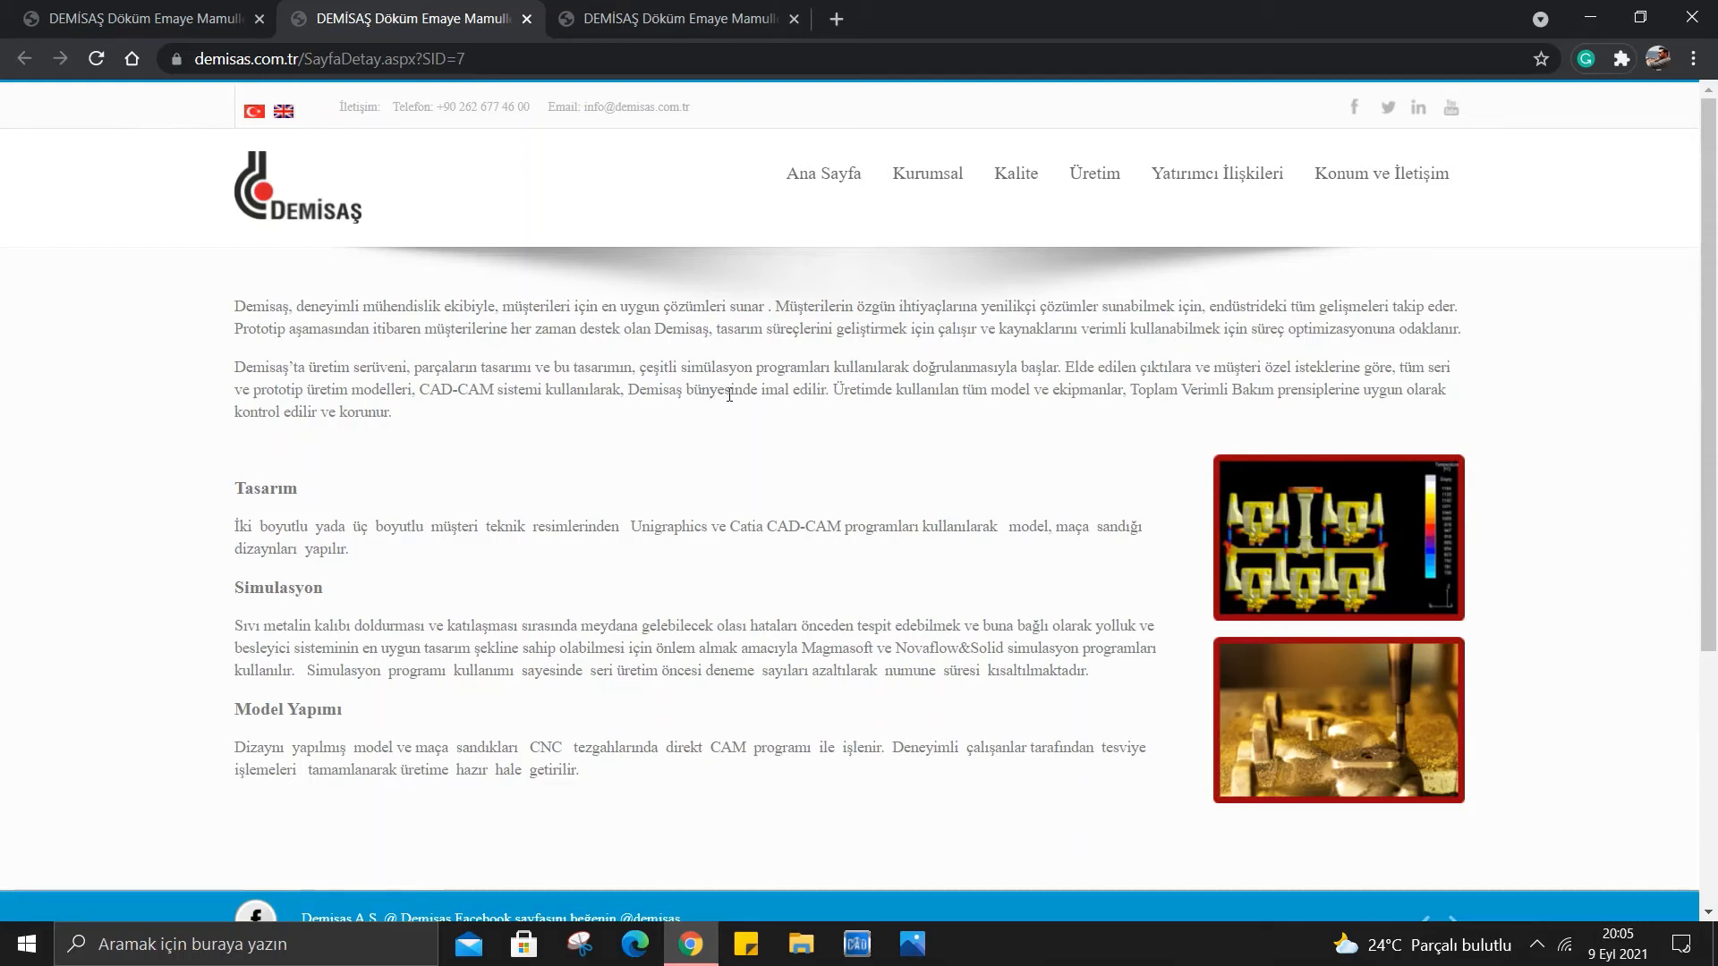
mouse_move(900, 360)
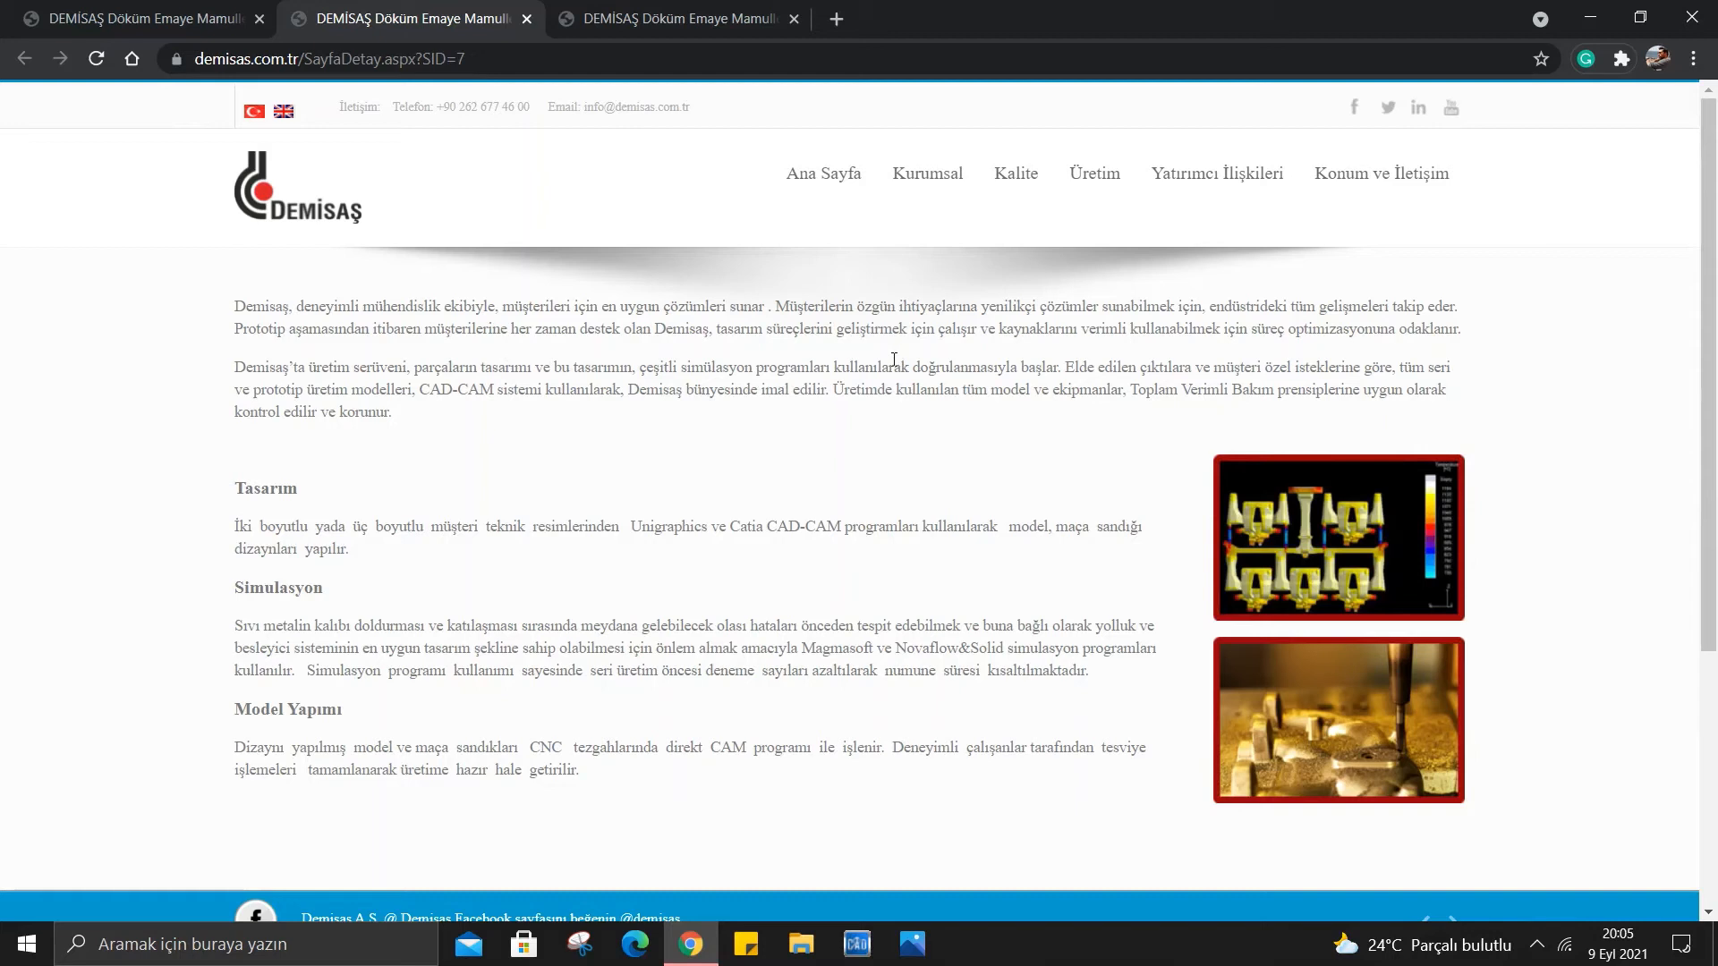
mouse_move(895, 381)
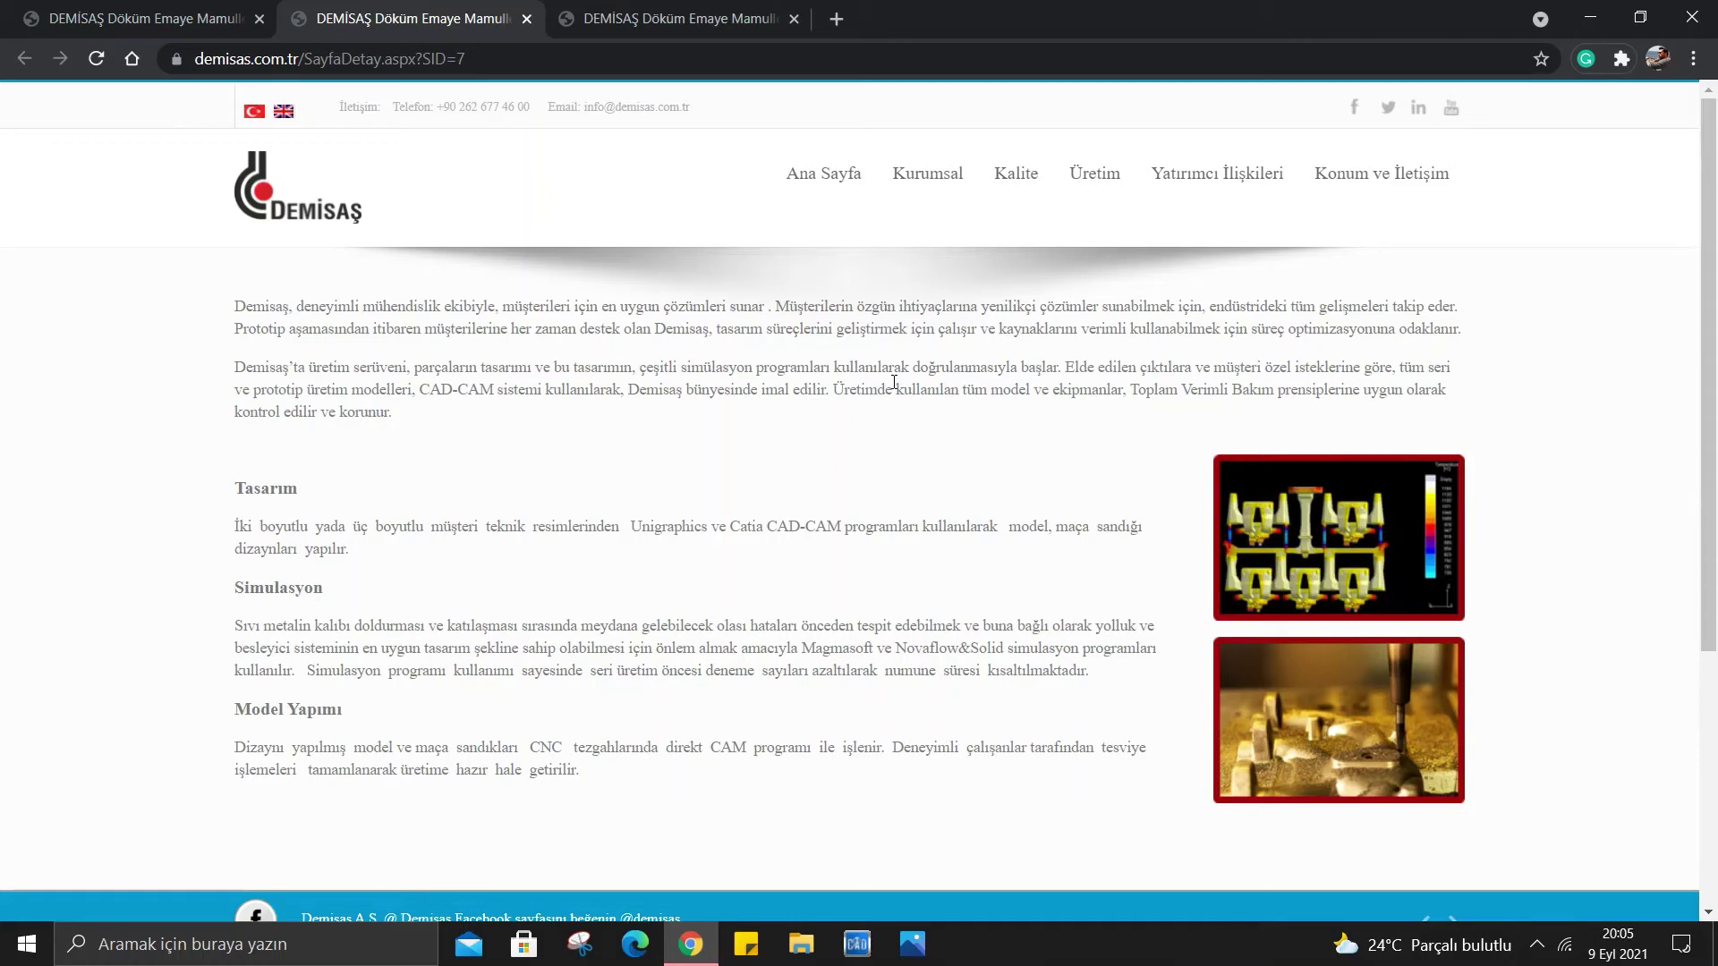
mouse_move(1042, 384)
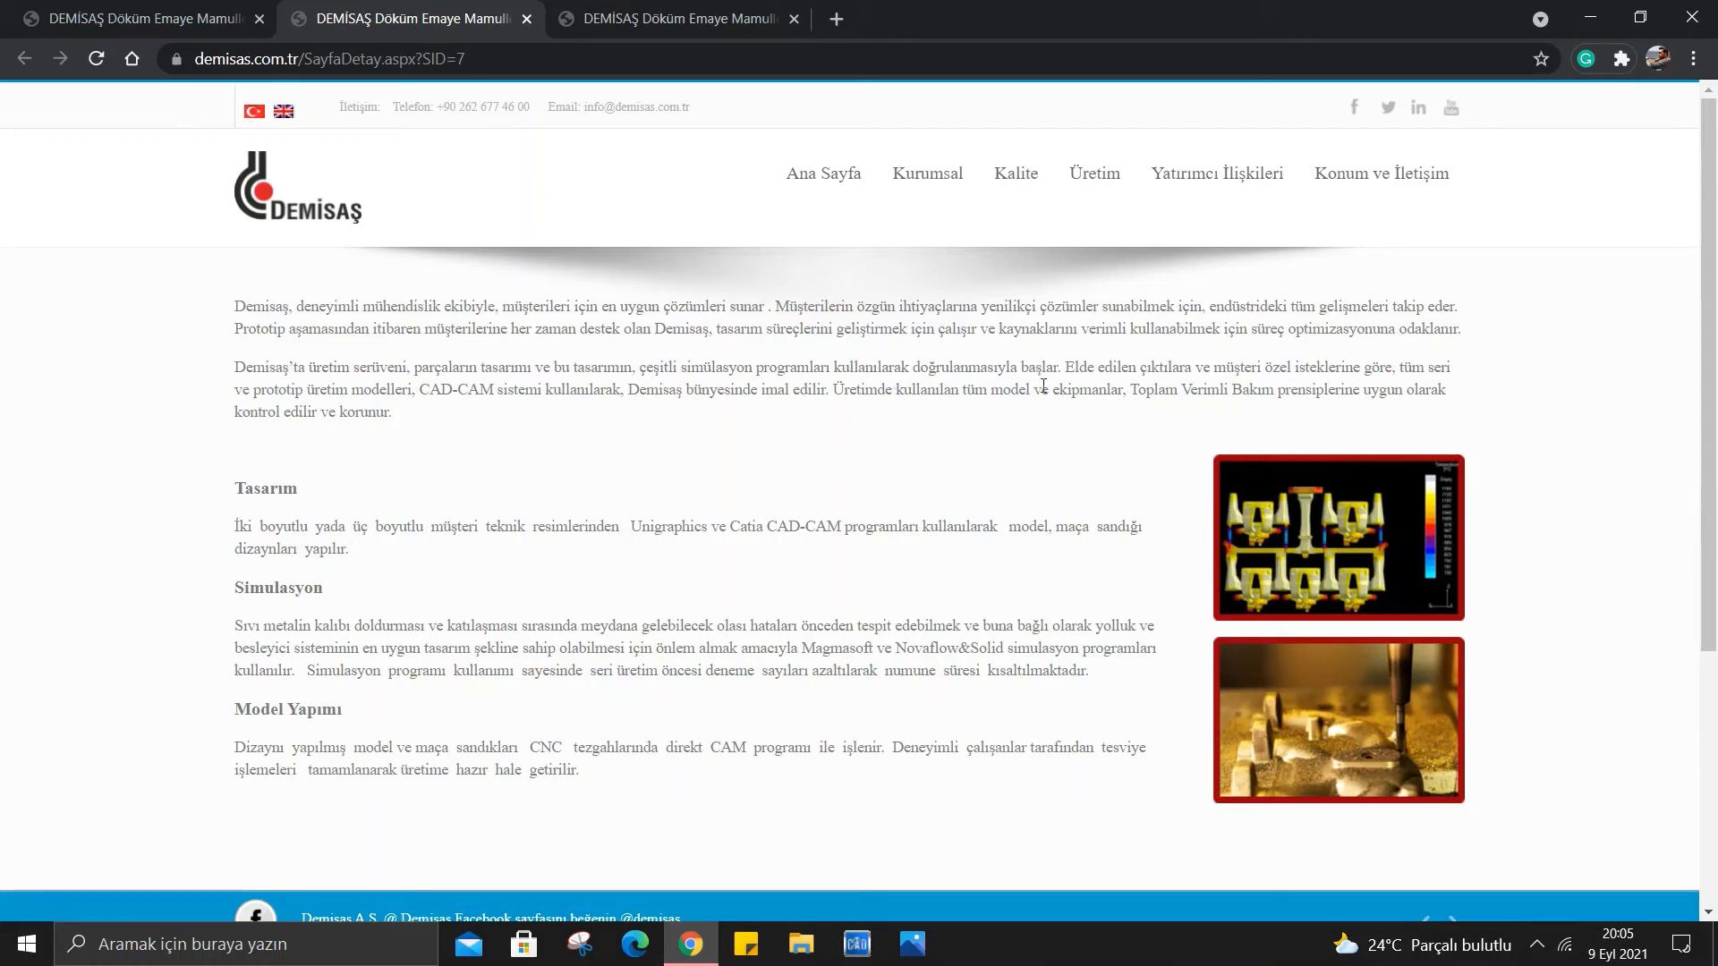
mouse_move(1174, 397)
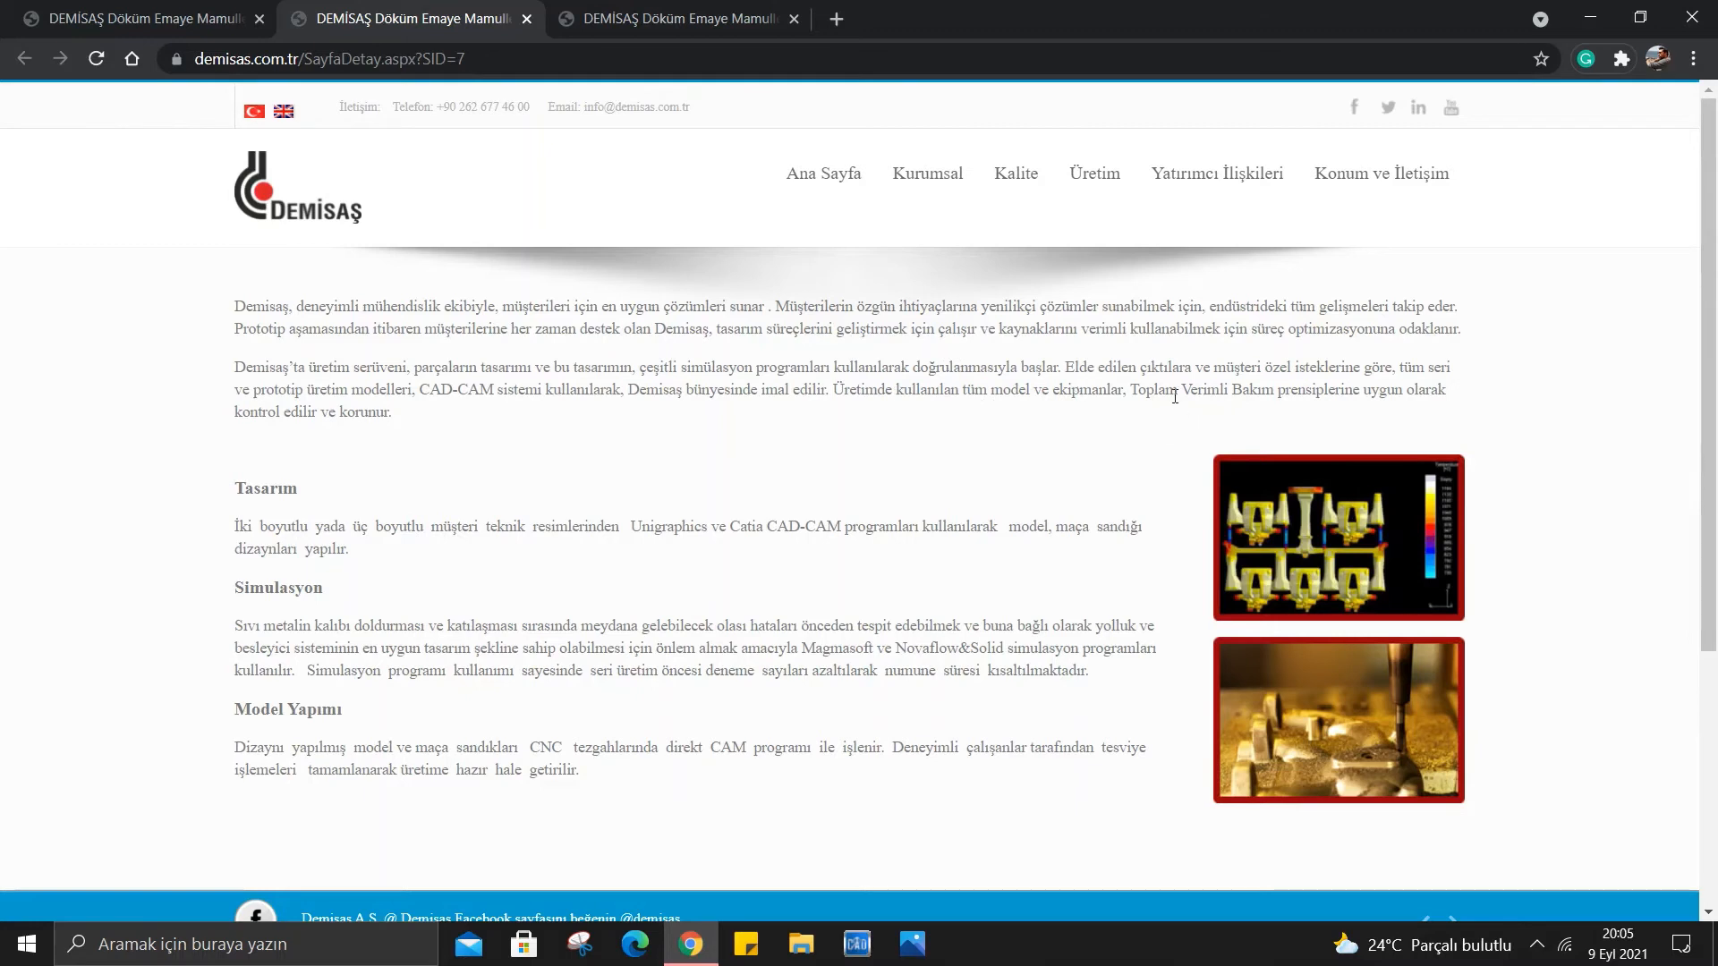
mouse_move(1448, 401)
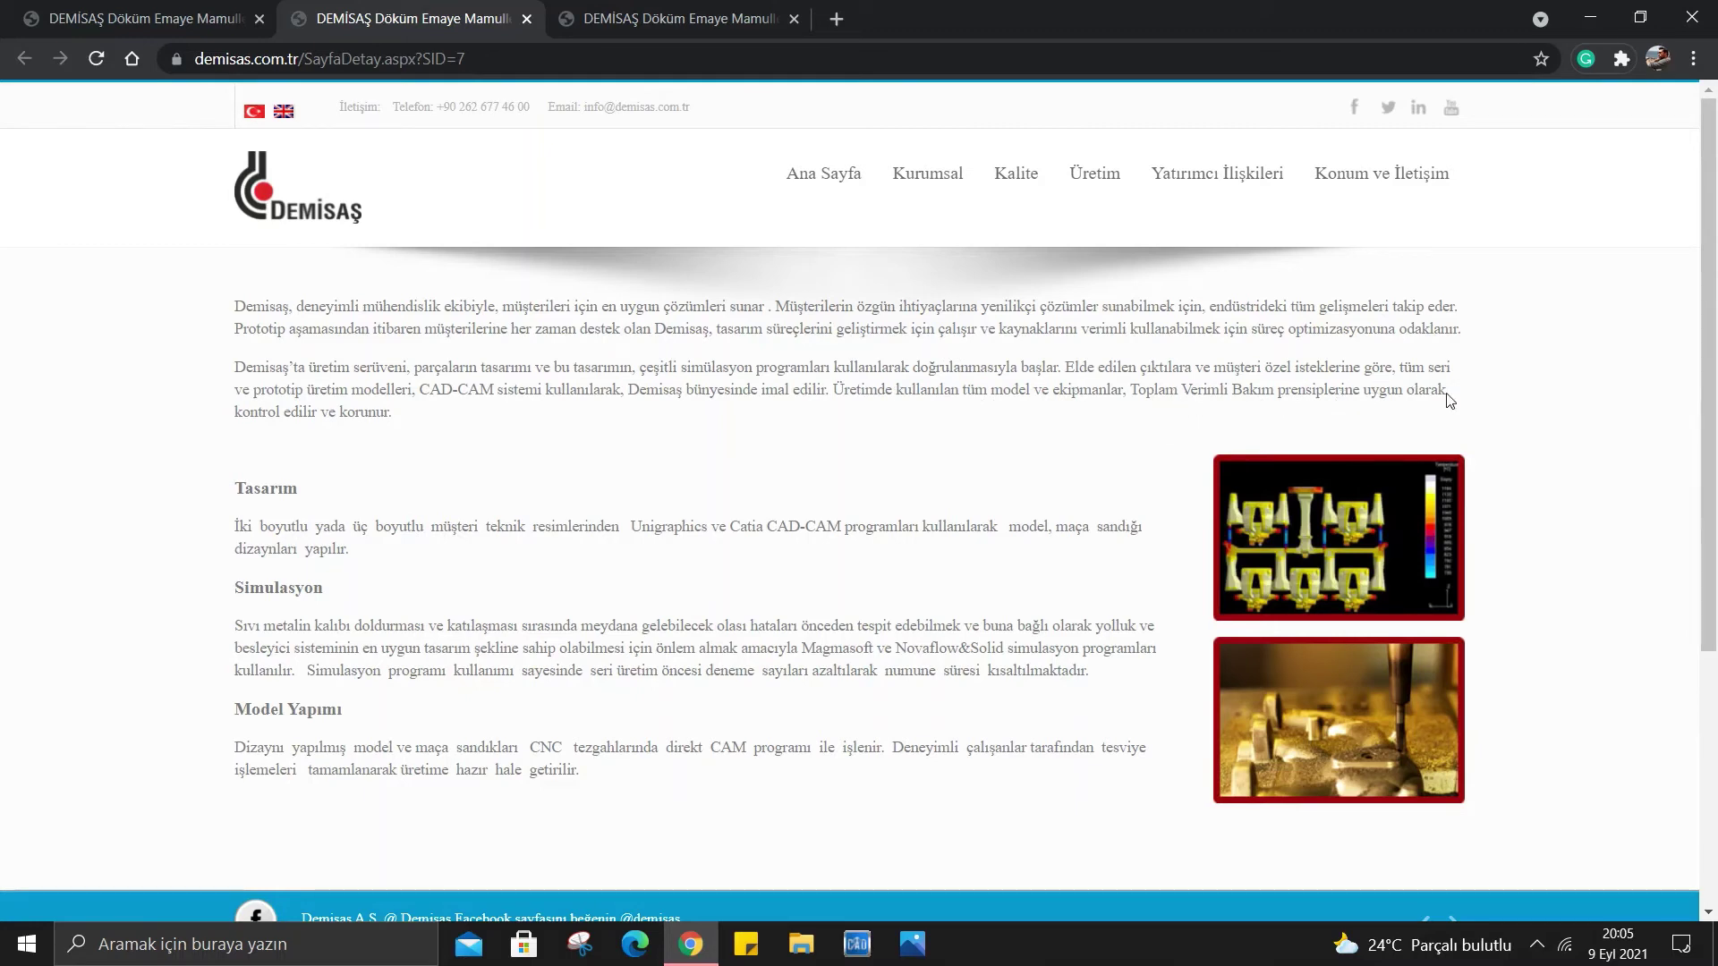
mouse_move(168, 379)
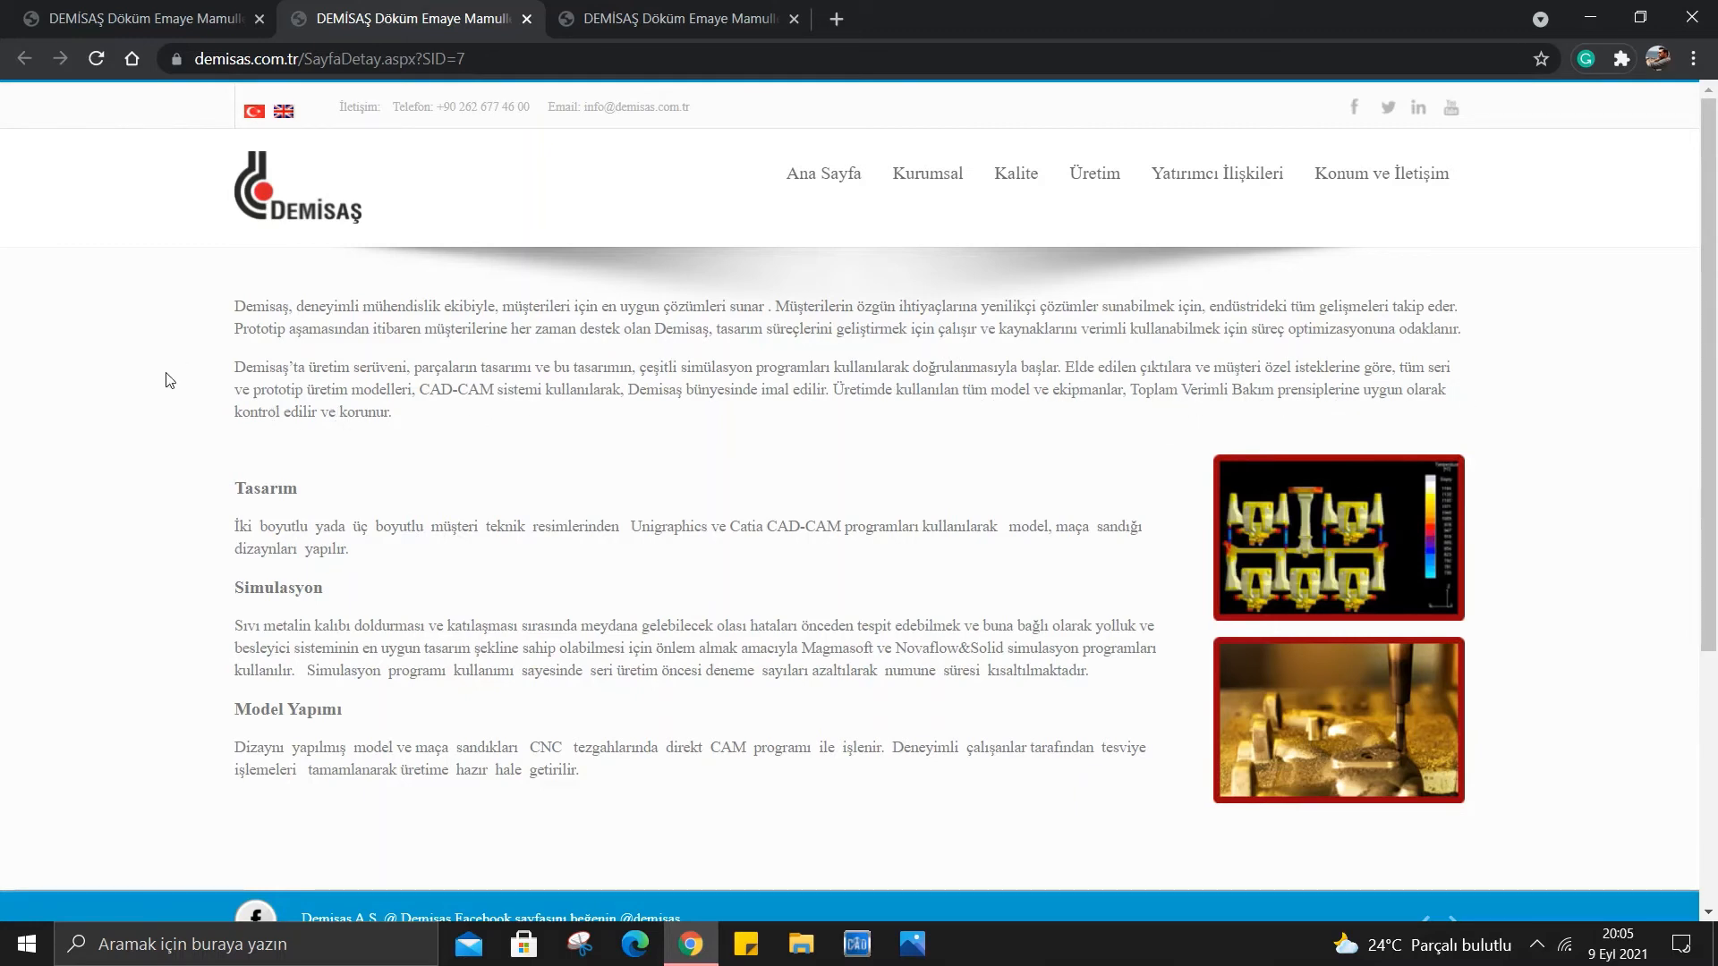
scroll(down, 3)
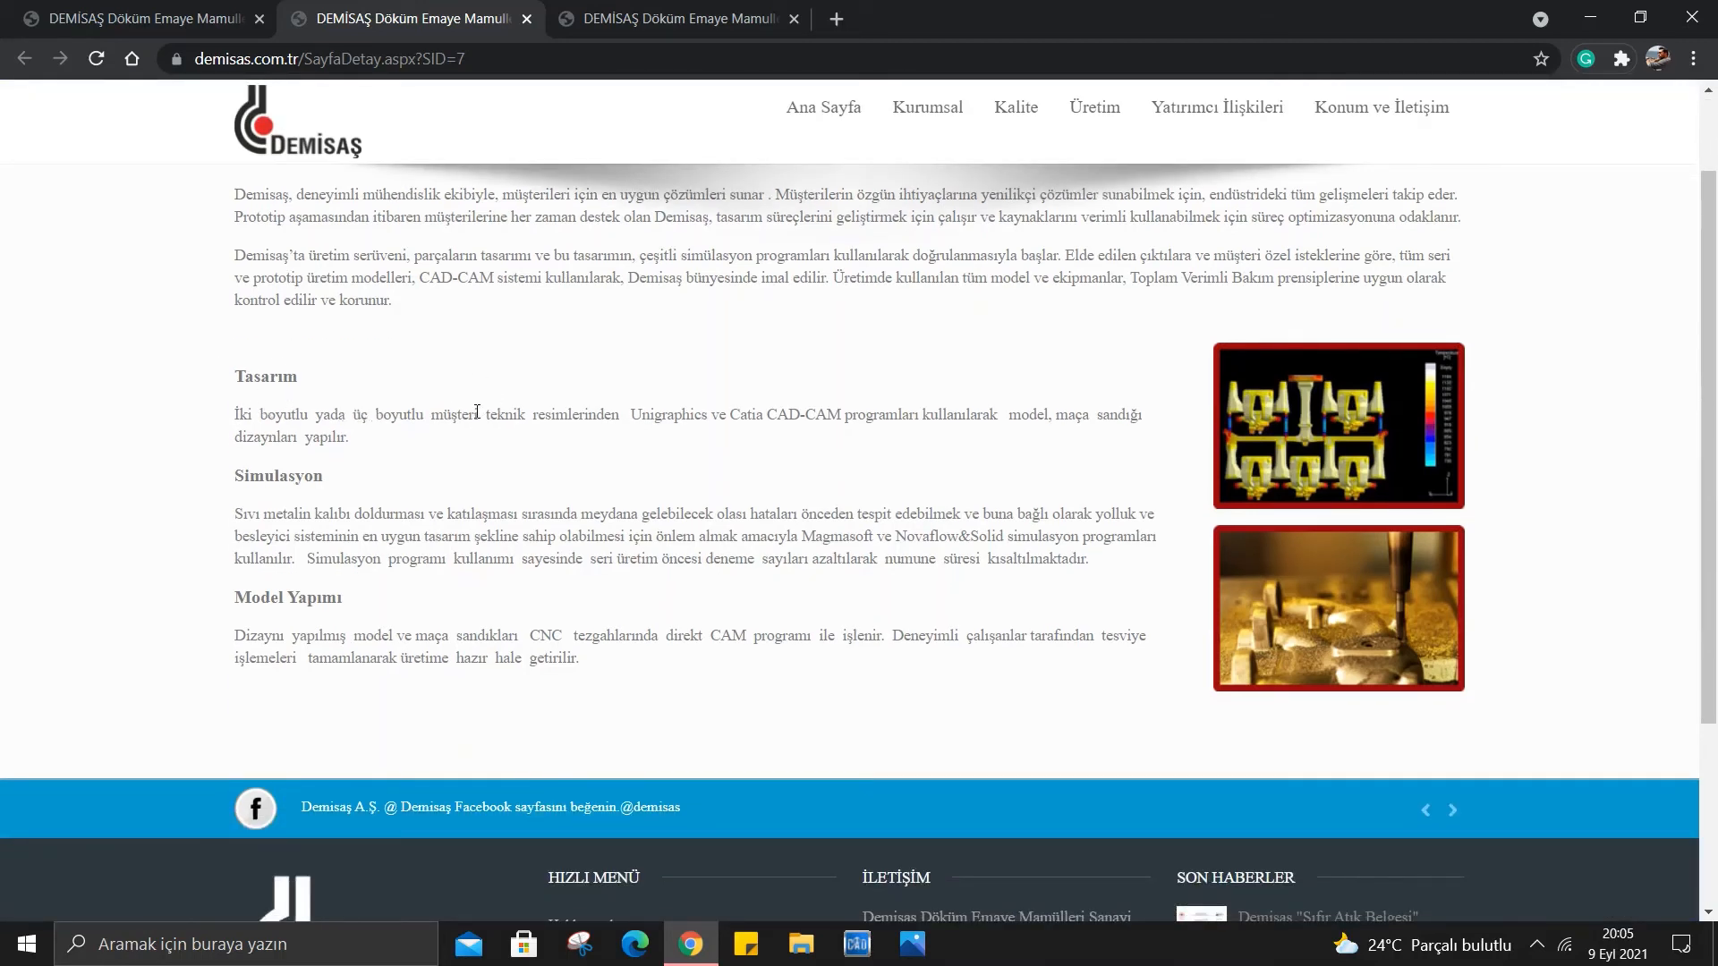
mouse_move(625, 419)
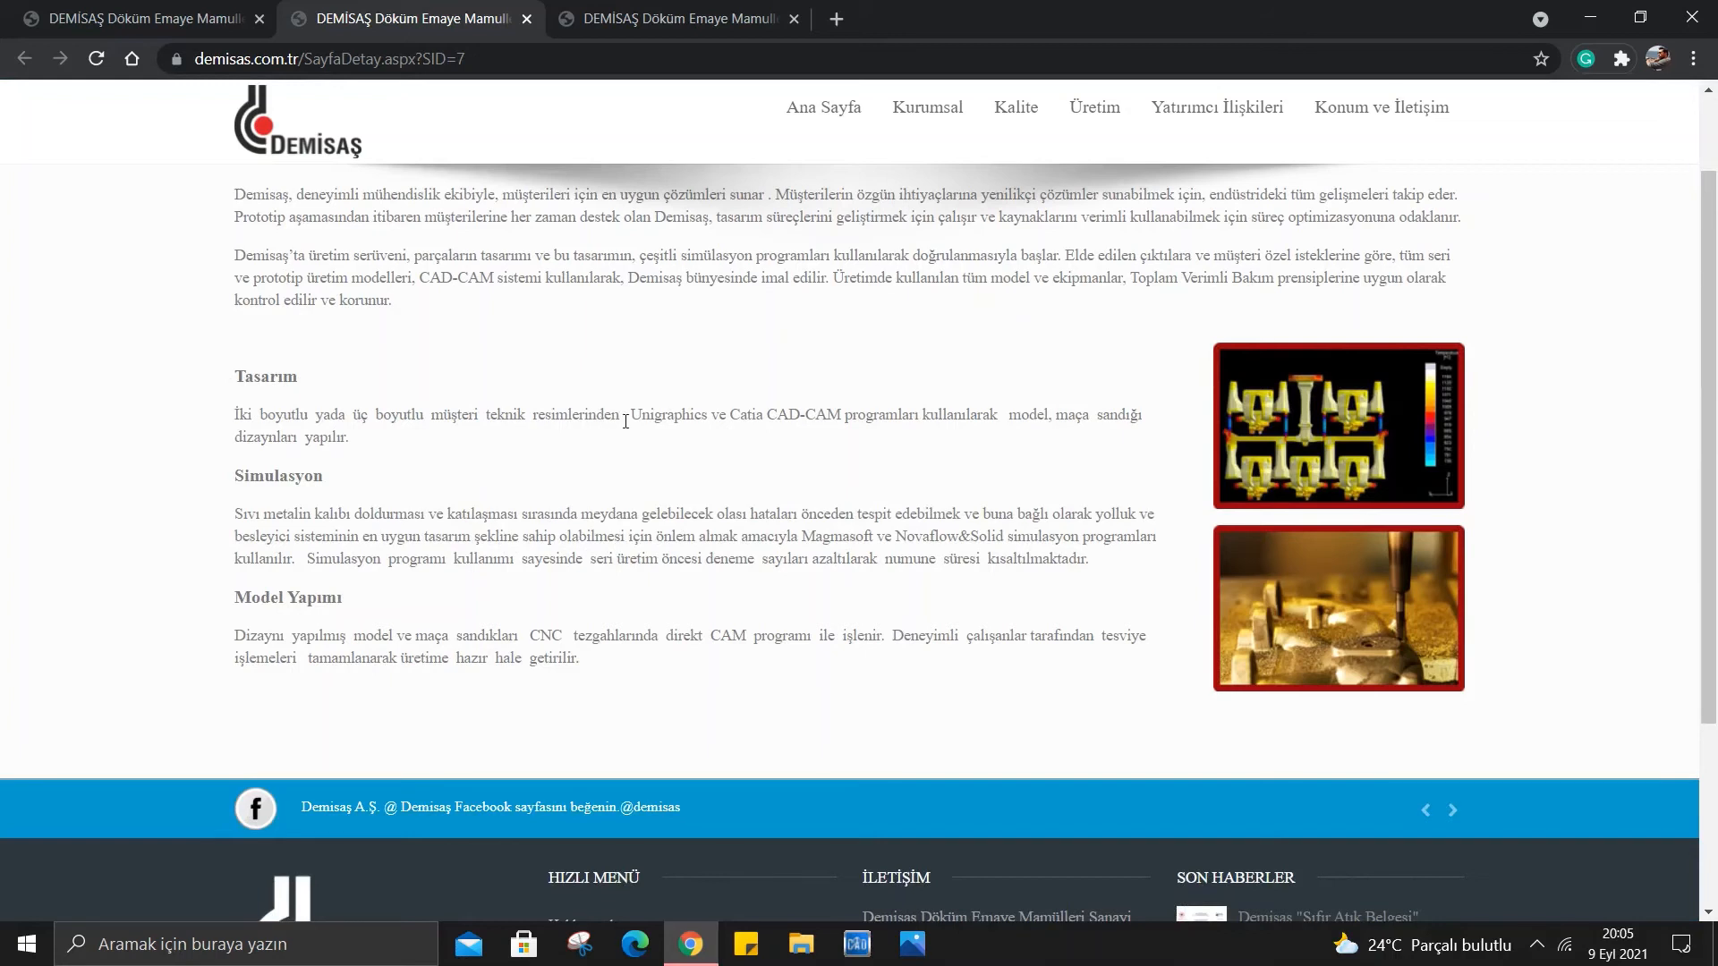
mouse_move(764, 417)
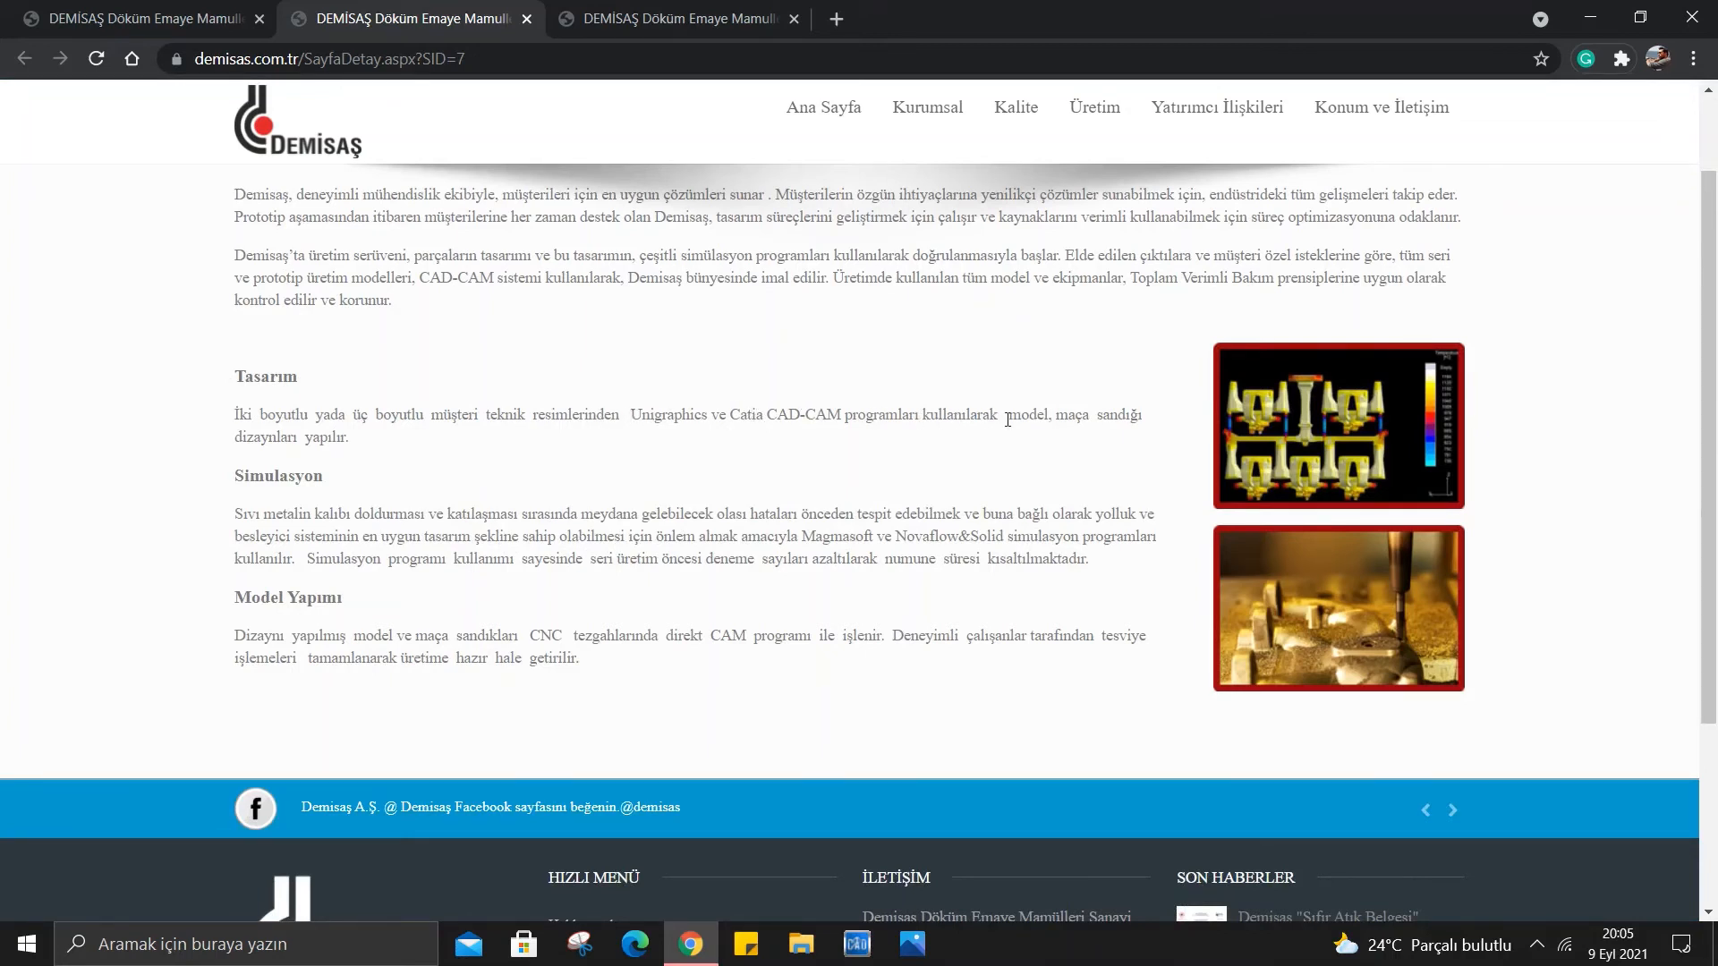
mouse_move(232, 428)
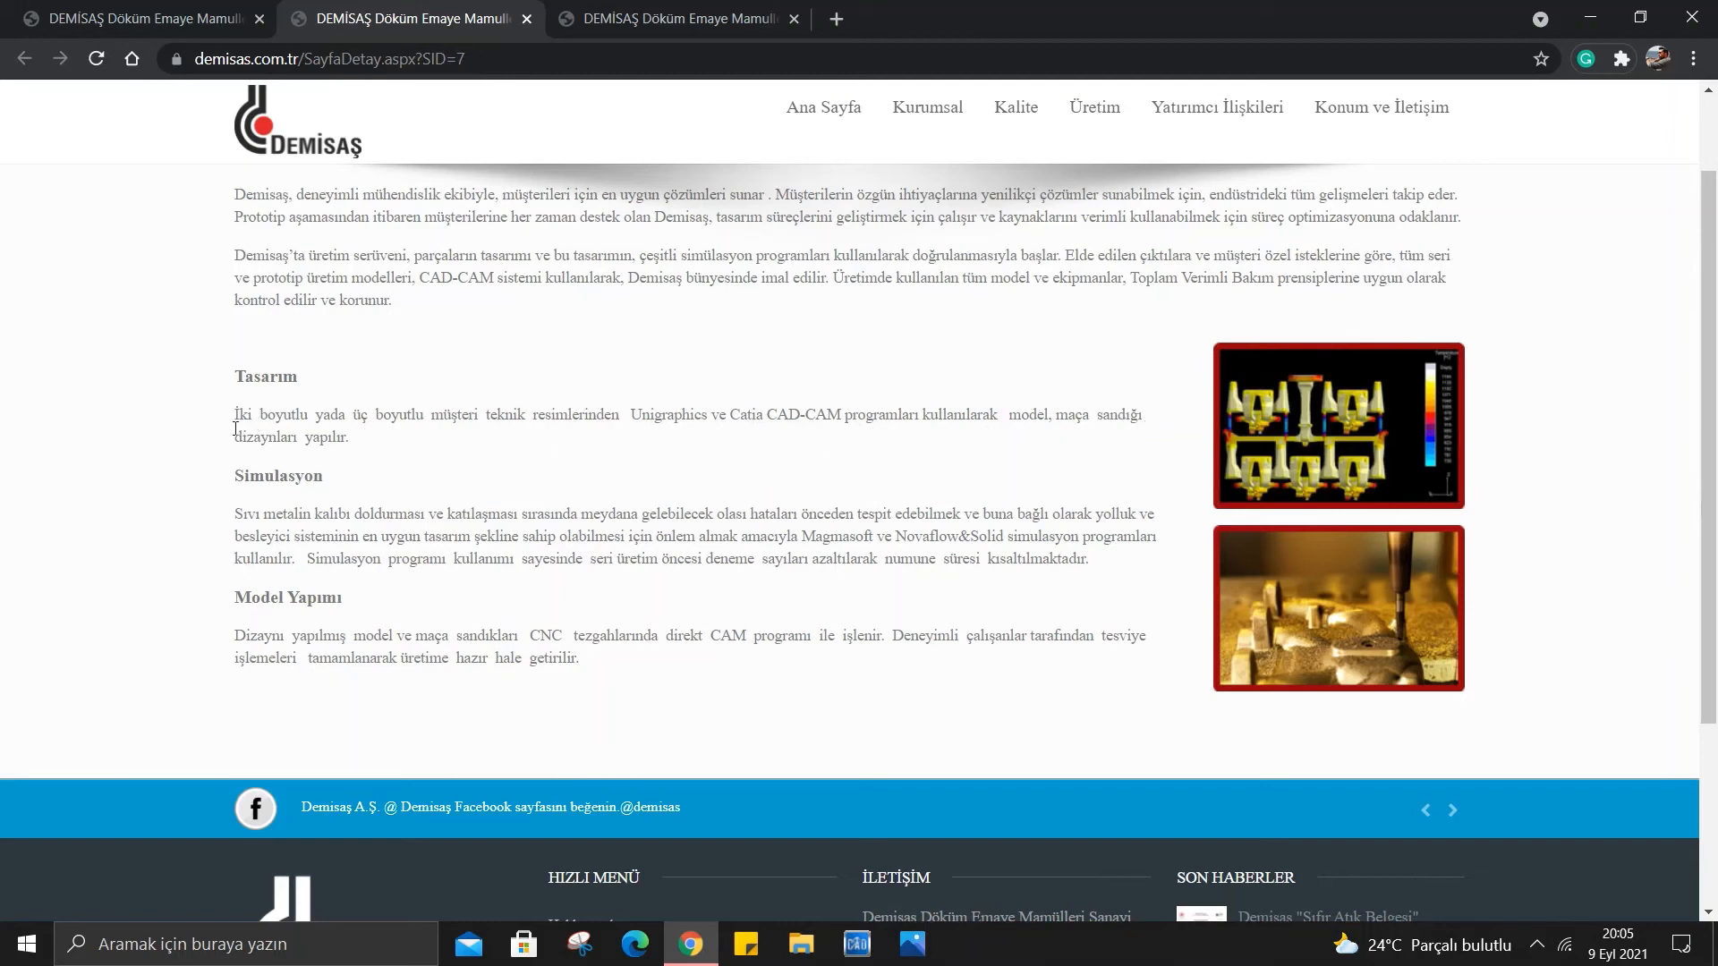
mouse_move(185, 460)
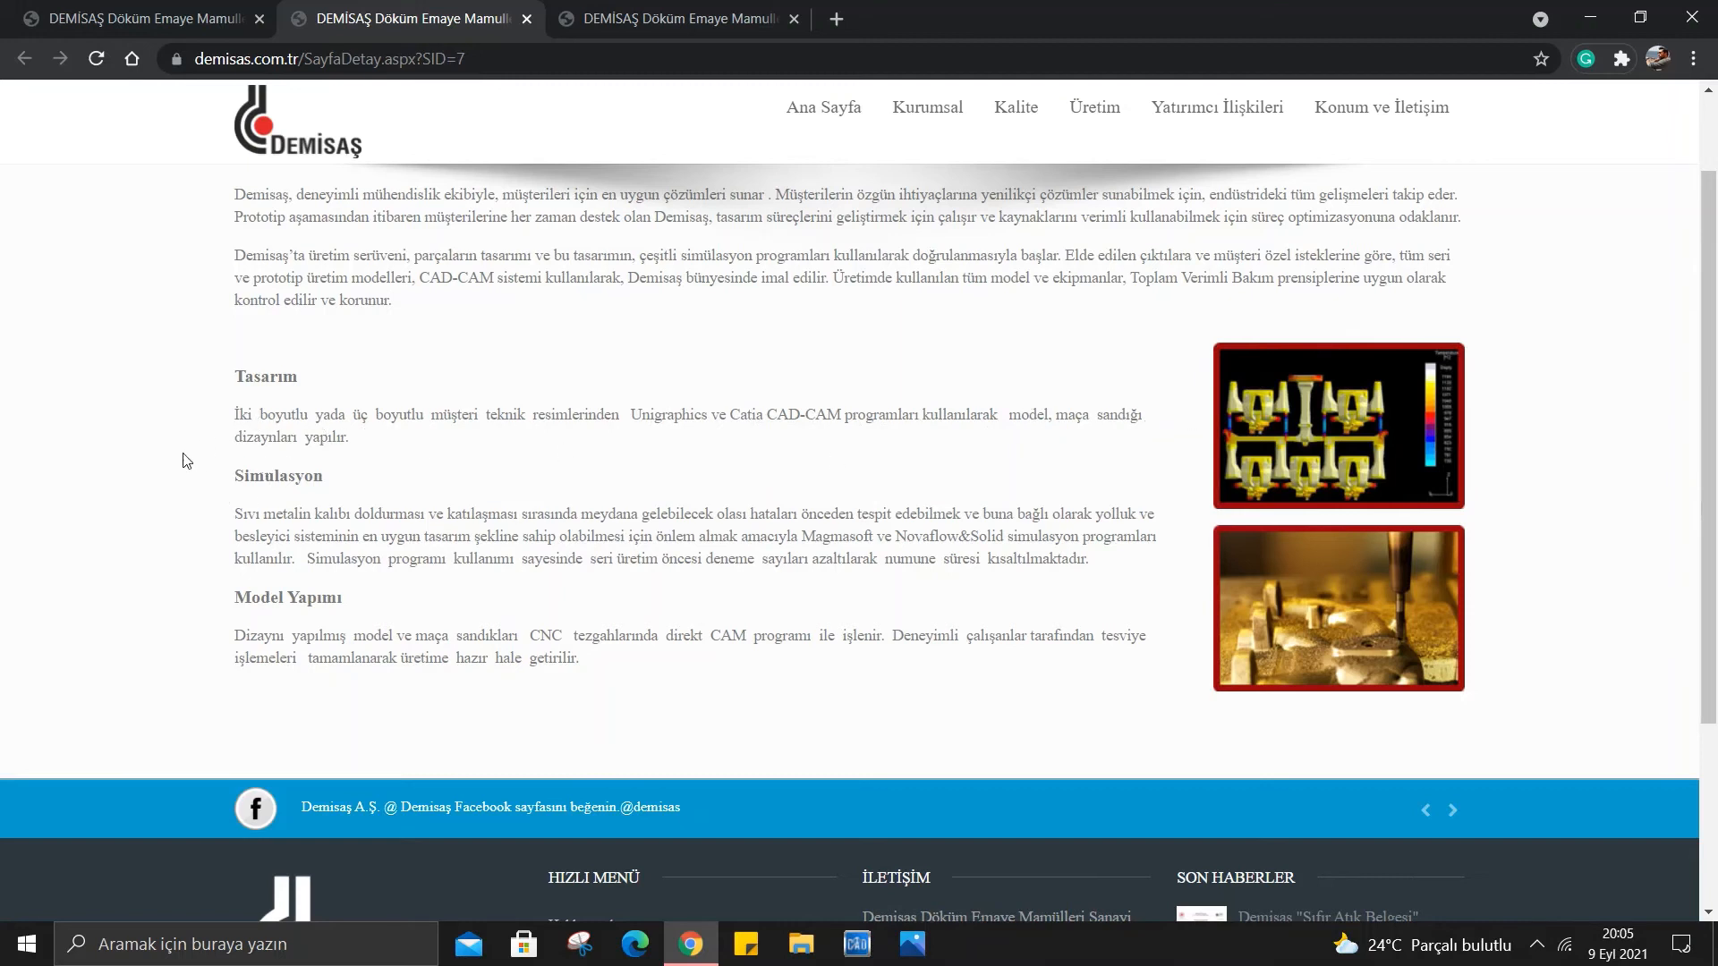
mouse_move(276, 506)
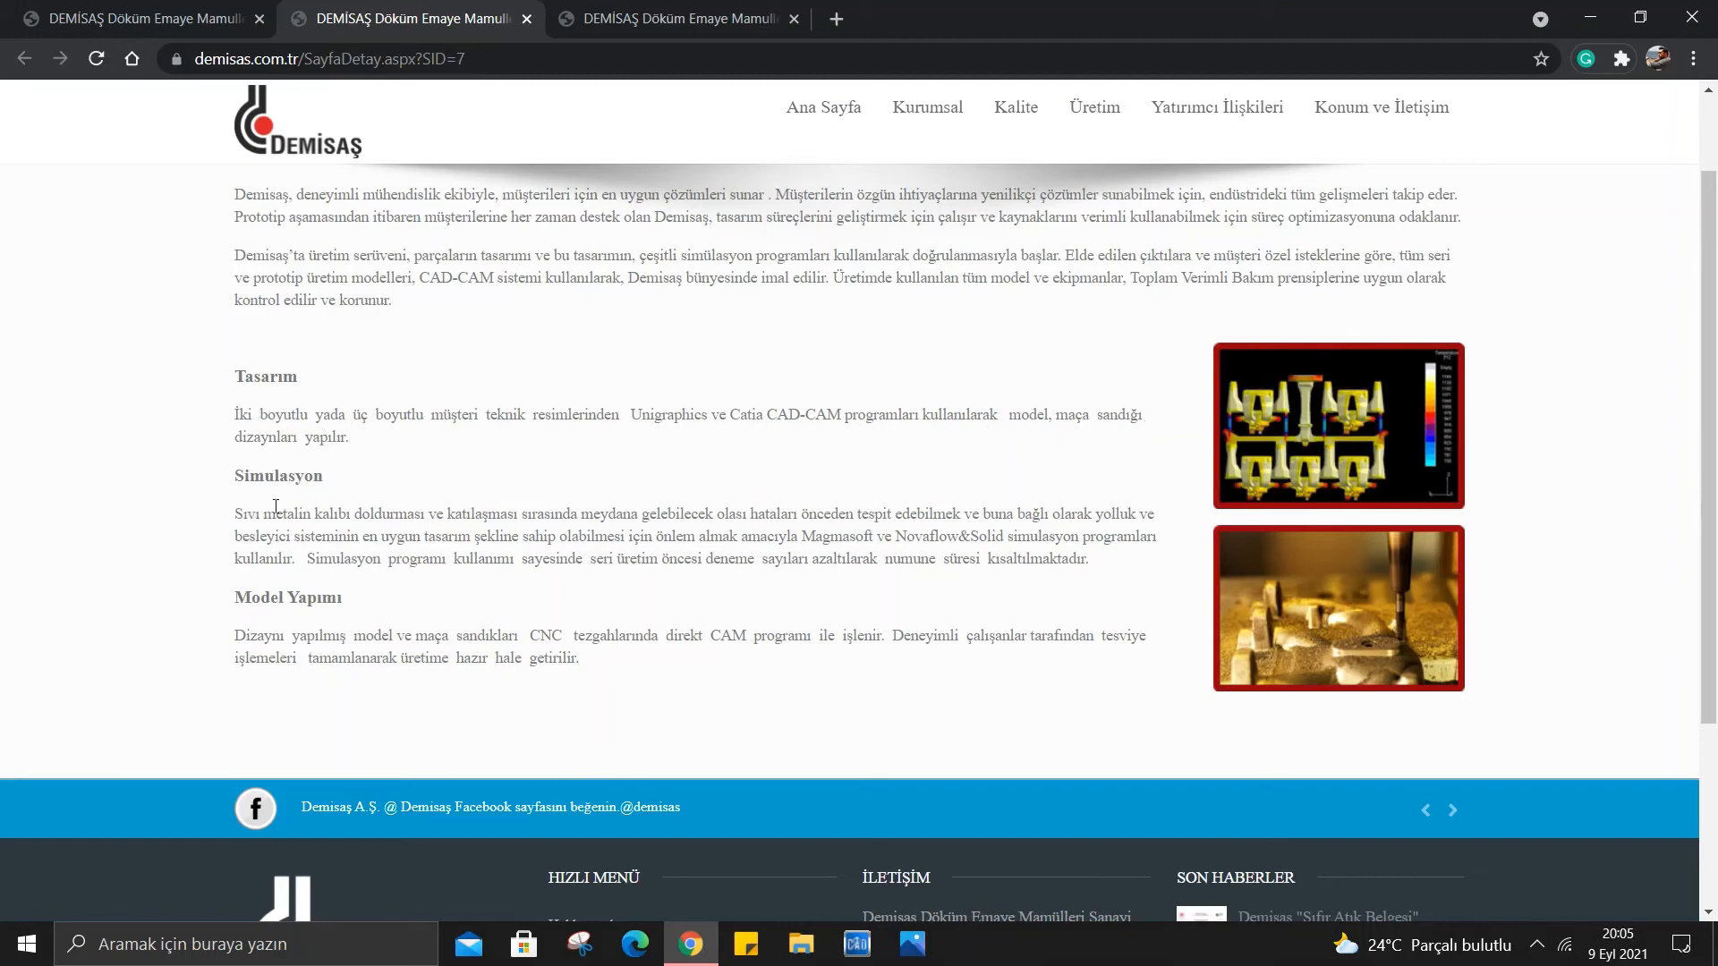
mouse_move(546, 515)
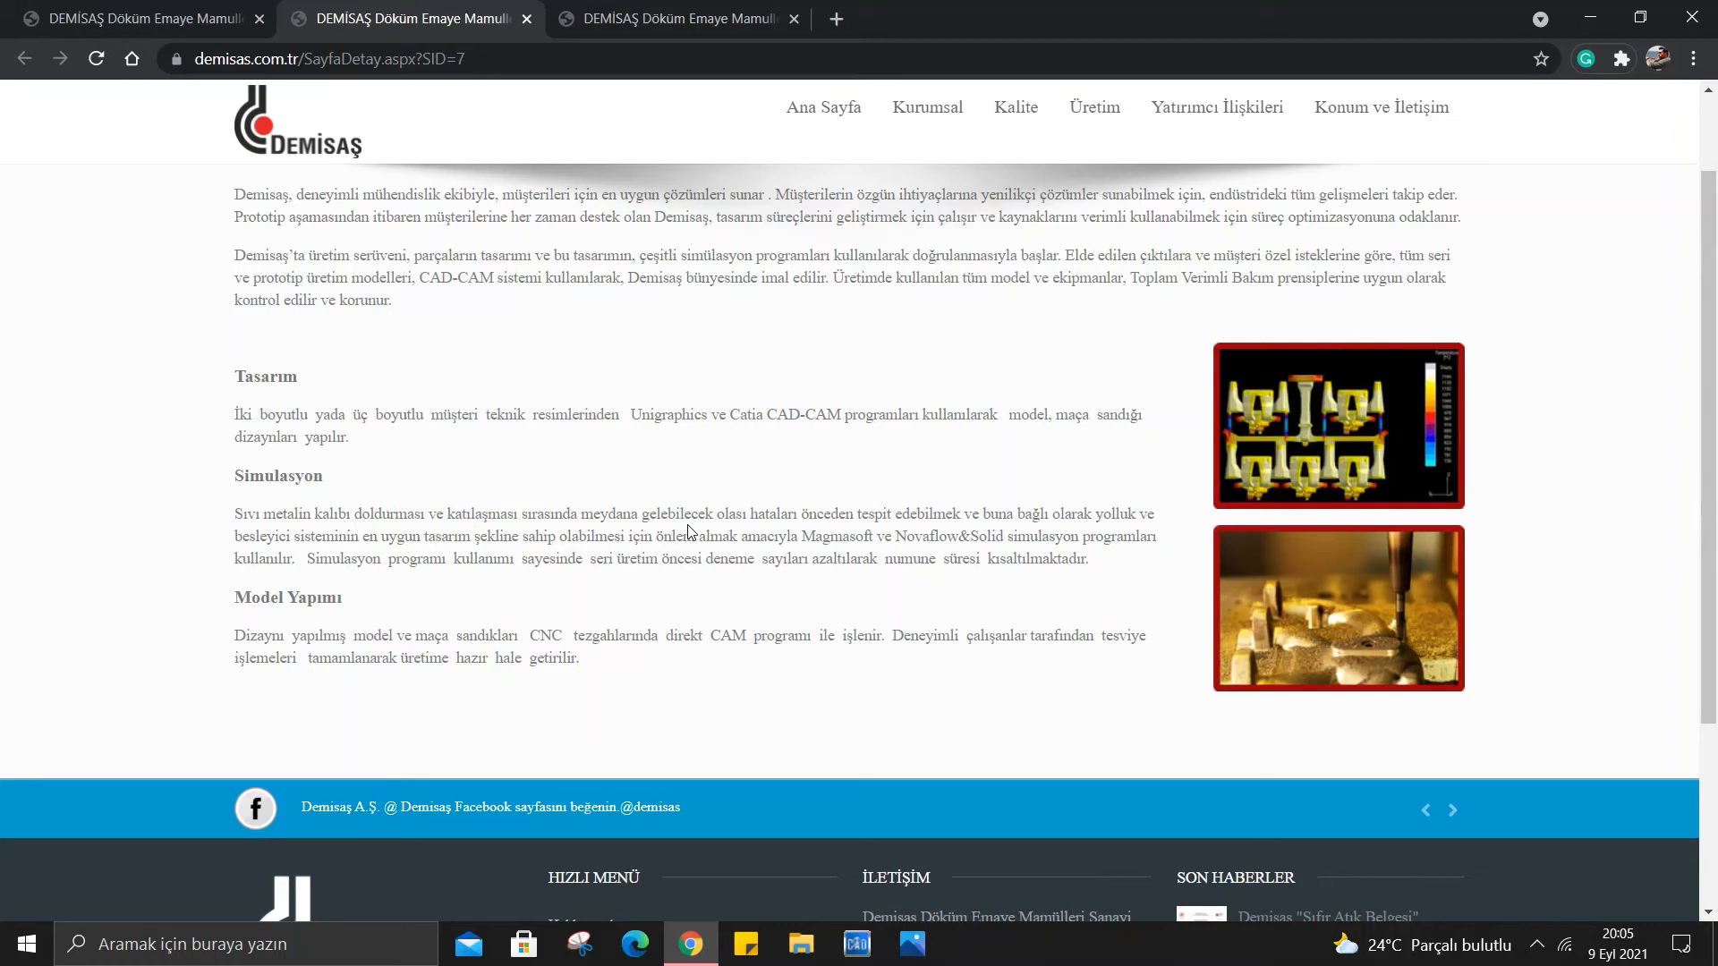
mouse_move(991, 510)
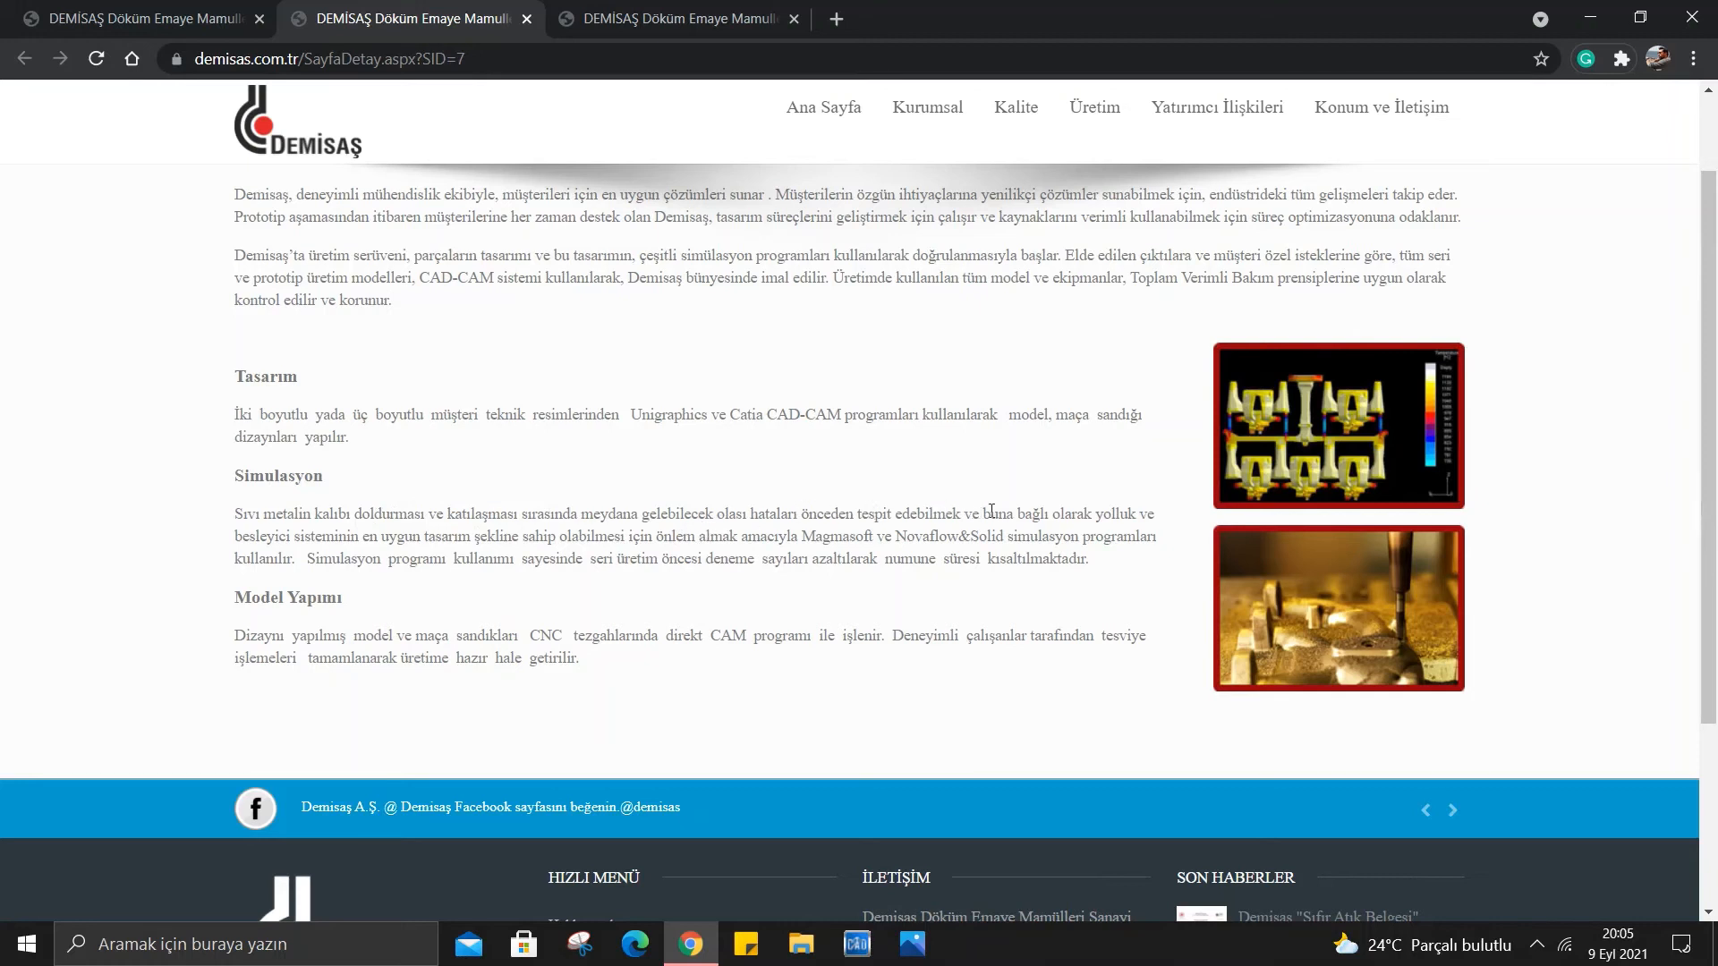
mouse_move(372, 537)
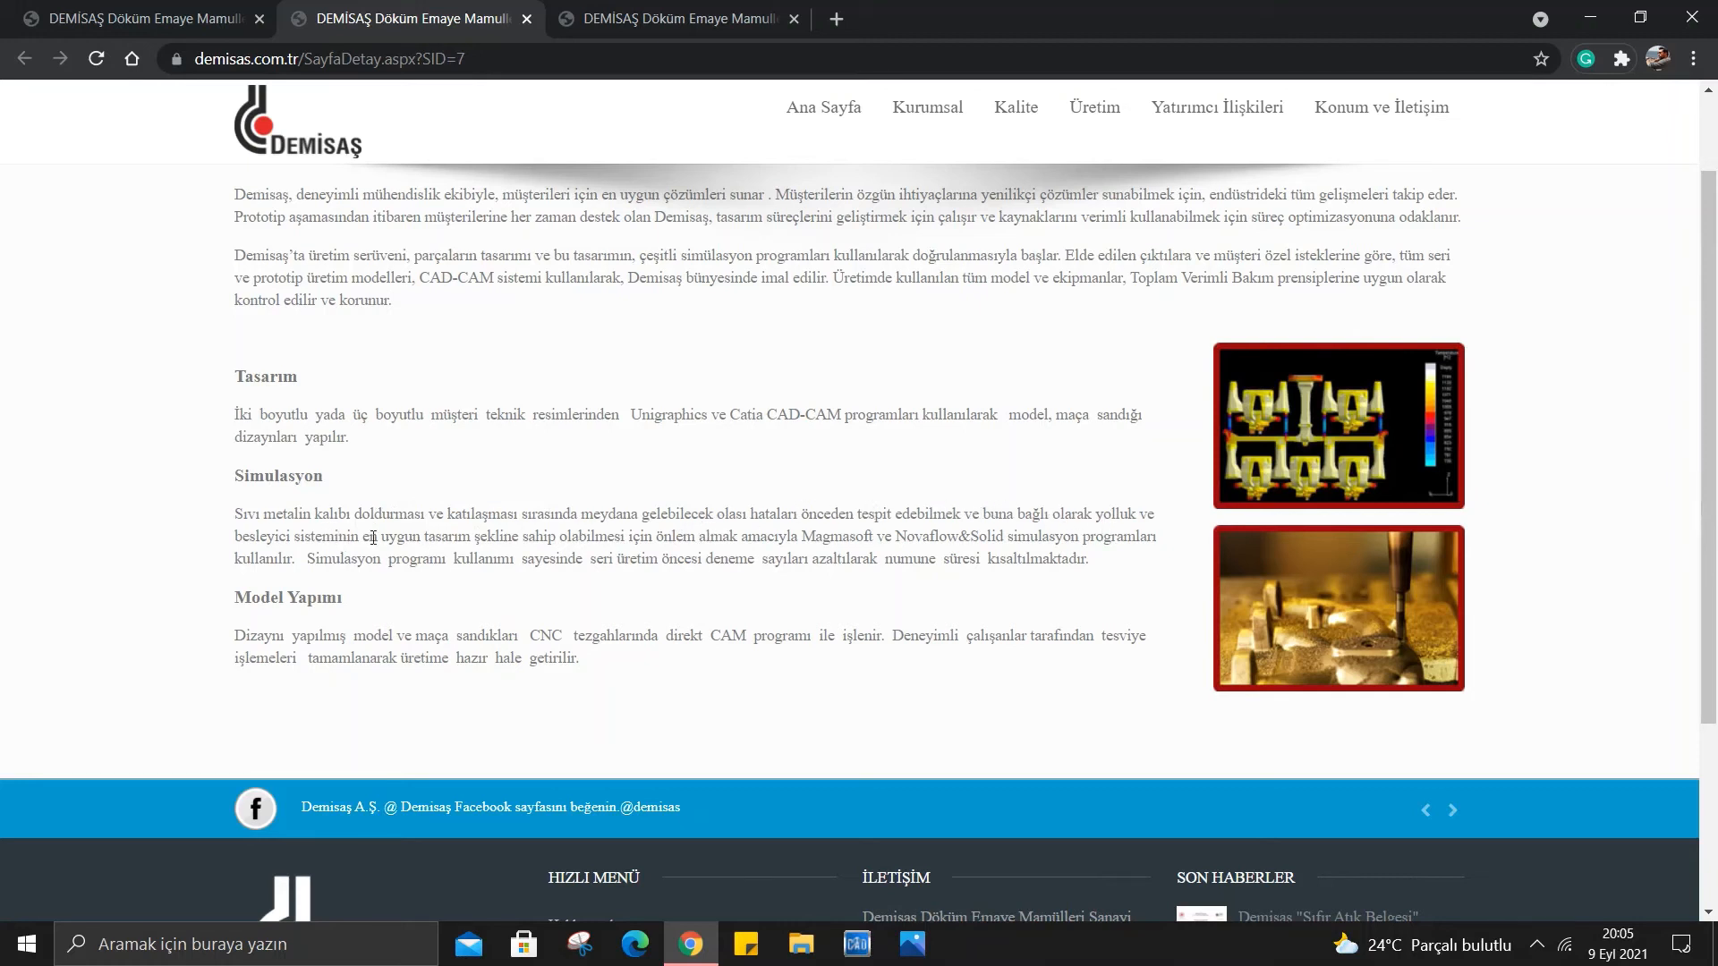
mouse_move(447, 553)
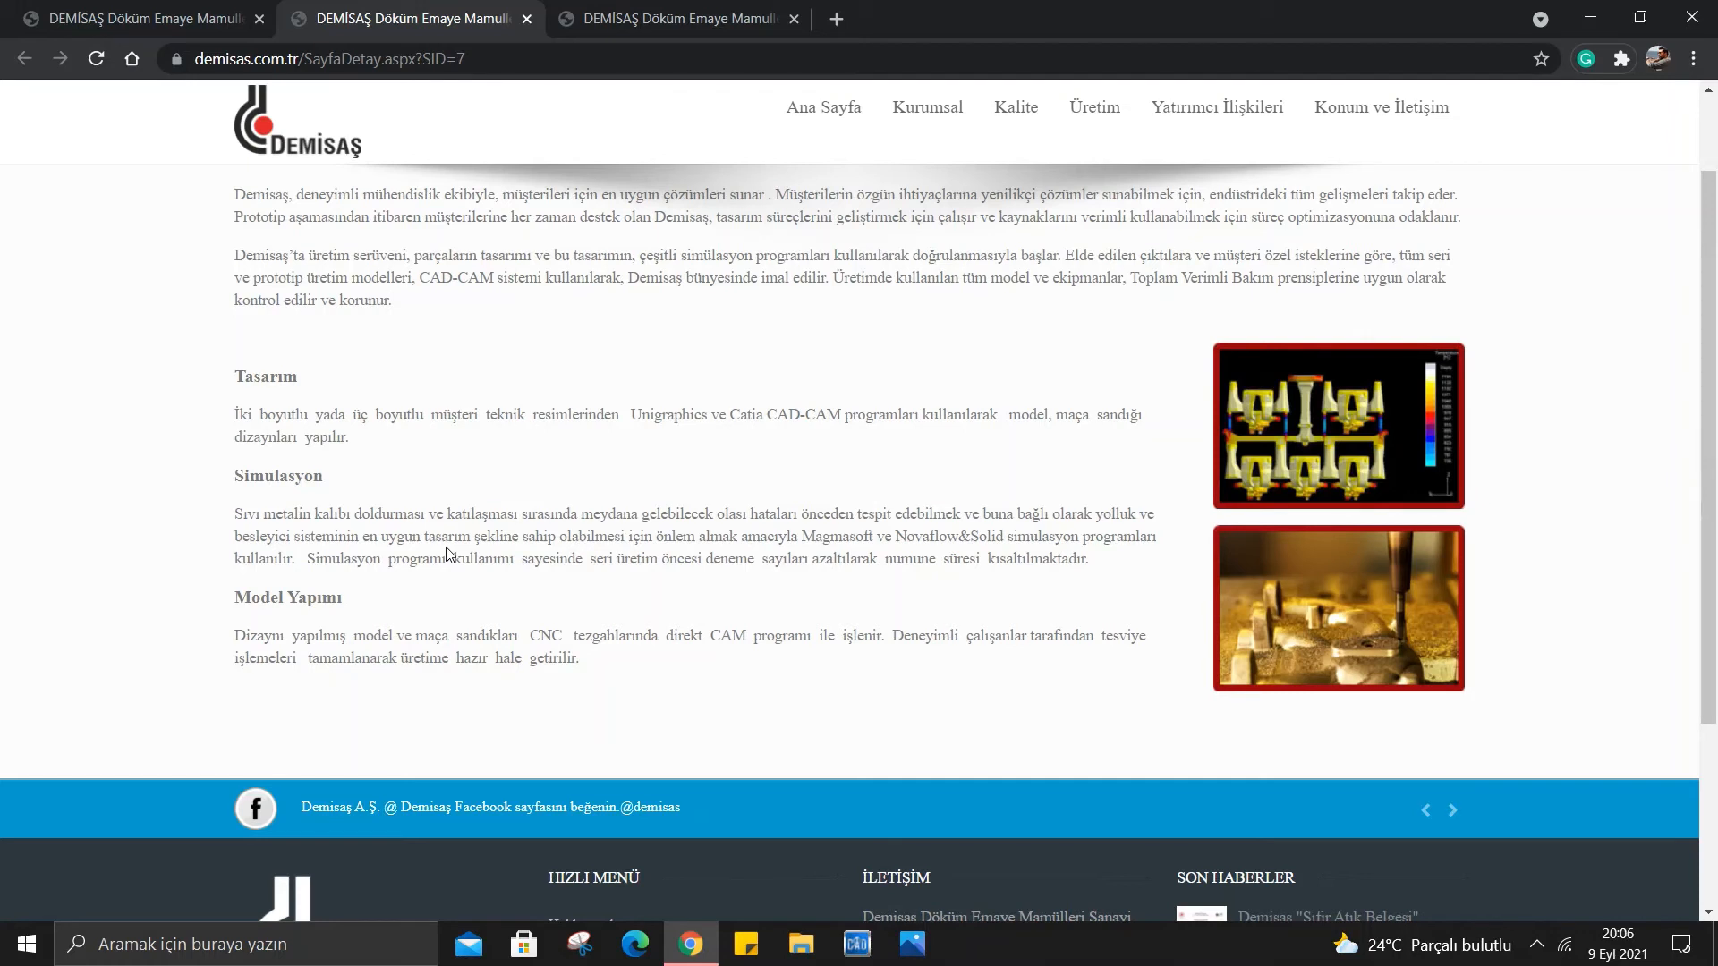
mouse_move(662, 574)
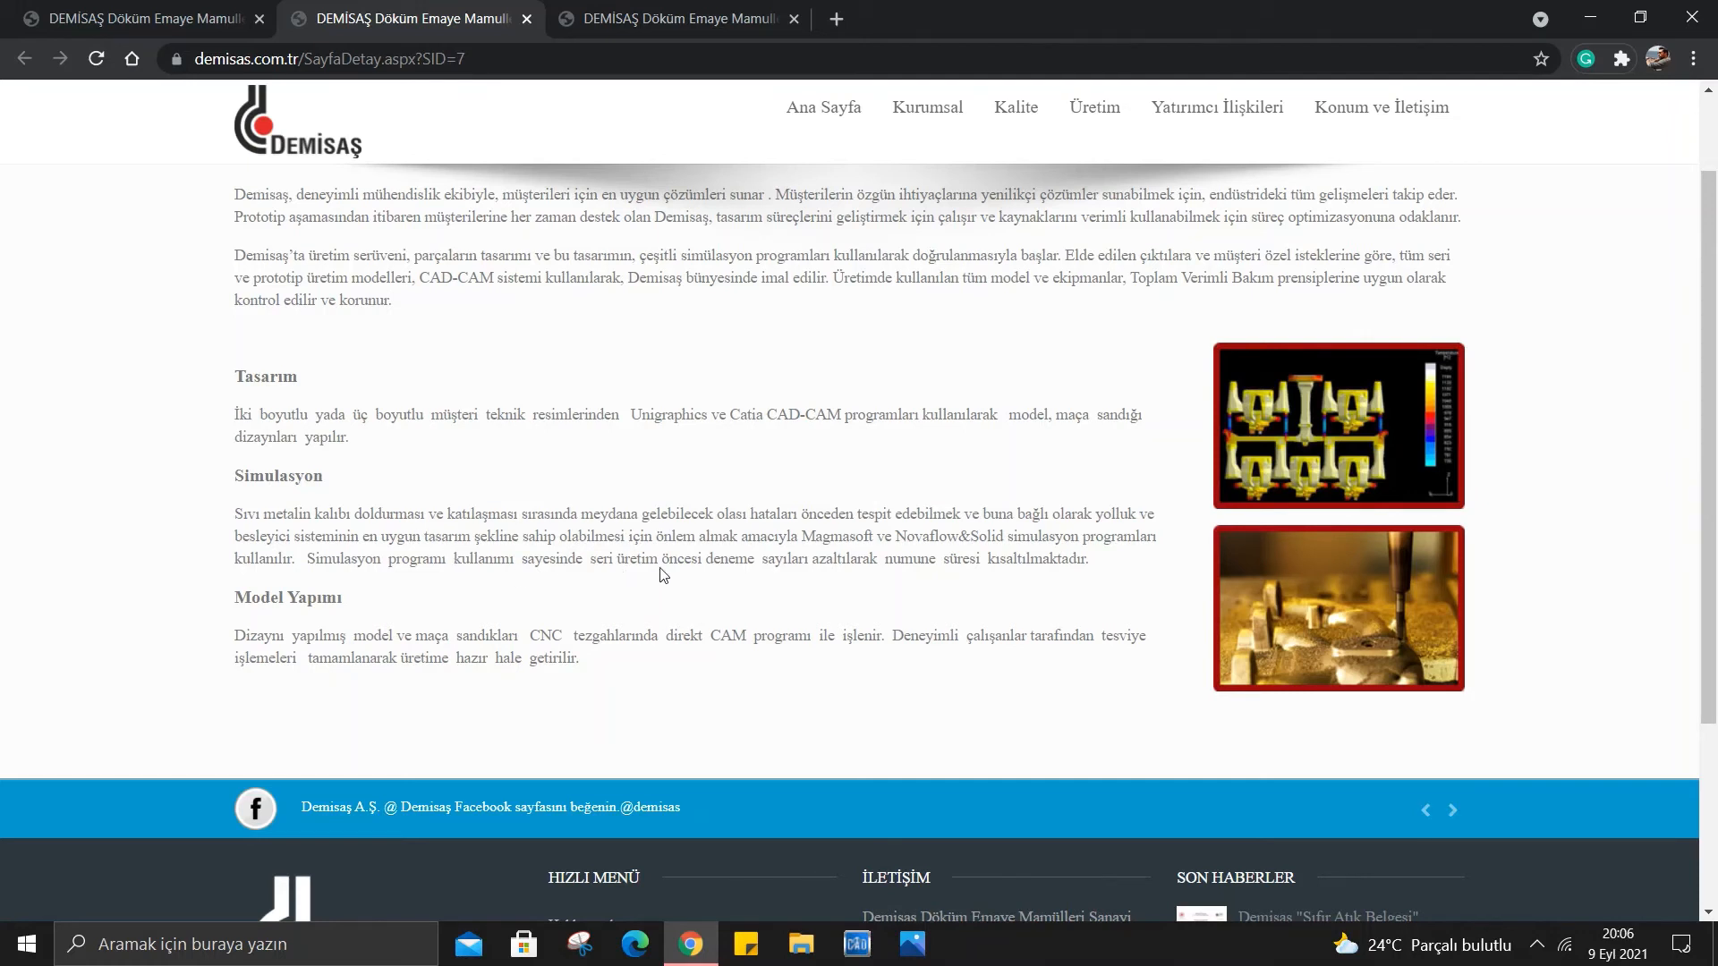
mouse_move(832, 562)
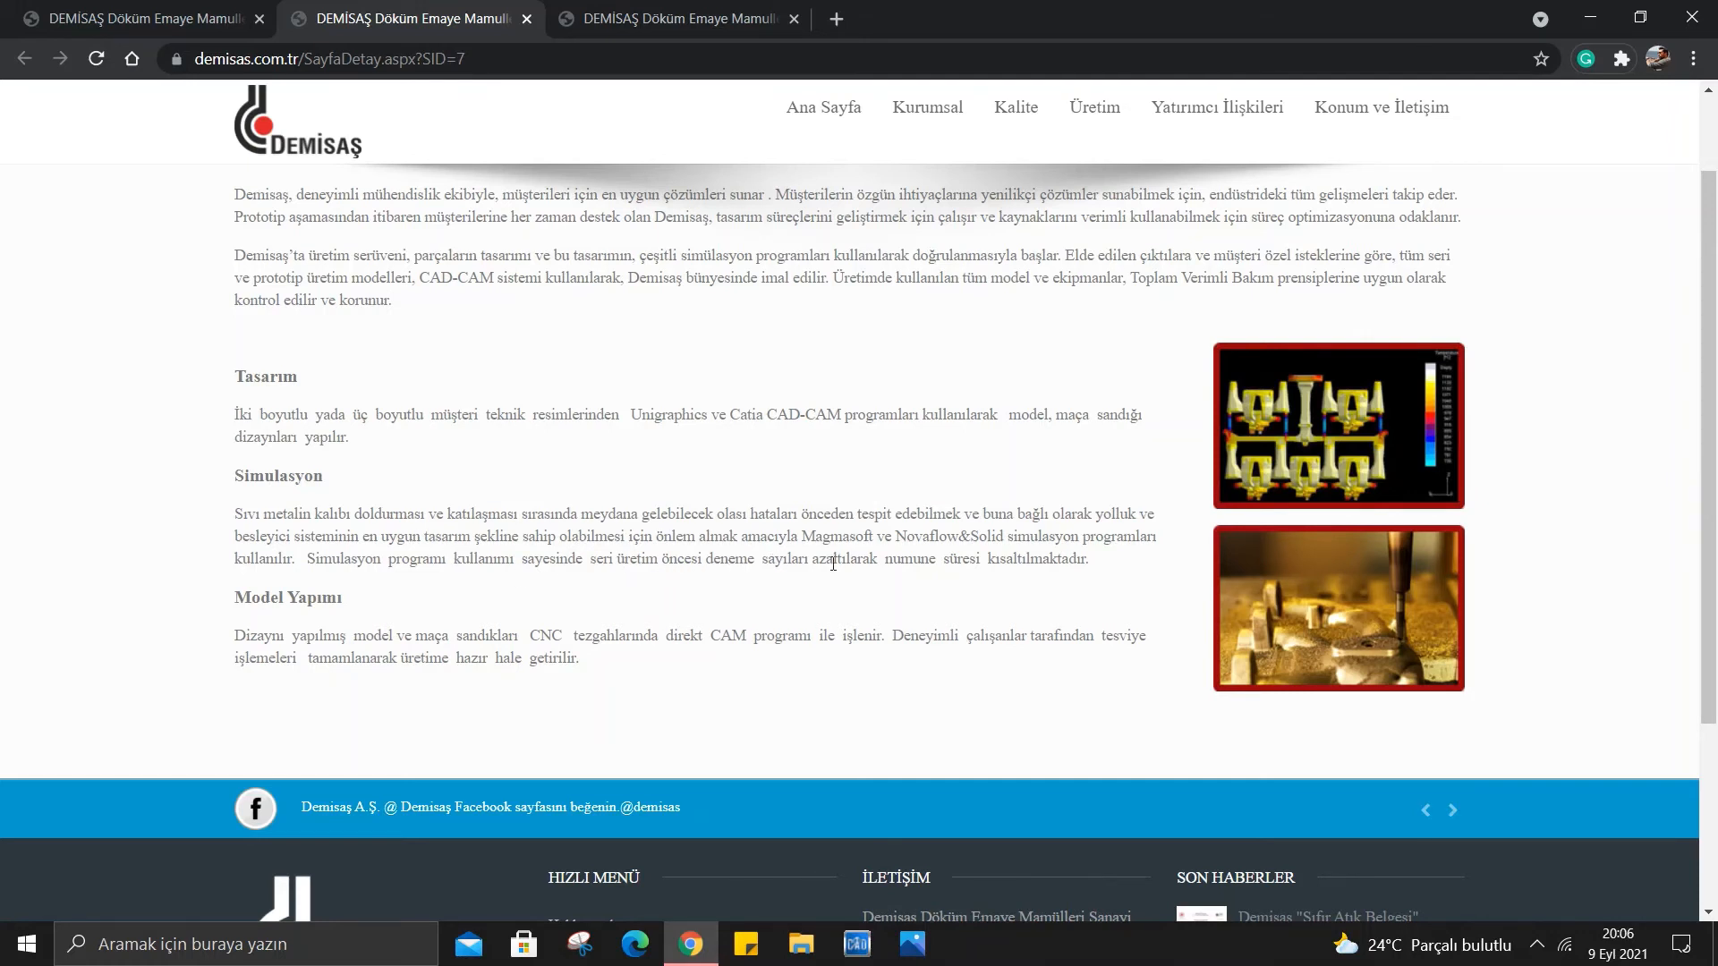
mouse_move(990, 574)
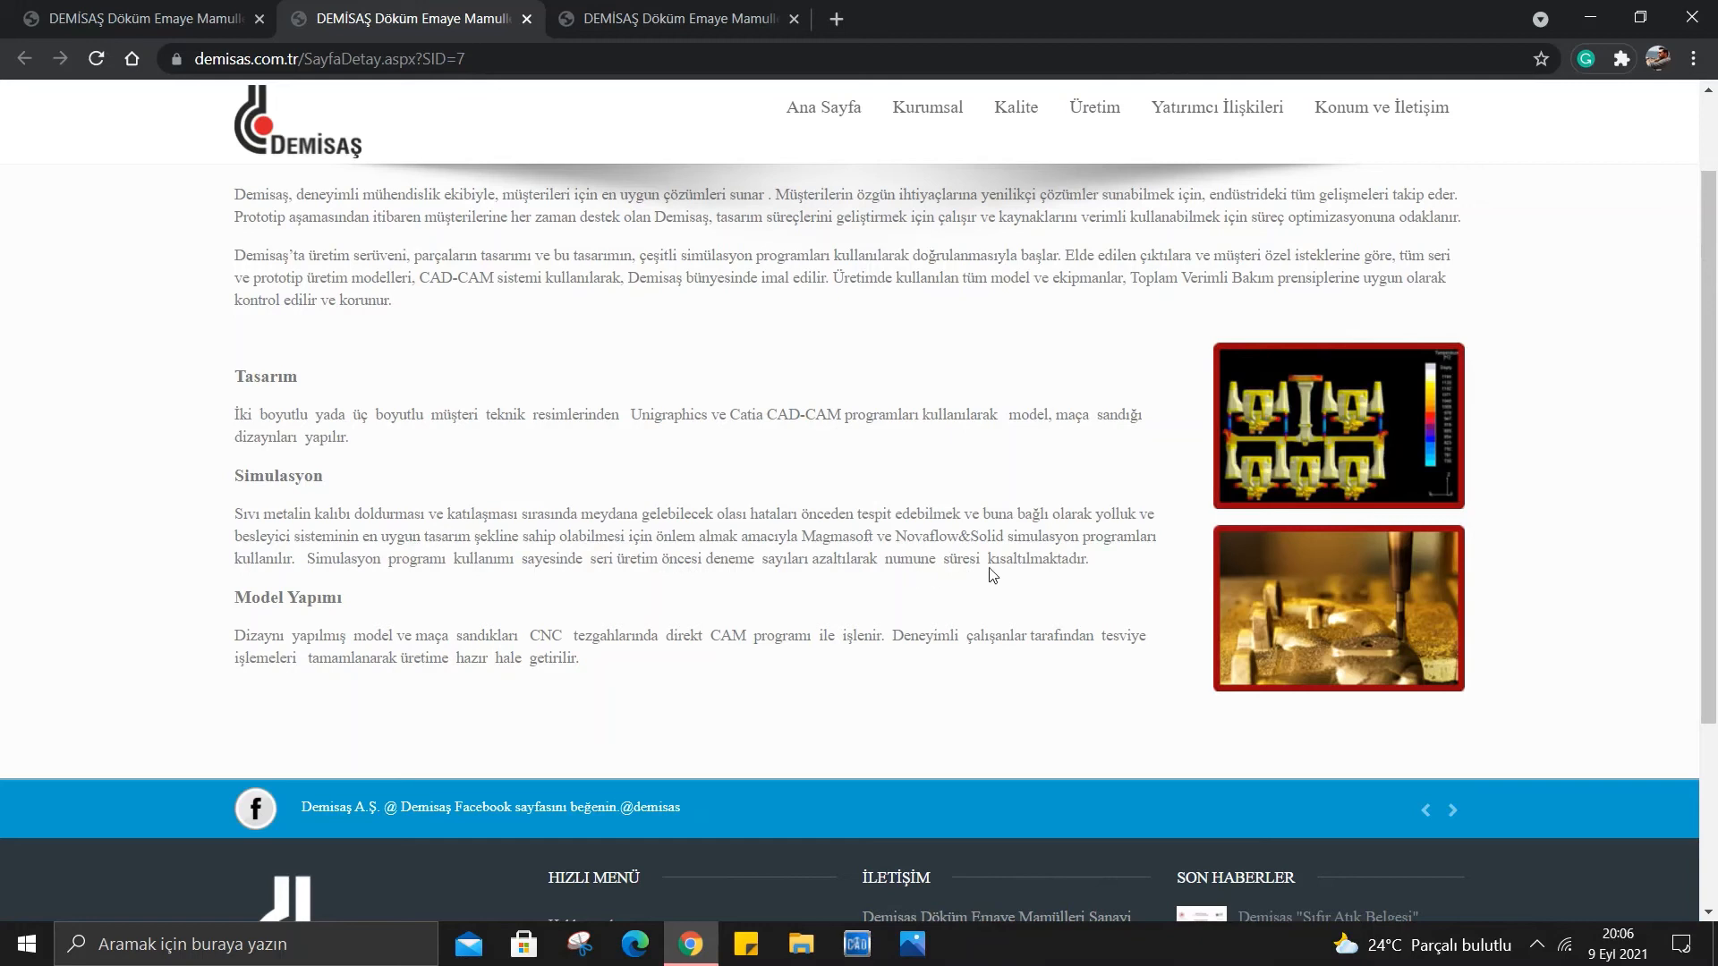
mouse_move(1110, 580)
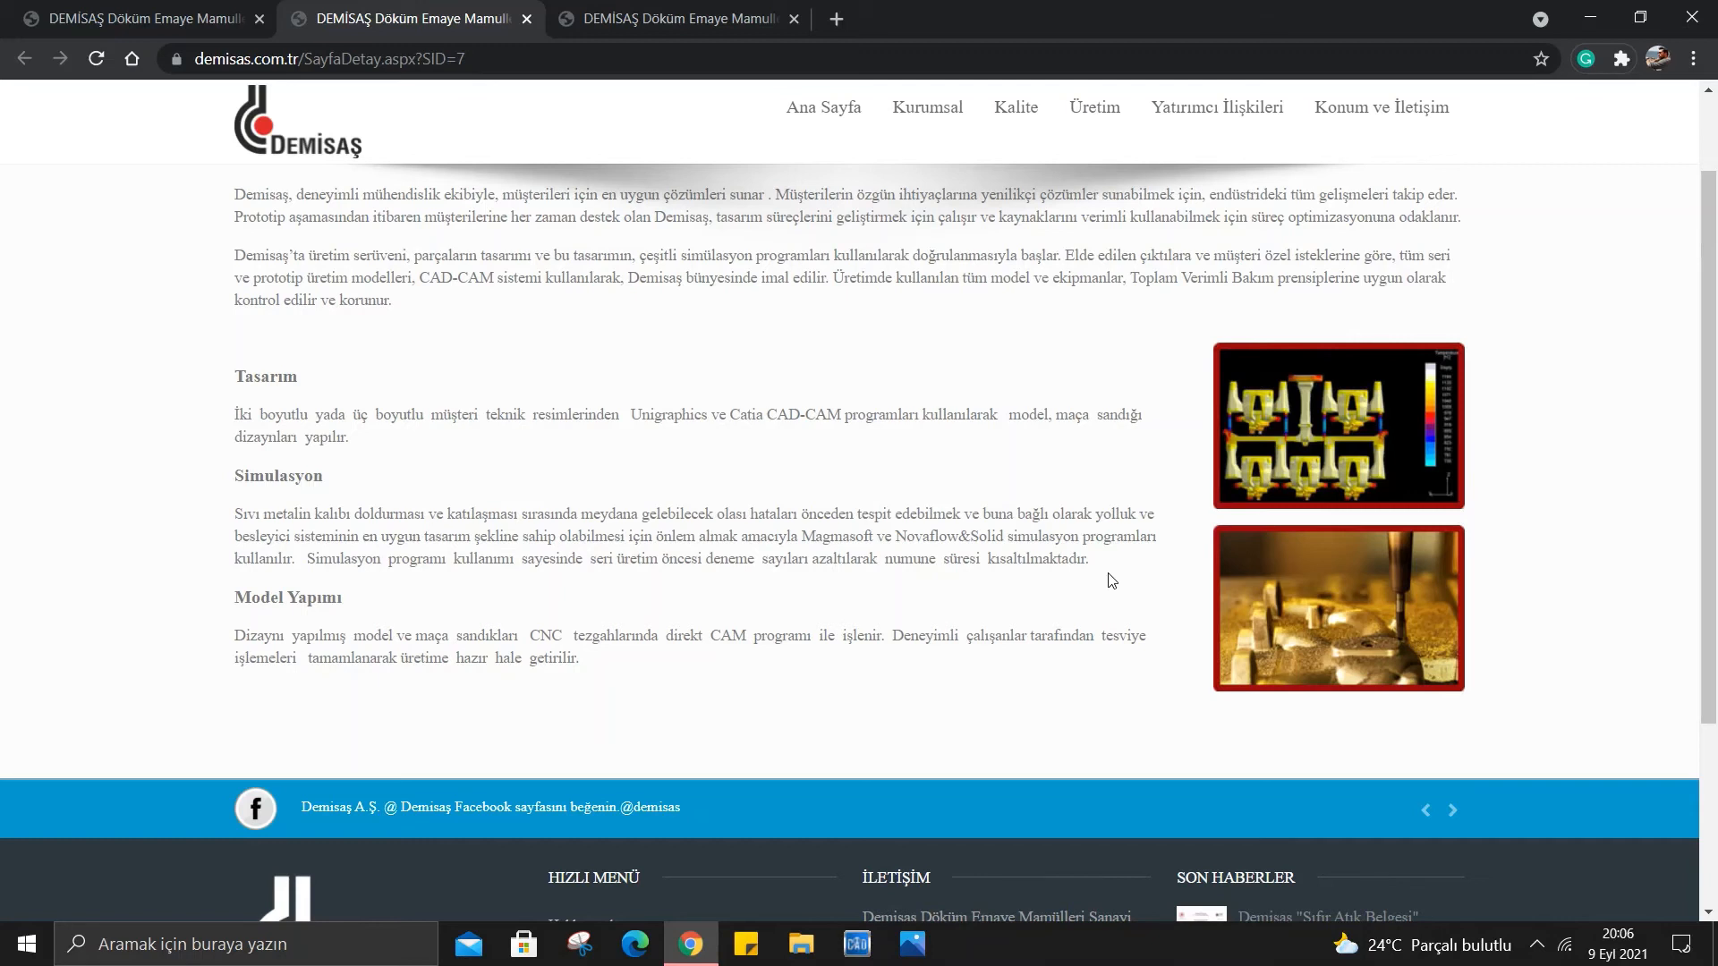
scroll(down, 3)
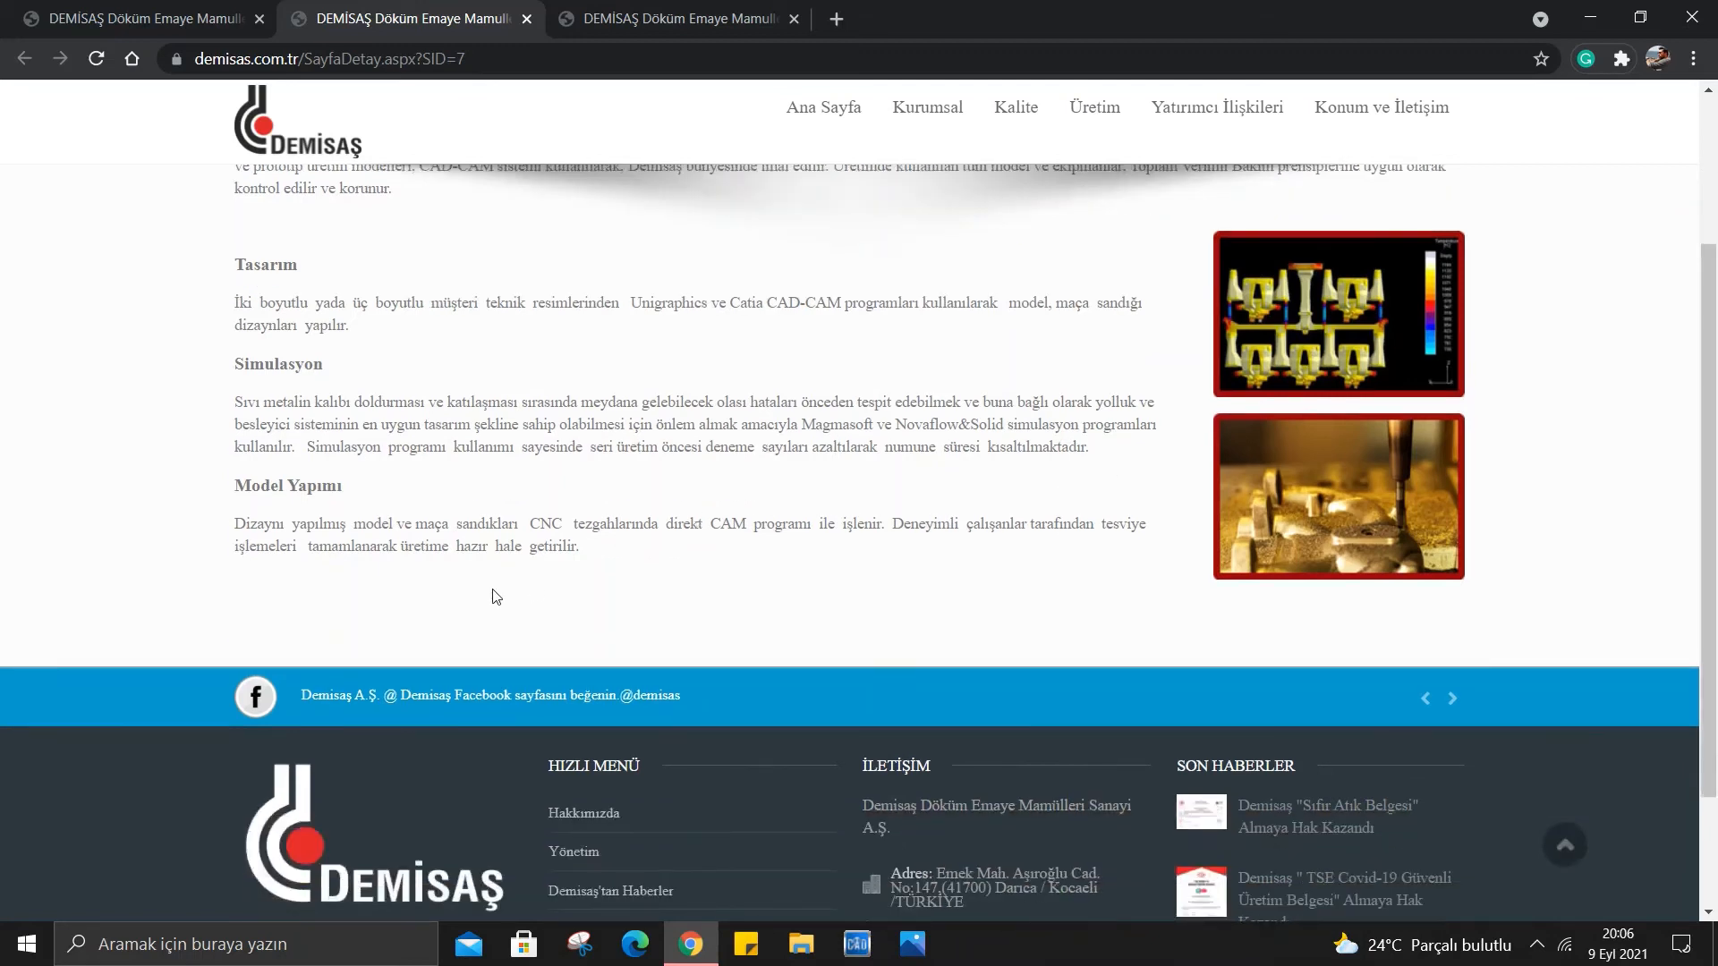
mouse_move(387, 485)
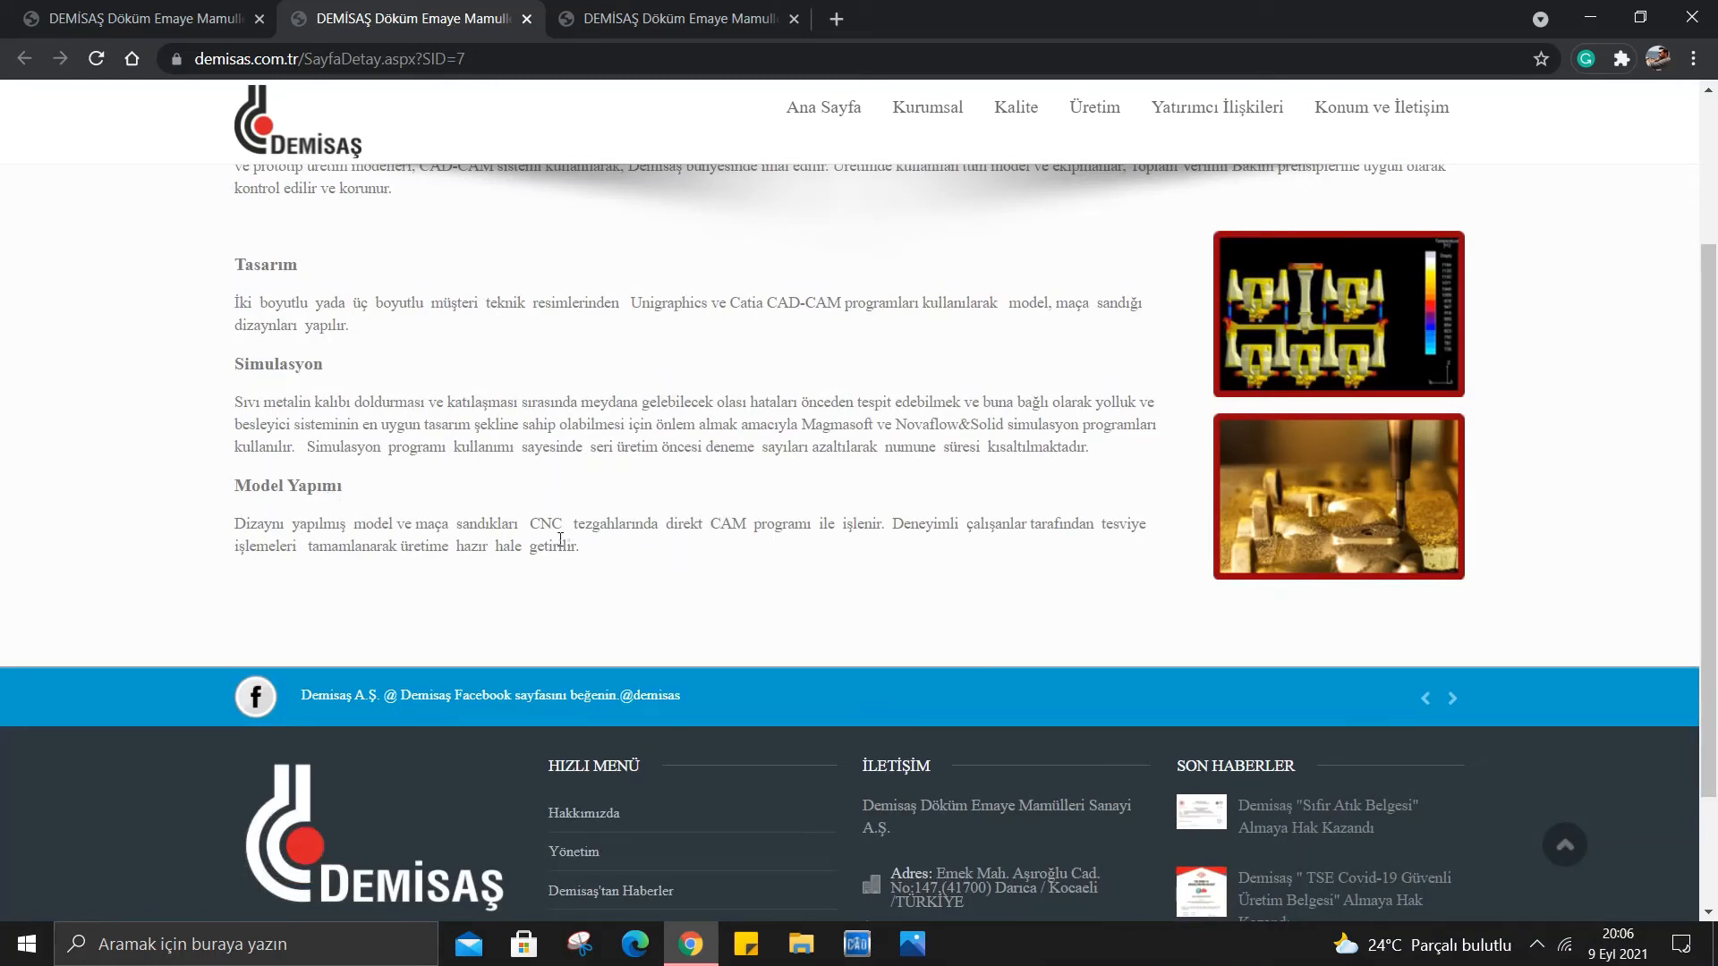
mouse_move(635, 542)
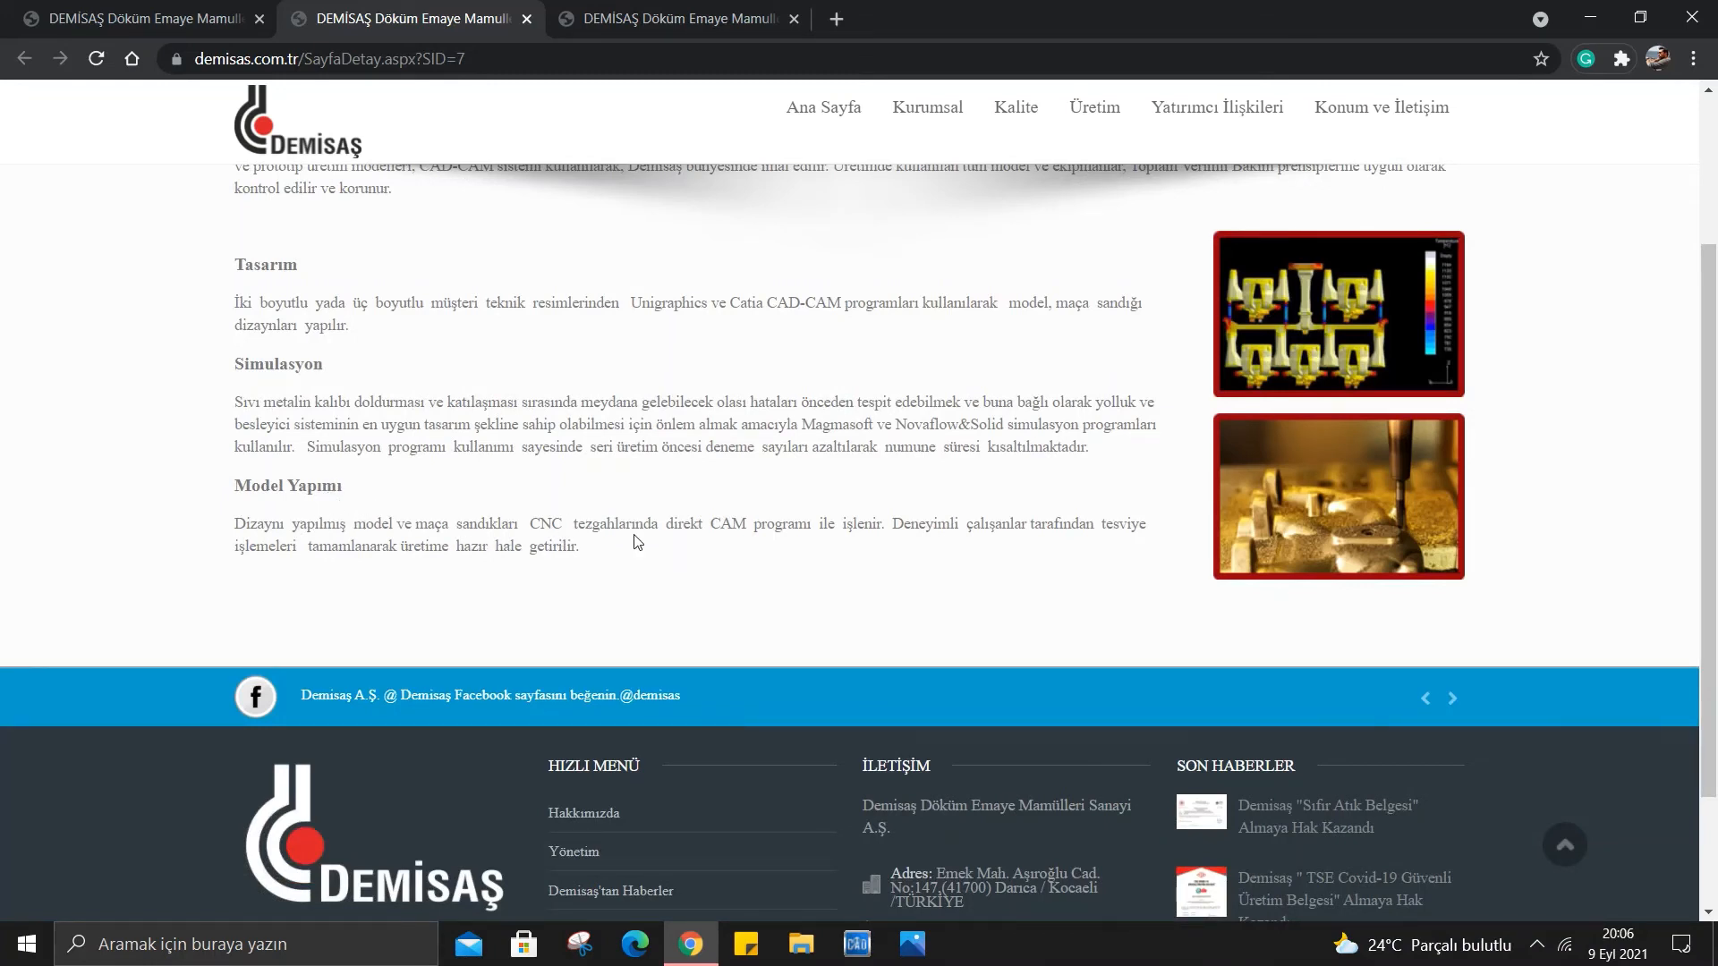
mouse_move(592, 550)
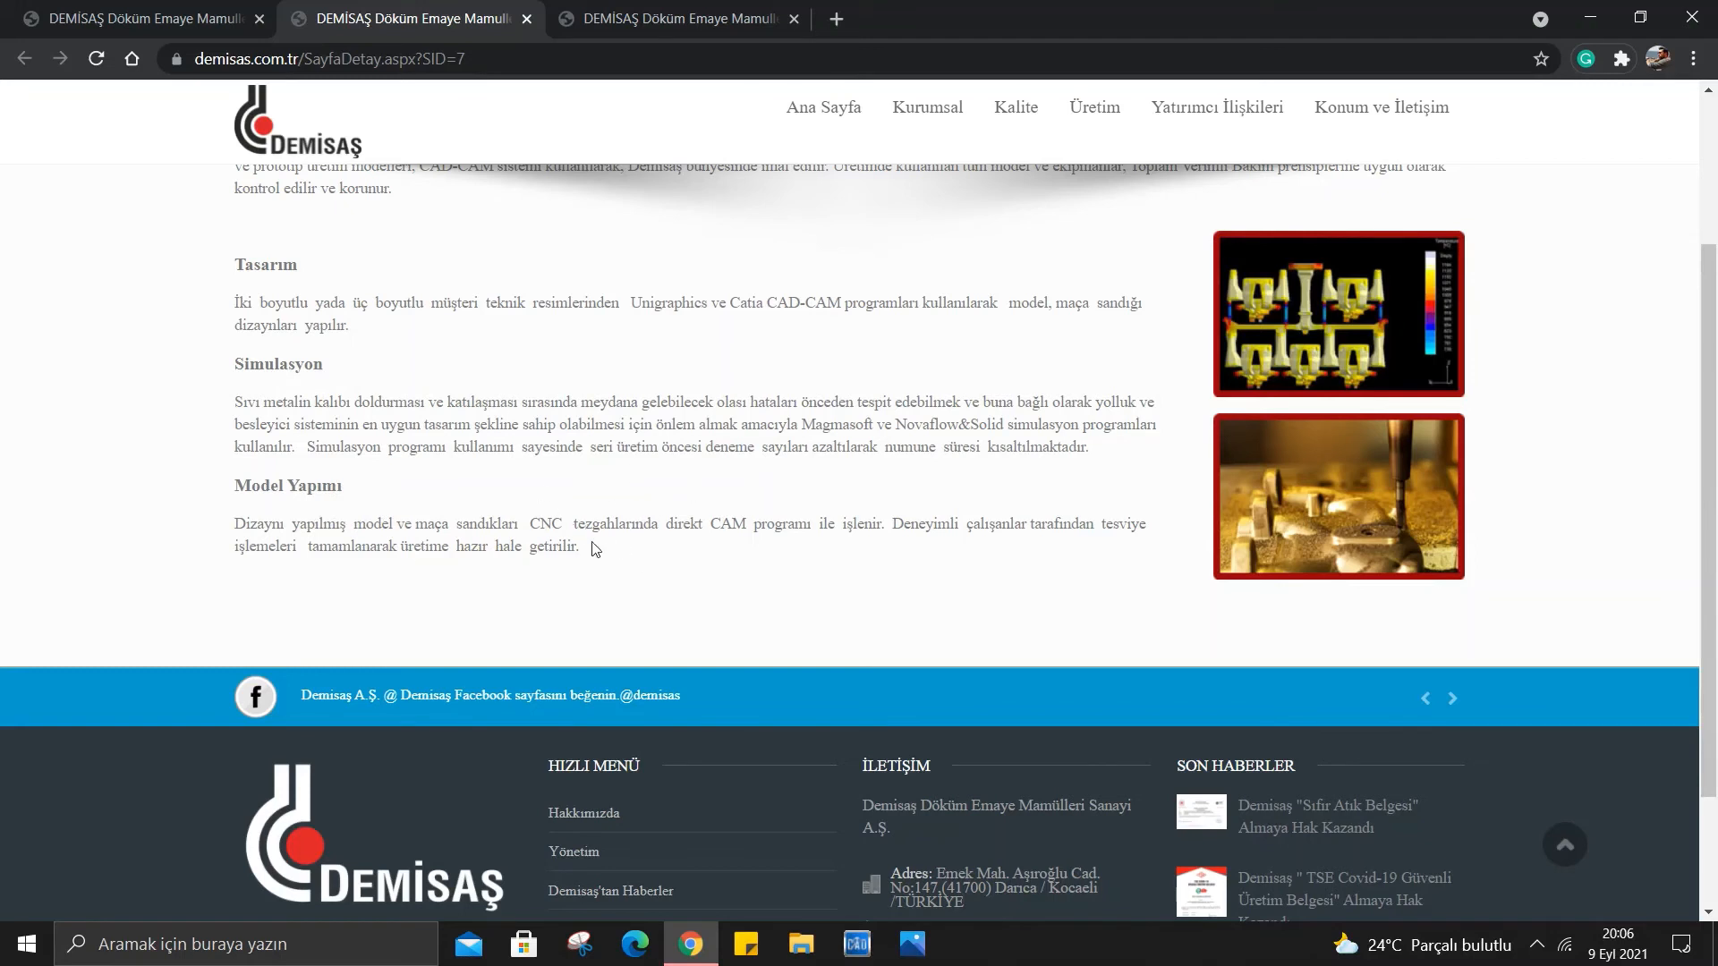
mouse_move(791, 528)
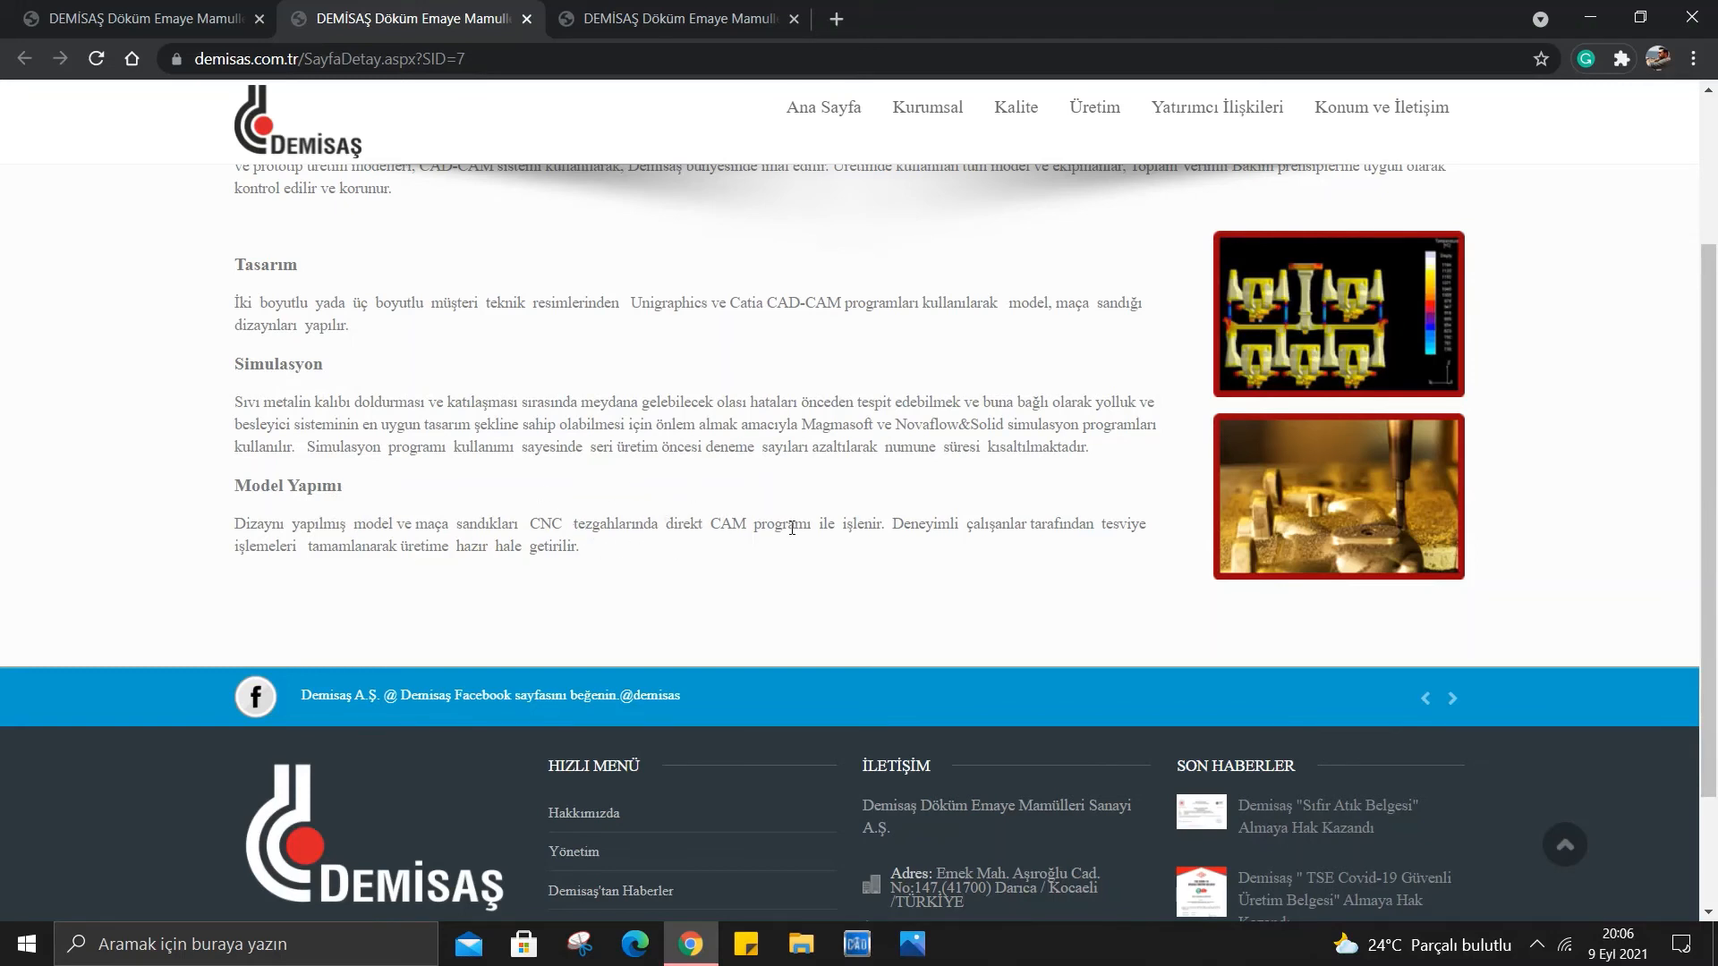
mouse_move(958, 552)
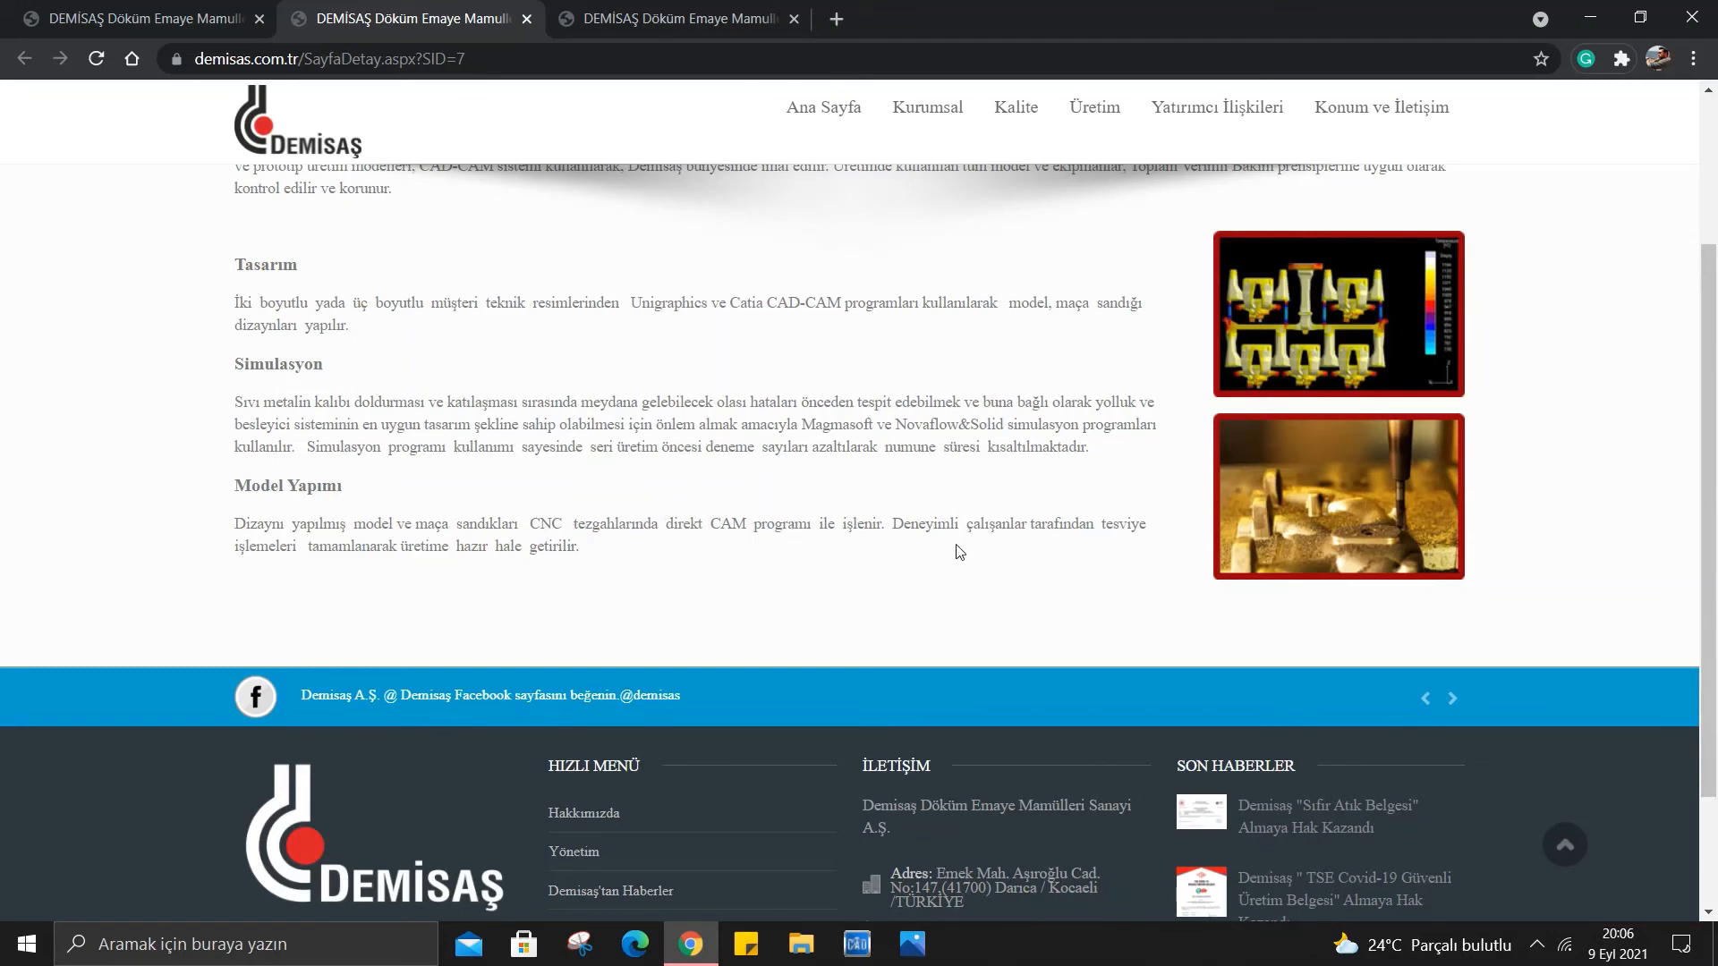
mouse_move(343, 569)
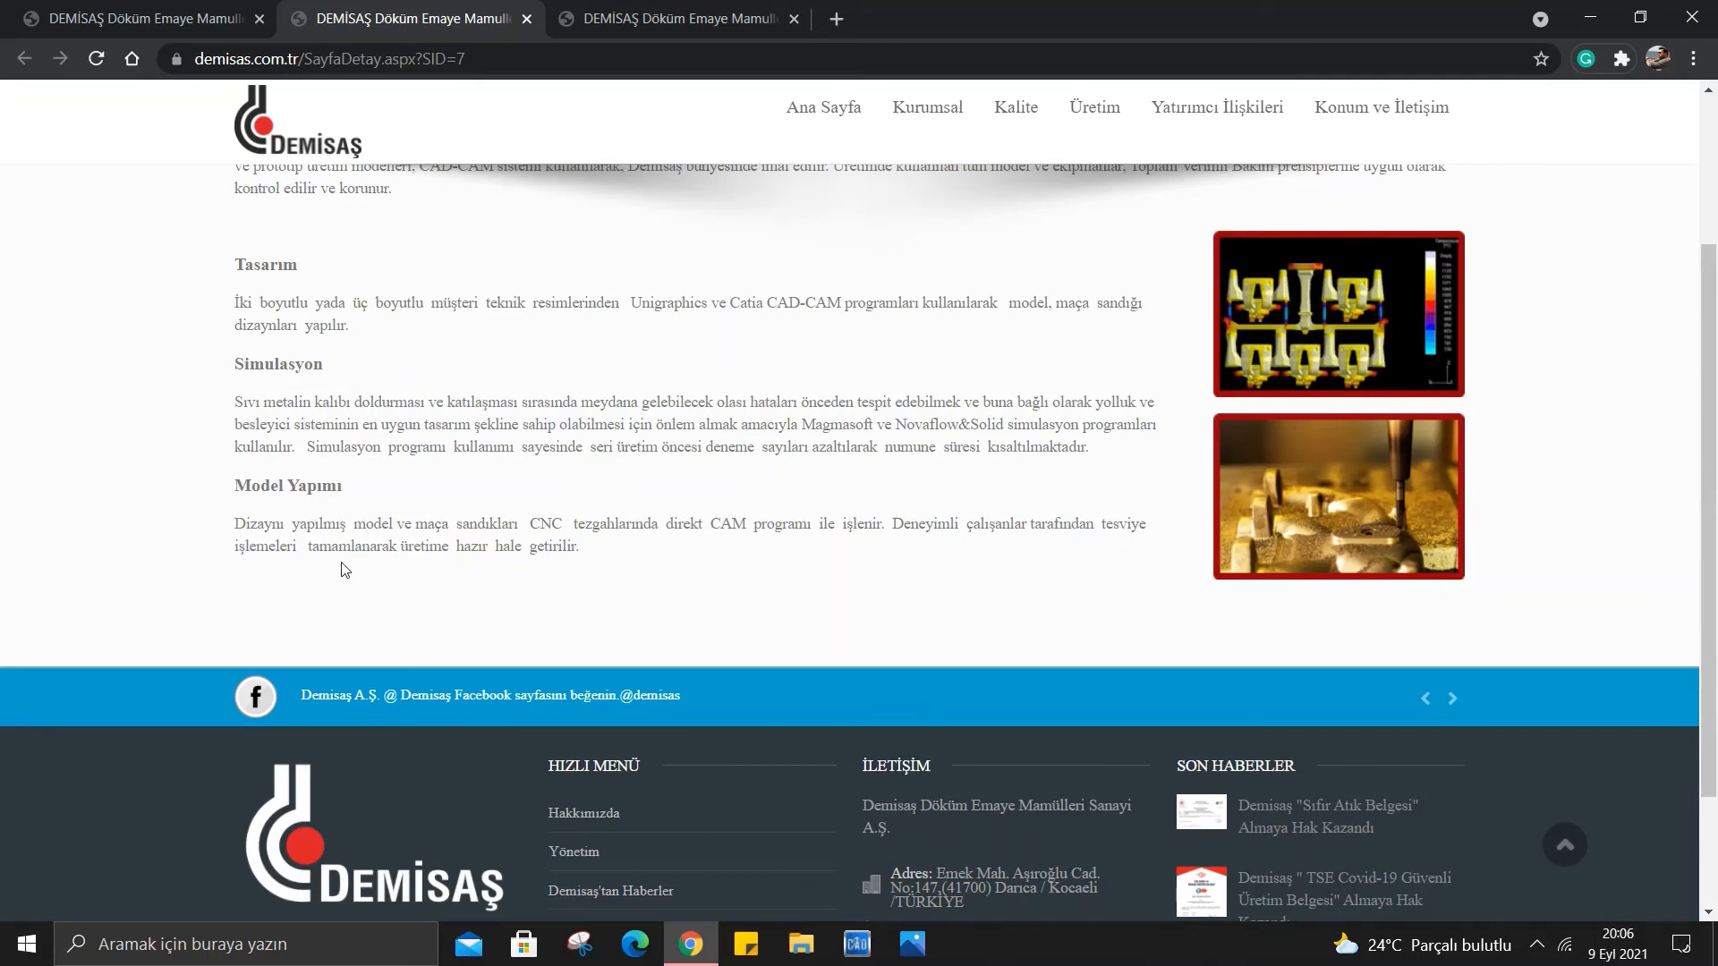
mouse_move(446, 550)
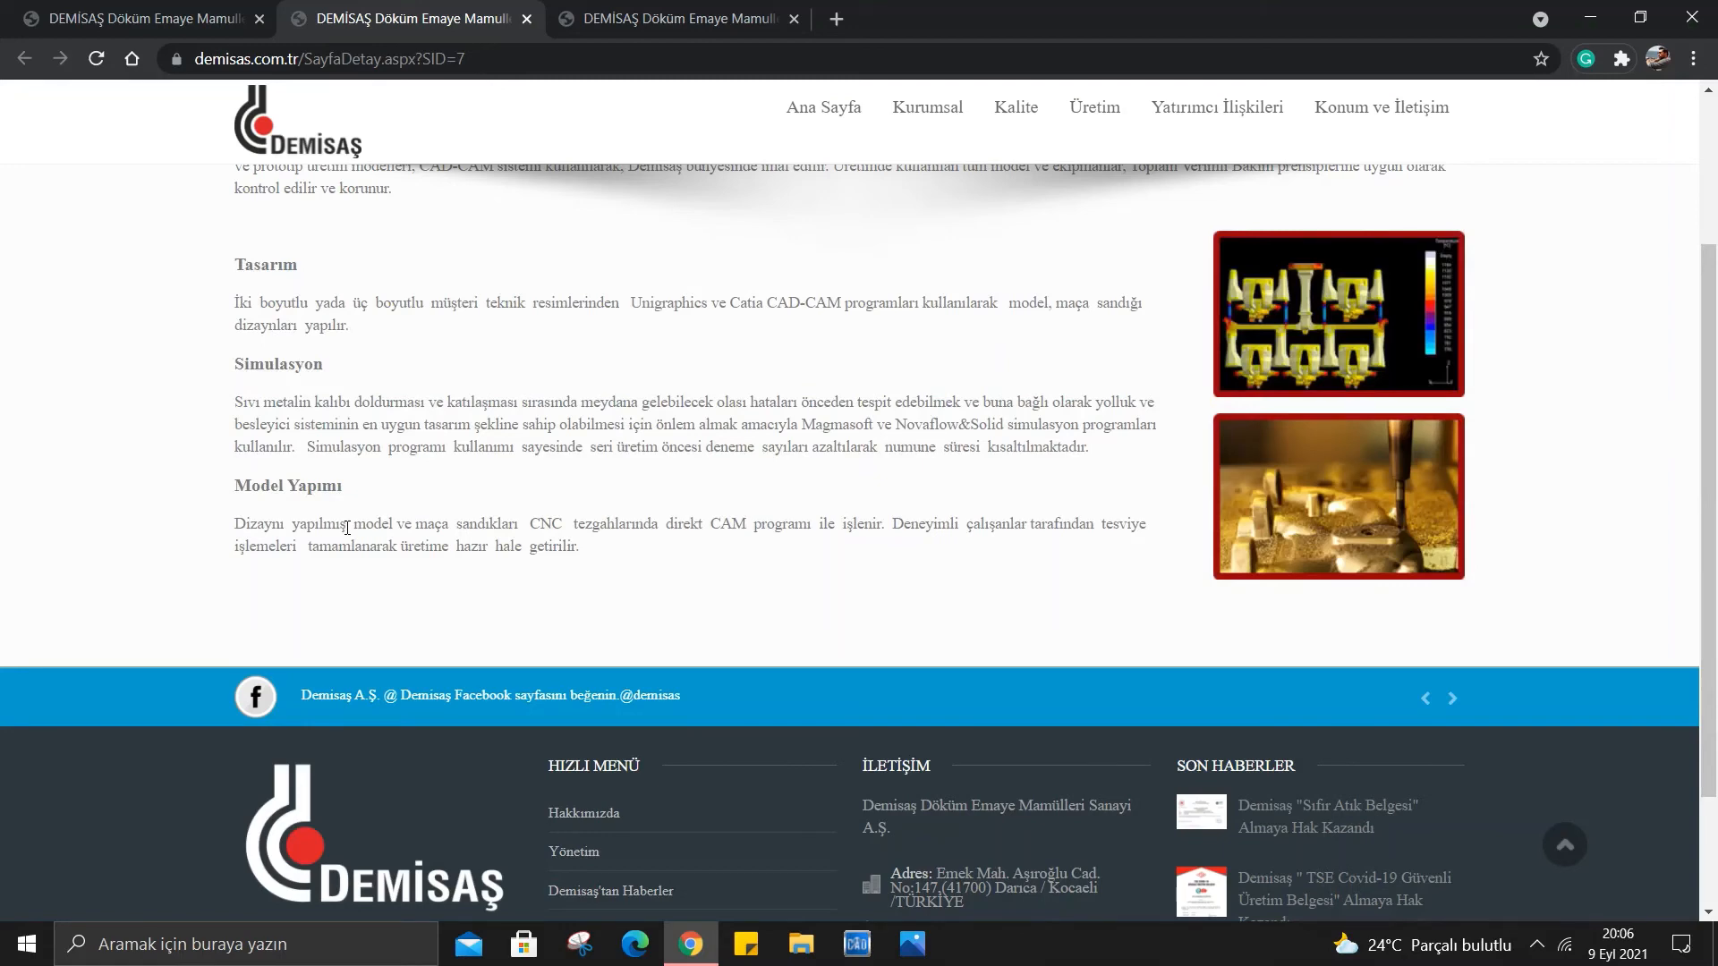
click(795, 18)
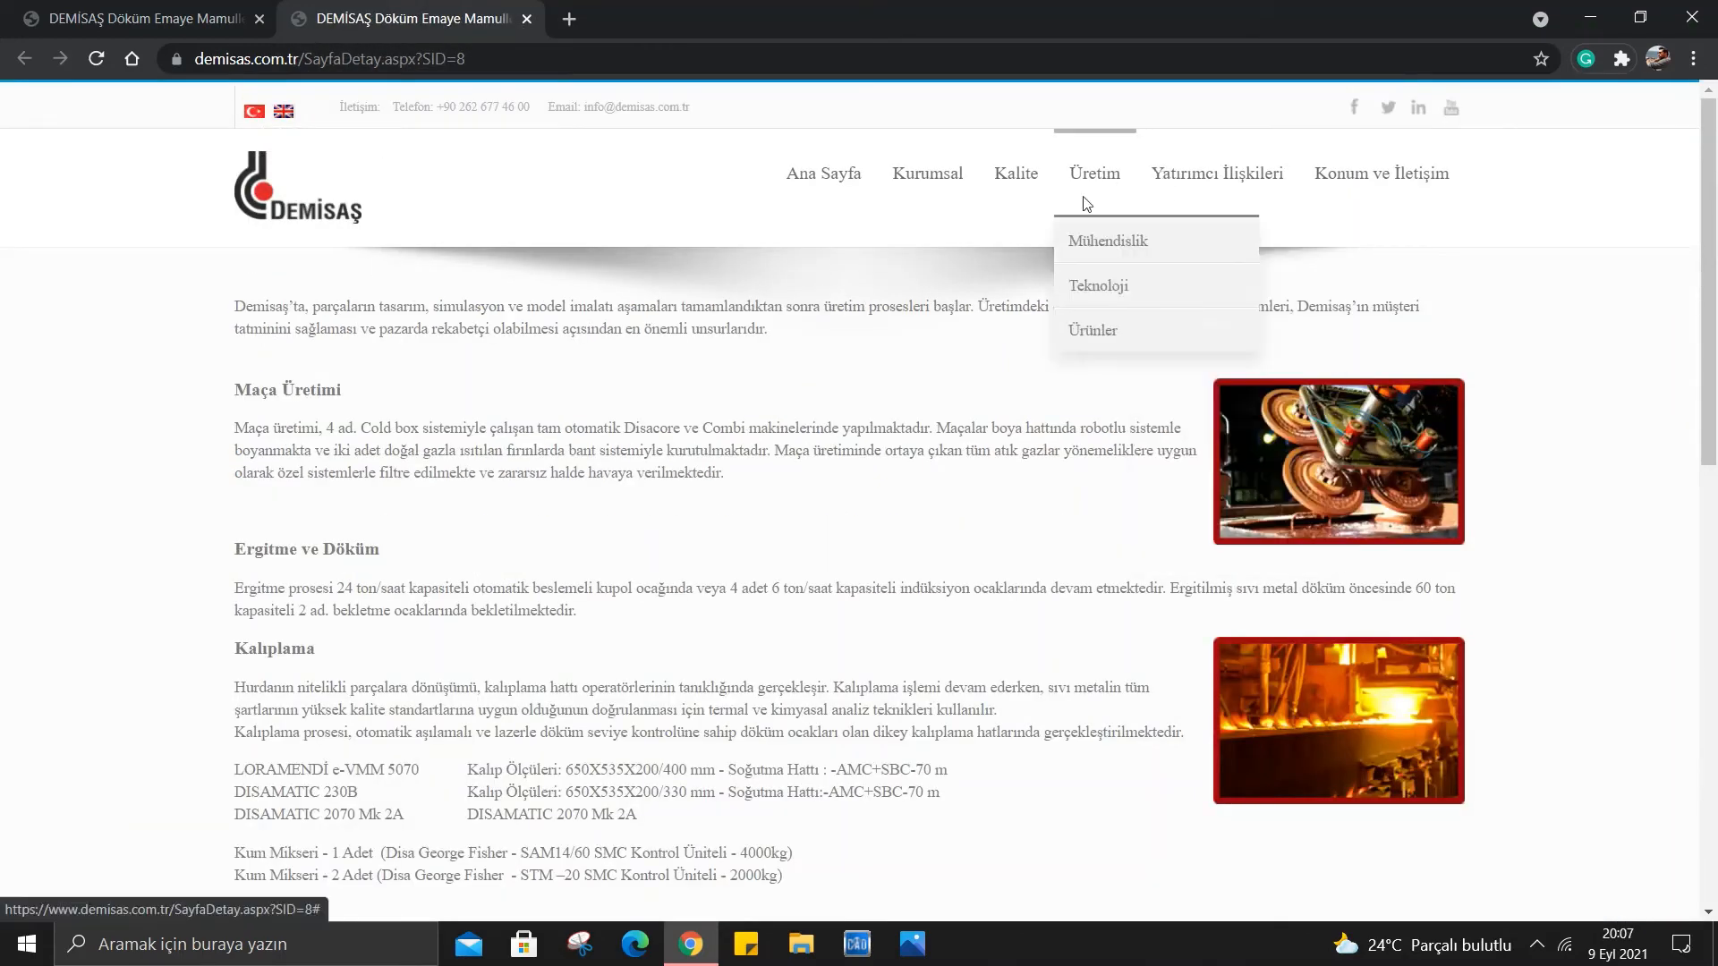
scroll(down, 3)
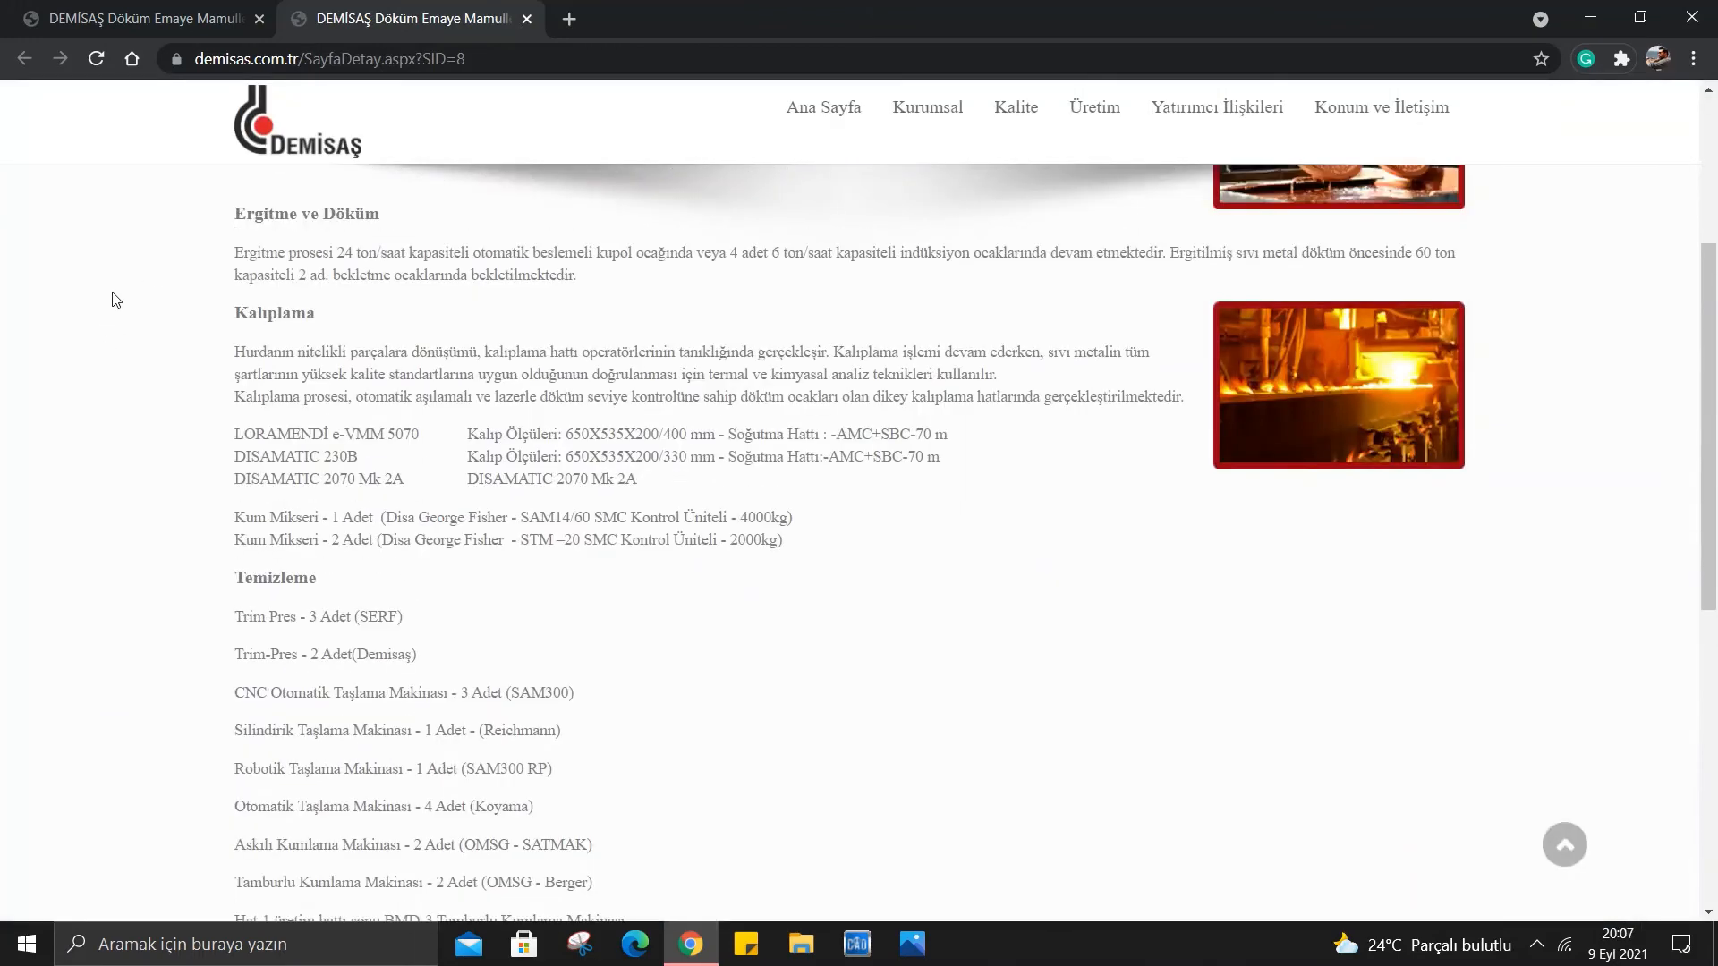
mouse_move(136, 278)
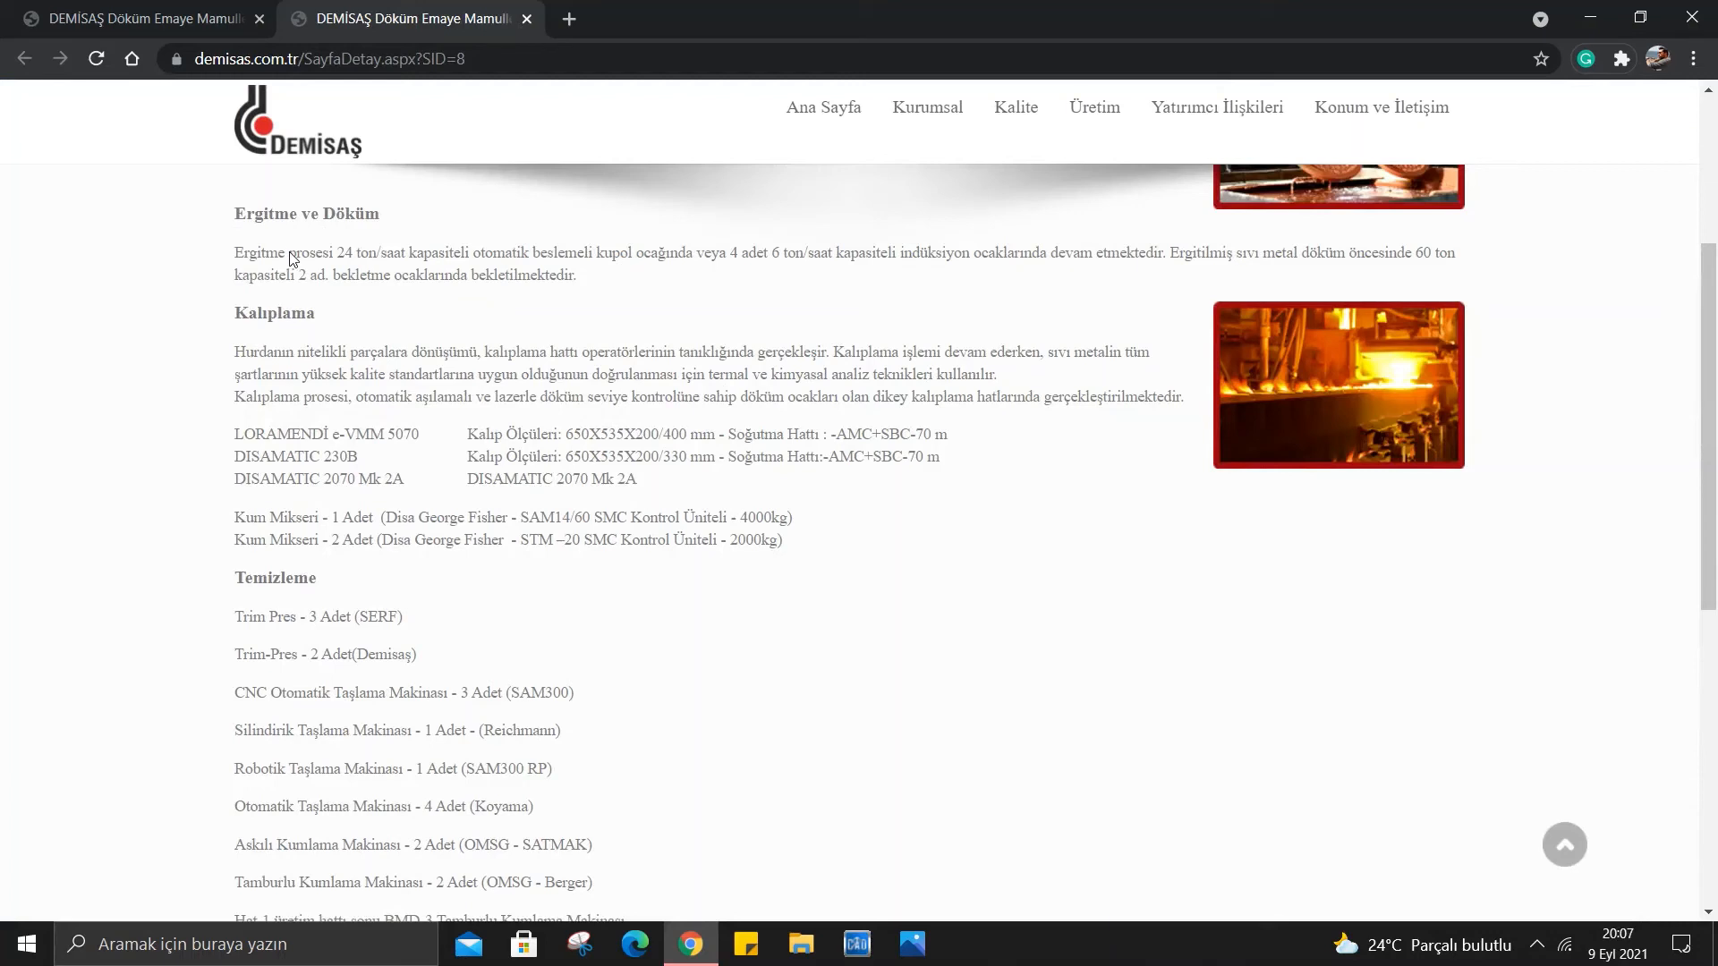
mouse_move(331, 205)
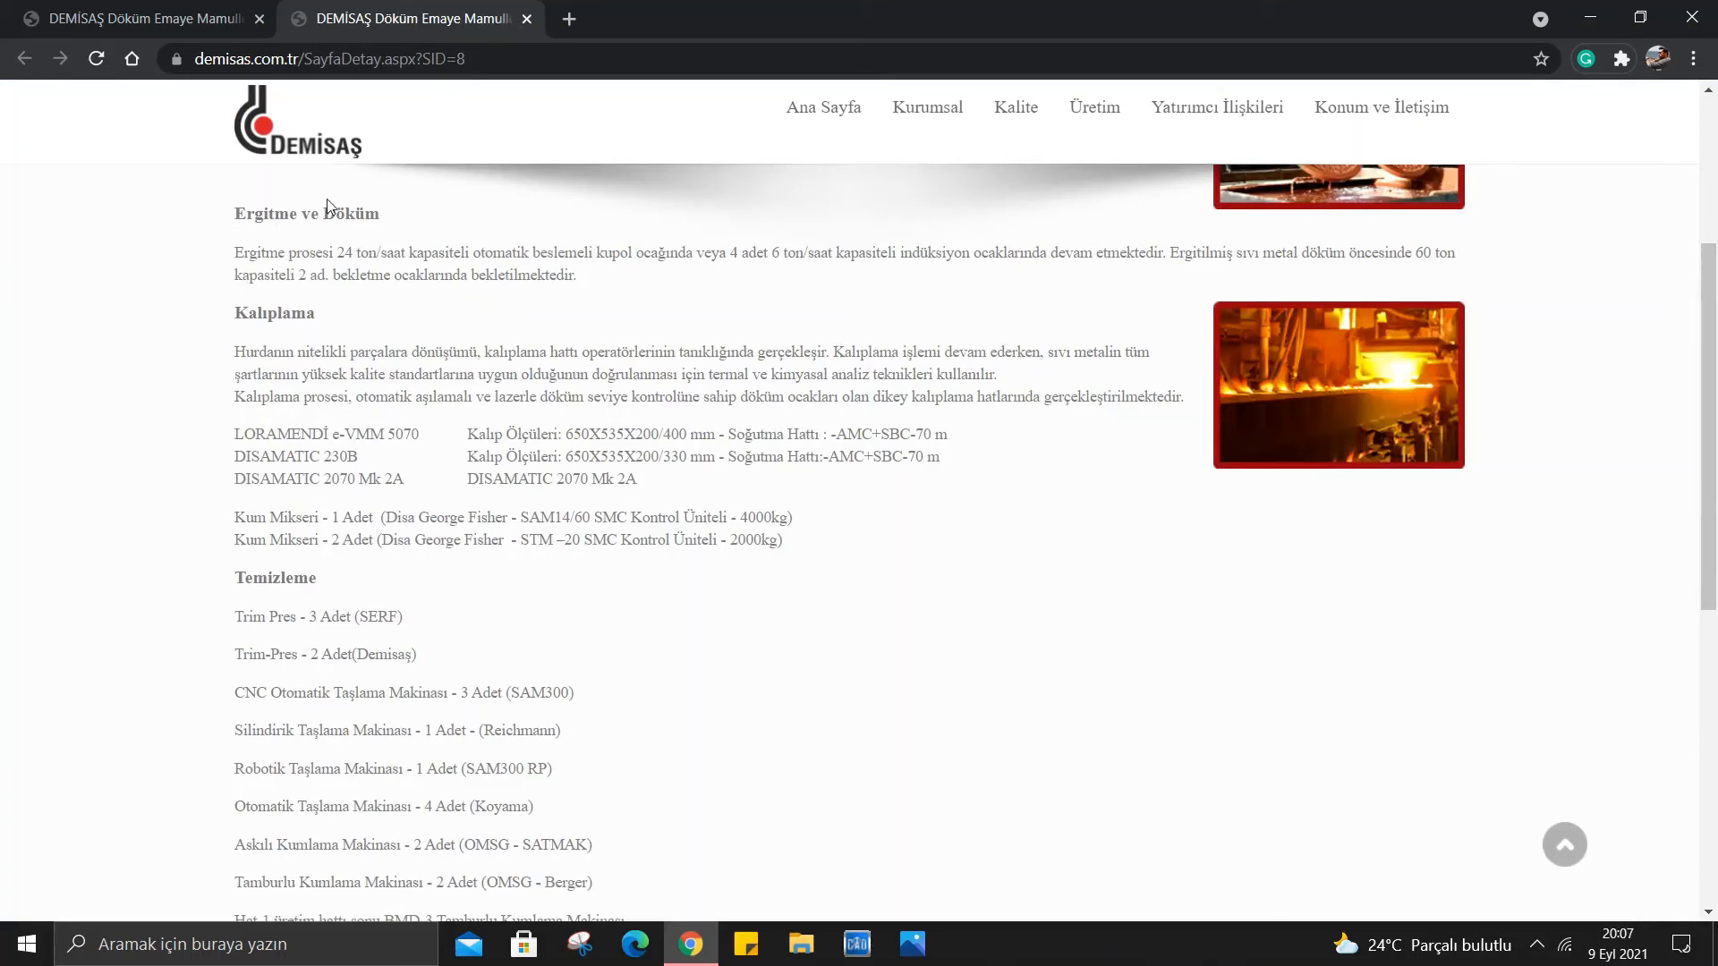
mouse_move(286, 251)
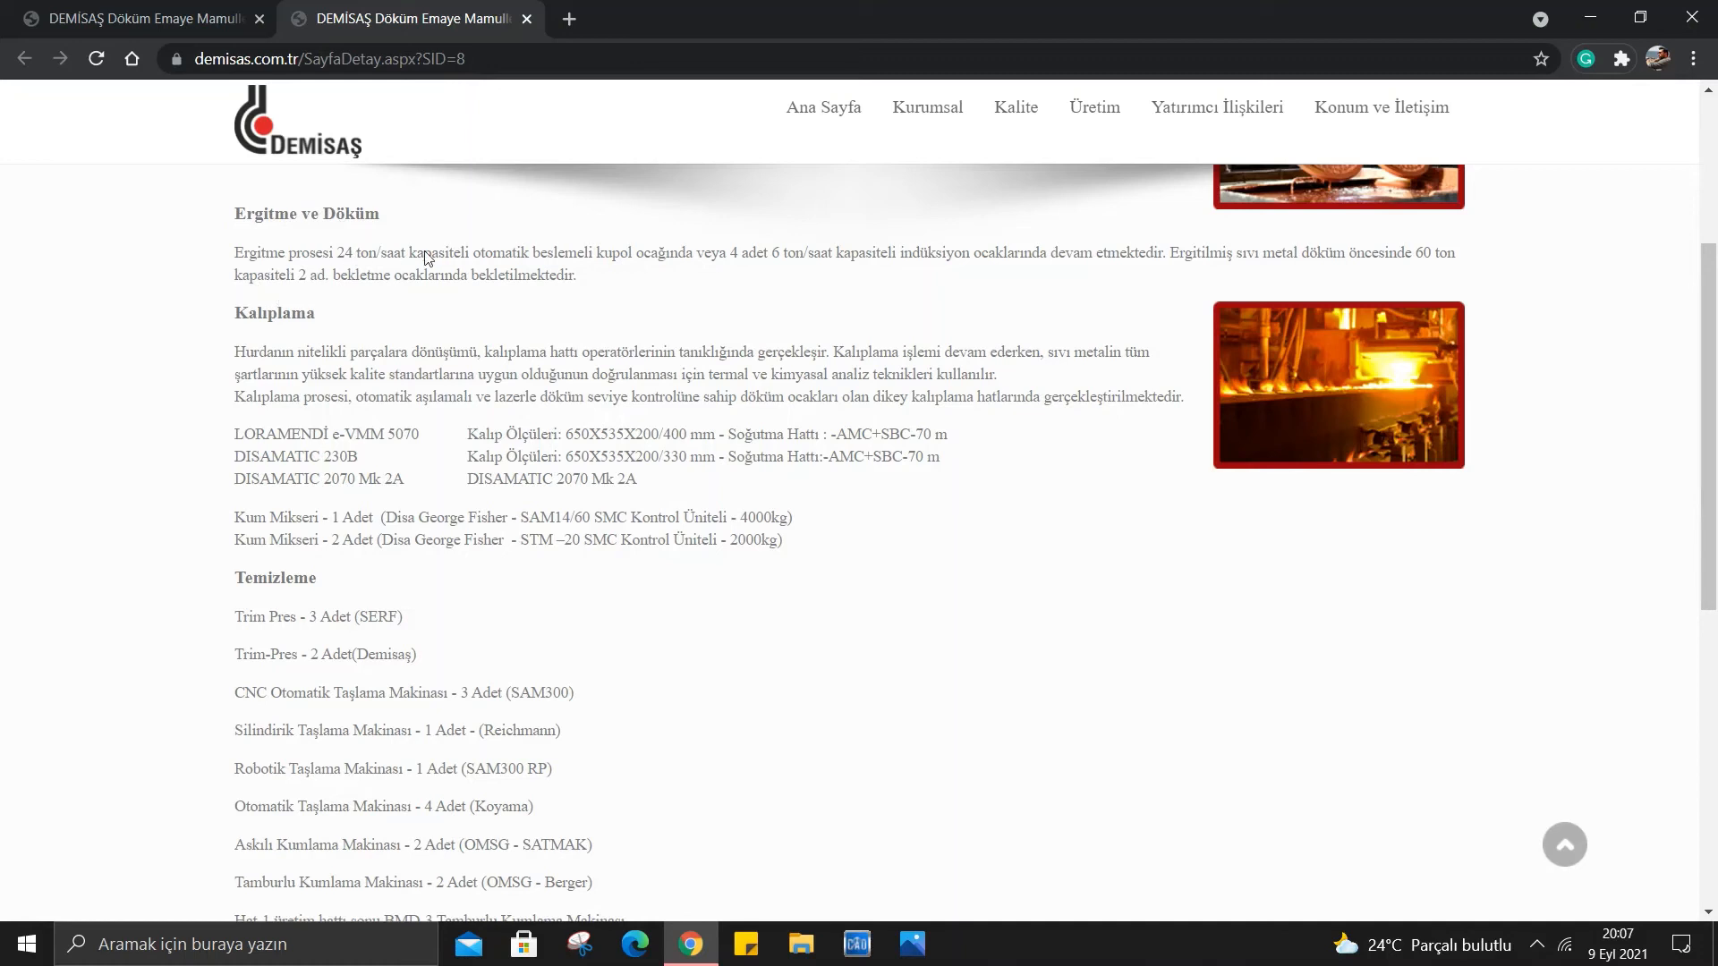
mouse_move(394, 231)
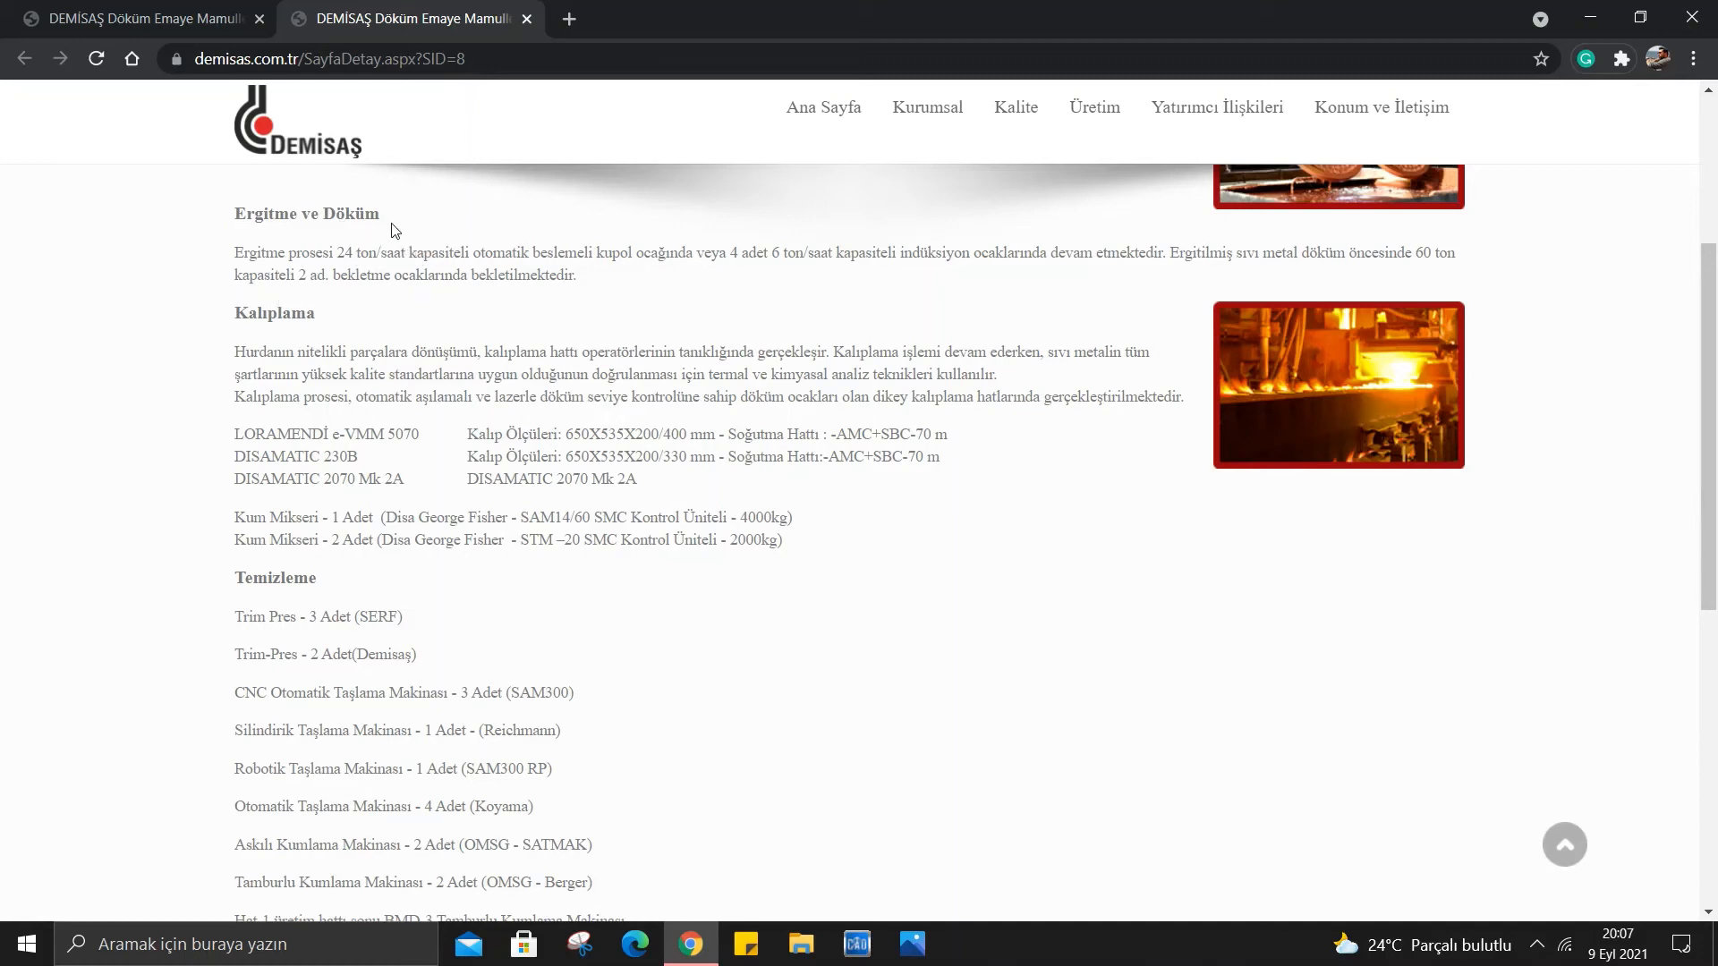
mouse_move(598, 291)
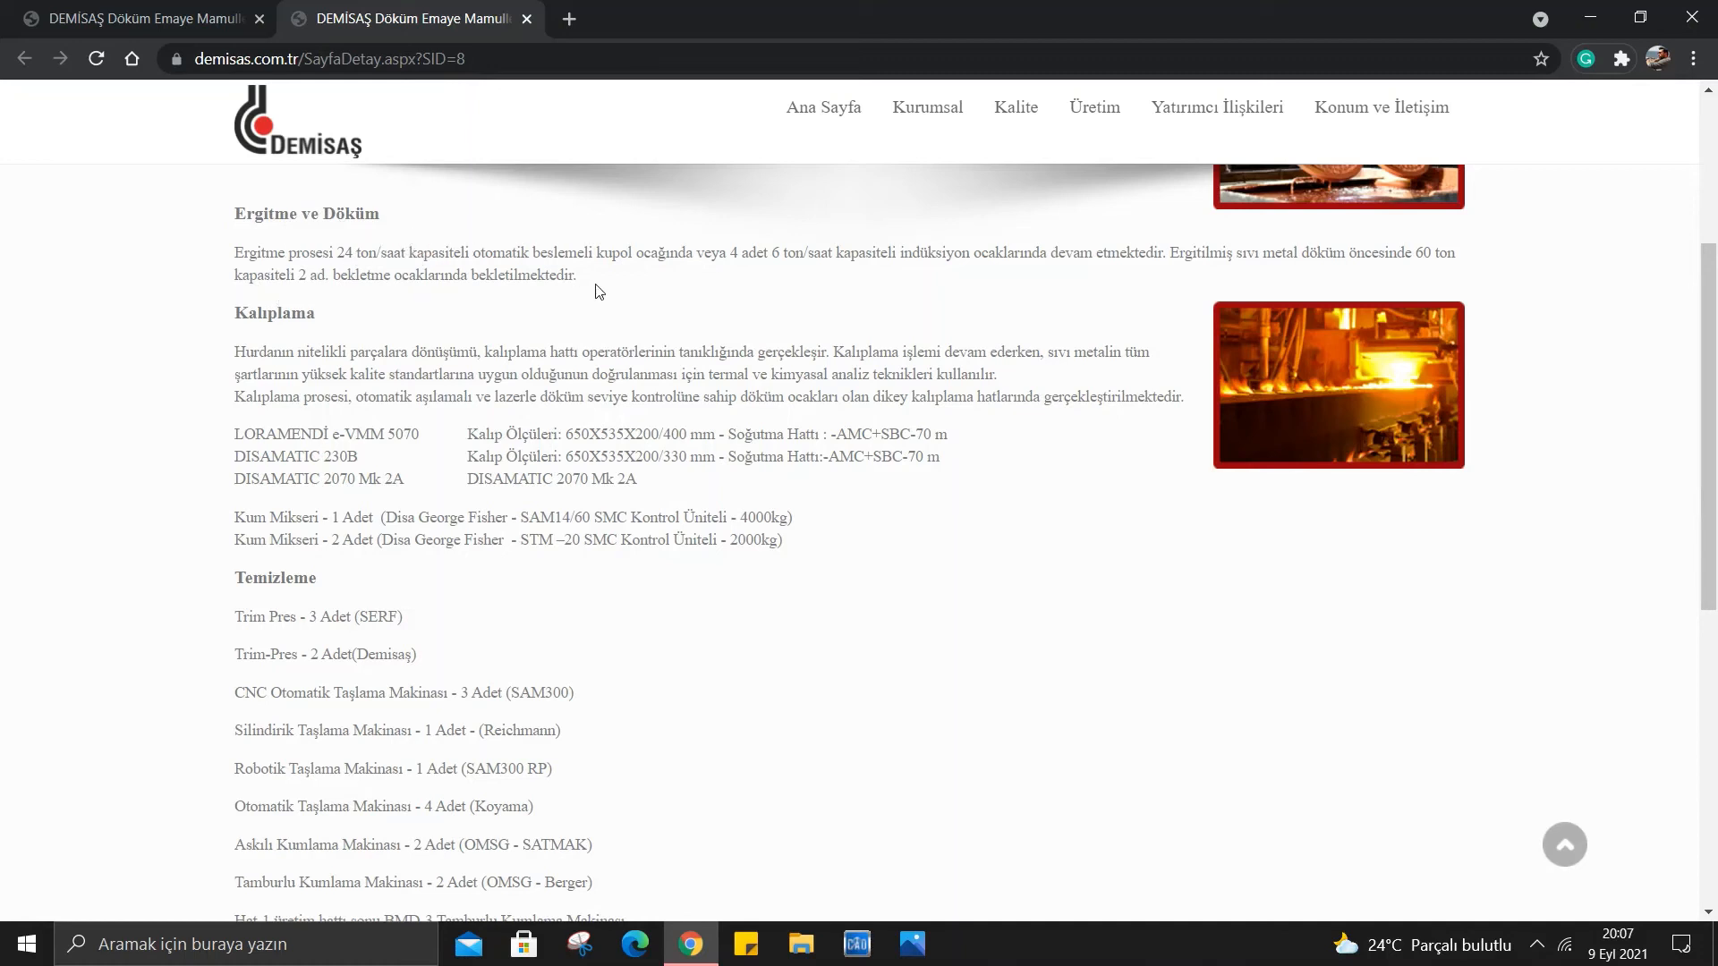
mouse_move(741, 271)
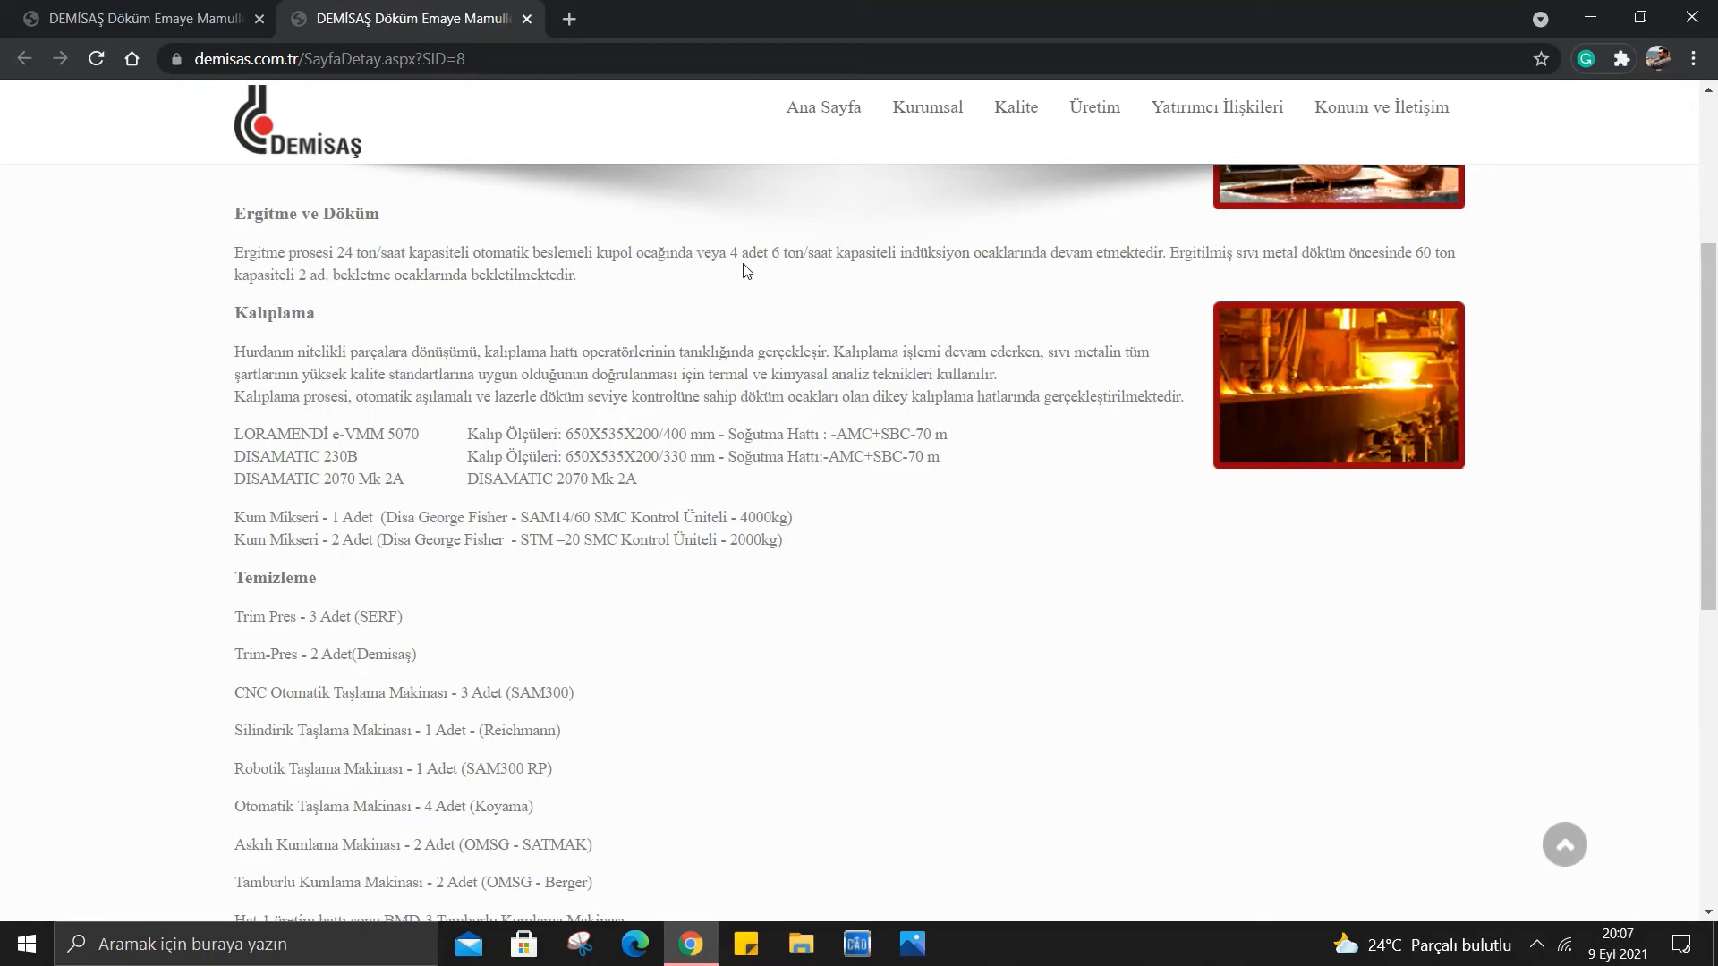
mouse_move(890, 271)
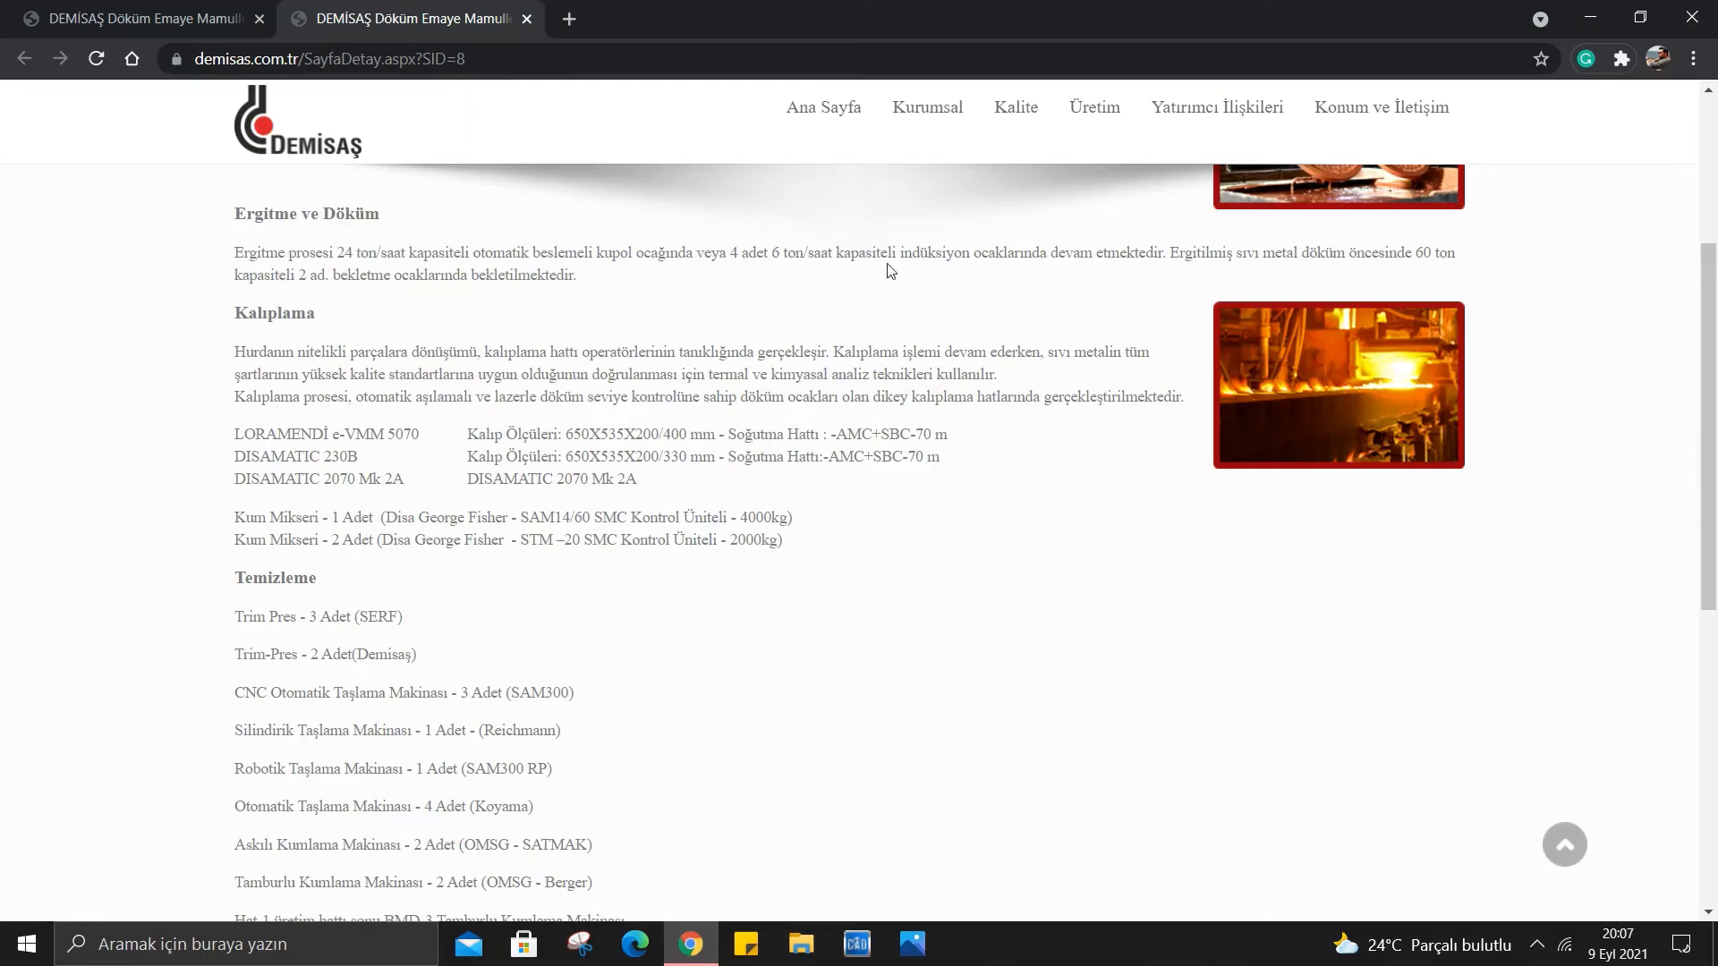
mouse_move(888, 249)
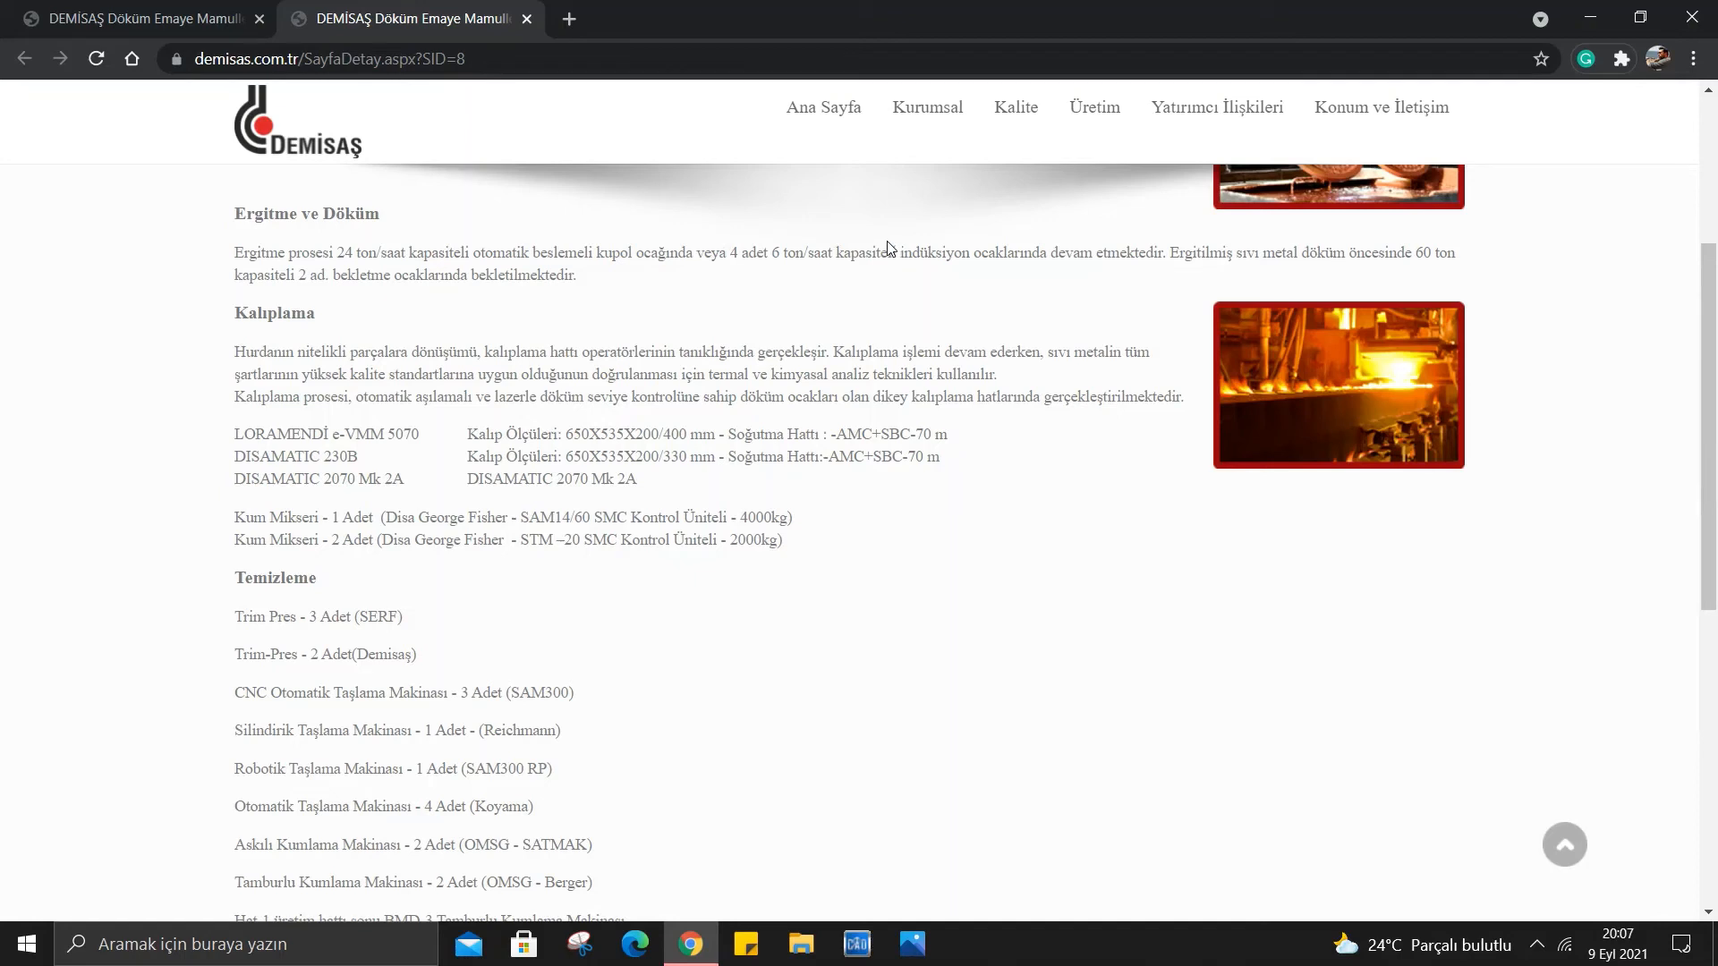
mouse_move(887, 236)
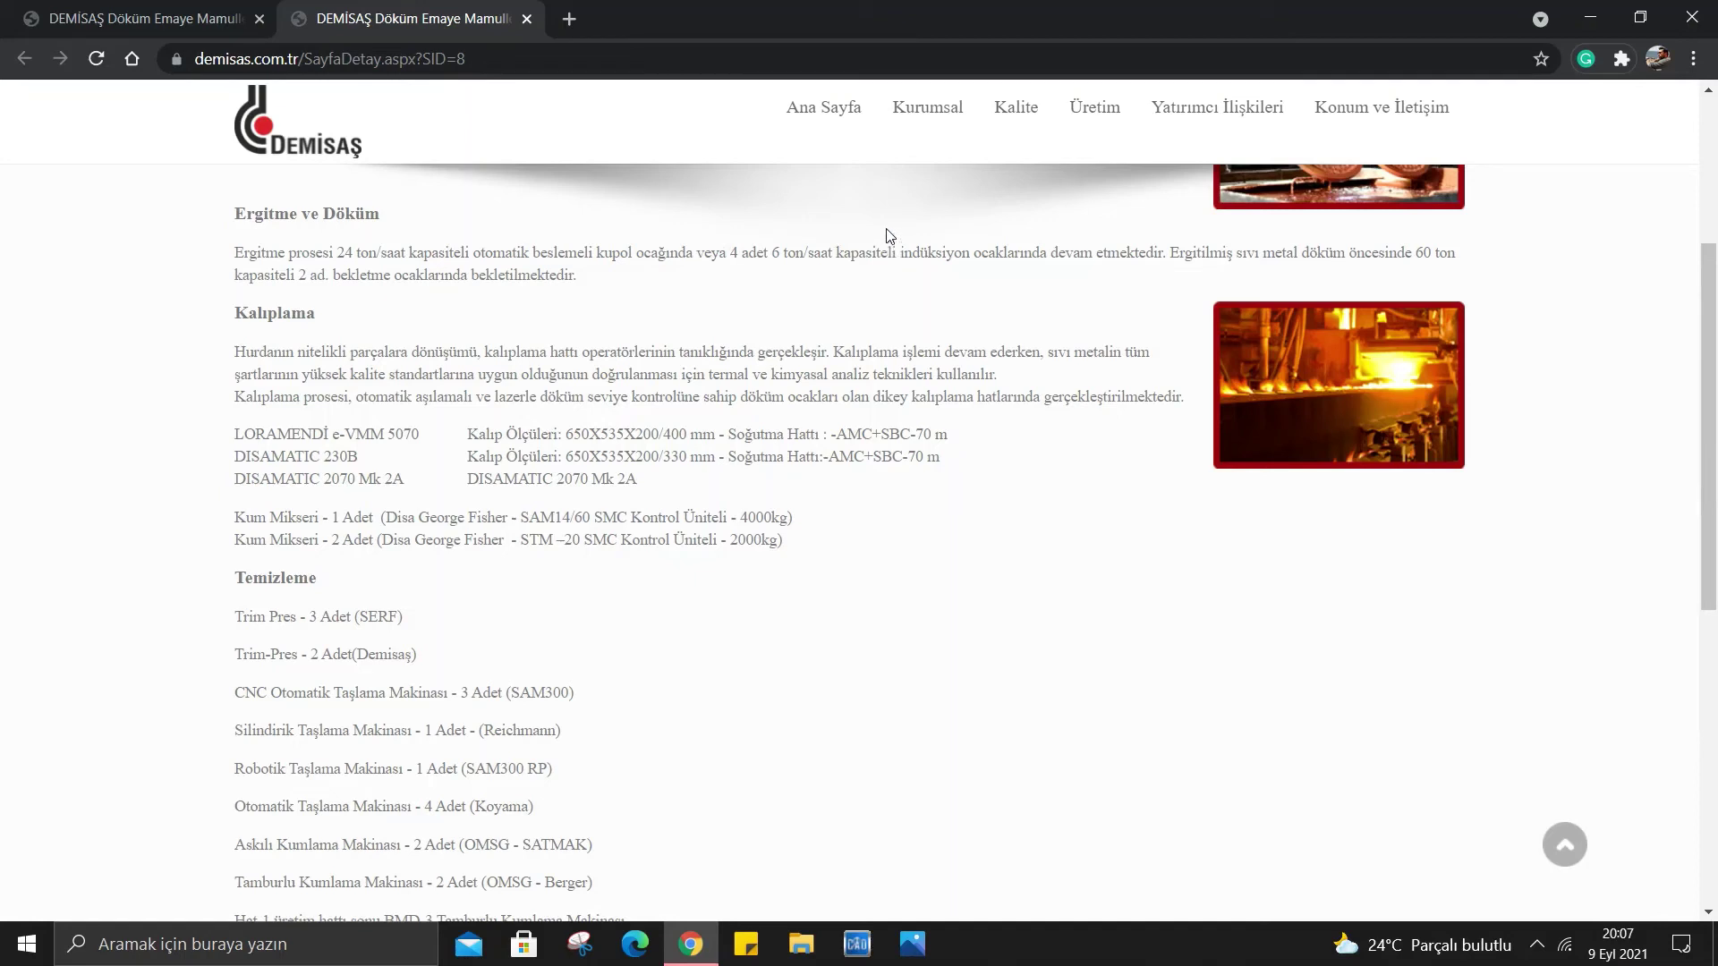
mouse_move(880, 213)
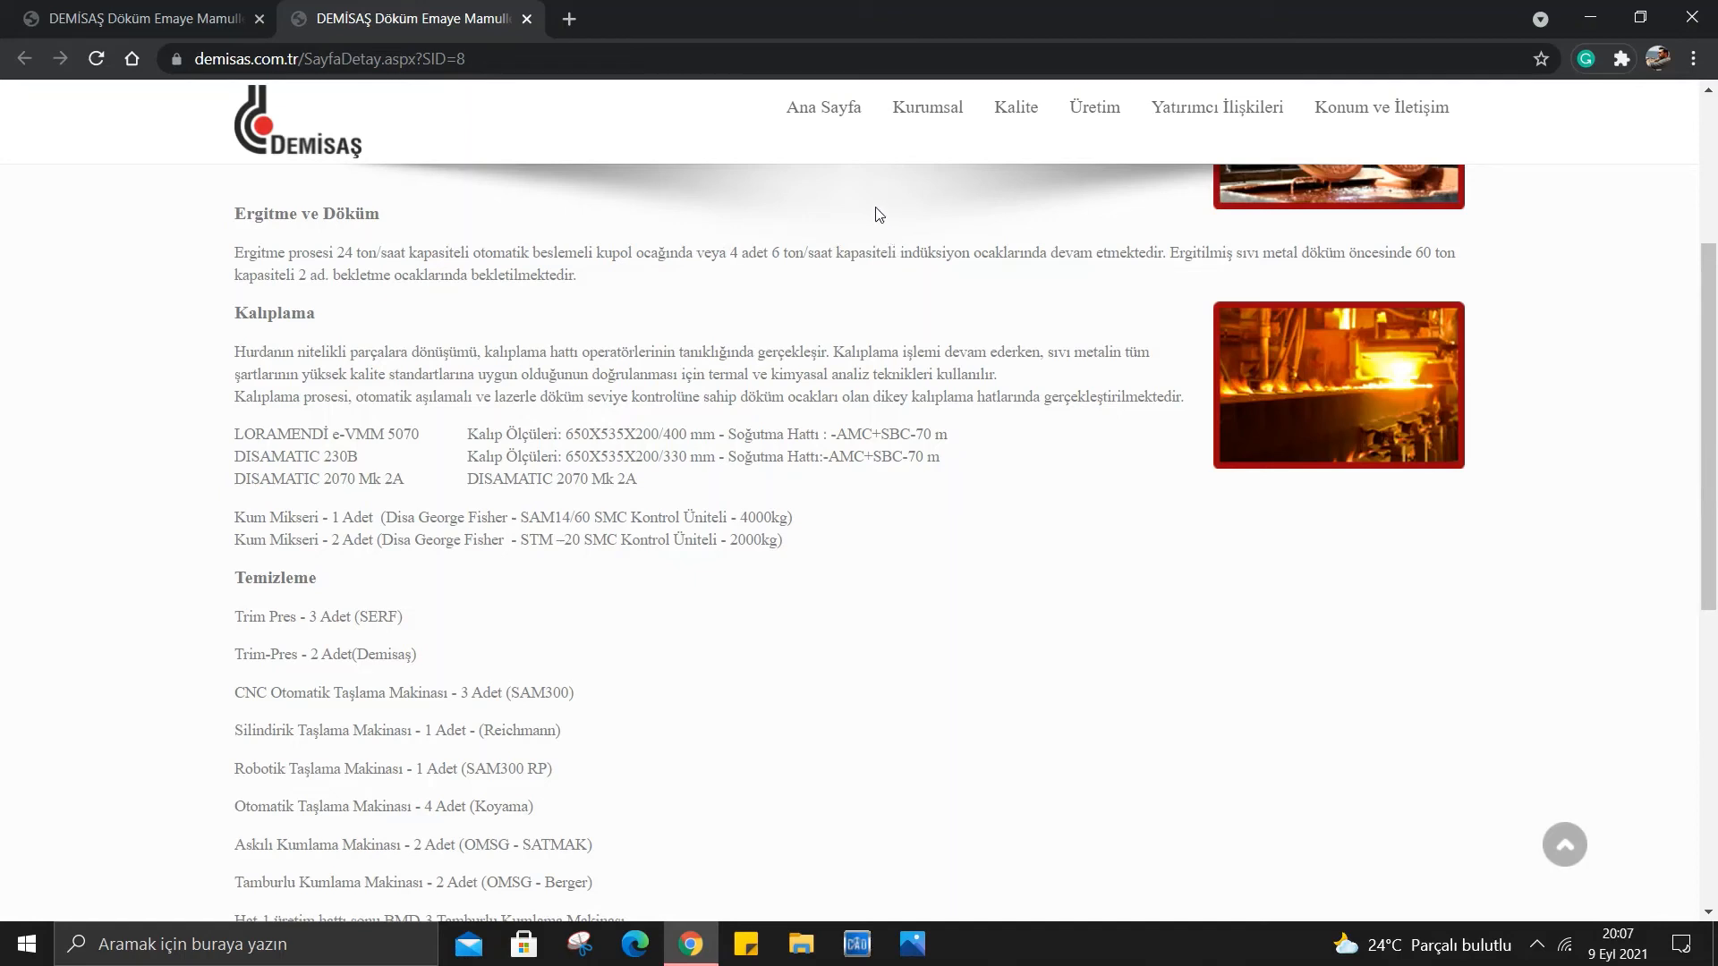
mouse_move(442, 298)
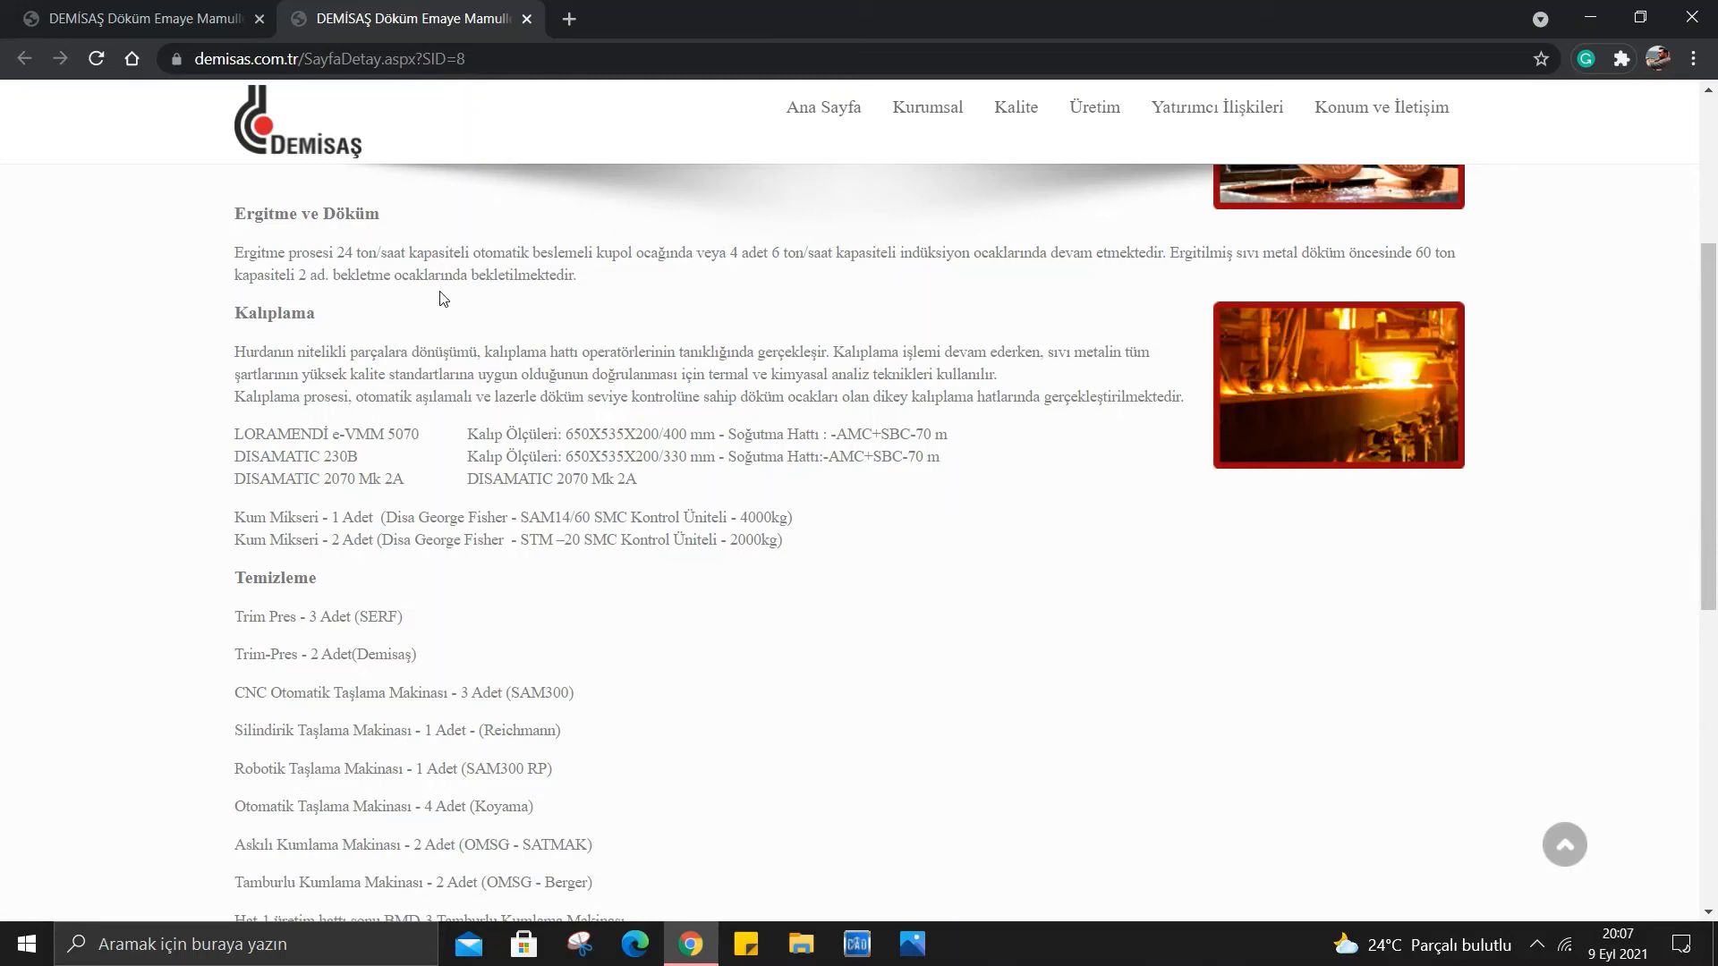
double_click(505, 276)
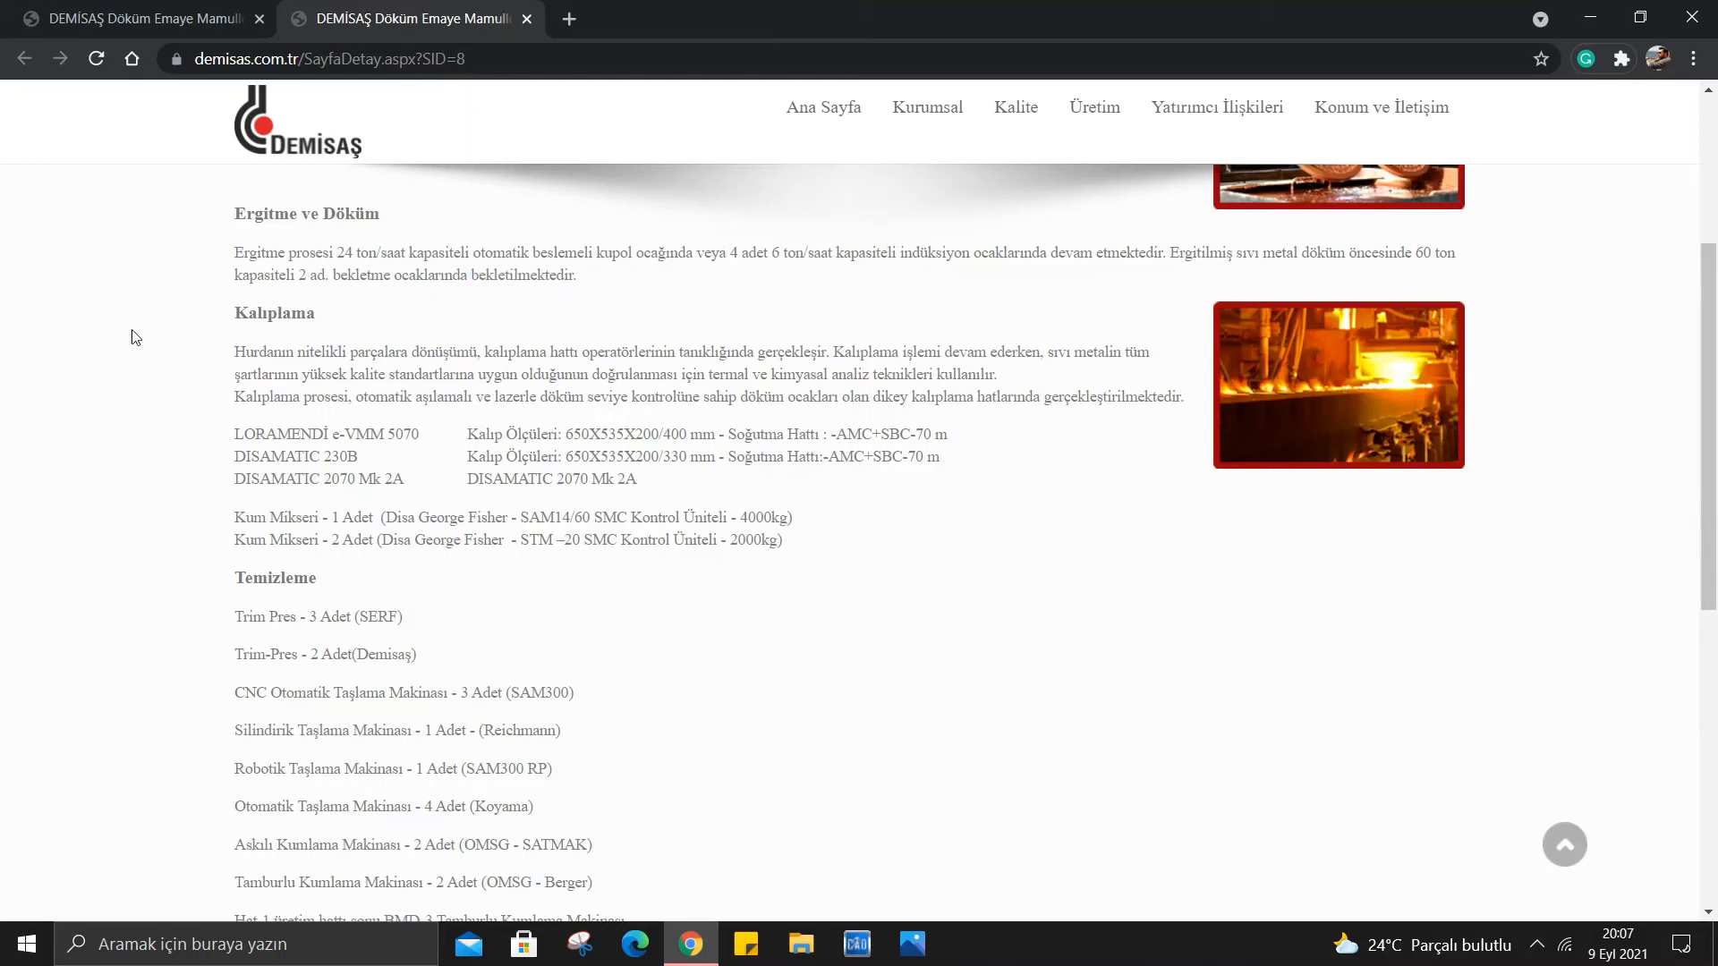
mouse_move(225, 213)
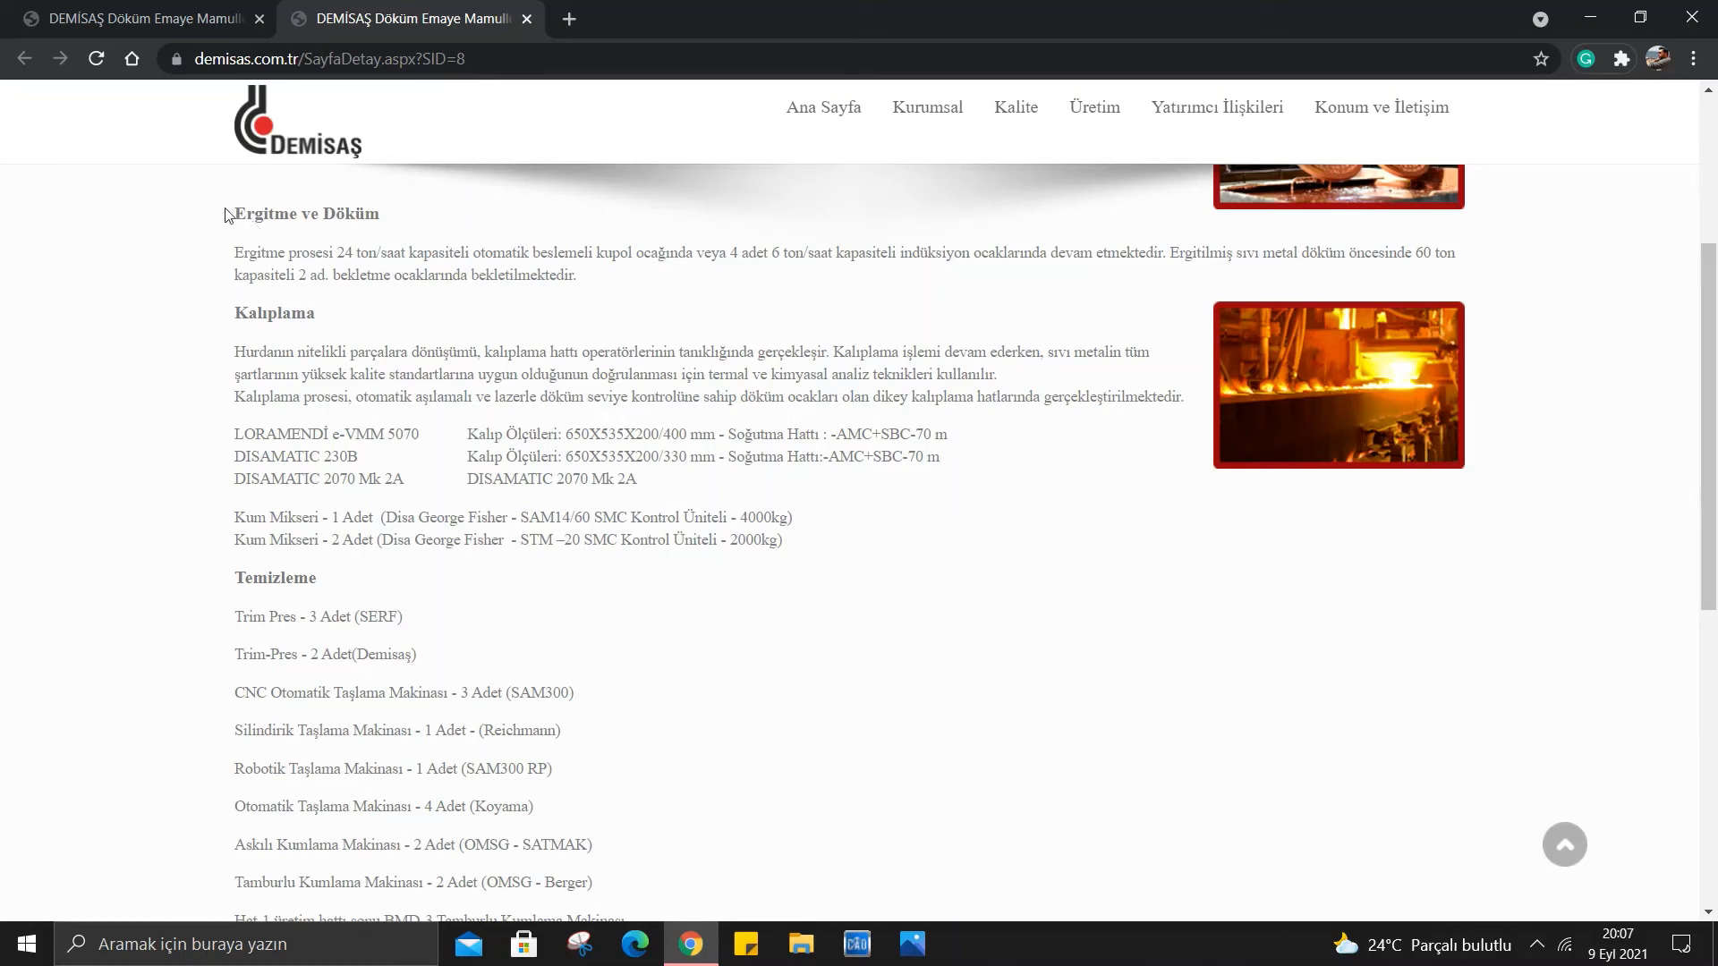
mouse_move(231, 221)
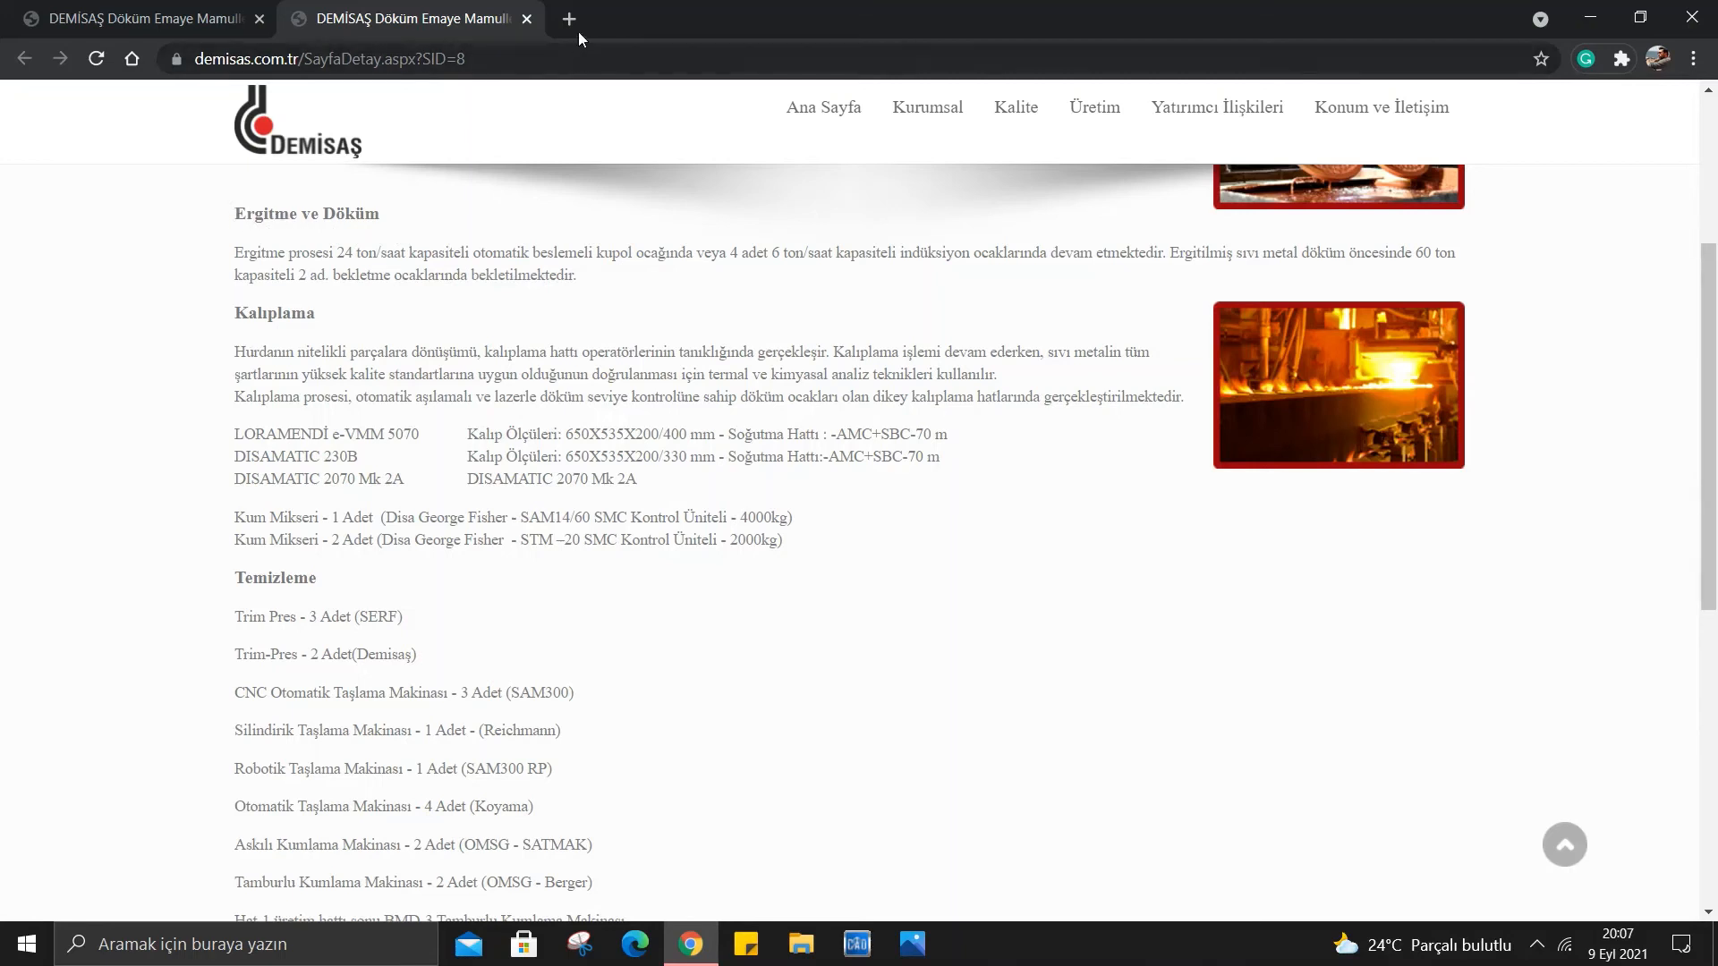
text(ERGİTME NEDİR)
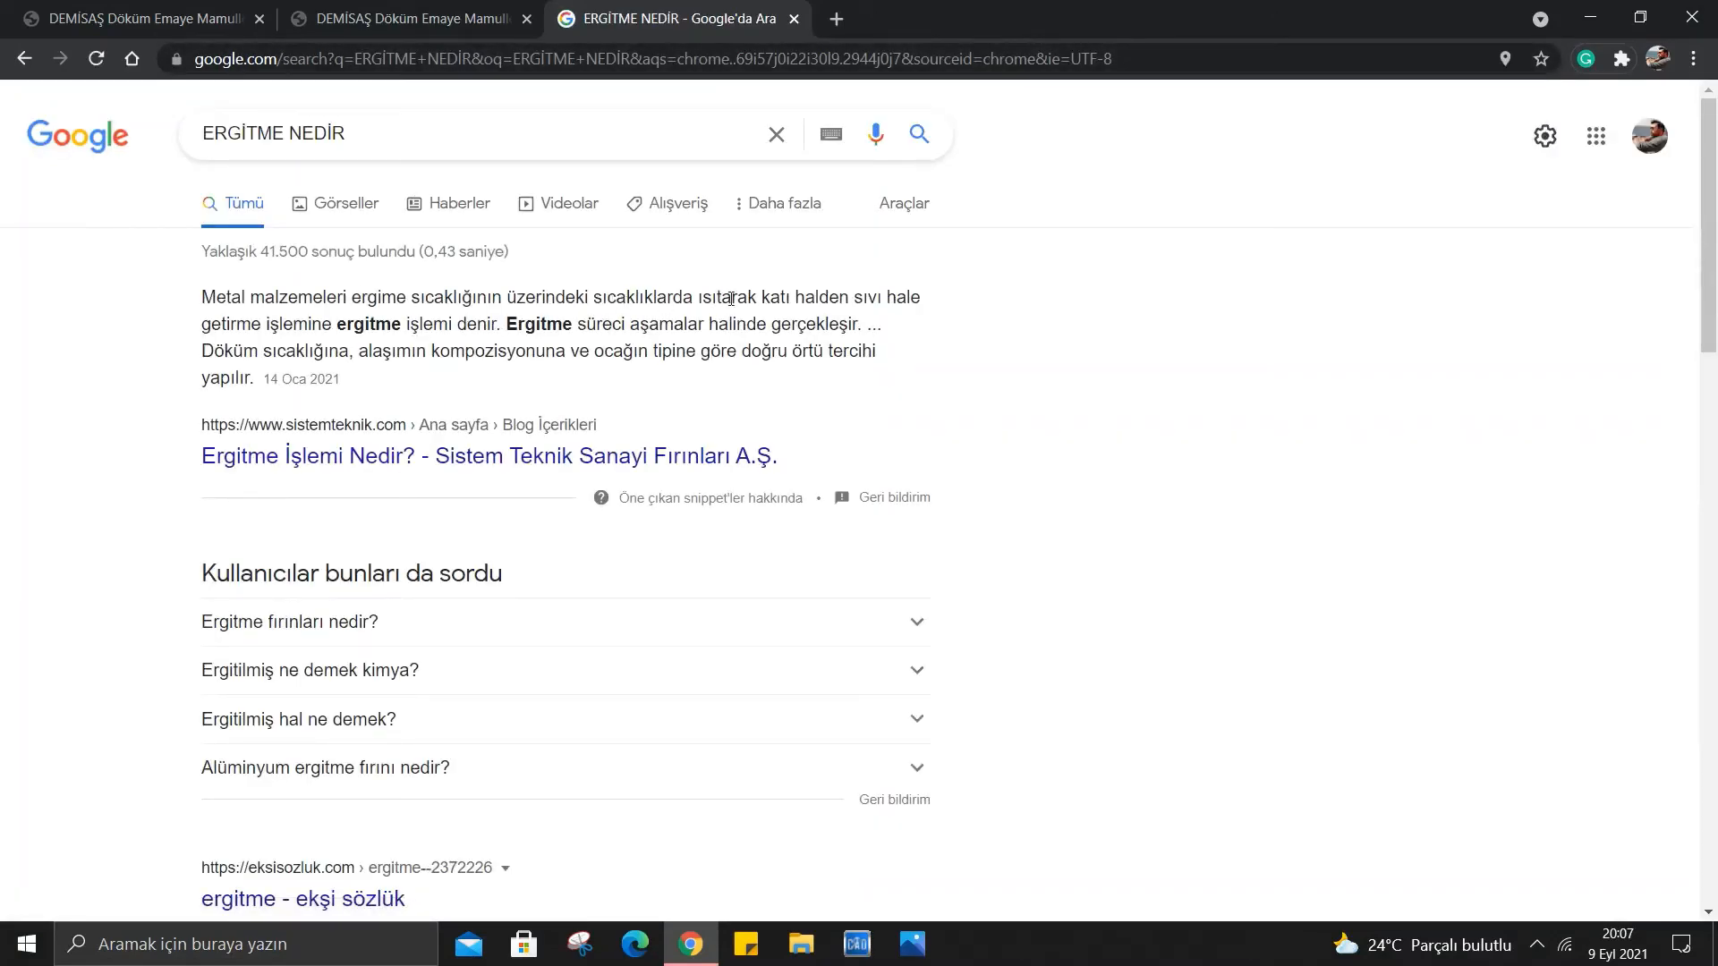
mouse_move(825, 292)
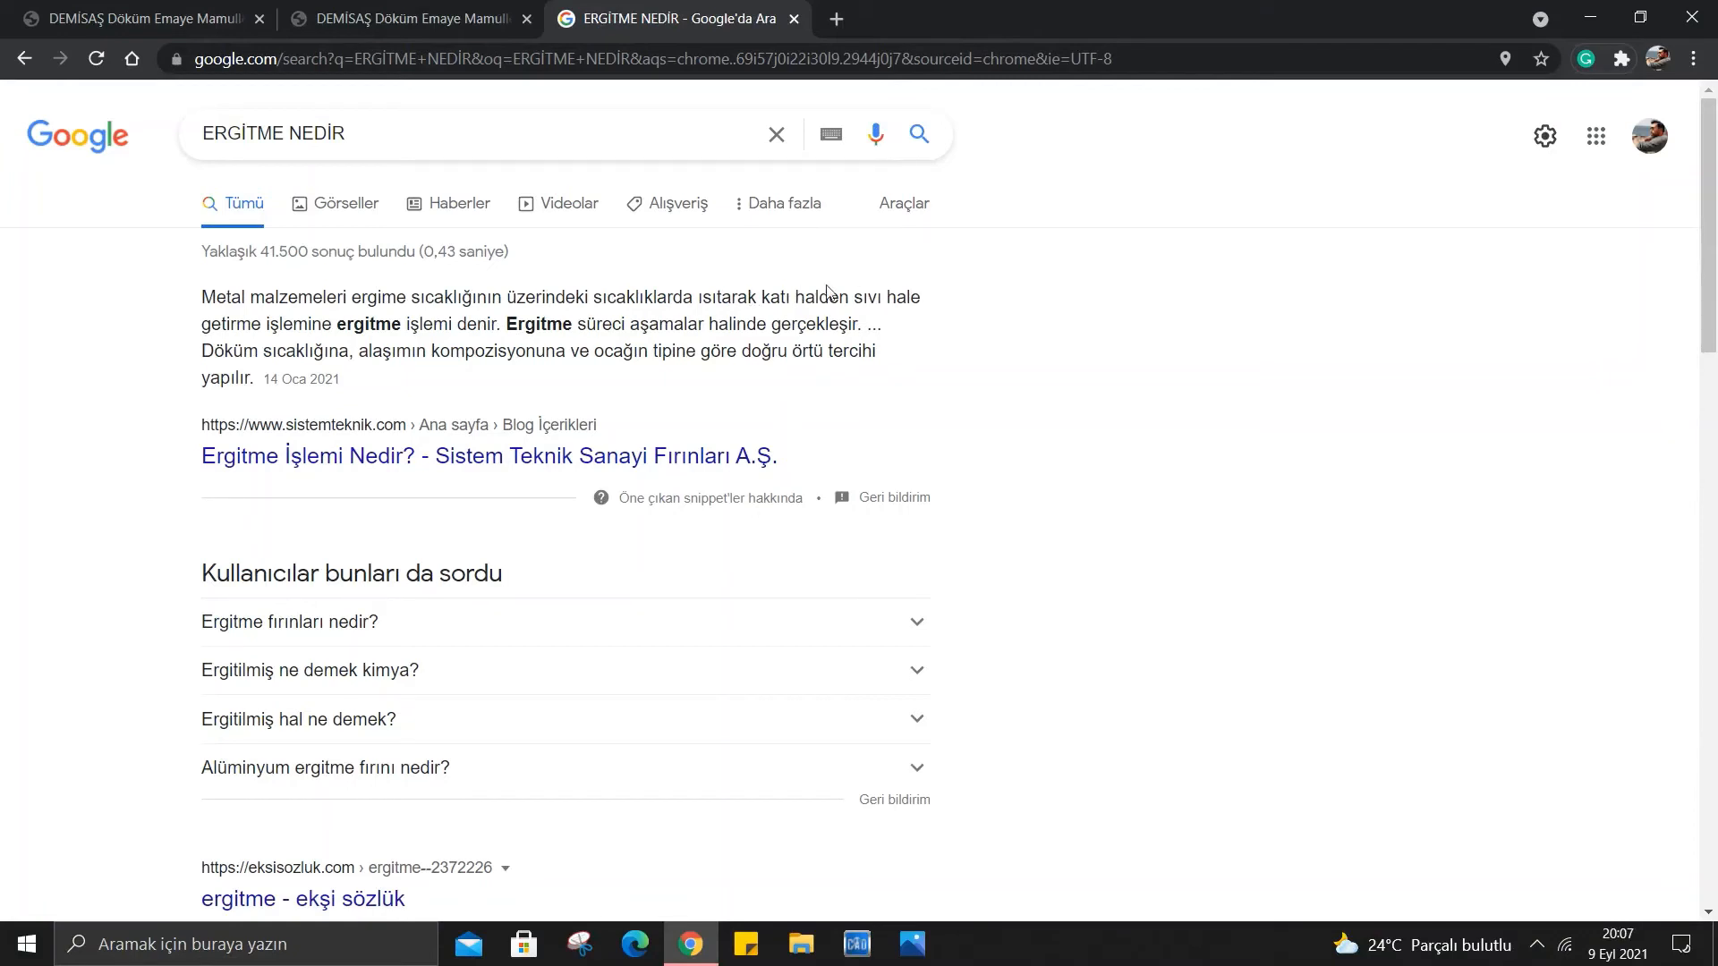
drag(201, 324, 402, 324)
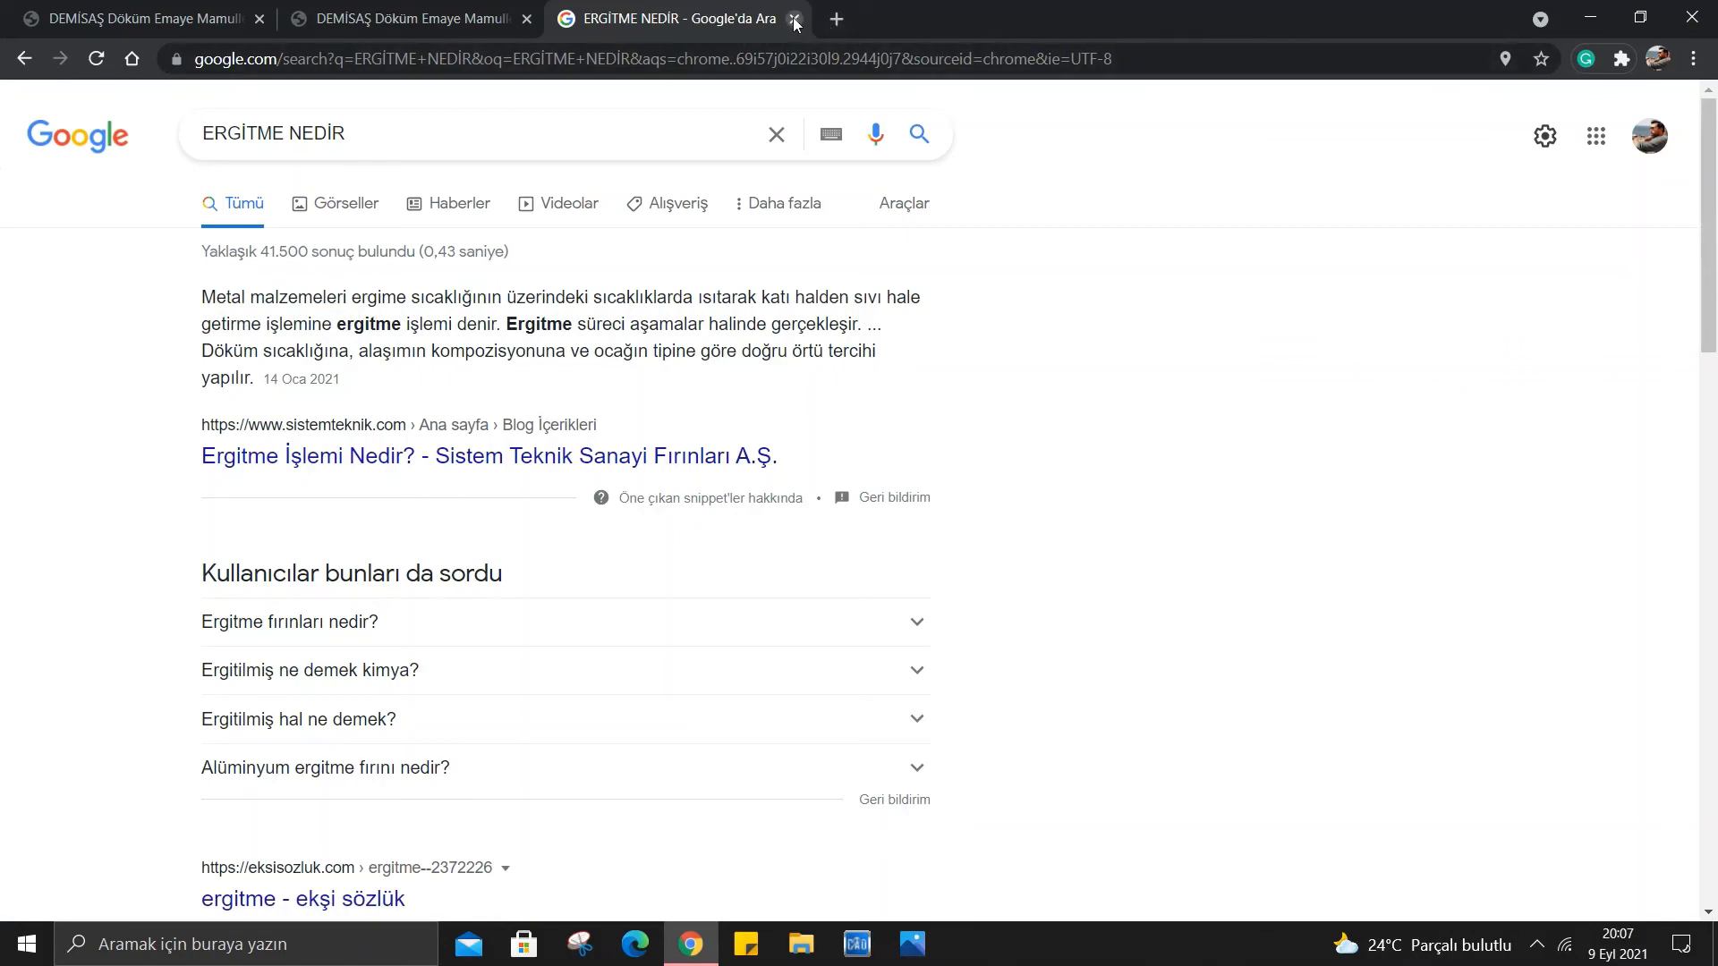
click(795, 18)
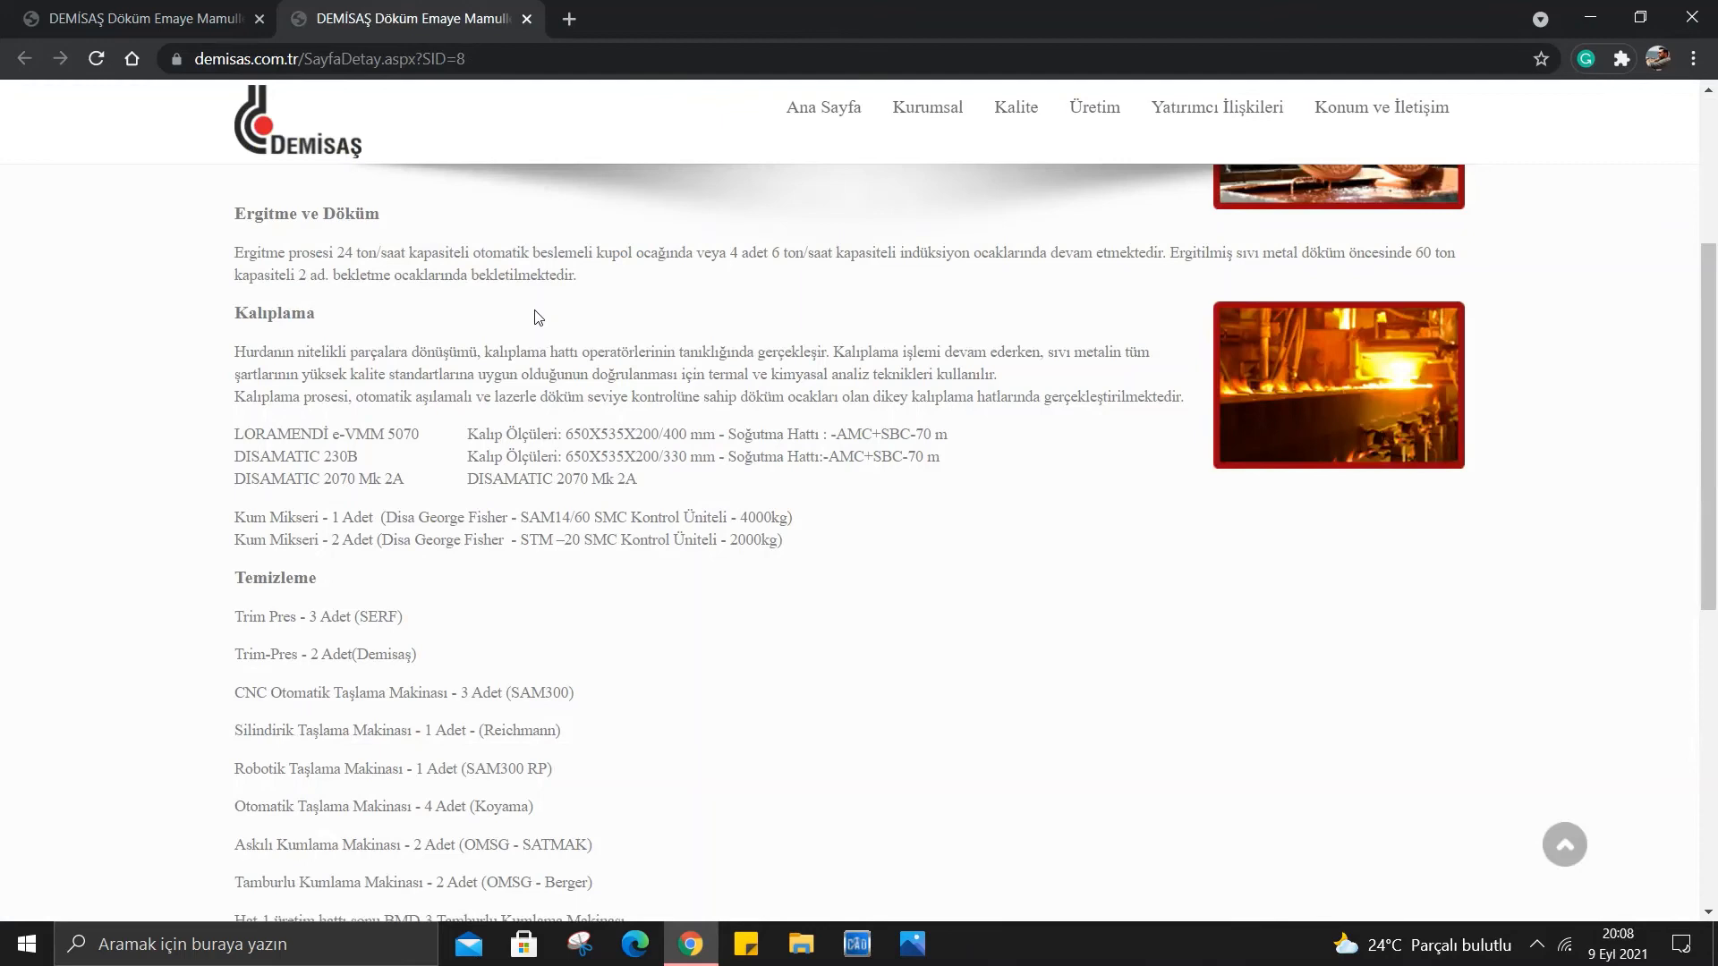
mouse_move(1232, 321)
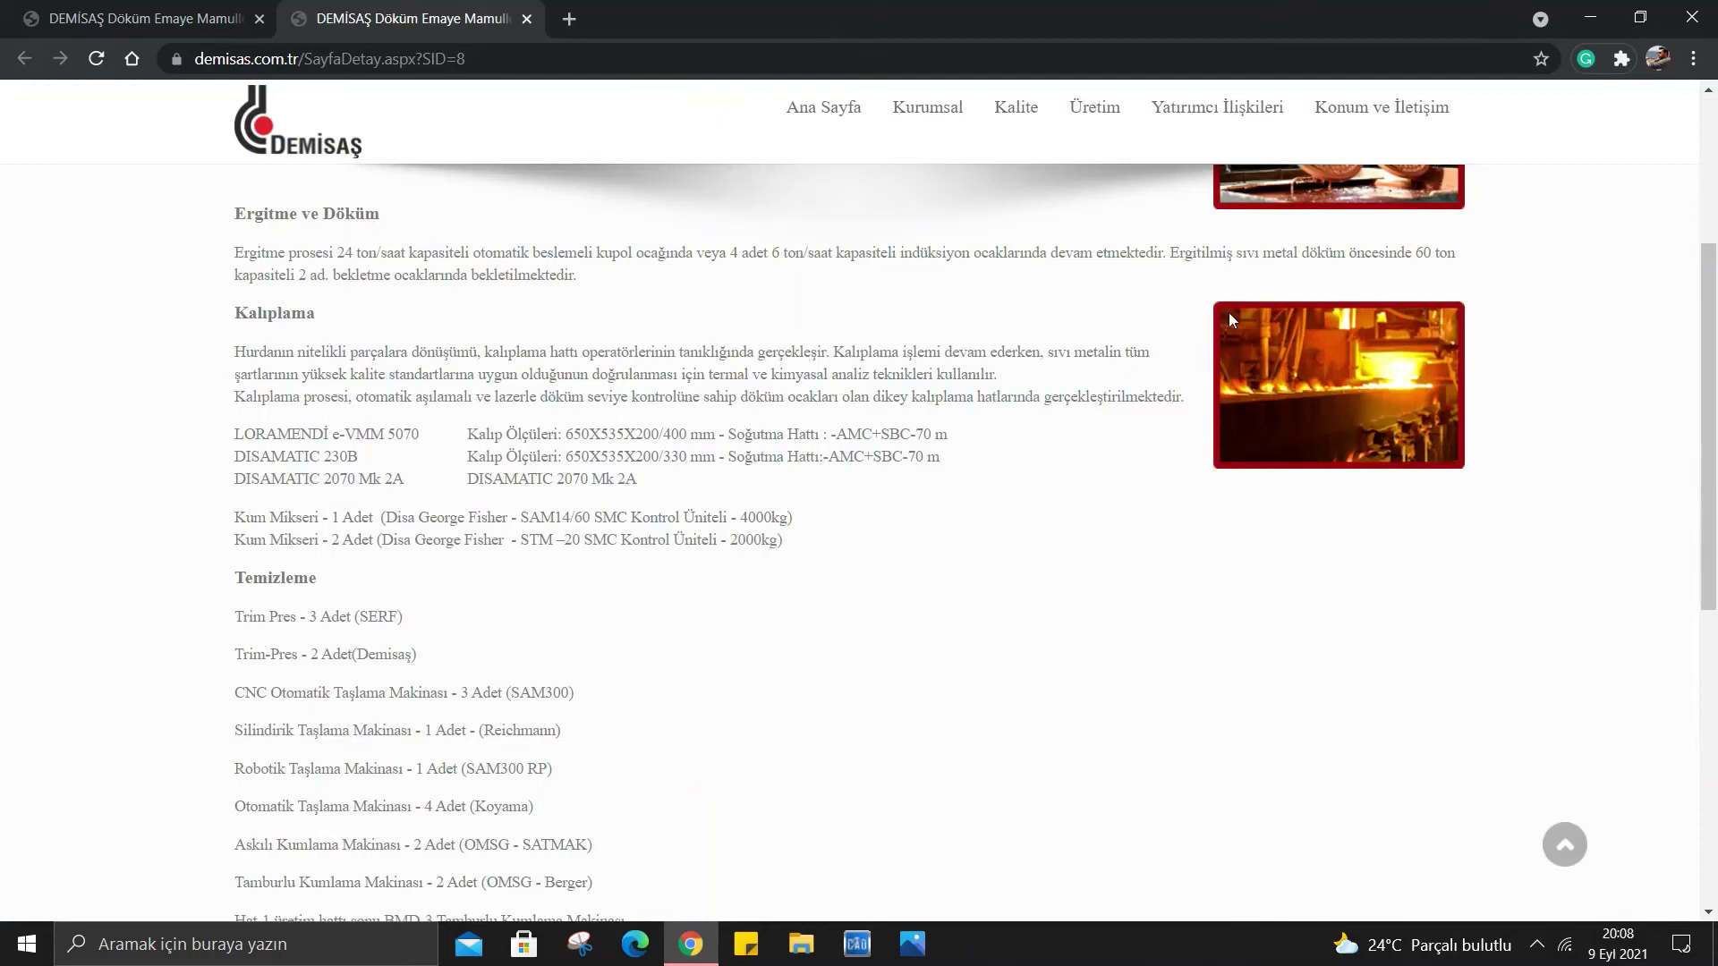
mouse_move(247, 344)
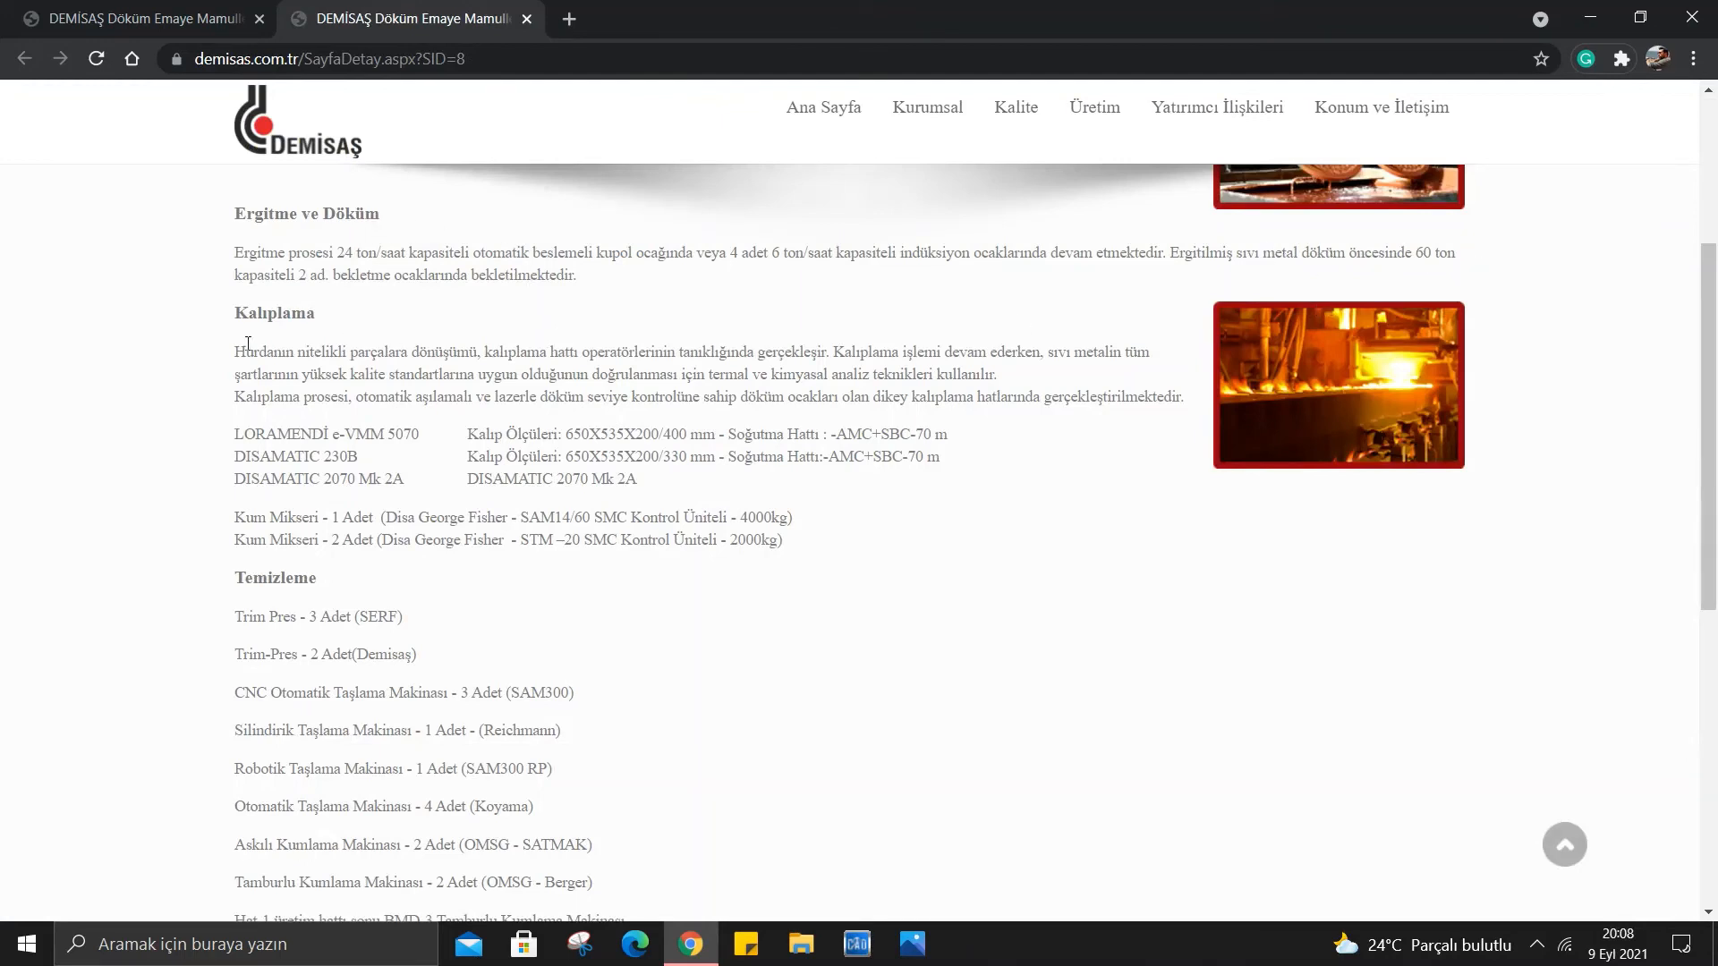
mouse_move(501, 268)
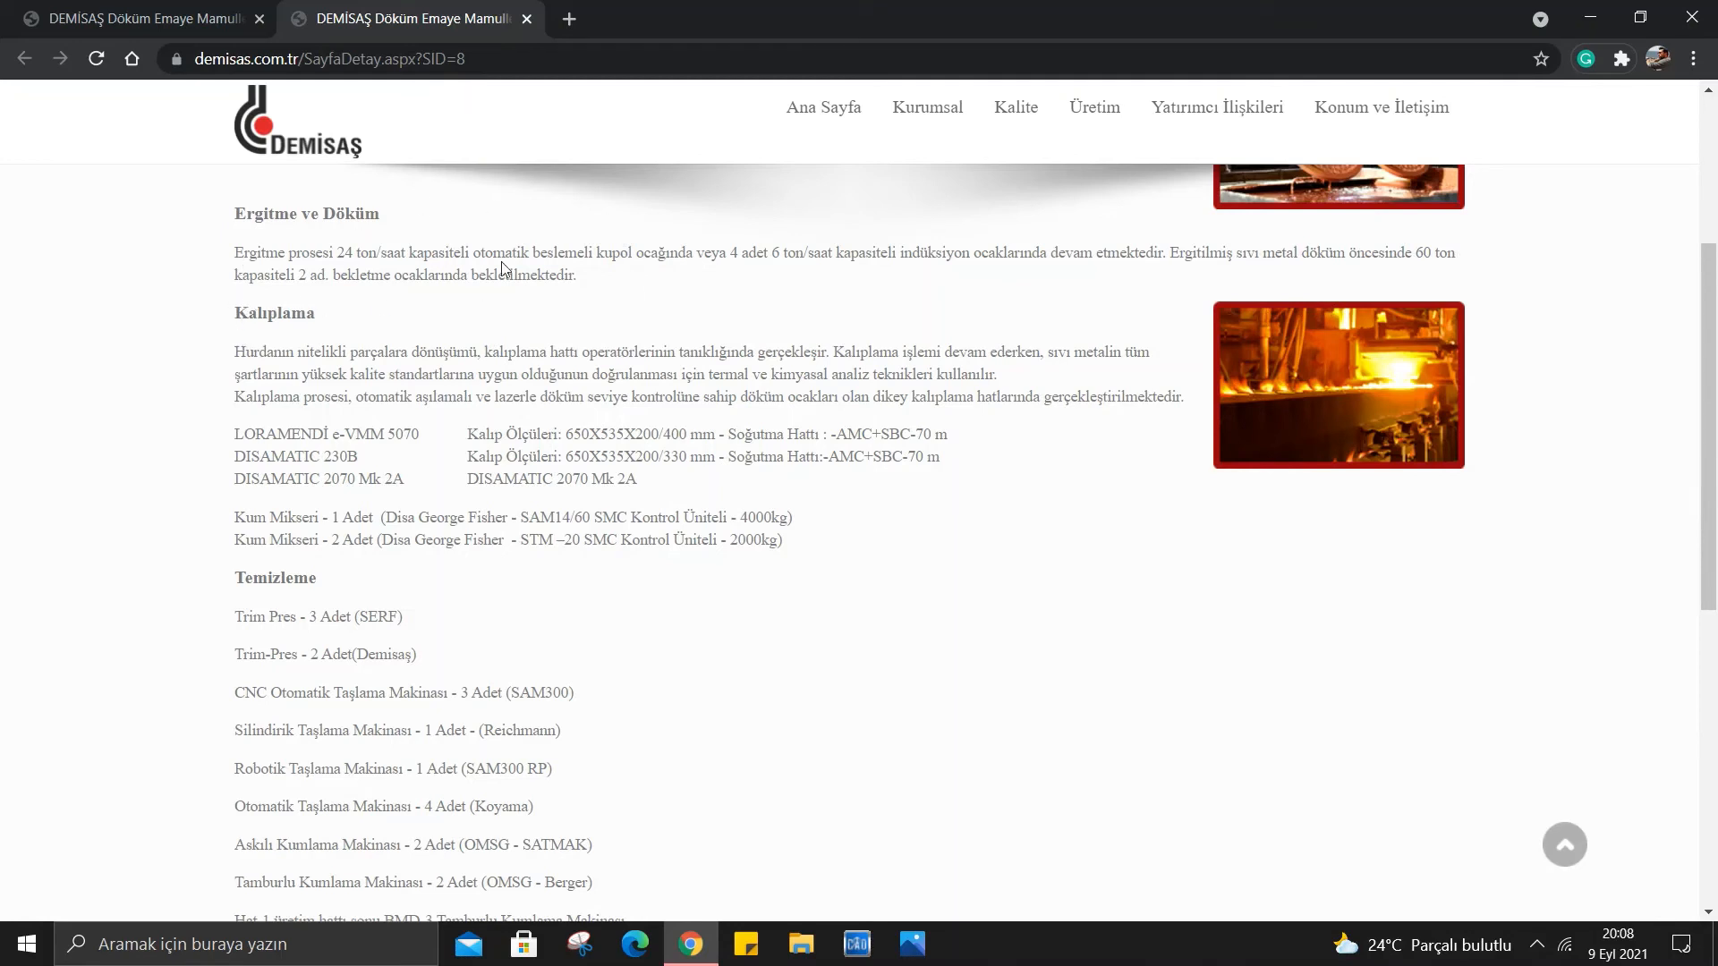
mouse_move(196, 286)
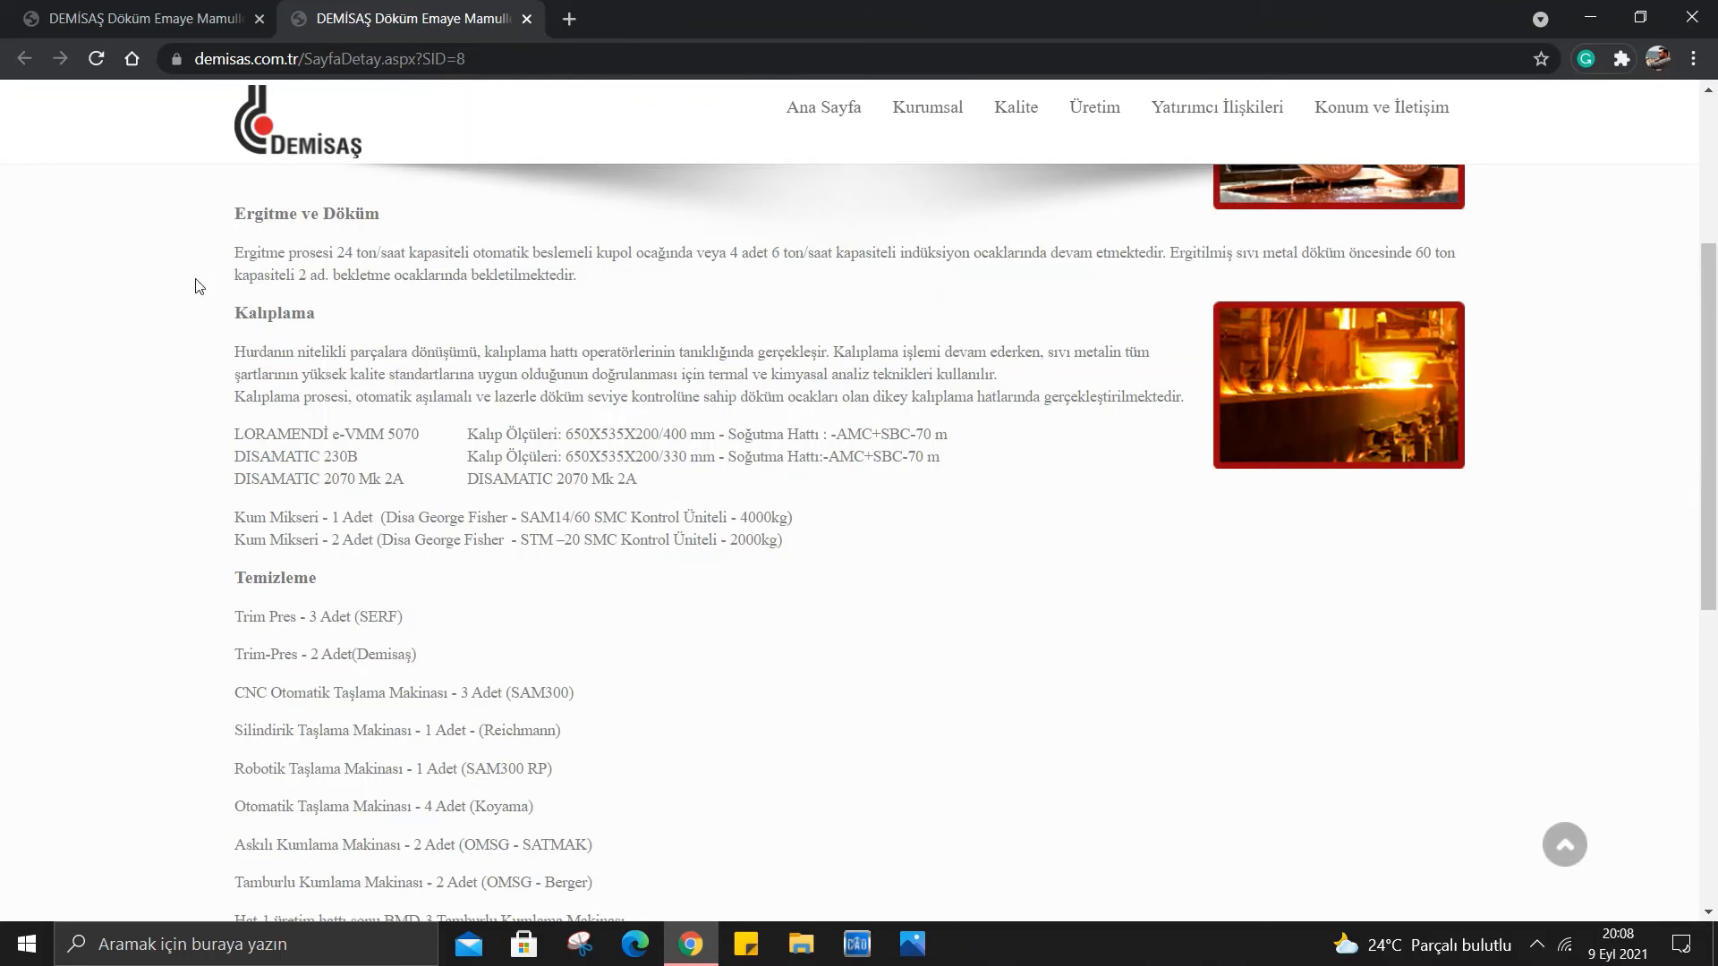
mouse_move(154, 347)
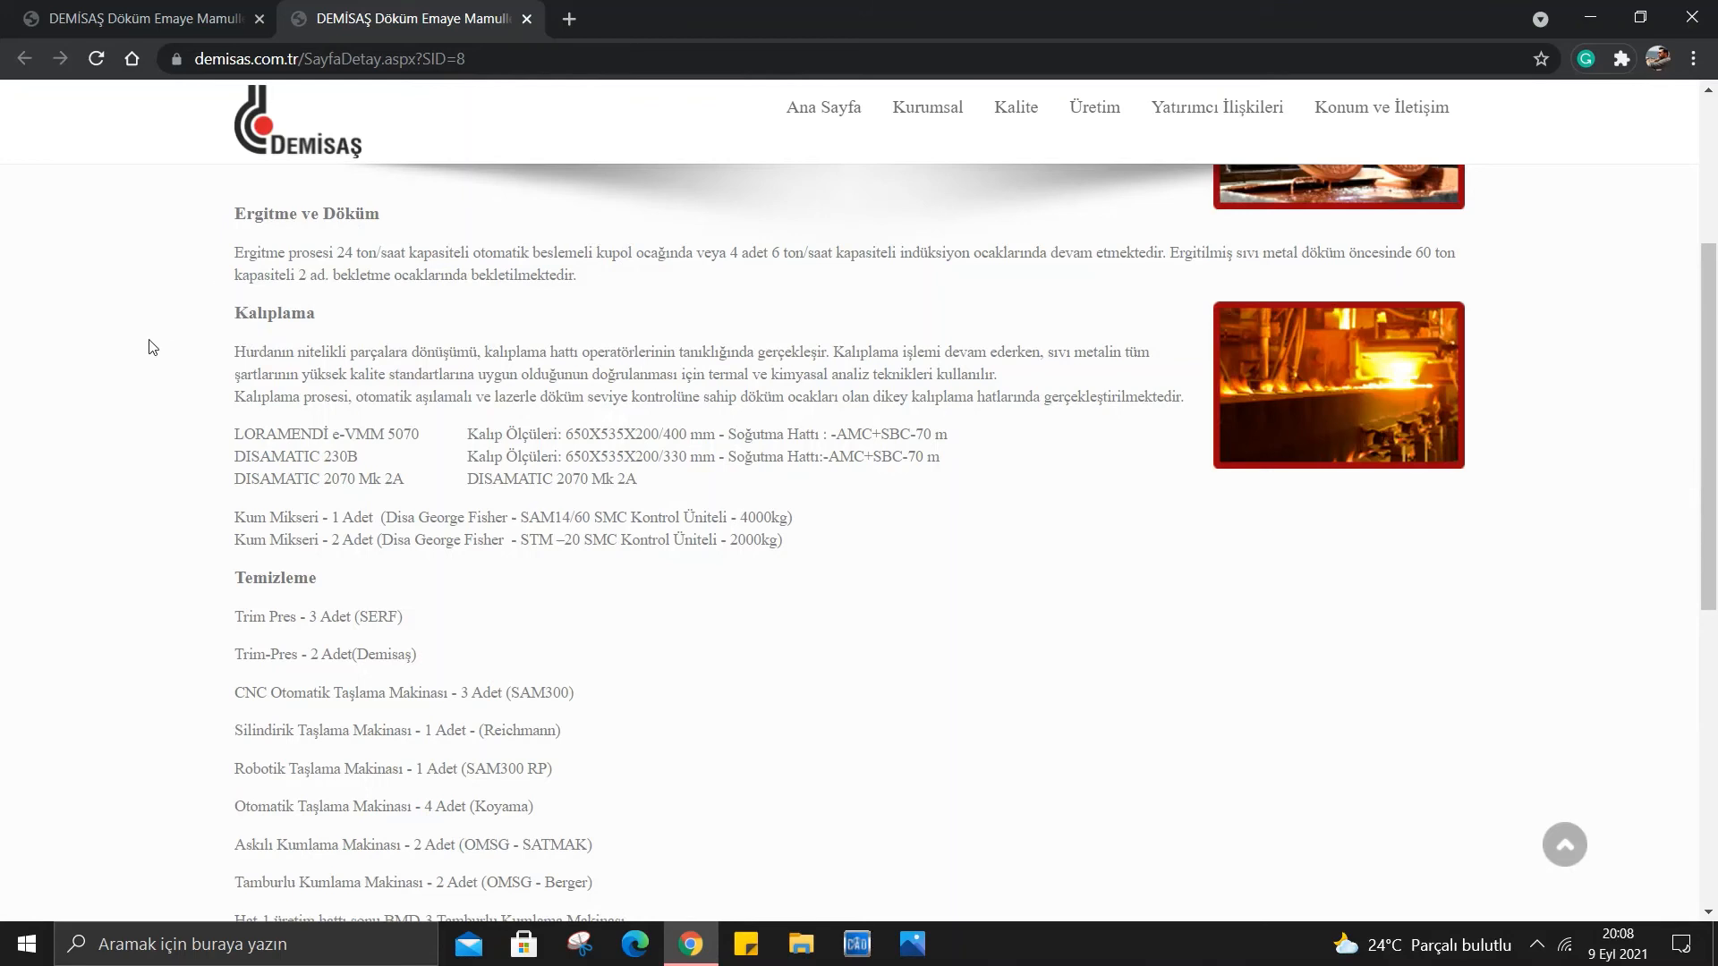
mouse_move(685, 498)
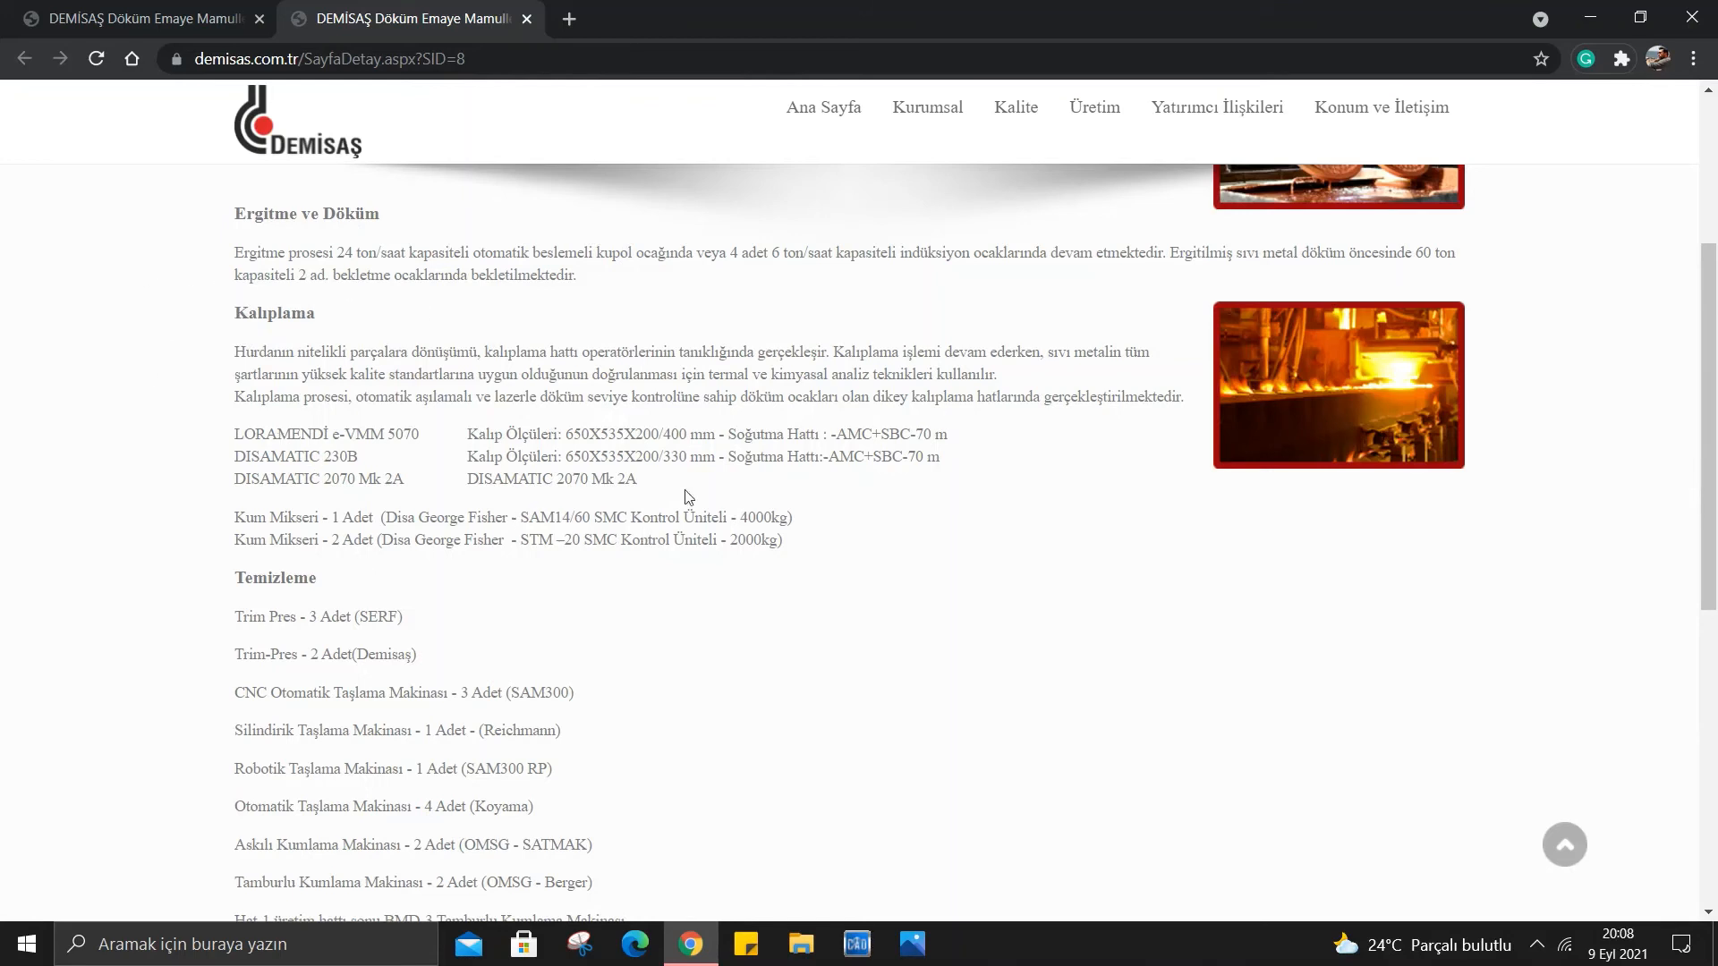
mouse_move(1017, 355)
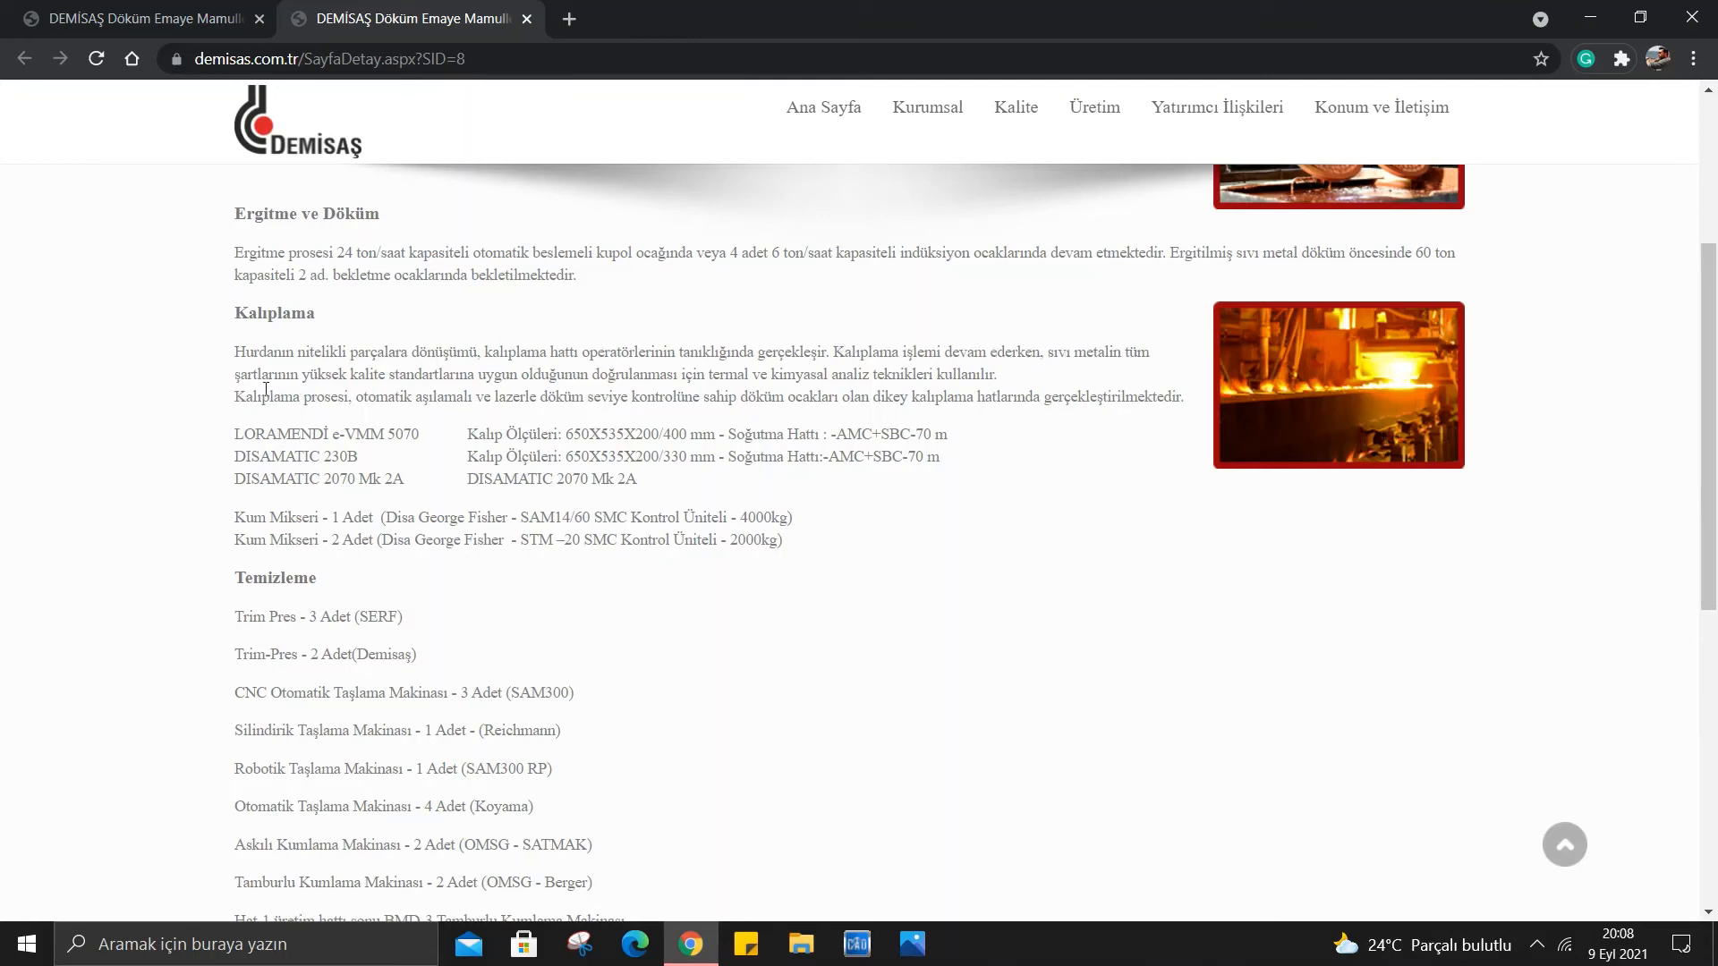
mouse_move(397, 392)
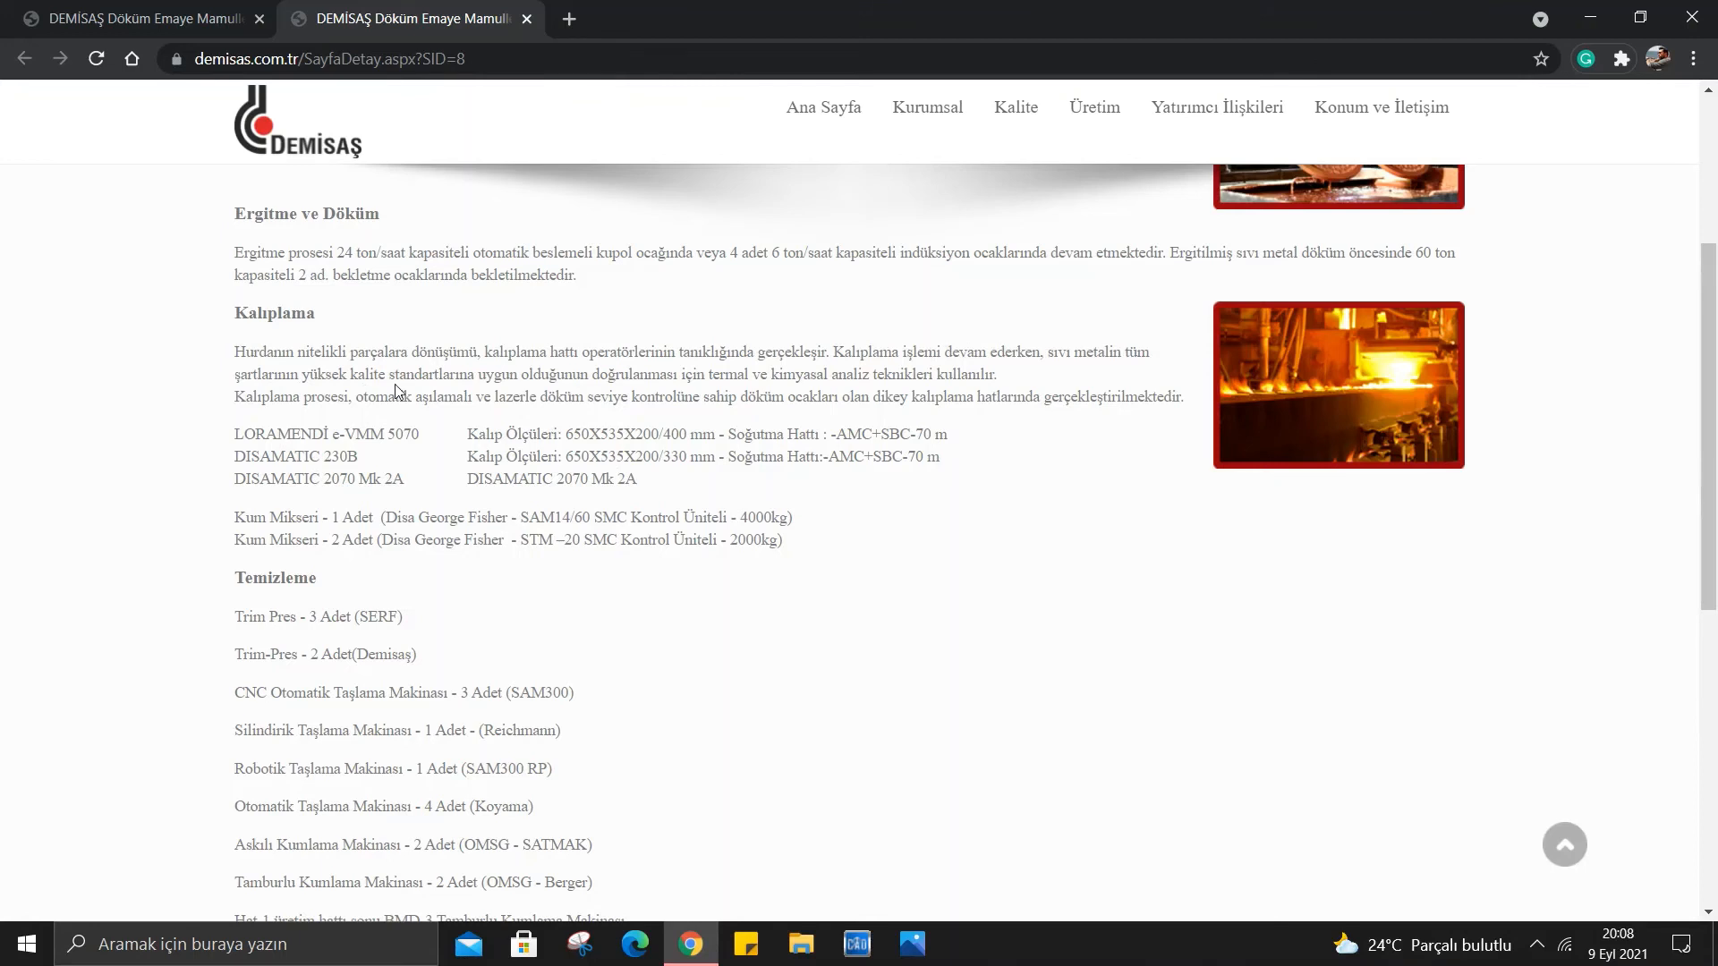
mouse_move(676, 311)
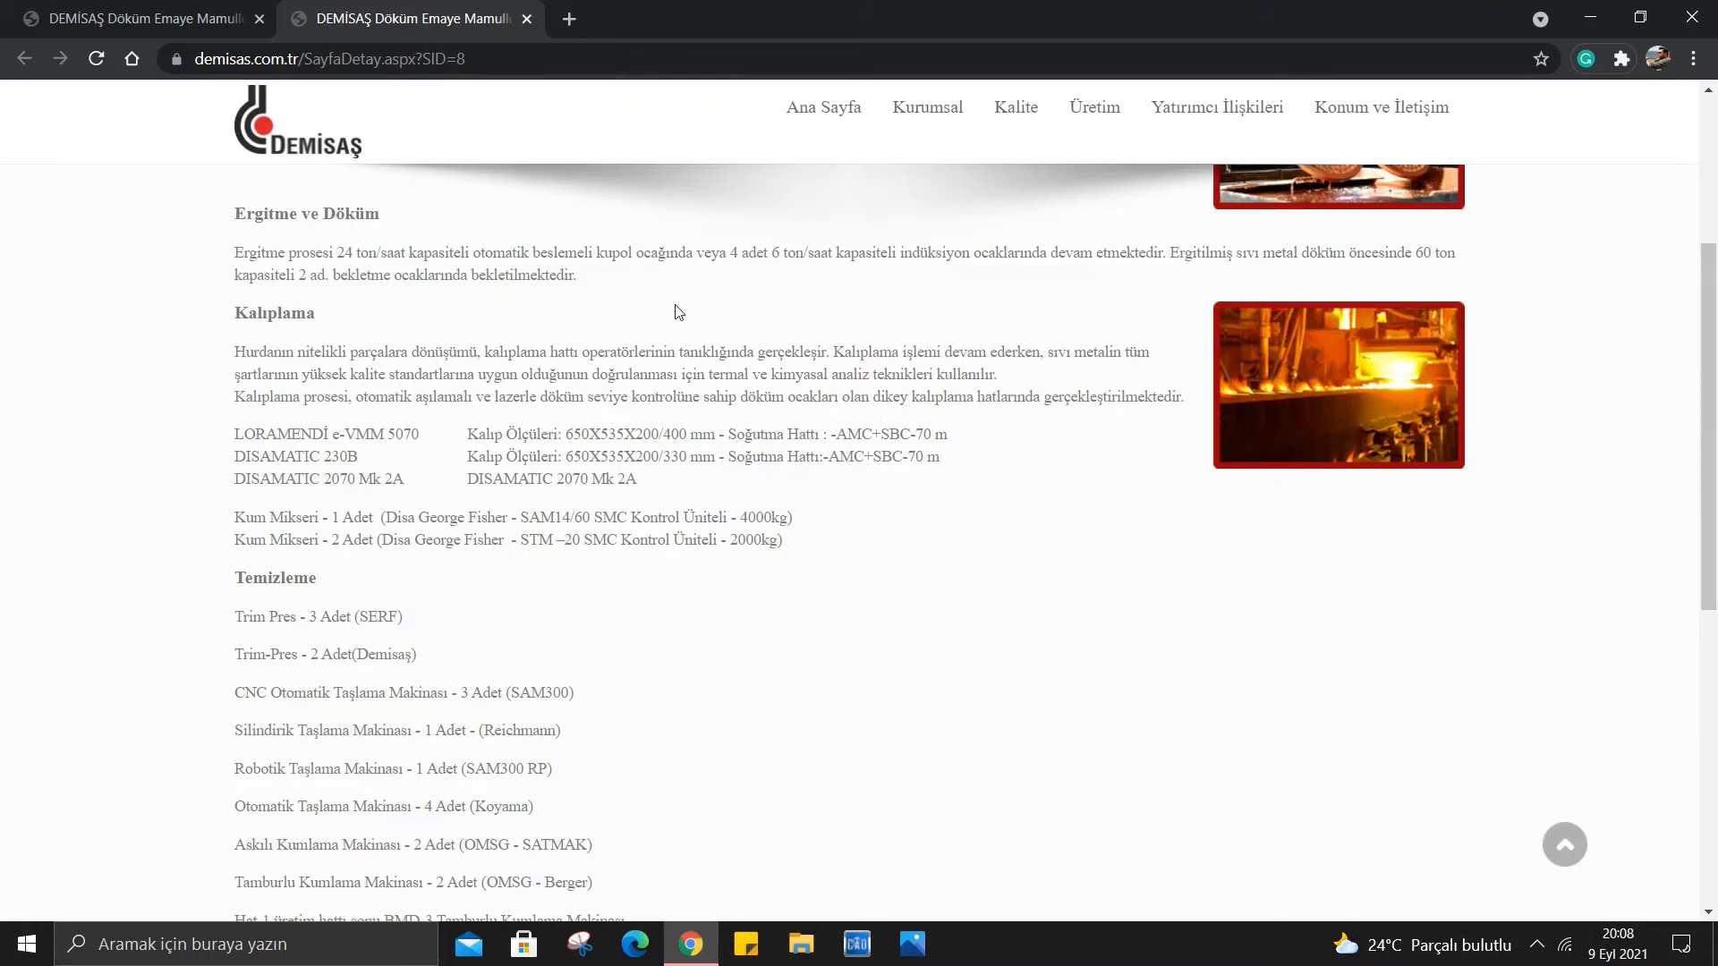
mouse_move(782, 349)
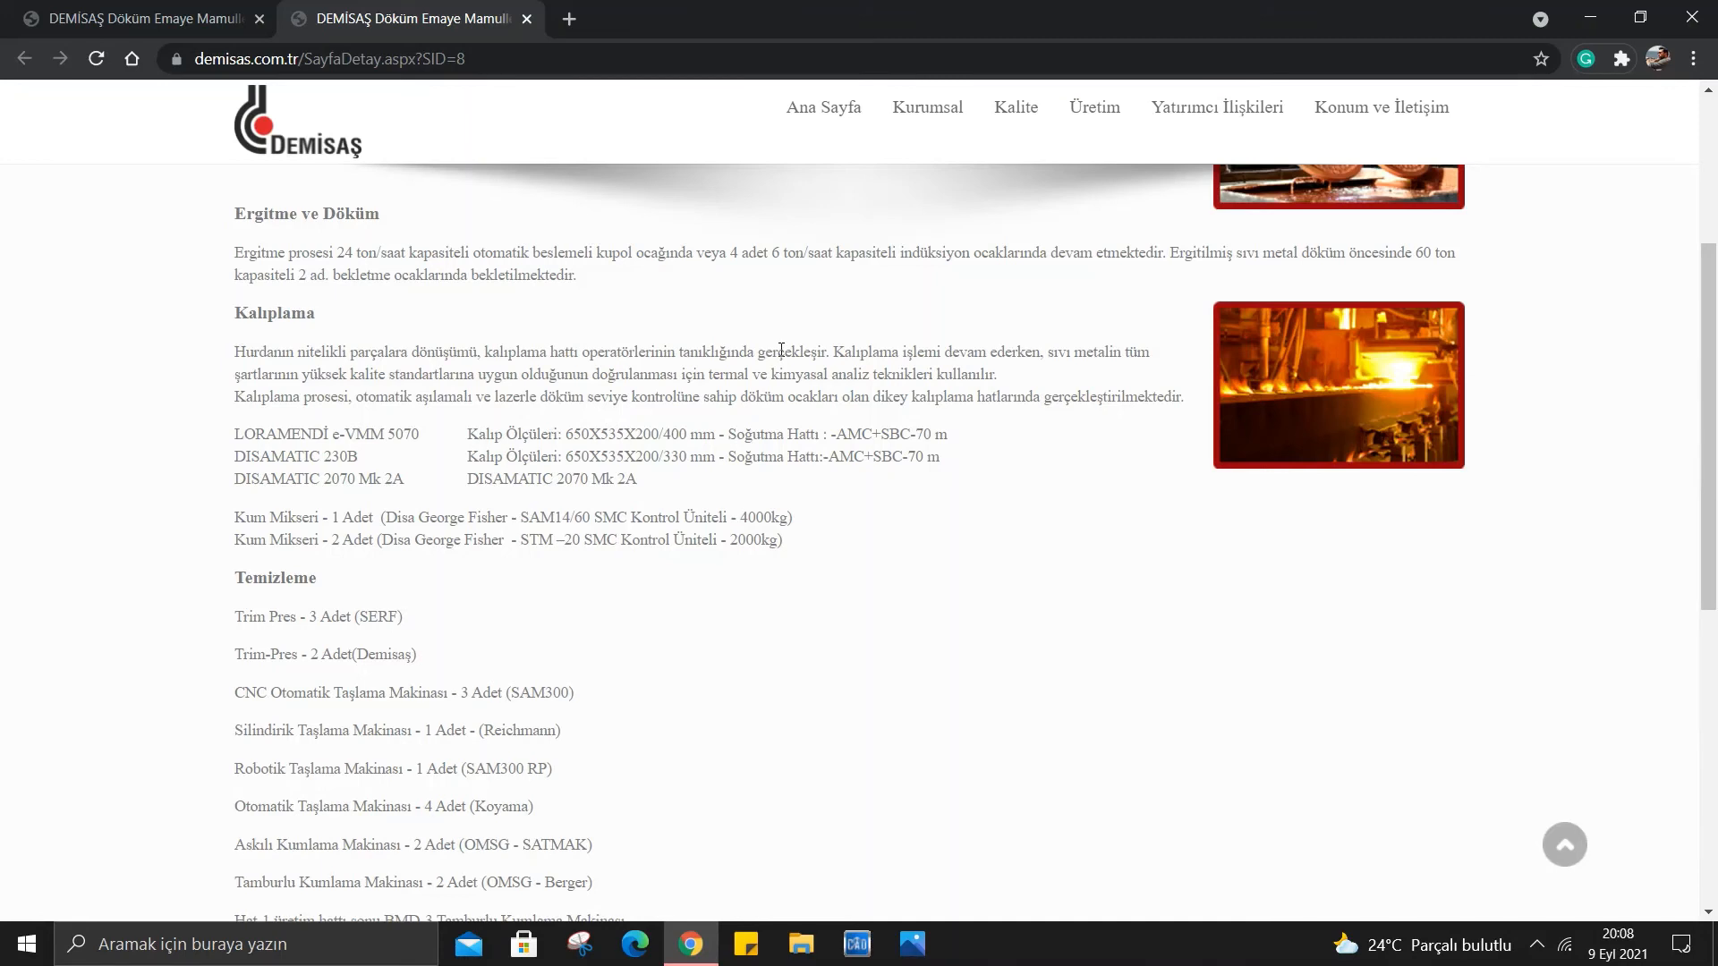
mouse_move(378, 431)
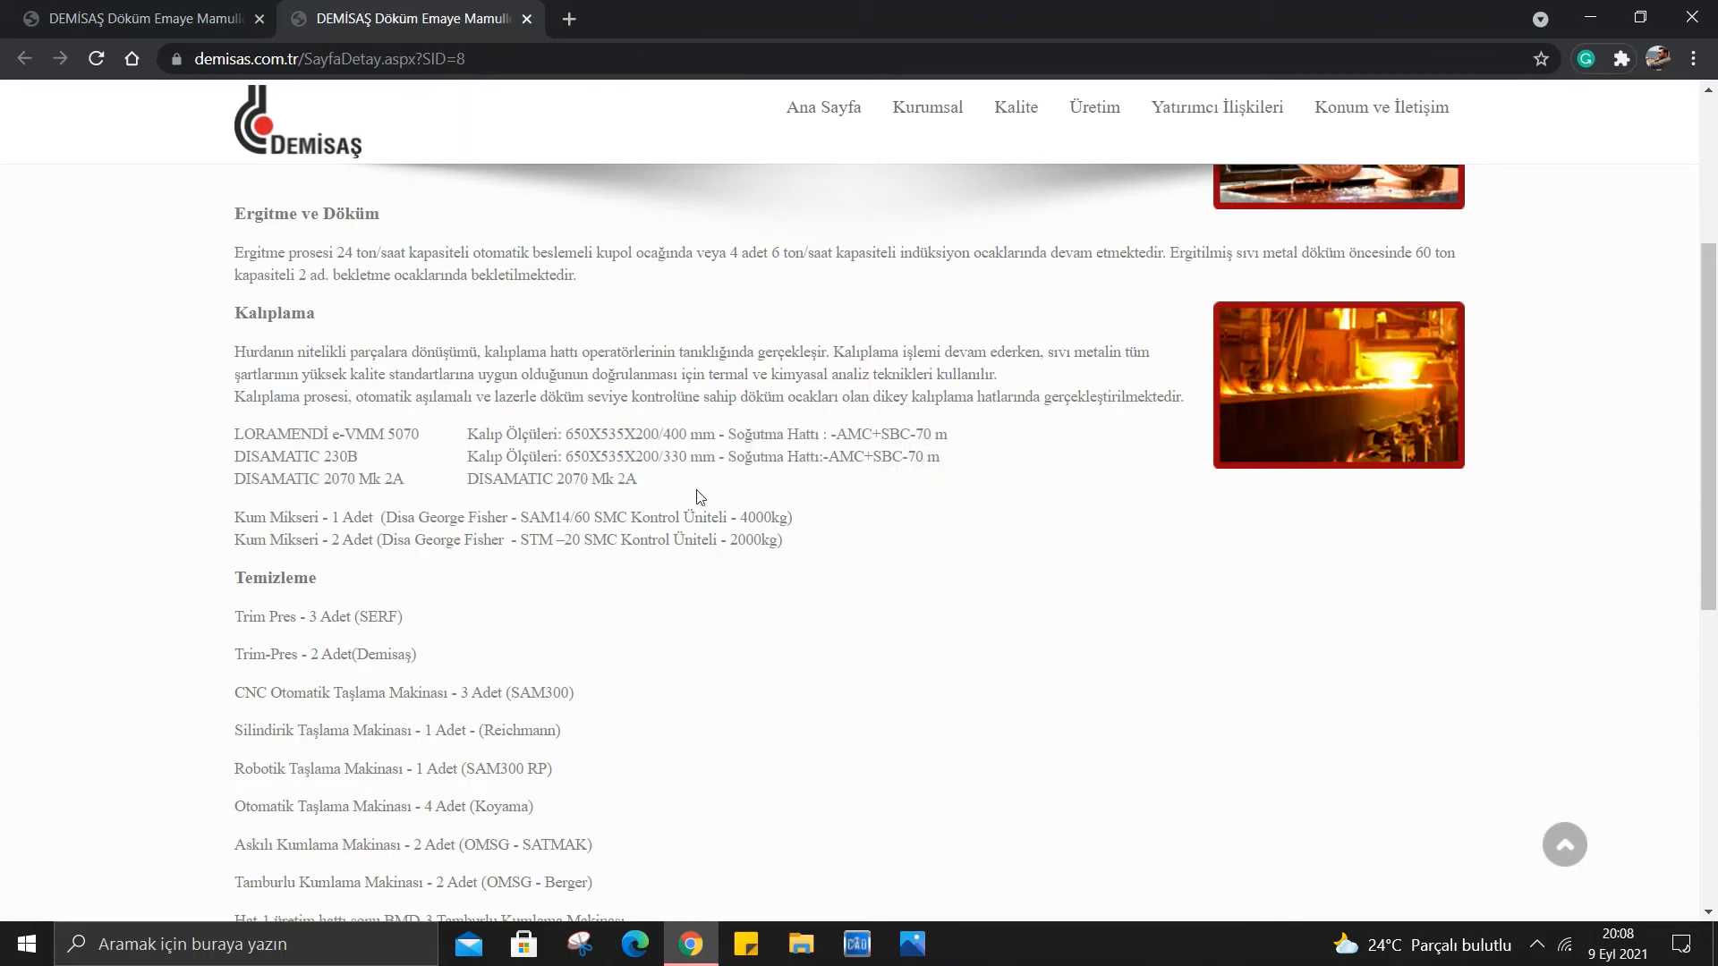
mouse_move(385, 473)
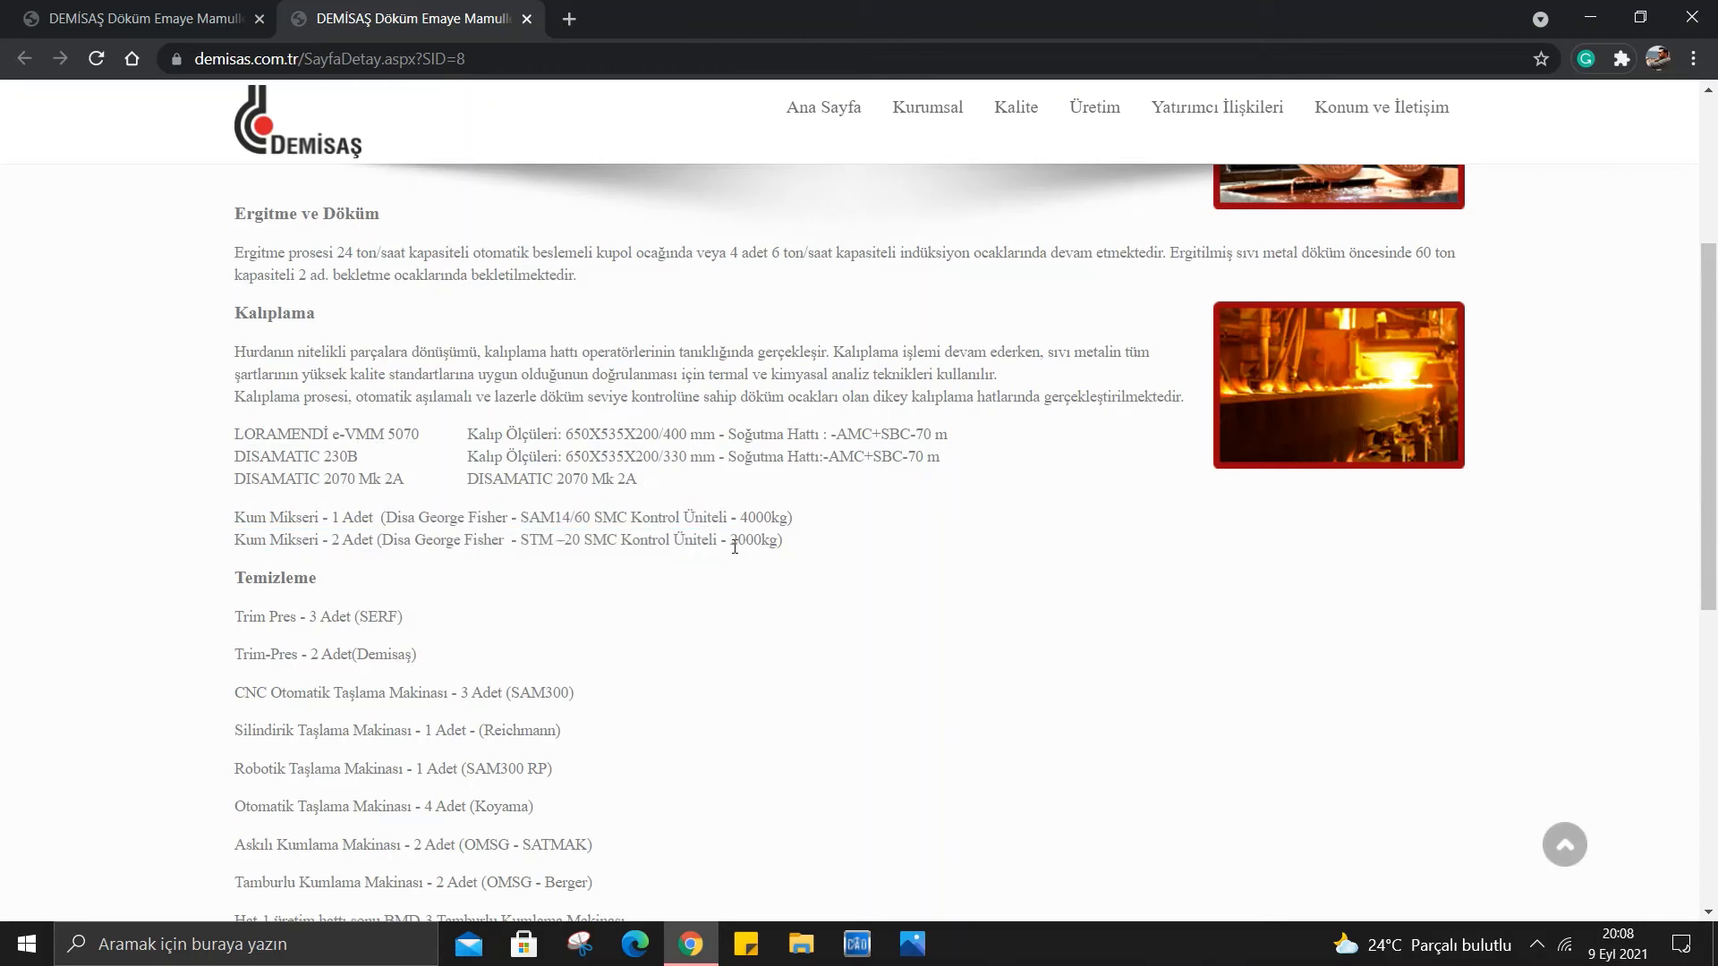
mouse_move(533, 580)
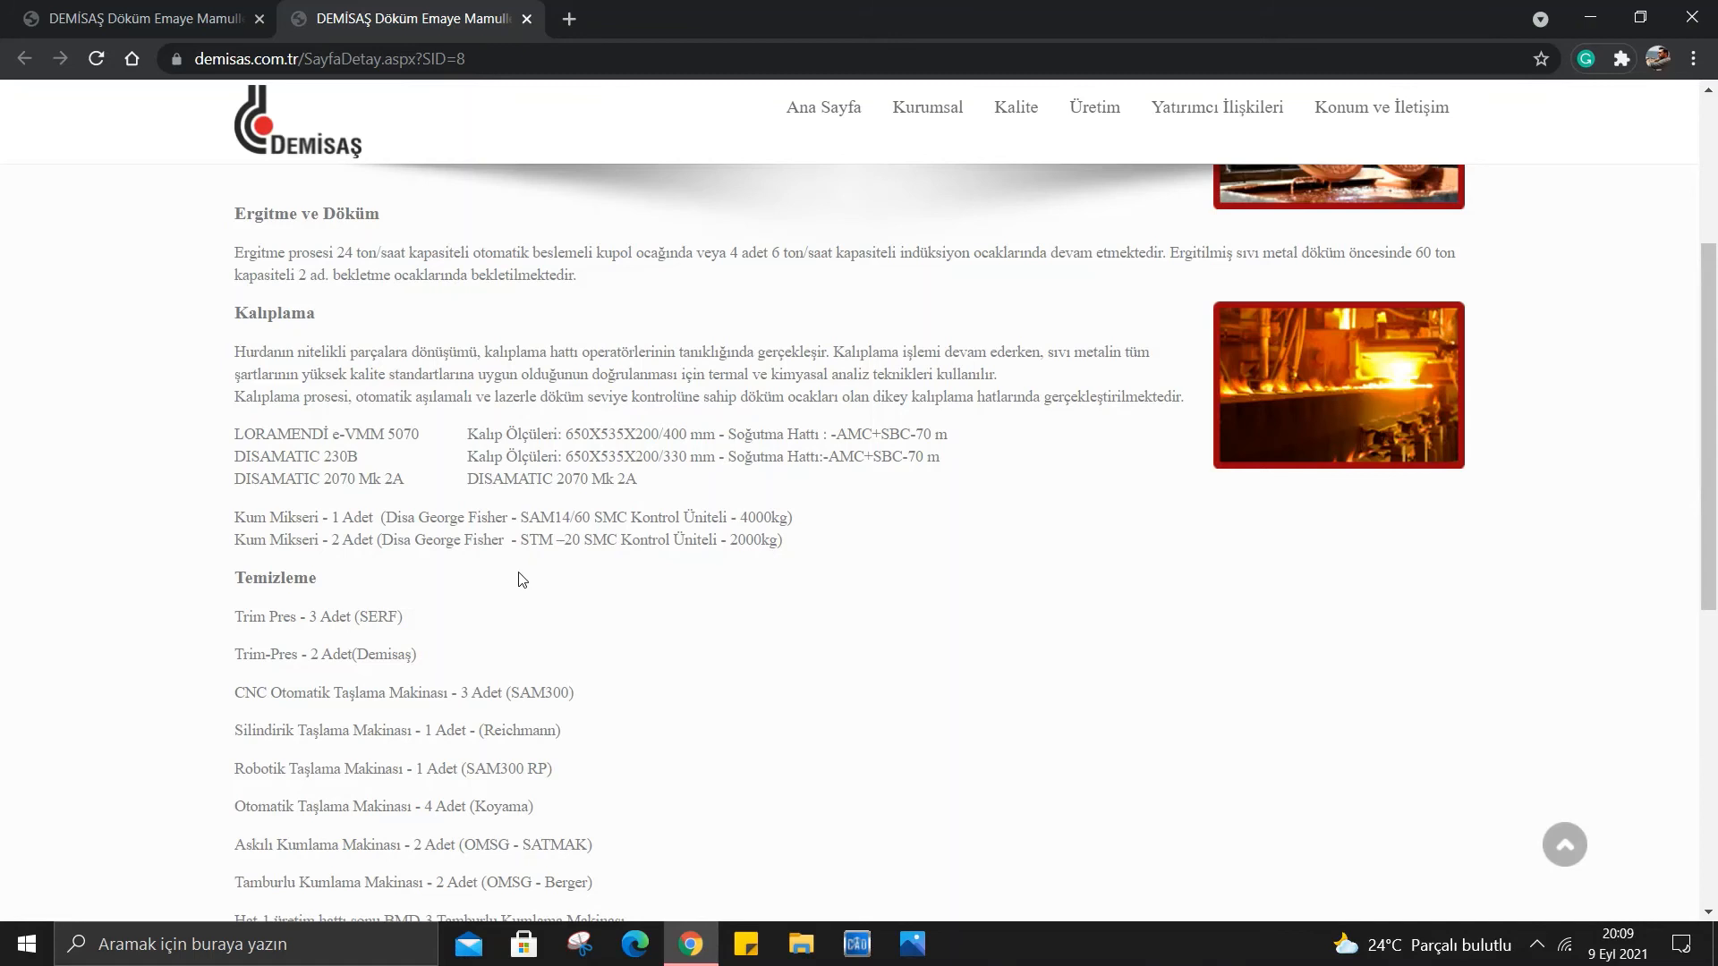
mouse_move(188, 466)
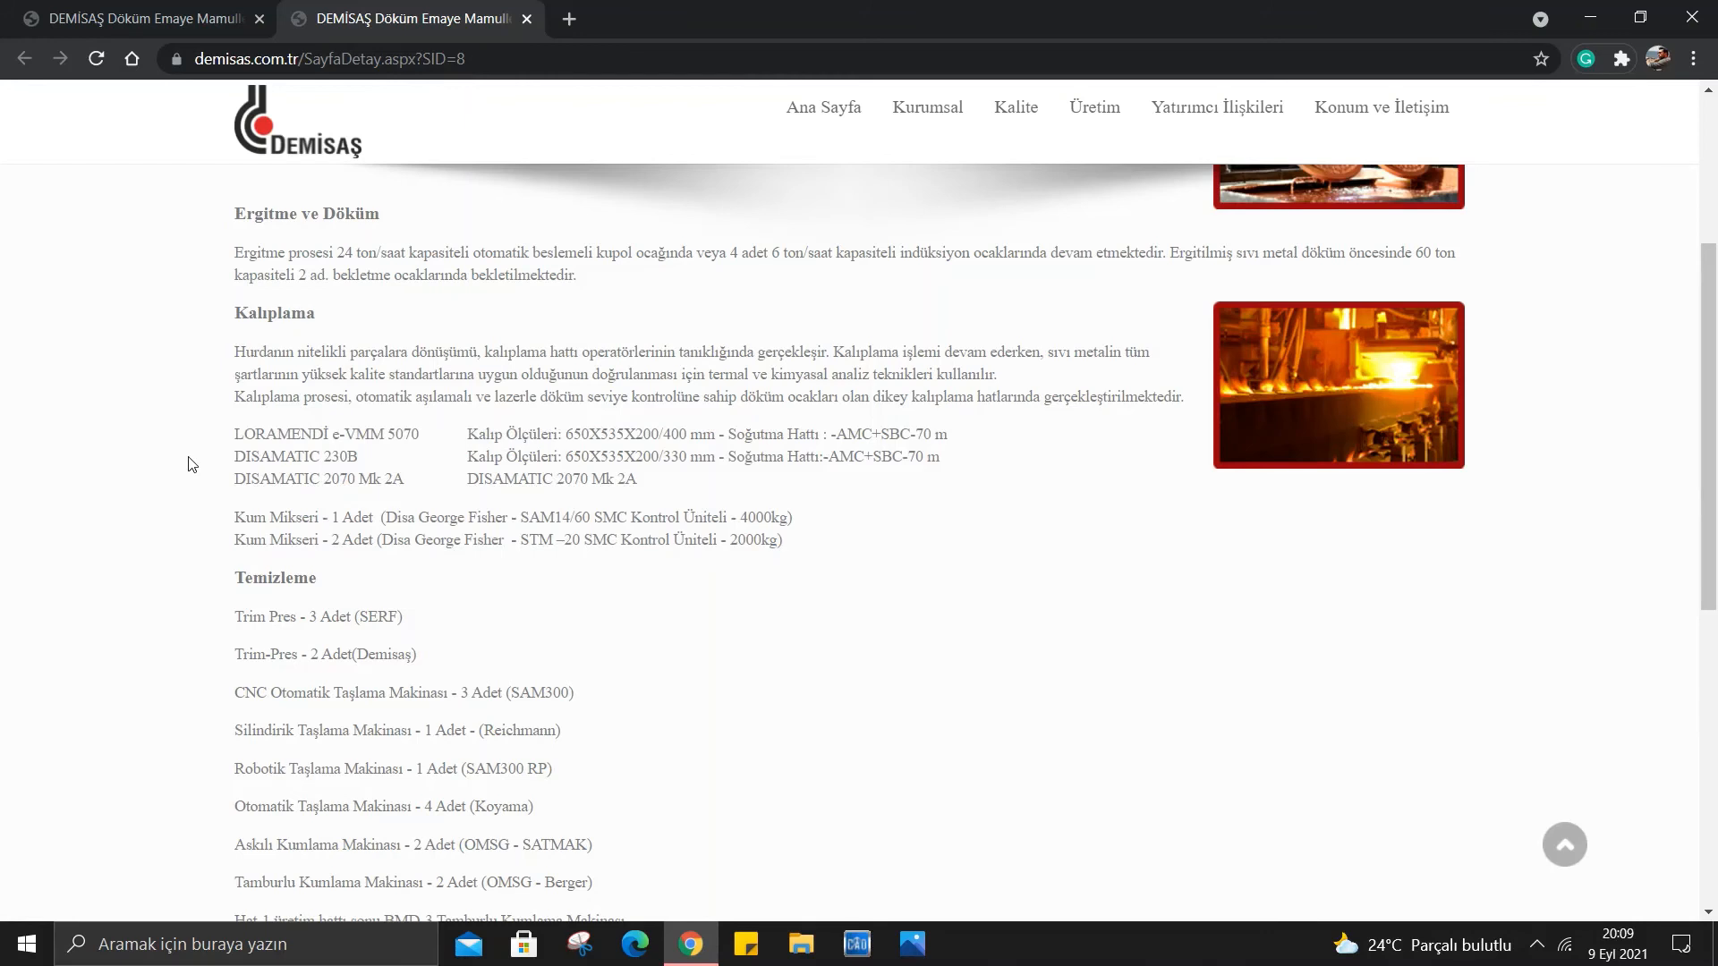
scroll(down, 3)
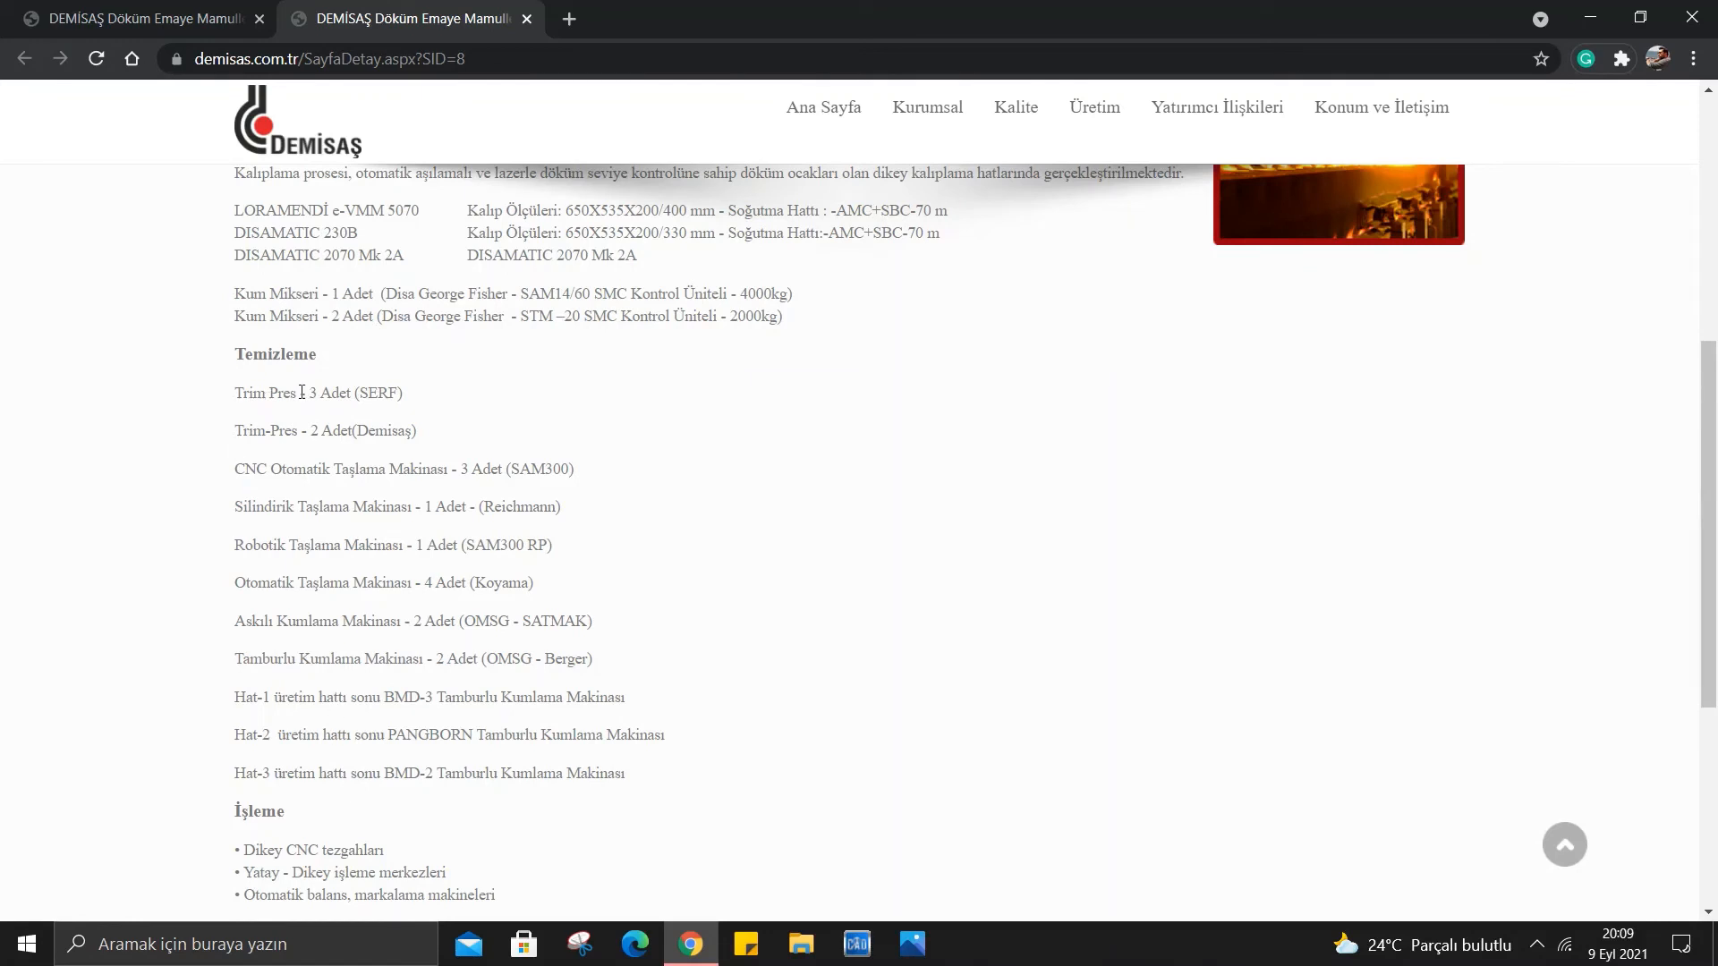
mouse_move(321, 427)
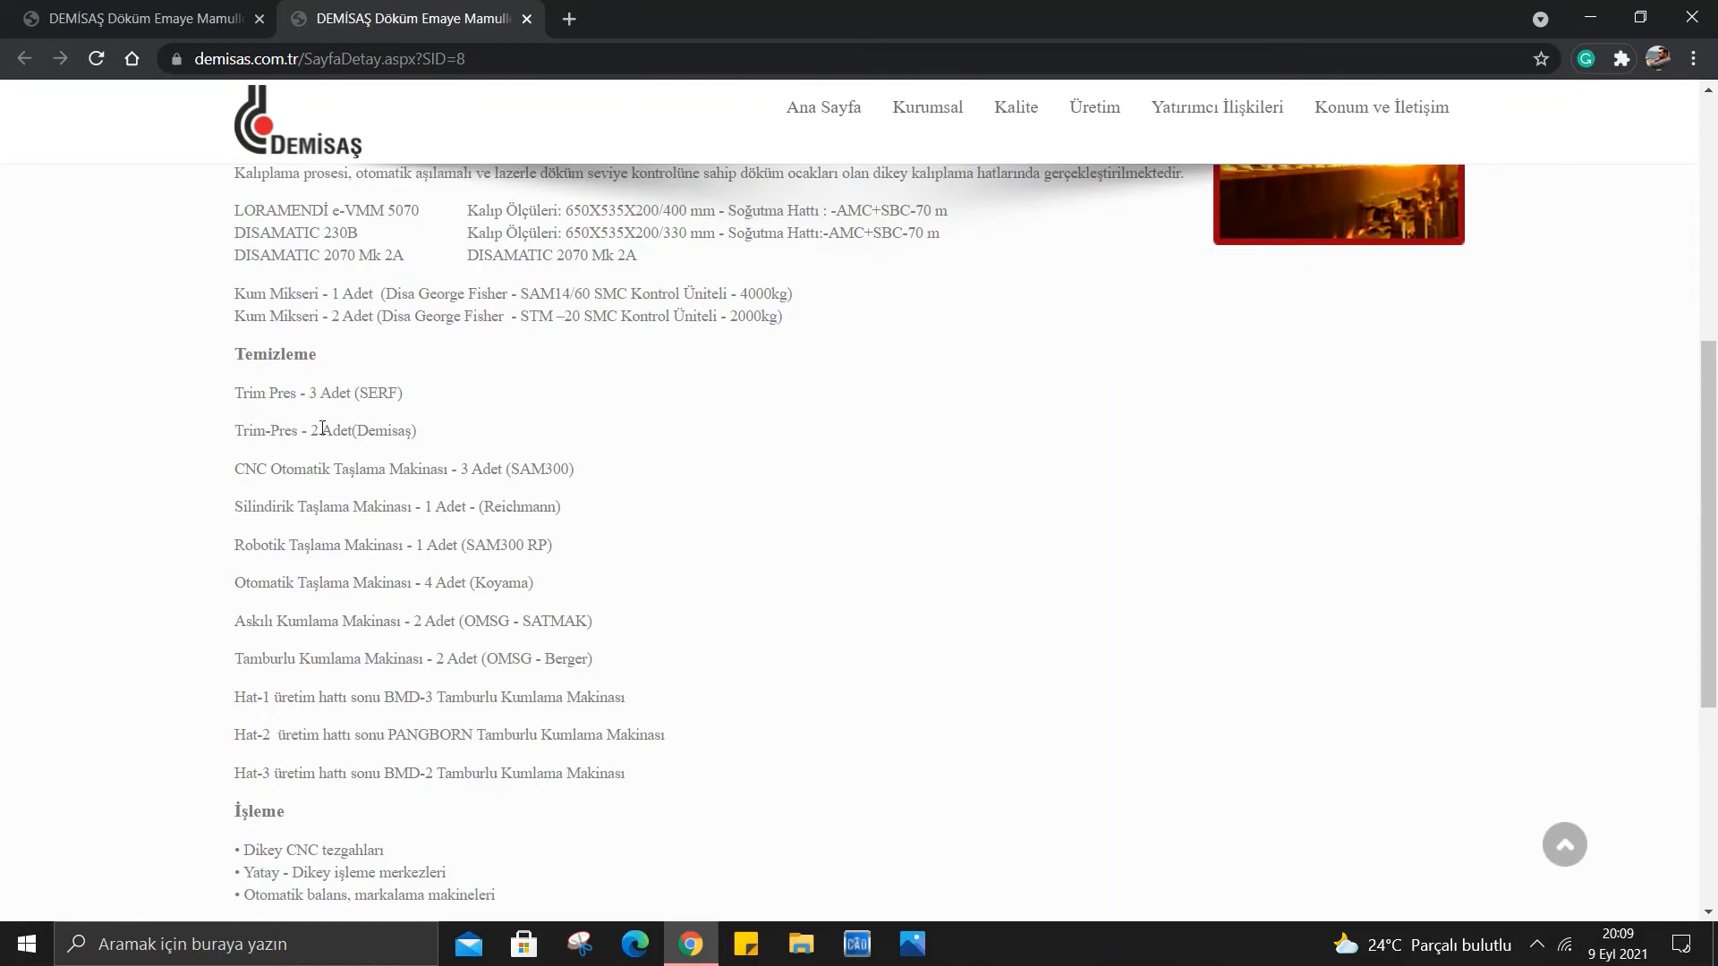
double_click(378, 392)
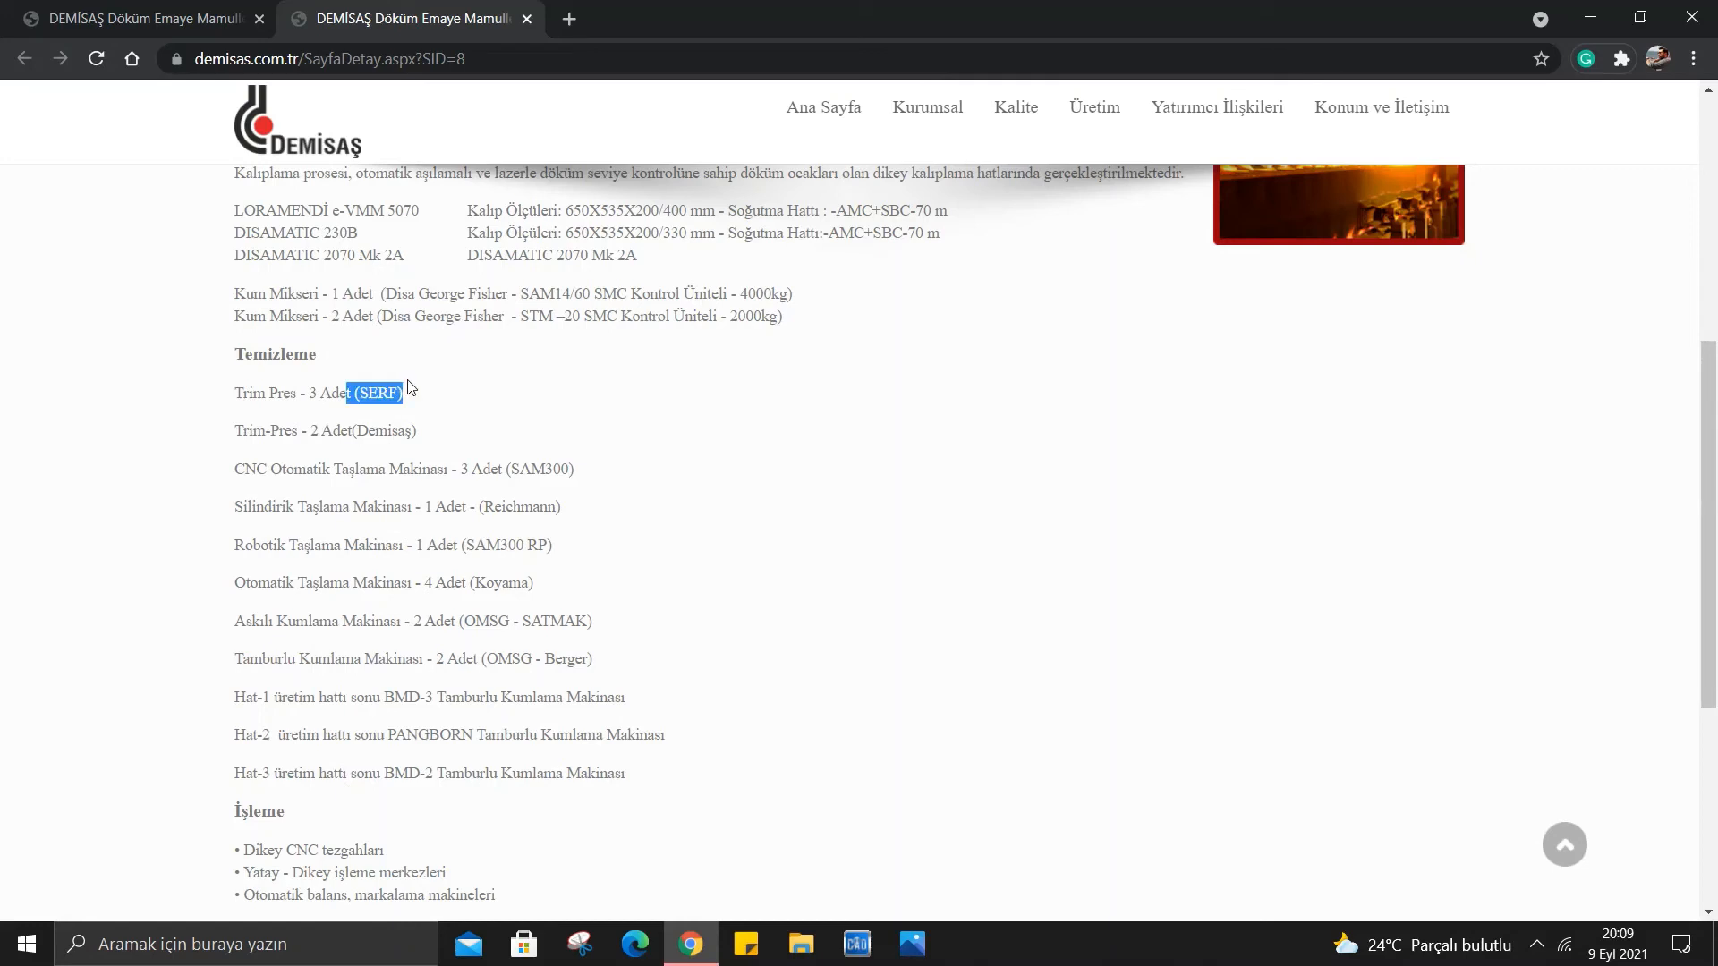
click(402, 429)
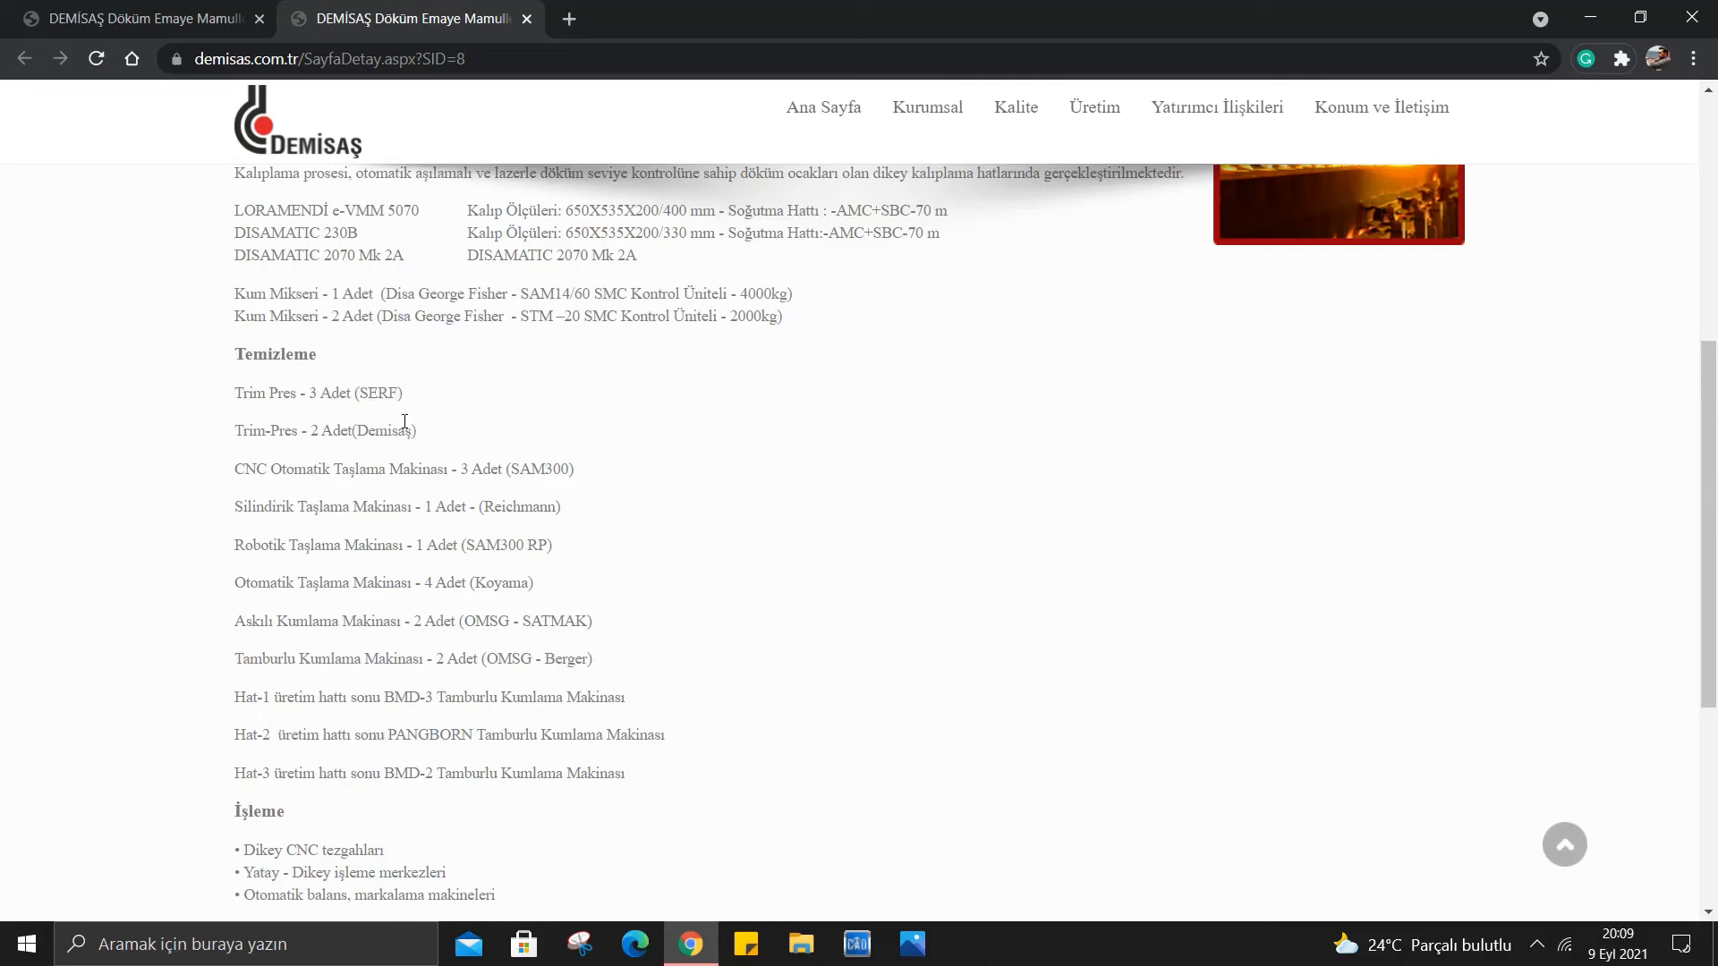
double_click(378, 392)
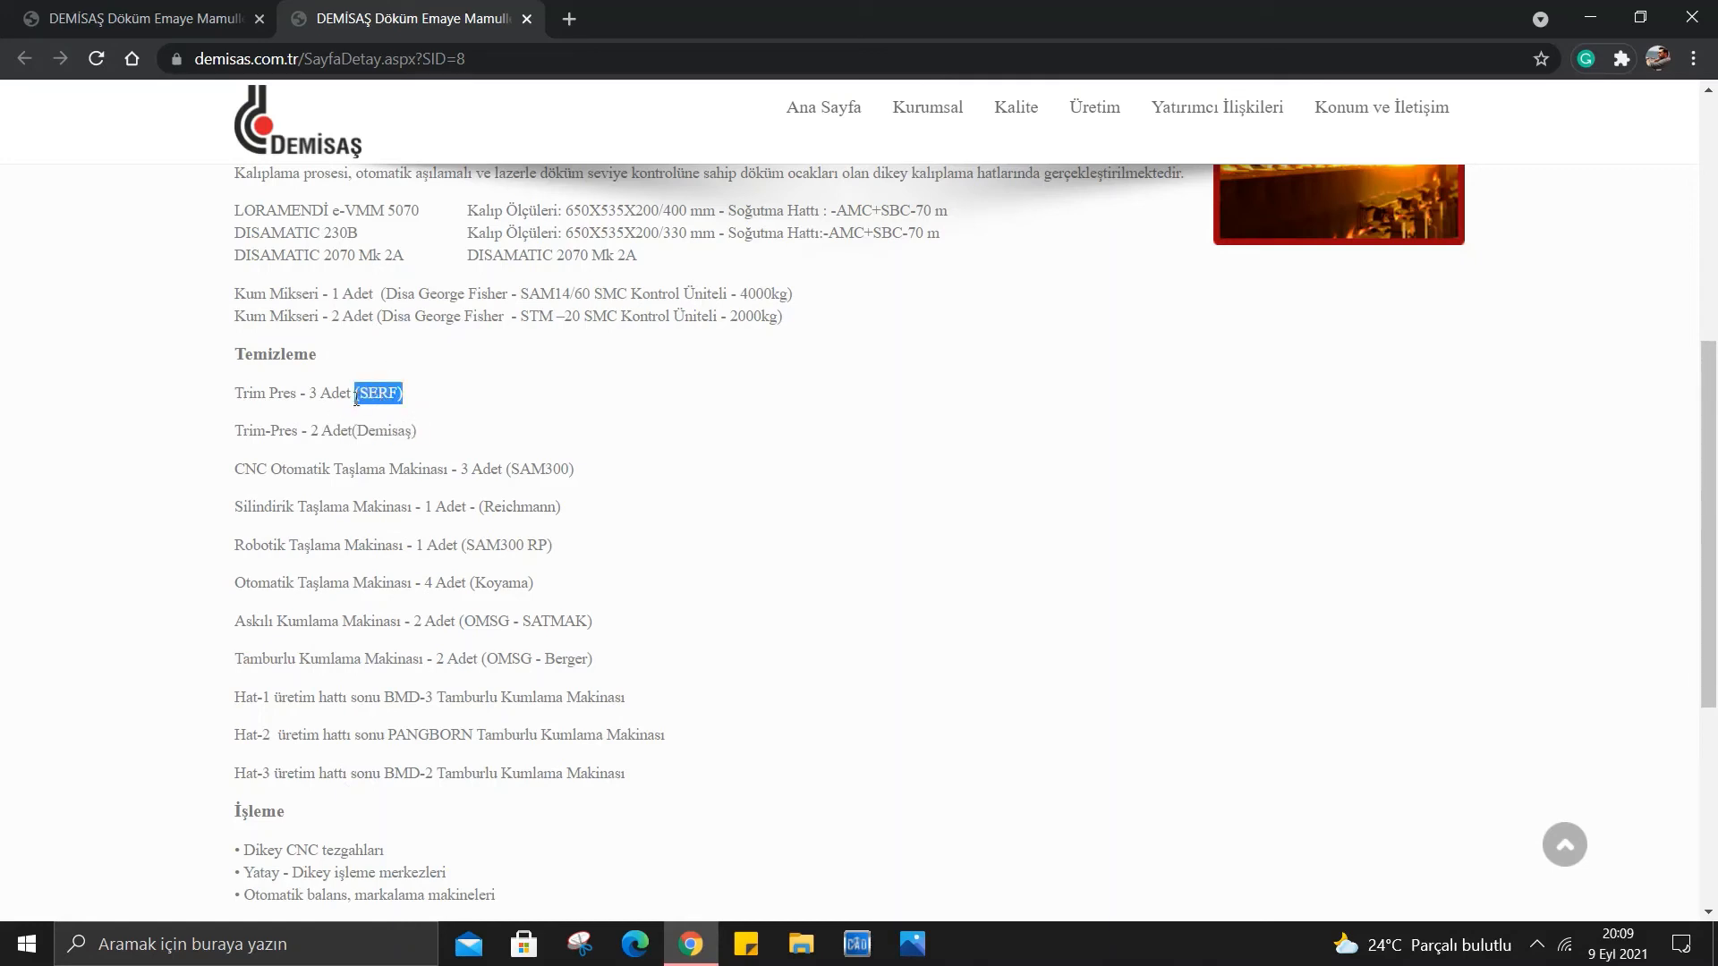
click(426, 437)
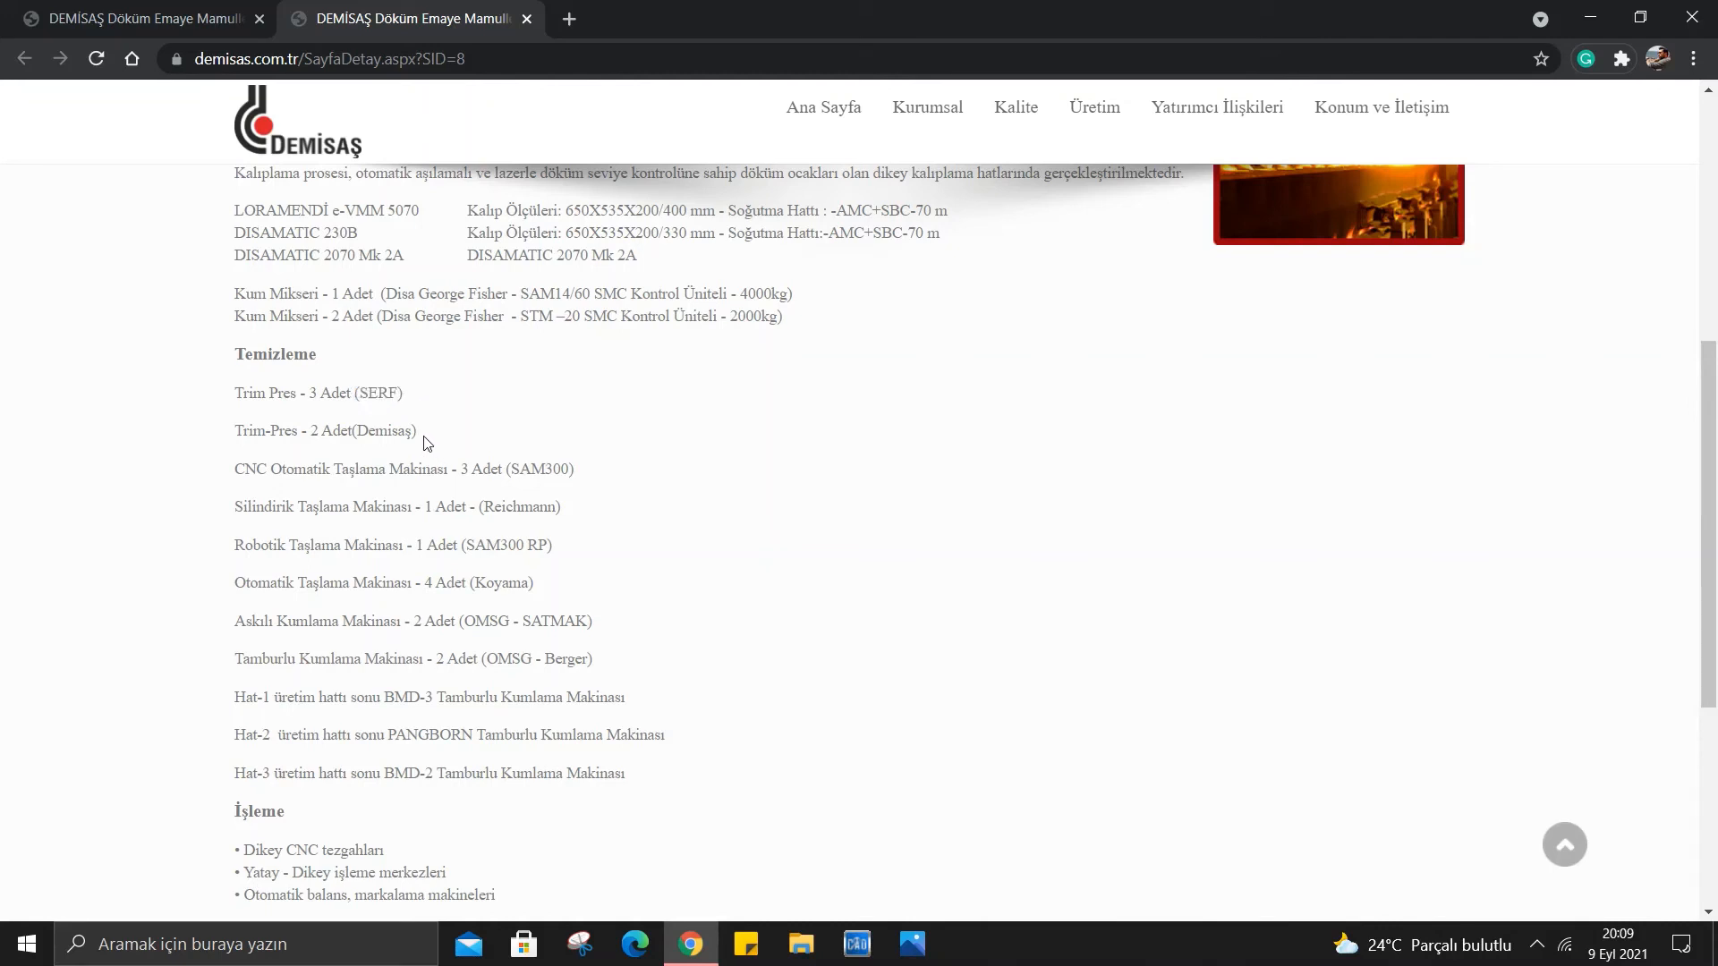
mouse_move(374, 458)
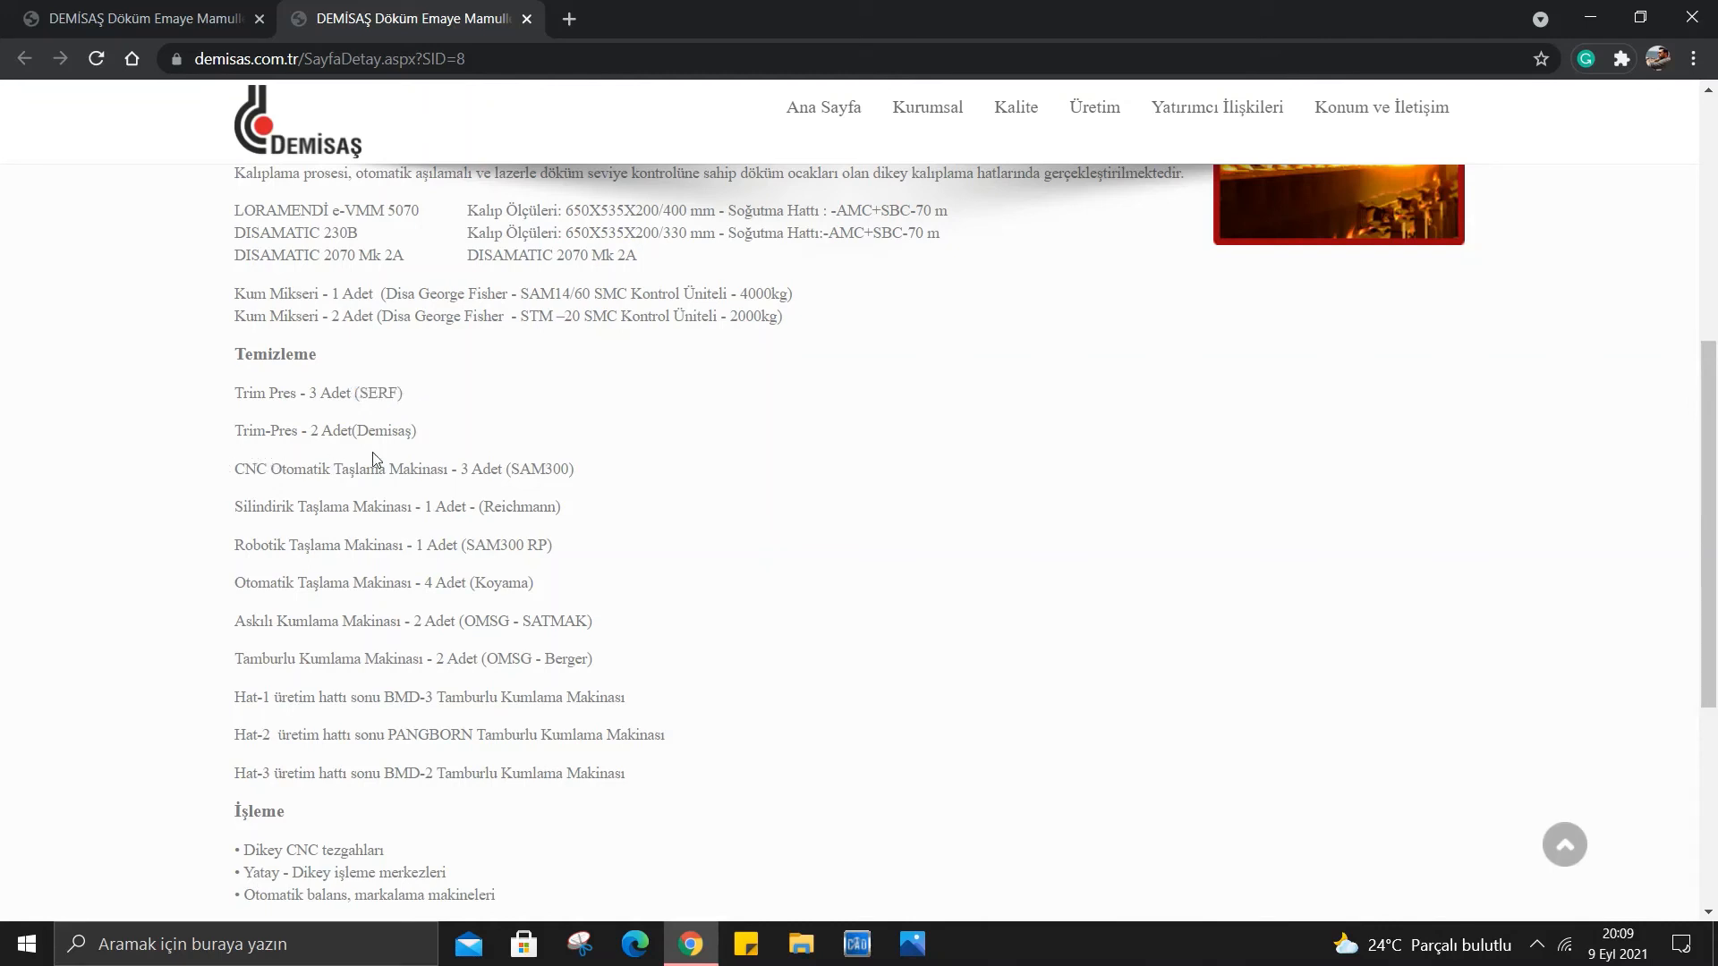
double_click(539, 469)
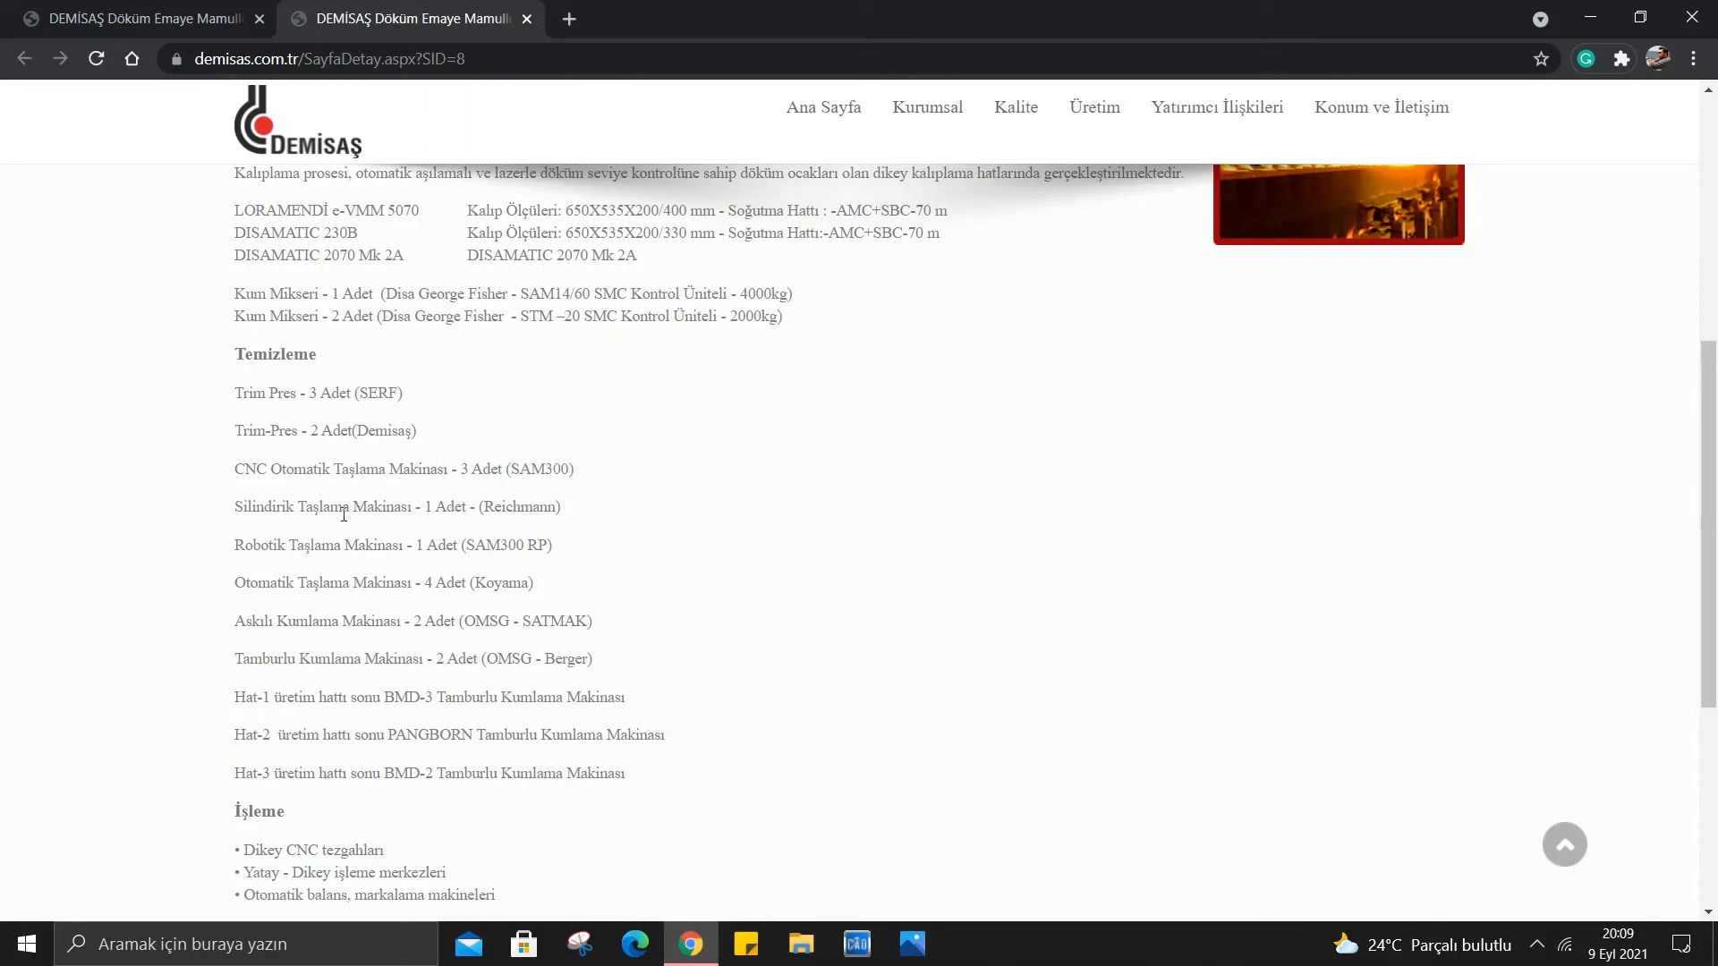
mouse_move(465, 506)
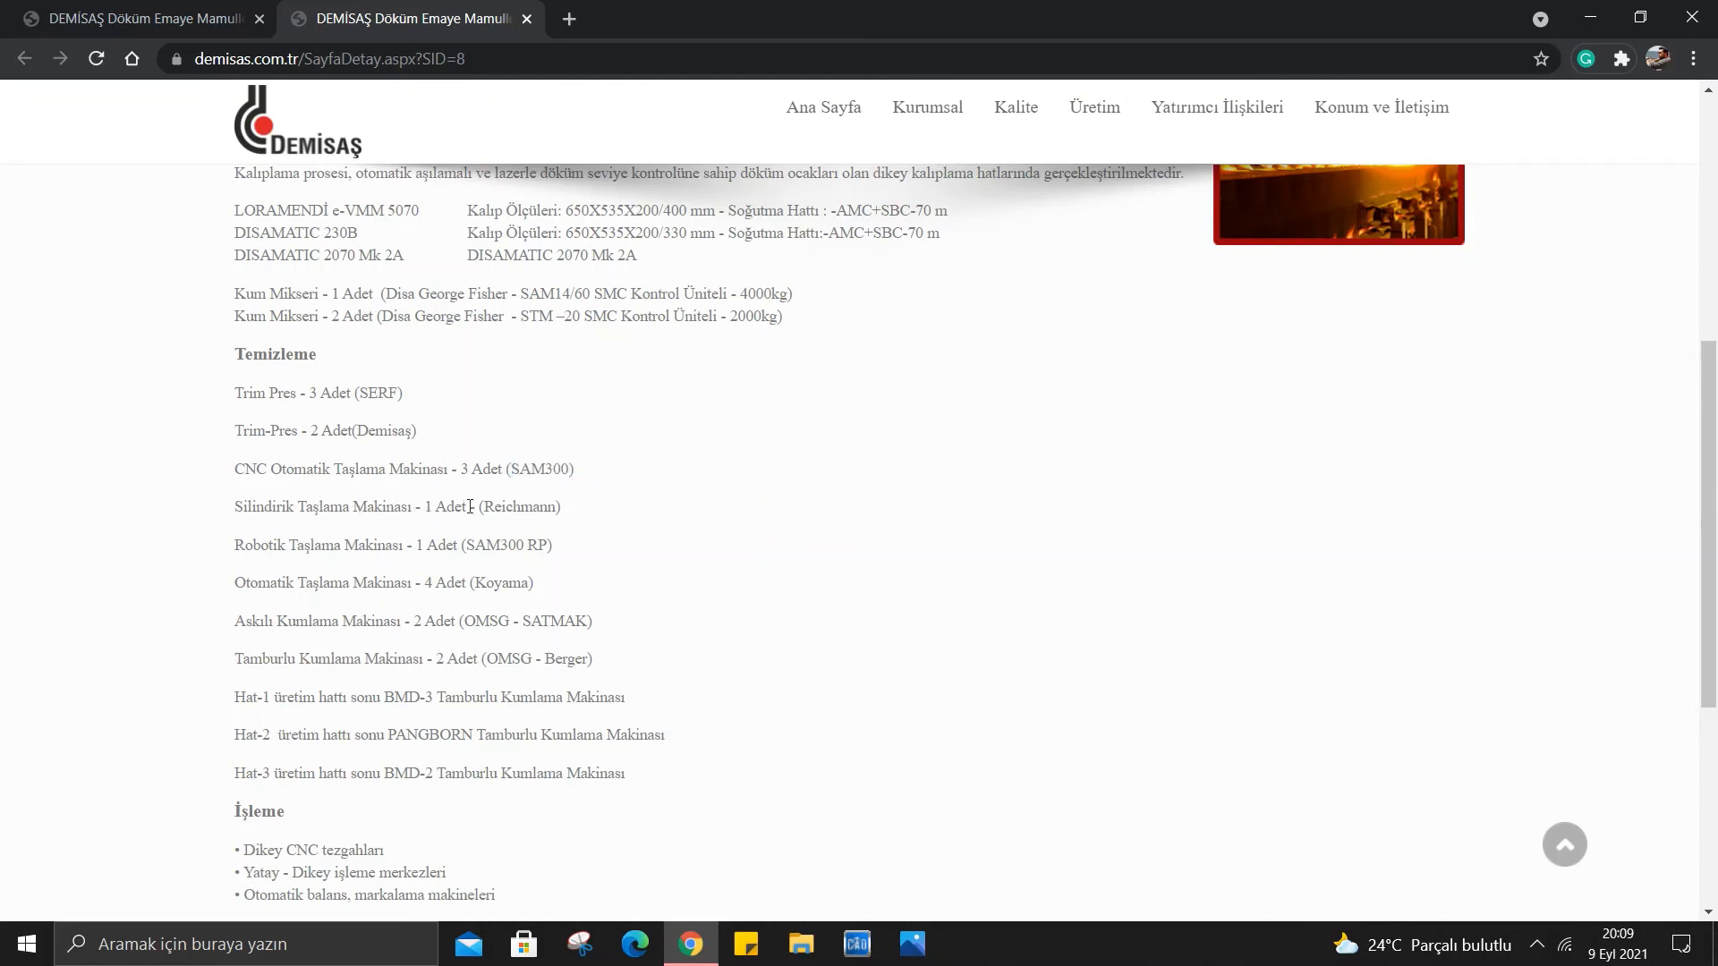
double_click(519, 506)
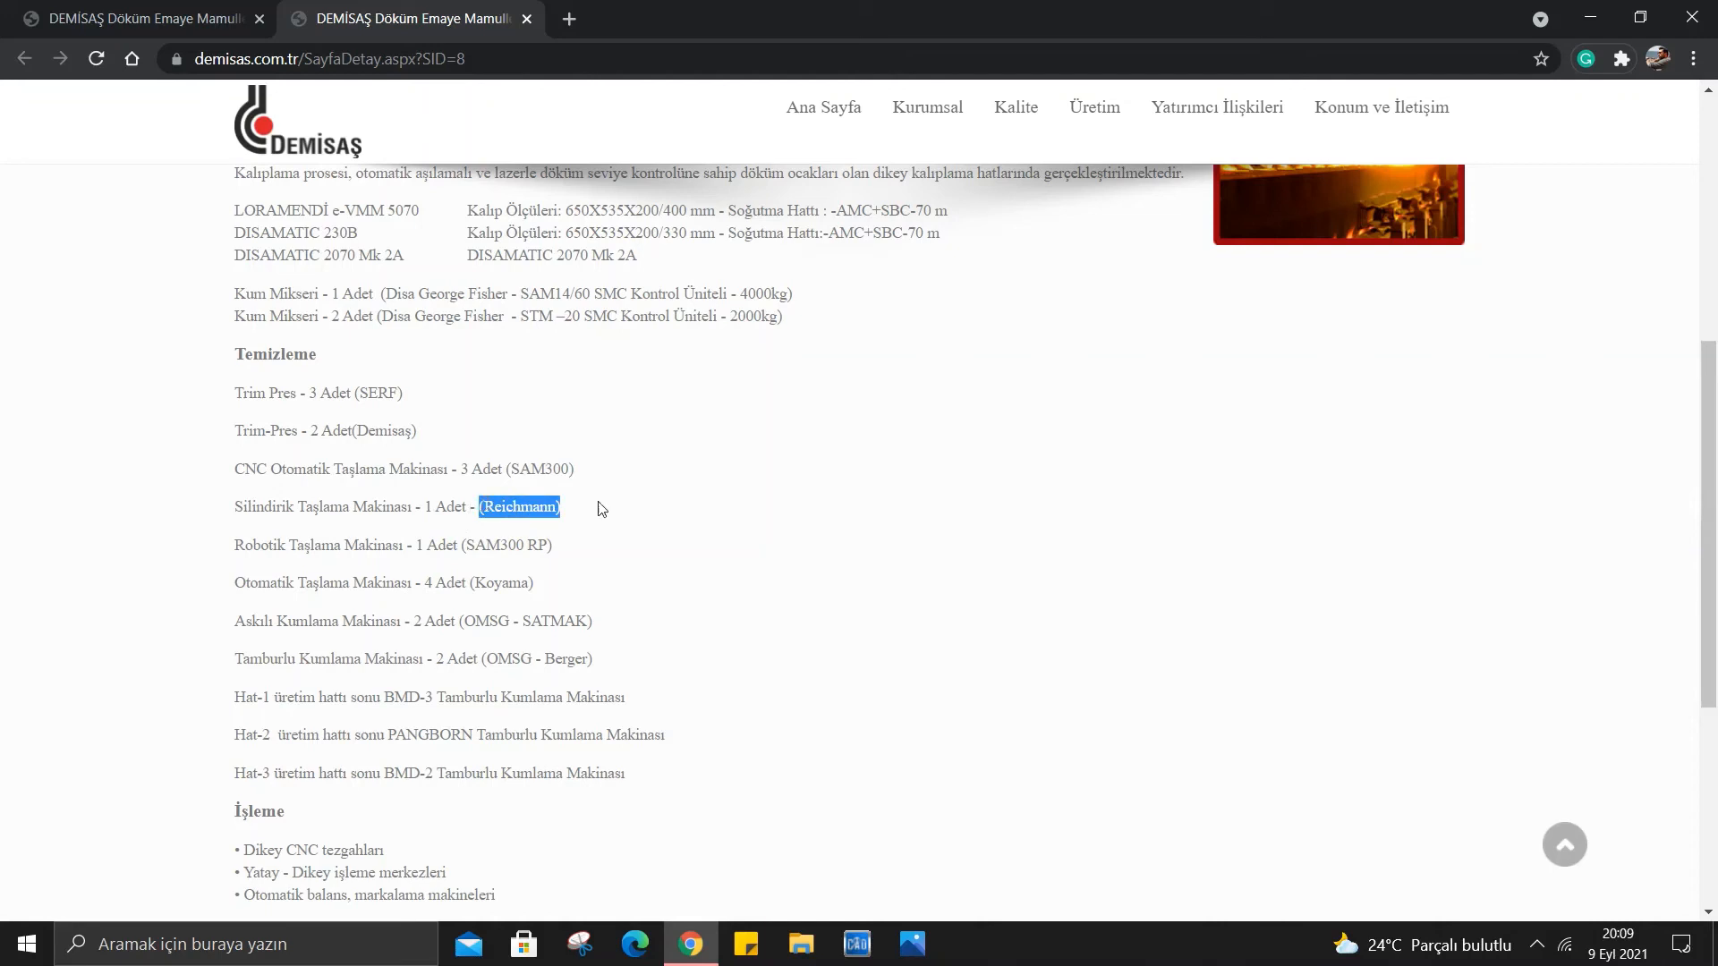
mouse_move(641, 510)
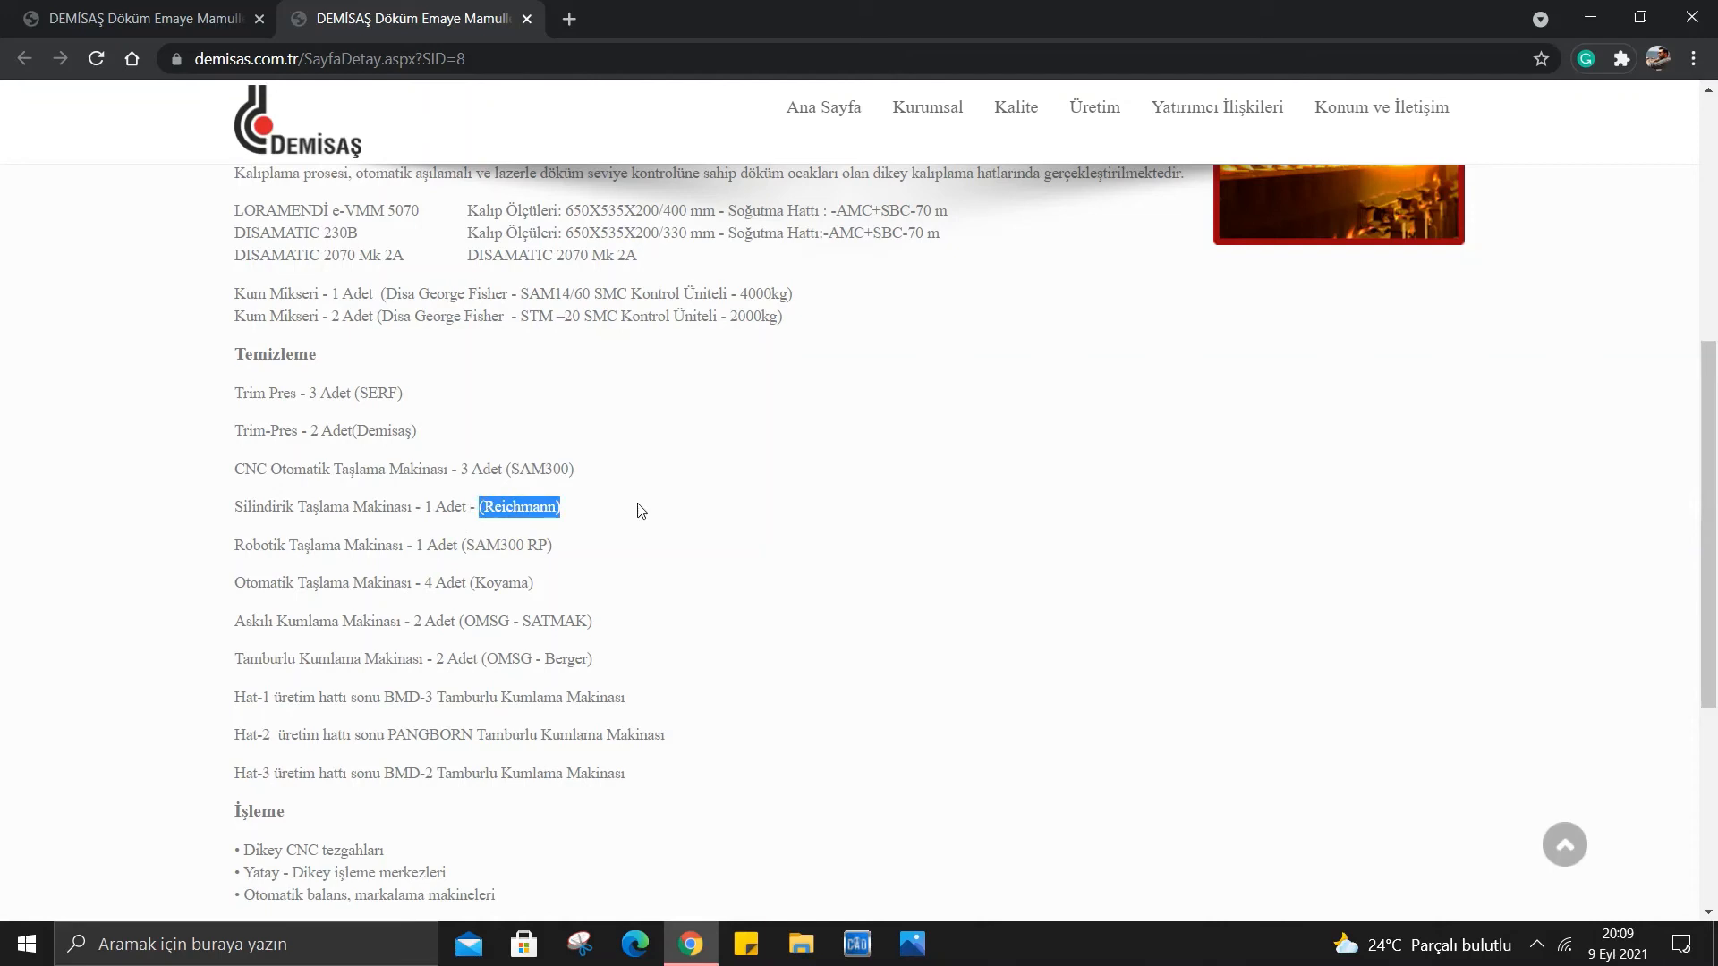
scroll(down, 3)
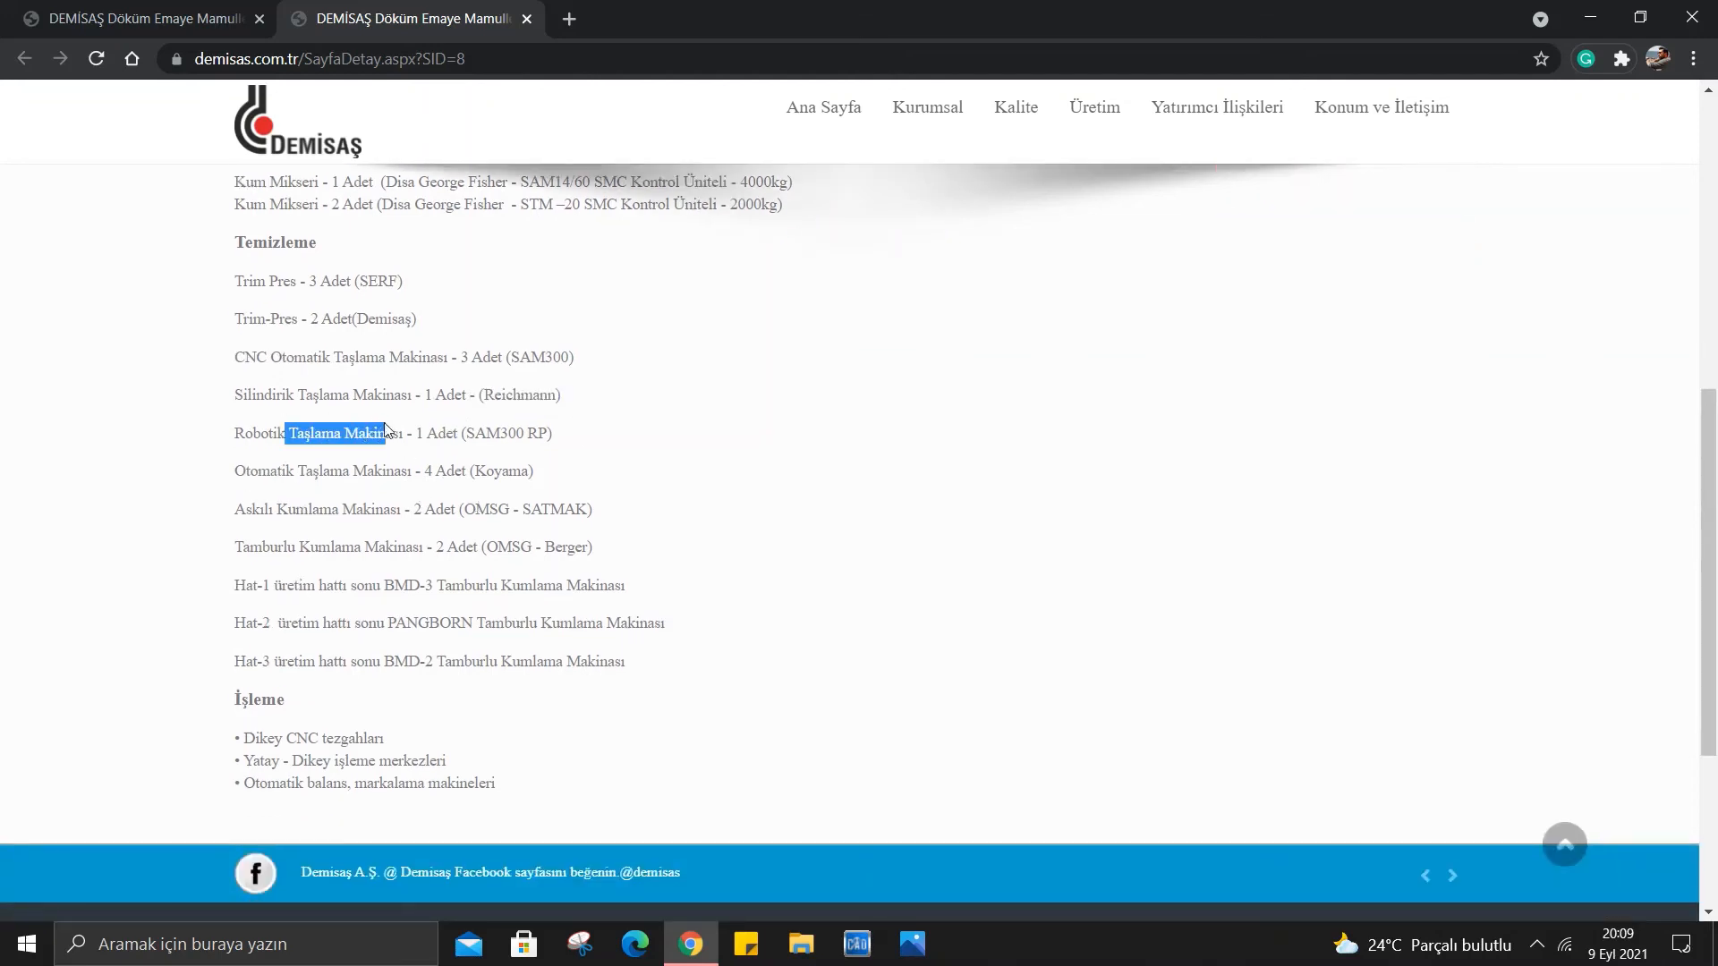
click(309, 501)
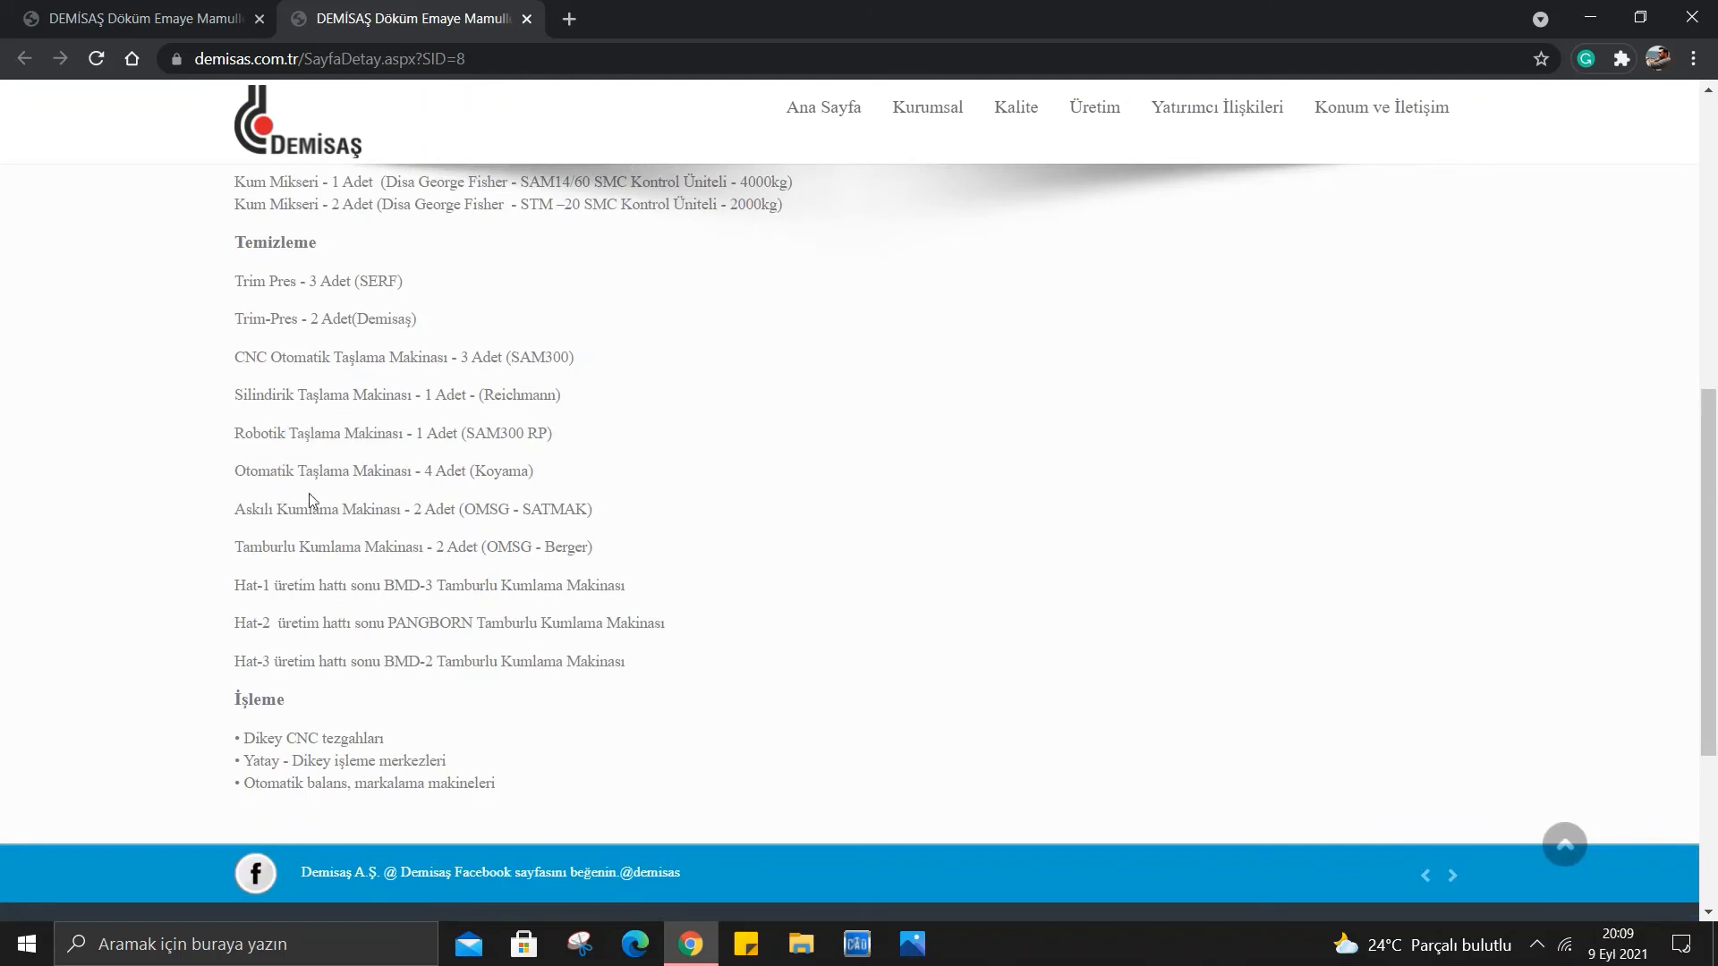
mouse_move(324, 539)
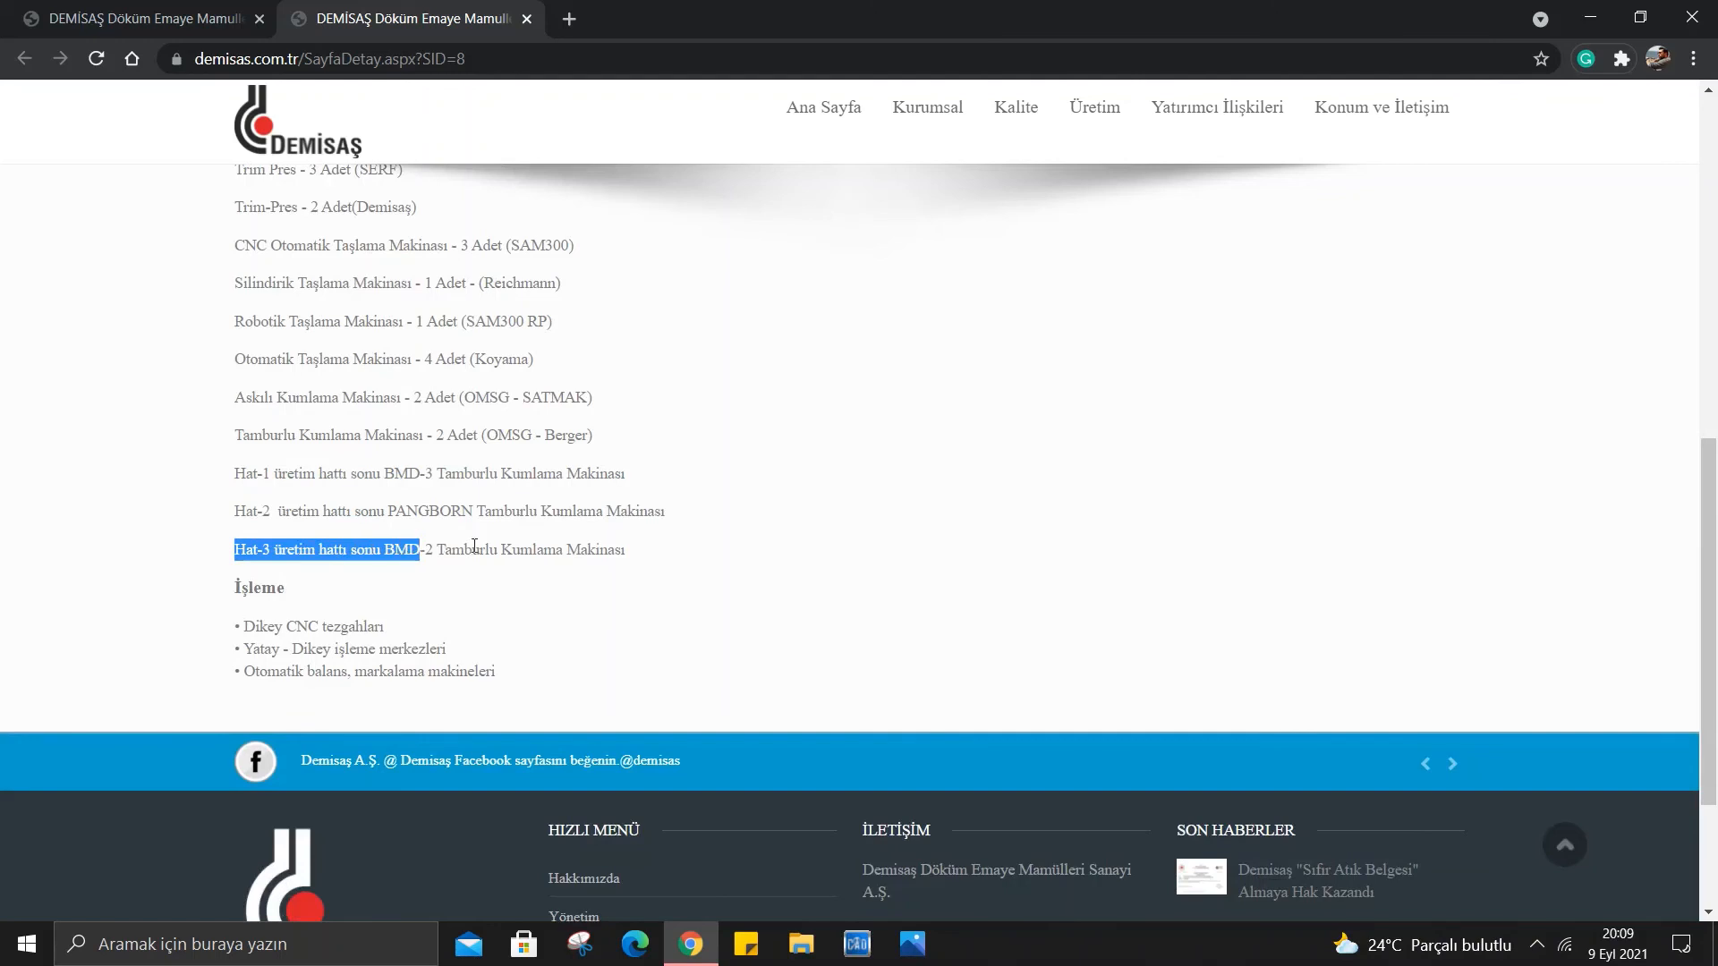
mouse_move(465, 504)
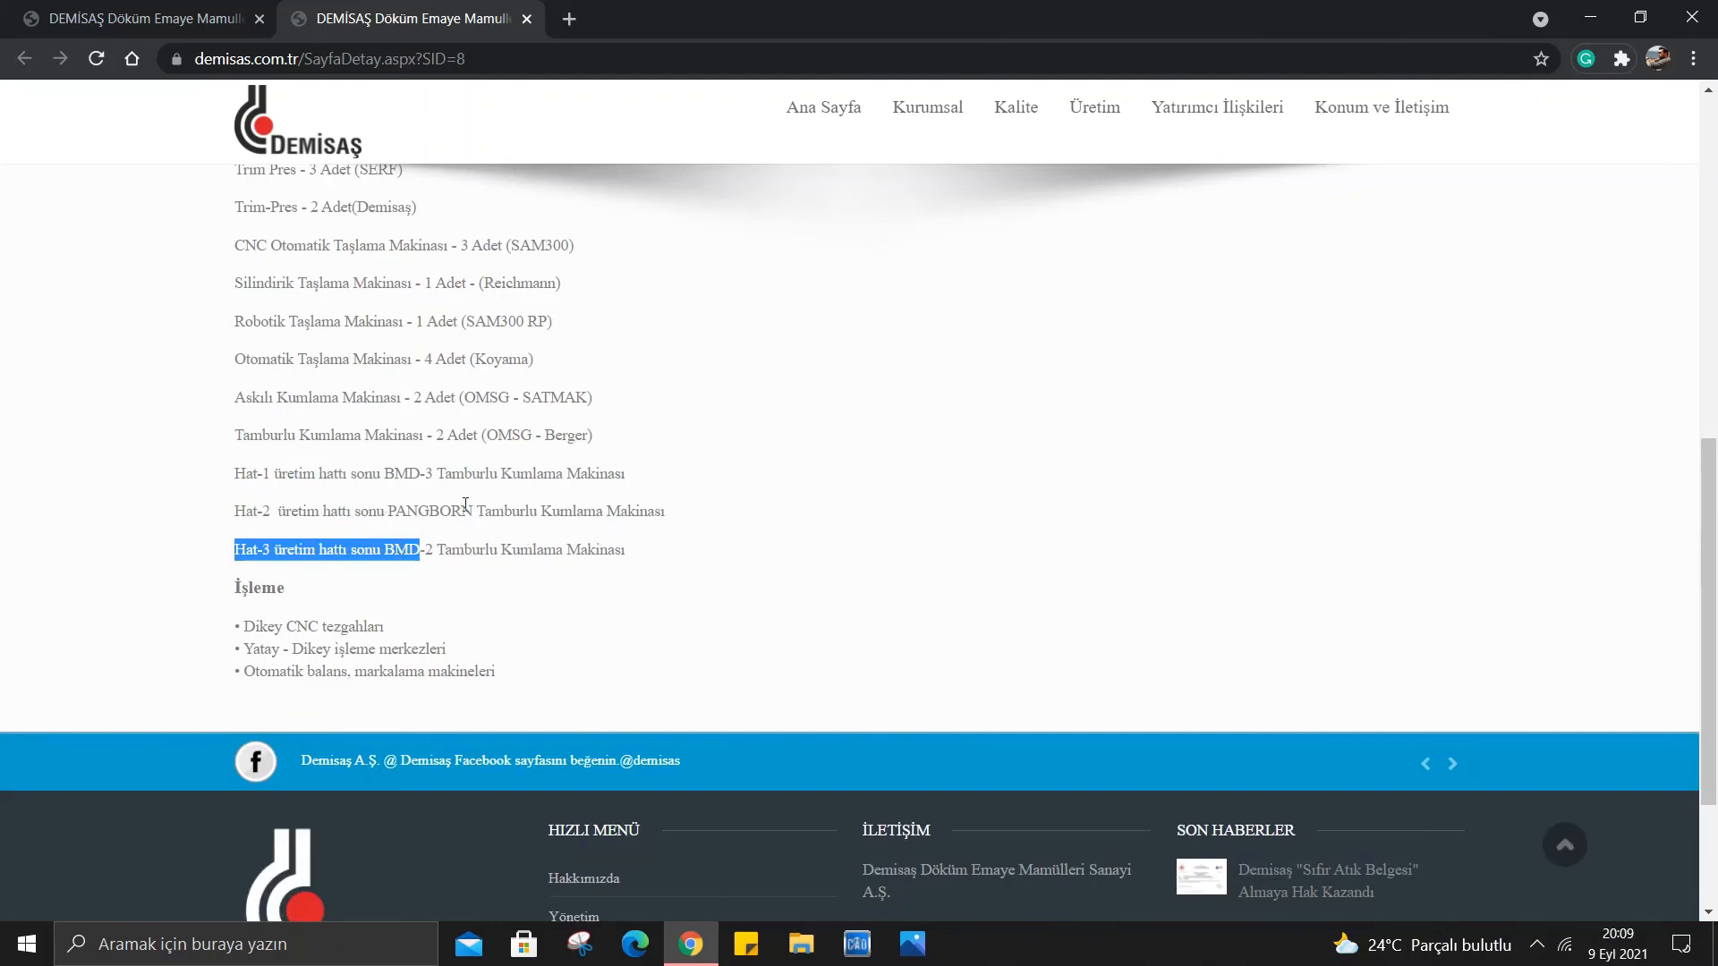
scroll(down, 3)
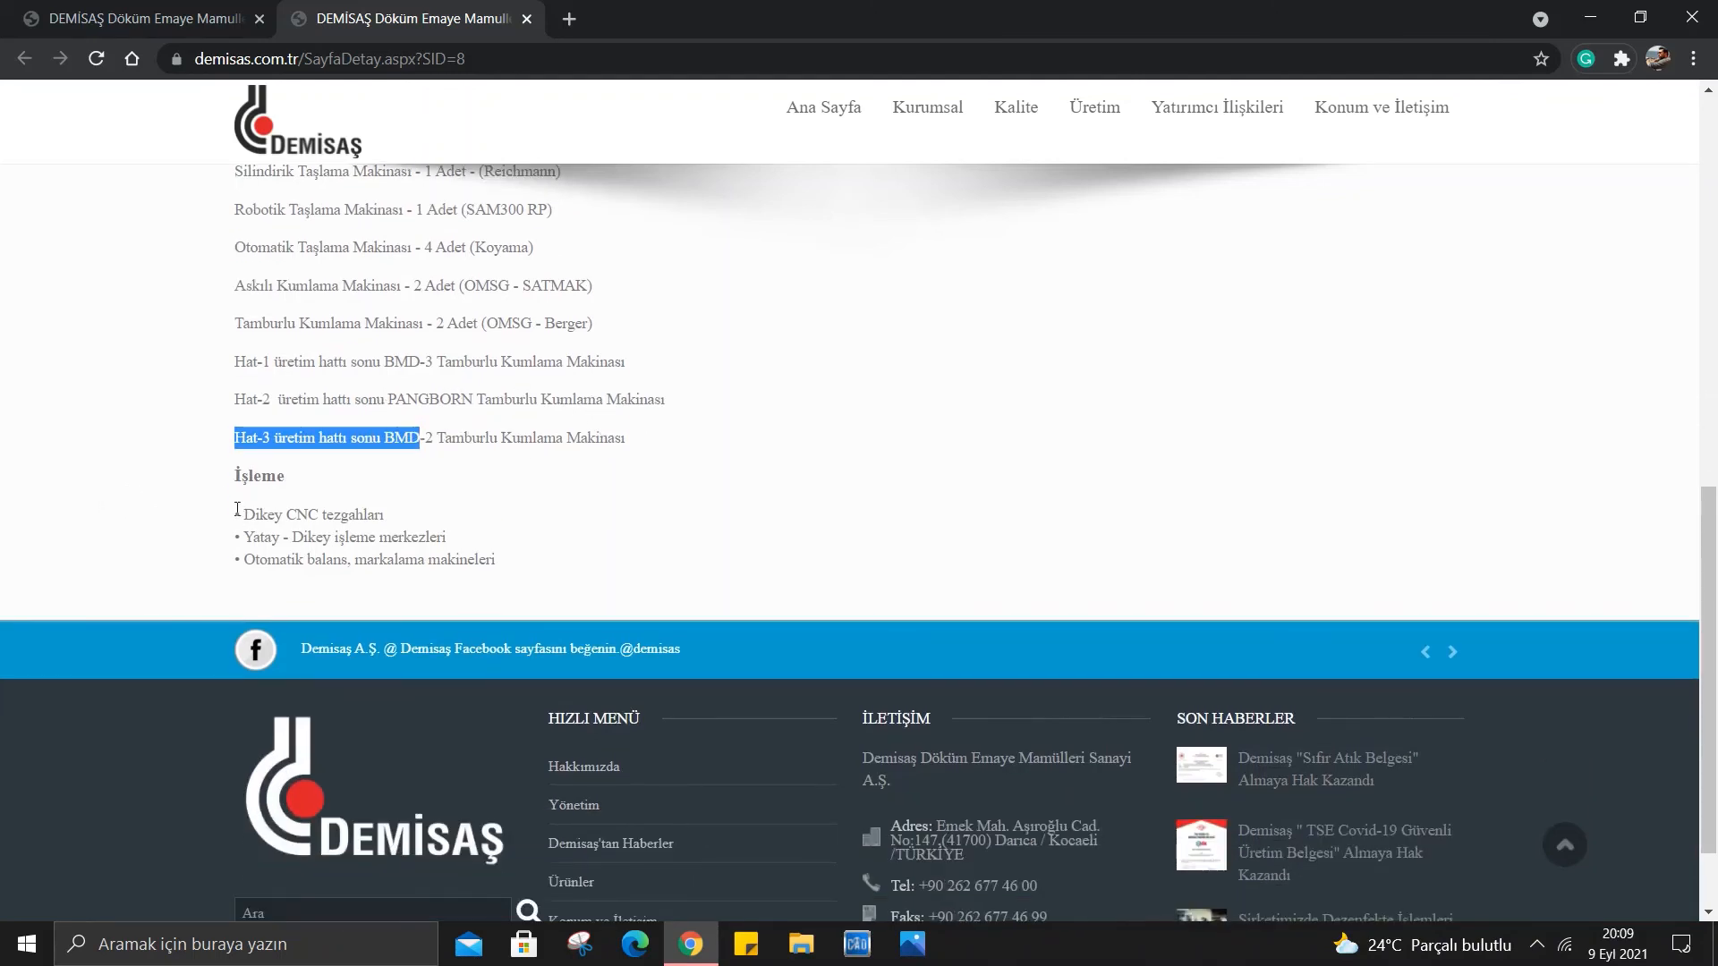
click(252, 510)
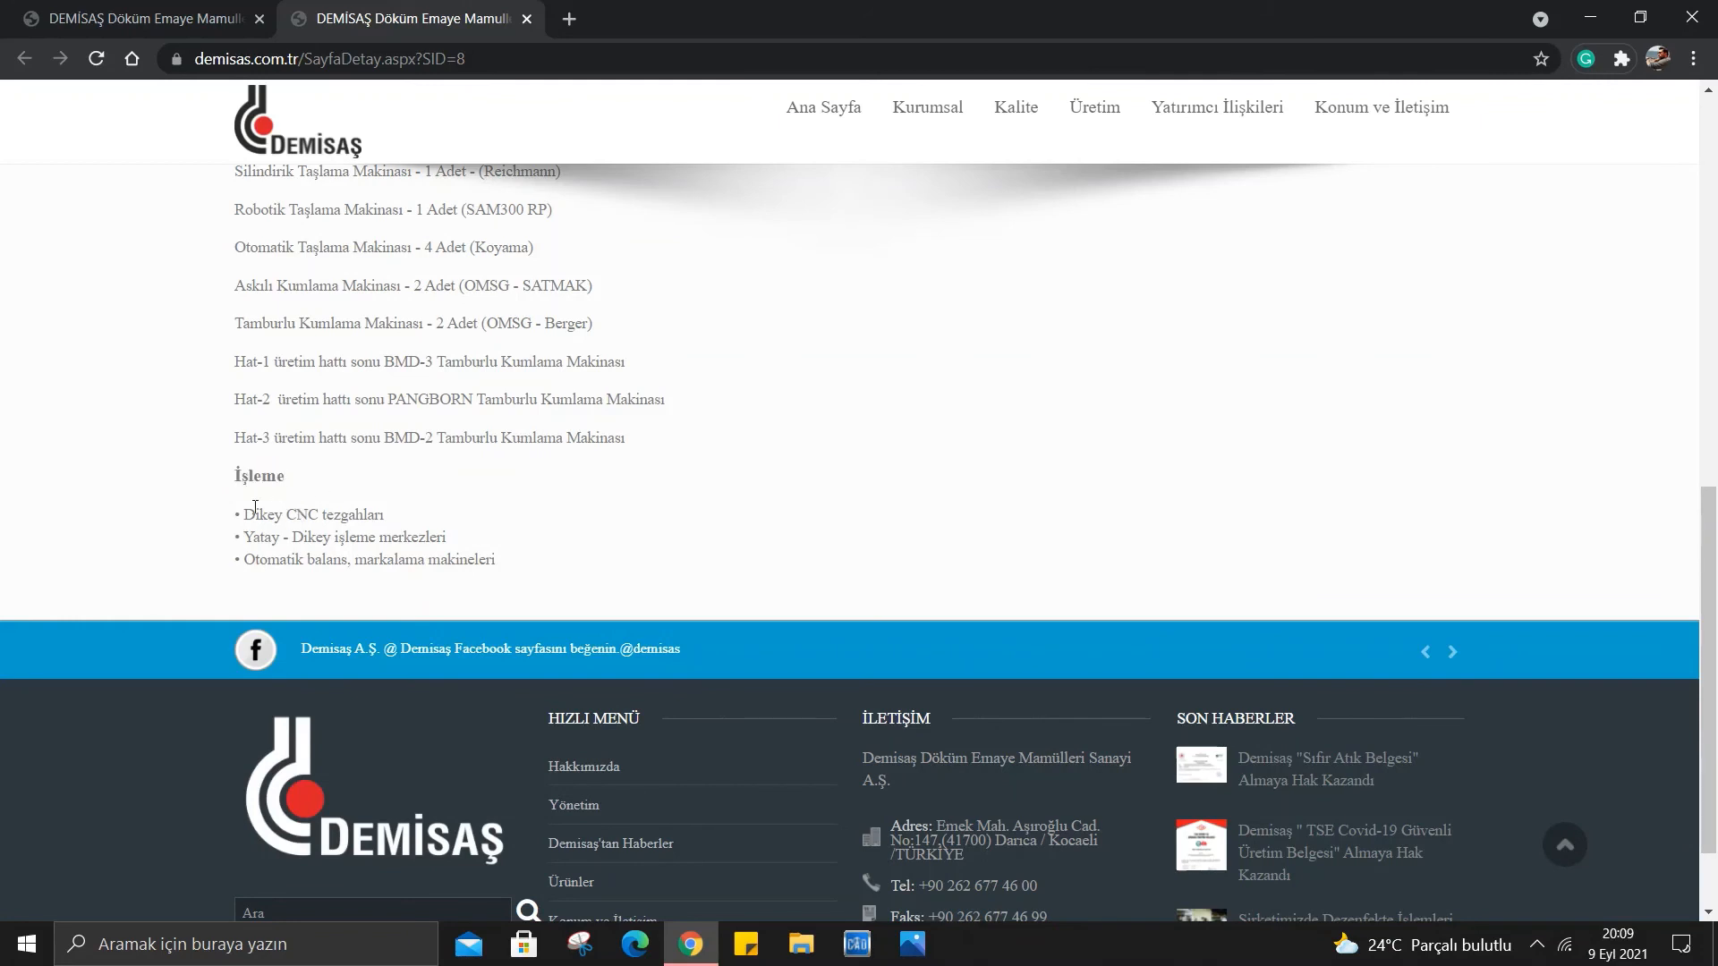
mouse_move(397, 516)
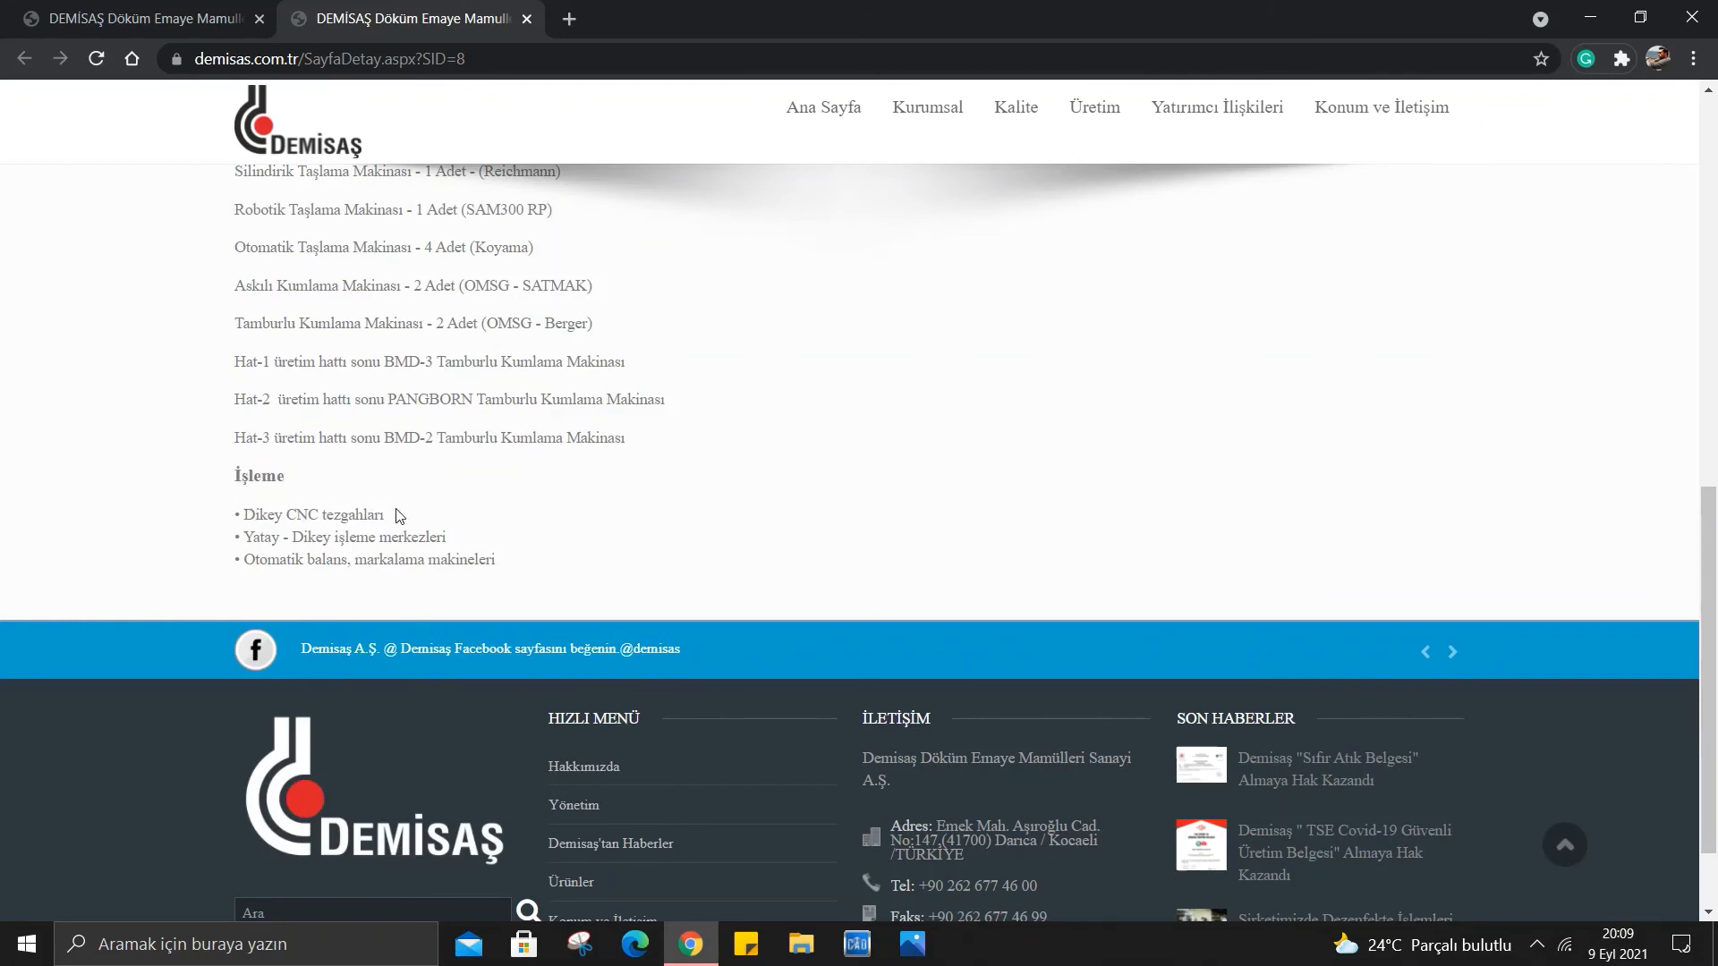
mouse_move(485, 540)
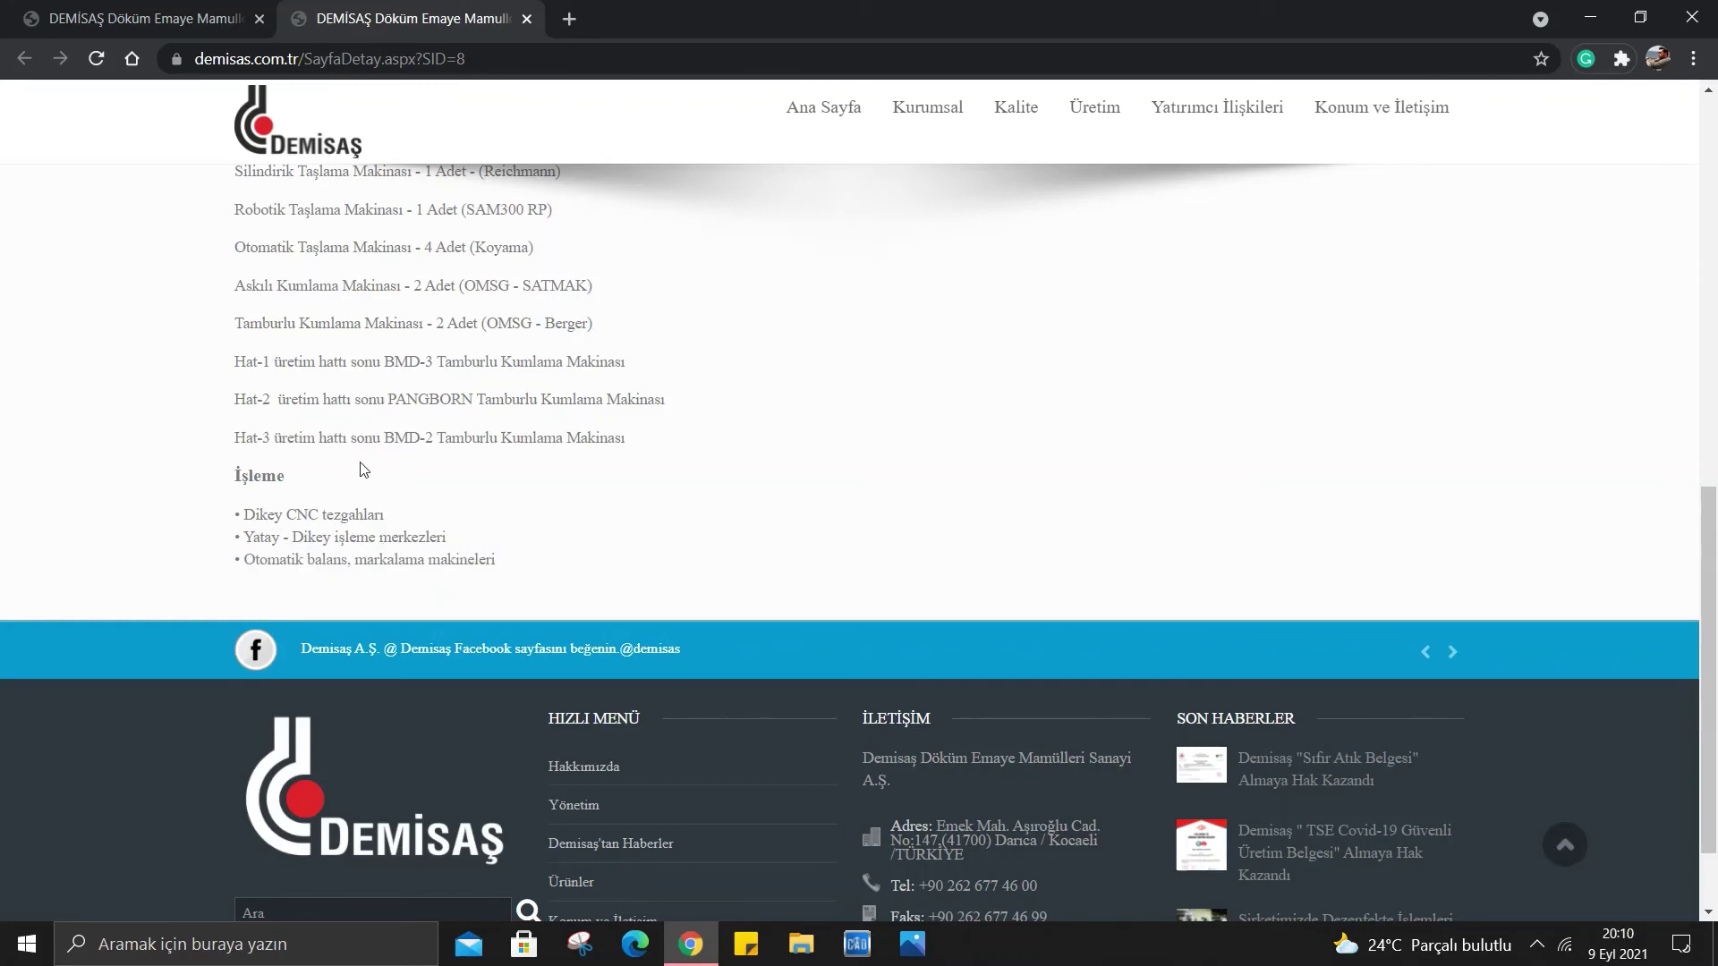
scroll(up, 3)
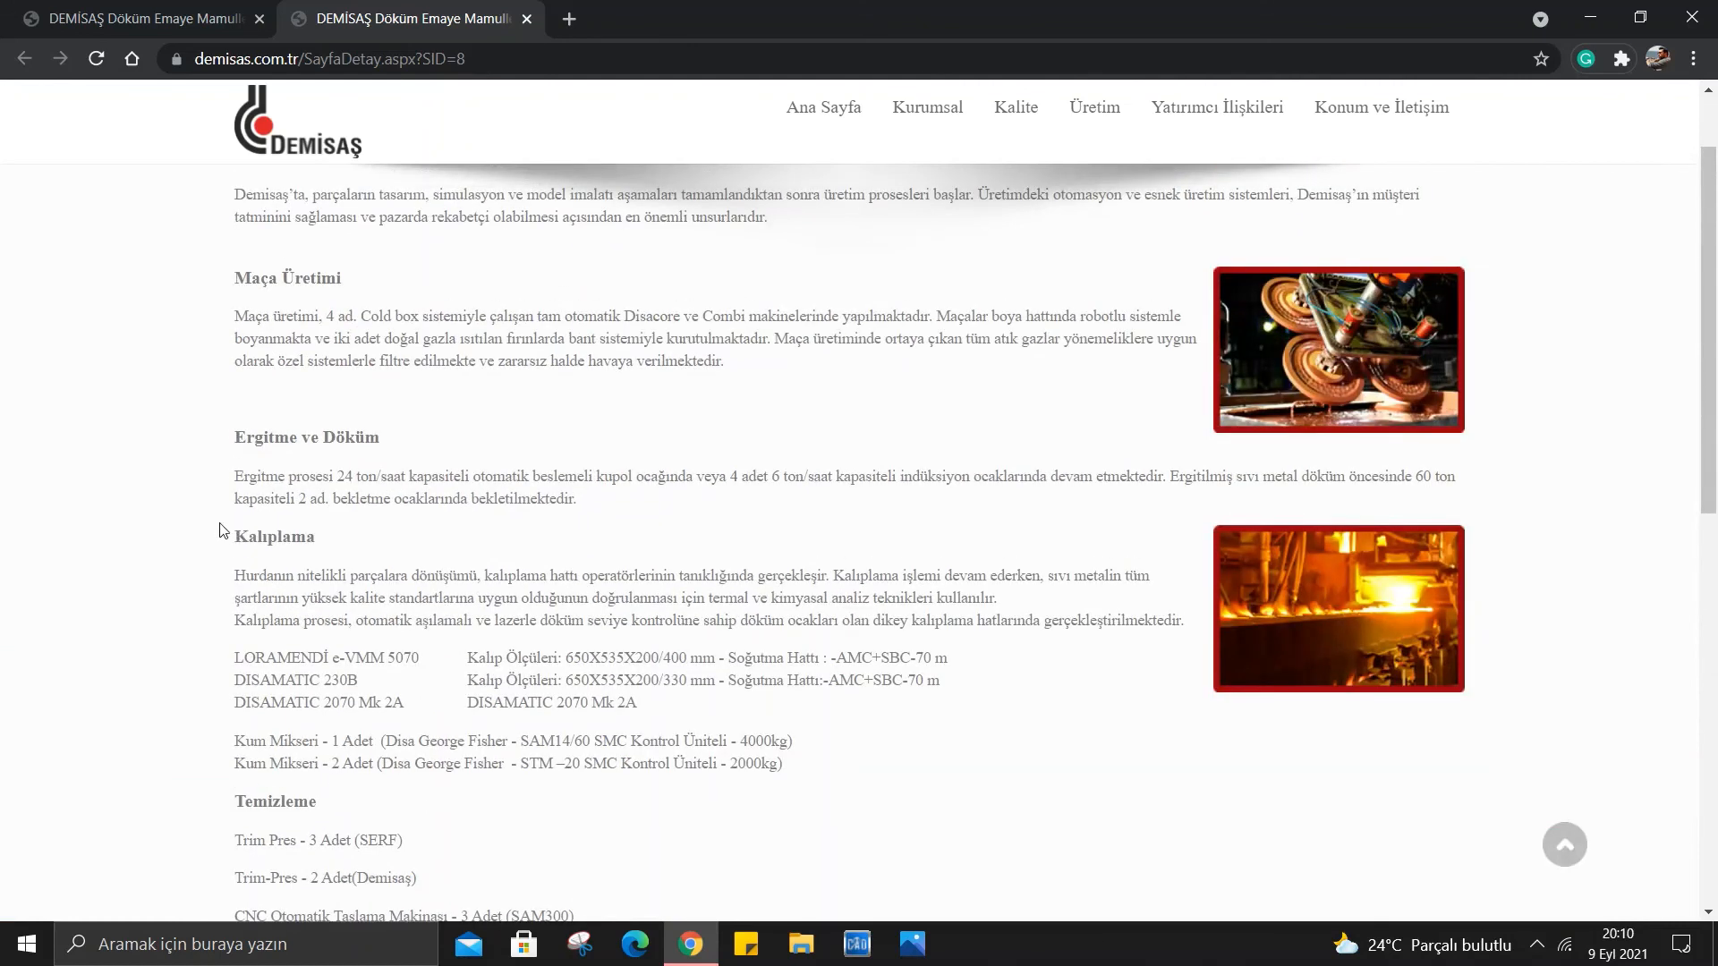
mouse_move(149, 391)
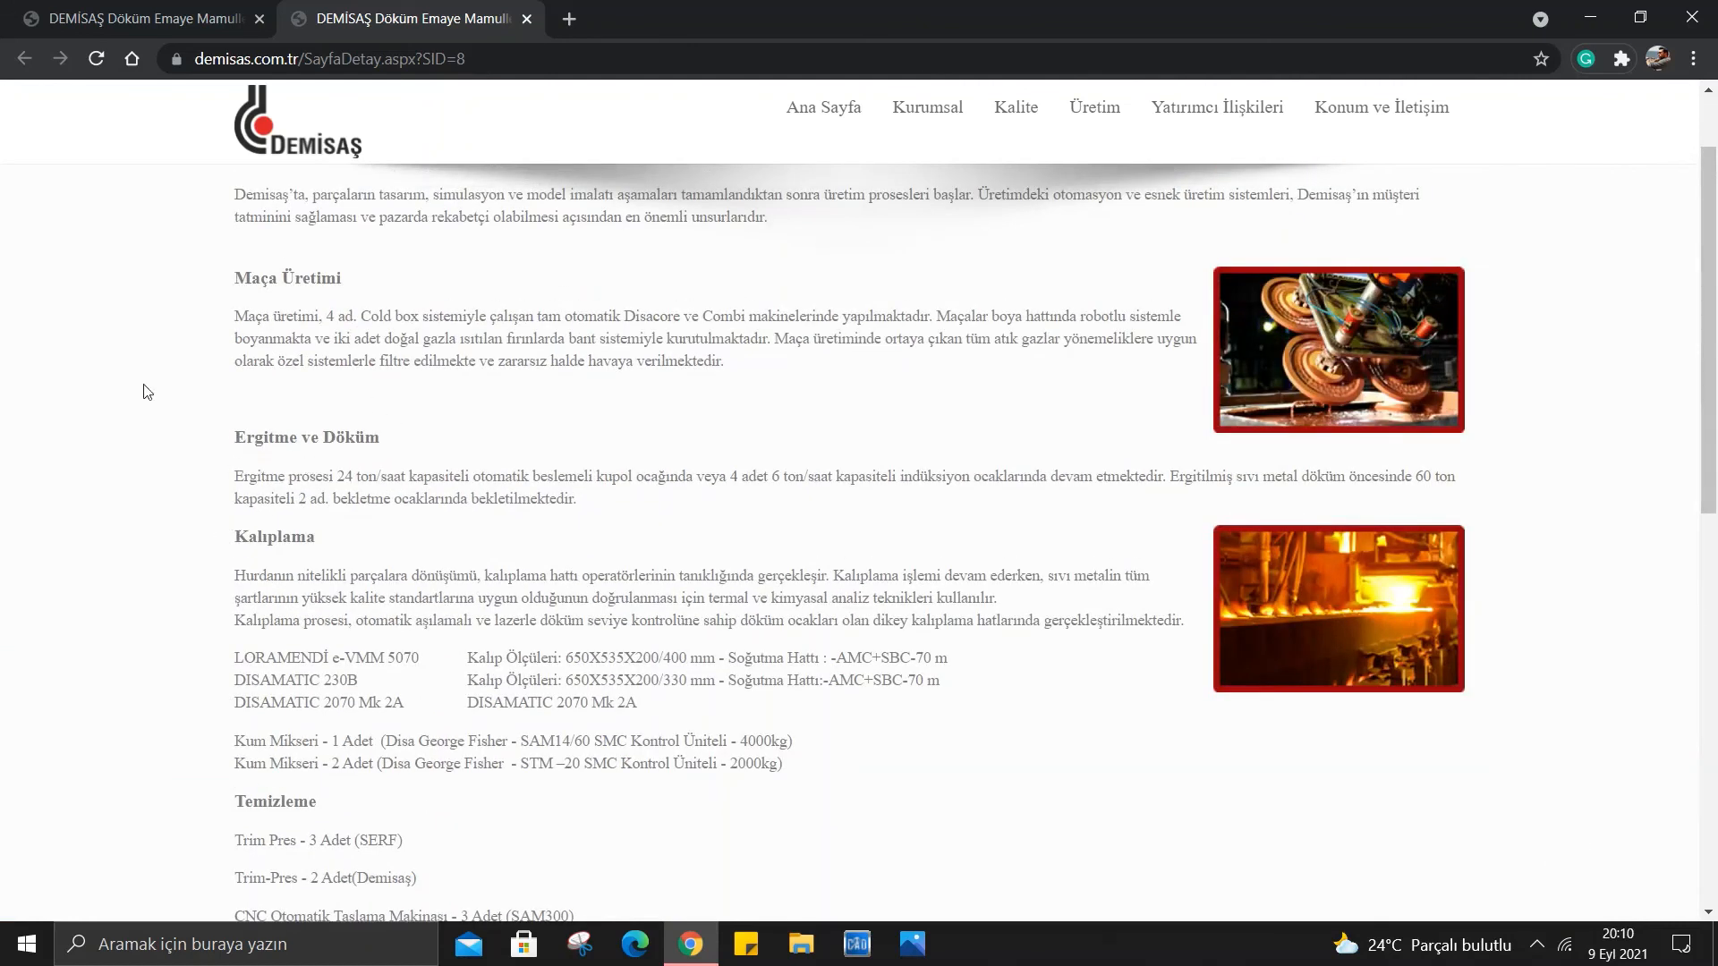
mouse_move(376, 725)
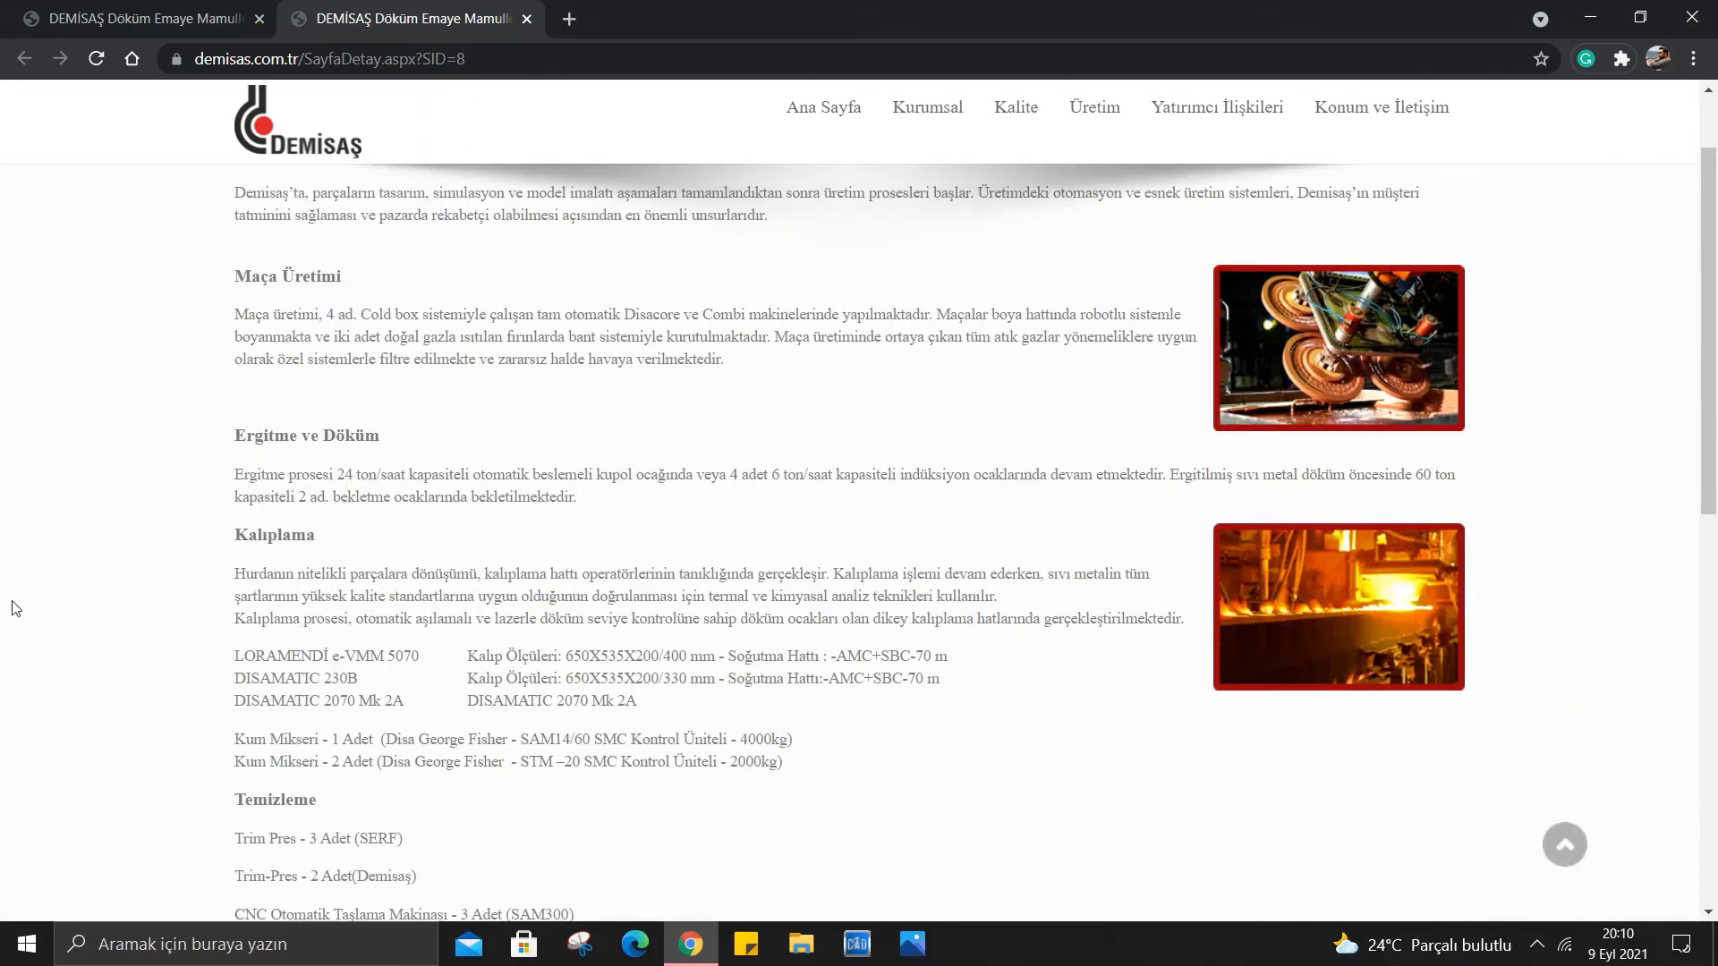
scroll(down, 3)
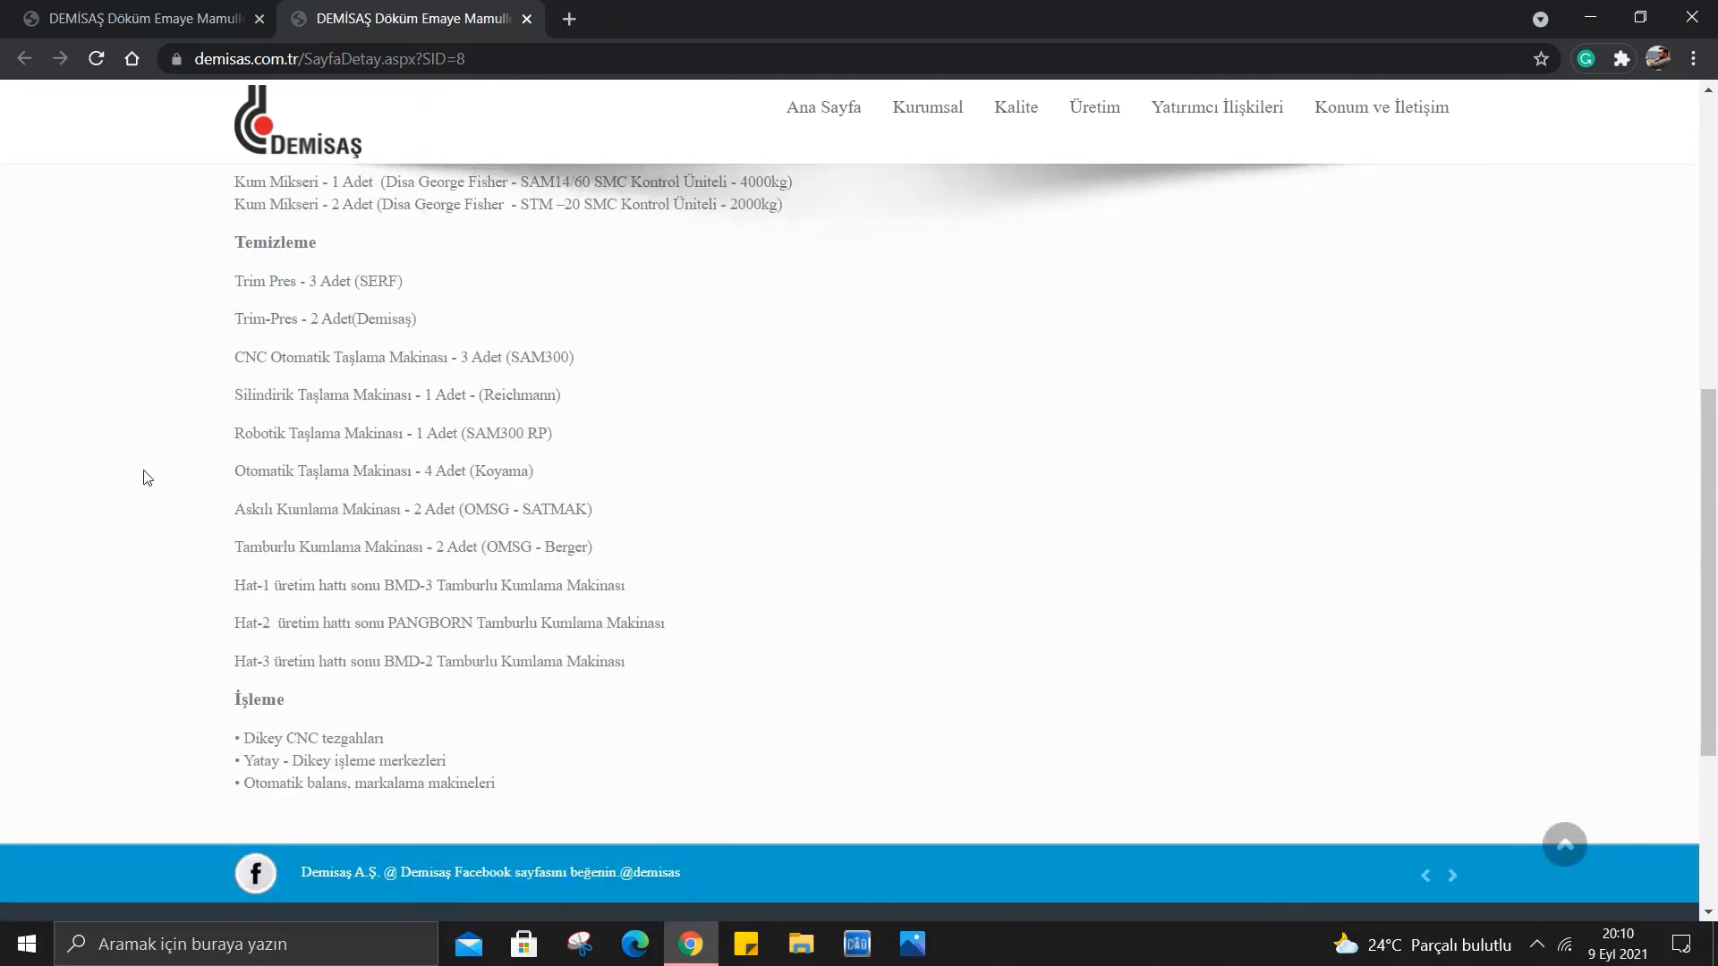
mouse_move(109, 583)
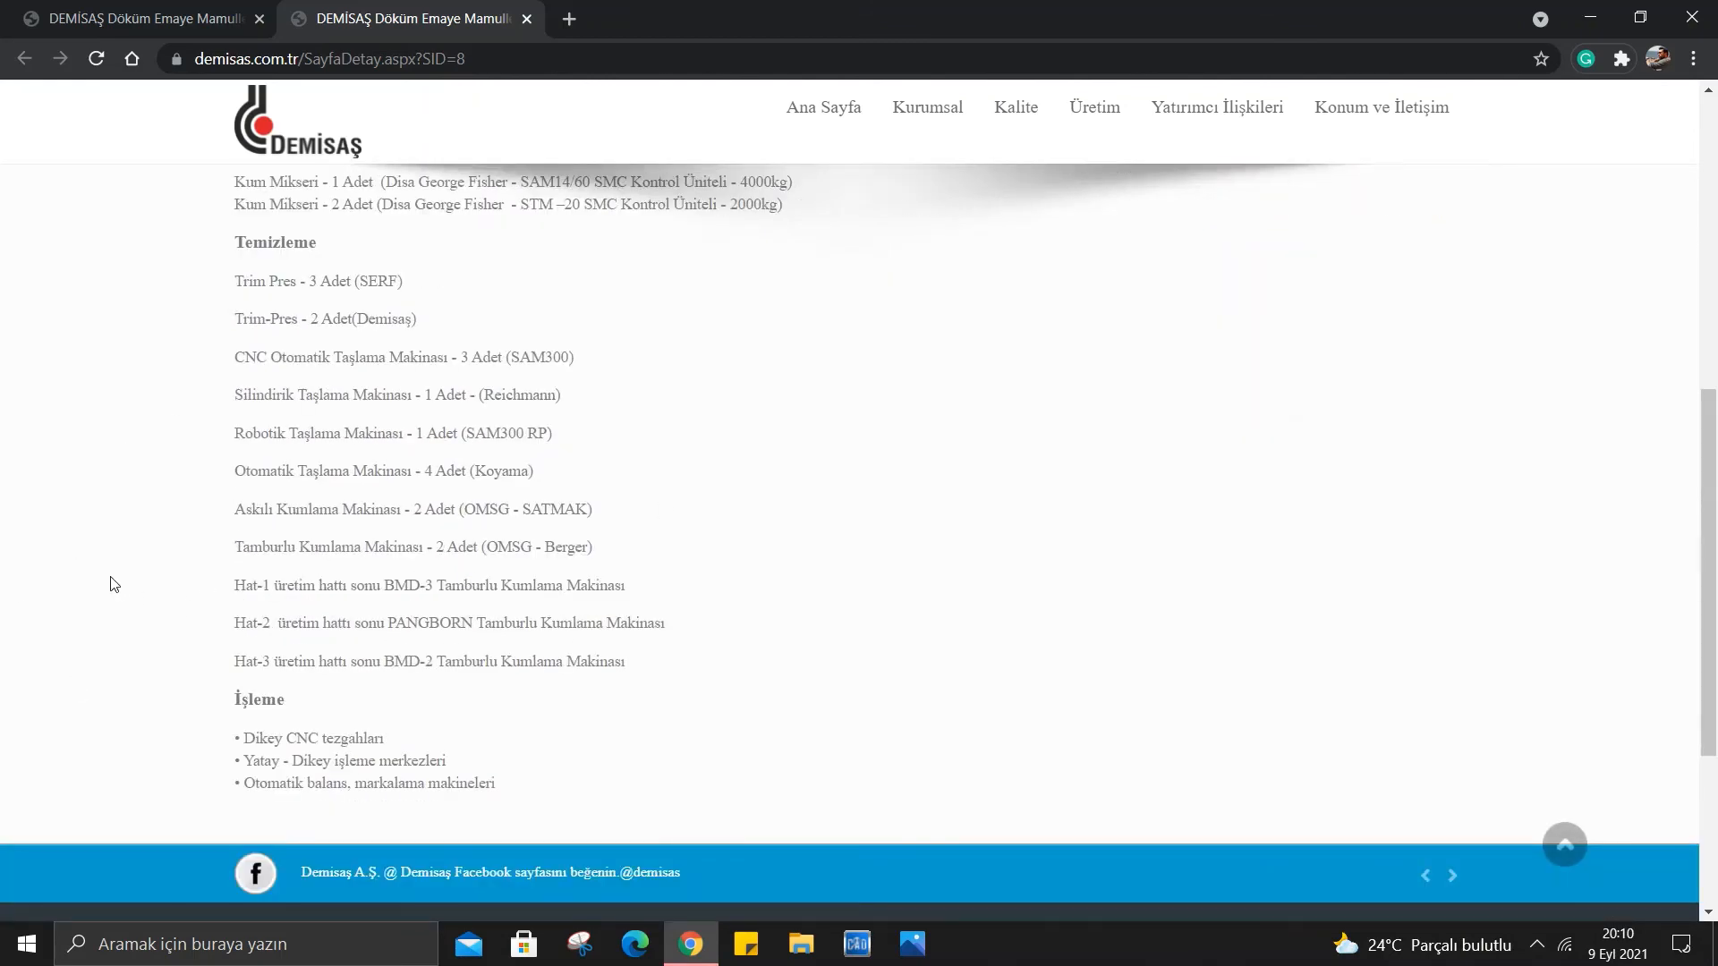
mouse_move(120, 584)
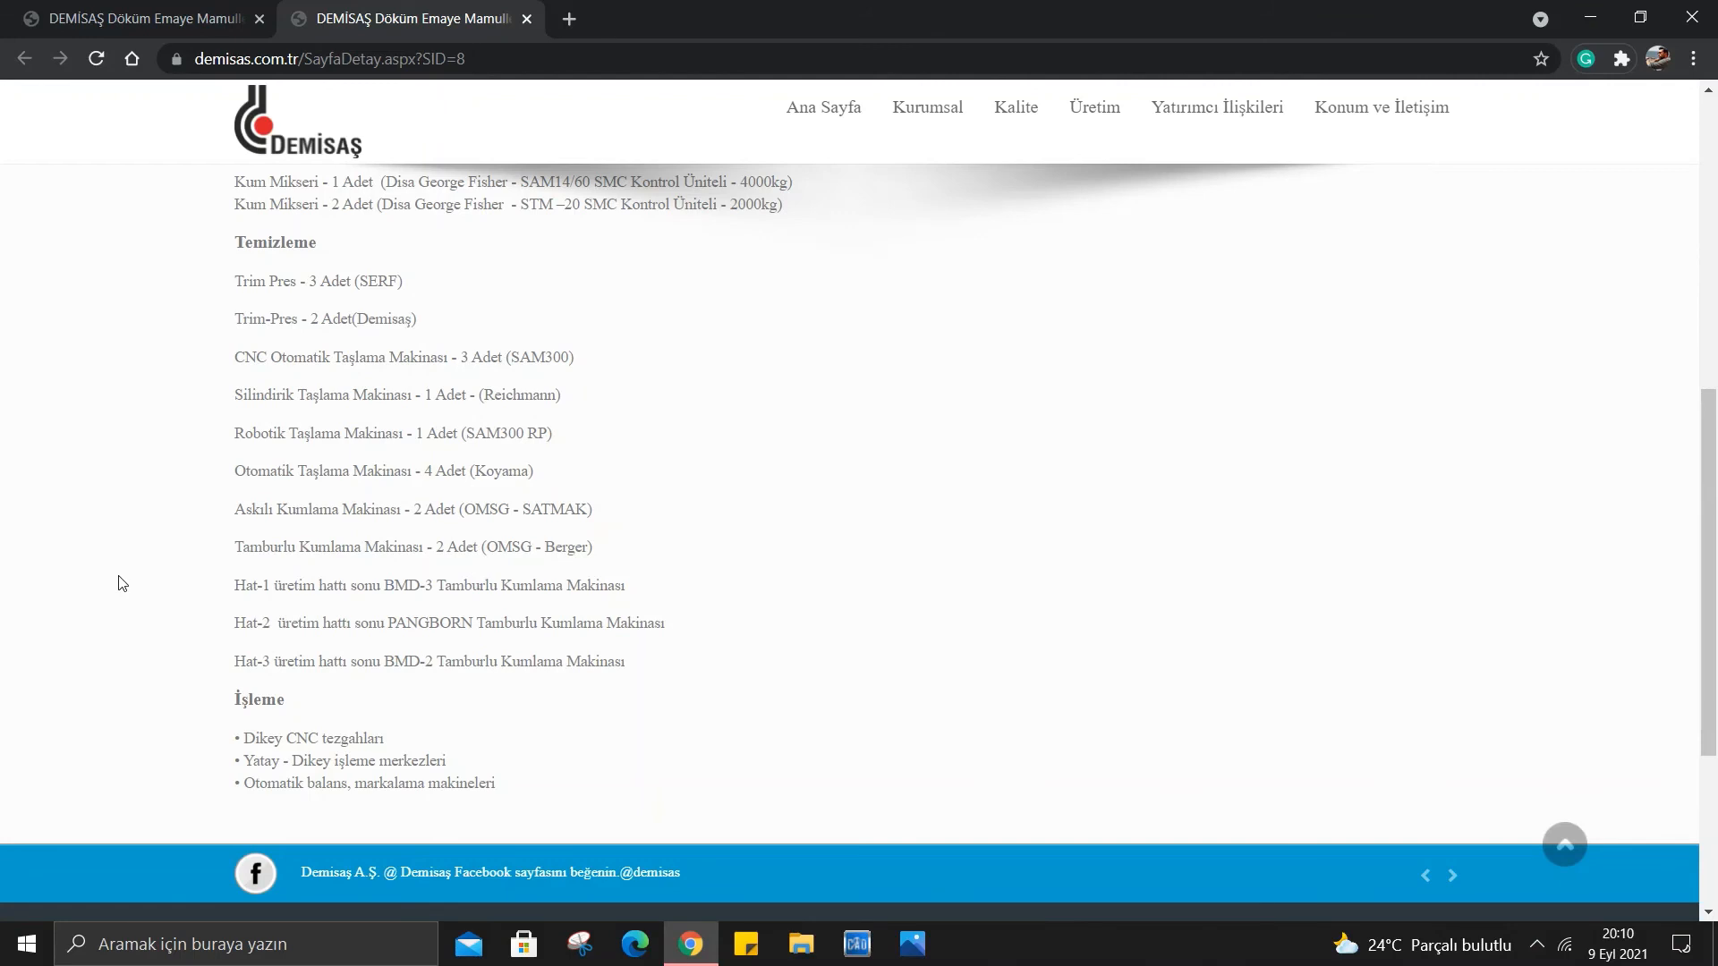
mouse_move(241, 733)
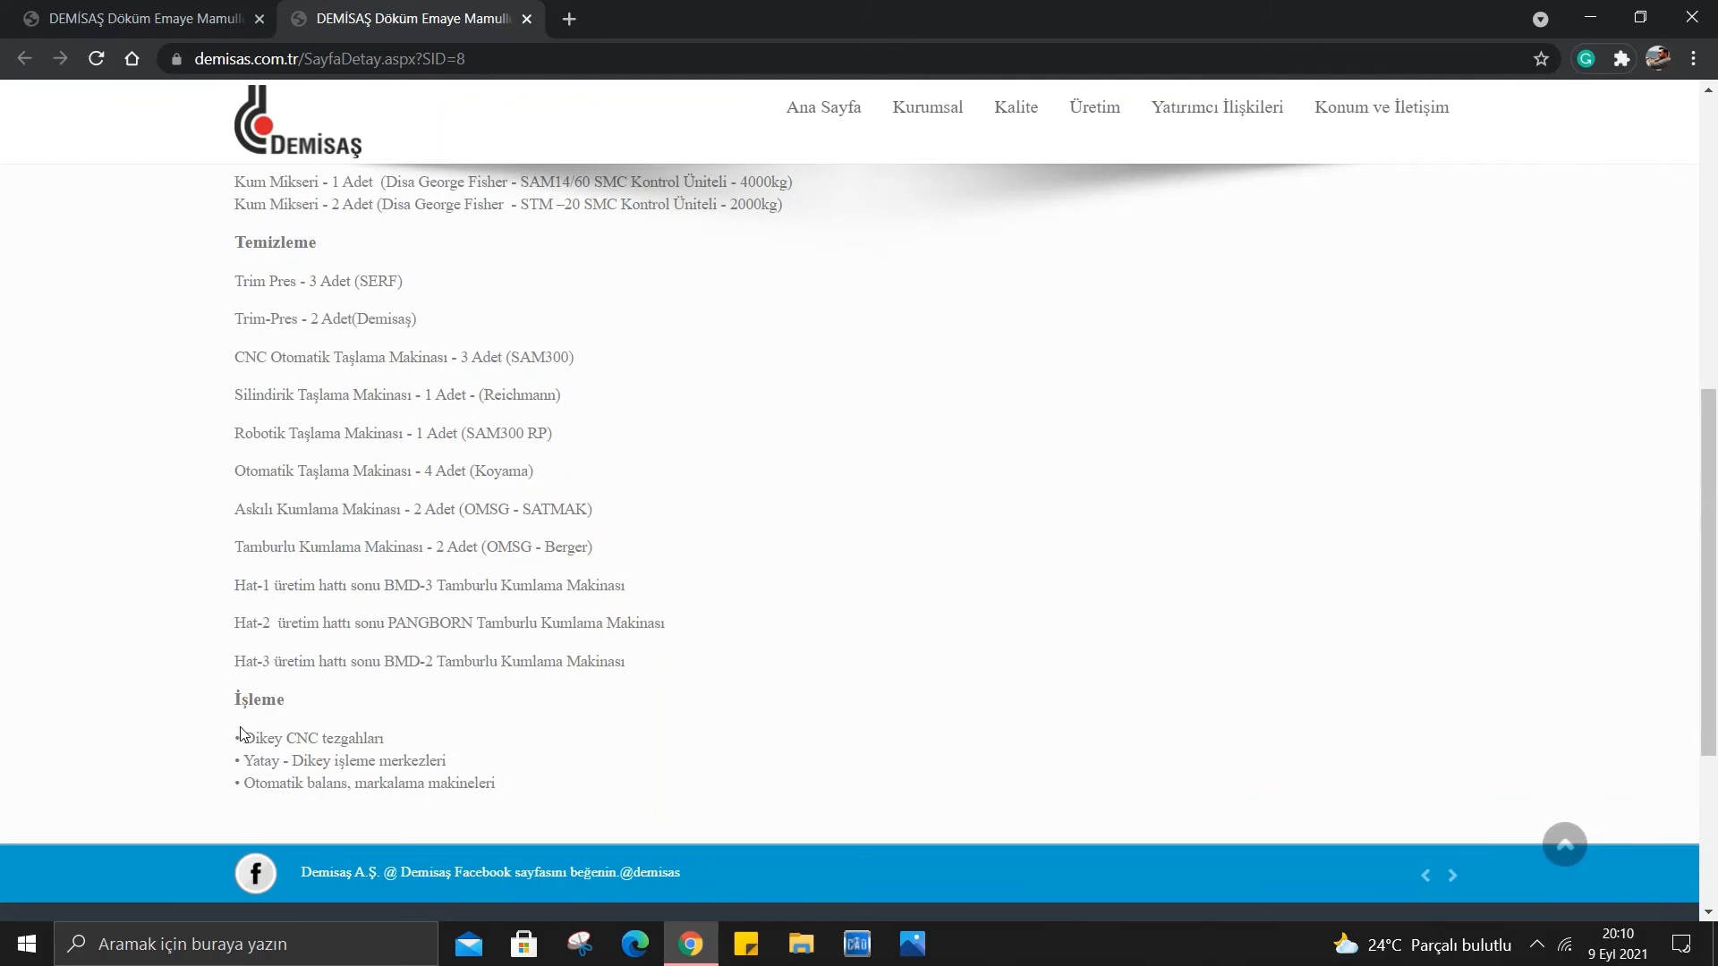
mouse_move(226, 719)
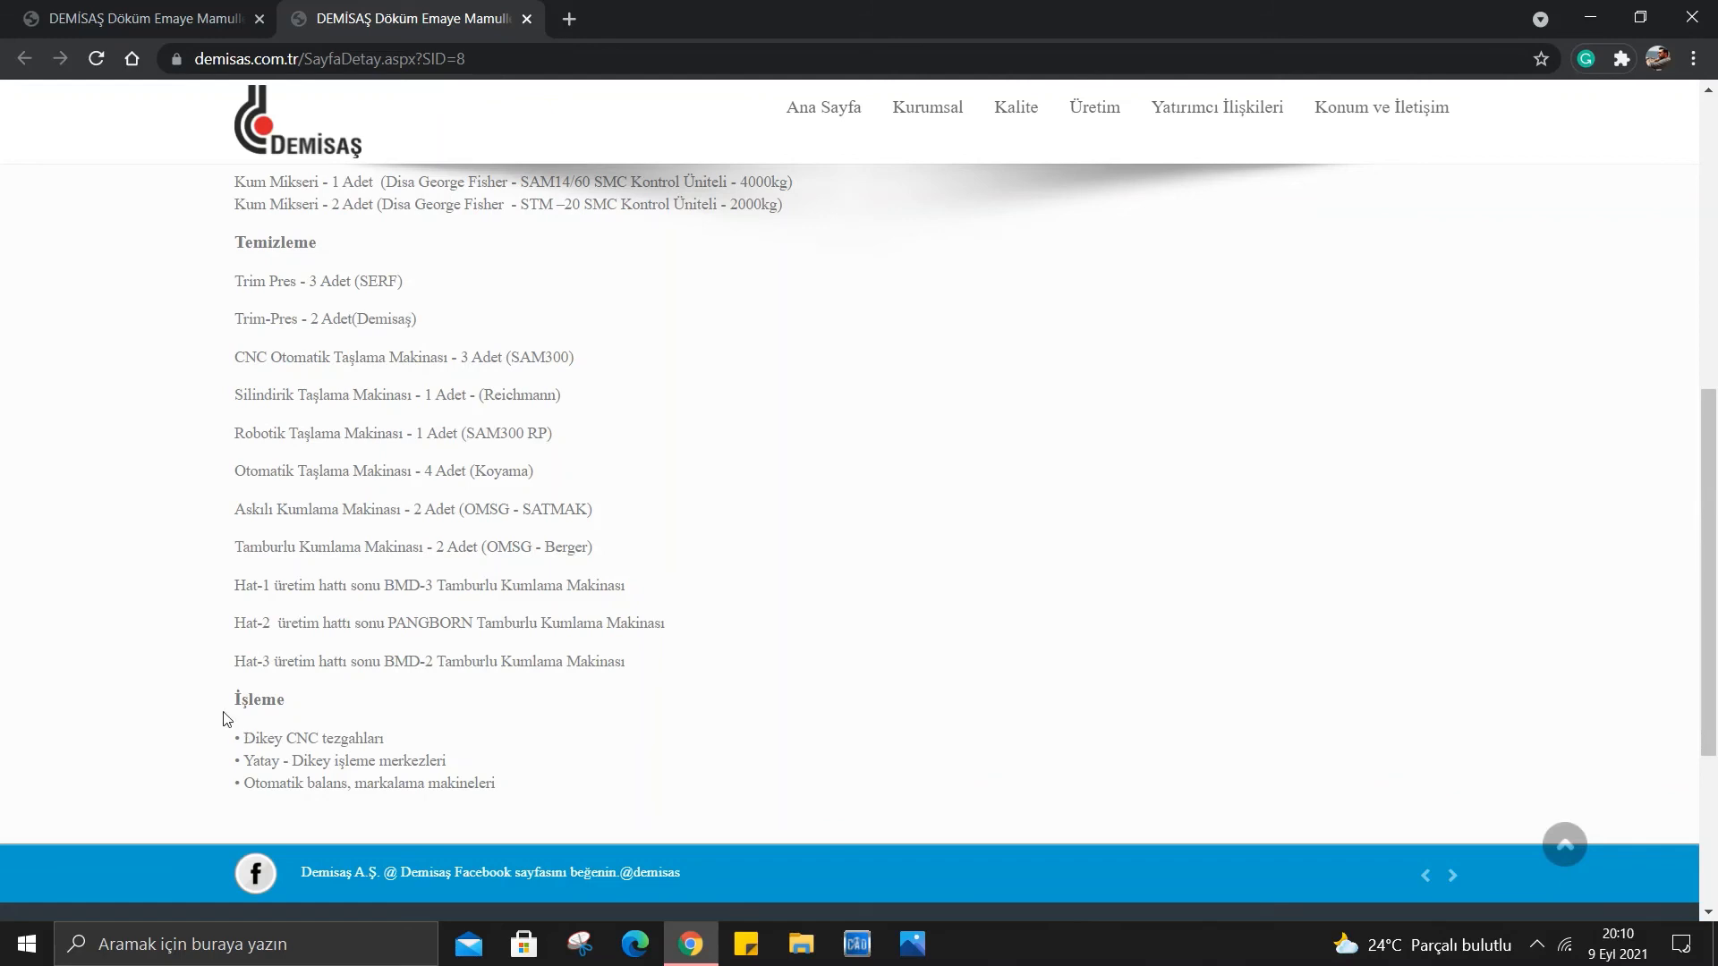
mouse_move(526, 18)
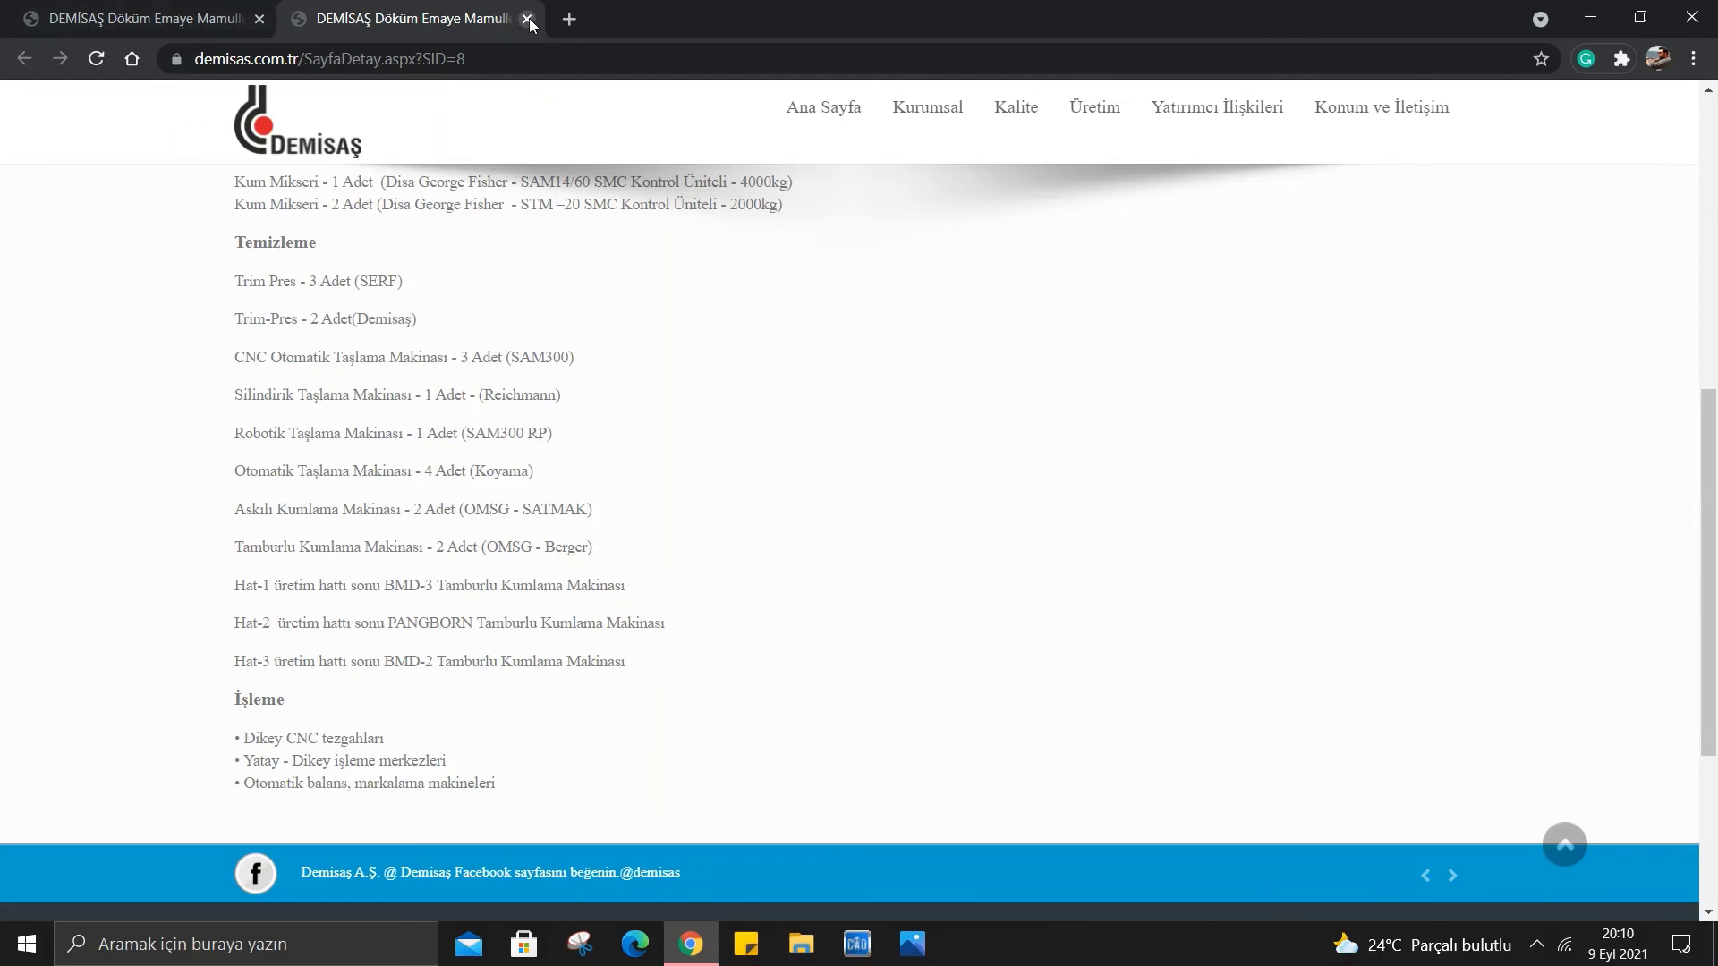
Close the production page tab and cycle the homepage banner through its slides back to the first.
click(526, 18)
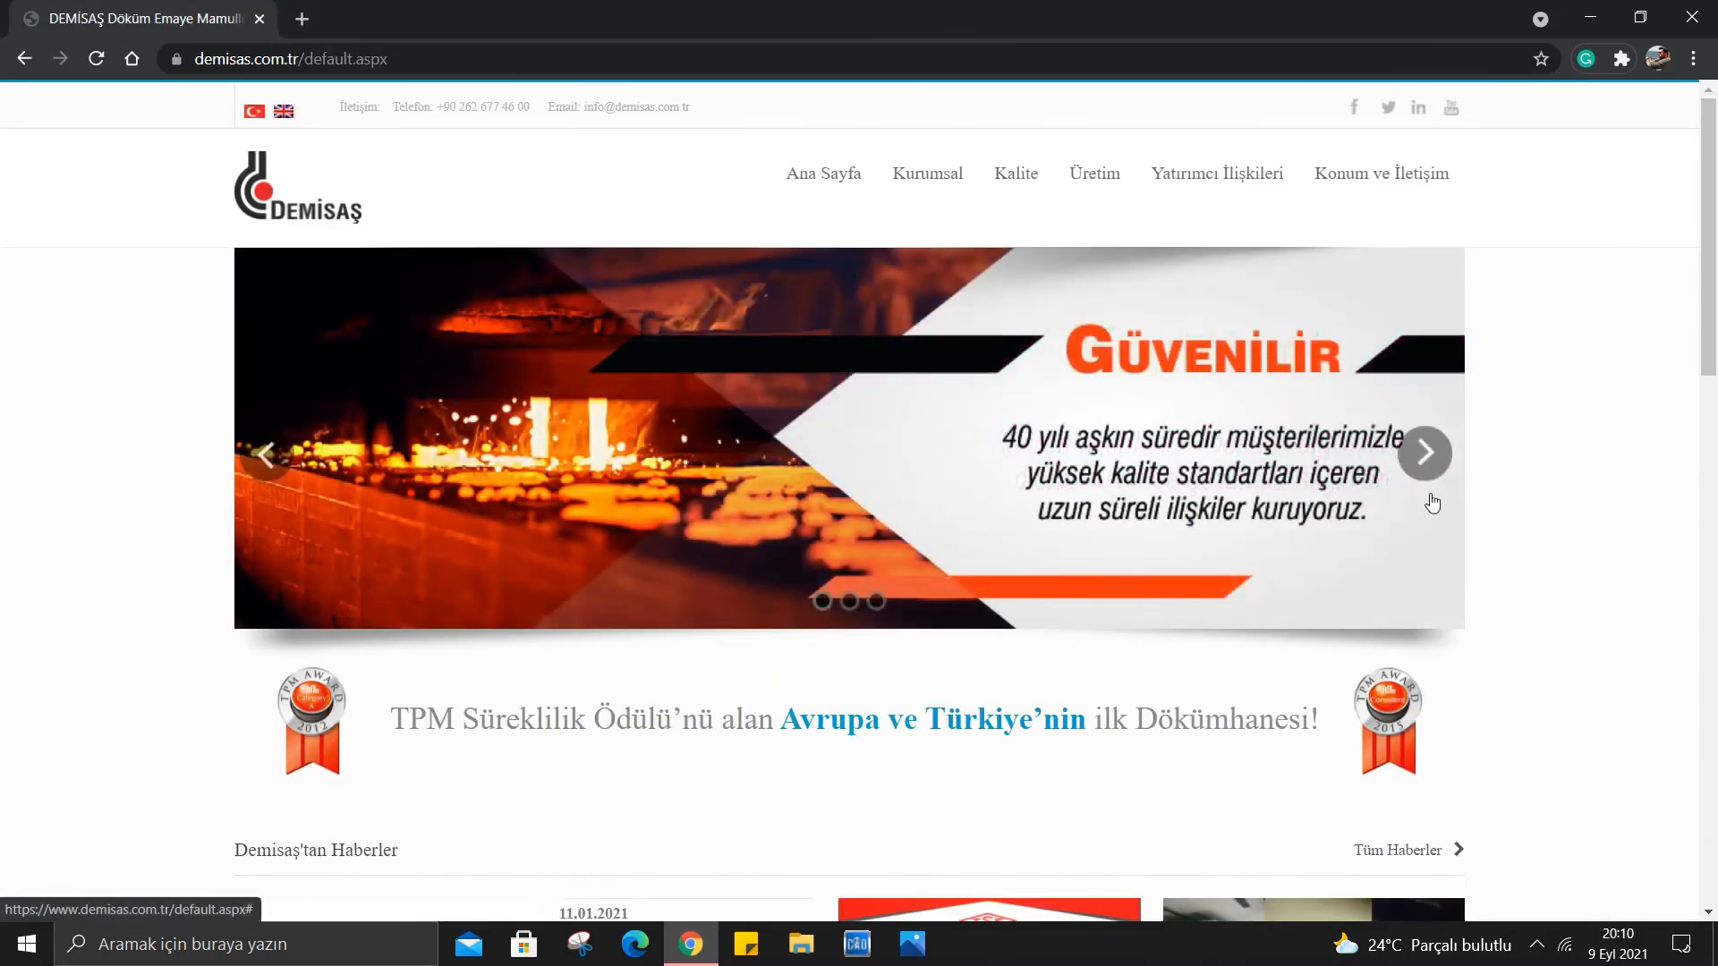
click(1423, 453)
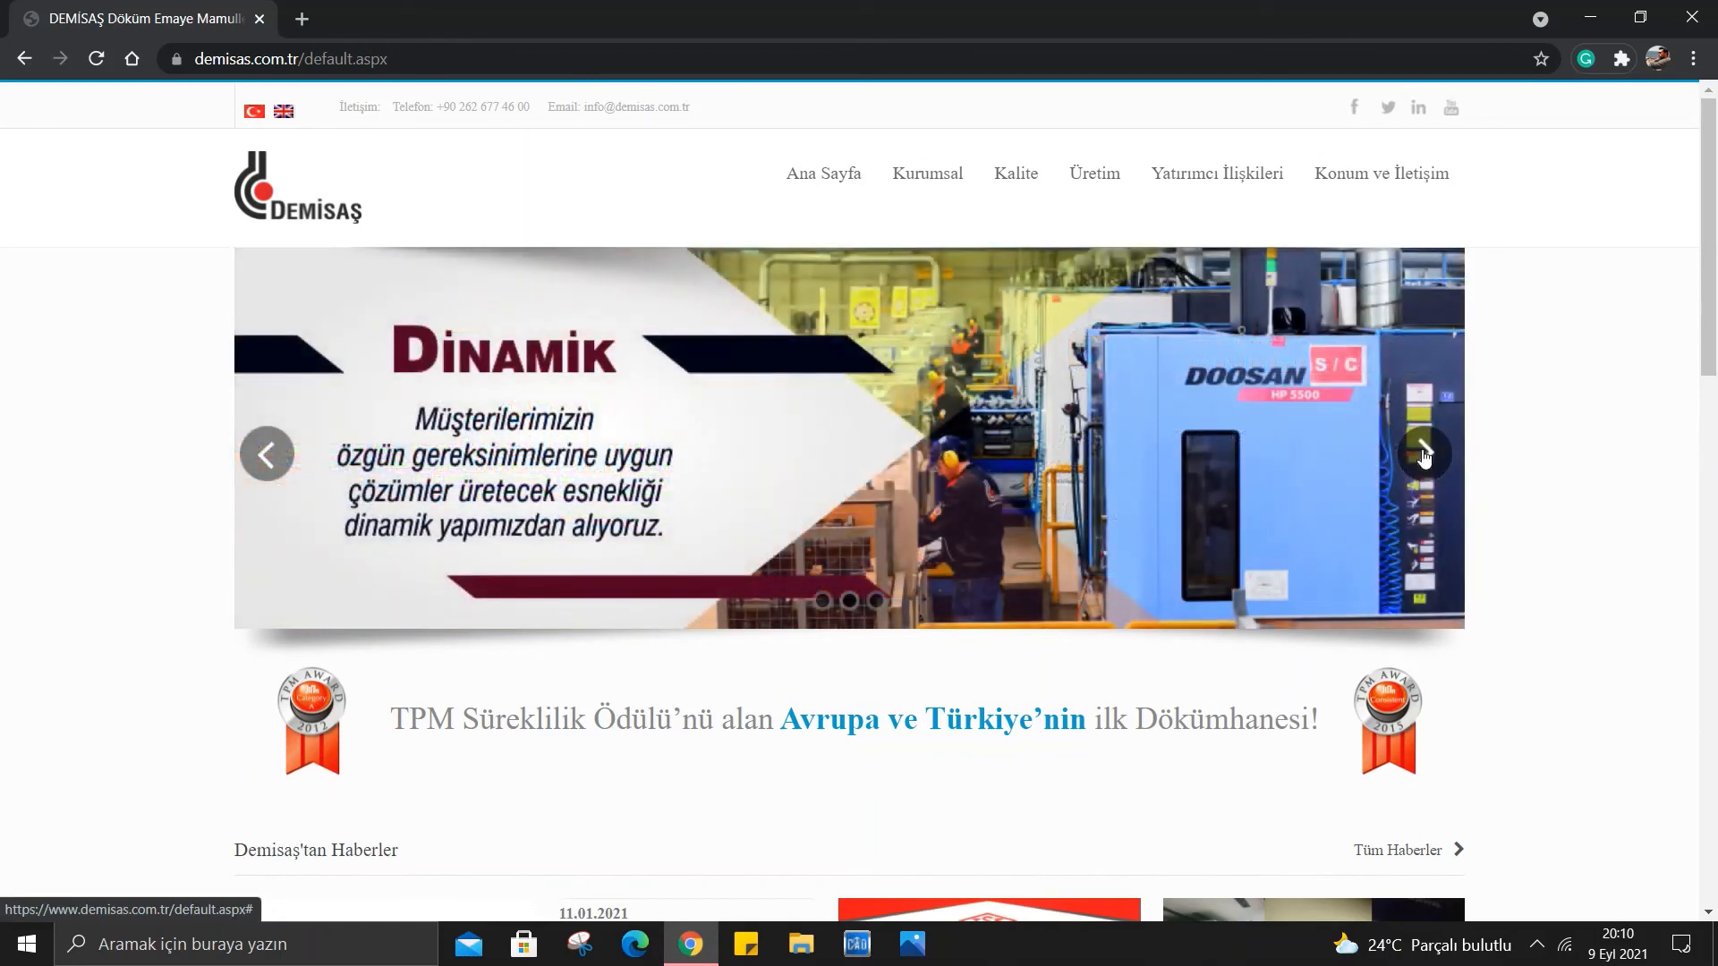
click(1423, 455)
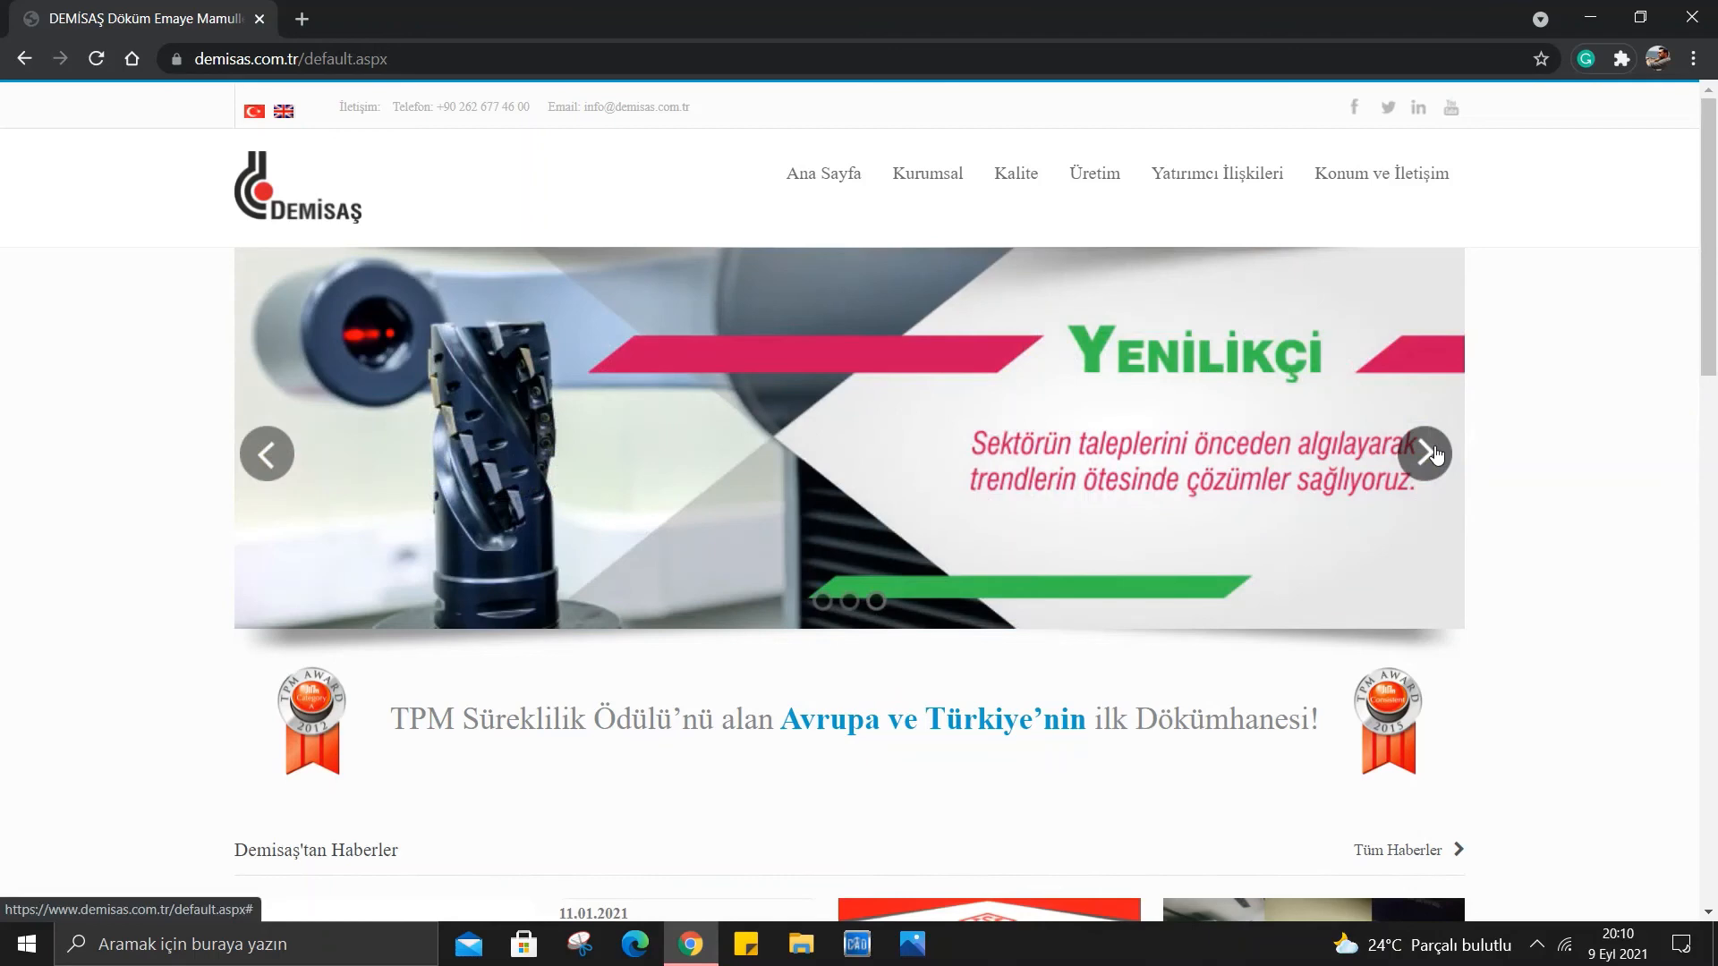
click(1425, 453)
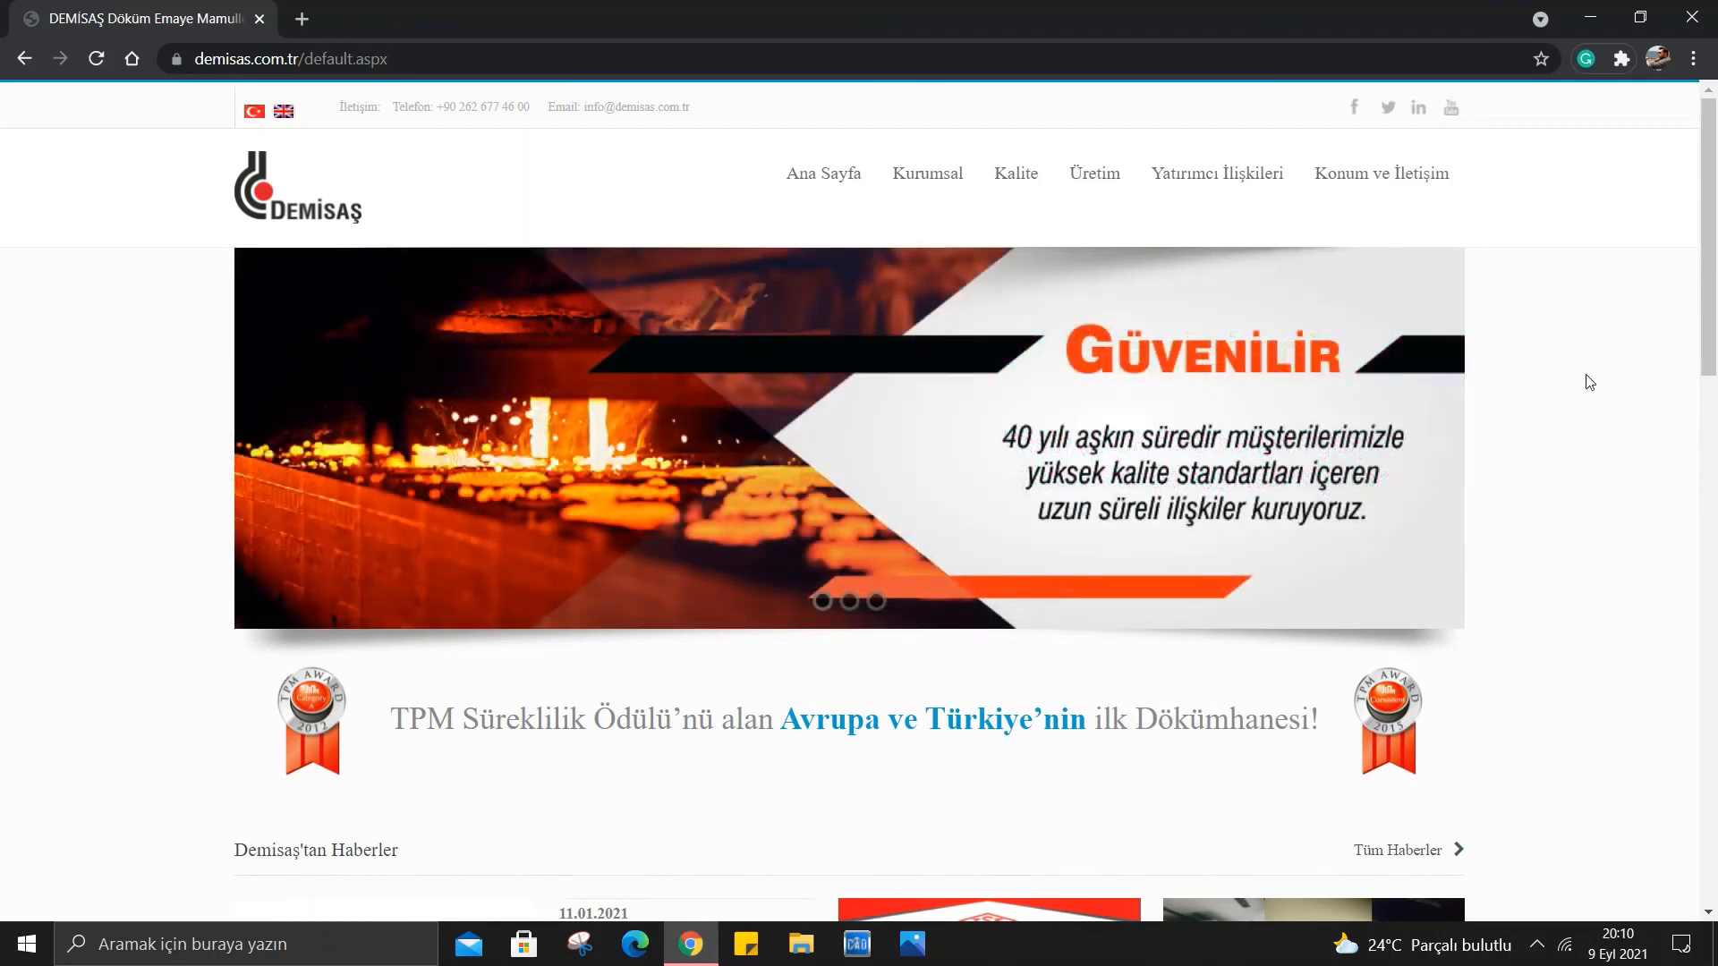